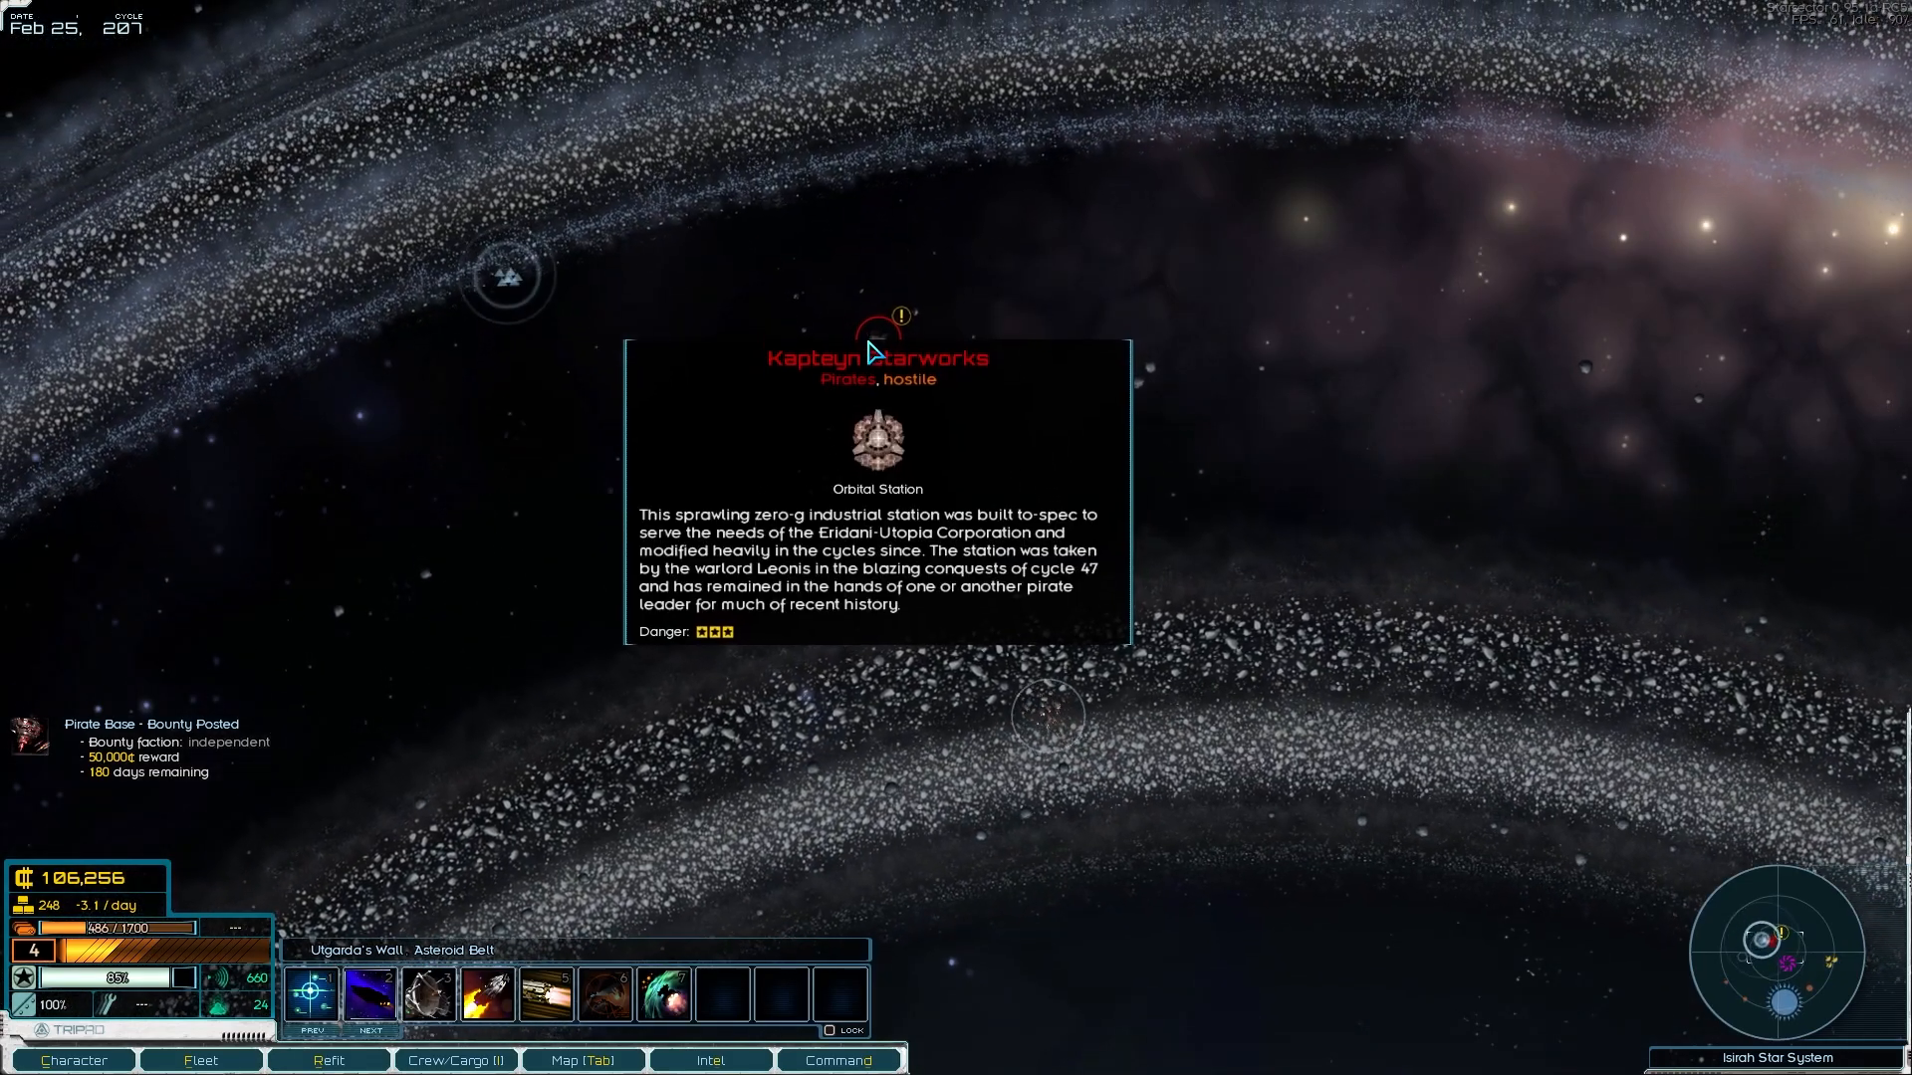
# Step: Browse Kapteyn Starworks' comm directory contacts and dismiss it
pyautogui.press('space')
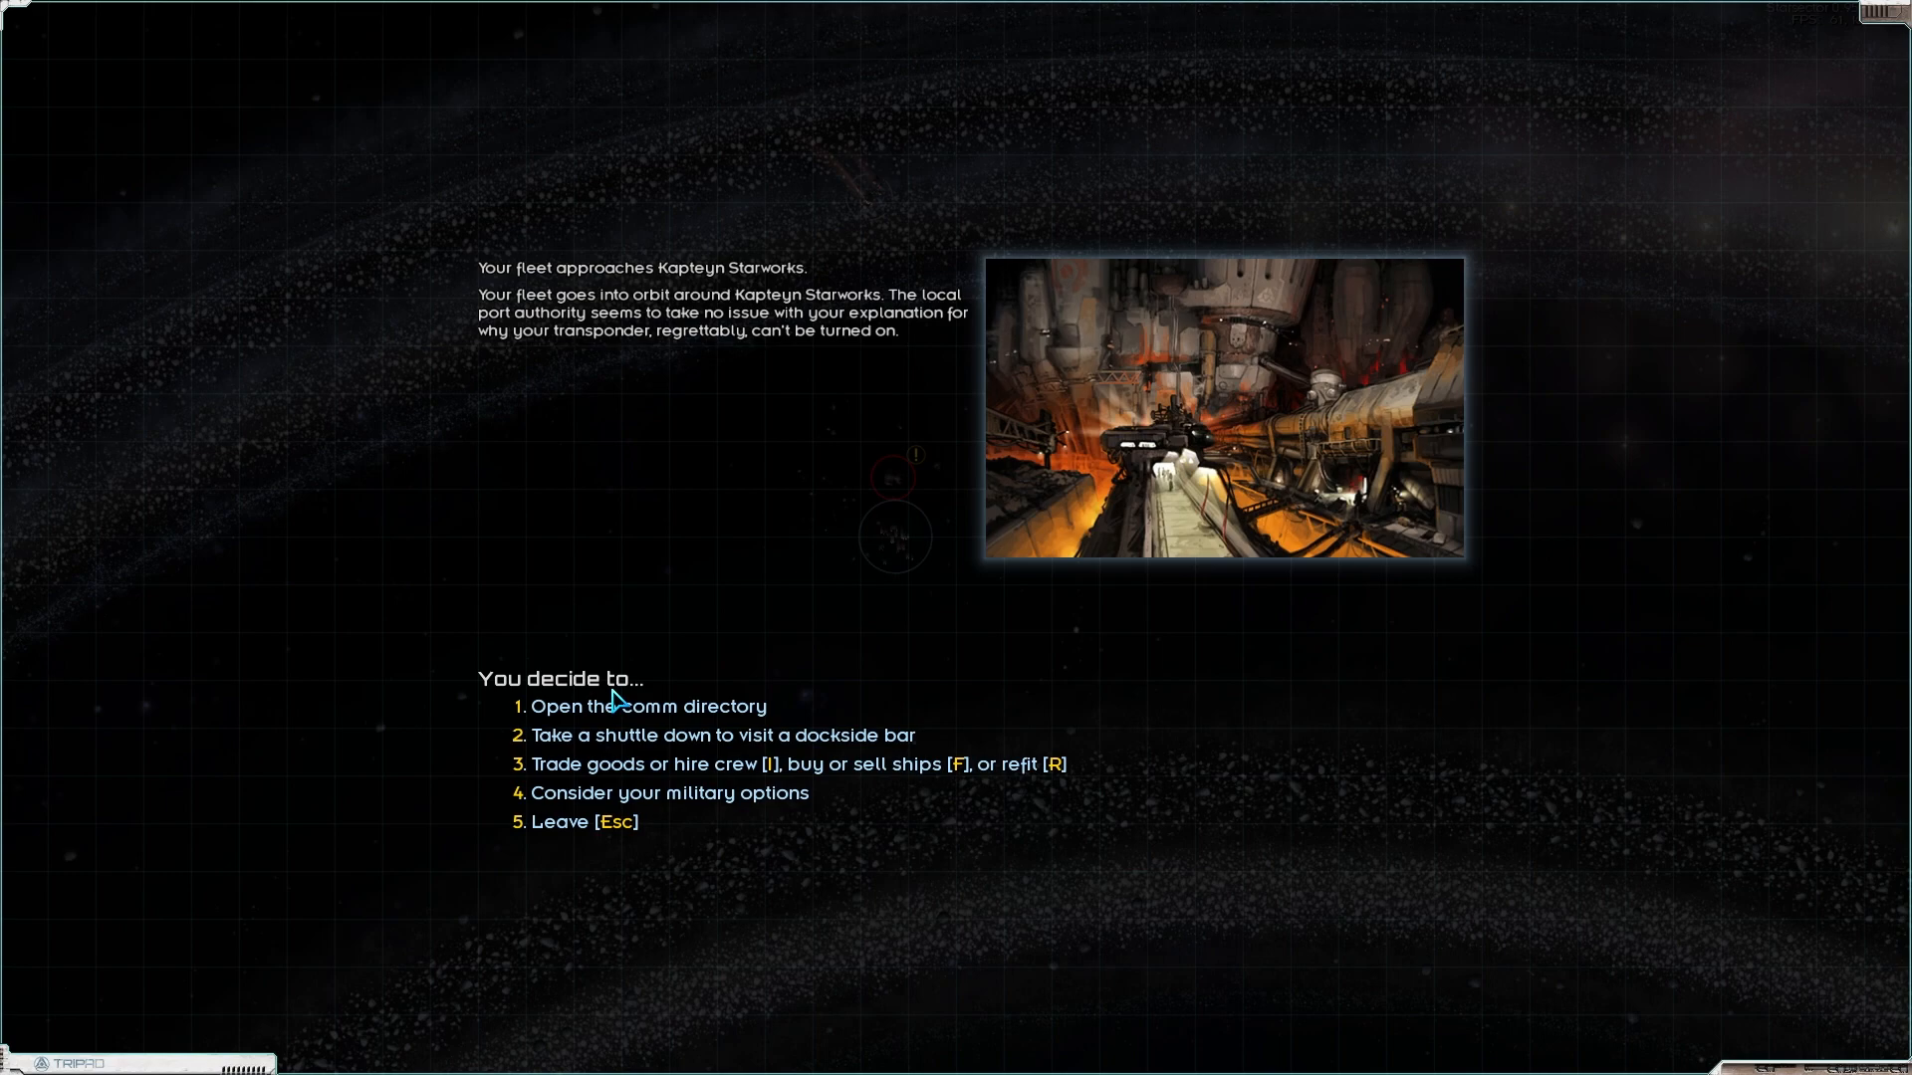
pyautogui.moveTo(948, 699)
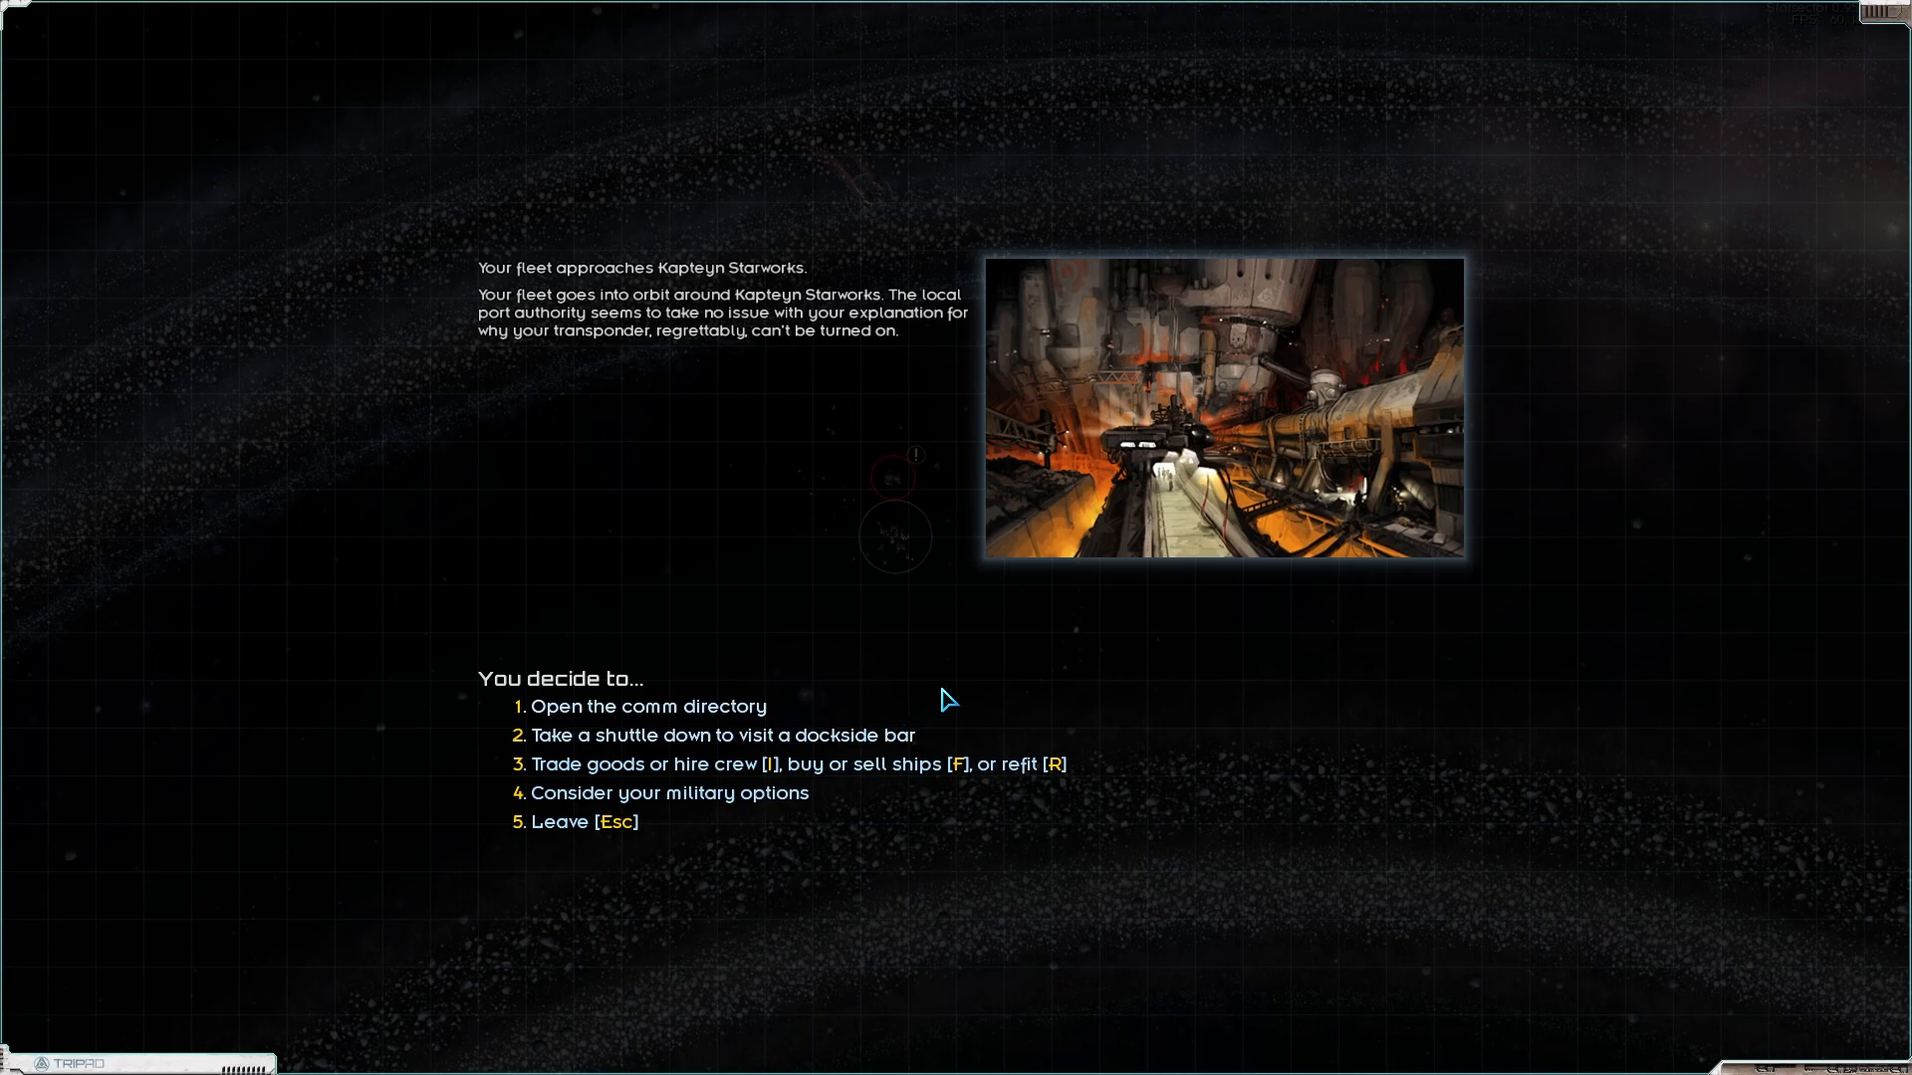
pyautogui.moveTo(712, 769)
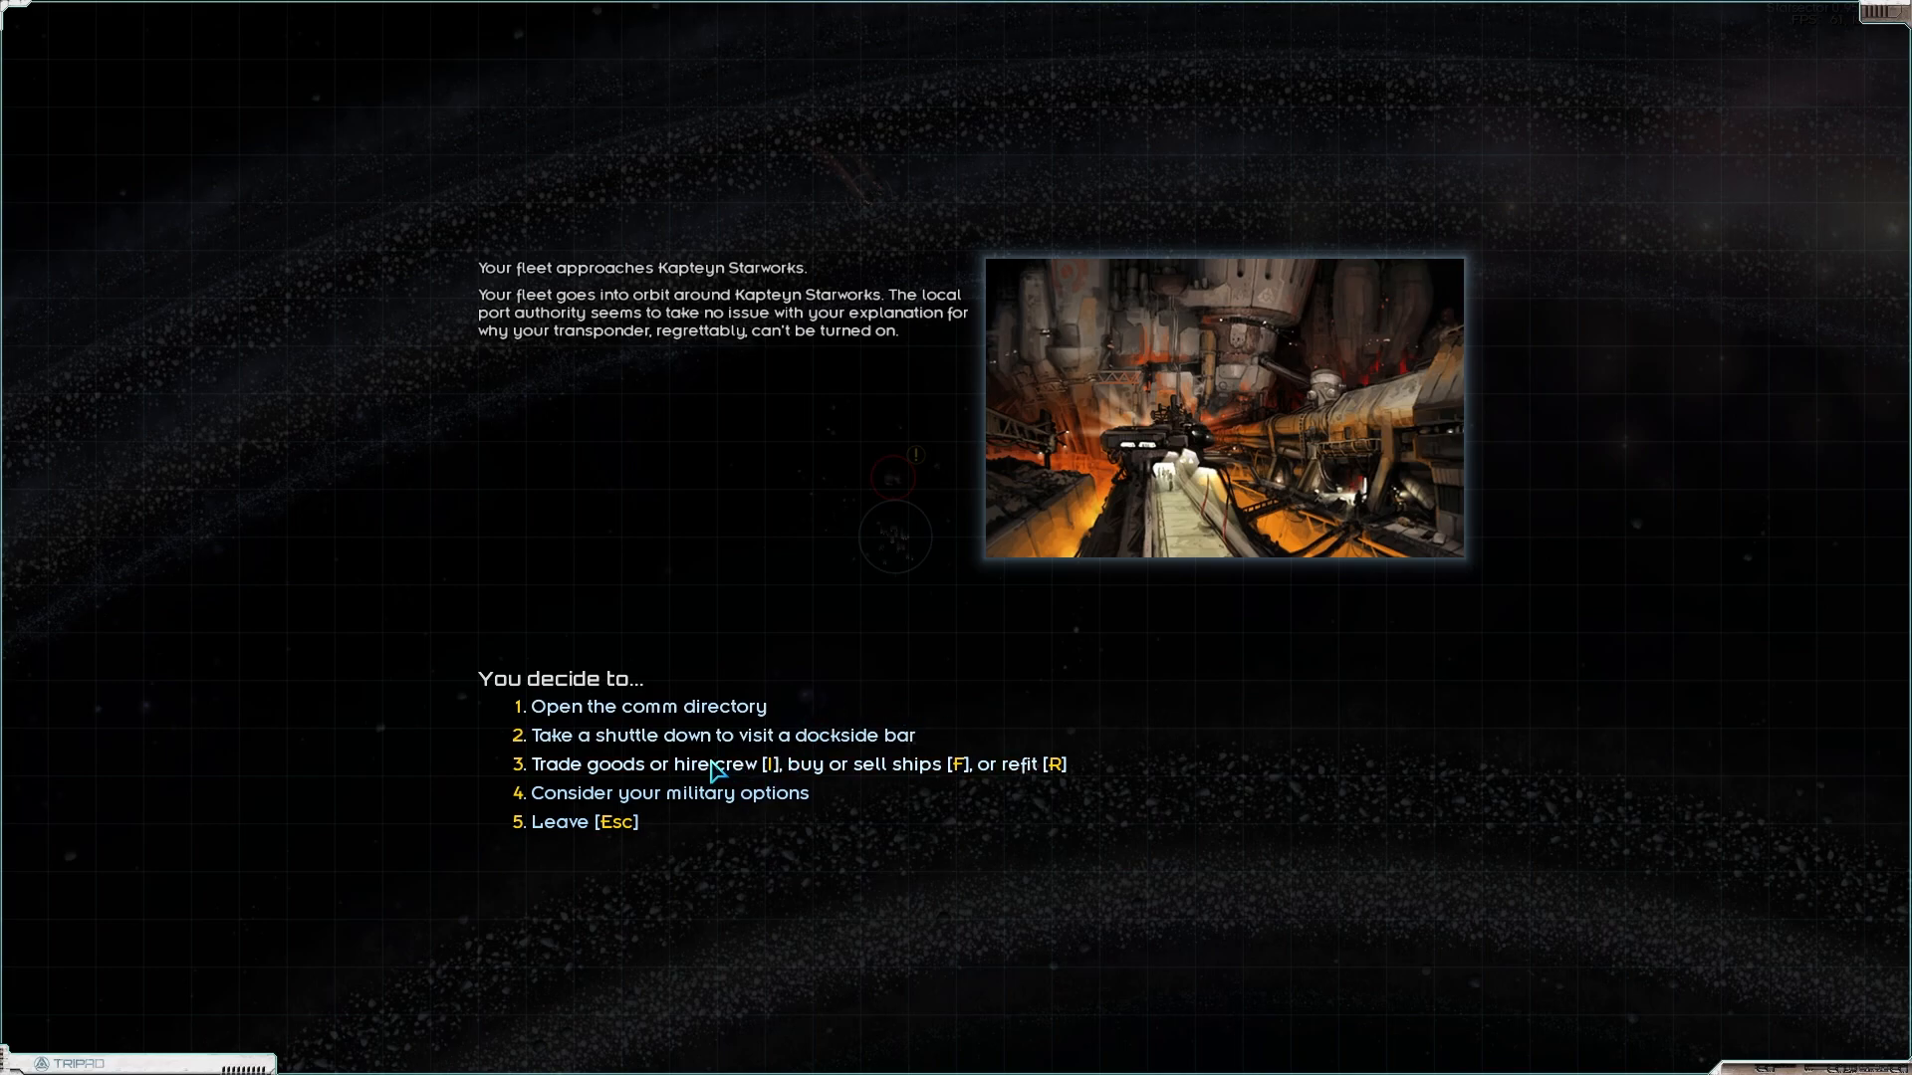
pyautogui.click(647, 705)
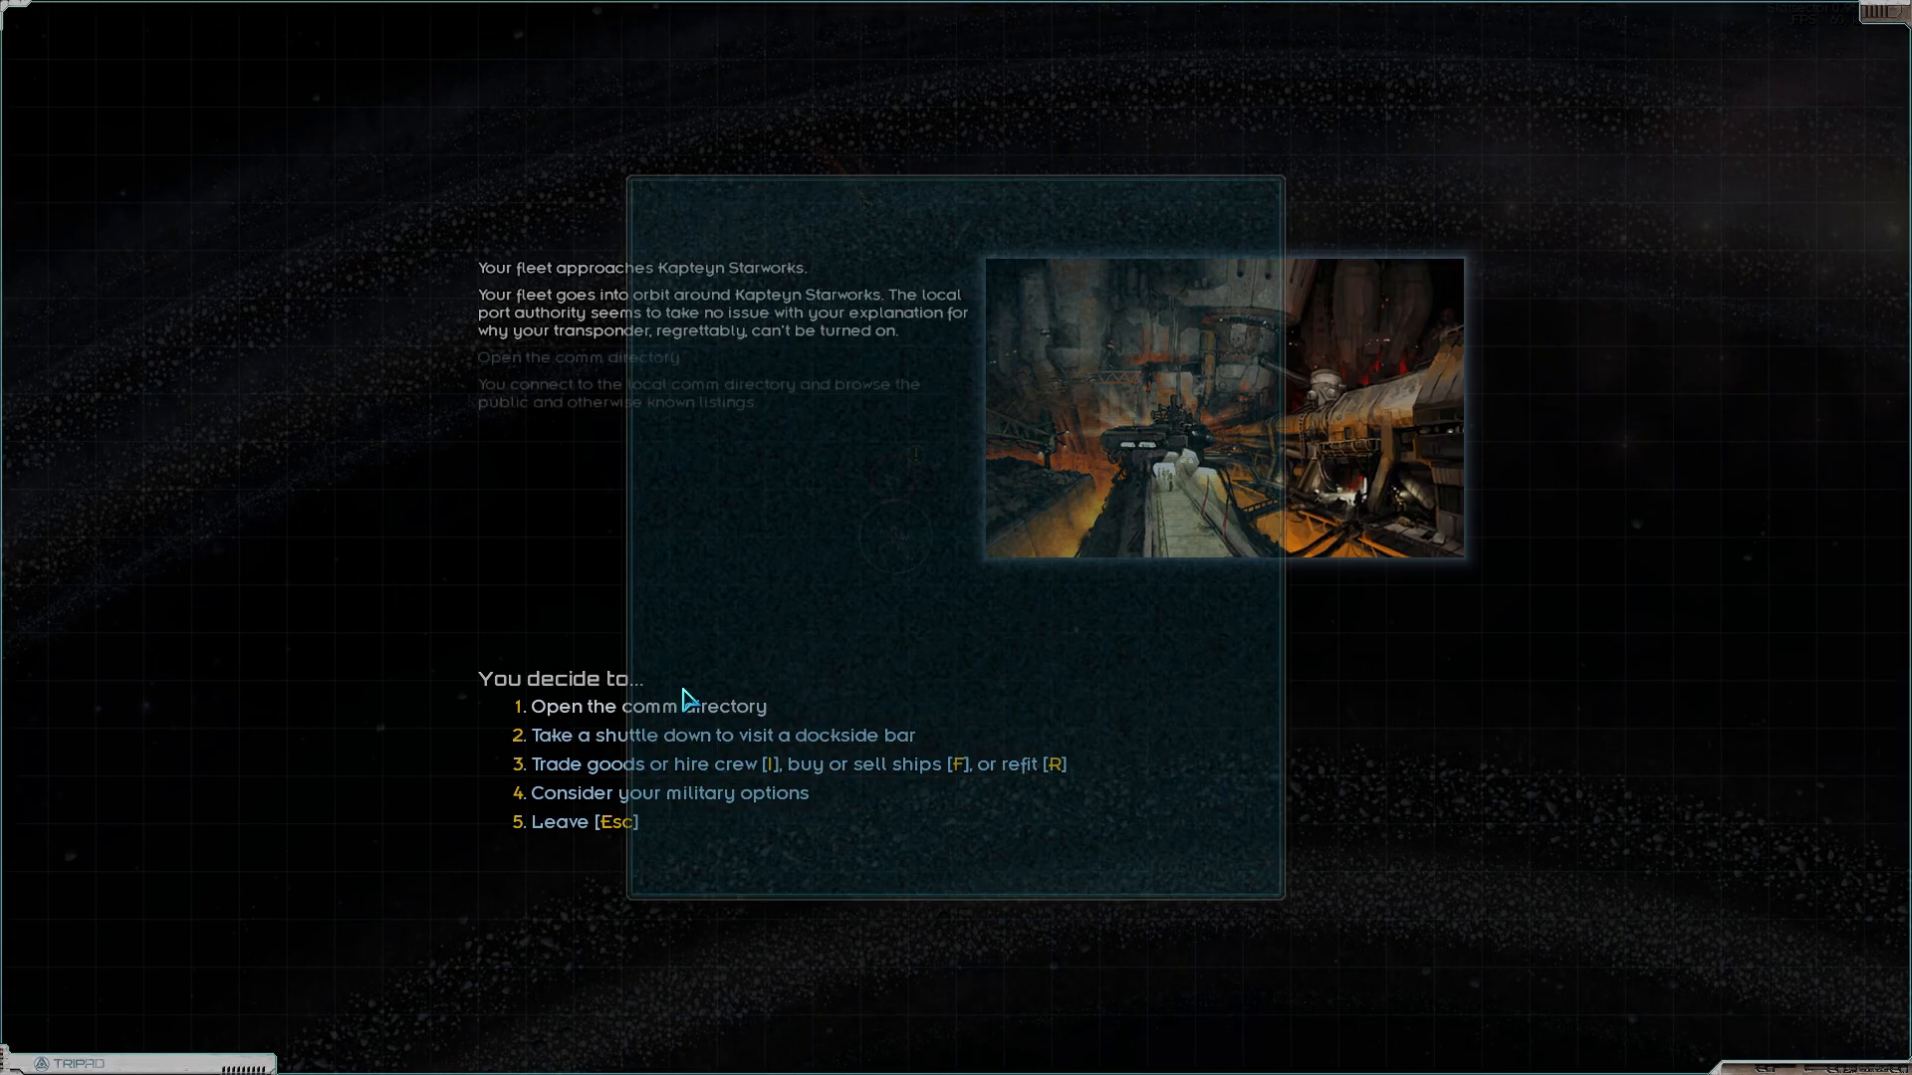
pyautogui.click(647, 705)
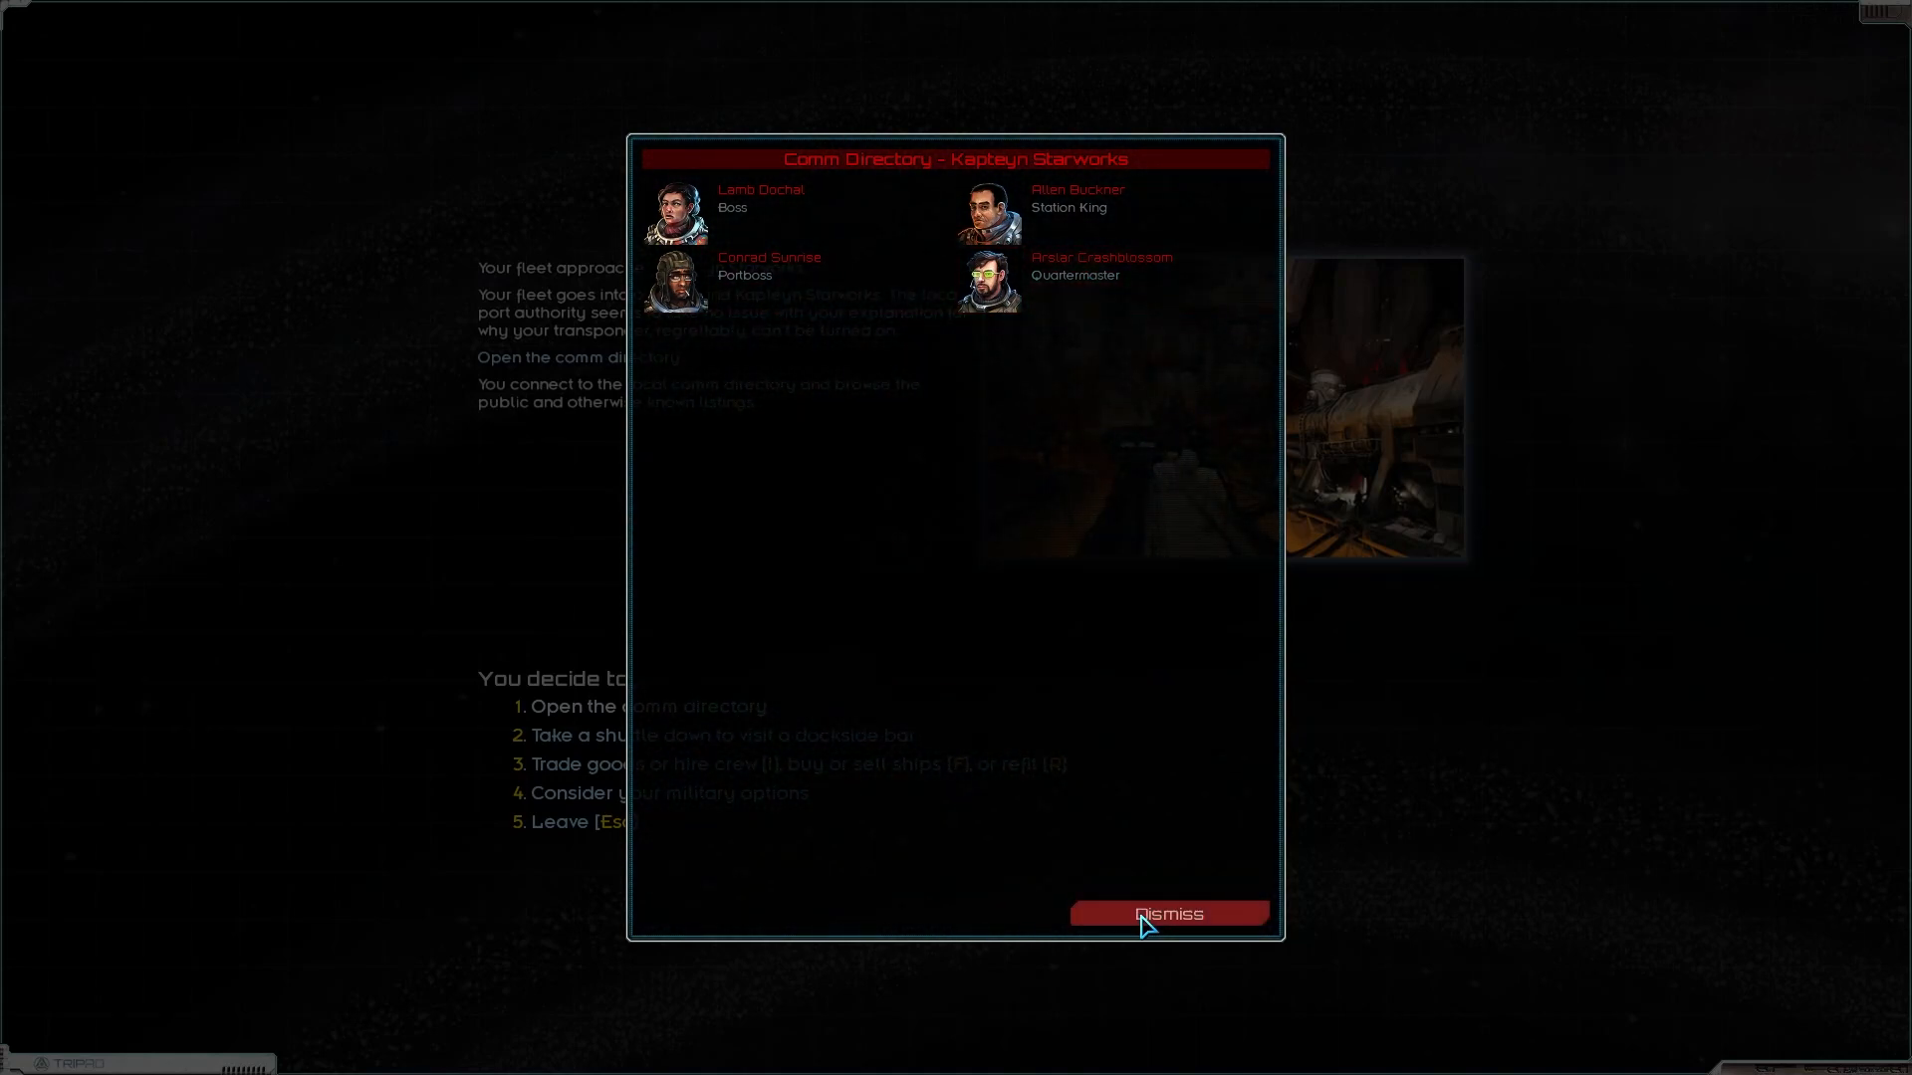
pyautogui.click(1165, 914)
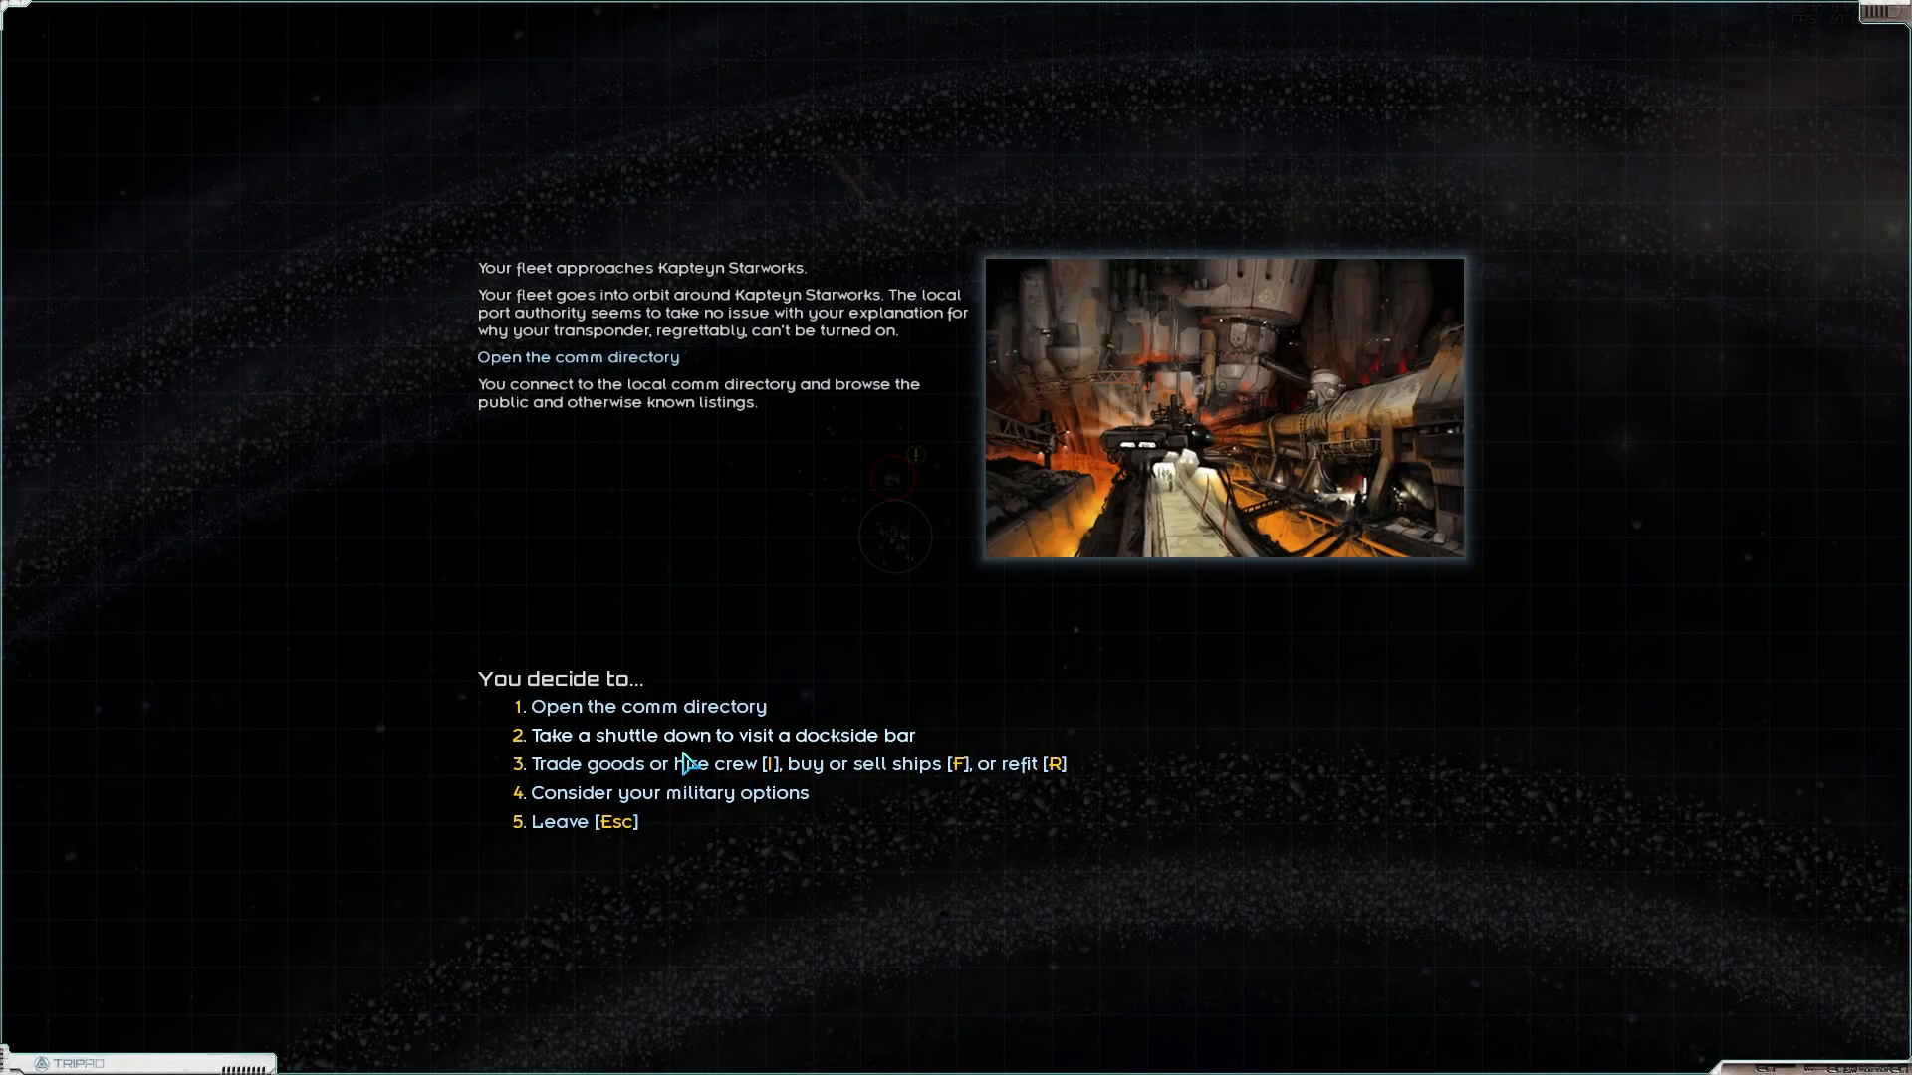
# Step: Enter the station market and queue a sale of 13 Metals for 269¢
pyautogui.click(645, 763)
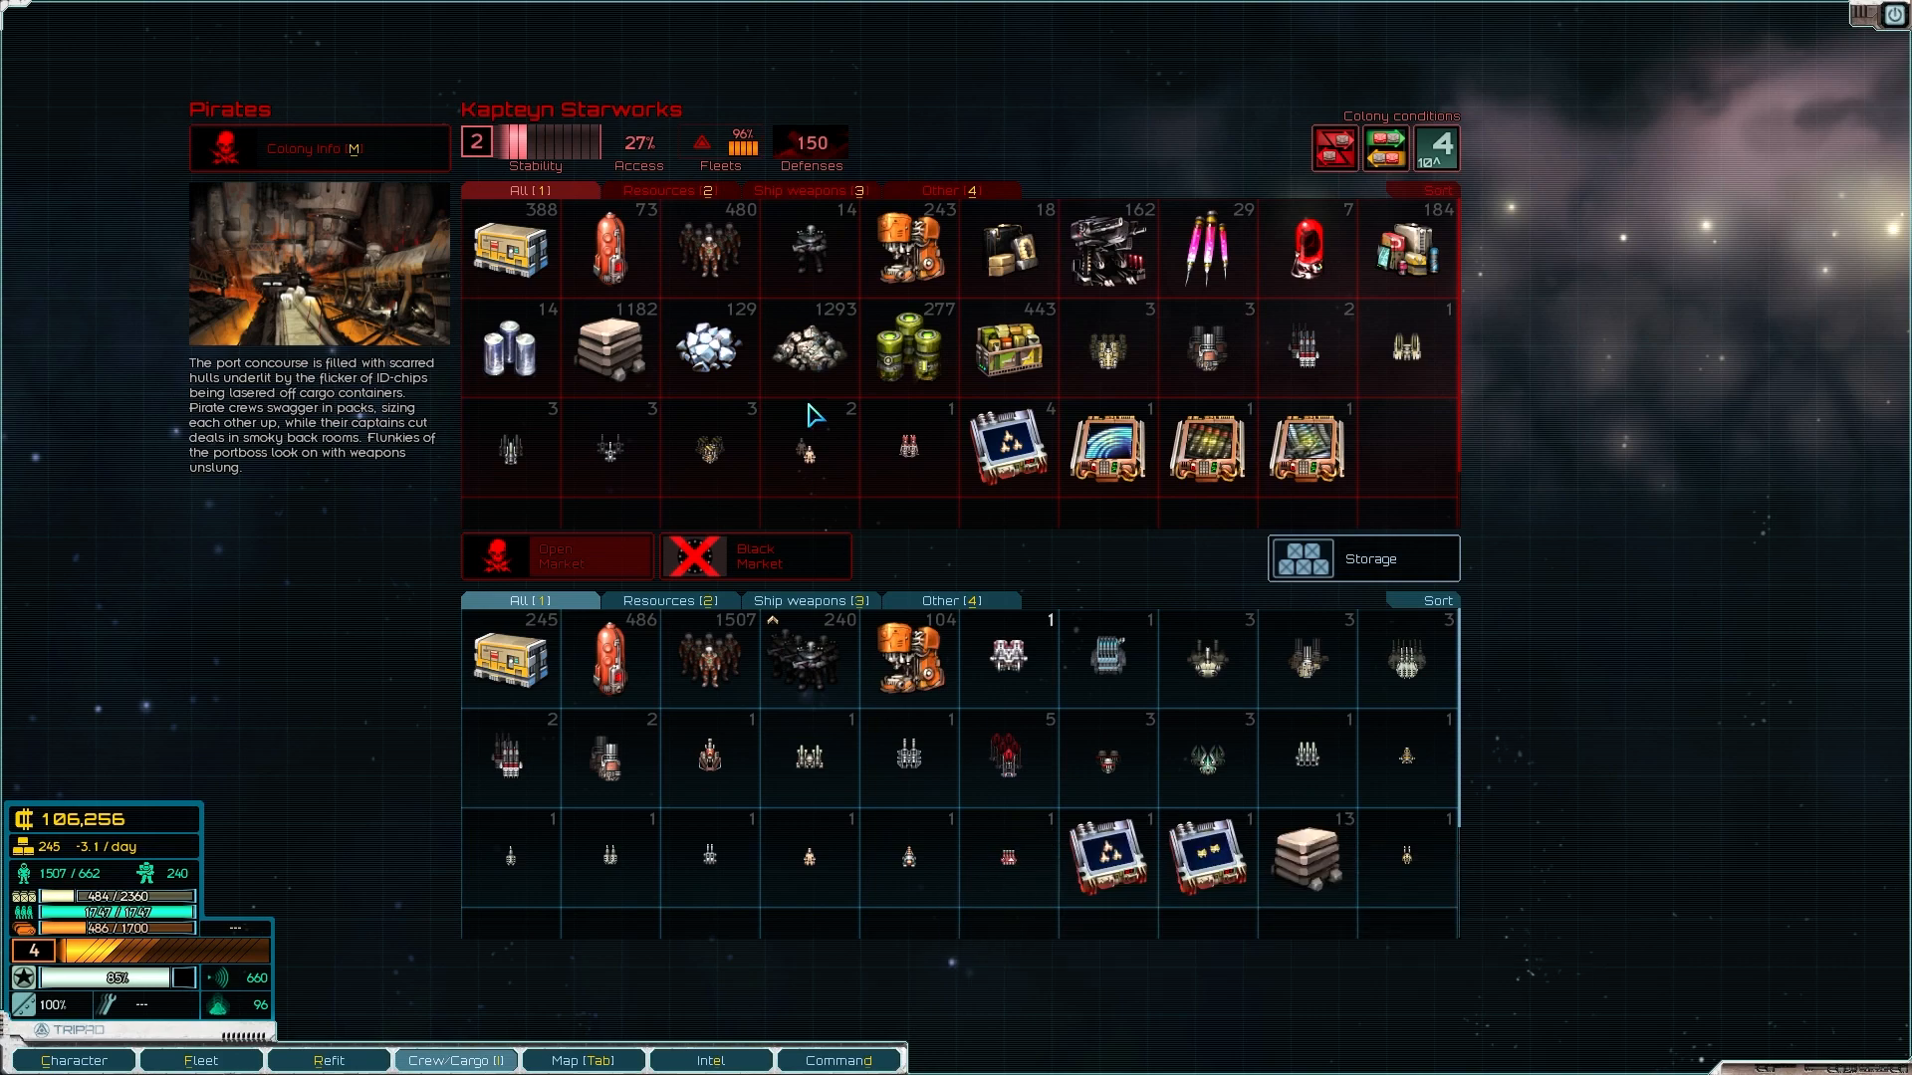
pyautogui.moveTo(810, 243)
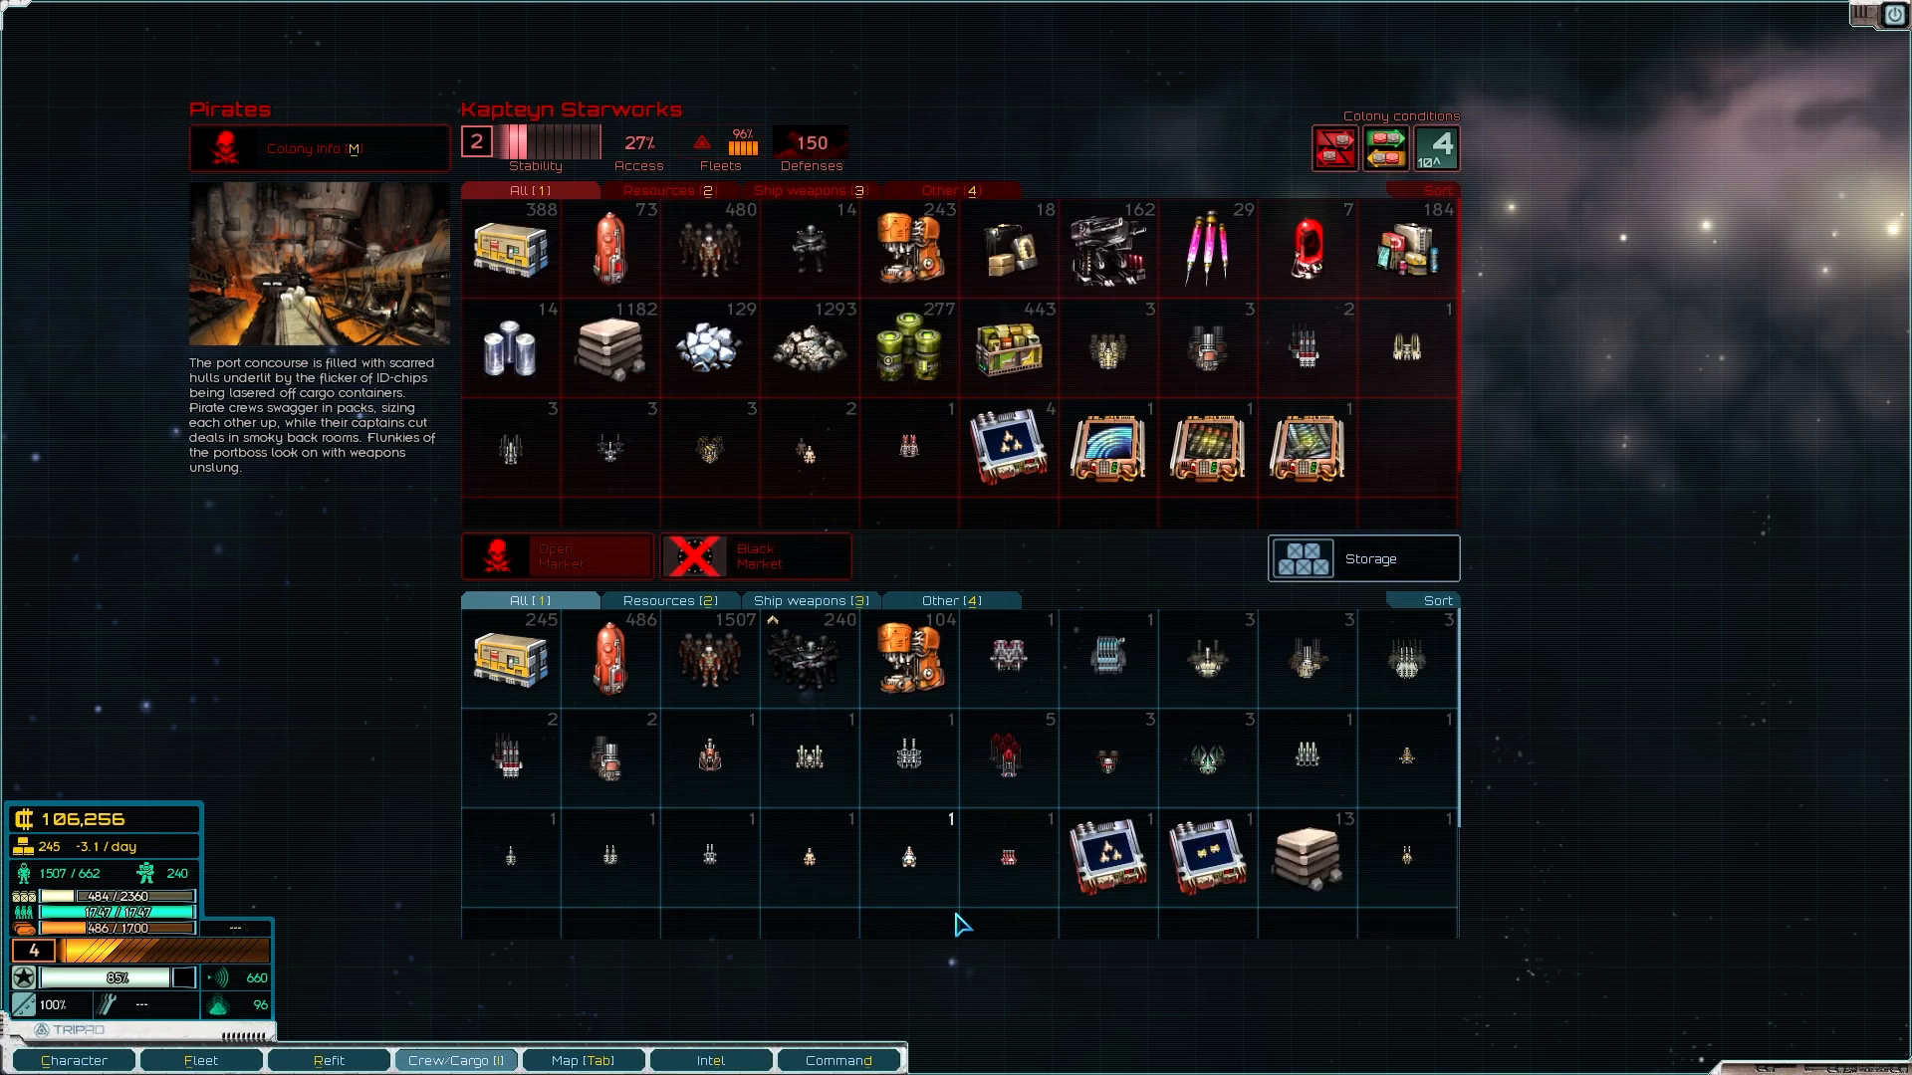
pyautogui.moveTo(763, 561)
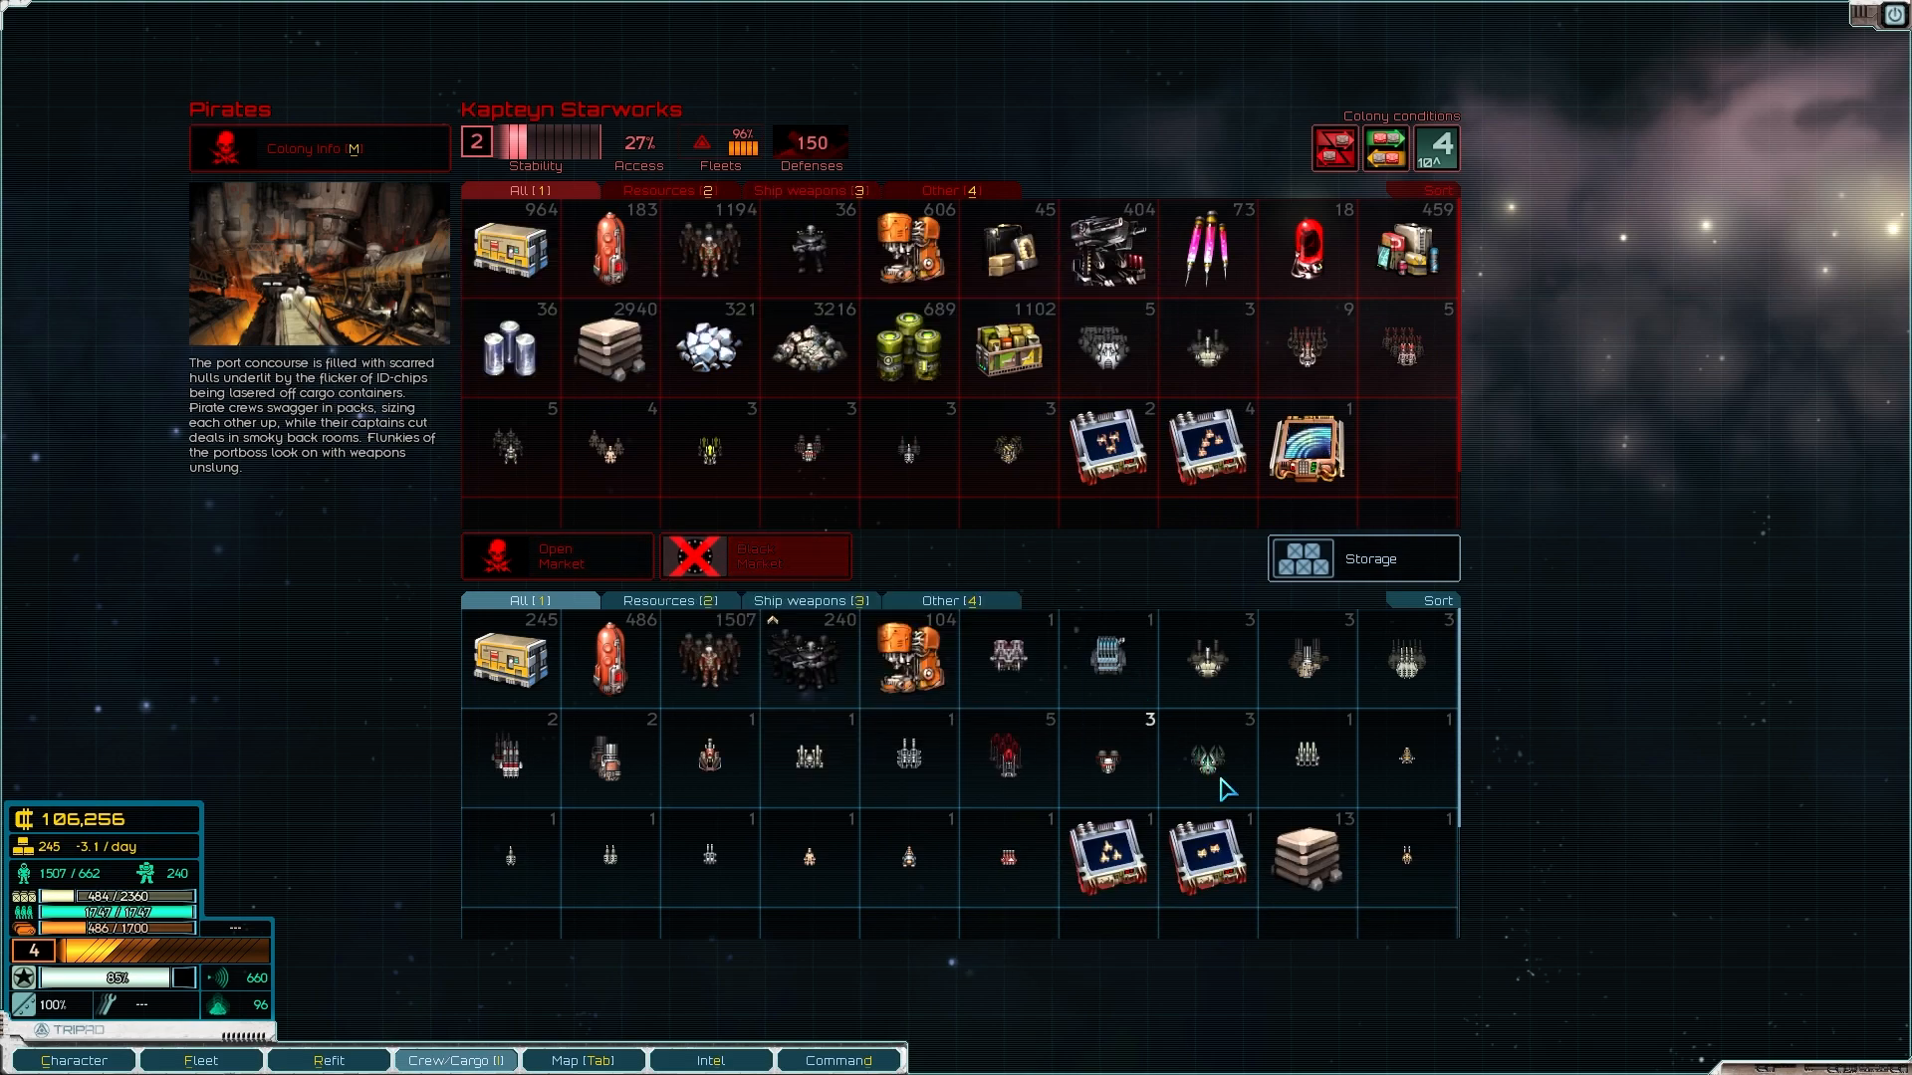
pyautogui.click(1302, 854)
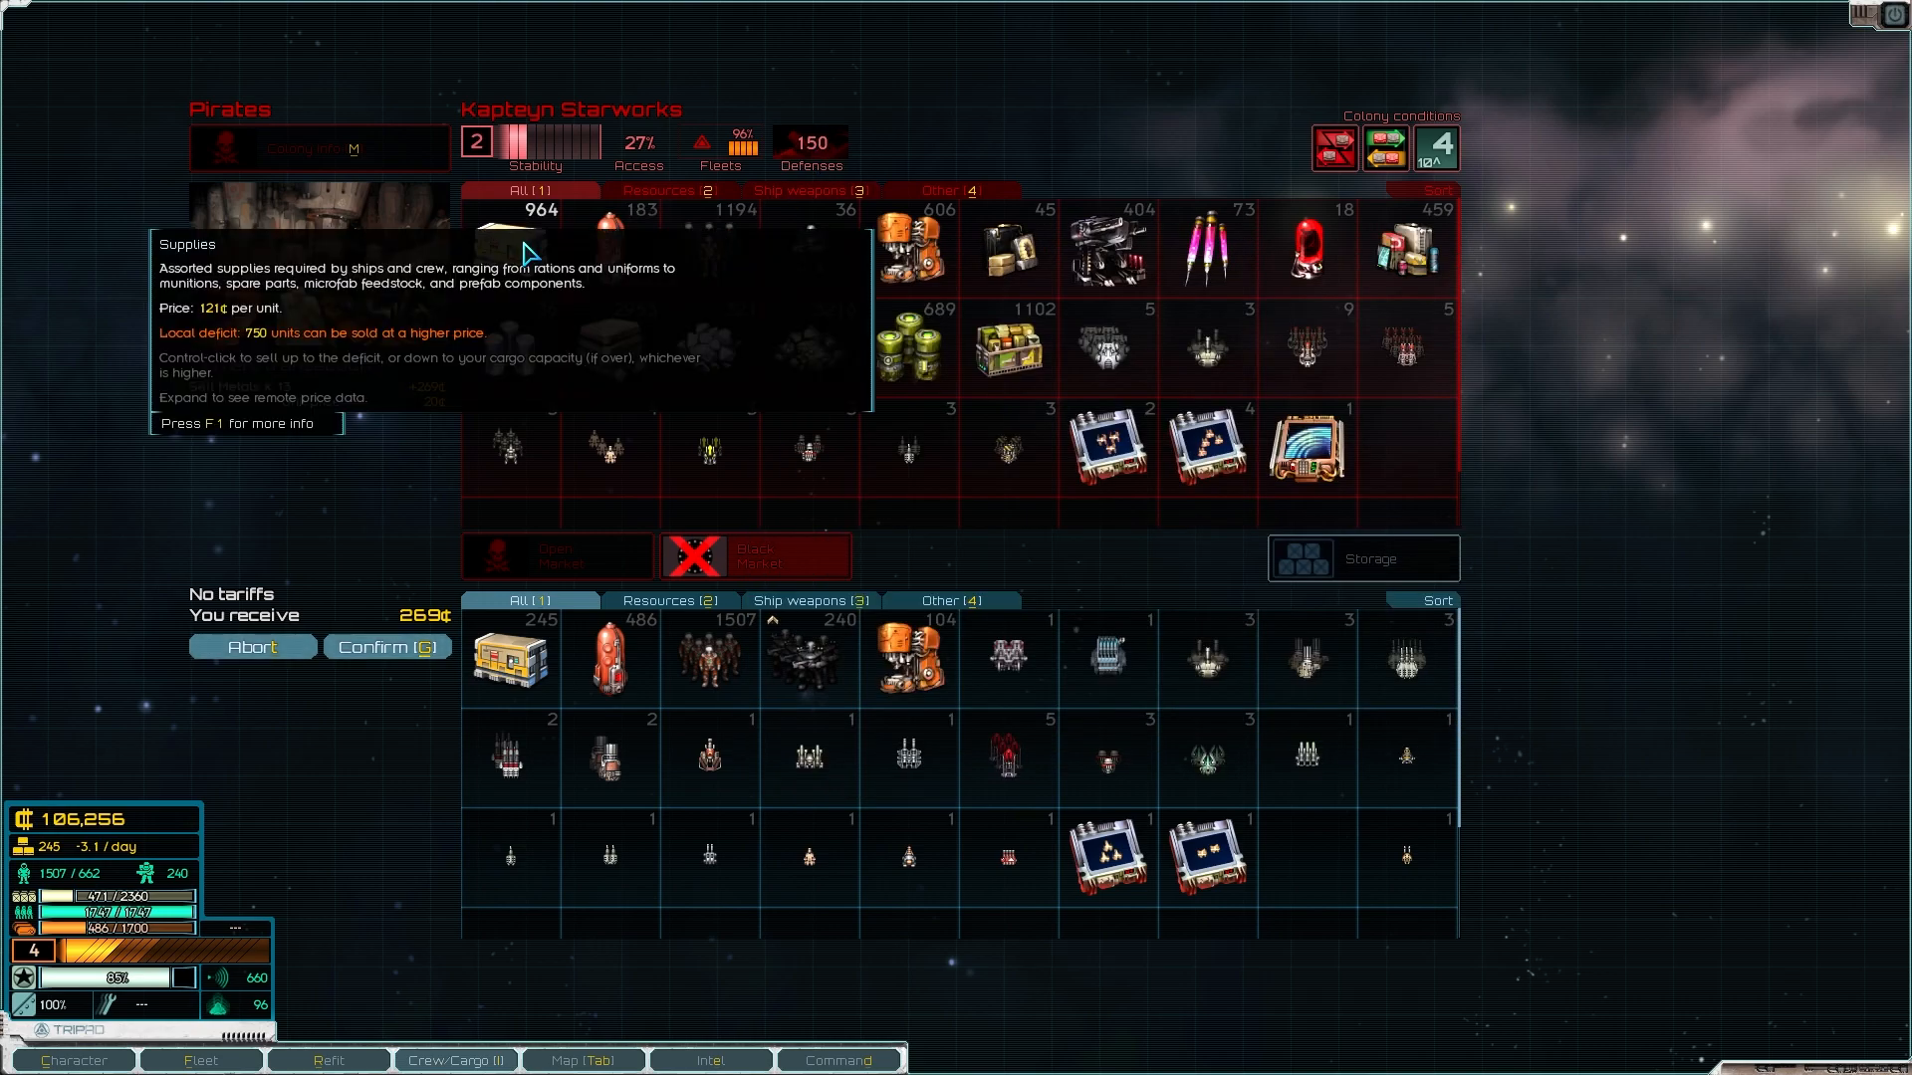
pyautogui.moveTo(605, 231)
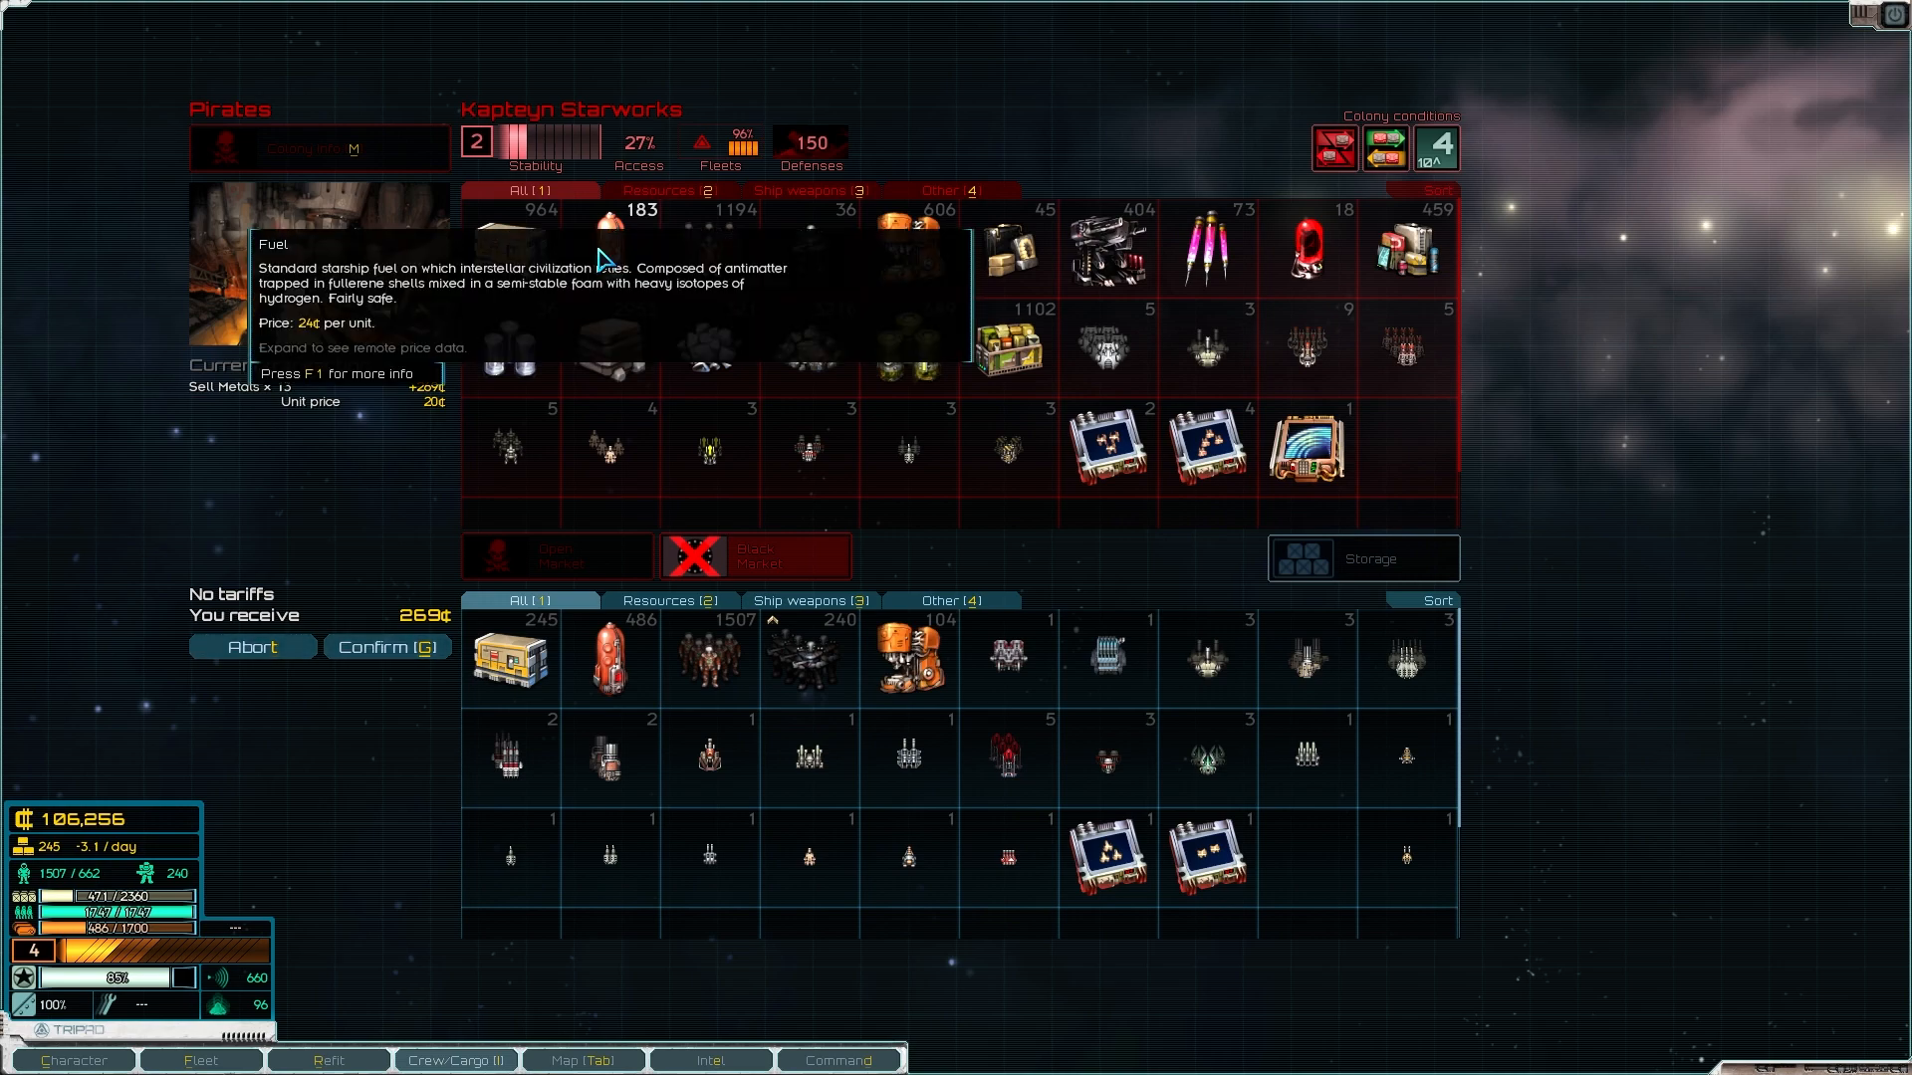
pyautogui.moveTo(724, 257)
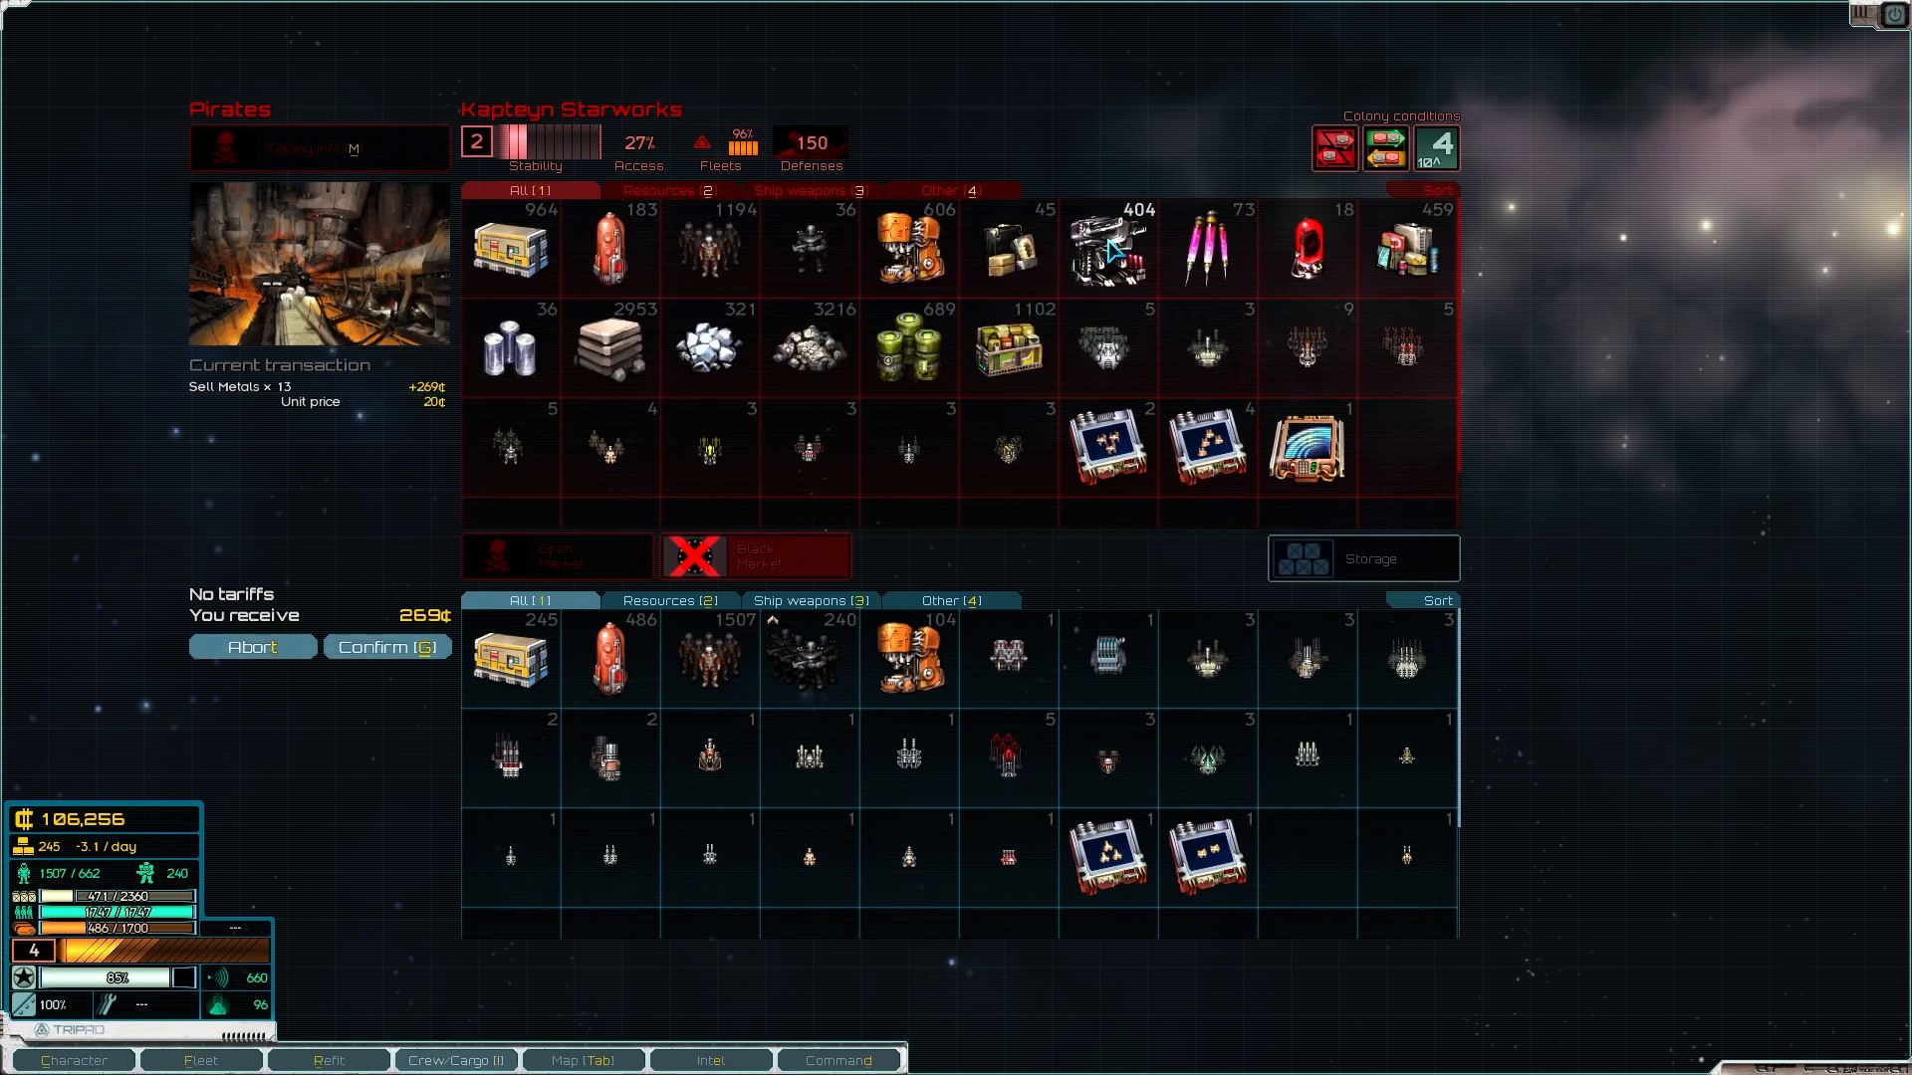
pyautogui.moveTo(1103, 250)
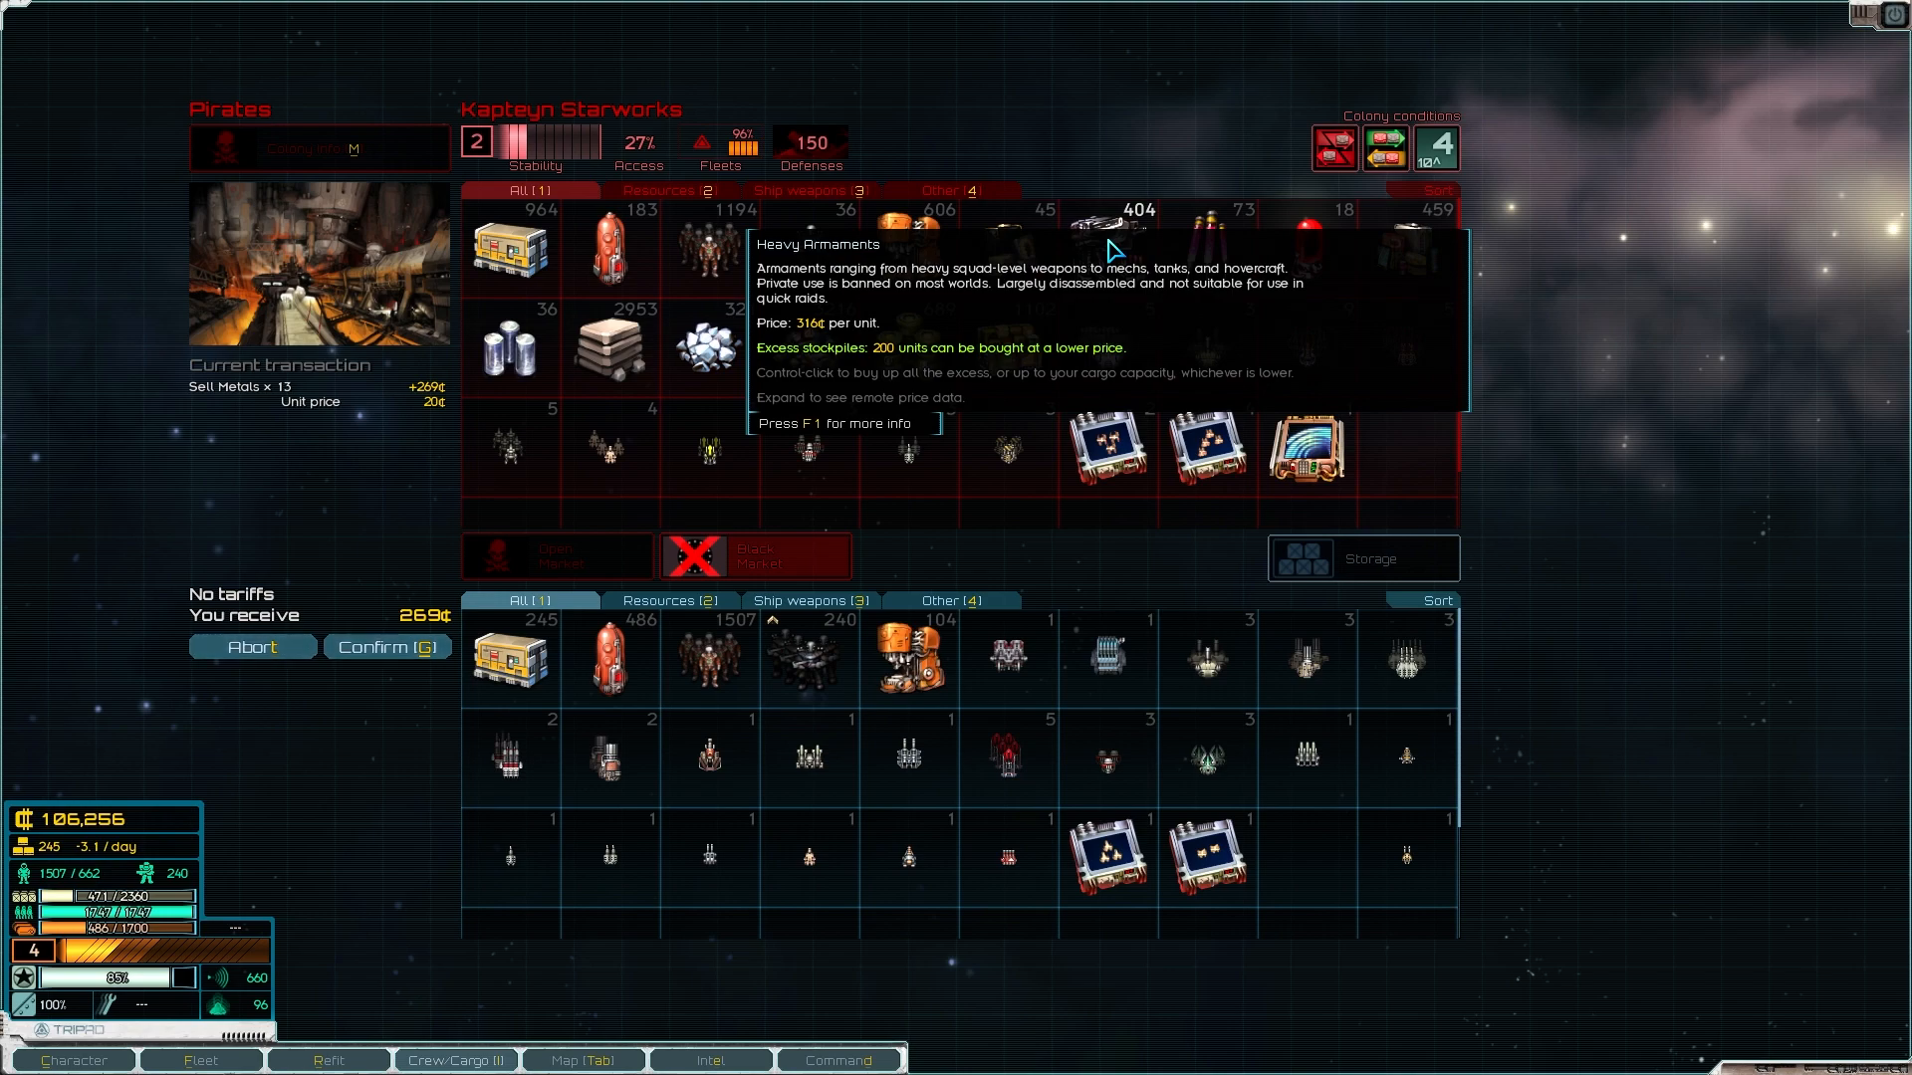
# Step: Buy the 200 excess Heavy Armaments and confirm the trade with the Metals sale
pyautogui.click(1105, 247)
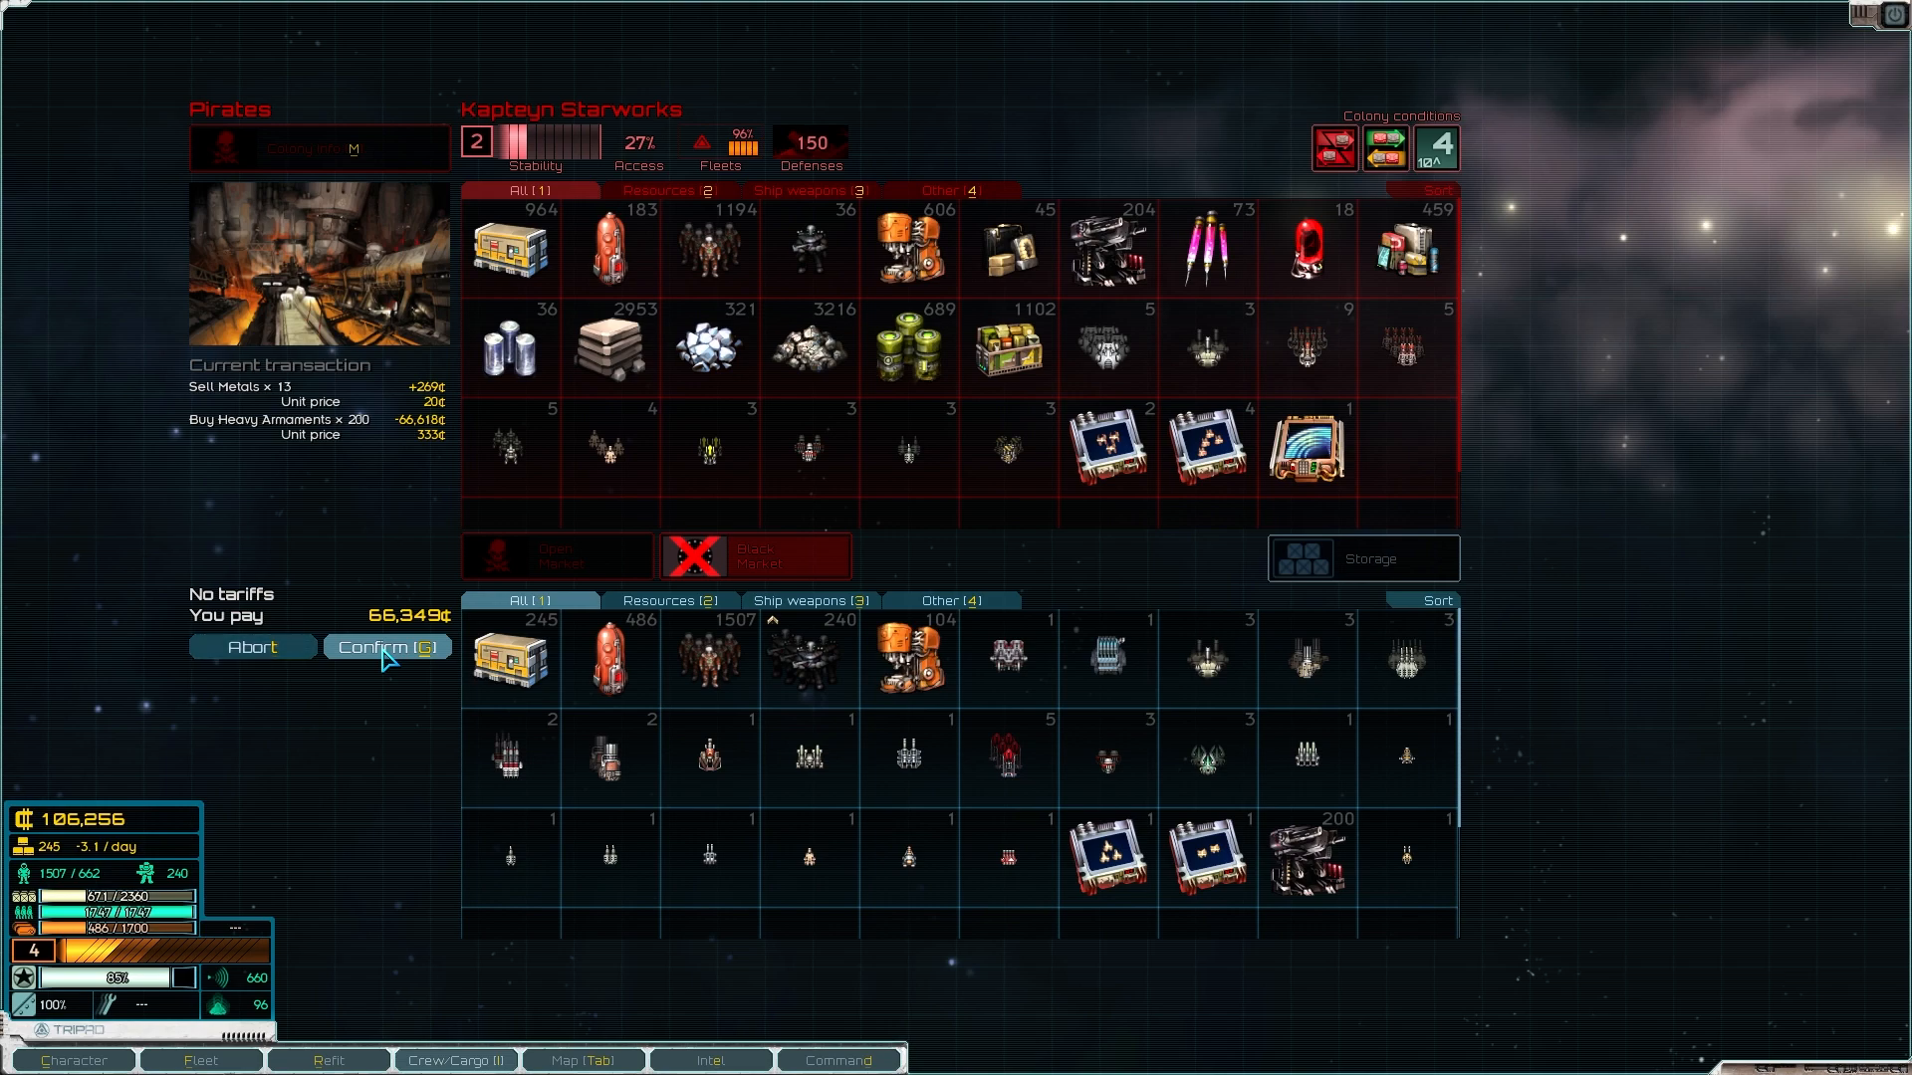
pyautogui.moveTo(1108, 243)
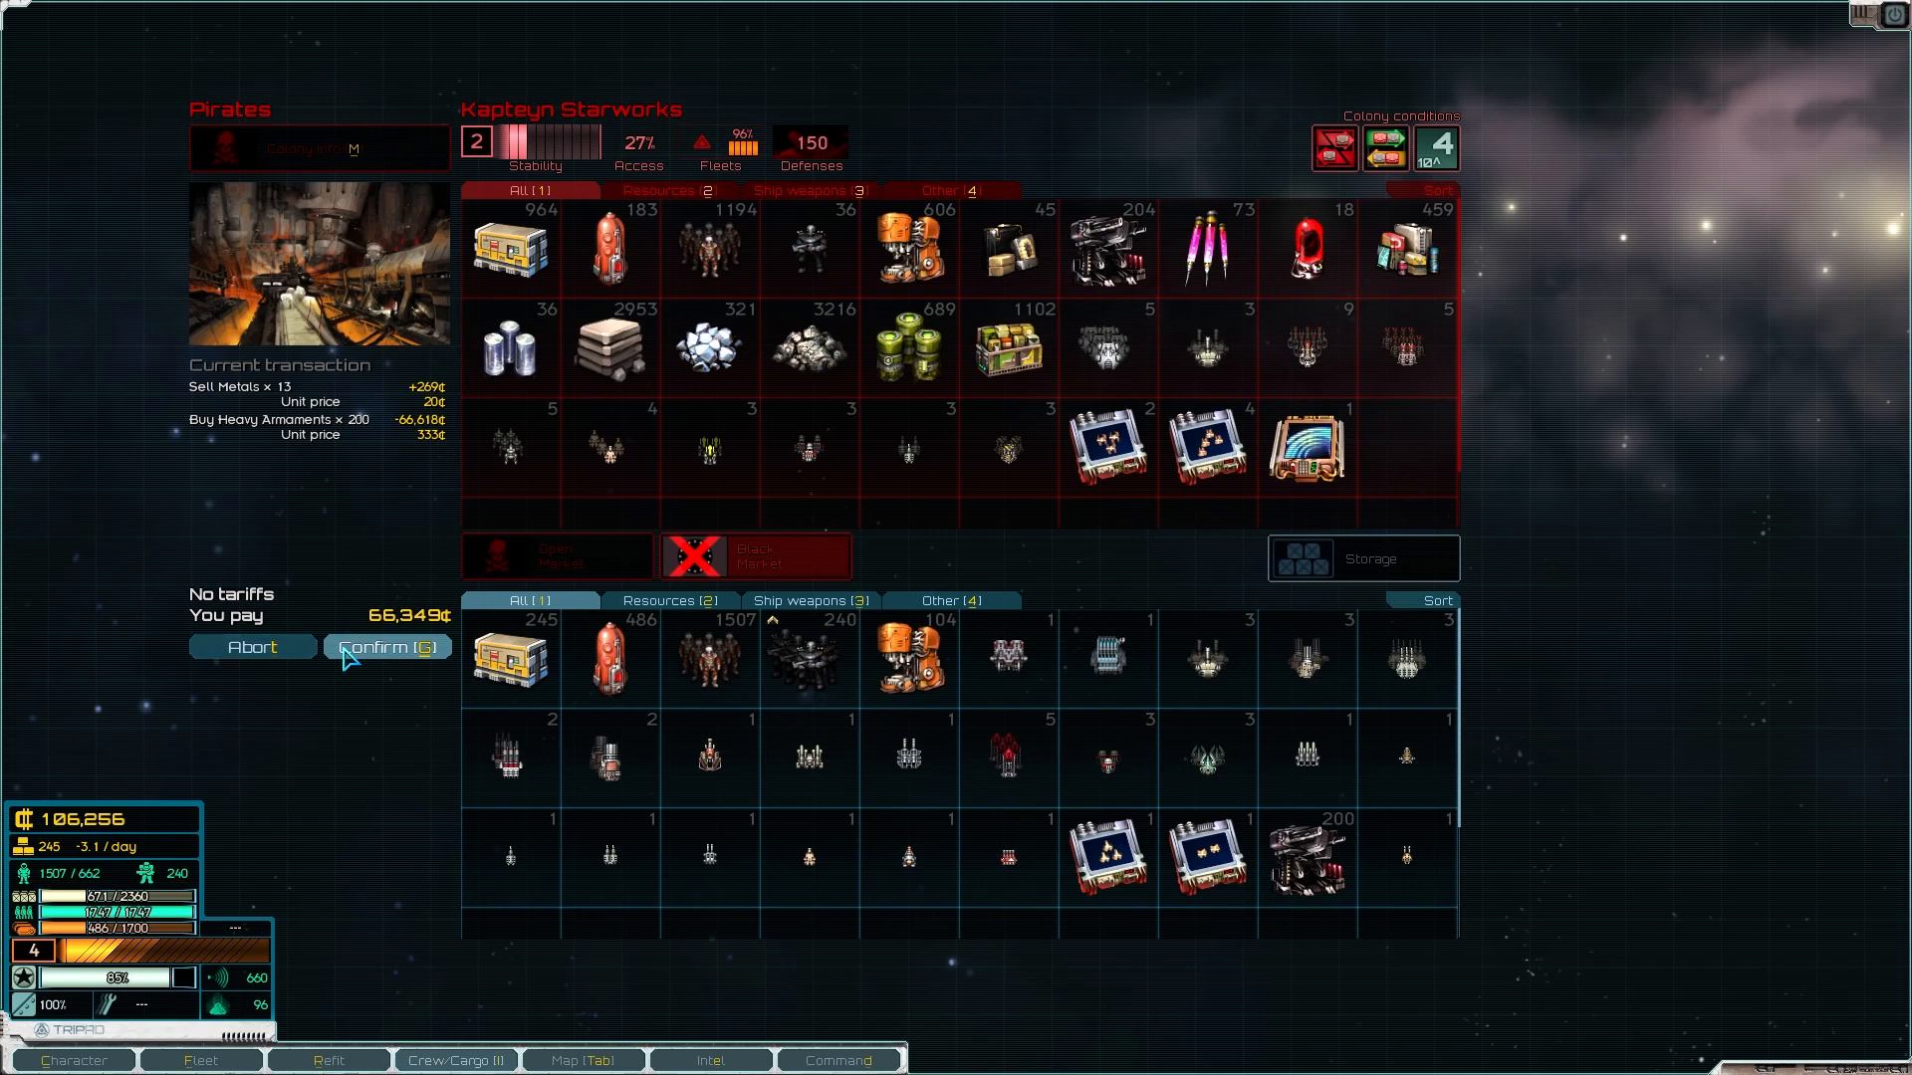
pyautogui.click(384, 645)
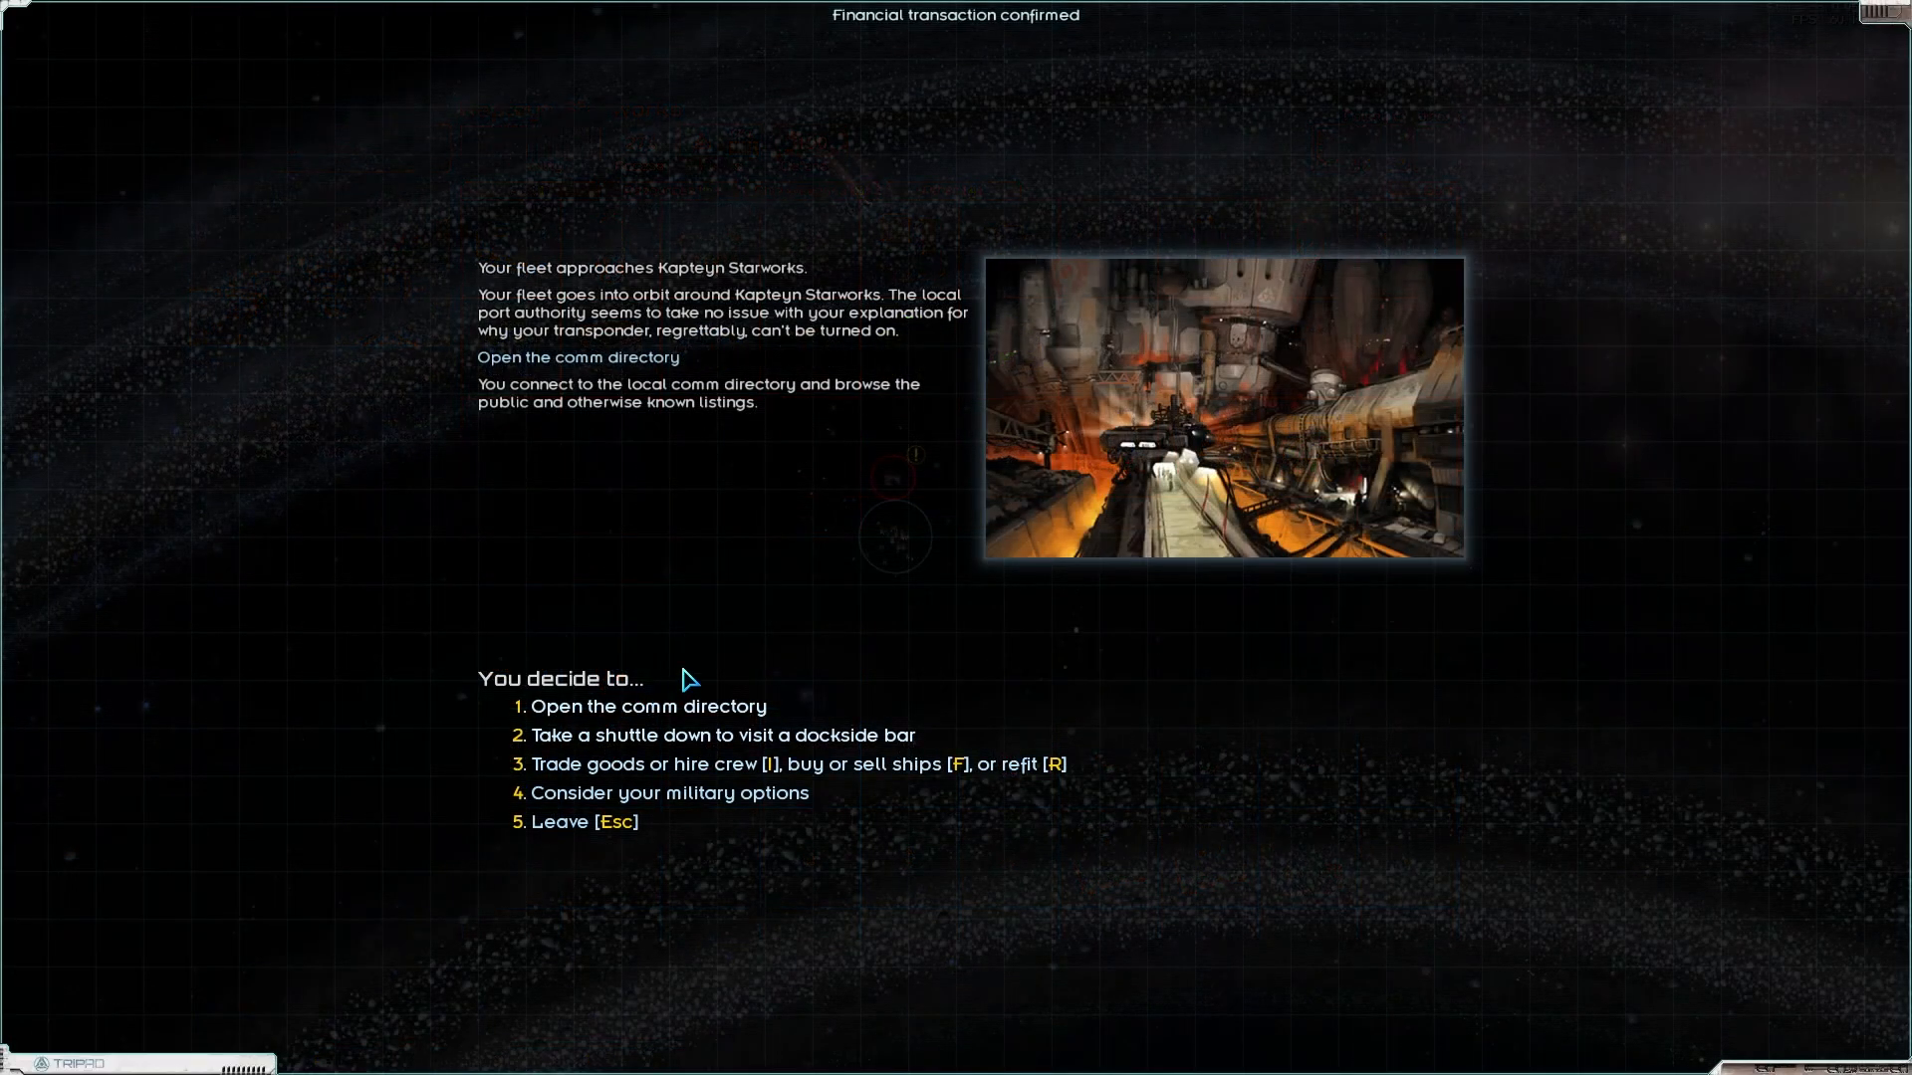
# Step: Review the military options against Kapteyn Starworks and its defending fleet
pyautogui.click(669, 793)
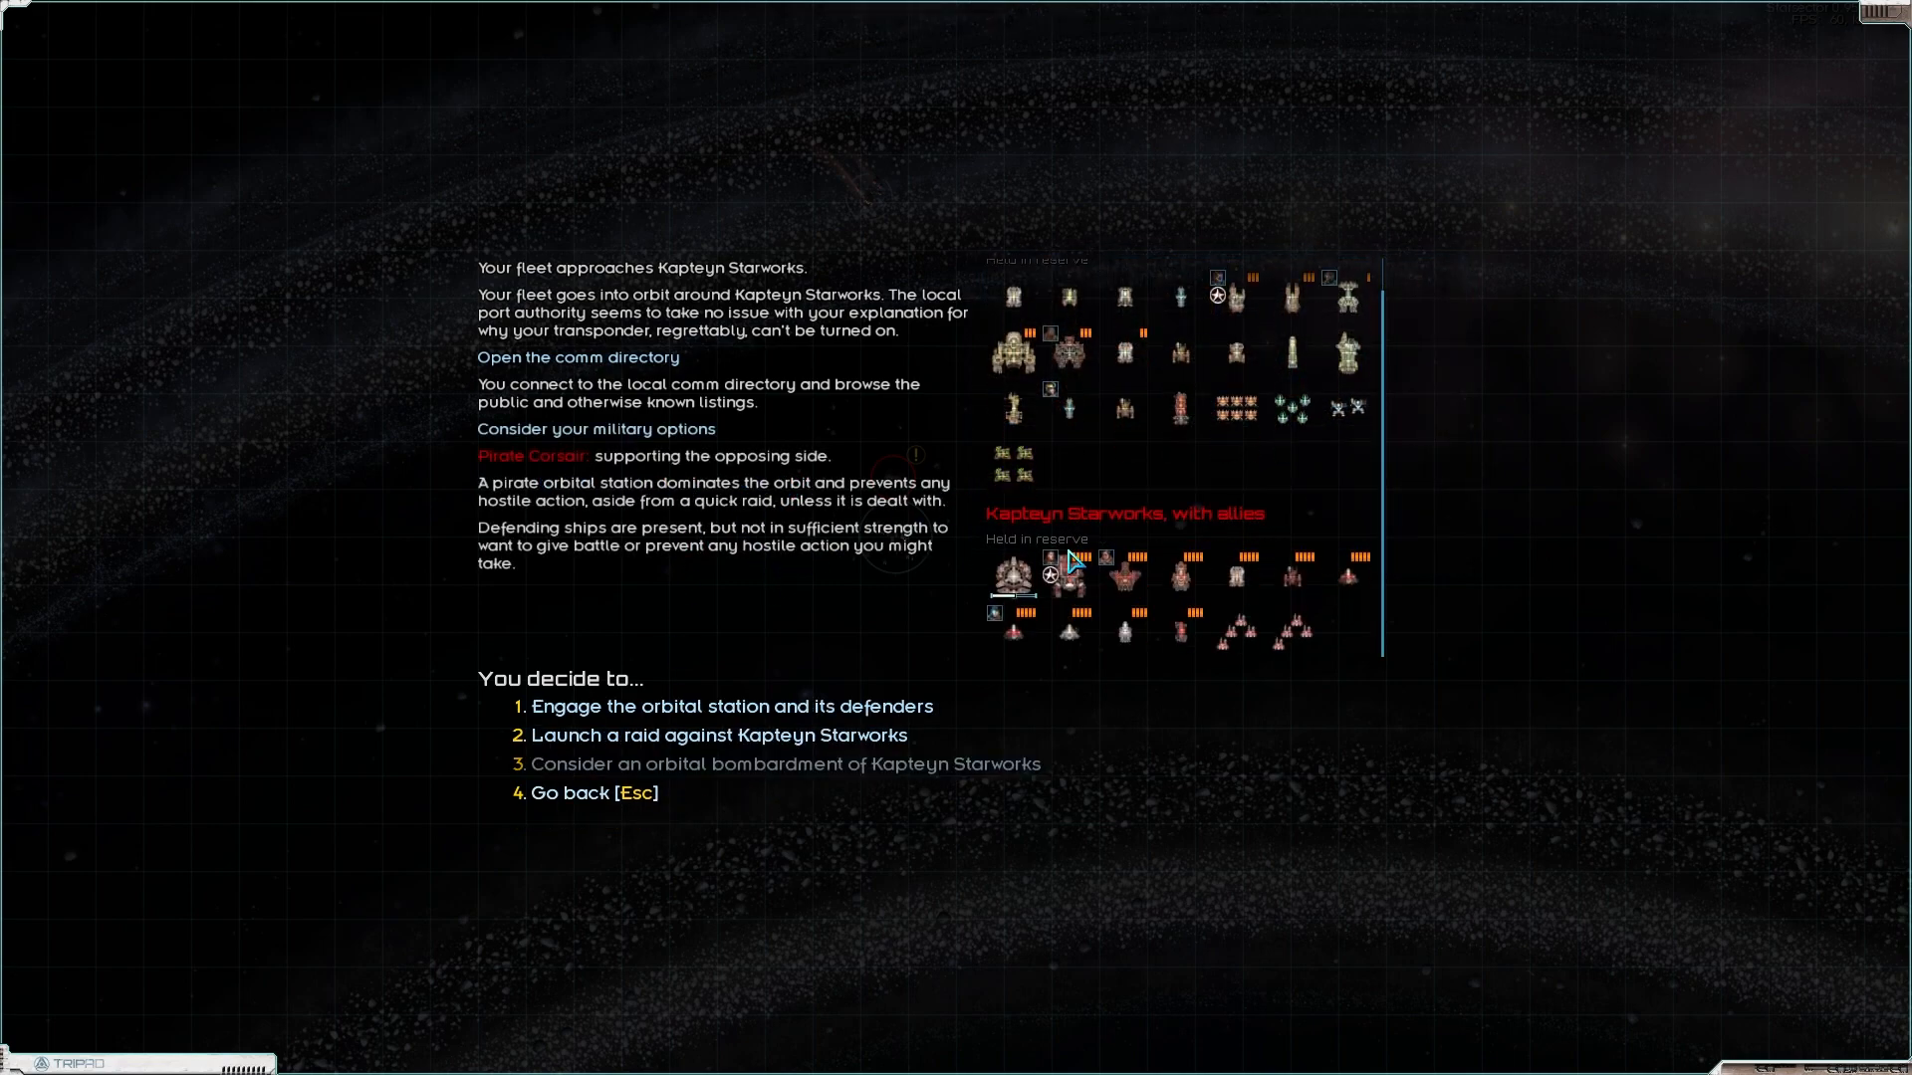
pyautogui.moveTo(781, 500)
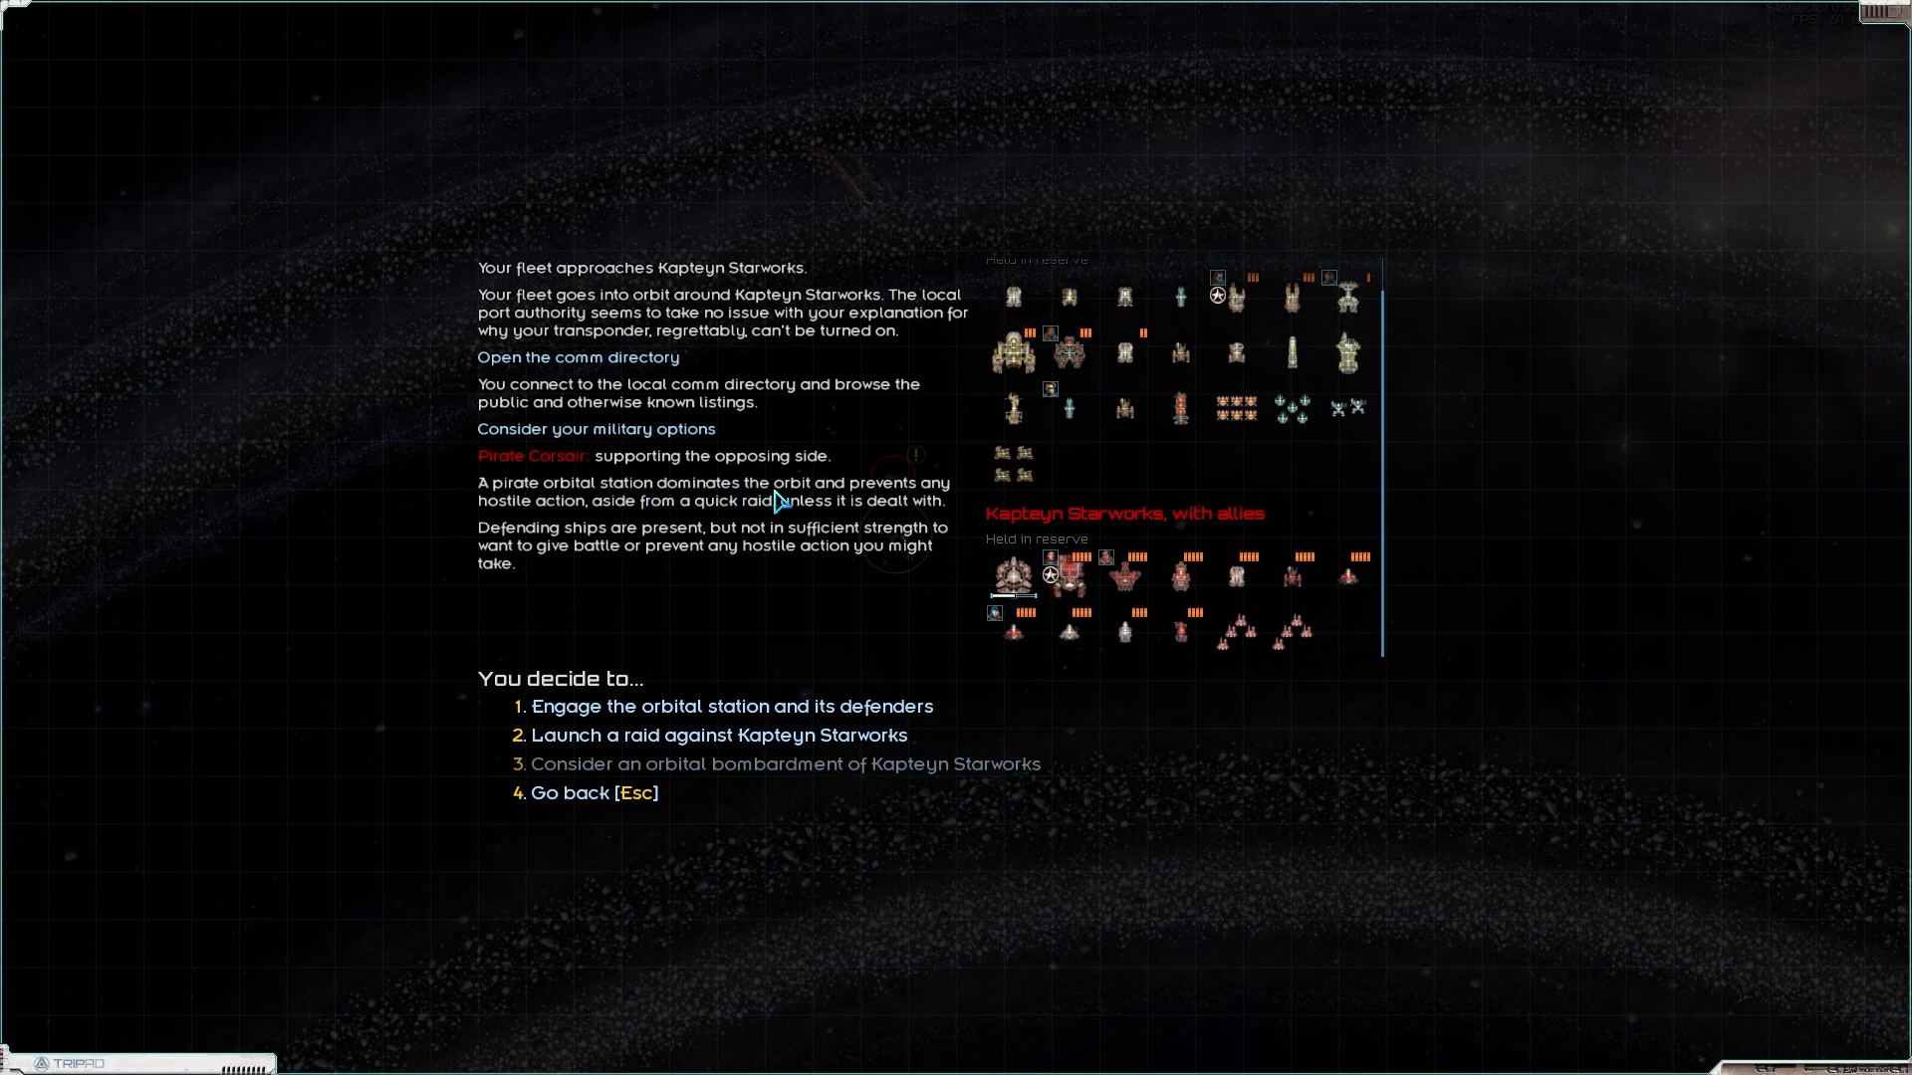
pyautogui.moveTo(912, 499)
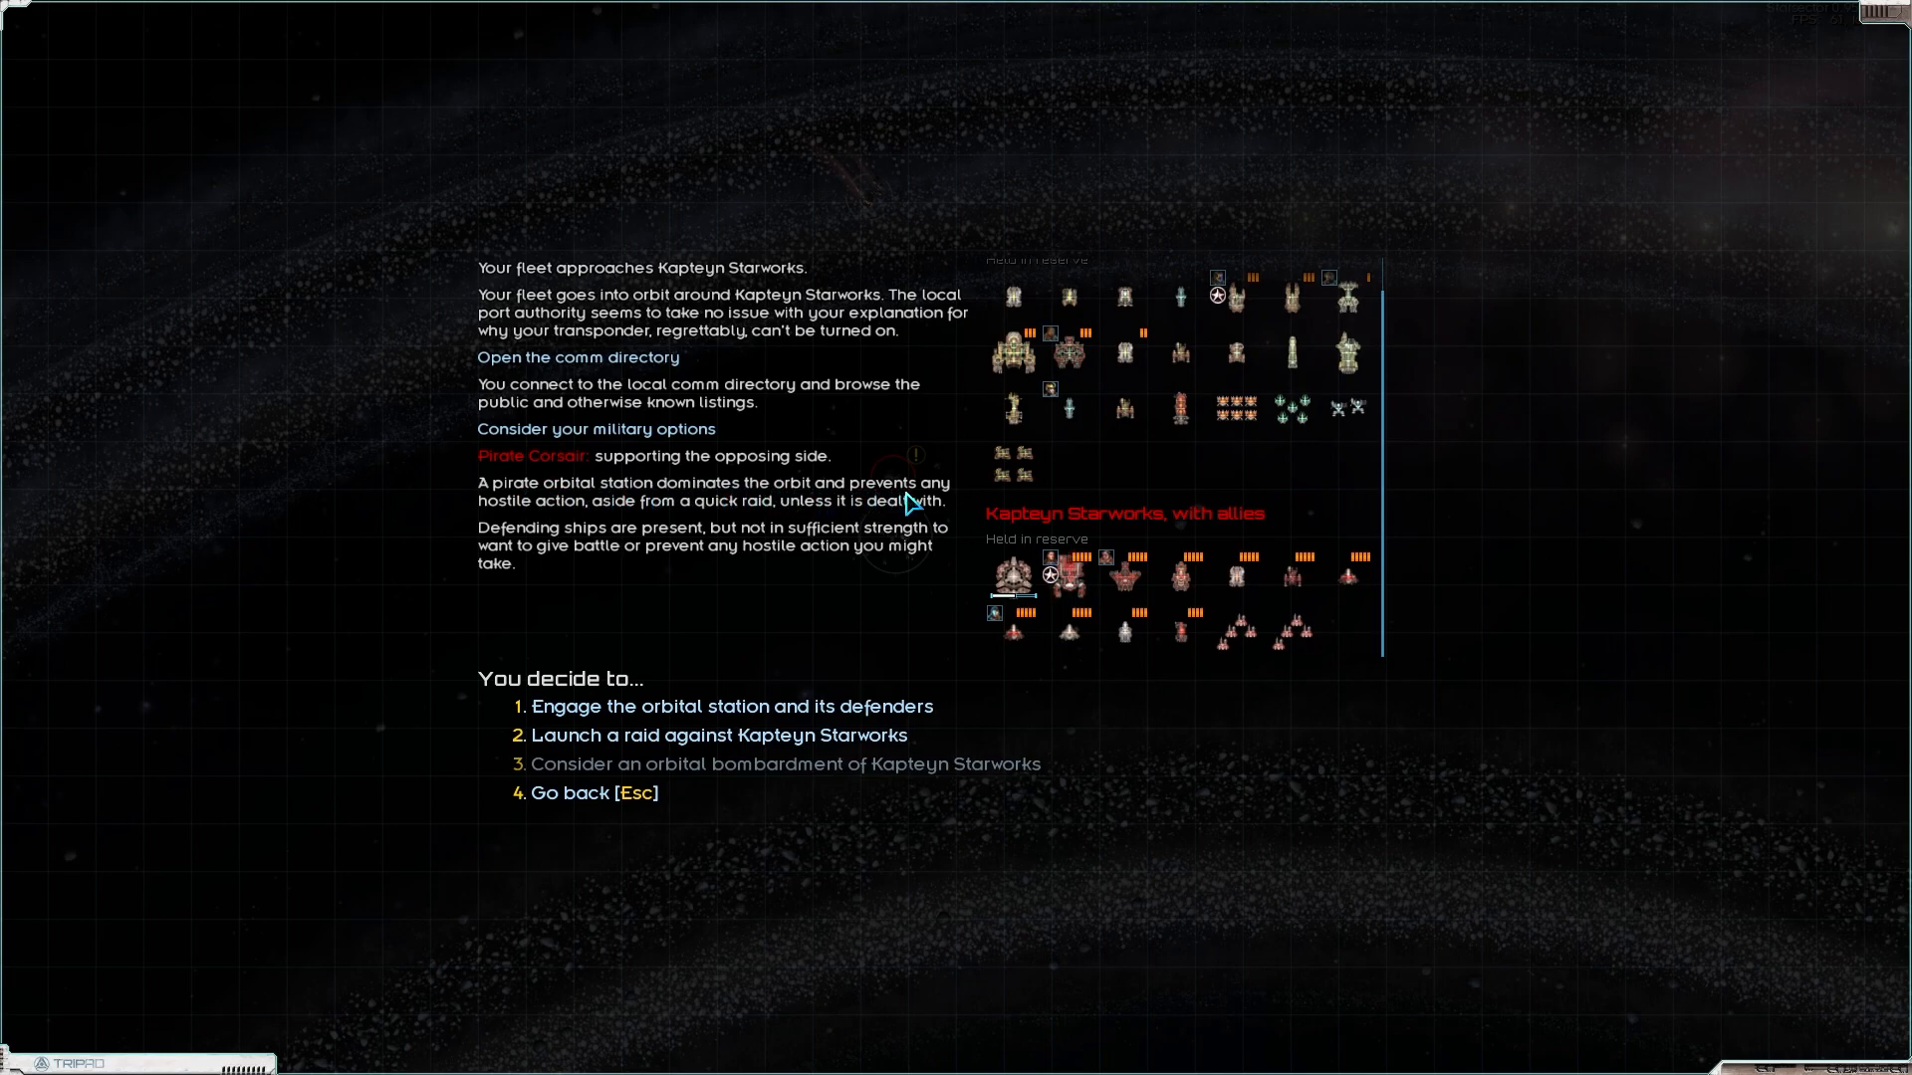
pyautogui.moveTo(751, 518)
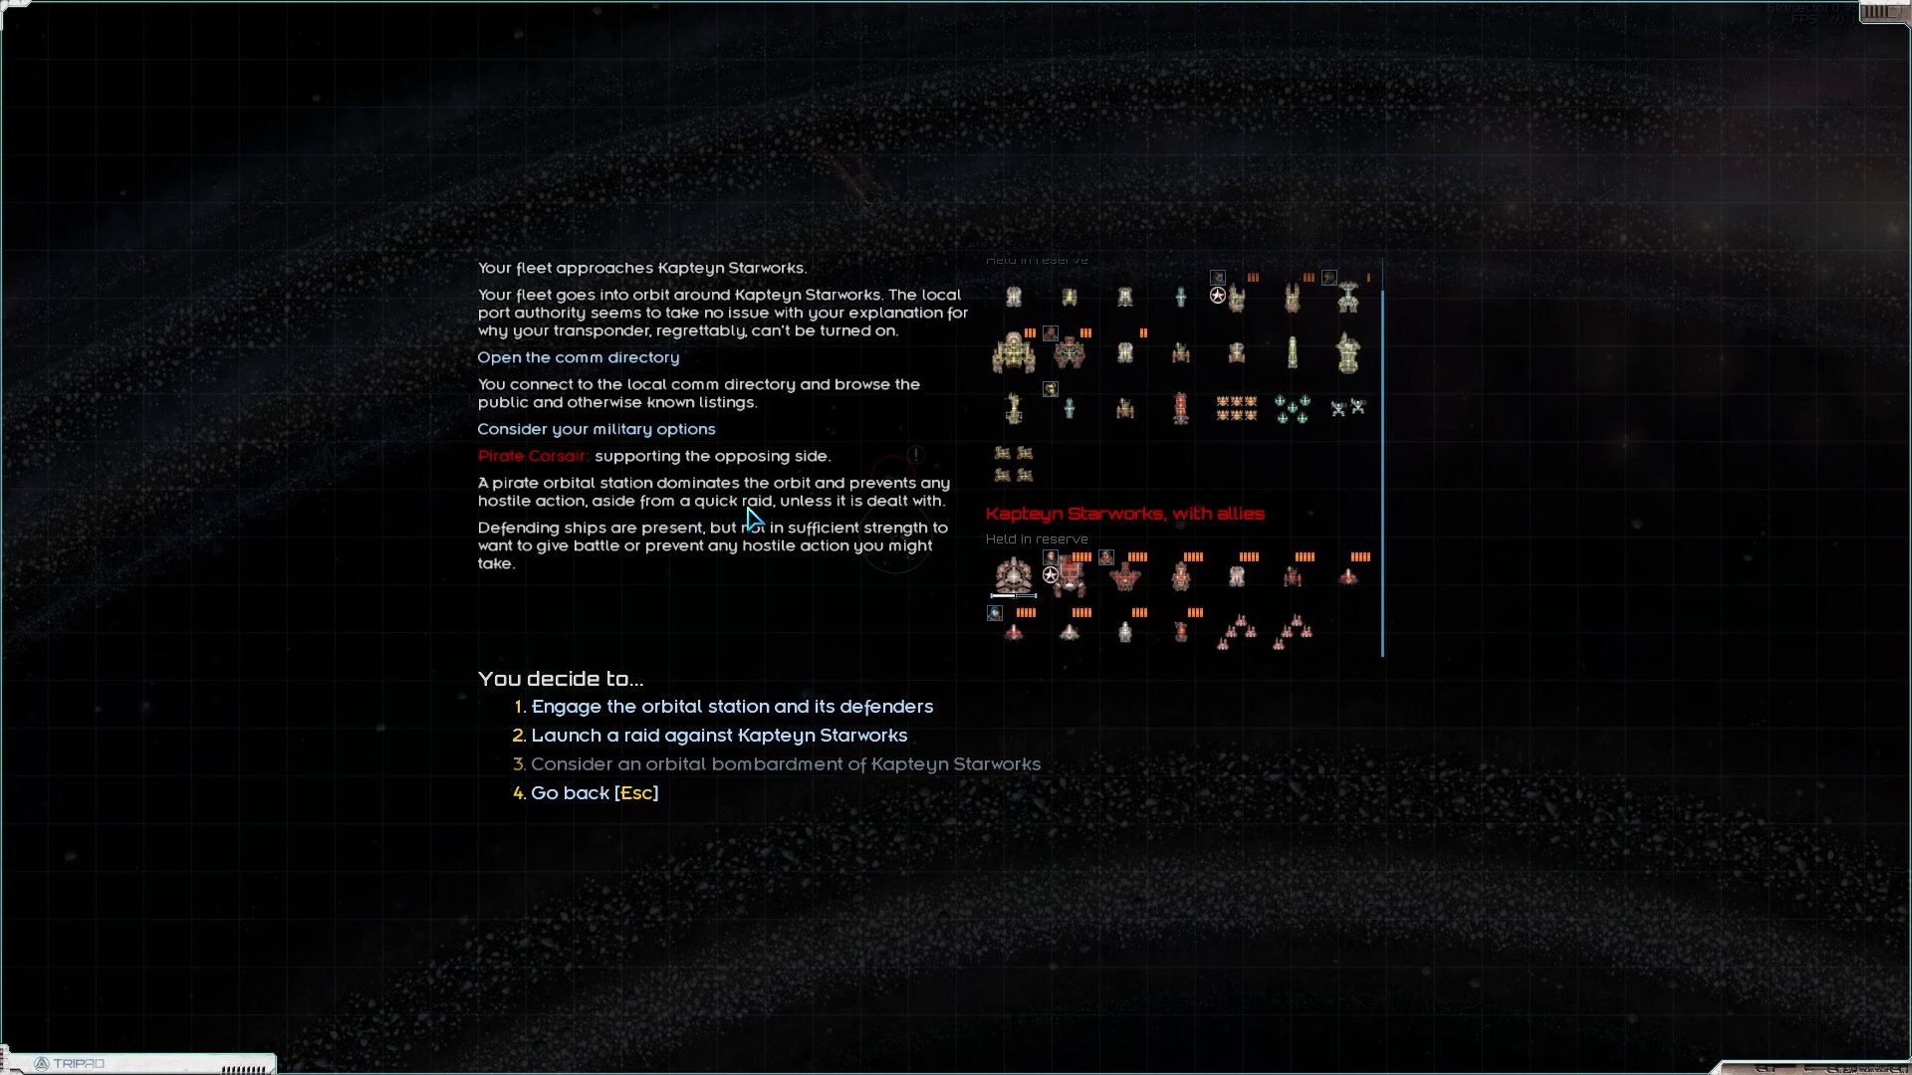
pyautogui.moveTo(691, 550)
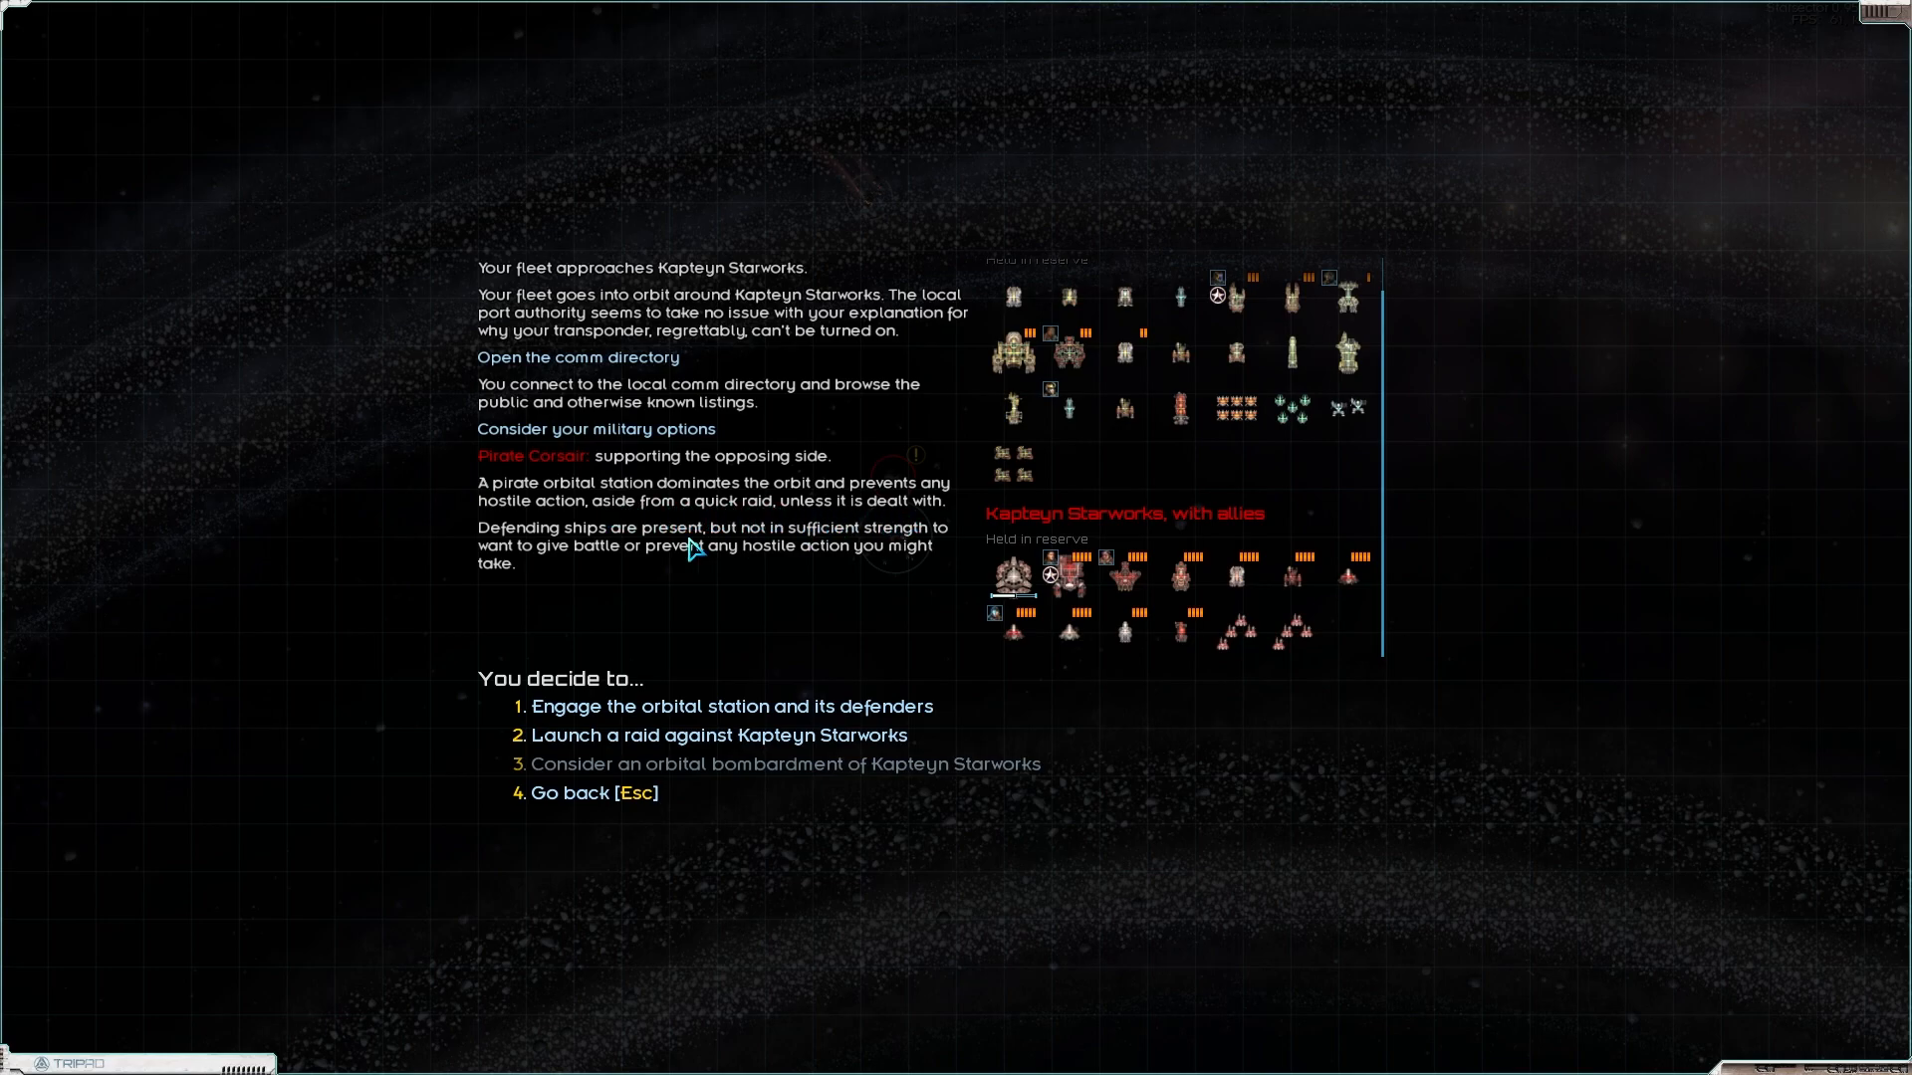
pyautogui.moveTo(834, 564)
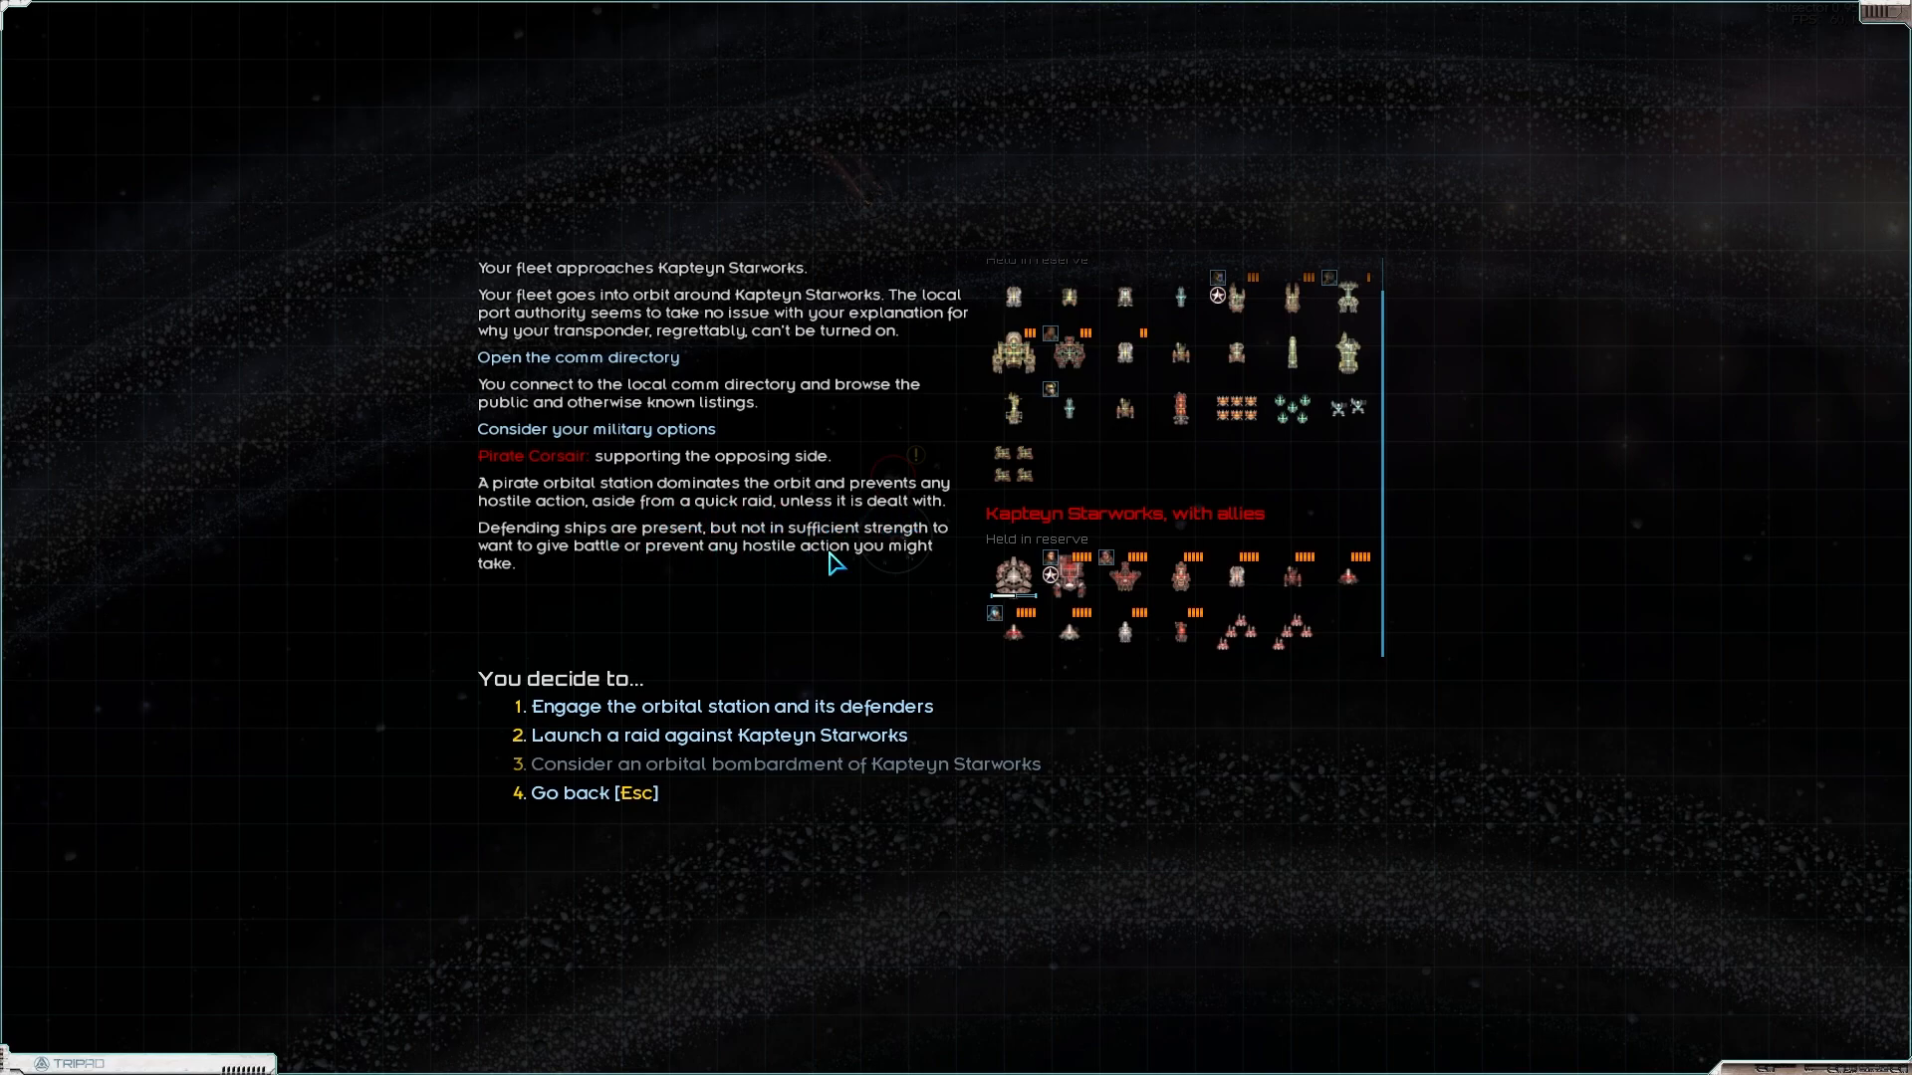
pyautogui.moveTo(729, 567)
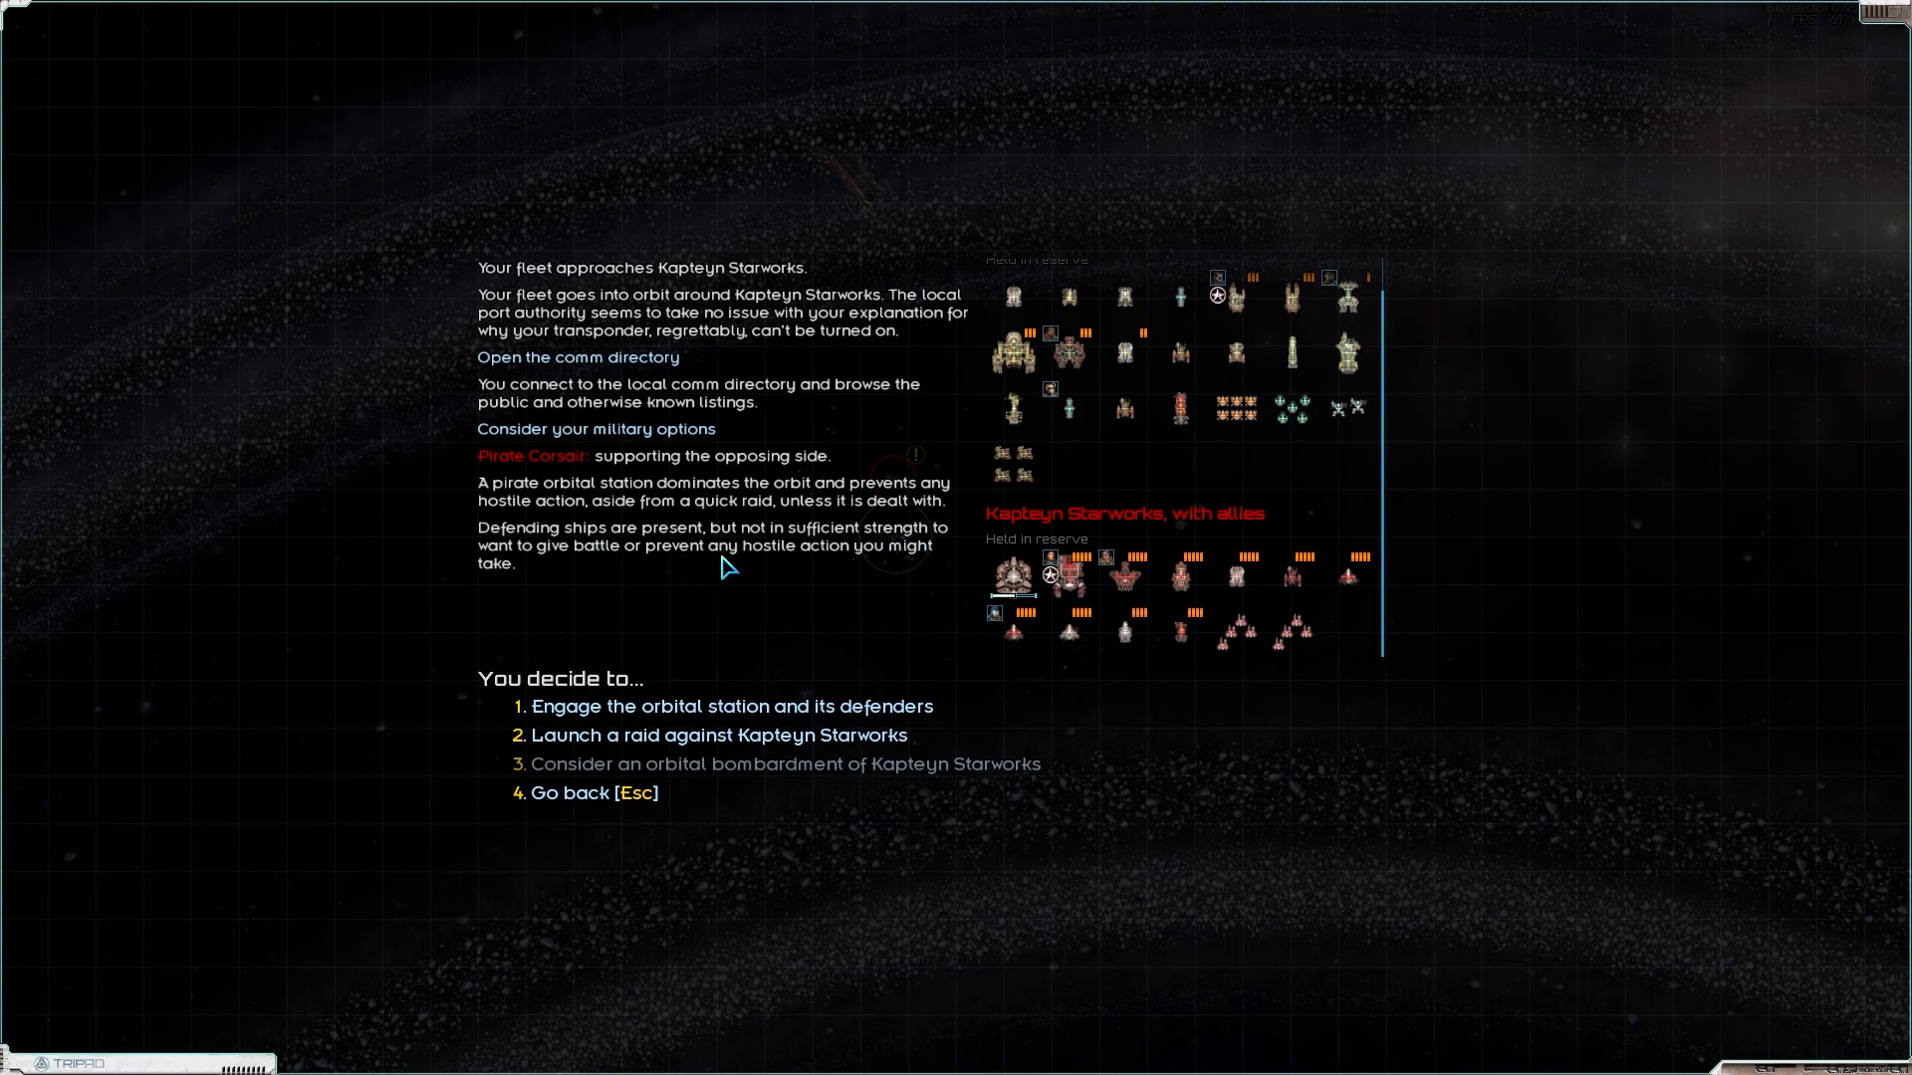
pyautogui.moveTo(930, 595)
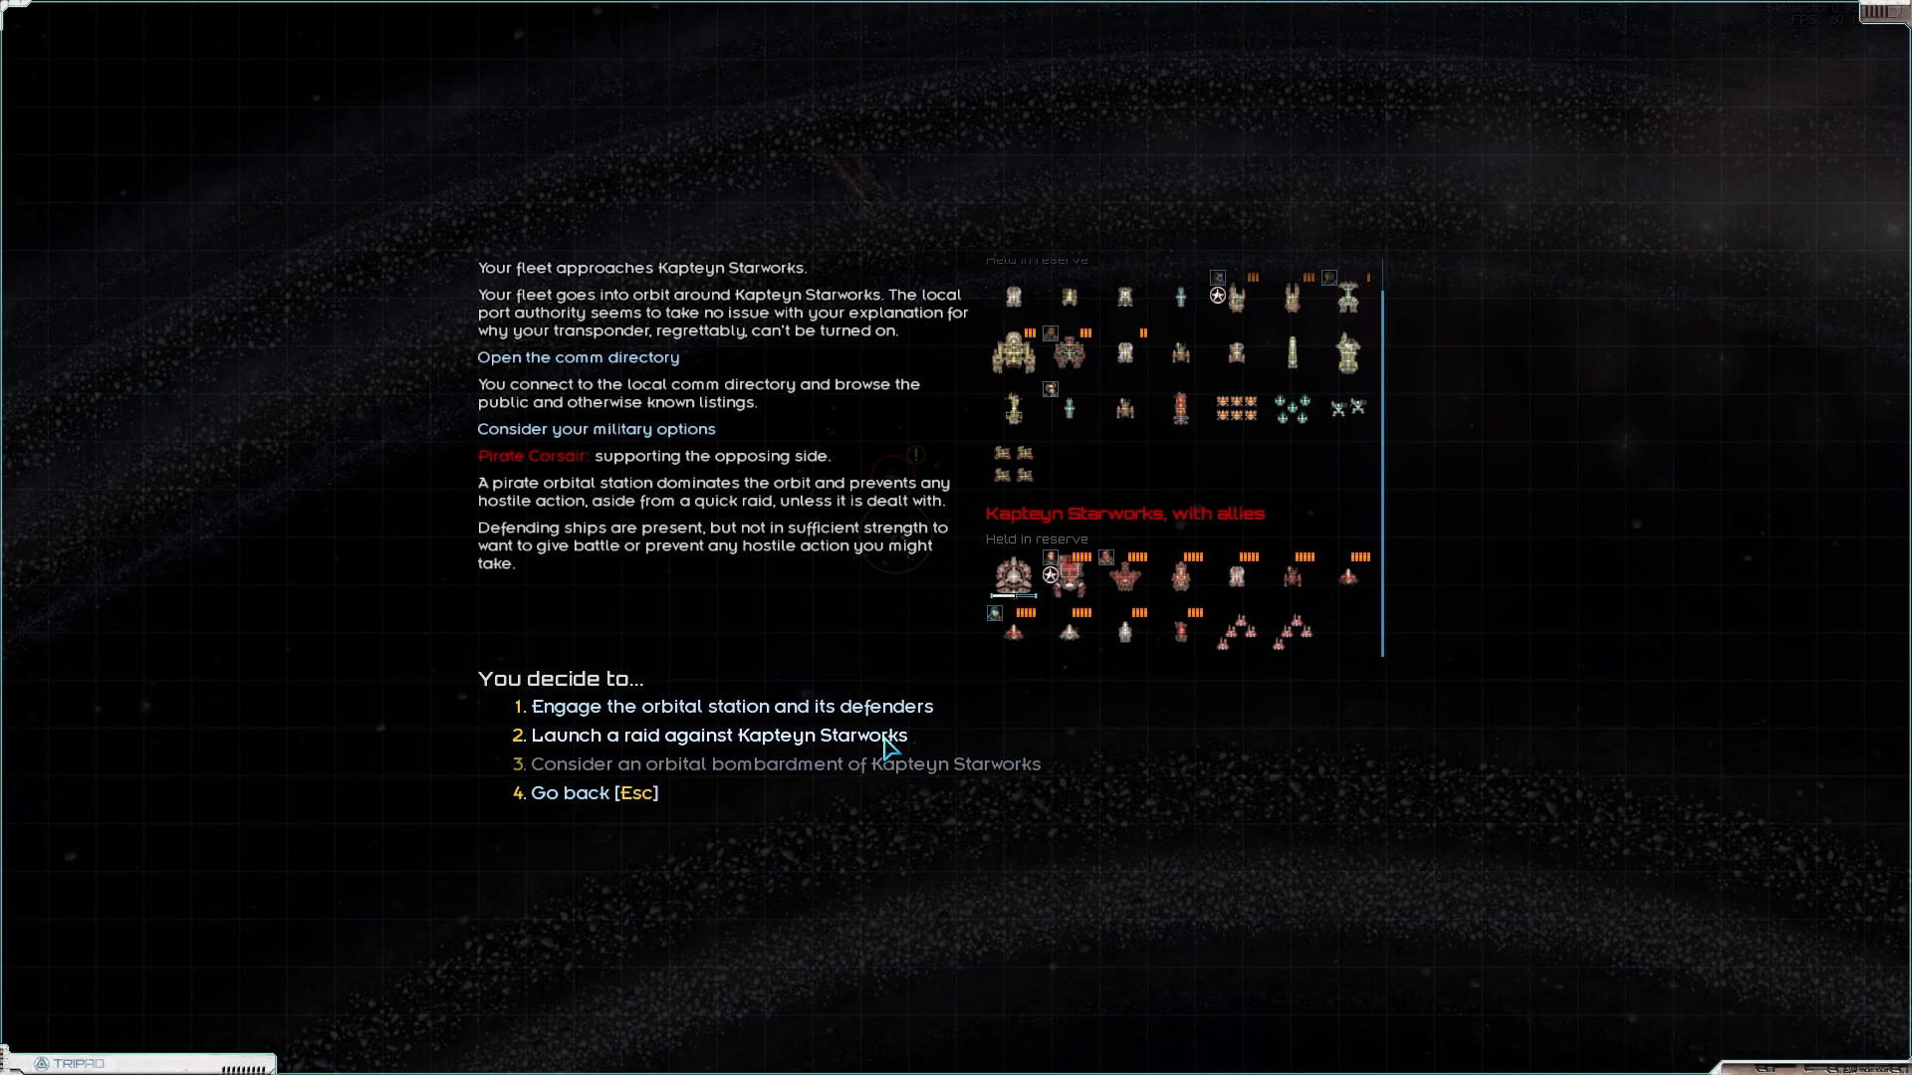
pyautogui.moveTo(1009, 574)
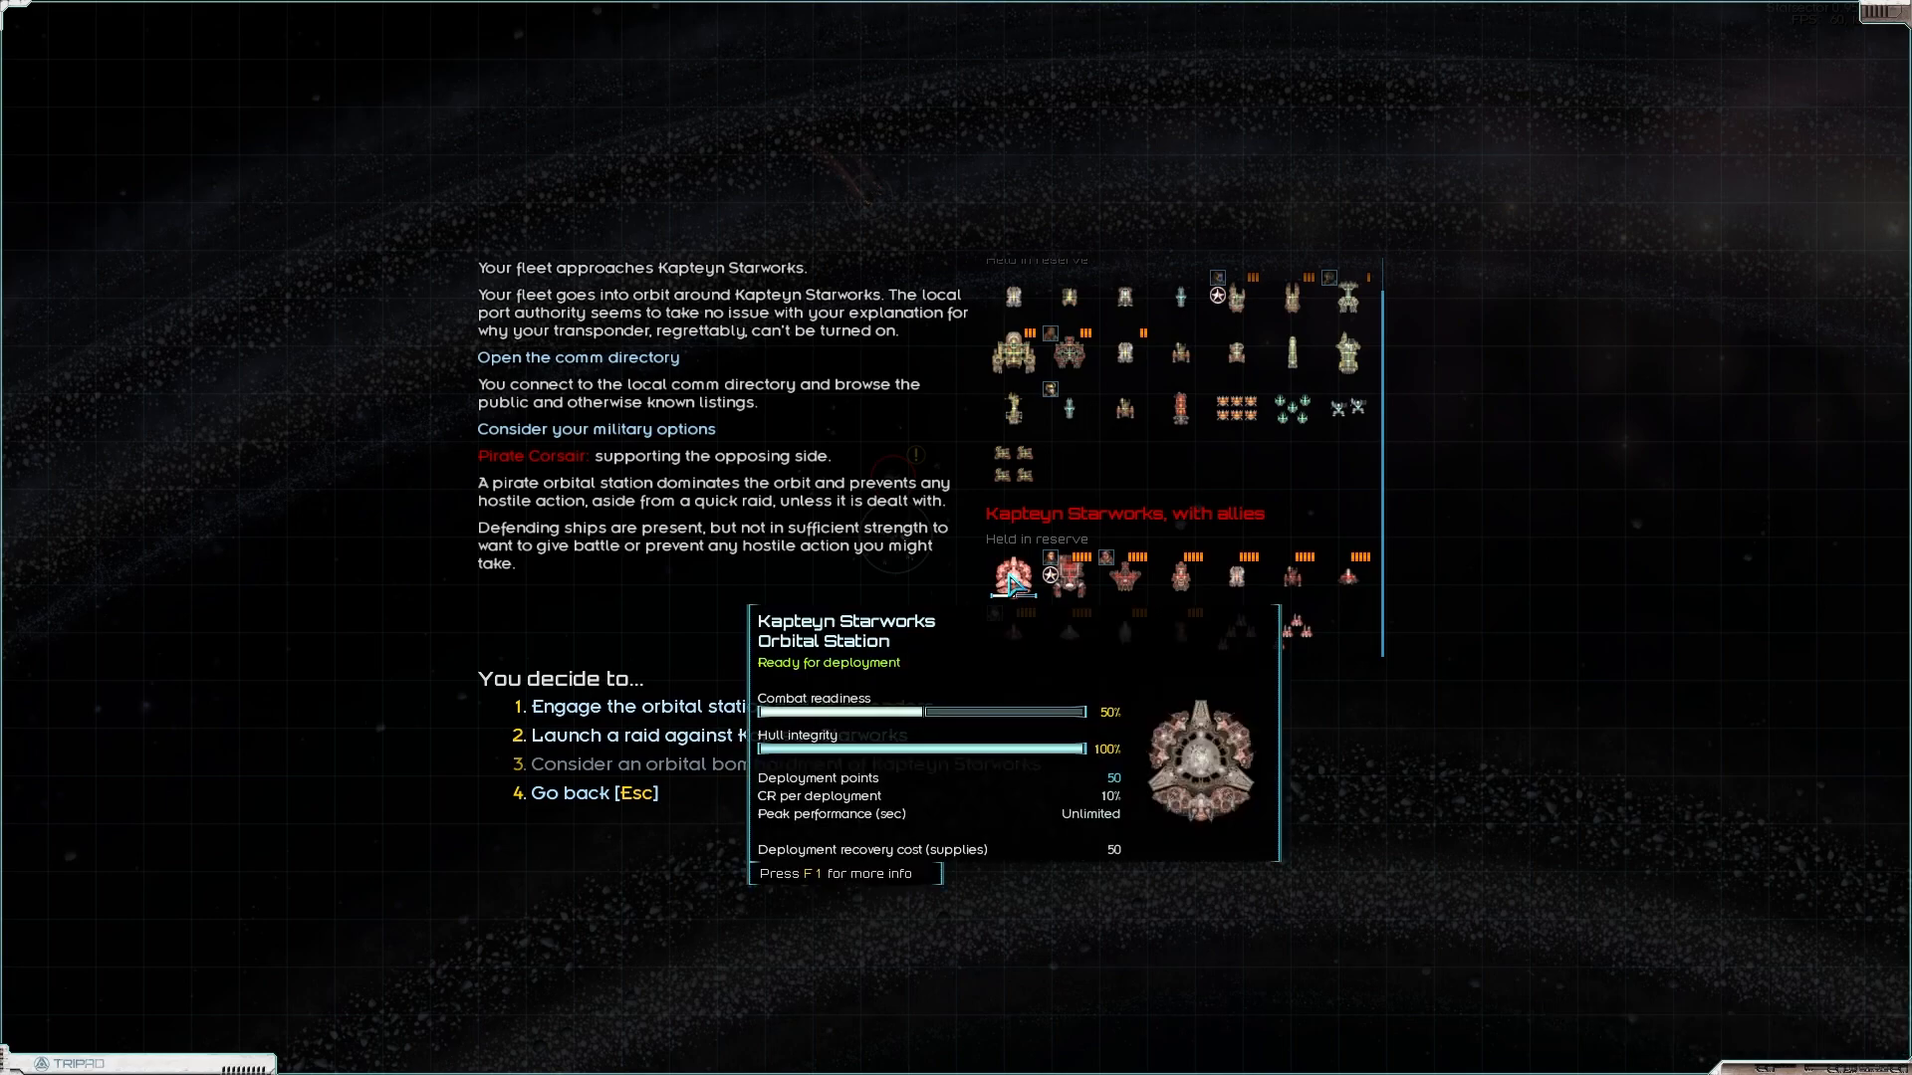
pyautogui.moveTo(863, 743)
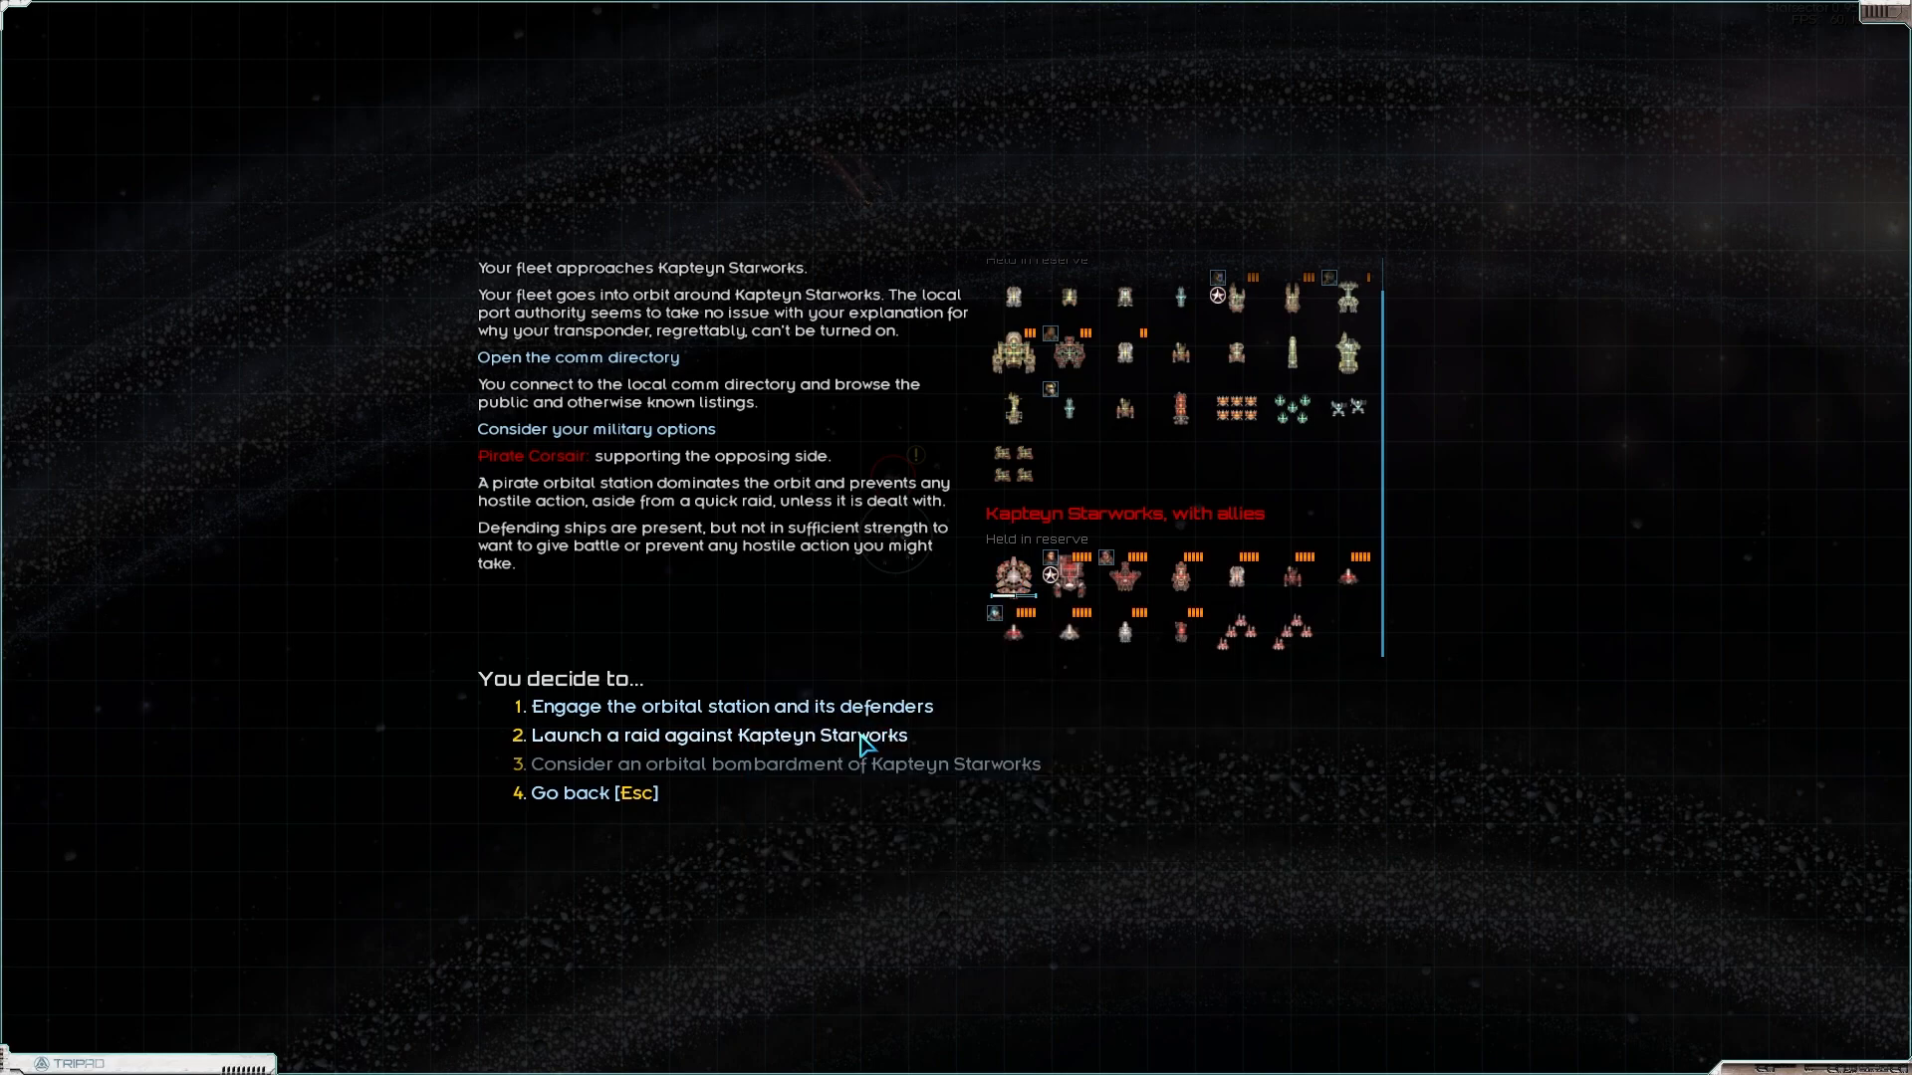
# Step: Bring up the raid choices after checking the Disrupt Orbital Works mission
pyautogui.click(717, 735)
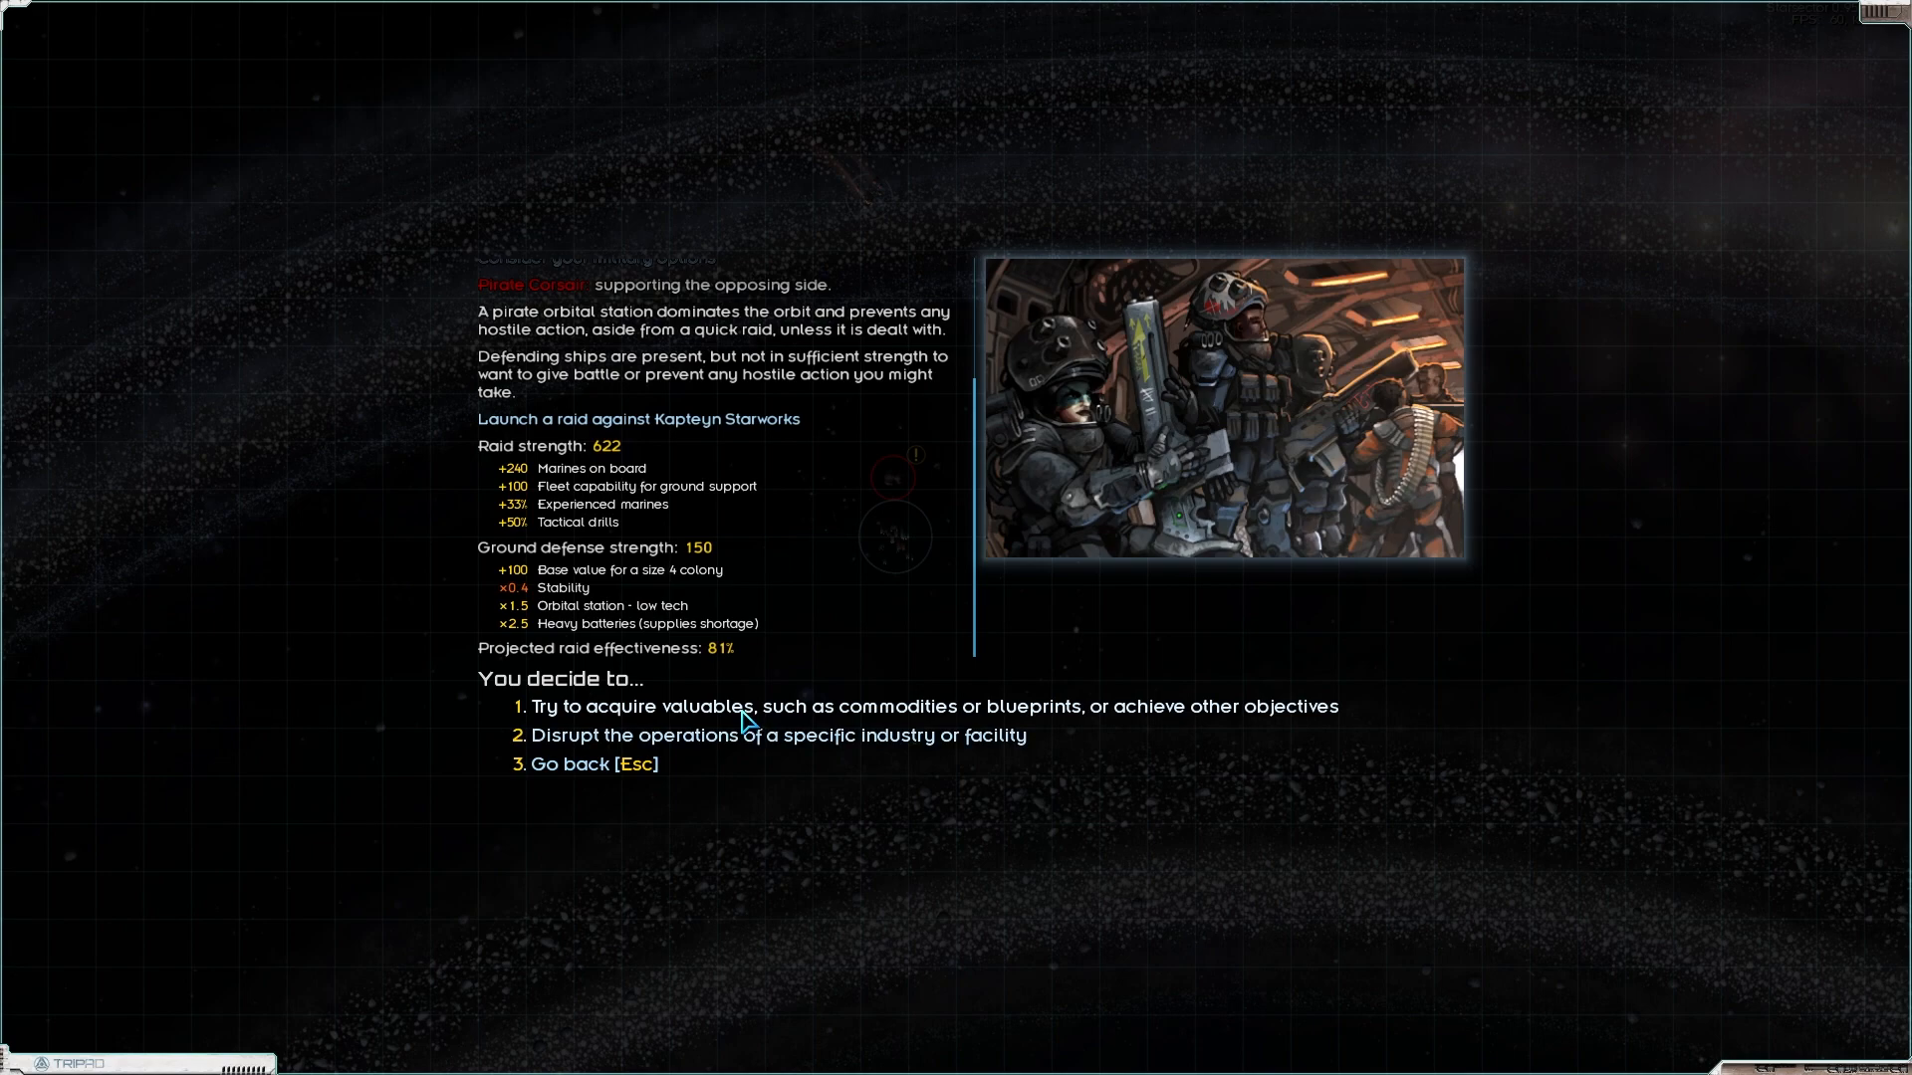
pyautogui.moveTo(735, 746)
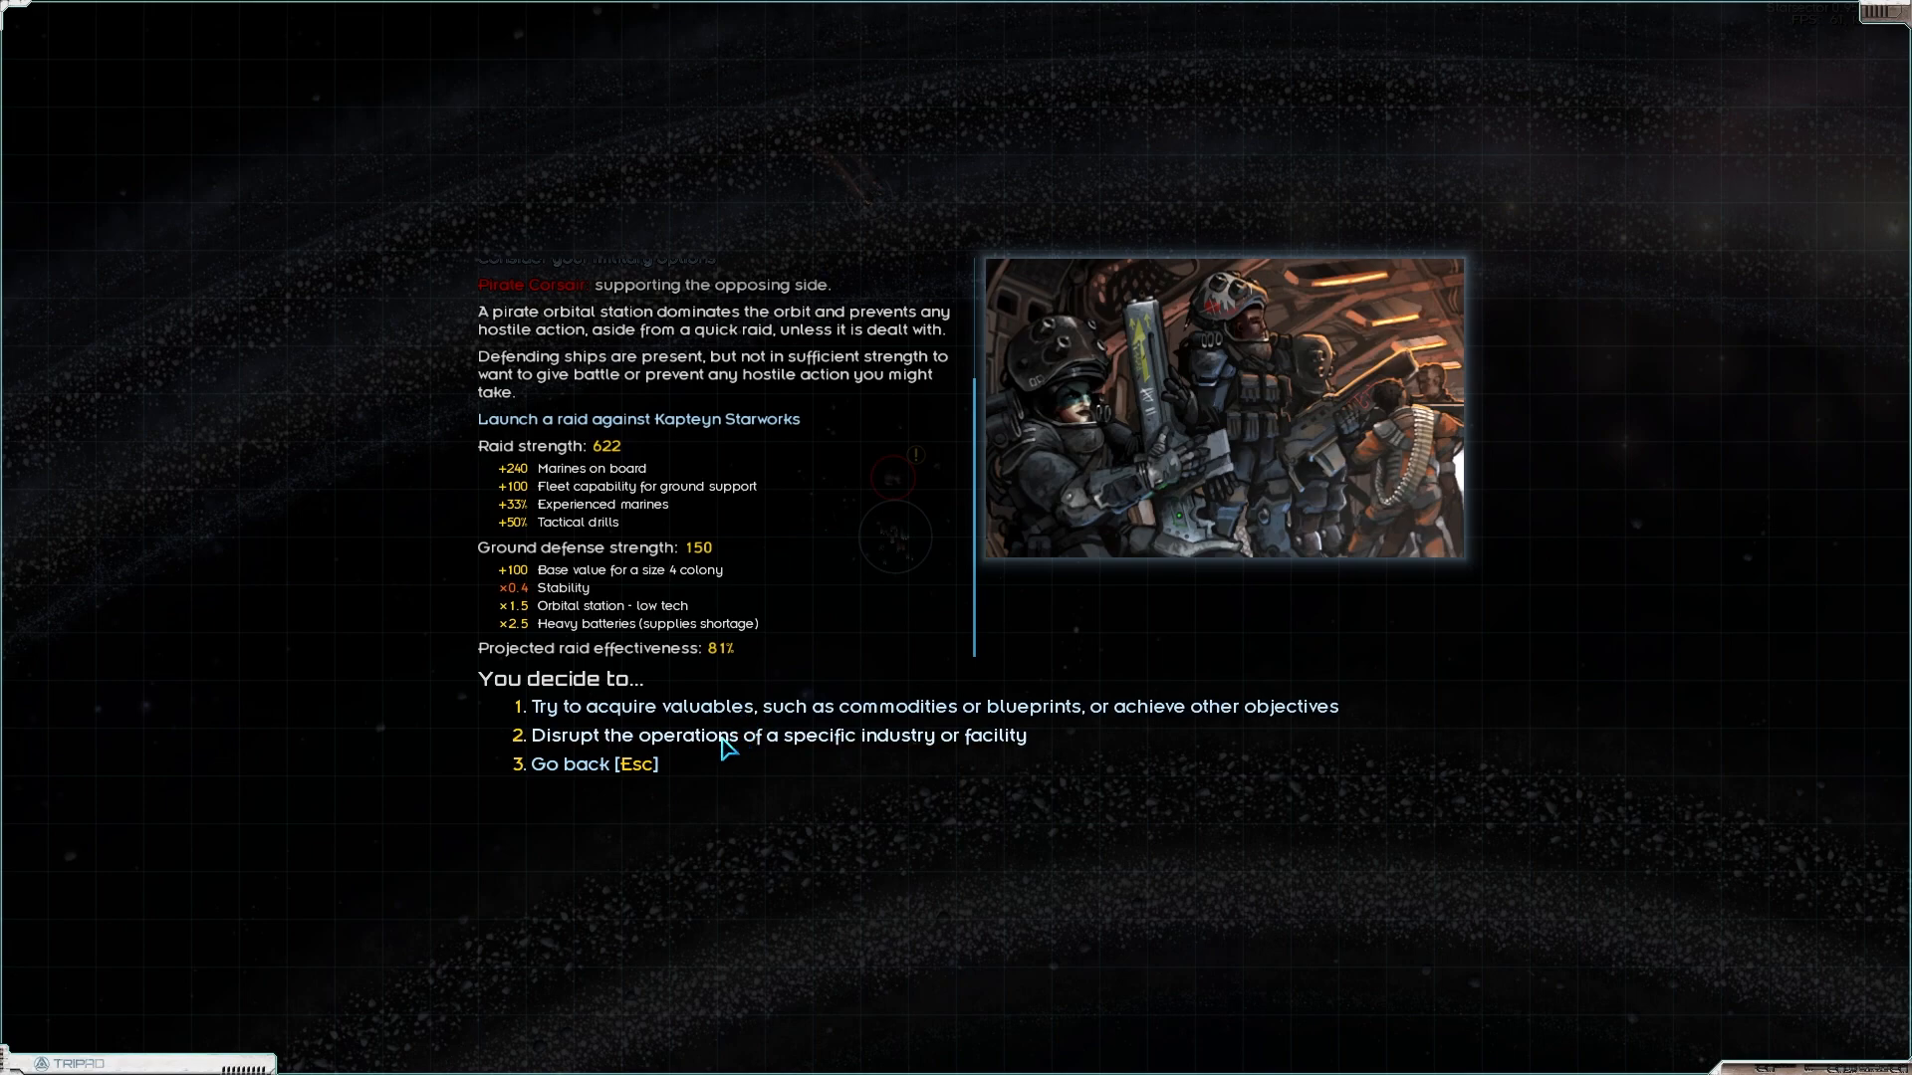
pyautogui.moveTo(585, 781)
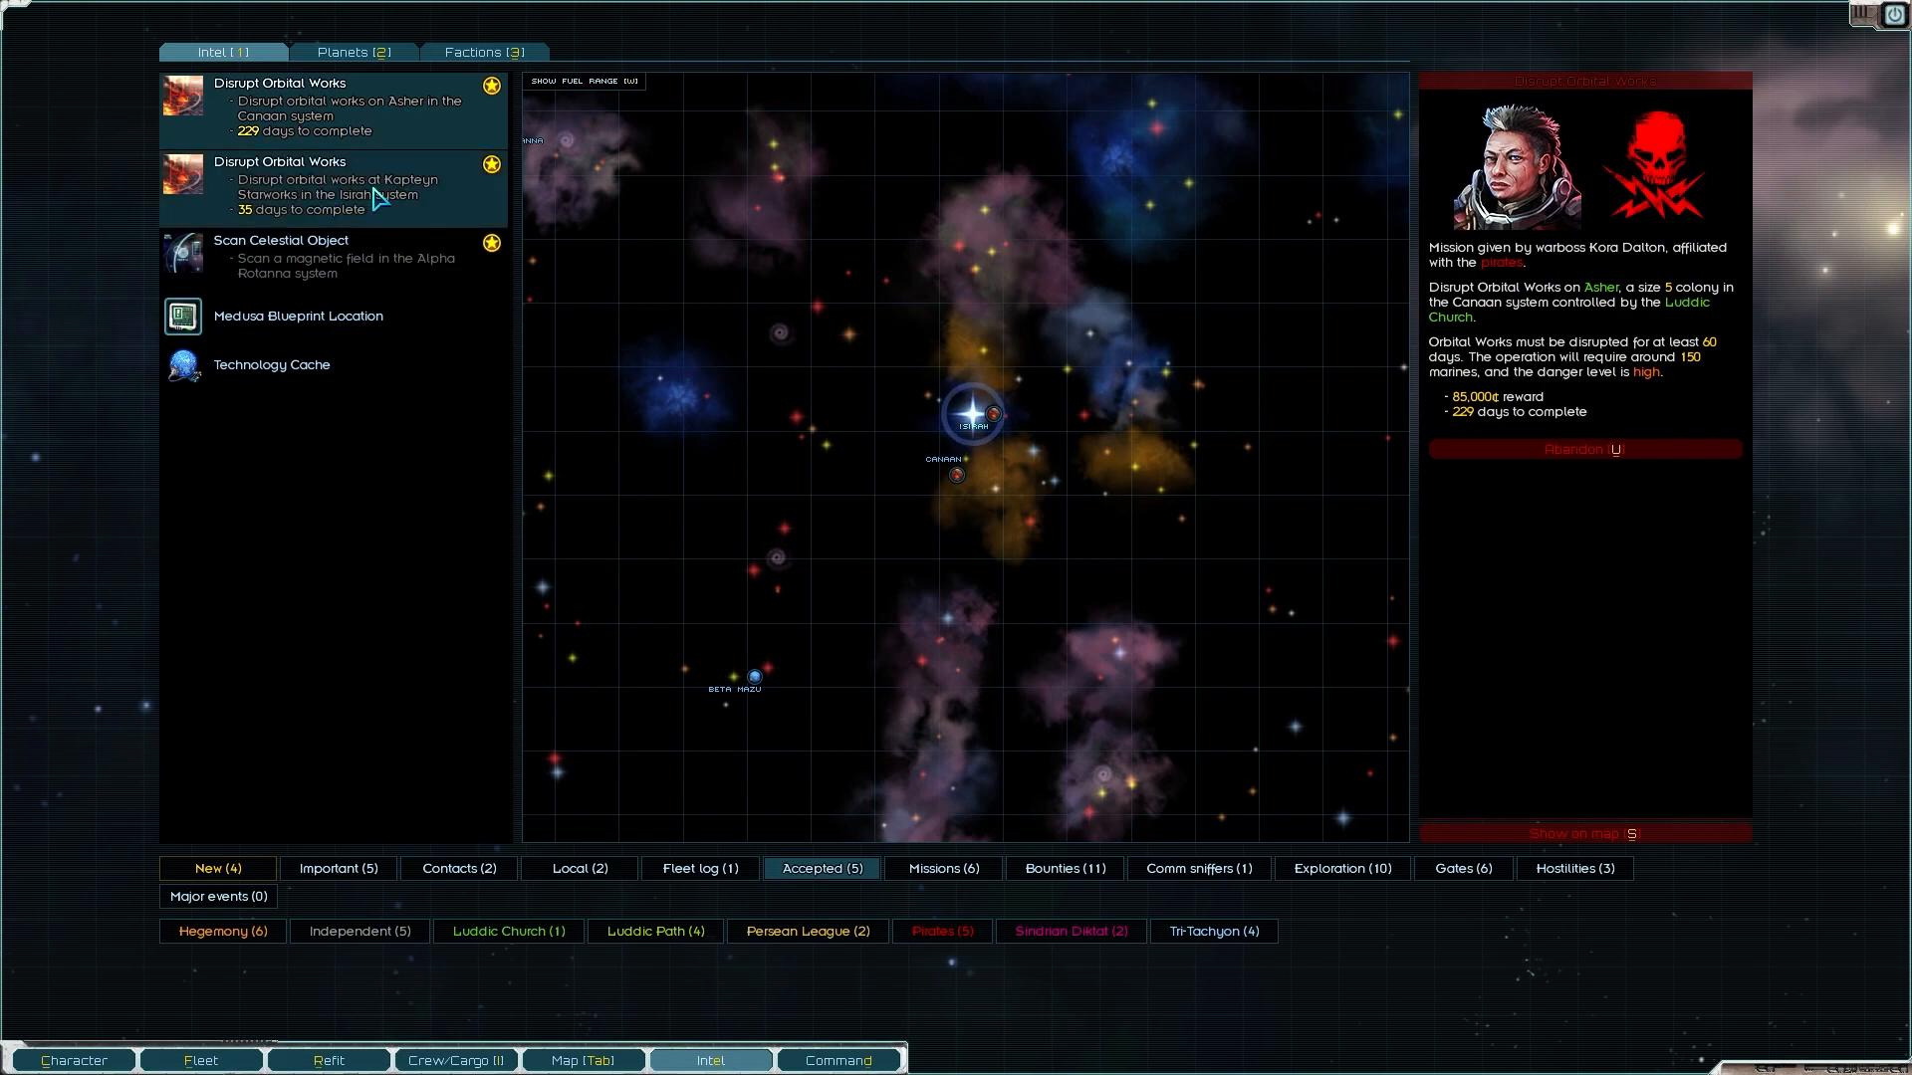
pyautogui.click(334, 184)
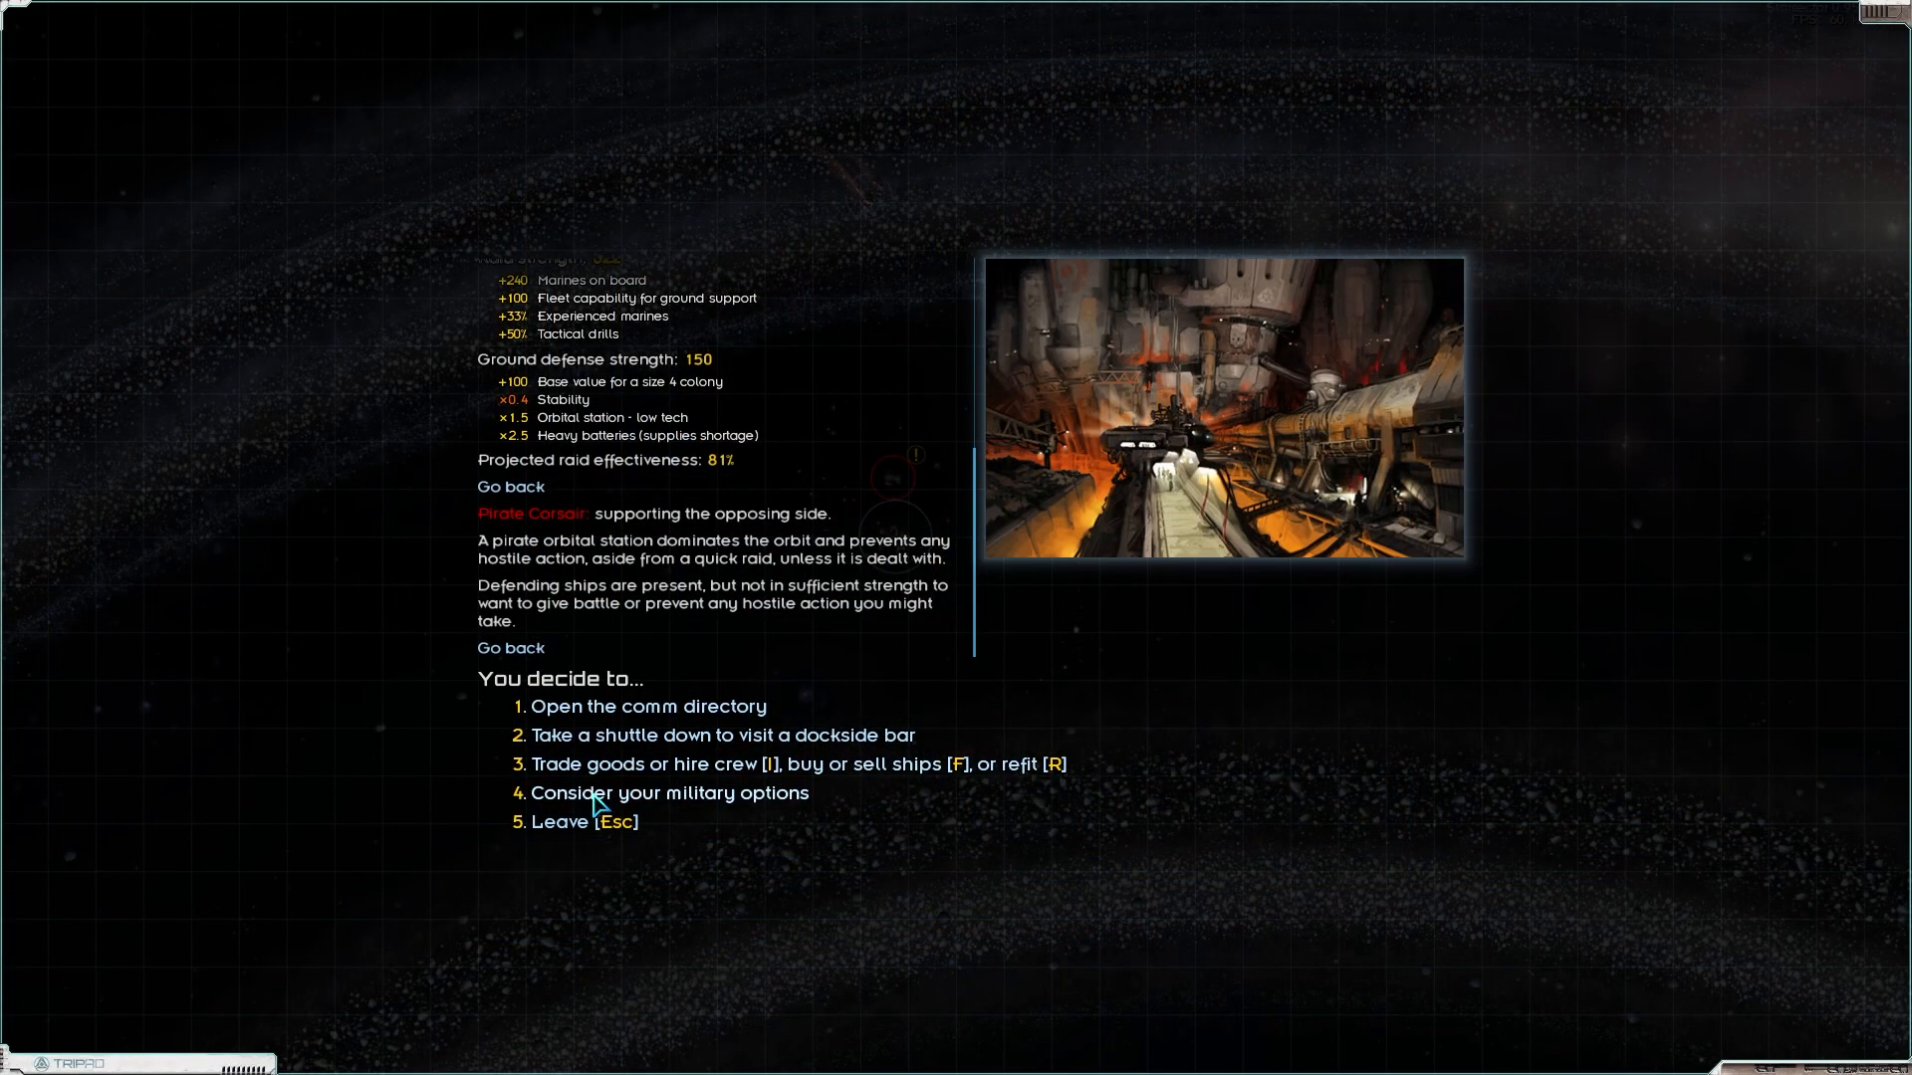
pyautogui.click(669, 793)
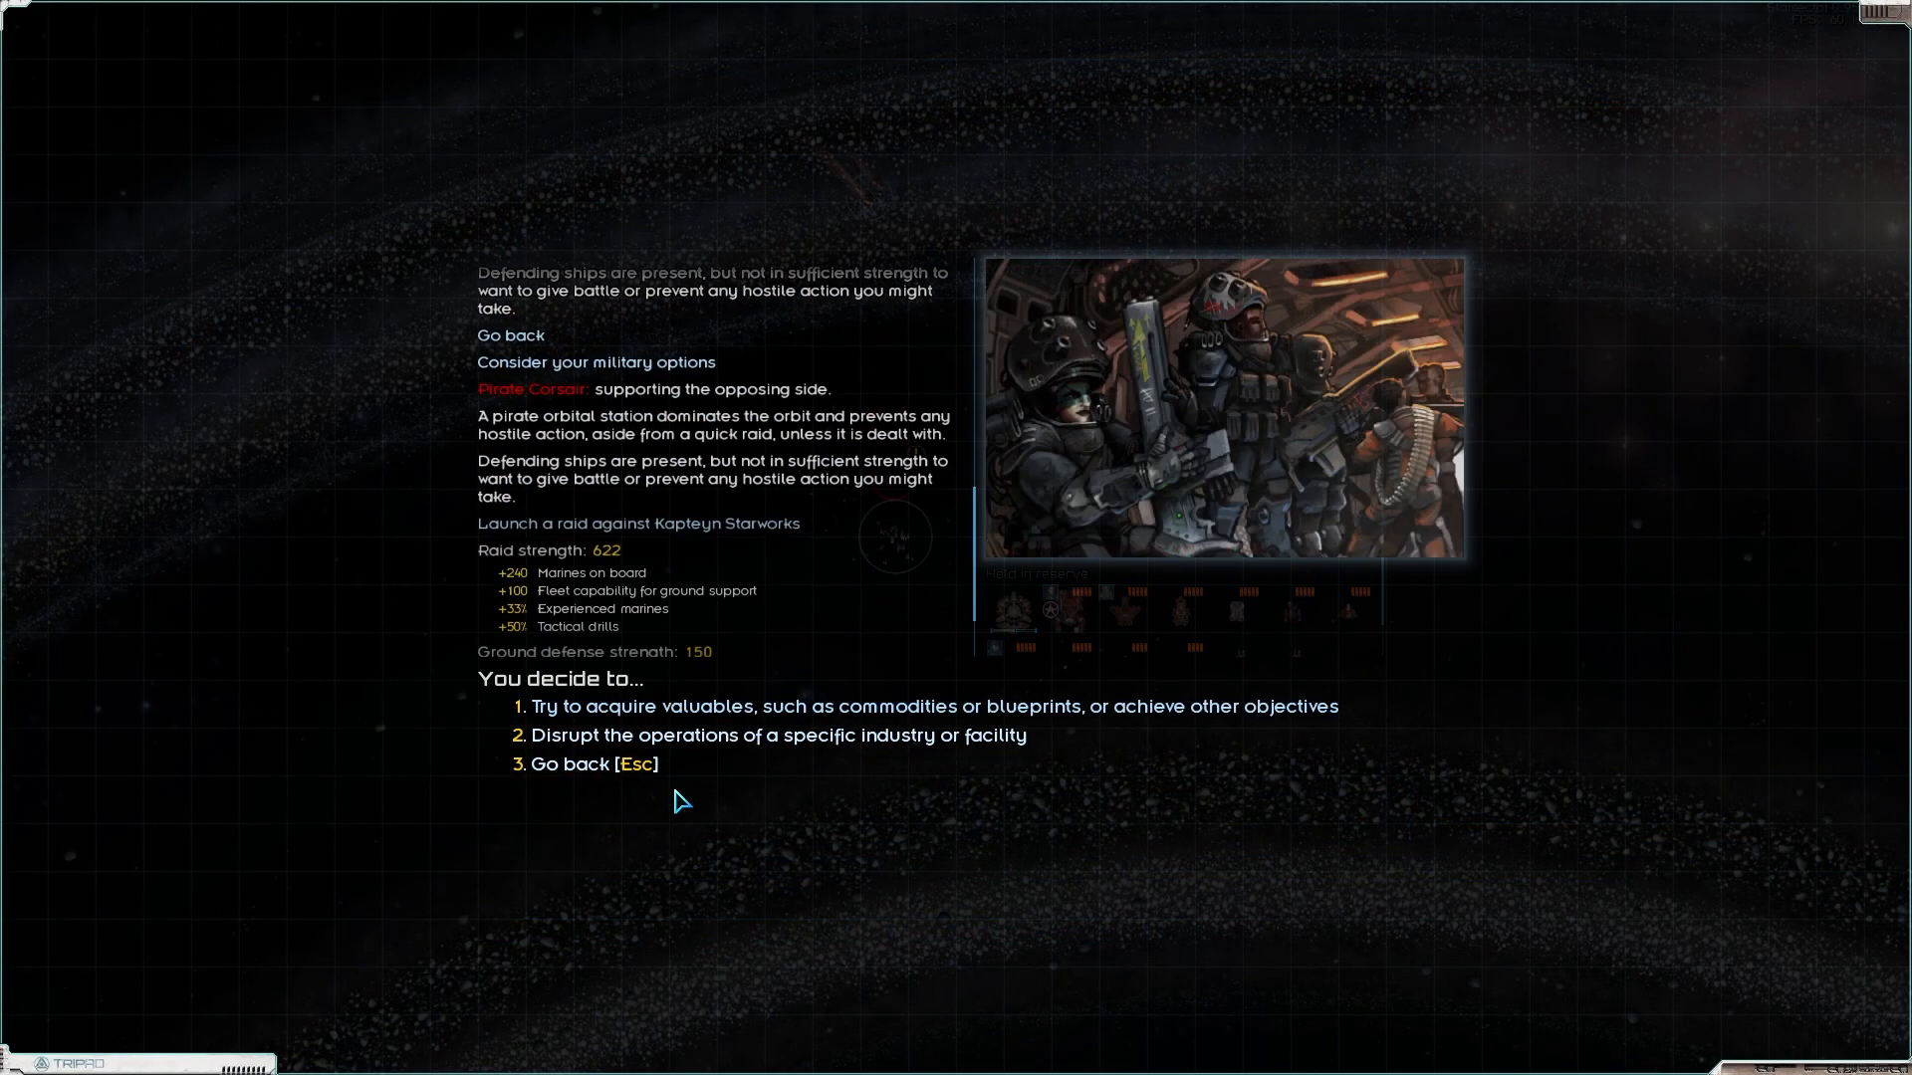
# Step: Try the Disrupt operations objective picker, then back out to the military options
pyautogui.click(778, 735)
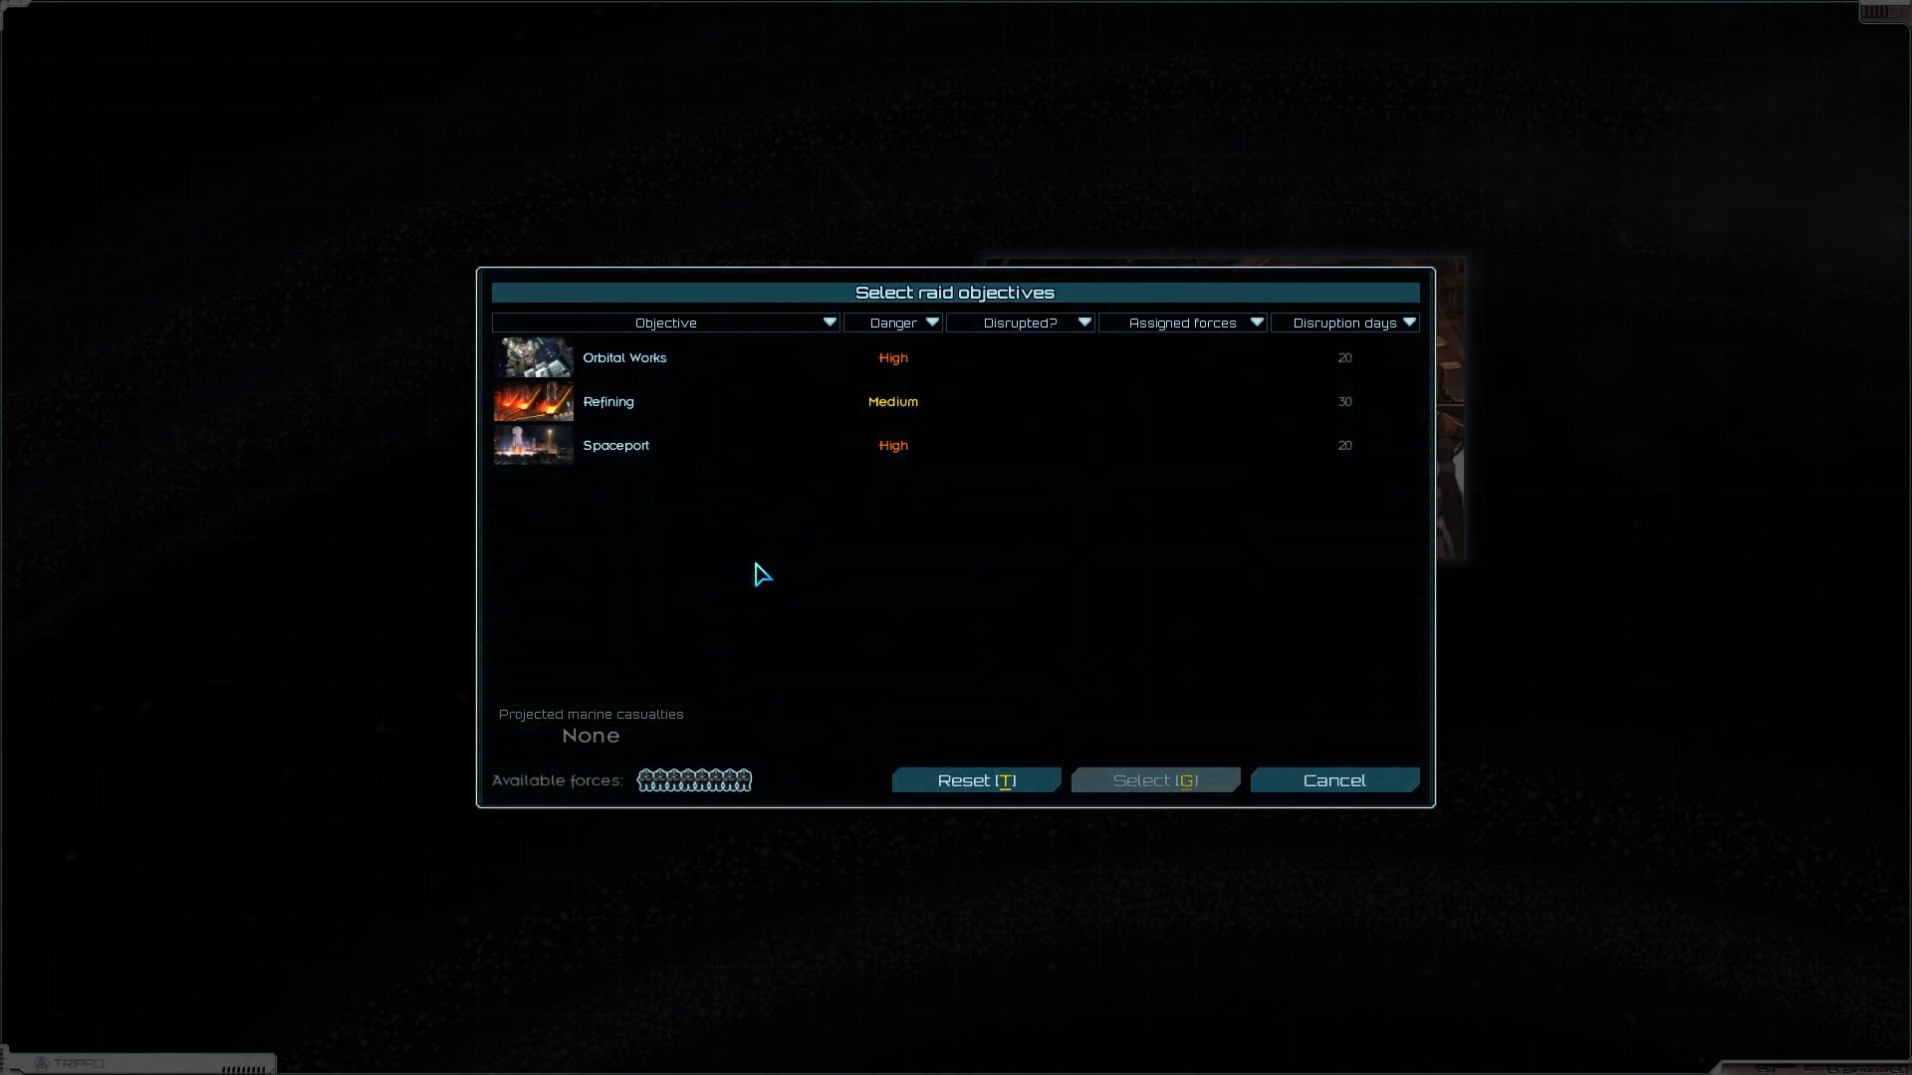
pyautogui.moveTo(757, 357)
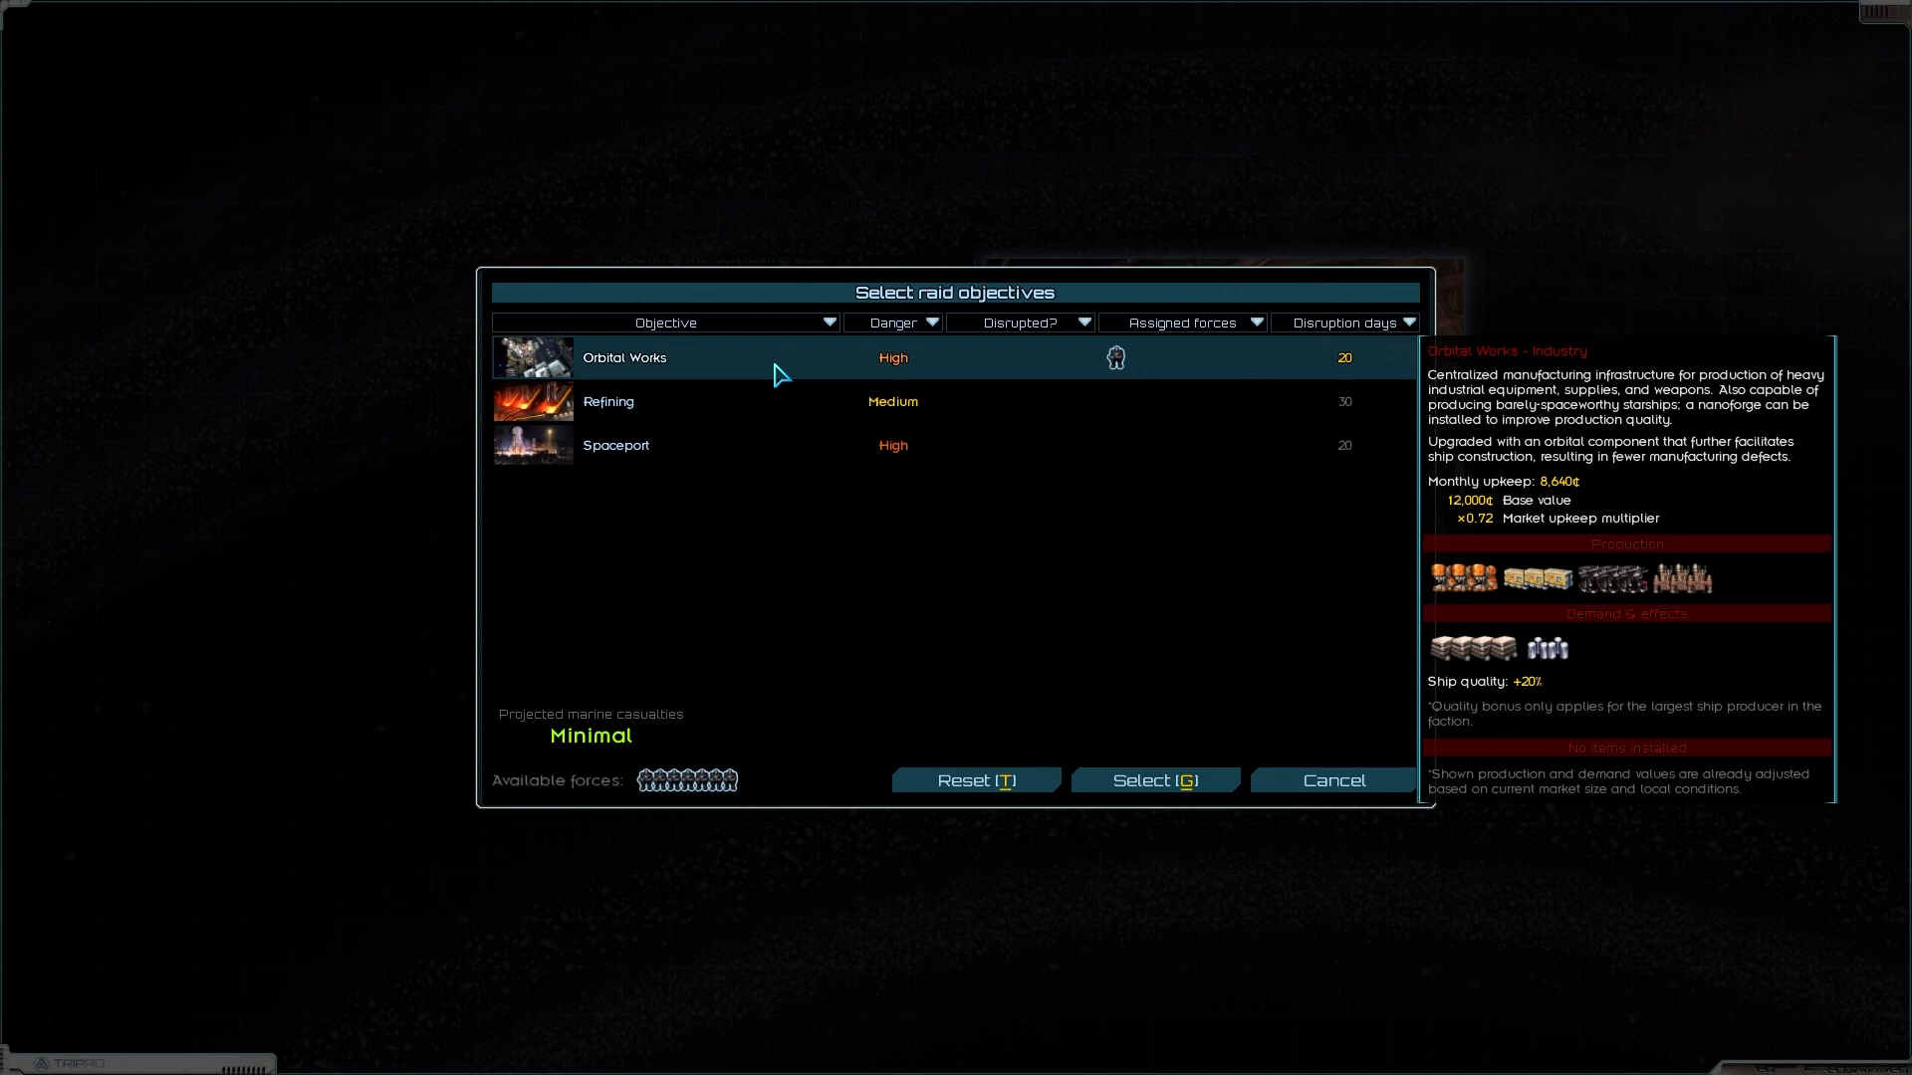
pyautogui.click(1153, 780)
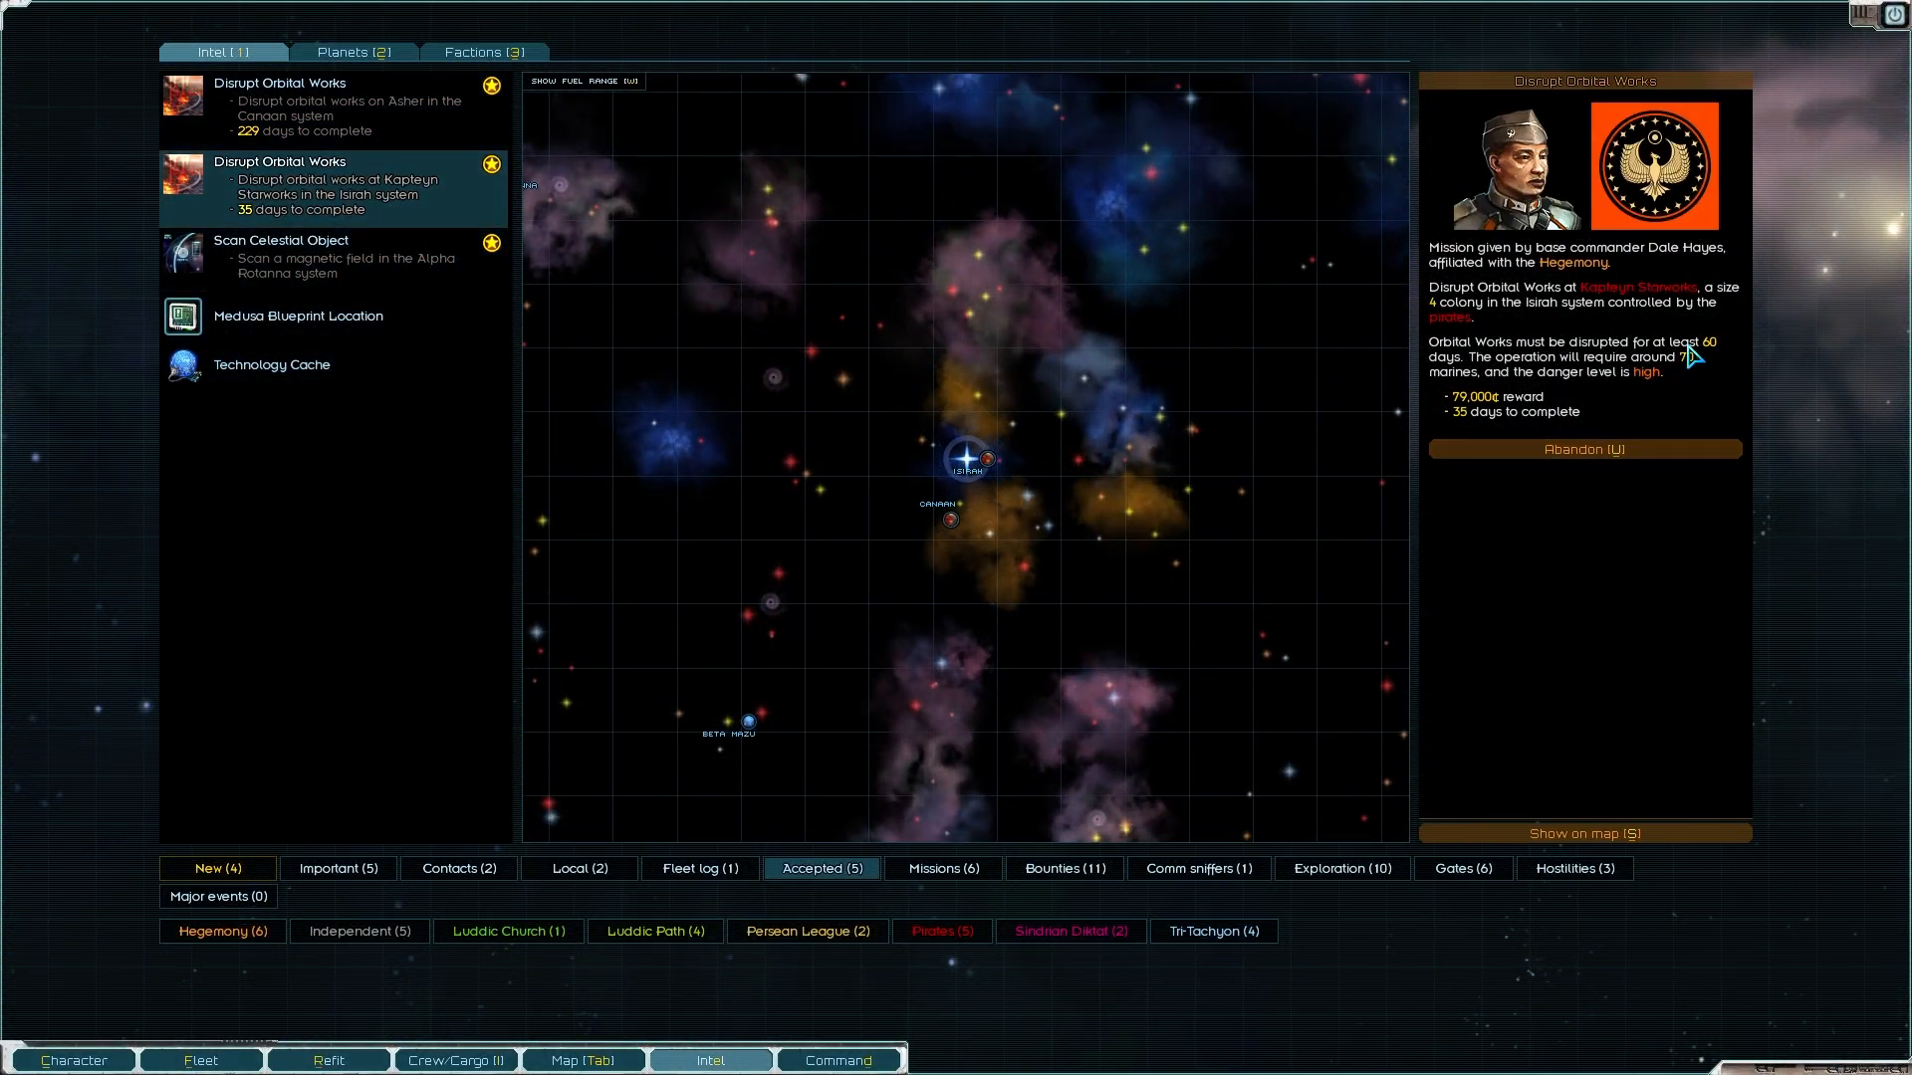
pyautogui.moveTo(1493, 546)
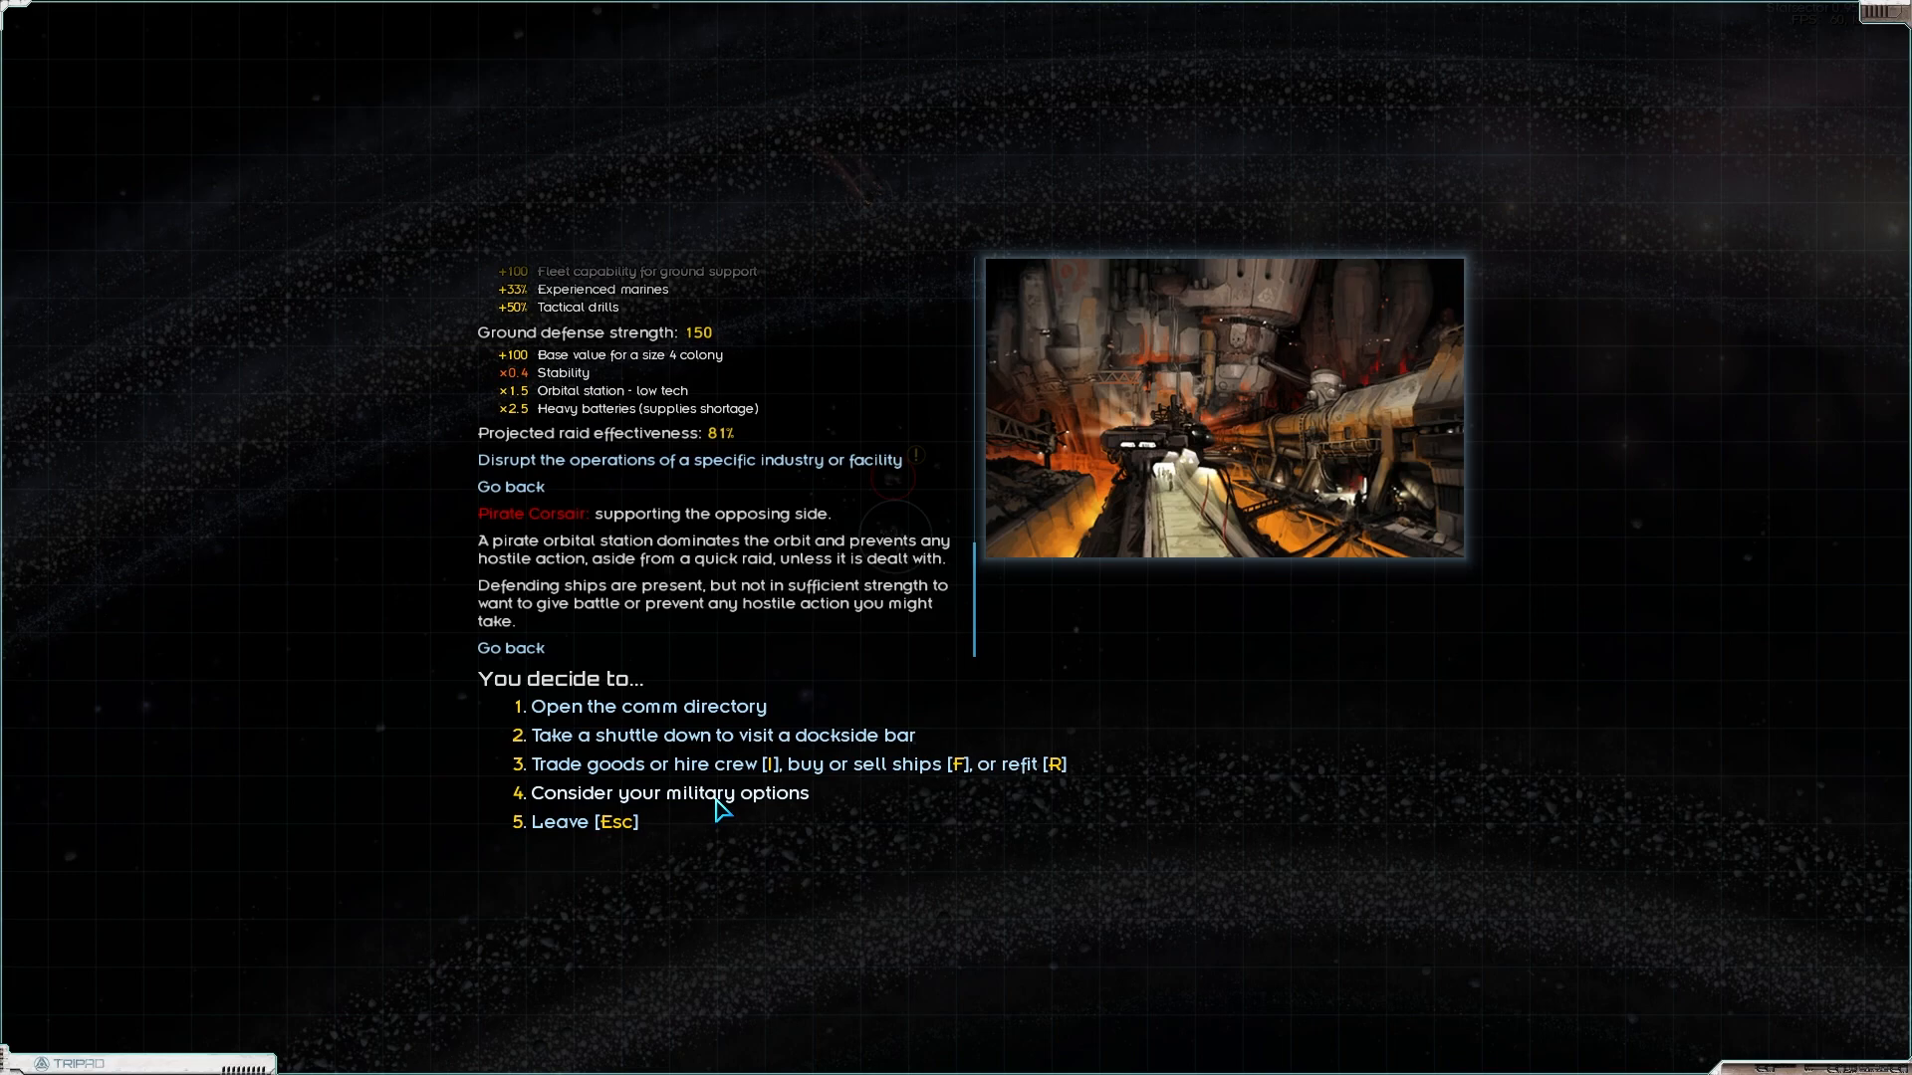
pyautogui.click(669, 792)
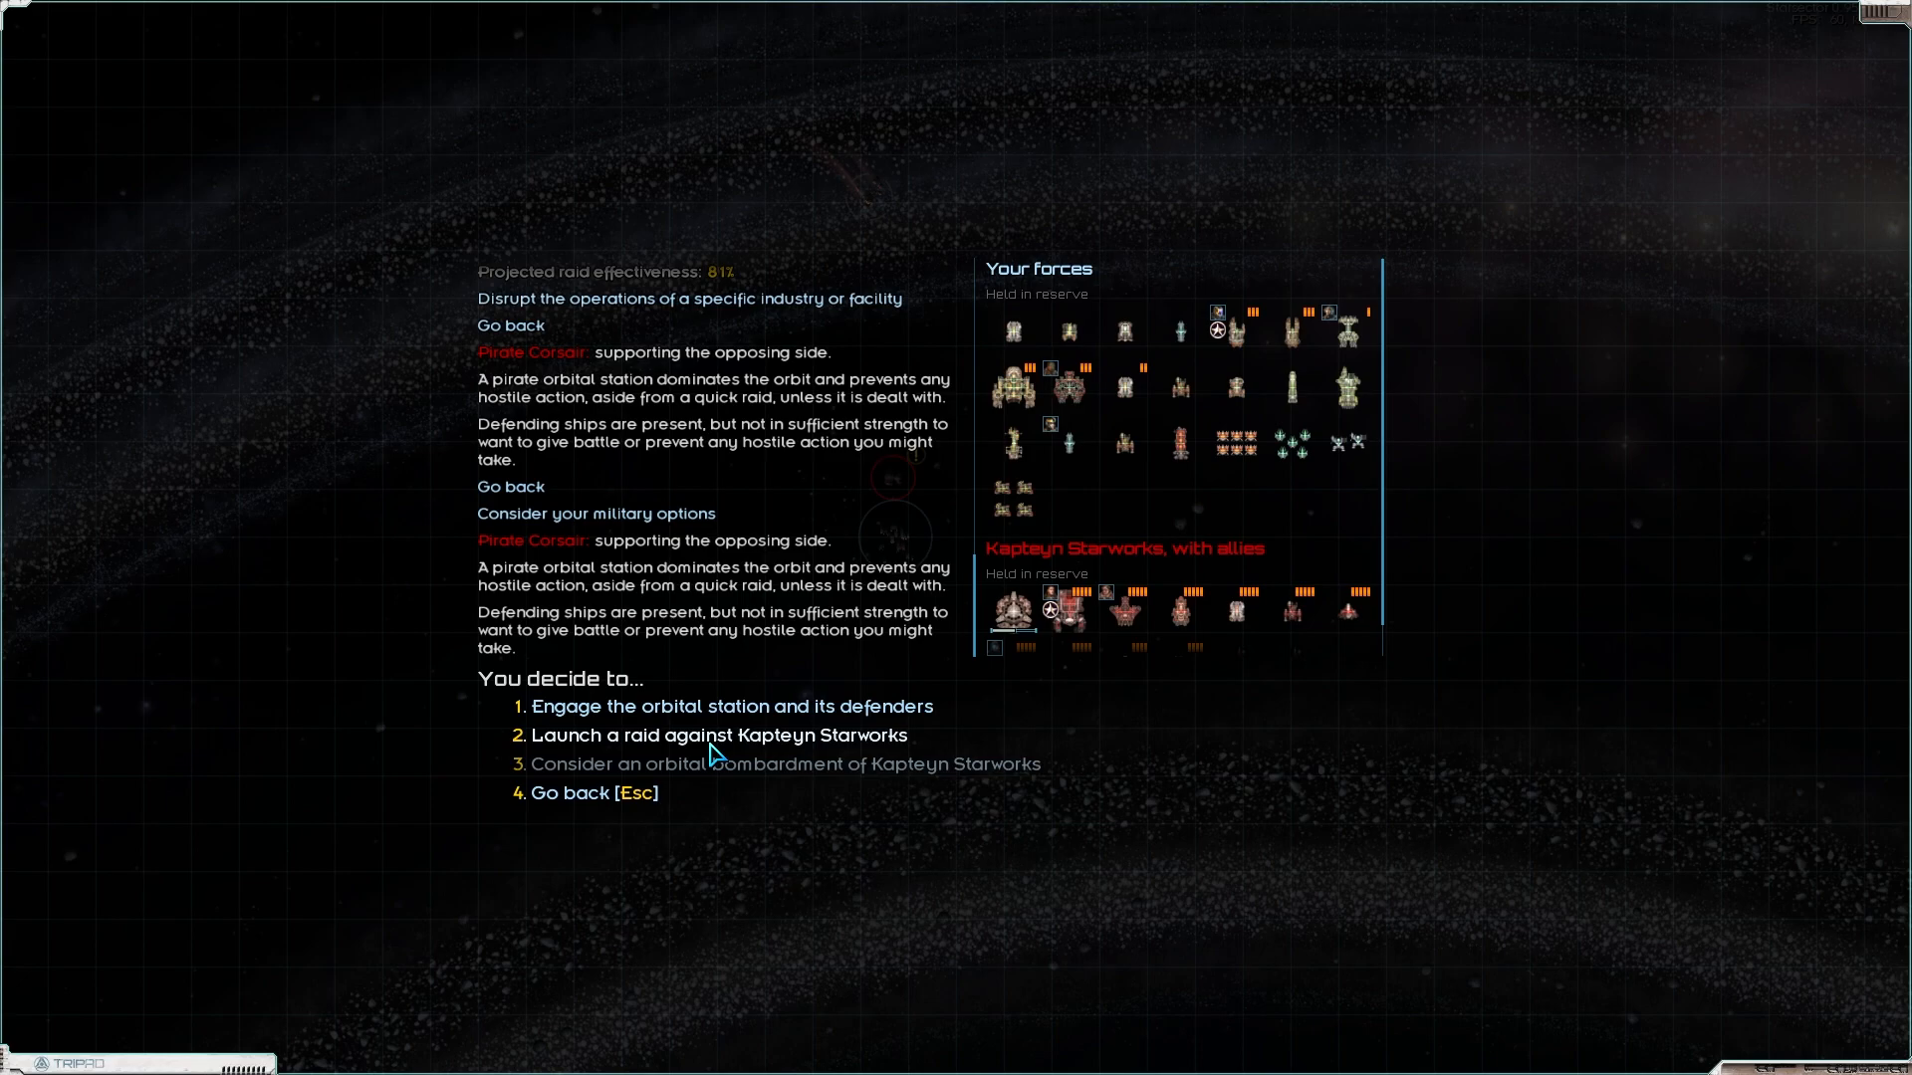
# Step: Plan a disruption raid and assign marines to the Orbital Works objective
pyautogui.click(716, 735)
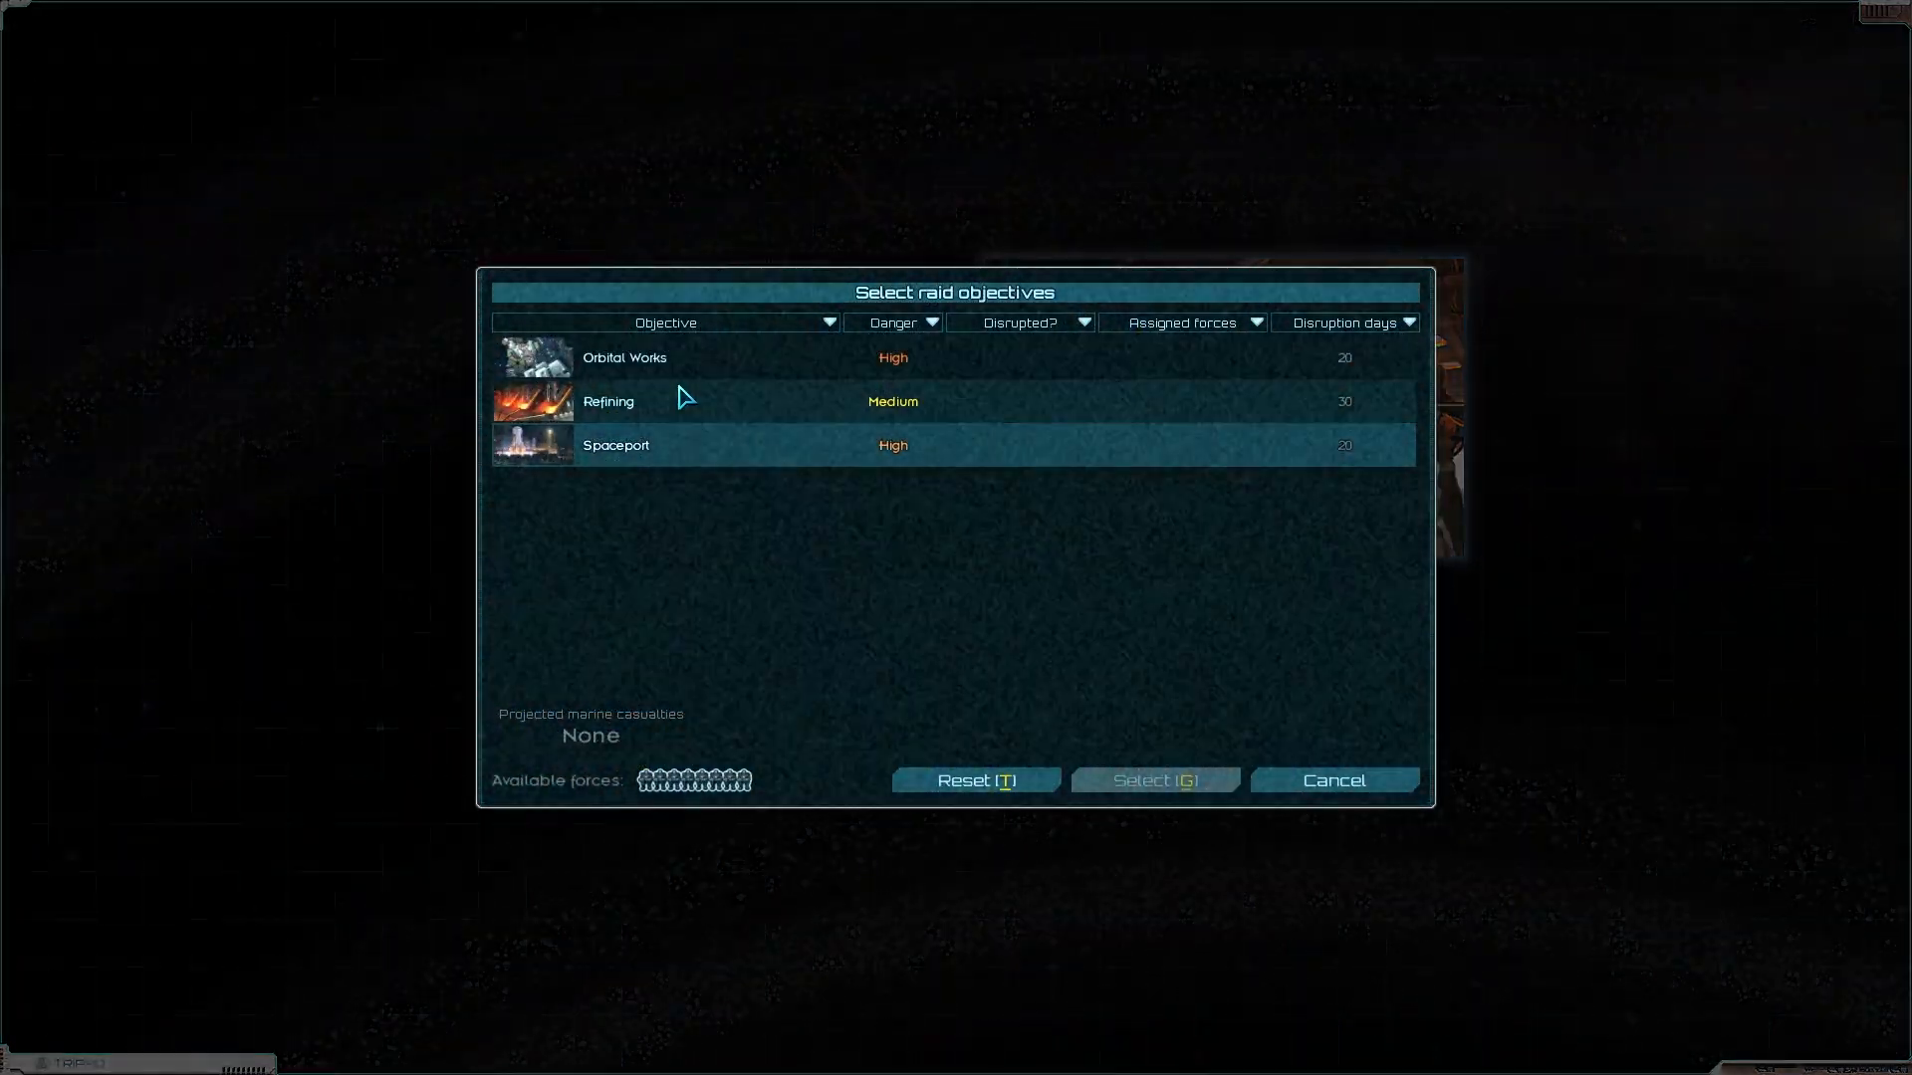
pyautogui.click(623, 357)
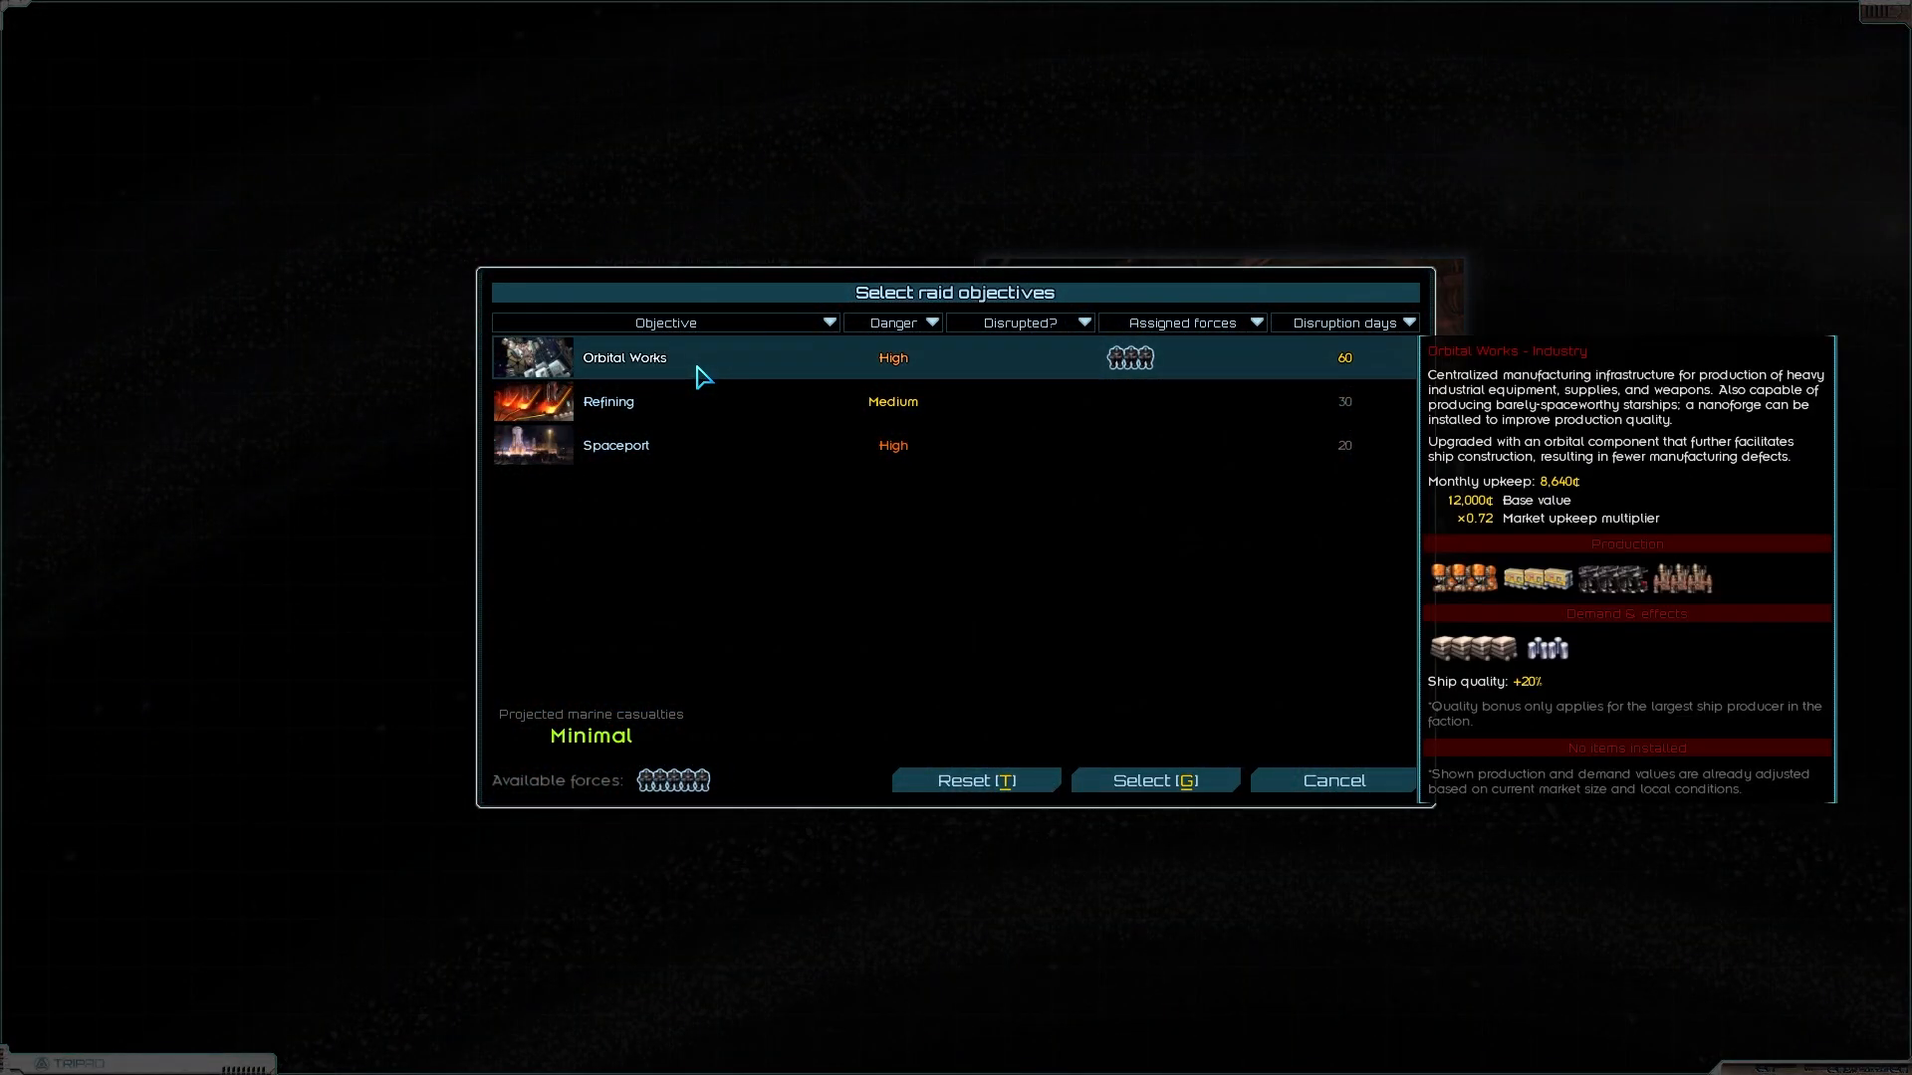
pyautogui.click(1143, 357)
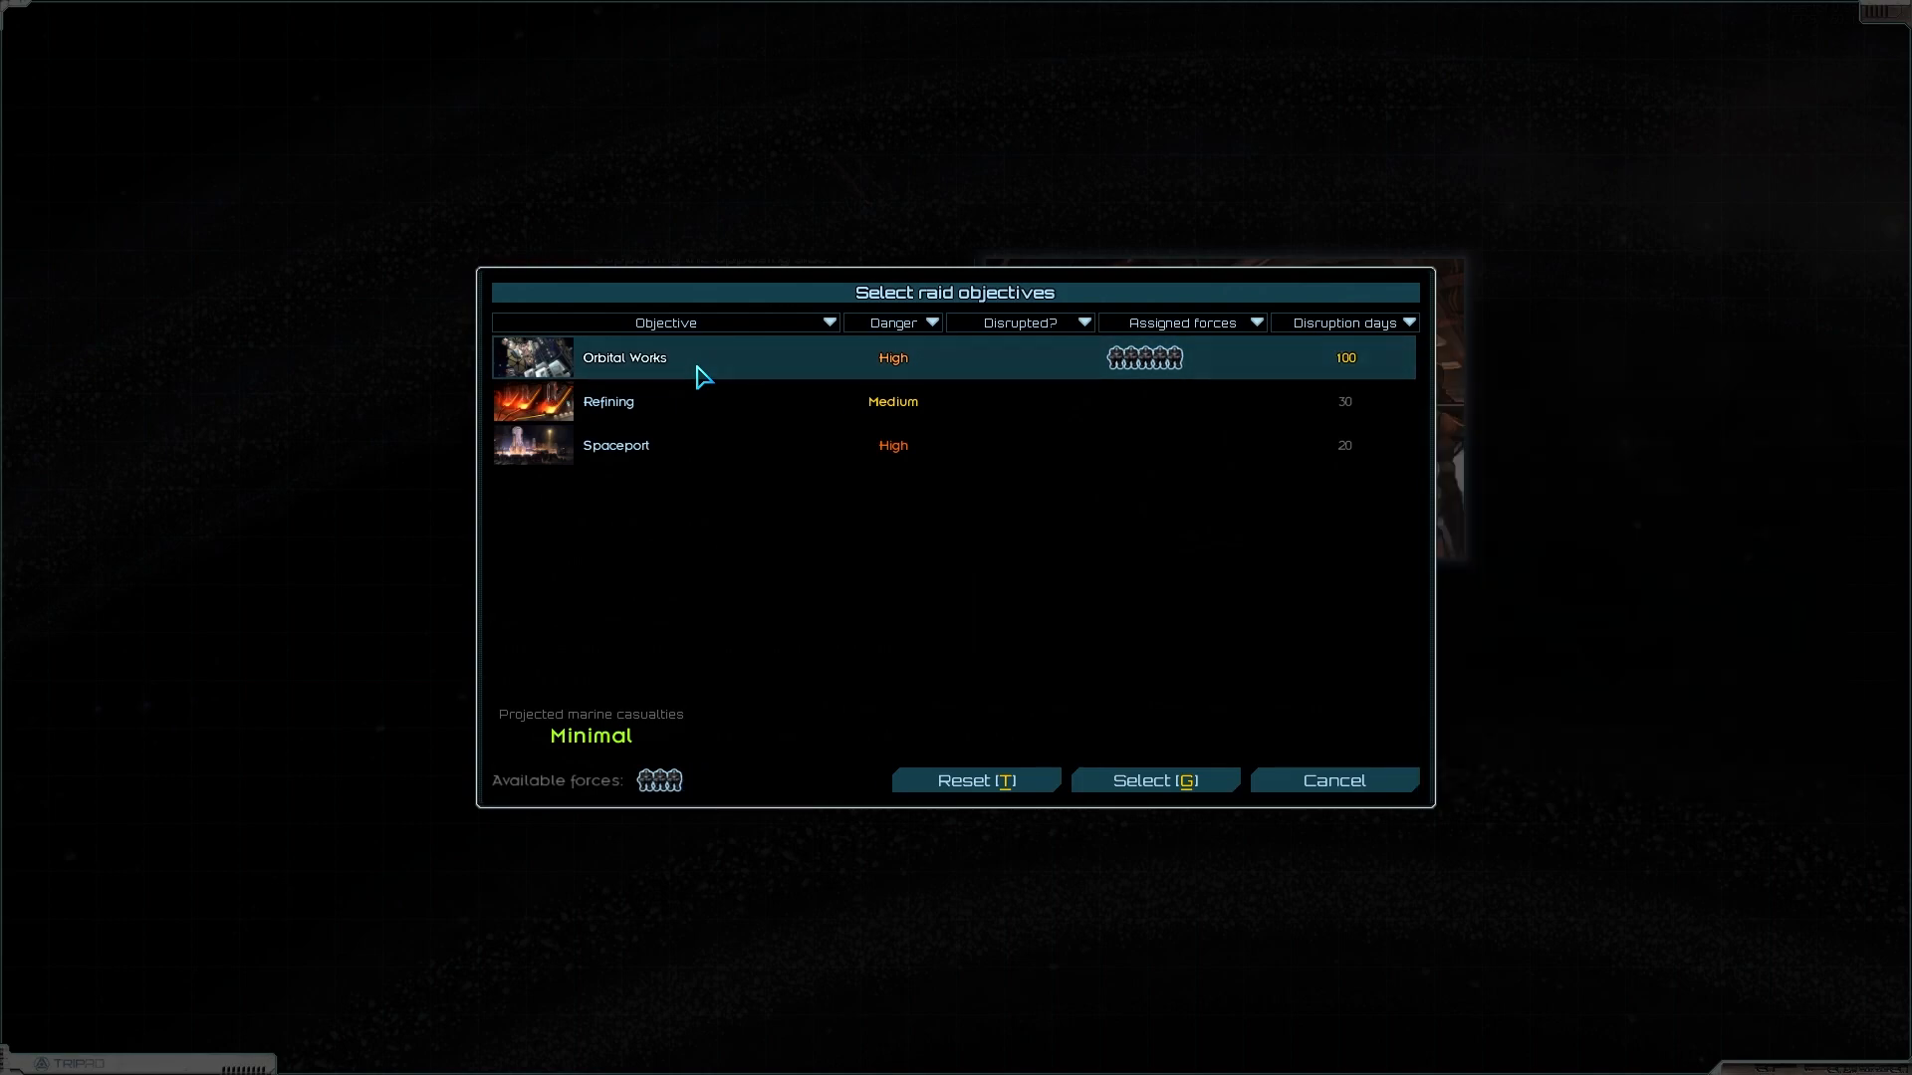
pyautogui.click(1142, 357)
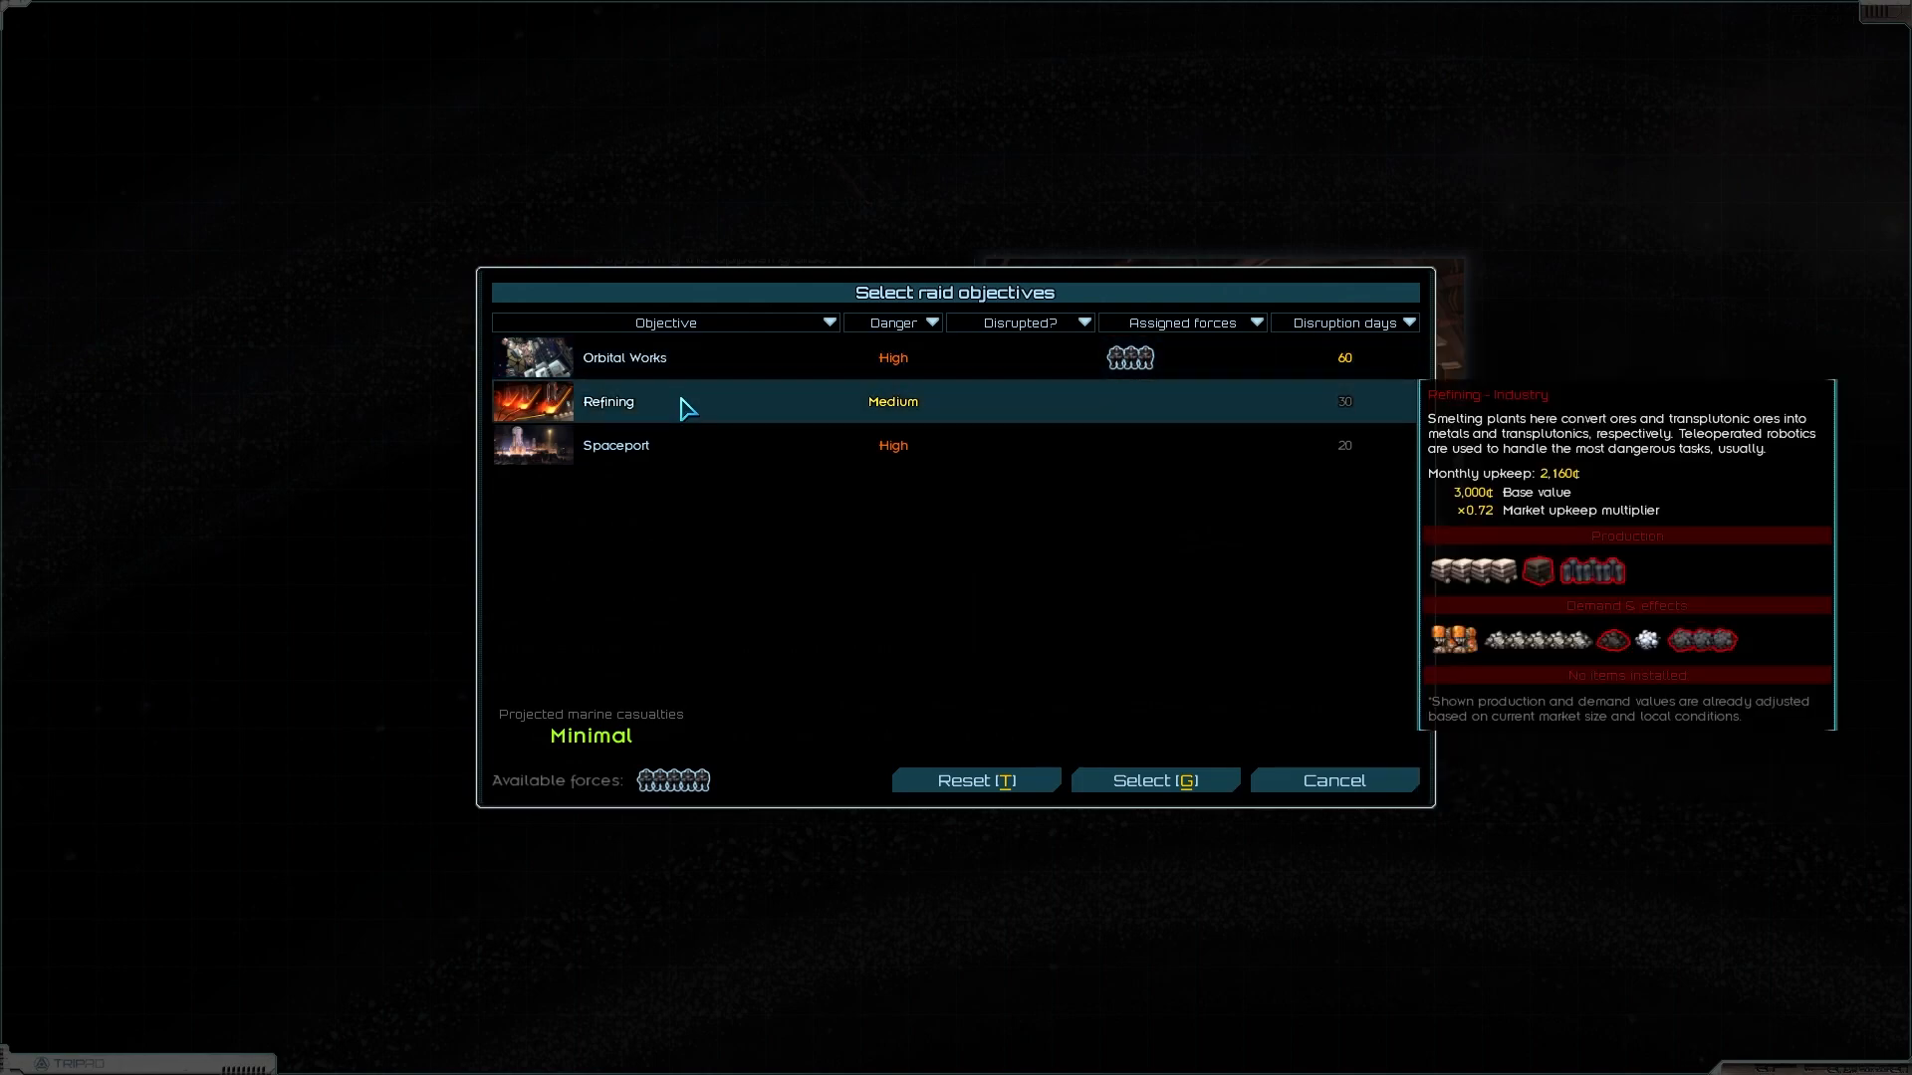
pyautogui.moveTo(1222, 649)
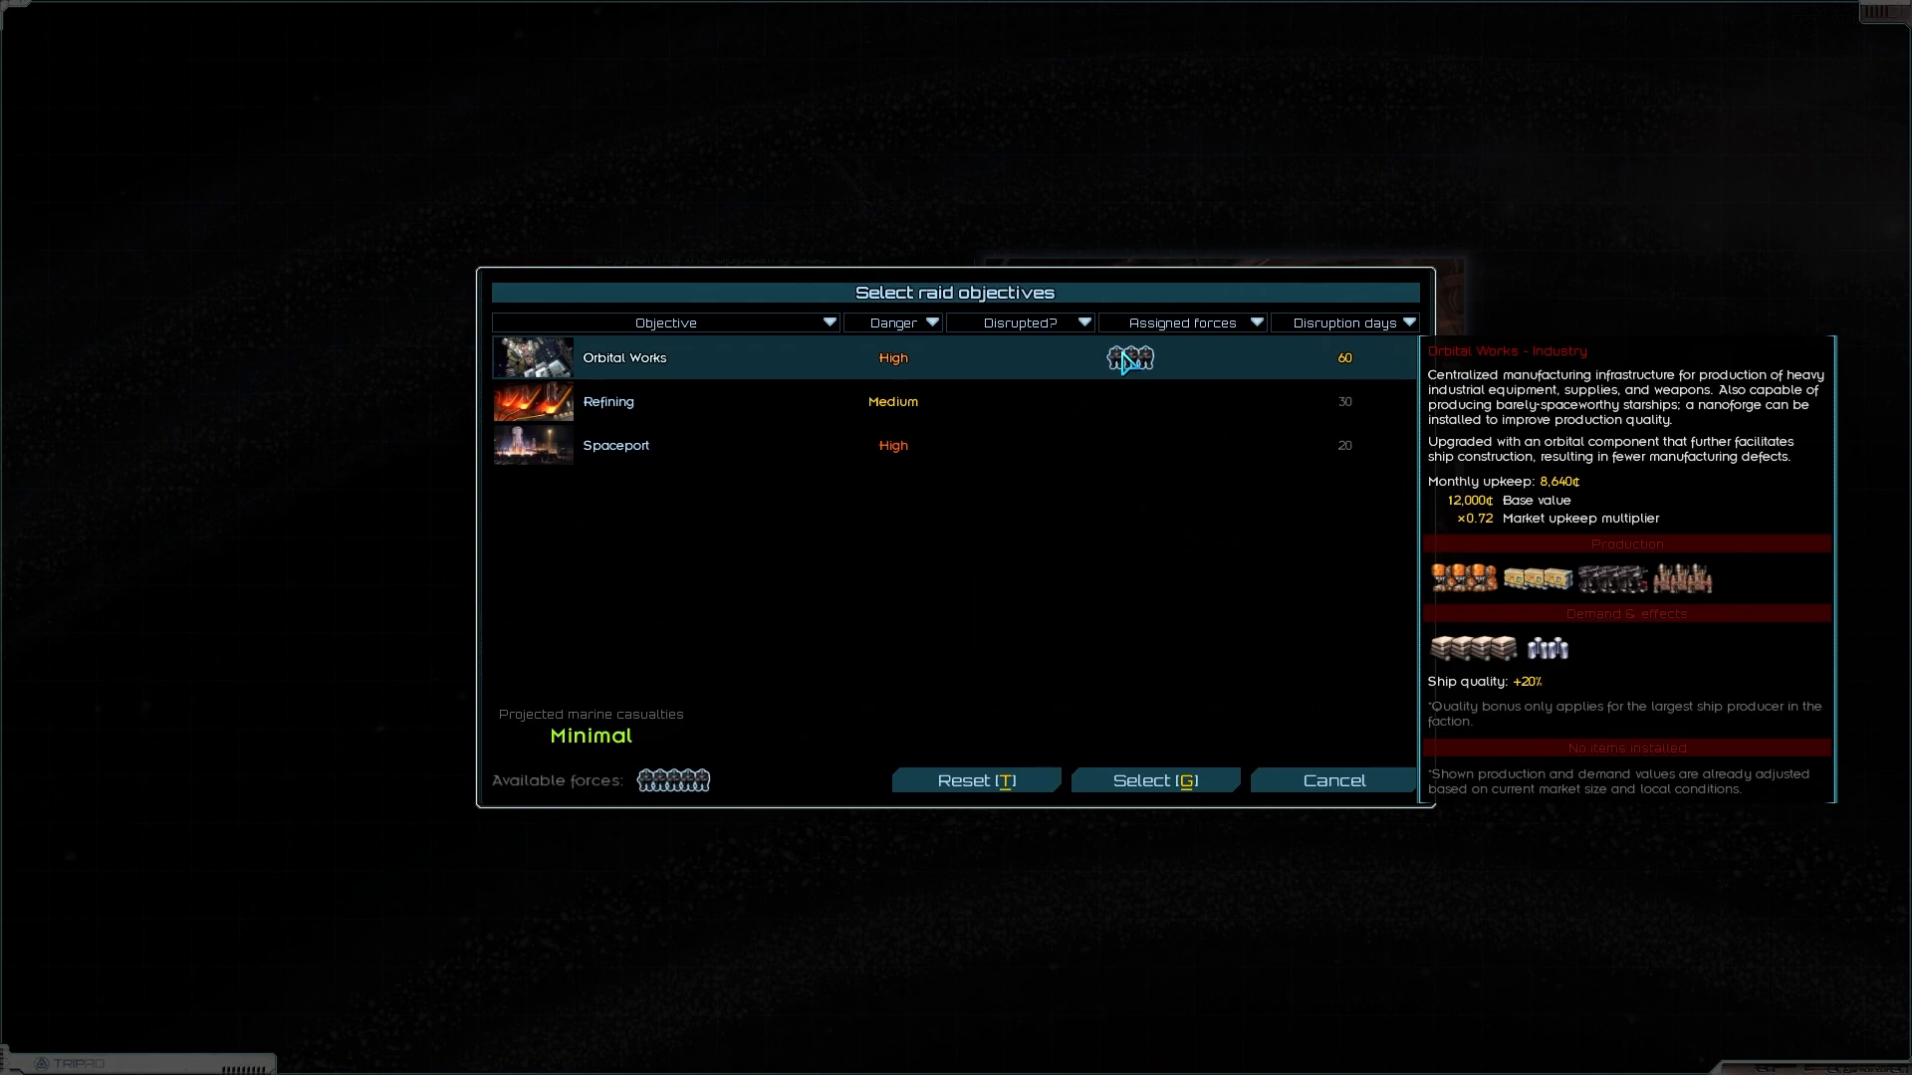
pyautogui.click(1153, 780)
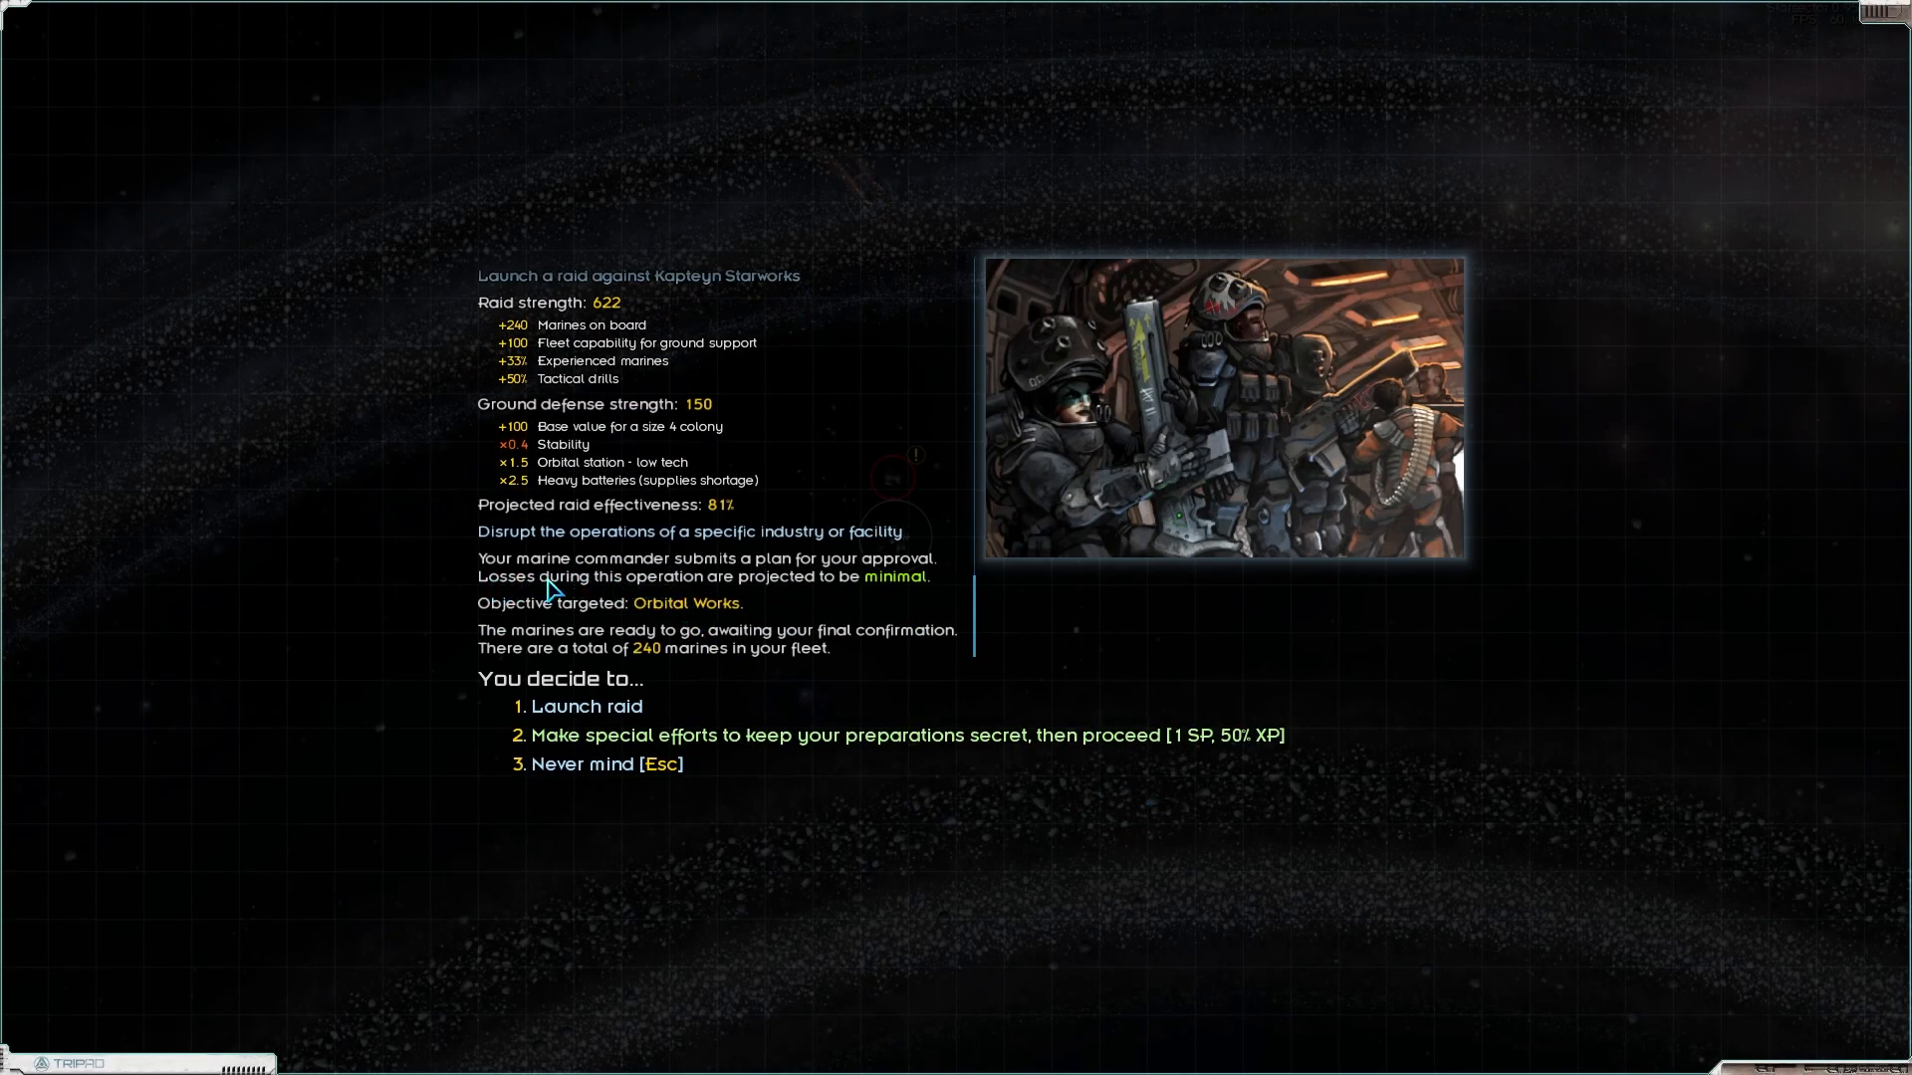
pyautogui.moveTo(874, 589)
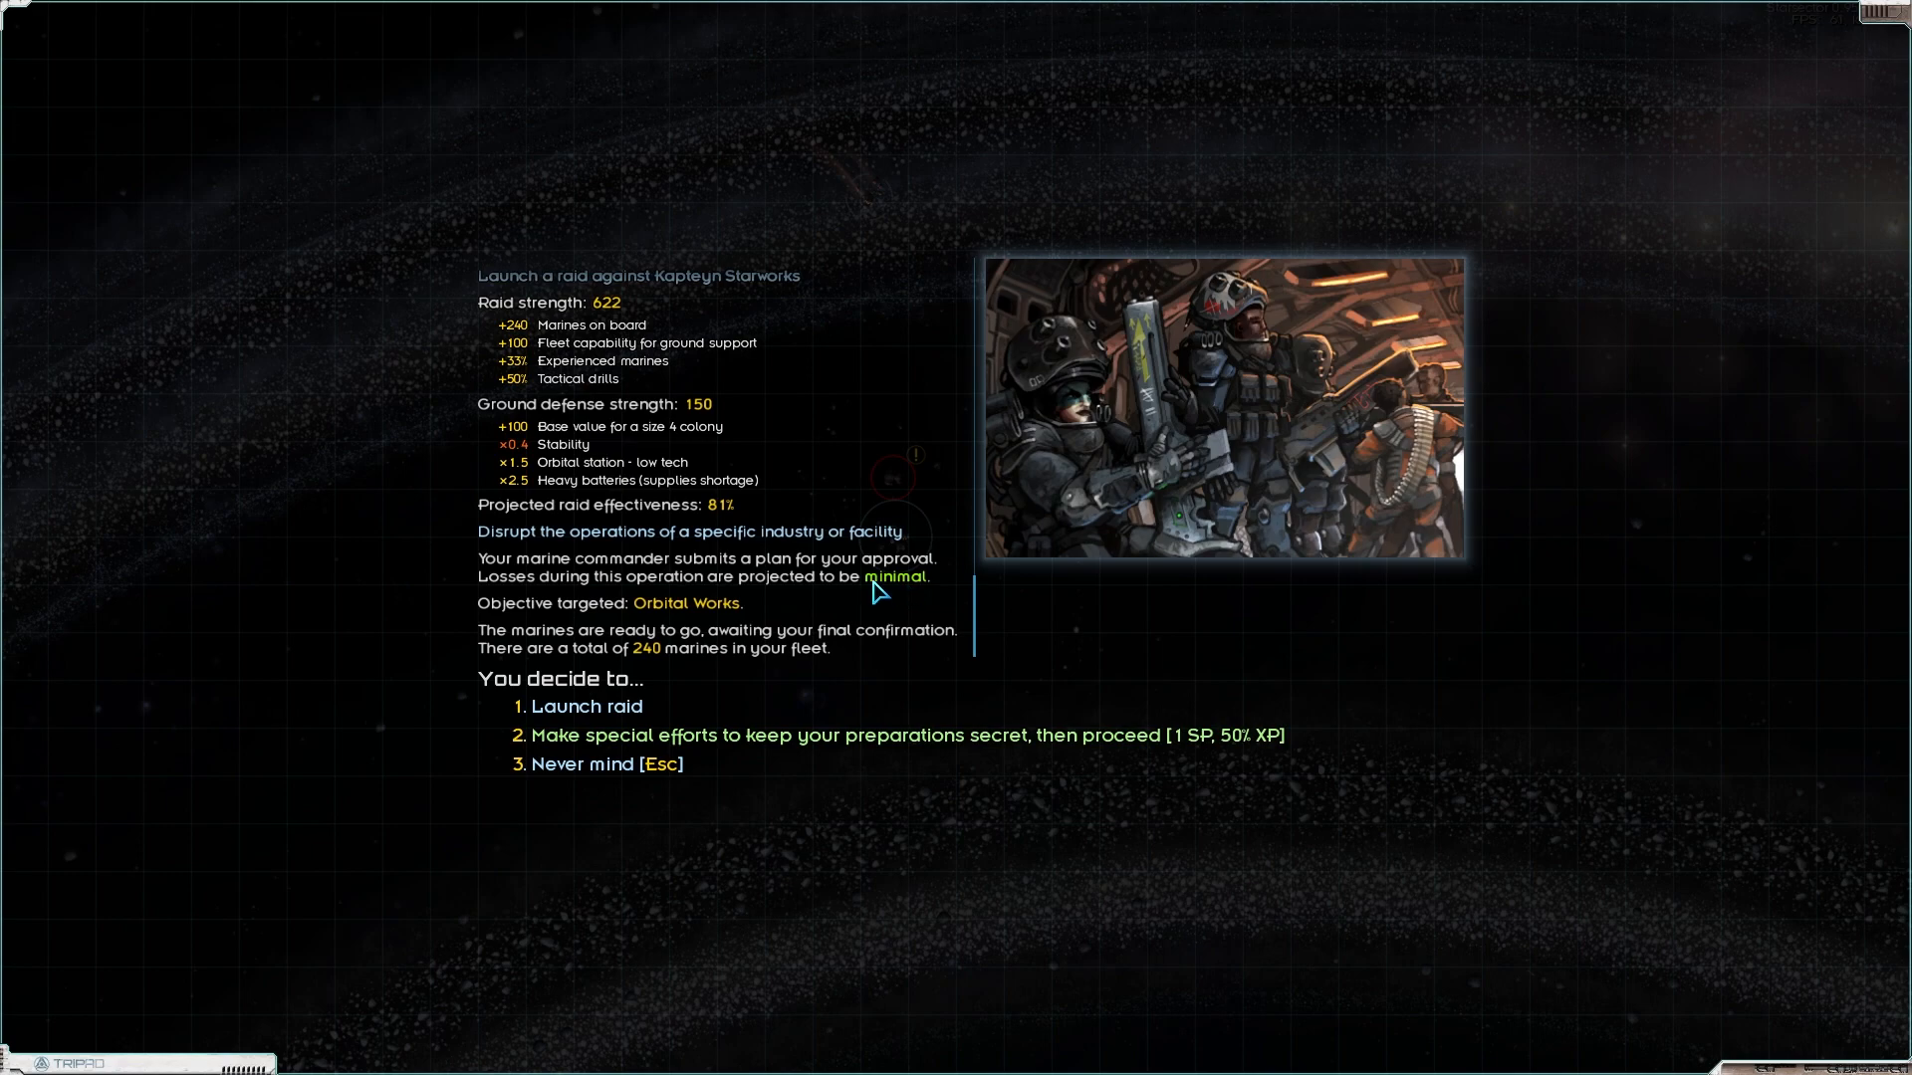
pyautogui.moveTo(729, 522)
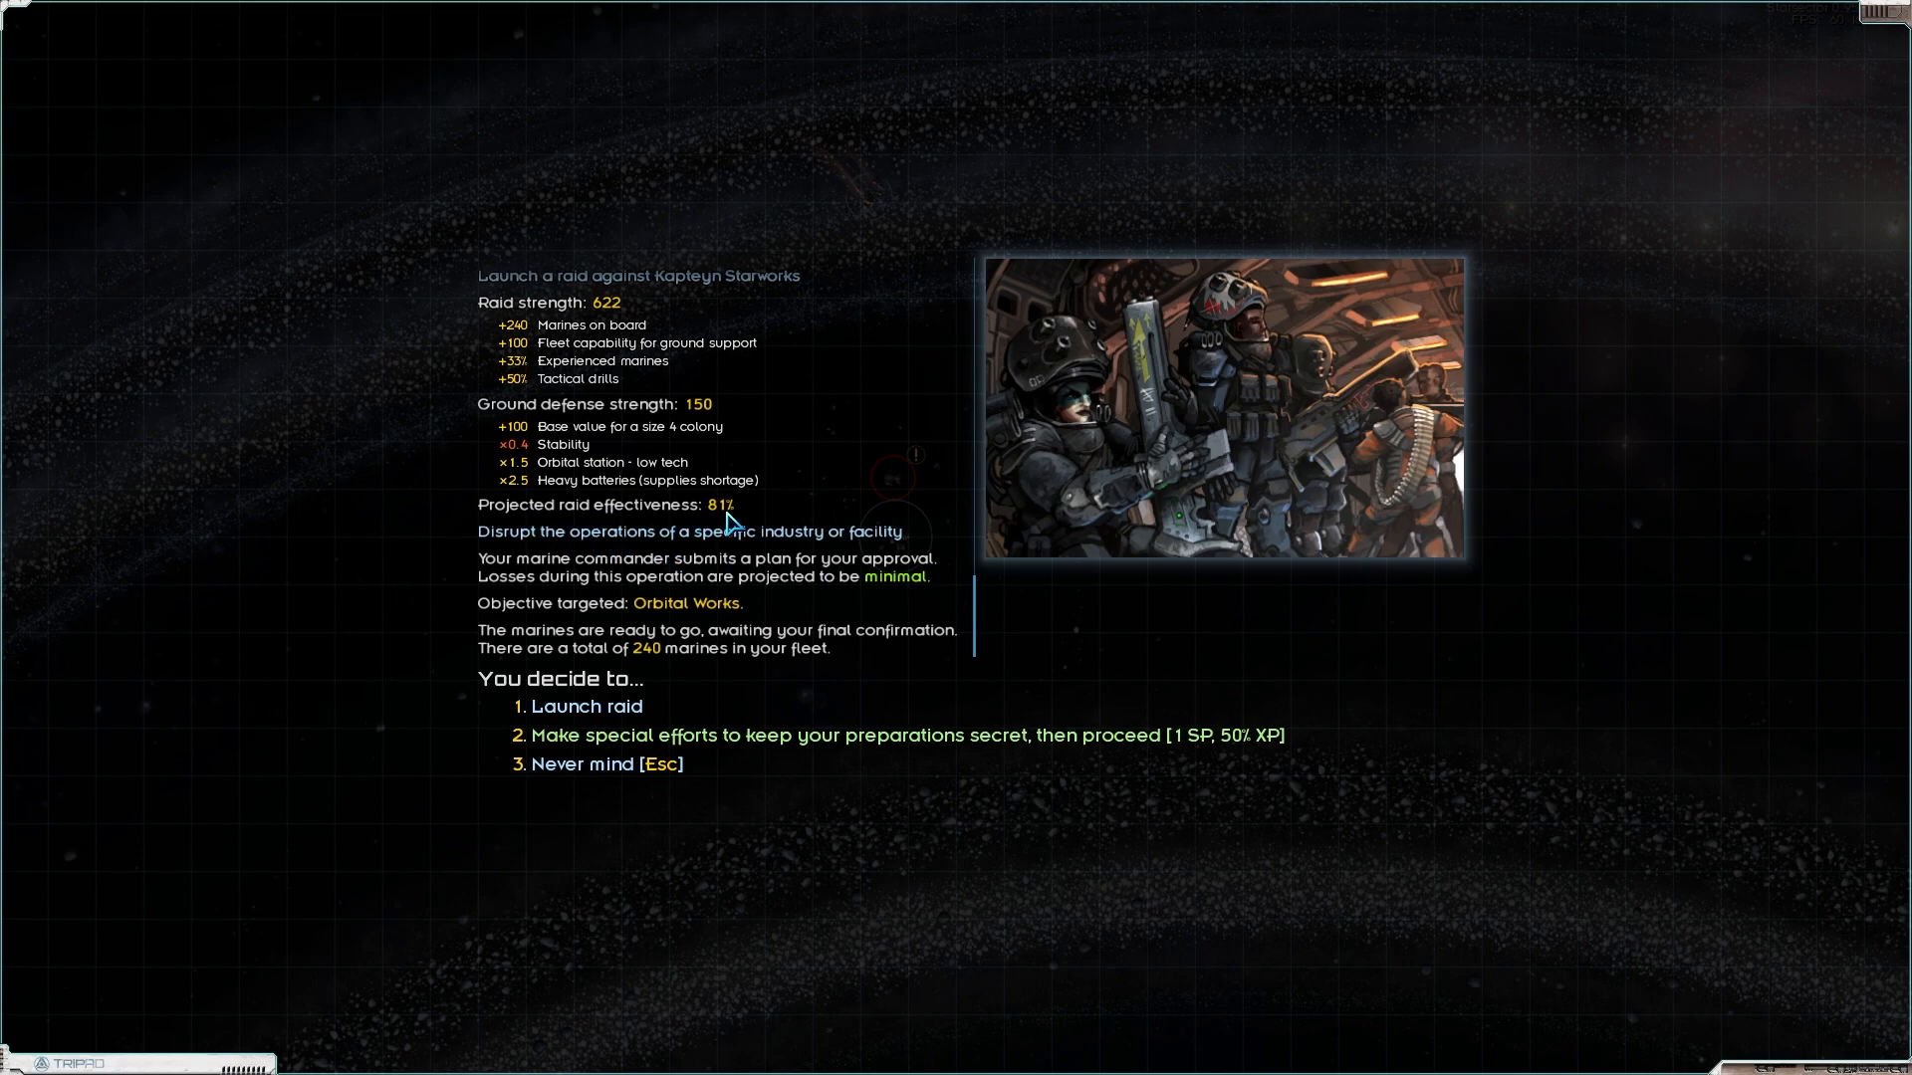
# Step: Adjust the marines on Orbital Works and select it as the raid objective
pyautogui.scroll(3)
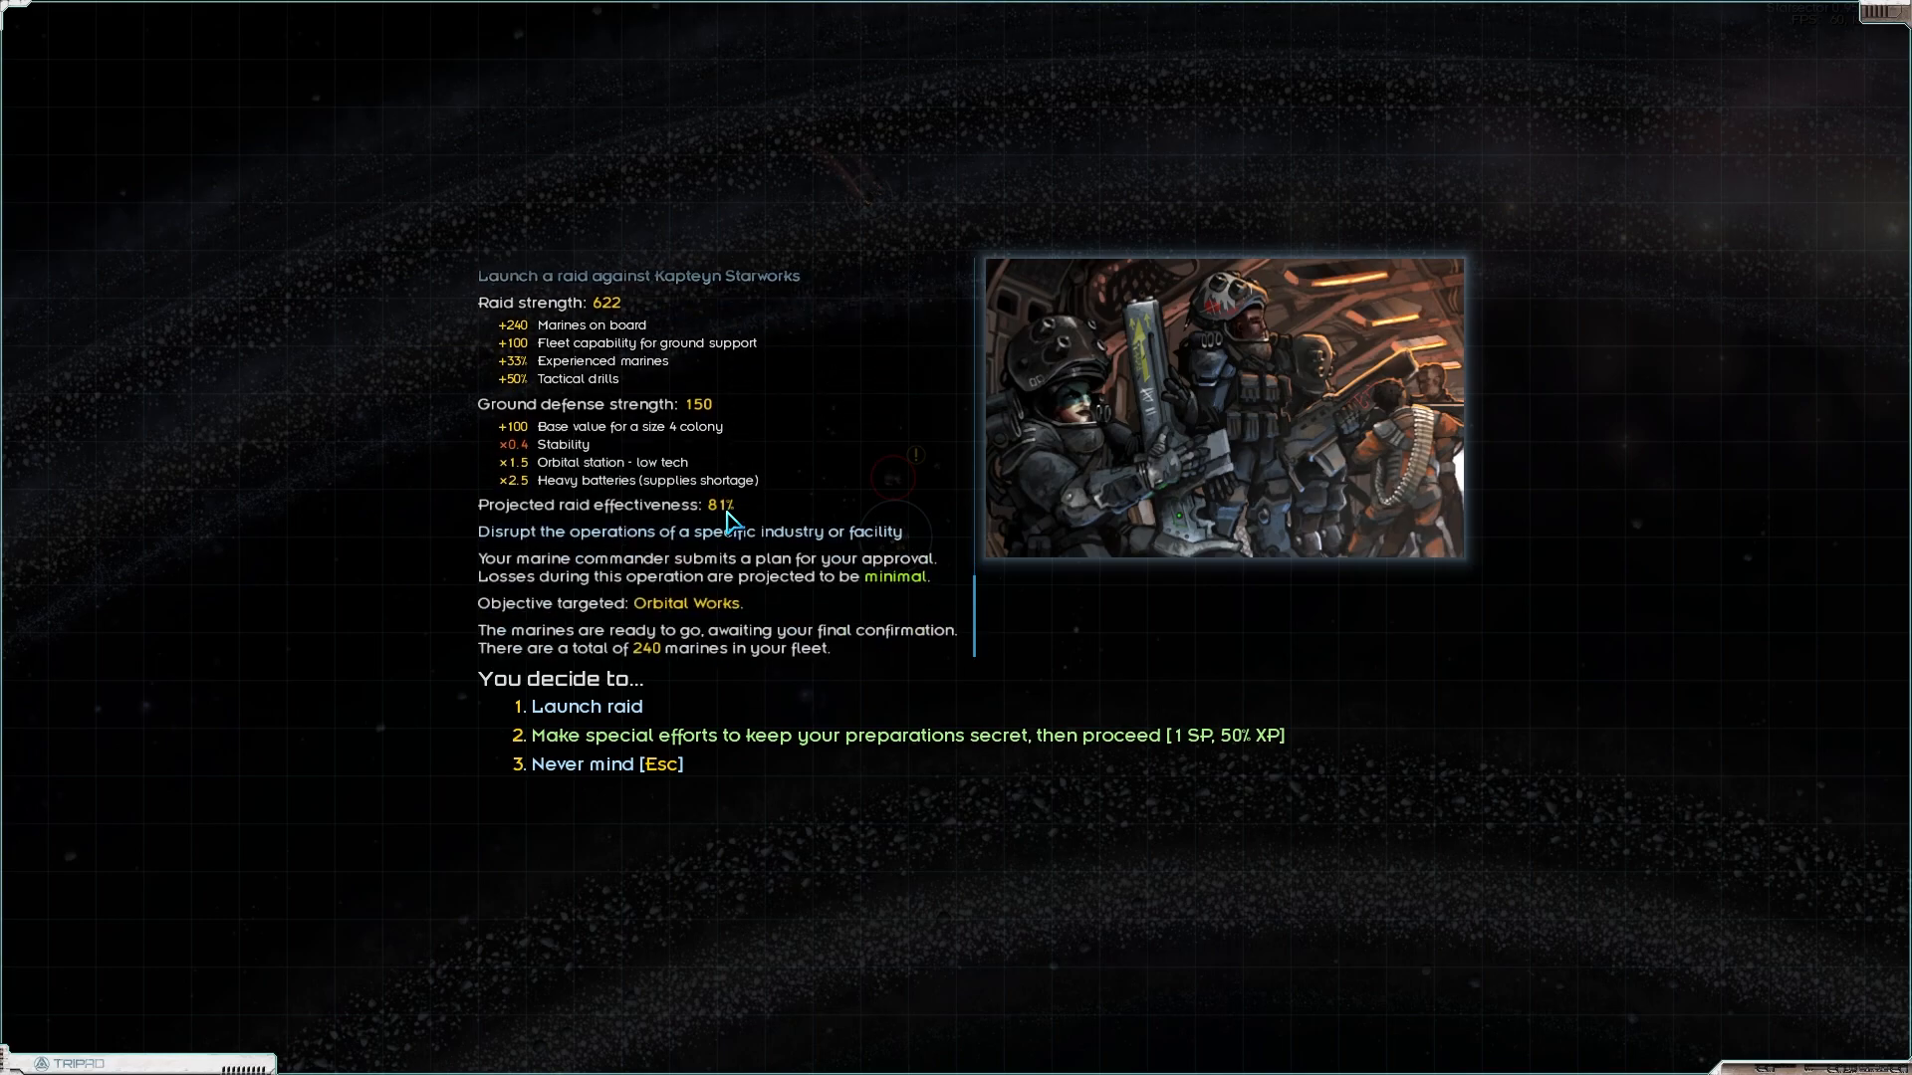
pyautogui.moveTo(574, 780)
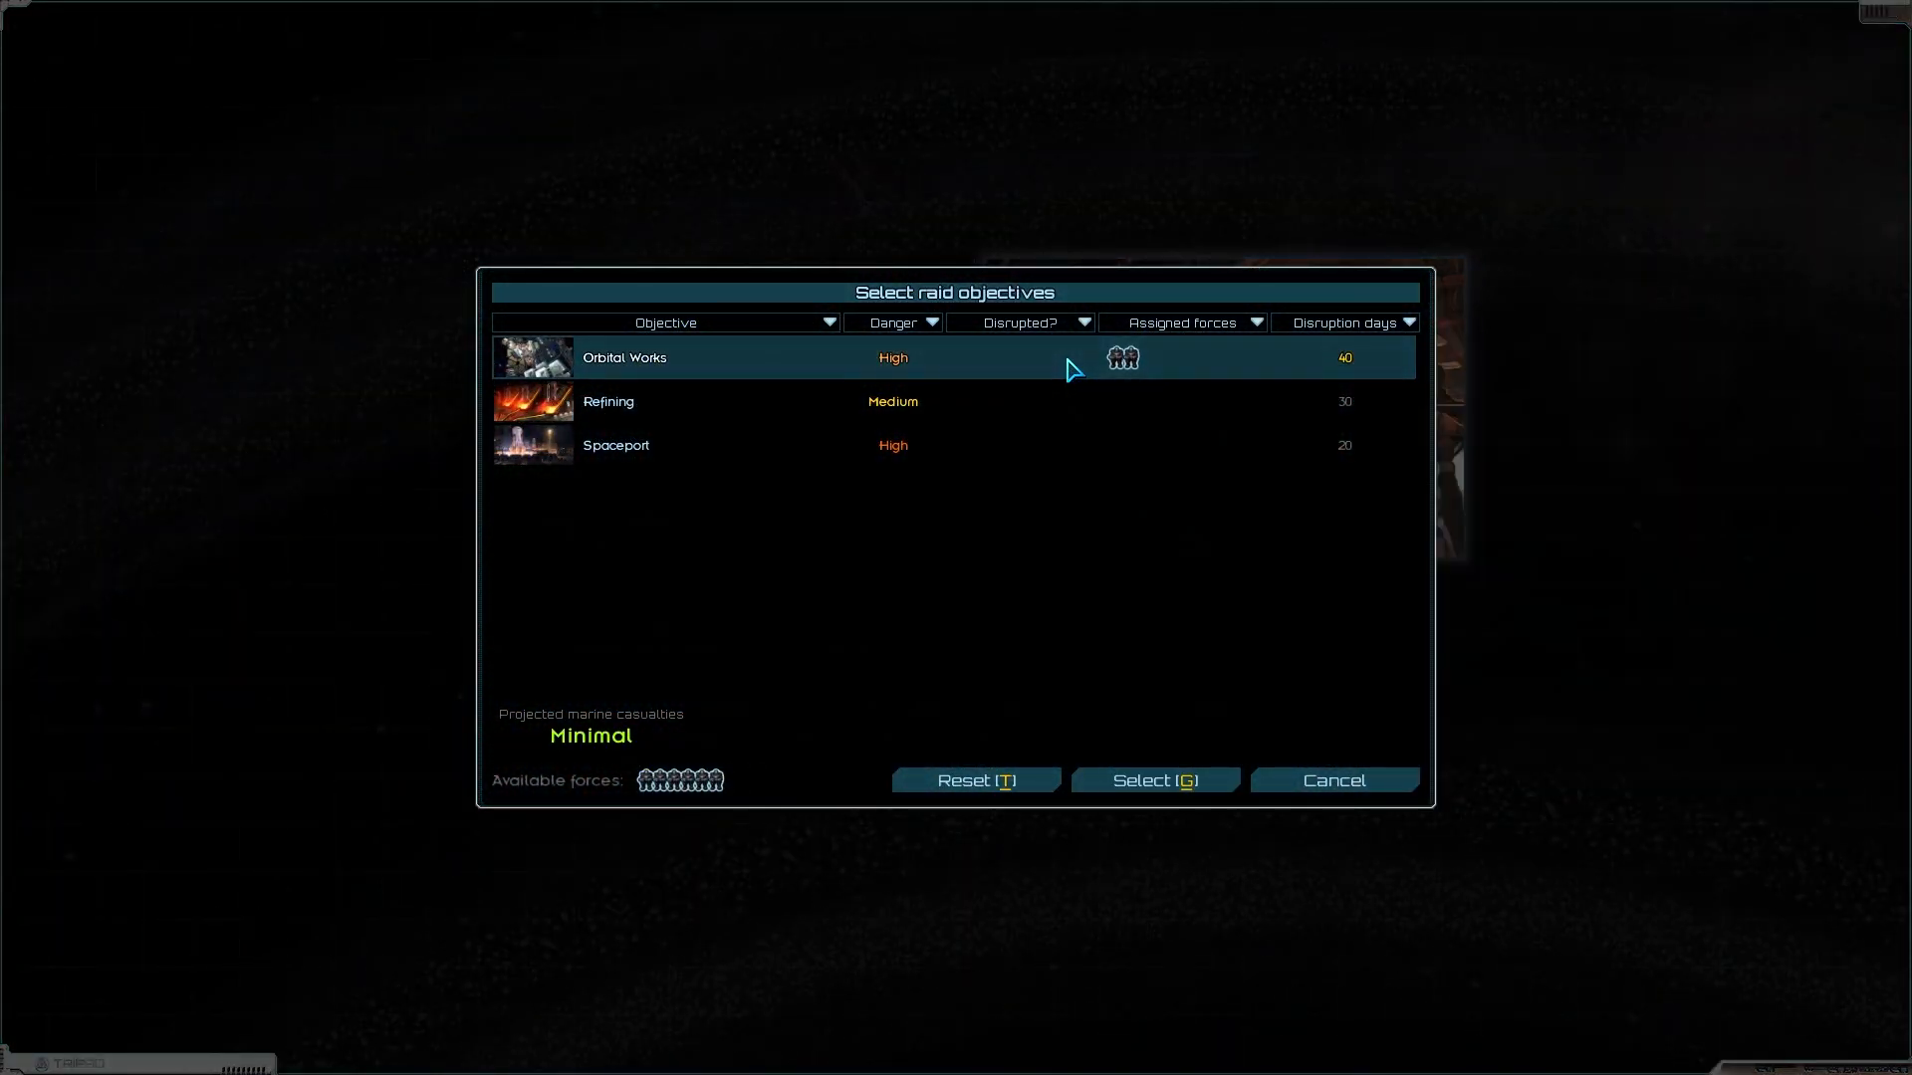
pyautogui.click(1123, 356)
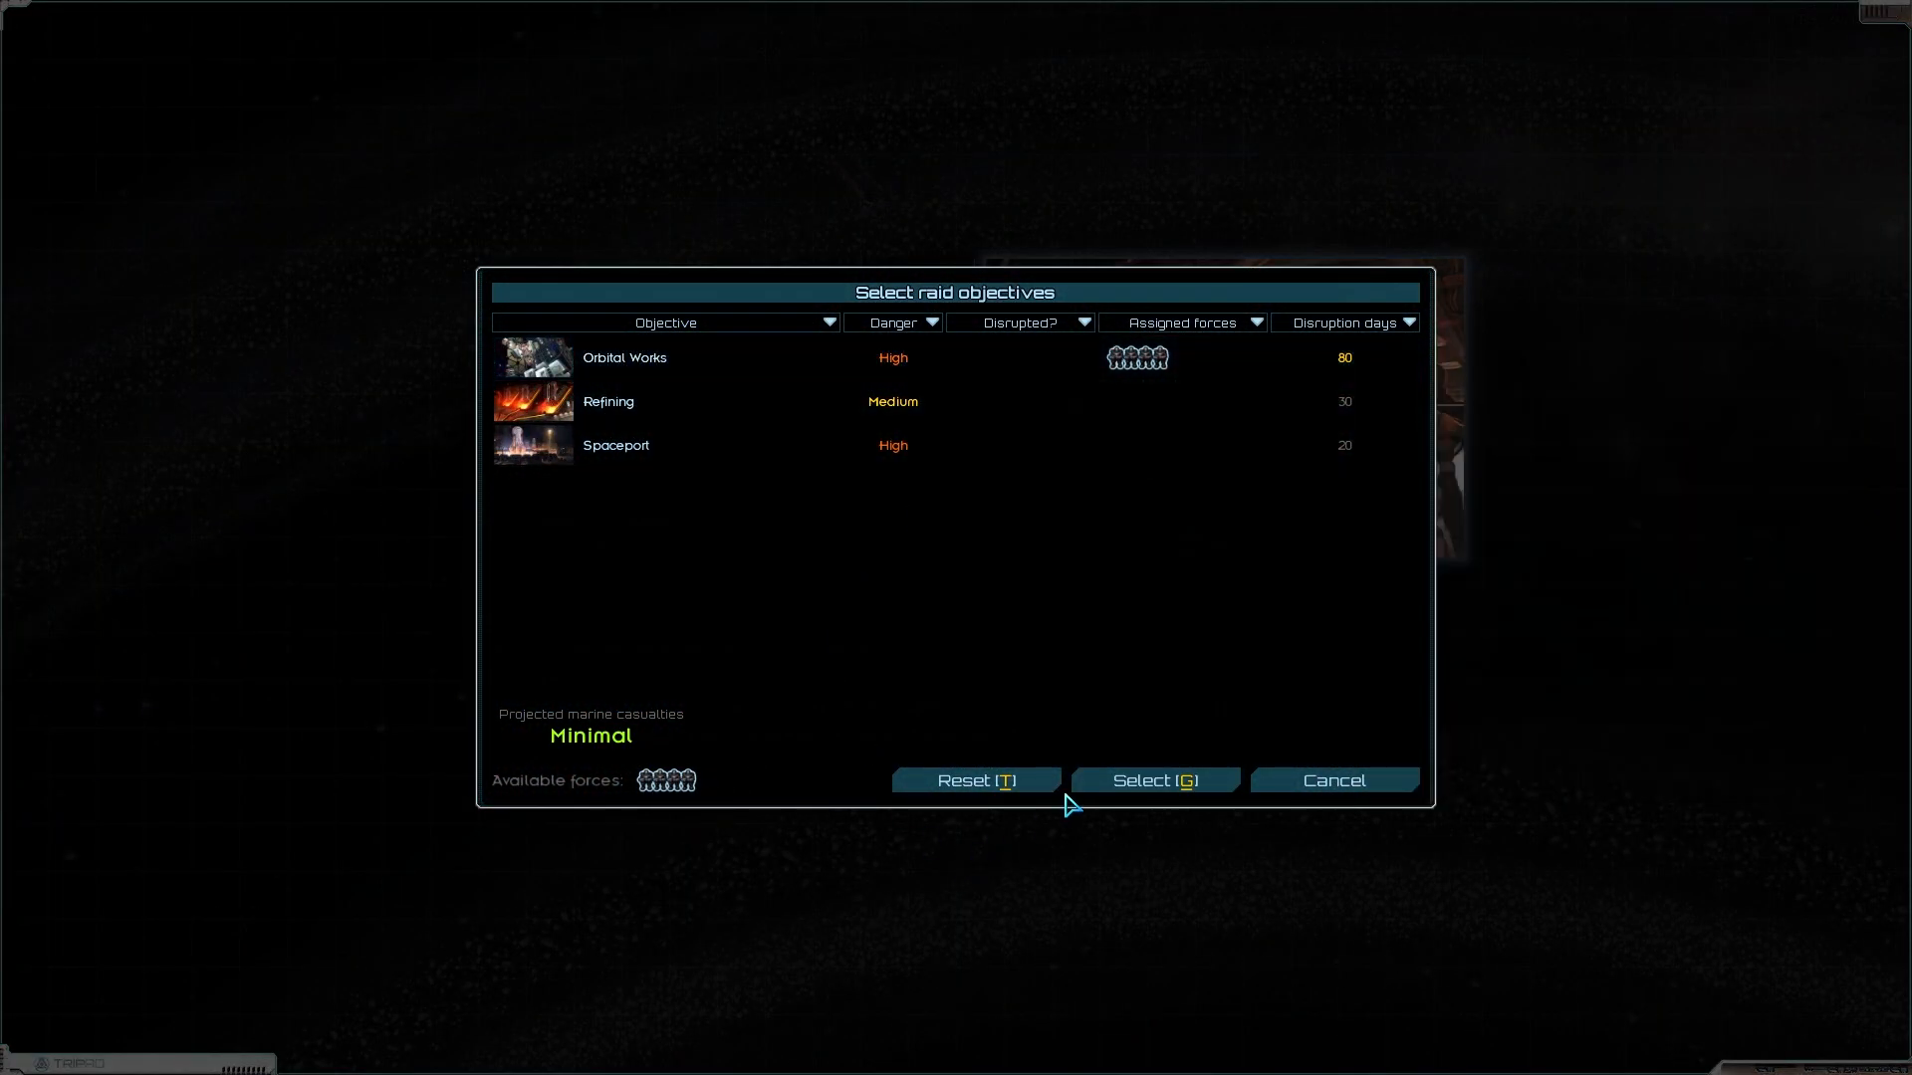
pyautogui.click(1153, 779)
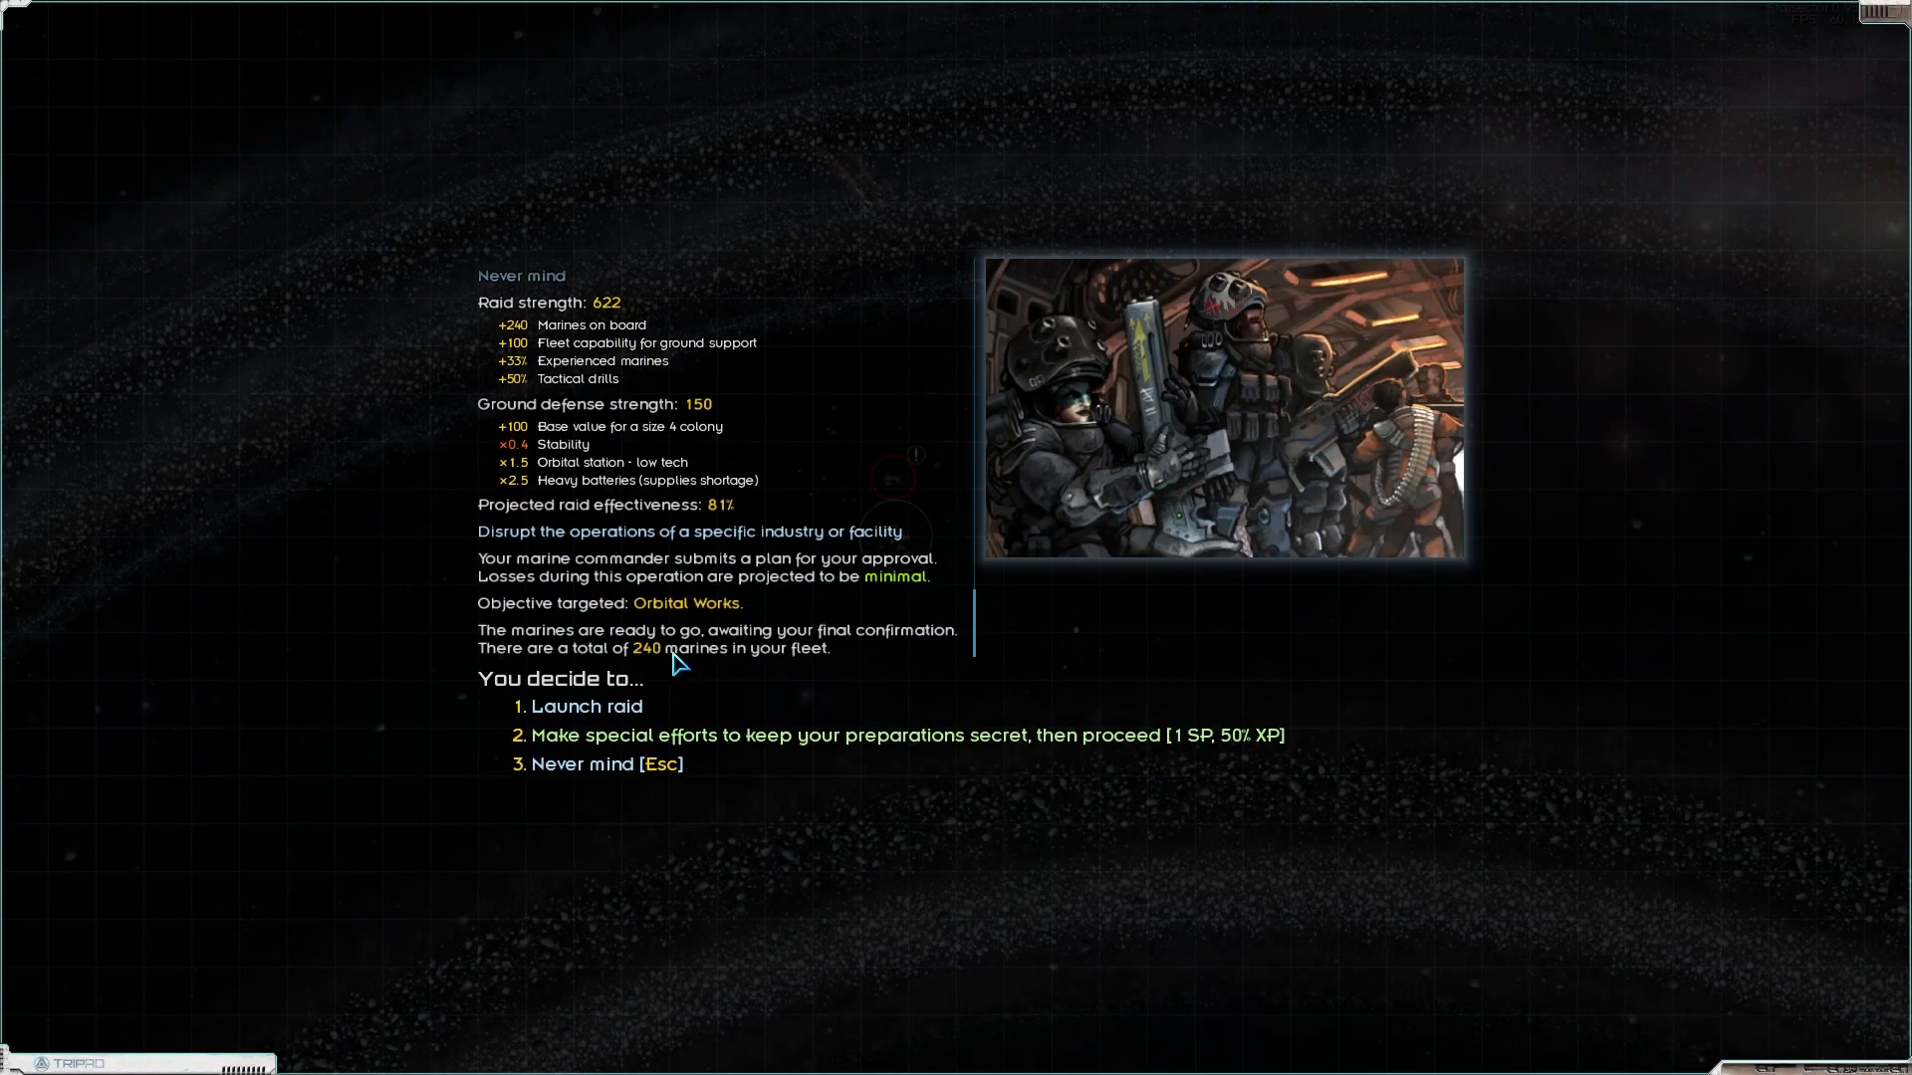
pyautogui.moveTo(625, 522)
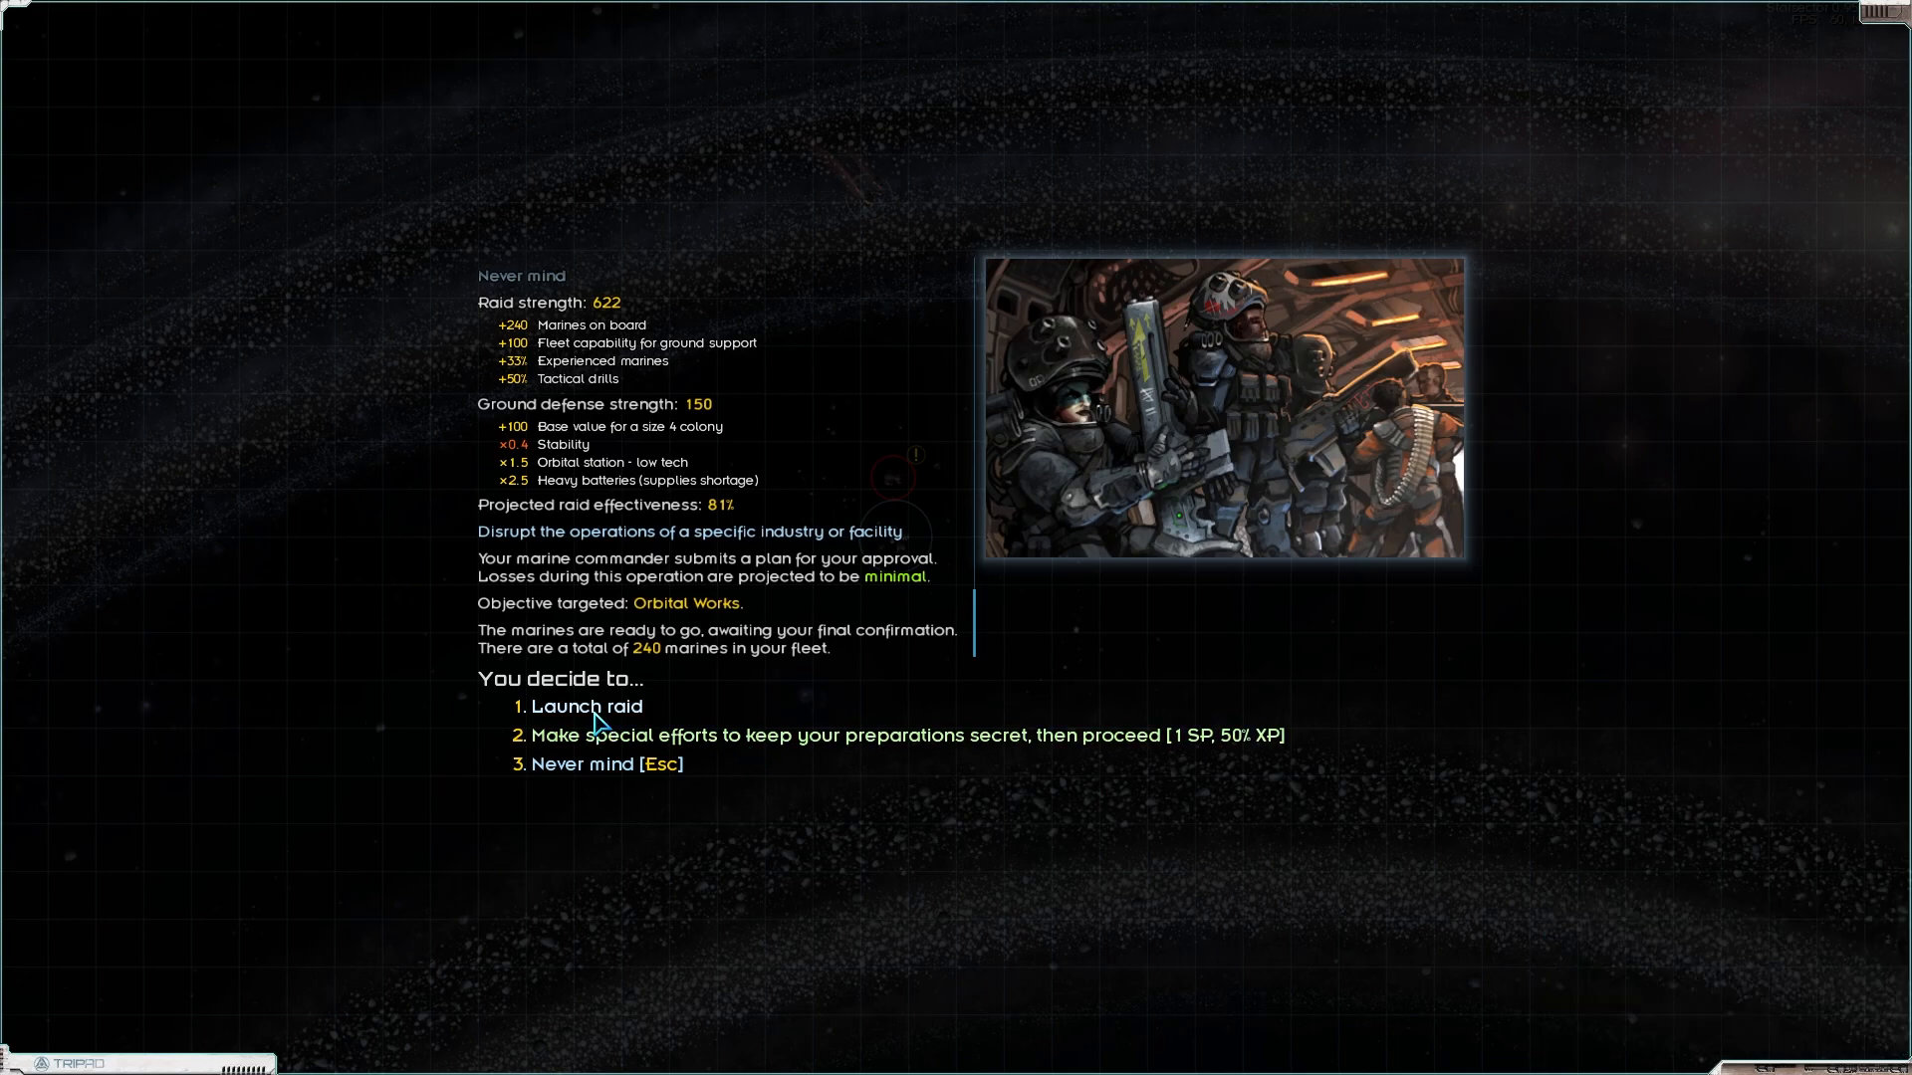
# Step: Launch the Orbital Works raid and continue past the results earning 79,000 credits
pyautogui.click(577, 705)
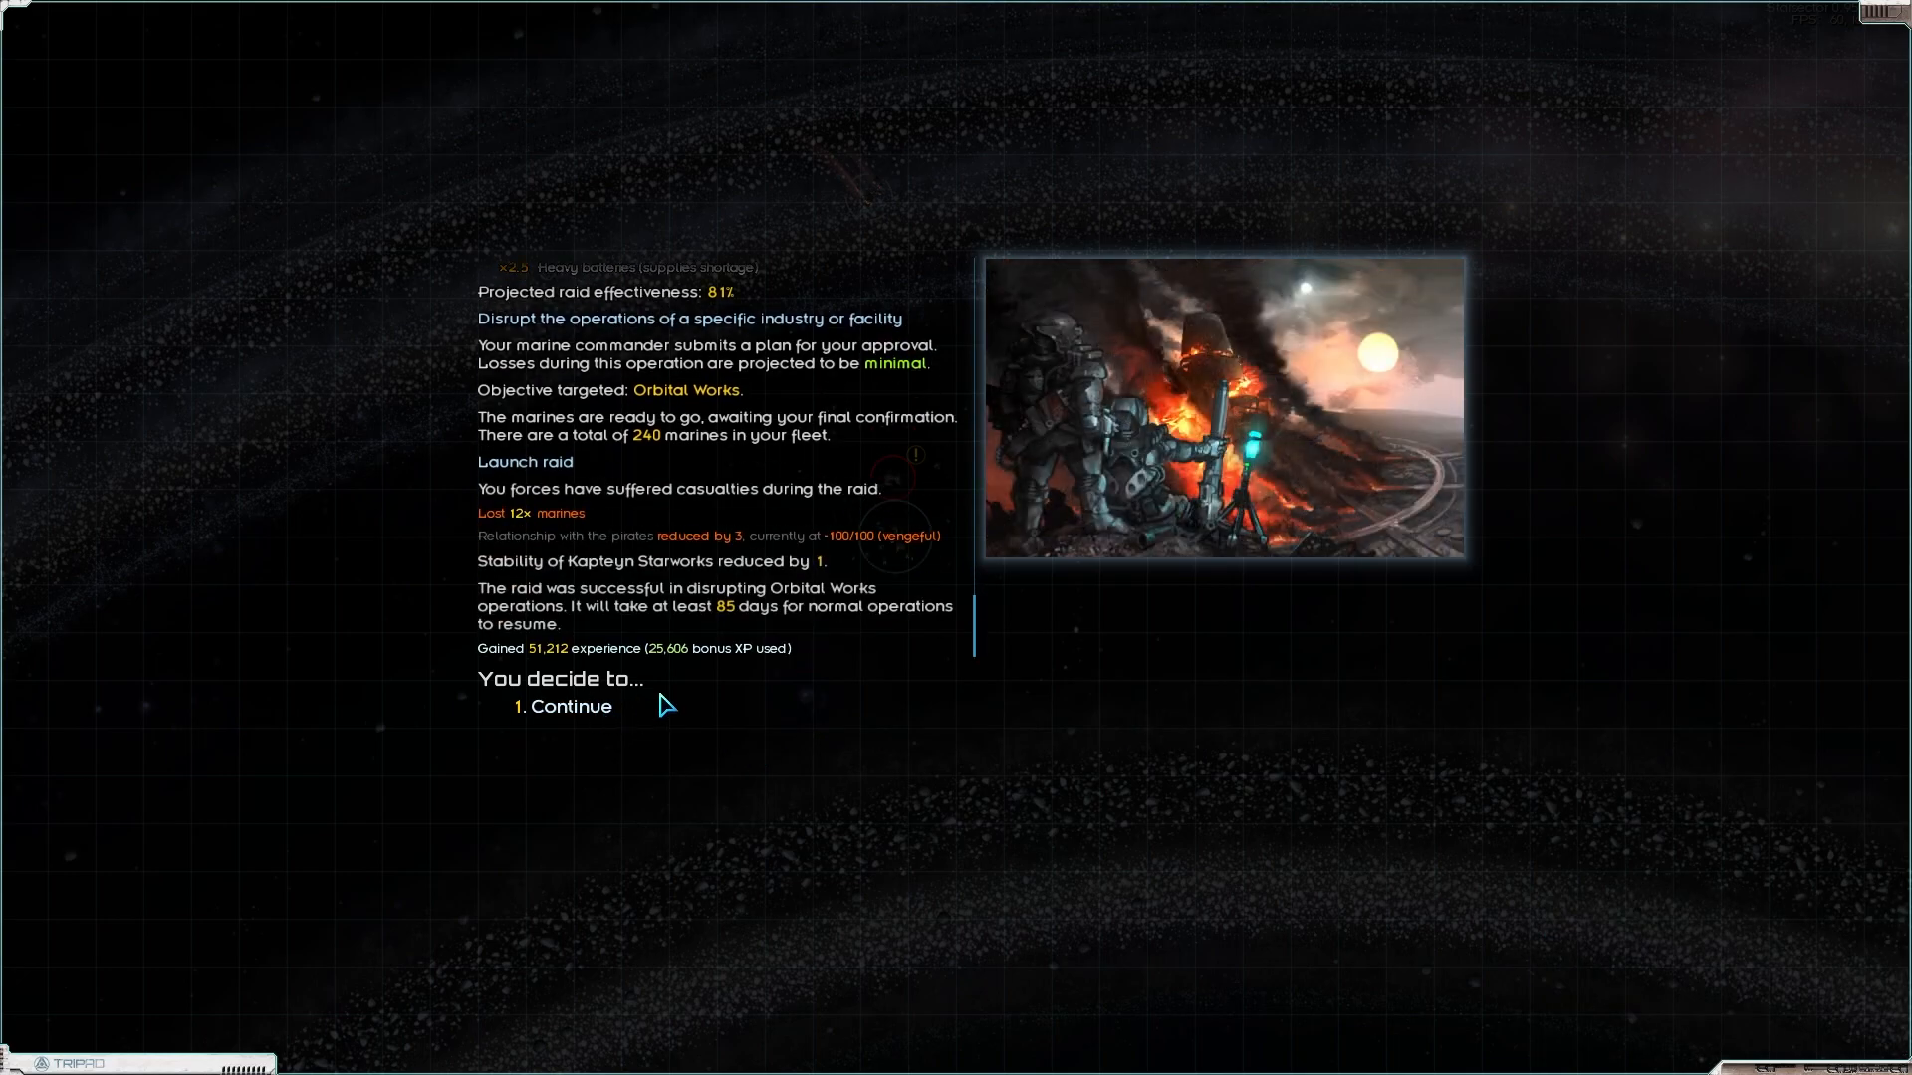
pyautogui.moveTo(854, 710)
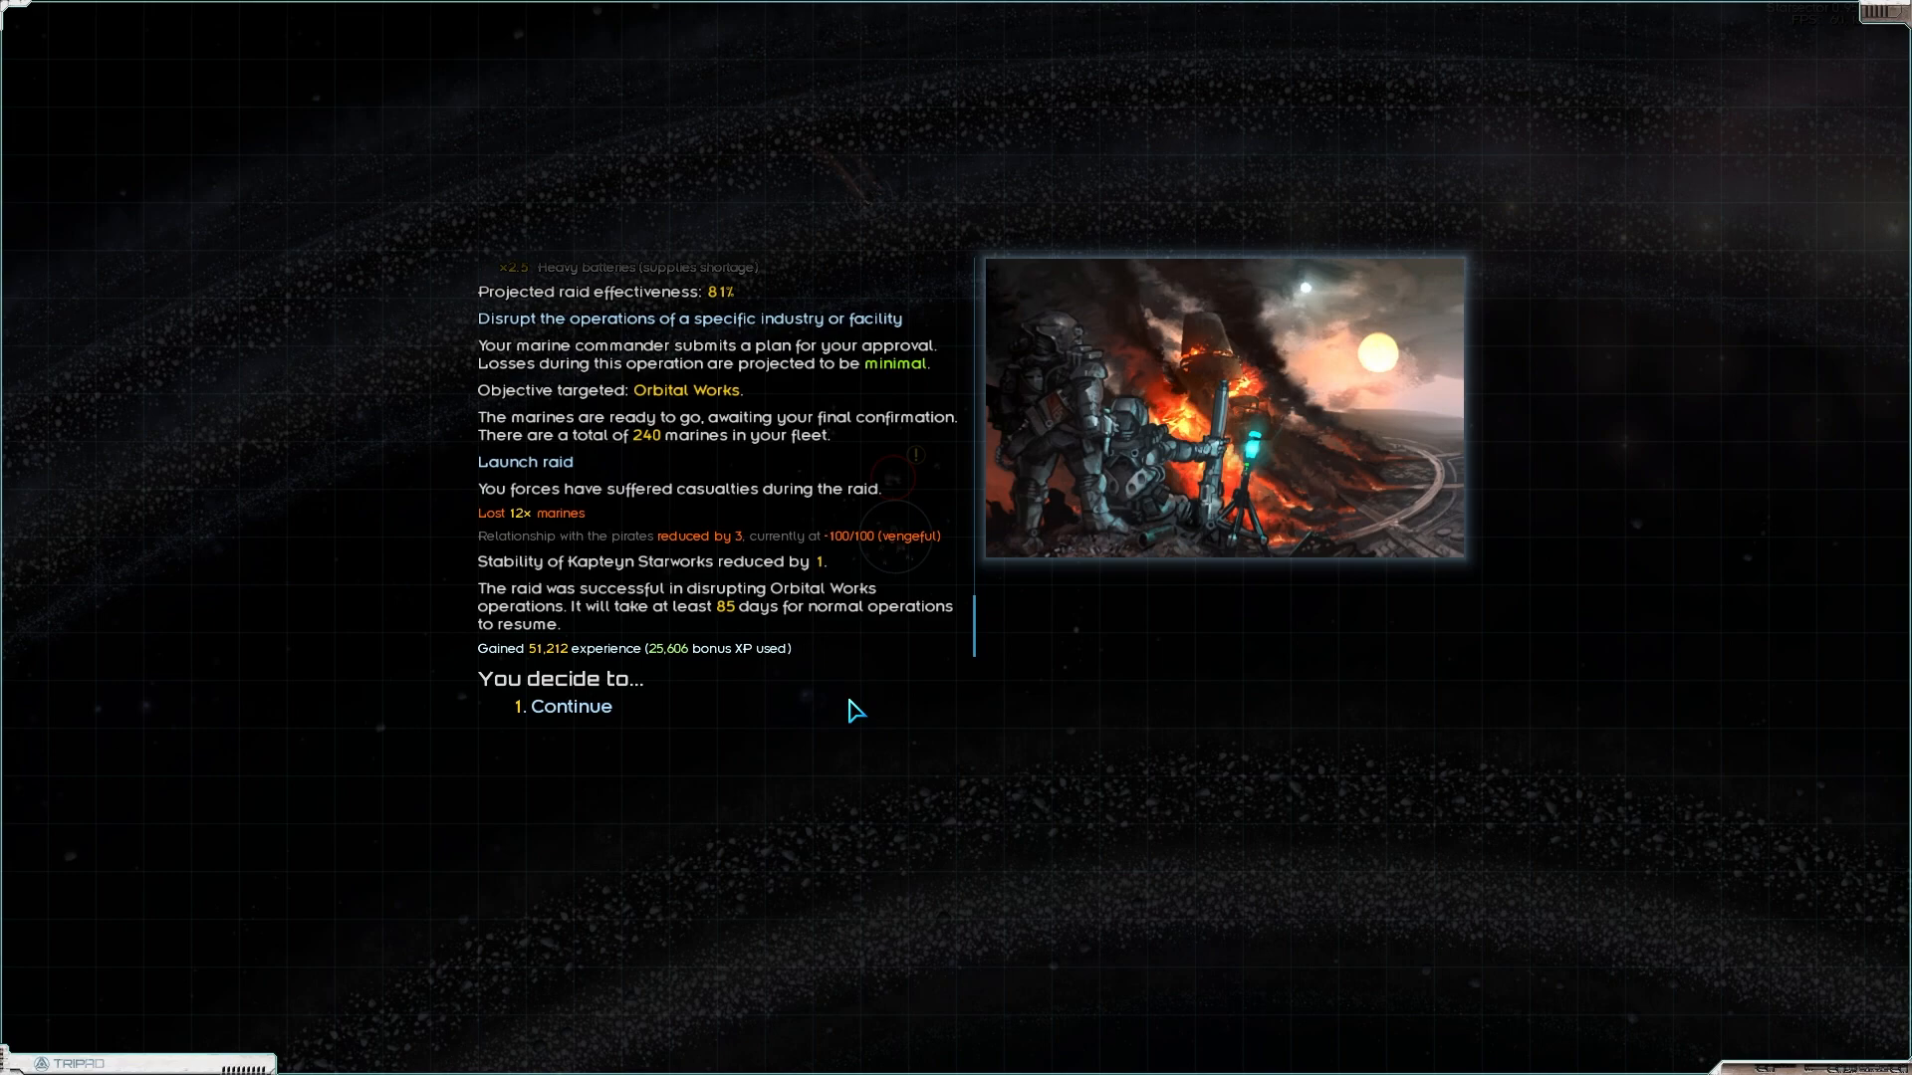
pyautogui.click(561, 705)
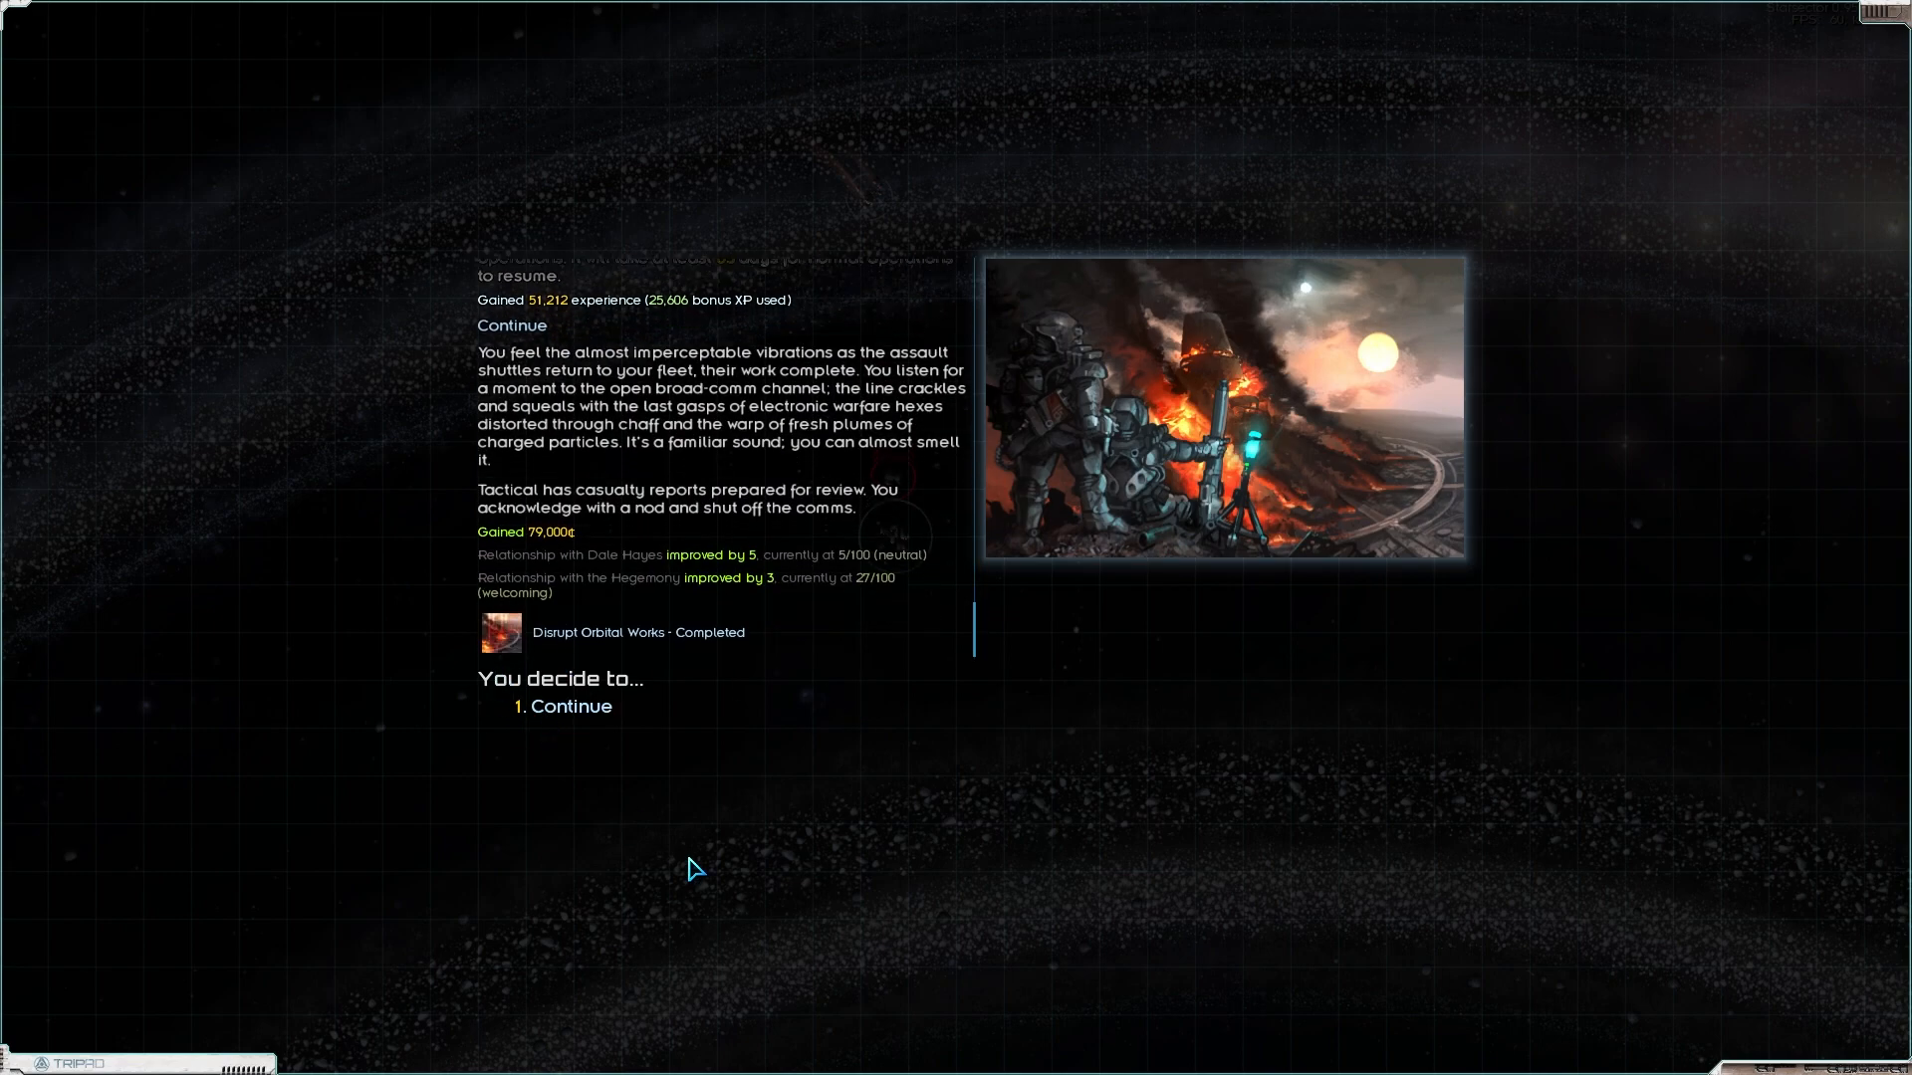
pyautogui.moveTo(920, 838)
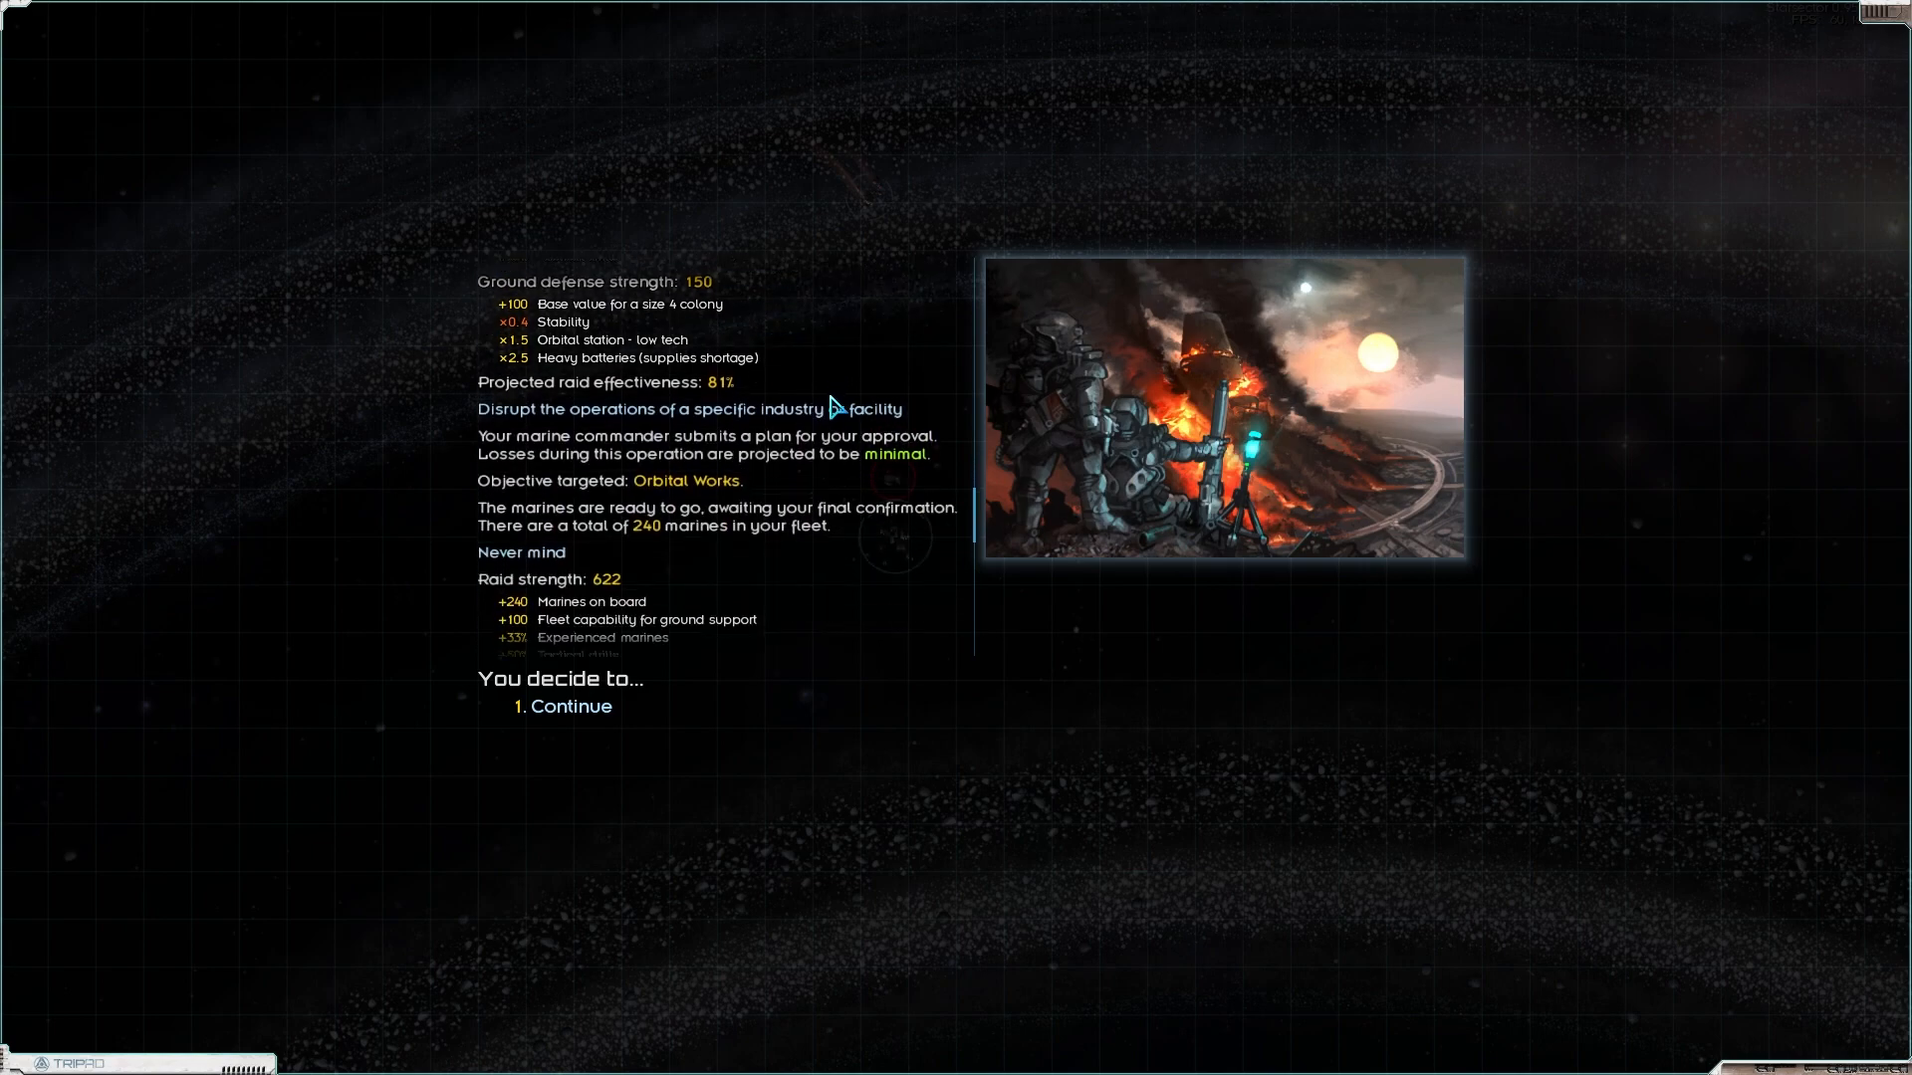
pyautogui.scroll(-3)
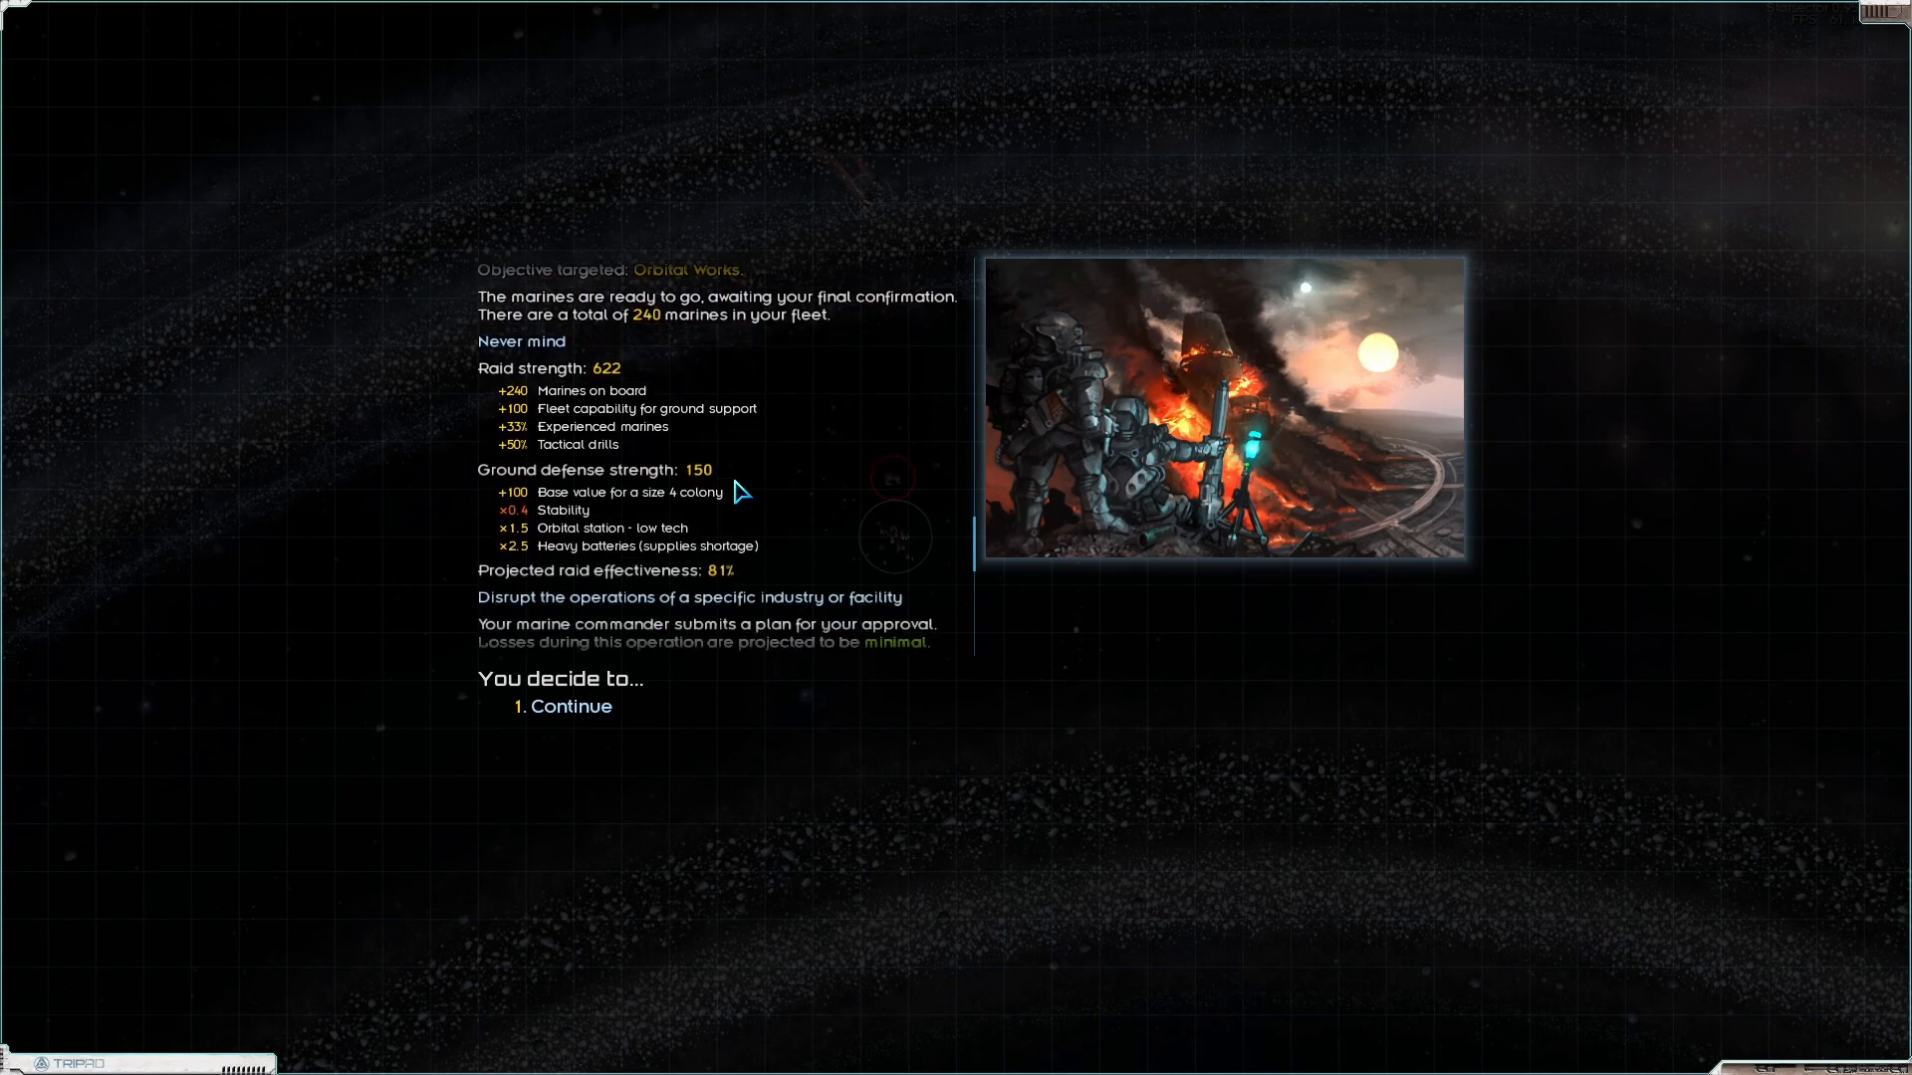
pyautogui.click(572, 705)
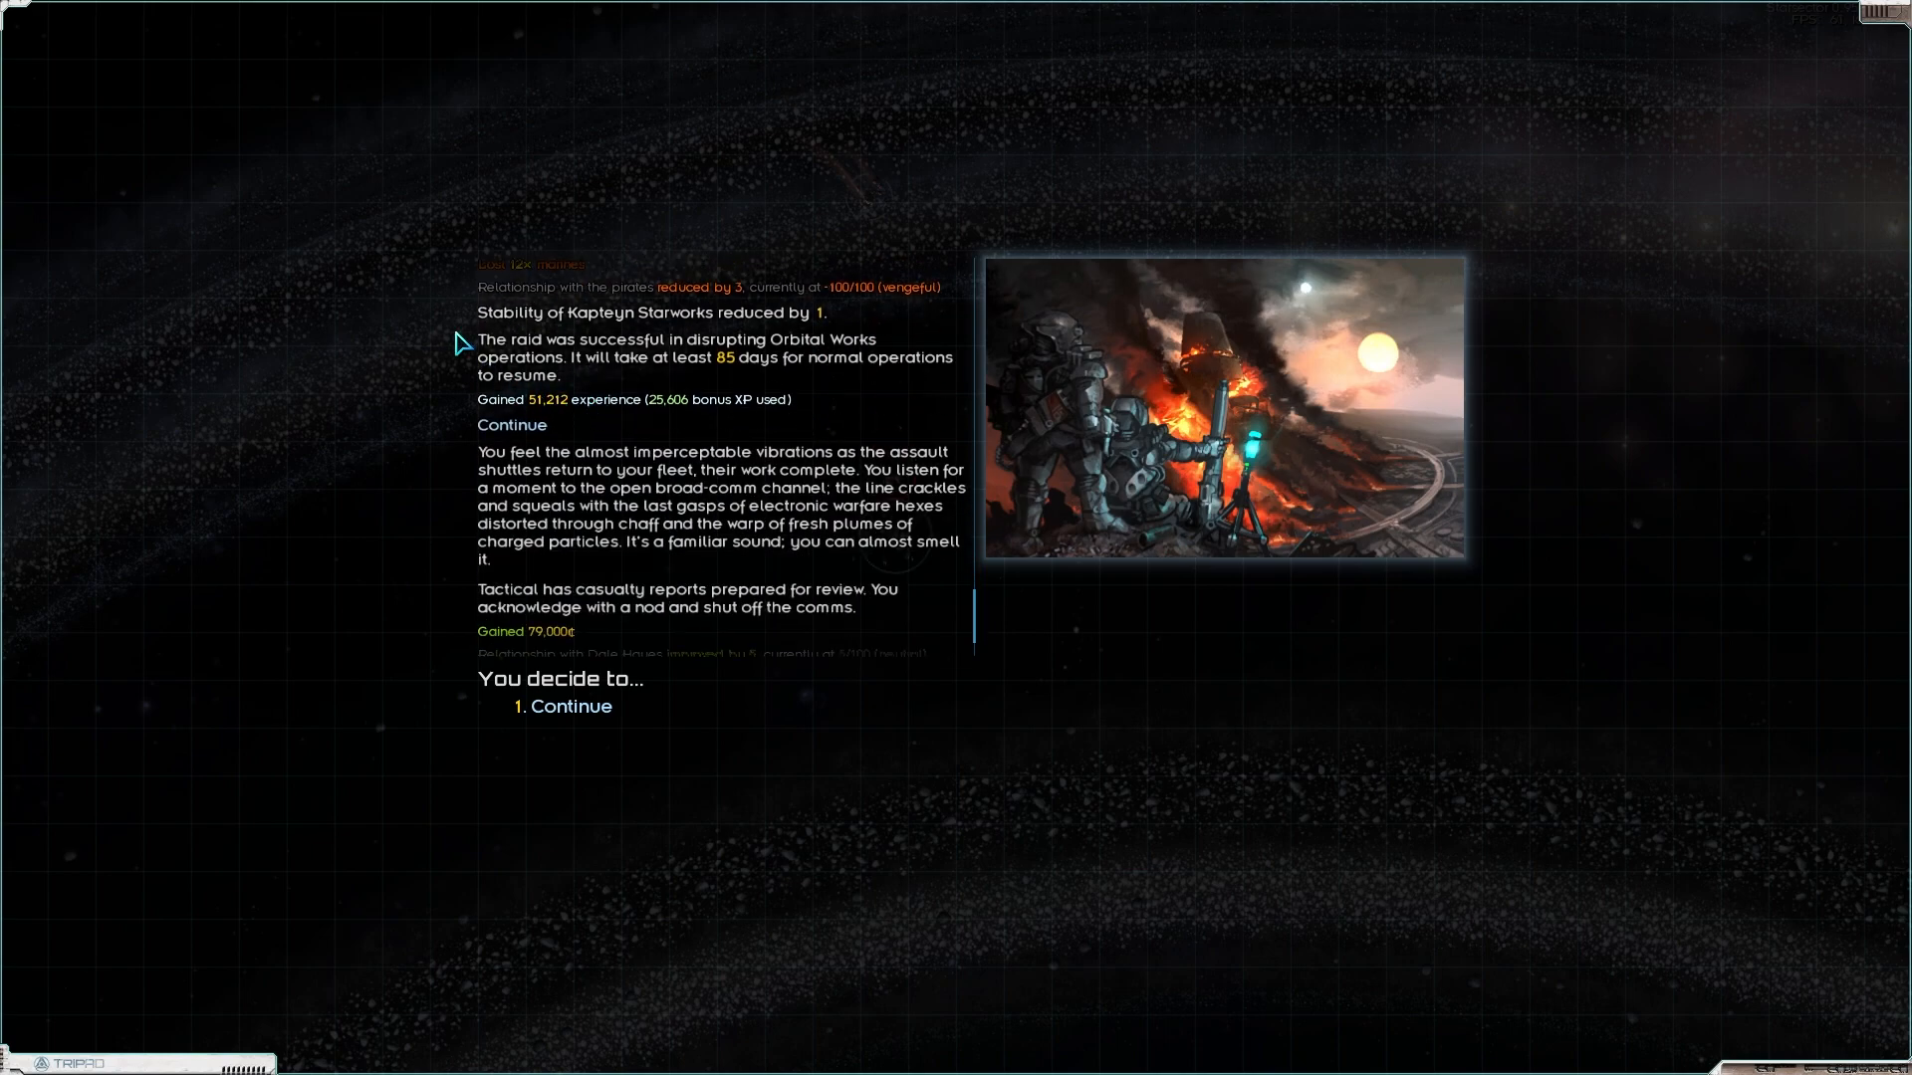
pyautogui.moveTo(854, 539)
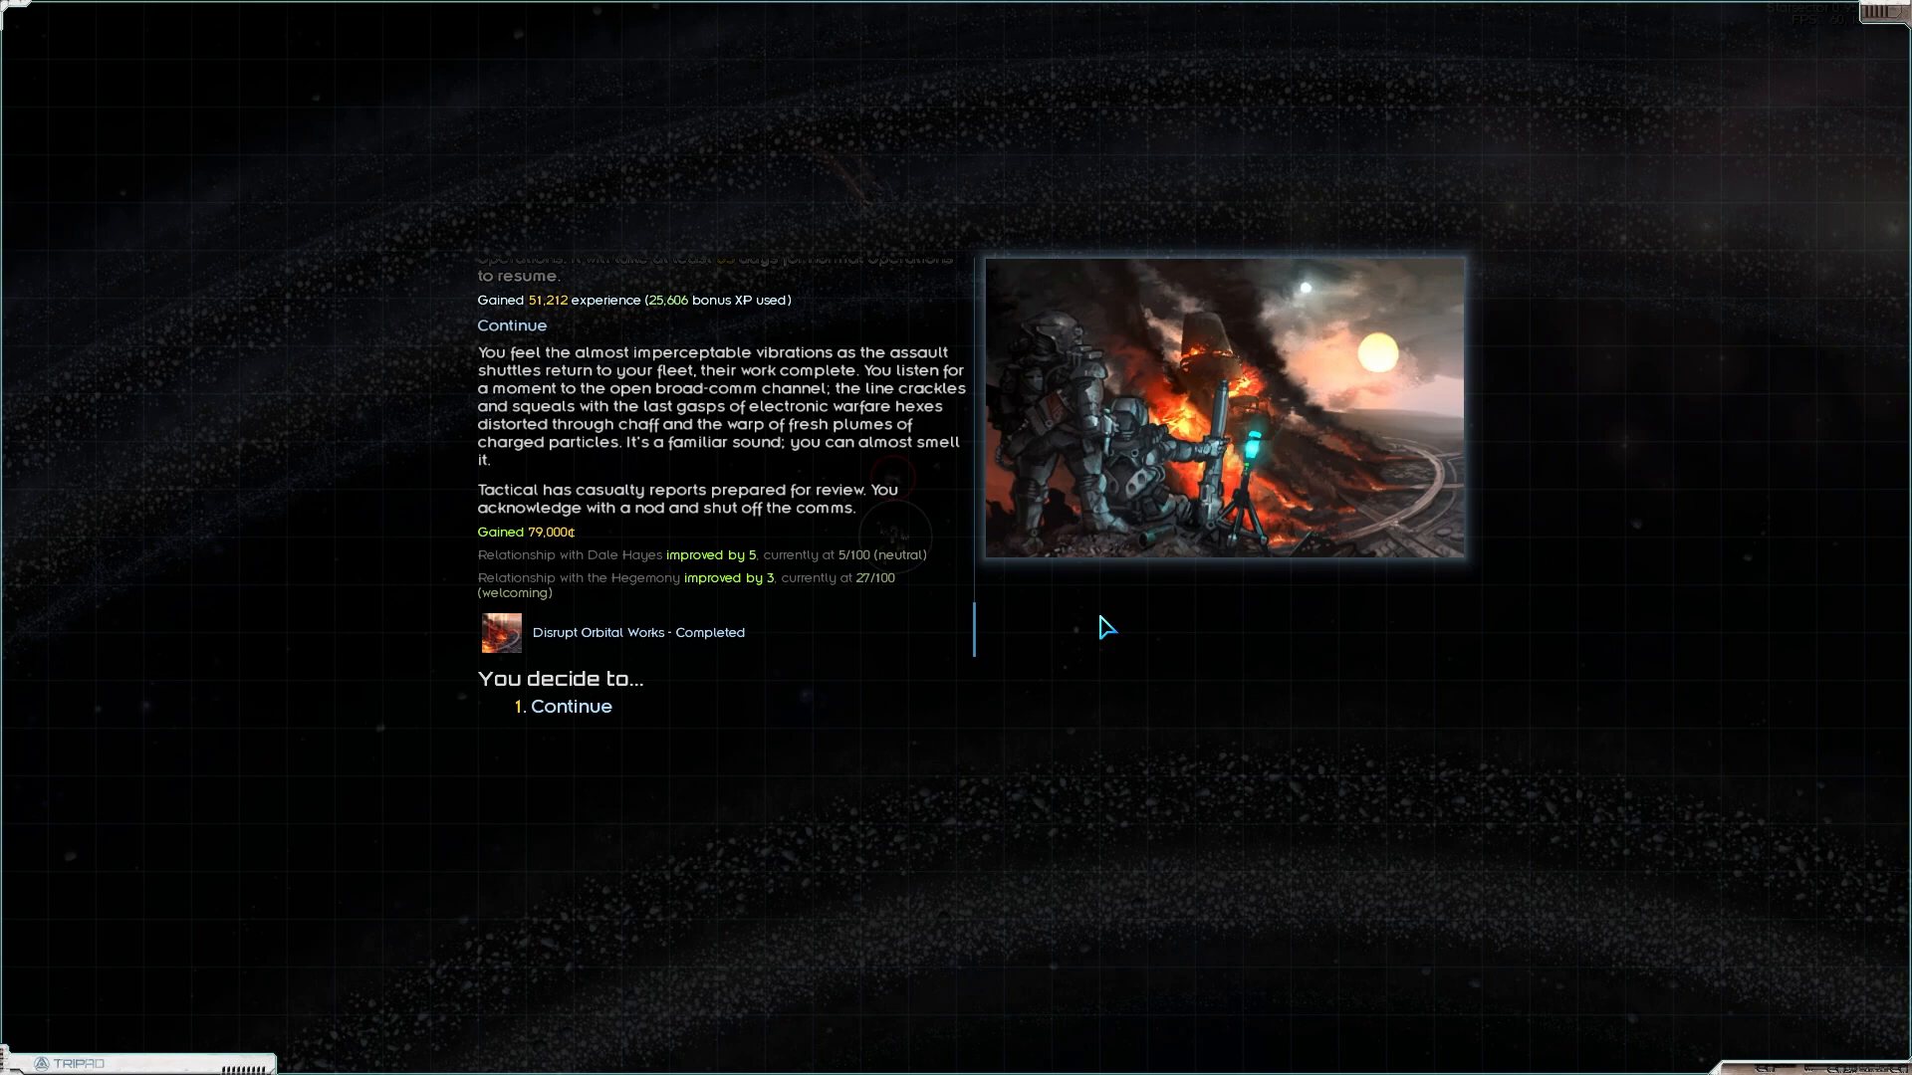
pyautogui.moveTo(934, 532)
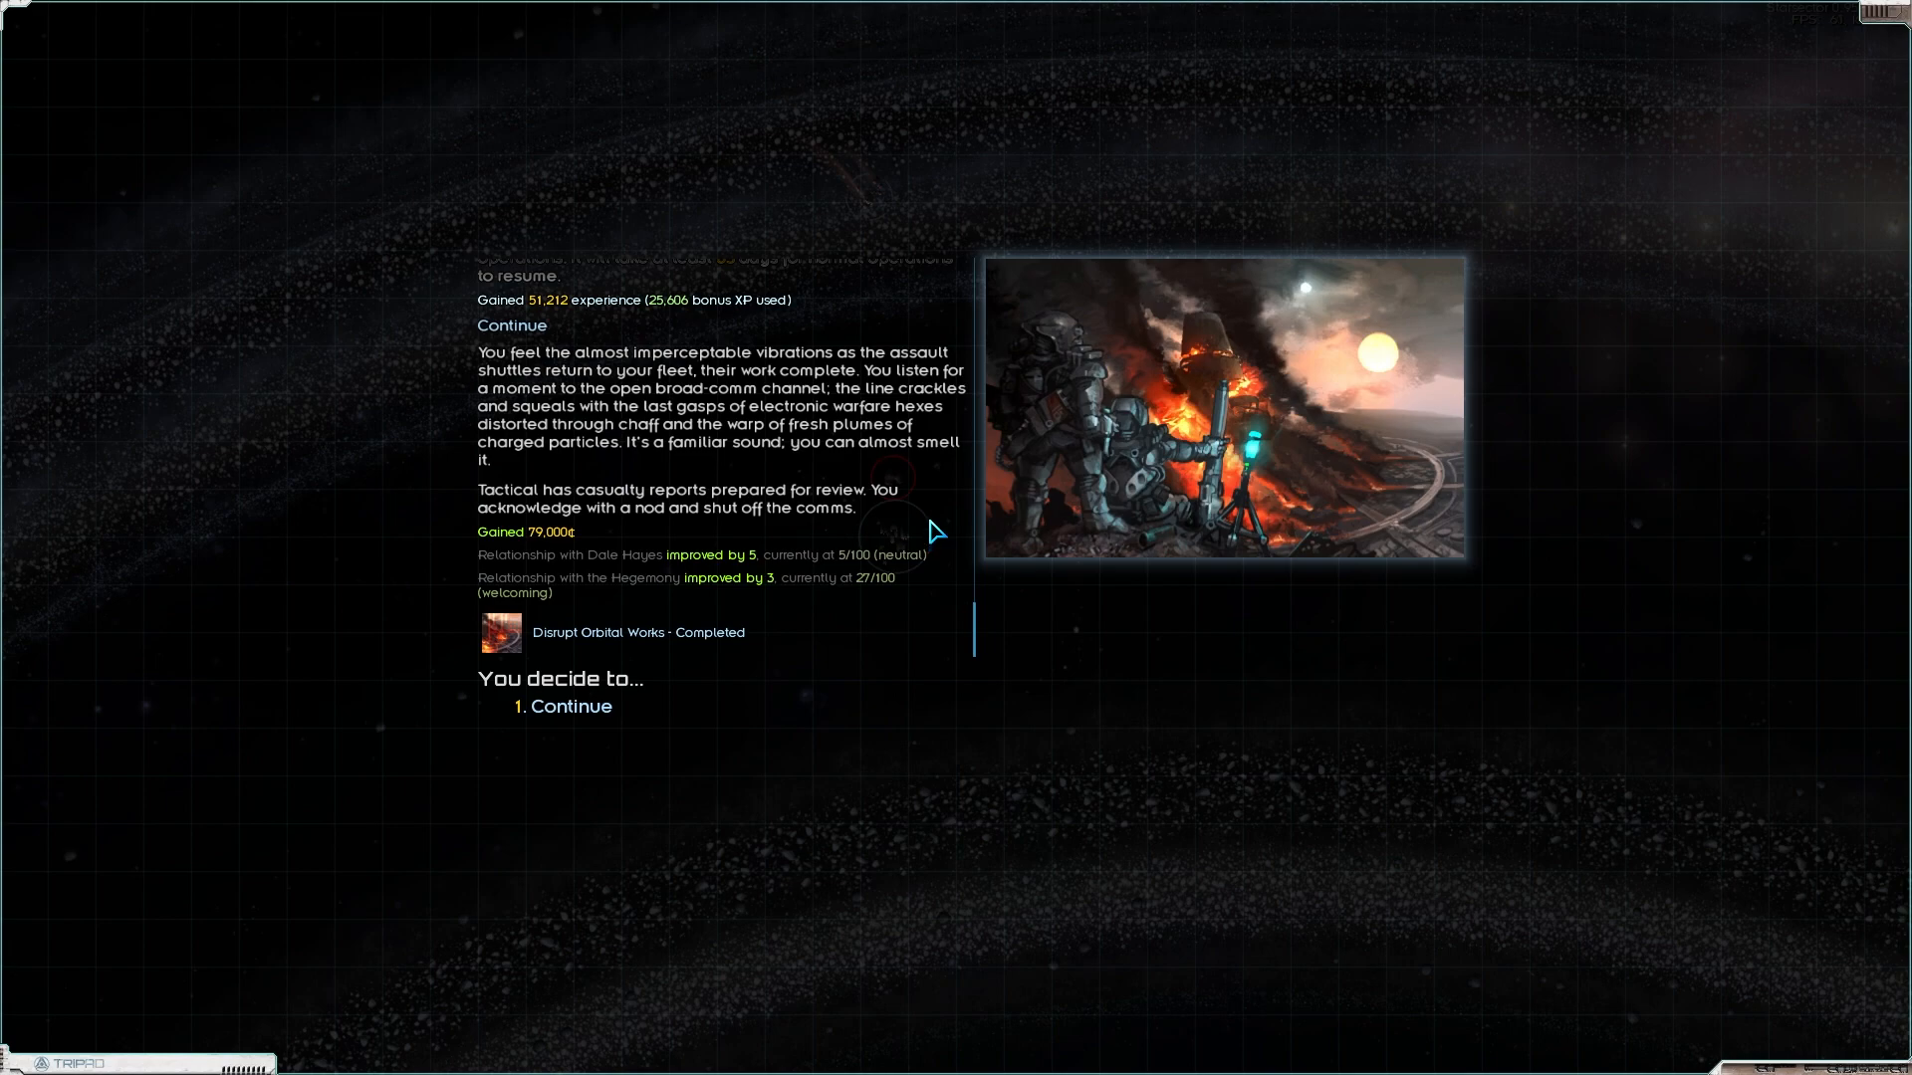
pyautogui.moveTo(612, 581)
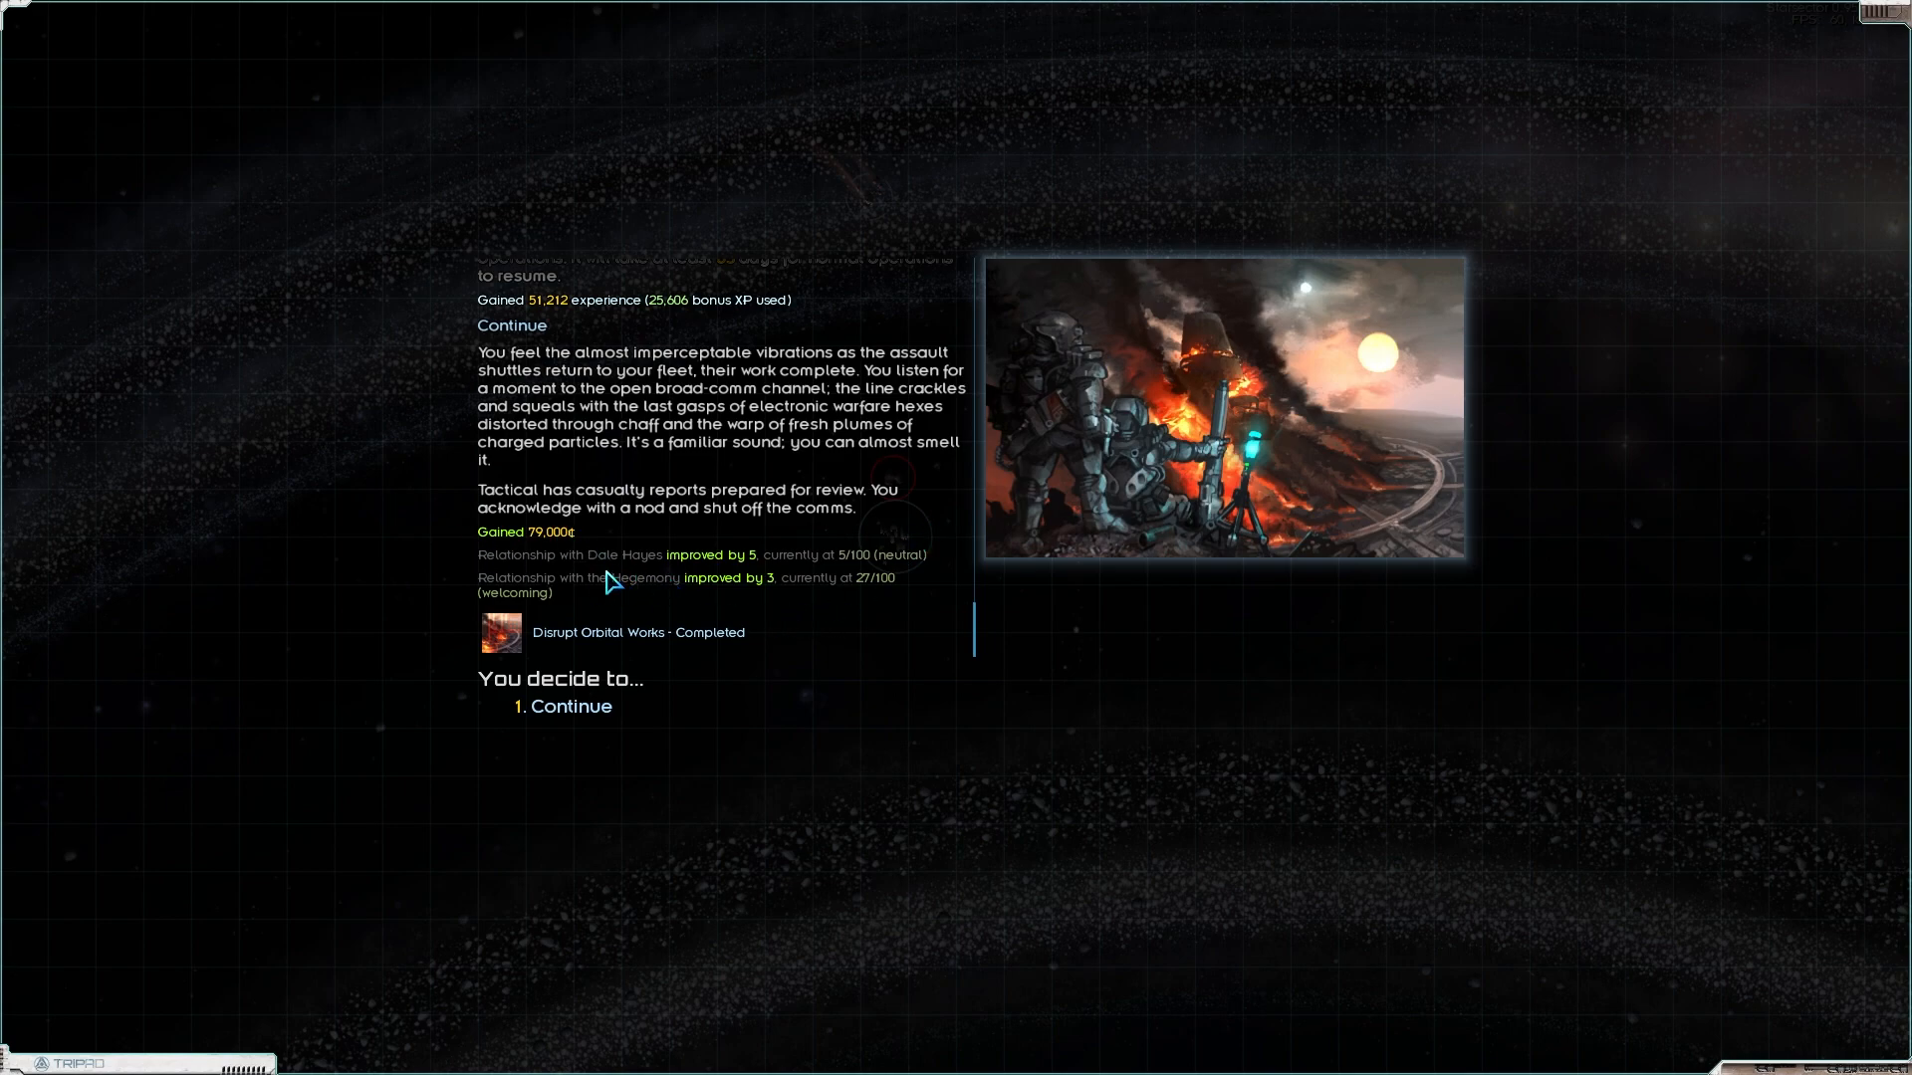
pyautogui.moveTo(666, 581)
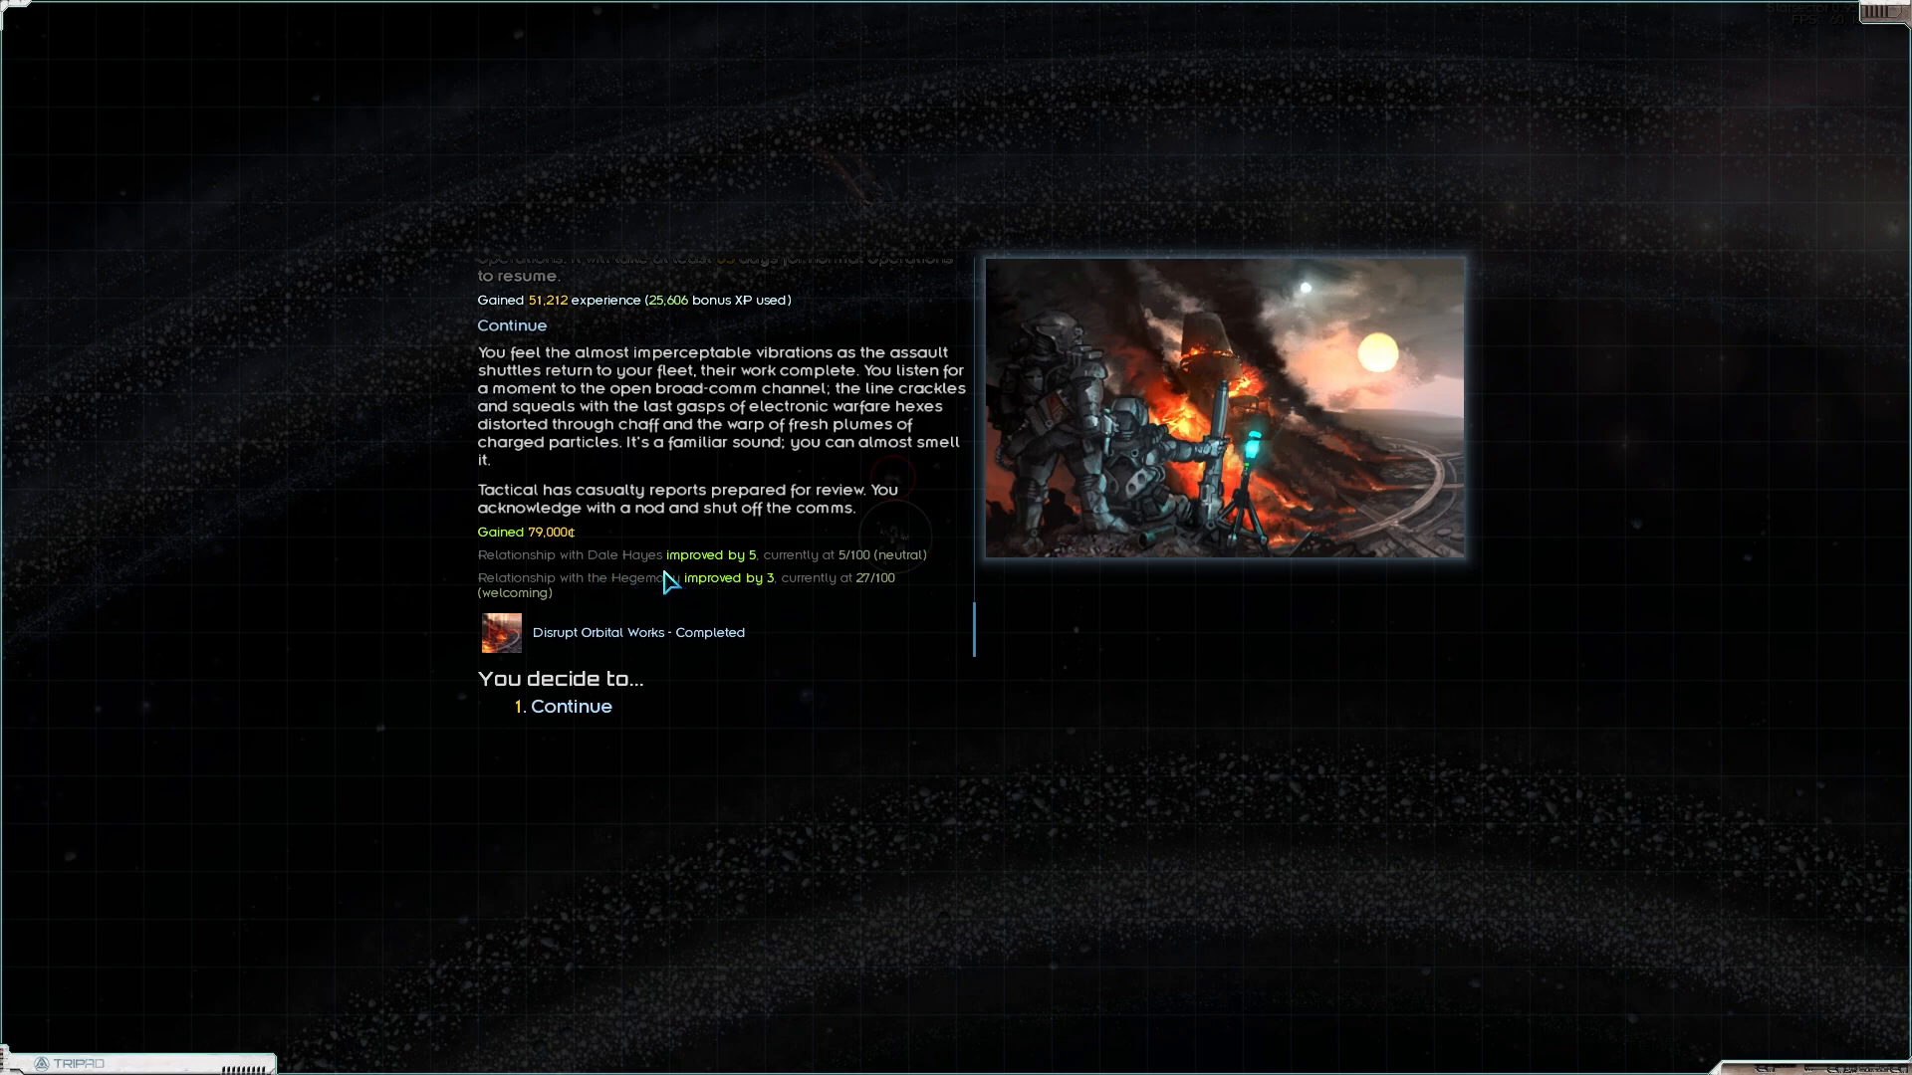
pyautogui.moveTo(761, 605)
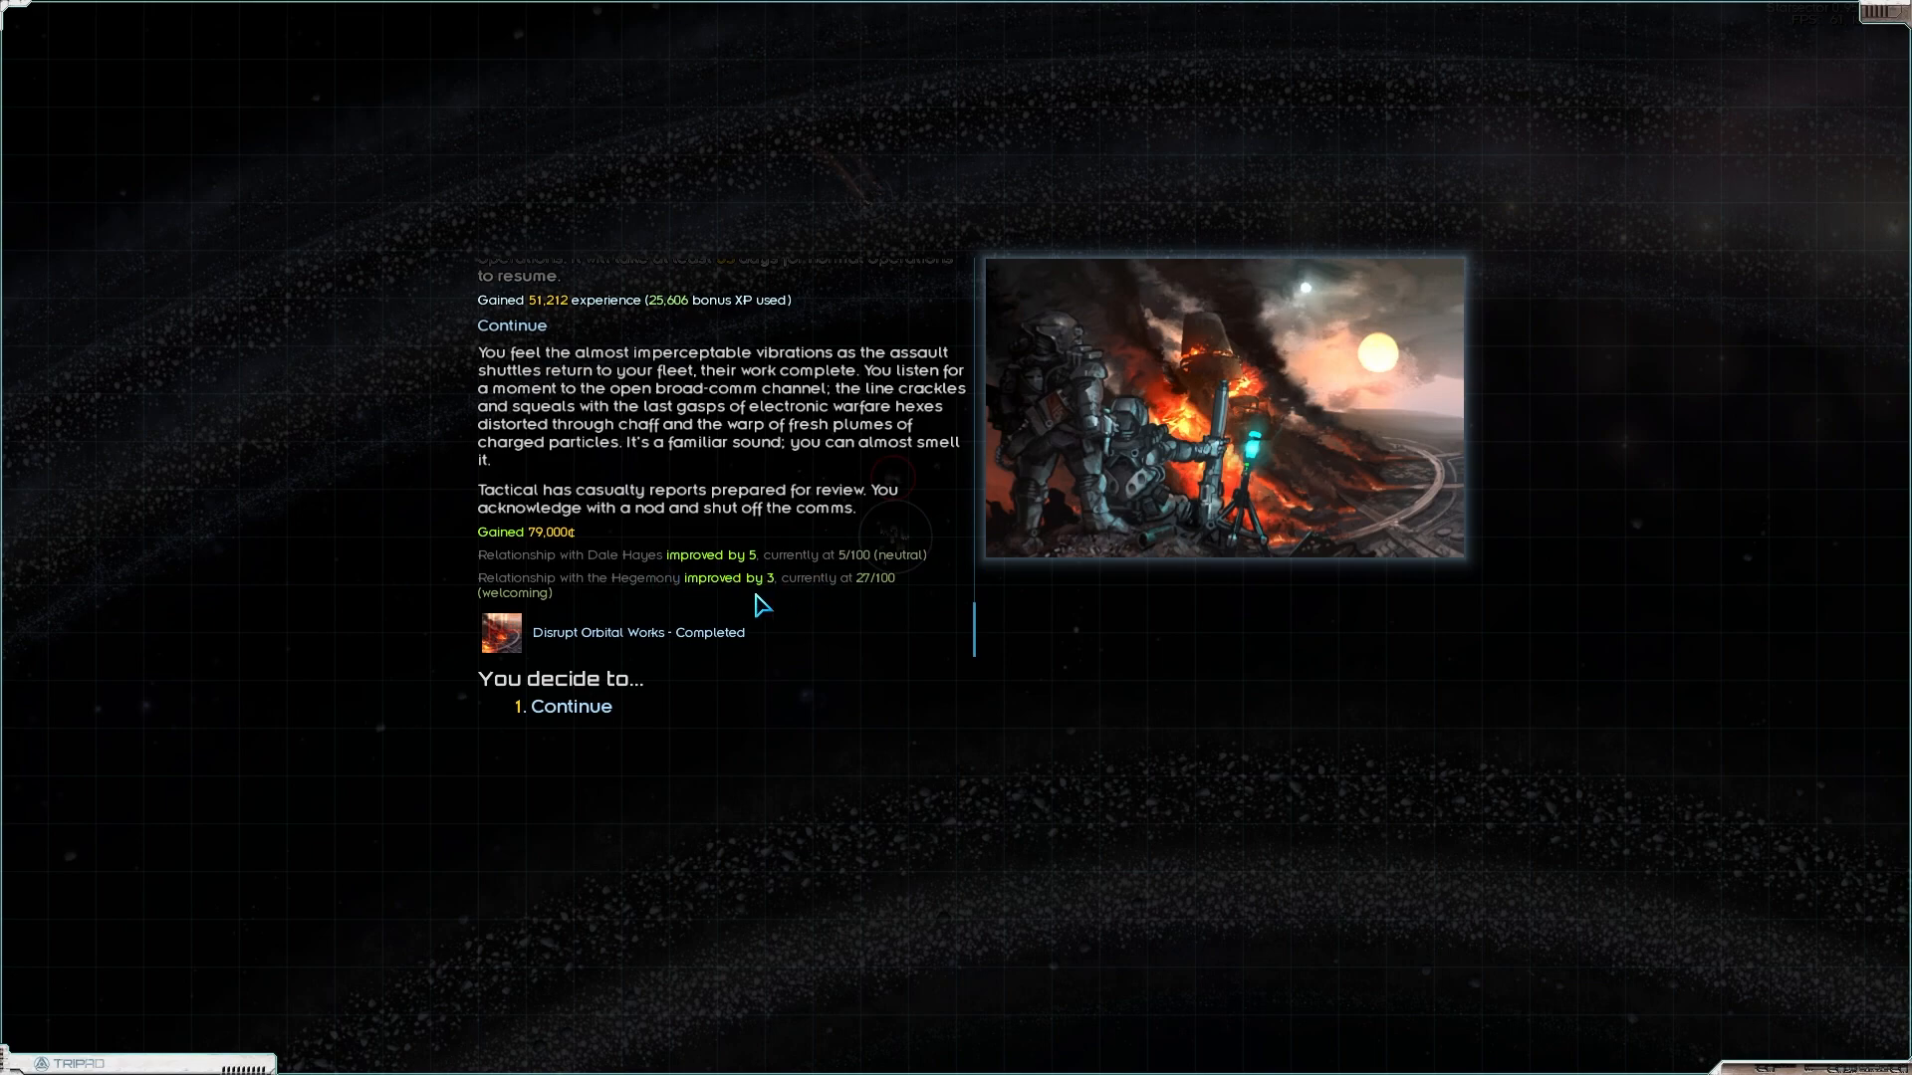
pyautogui.moveTo(550, 650)
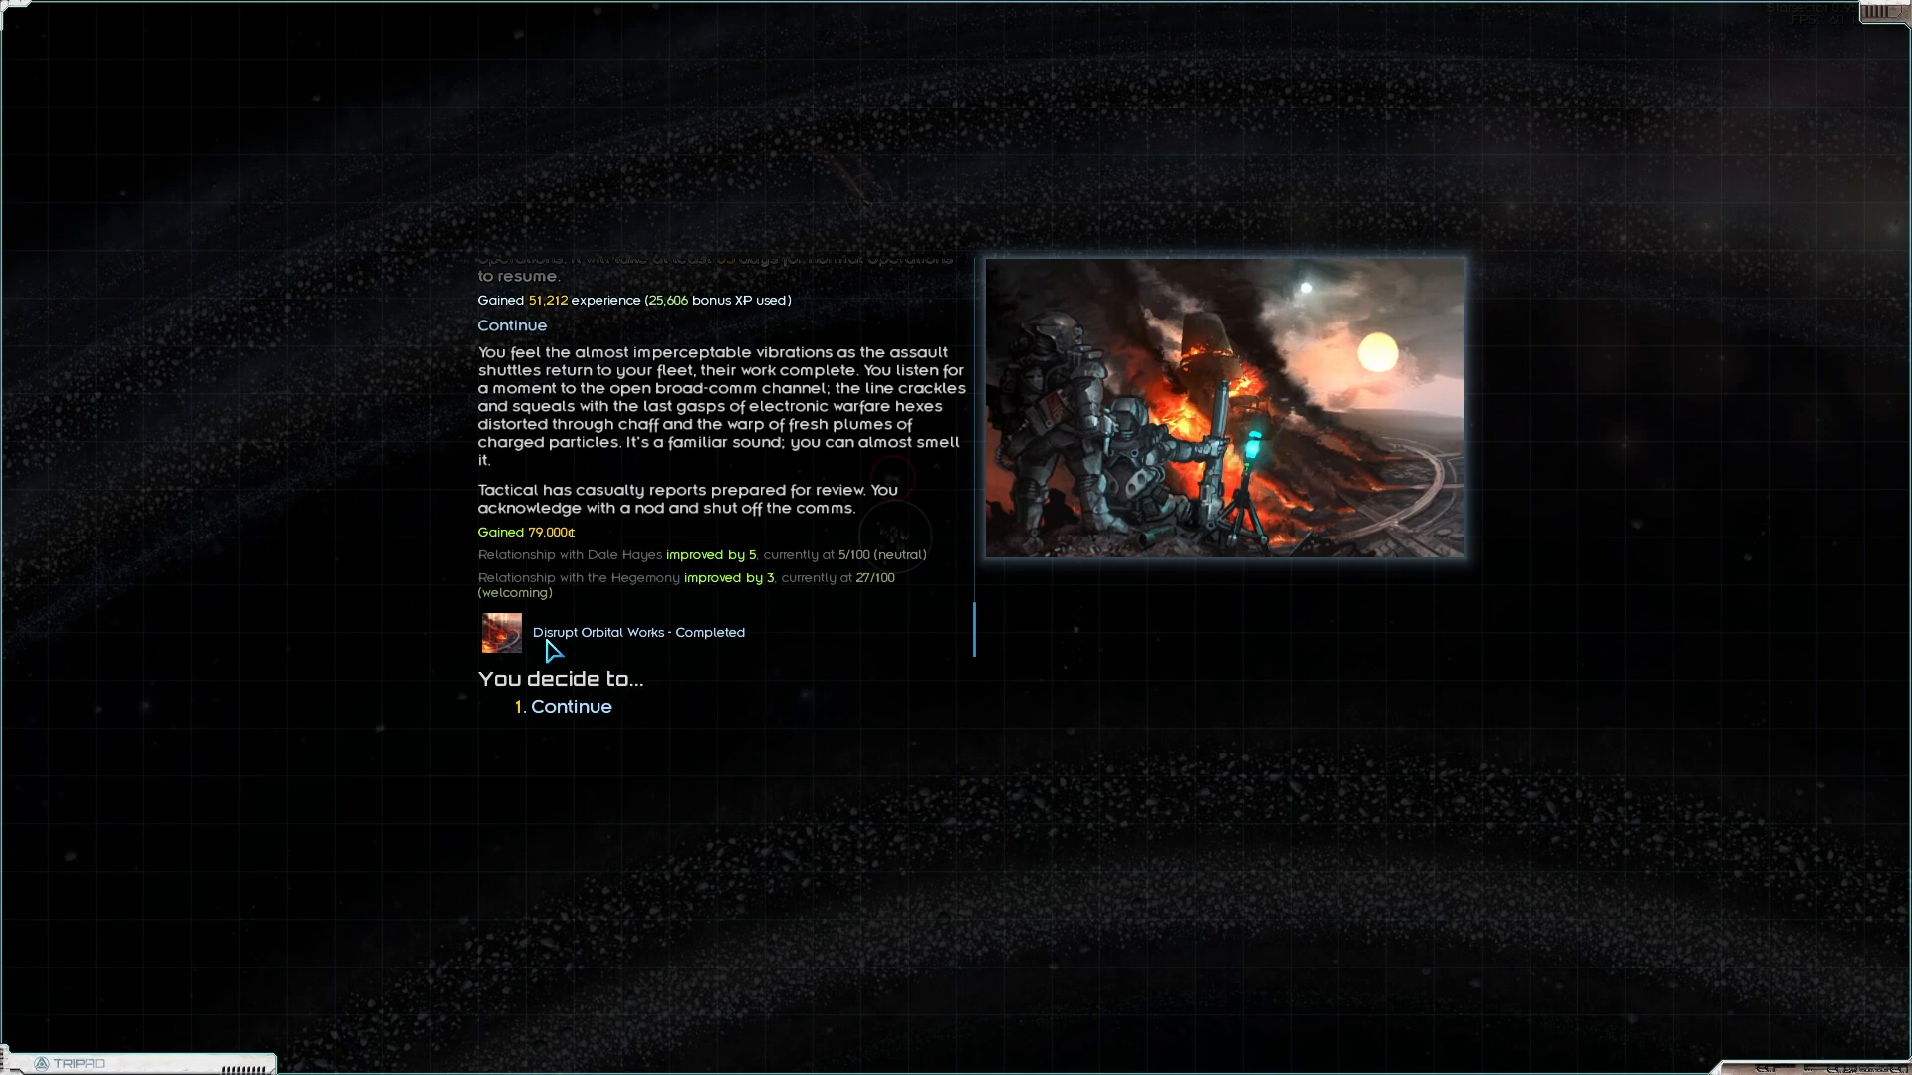
pyautogui.click(561, 705)
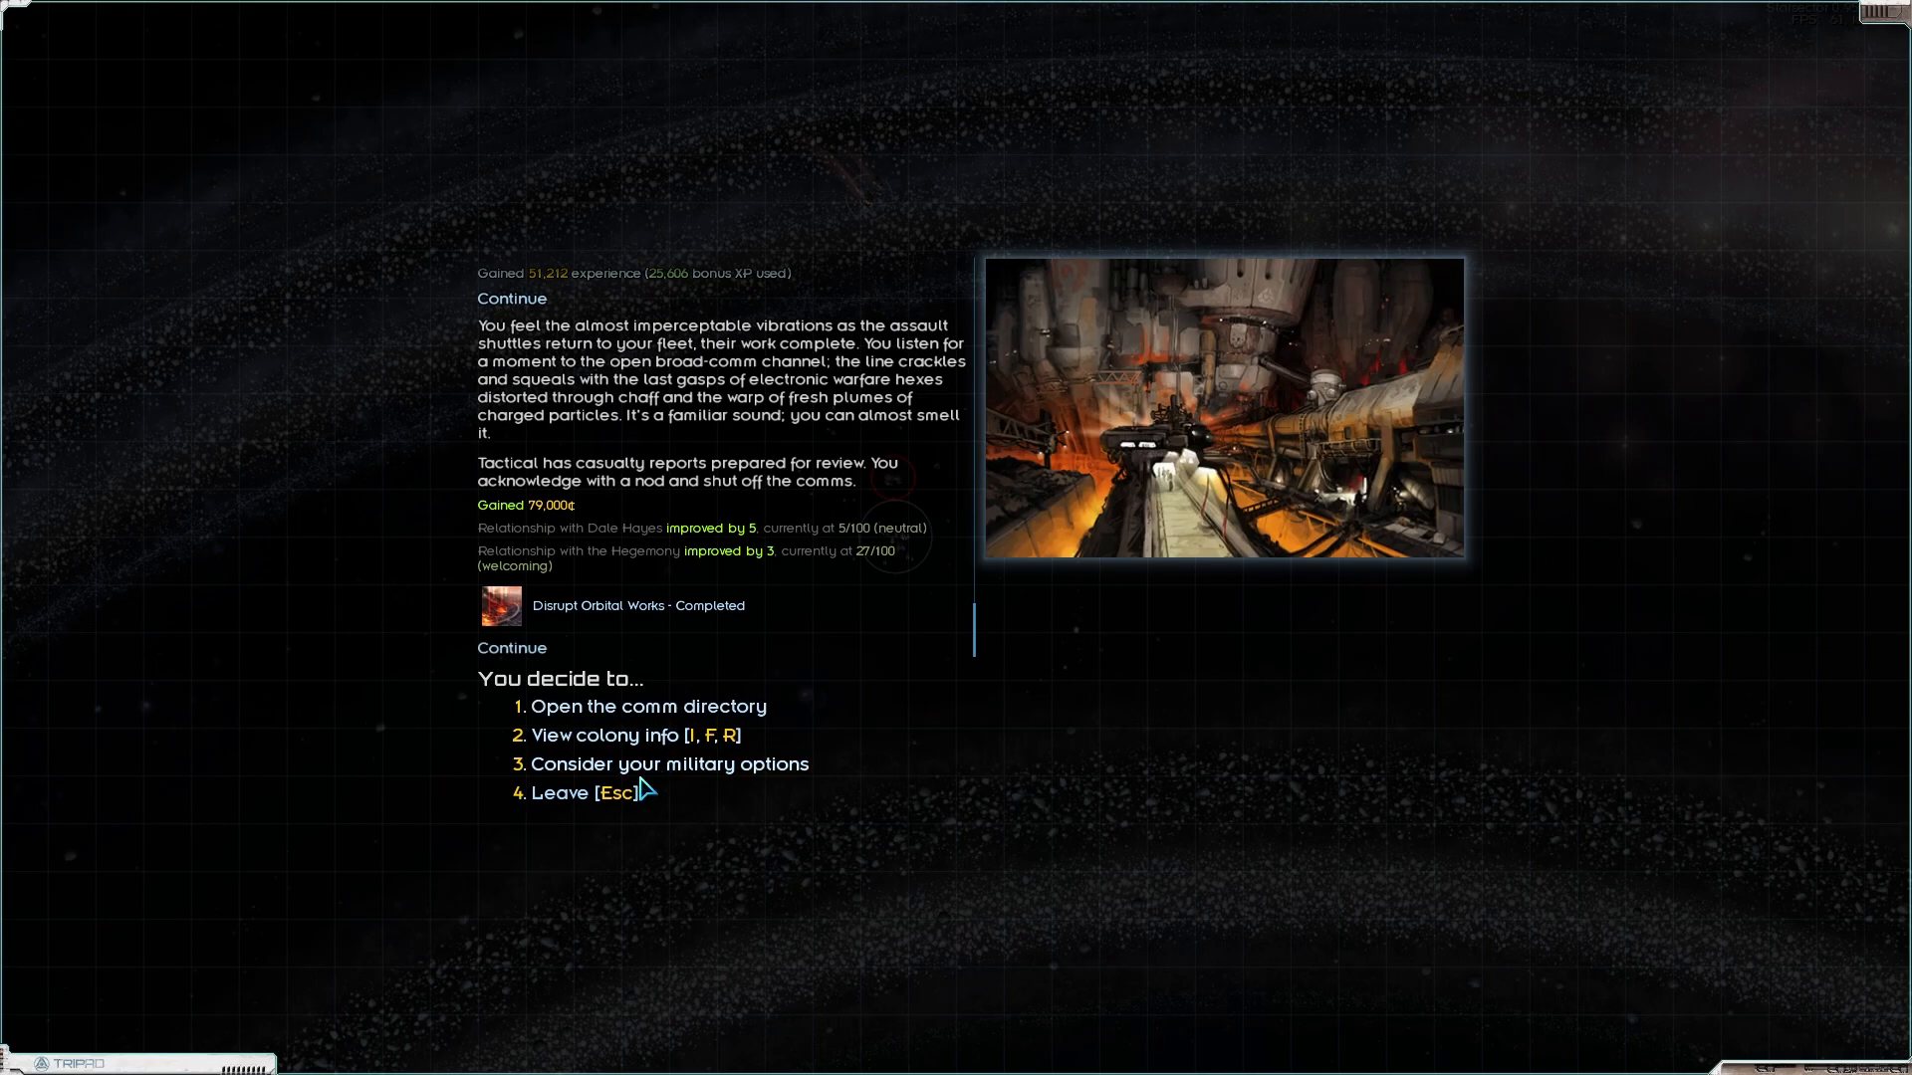
# Step: Check military options, then view Kapteyn Starworks' colony info and defenses
pyautogui.click(669, 764)
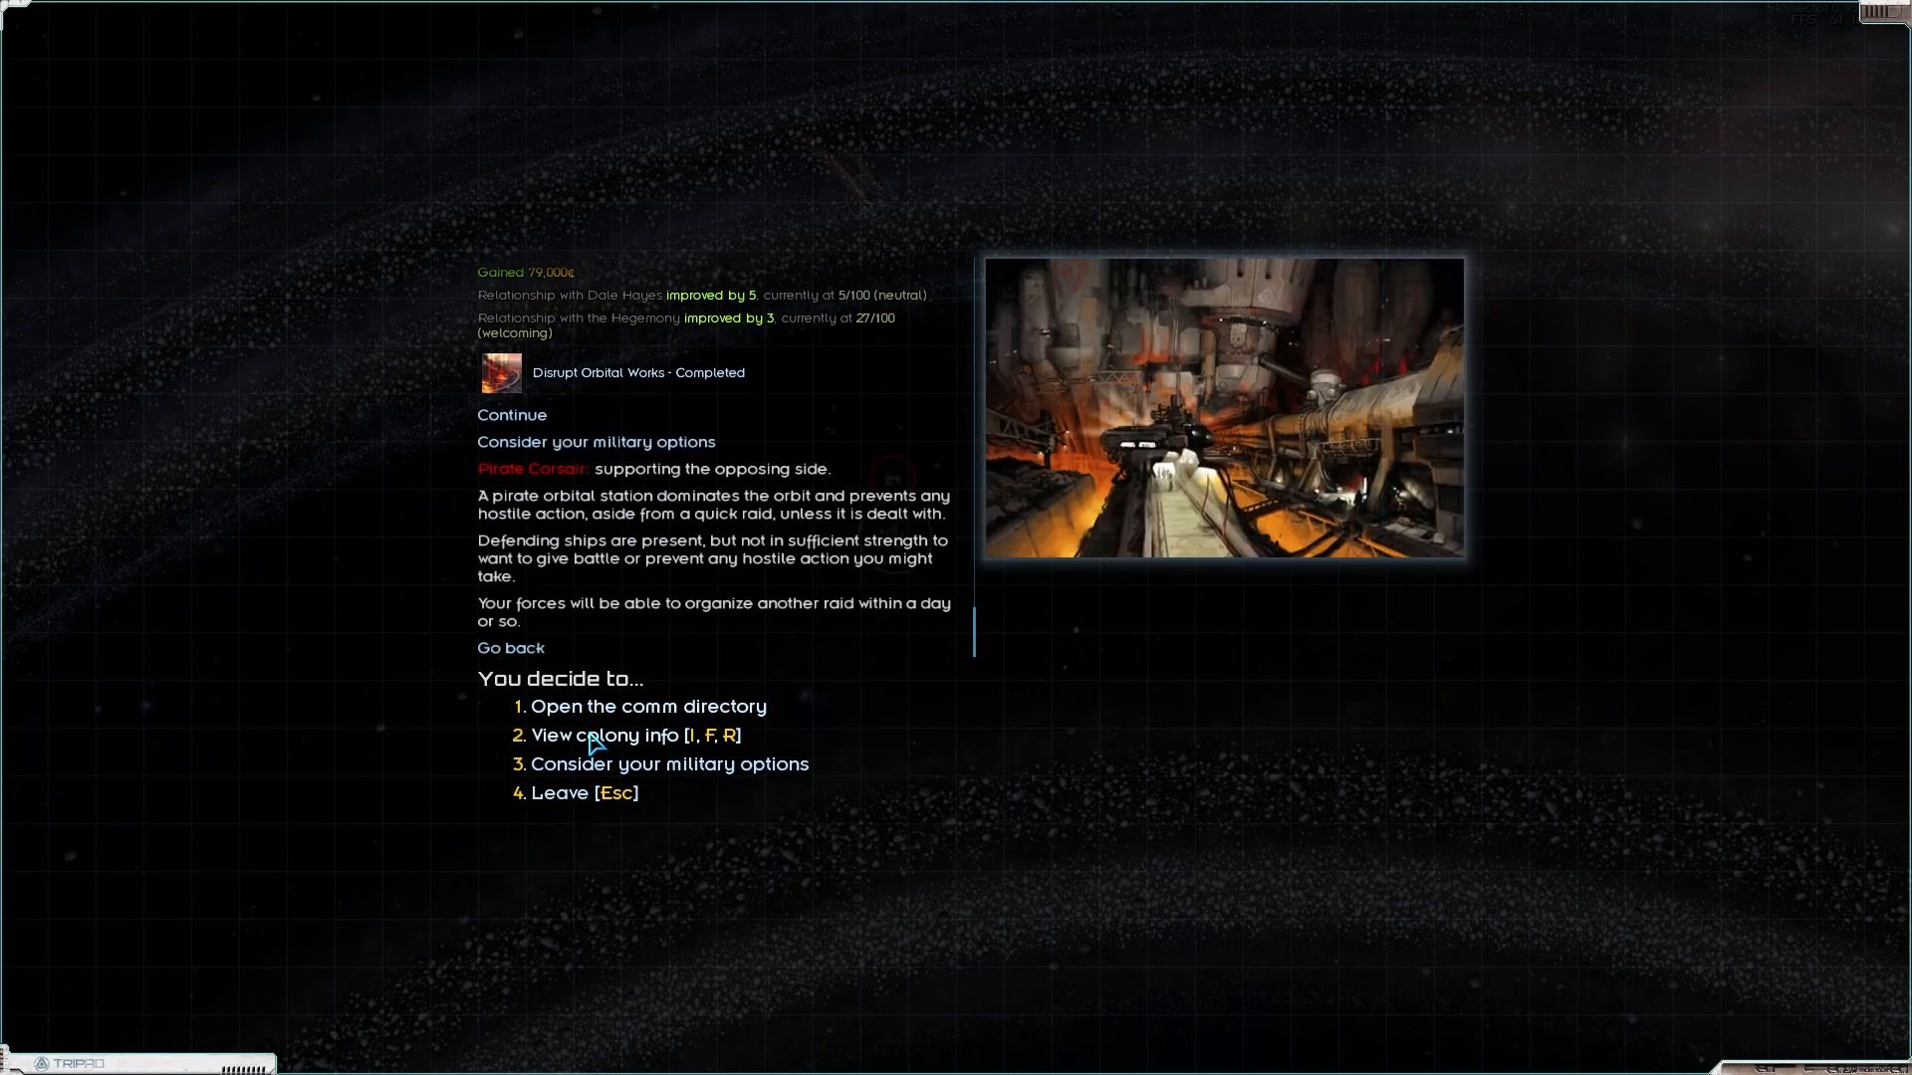
pyautogui.click(605, 735)
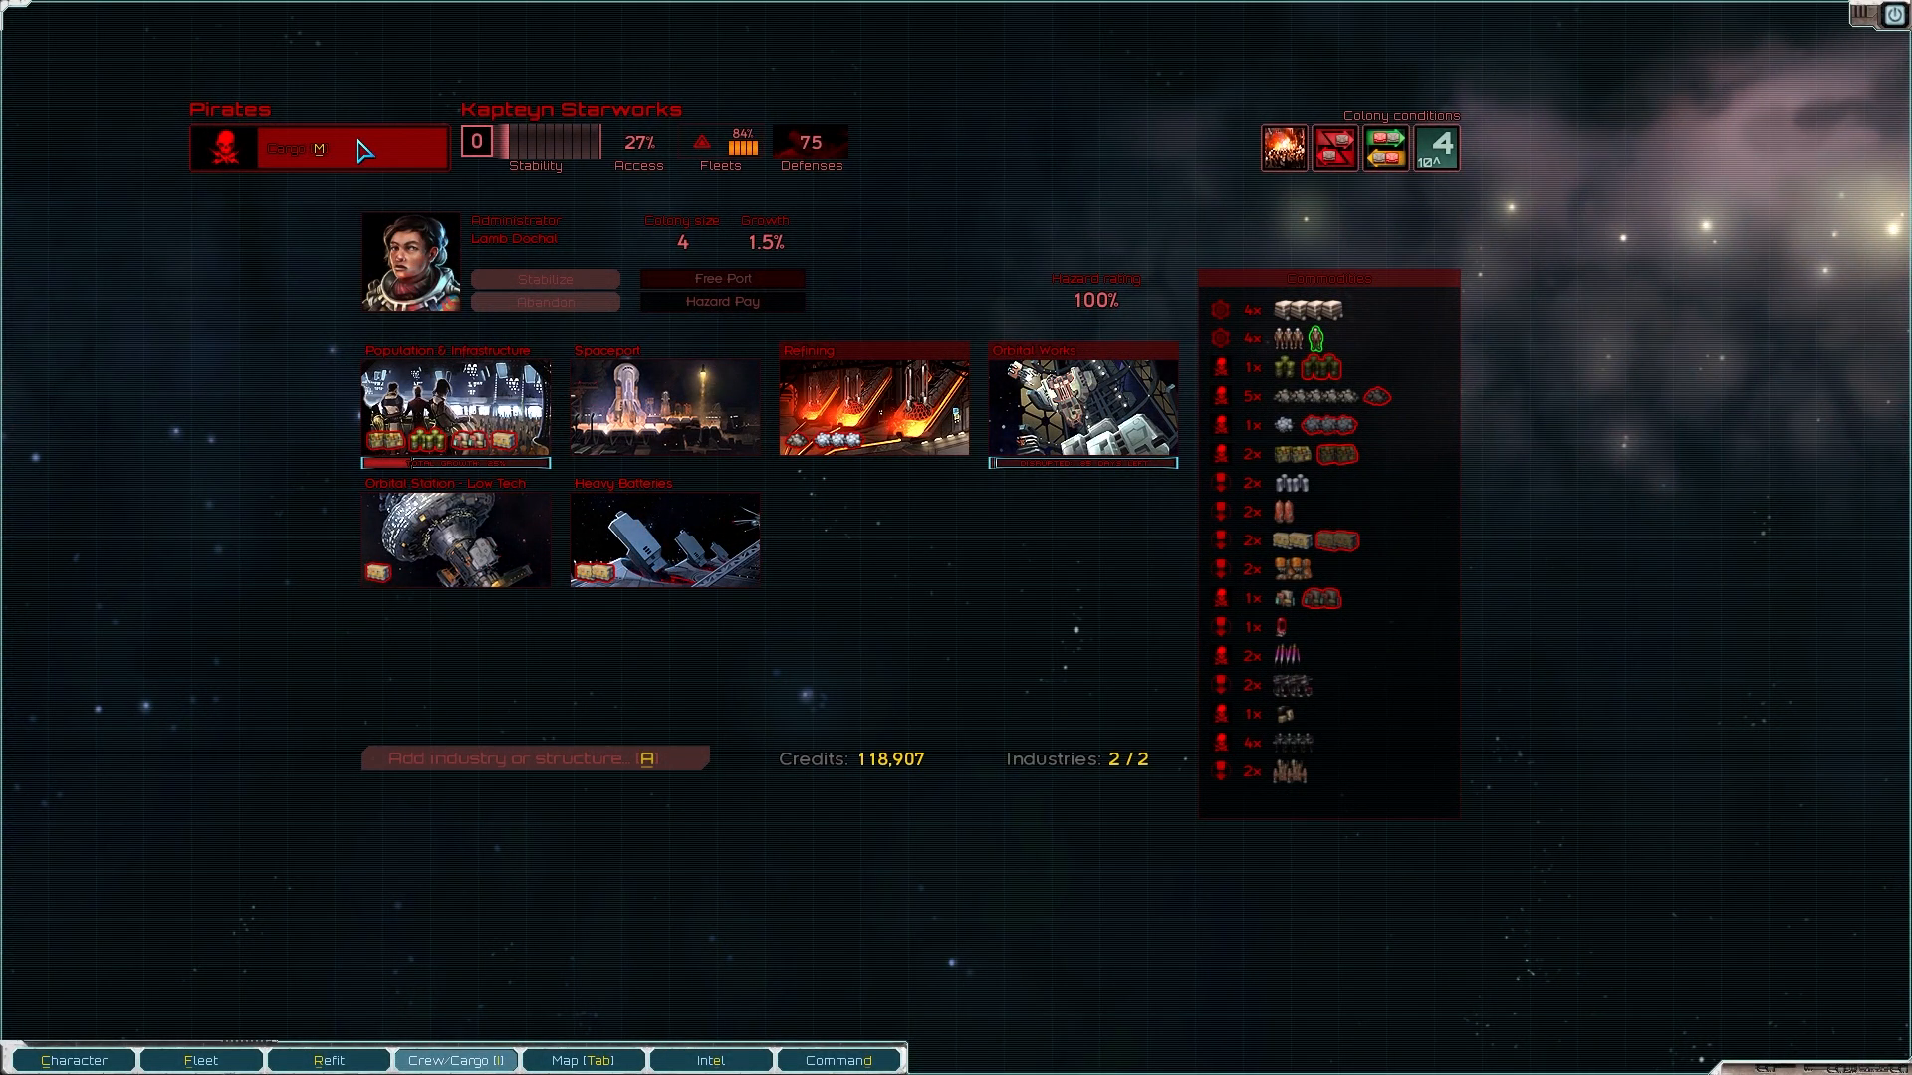
pyautogui.moveTo(533, 137)
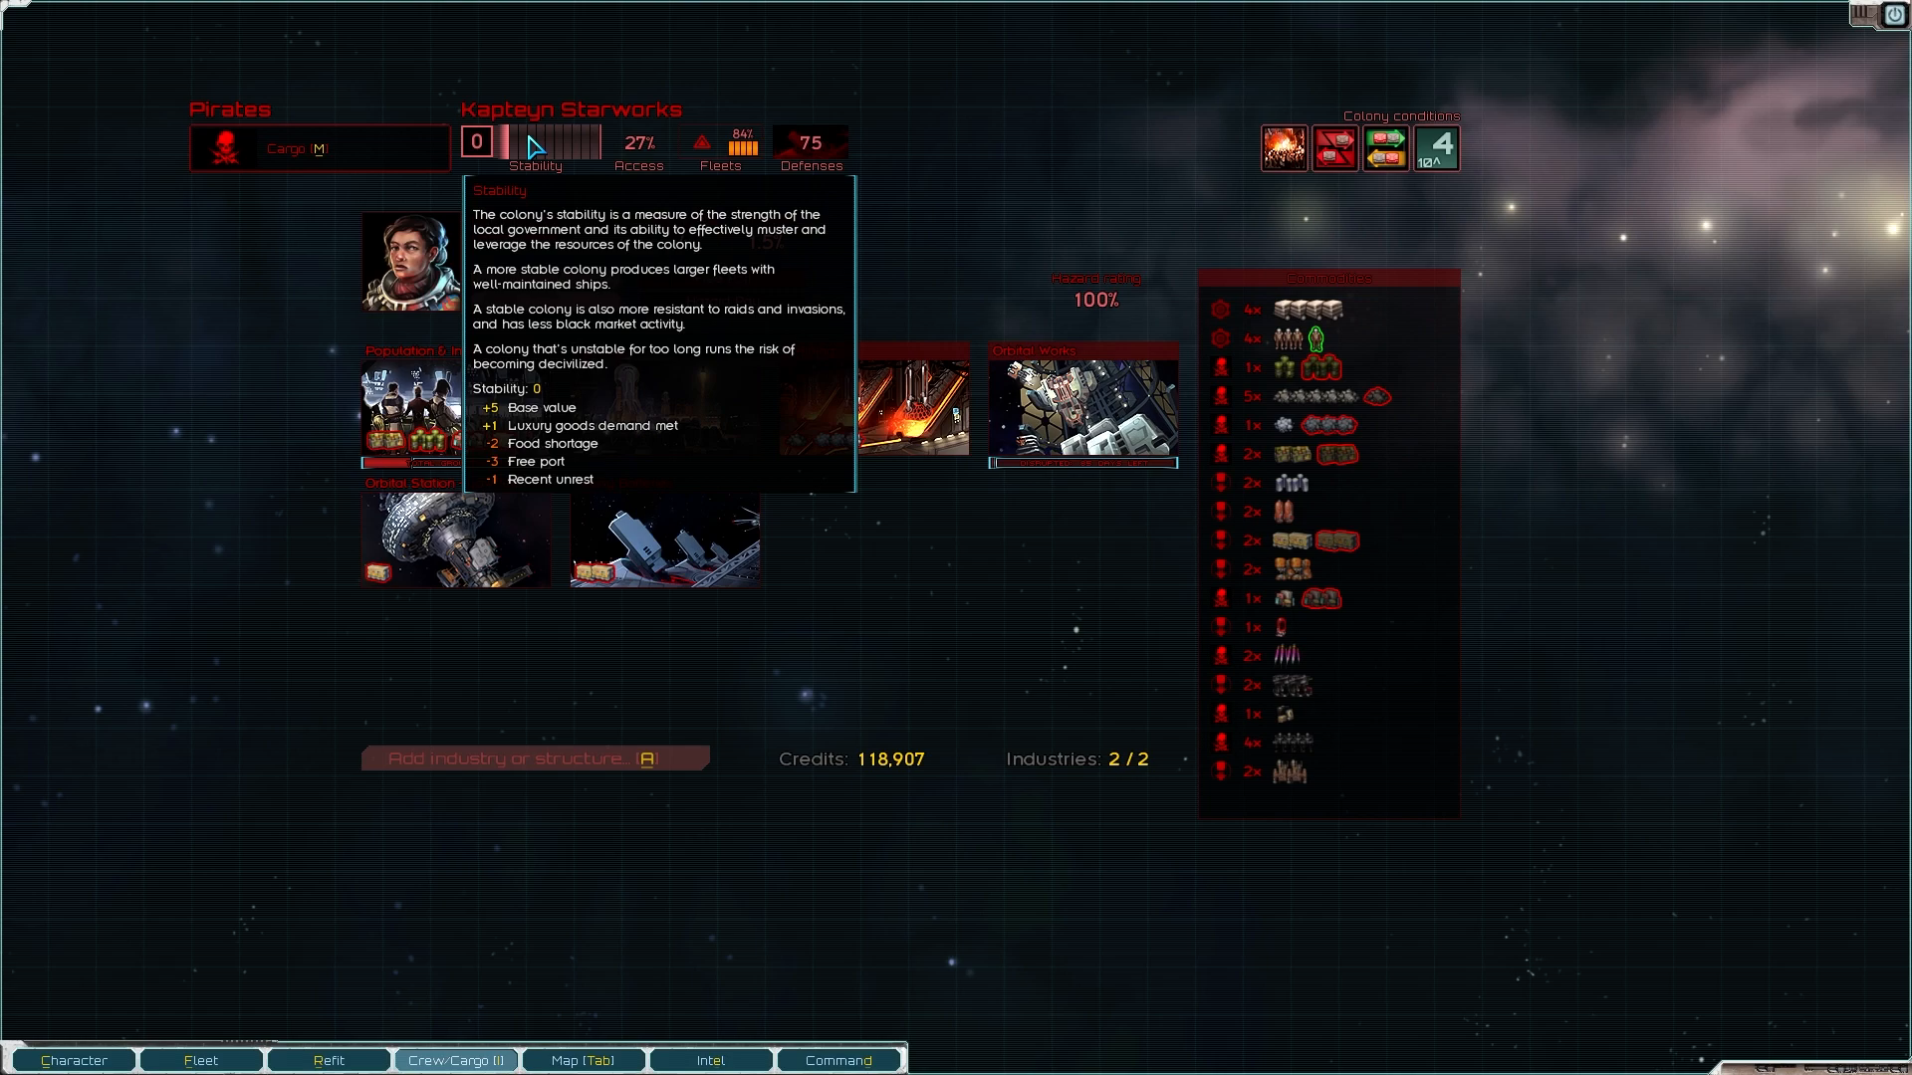
pyautogui.moveTo(811, 146)
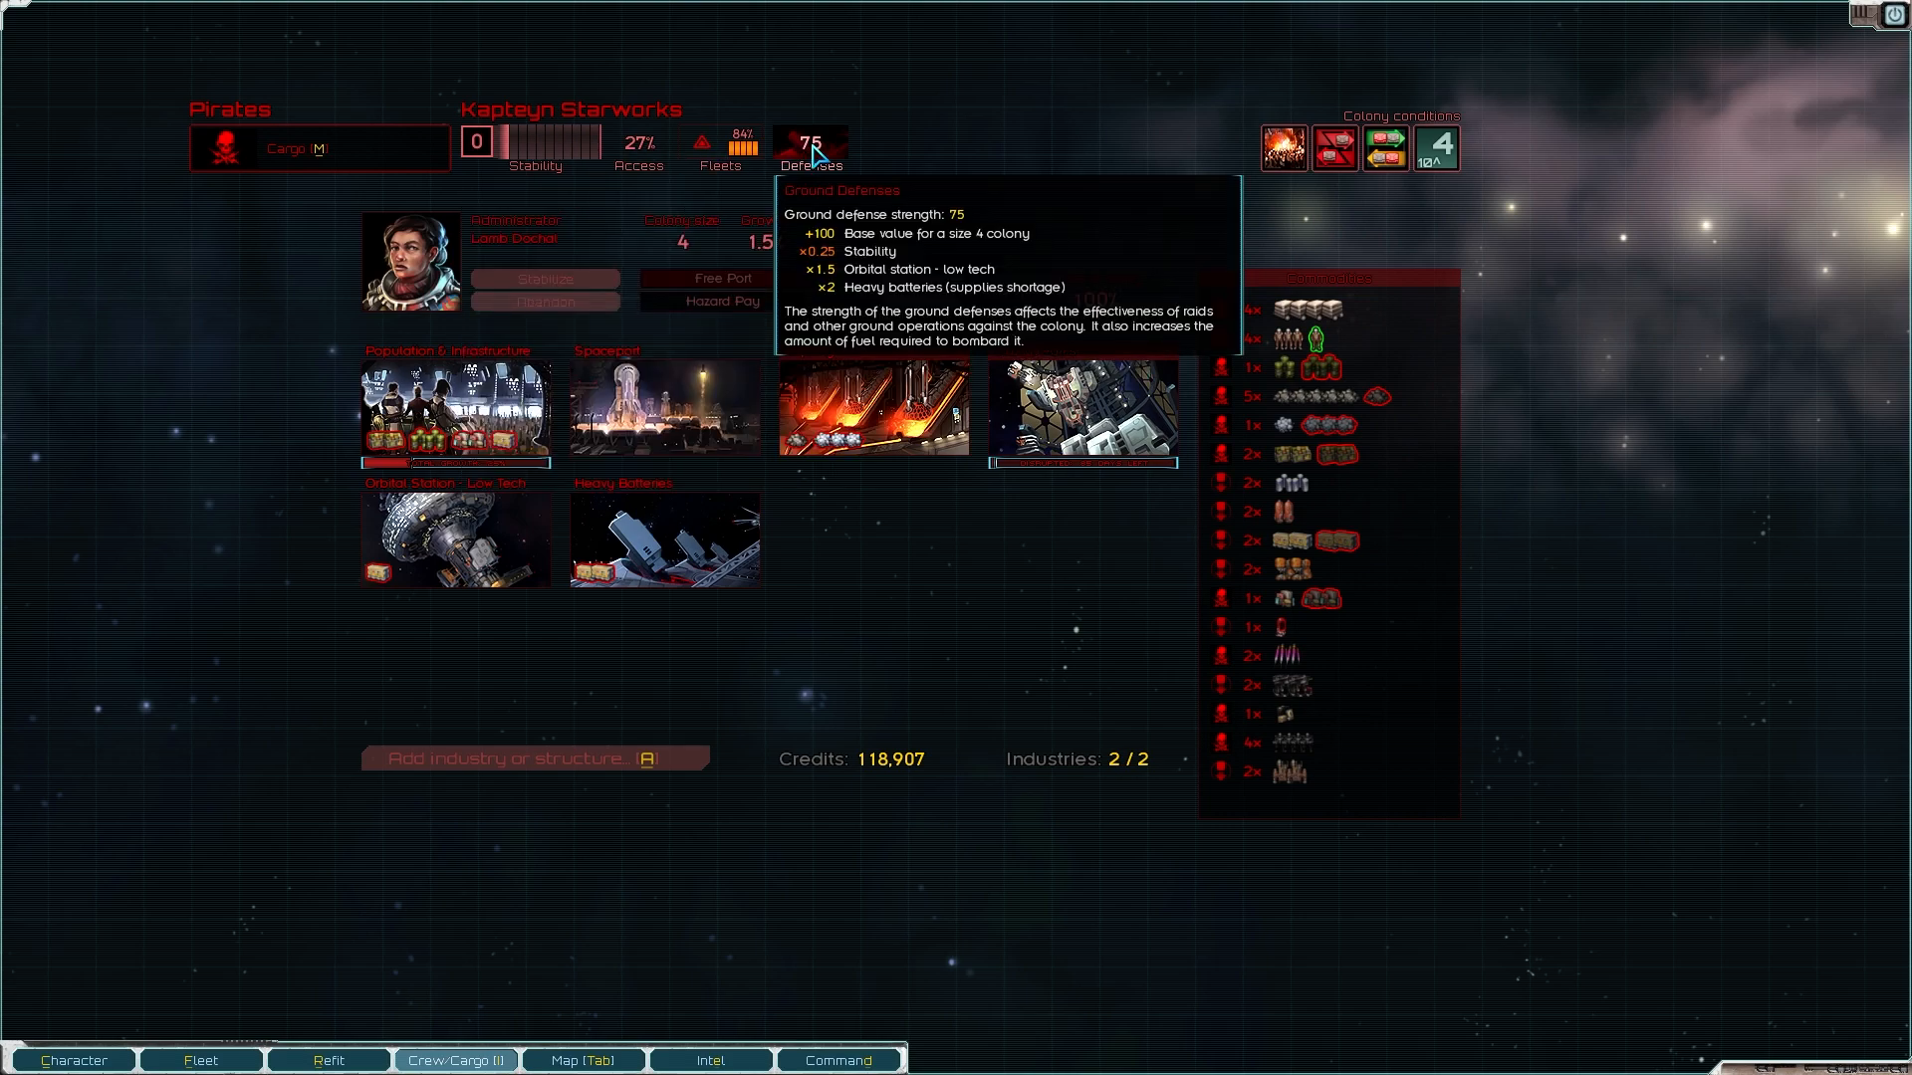
pyautogui.moveTo(1280, 145)
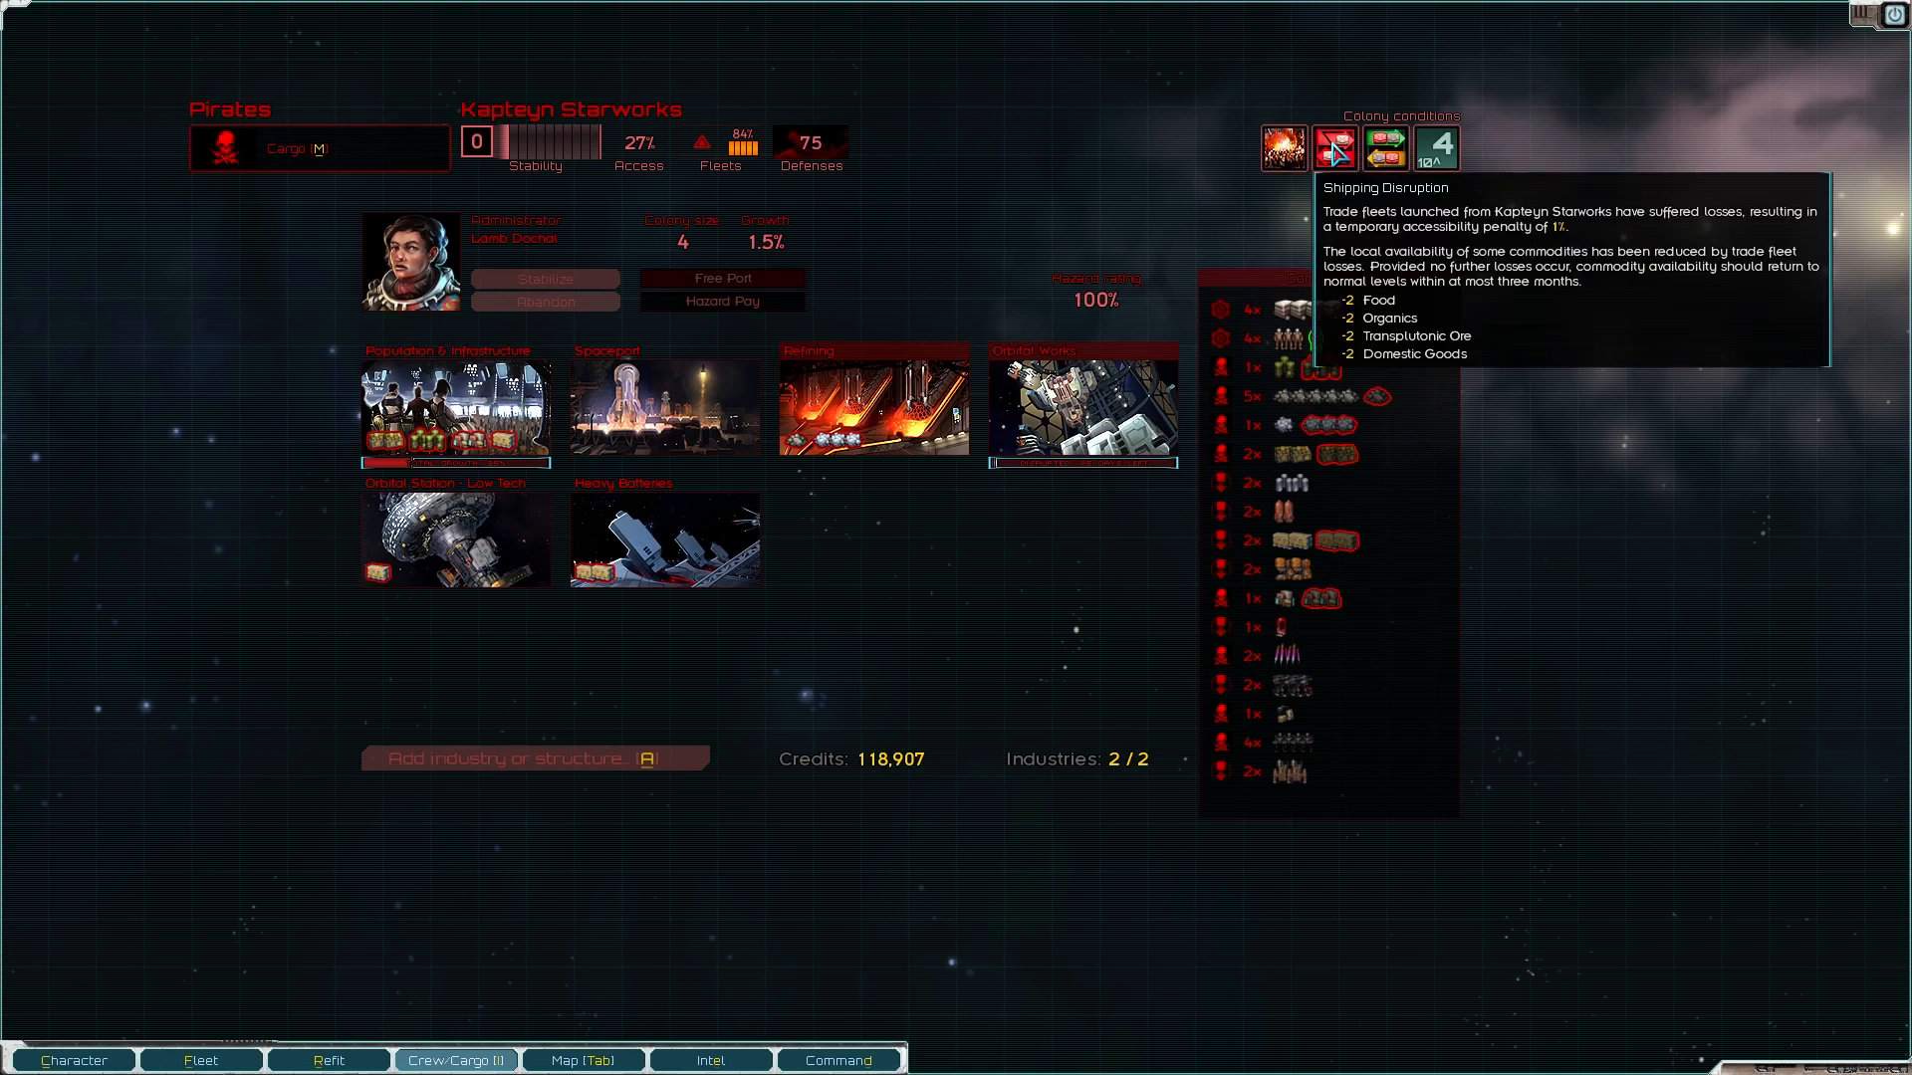
pyautogui.moveTo(731, 350)
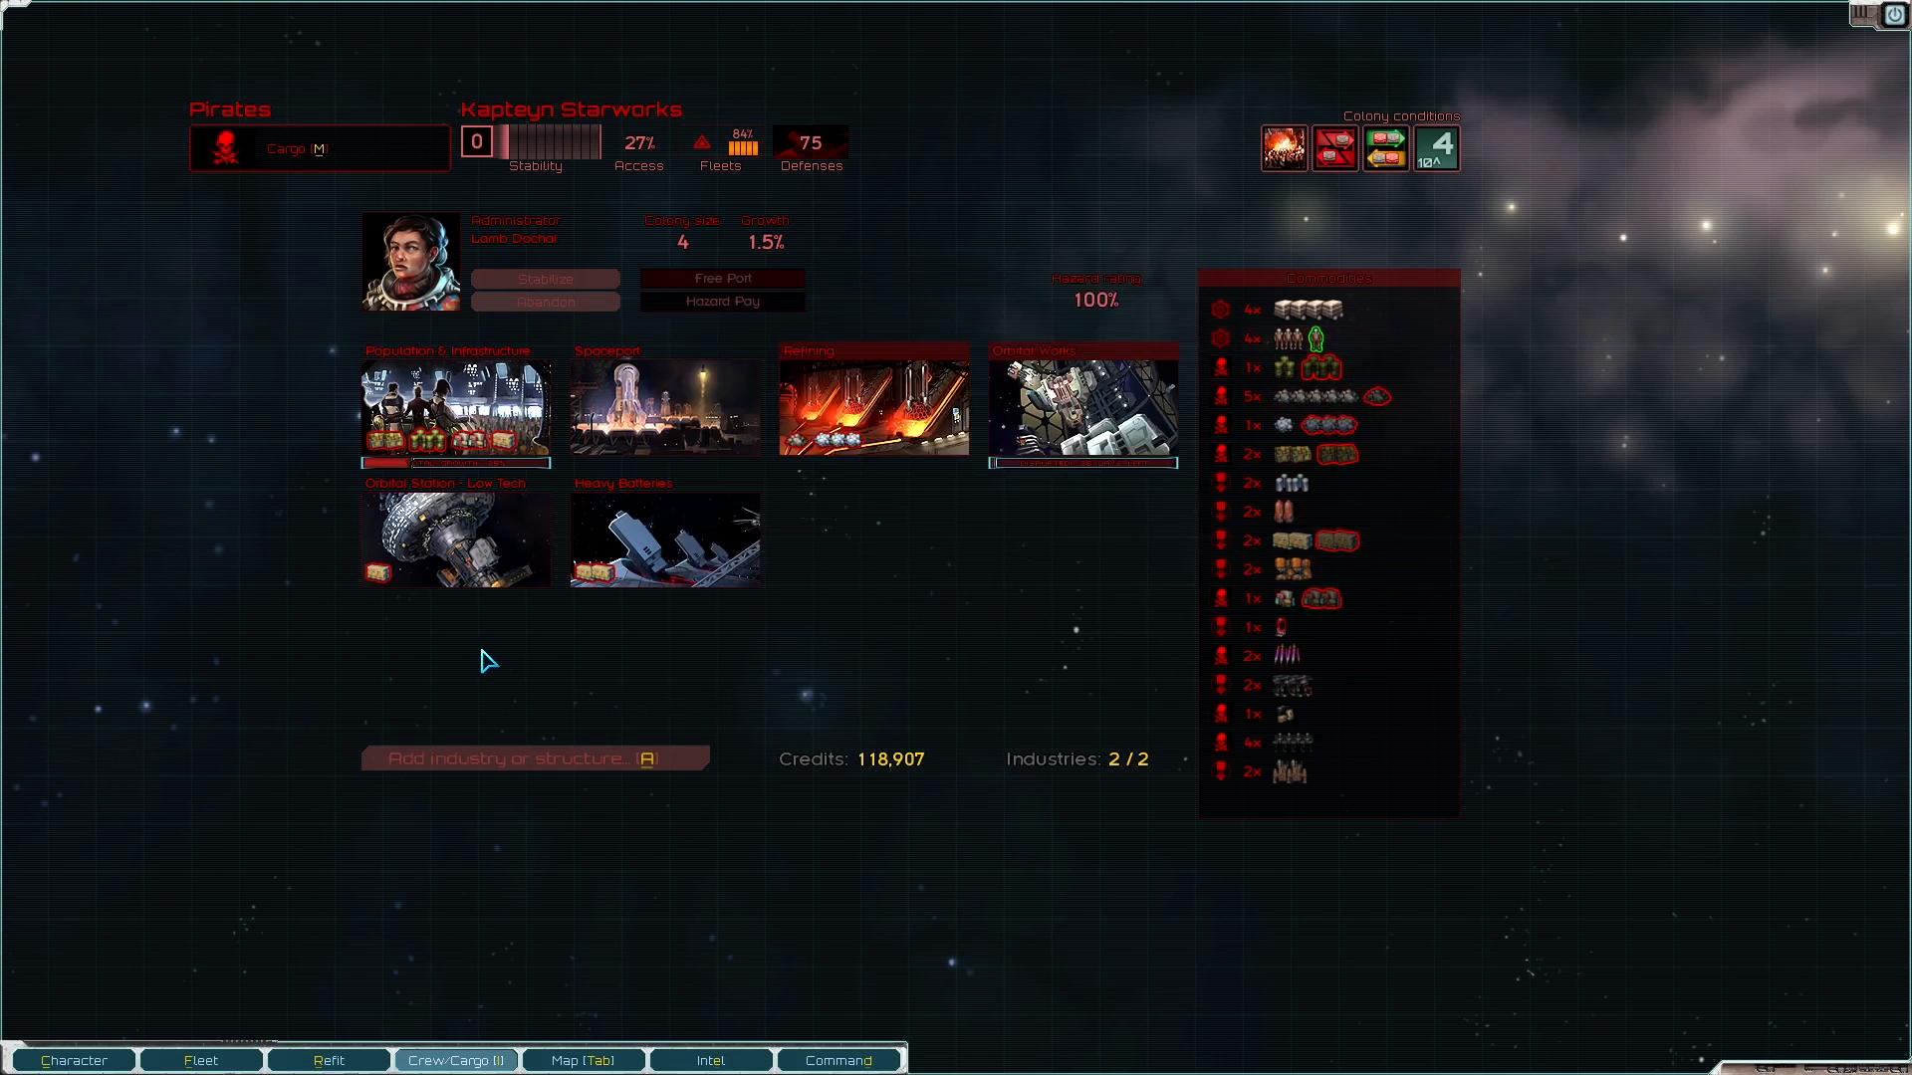
pyautogui.moveTo(1079, 402)
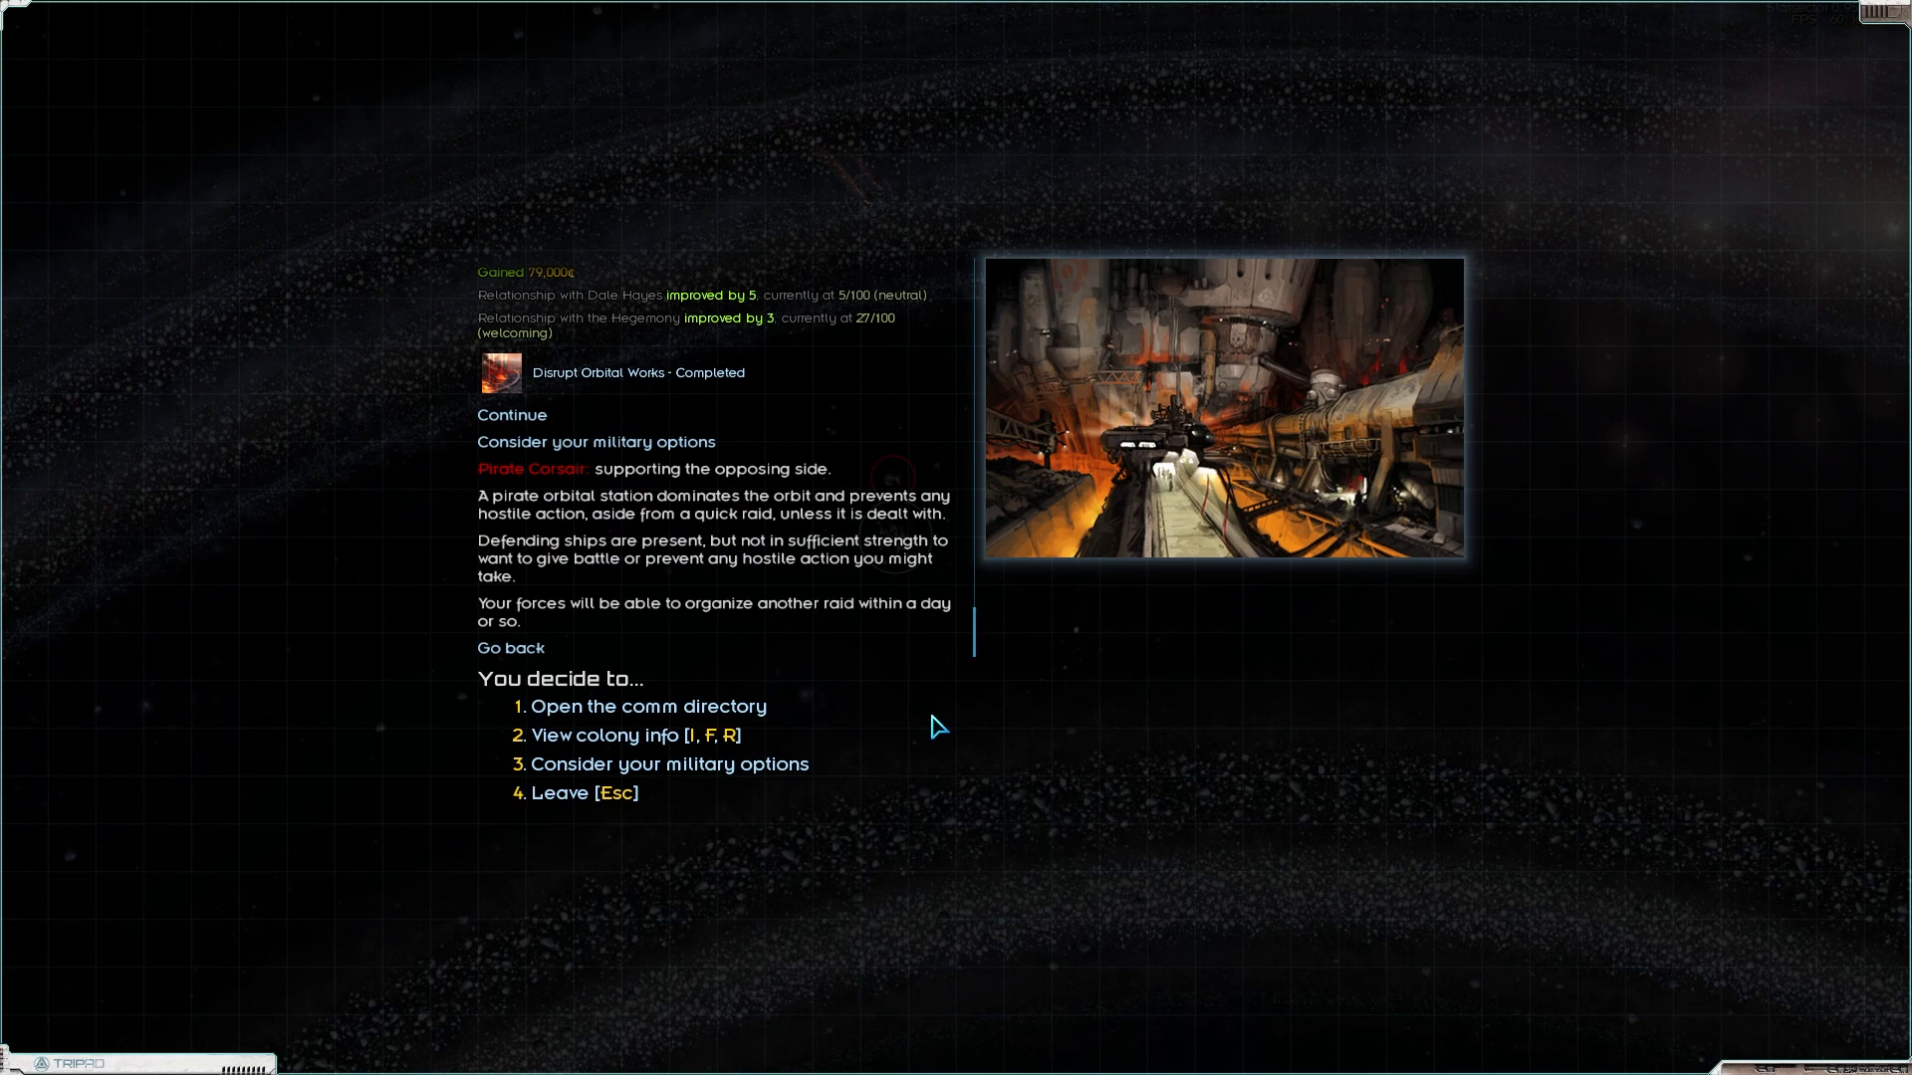
pyautogui.moveTo(1001, 797)
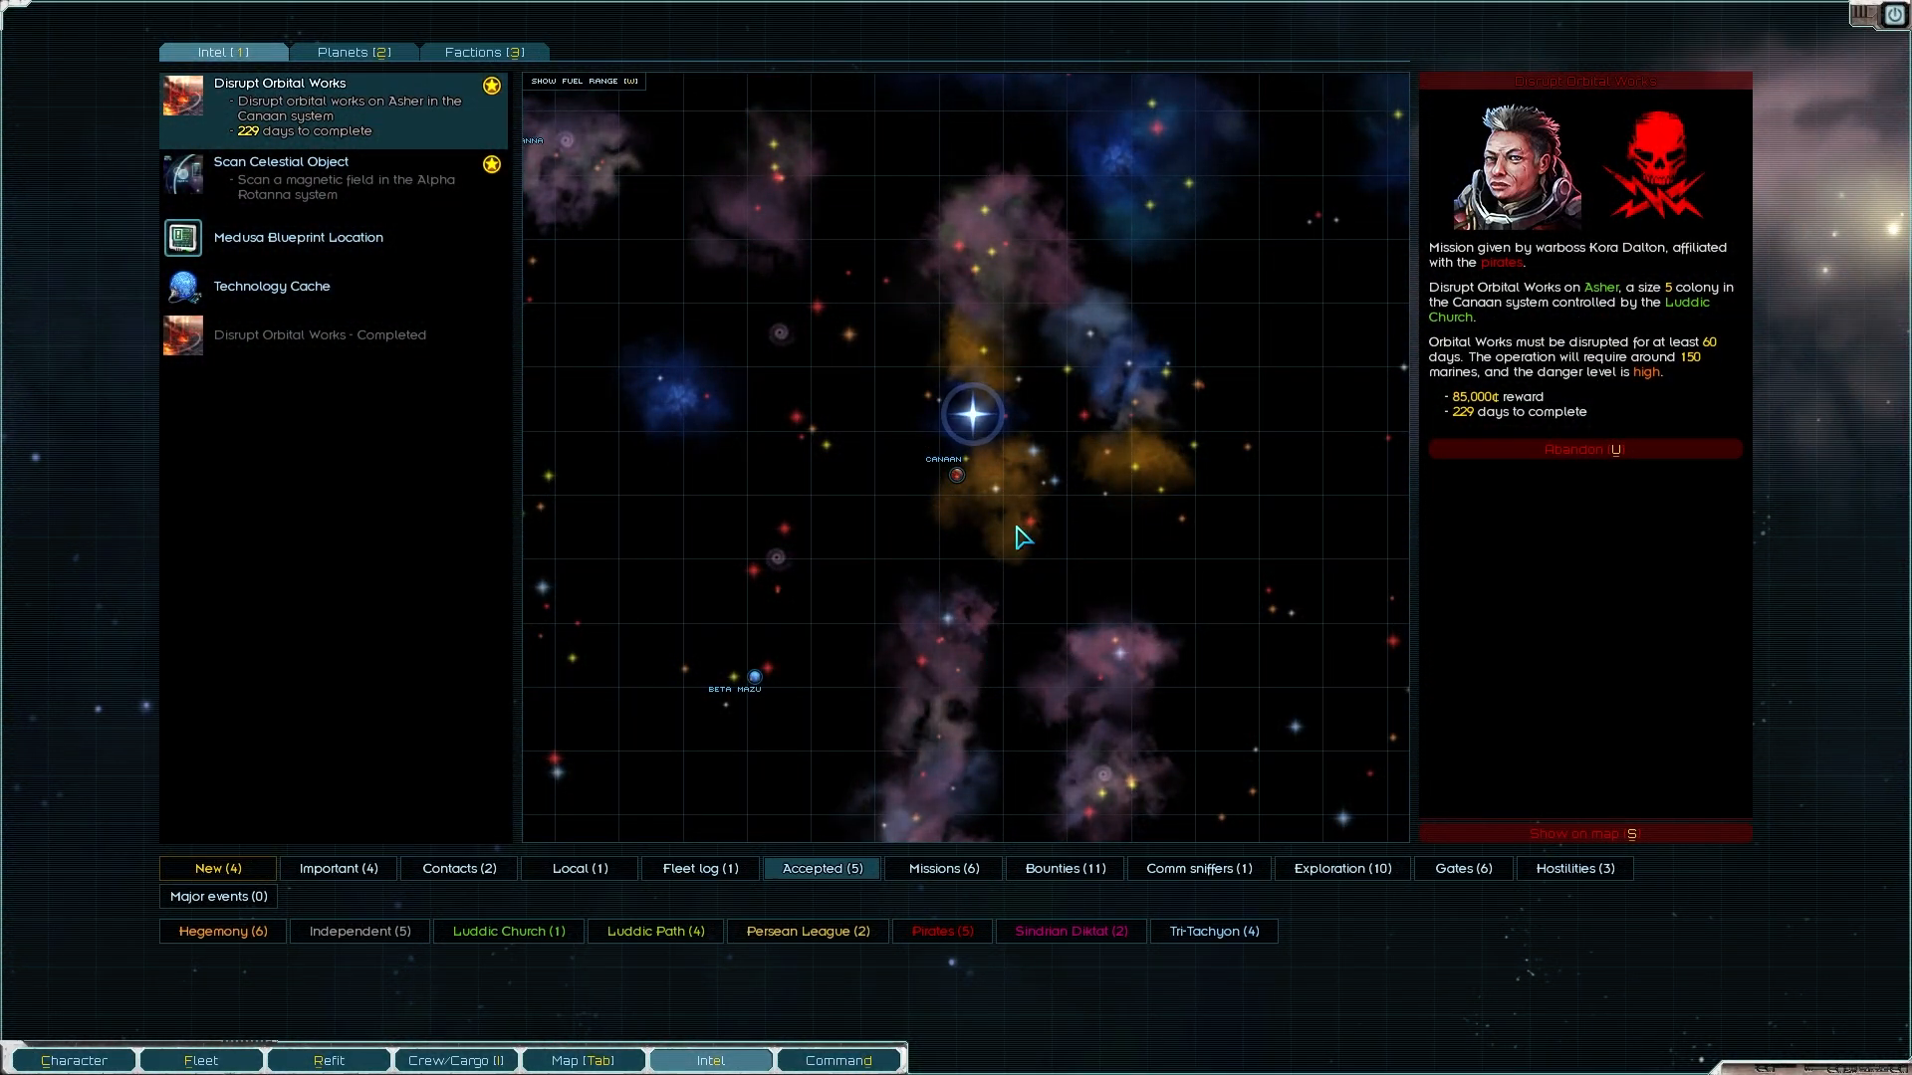
pyautogui.moveTo(896, 476)
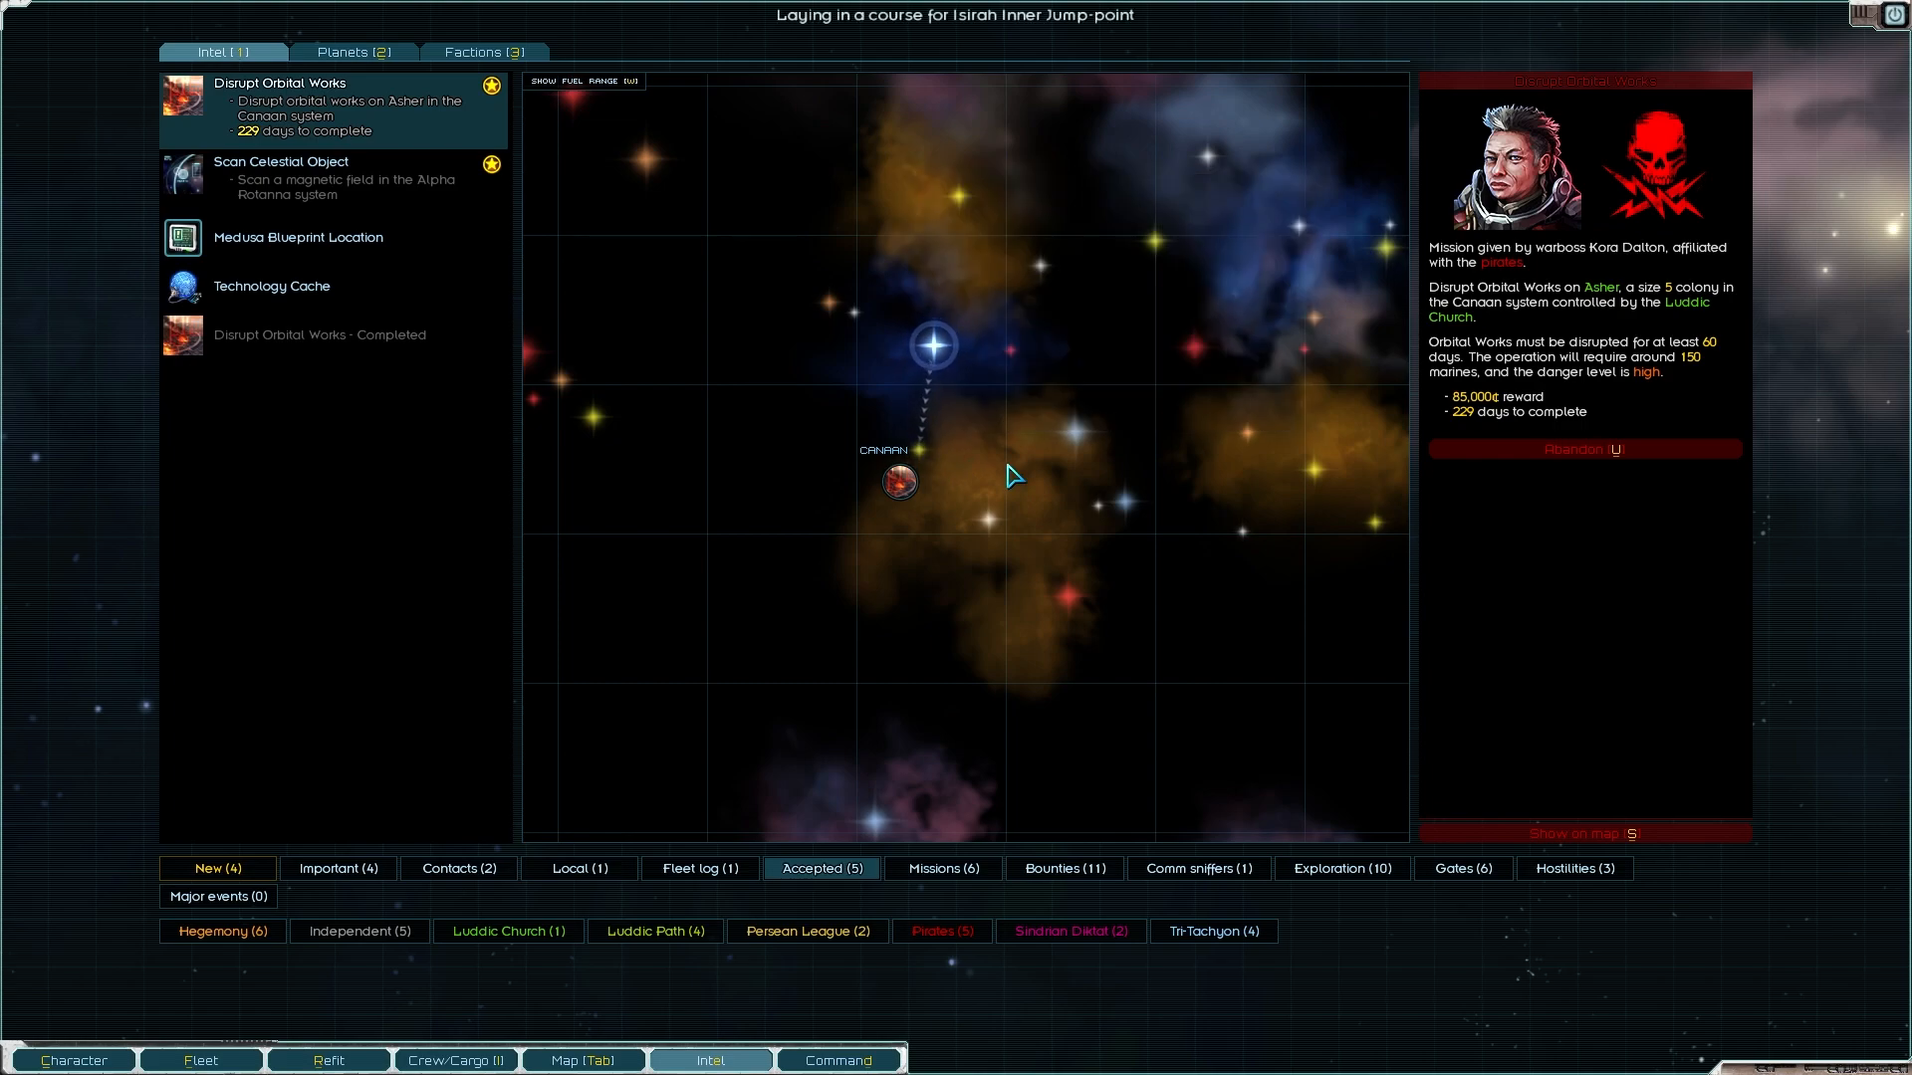
pyautogui.moveTo(774, 856)
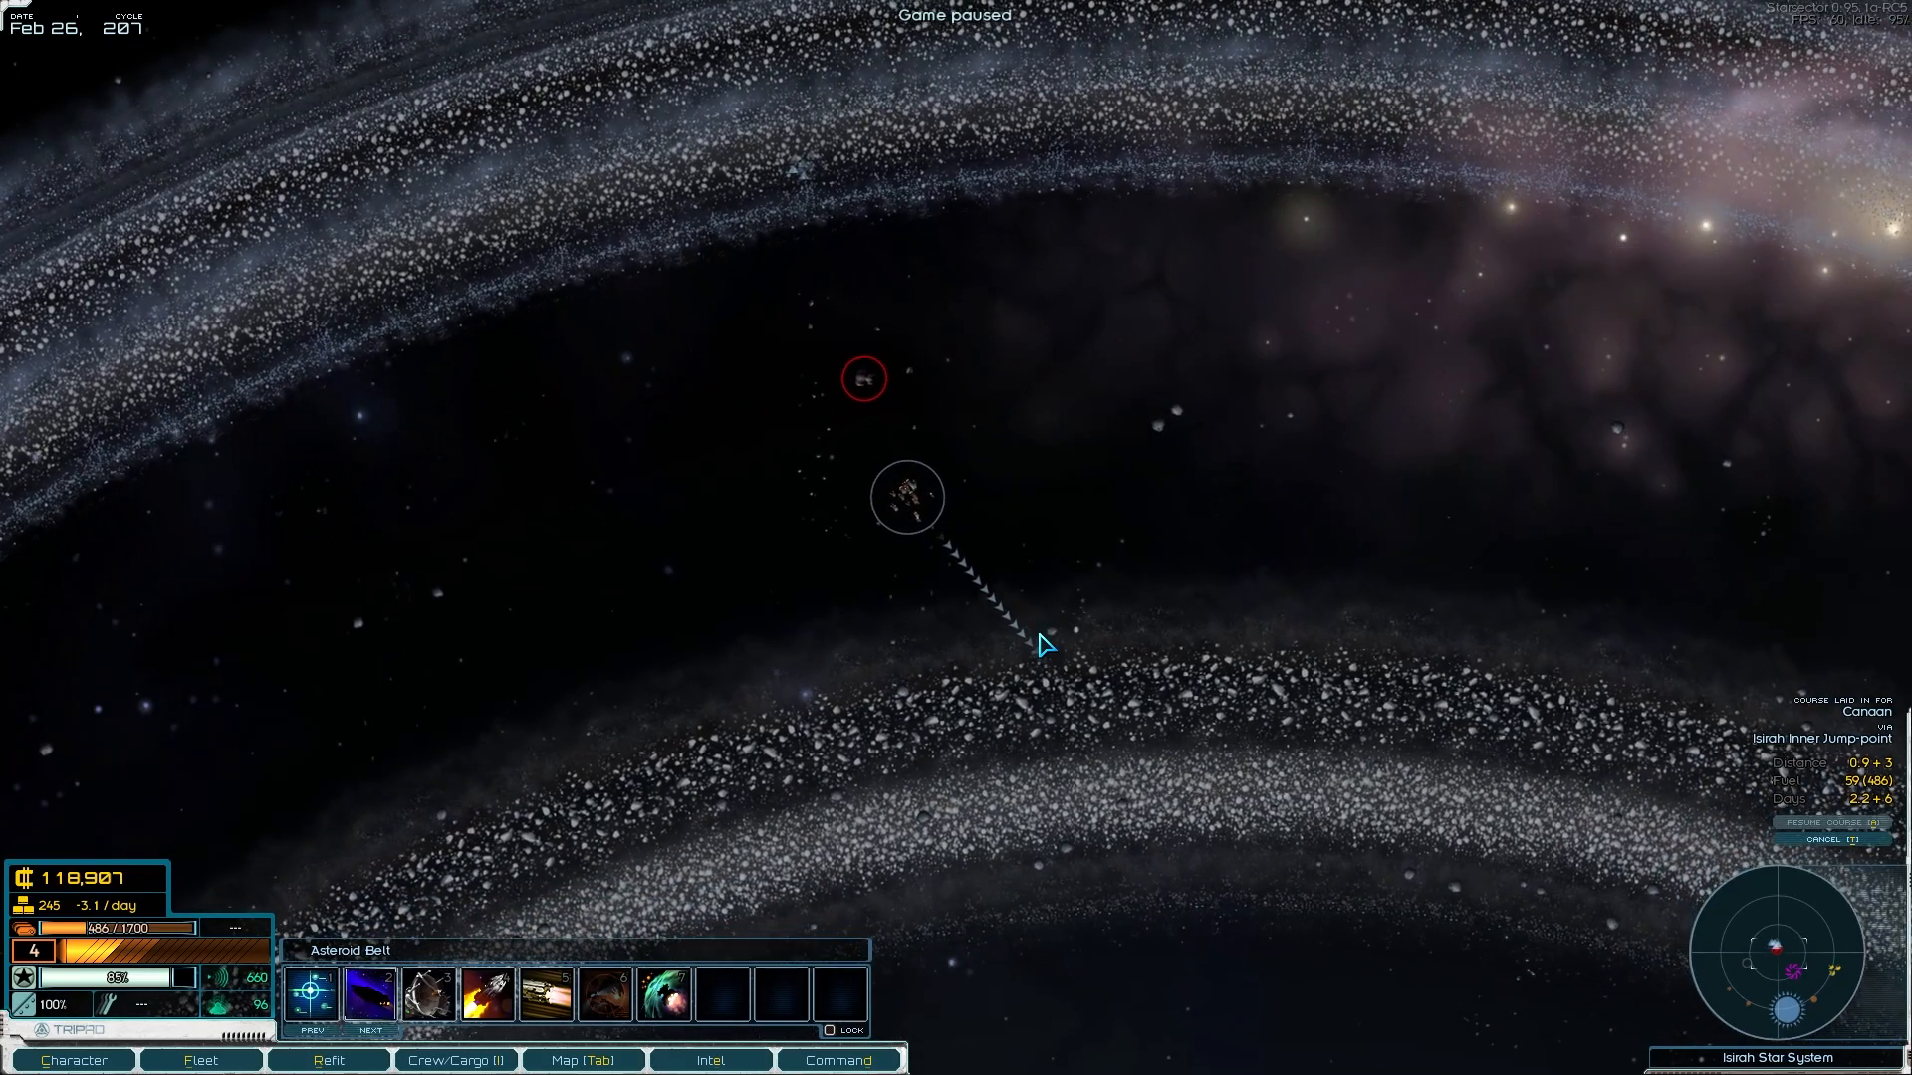
# Step: View the fleet's cargo inventory with the 200 Heavy Armaments aboard
pyautogui.click(454, 1060)
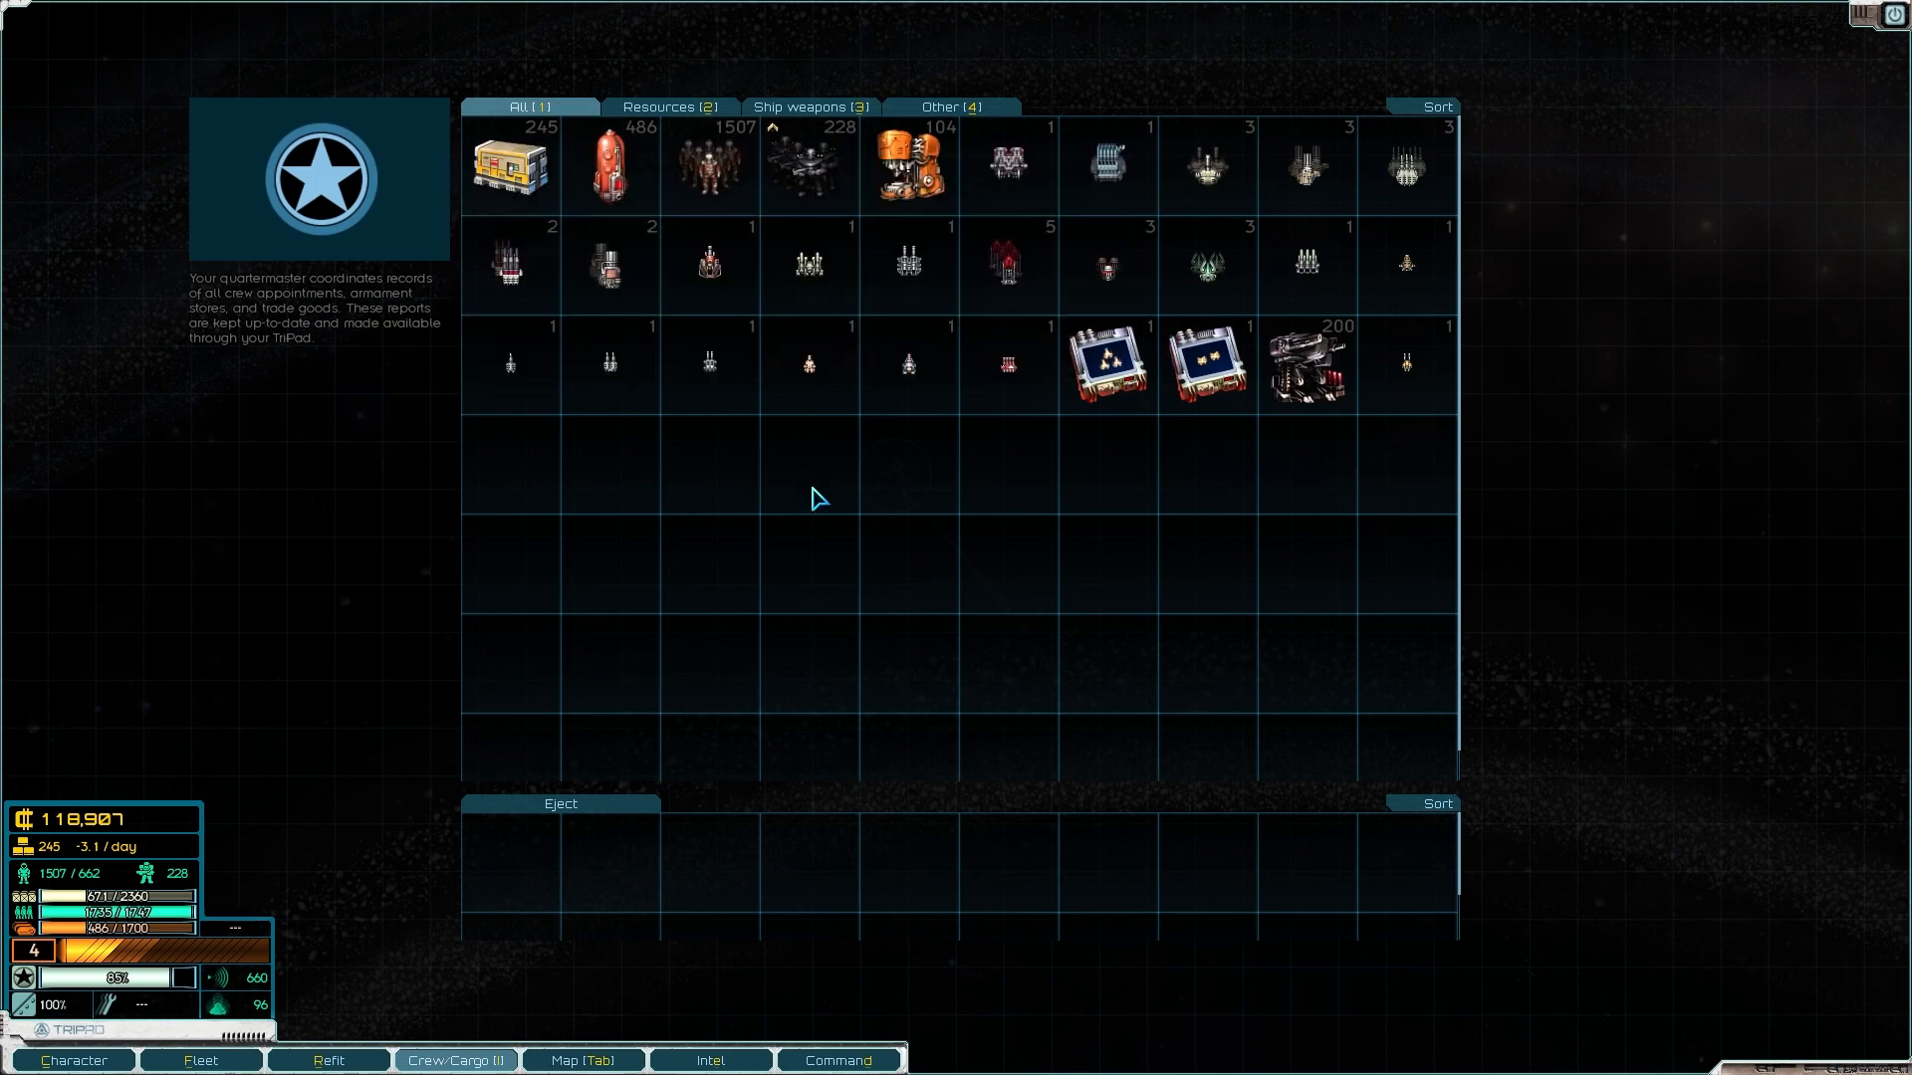
pyautogui.moveTo(1302, 390)
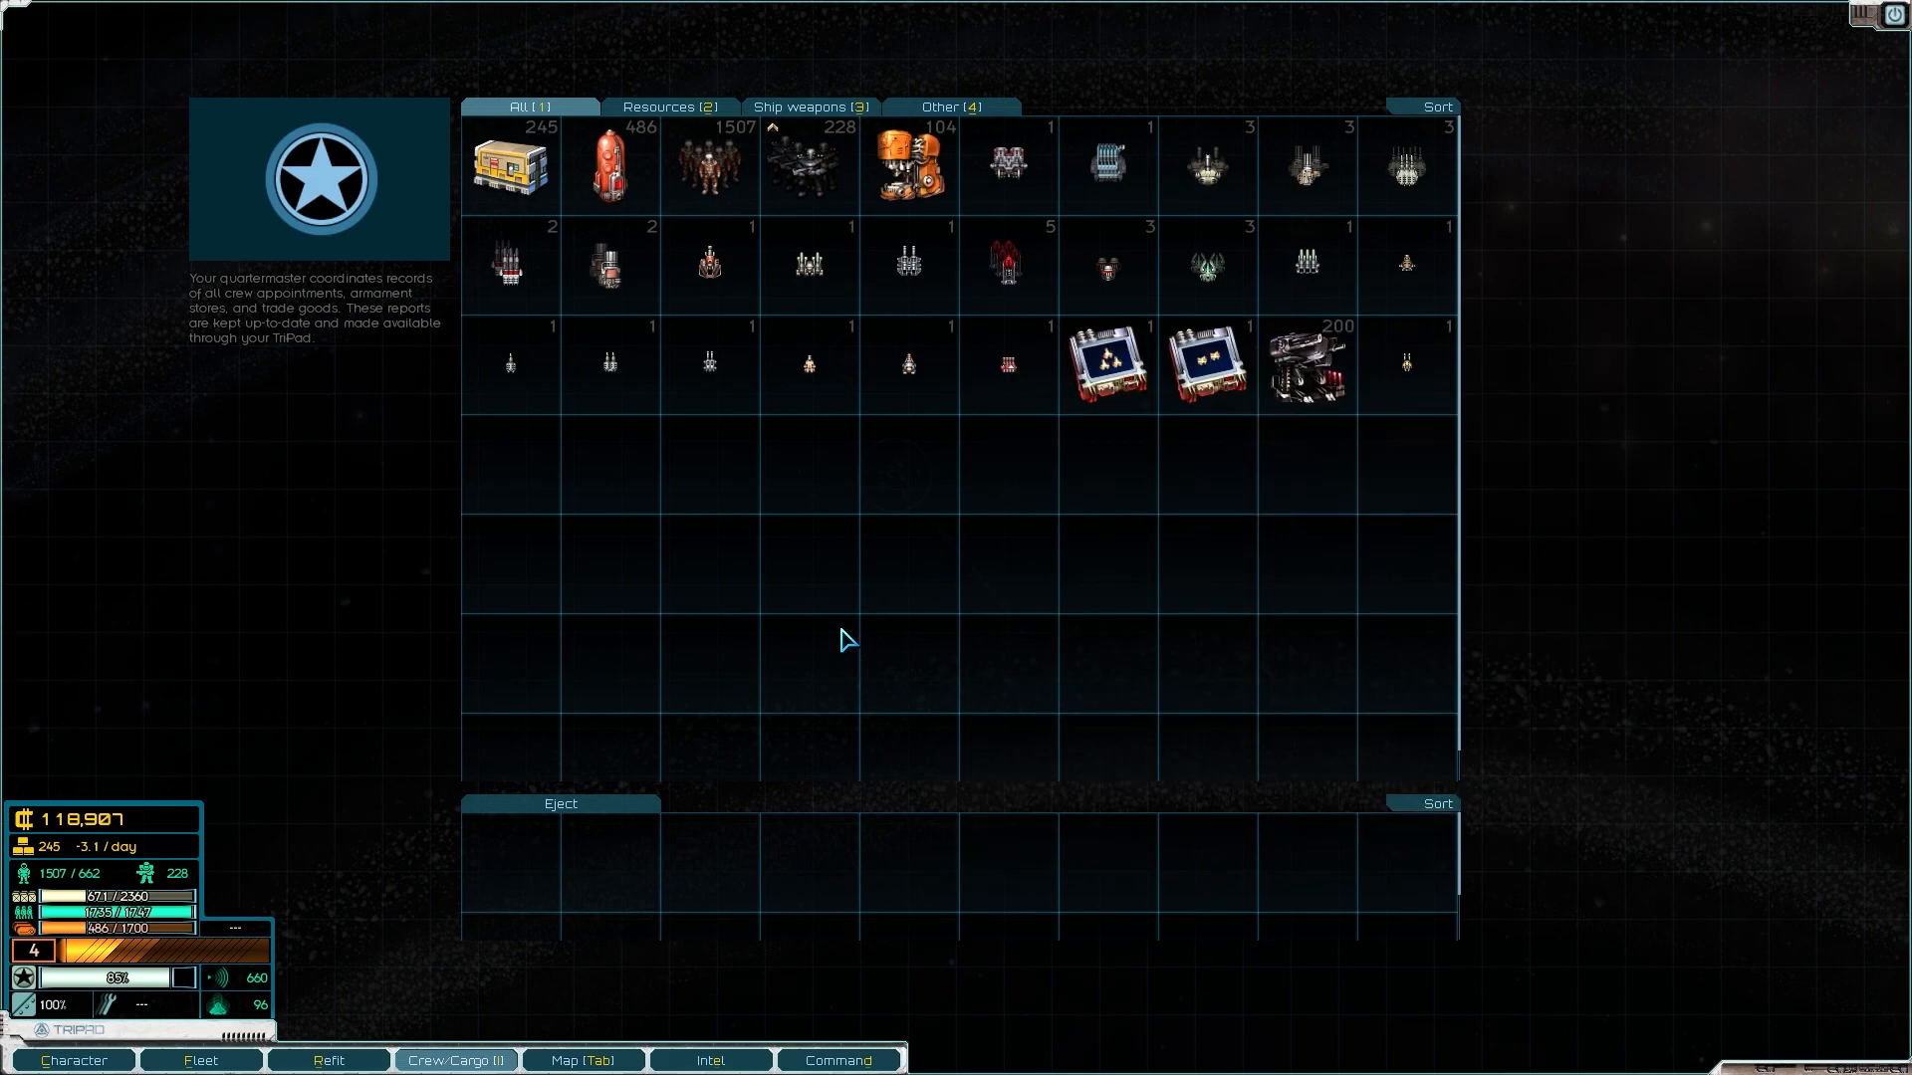
# Step: Bring up the hyperspace sector map showing the route from Isirah to Canaan
pyautogui.click(581, 1060)
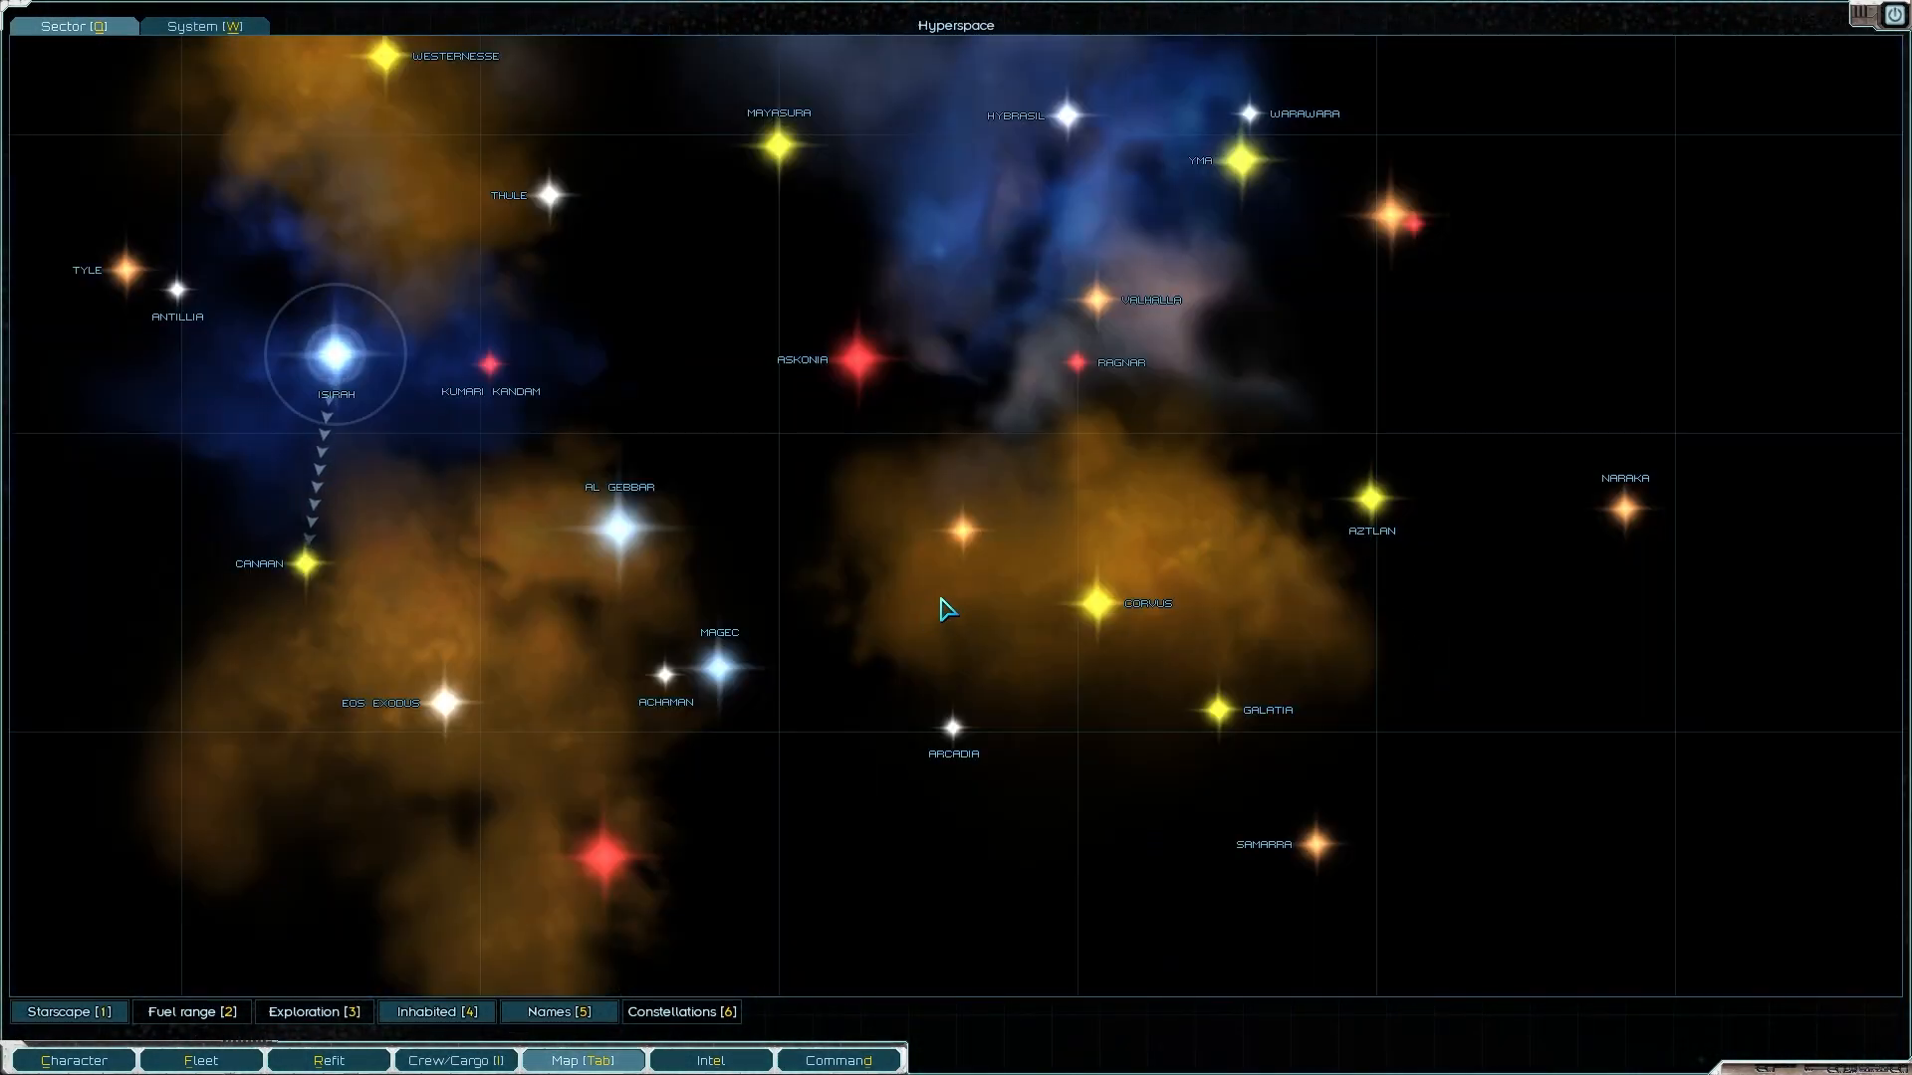
# Step: Lay in a new course to the Magec system and return to the cargo inventory
pyautogui.click(713, 671)
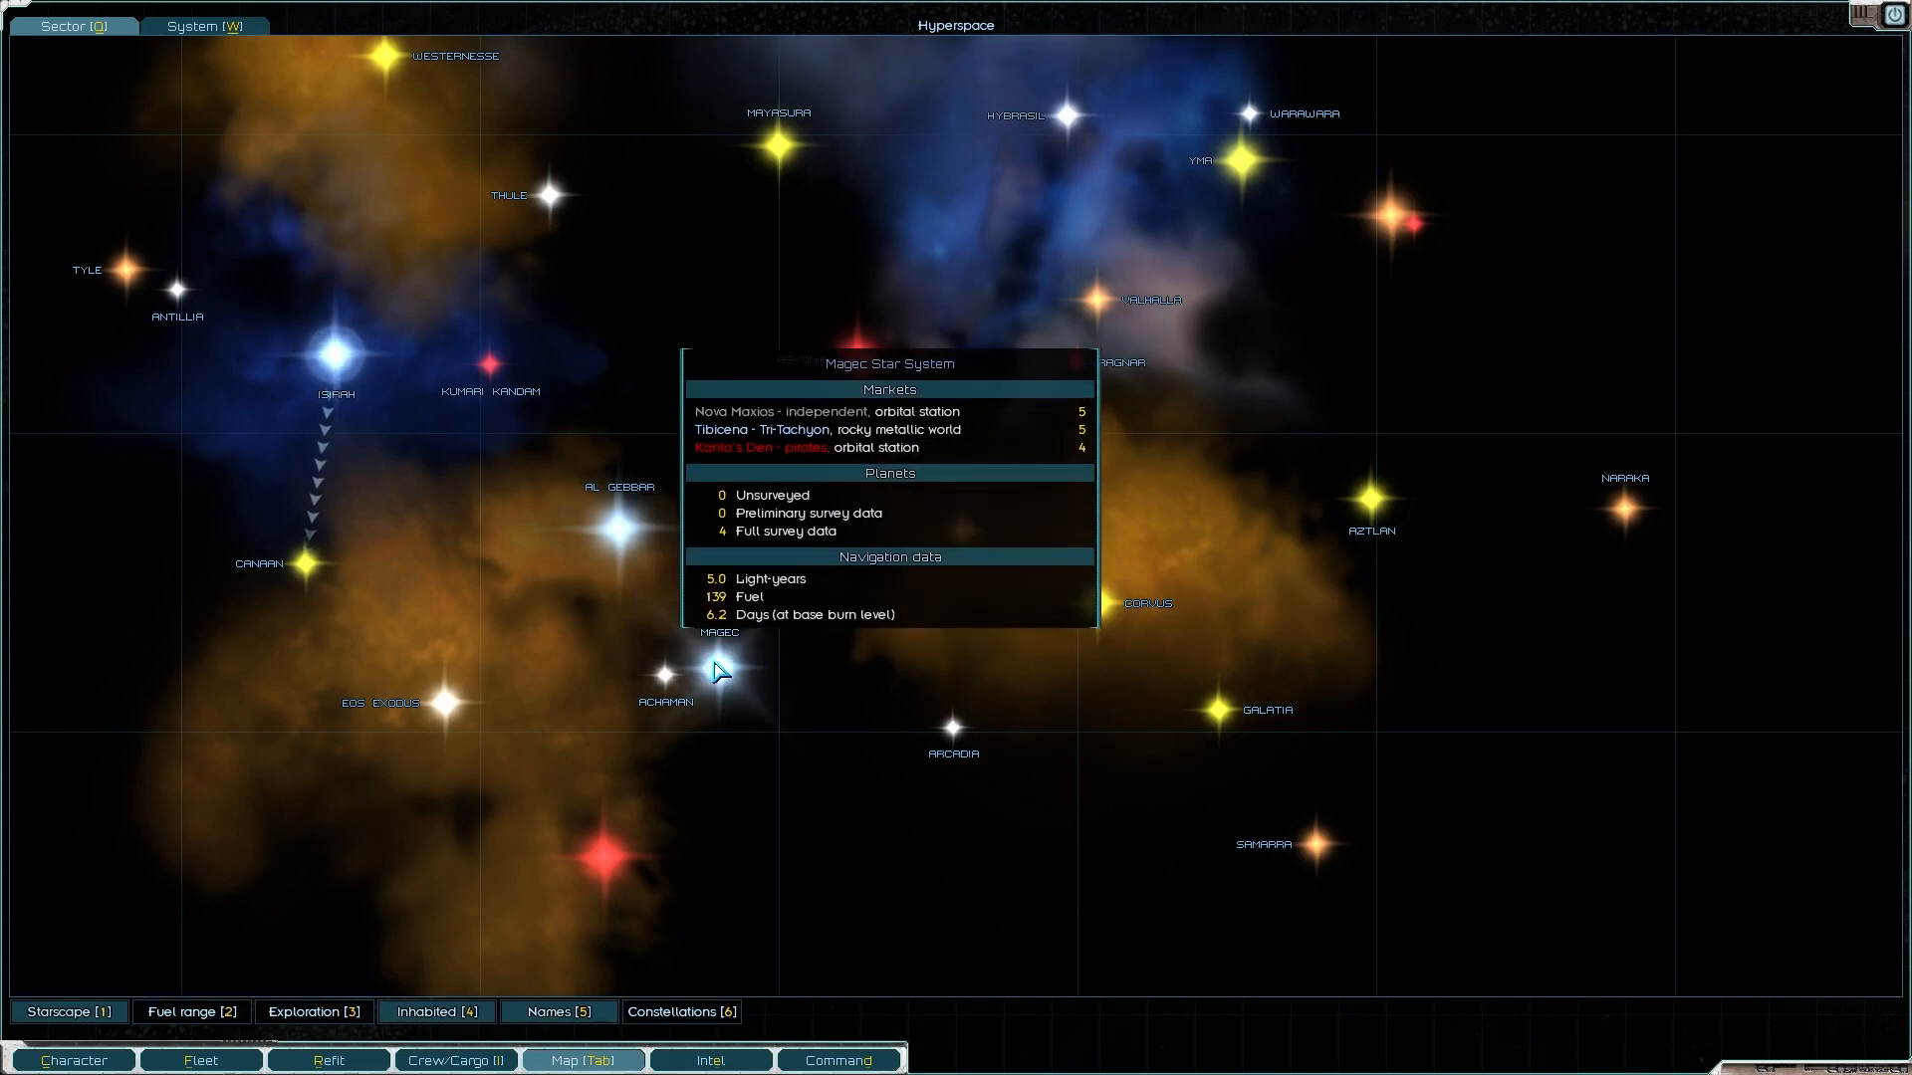
pyautogui.click(729, 667)
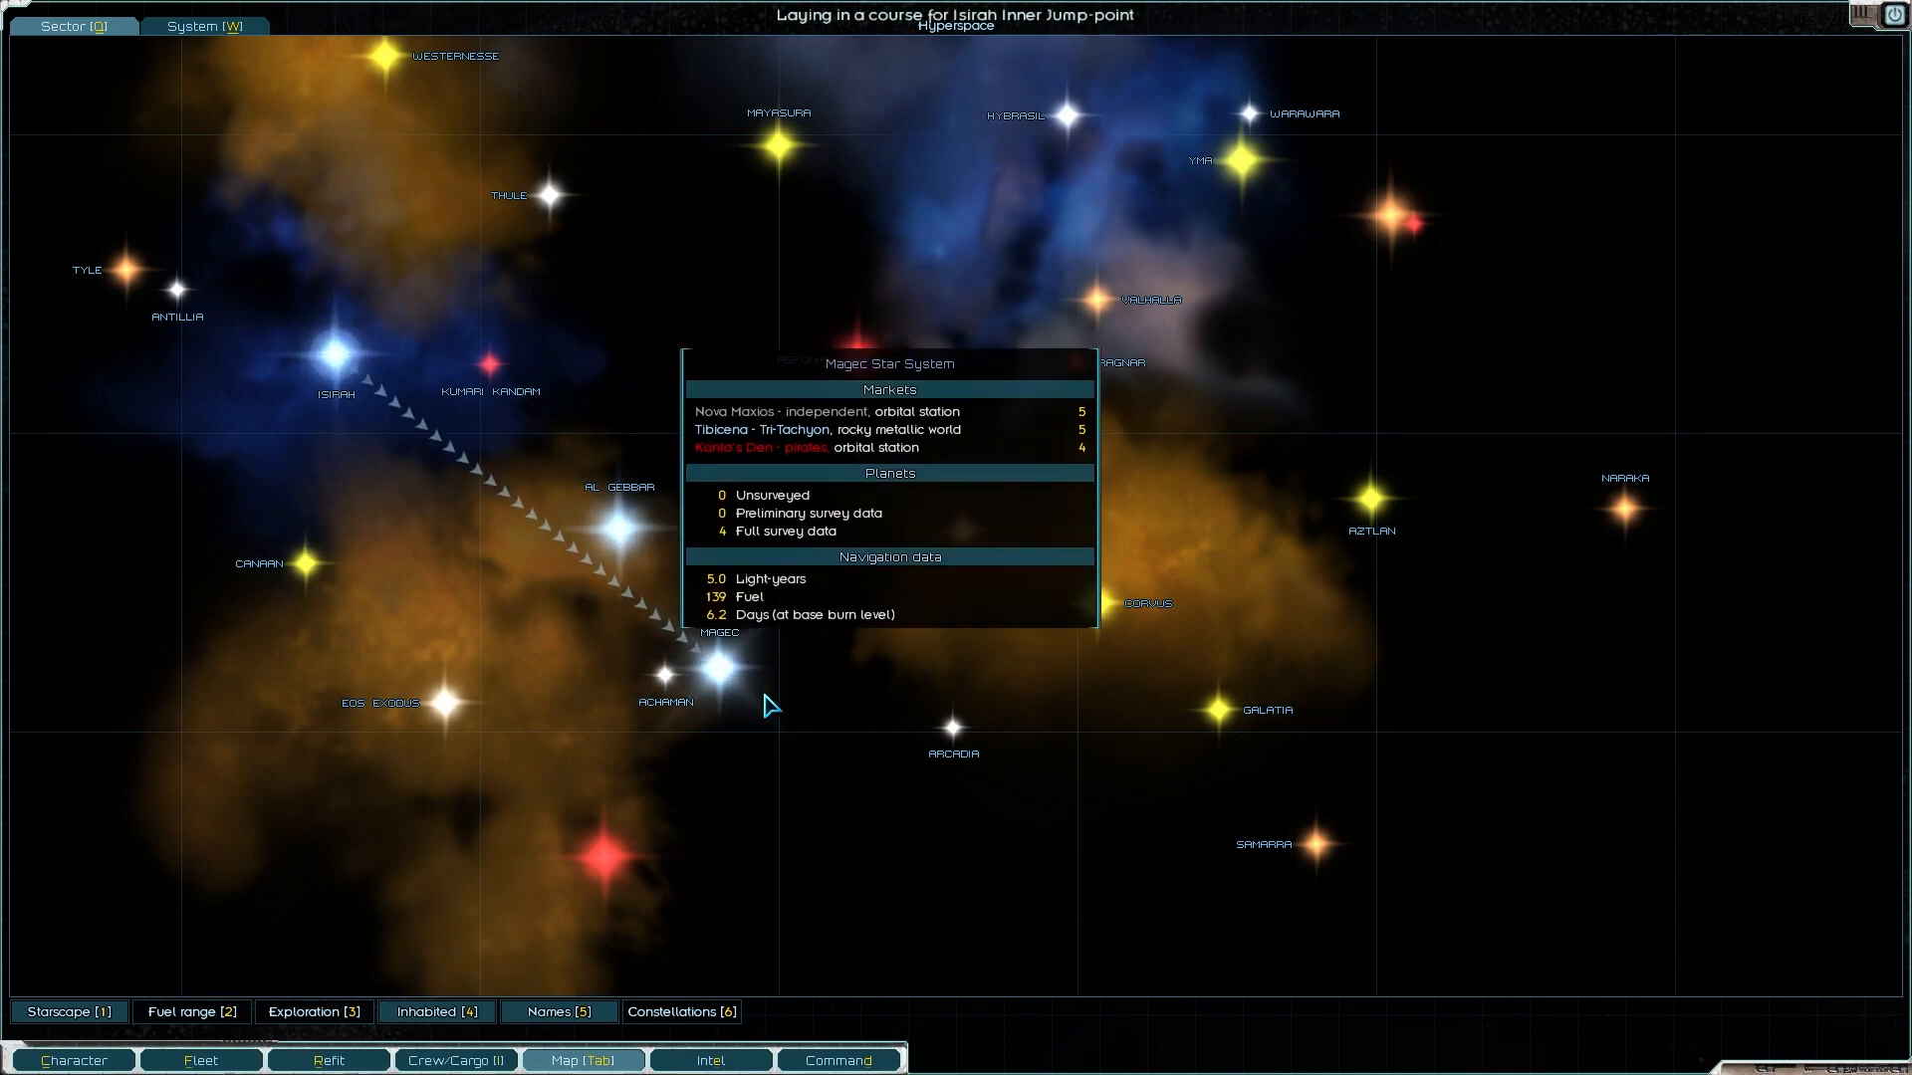
pyautogui.click(454, 1059)
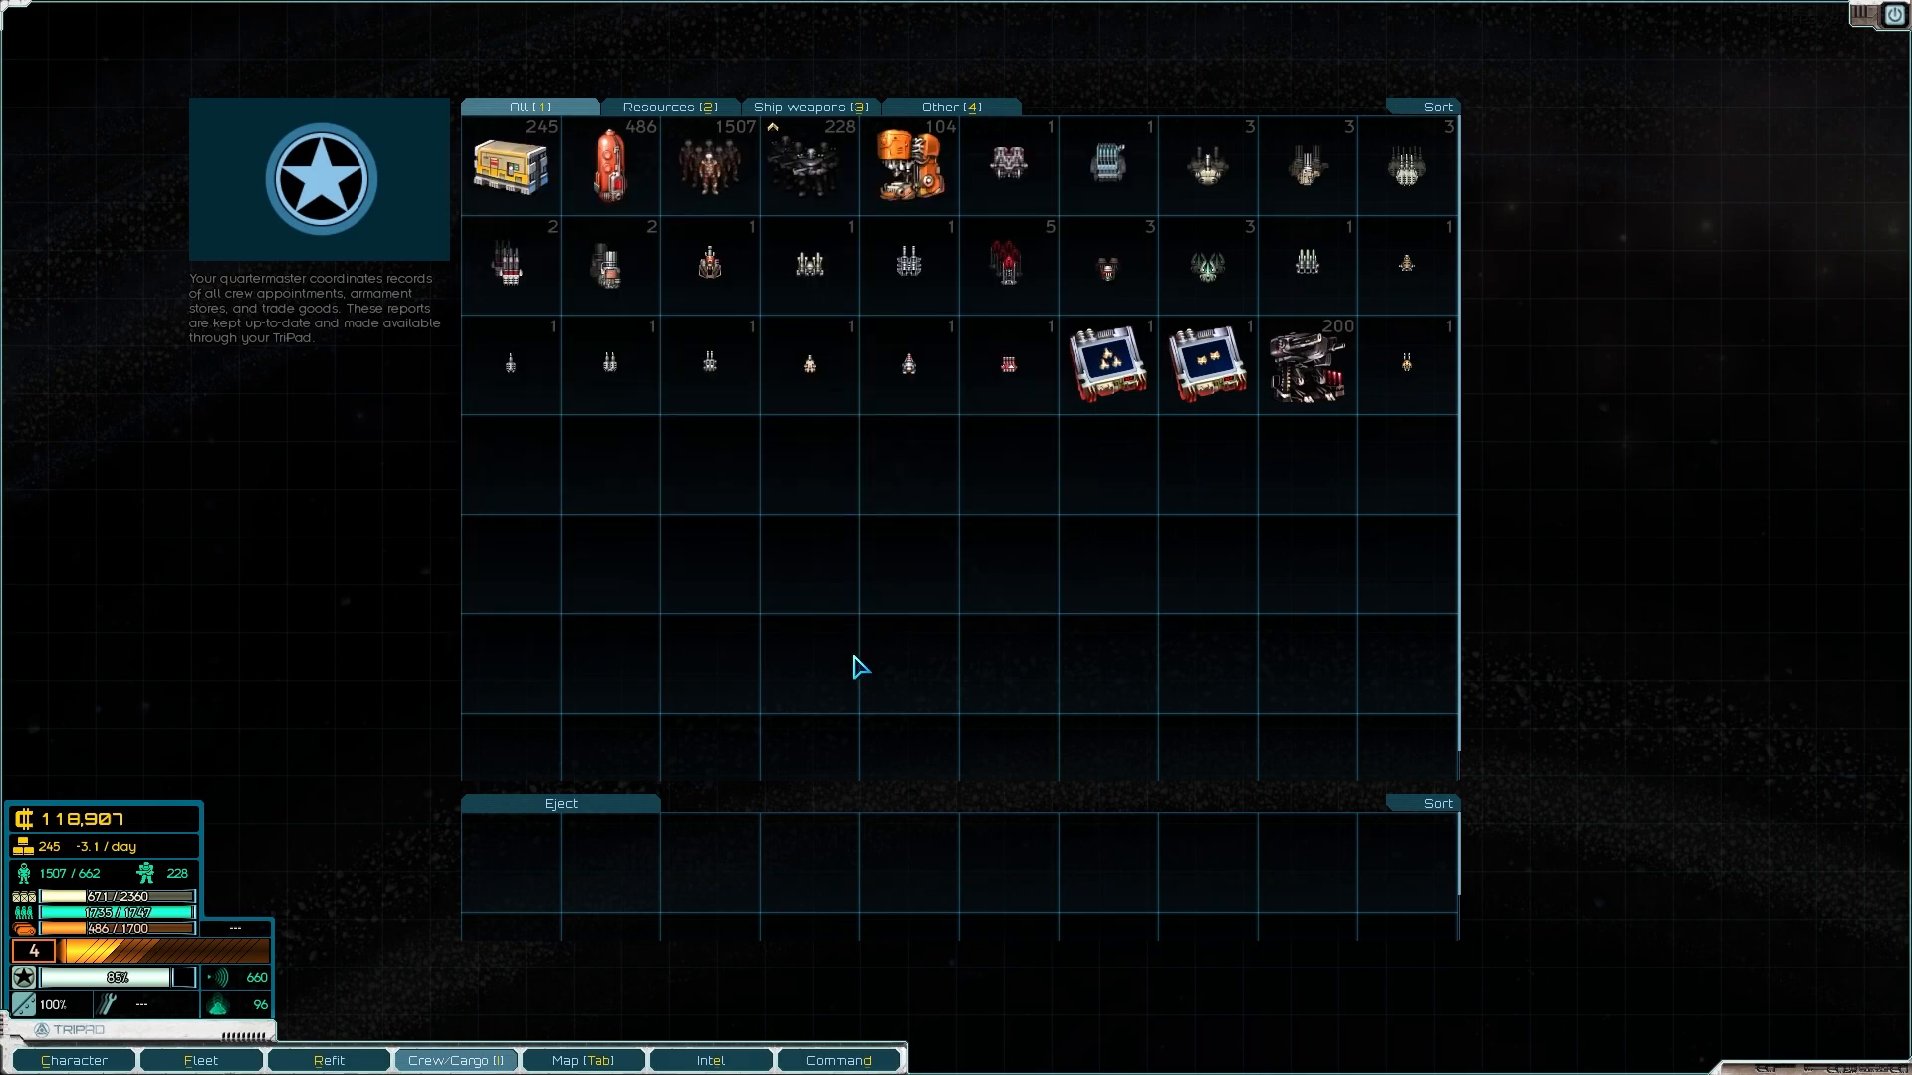
pyautogui.moveTo(508, 165)
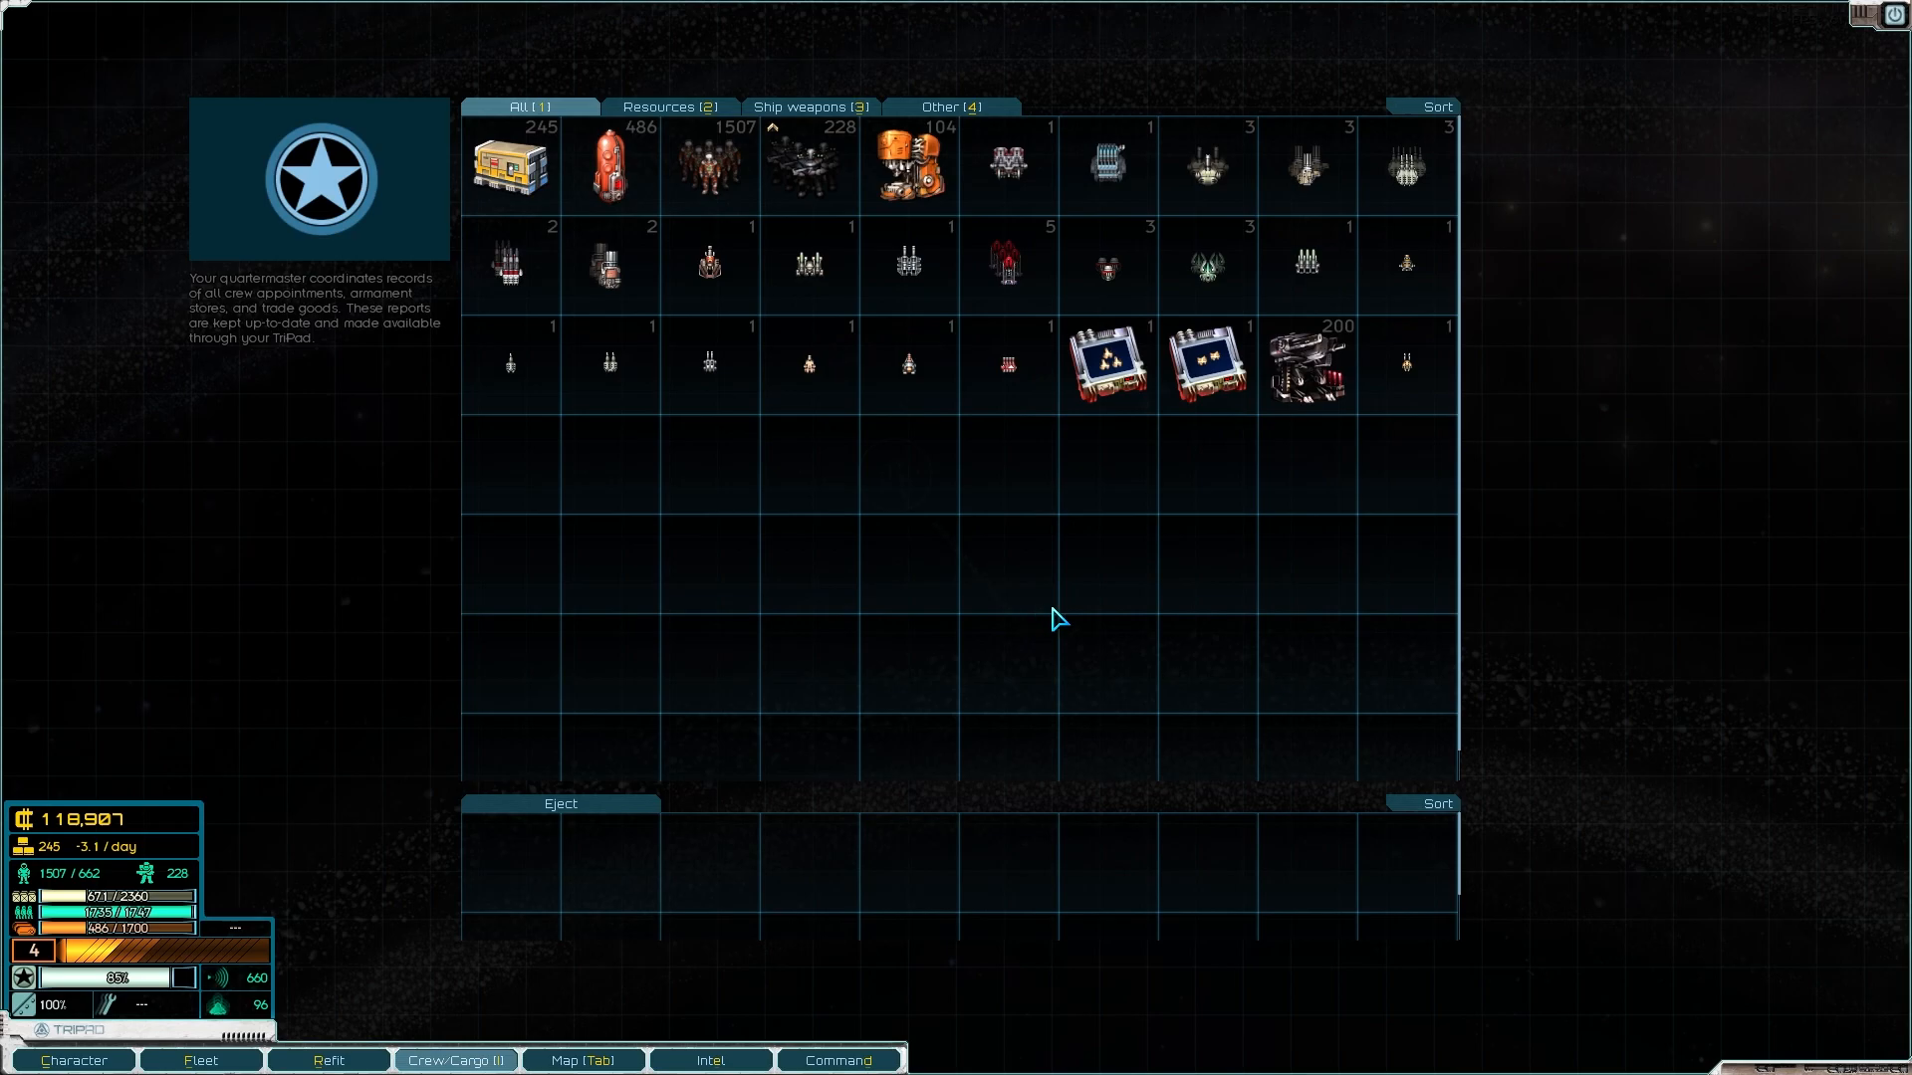
# Step: Close the cargo inventory and return to the paused Isirah system view
pyautogui.click(581, 1060)
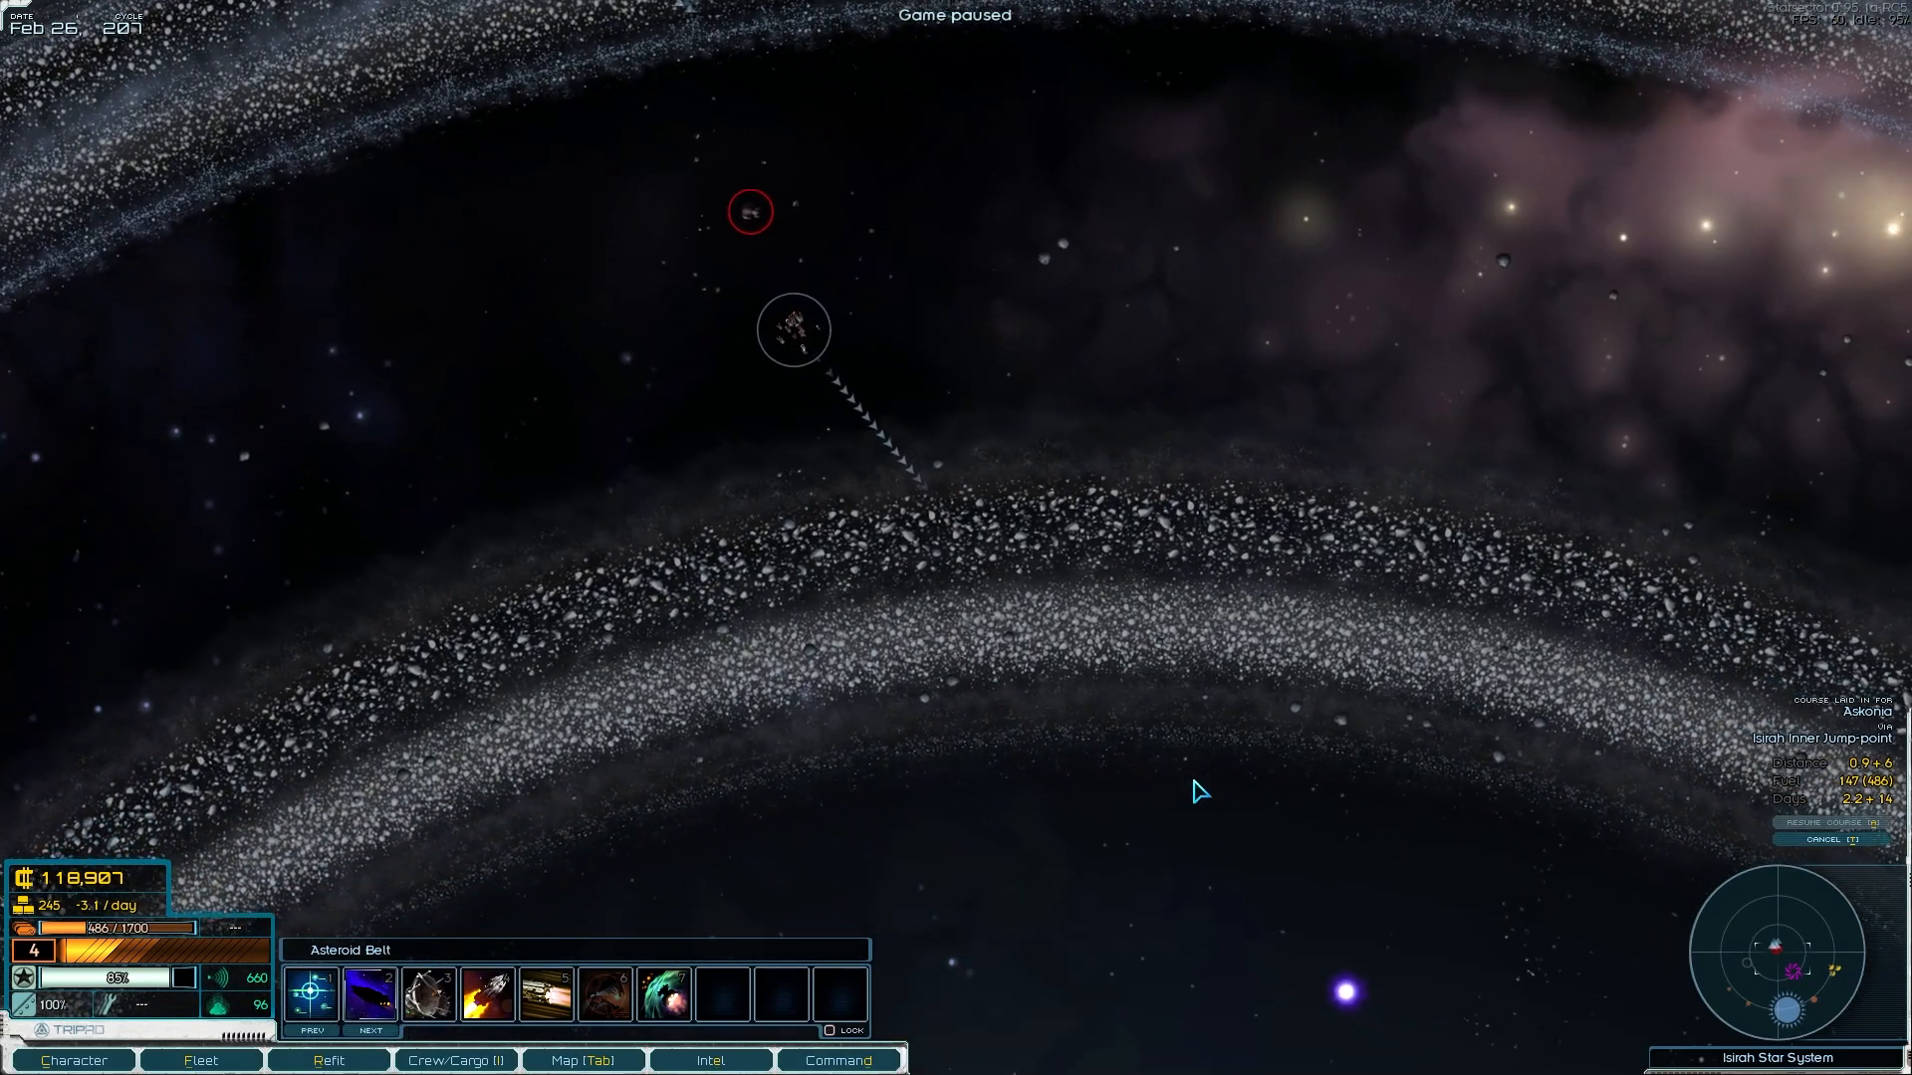
# Step: Unpause so the fleet travels through the jump-point into hyperspace toward Askonia
pyautogui.press('space')
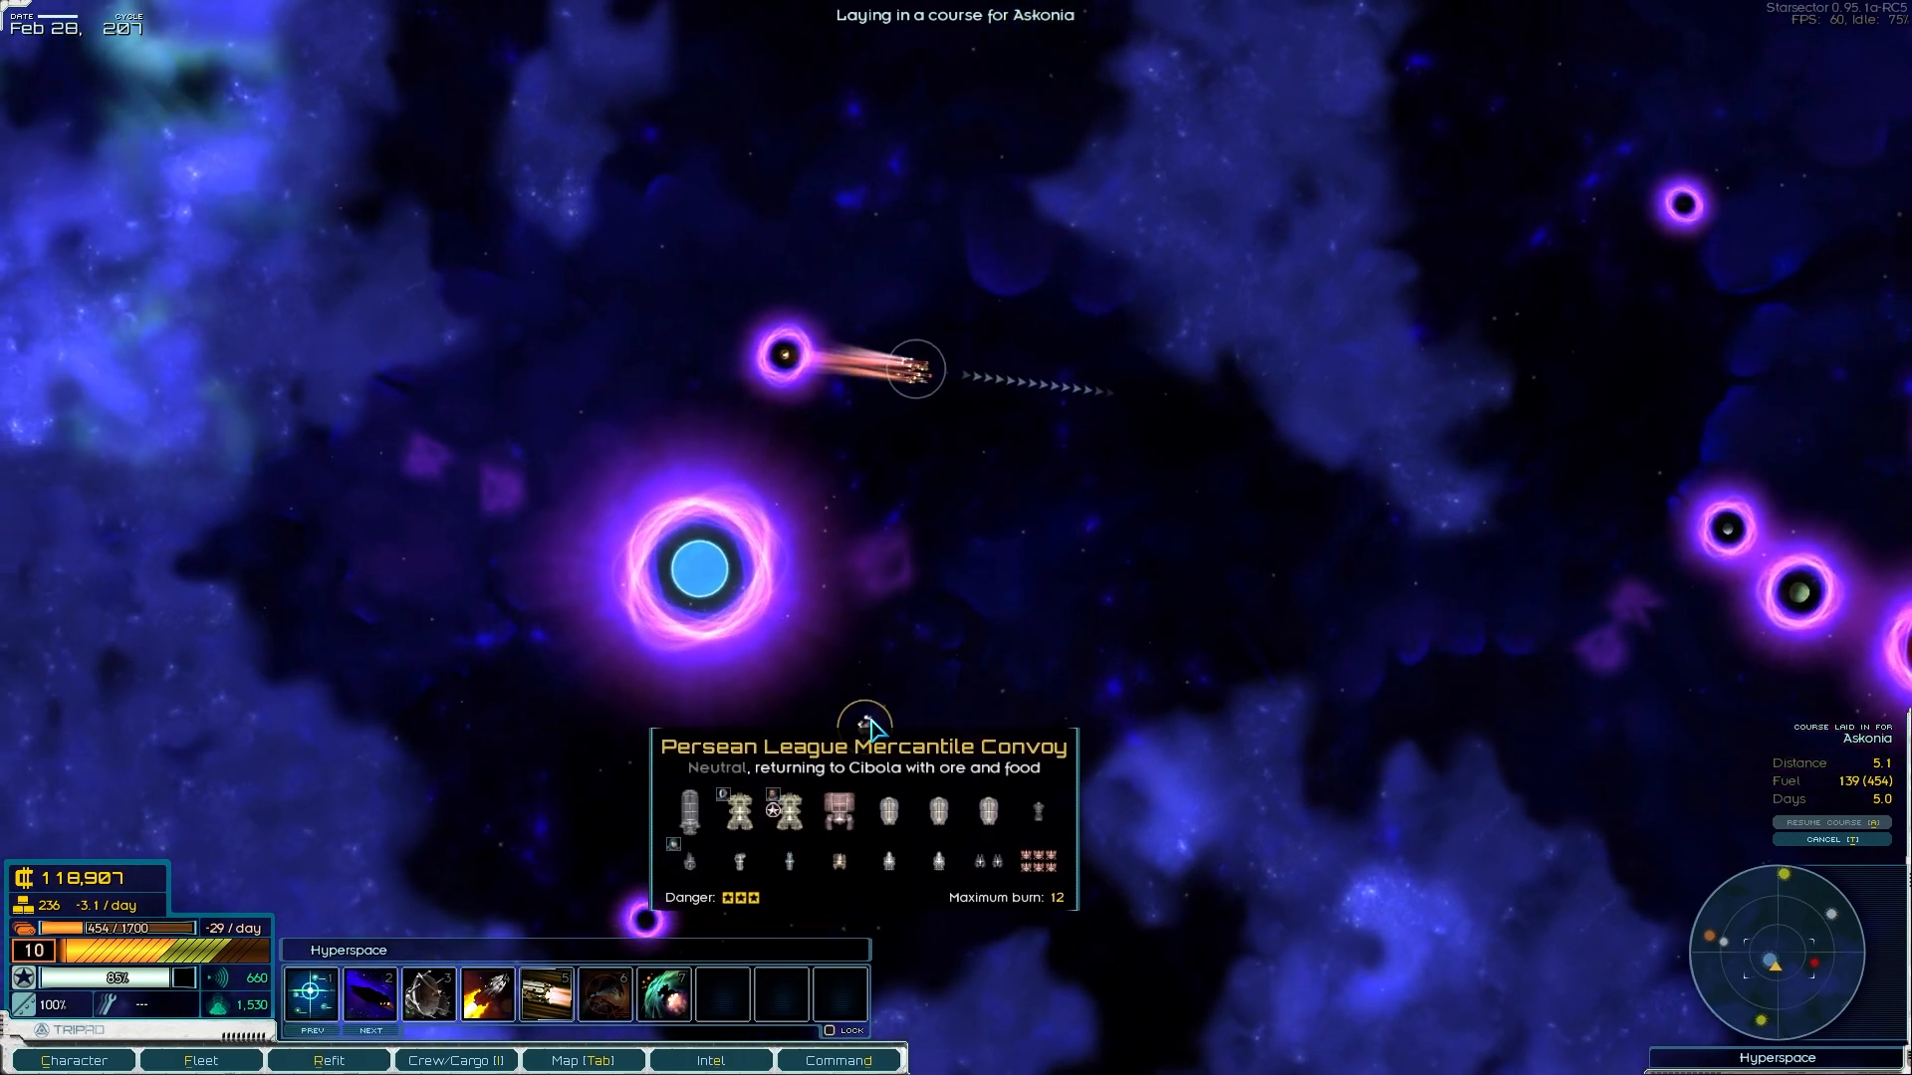
pyautogui.press('space')
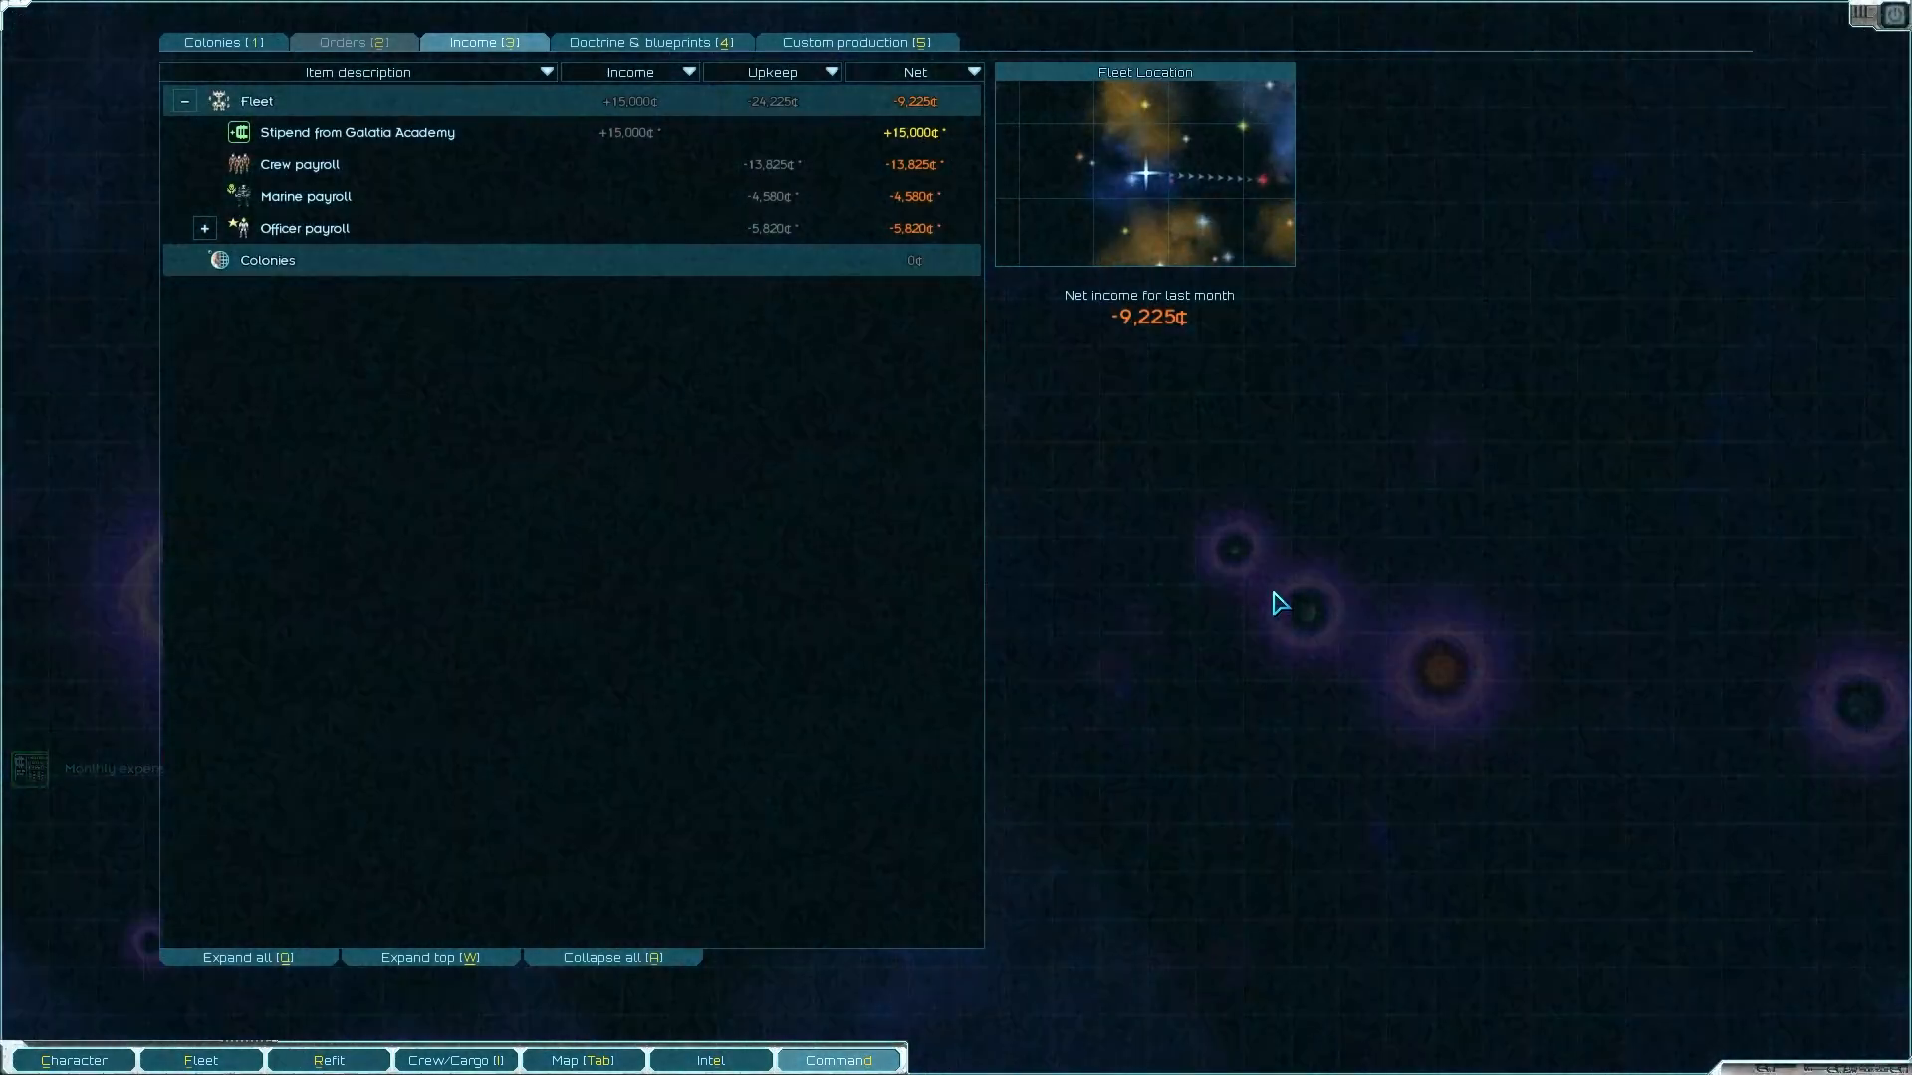
pyautogui.moveTo(757, 345)
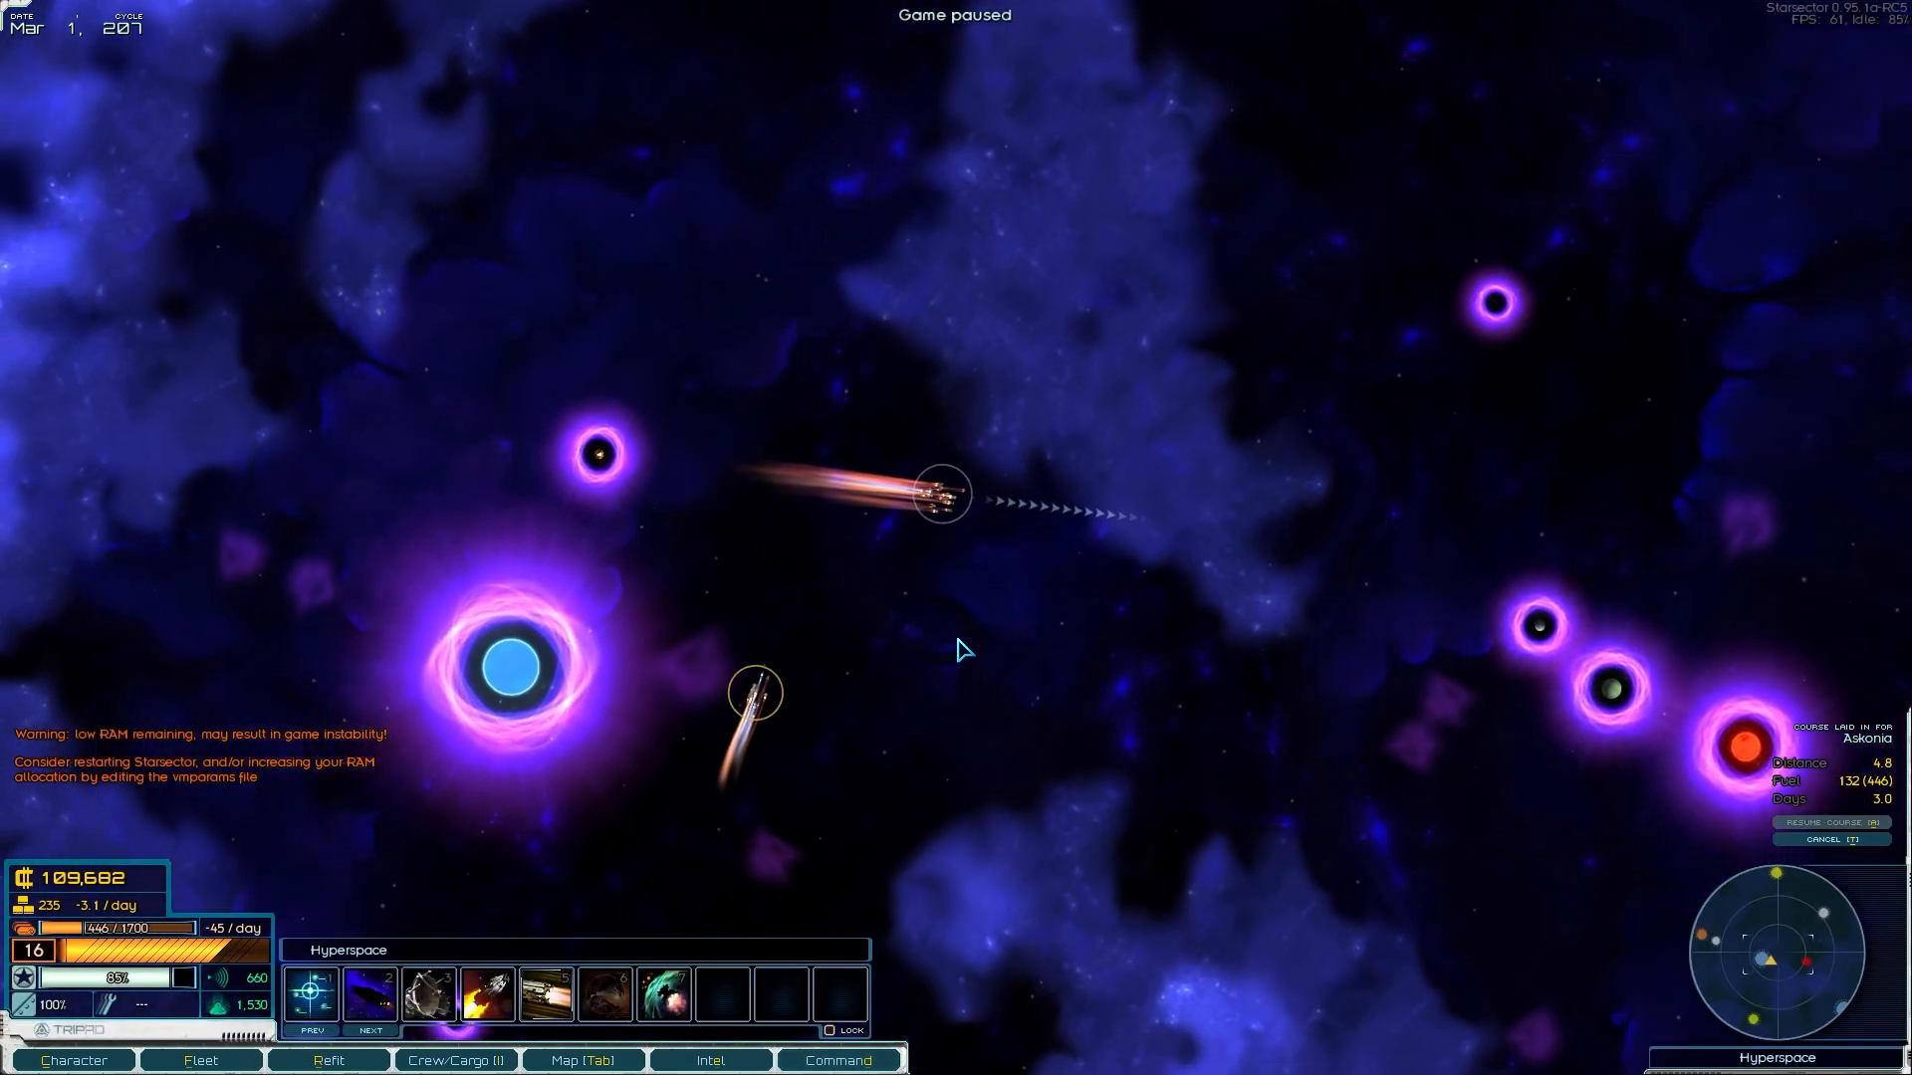
pyautogui.click(454, 1060)
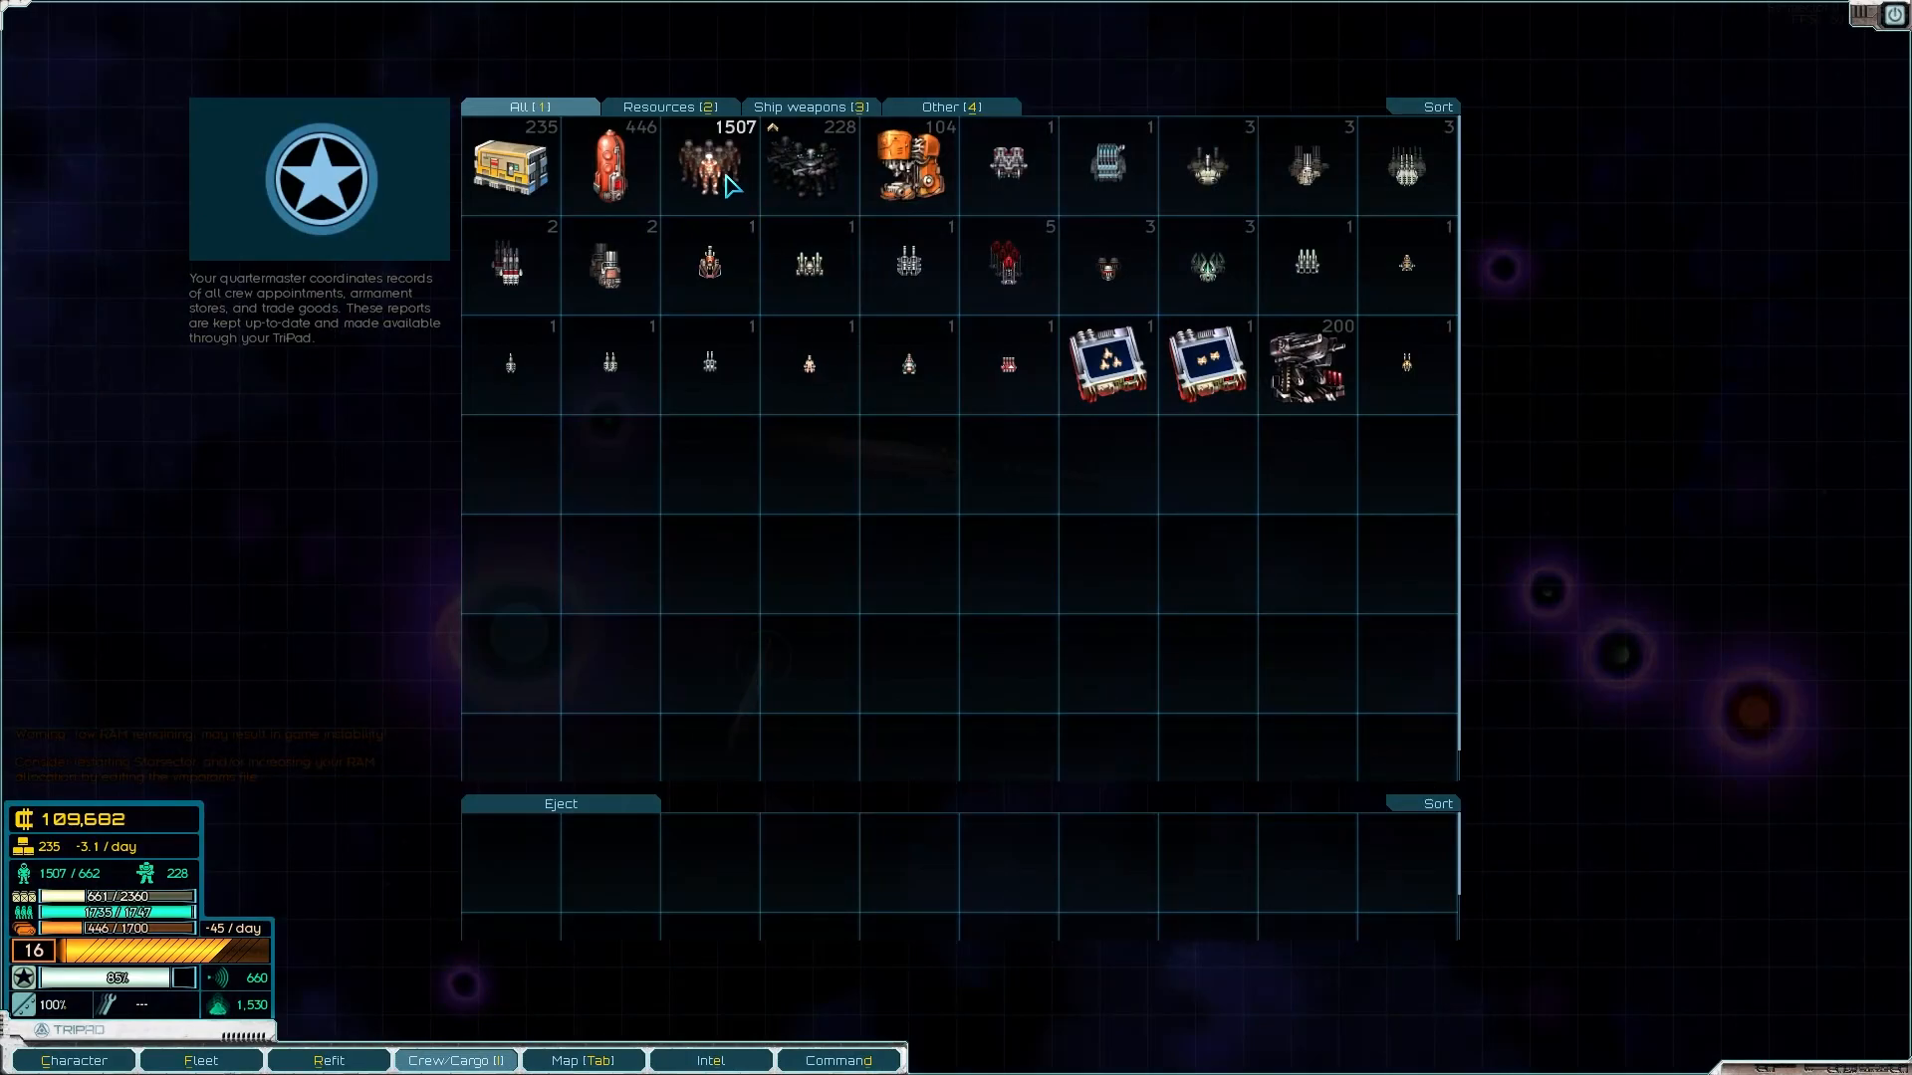
pyautogui.click(582, 1059)
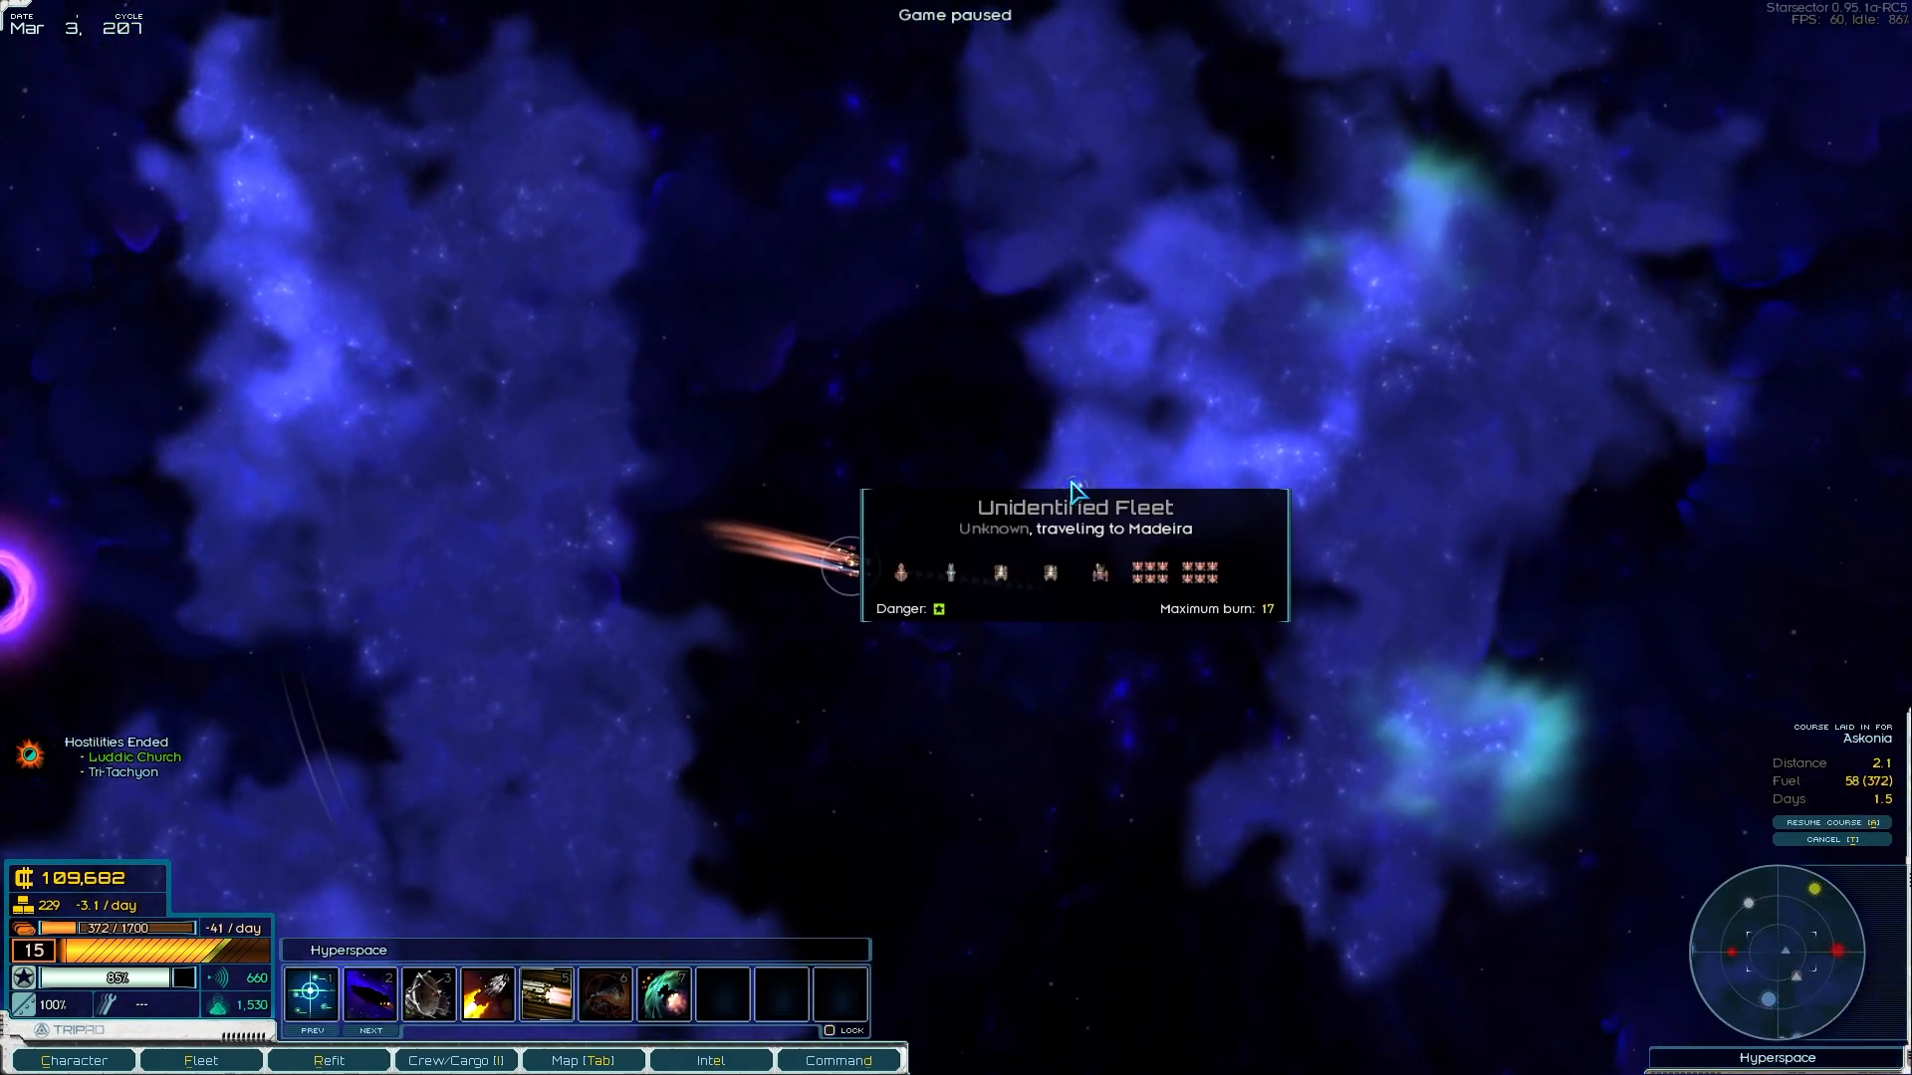
# Step: Steer past the Mercantile Convoy through hyperspace and pause beside the unidentified smuggling fleet
pyautogui.press('space')
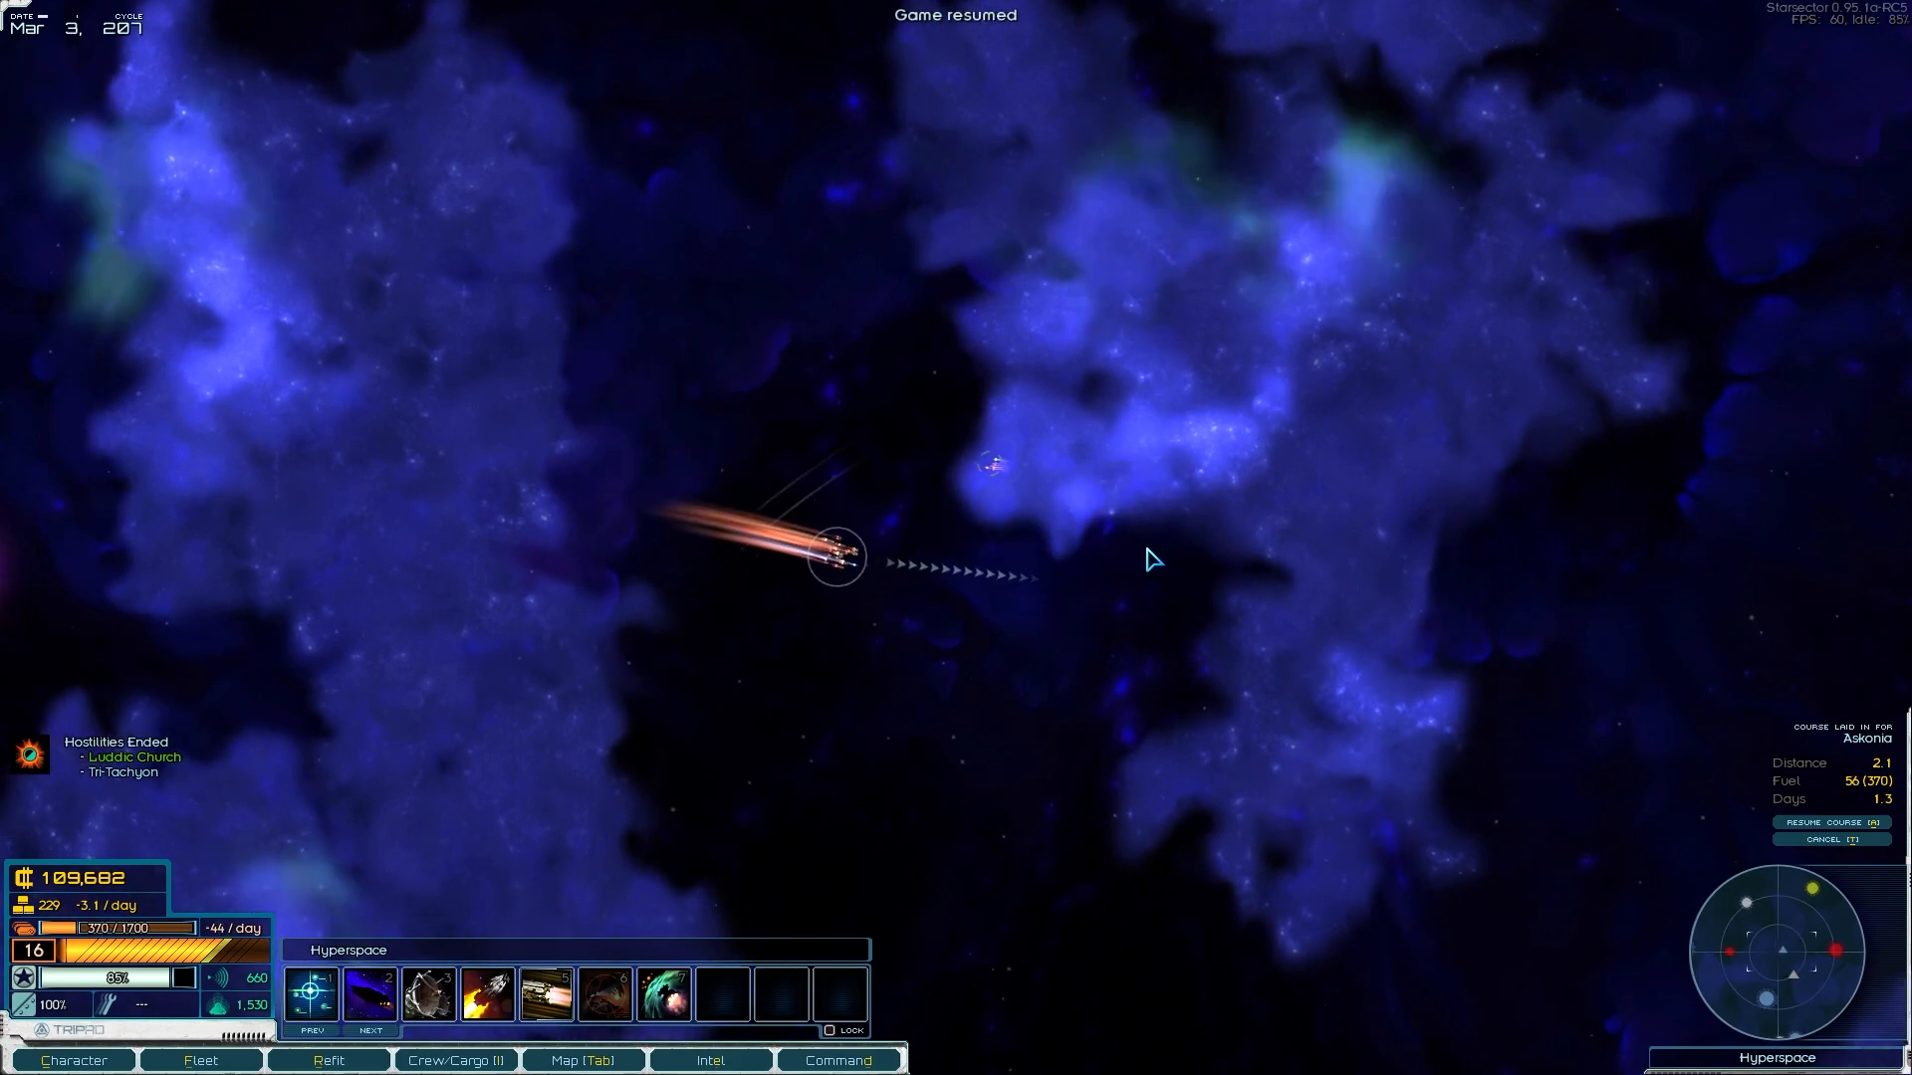
pyautogui.press('space')
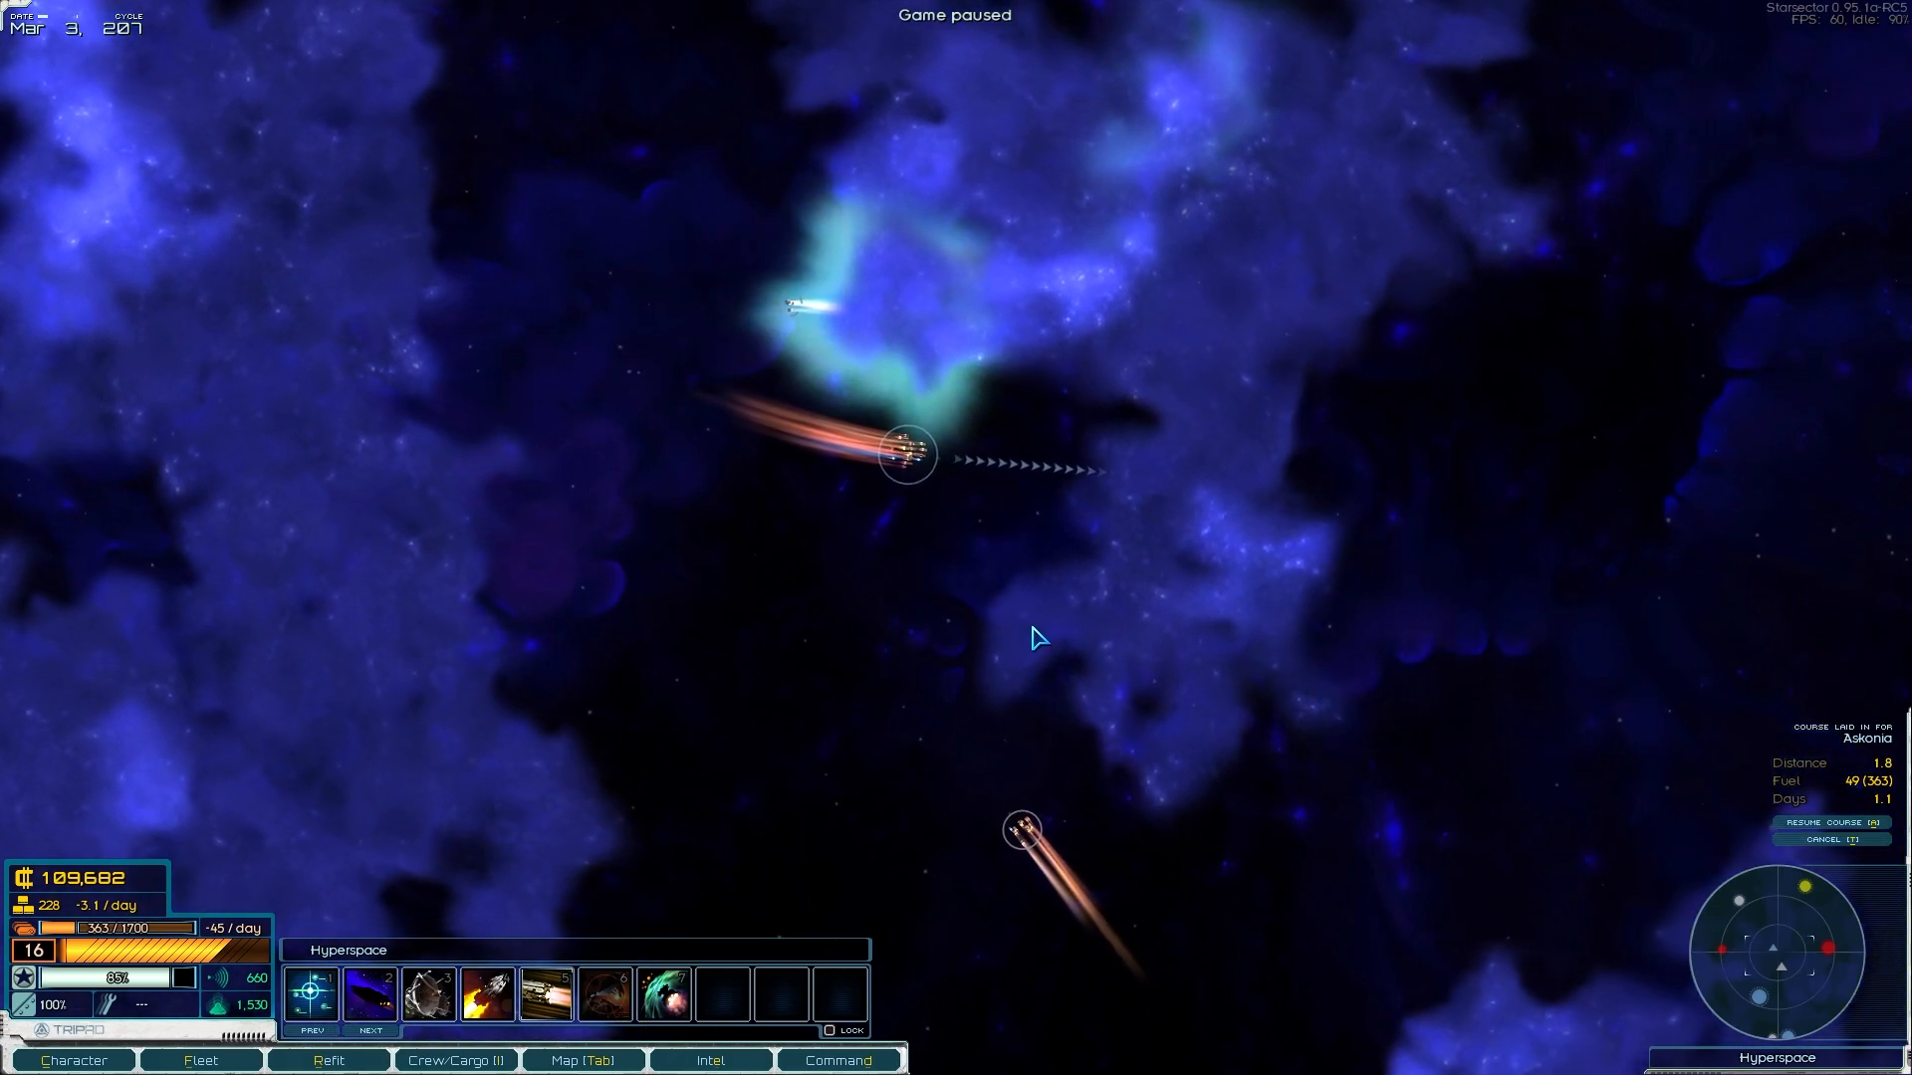
pyautogui.moveTo(1017, 731)
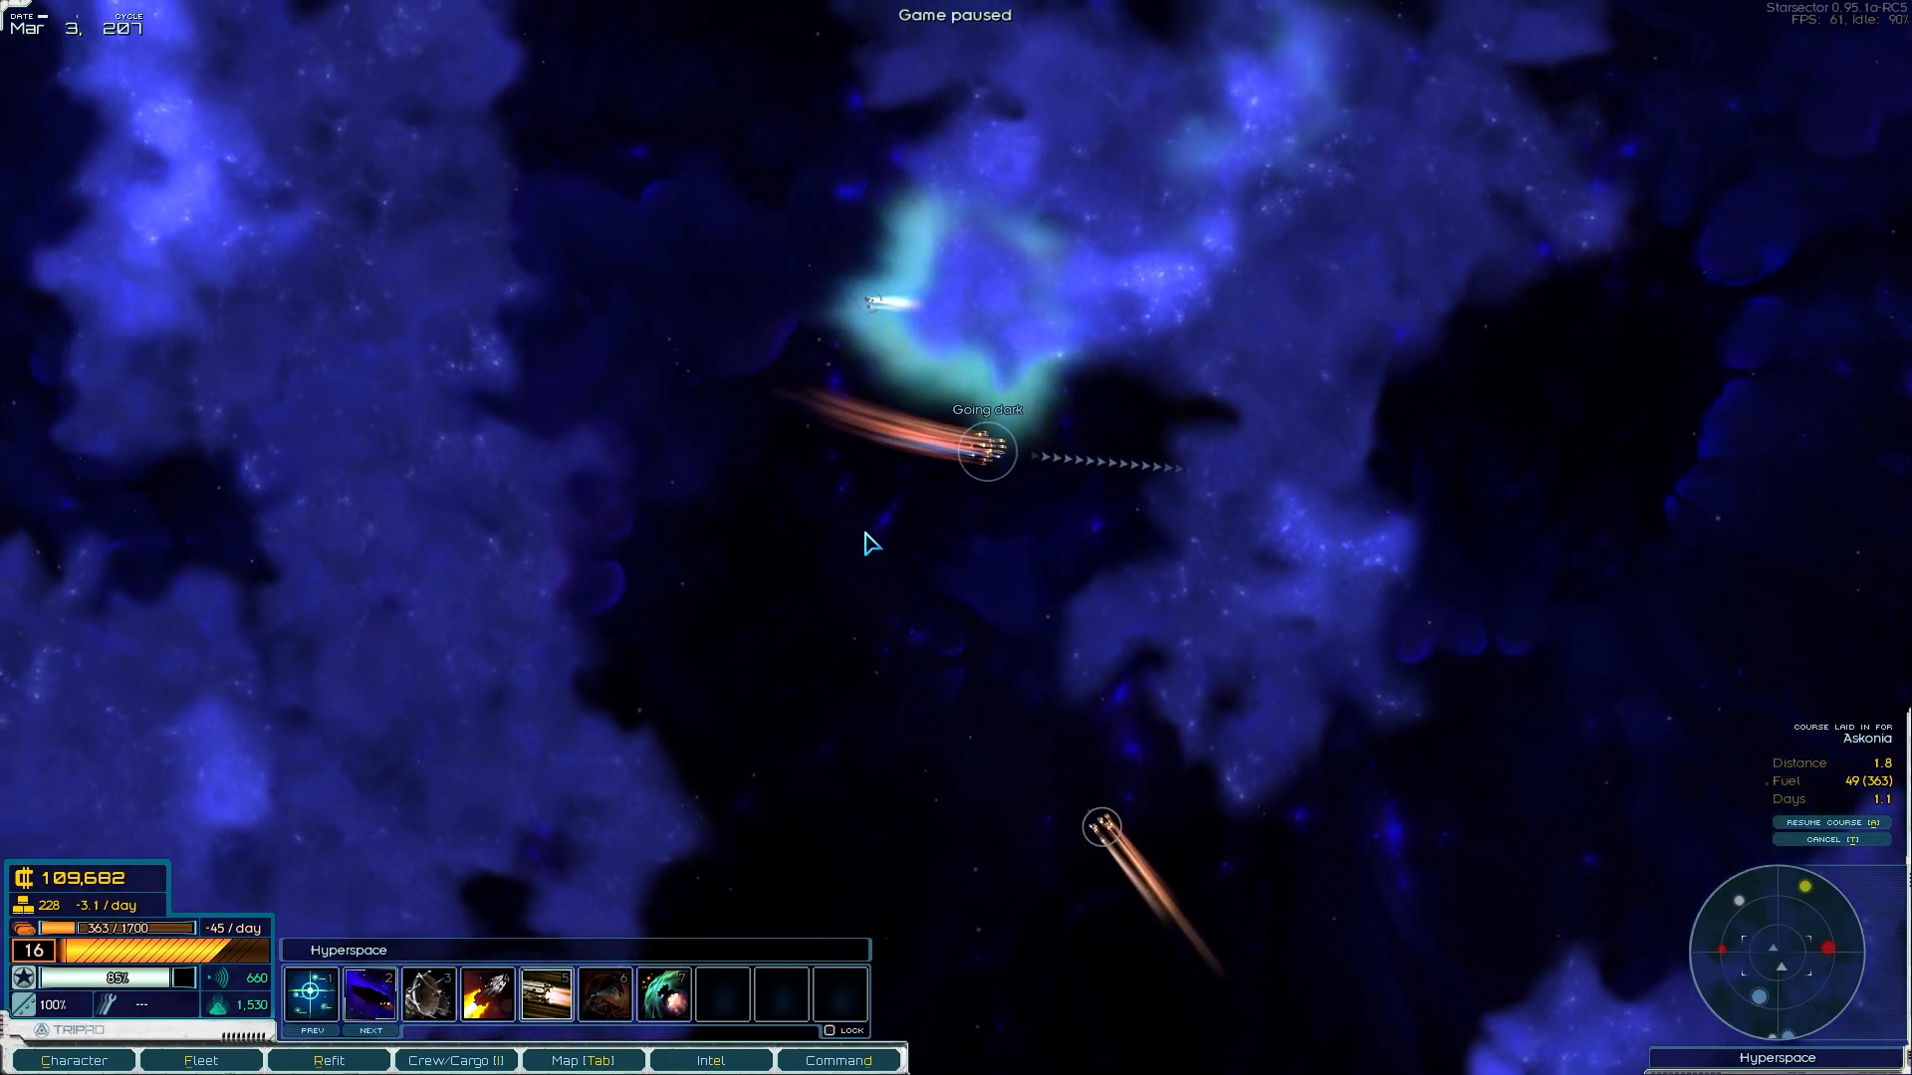
pyautogui.press('space')
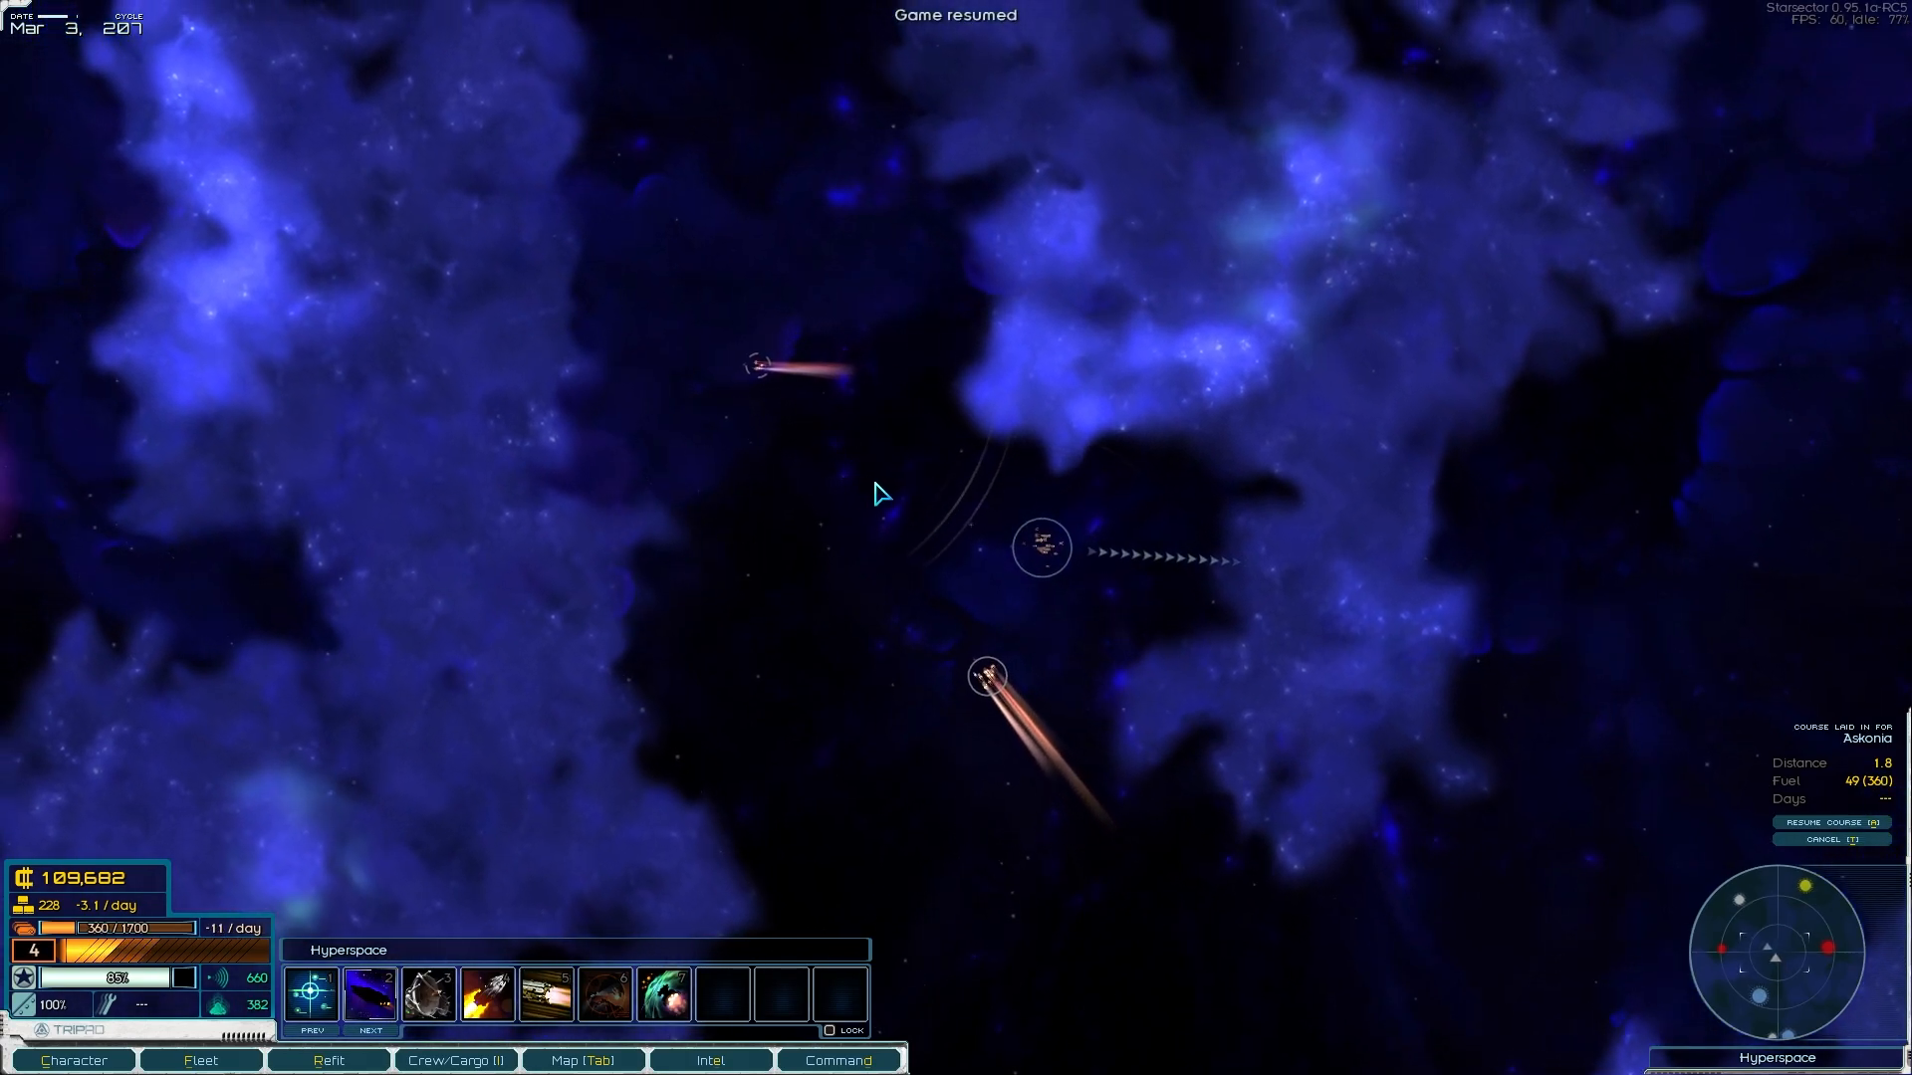
pyautogui.press('space')
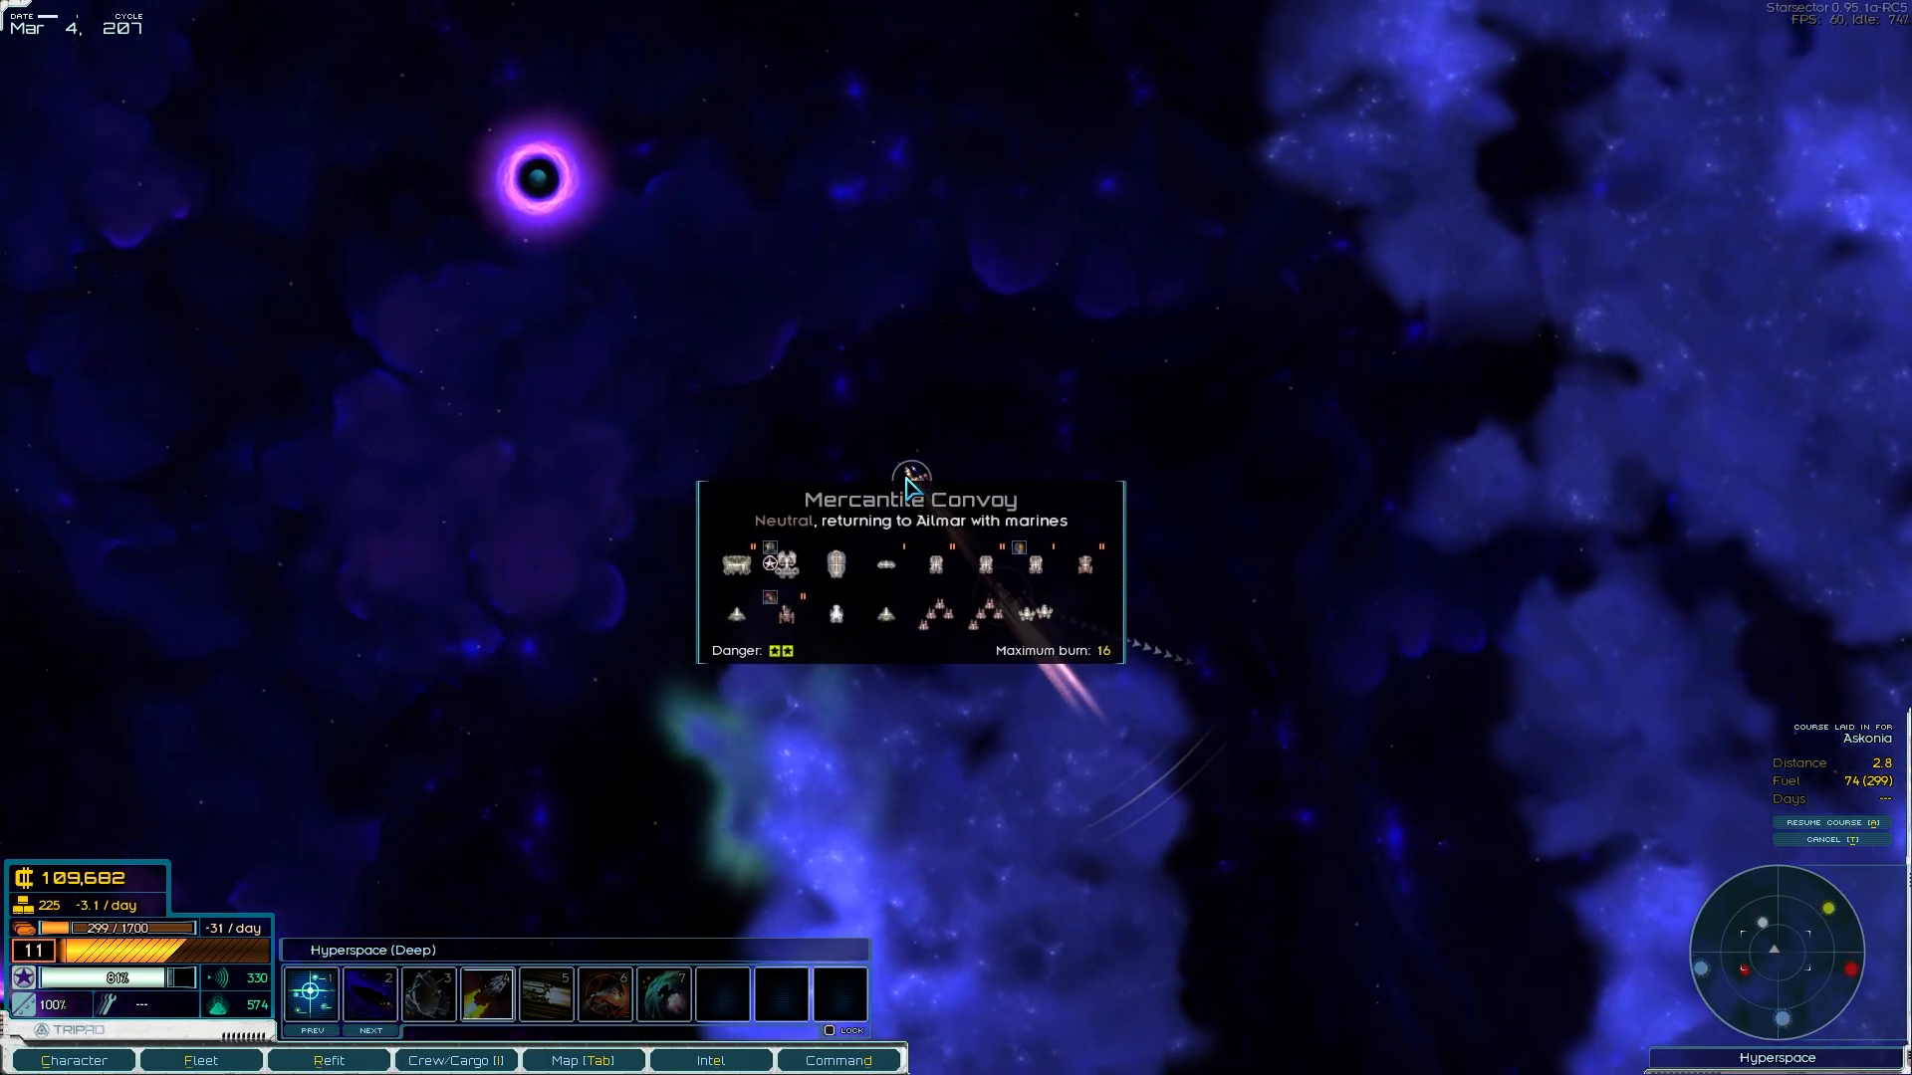
pyautogui.click(908, 482)
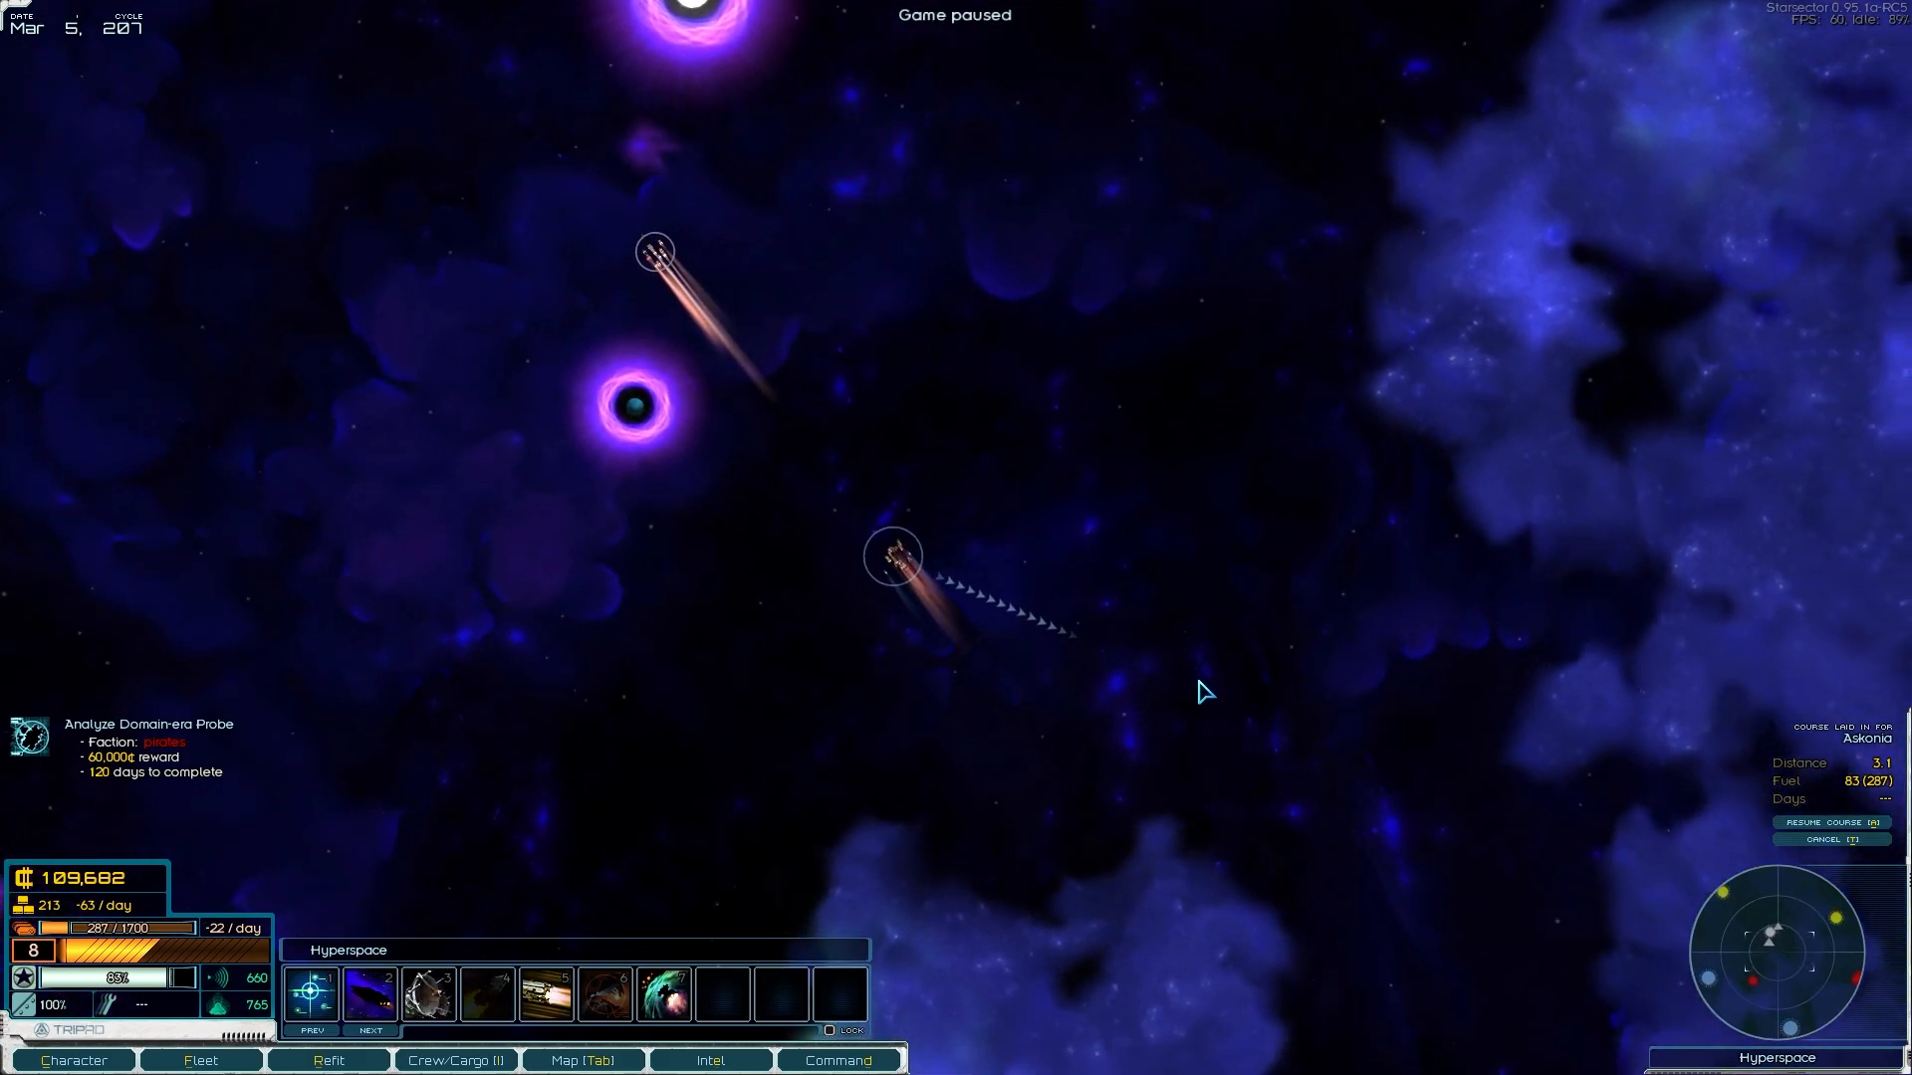
pyautogui.press('SPACE')
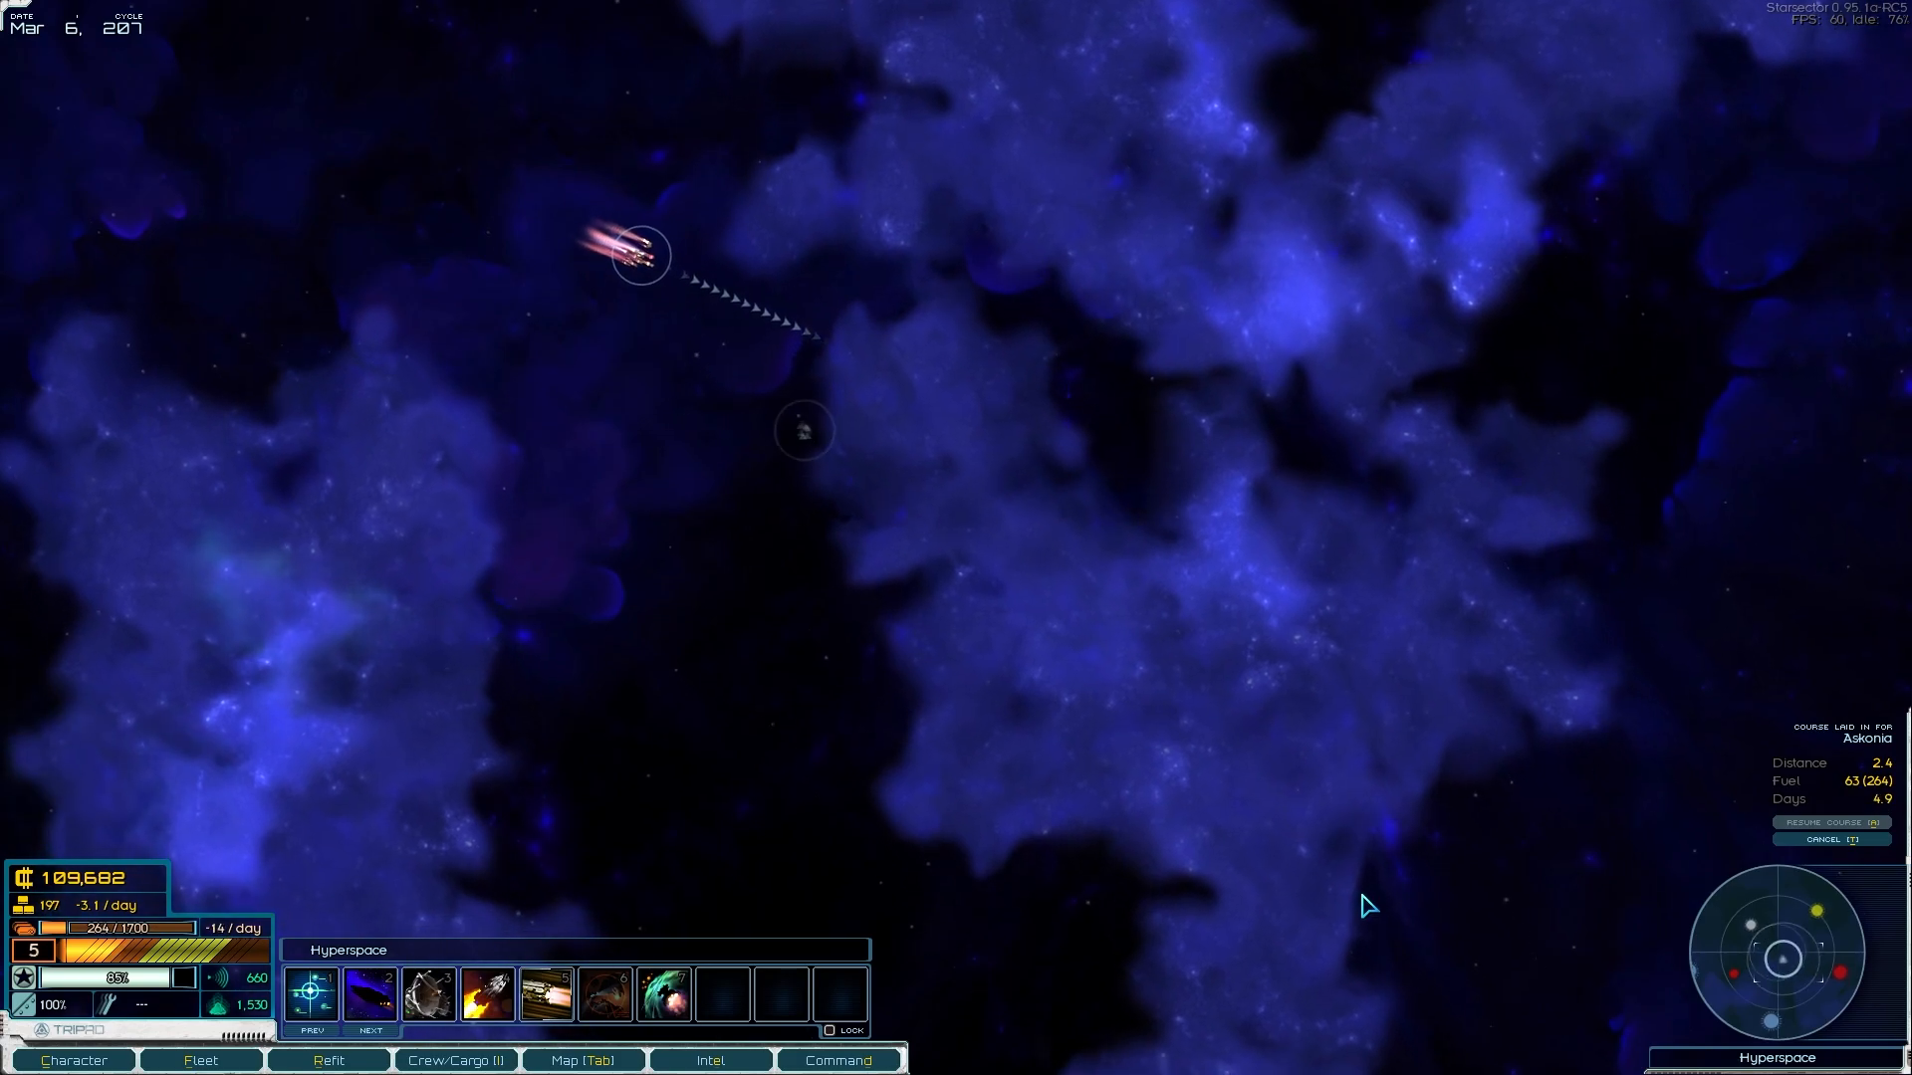
pyautogui.press('space')
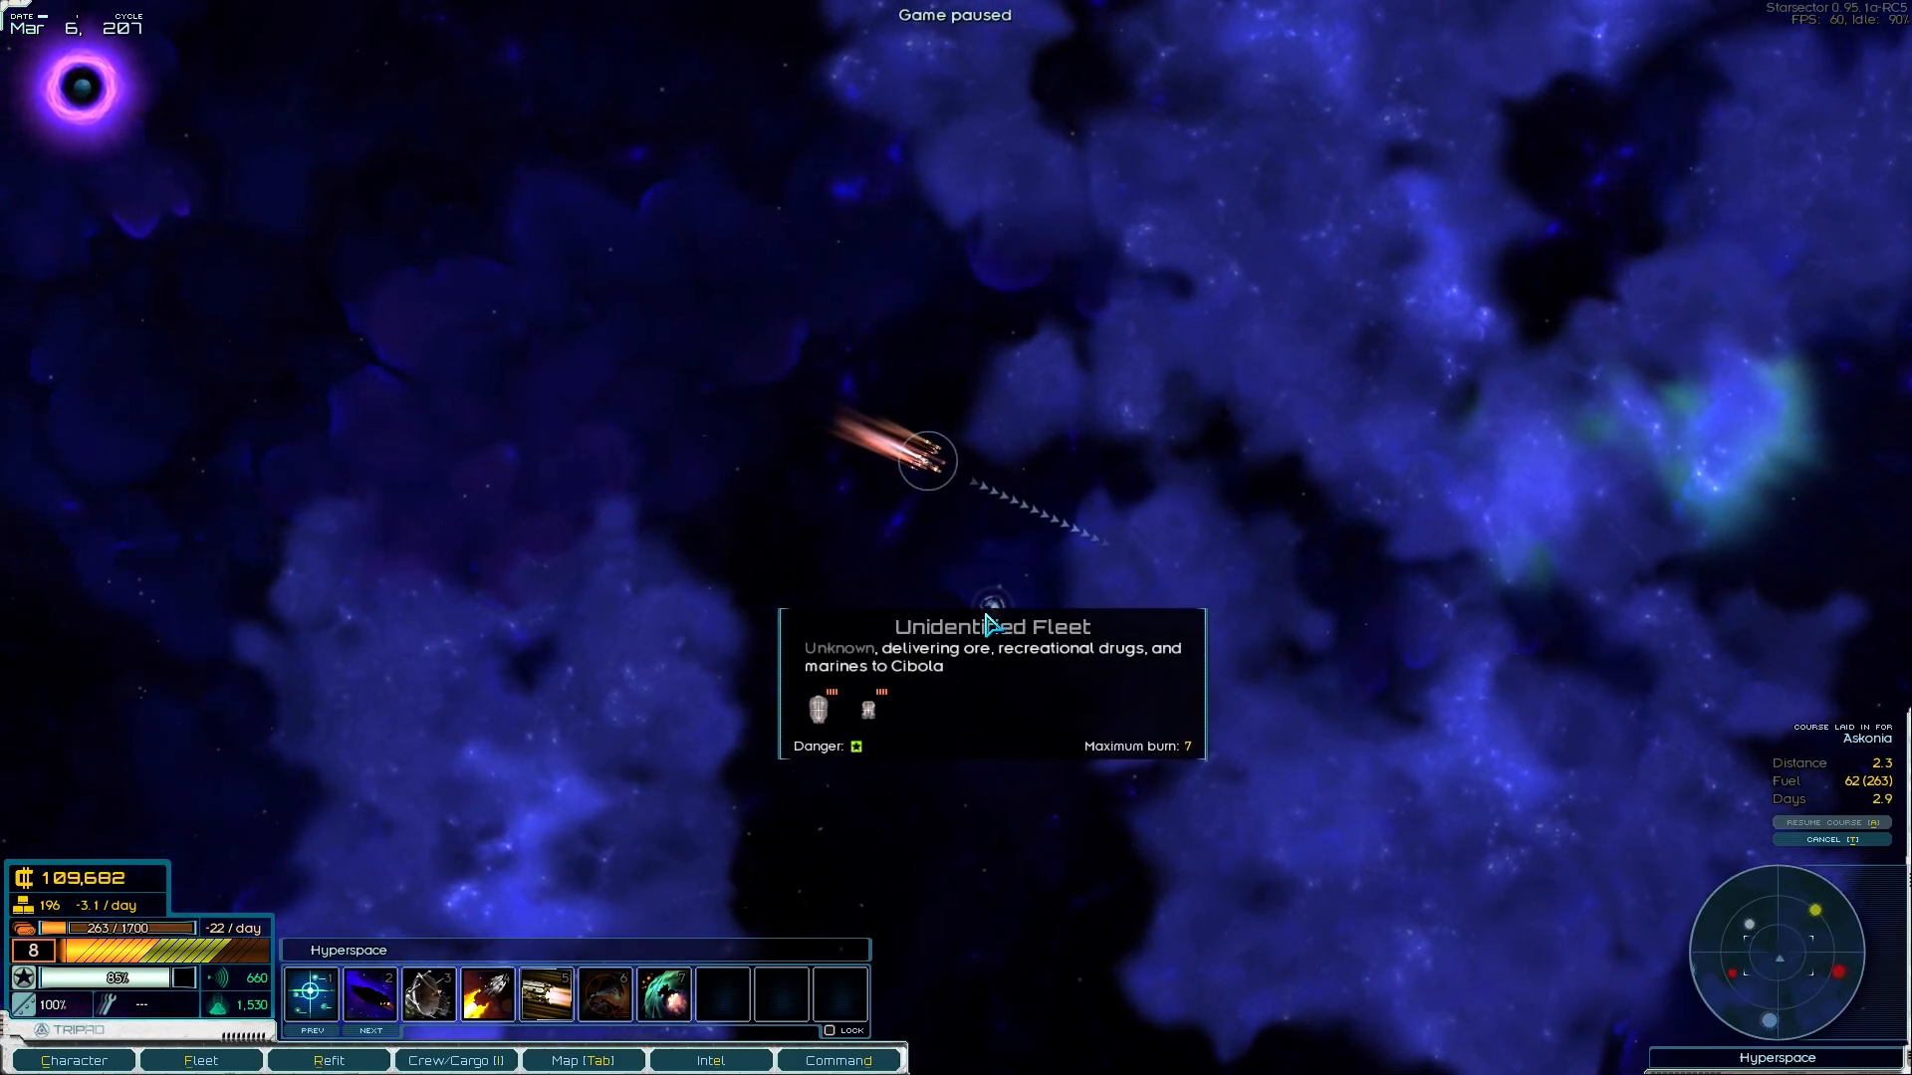
pyautogui.moveTo(896, 581)
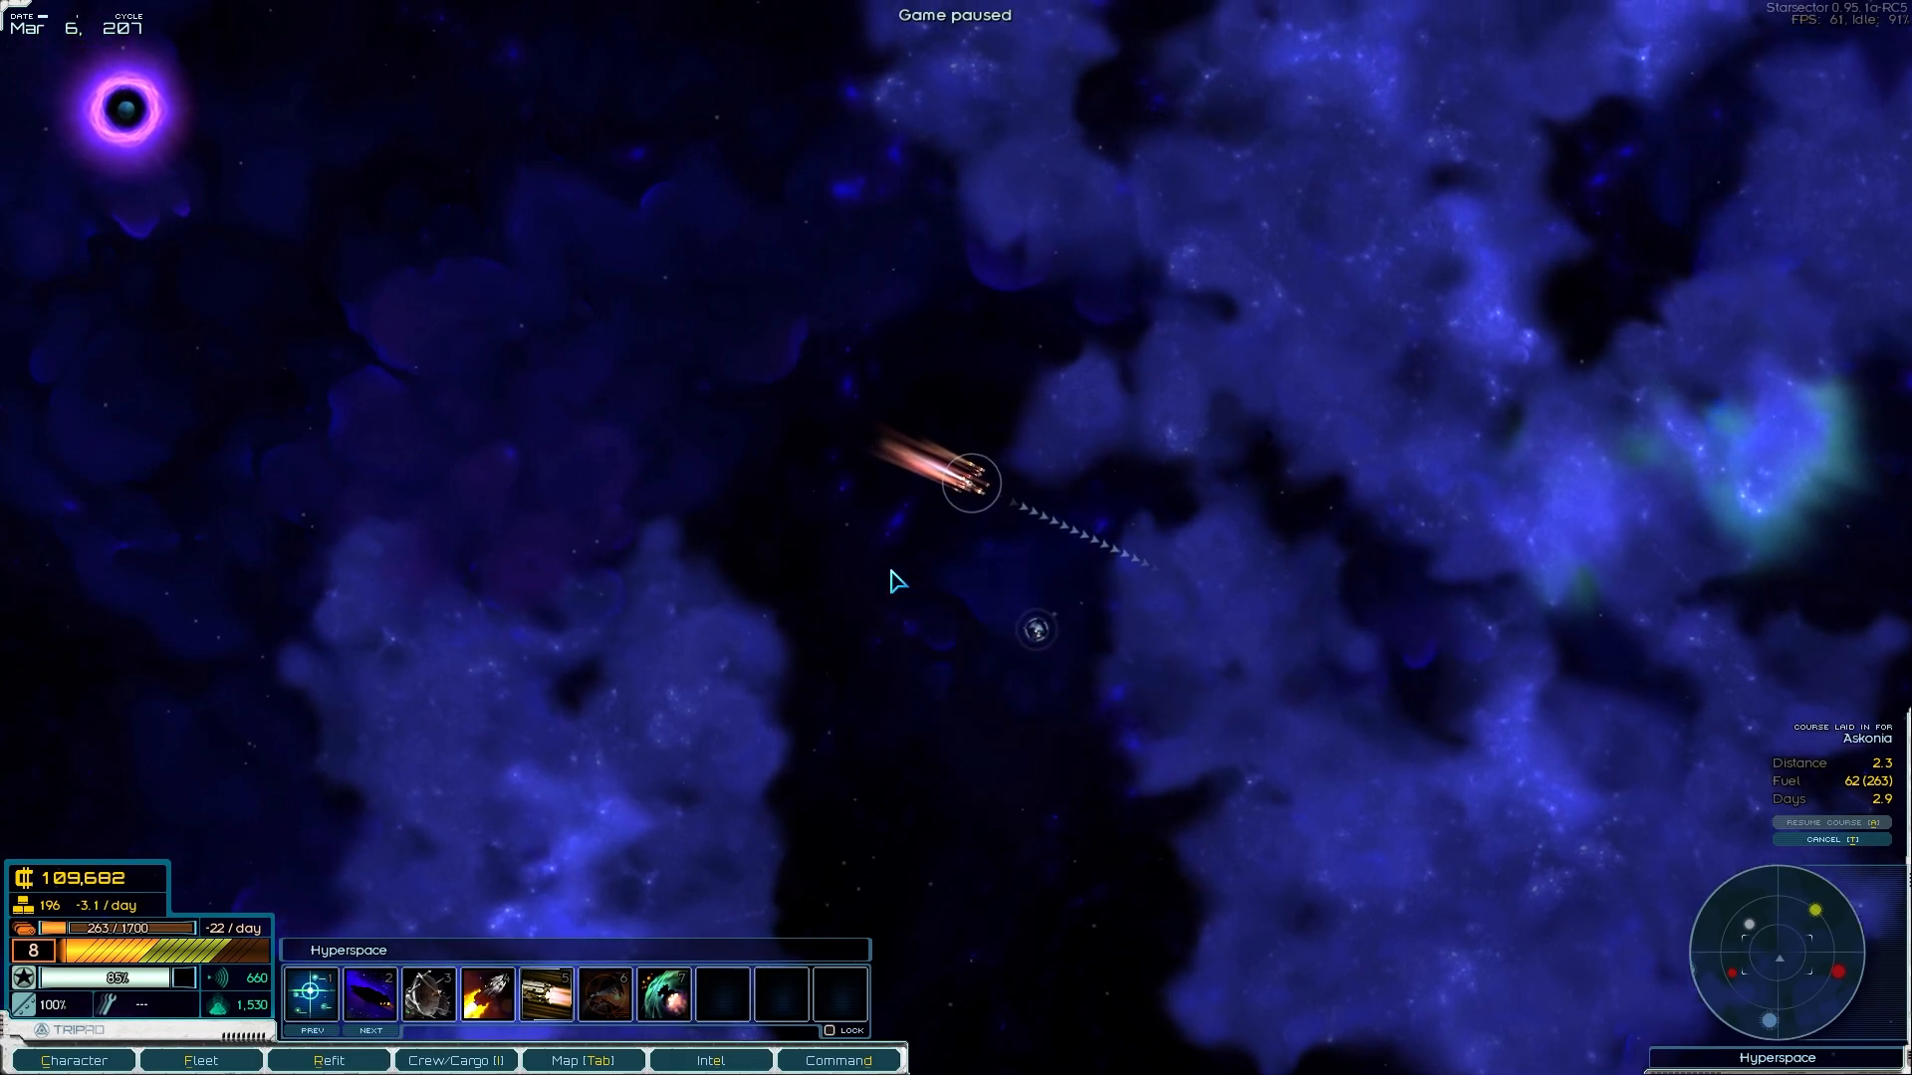
# Step: Intercept the independent smuggler and choose to pursue it into battle
pyautogui.press('space')
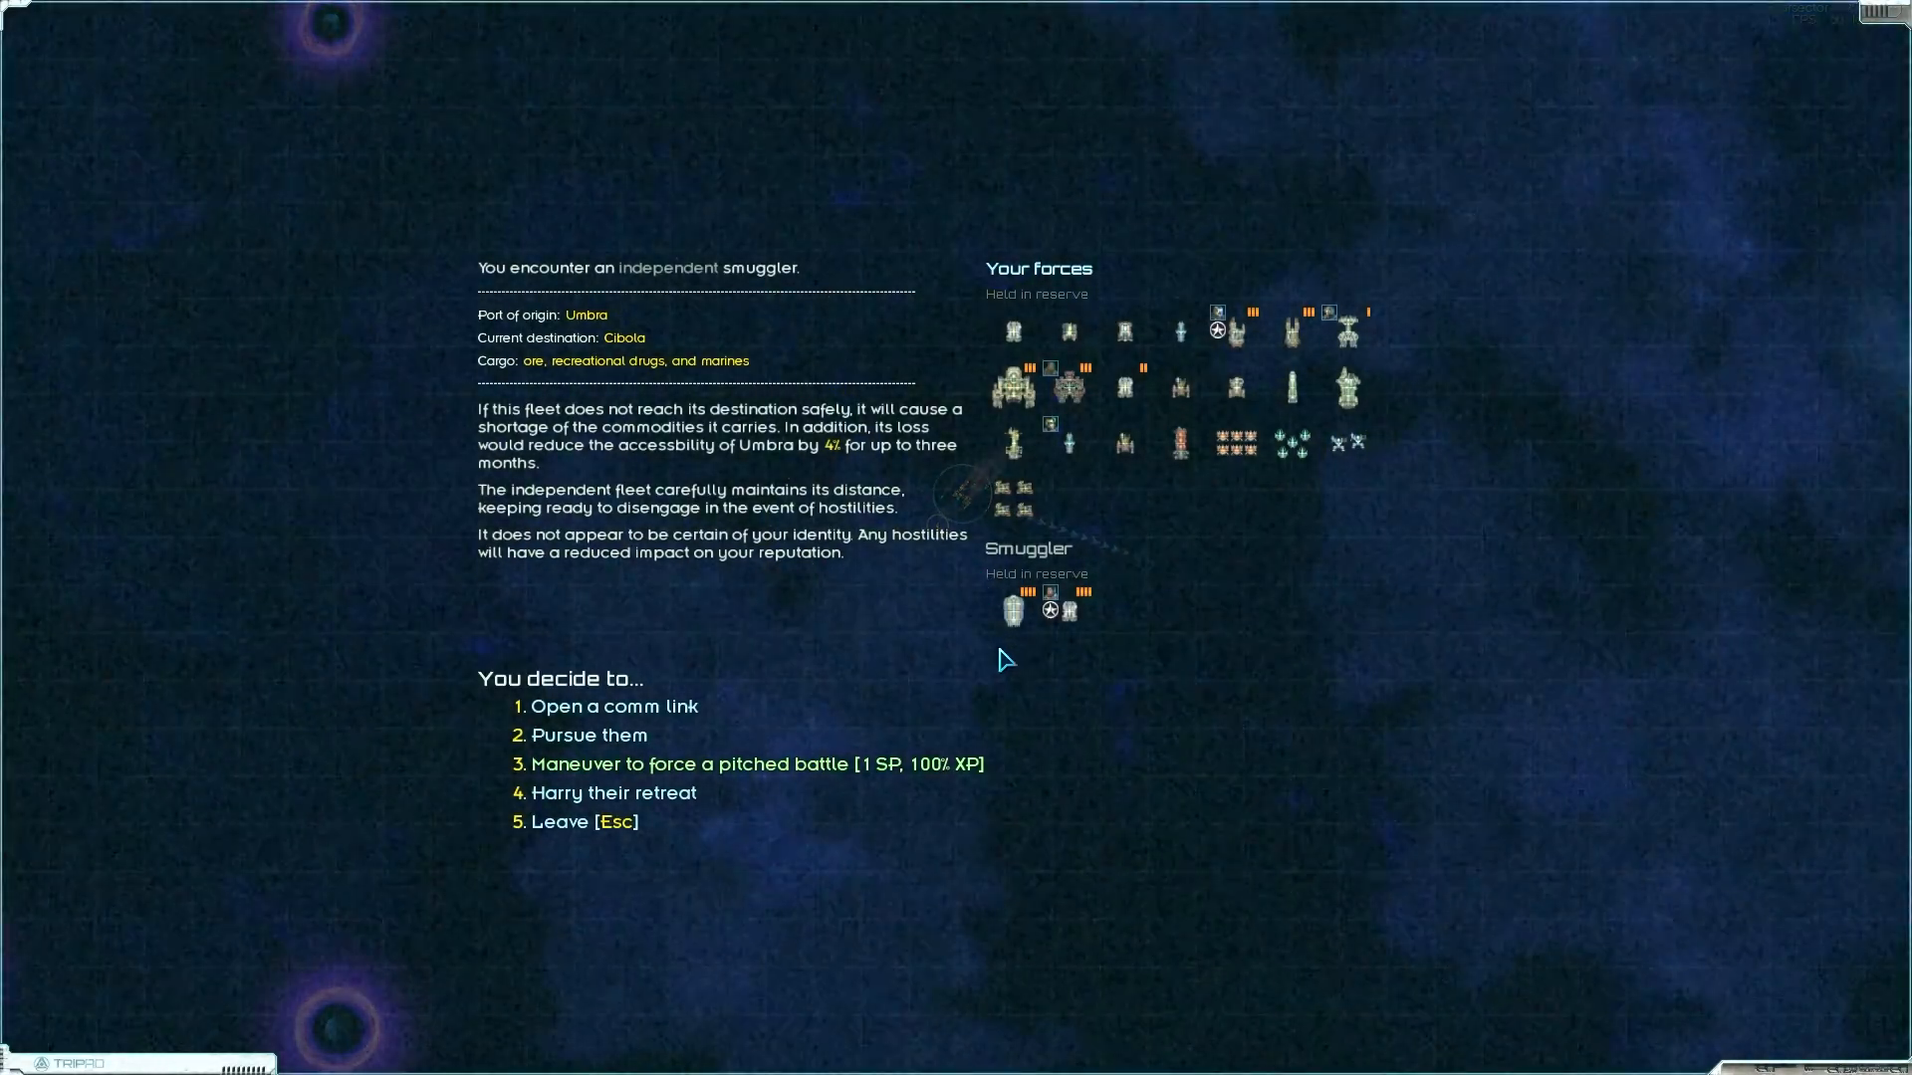
pyautogui.moveTo(1020, 699)
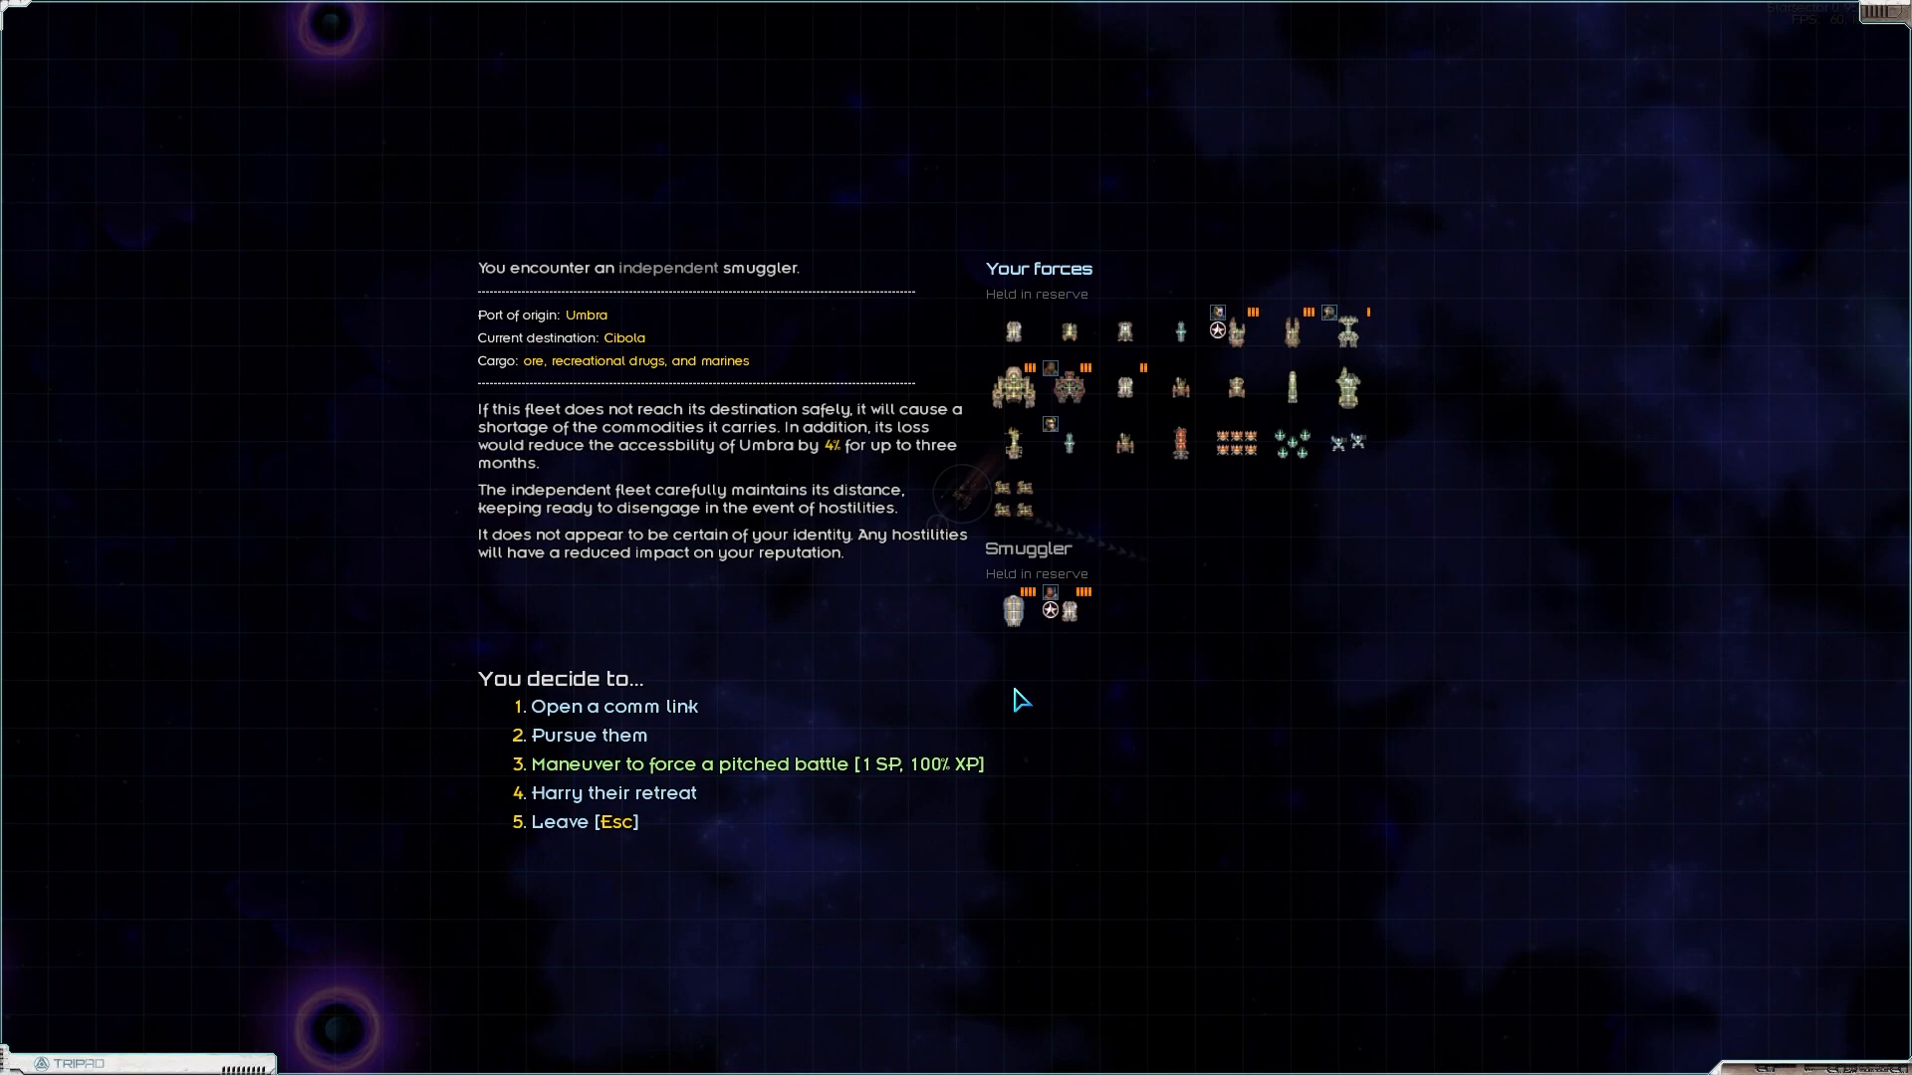
pyautogui.moveTo(615, 460)
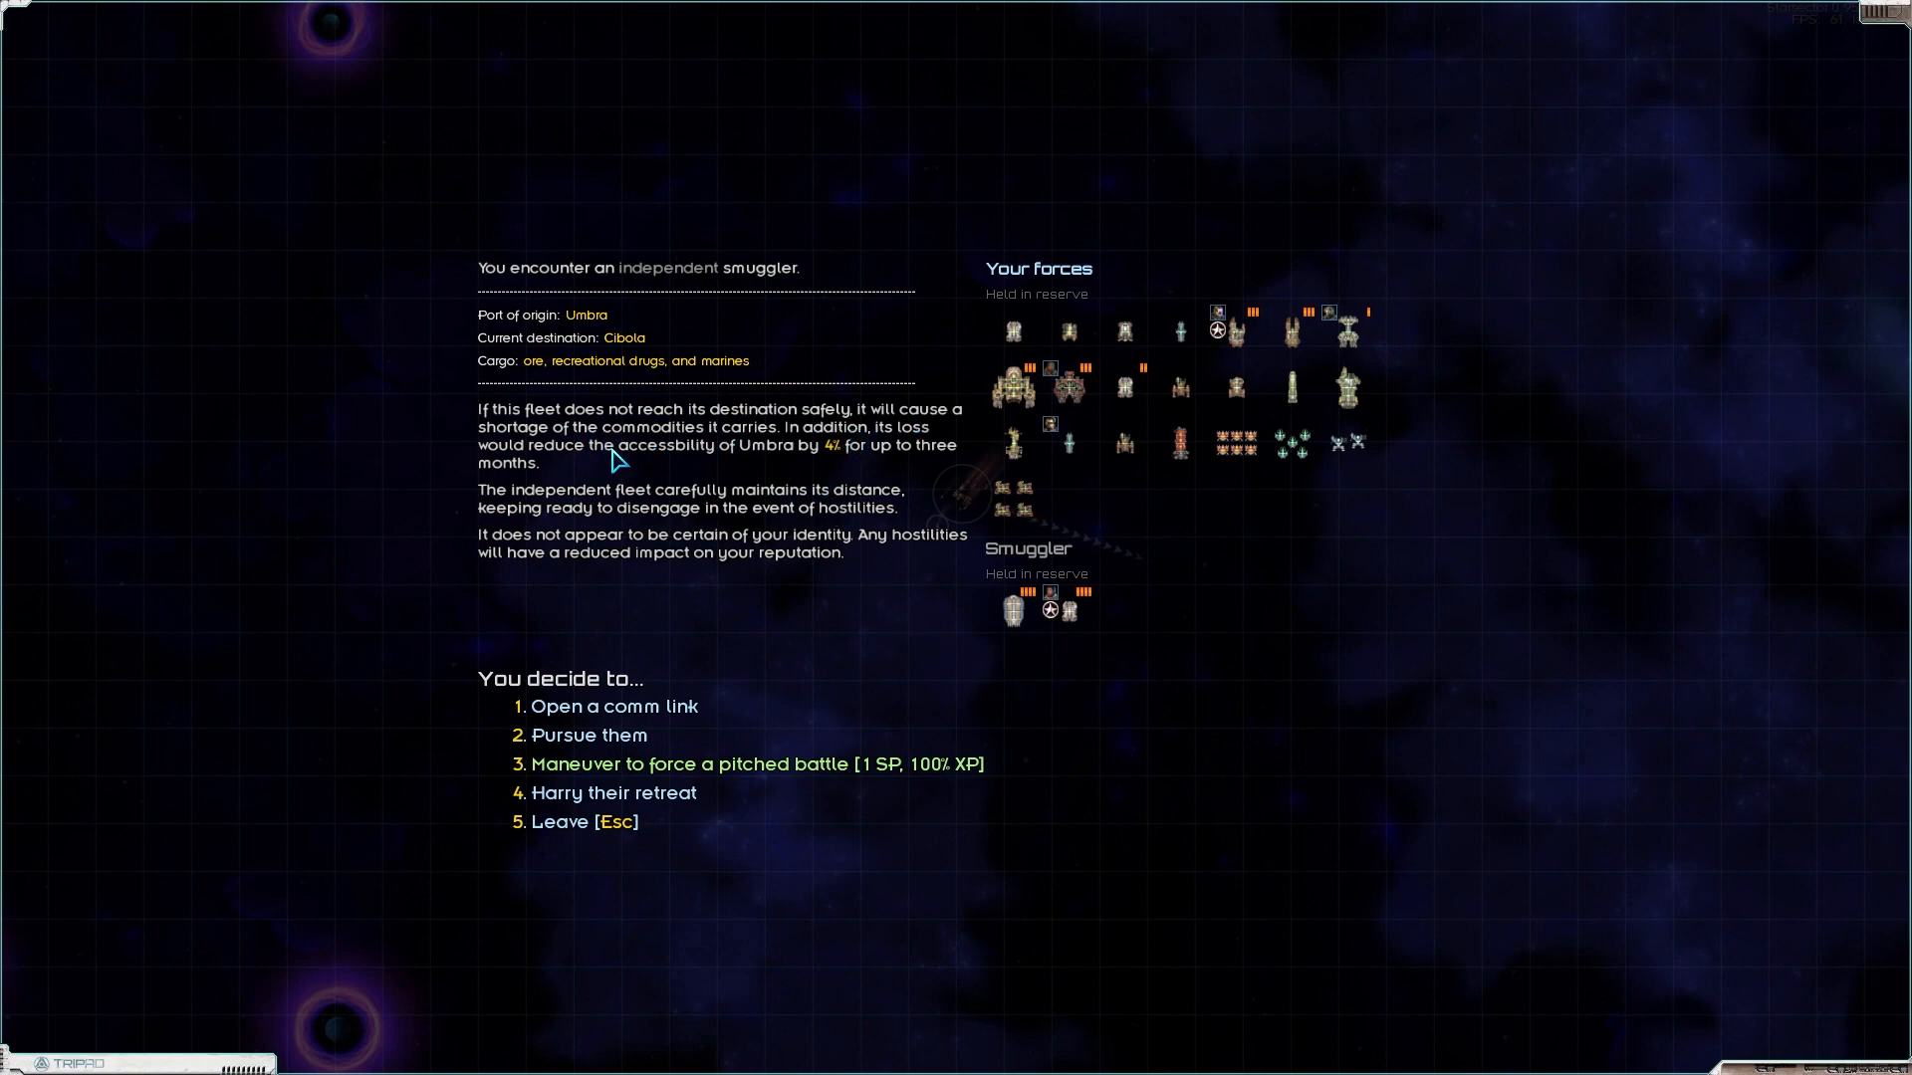
pyautogui.moveTo(771, 681)
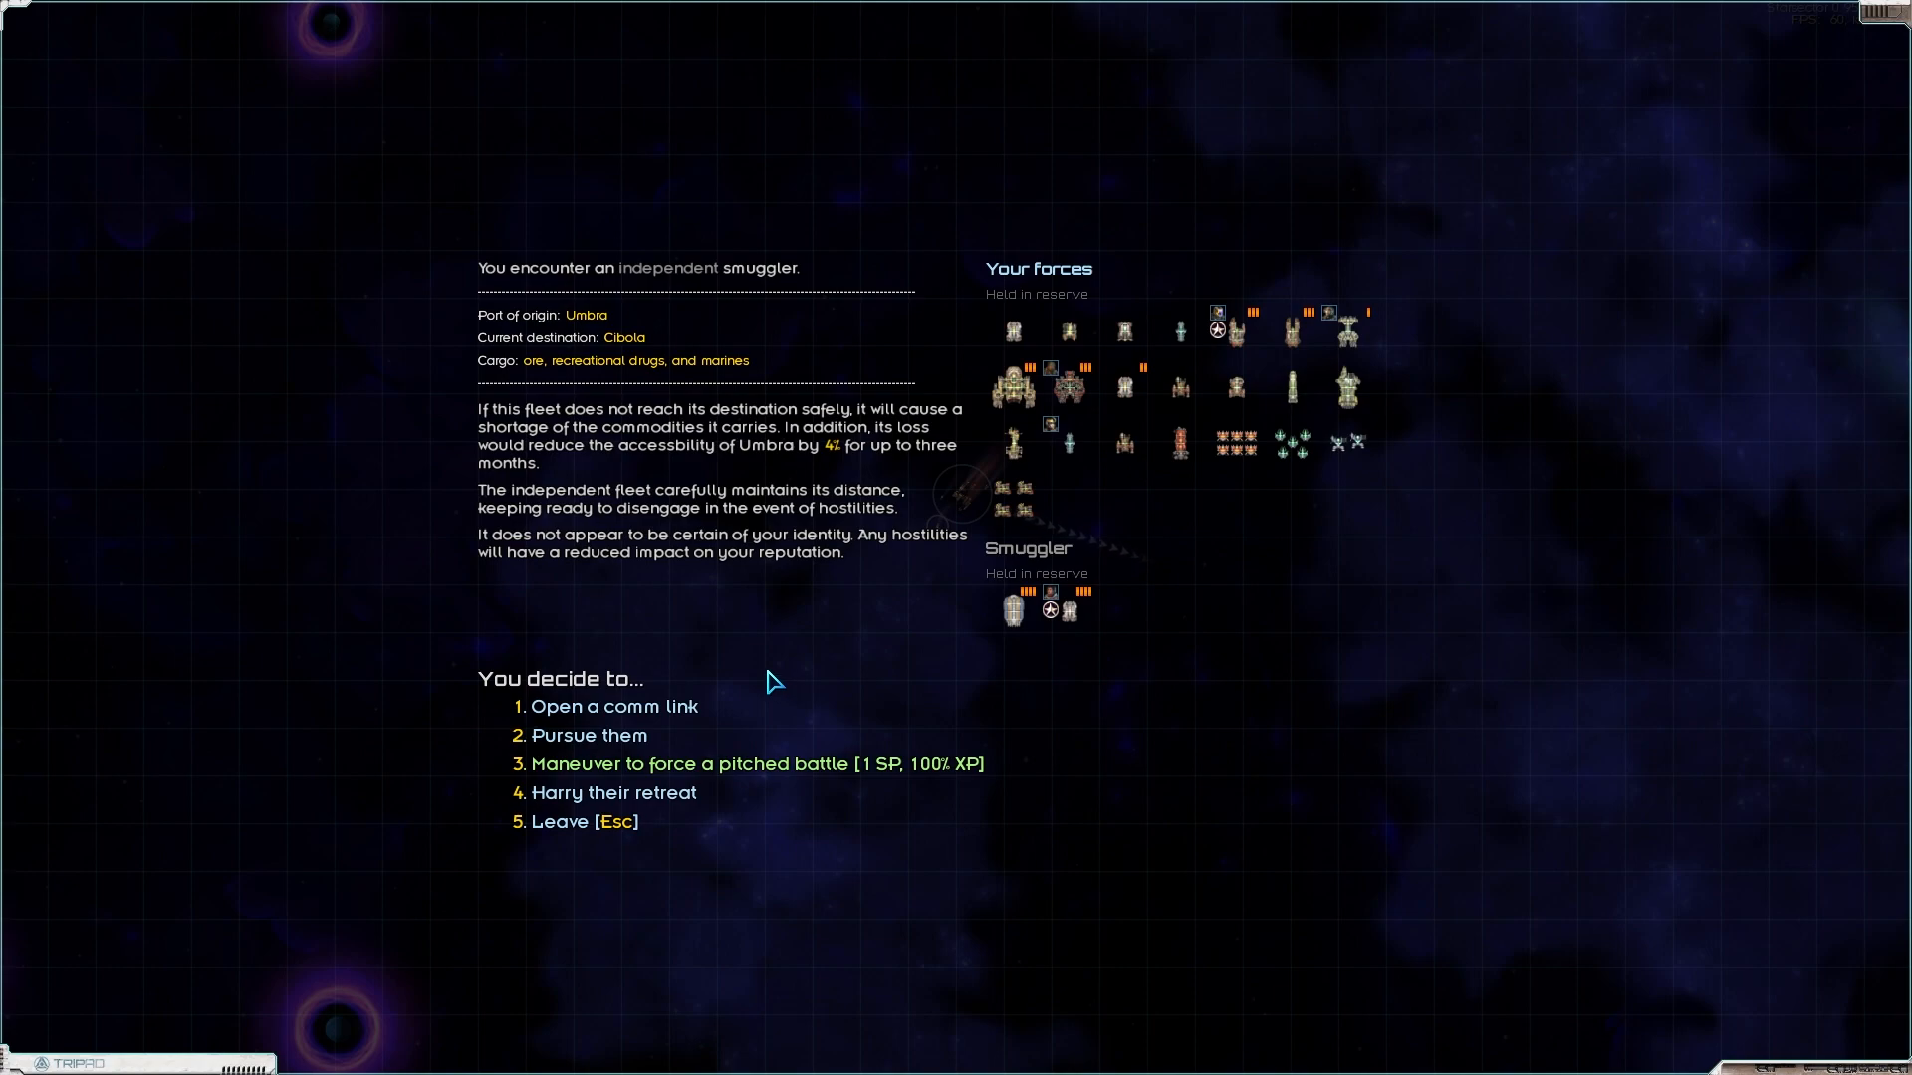
pyautogui.moveTo(872, 577)
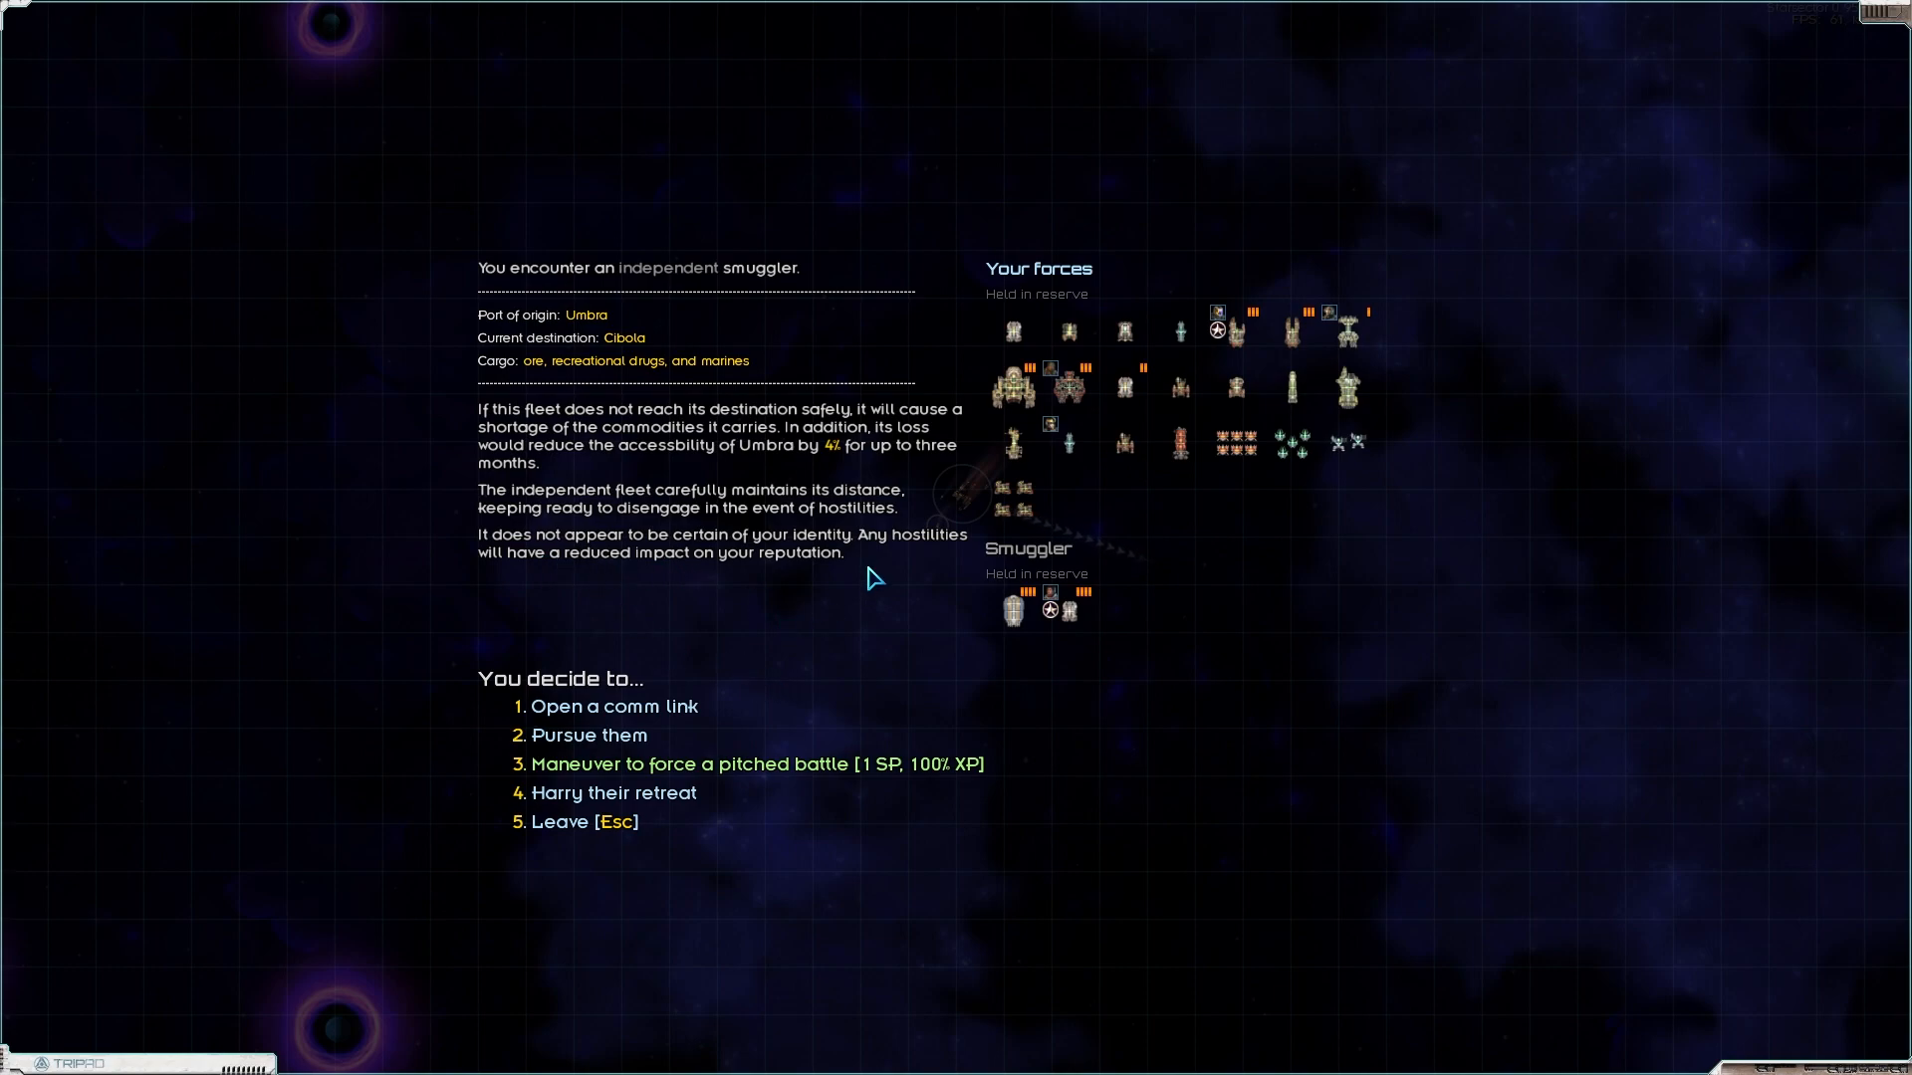
pyautogui.moveTo(928, 858)
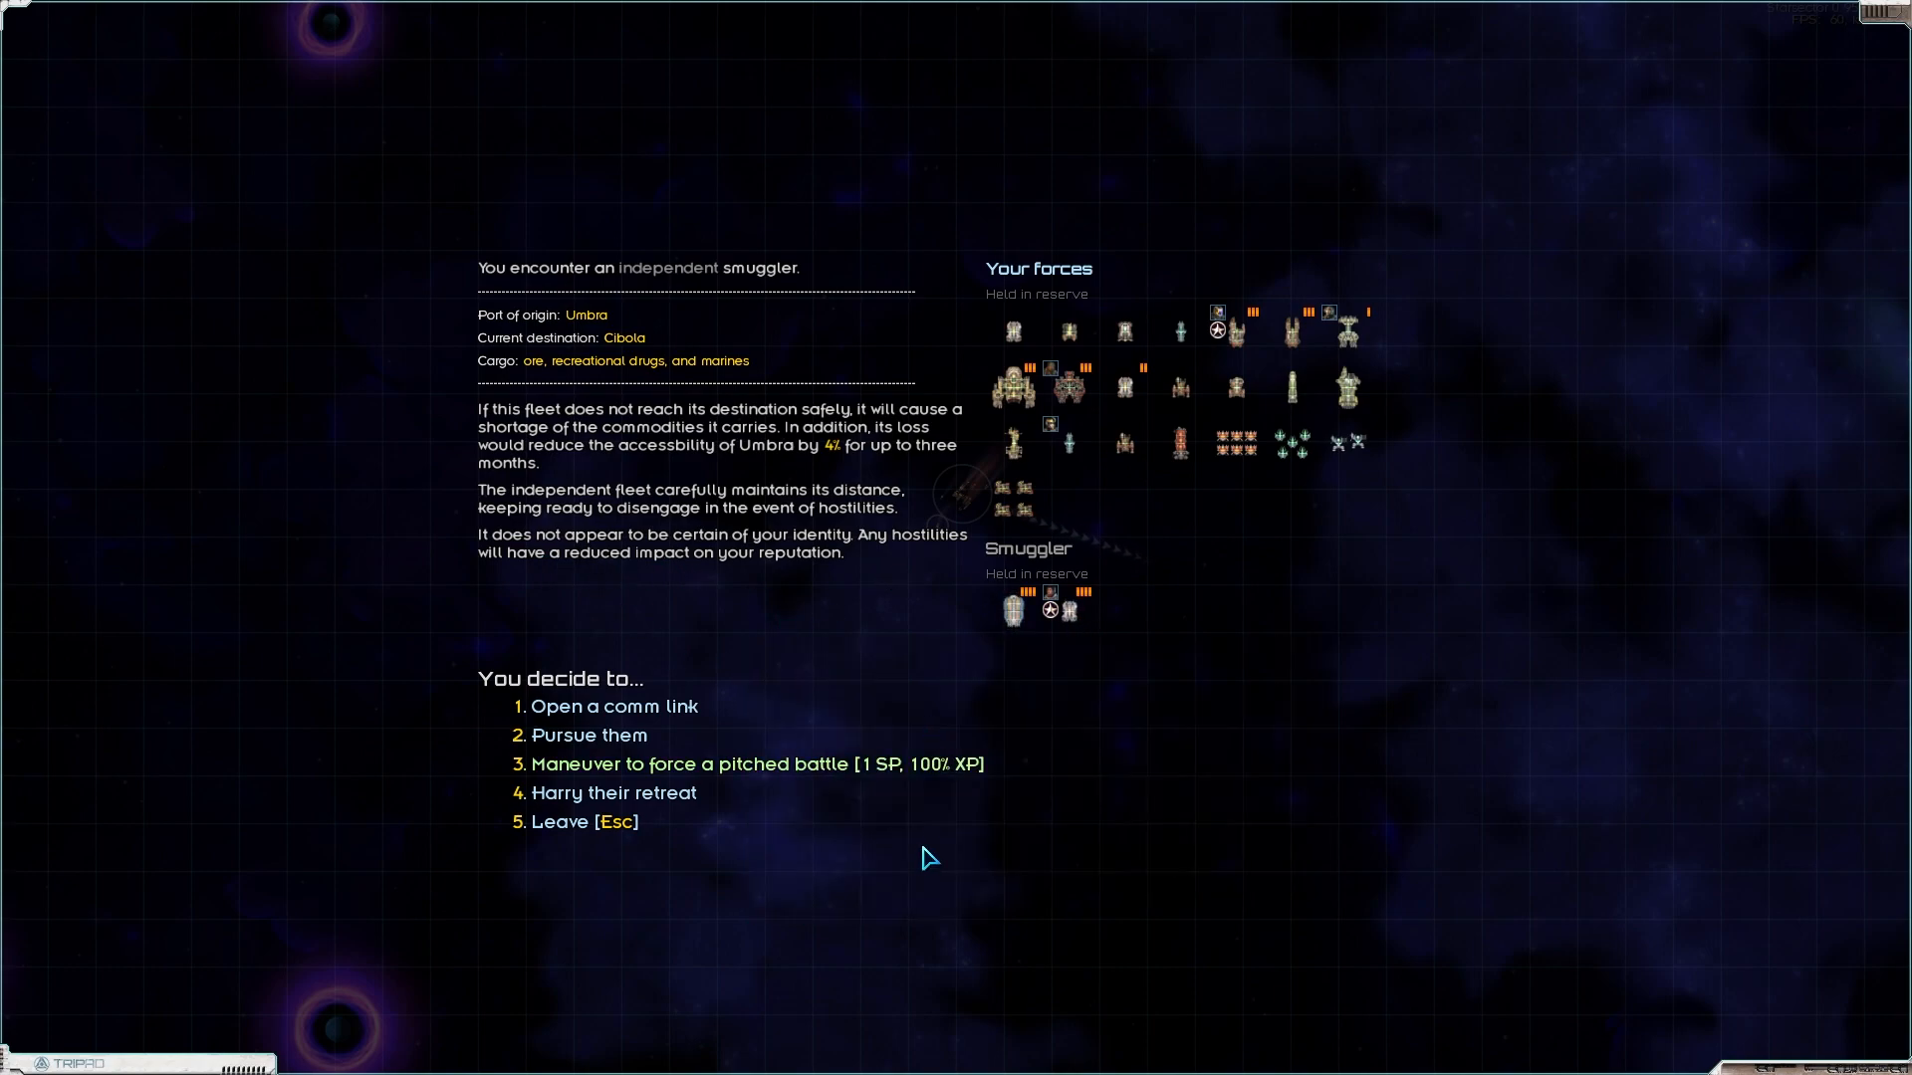
pyautogui.moveTo(643, 749)
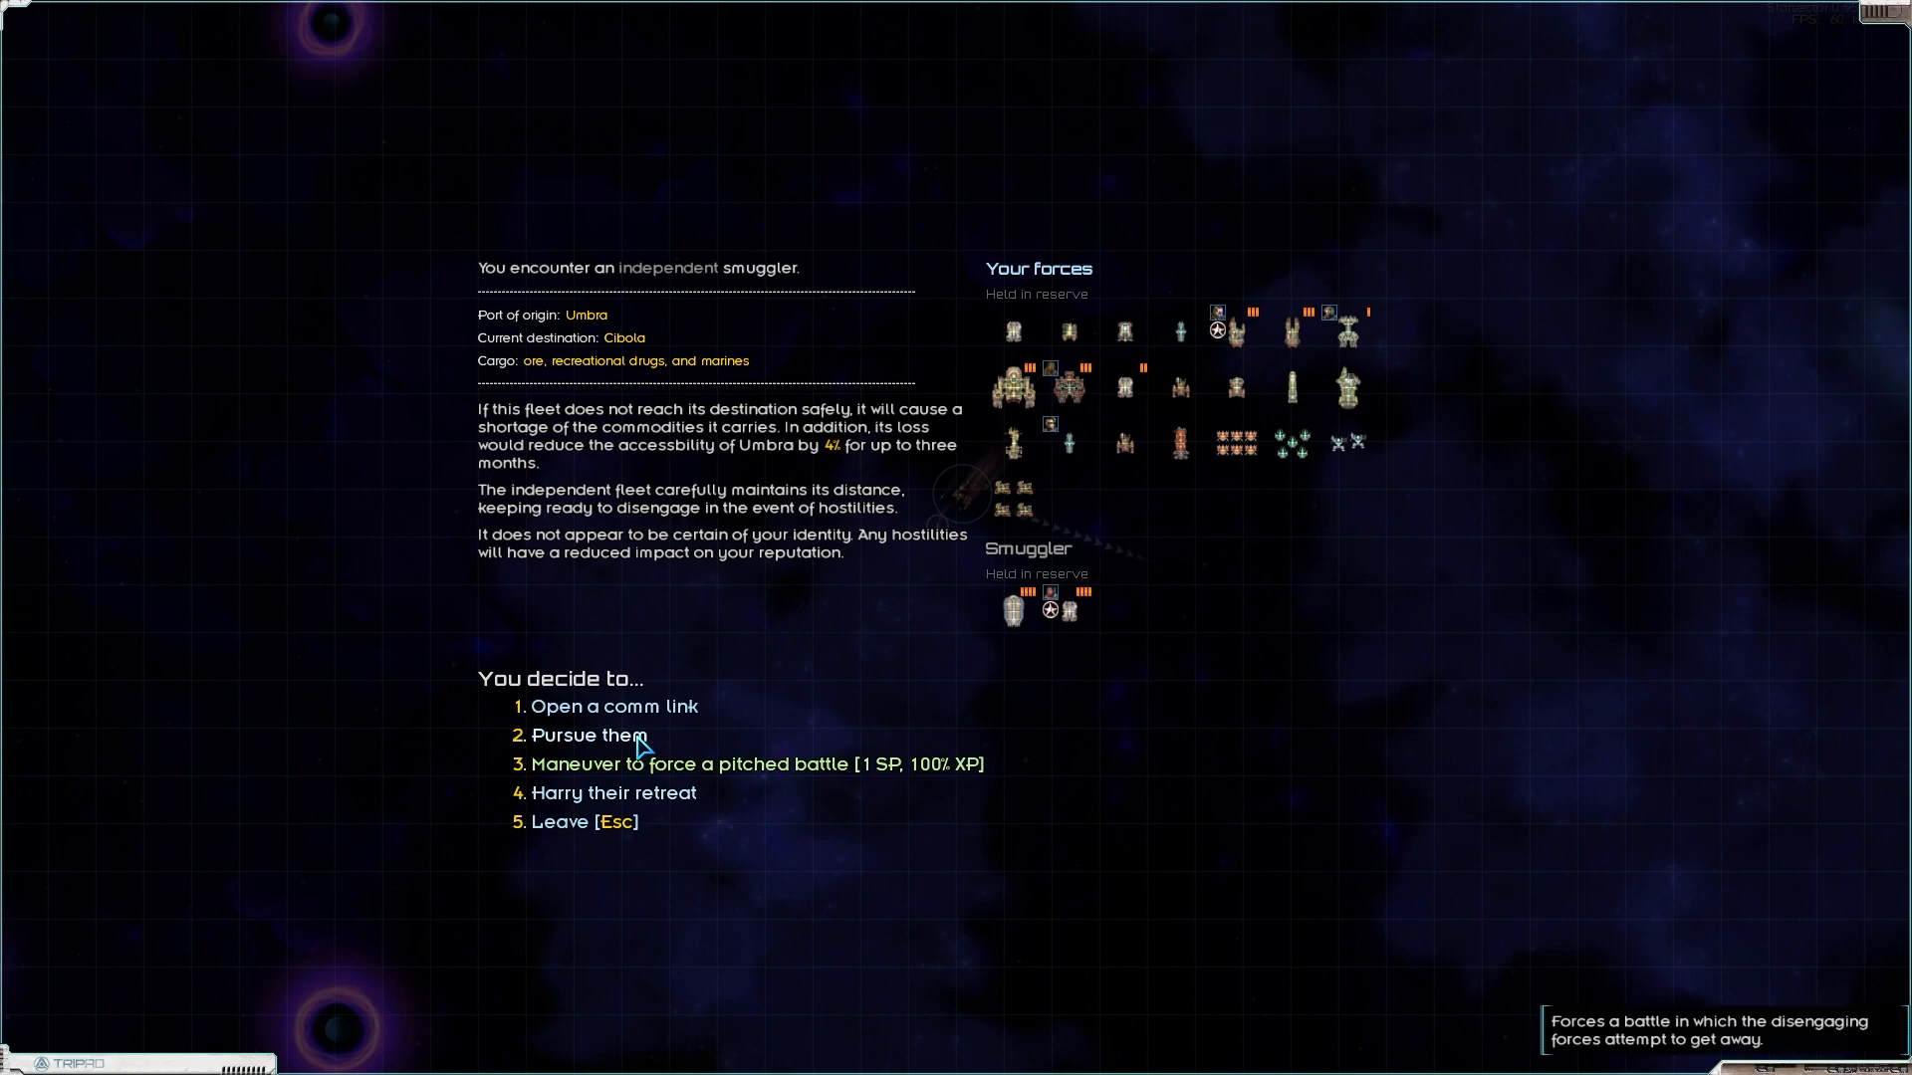
pyautogui.click(589, 735)
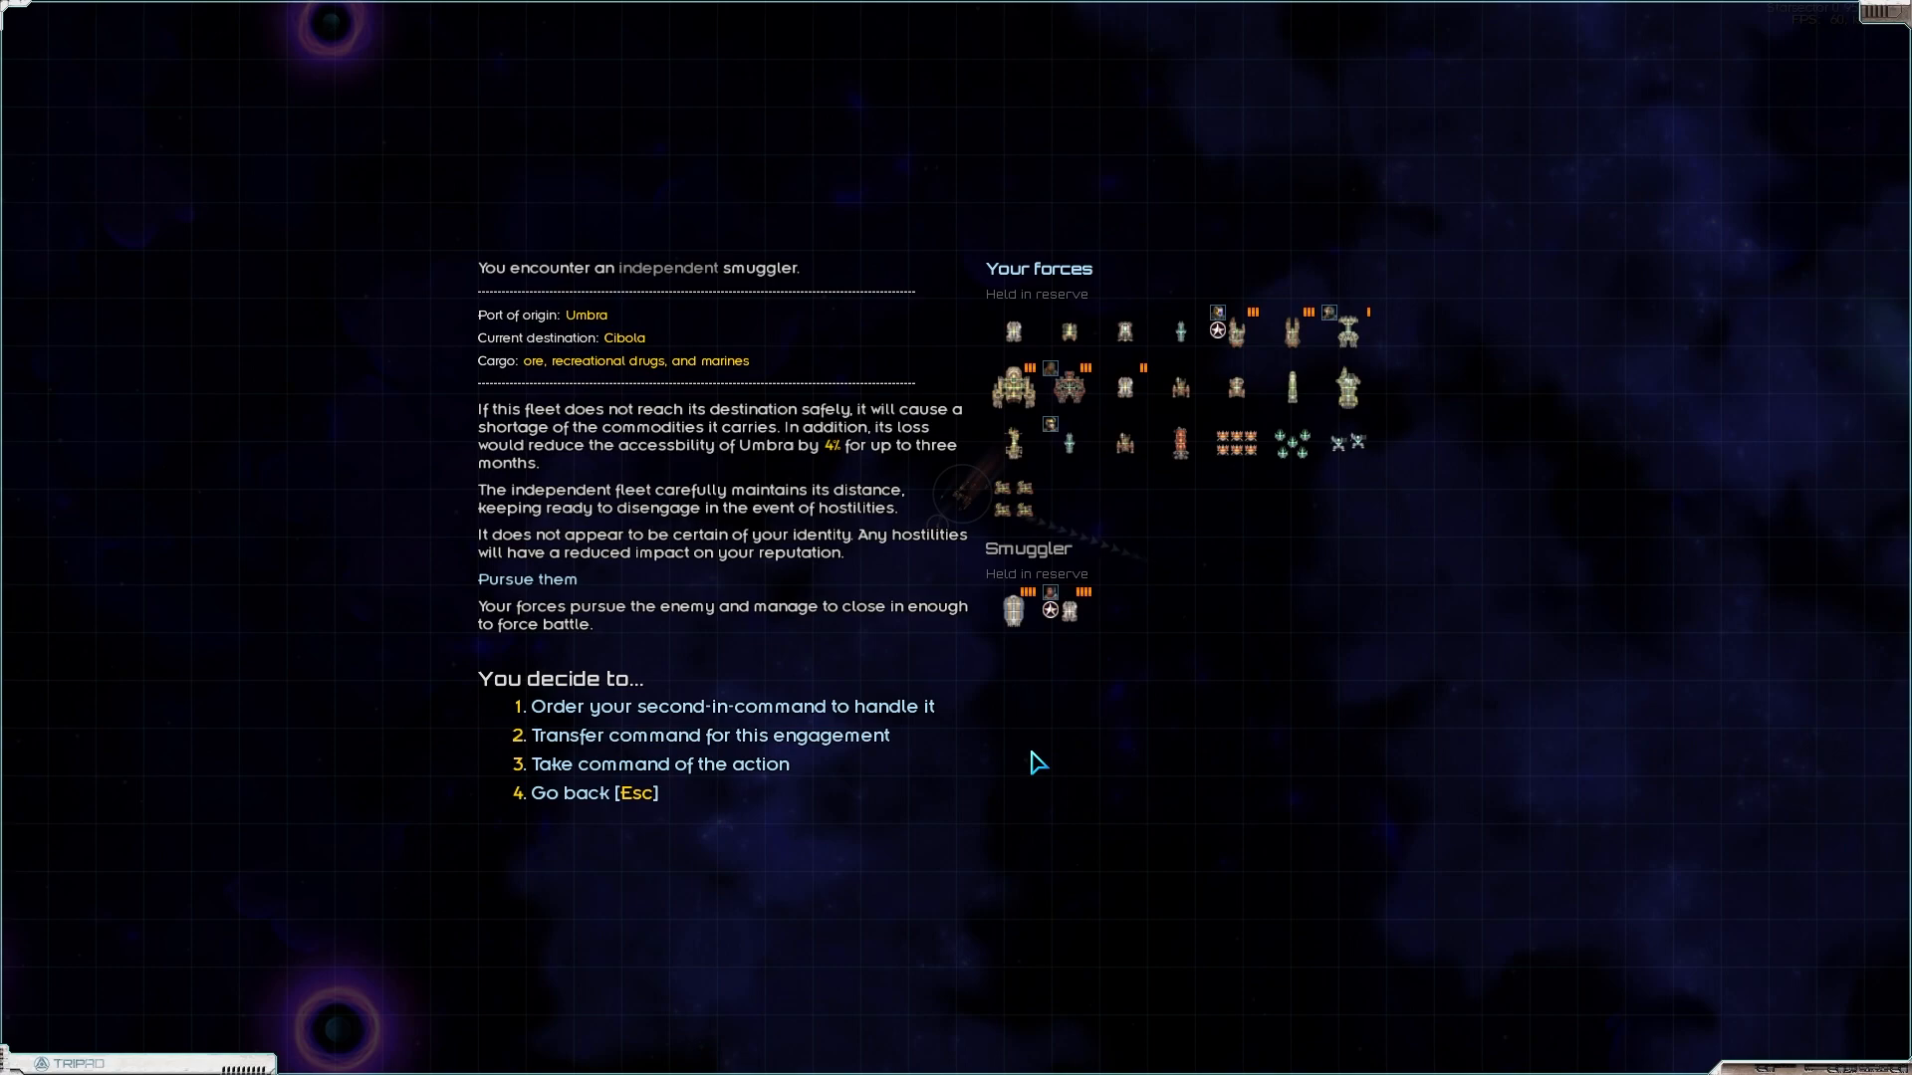
# Step: Hand the pursuit to the second-in-command, bringing up the craft picker
pyautogui.click(732, 705)
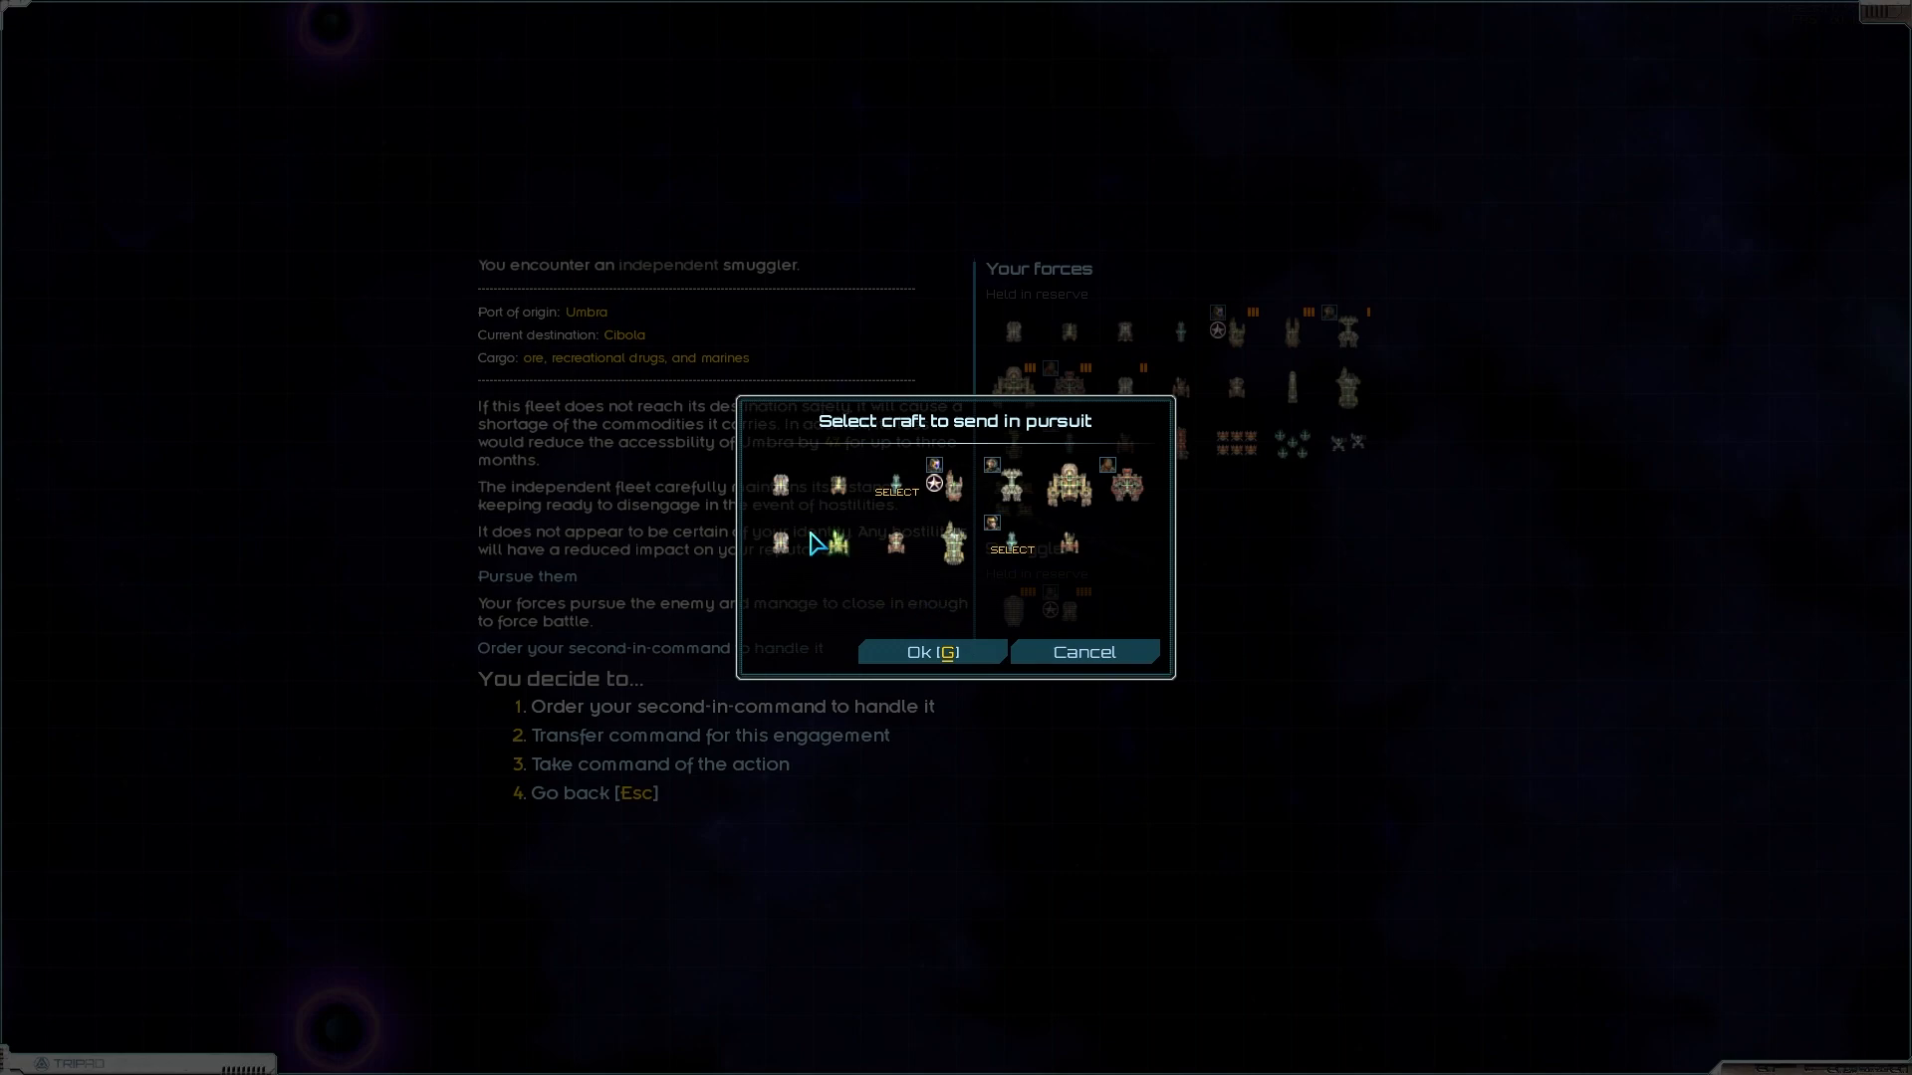
pyautogui.moveTo(784, 490)
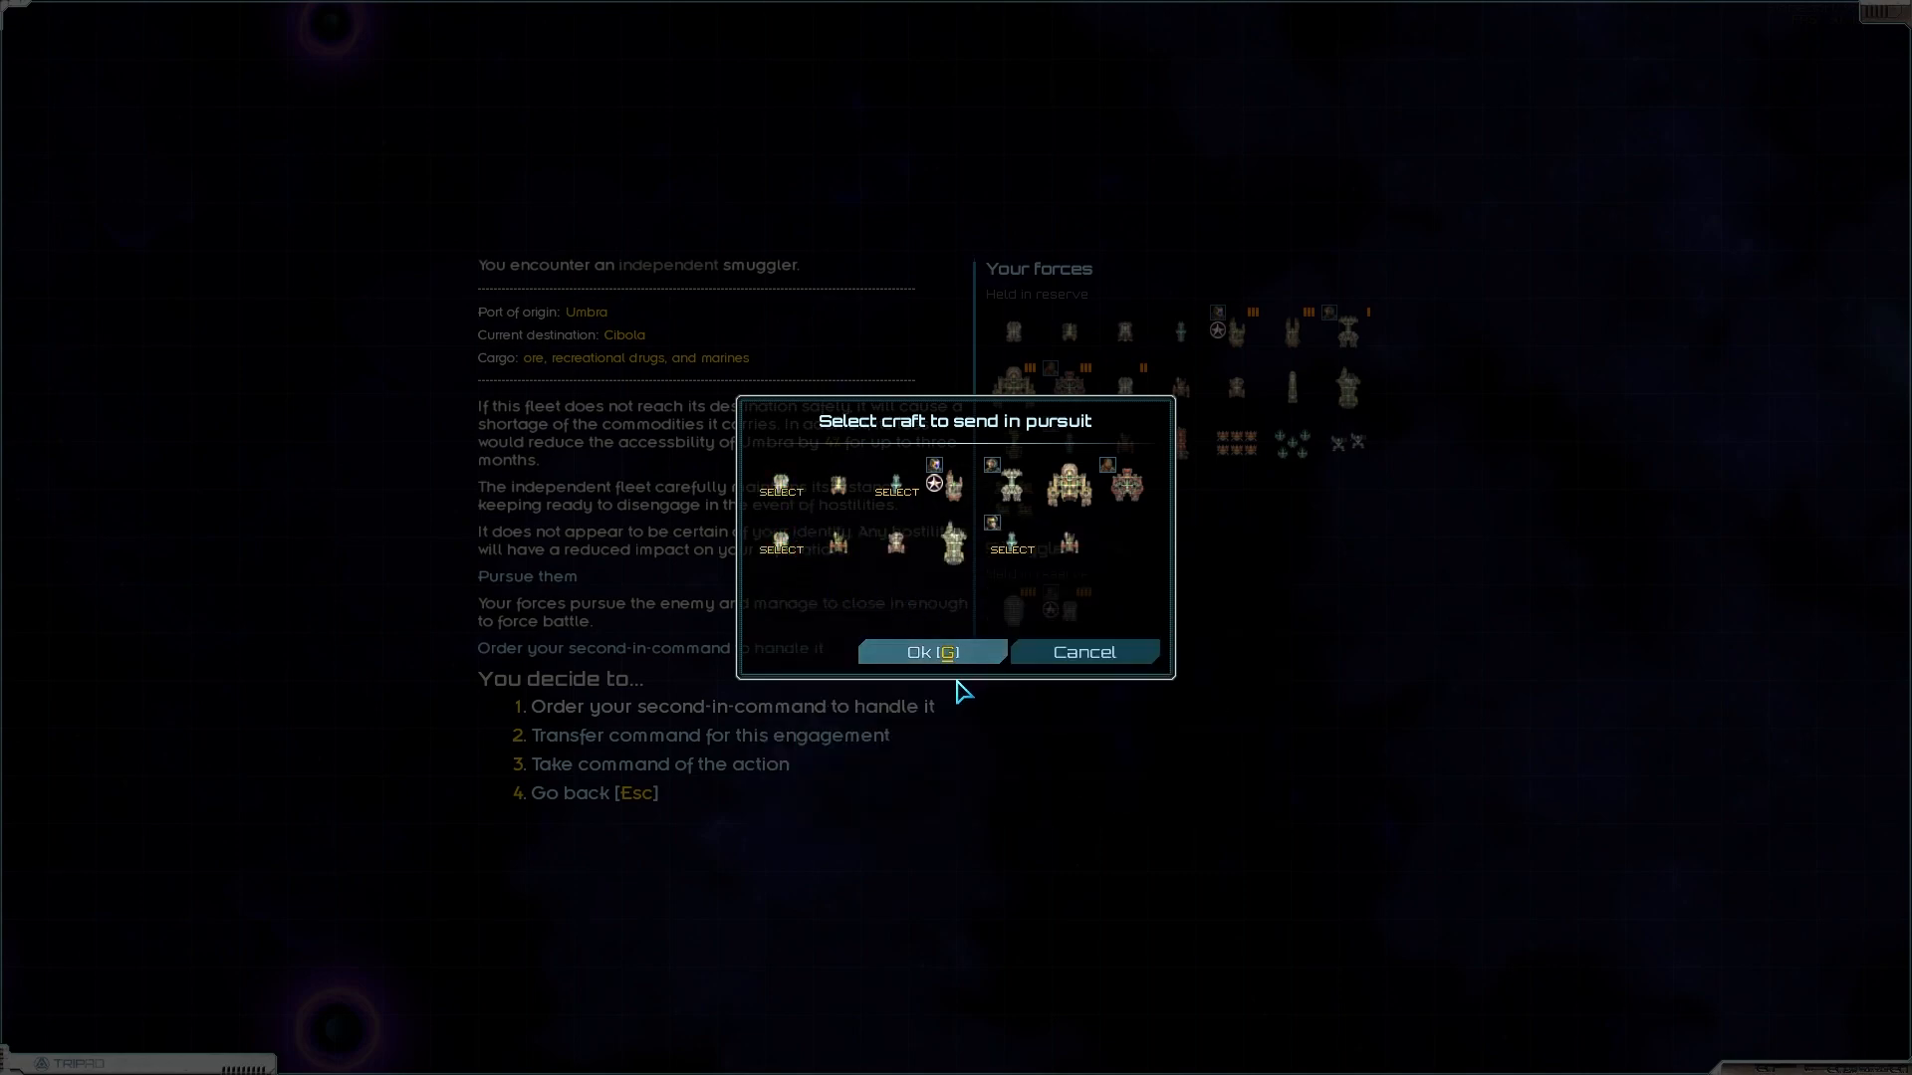
pyautogui.moveTo(931, 653)
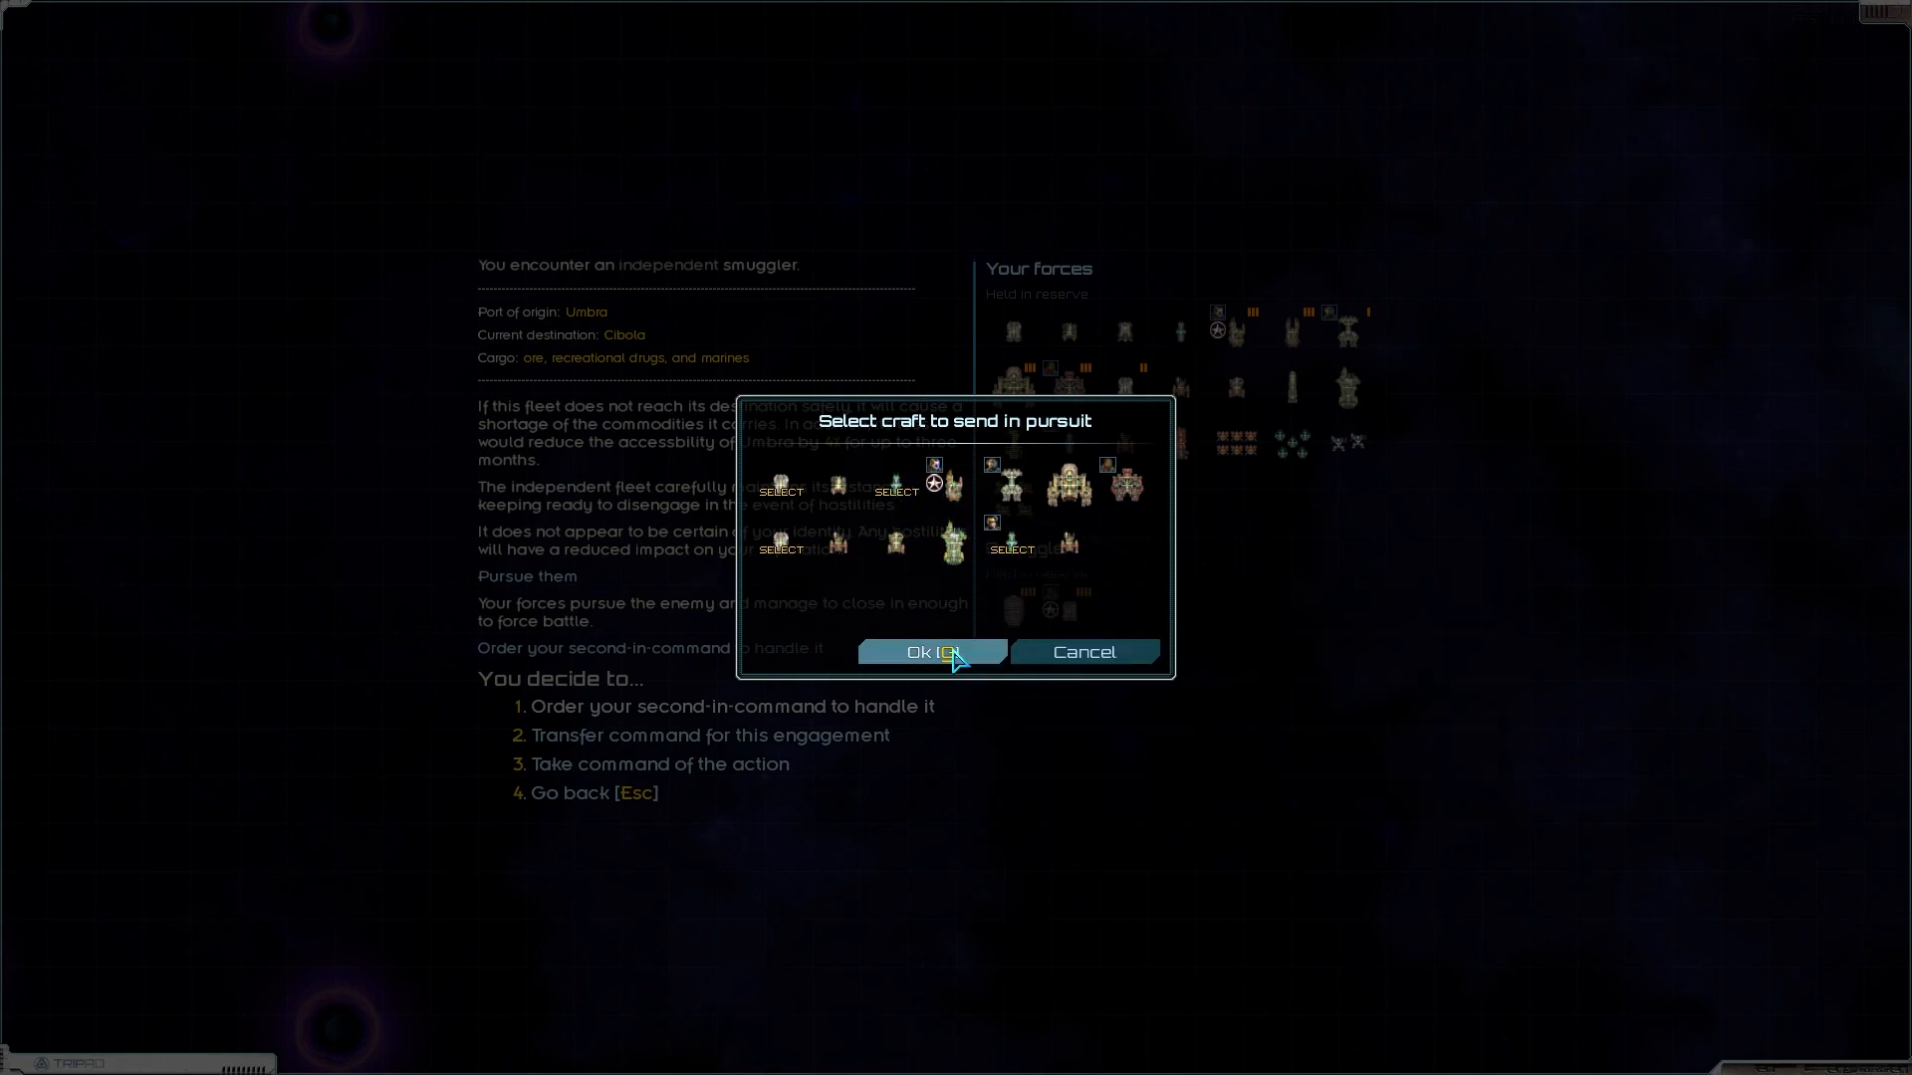
pyautogui.moveTo(957, 667)
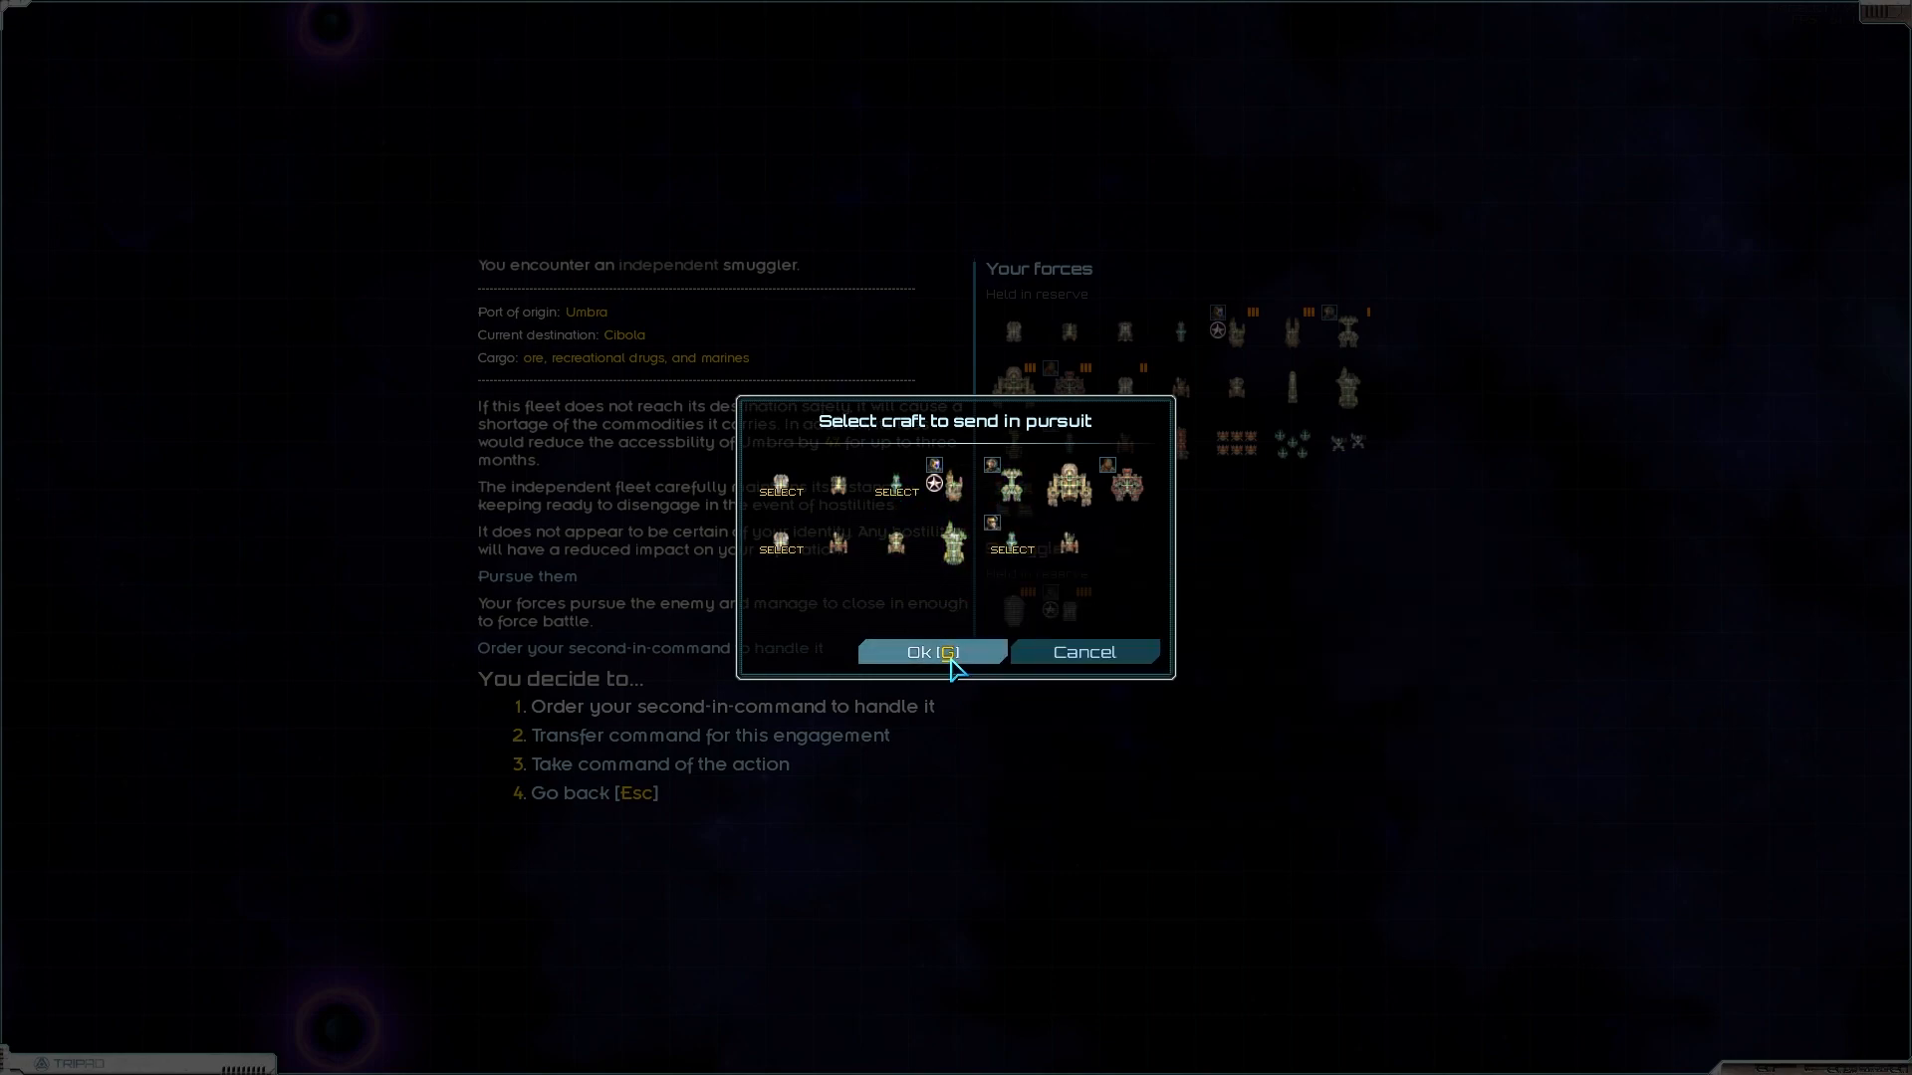
pyautogui.moveTo(896, 542)
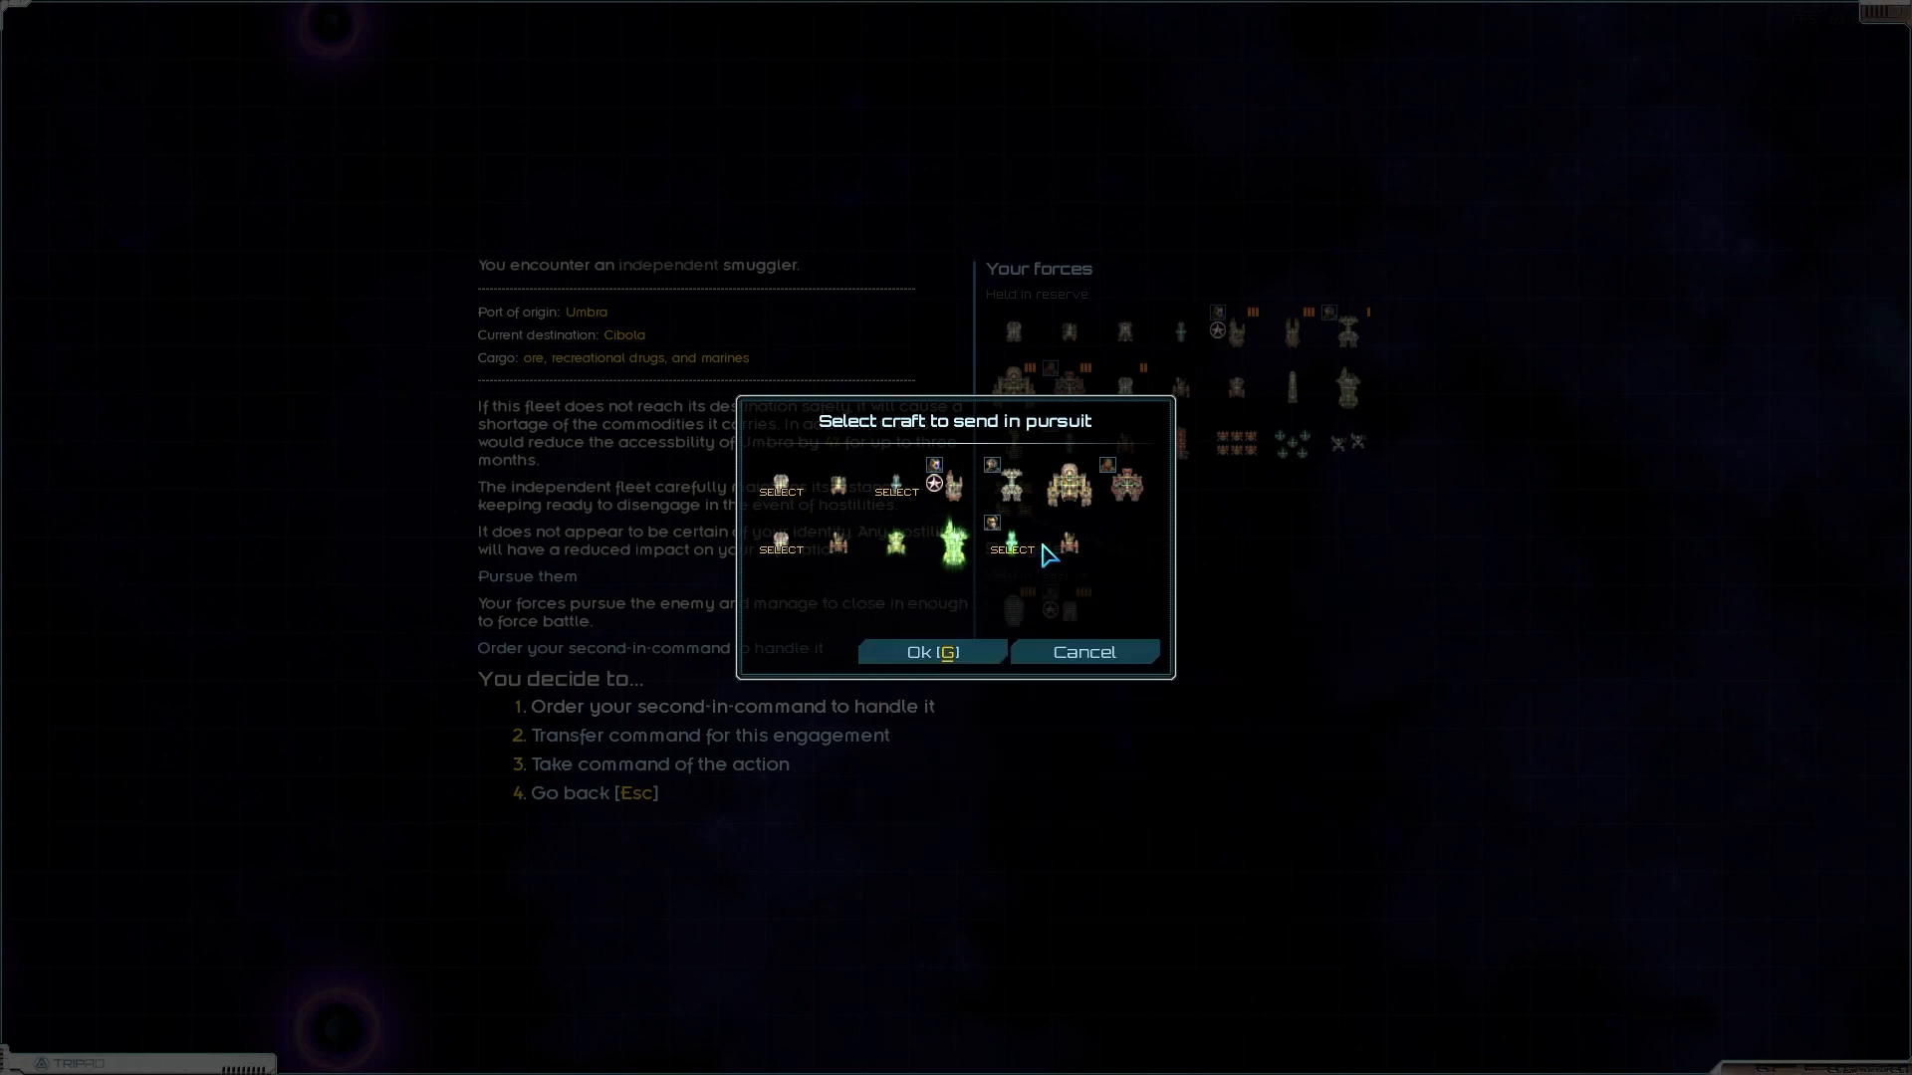
pyautogui.moveTo(1067, 541)
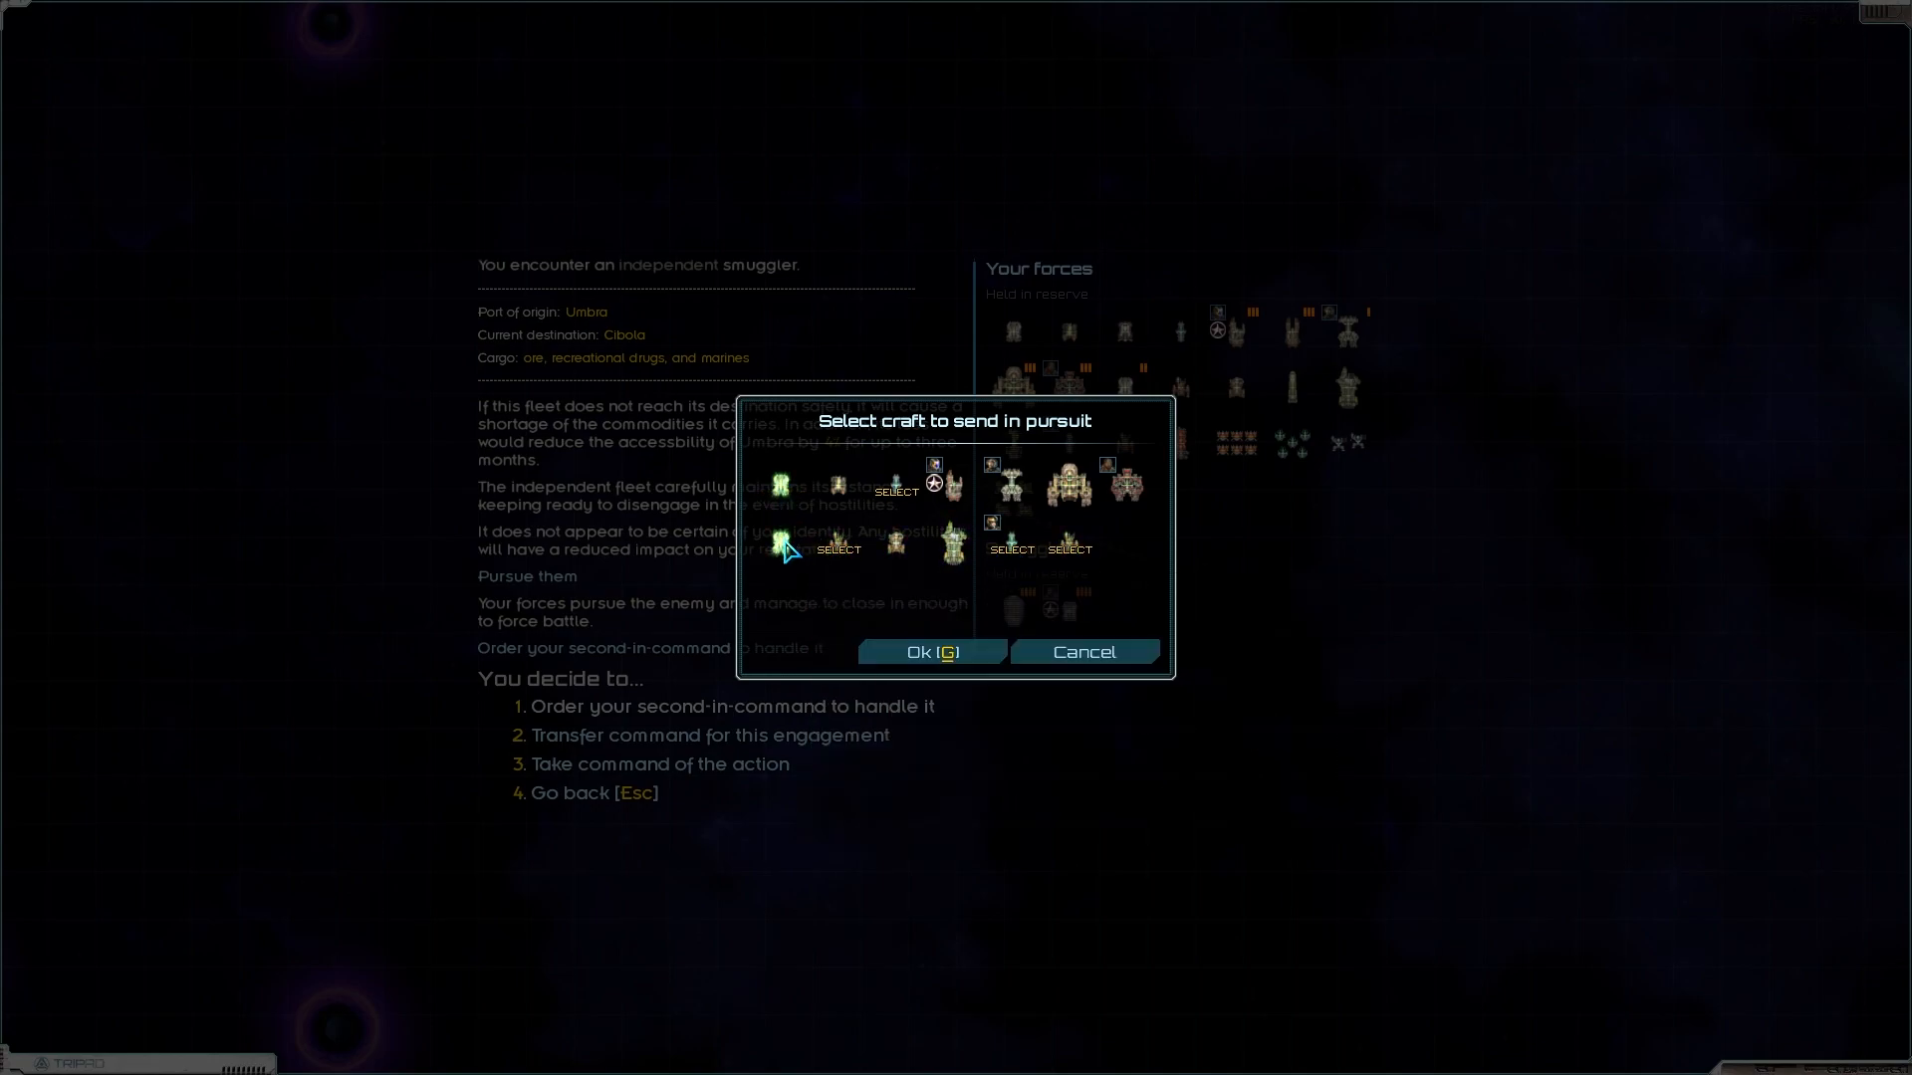
# Step: Confirm the pursuit craft, skip ship recovery, salvage the wreckage and take all goods into cargo
pyautogui.click(930, 653)
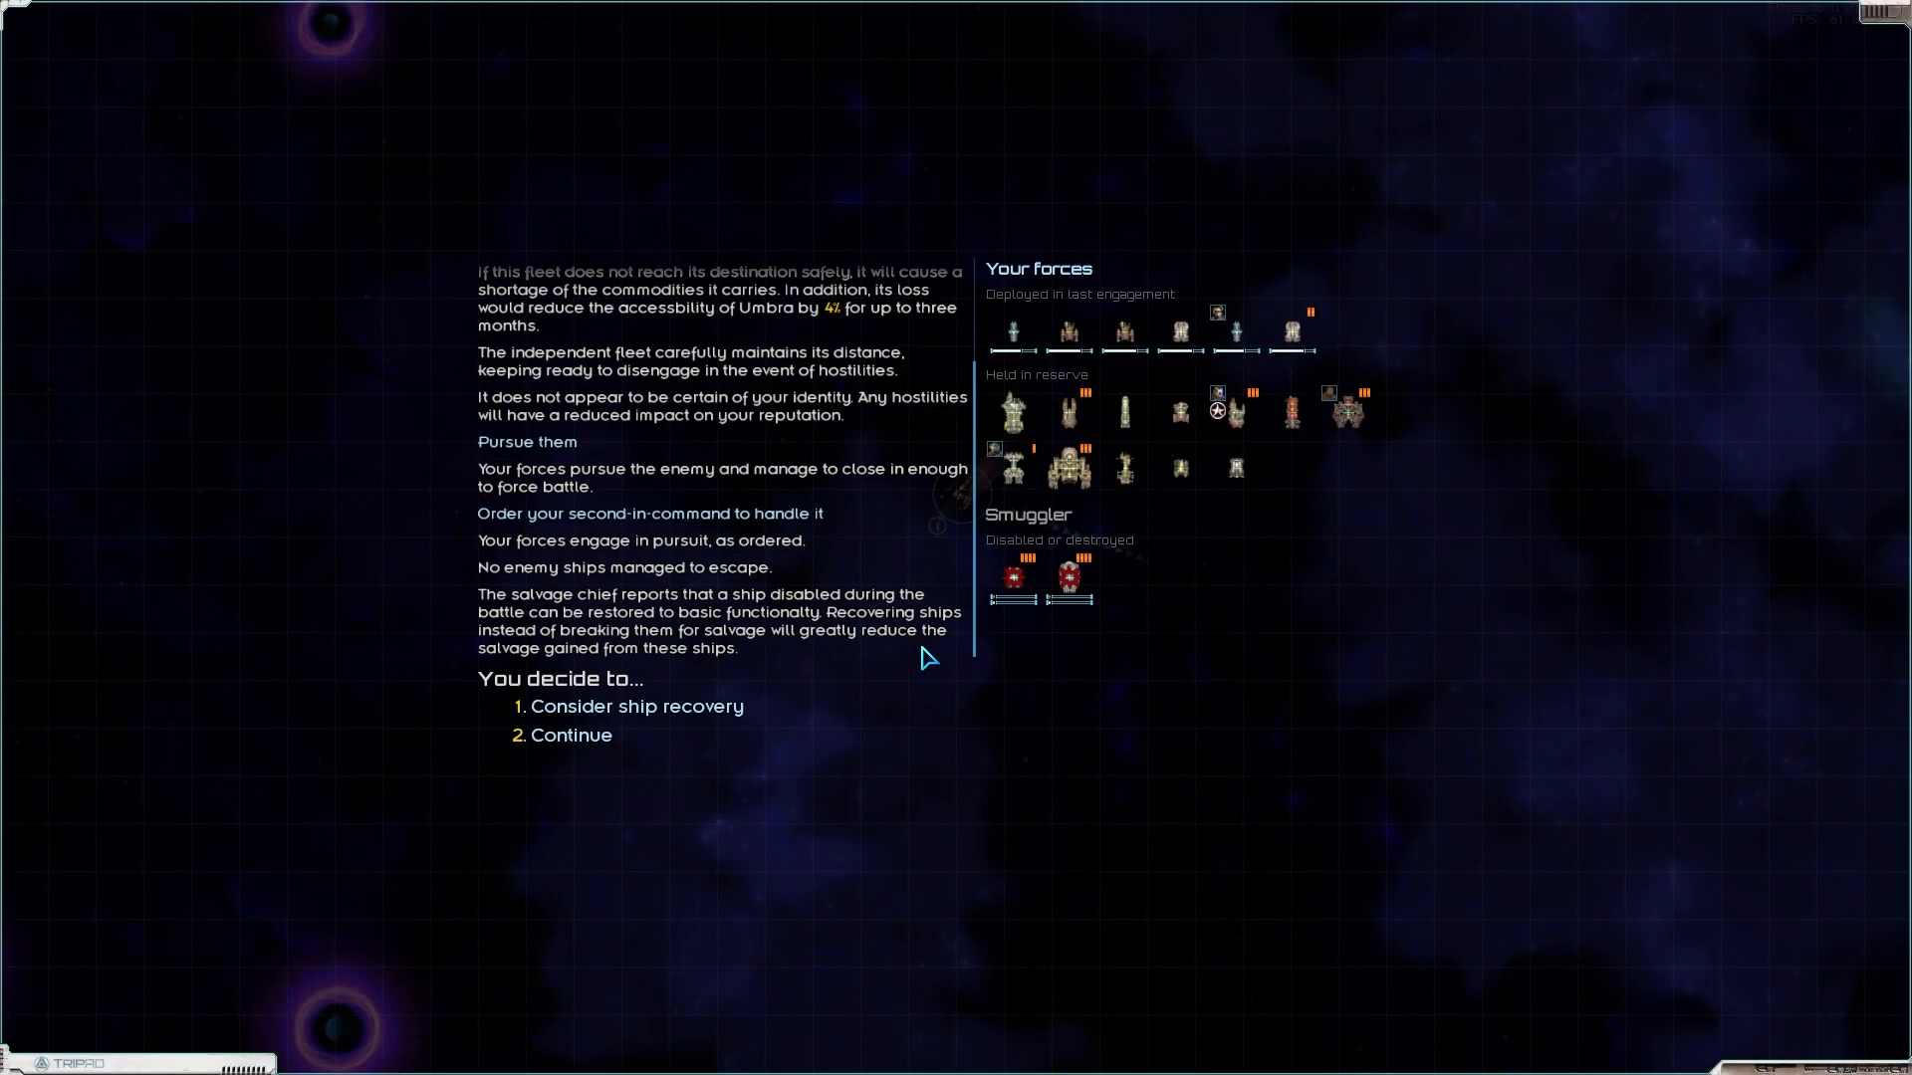
pyautogui.moveTo(607, 707)
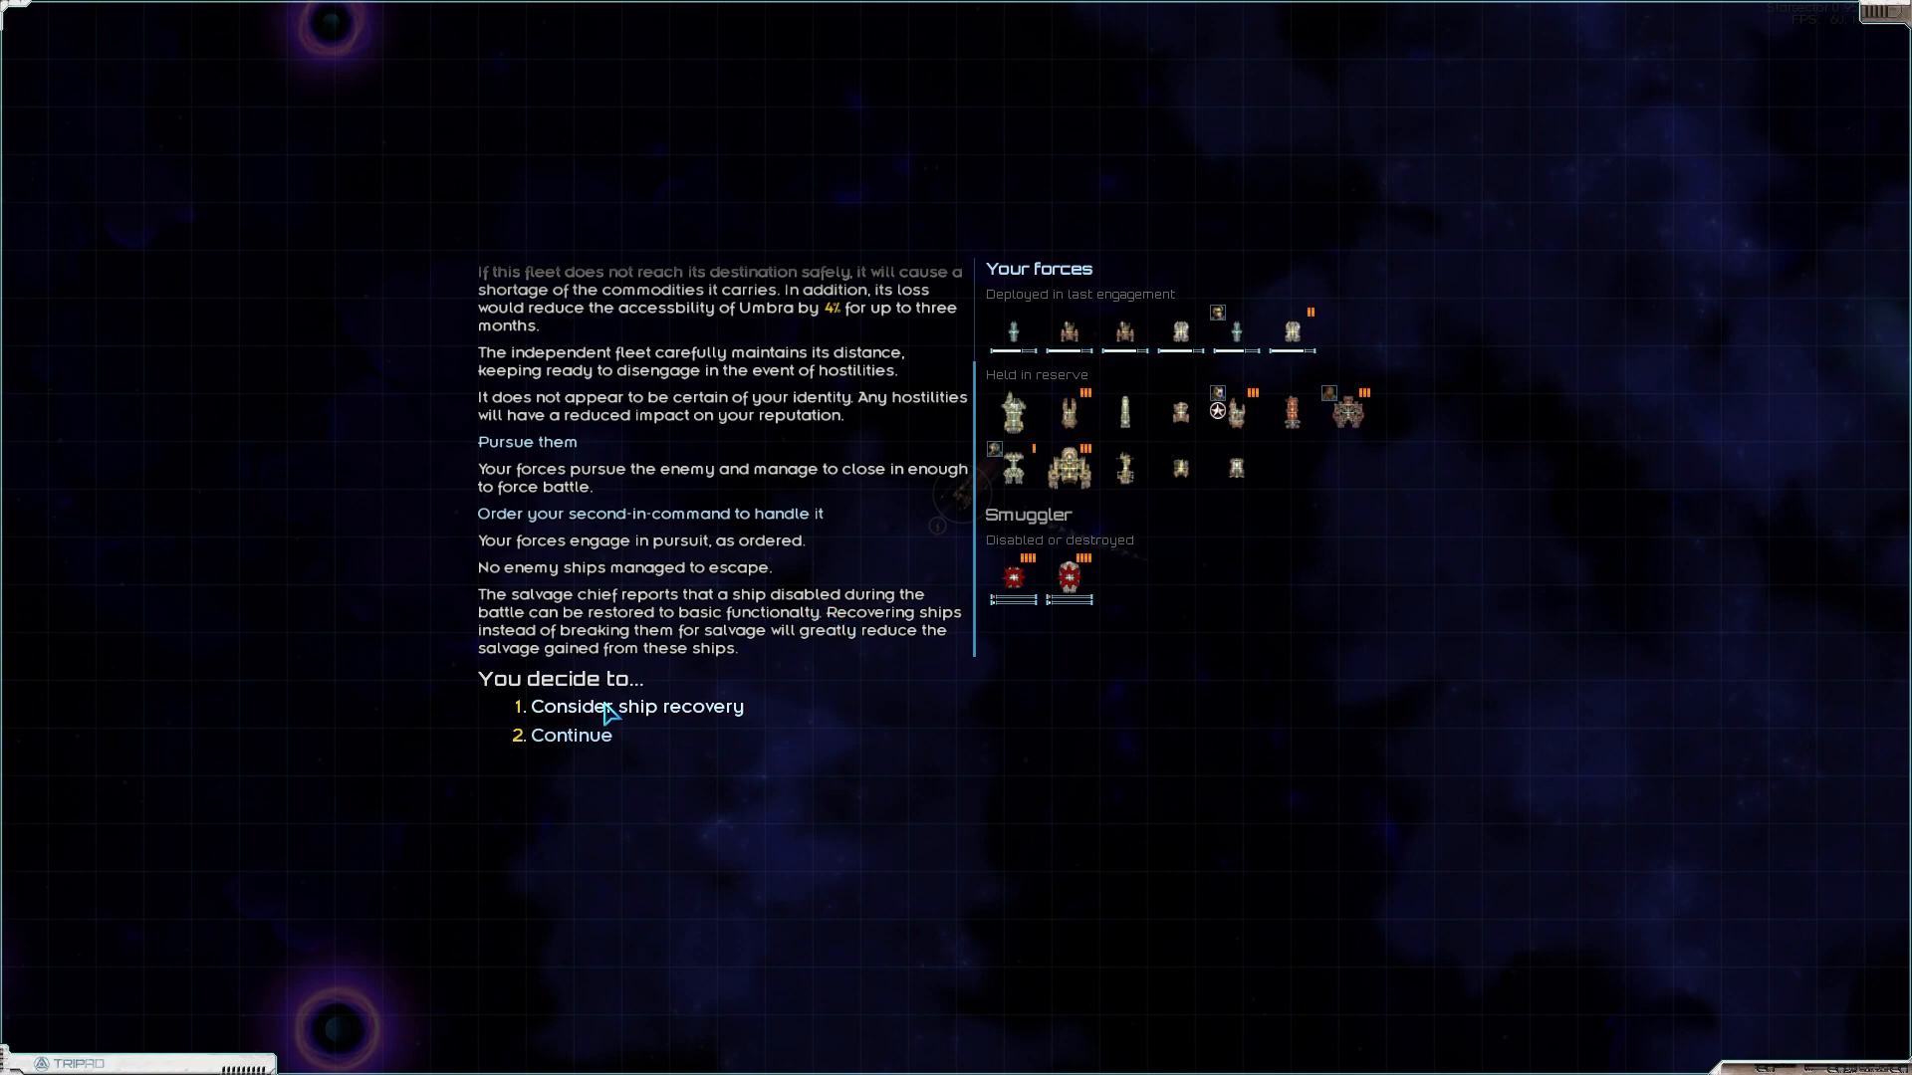
pyautogui.click(629, 705)
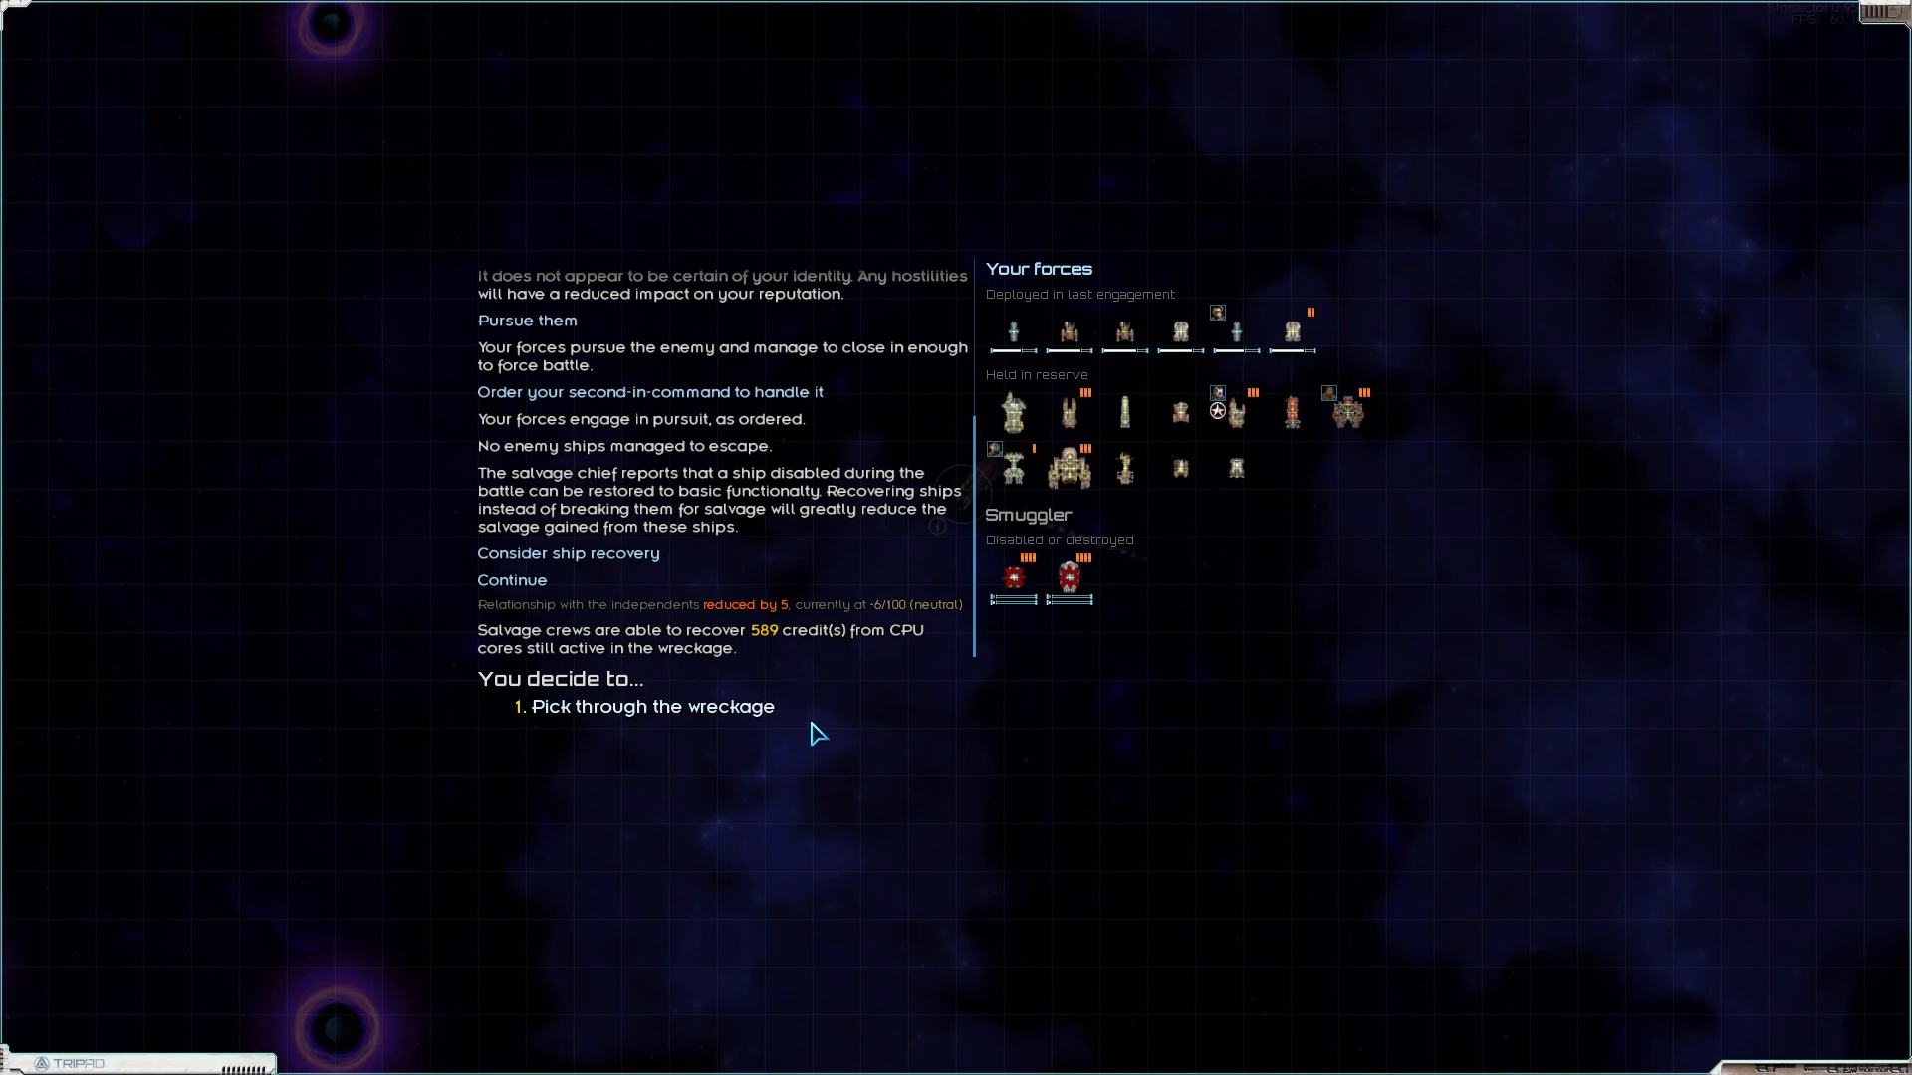
pyautogui.click(653, 705)
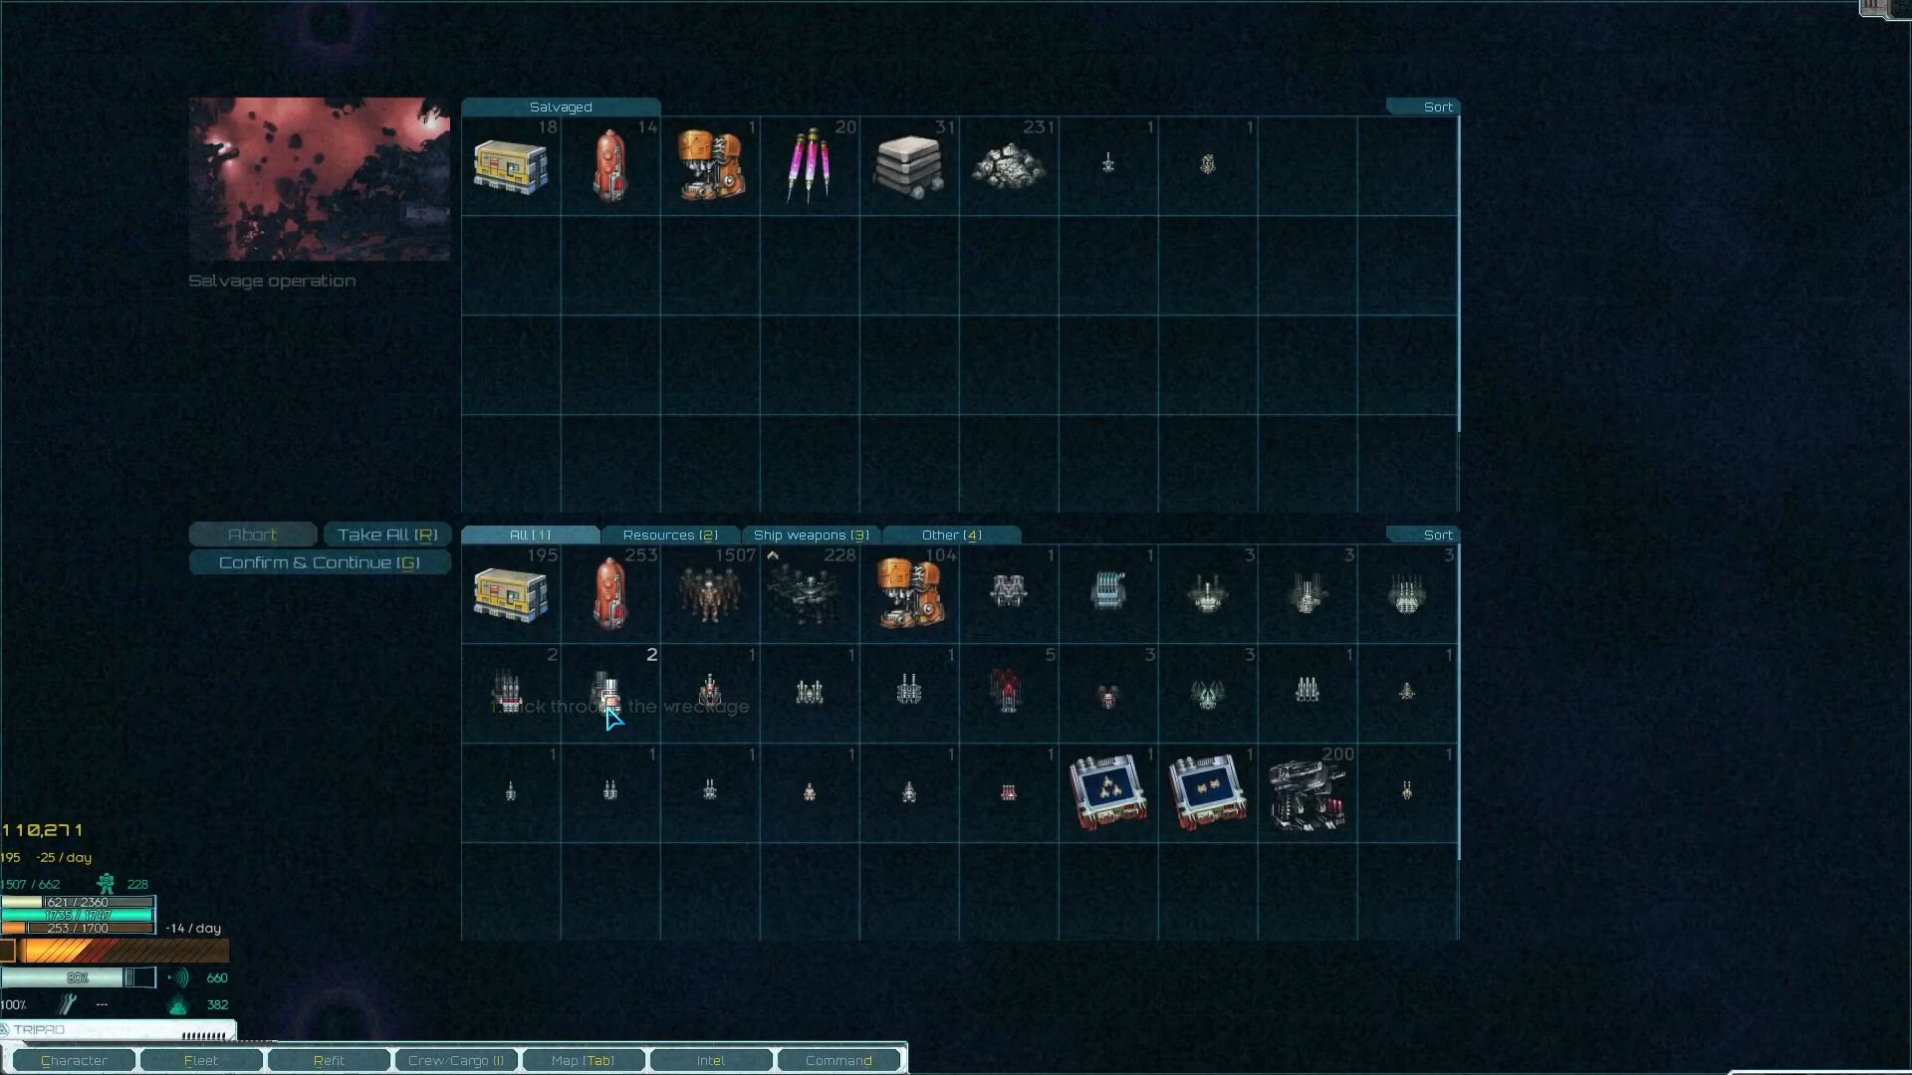
pyautogui.moveTo(807, 165)
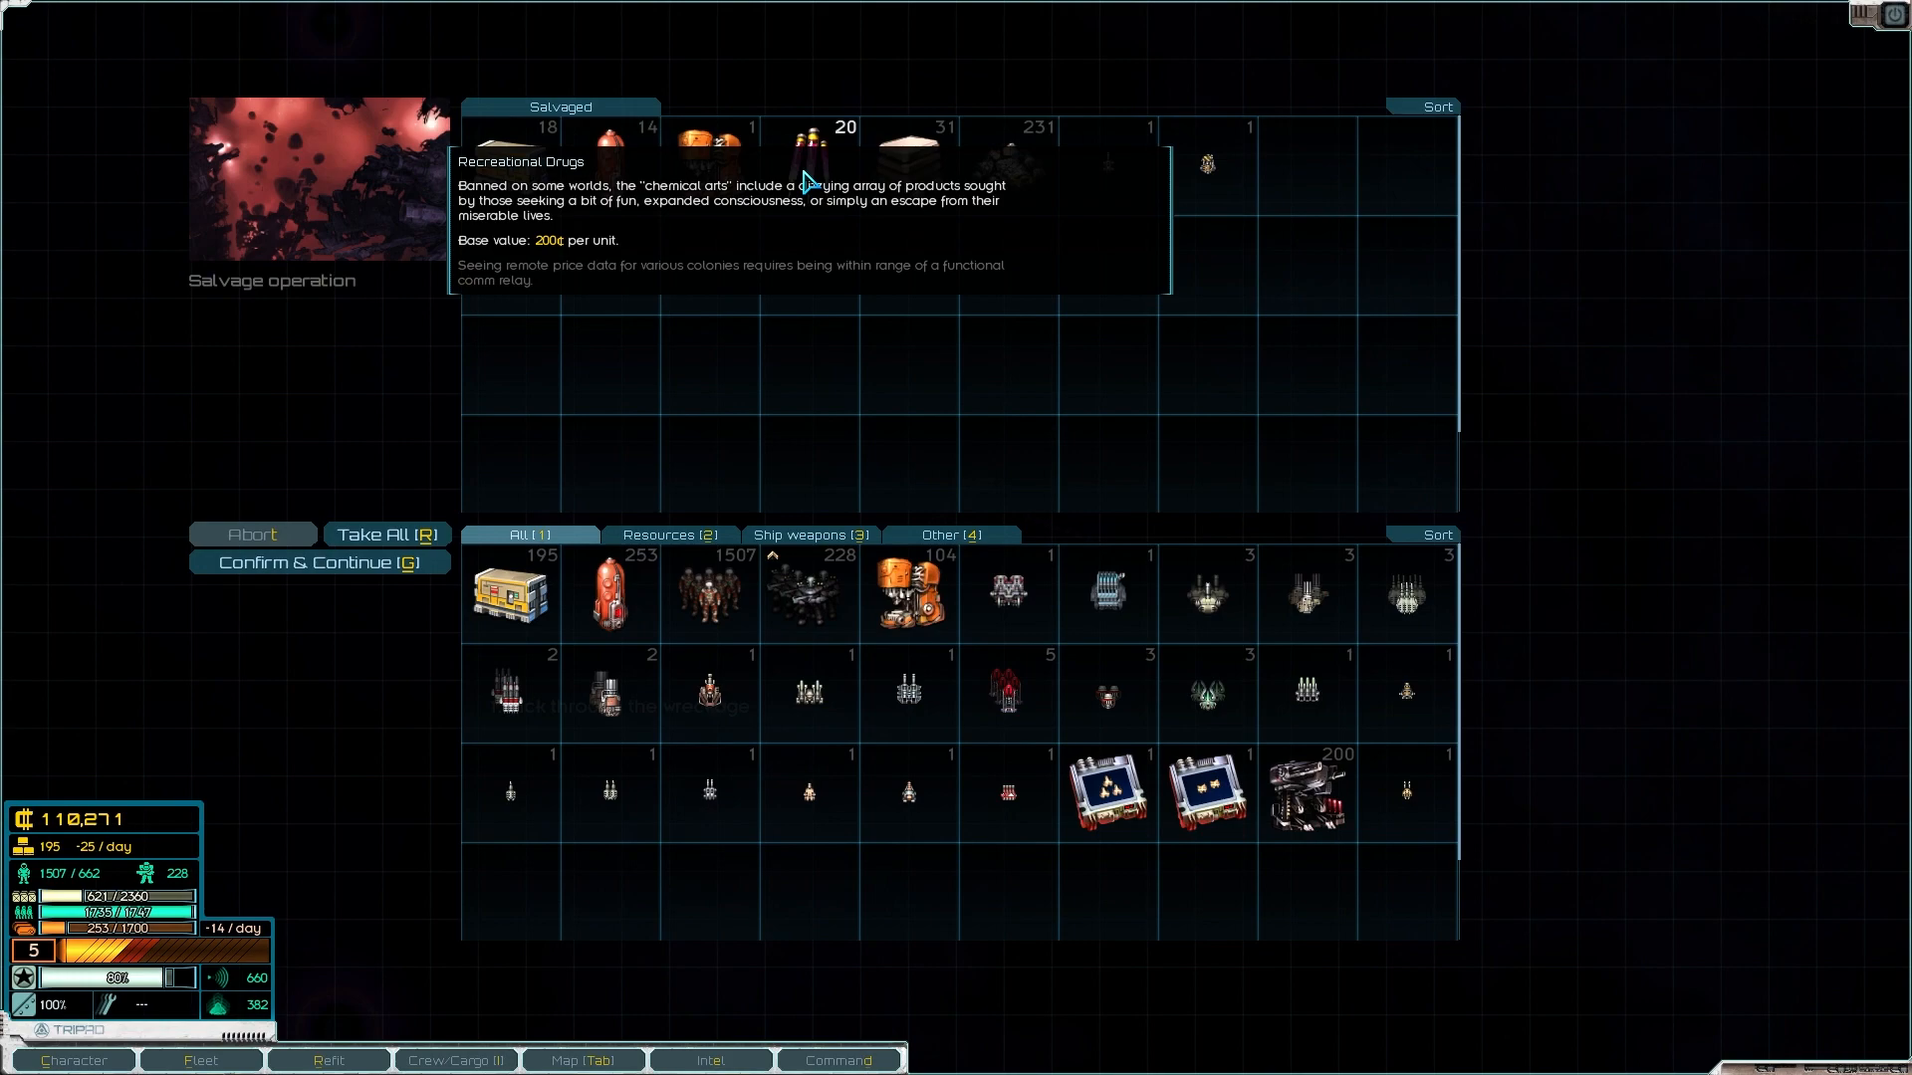
pyautogui.click(386, 534)
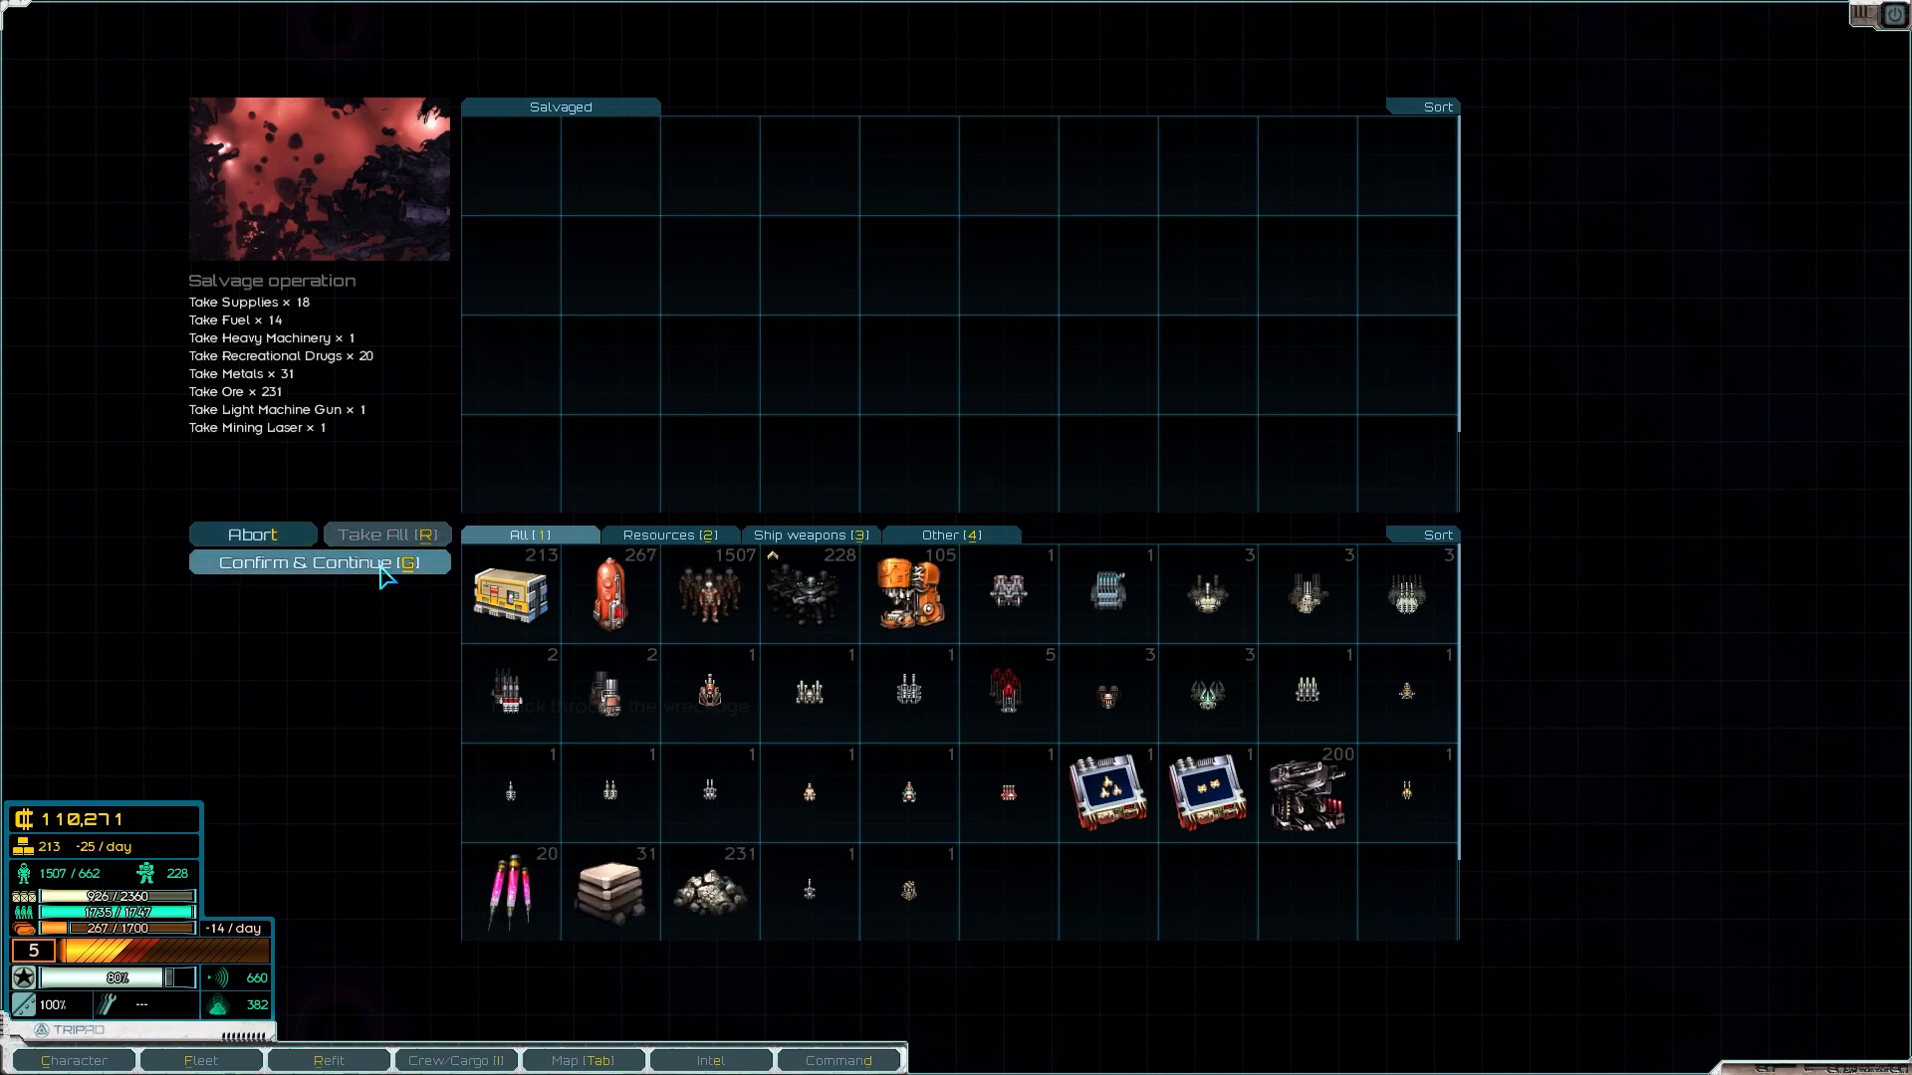
pyautogui.click(318, 562)
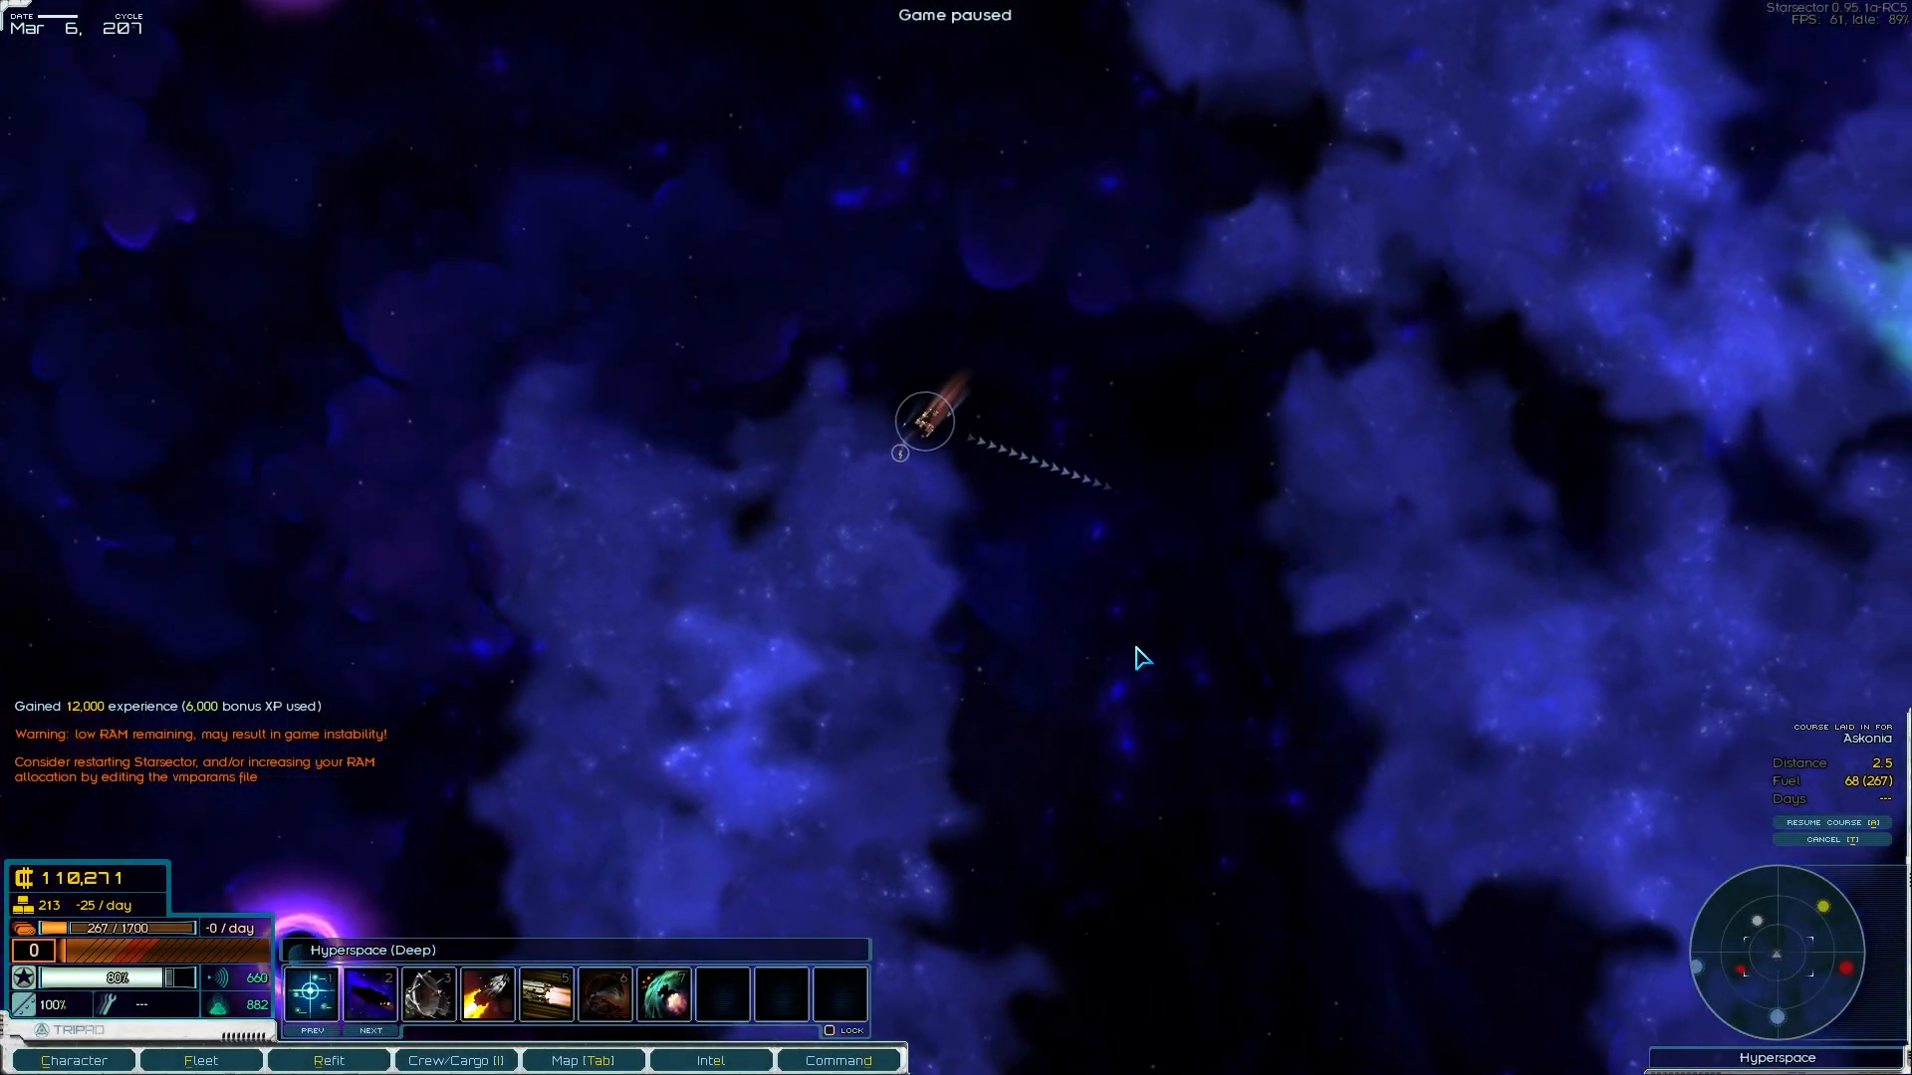
# Step: Leave the derelict Buffalo unrecovered, salvage it and take all supplies, fuel, machinery and metals
pyautogui.press('space')
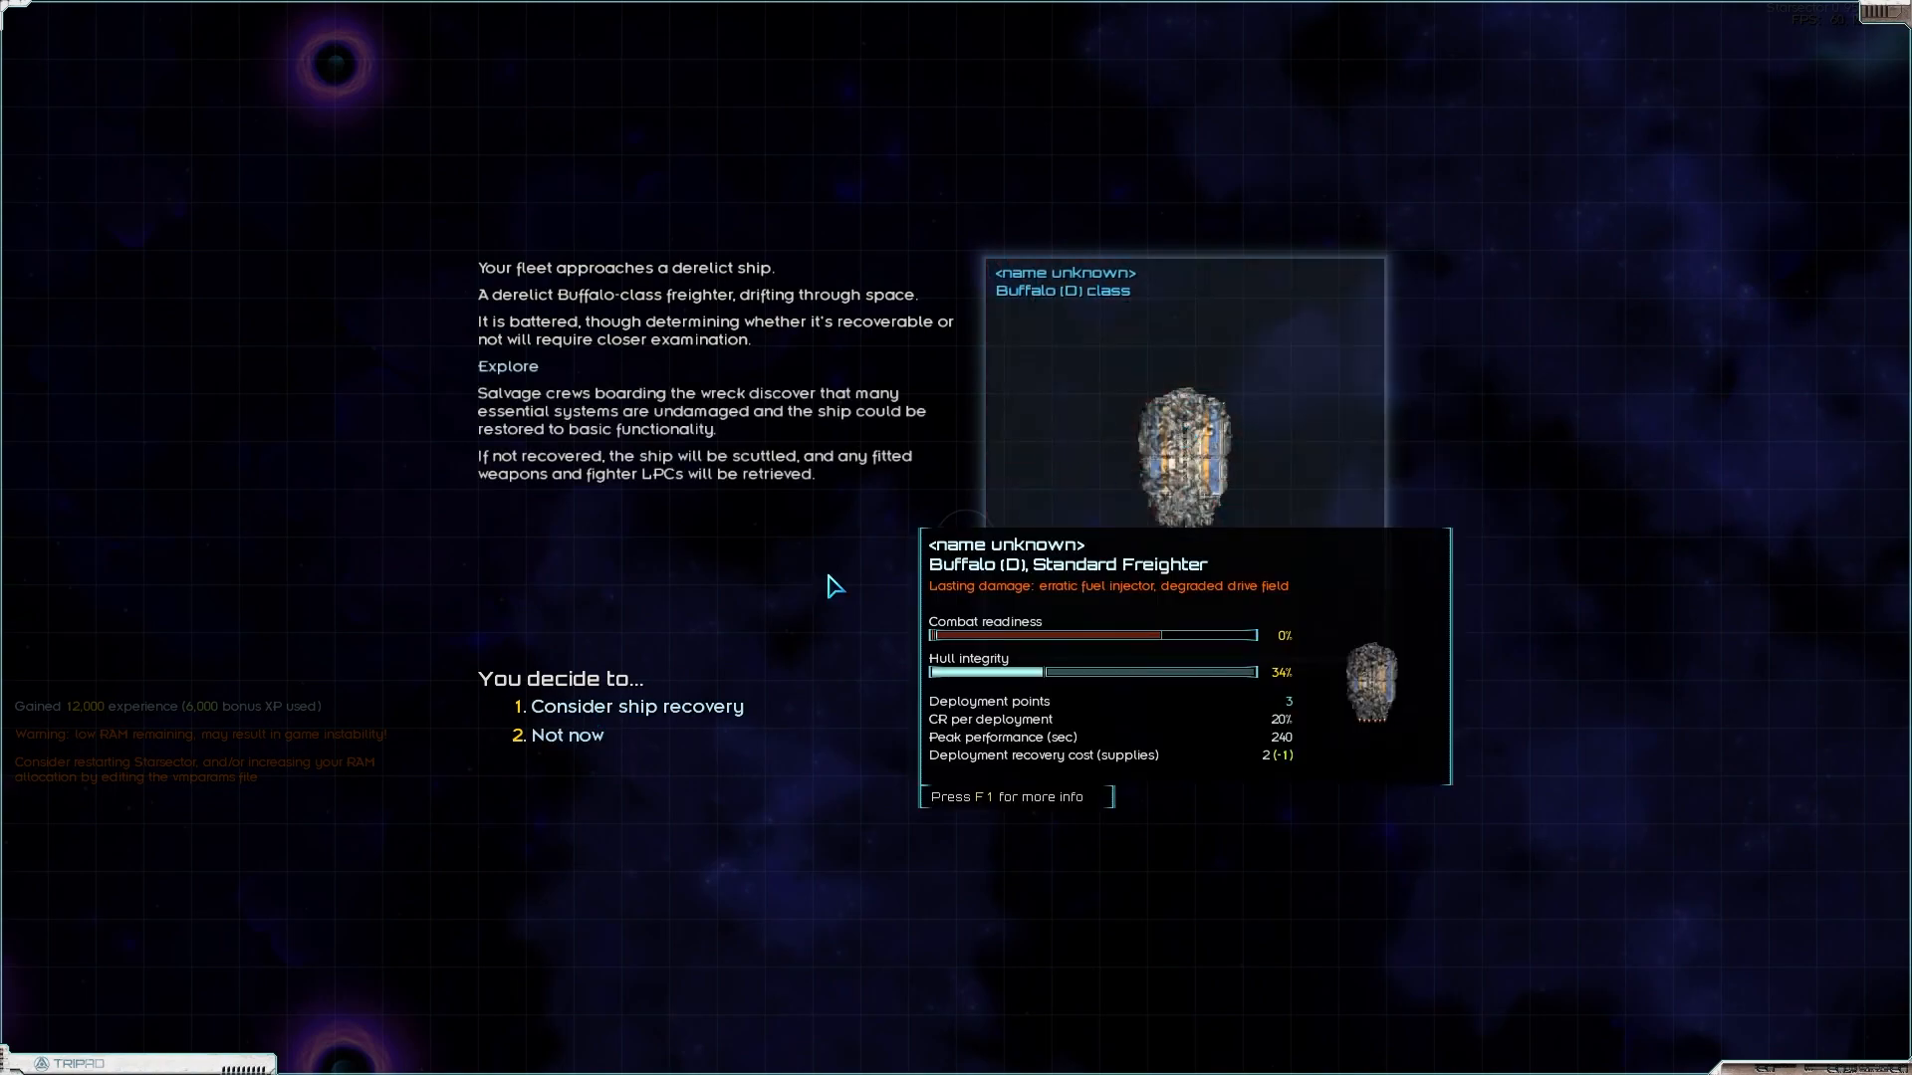
pyautogui.click(639, 705)
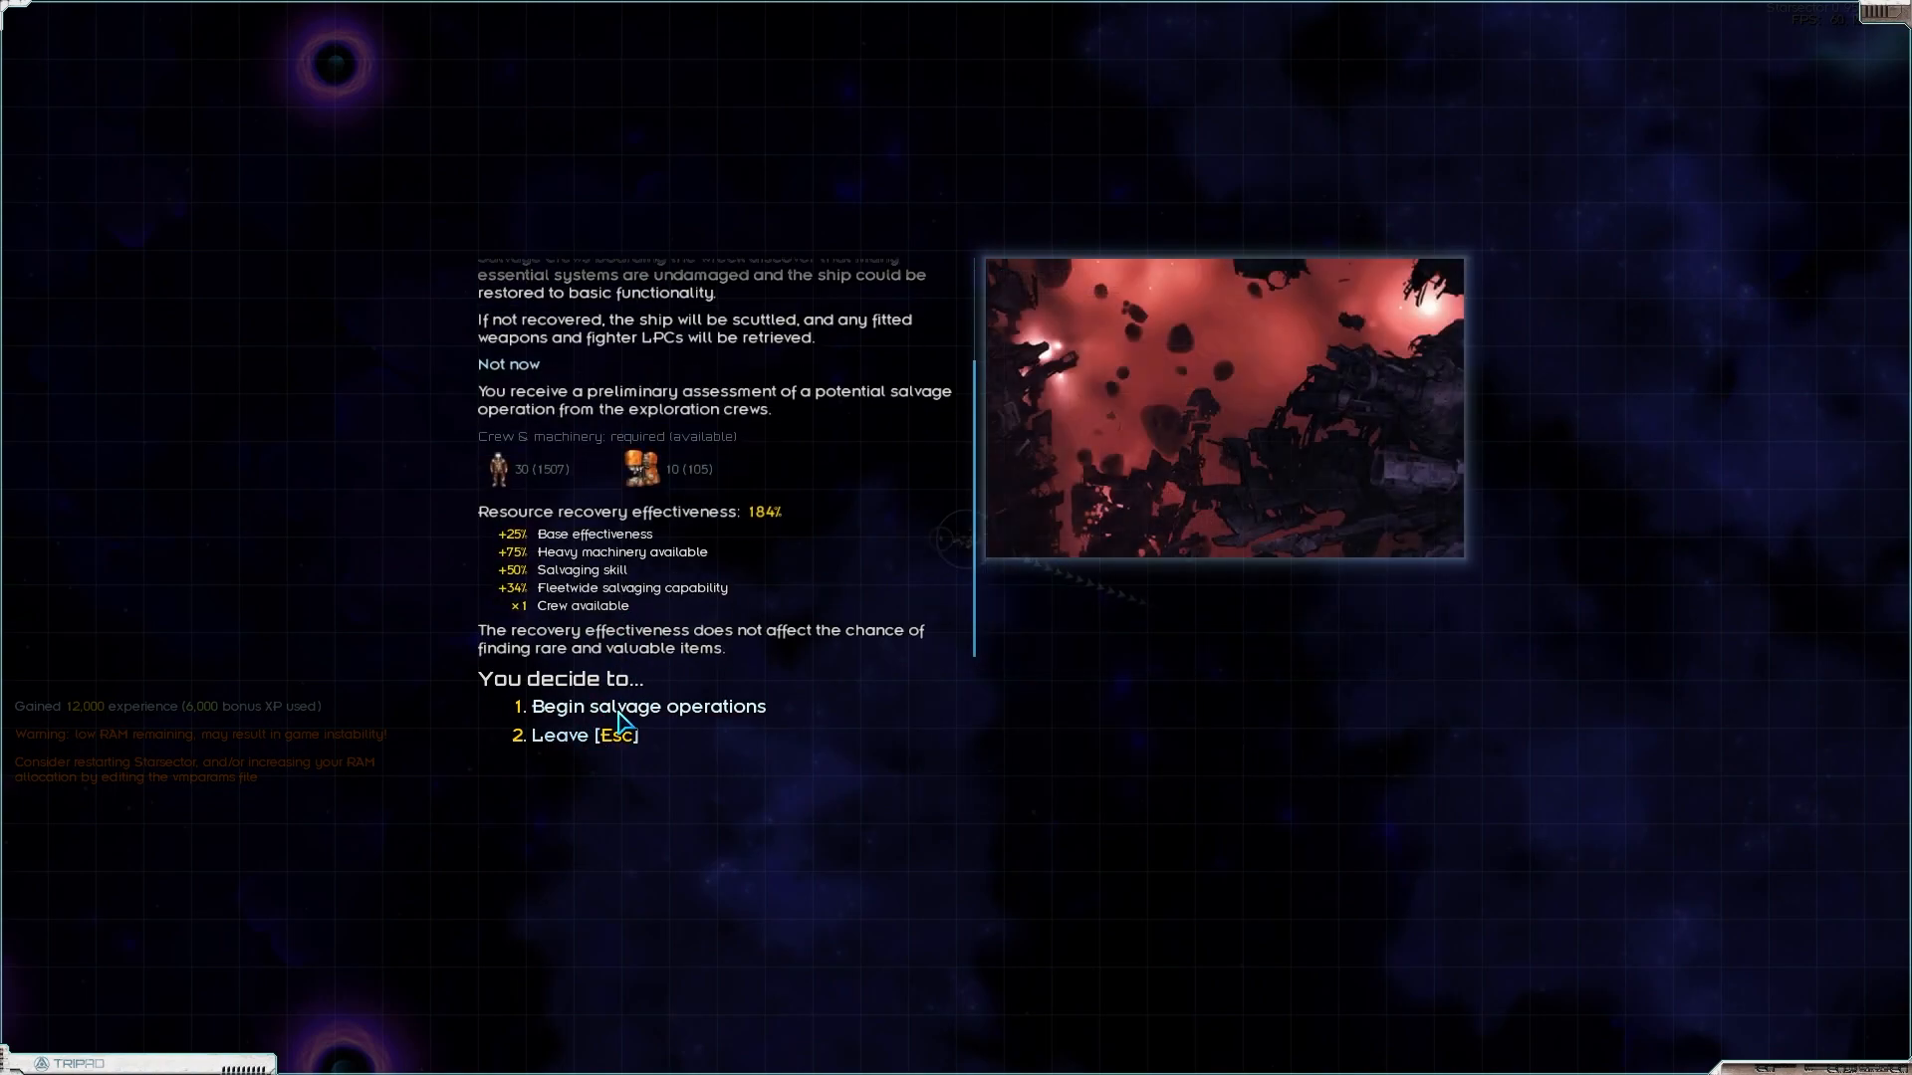
pyautogui.click(647, 705)
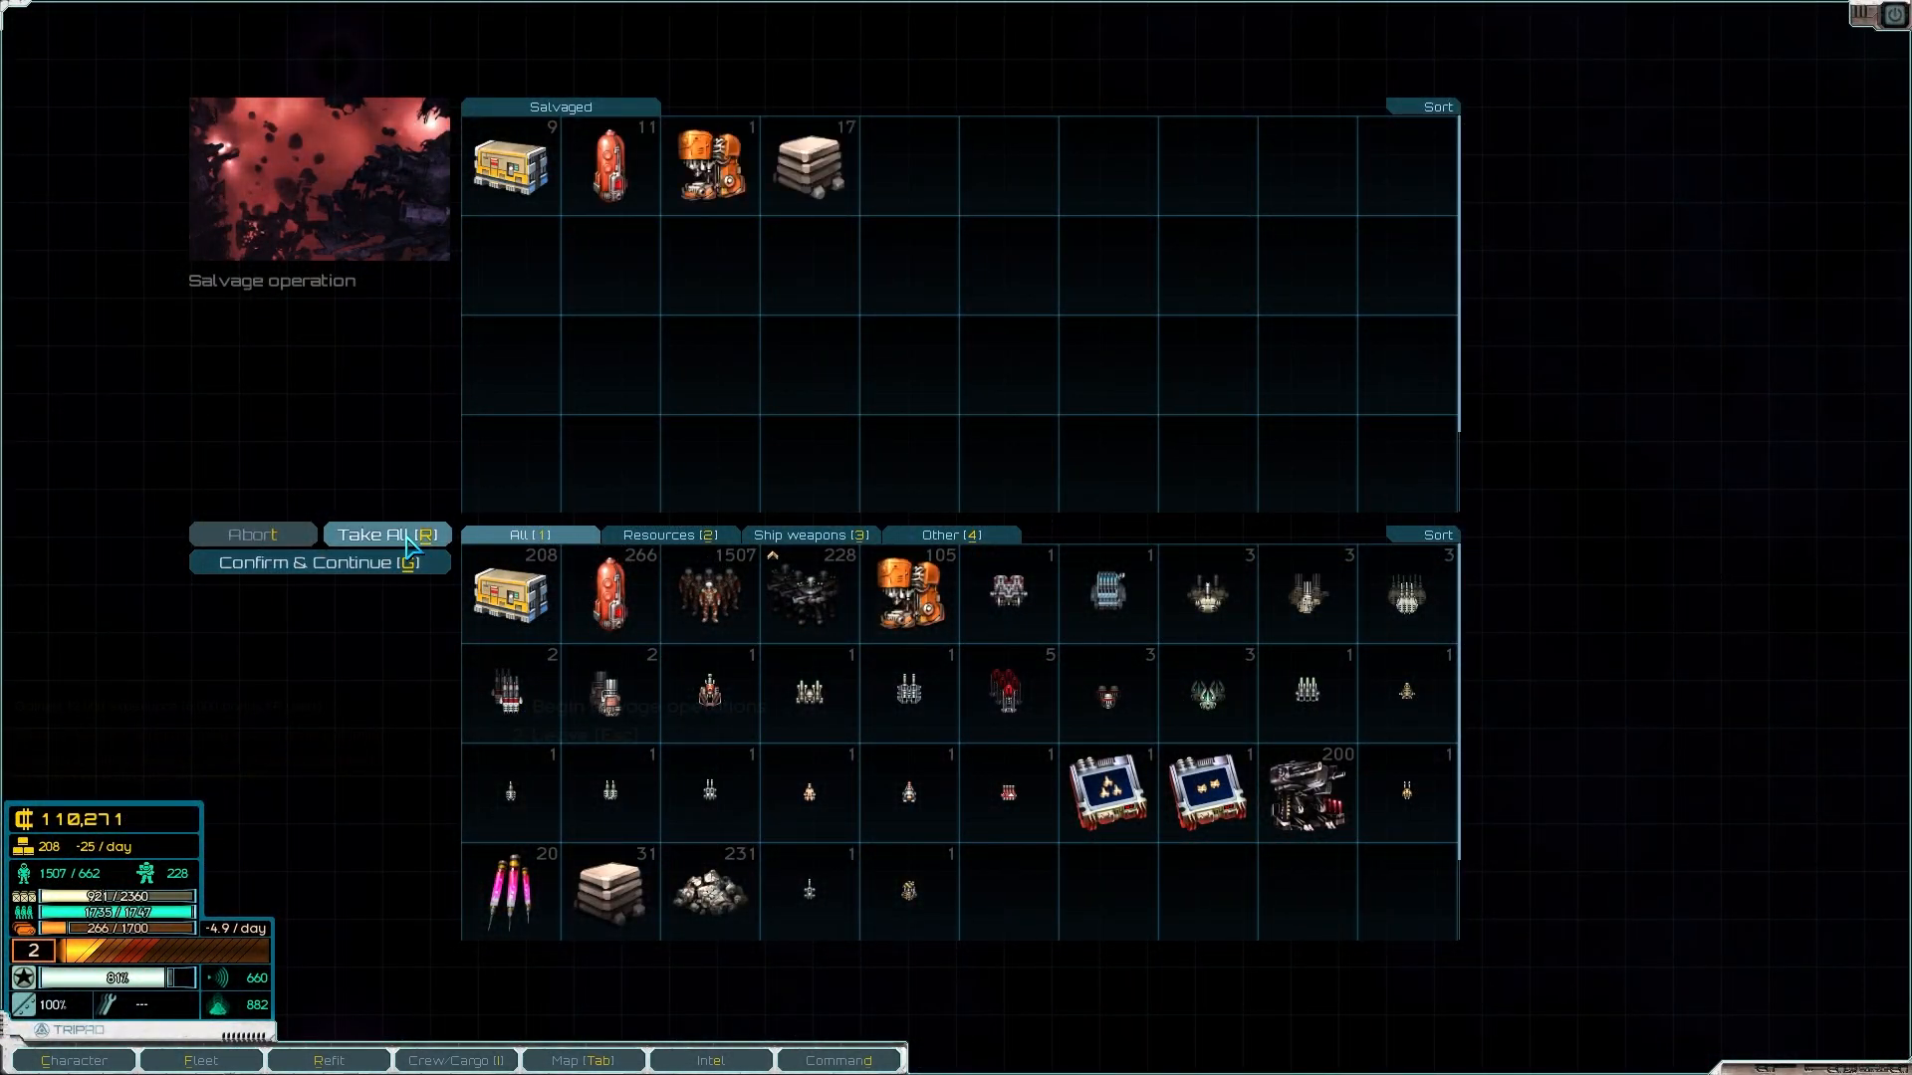
pyautogui.click(319, 562)
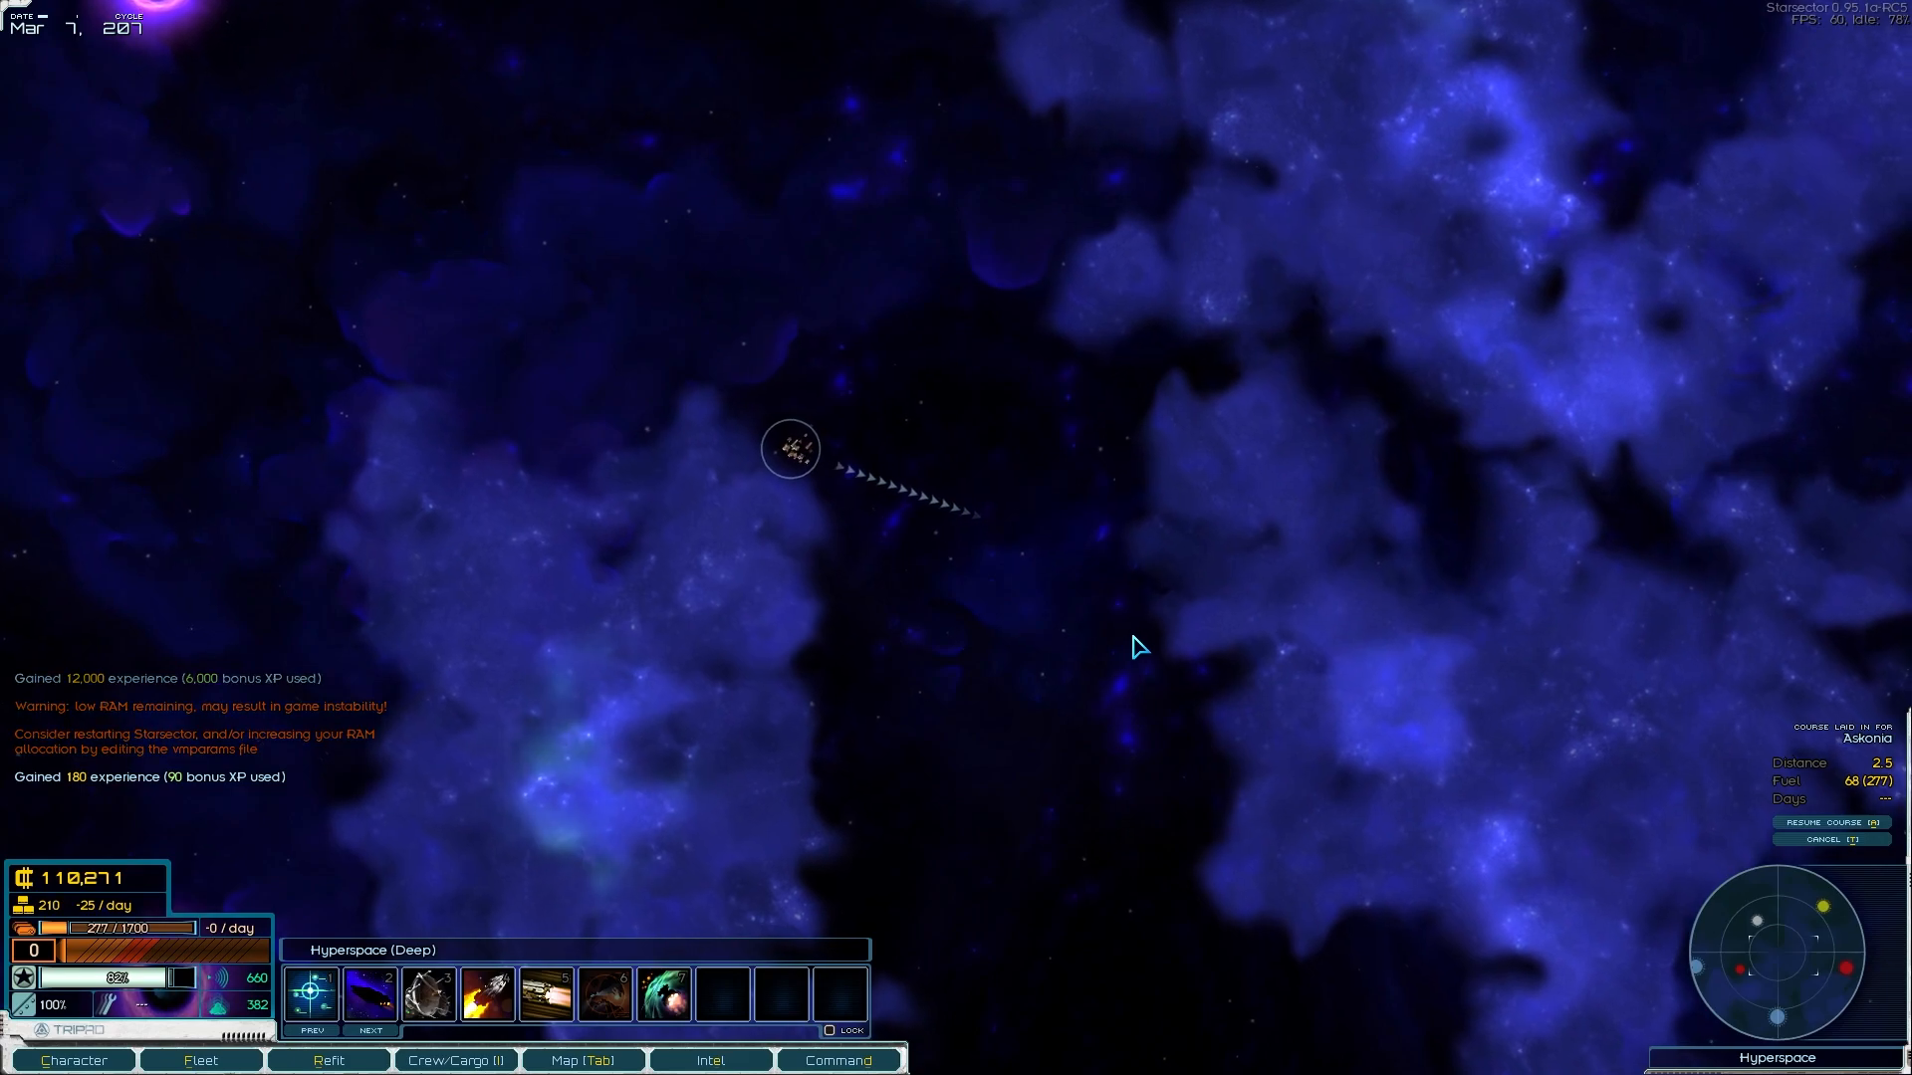
pyautogui.press('space')
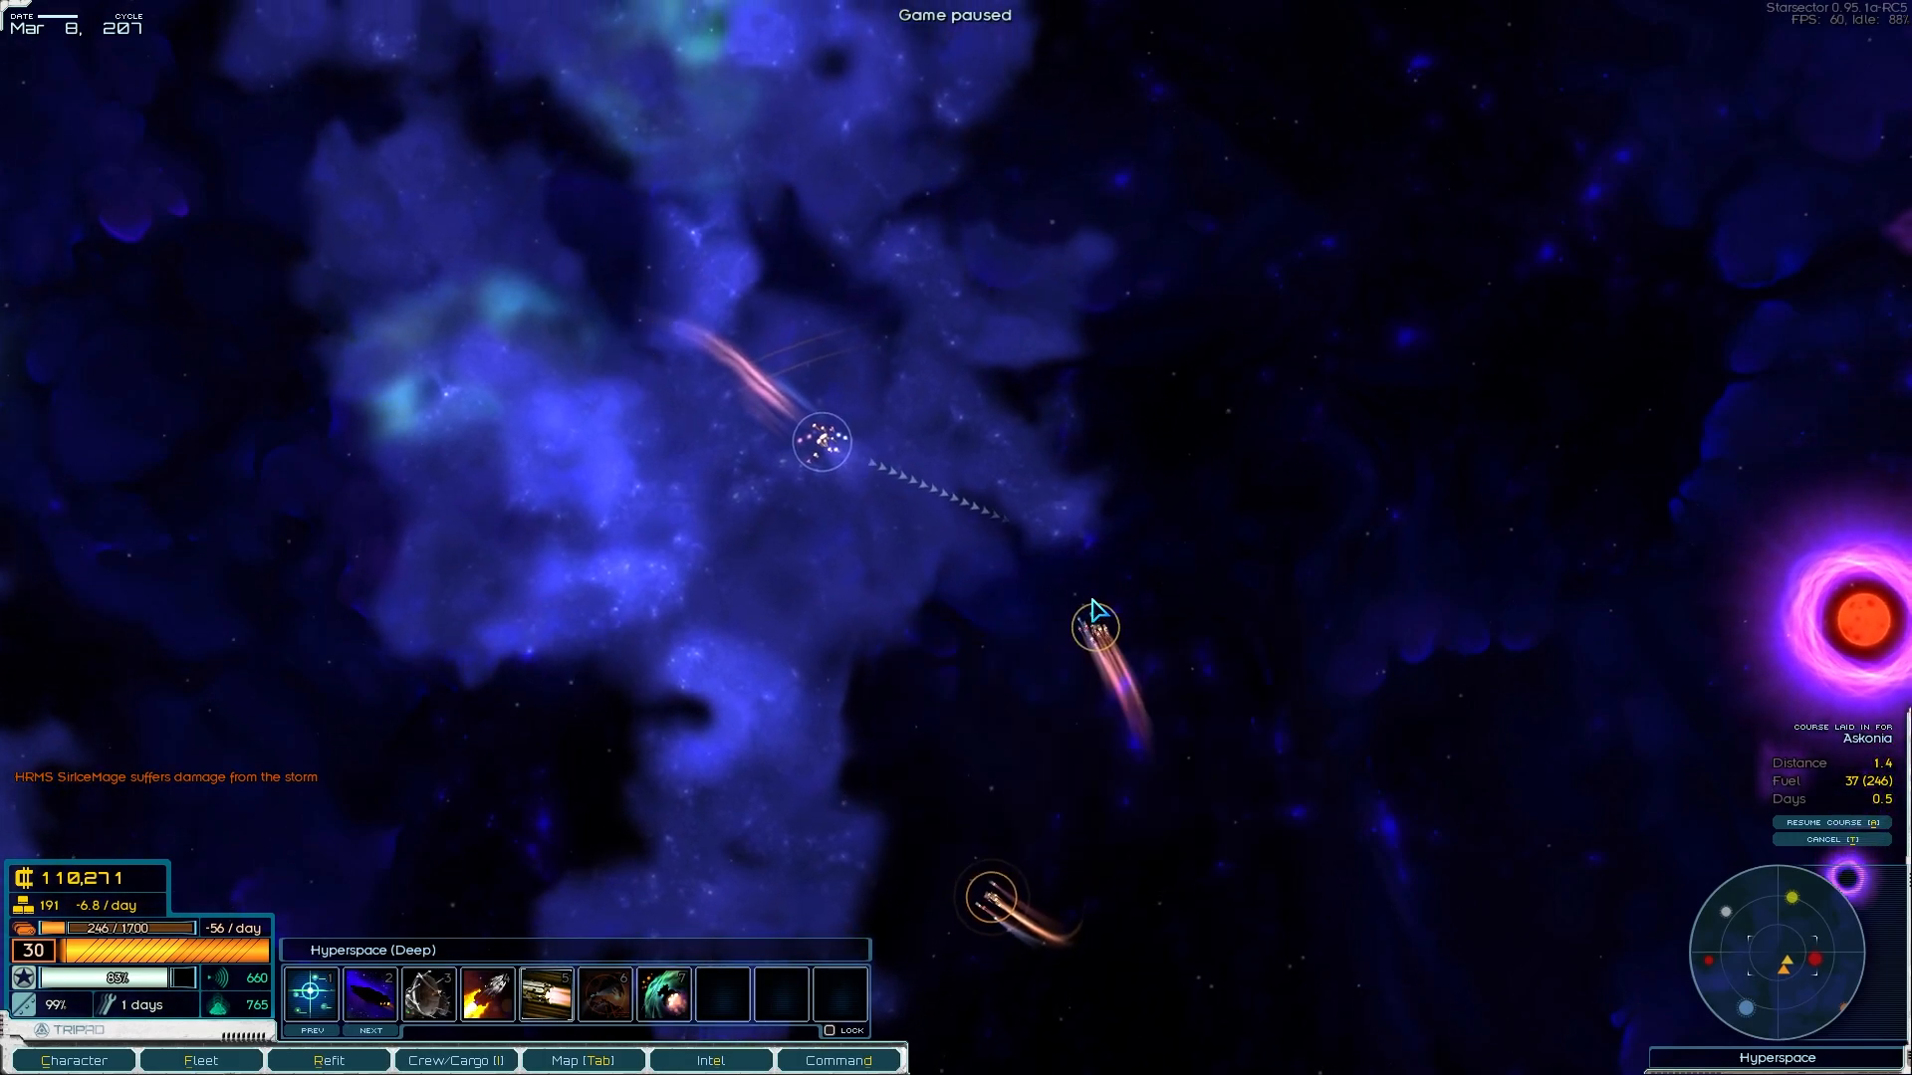
pyautogui.moveTo(1089, 625)
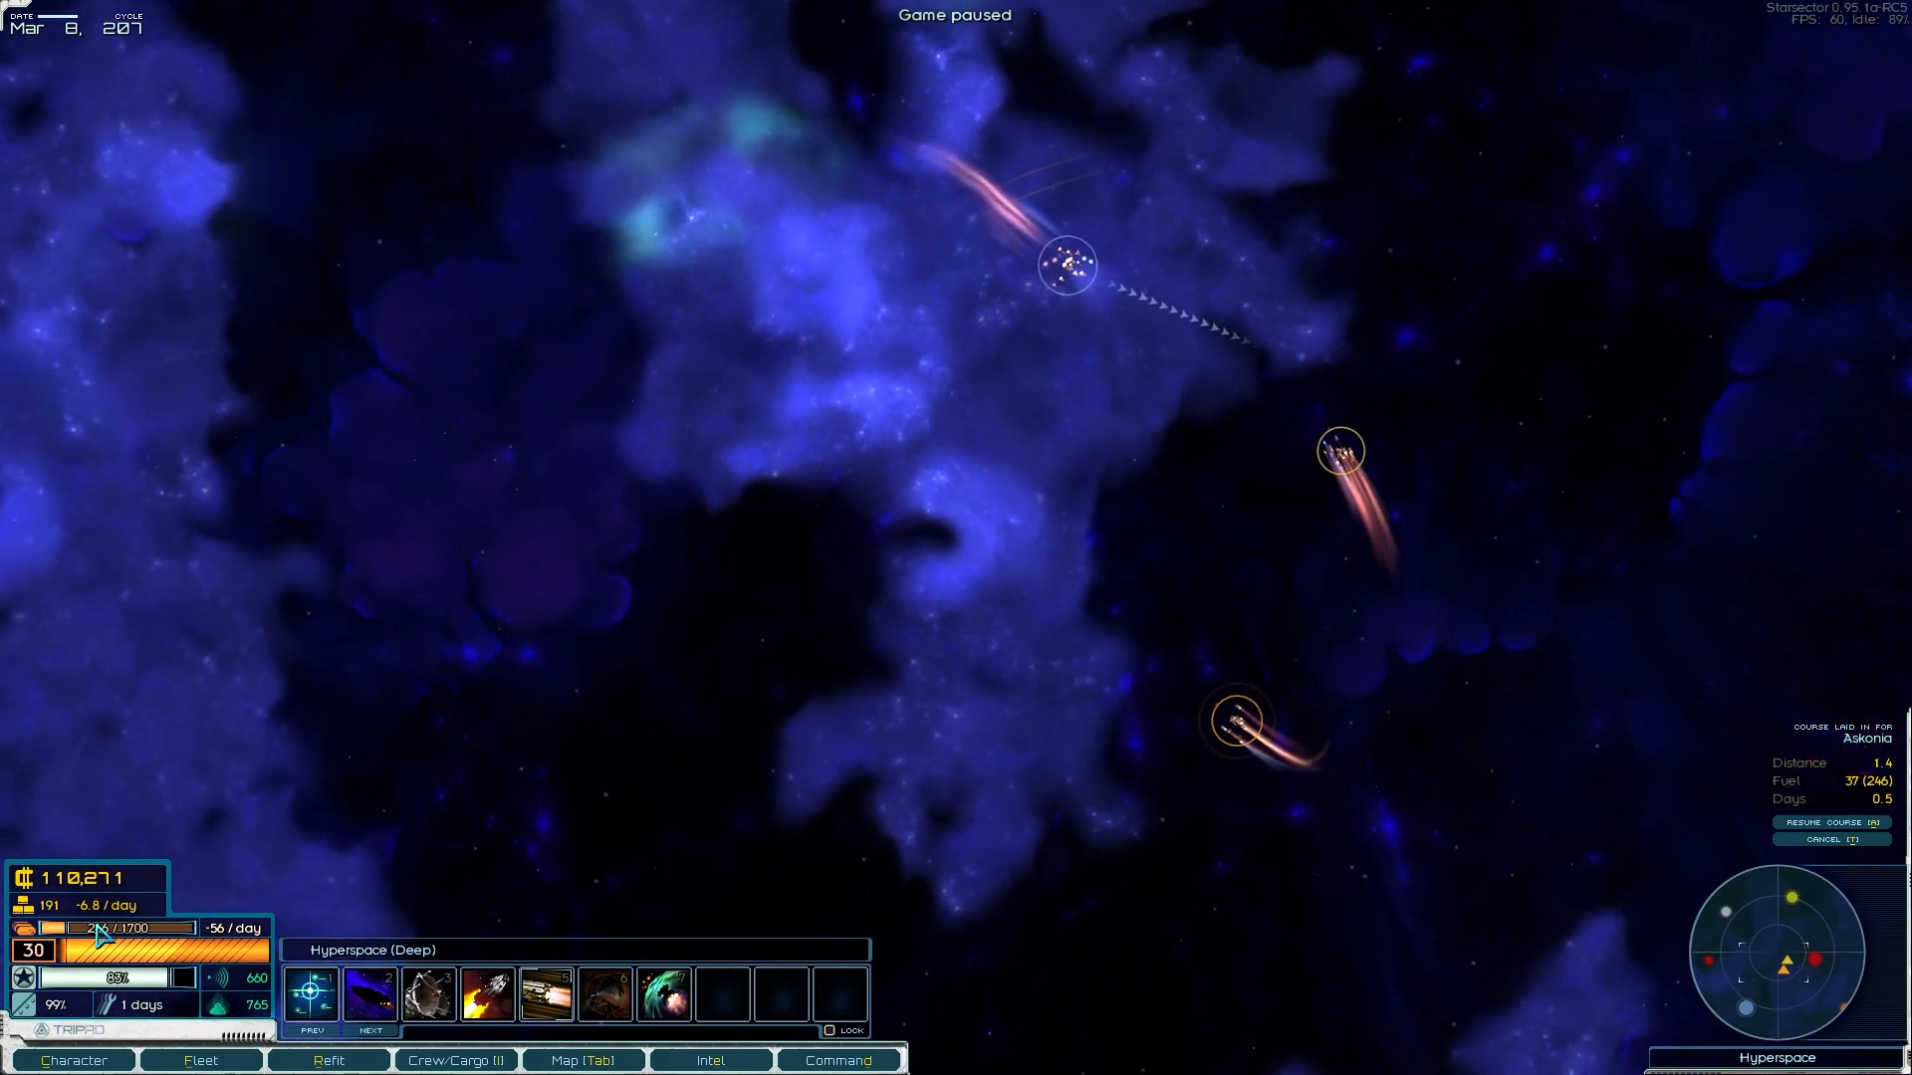
pyautogui.moveTo(92, 904)
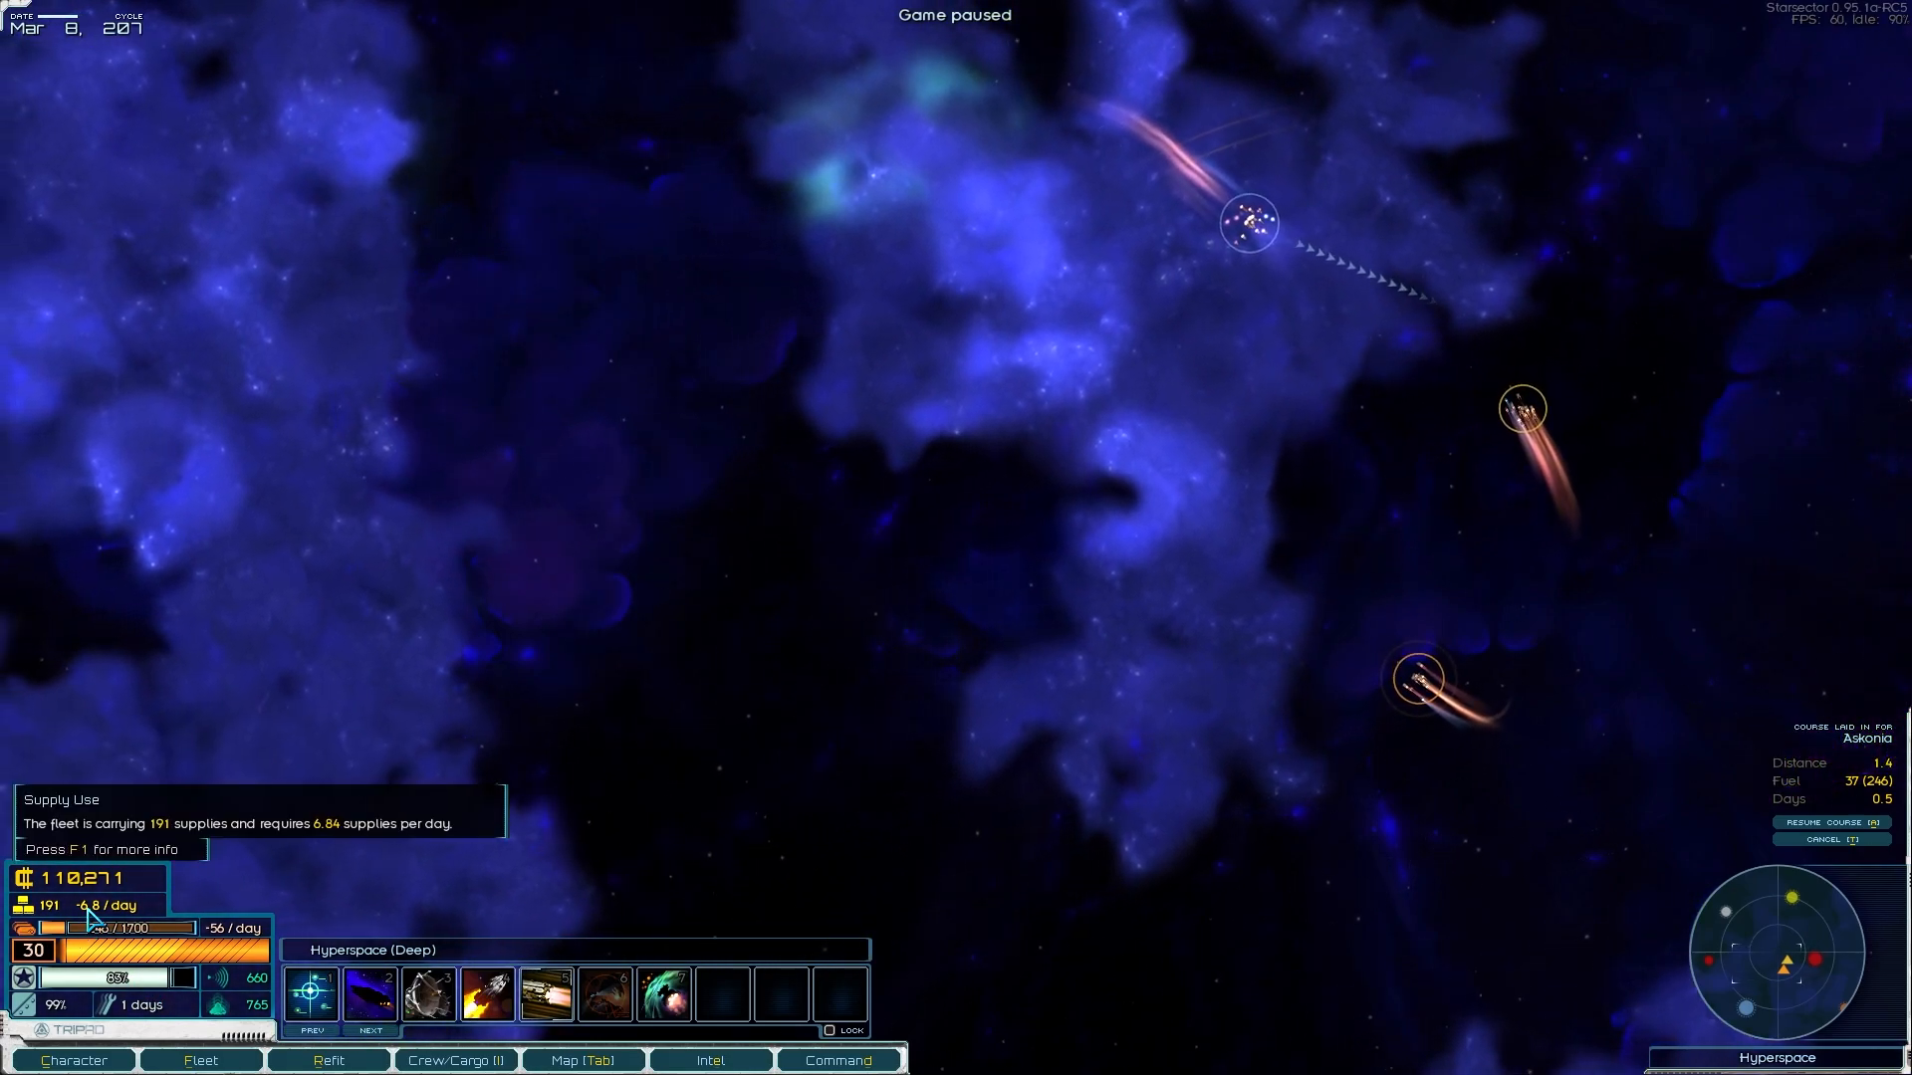
# Step: Bring up the fleet overview listing each ship's readiness, hull status and repair costs
pyautogui.click(199, 1059)
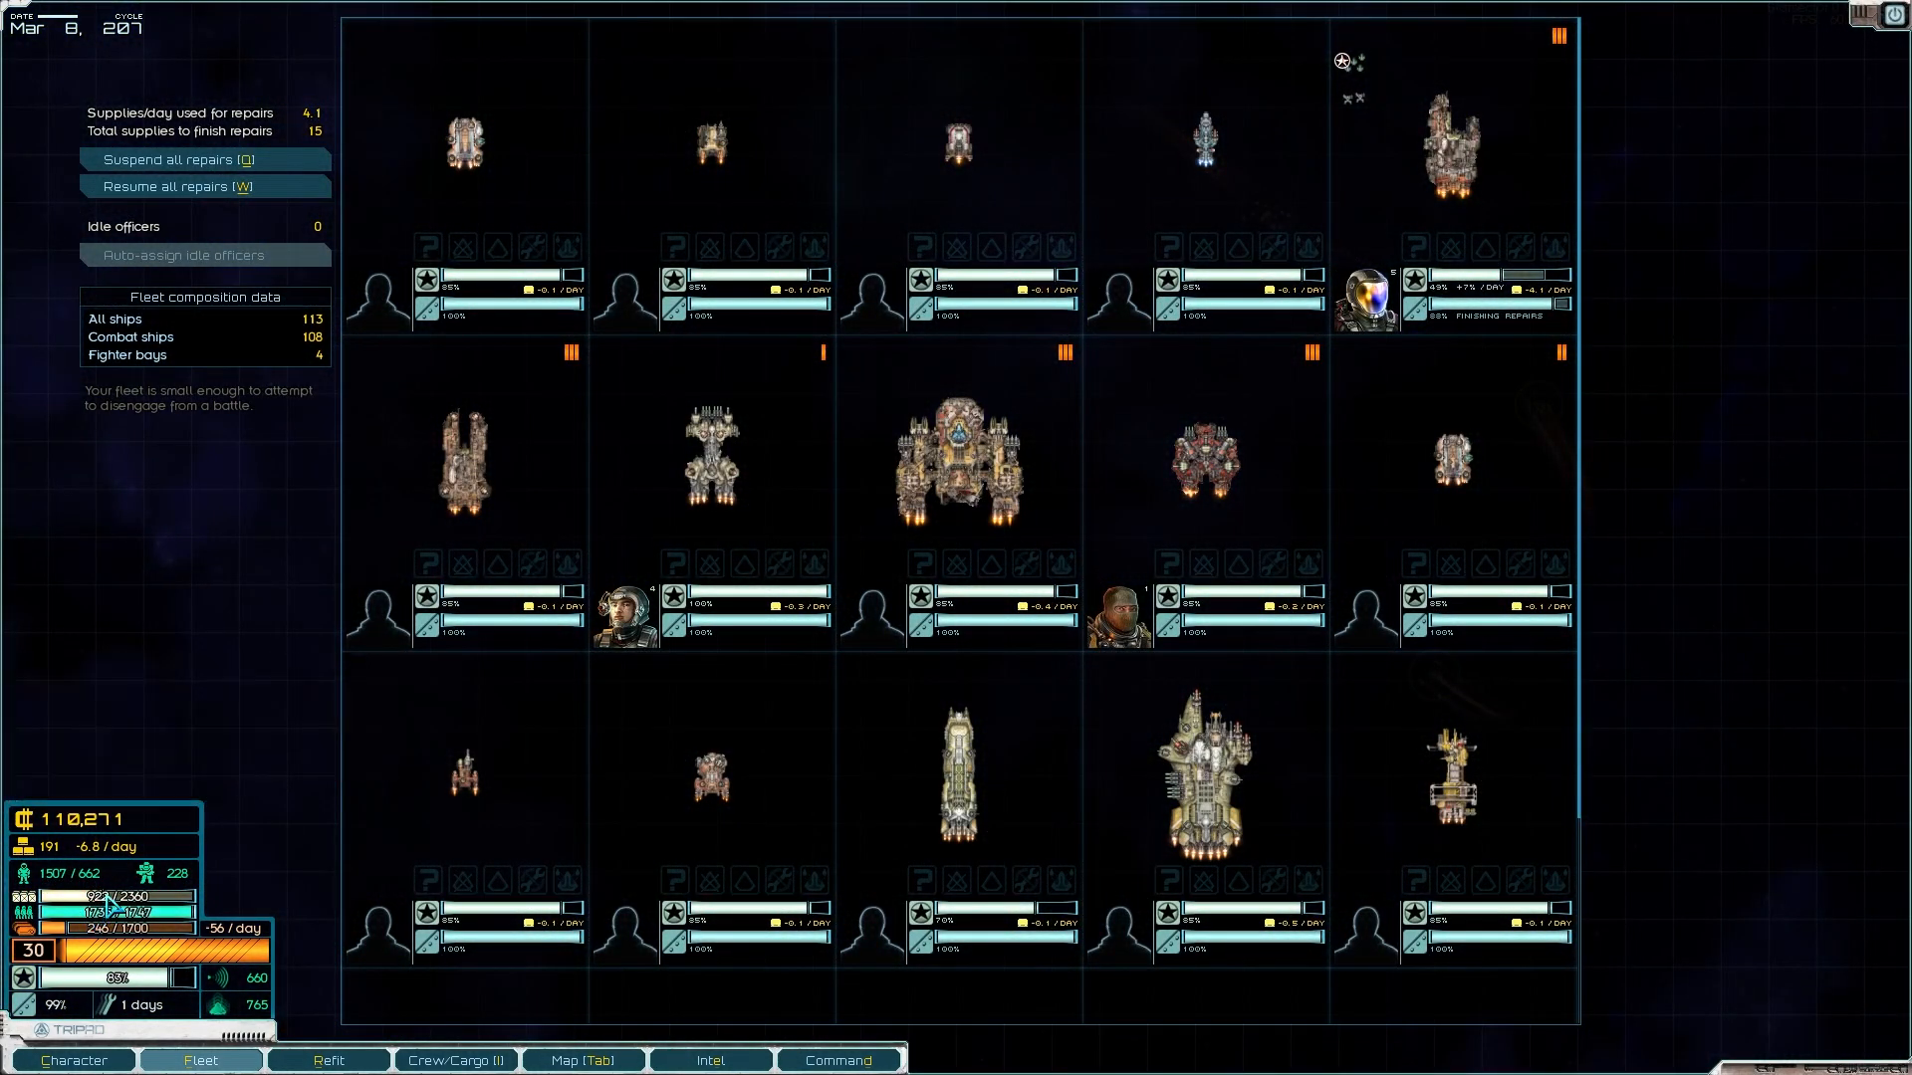
pyautogui.moveTo(817, 826)
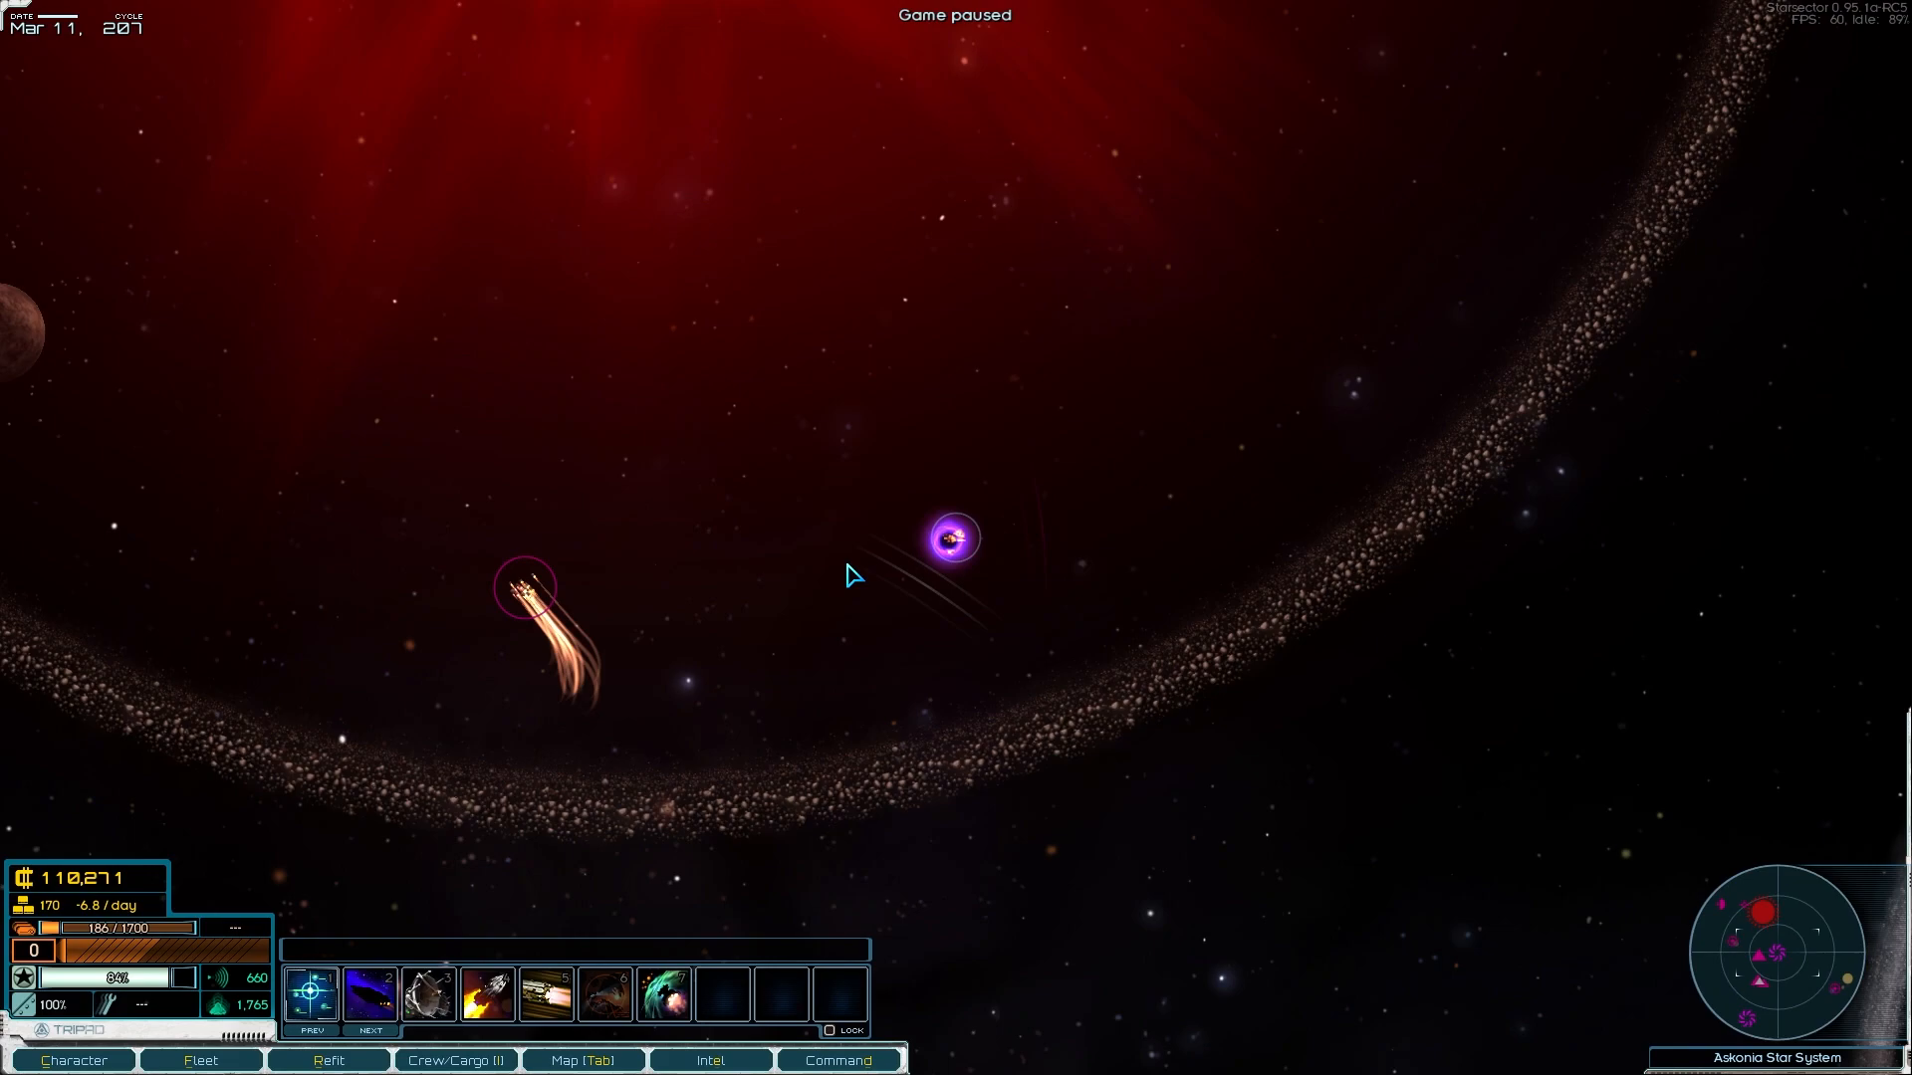
pyautogui.moveTo(780, 513)
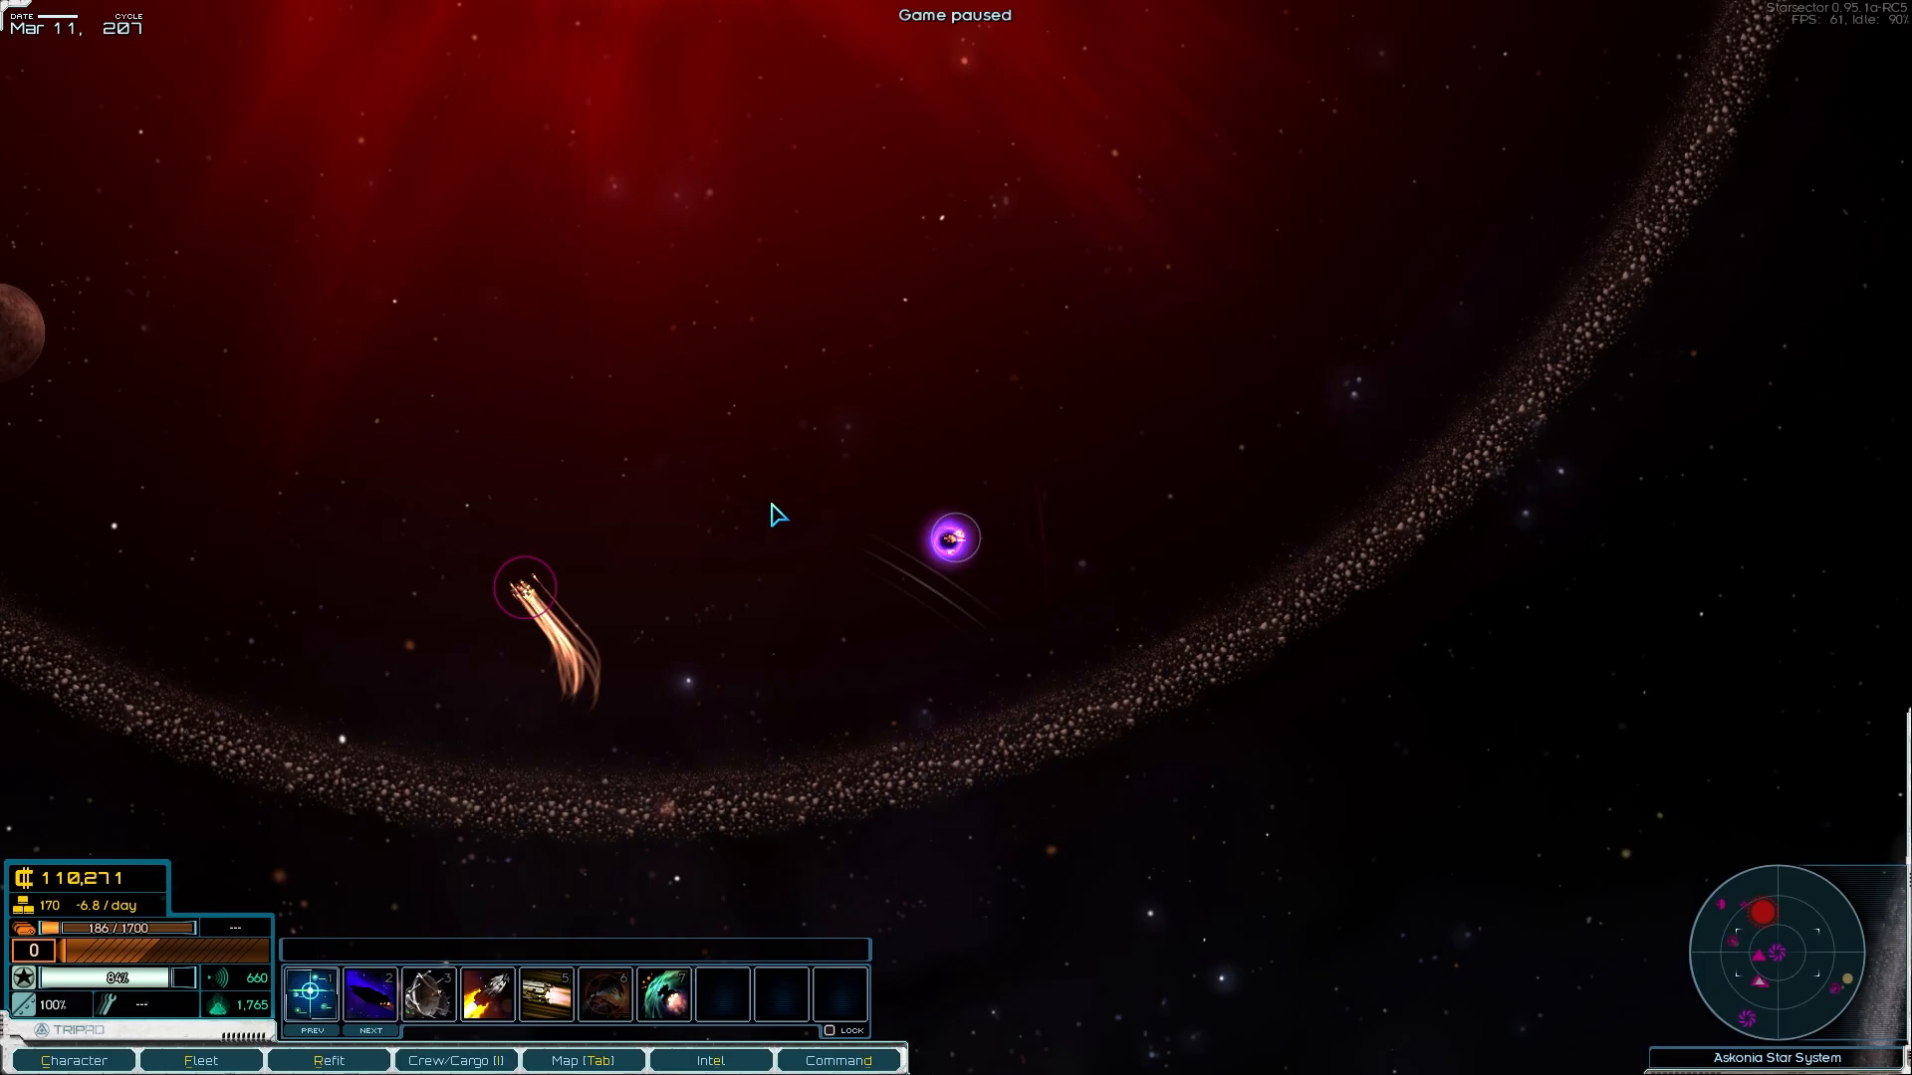
# Step: View the Askonia system map, zooming around the red star and Sindria
pyautogui.click(582, 1059)
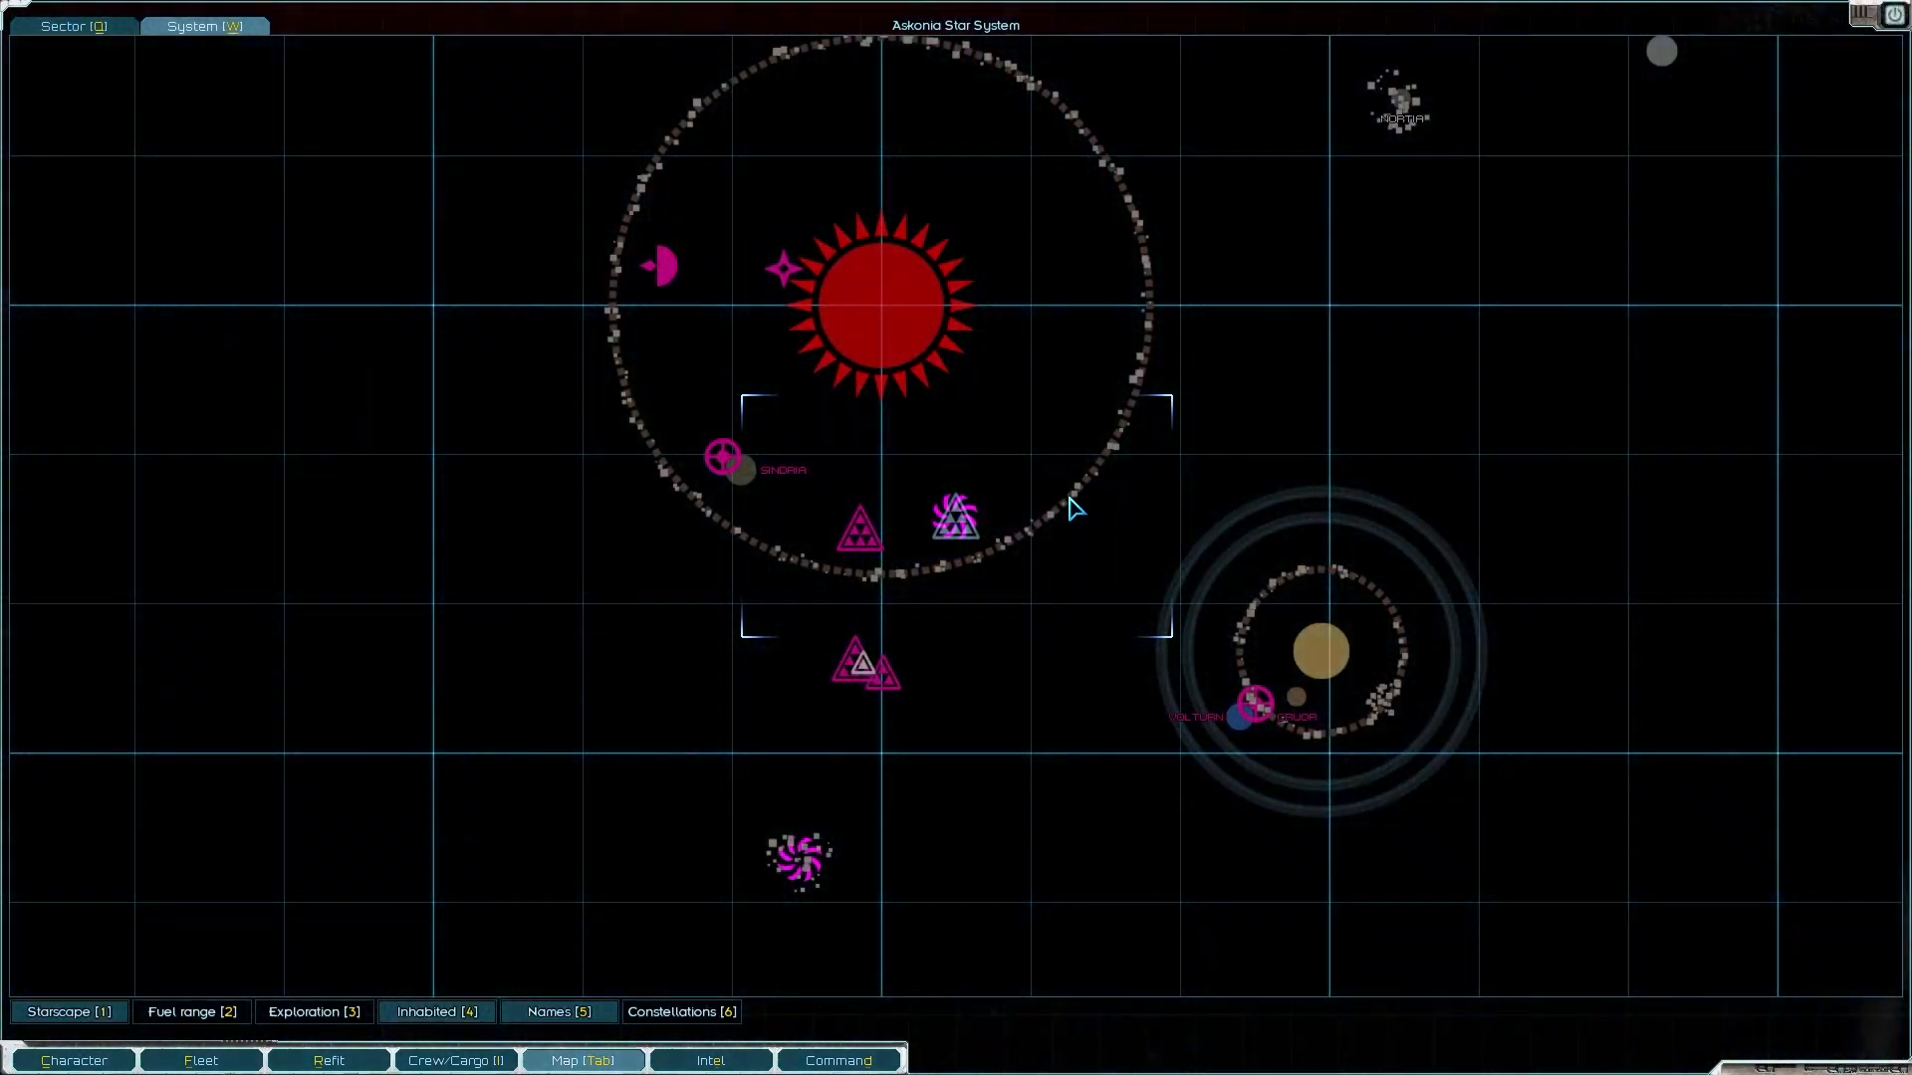
pyautogui.scroll(-3)
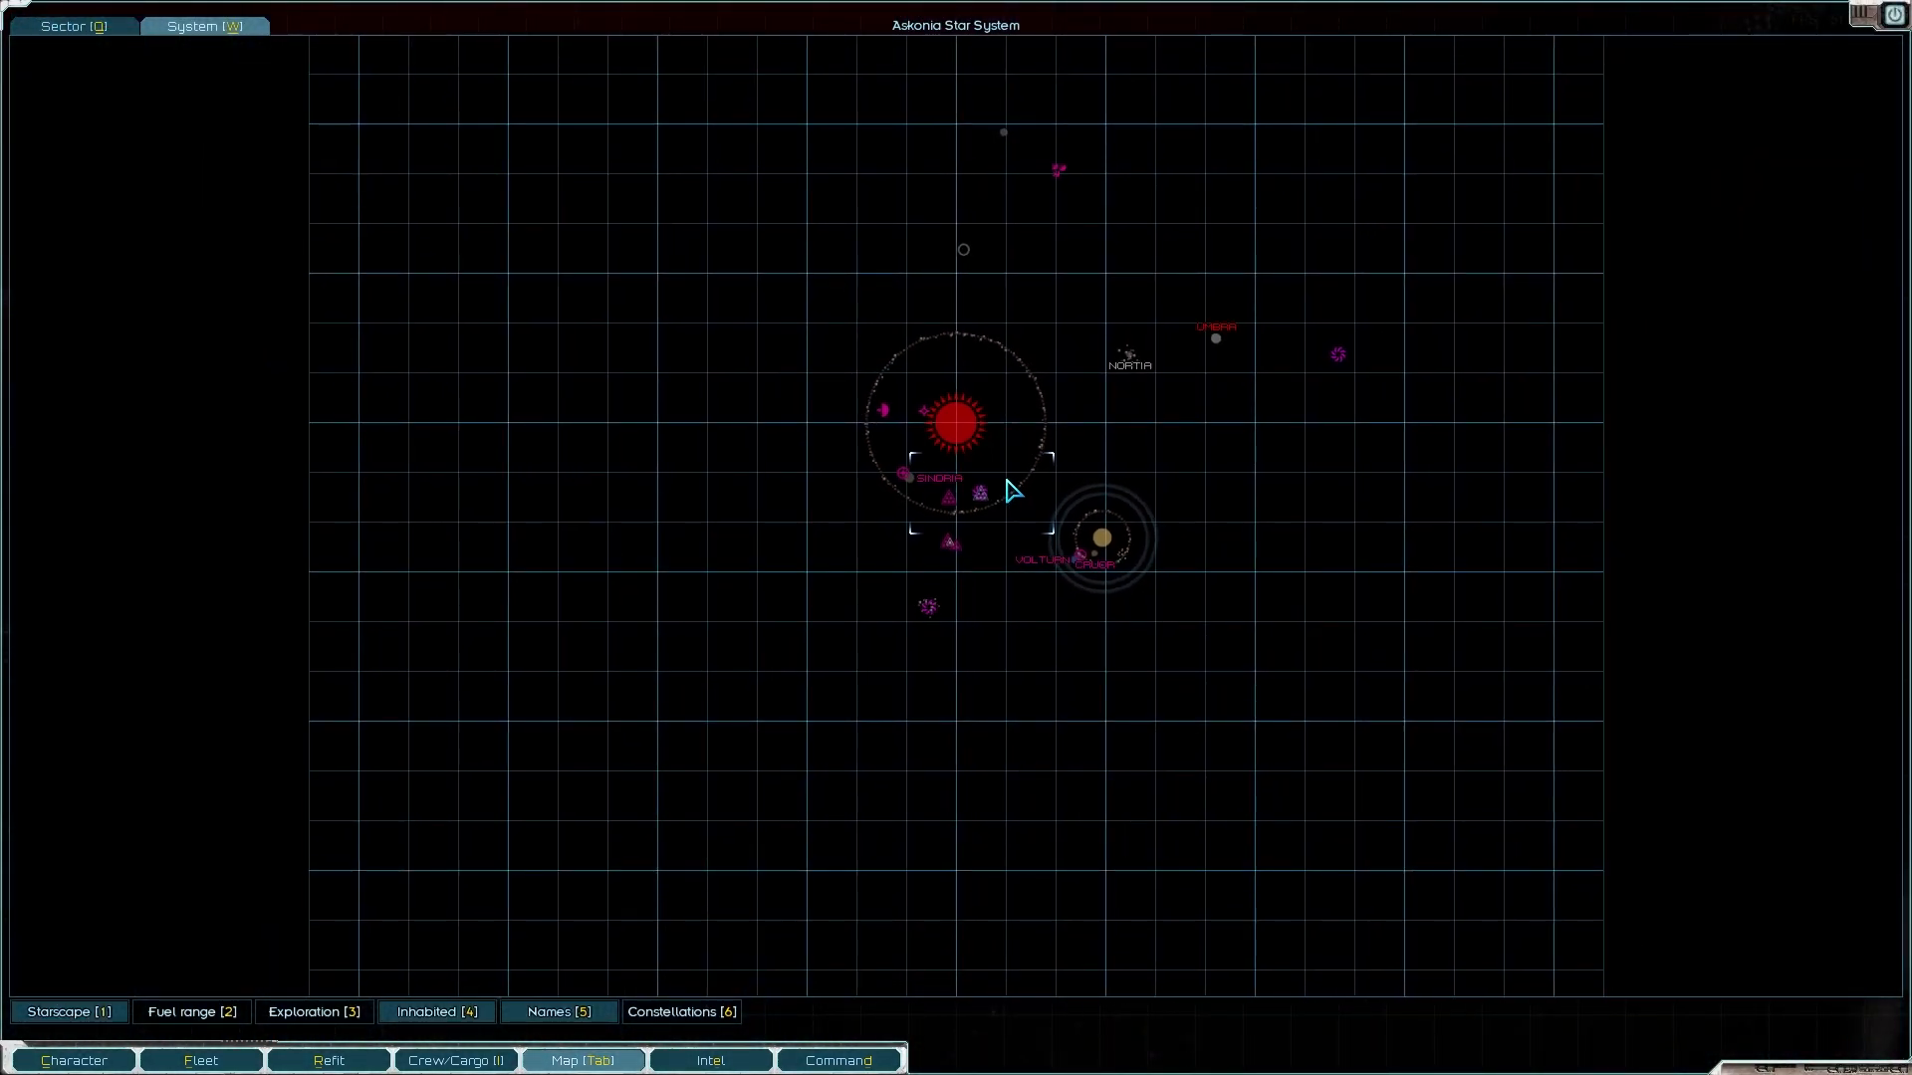
pyautogui.moveTo(1028, 480)
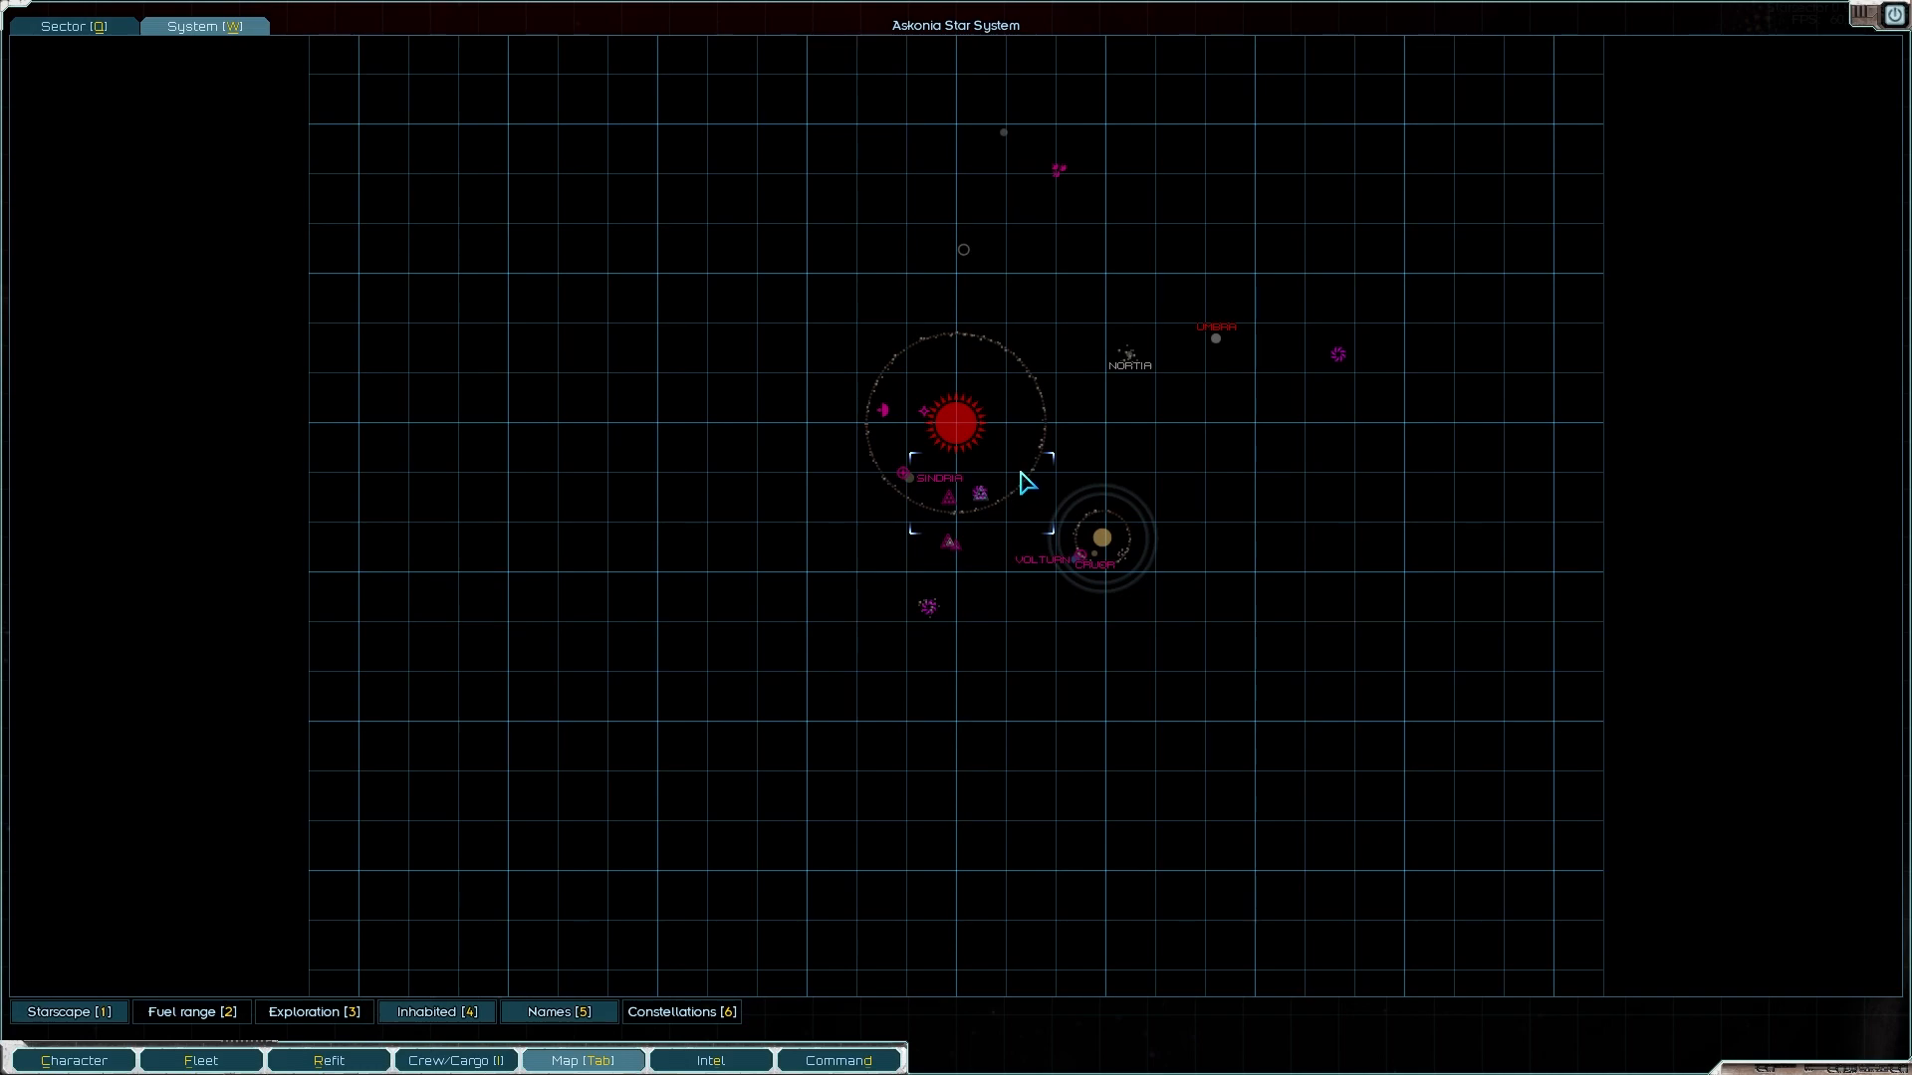
pyautogui.scroll(3)
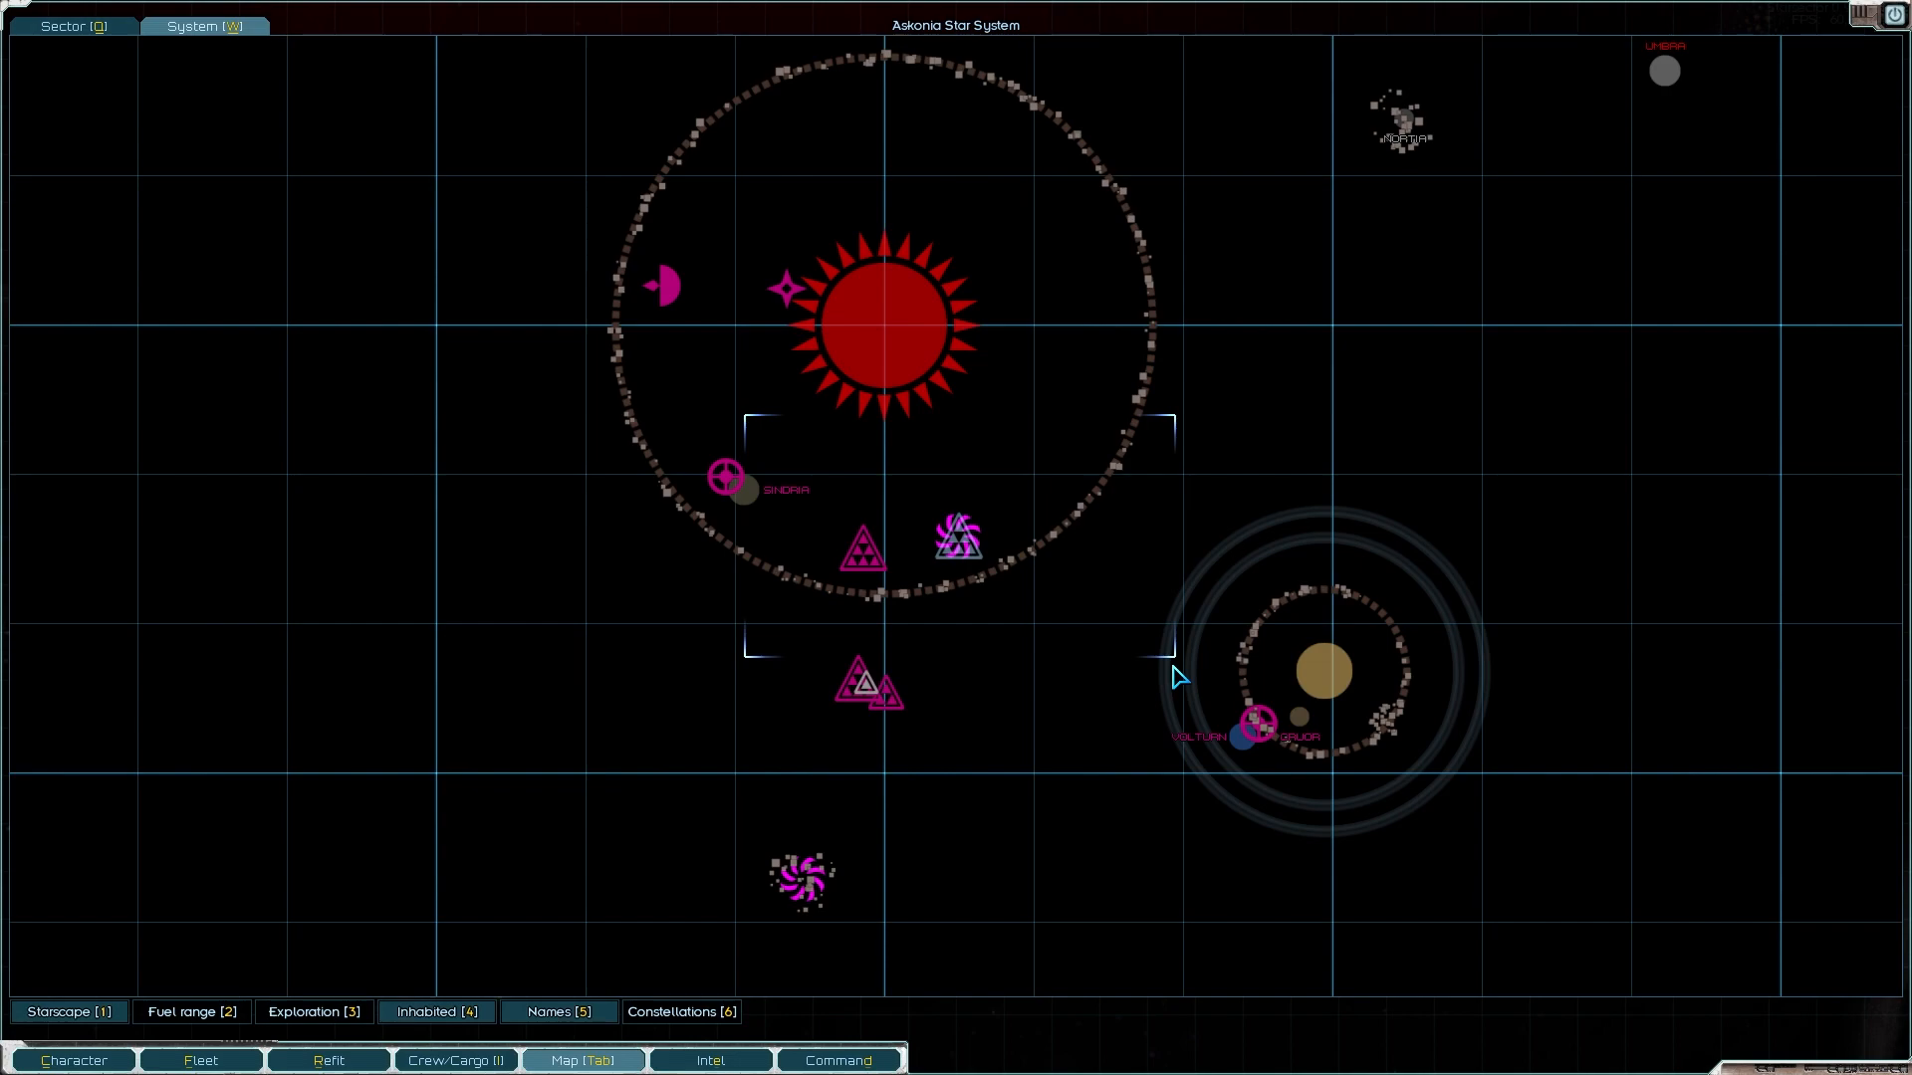
pyautogui.moveTo(1187, 655)
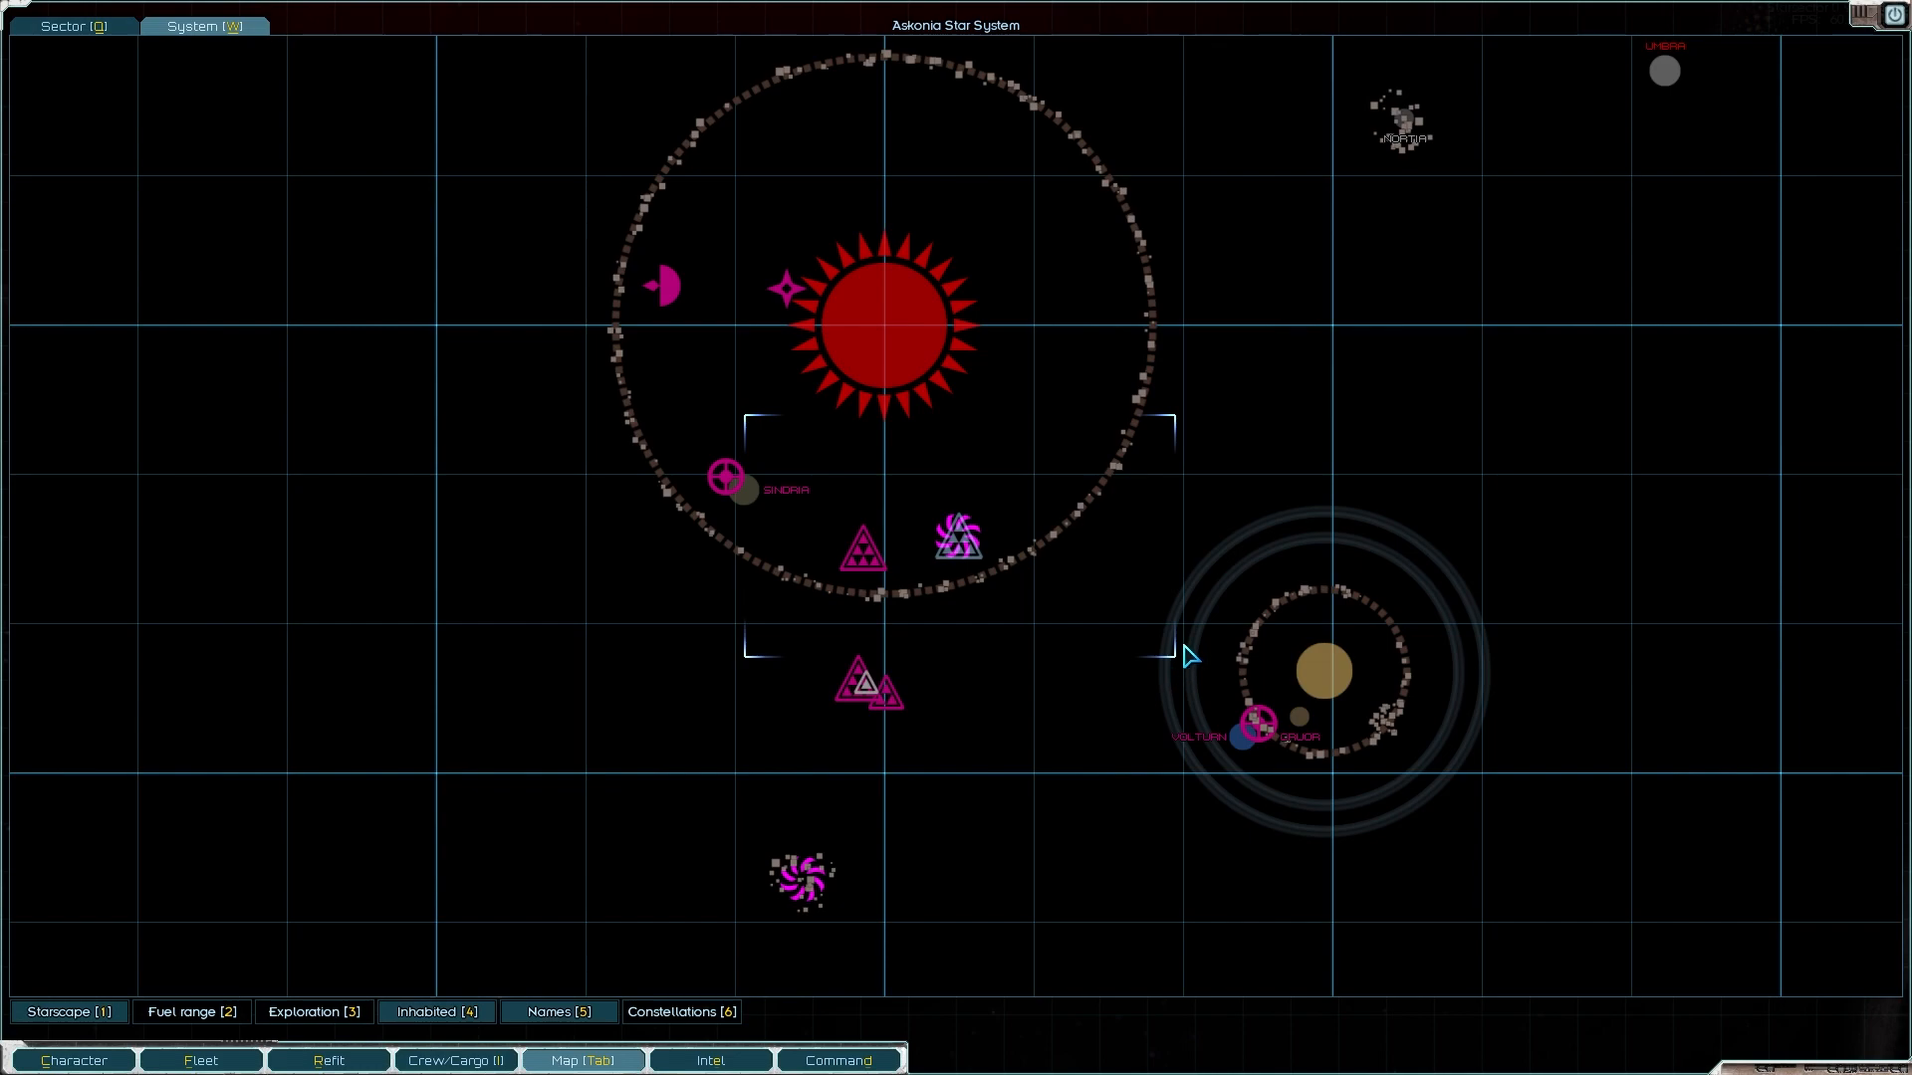
pyautogui.moveTo(1272, 733)
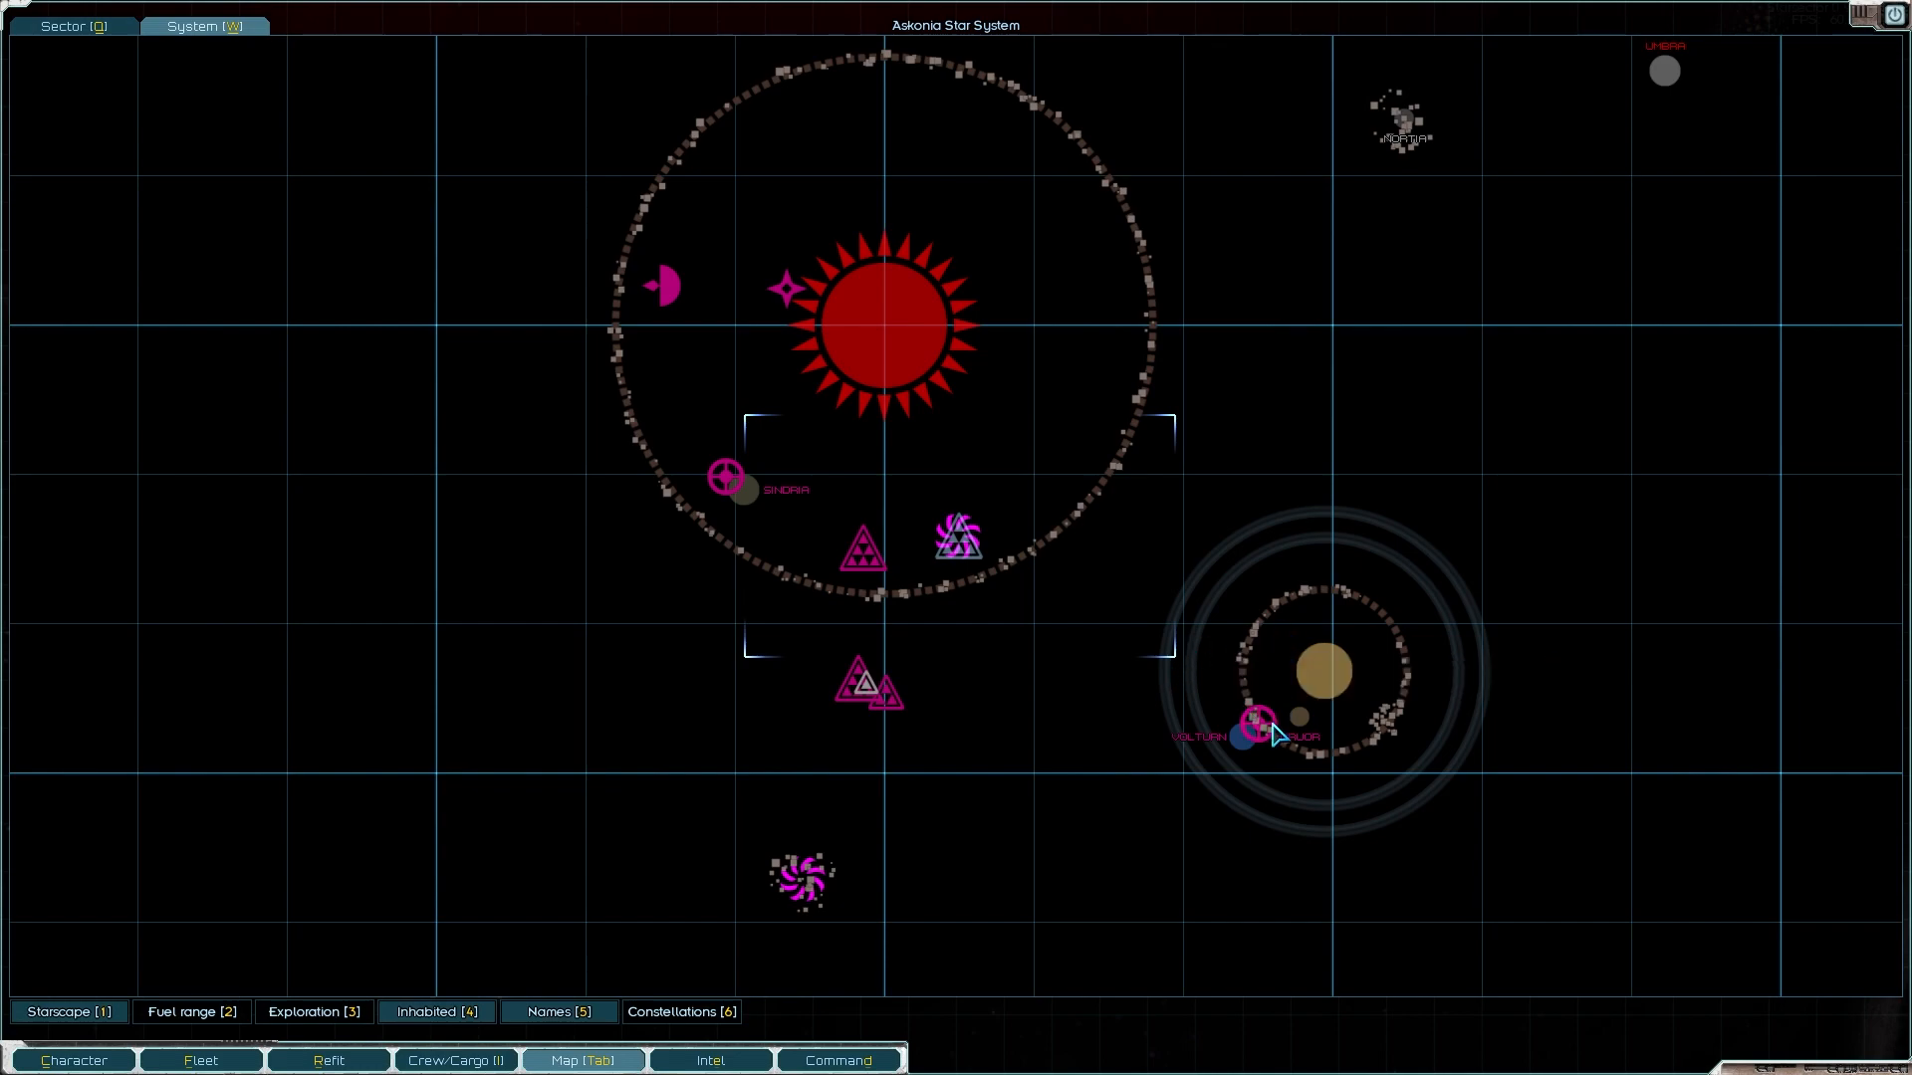
pyautogui.moveTo(808, 546)
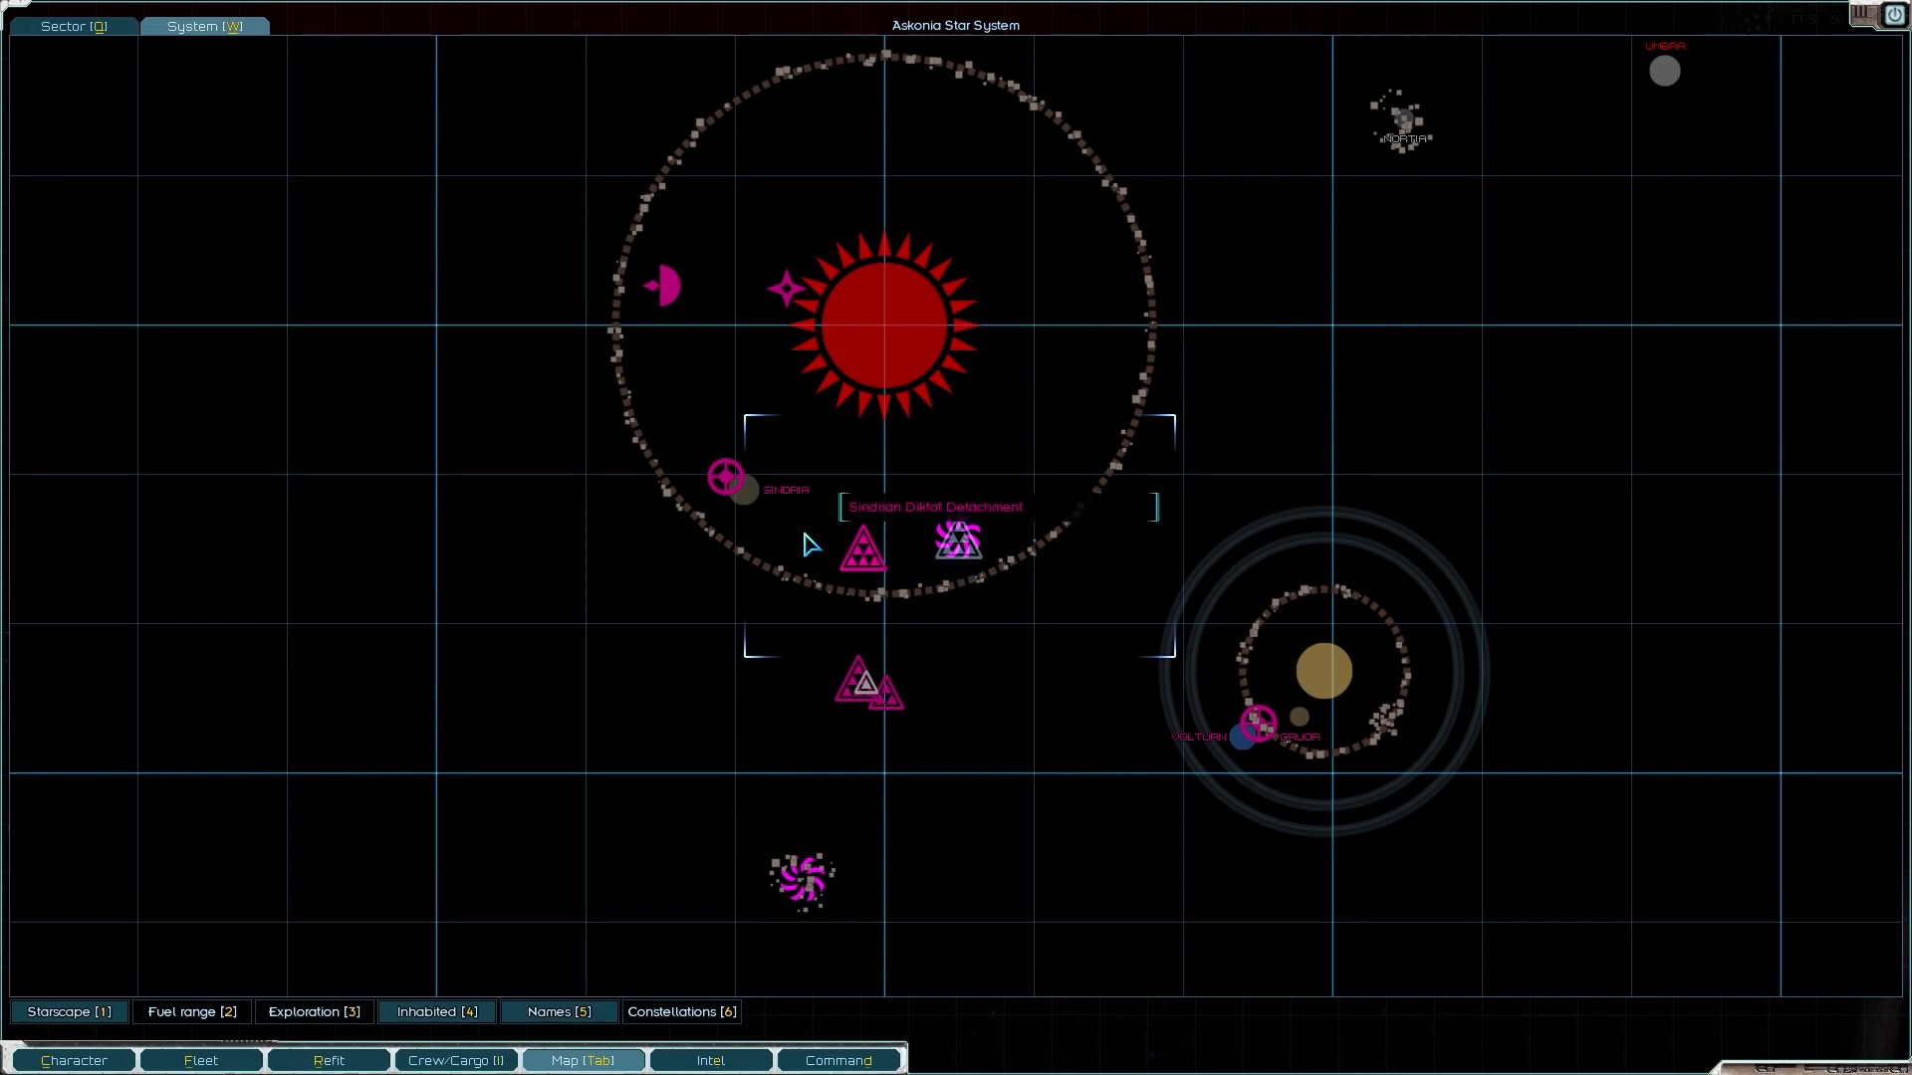
# Step: Lay in a course for Sindria, resume flying and approach the planet to dock
pyautogui.click(745, 494)
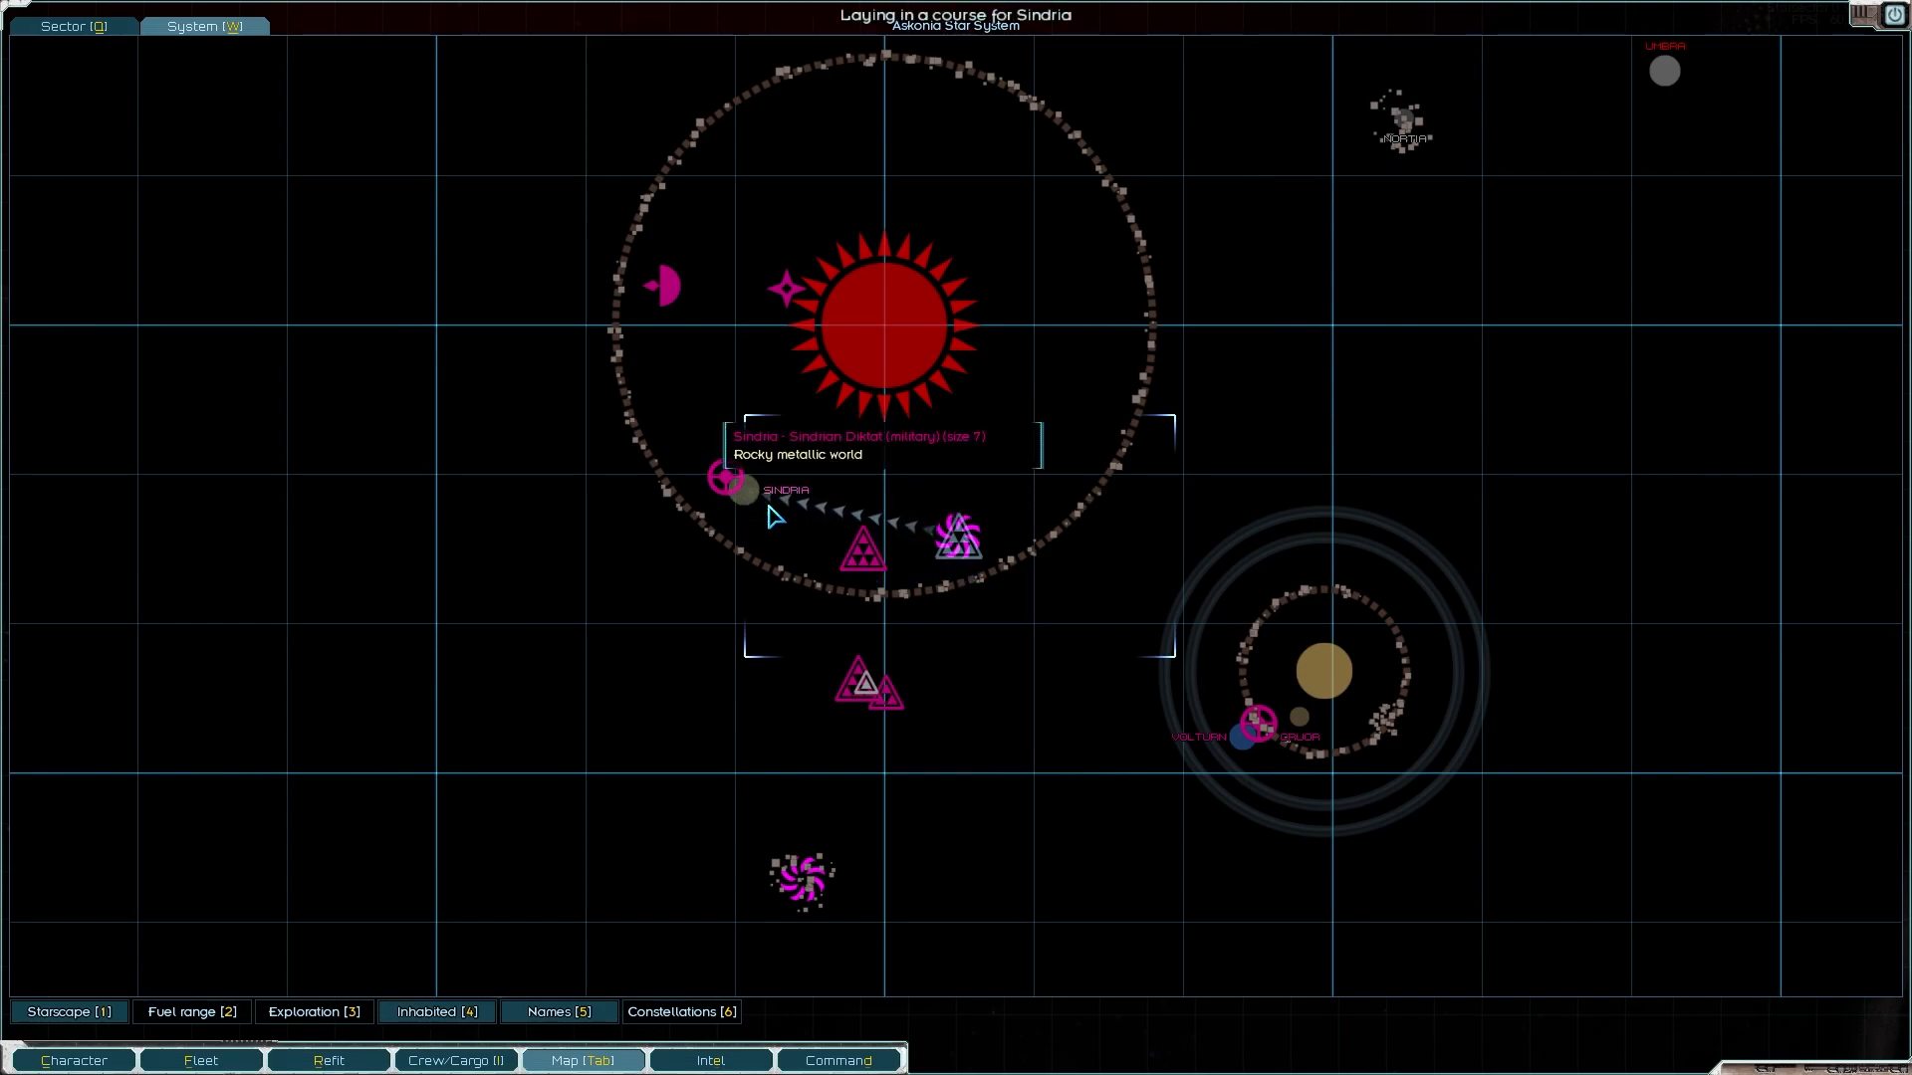
pyautogui.press('tab')
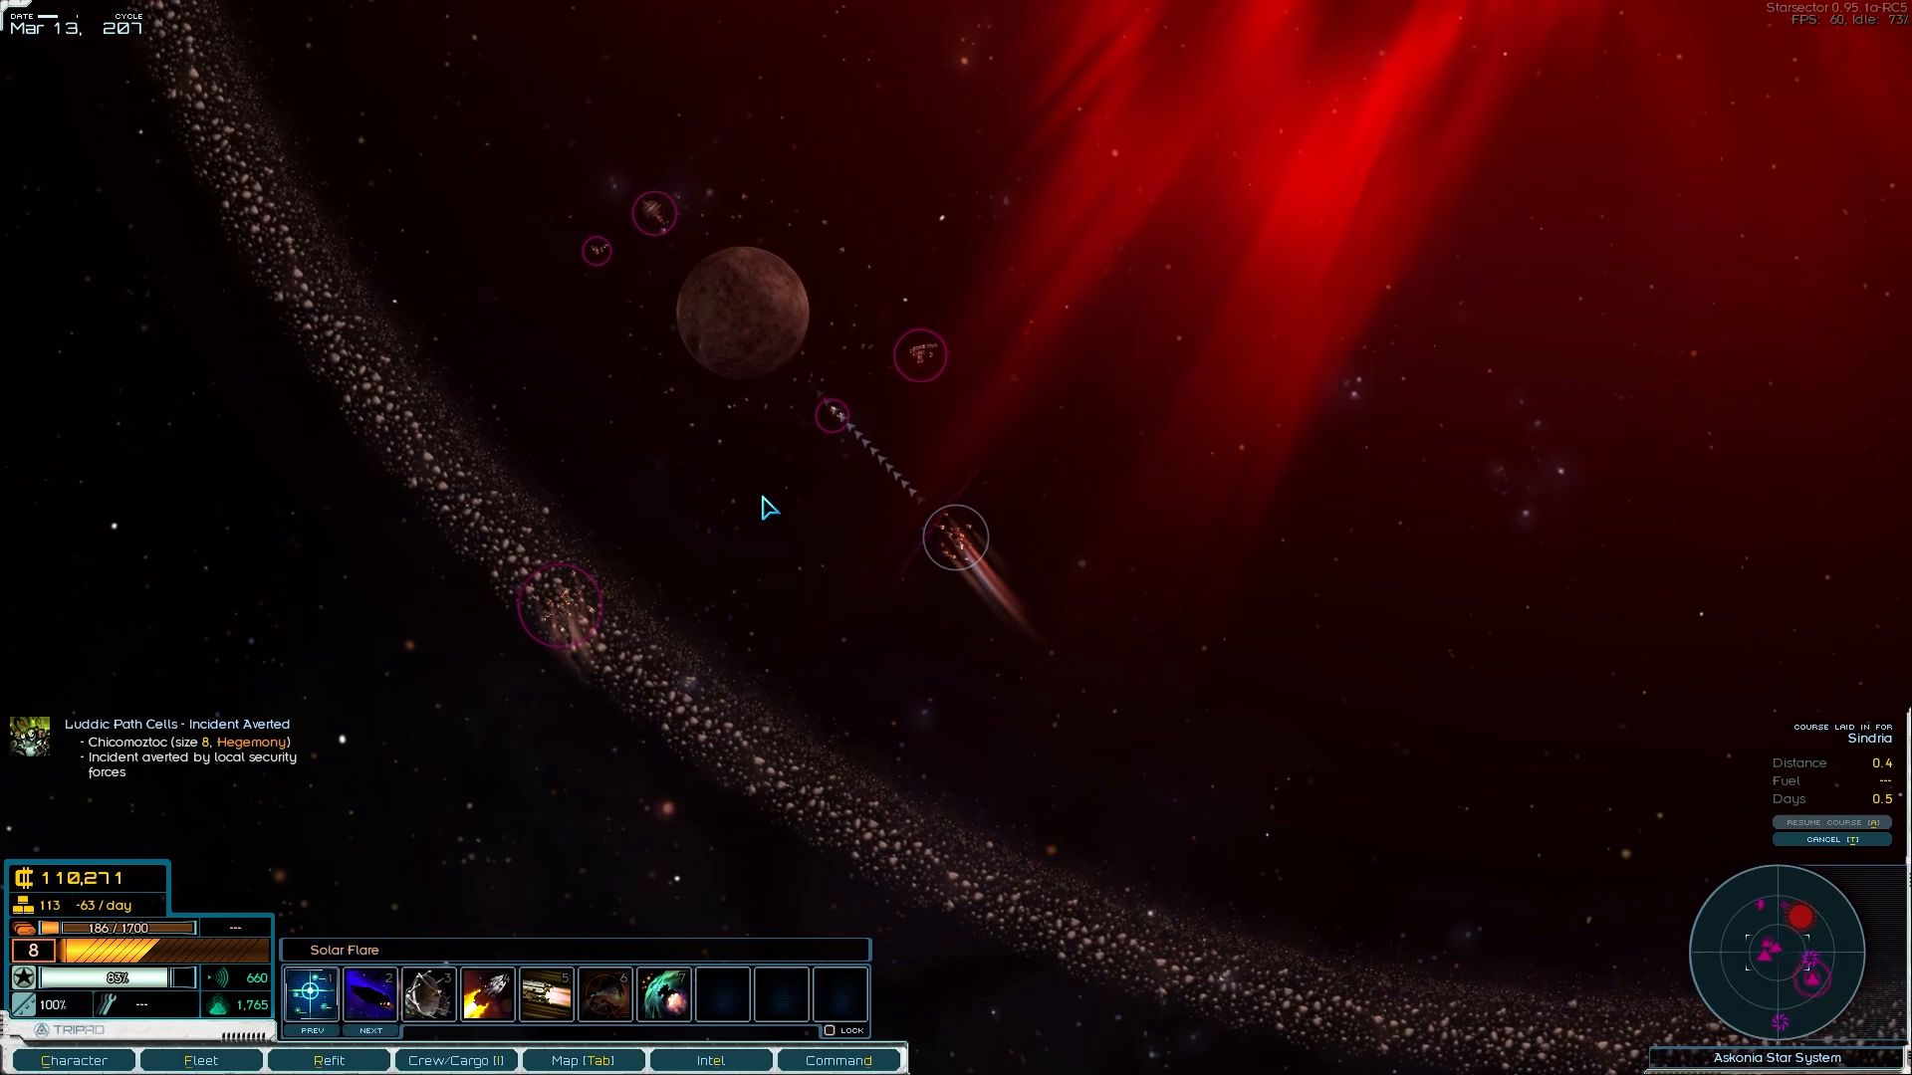
pyautogui.moveTo(1223, 279)
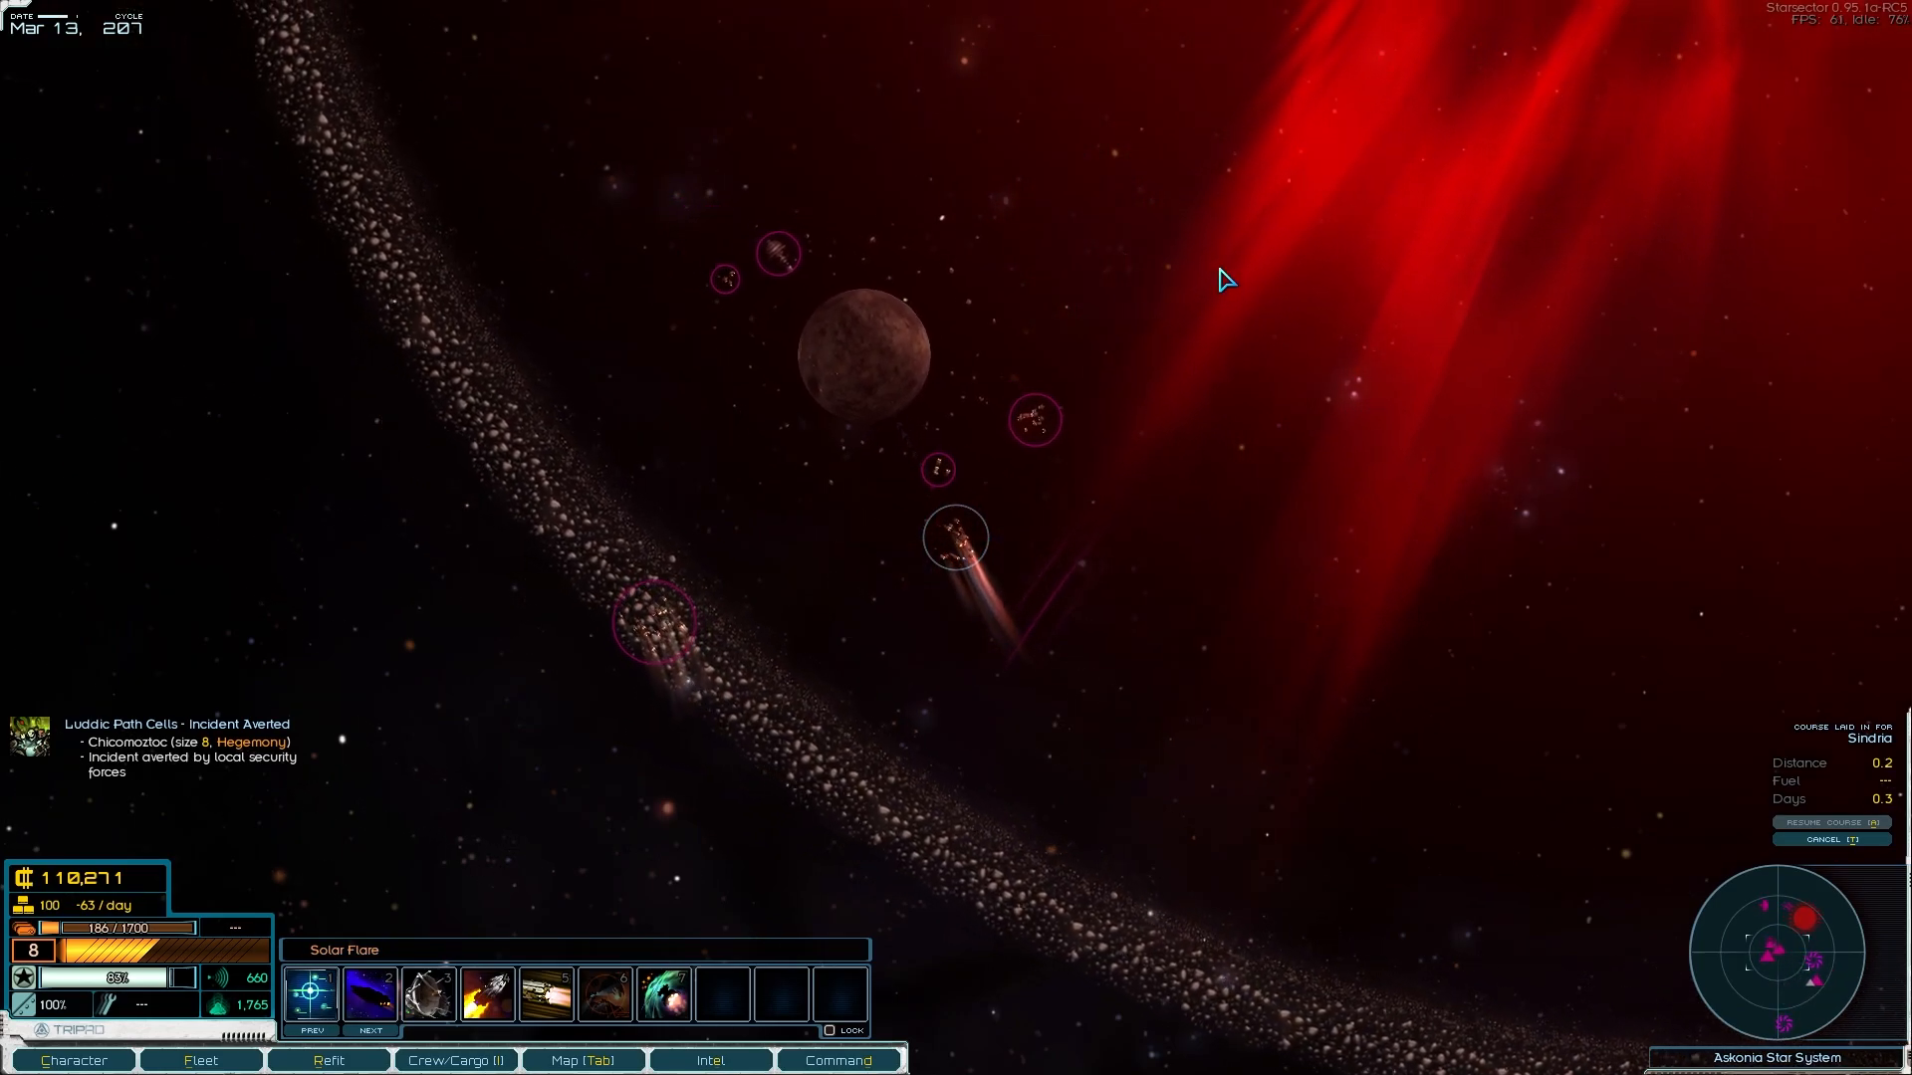
pyautogui.click(1818, 838)
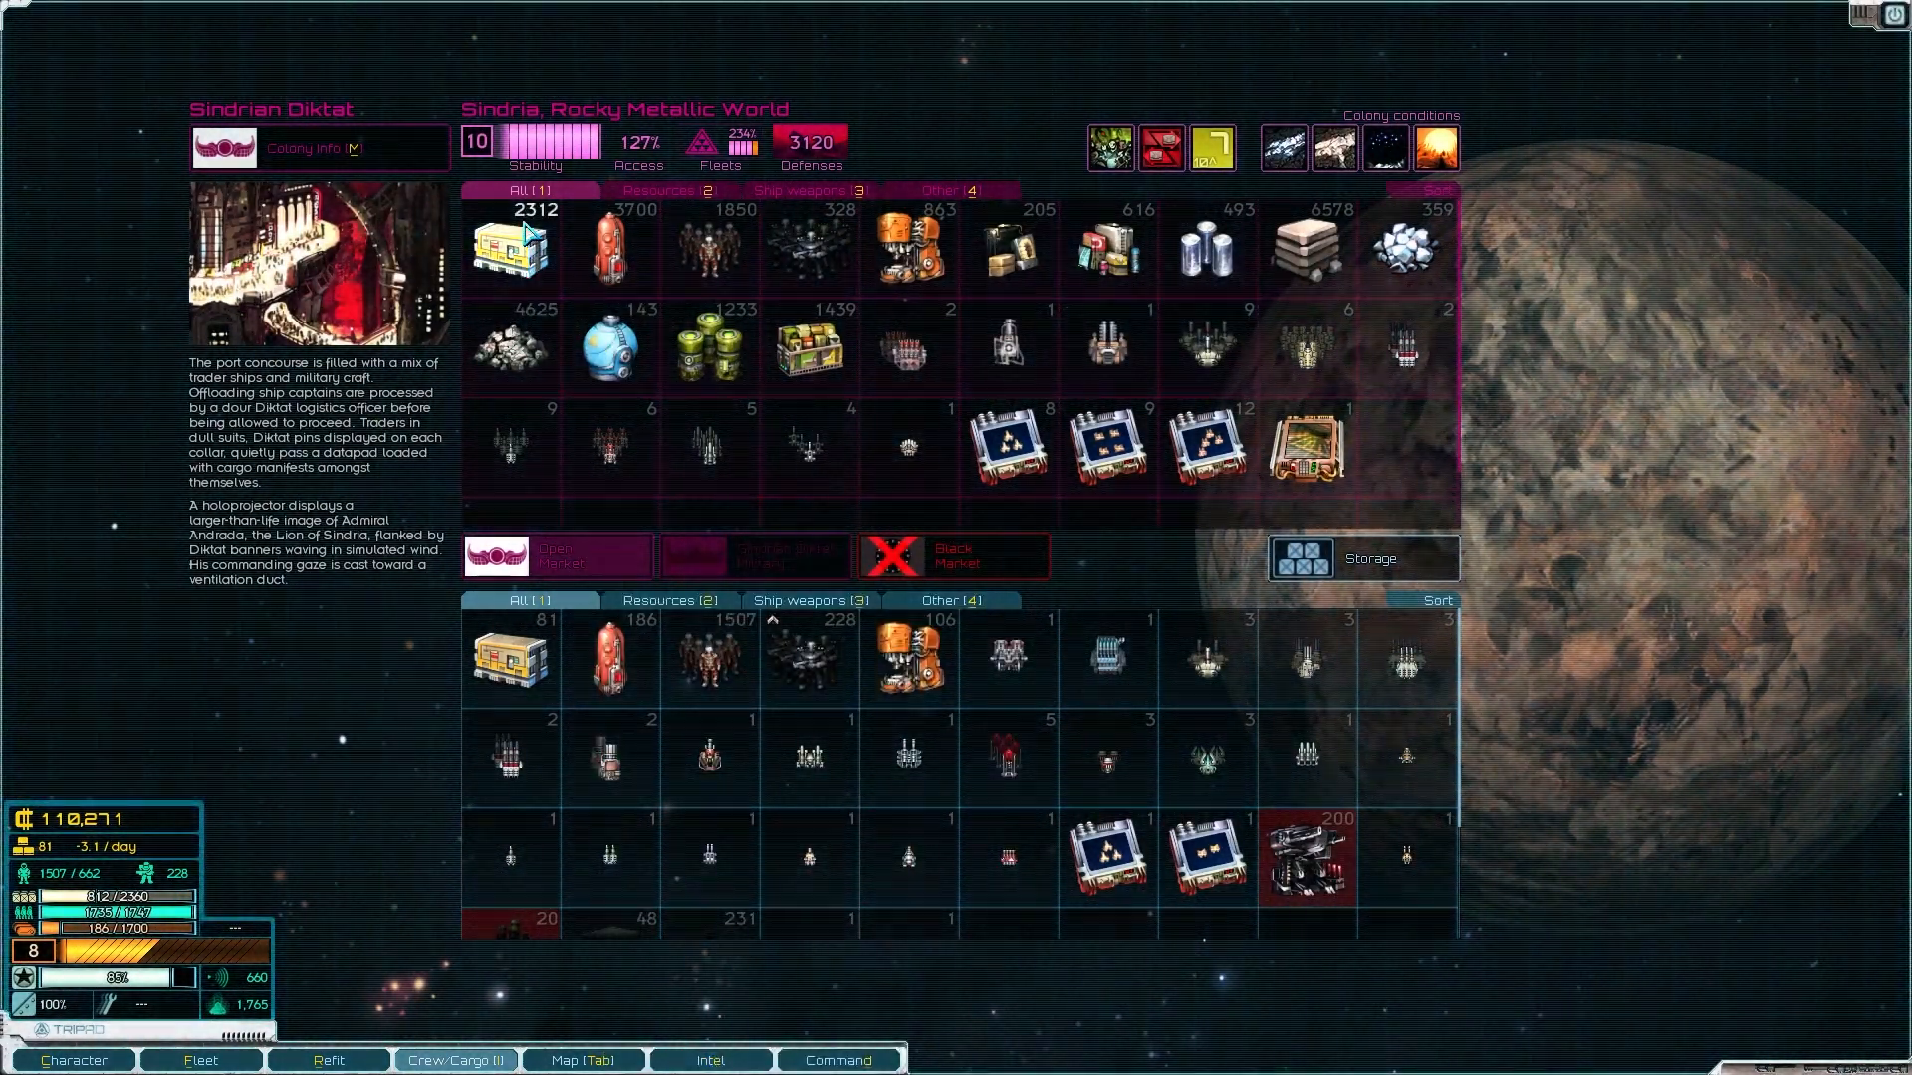
pyautogui.moveTo(512, 249)
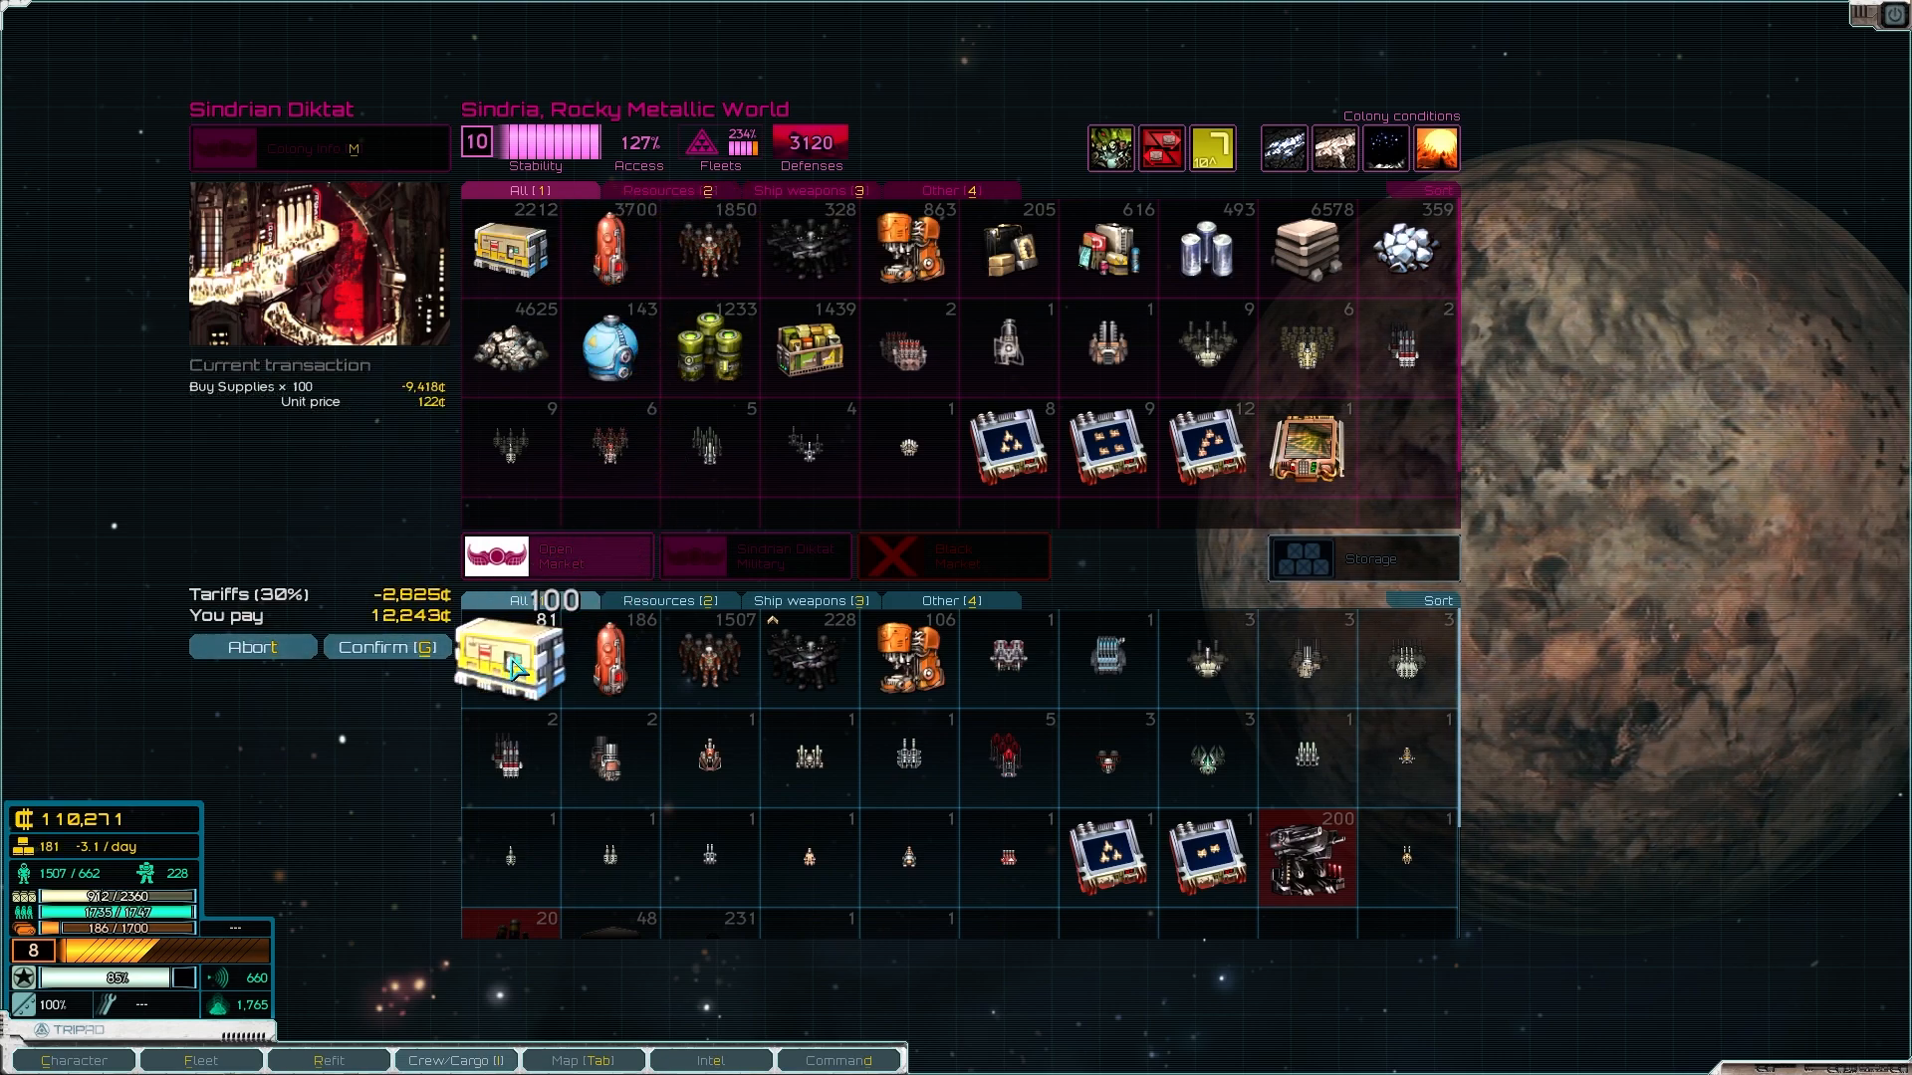
# Step: Confirm buying 100 supplies at Sindria for 12,243 credits
pyautogui.click(384, 648)
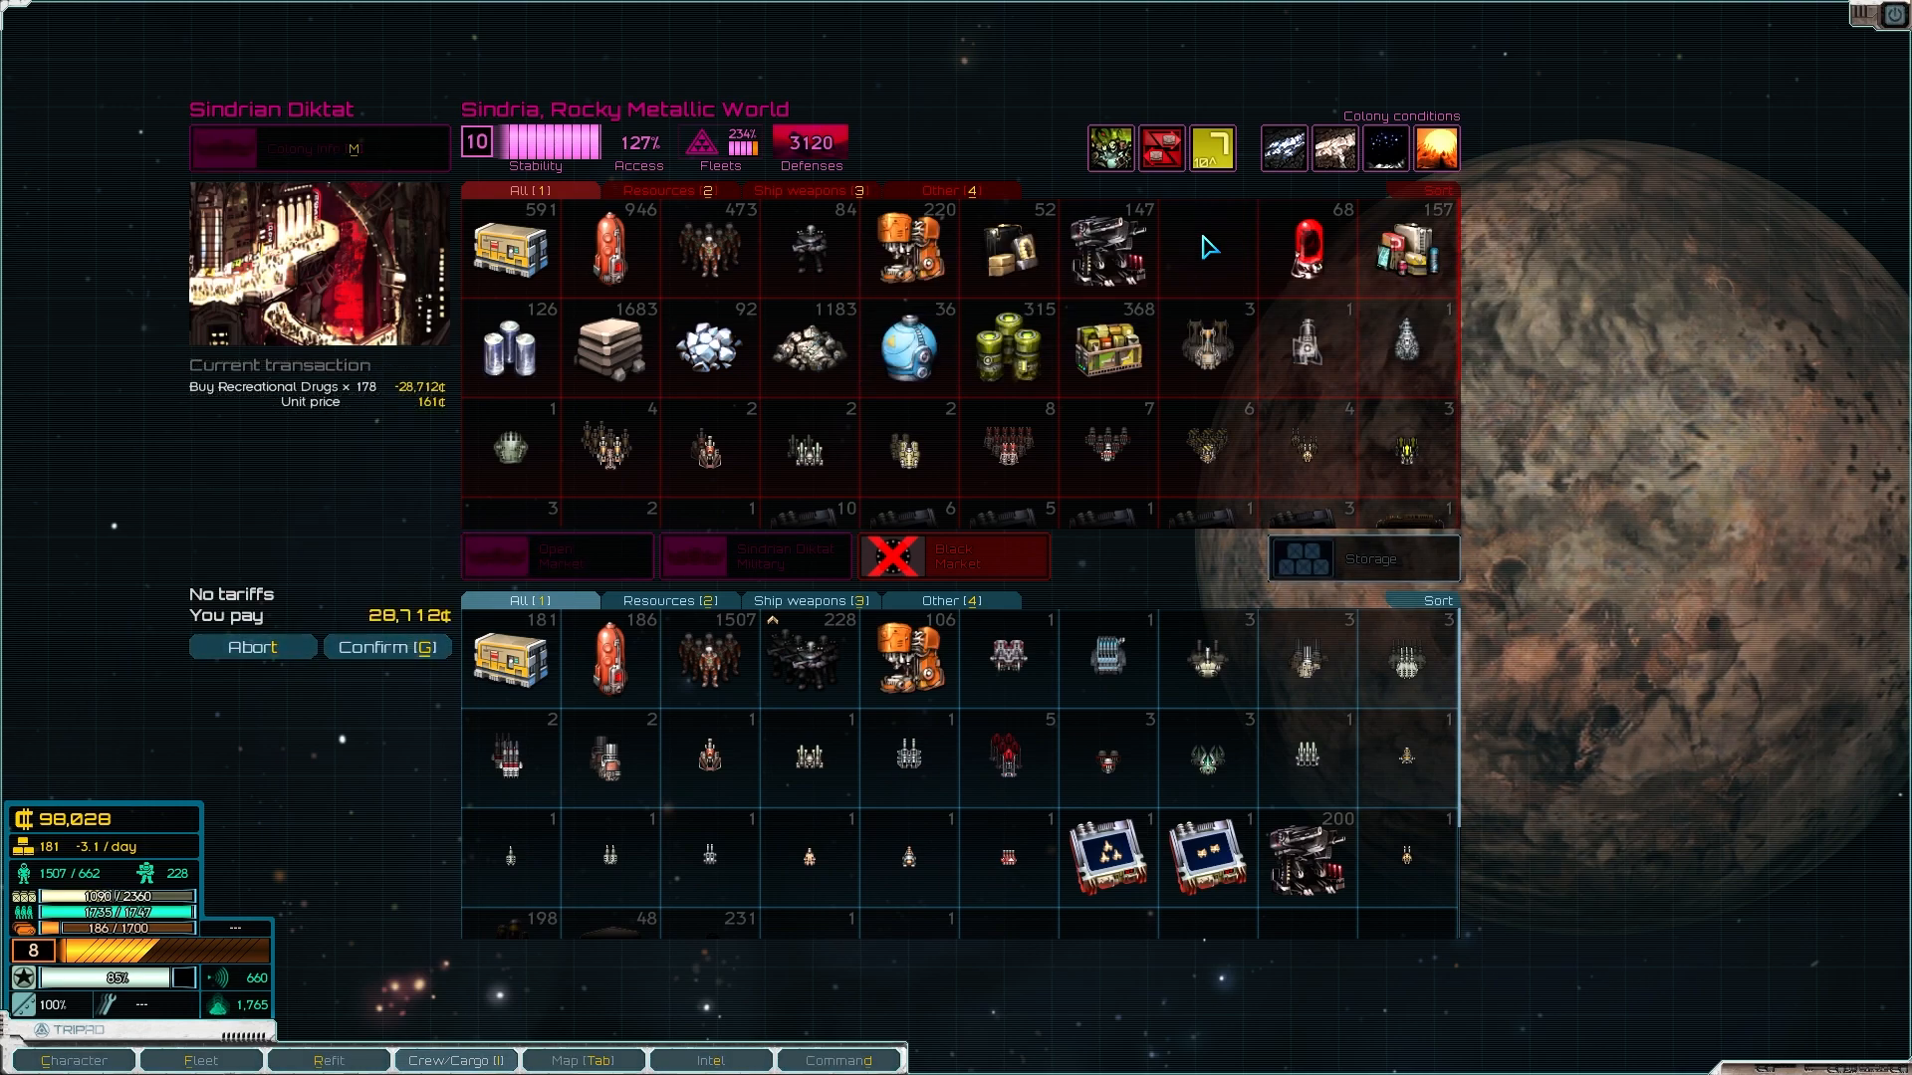
pyautogui.moveTo(938, 573)
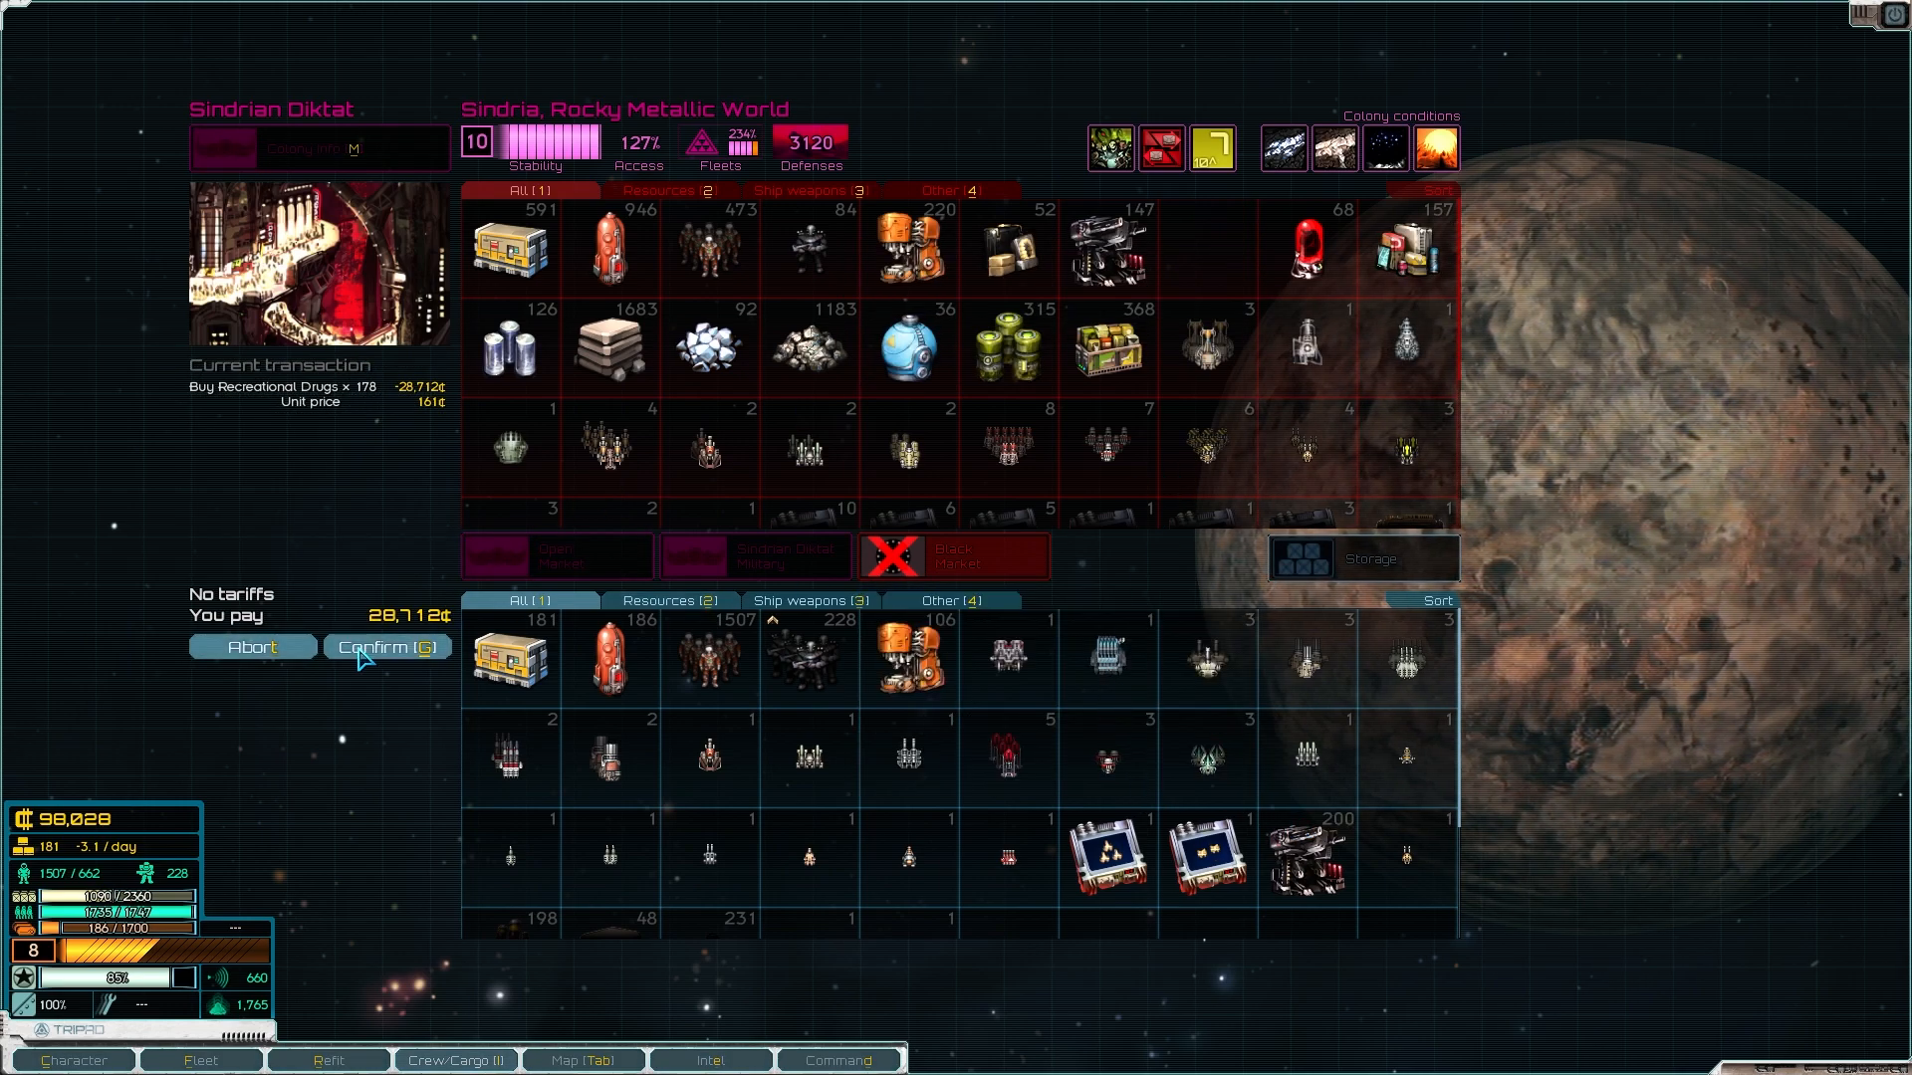
# Step: Resolve the pending drug and ore transactions, then confirm selling 700 crew, reaching 116,859 credits
pyautogui.click(386, 645)
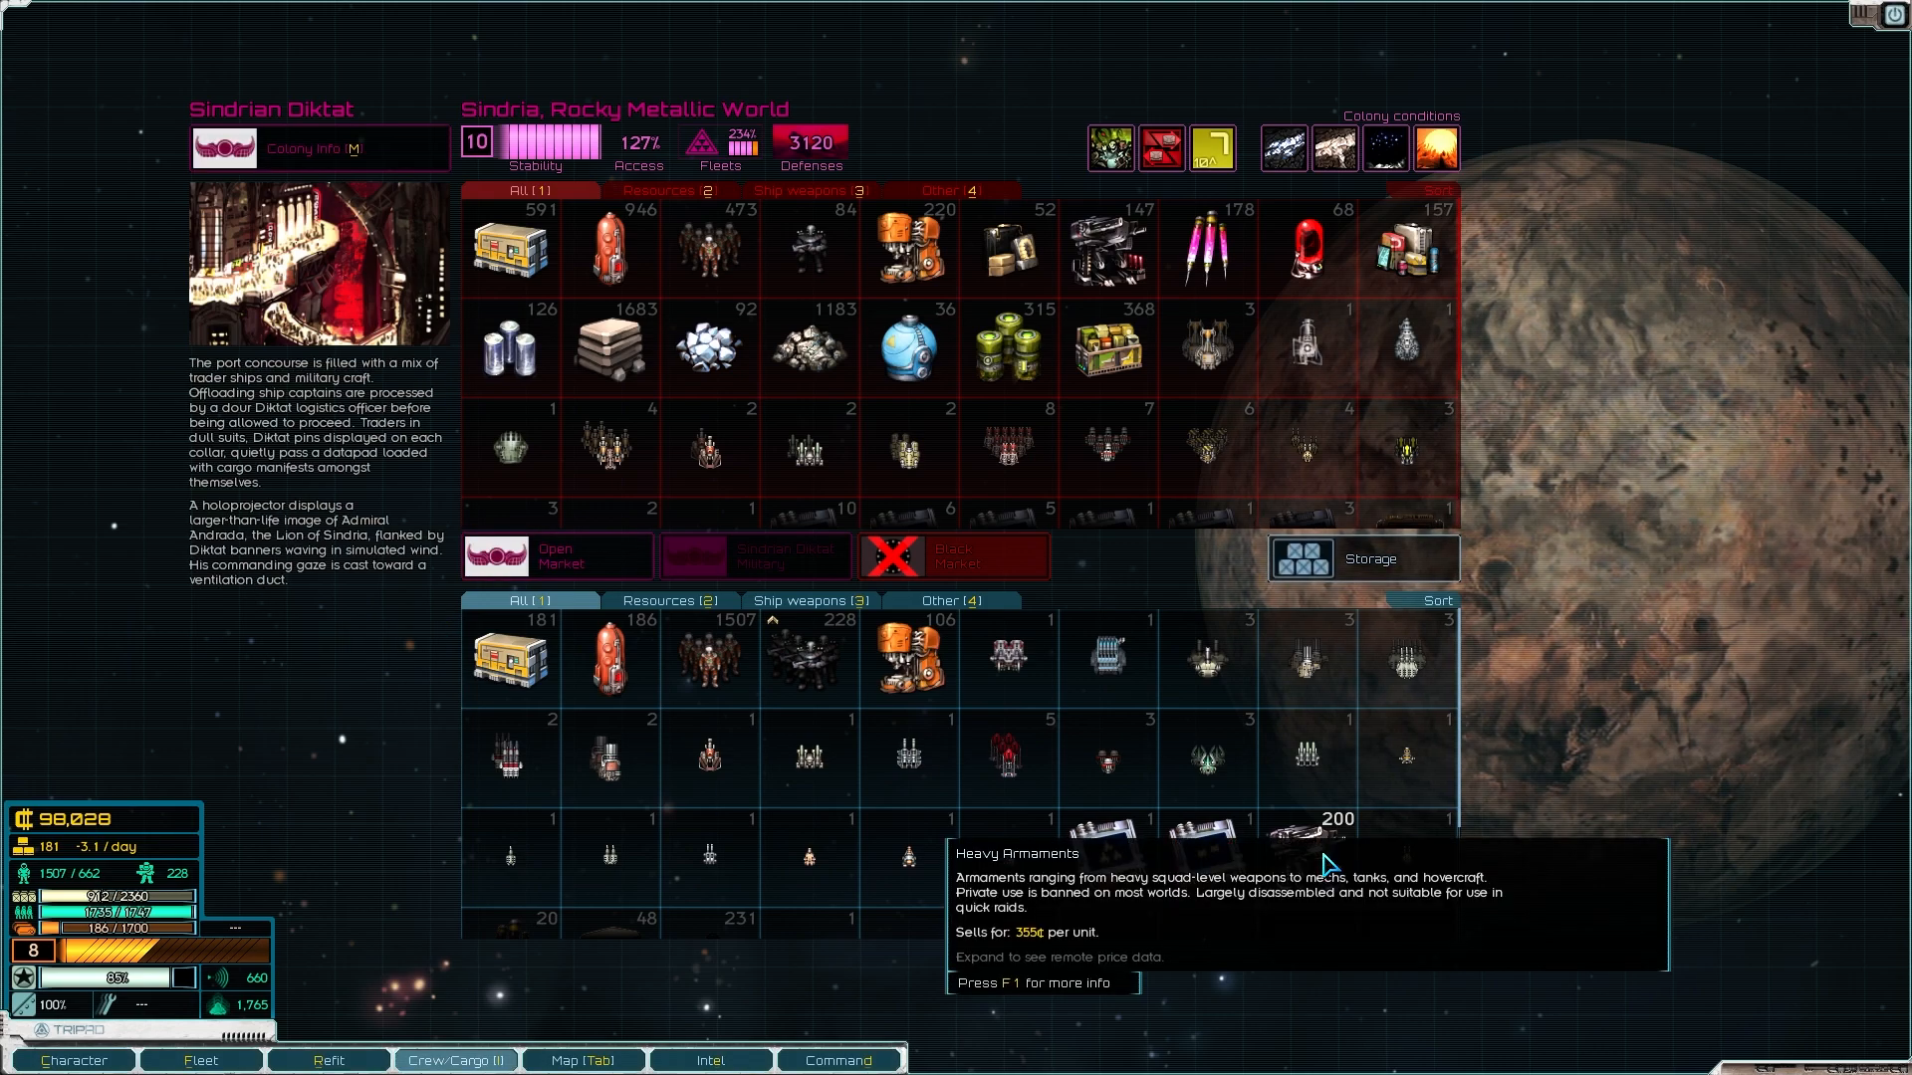
pyautogui.moveTo(1041, 828)
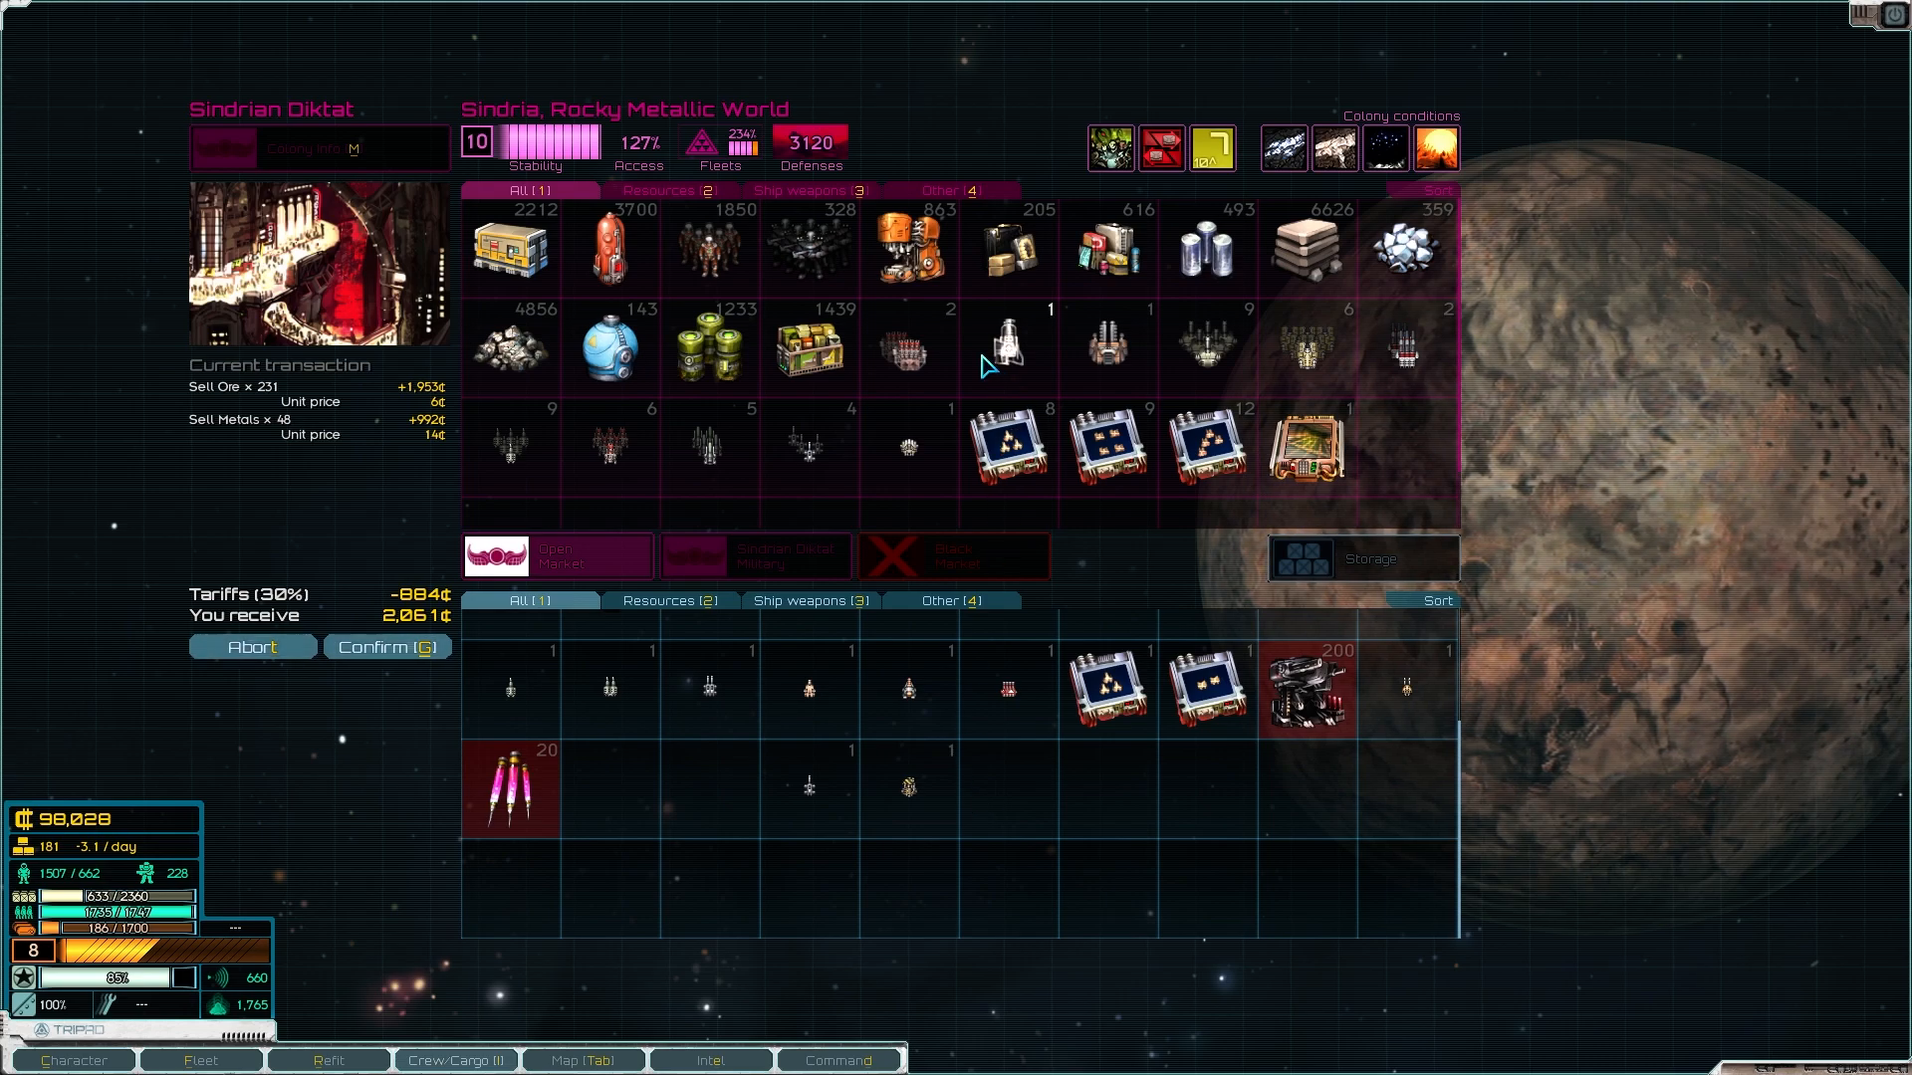
pyautogui.moveTo(1008, 346)
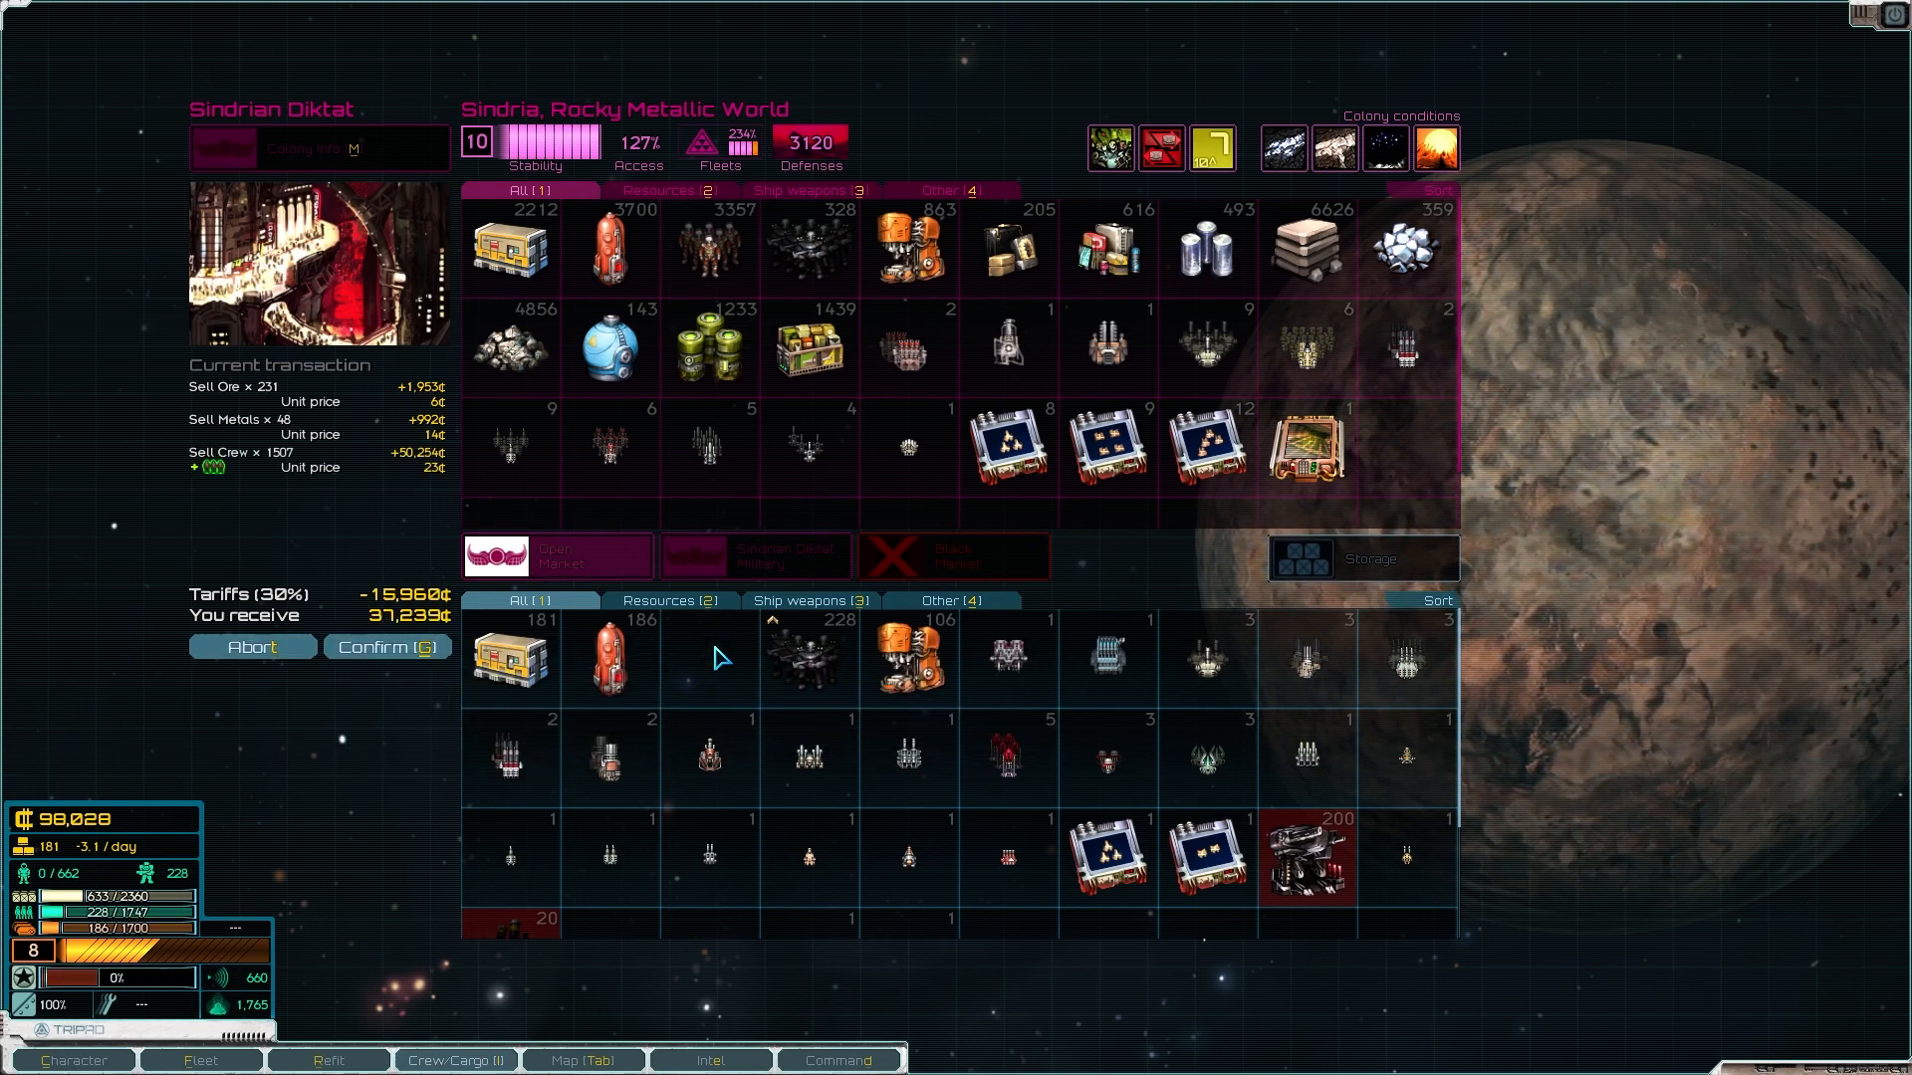
pyautogui.moveTo(367, 586)
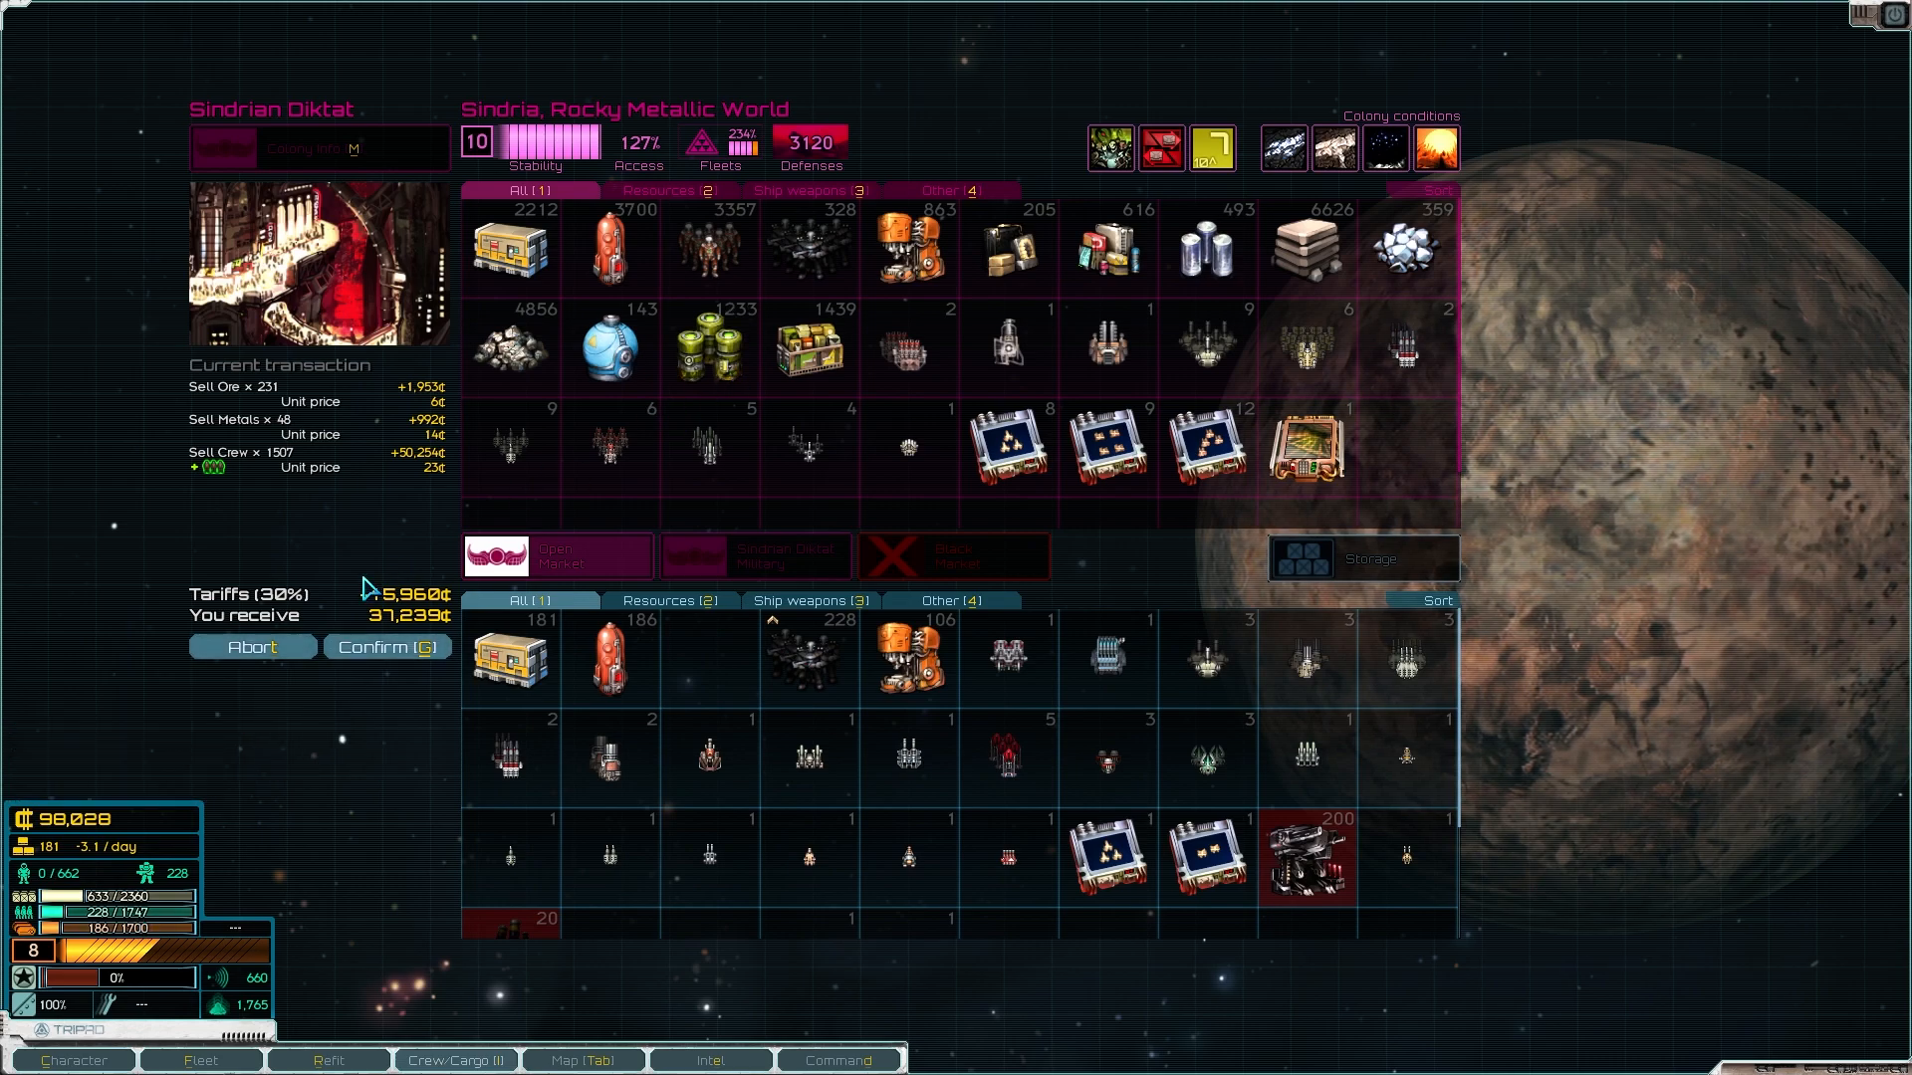
pyautogui.click(386, 645)
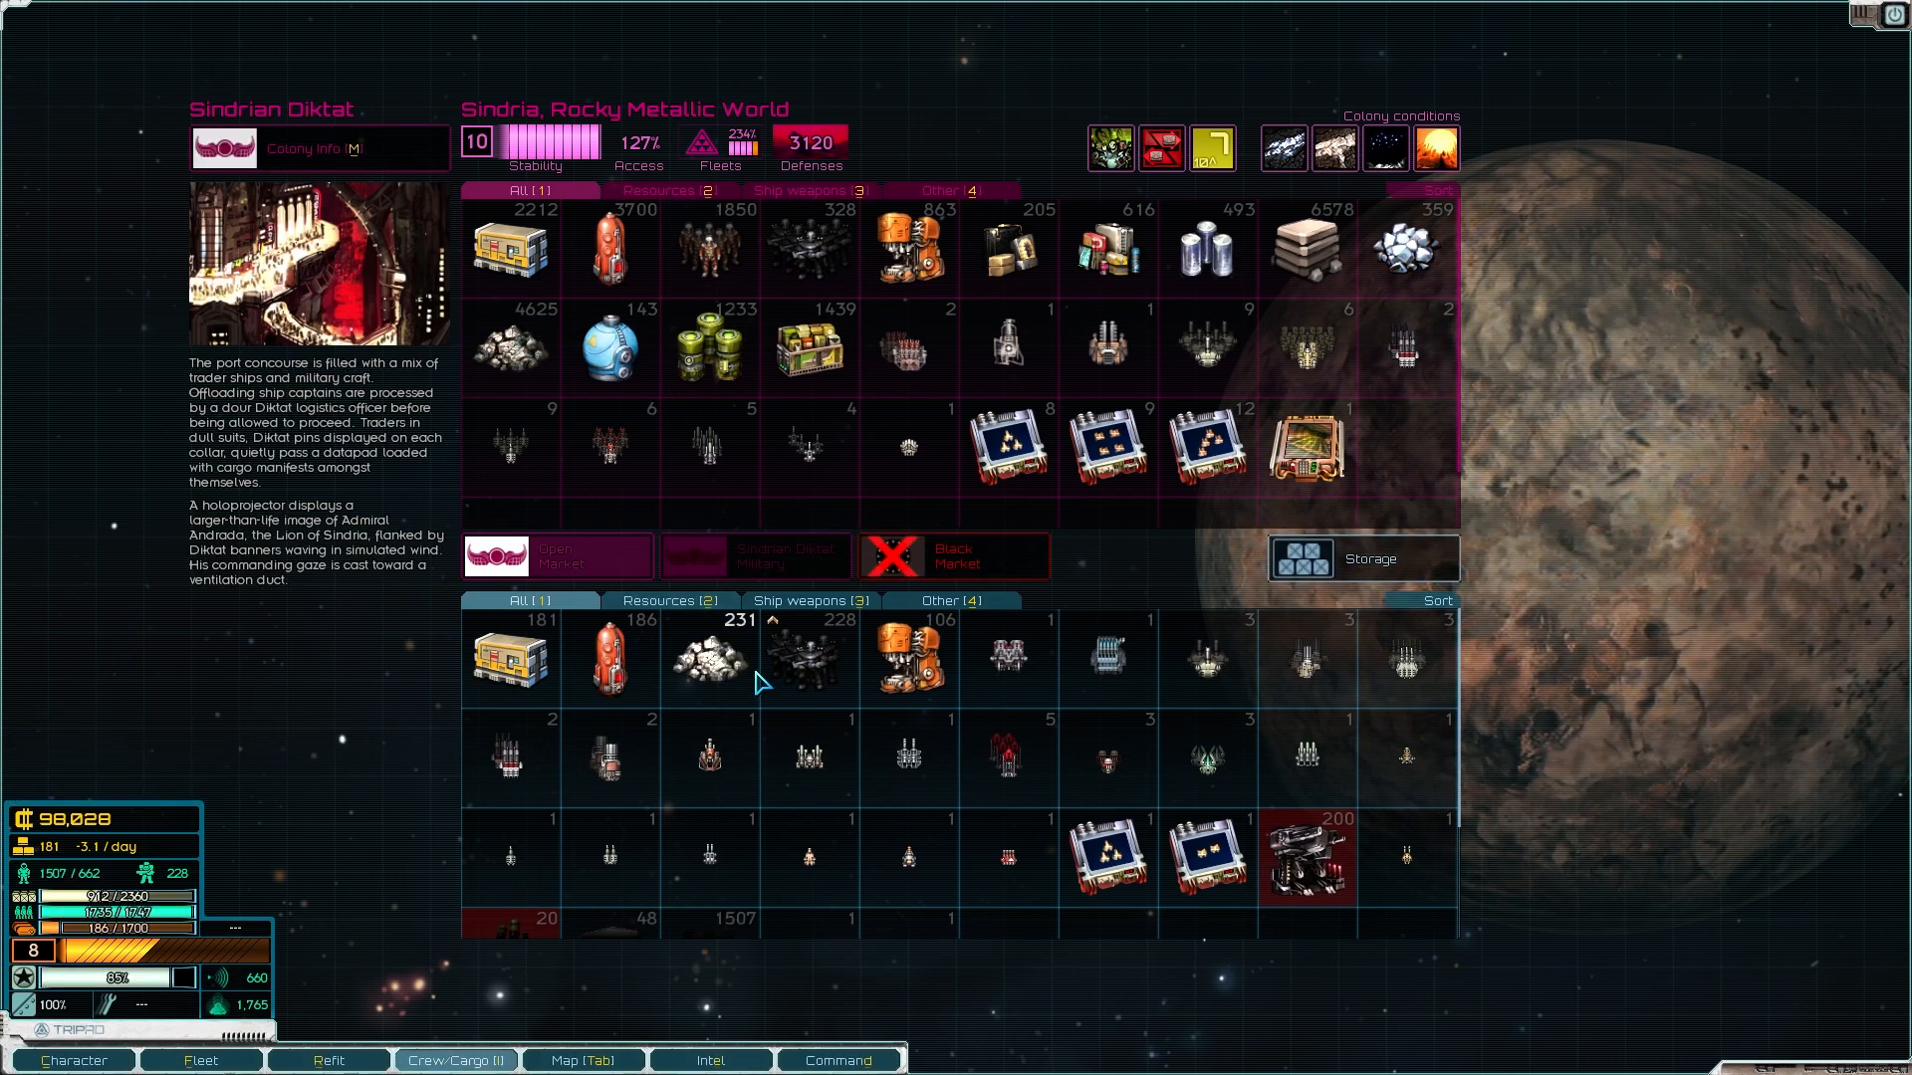
pyautogui.click(711, 657)
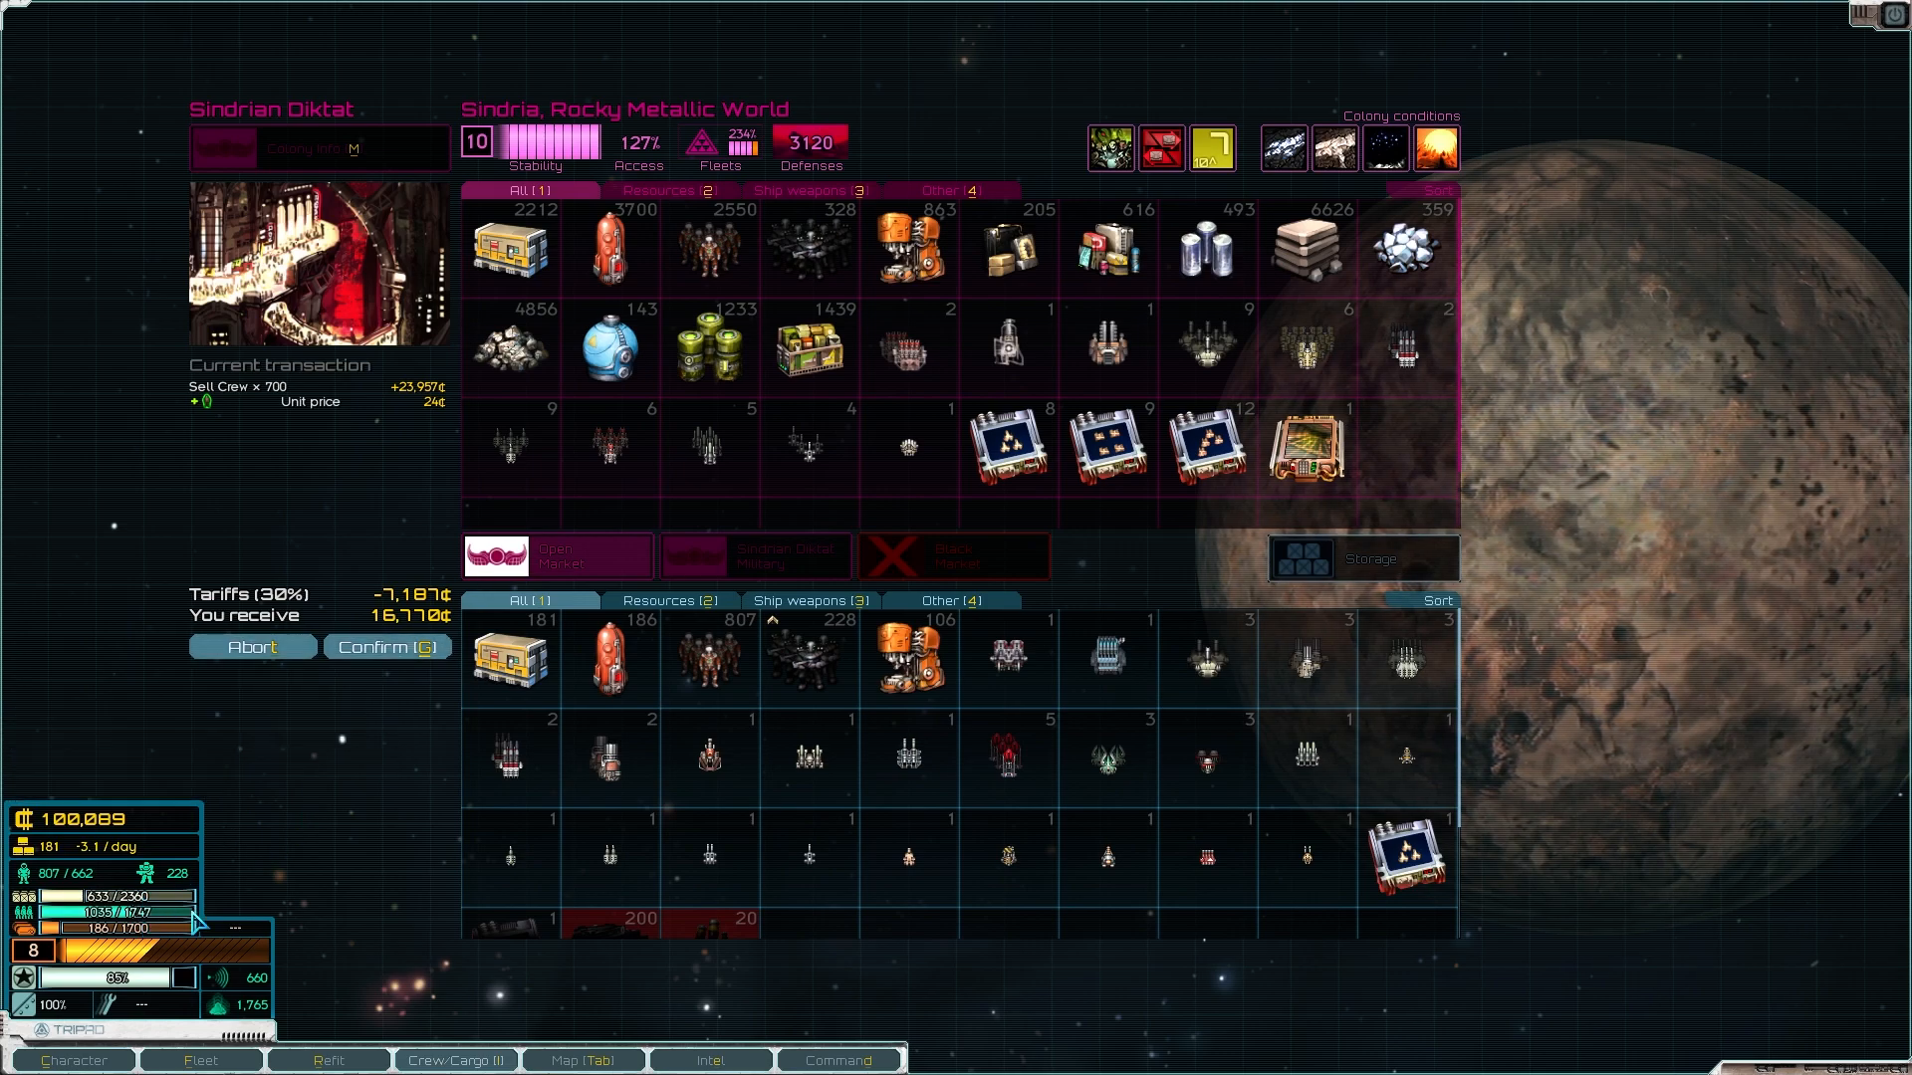
pyautogui.click(384, 645)
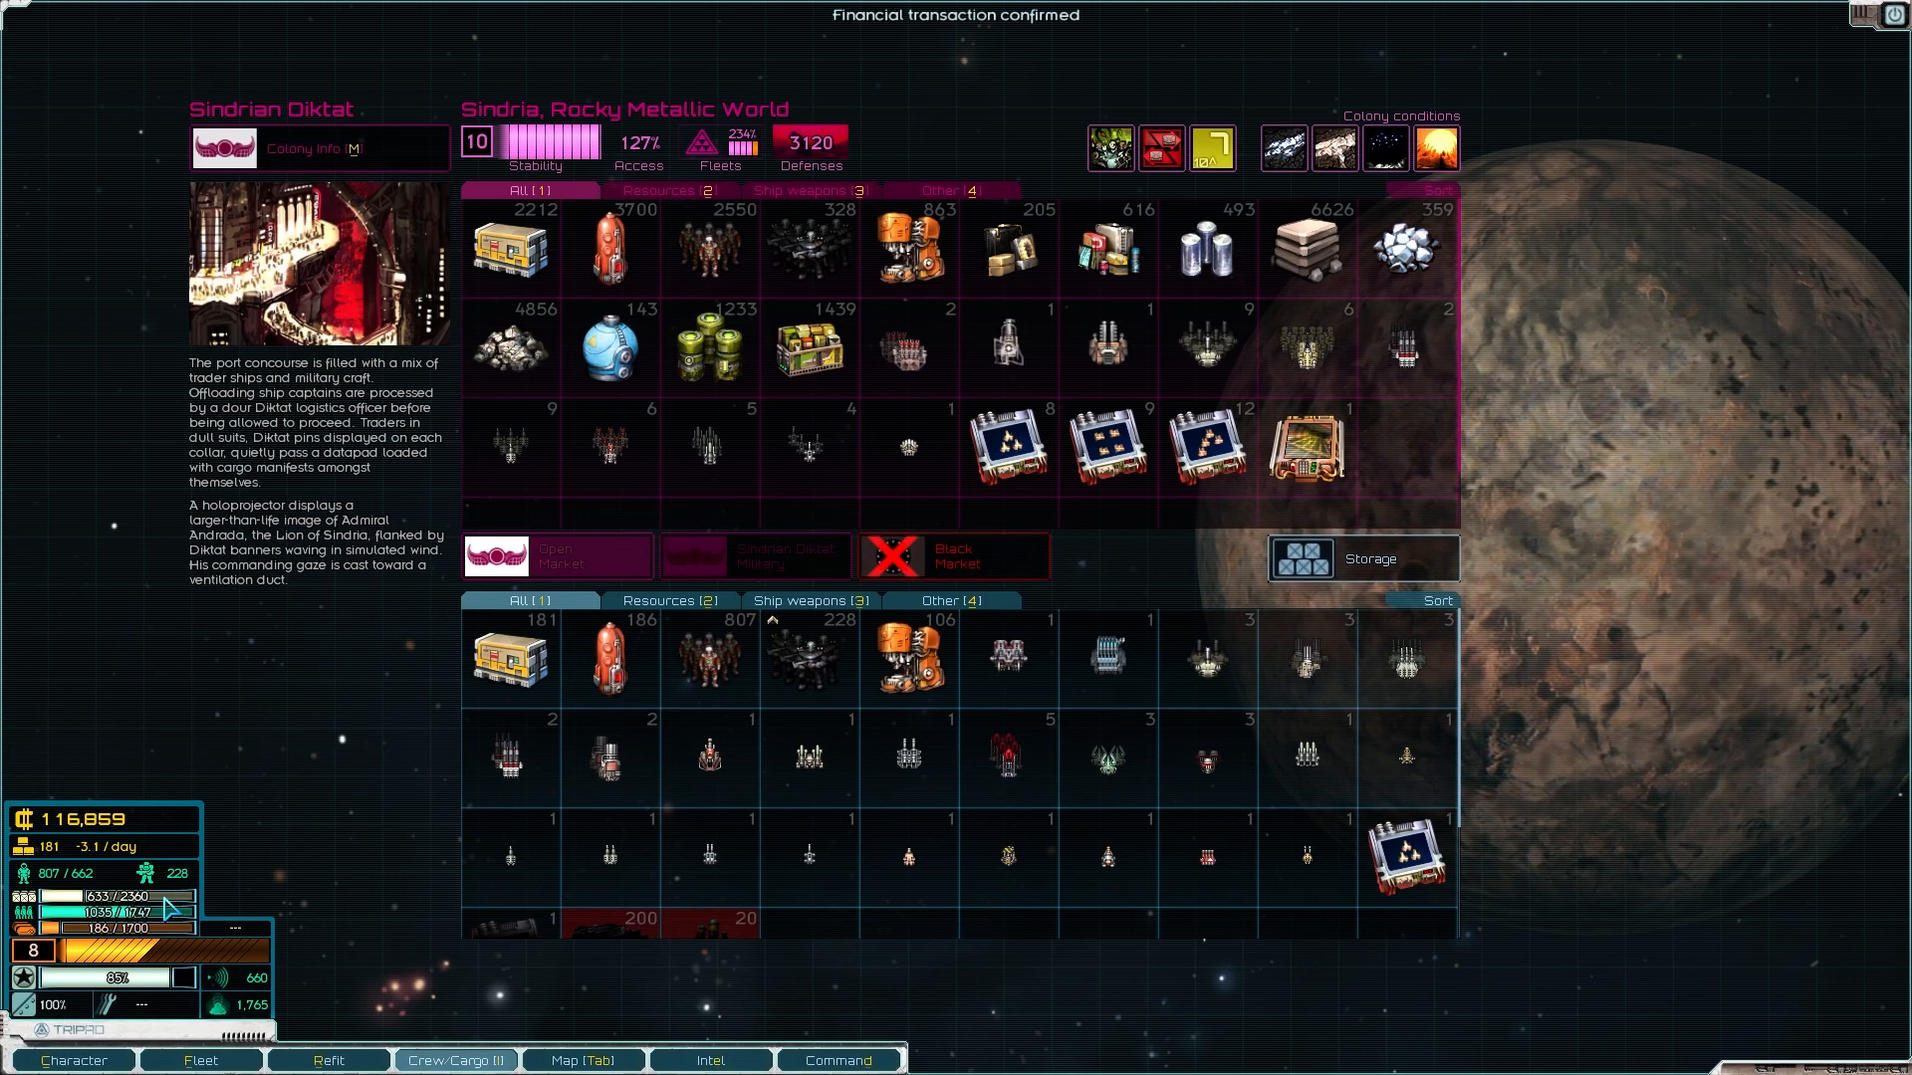
pyautogui.moveTo(110, 912)
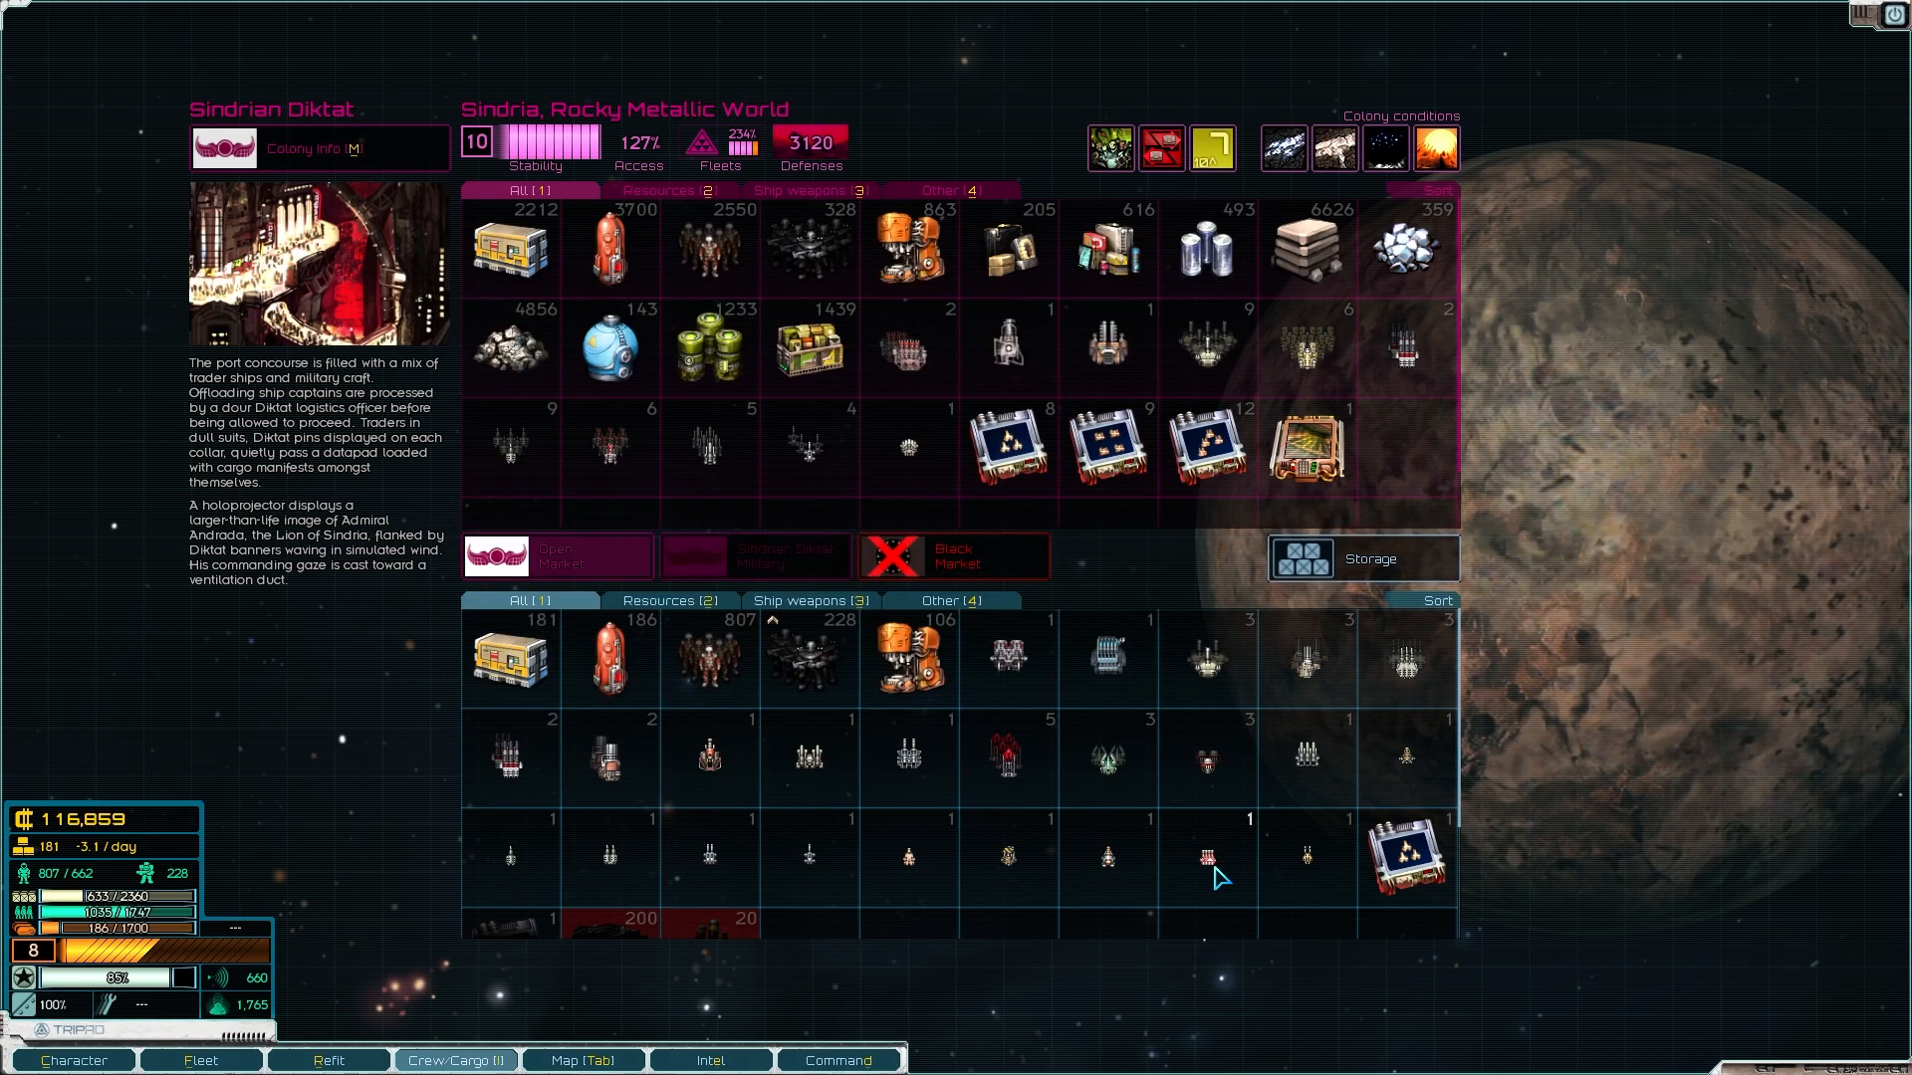
# Step: Scroll through Sindria's open market commodities and the fleet's cargo
pyautogui.scroll(-3)
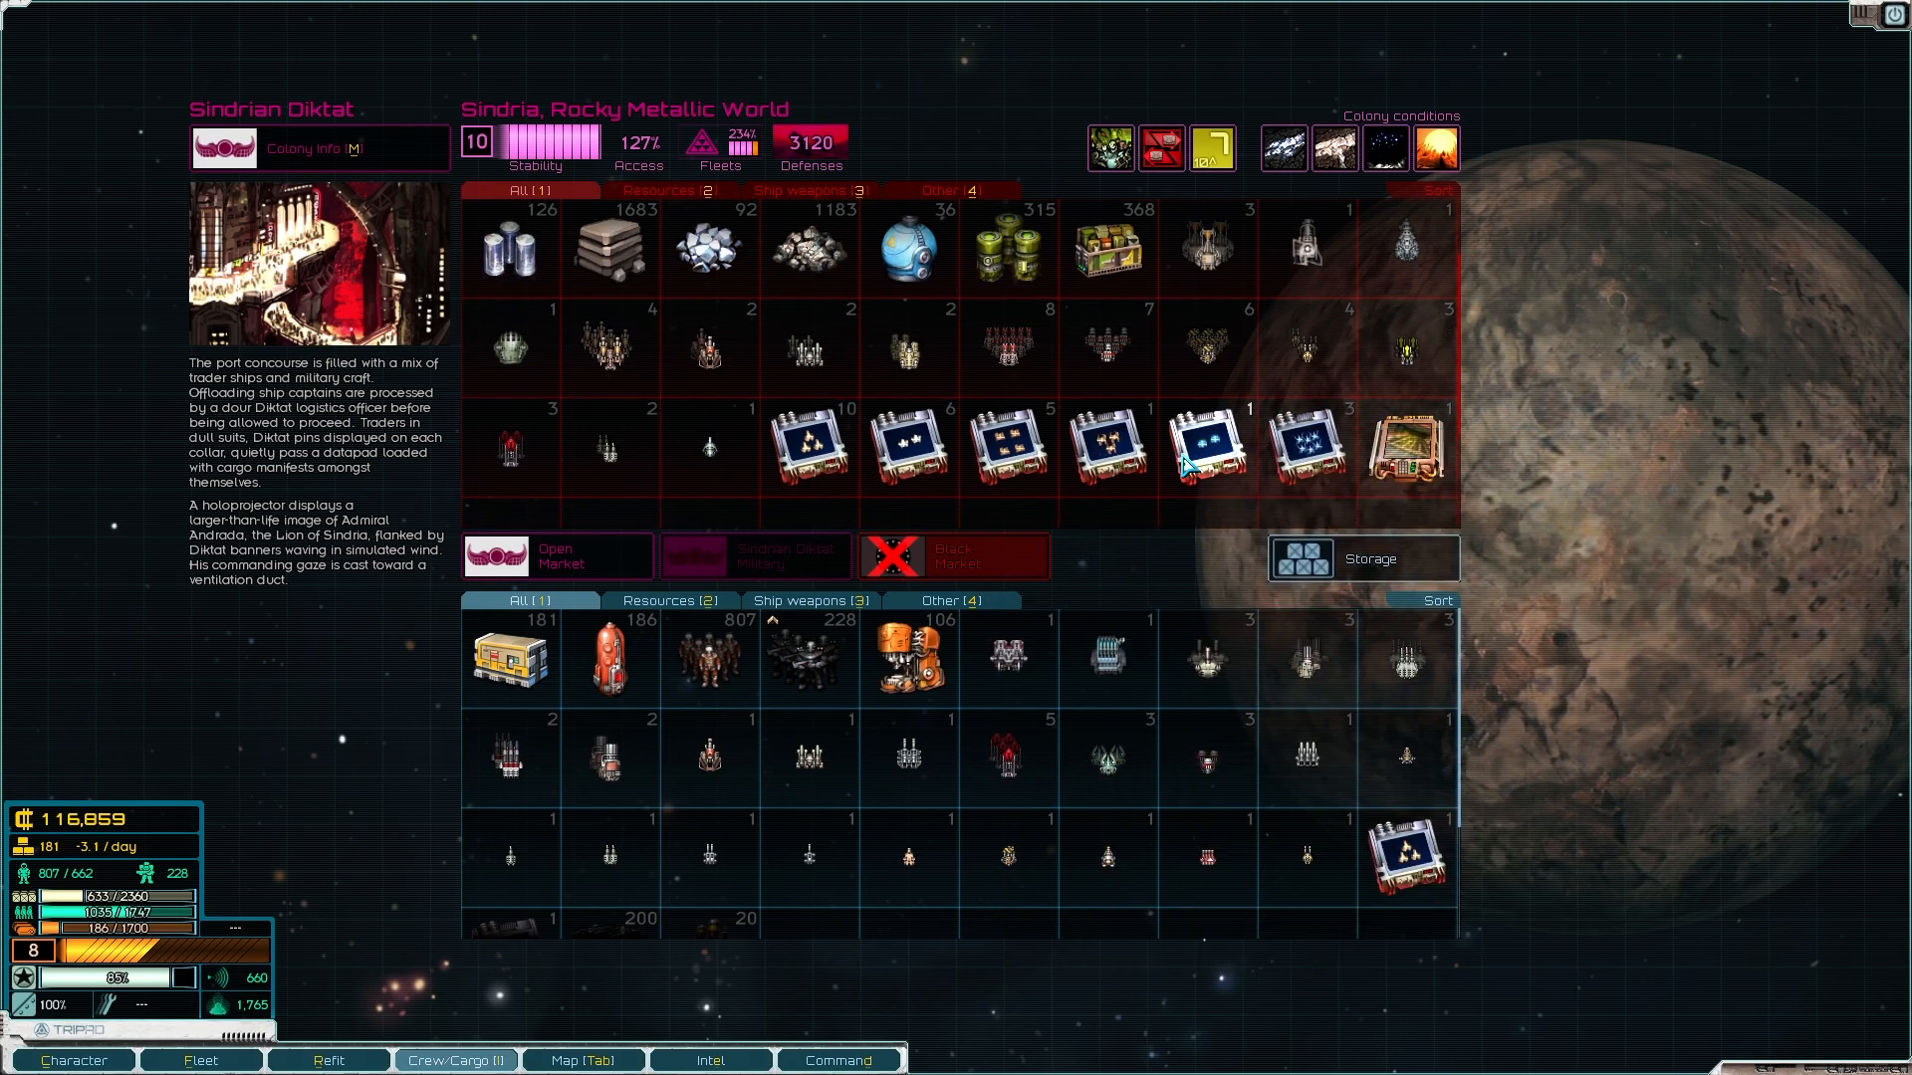
pyautogui.moveTo(1205, 458)
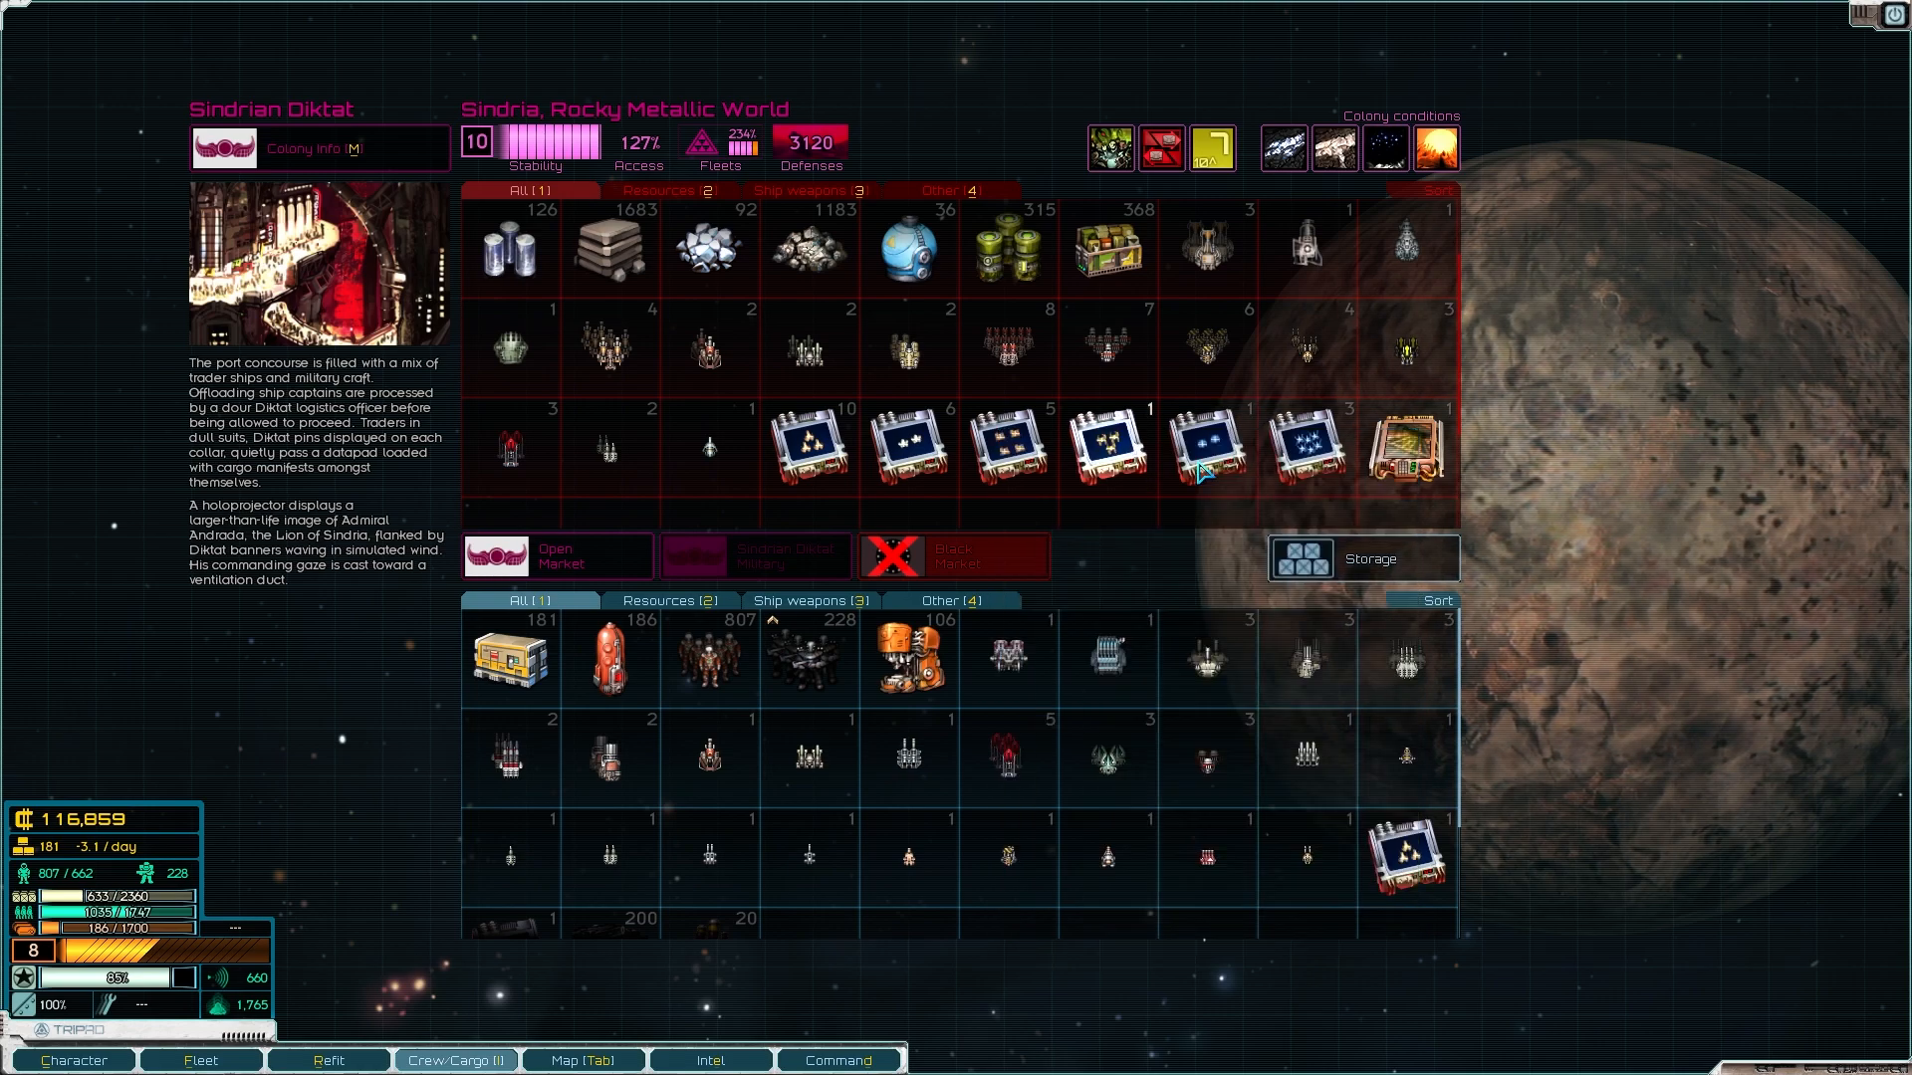
pyautogui.moveTo(1207, 454)
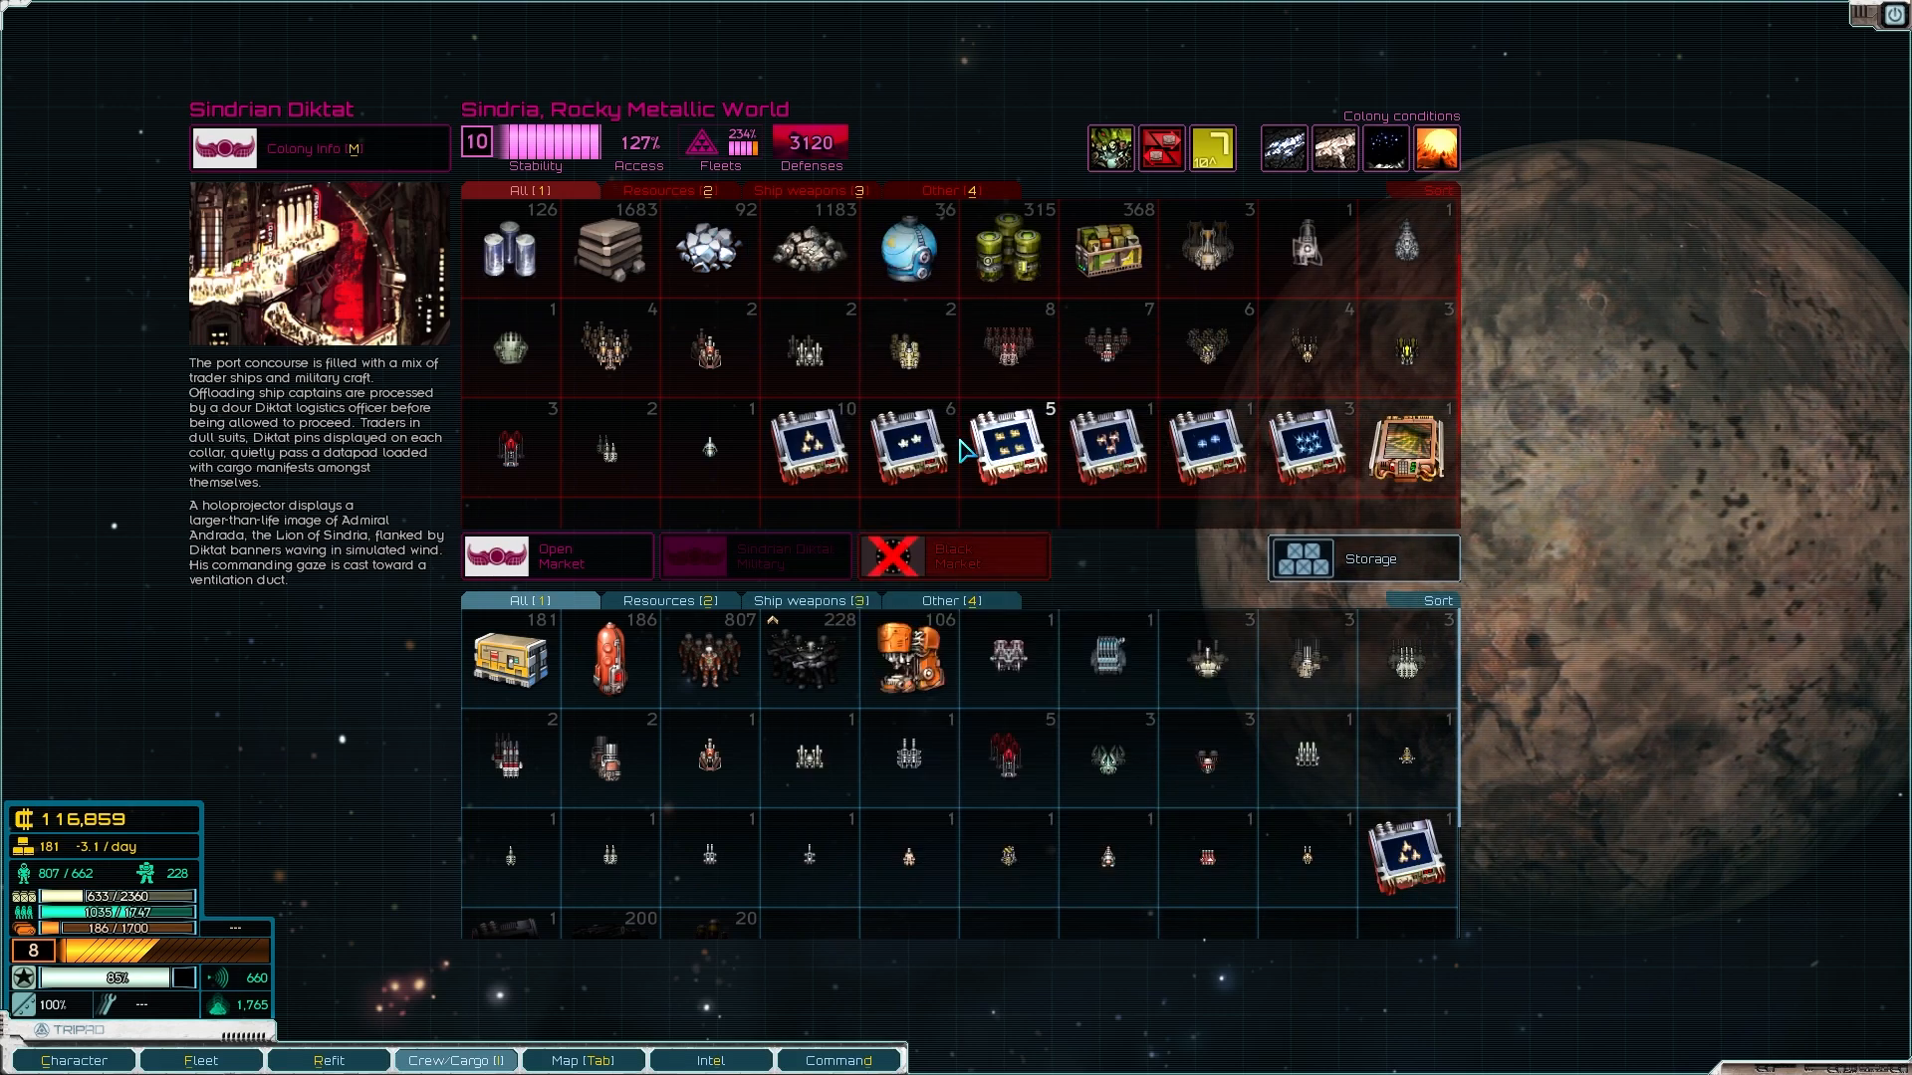
# Step: Browse the open market's ships for sale, including tankers, Wolf frigates and a Salvage Rig
pyautogui.click(199, 1059)
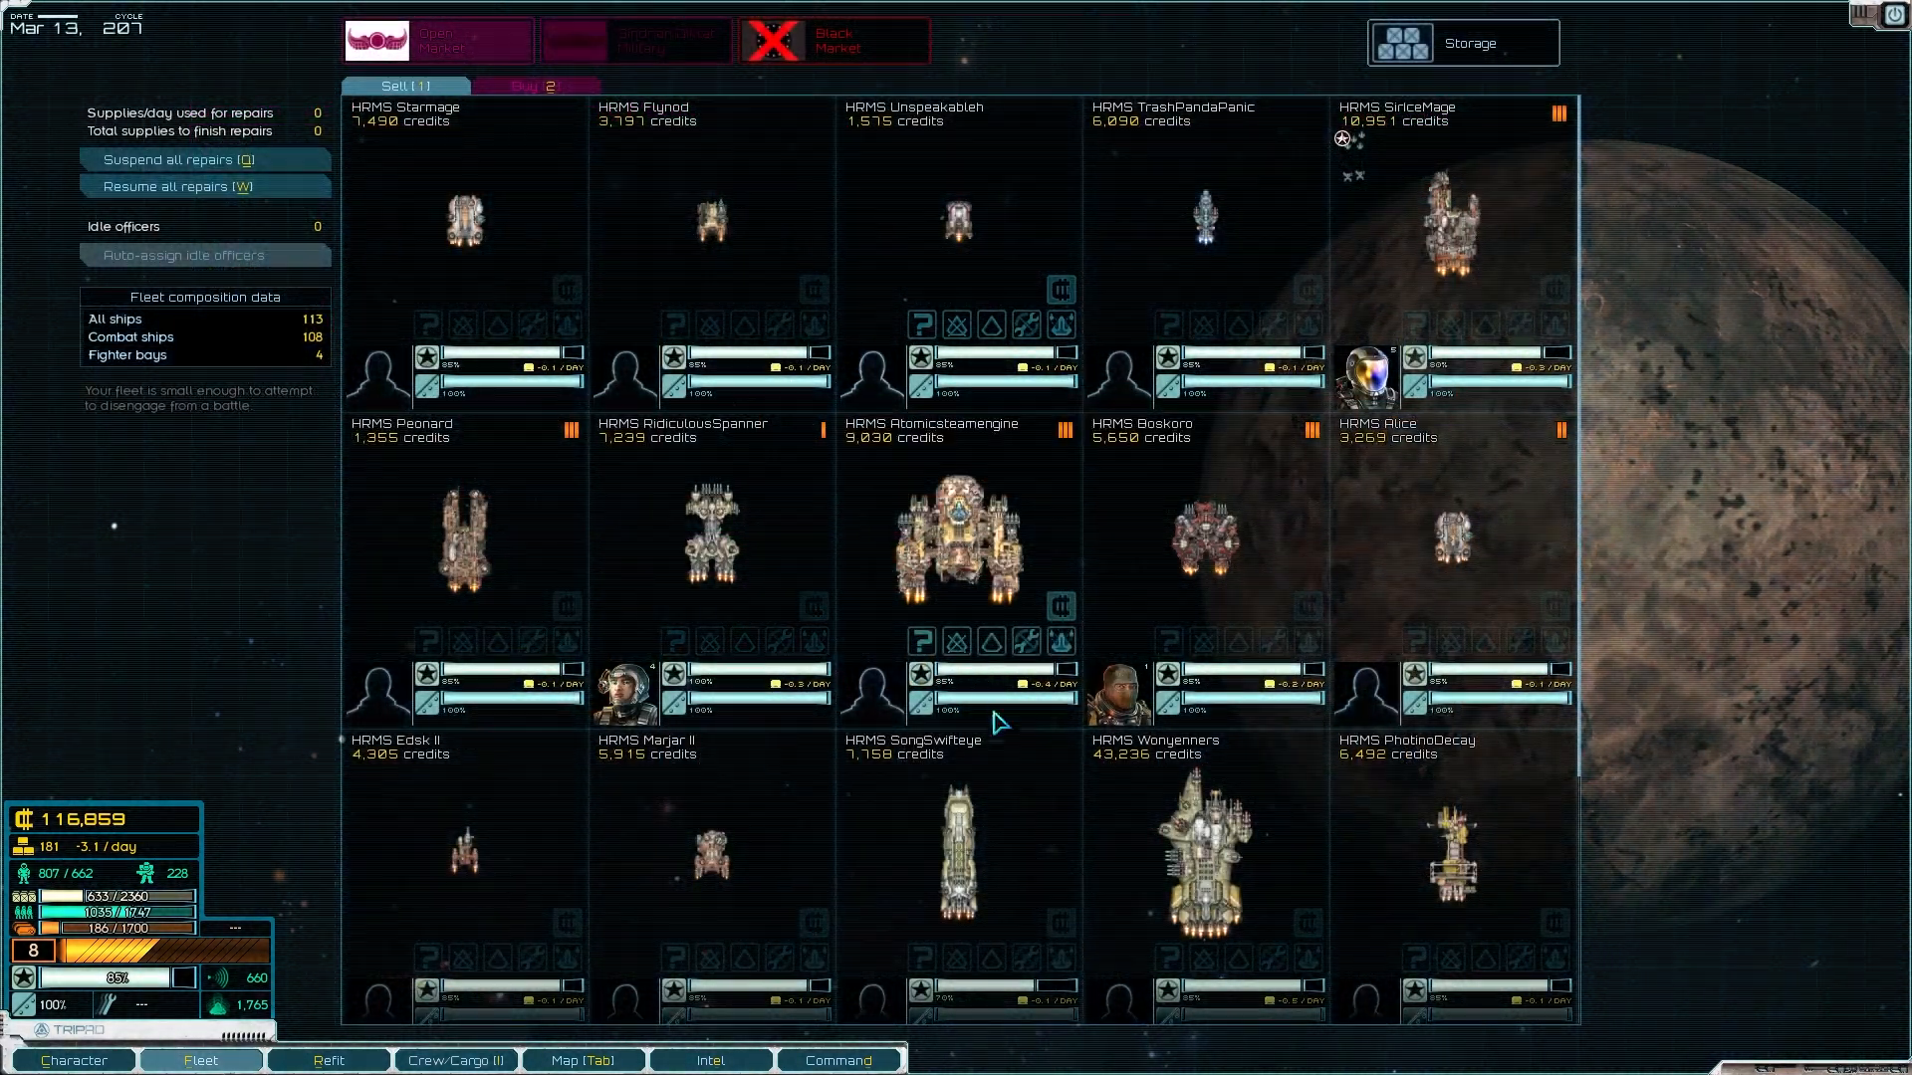
pyautogui.click(538, 86)
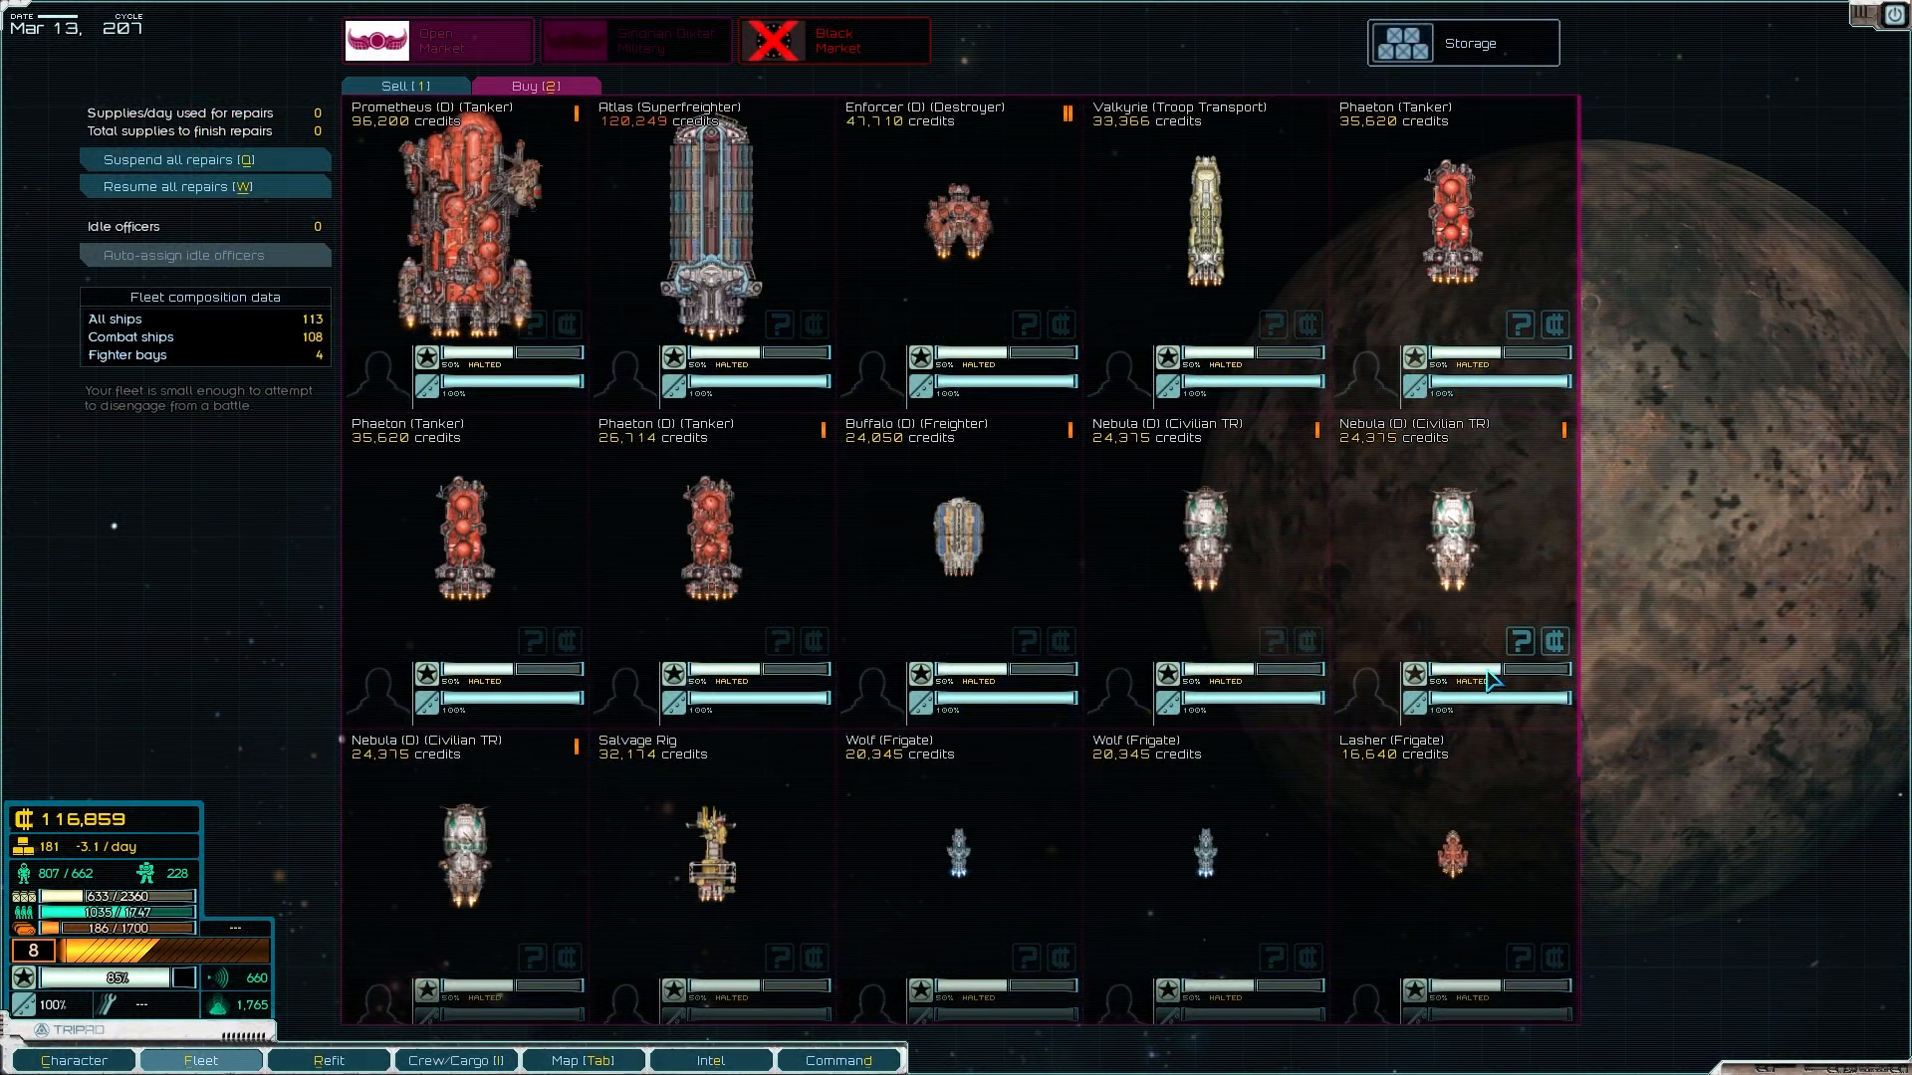
pyautogui.scroll(-3)
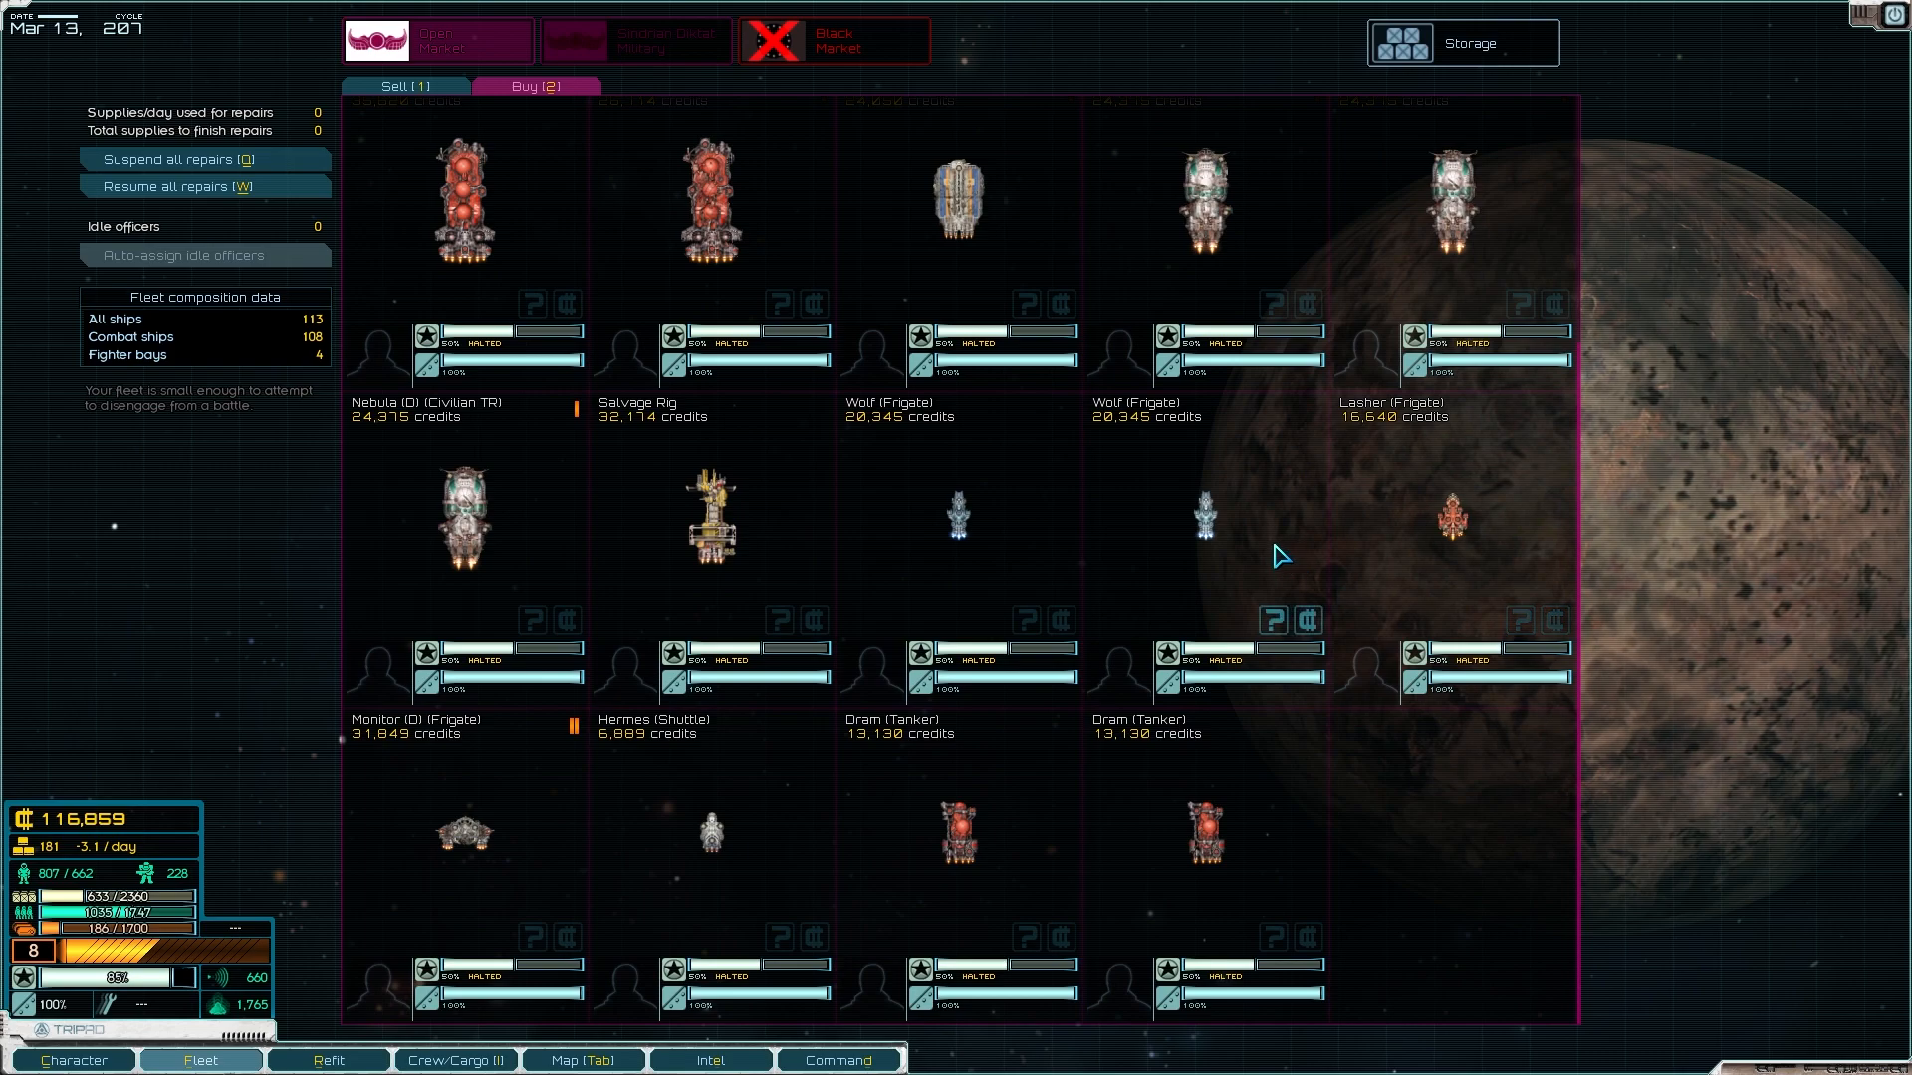
pyautogui.moveTo(1027, 556)
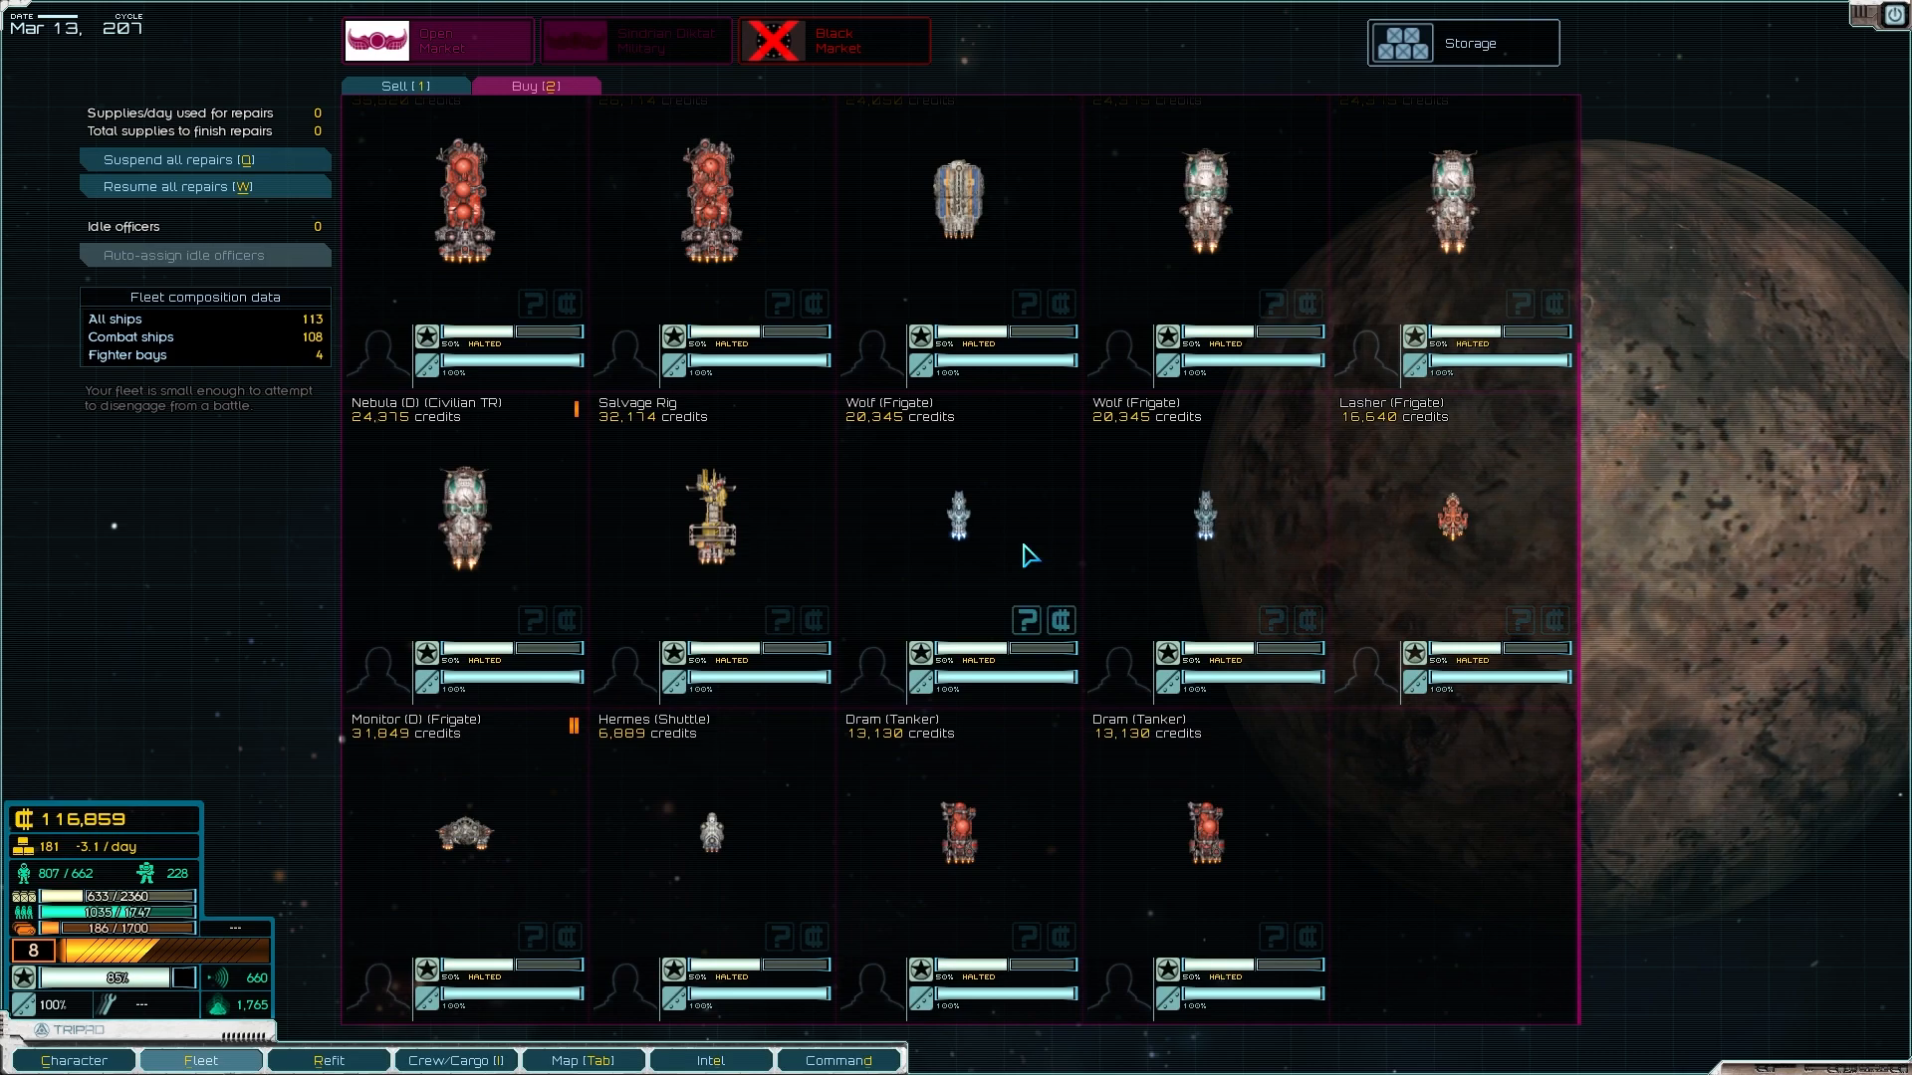
pyautogui.moveTo(981, 514)
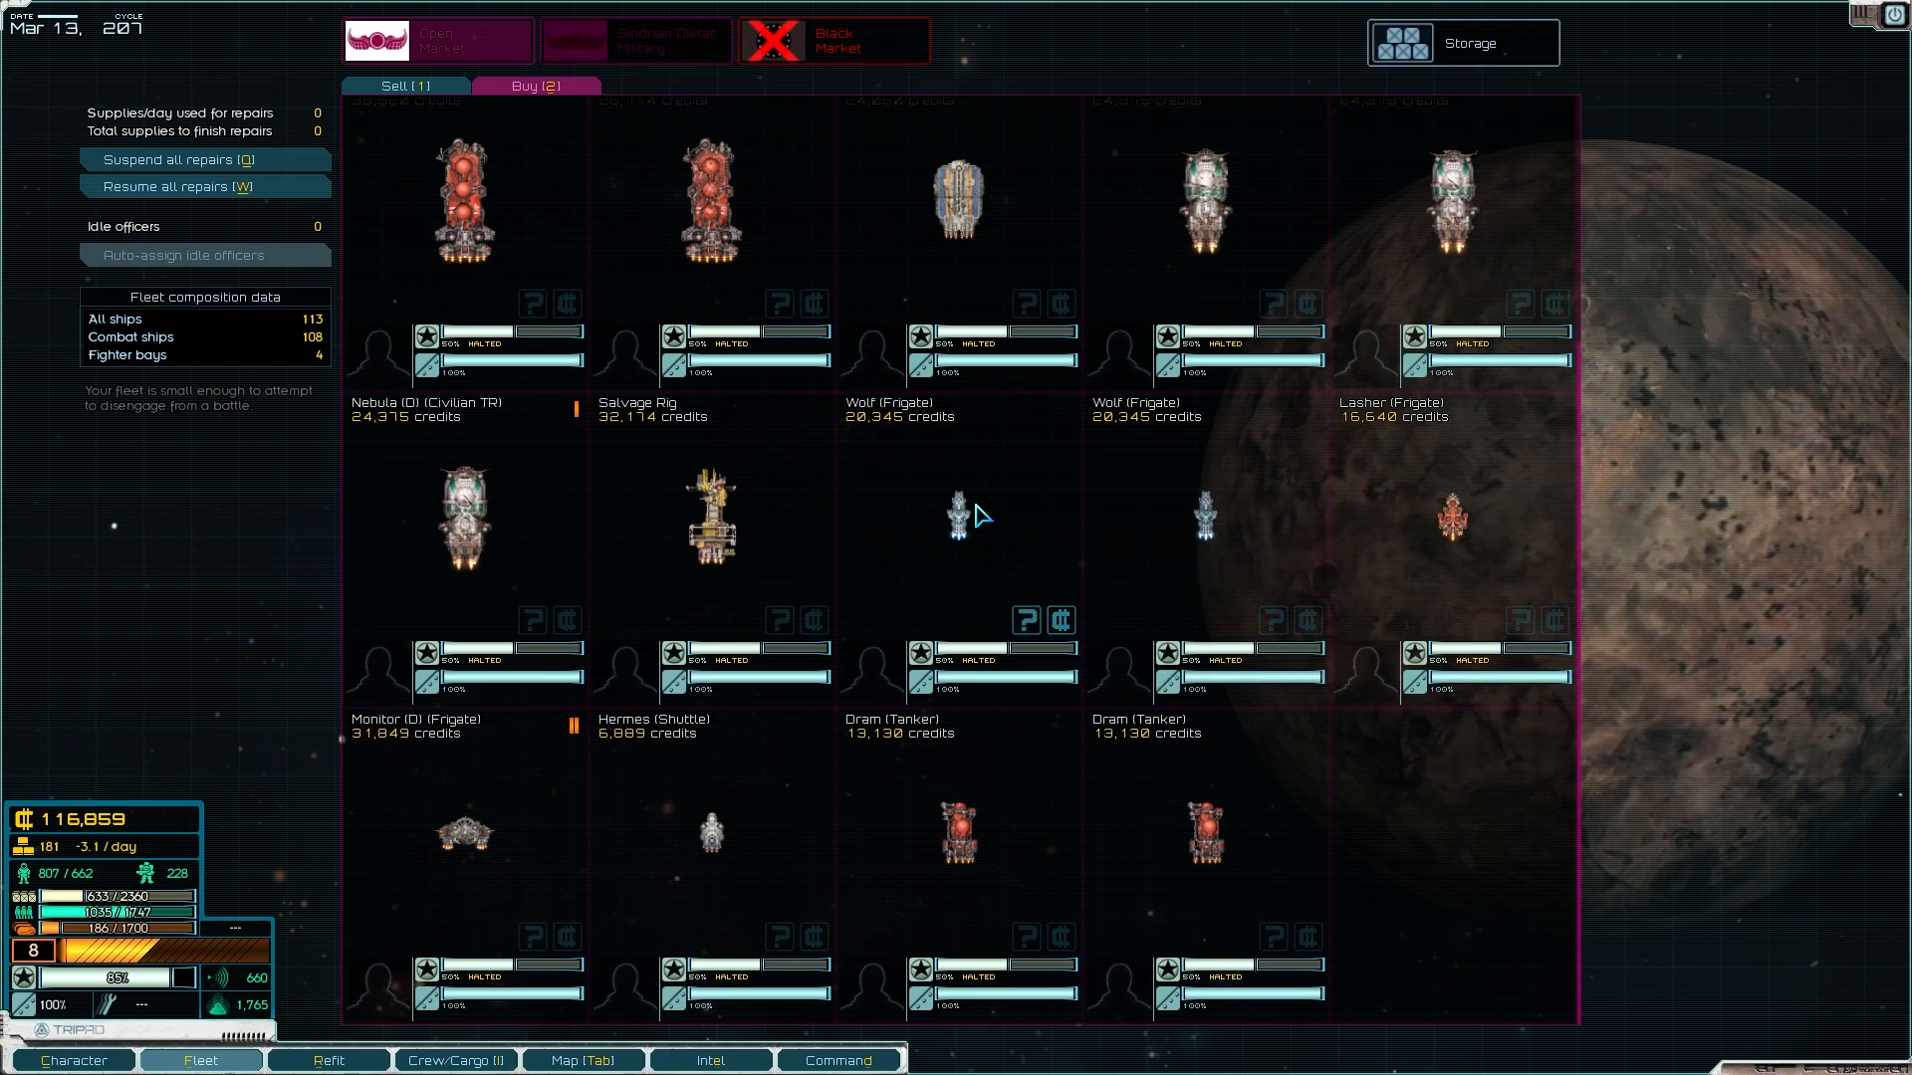
pyautogui.moveTo(1230, 522)
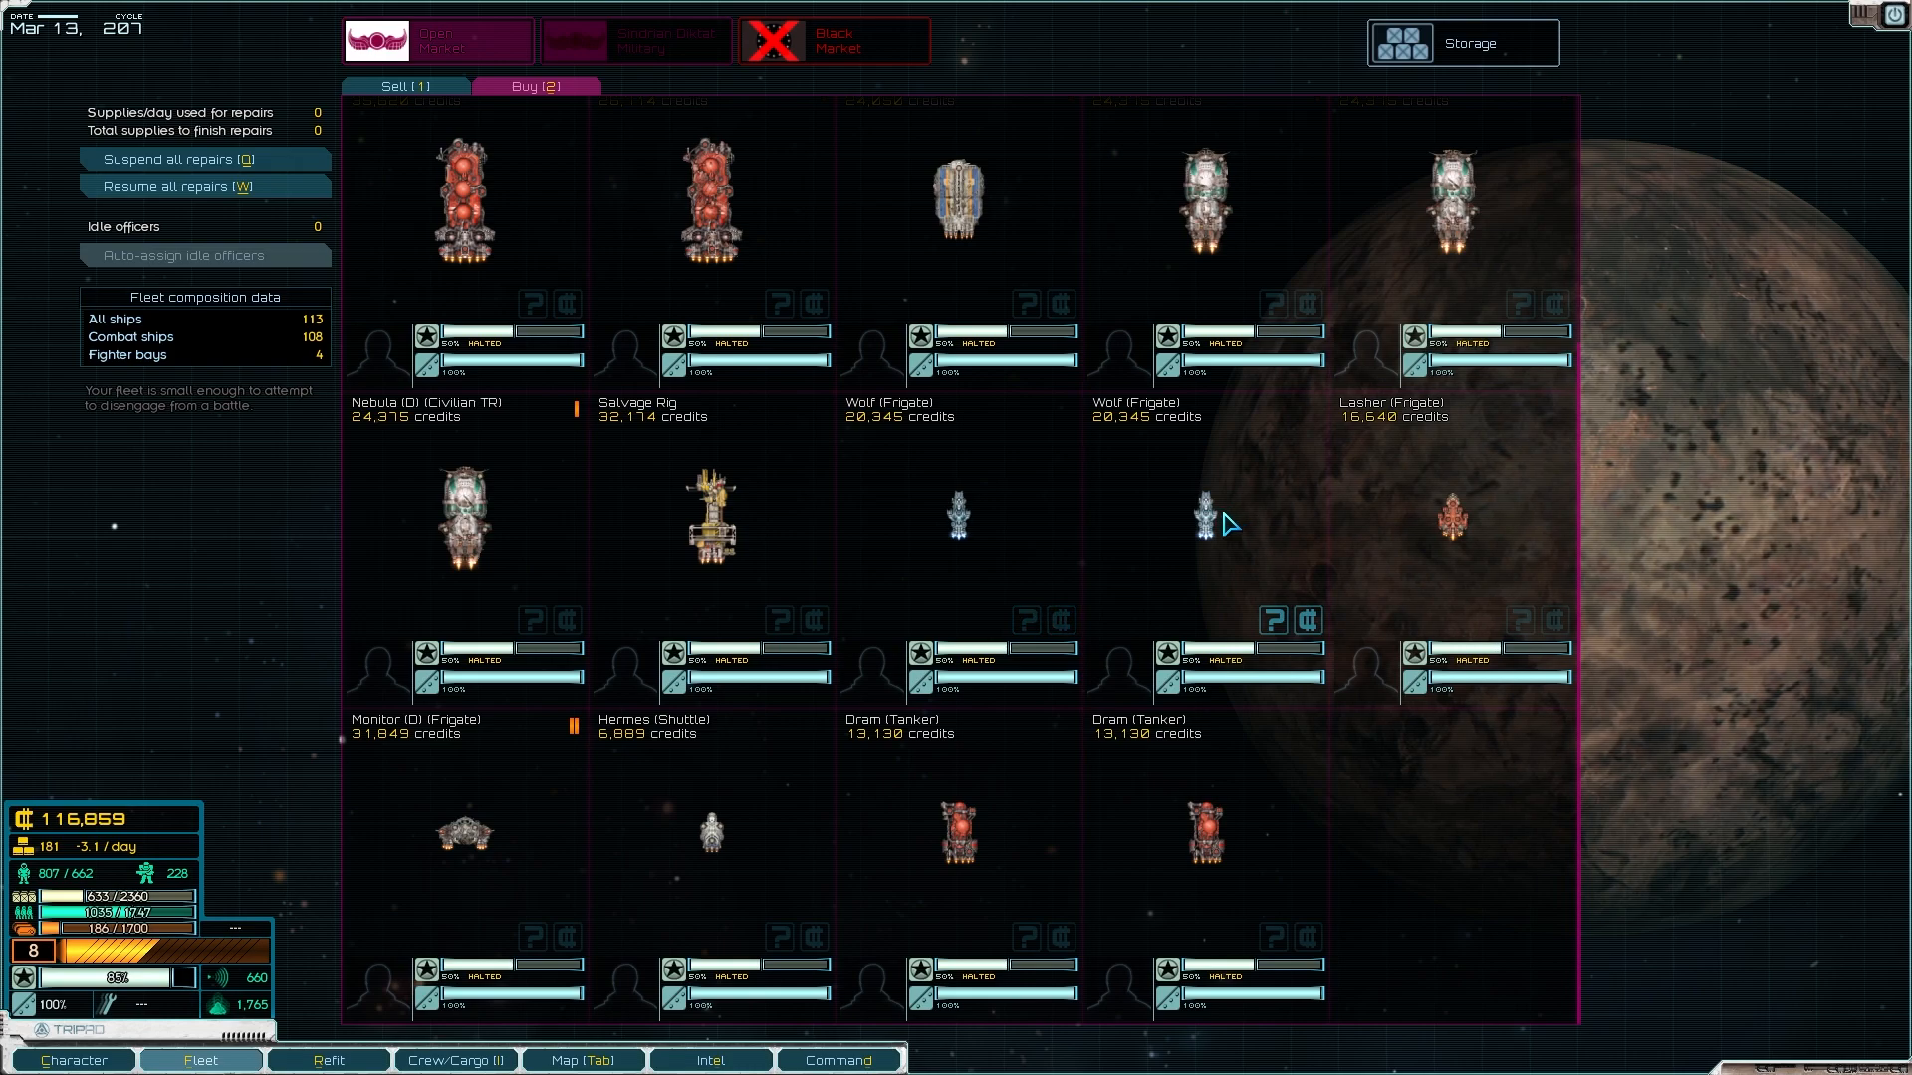
pyautogui.moveTo(1187, 533)
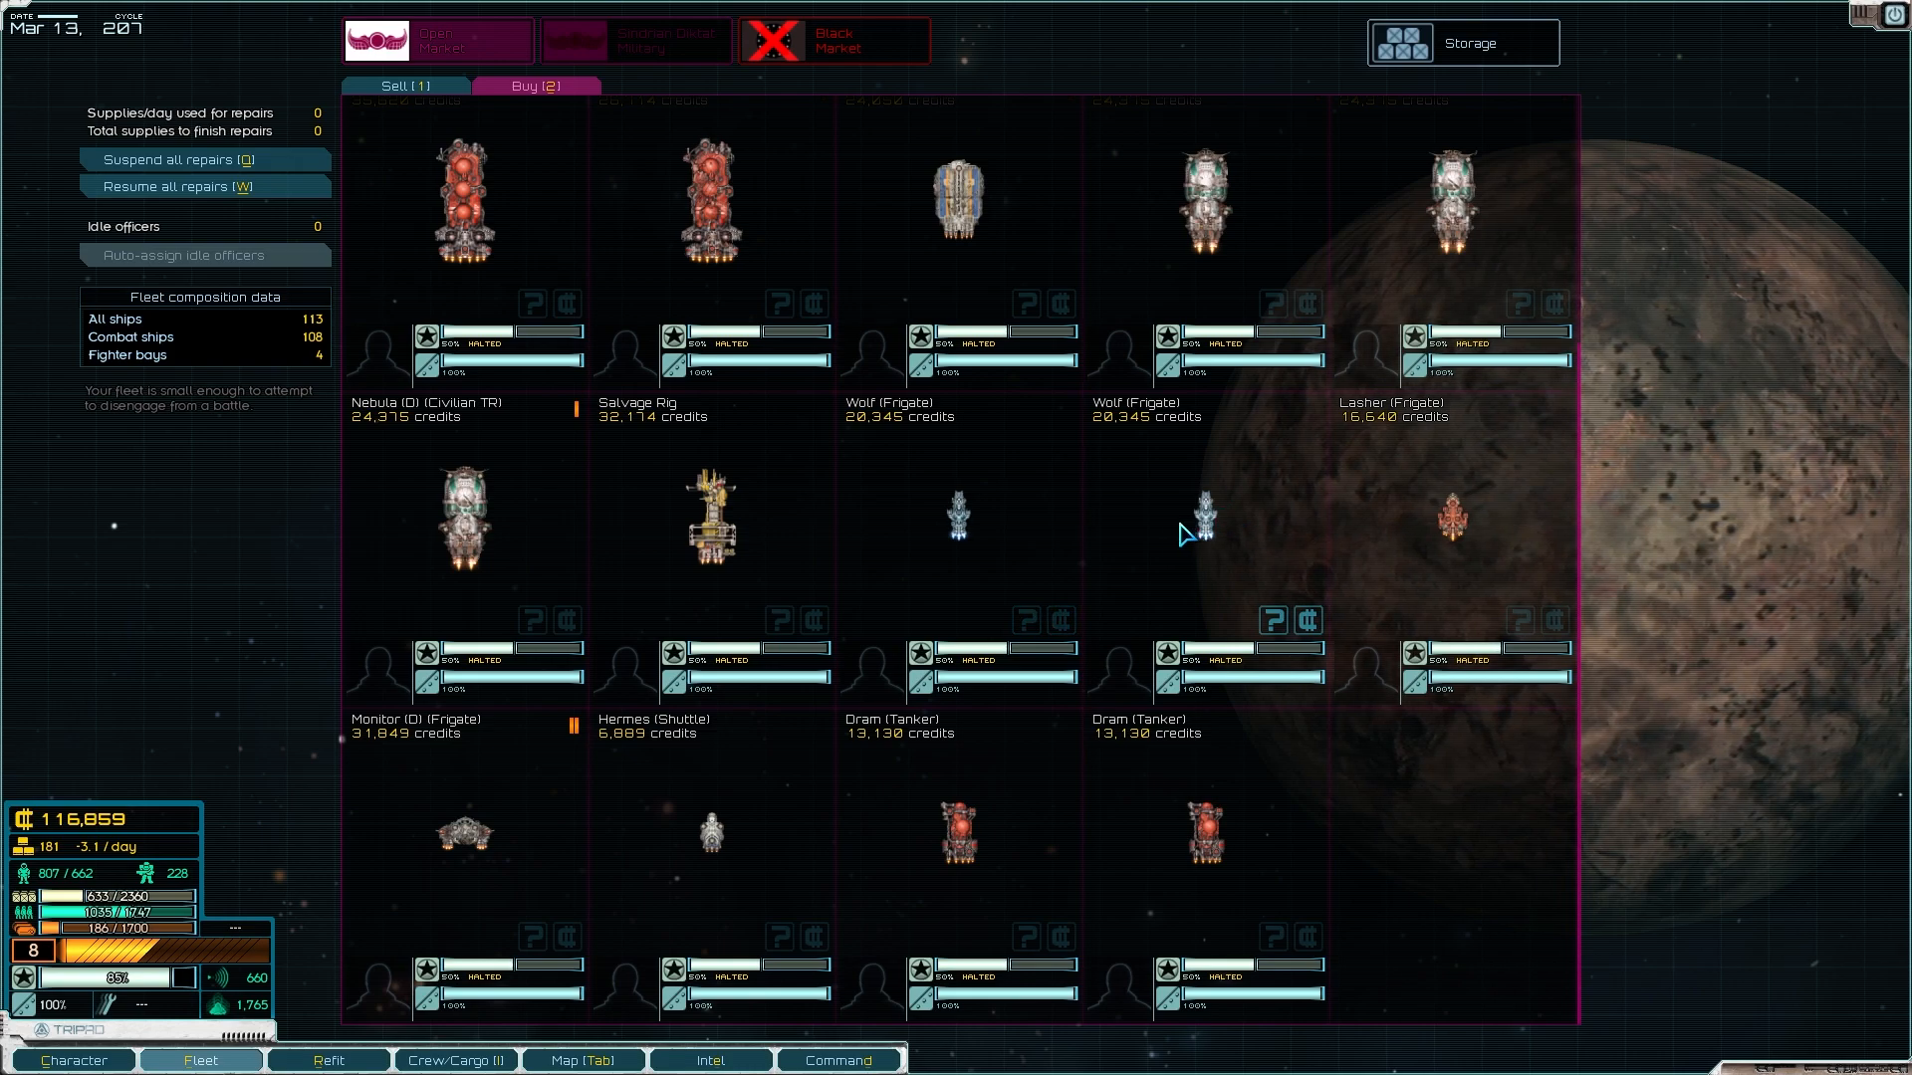
# Step: Browse the other market's ships for sale, including Fury, Mule and Afflictor (P) hulls
pyautogui.click(832, 39)
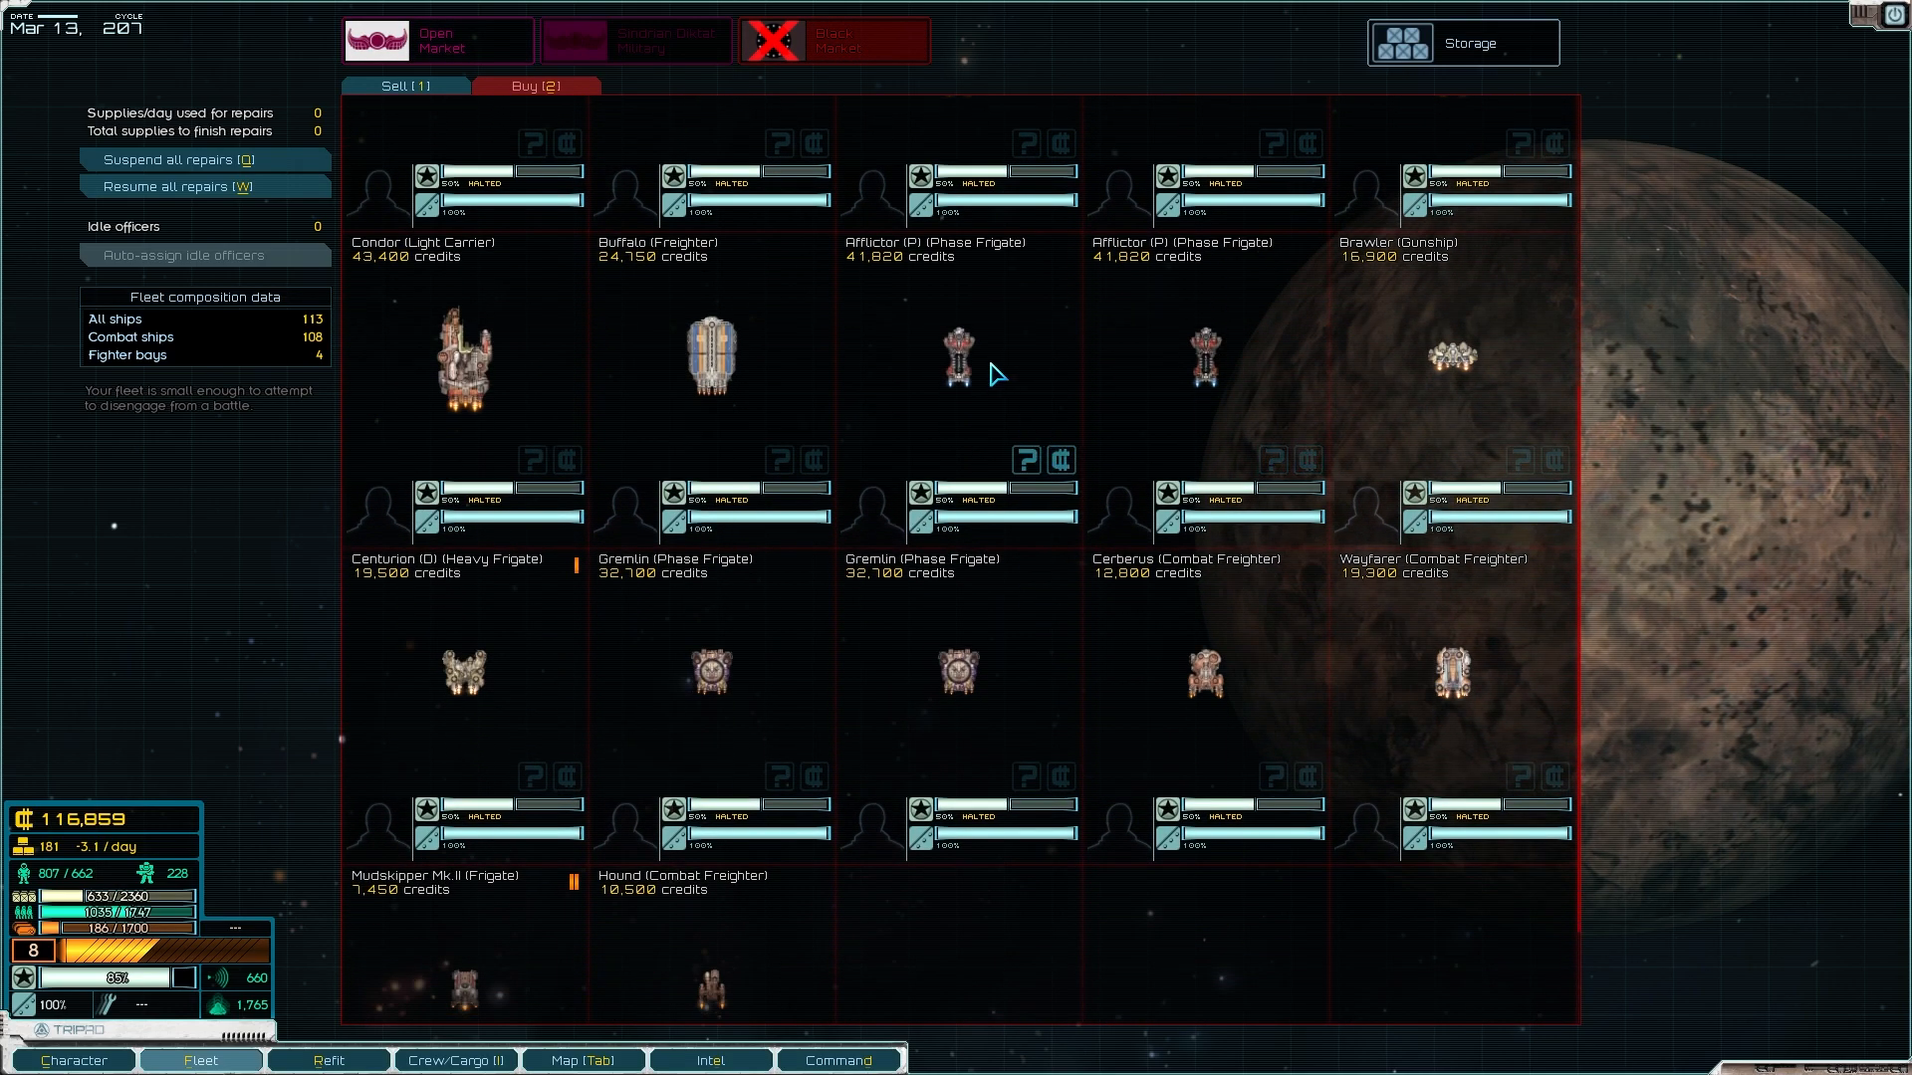
pyautogui.moveTo(999, 361)
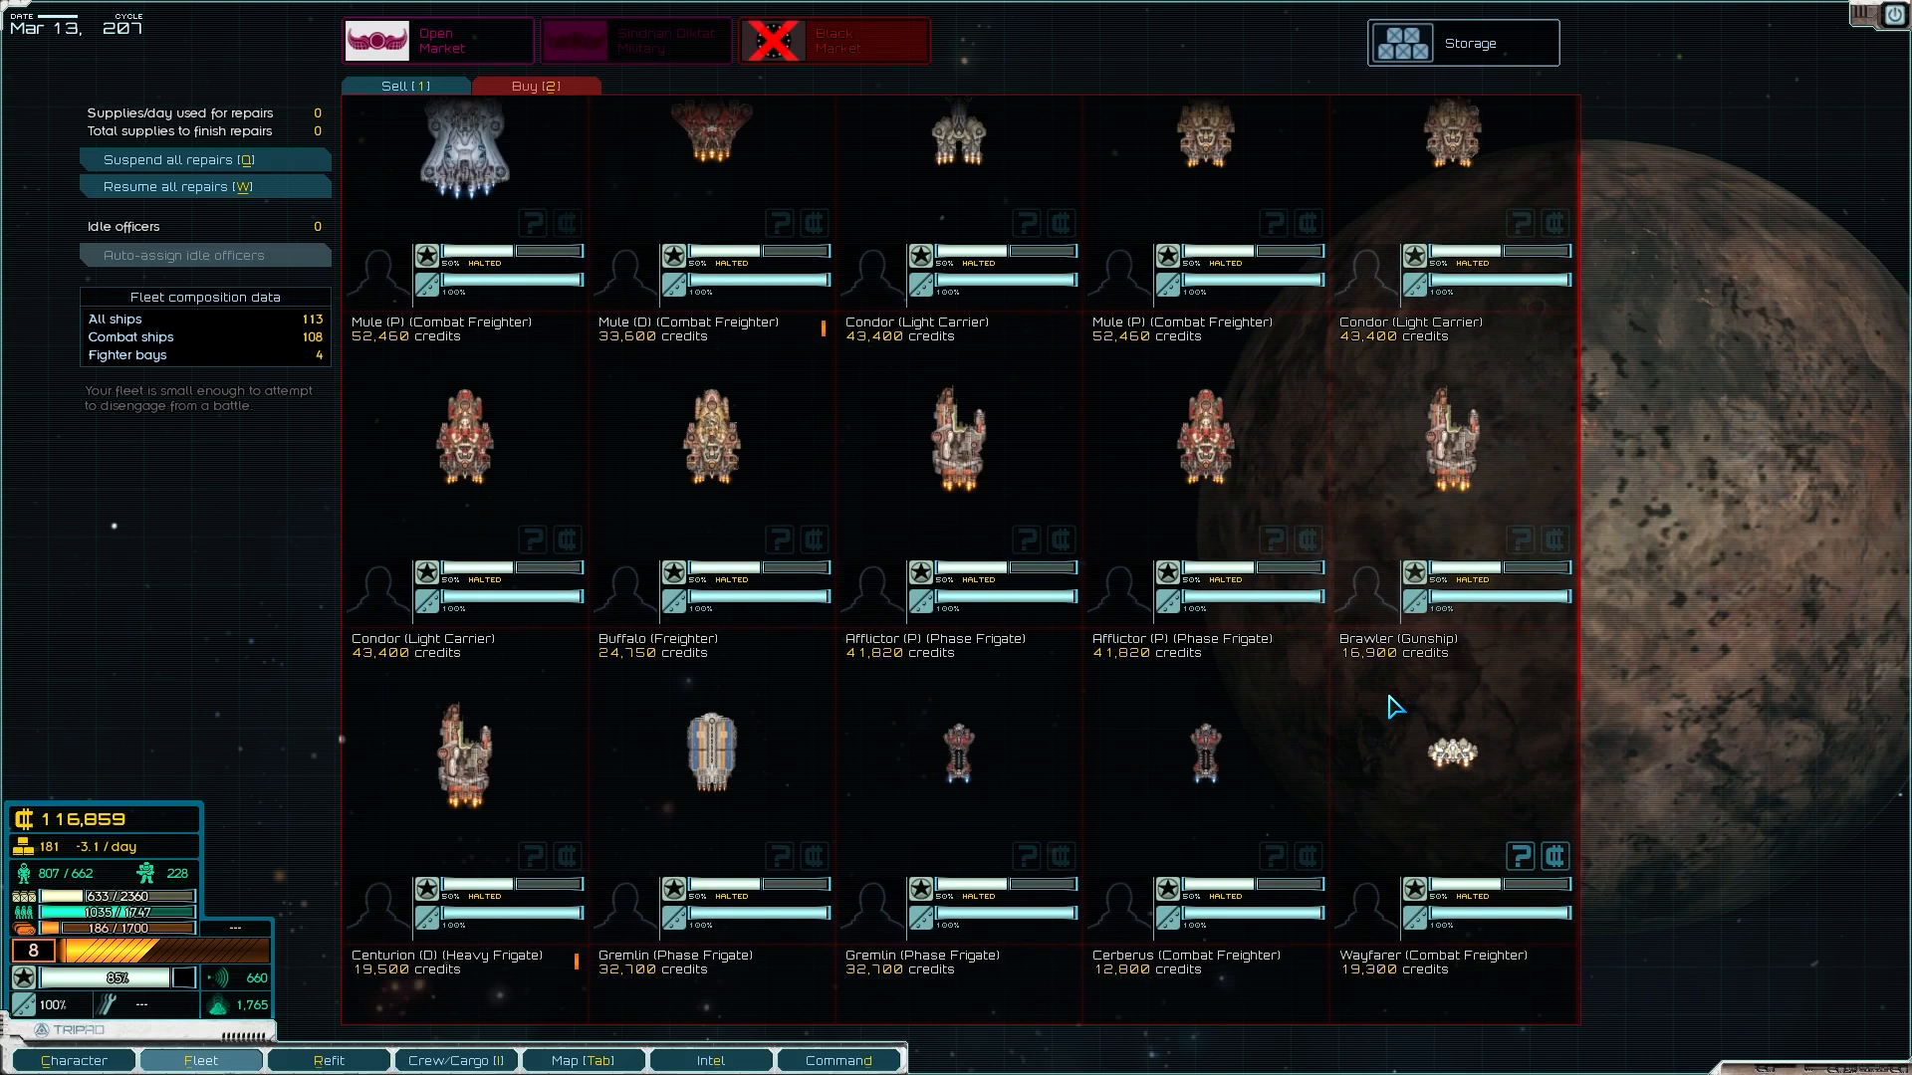
pyautogui.scroll(3)
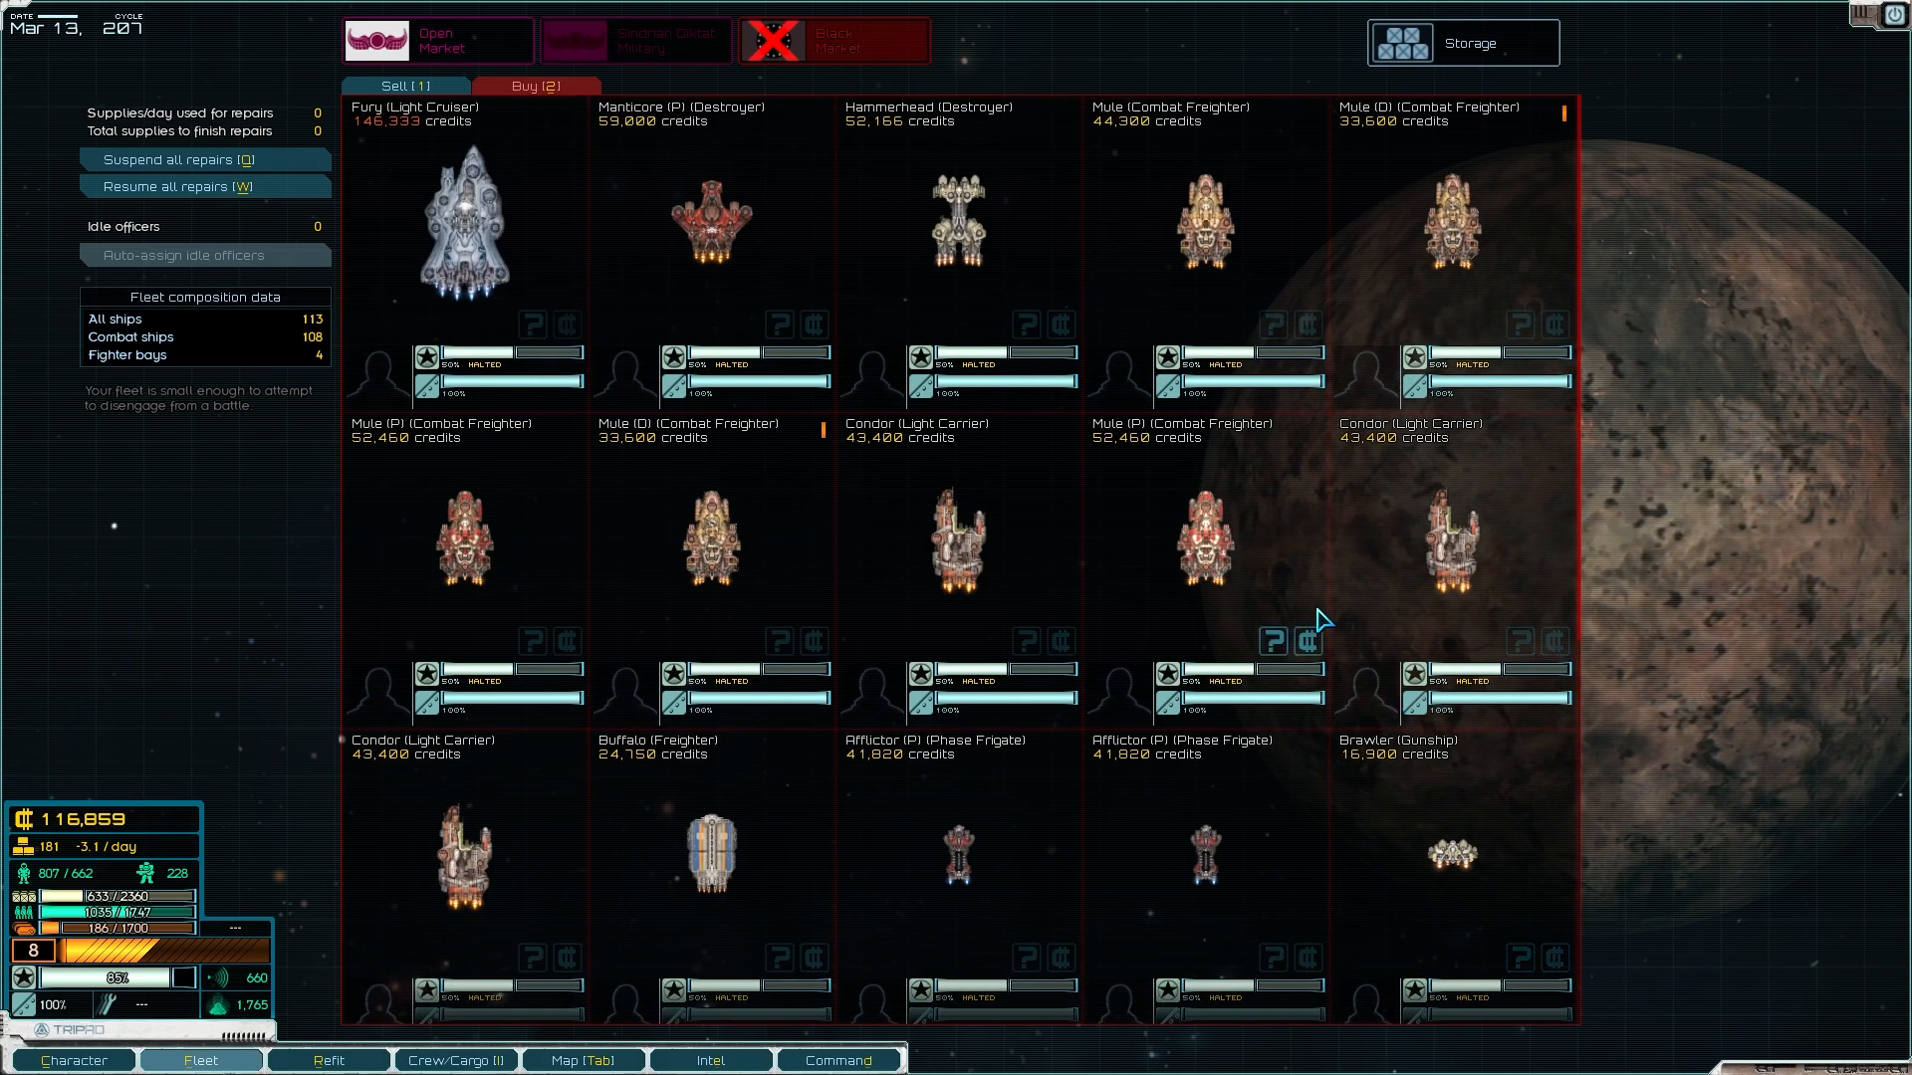
pyautogui.scroll(-3)
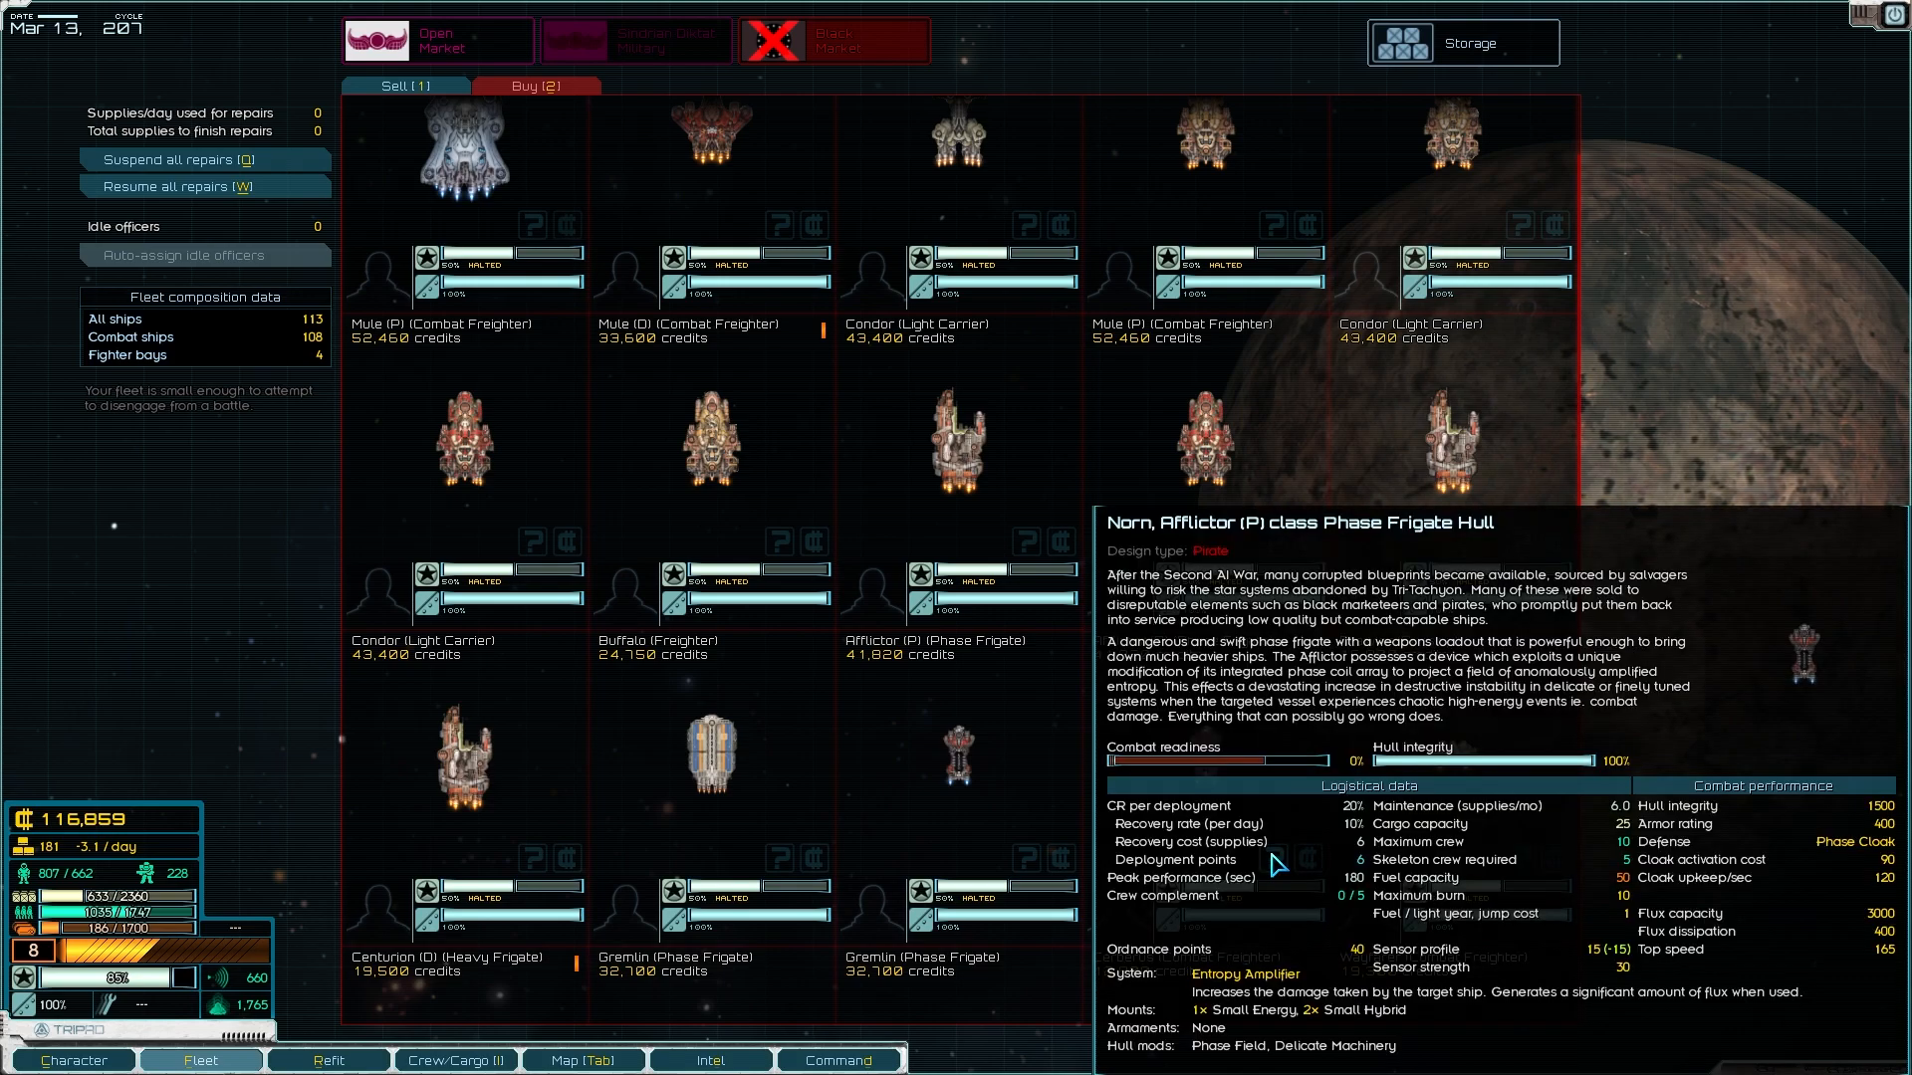
pyautogui.scroll(-3)
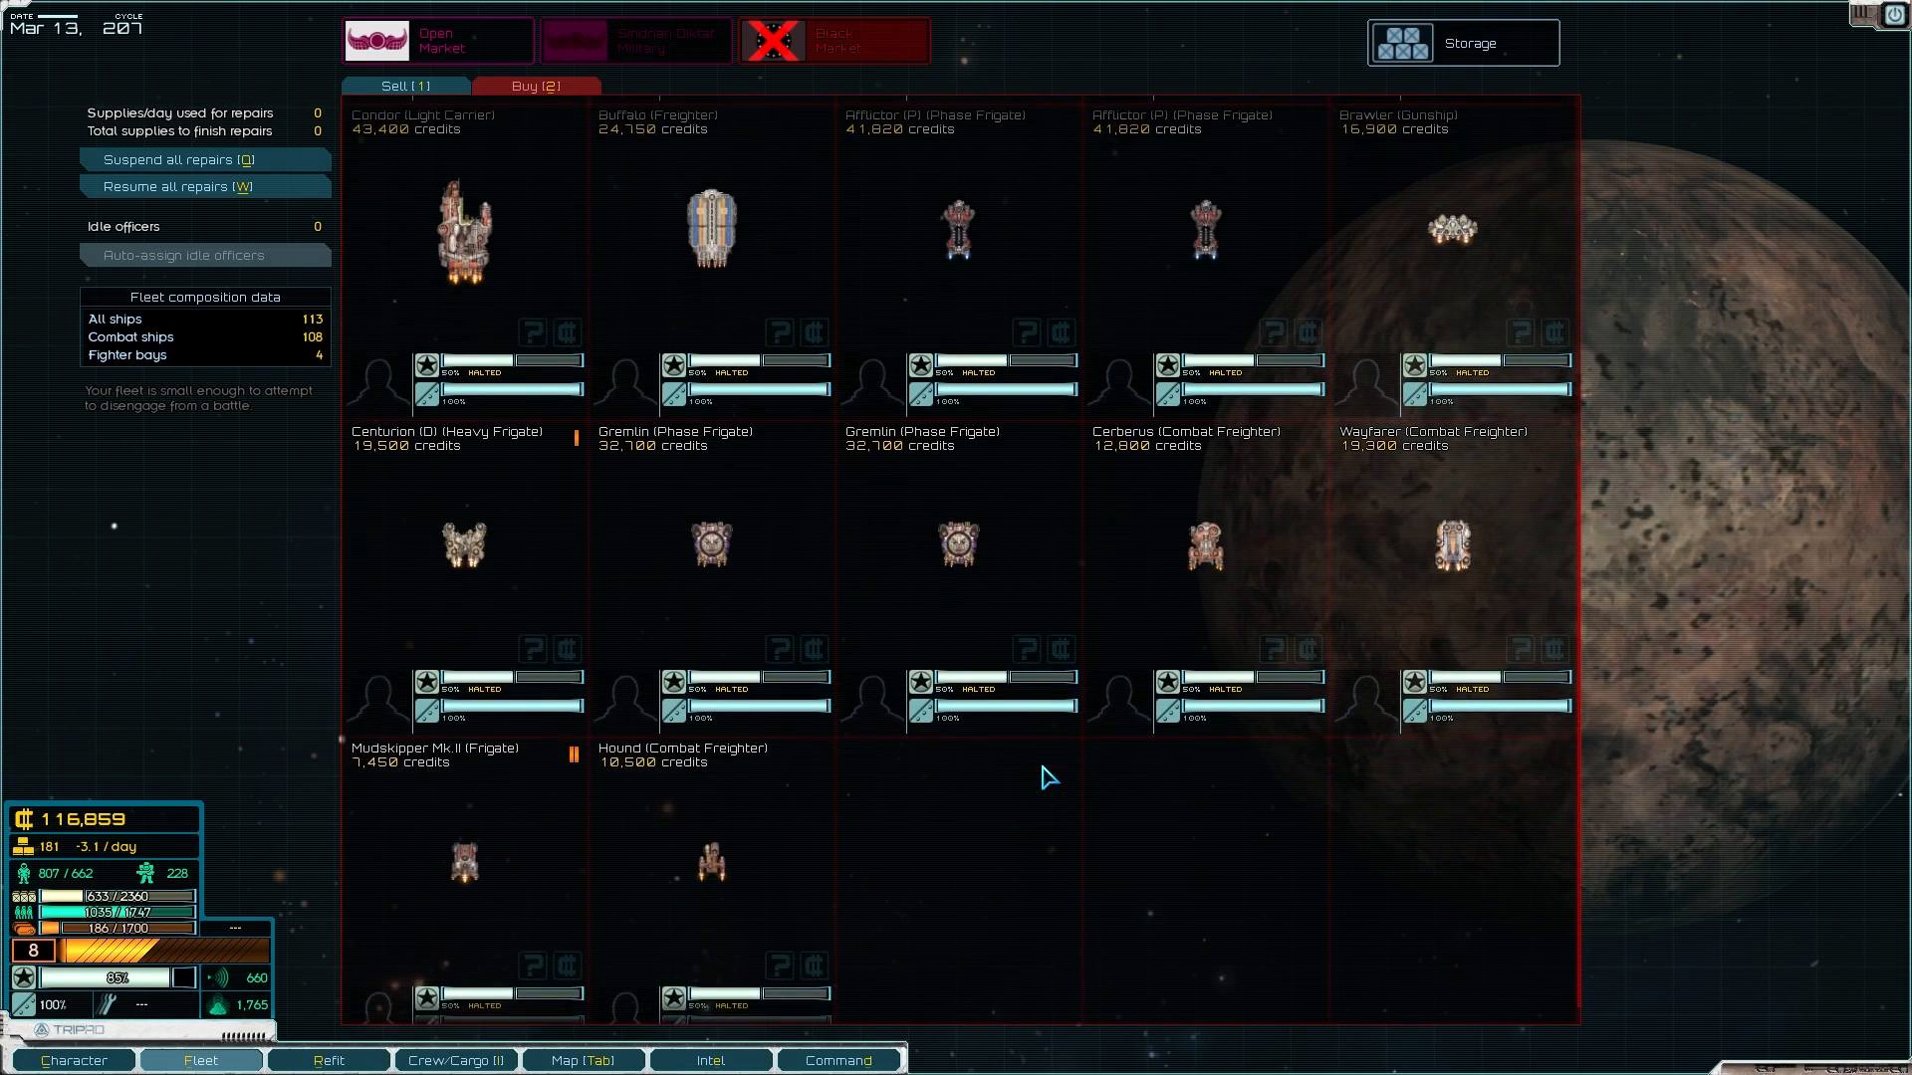
pyautogui.scroll(3)
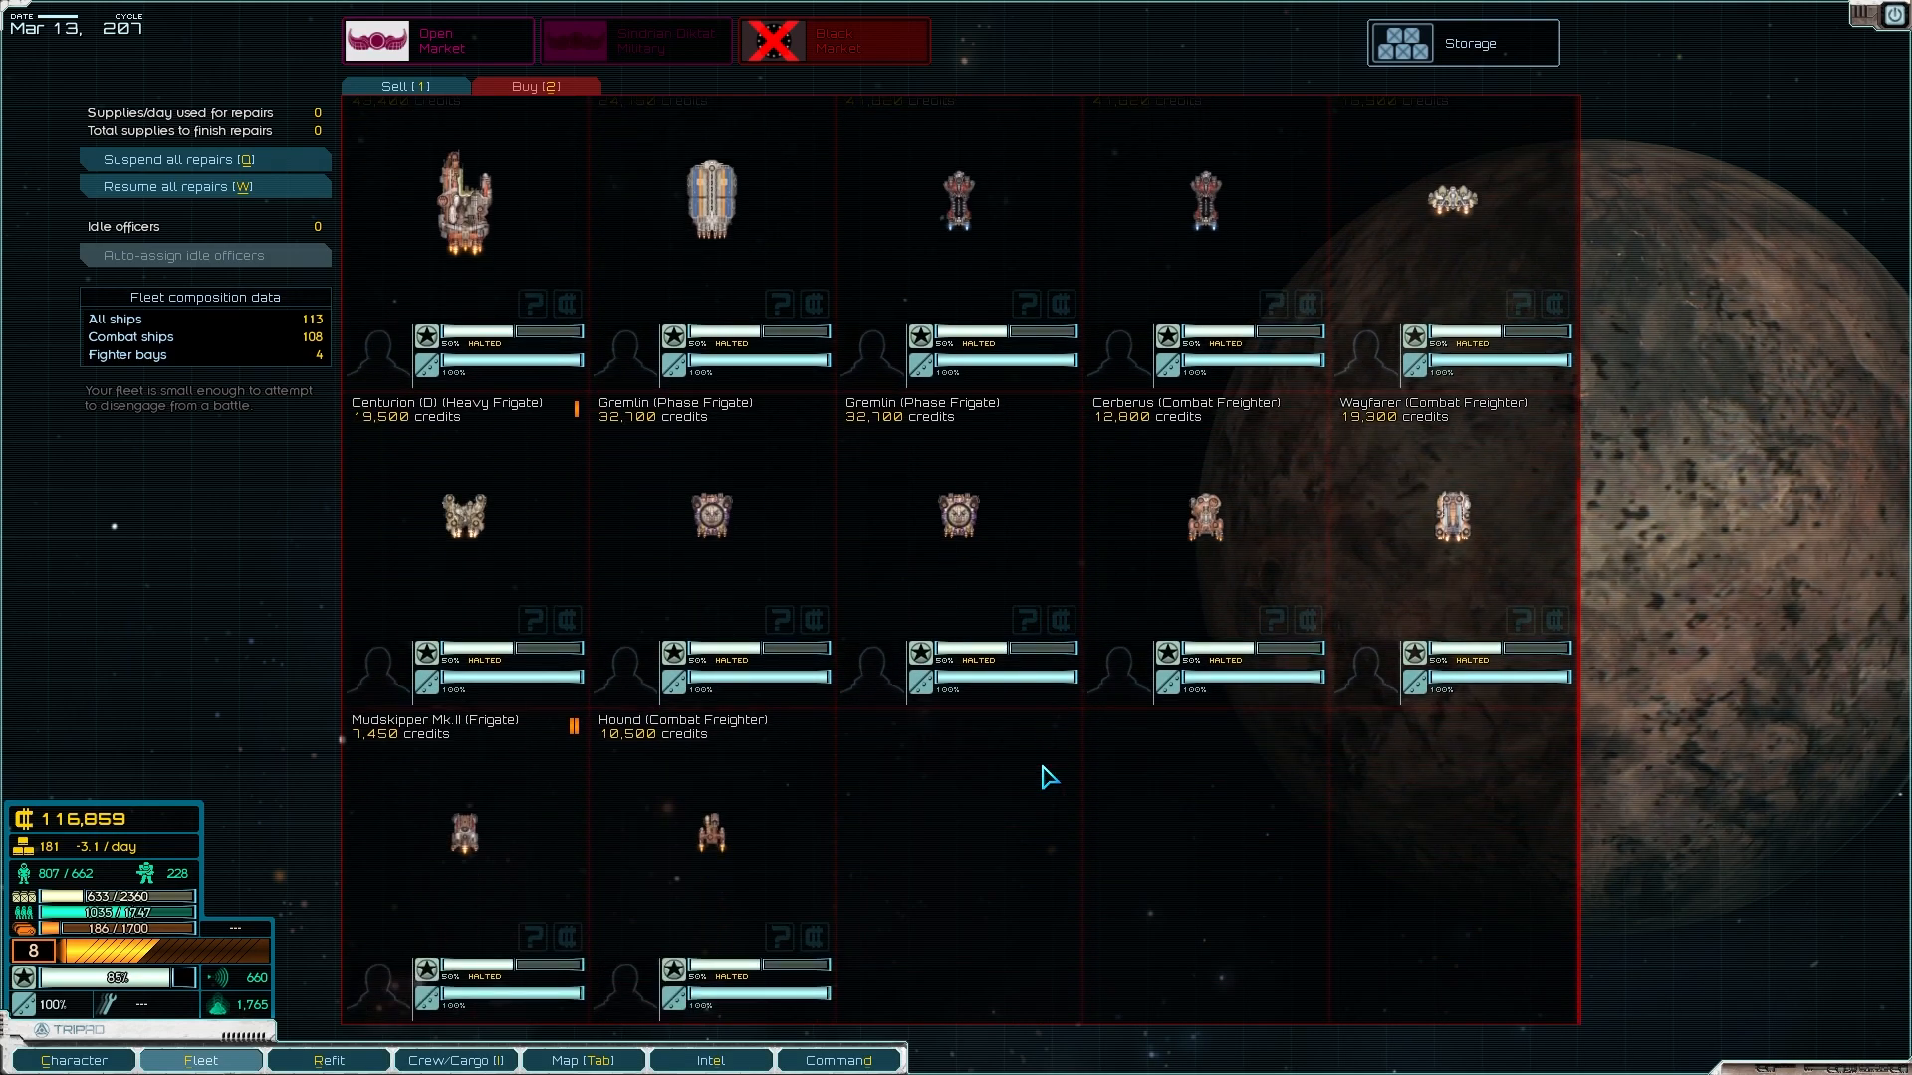
pyautogui.scroll(3)
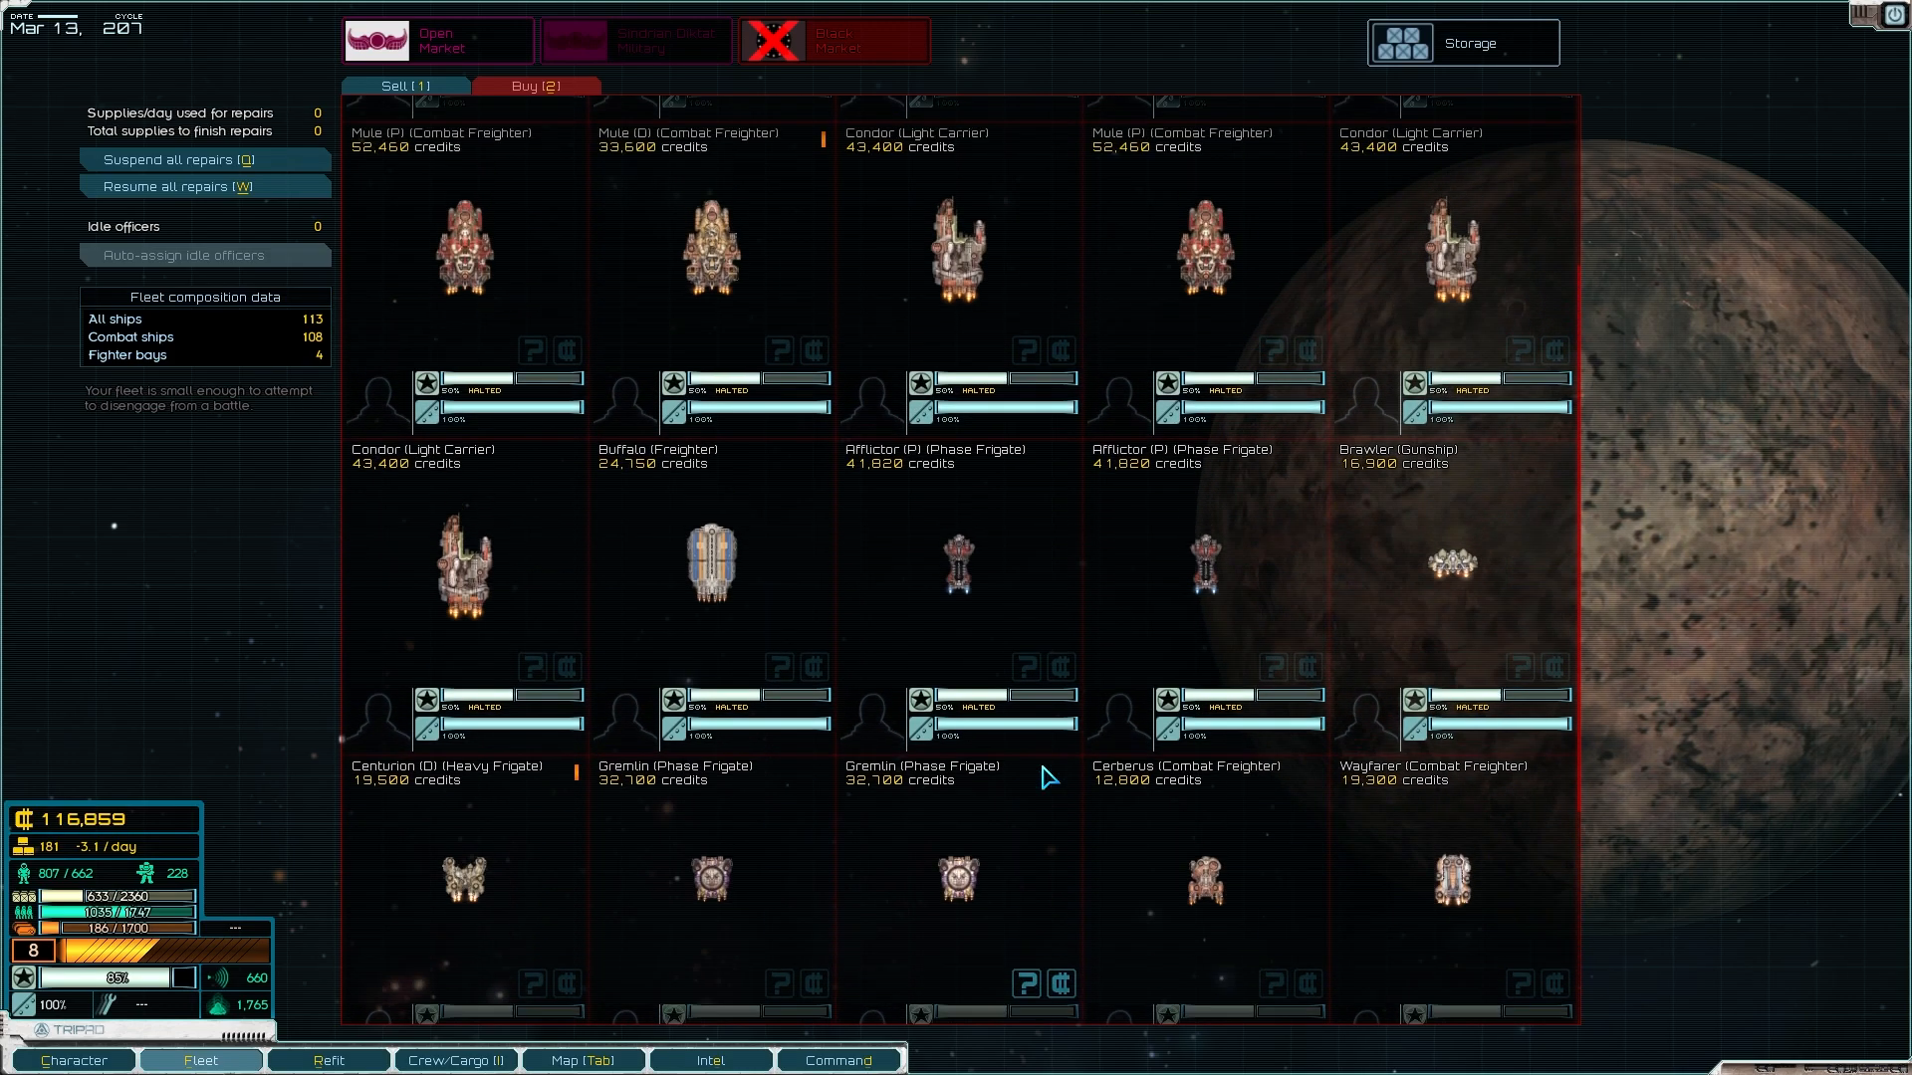
pyautogui.scroll(-3)
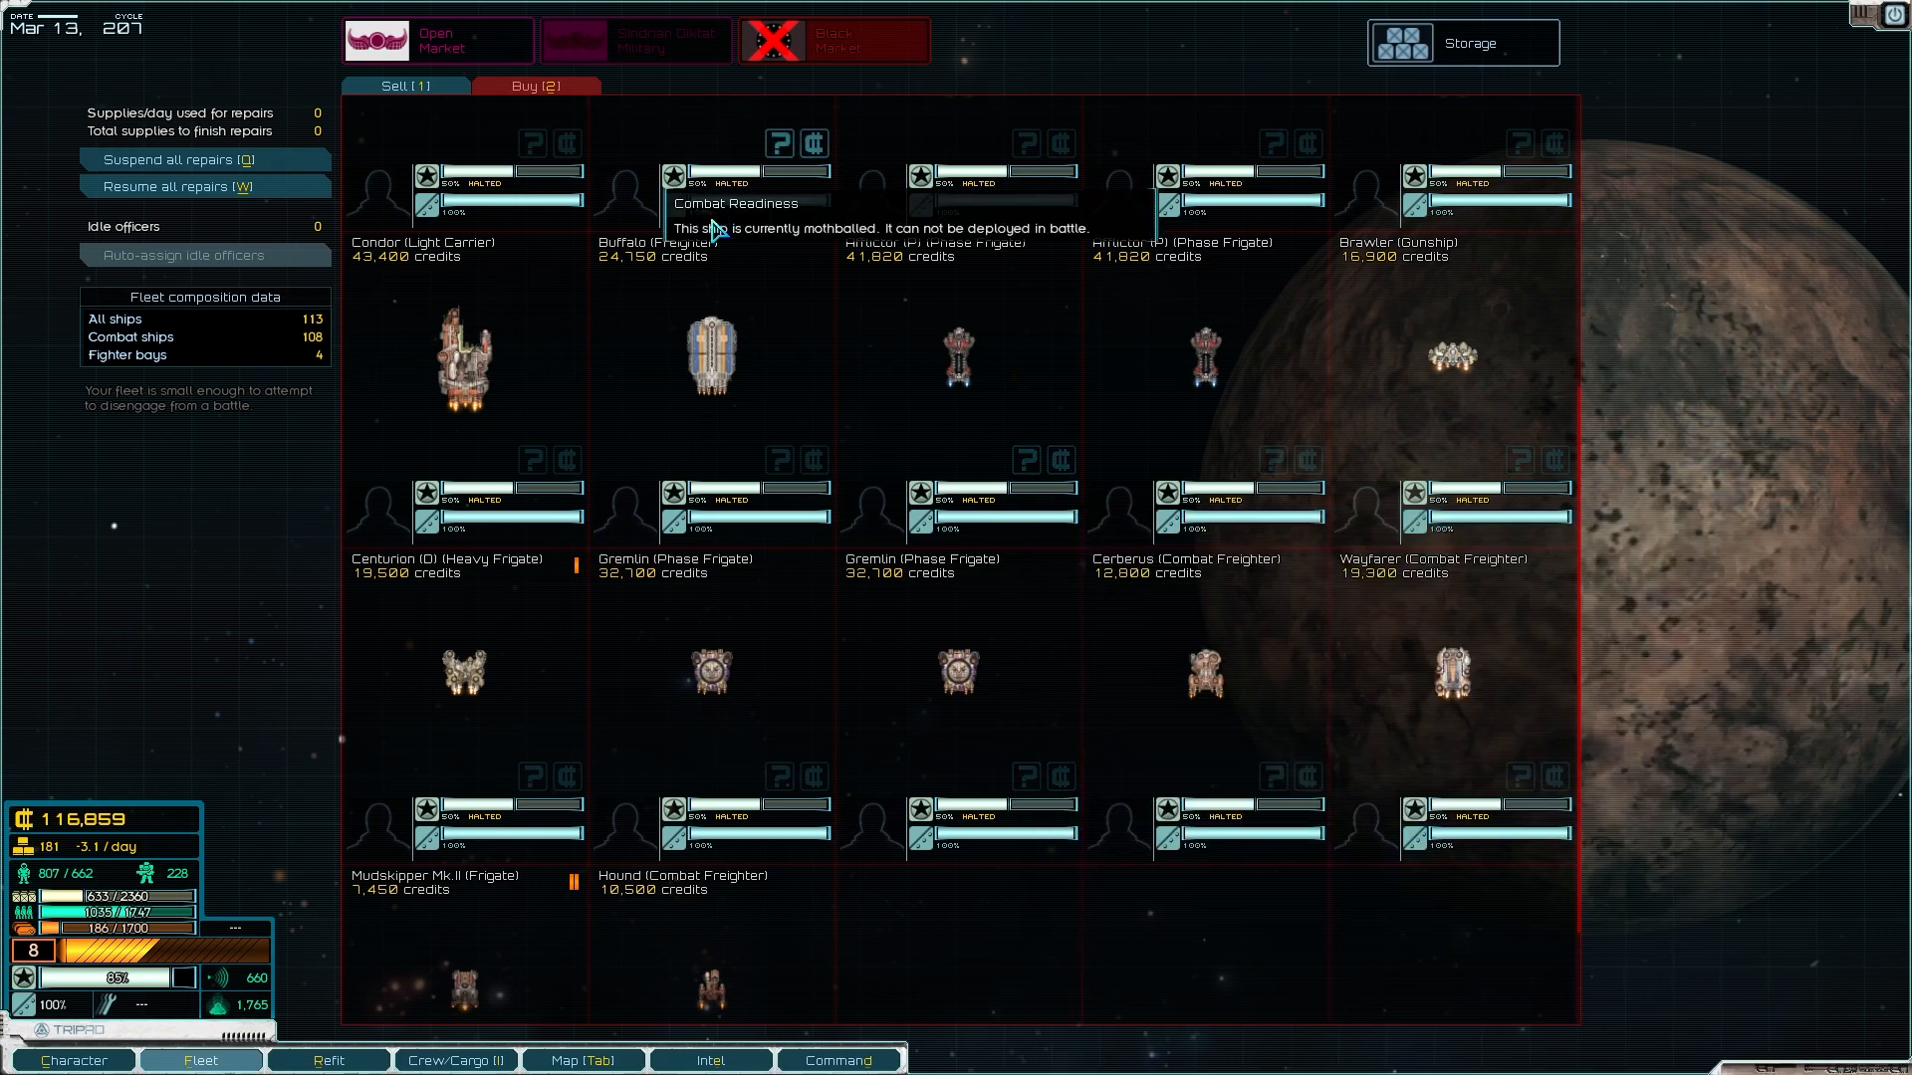
pyautogui.moveTo(397, 96)
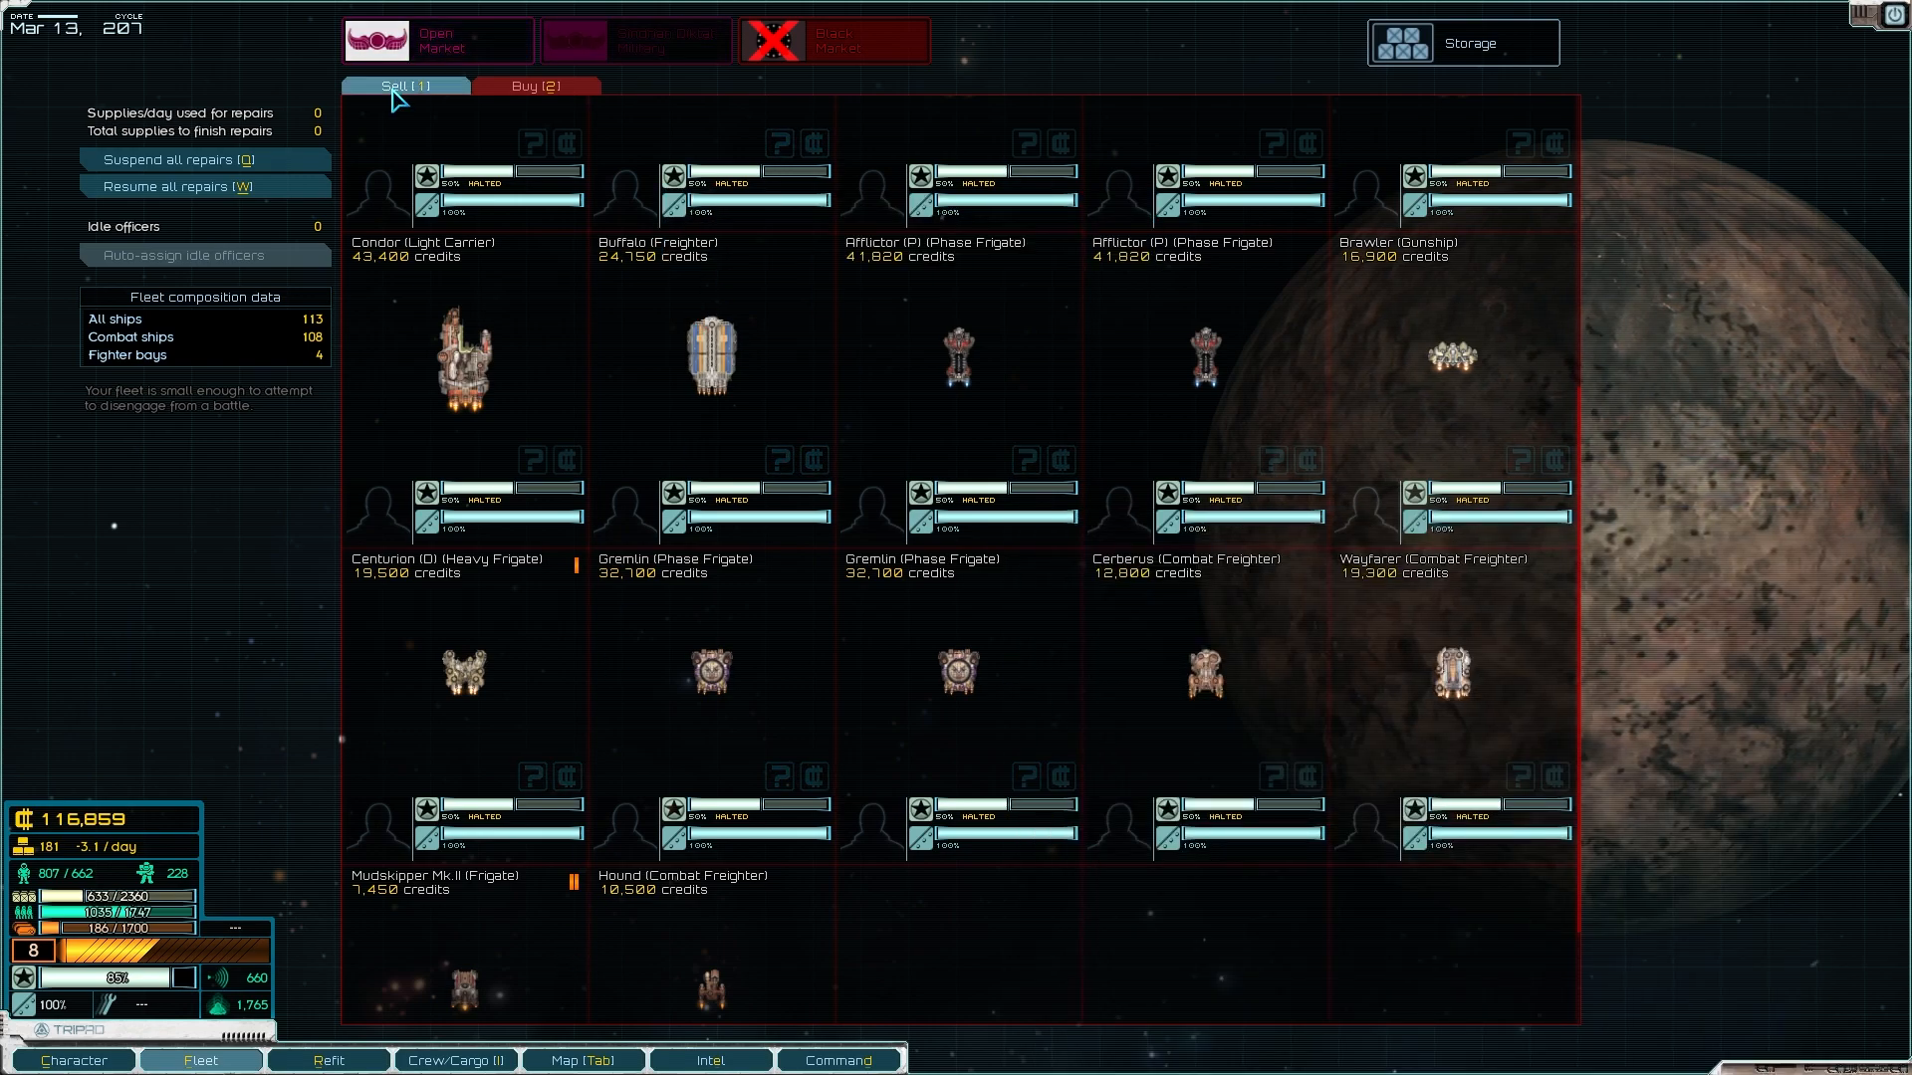
# Step: Review the fleet's own ships, then return to the open market's ship listings
pyautogui.click(407, 85)
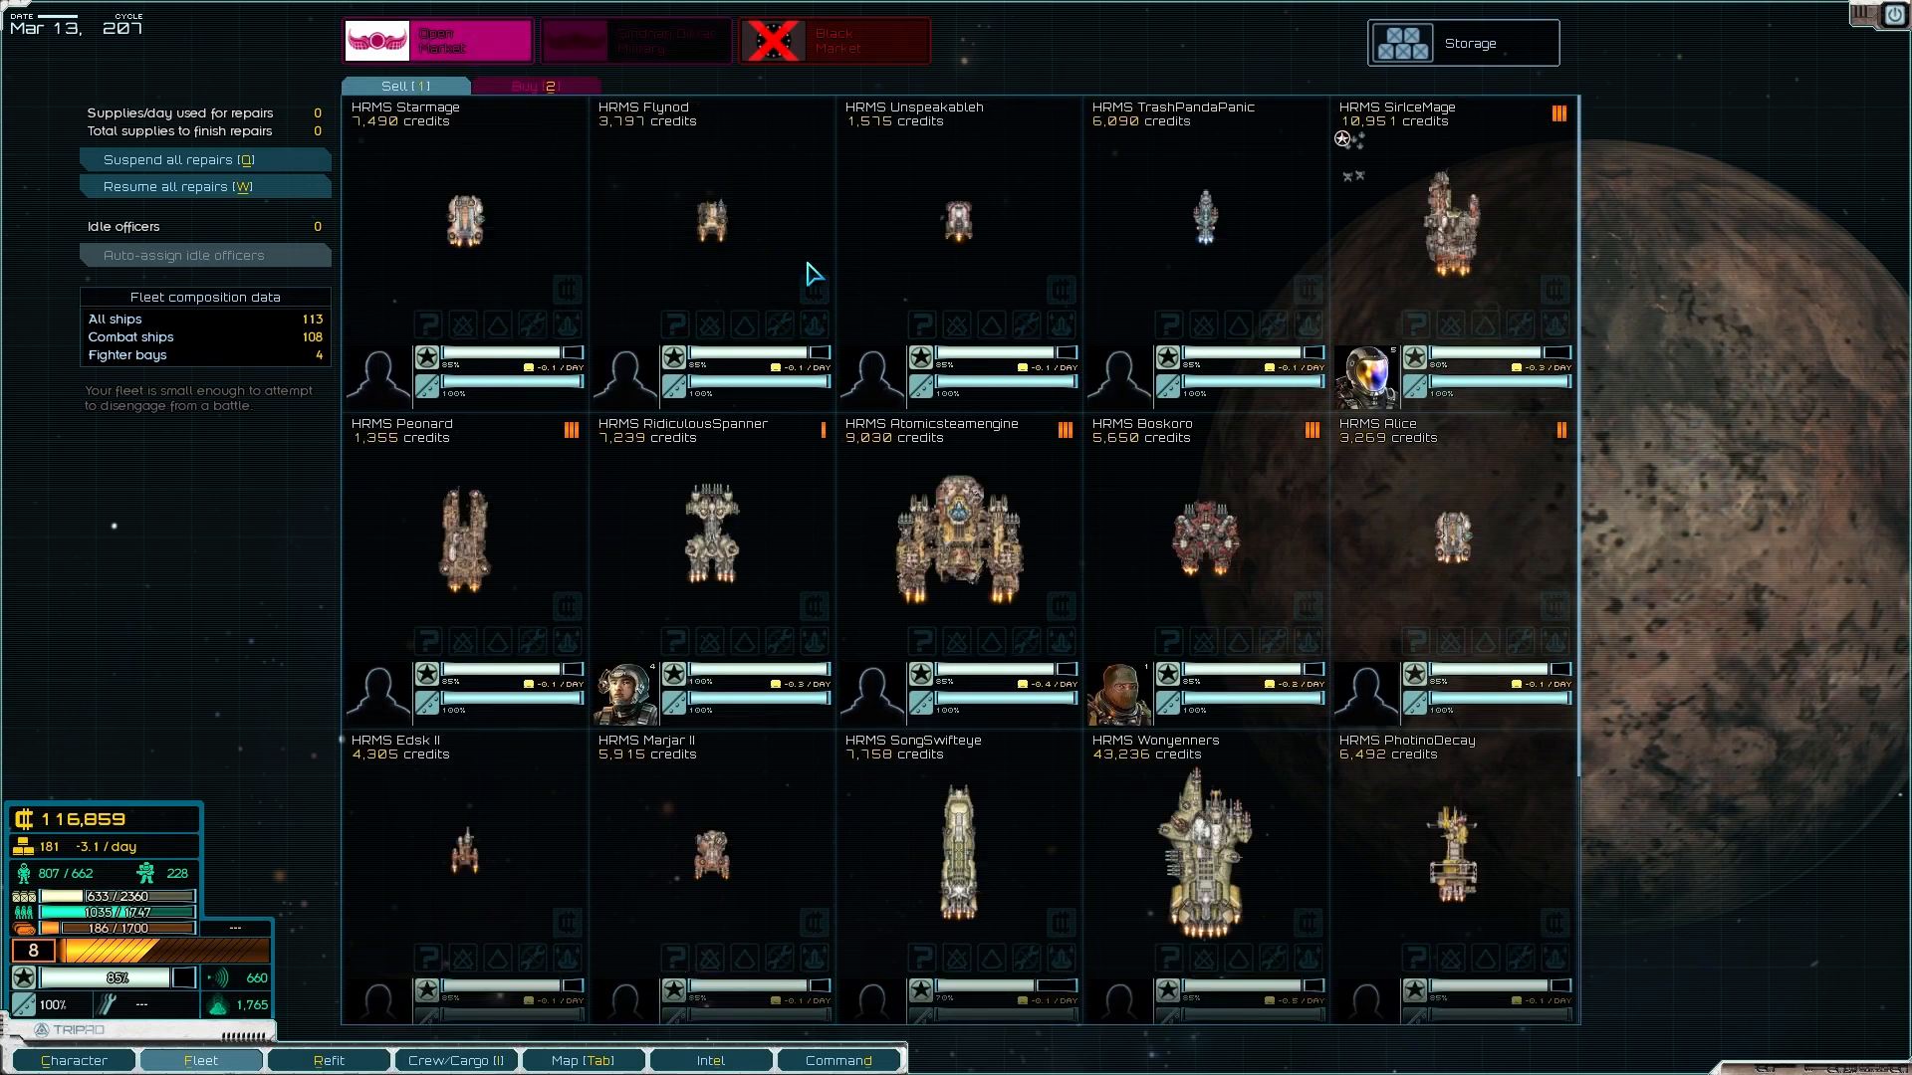
pyautogui.scroll(-3)
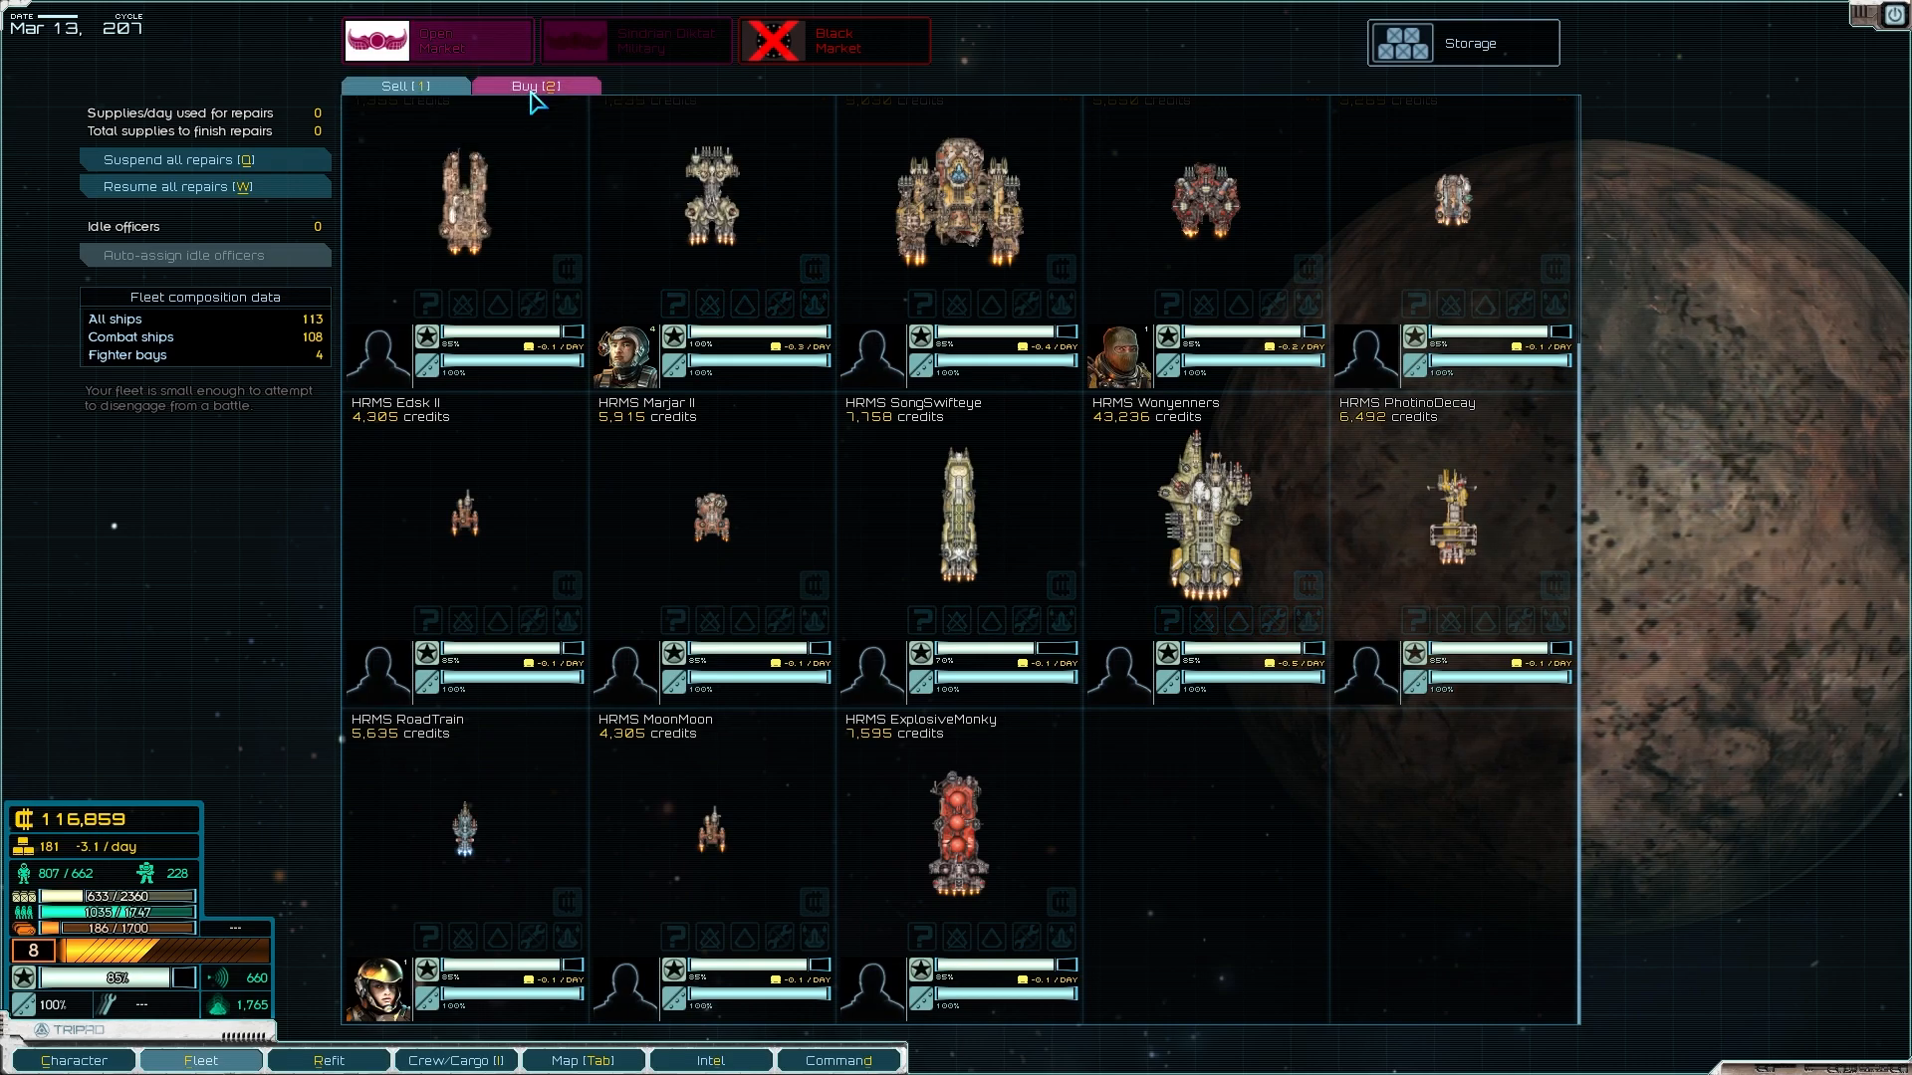
pyautogui.click(538, 85)
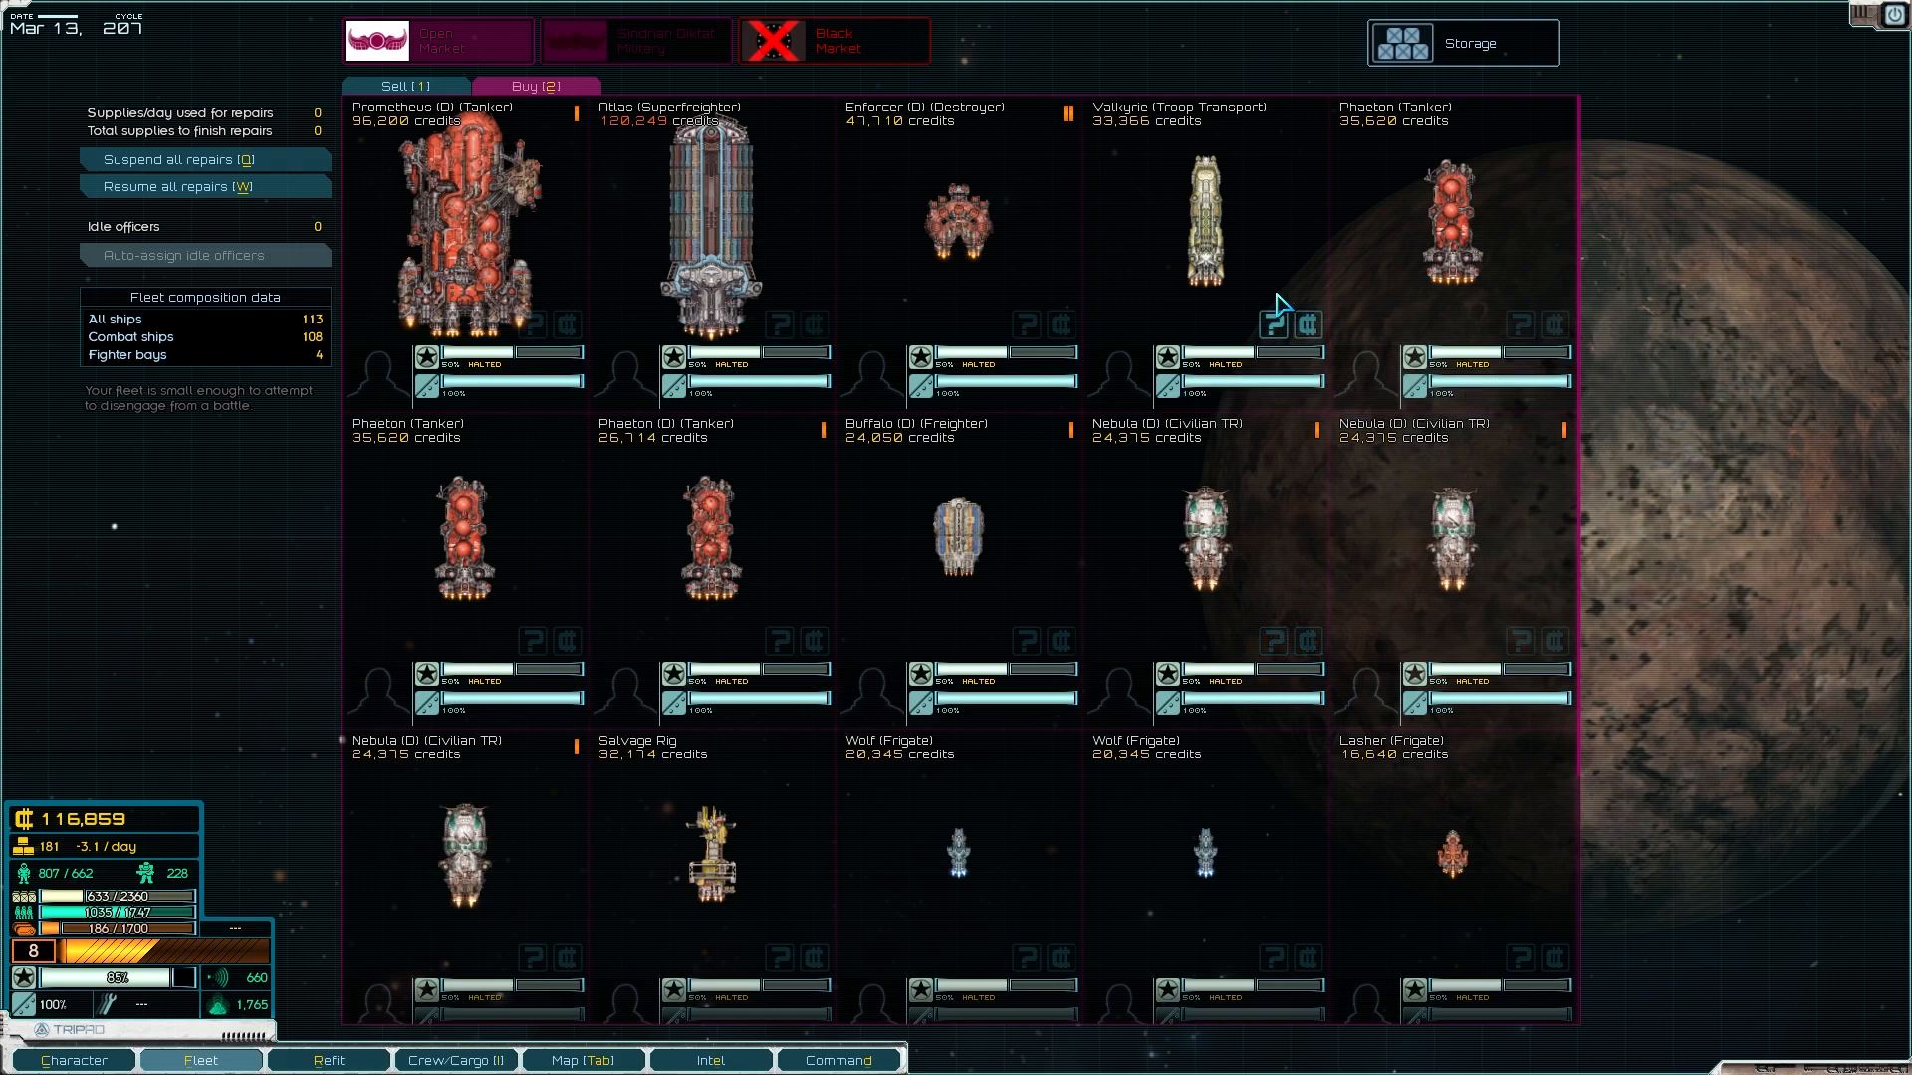
pyautogui.moveTo(1246, 261)
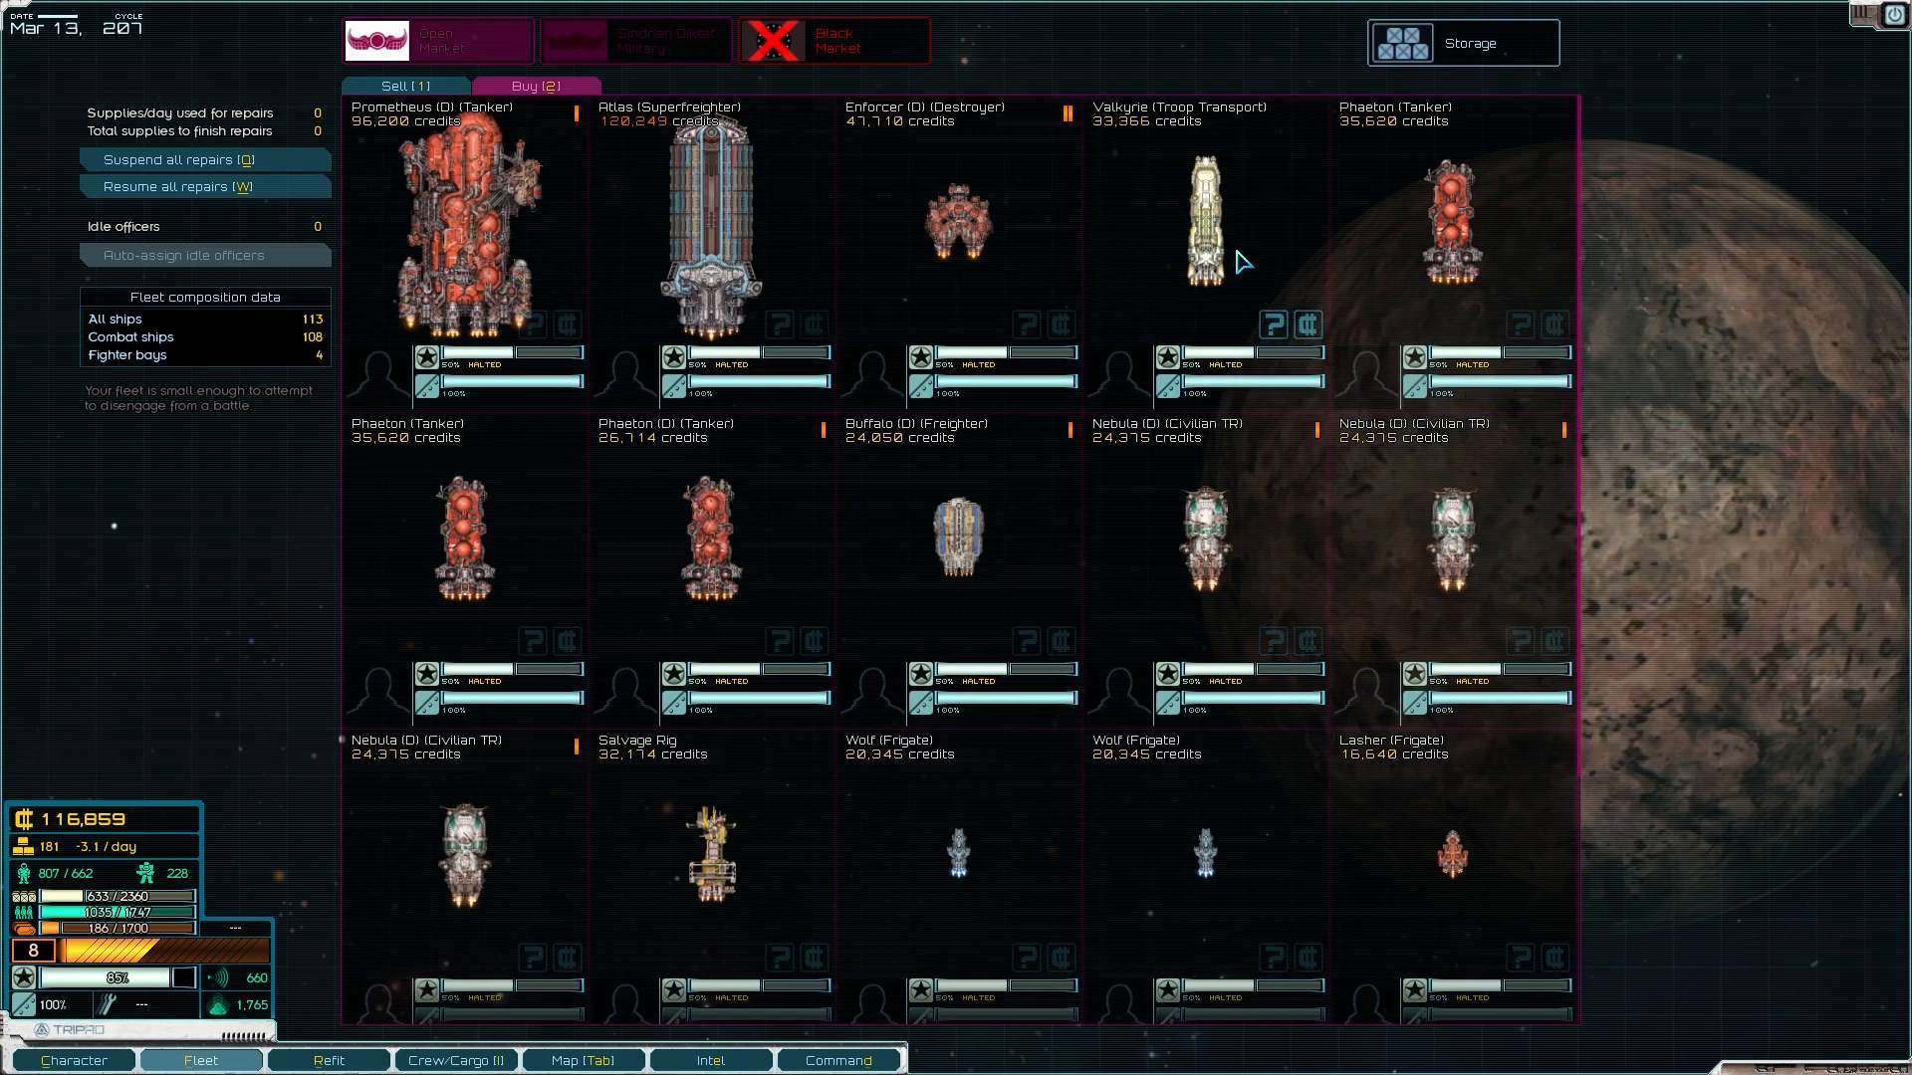
pyautogui.moveTo(1216, 251)
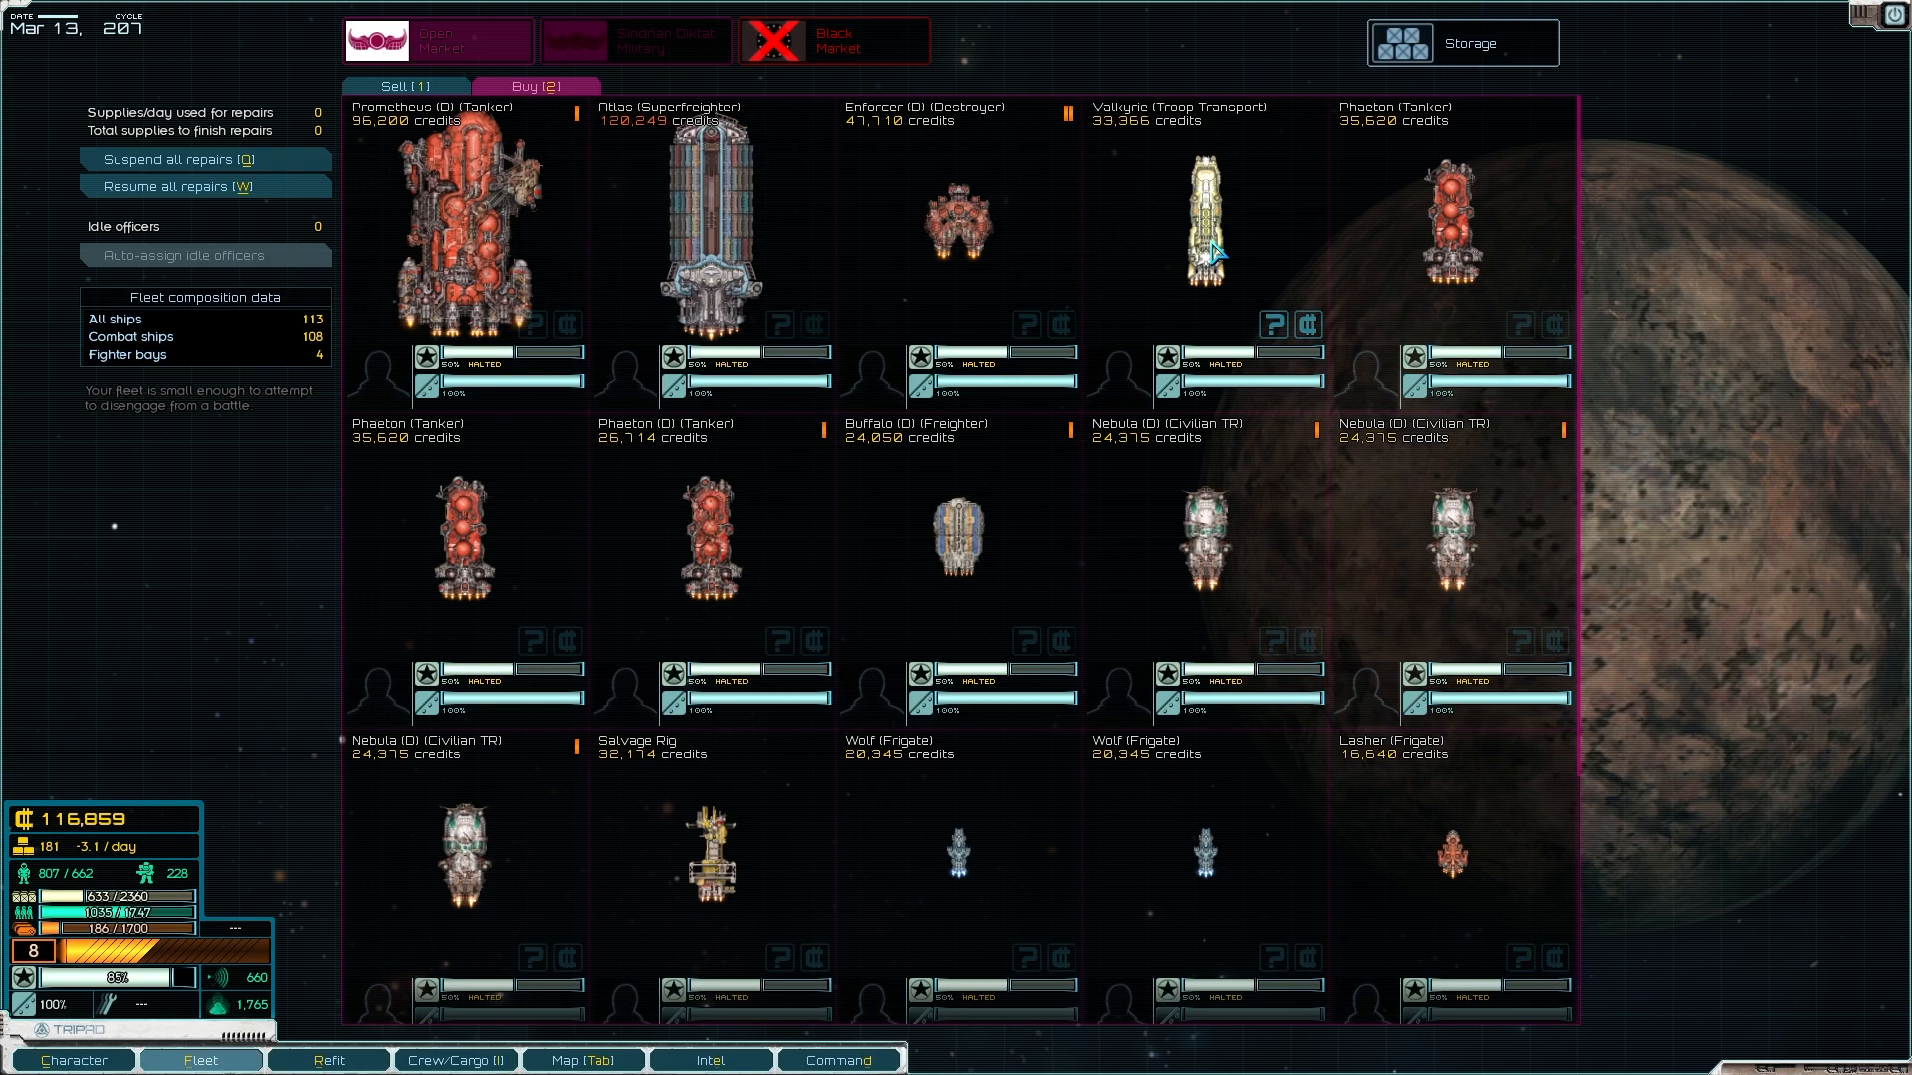
pyautogui.scroll(-3)
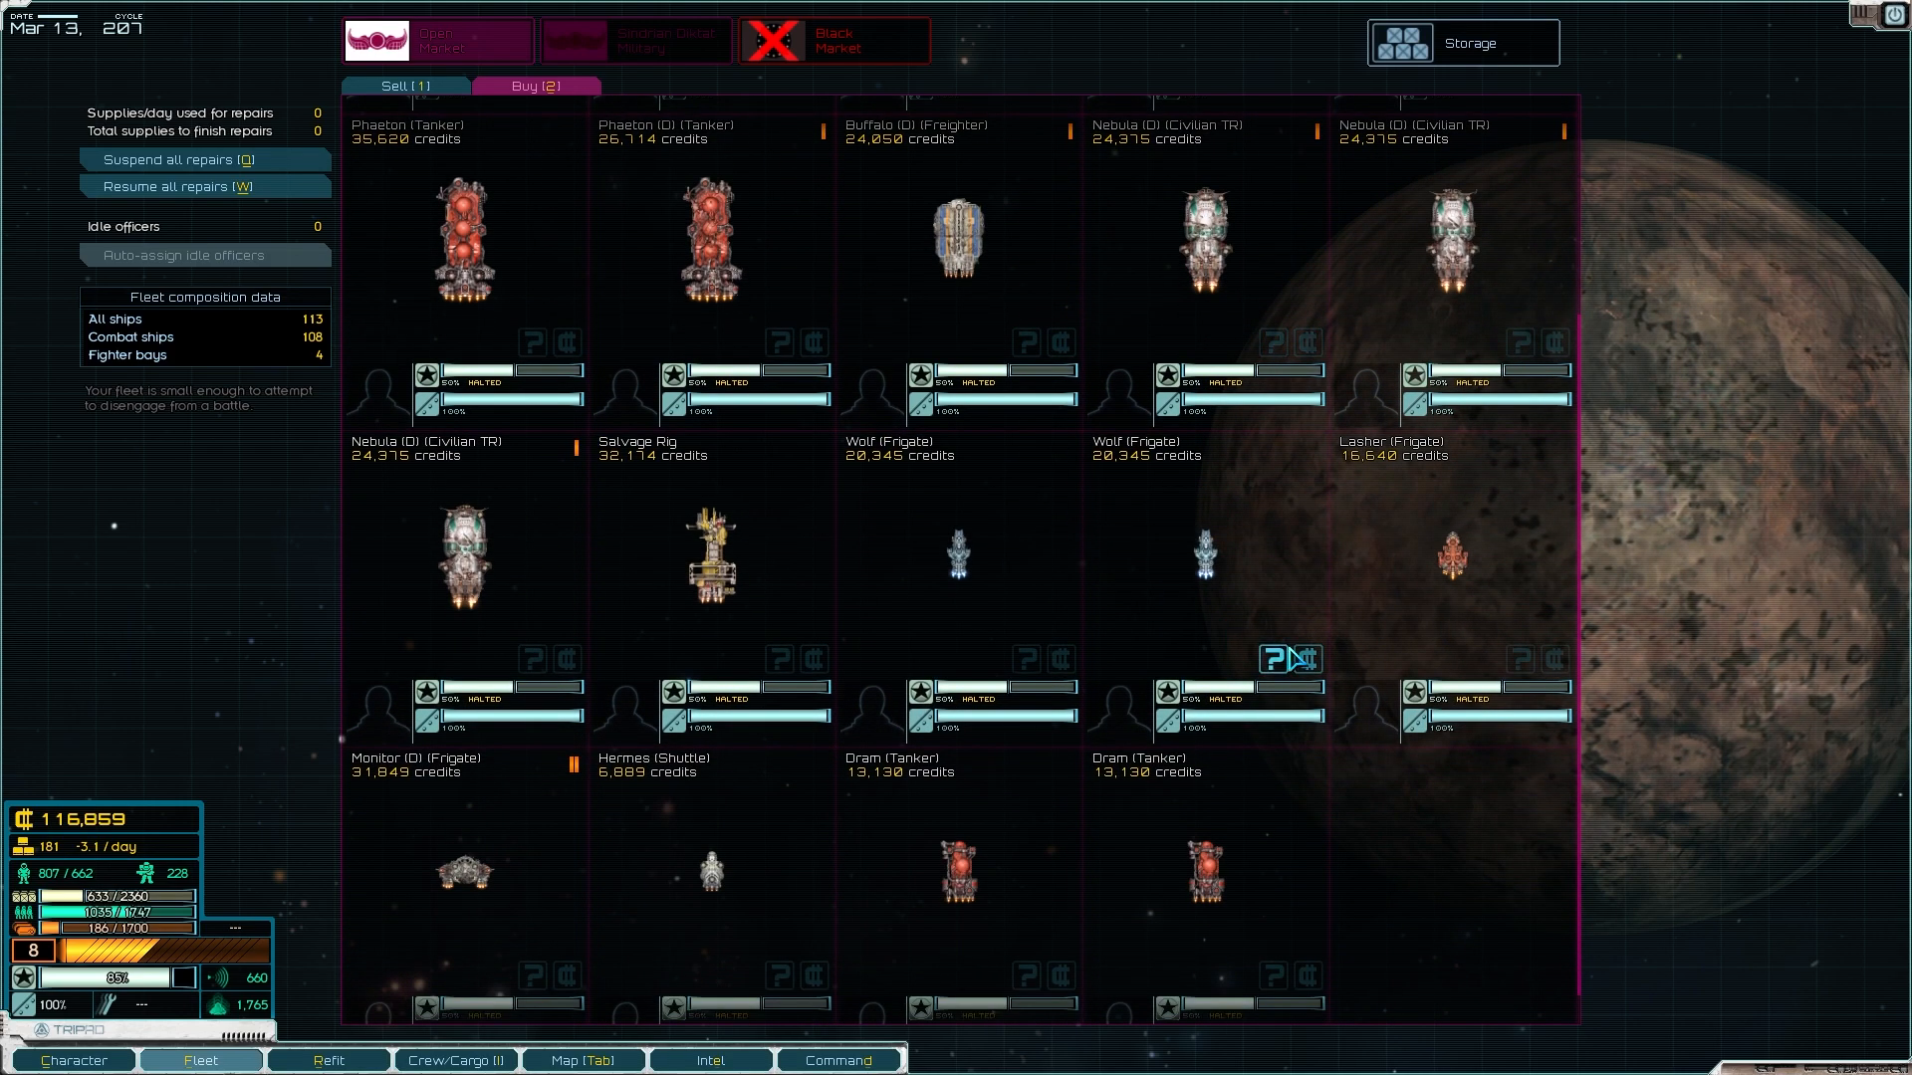
pyautogui.moveTo(1306, 659)
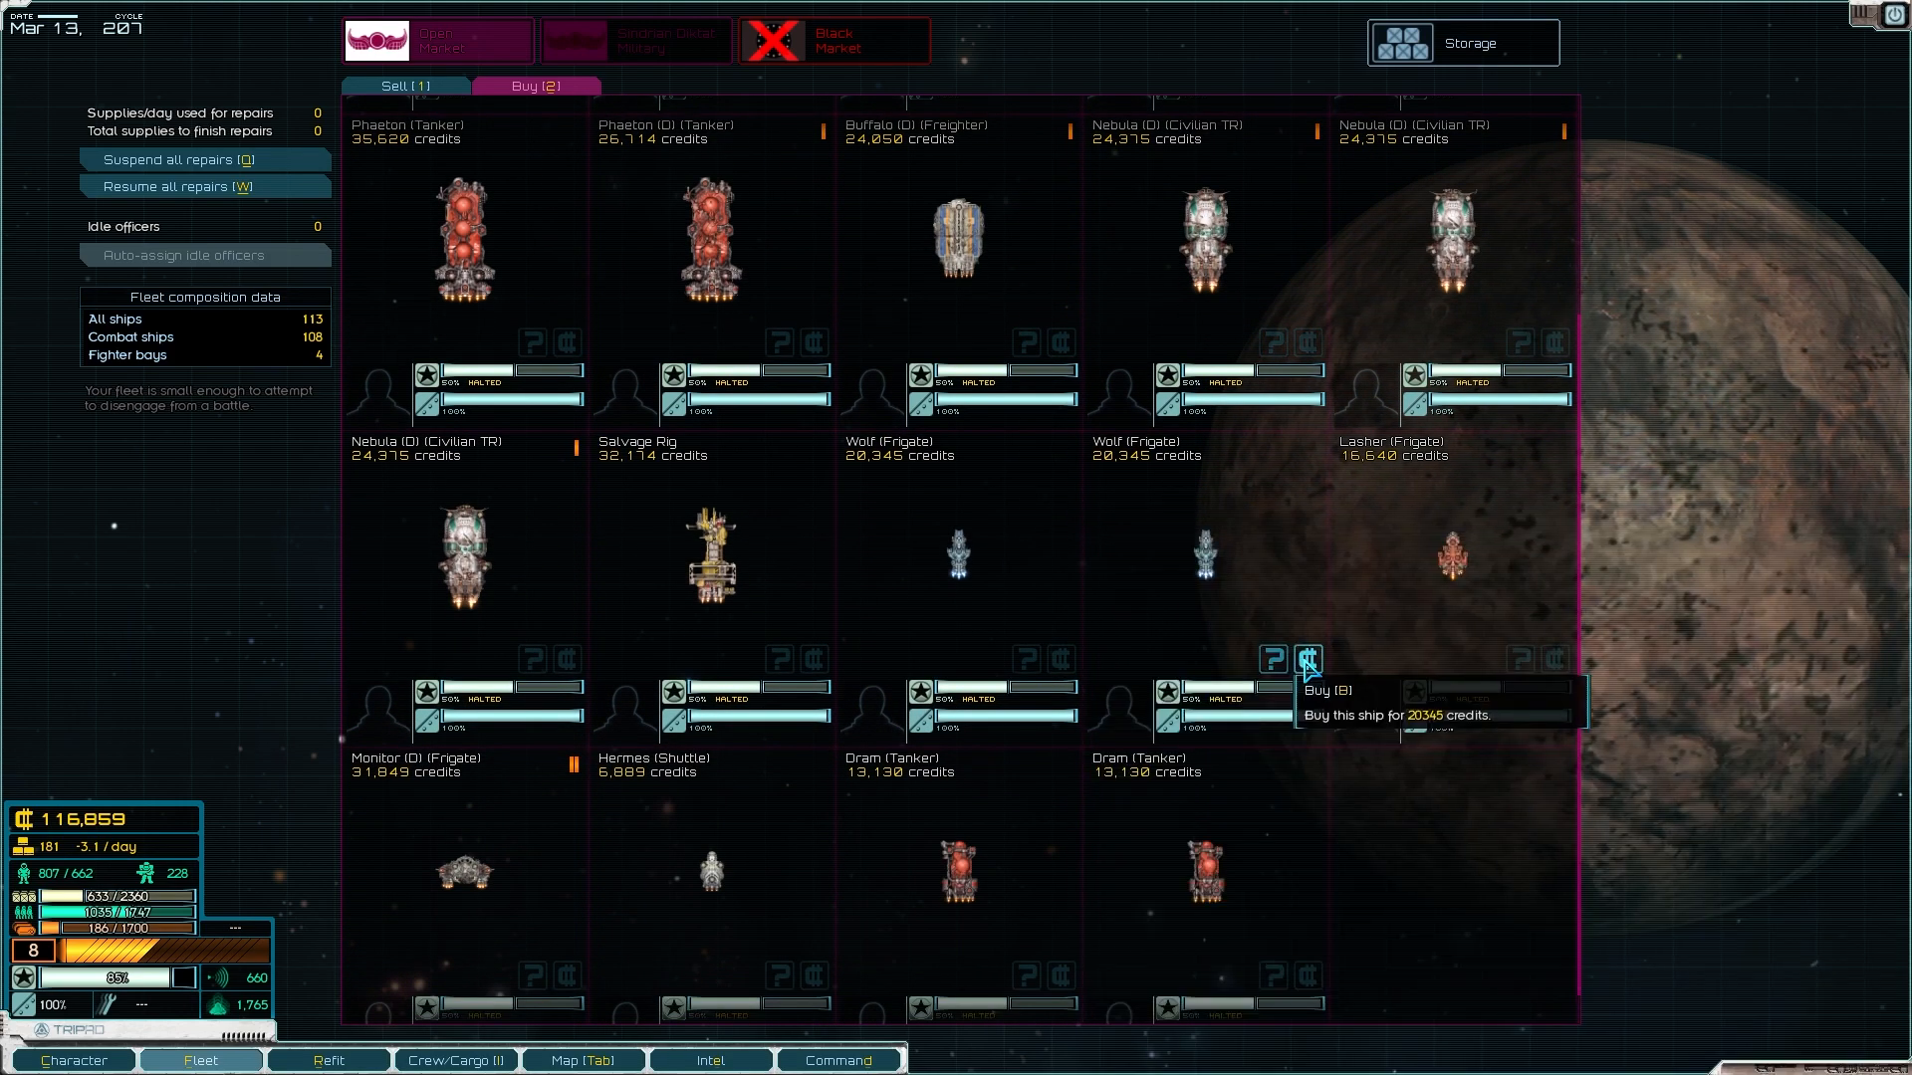
# Step: Buy both Wolf-class frigates, dropping credits to 76,169
pyautogui.click(1306, 659)
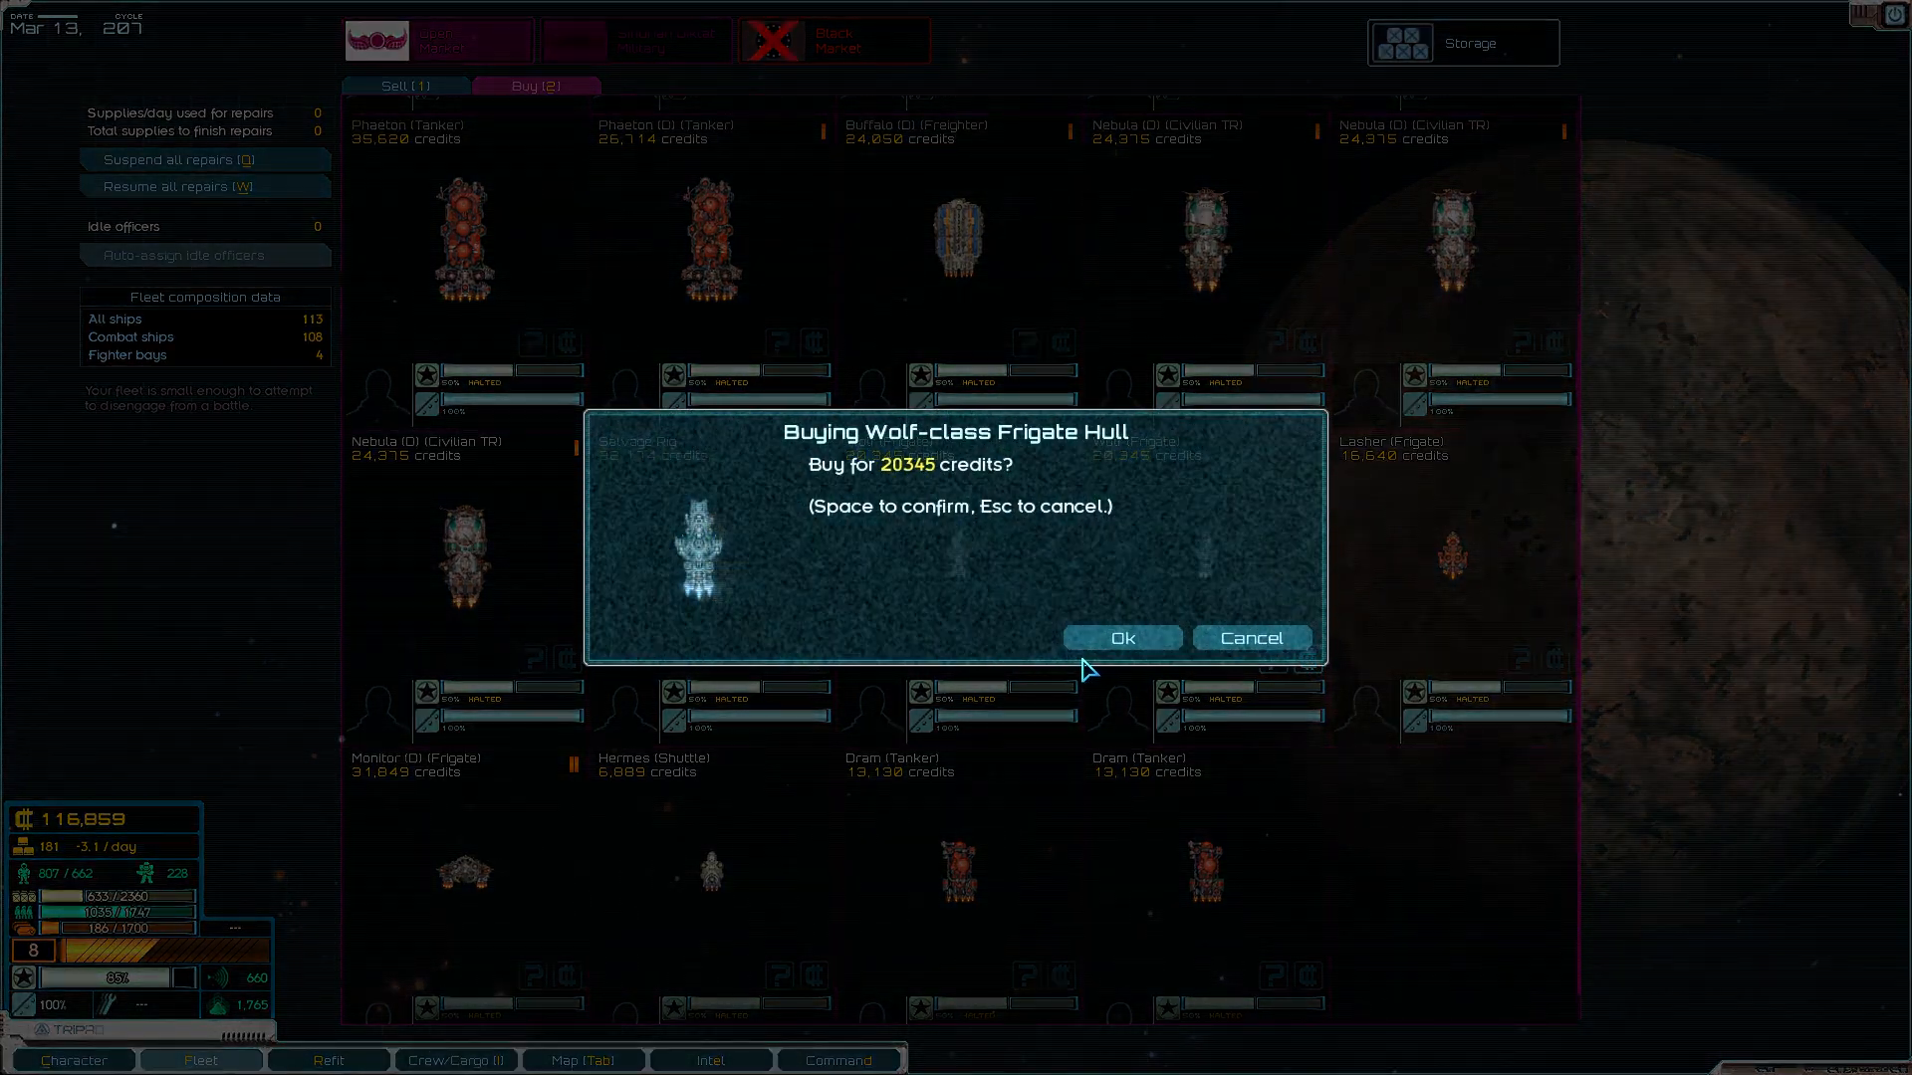
pyautogui.click(1119, 637)
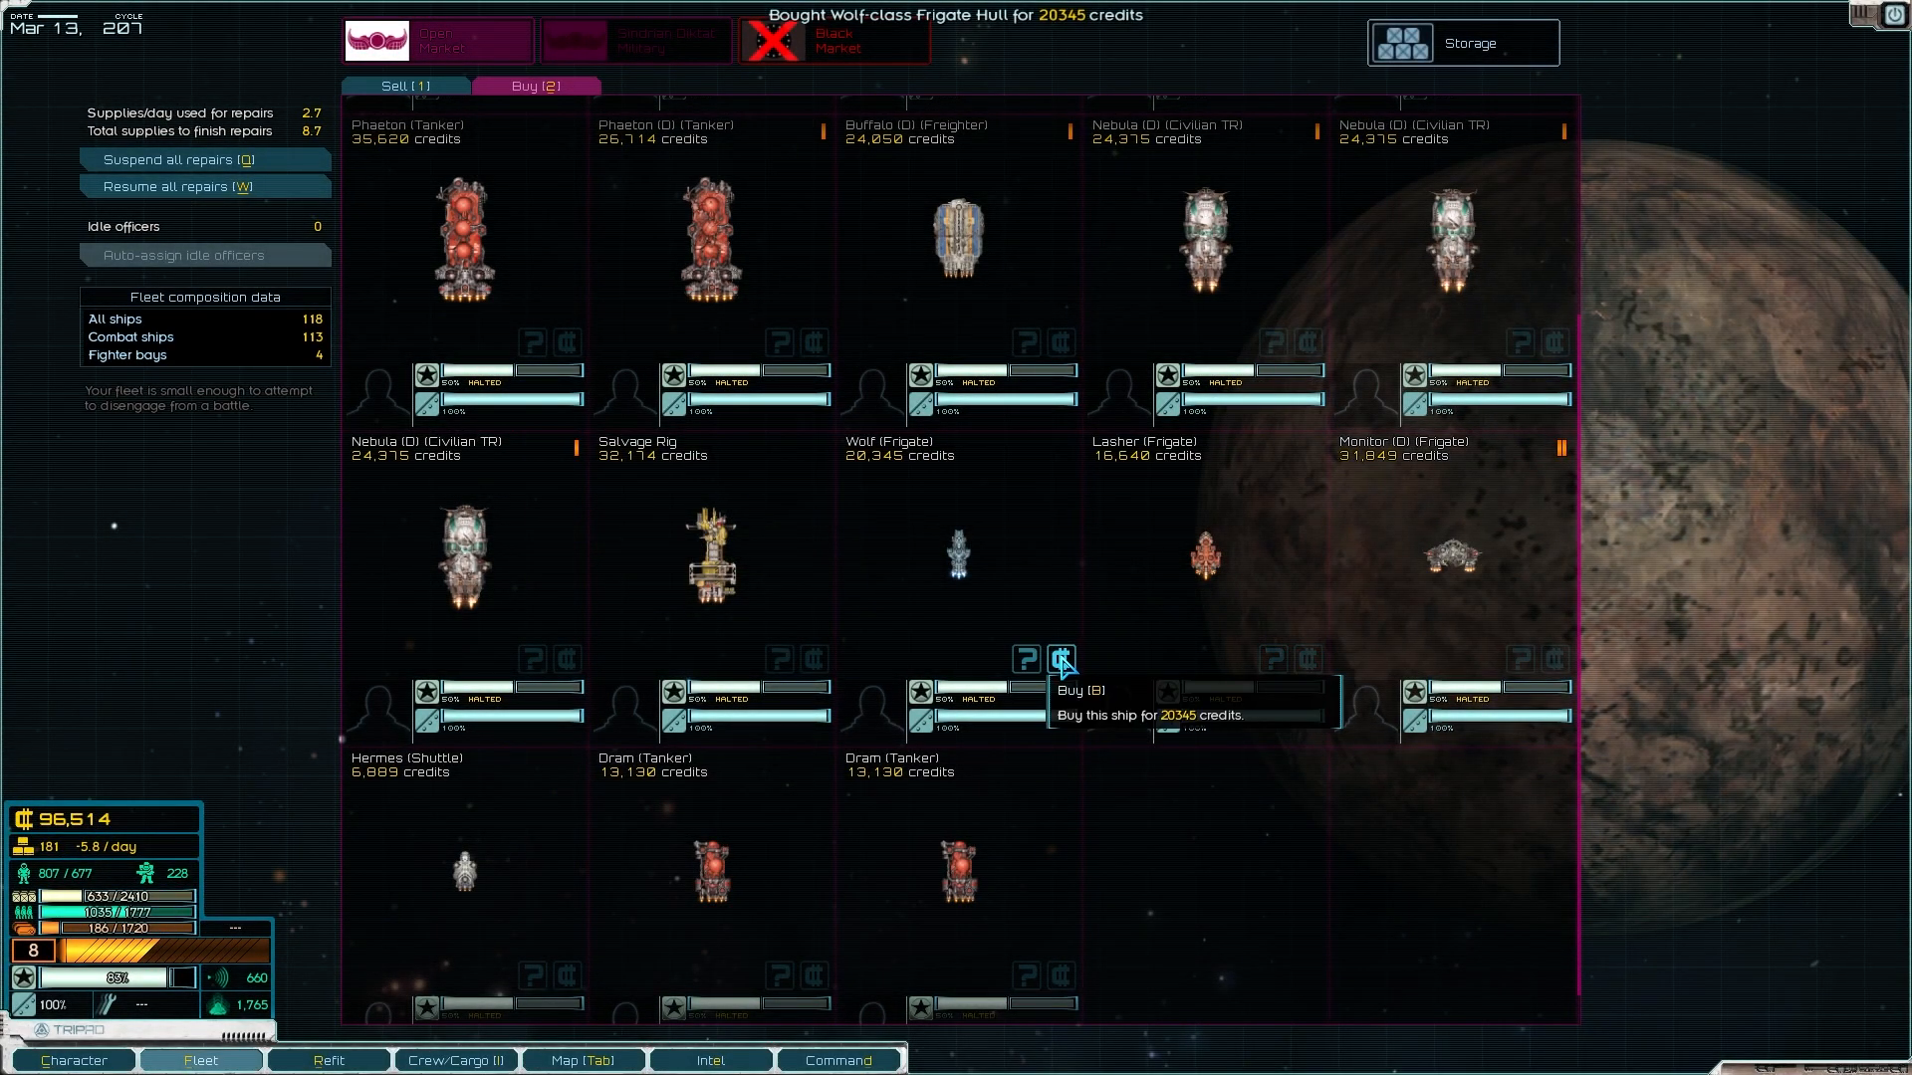
pyautogui.click(1059, 657)
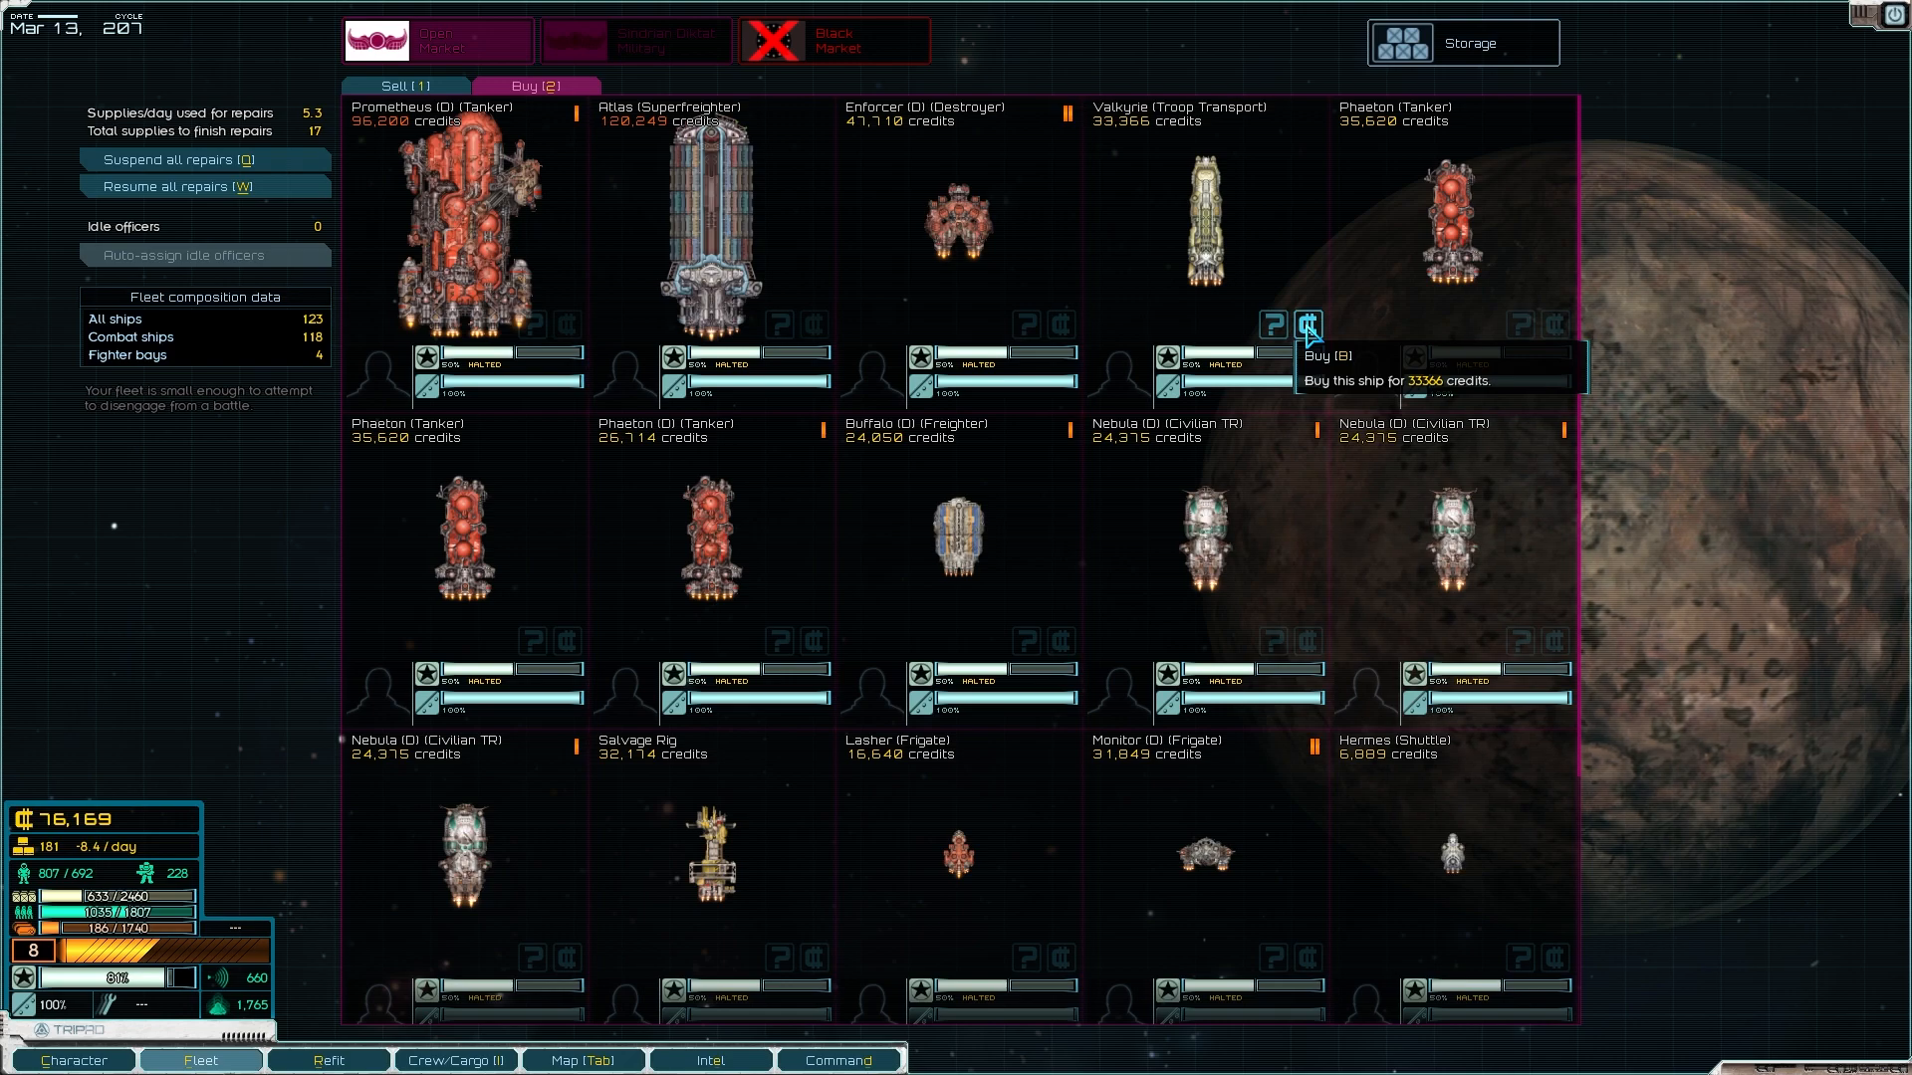
# Step: Buy the Valkyrie troop transport hull for 33,366 credits, leaving 42,803
pyautogui.scroll(-3)
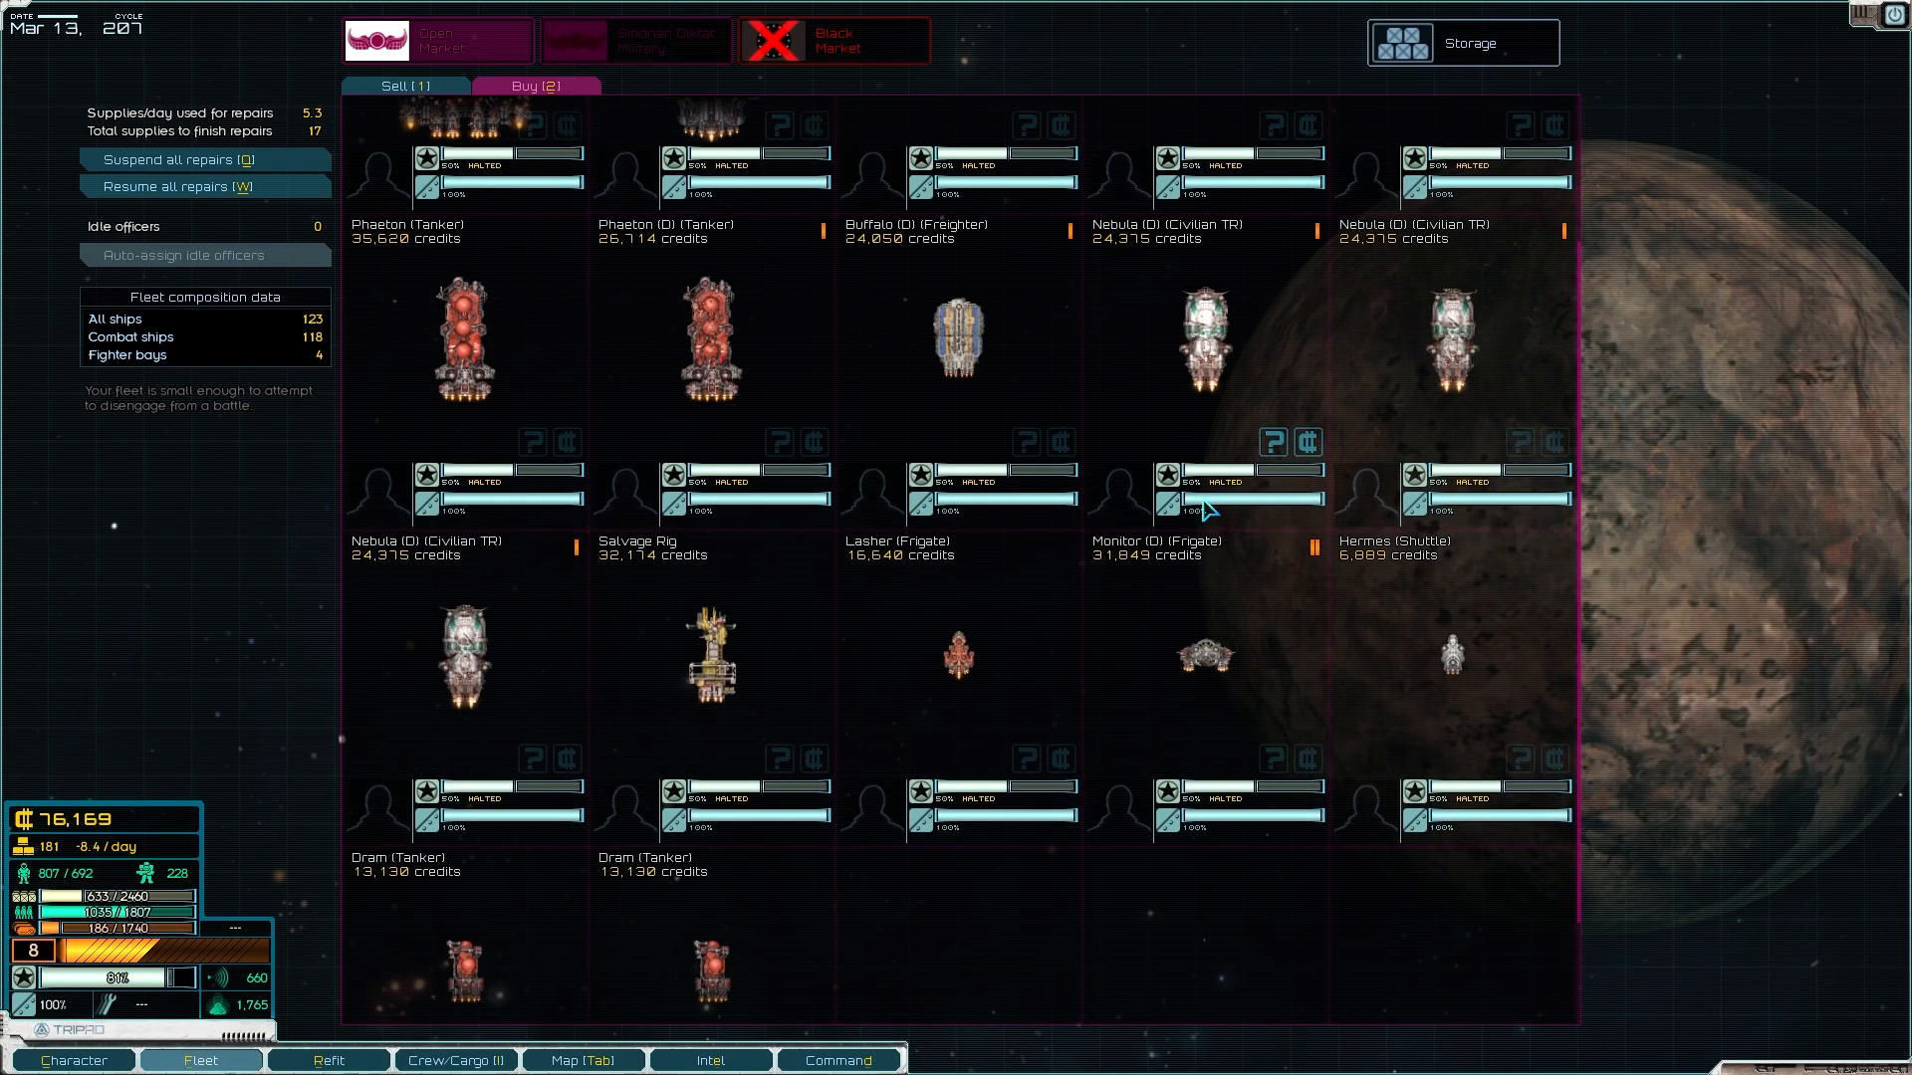
pyautogui.moveTo(1225, 511)
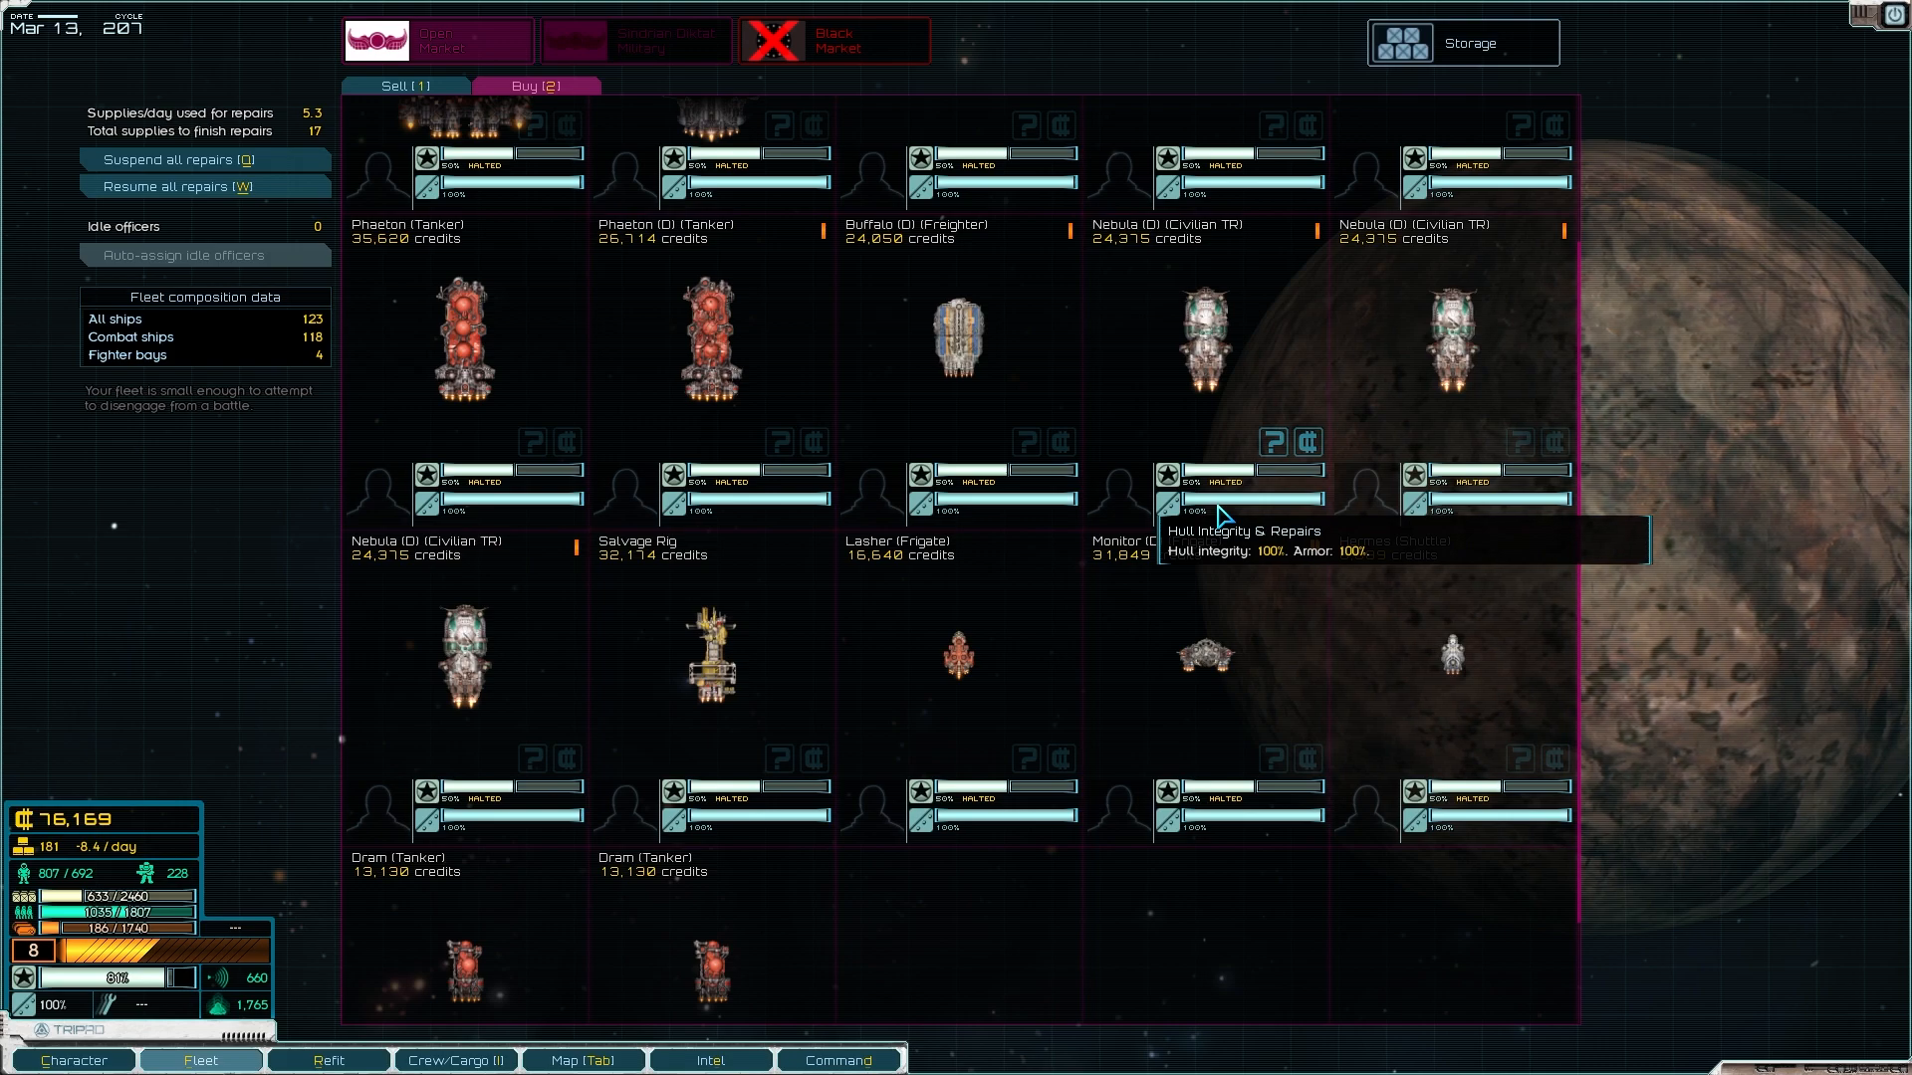
pyautogui.moveTo(1448, 655)
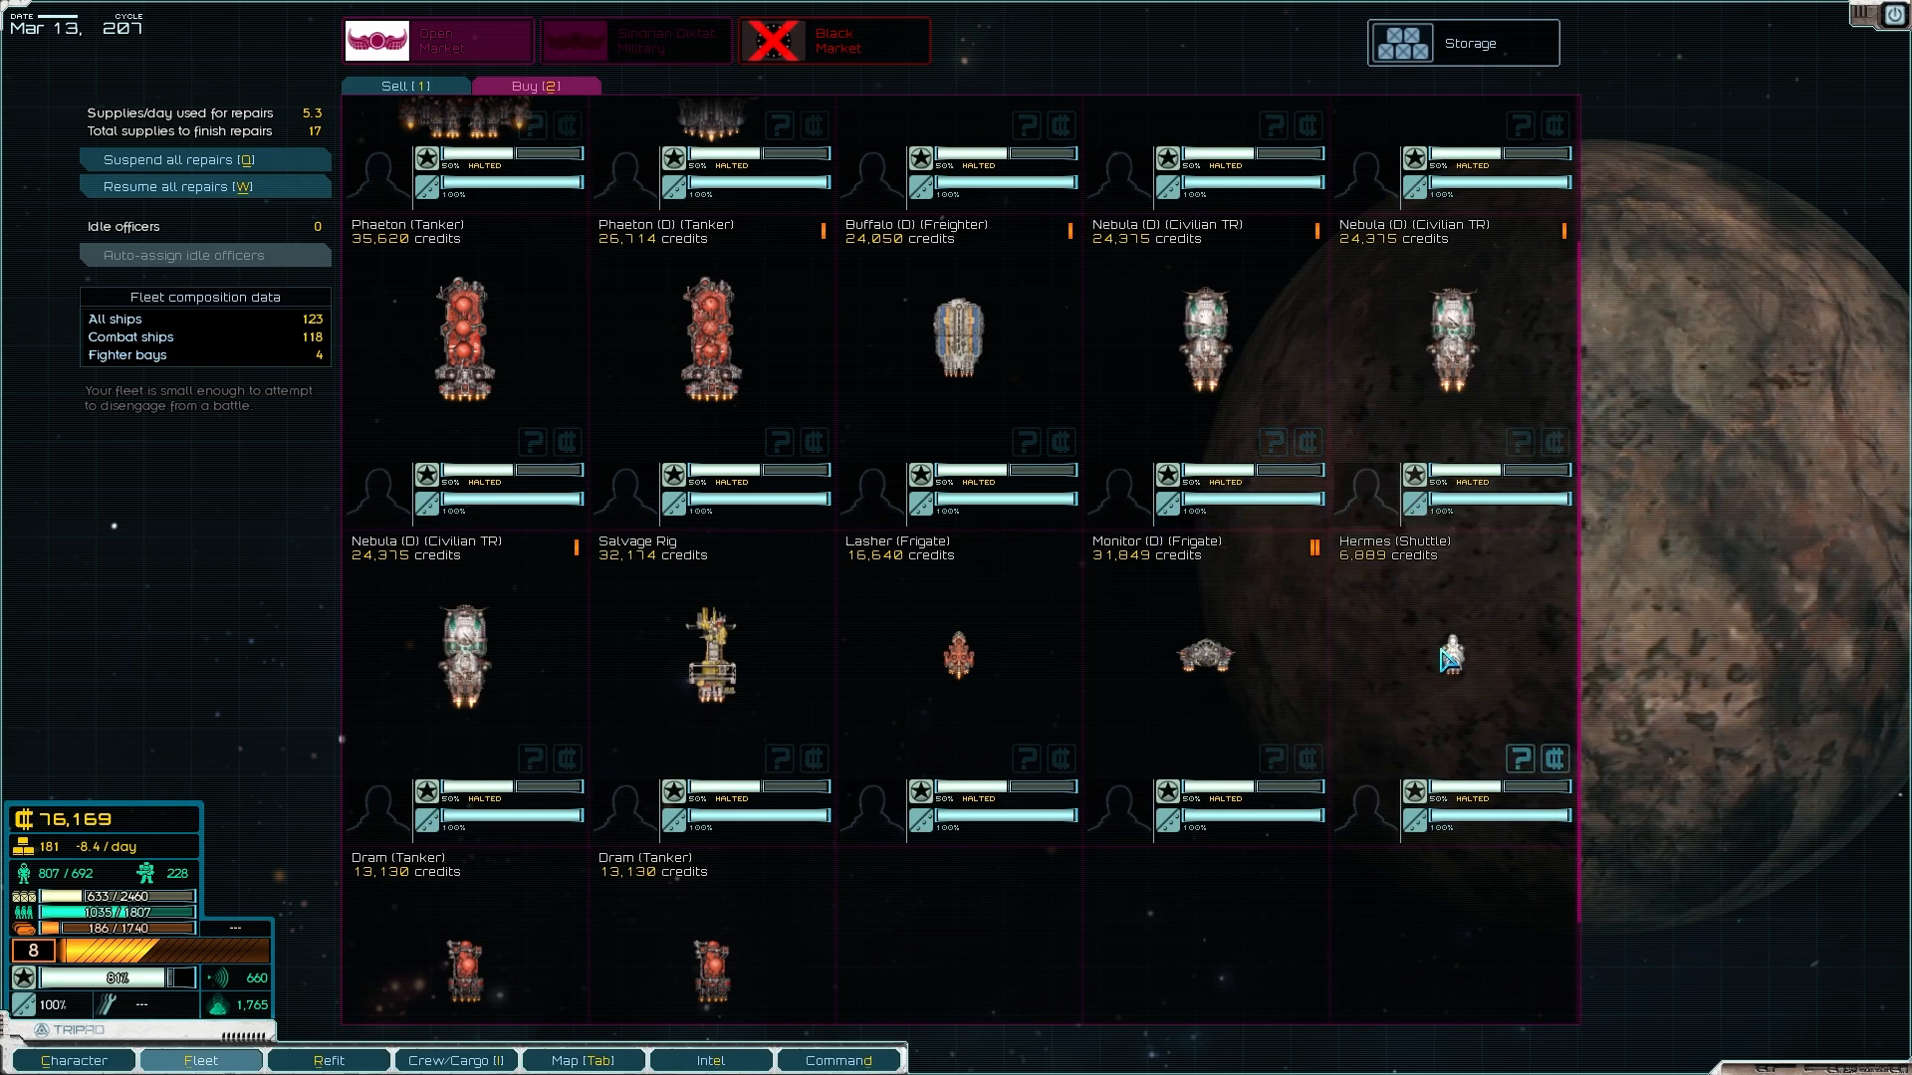
pyautogui.scroll(3)
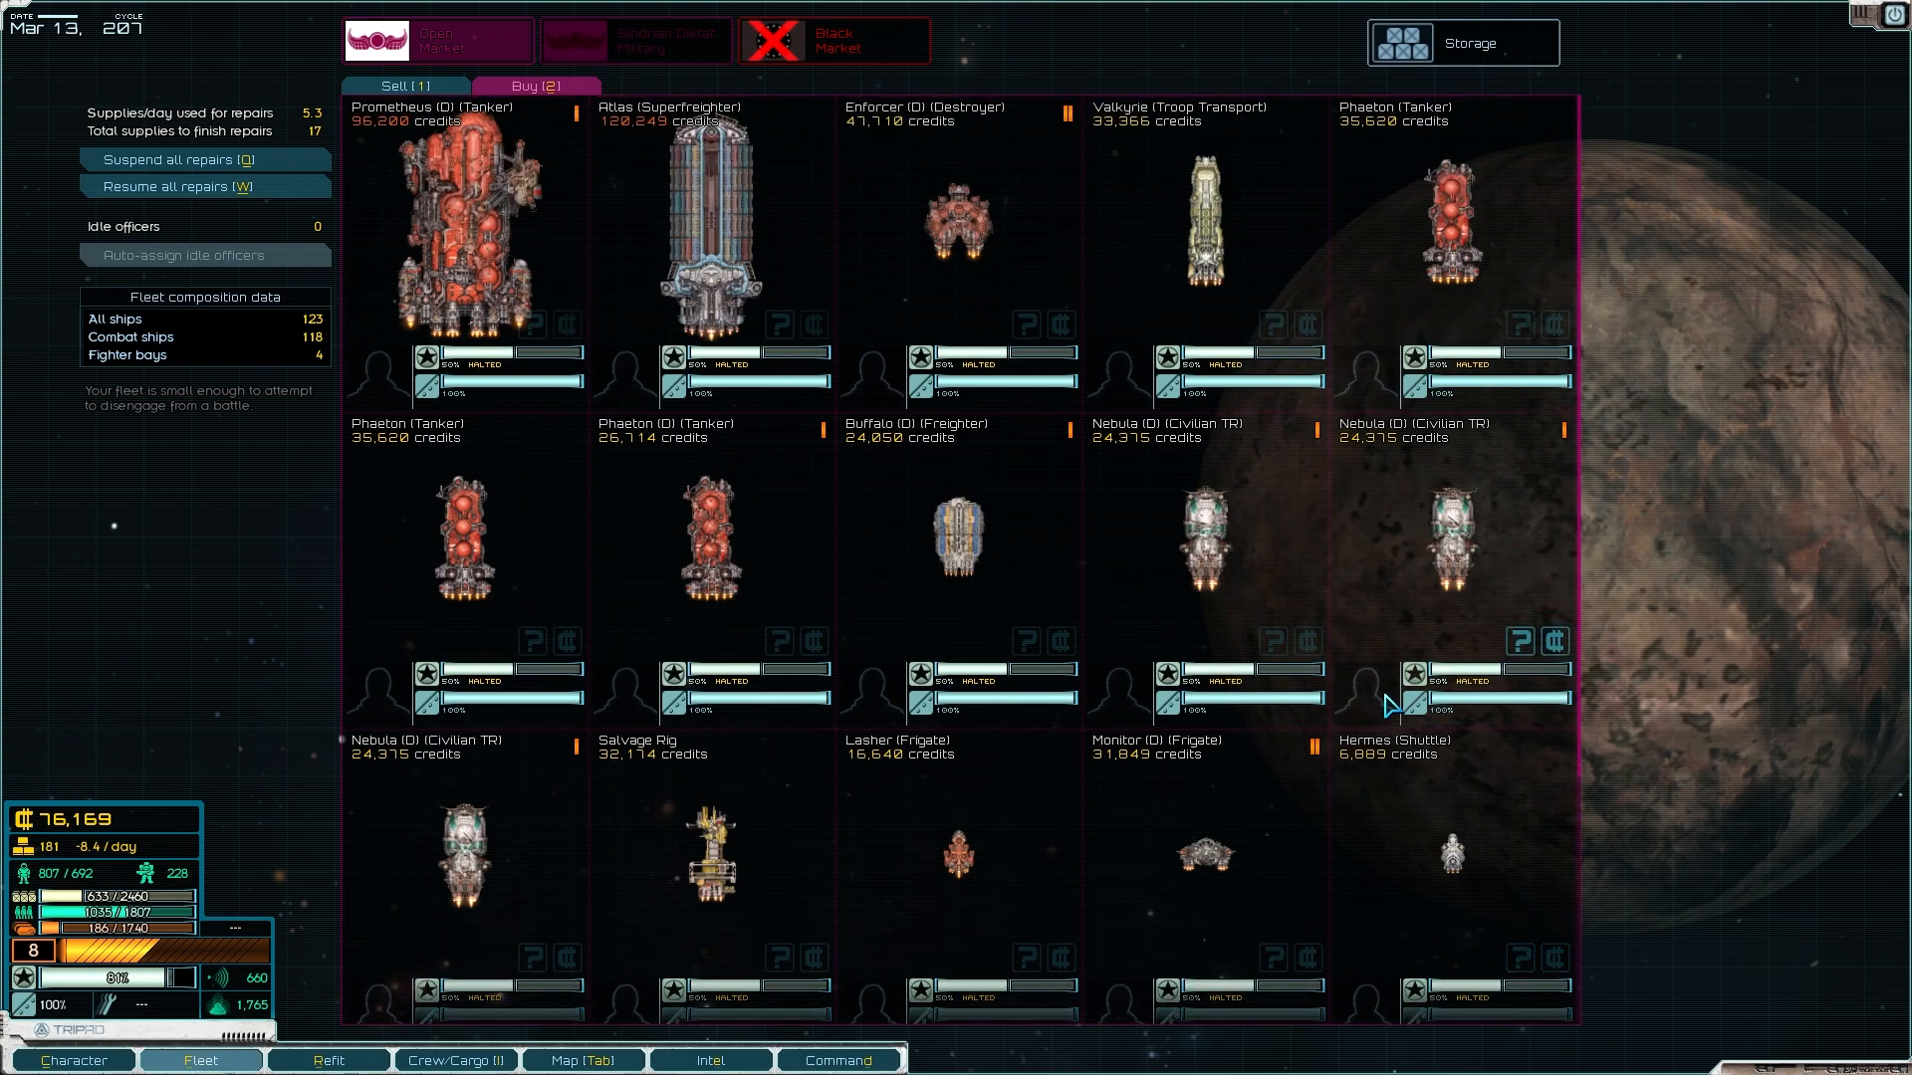
pyautogui.moveTo(1242, 442)
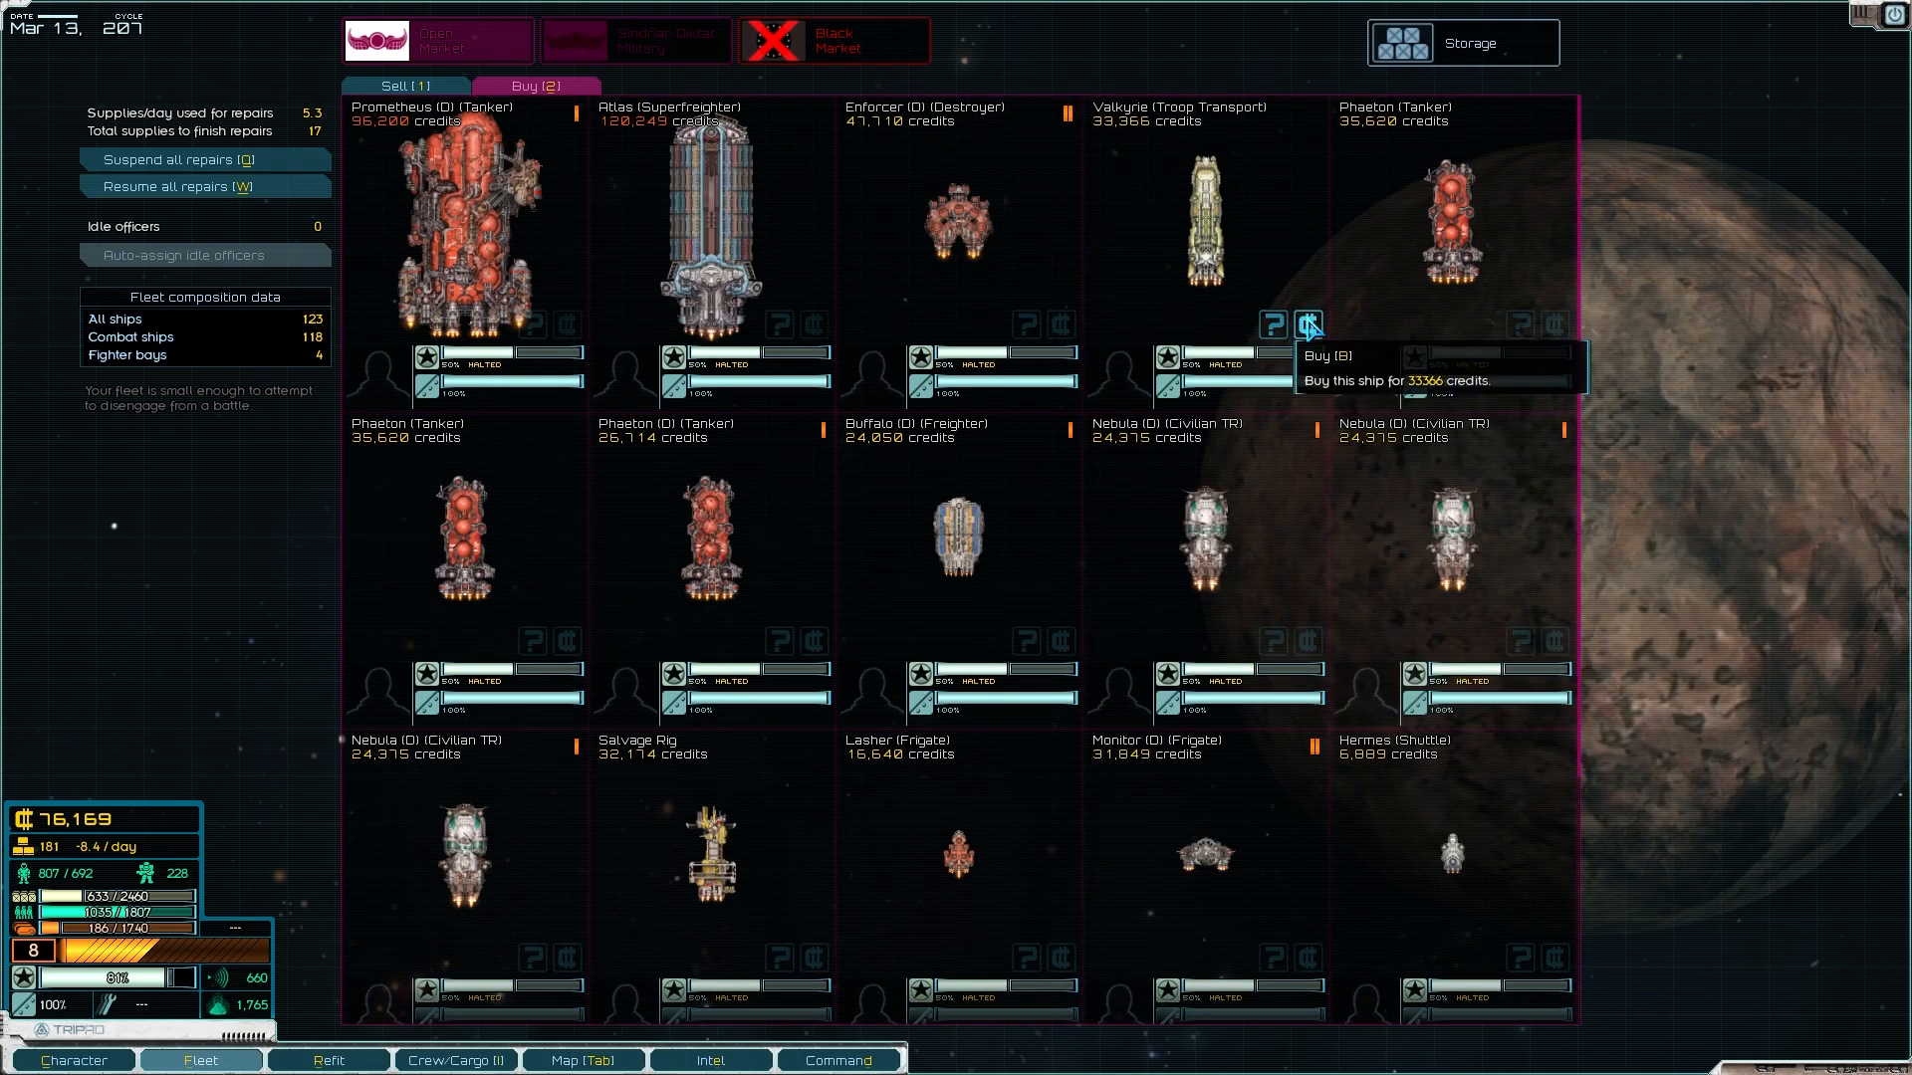
pyautogui.moveTo(1308, 329)
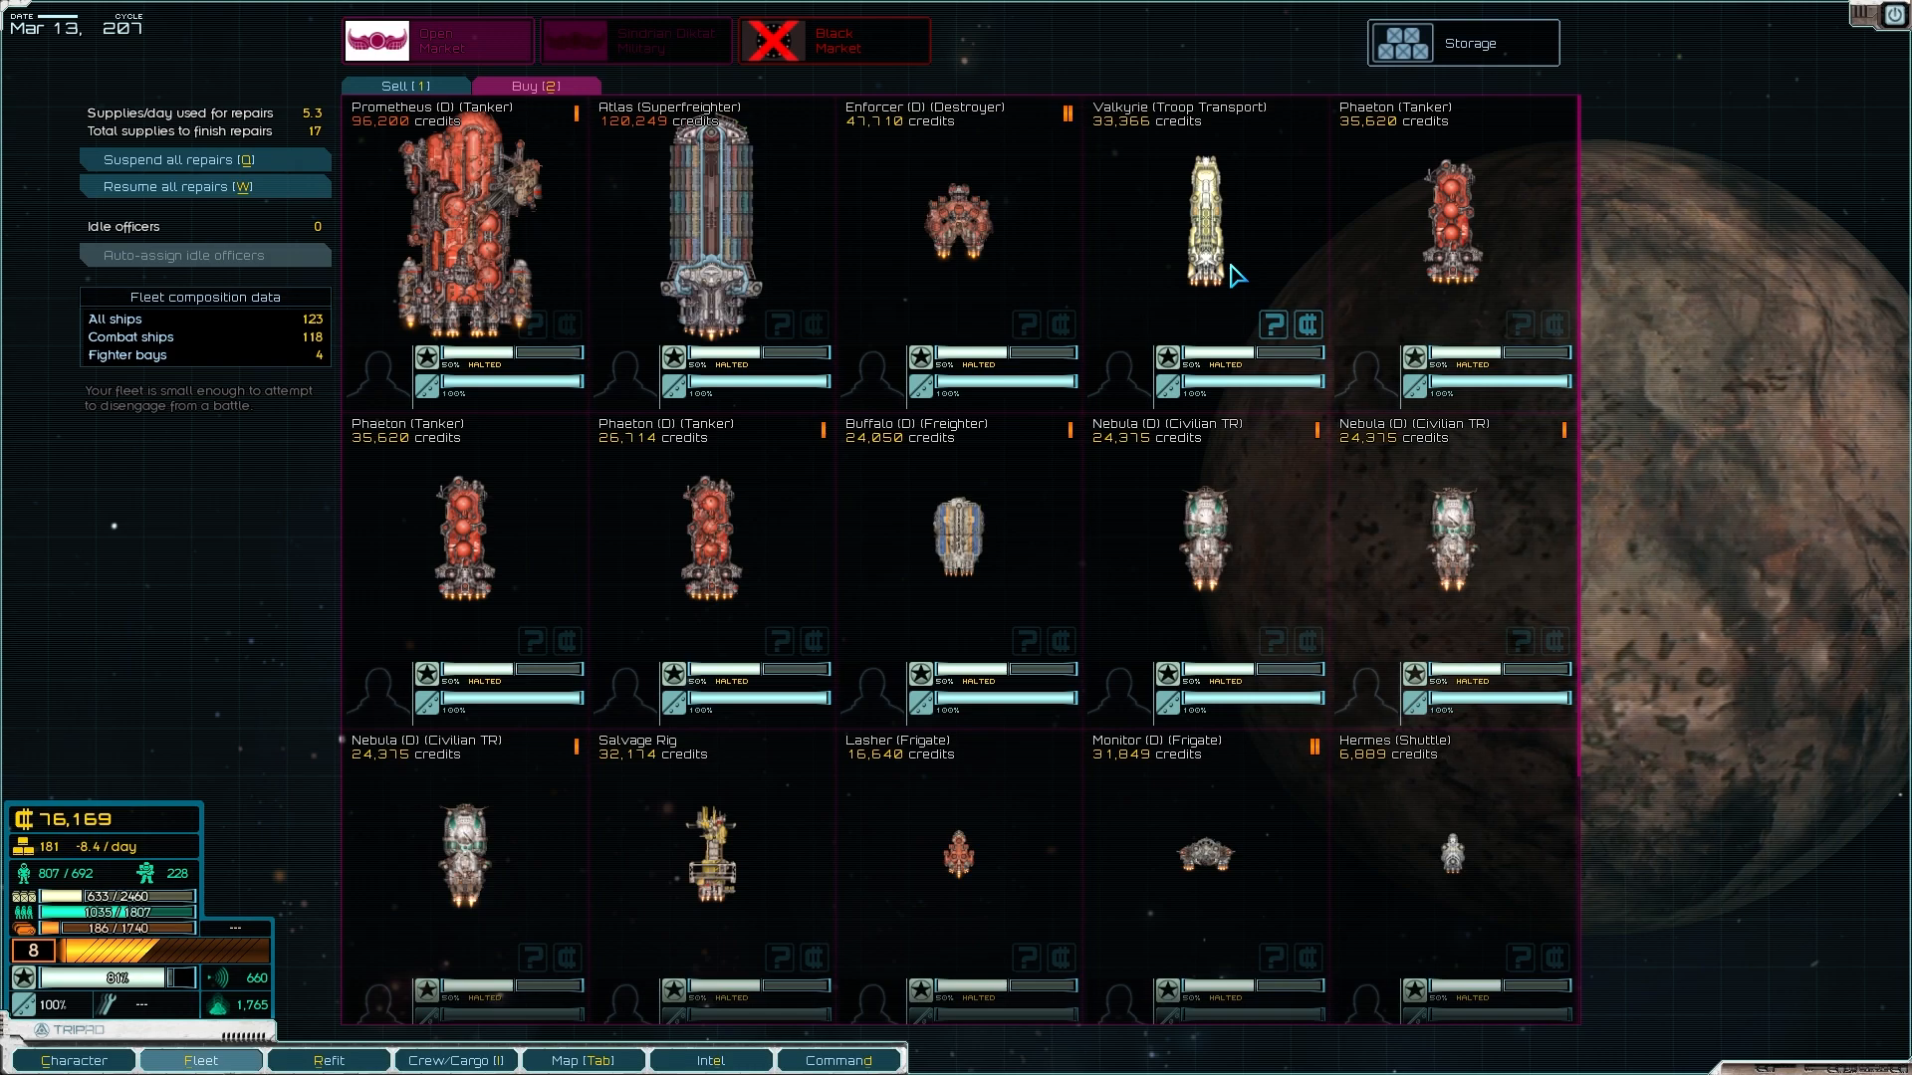
pyautogui.moveTo(546, 229)
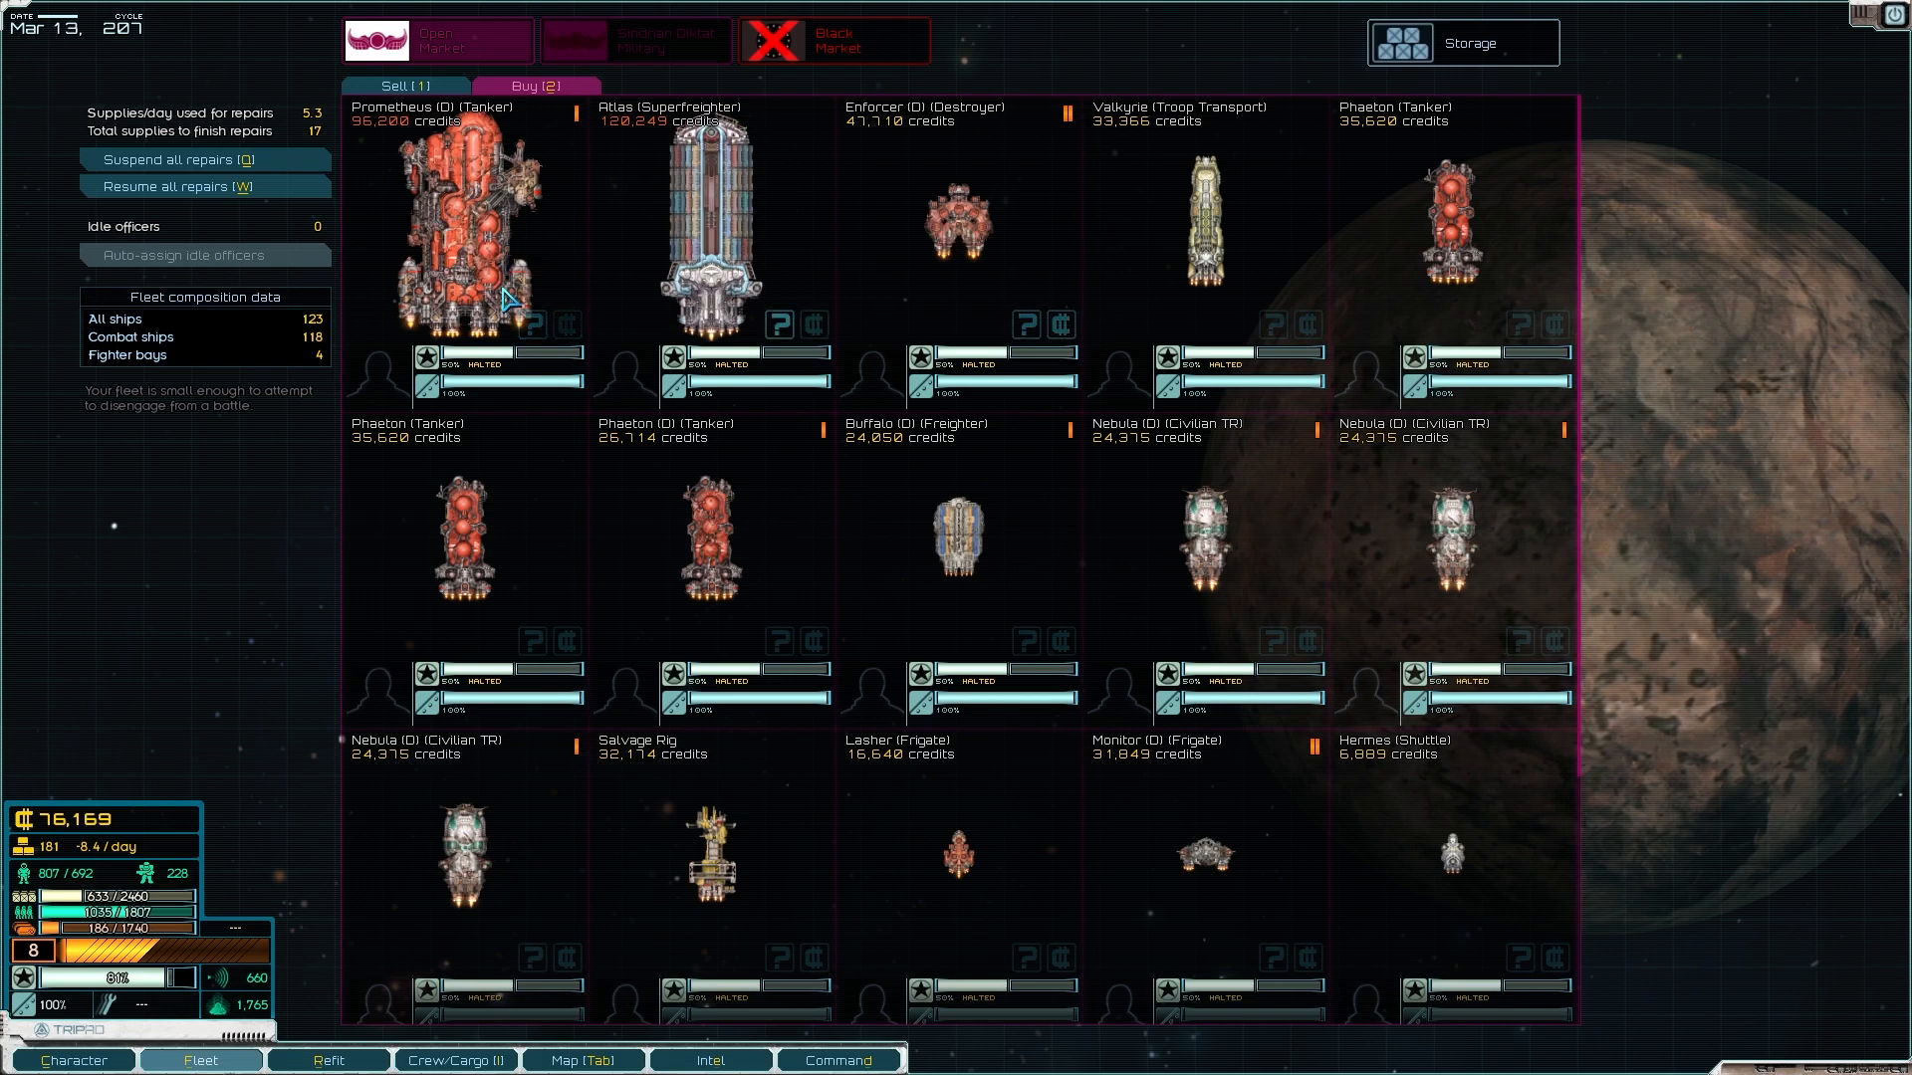
pyautogui.moveTo(1306, 324)
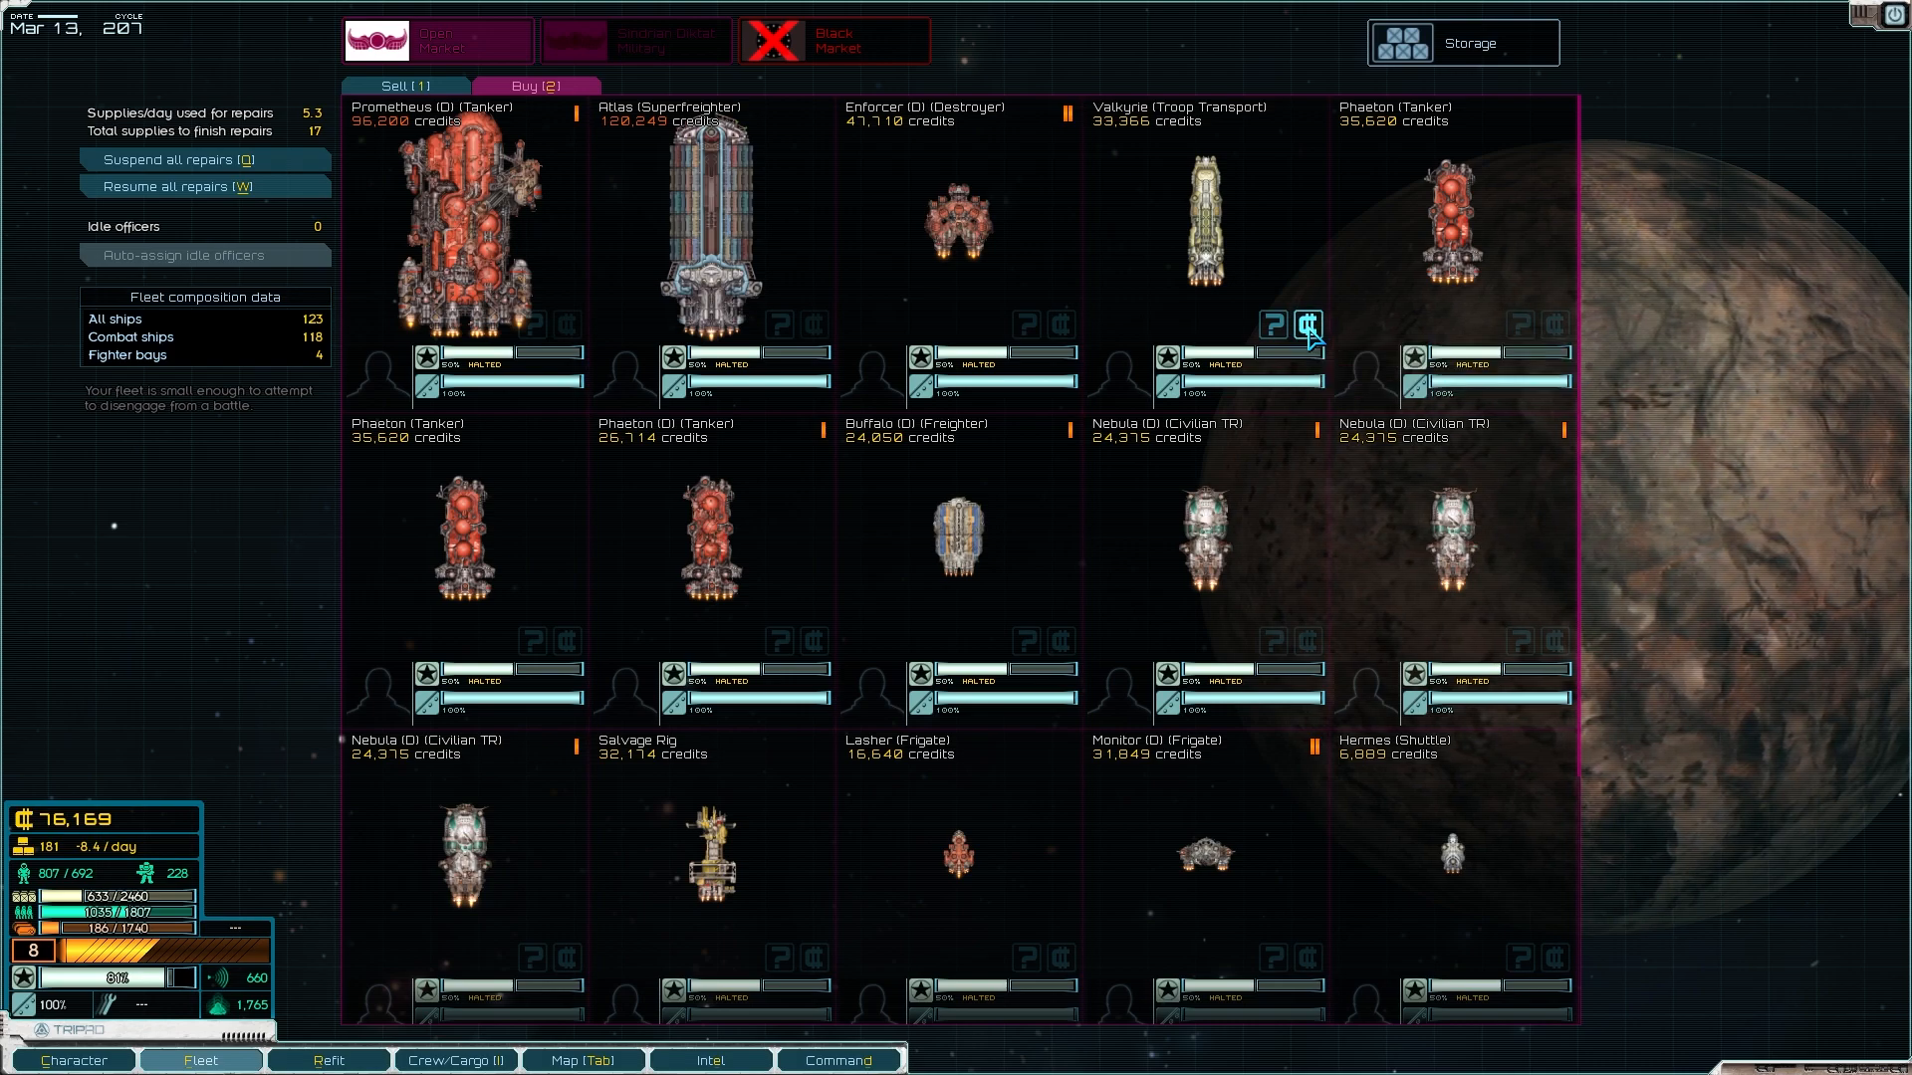
pyautogui.click(1305, 325)
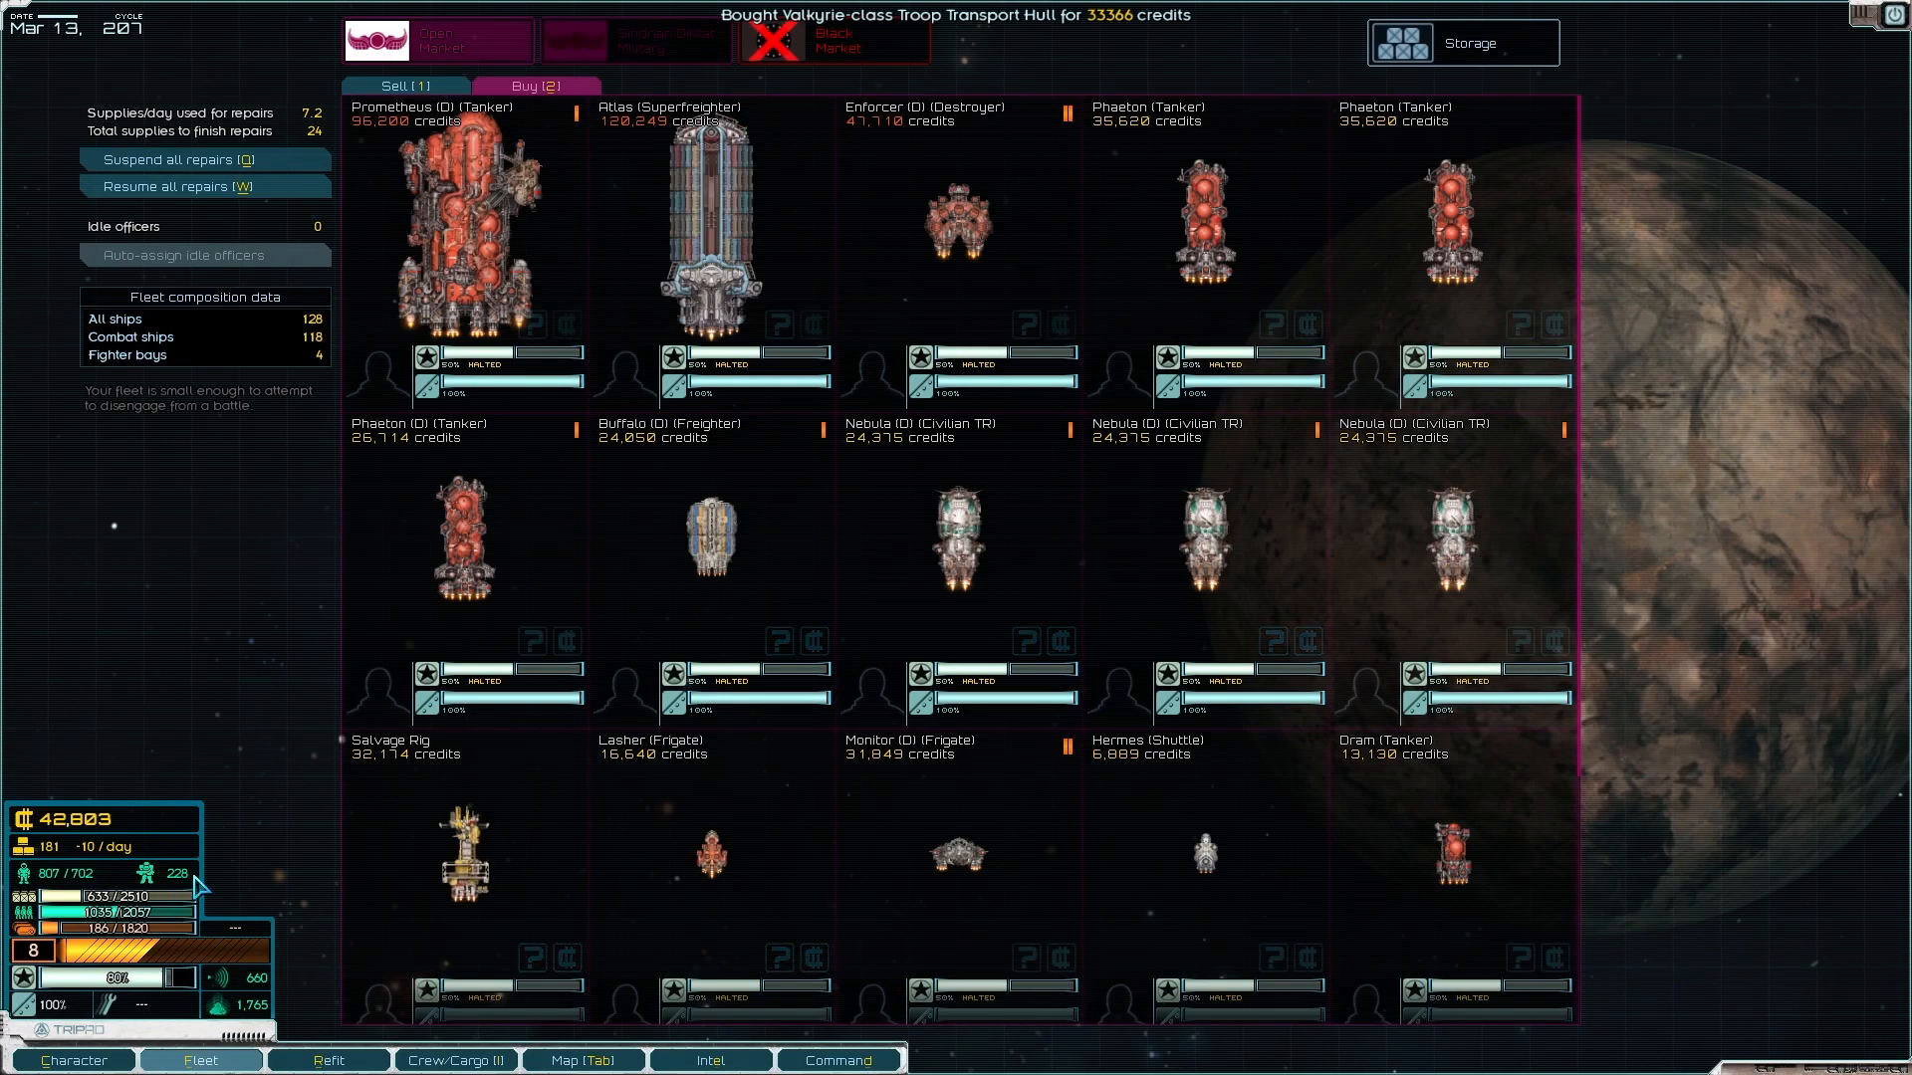
pyautogui.moveTo(628, 872)
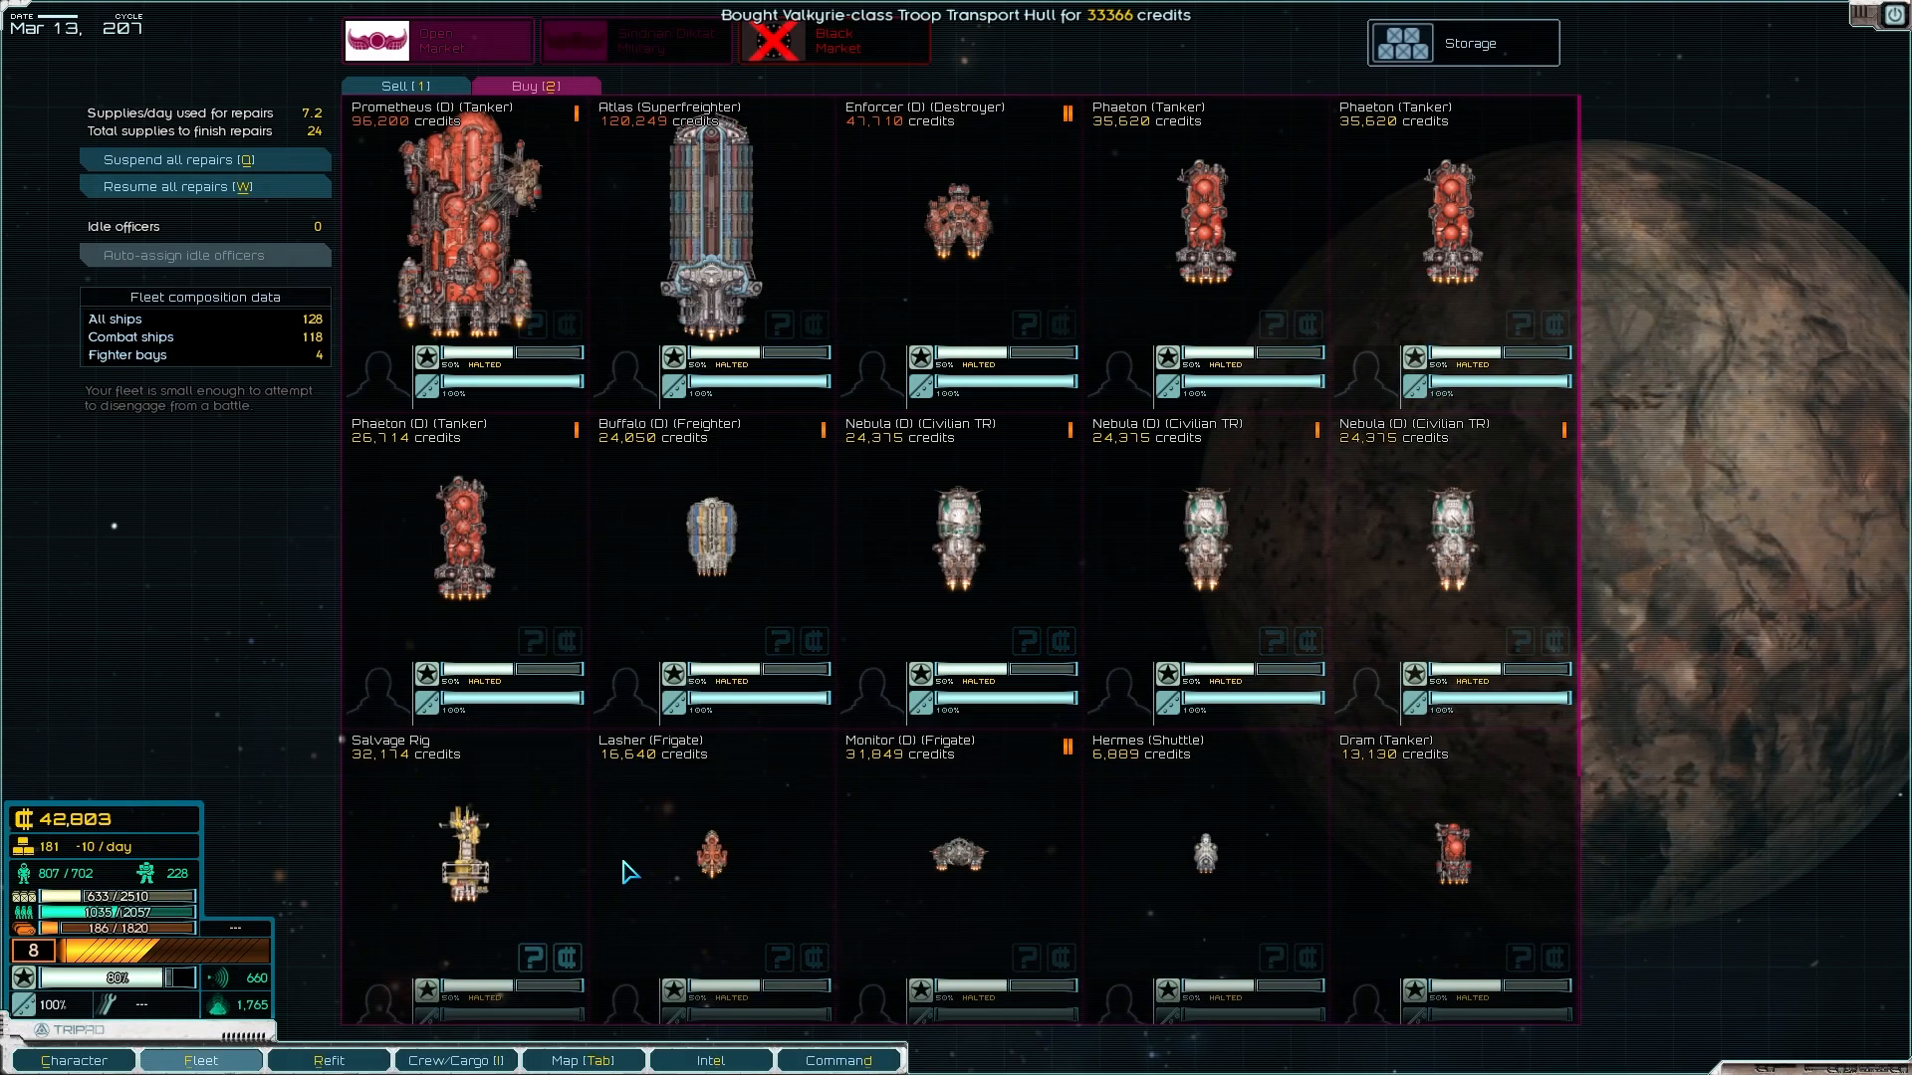
pyautogui.click(326, 1059)
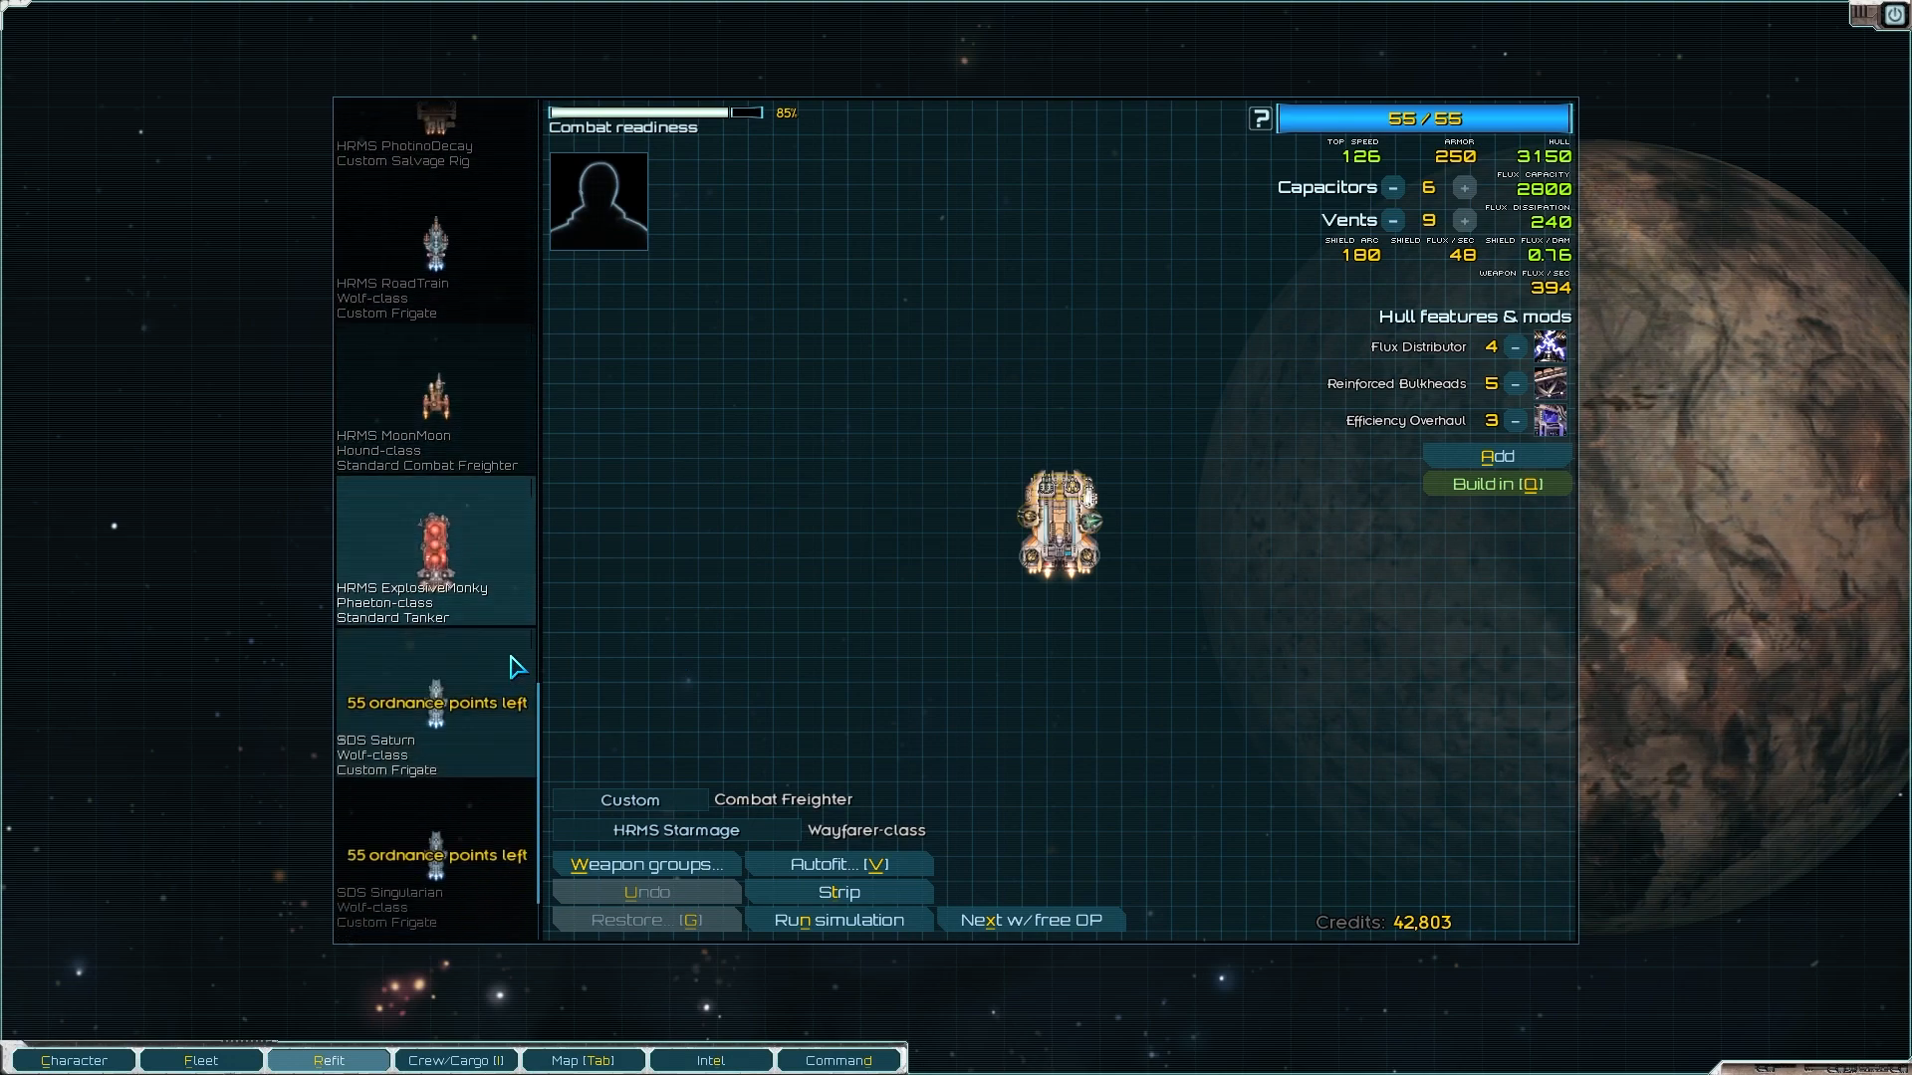
# Step: Install Additional Berthing and Efficiency Overhaul on the Valkyrie SDS Sol, using 16 of 55 ordnance points
pyautogui.scroll(-3)
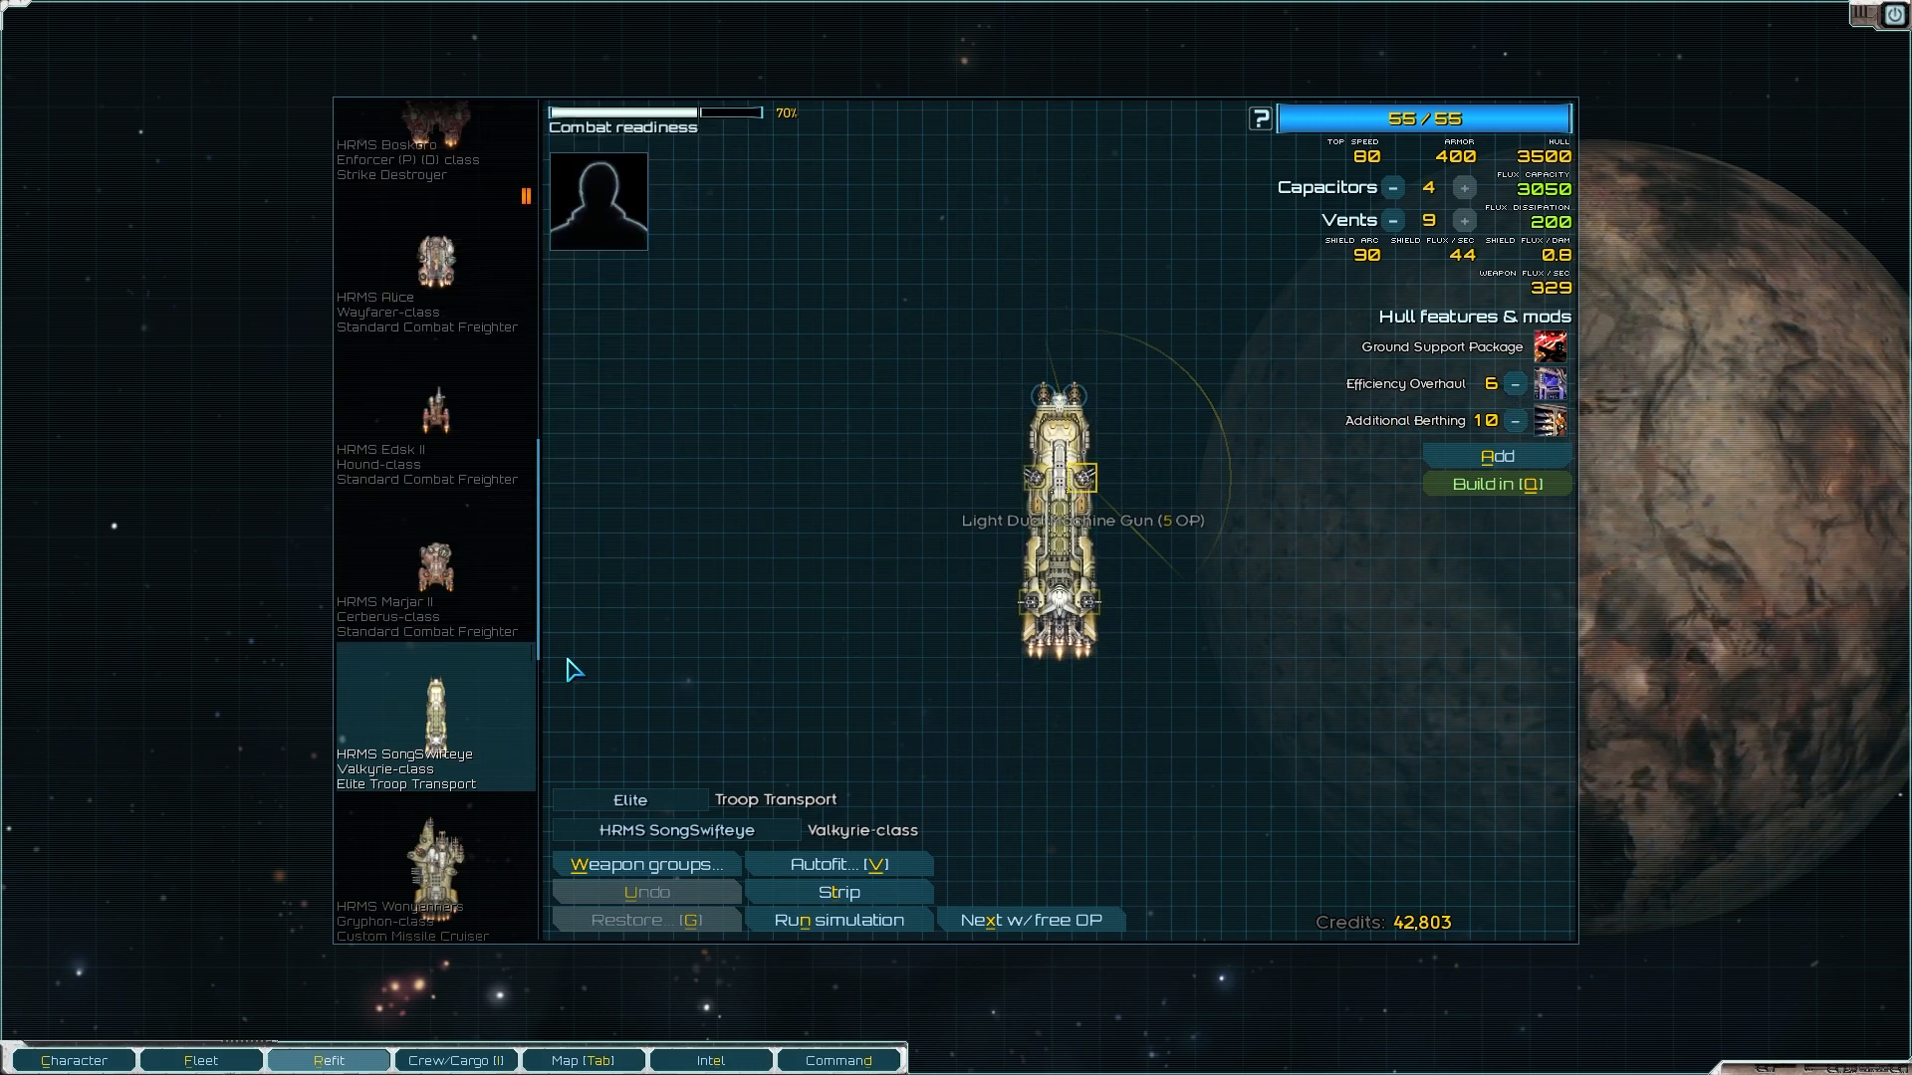
pyautogui.moveTo(488, 786)
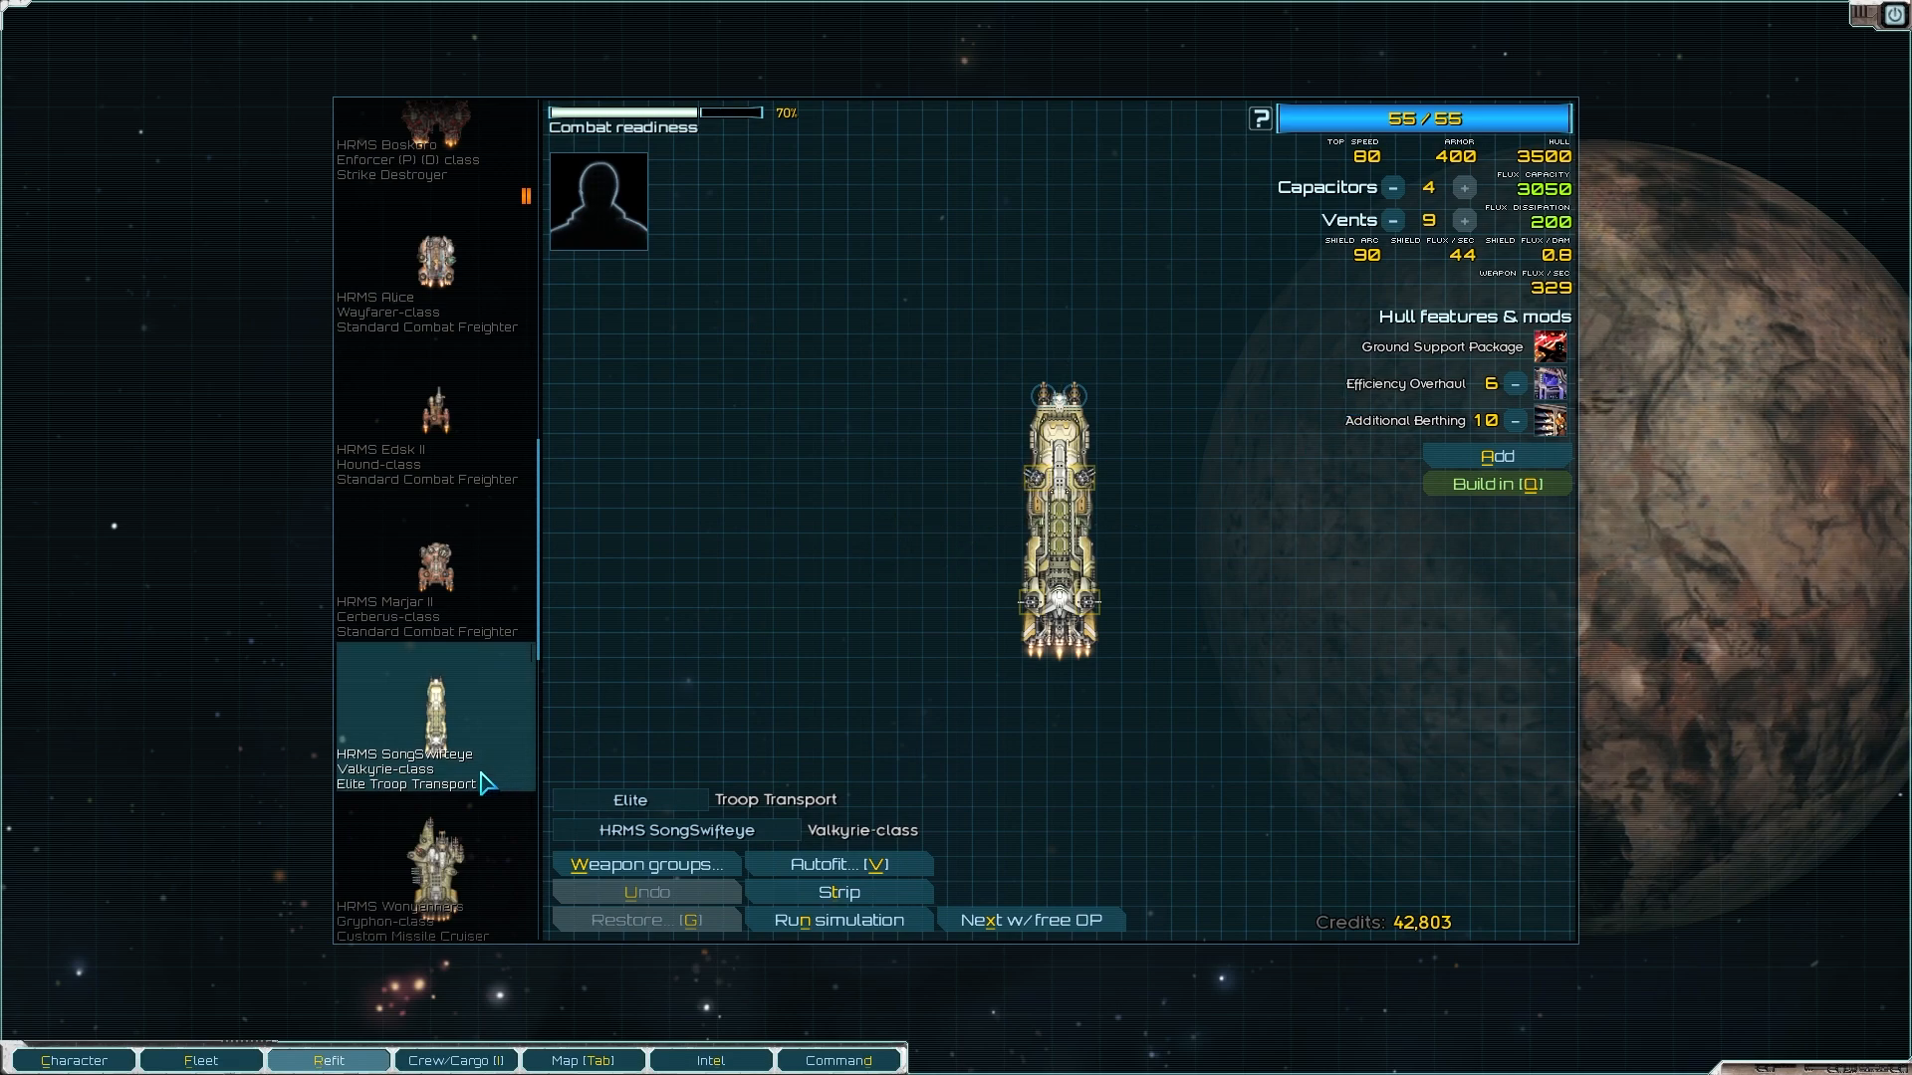
pyautogui.scroll(-3)
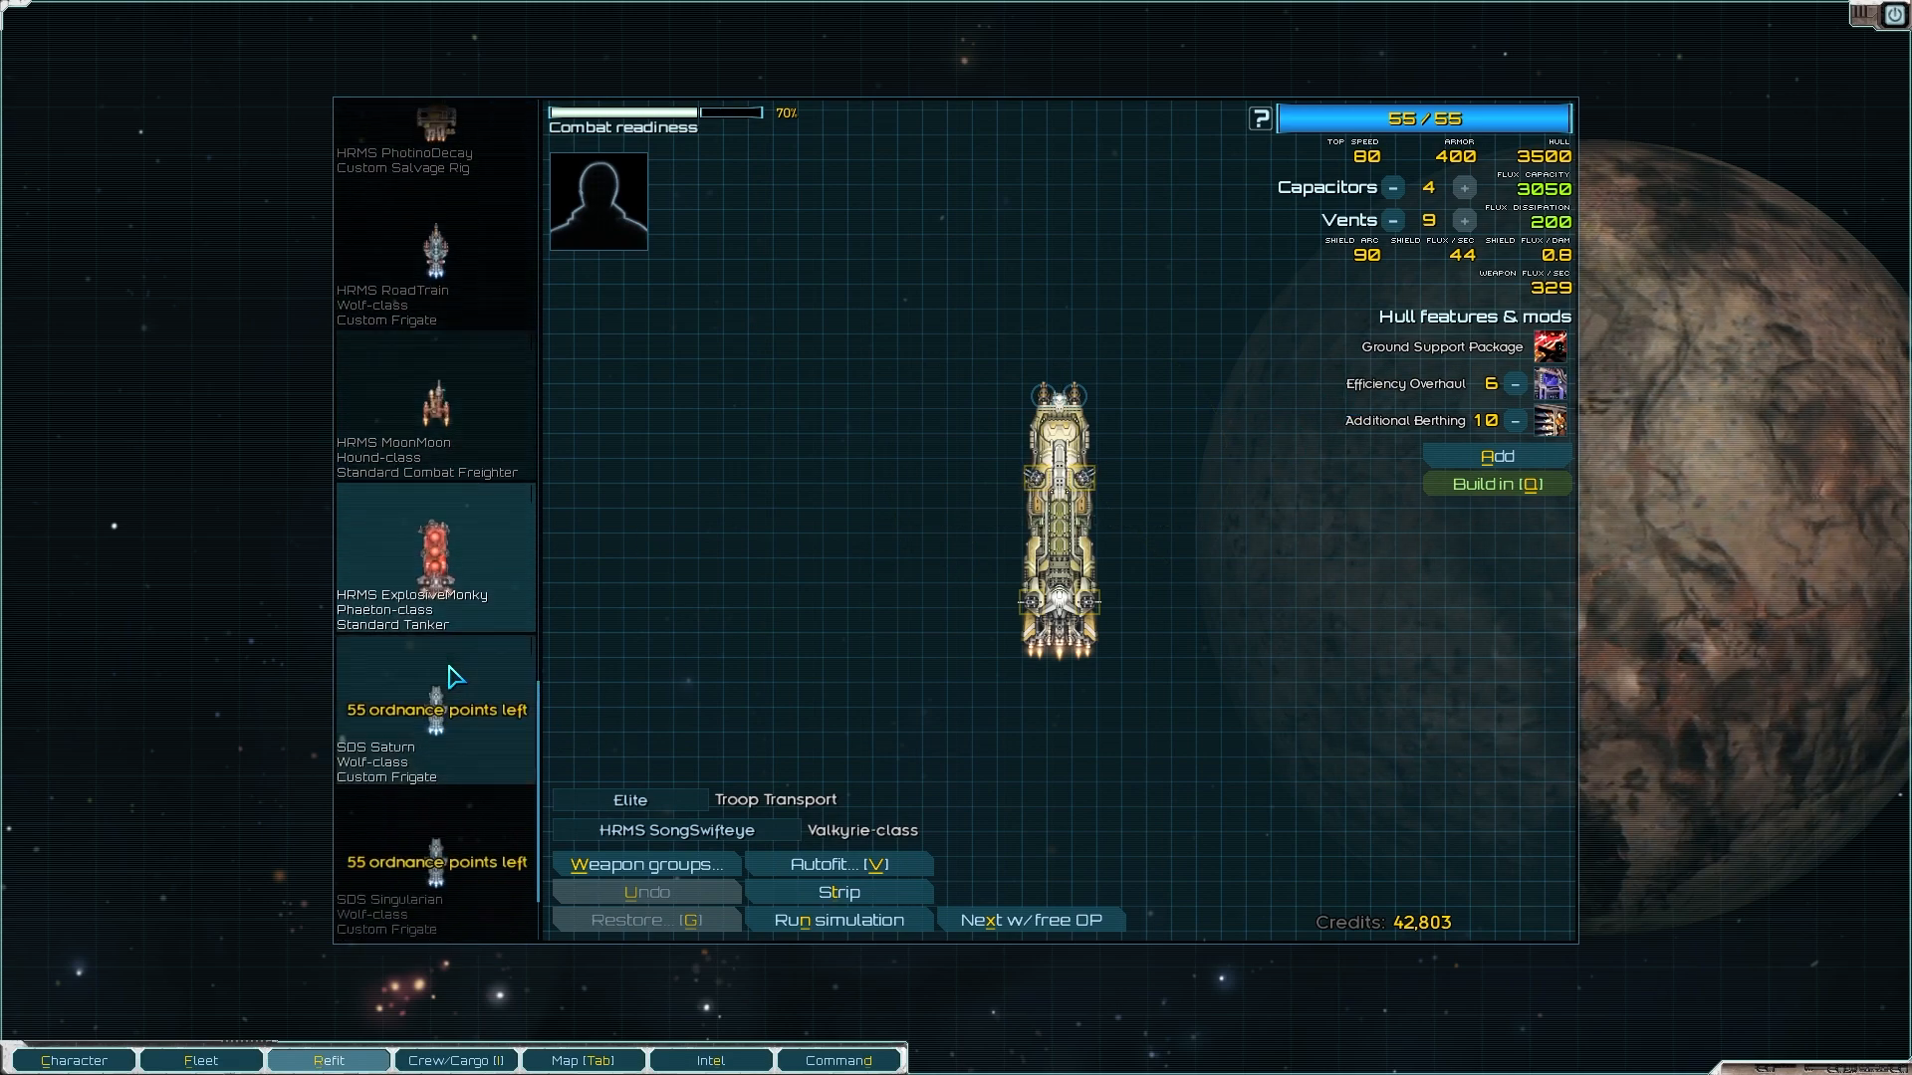
pyautogui.click(435, 866)
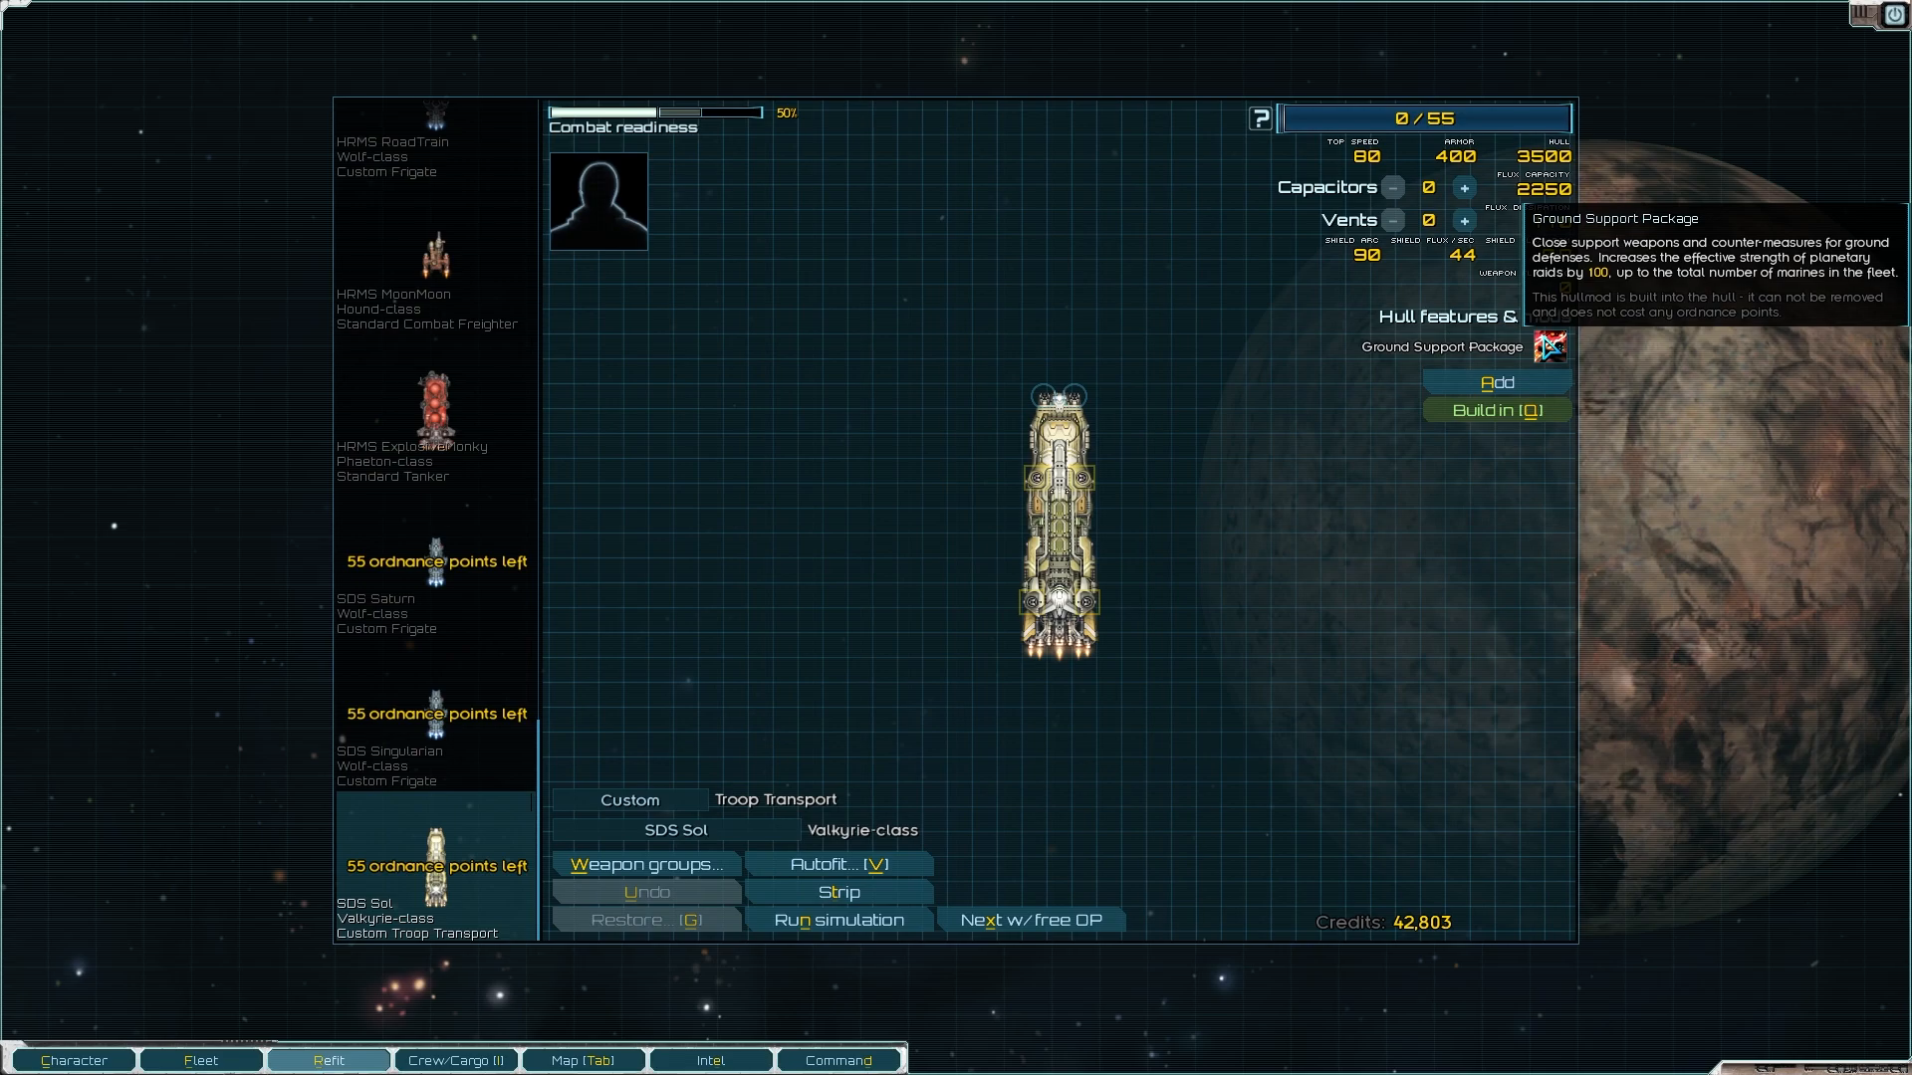
pyautogui.click(1496, 382)
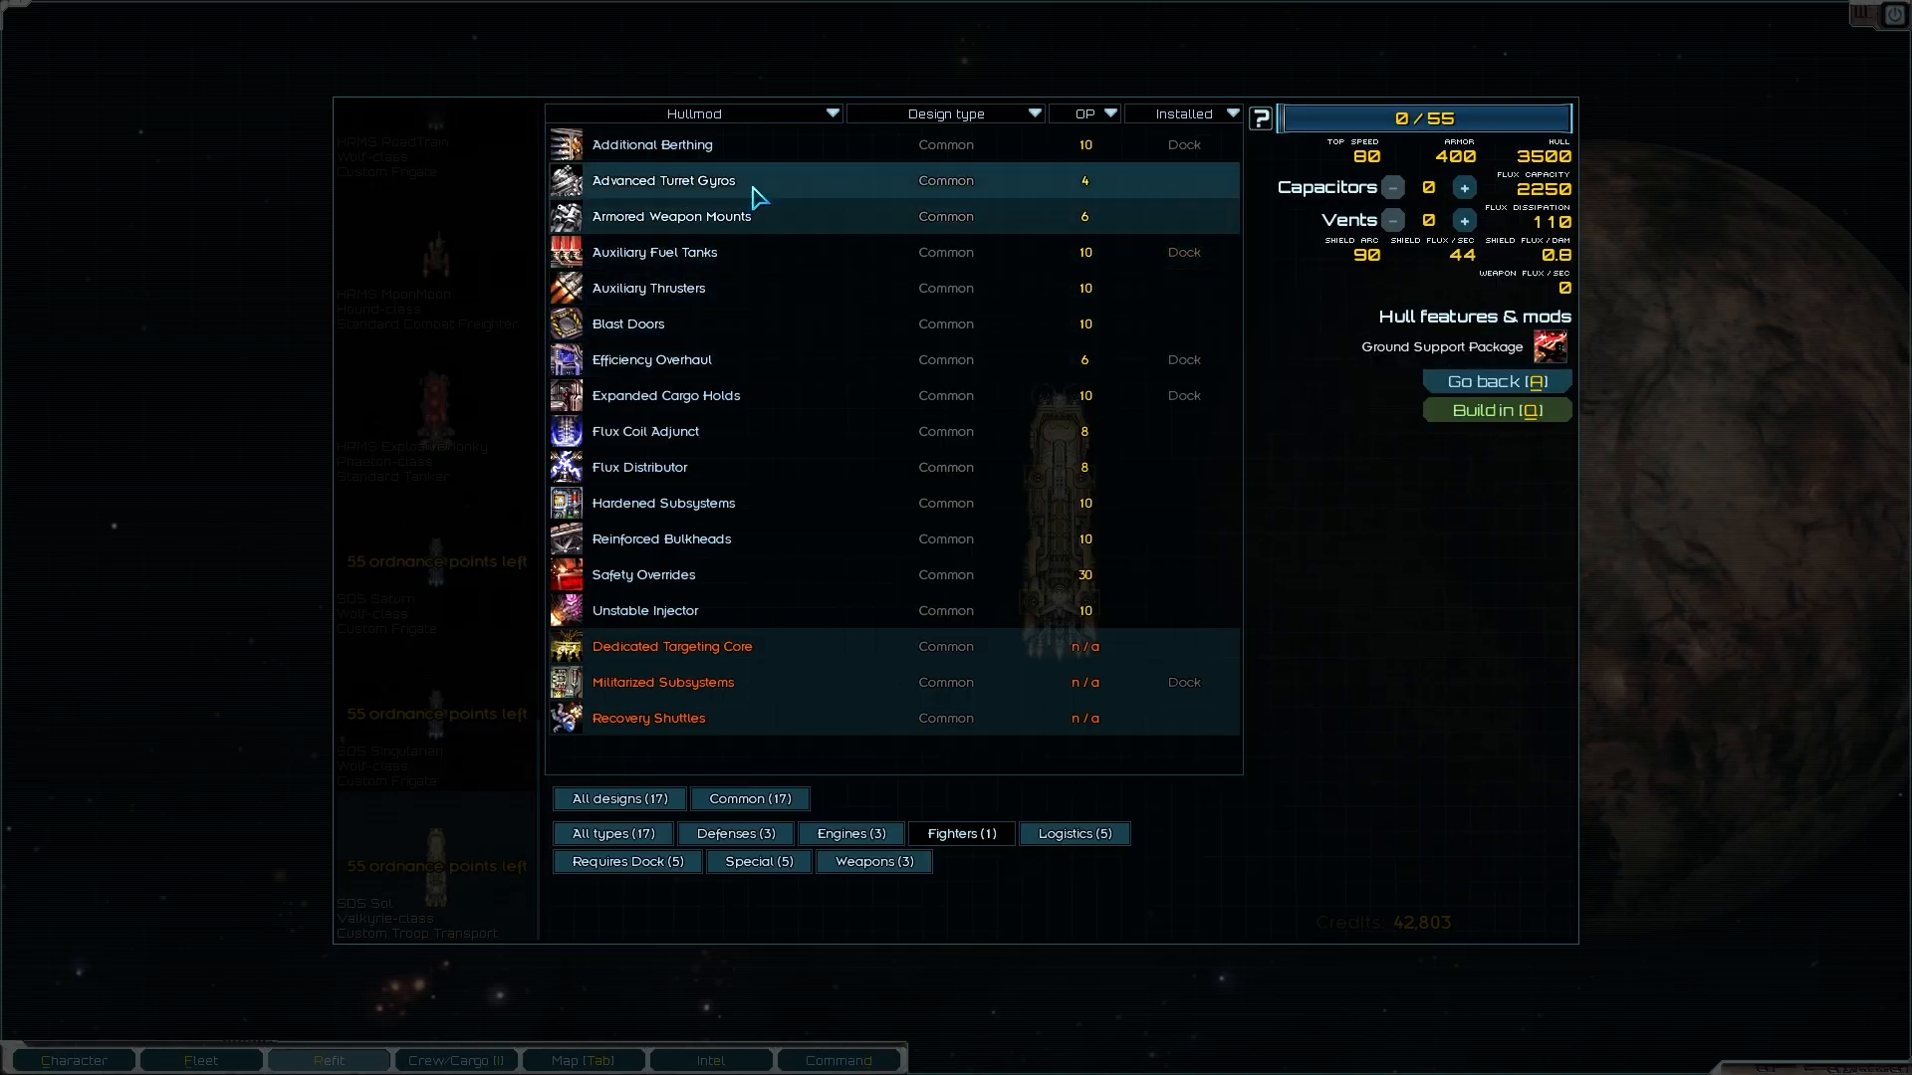
pyautogui.click(651, 358)
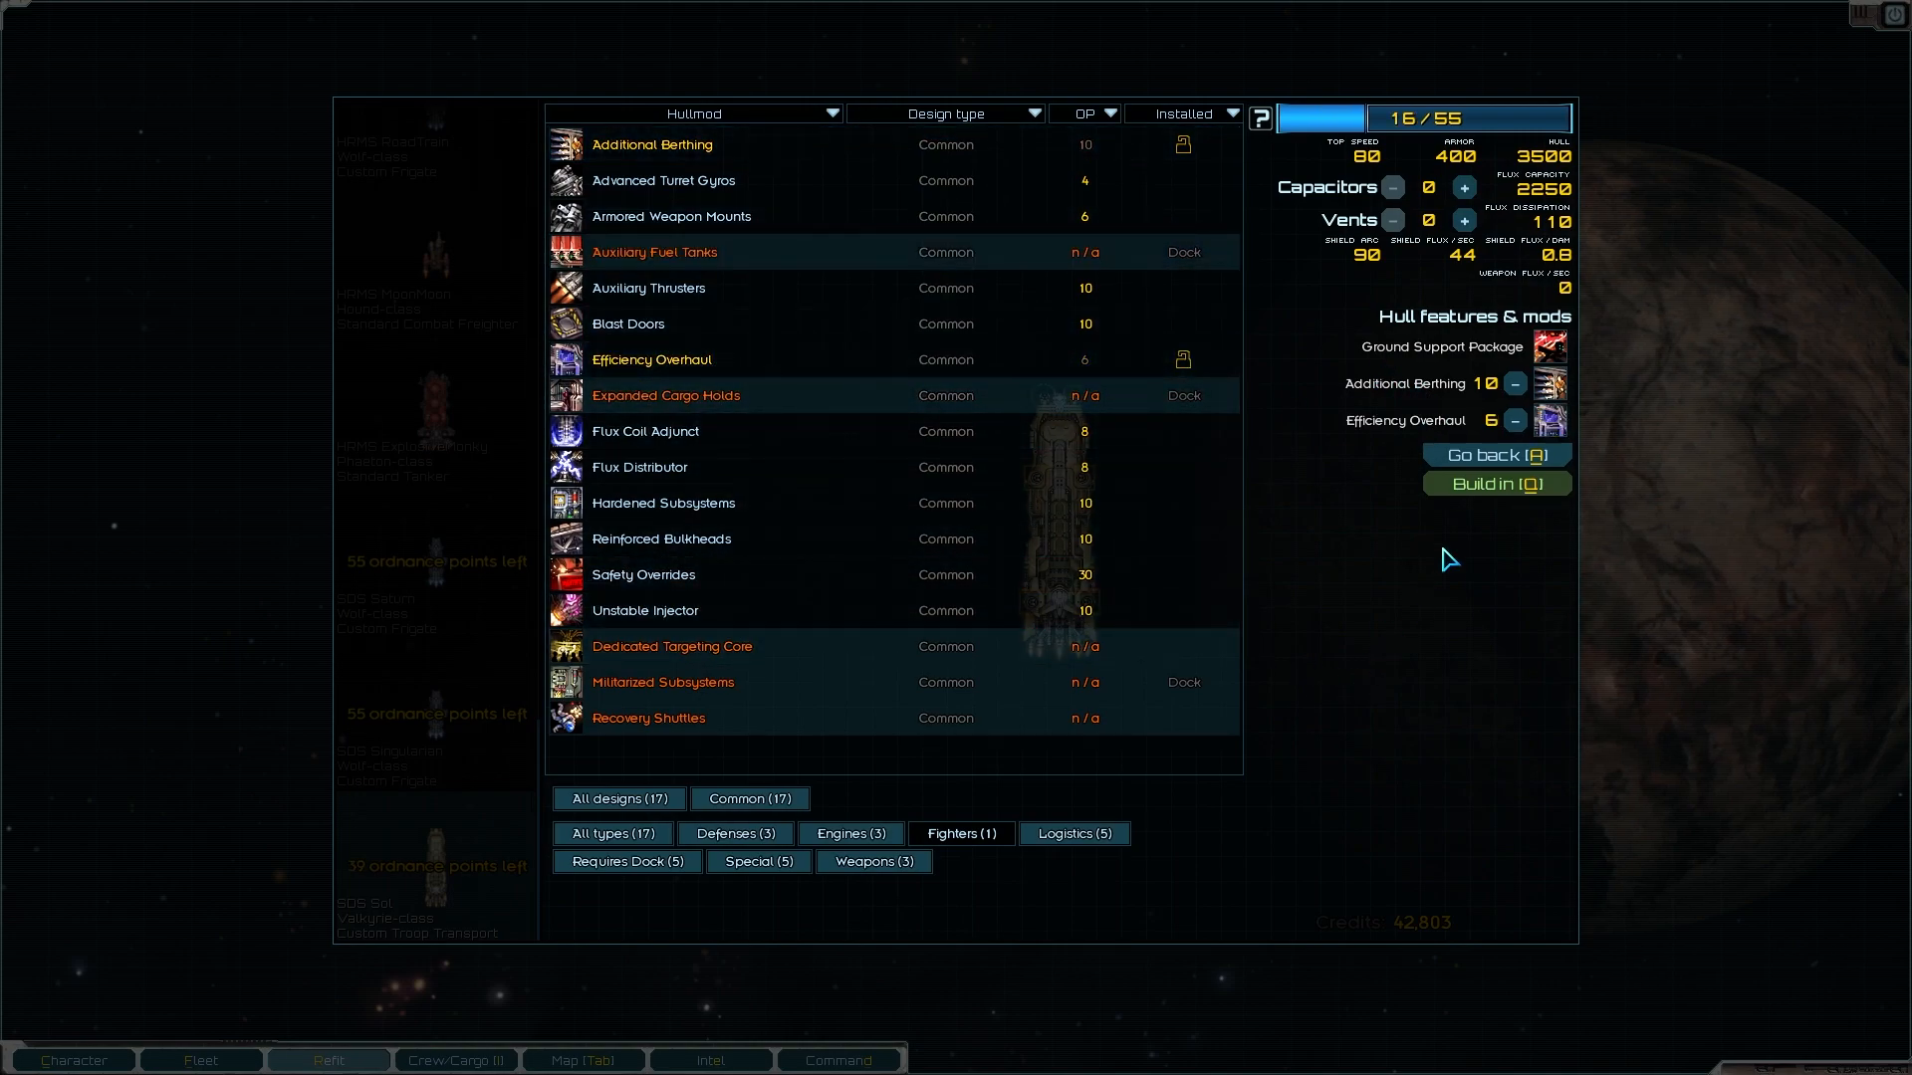
pyautogui.click(1496, 454)
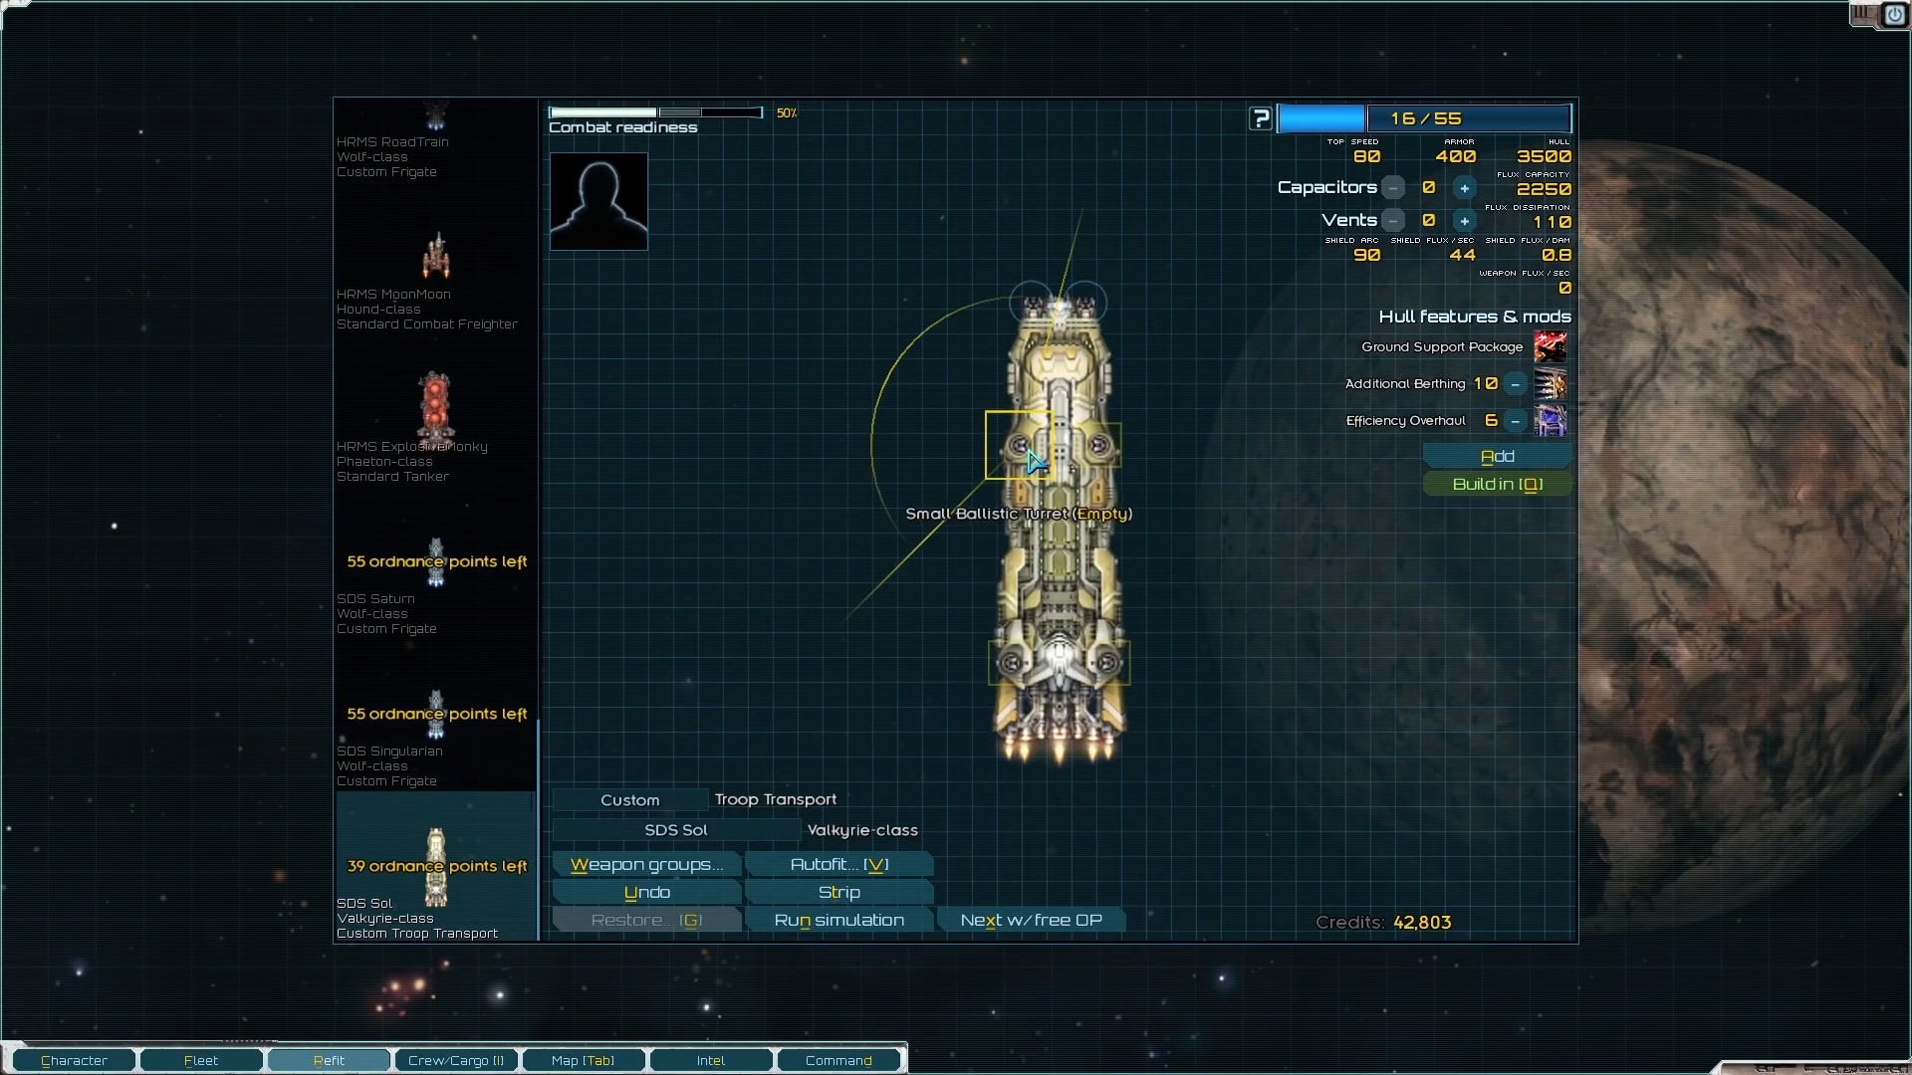
# Step: Fit the SDS Sol's small ballistic turret with a 195-credit Light Autocannon and move to the energy hardpoint
pyautogui.click(1034, 444)
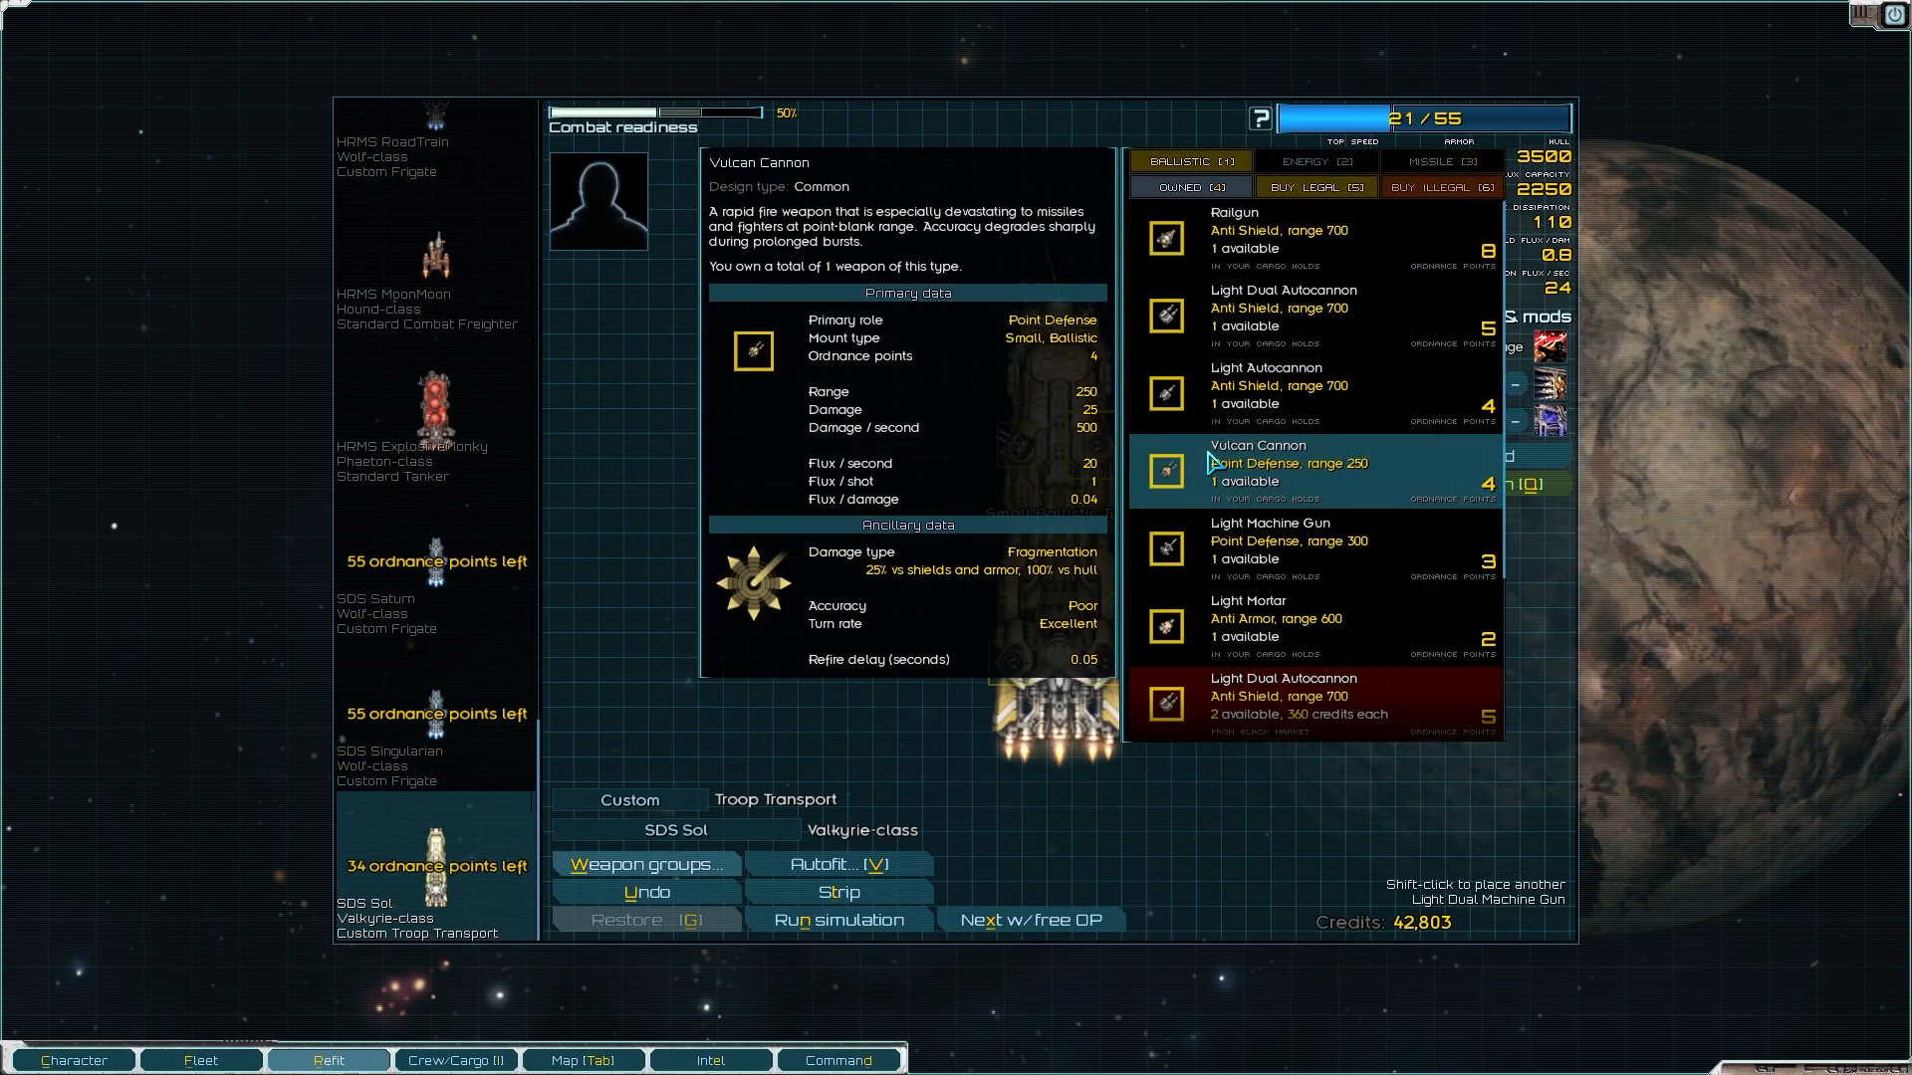
pyautogui.click(1310, 314)
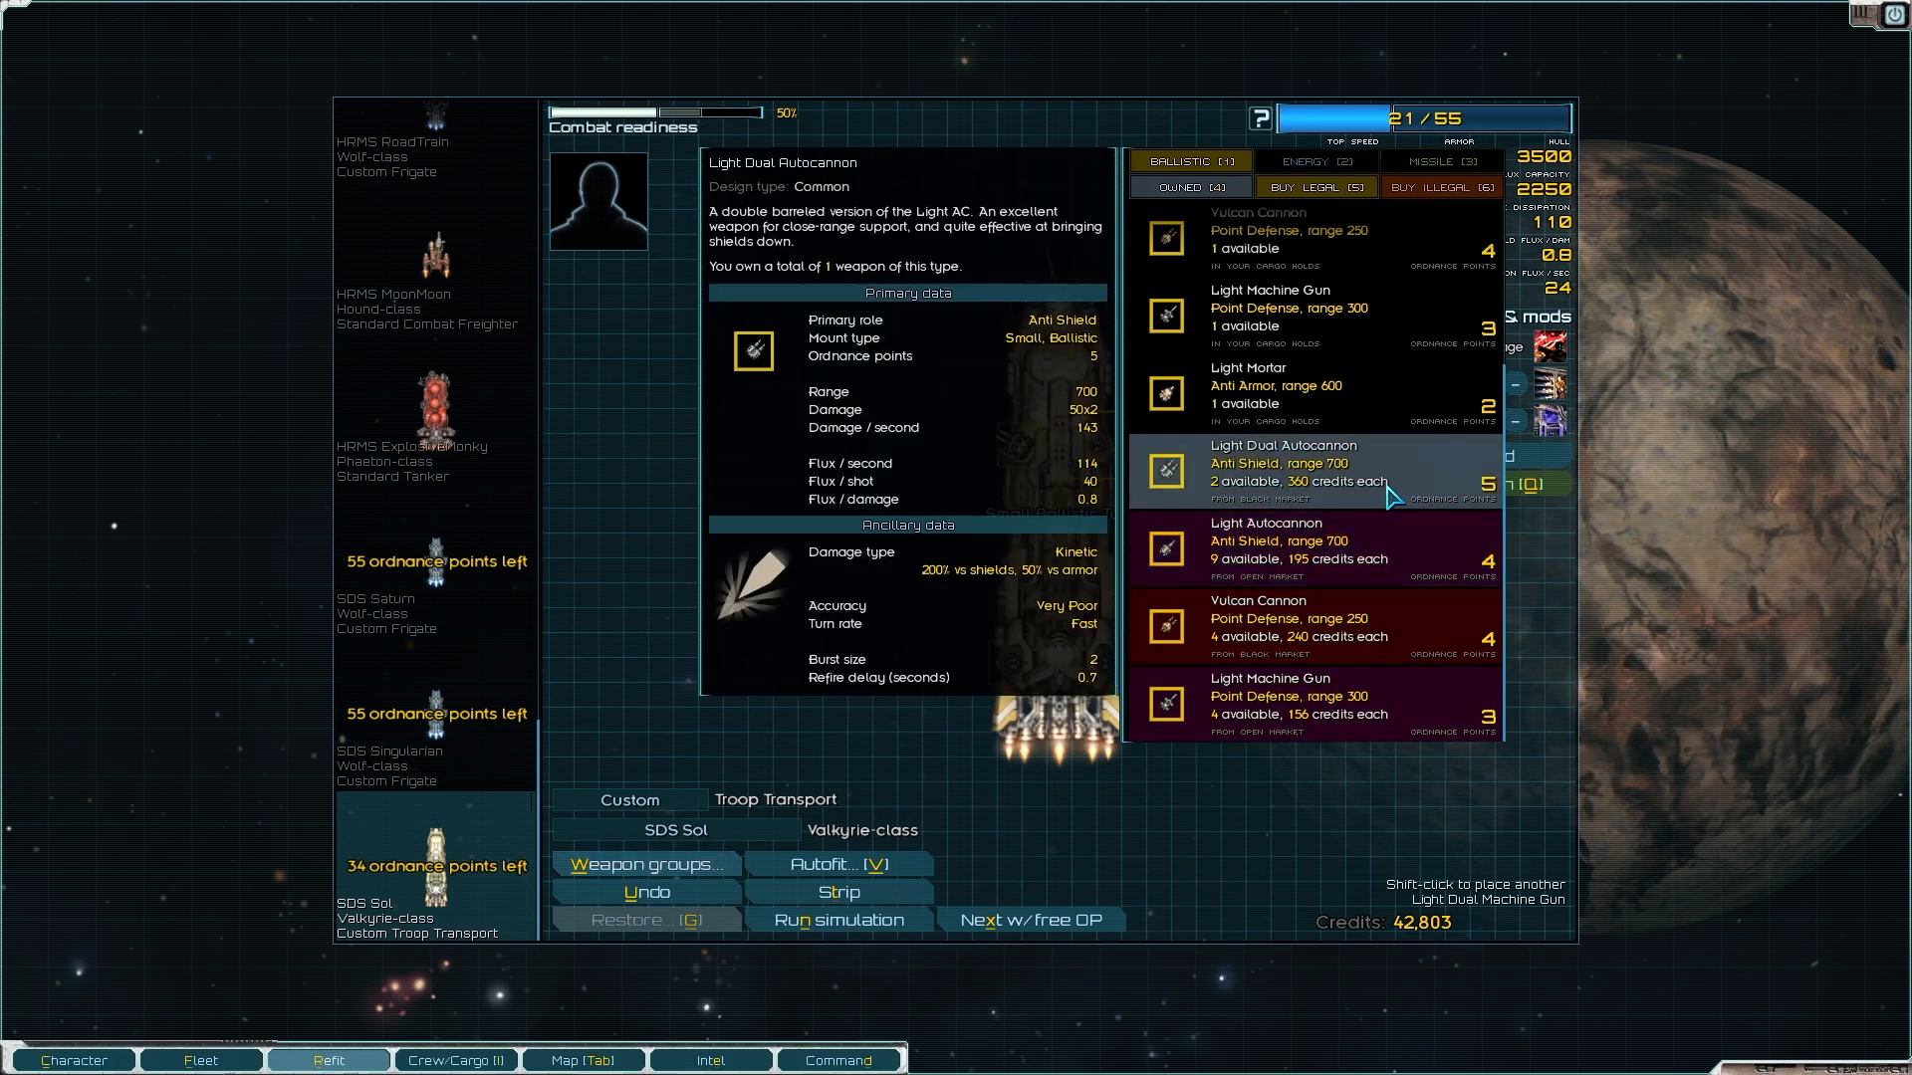
pyautogui.click(1310, 474)
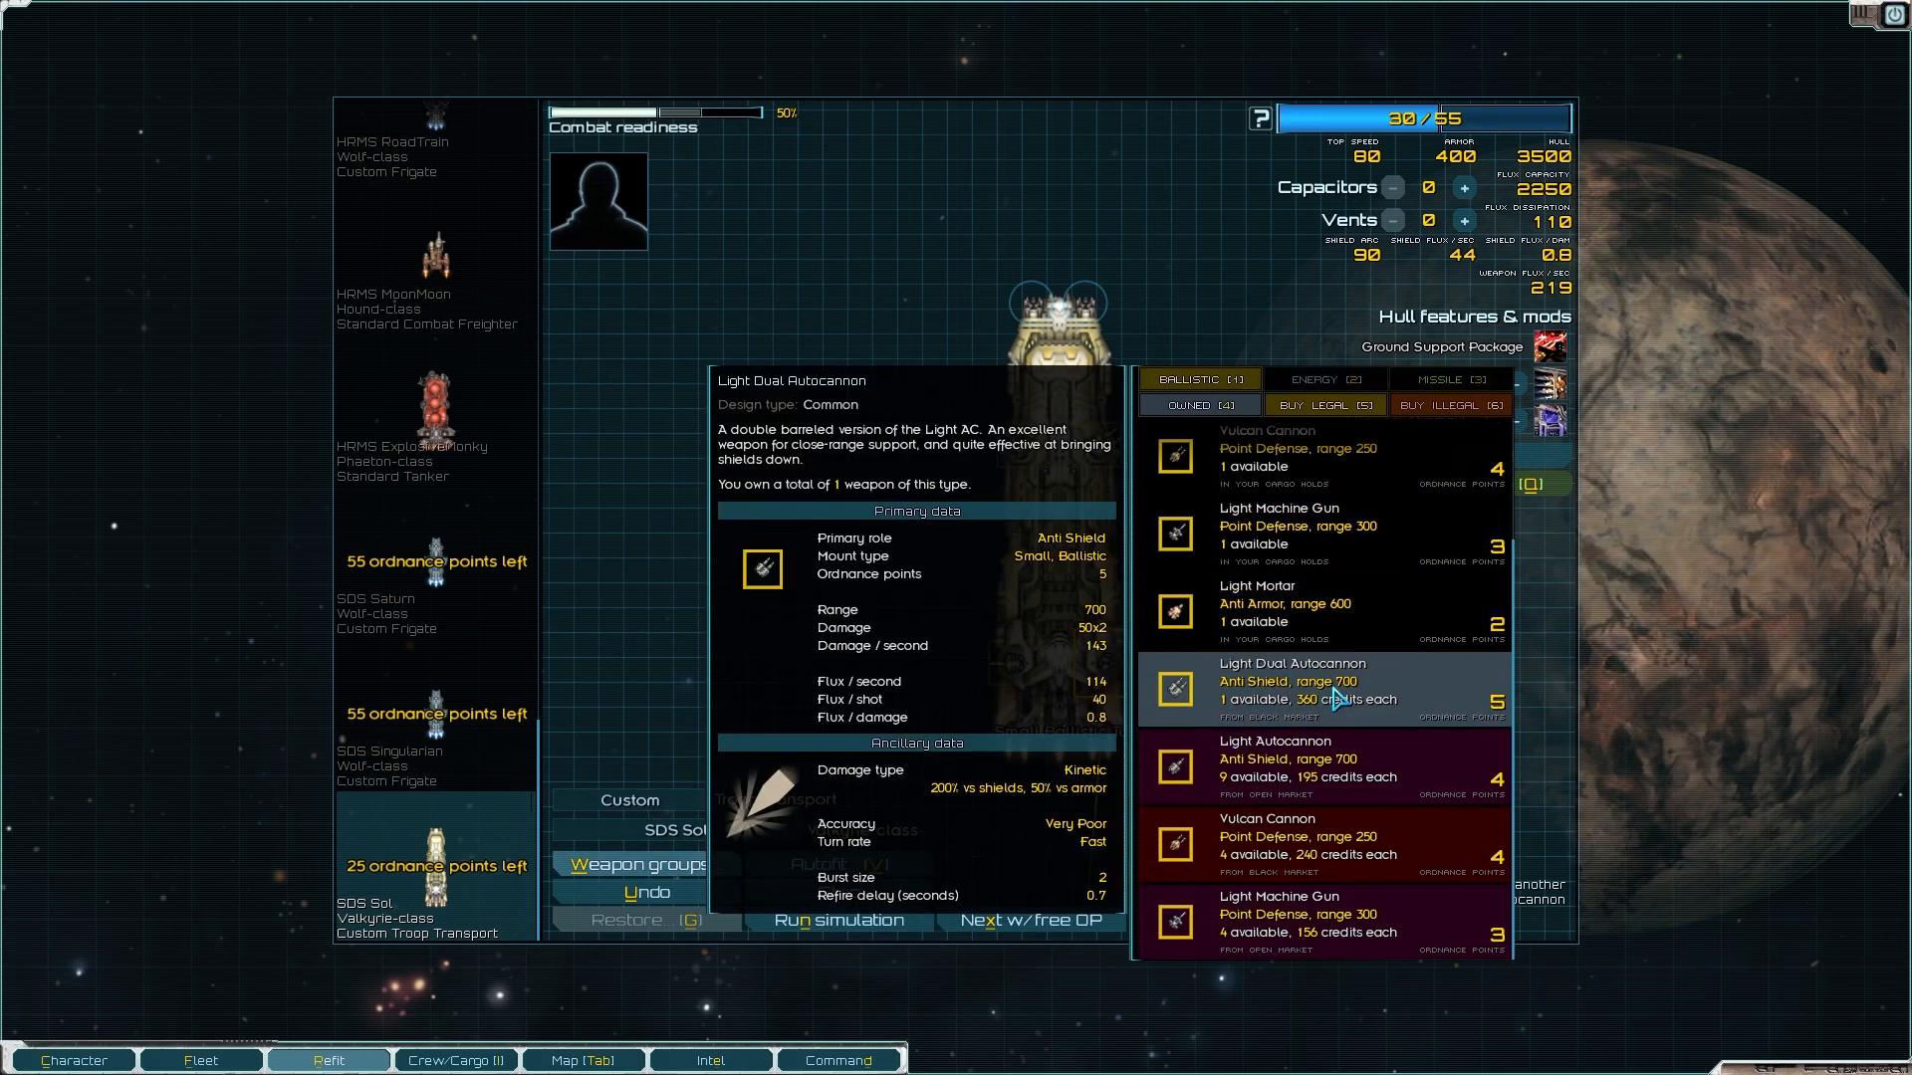
pyautogui.click(1305, 759)
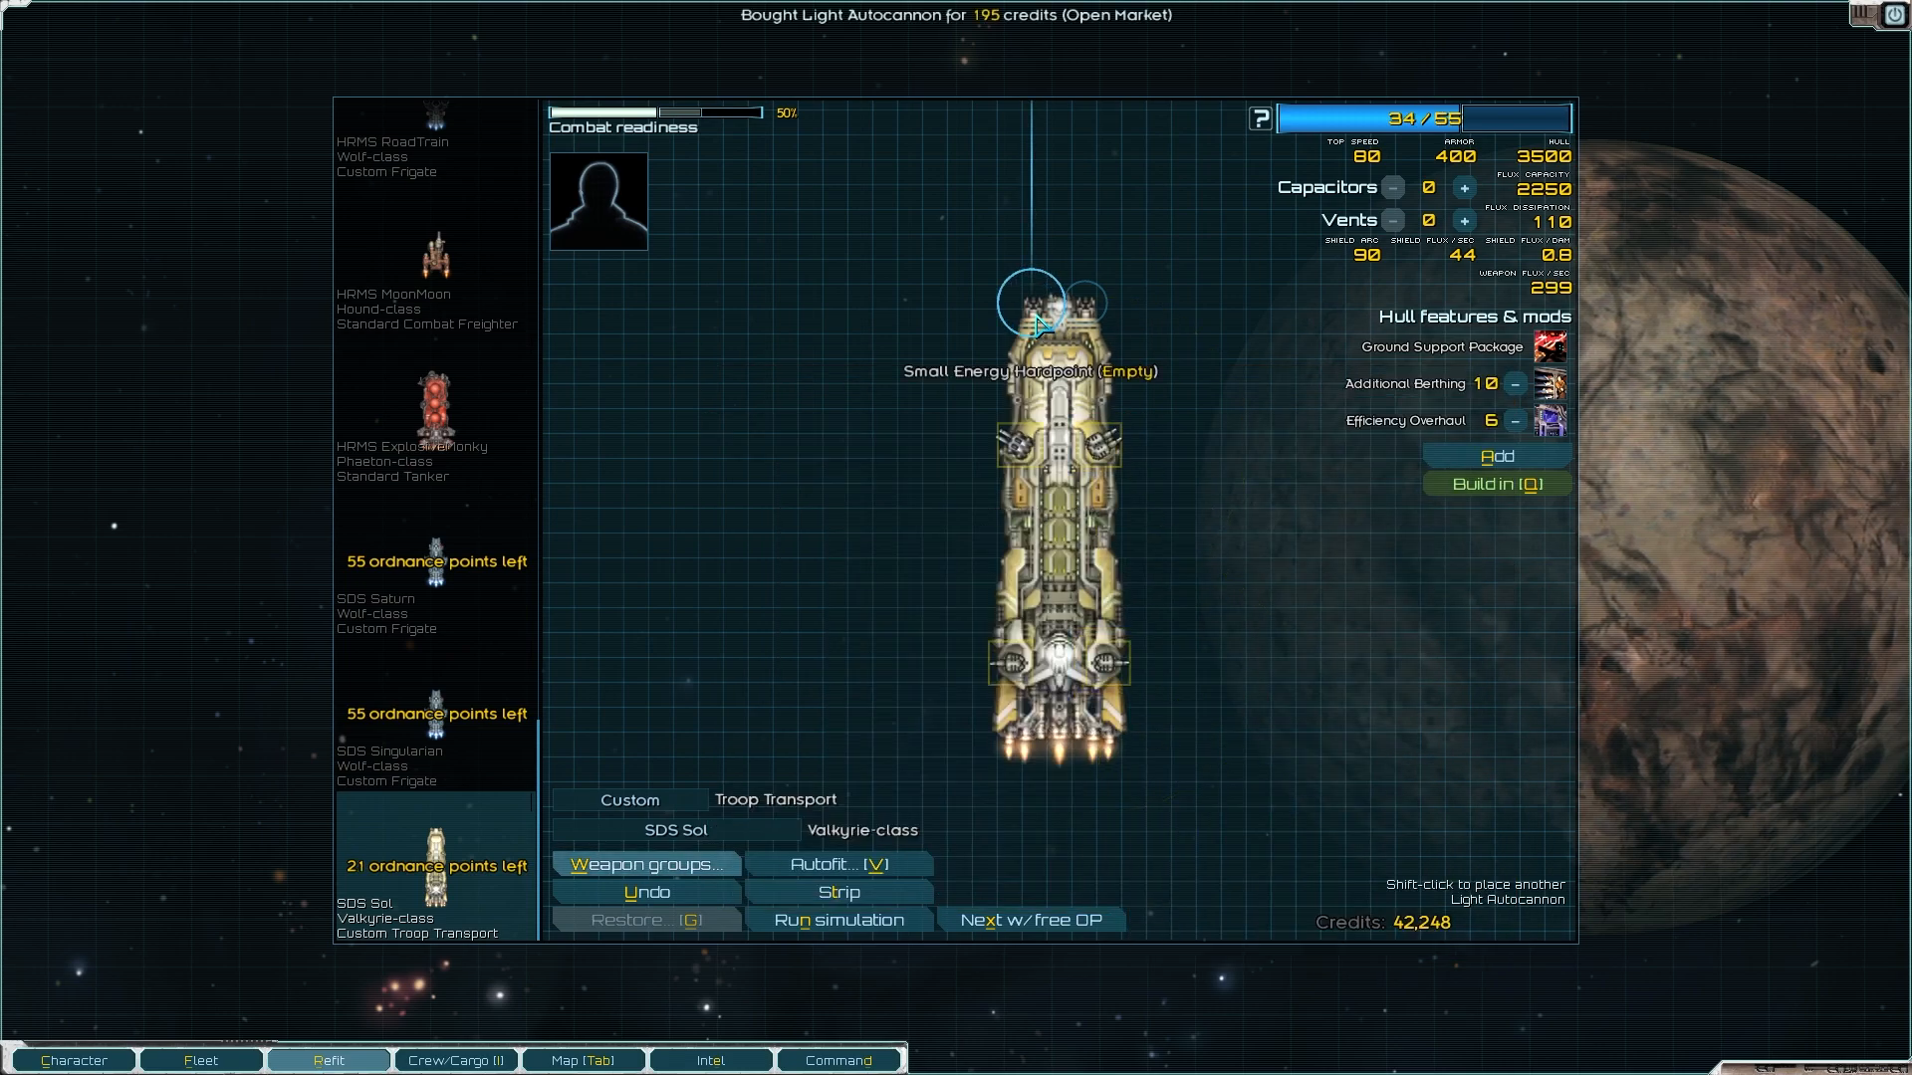
pyautogui.click(1035, 299)
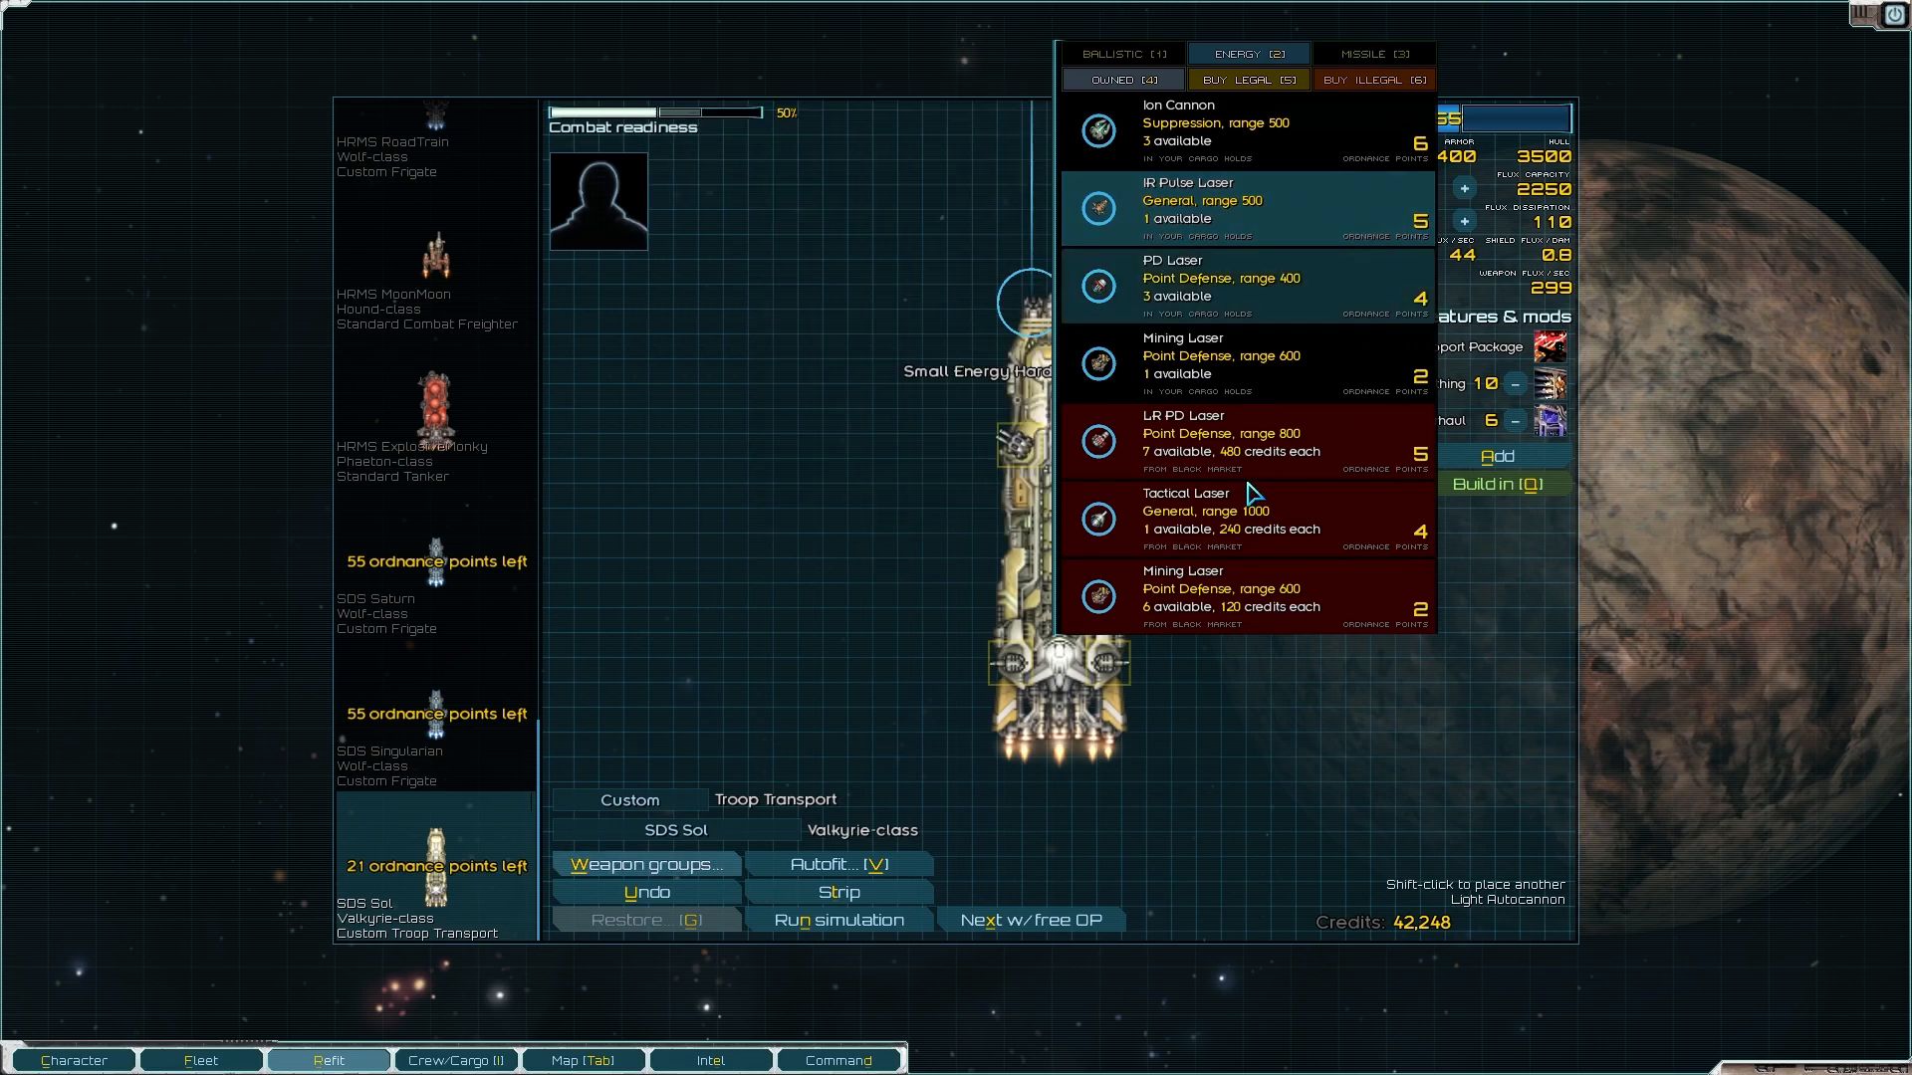
pyautogui.moveTo(1243, 512)
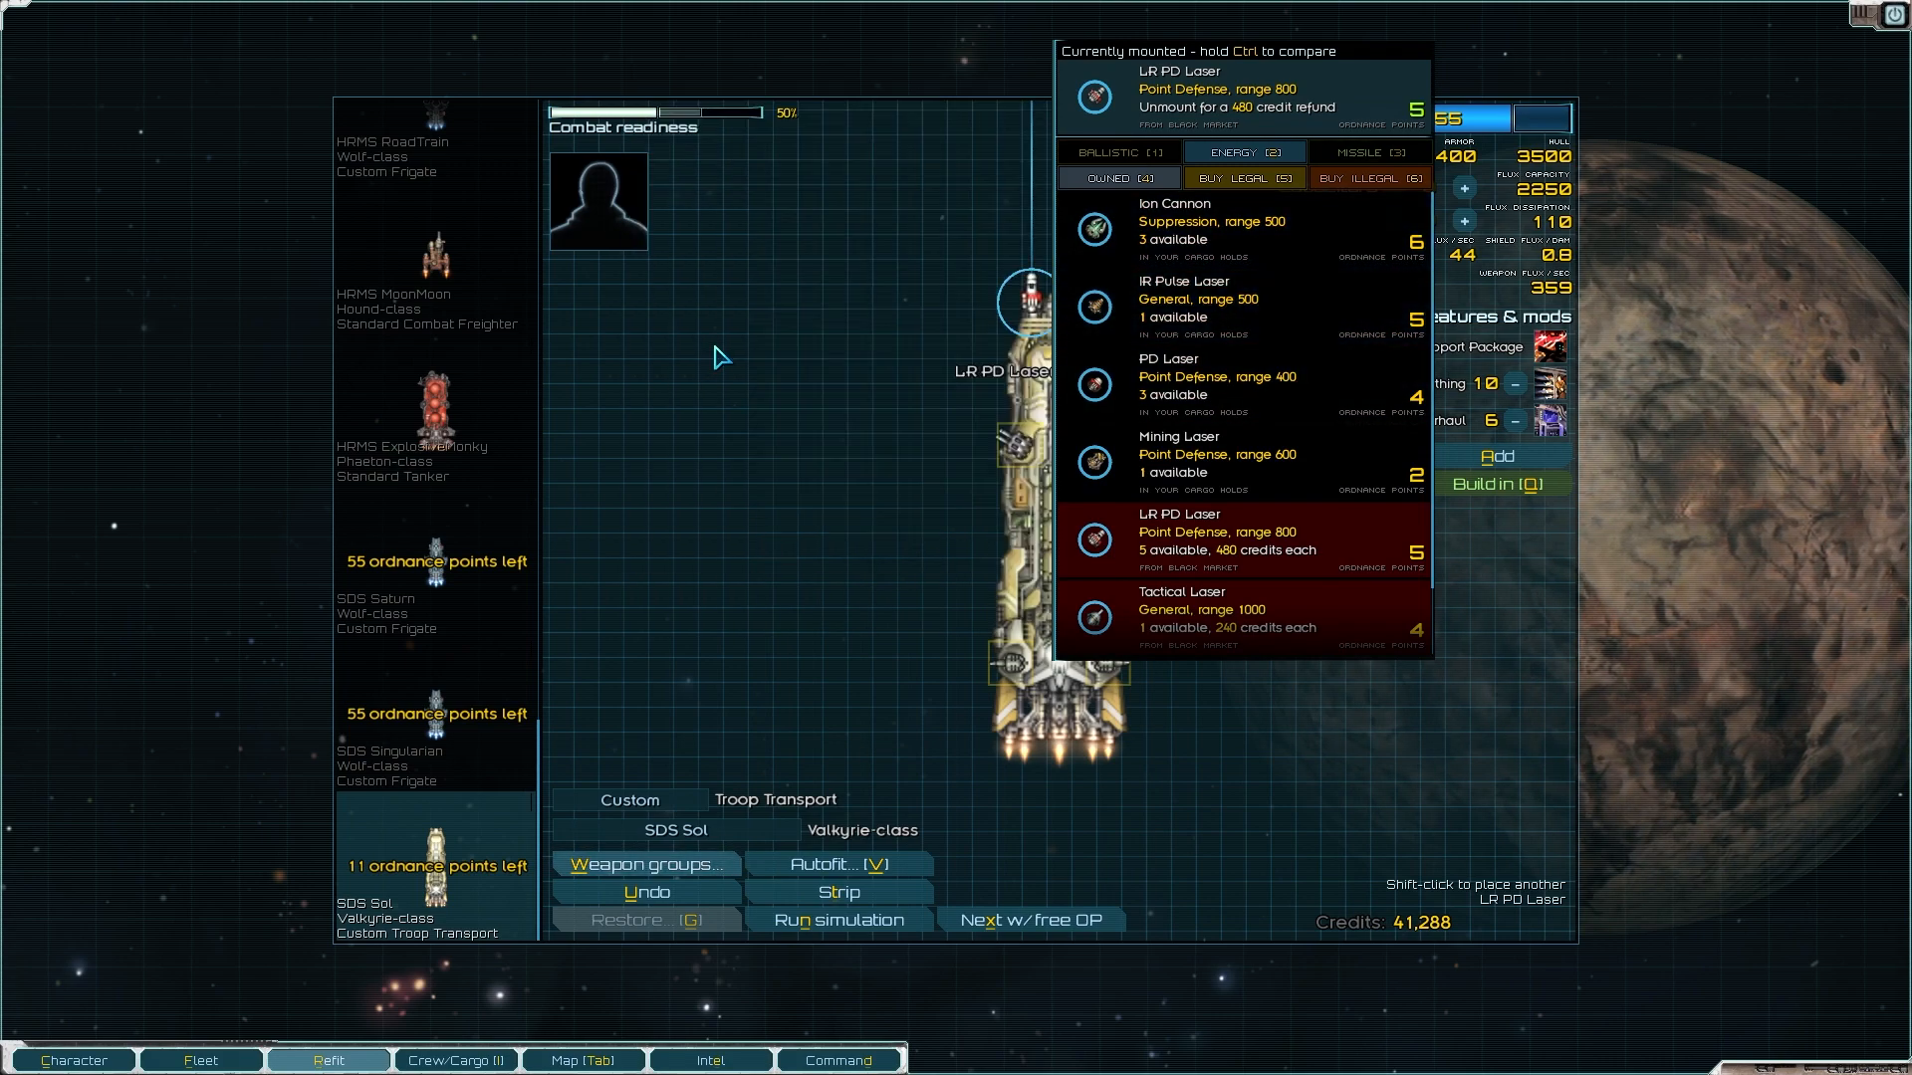
pyautogui.moveTo(1201, 304)
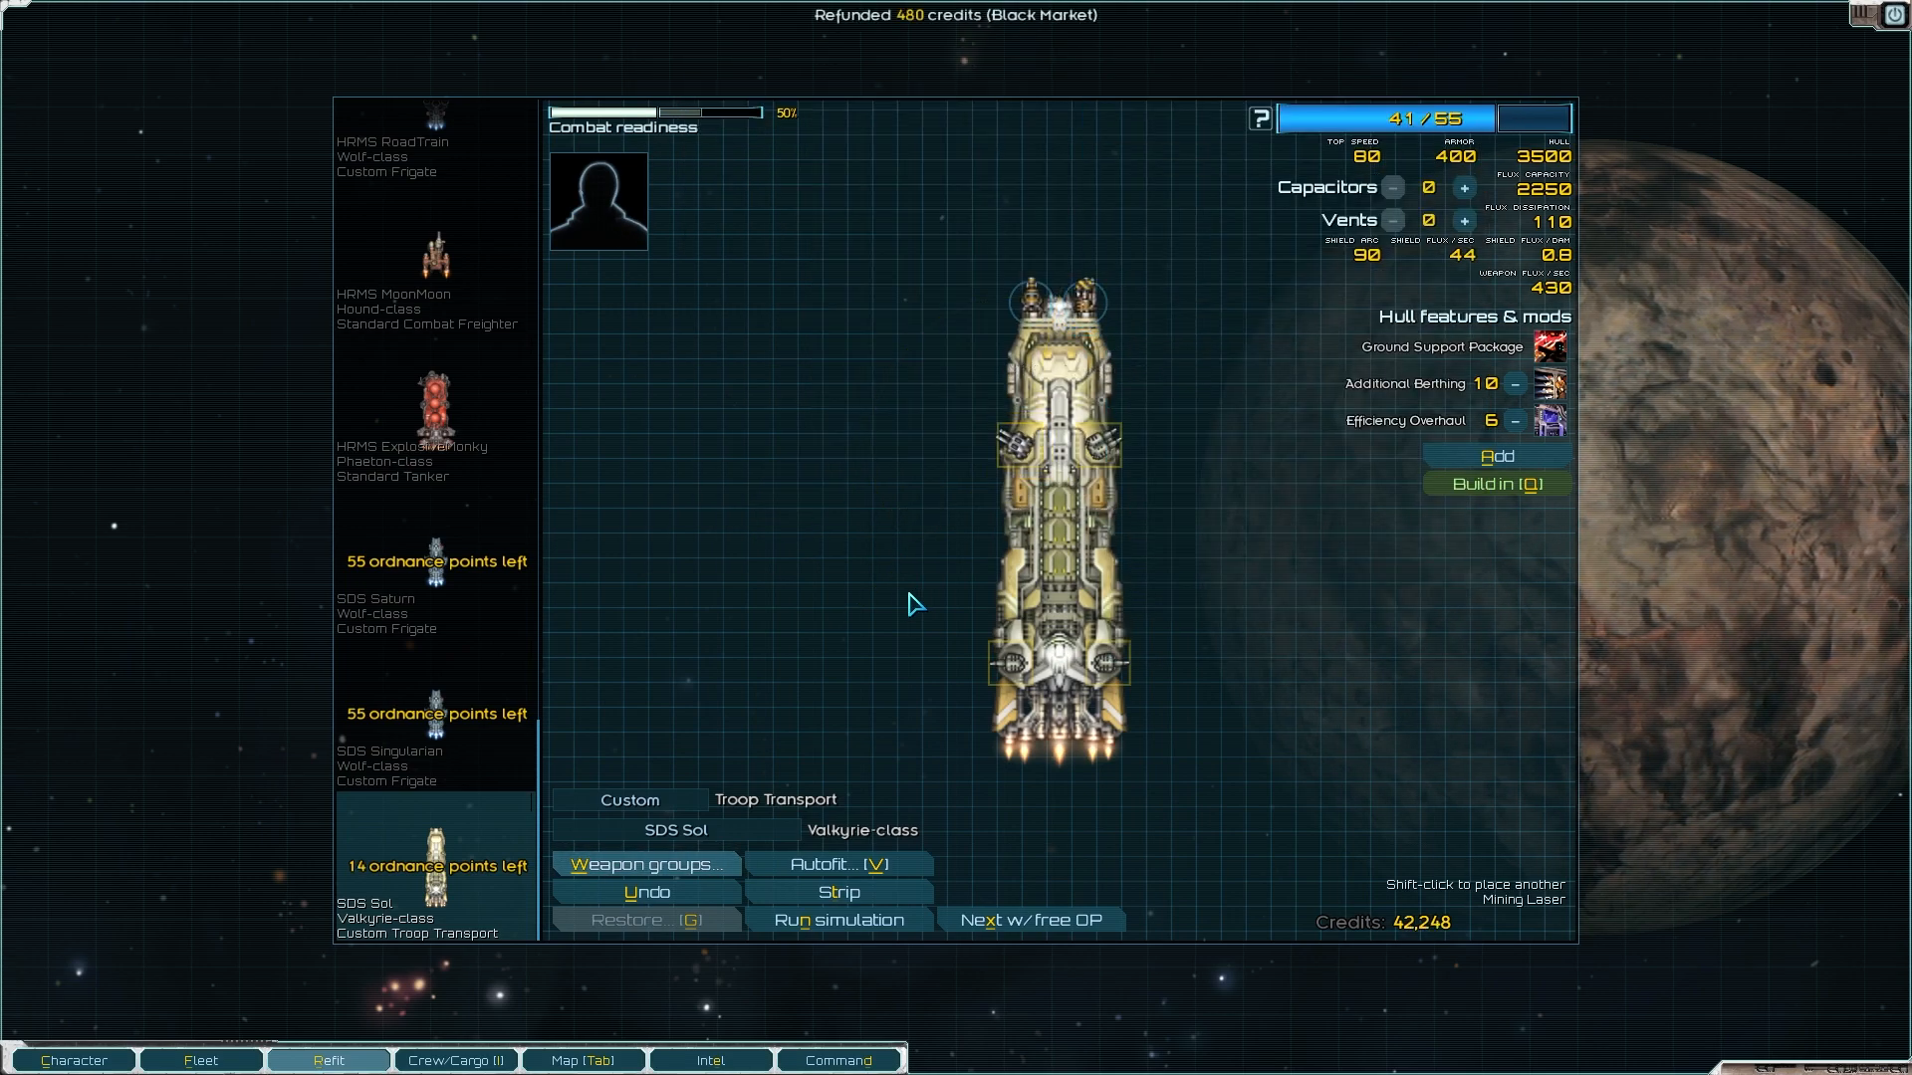
pyautogui.moveTo(1463, 221)
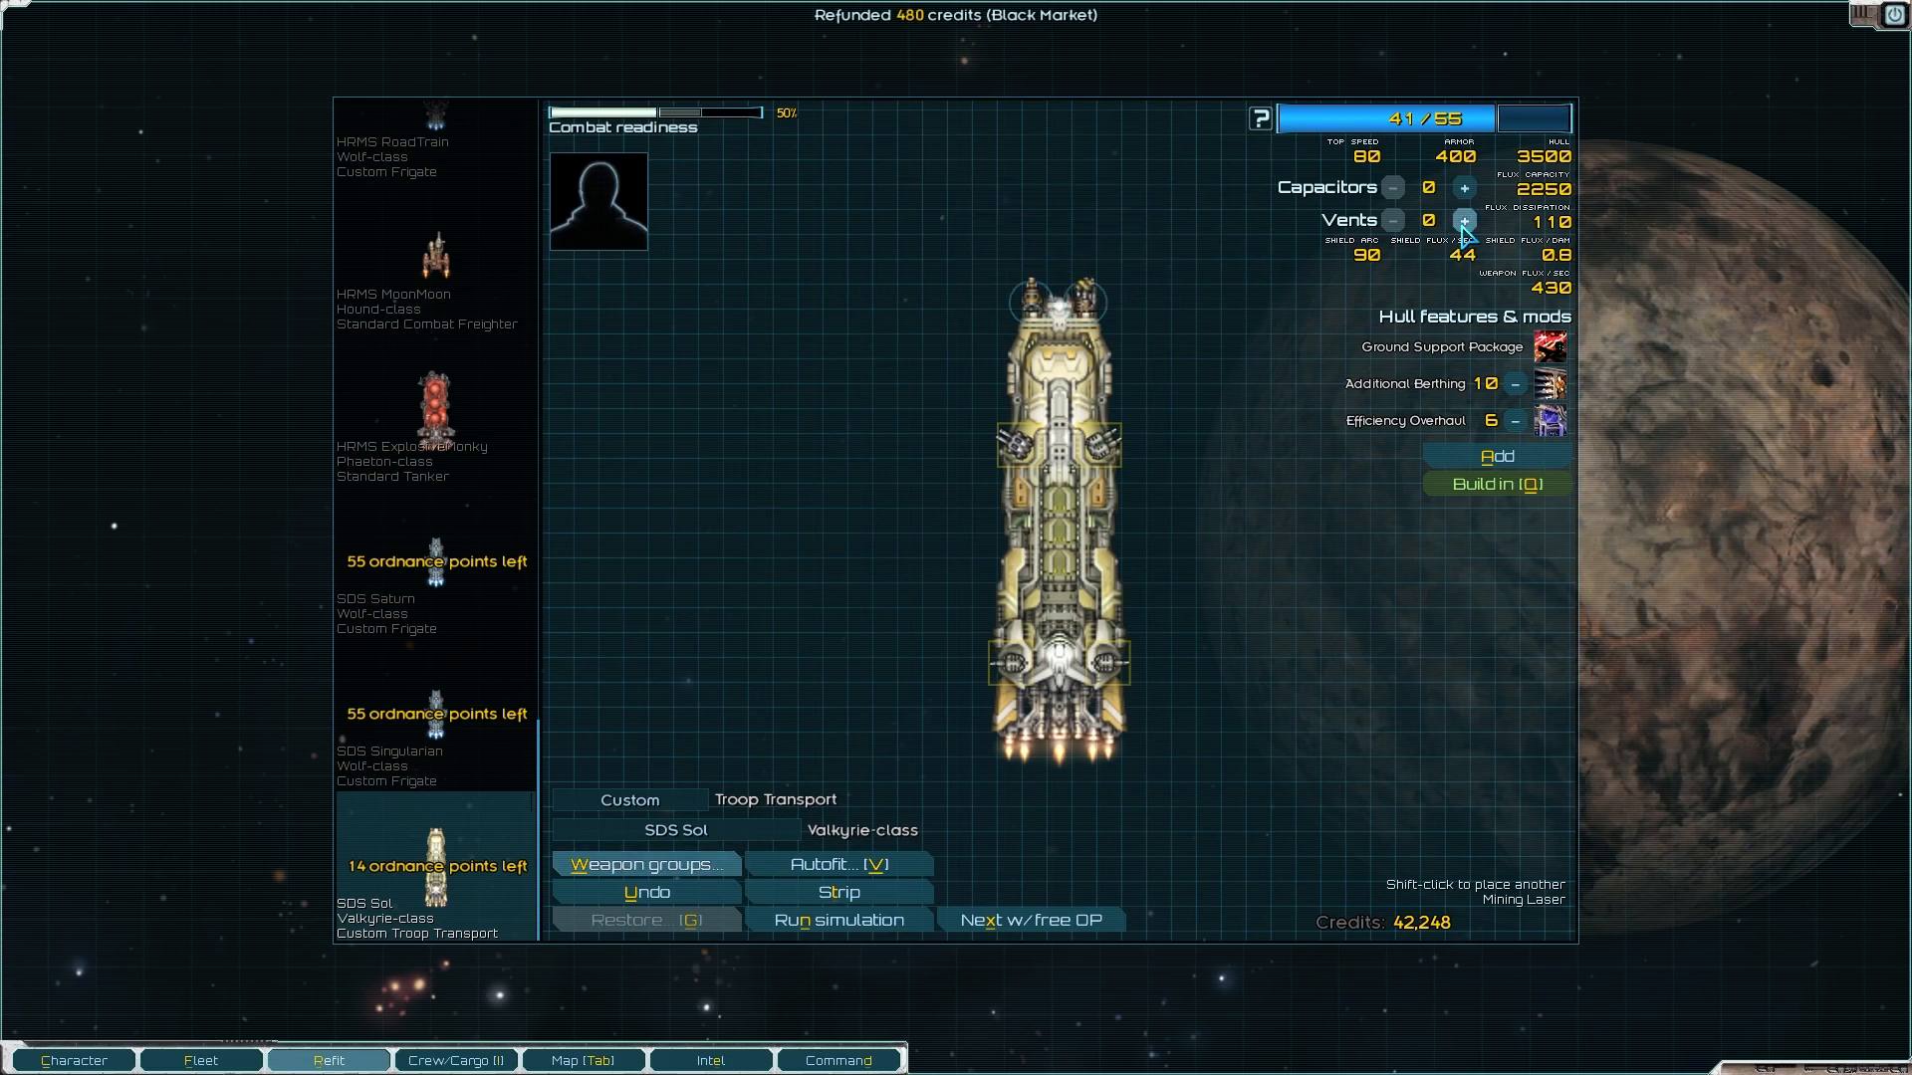
# Step: Spend the SDS Sol's remaining ordnance on flux vents and capacitors, reaching 52 of 55 points
pyautogui.click(1463, 221)
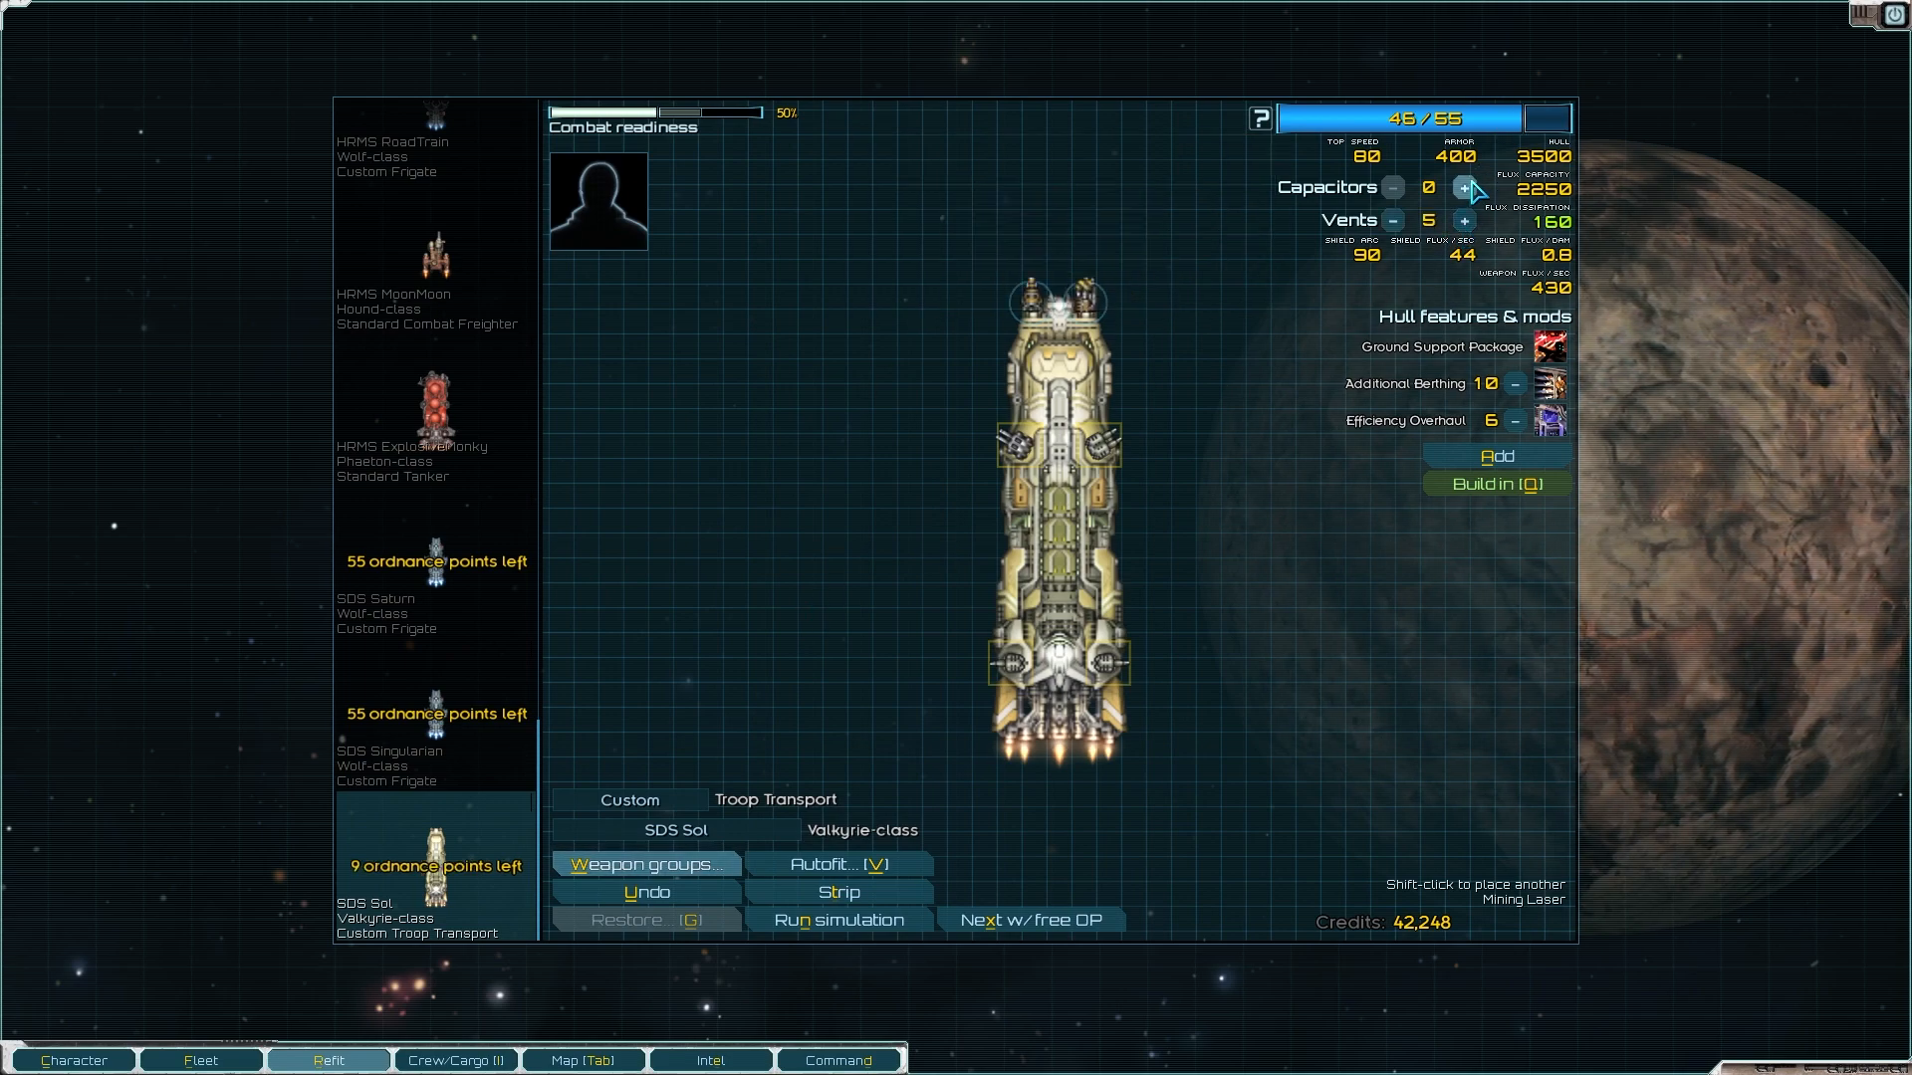
pyautogui.click(1464, 187)
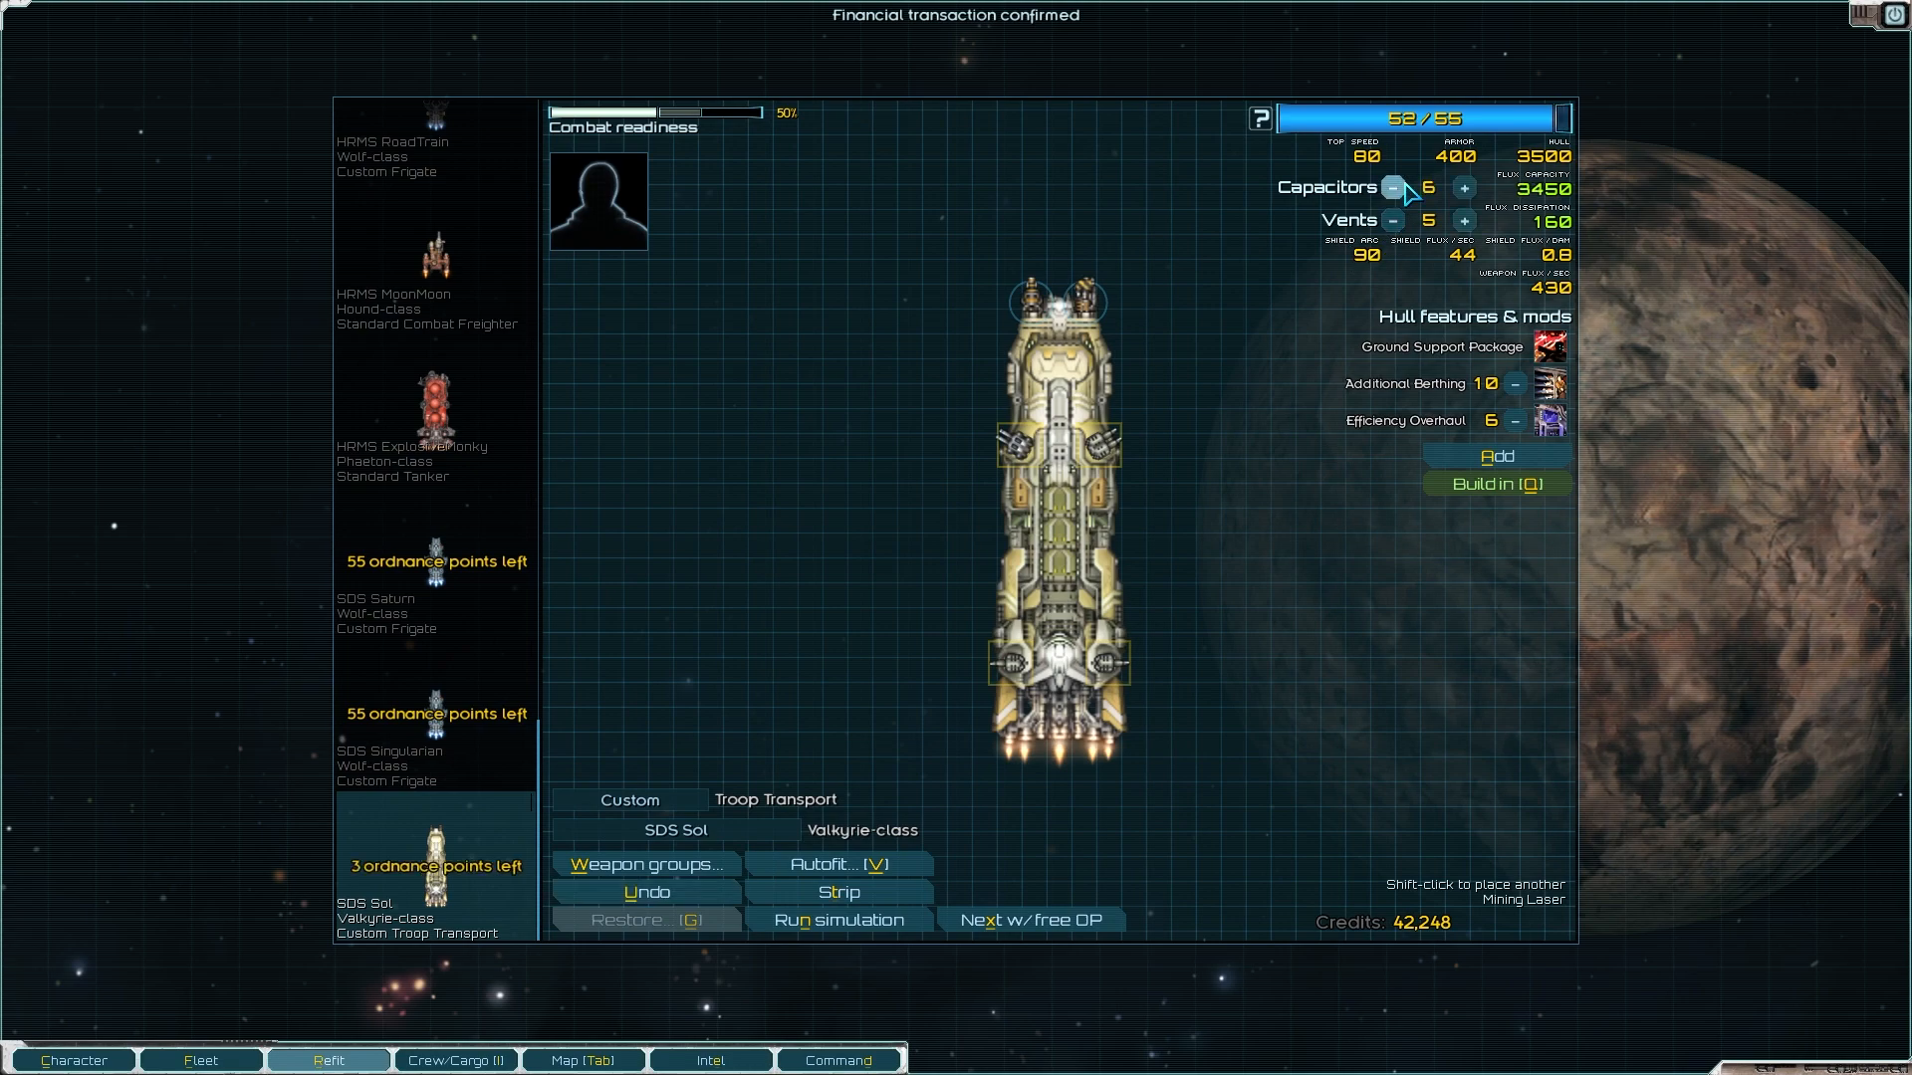
pyautogui.click(1463, 221)
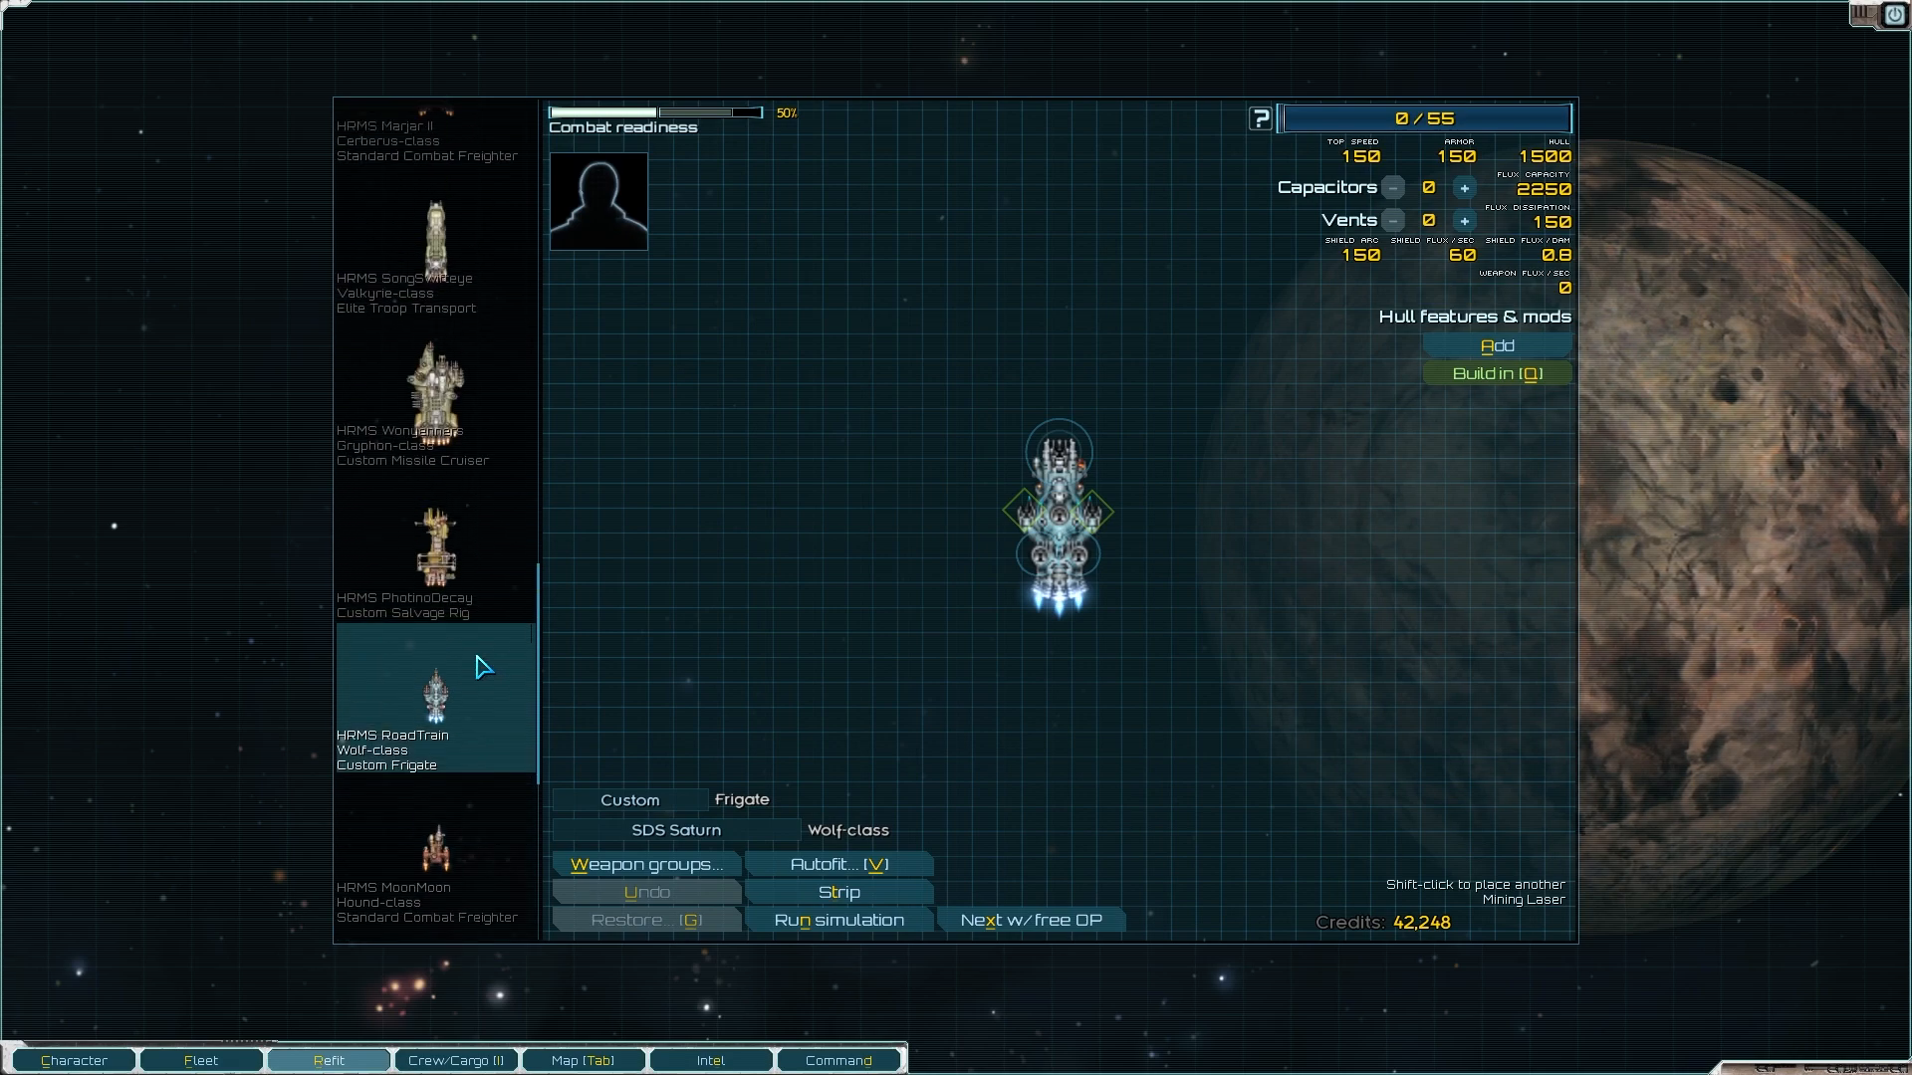
# Step: Autofit SDS Saturn to Close Support with weapon upgrades and no black-market purchases, for 1,716 credits
pyautogui.click(838, 864)
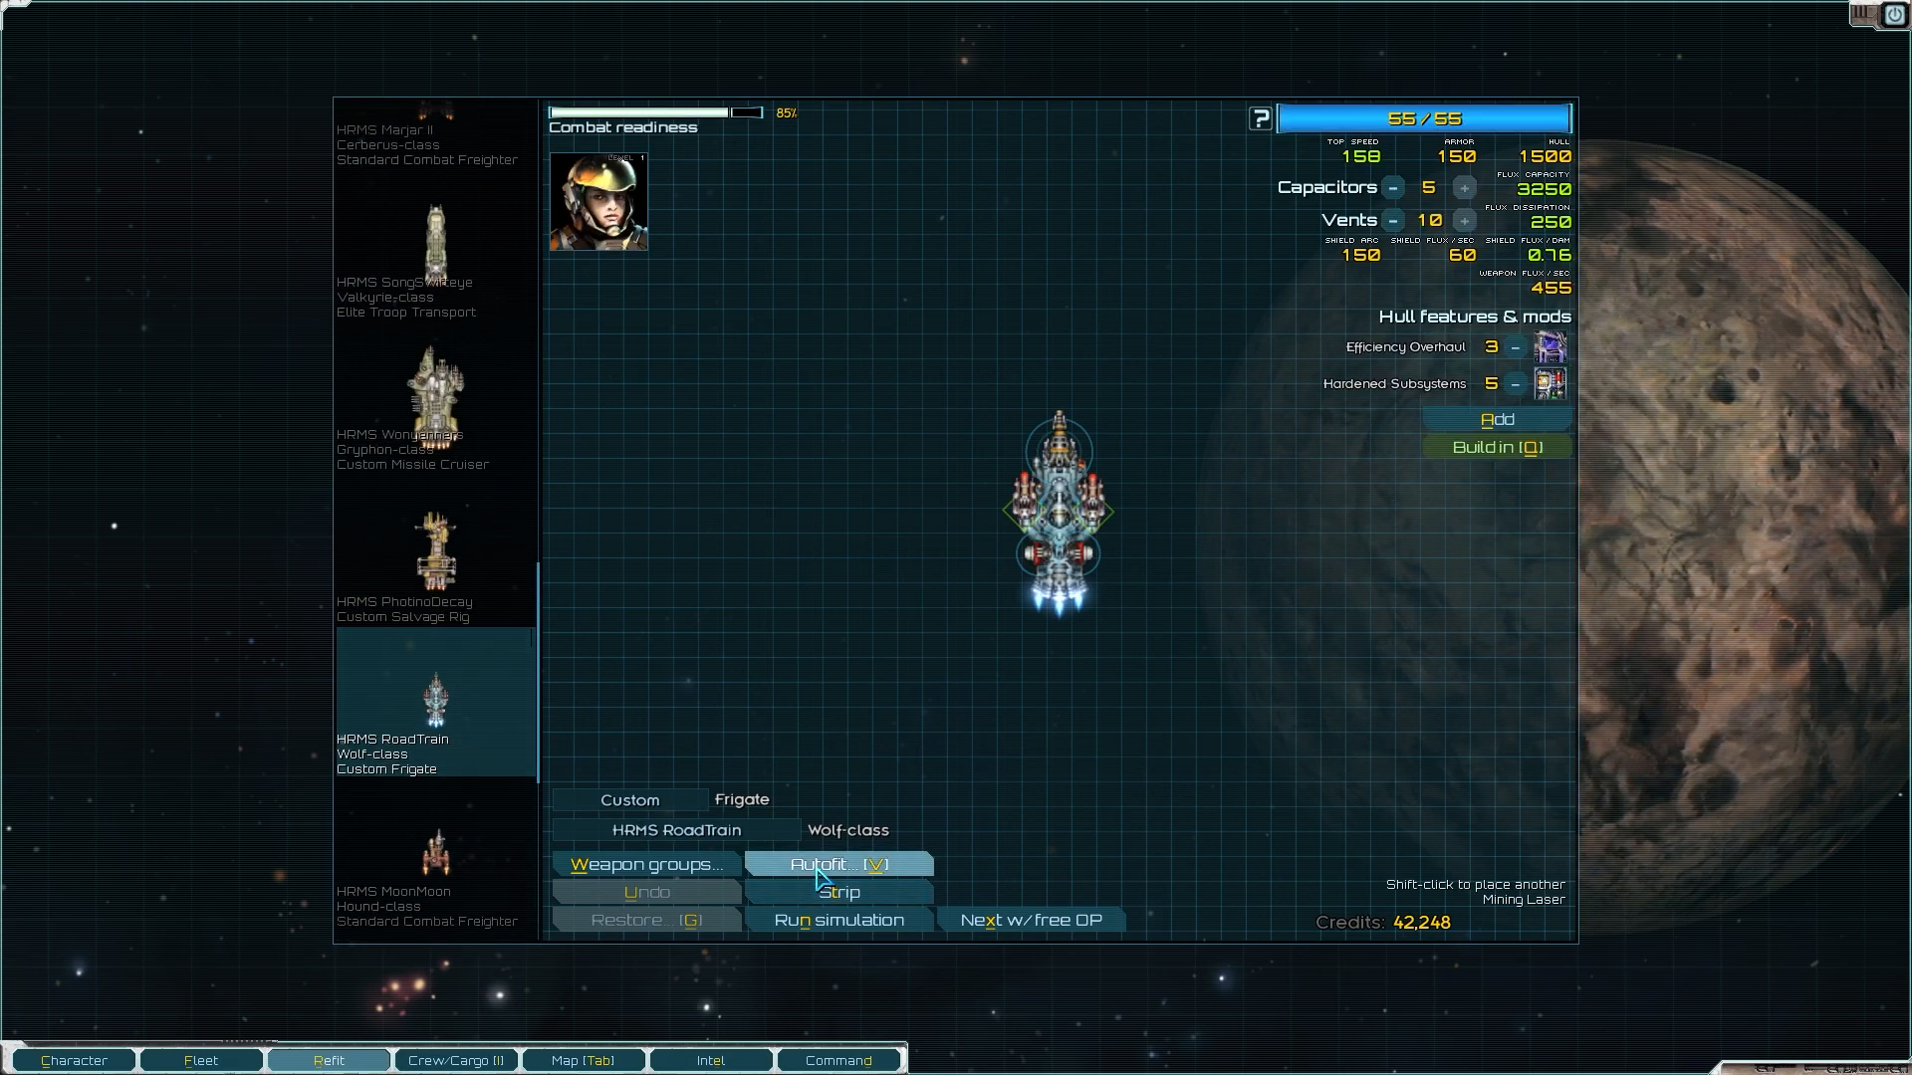
pyautogui.click(838, 862)
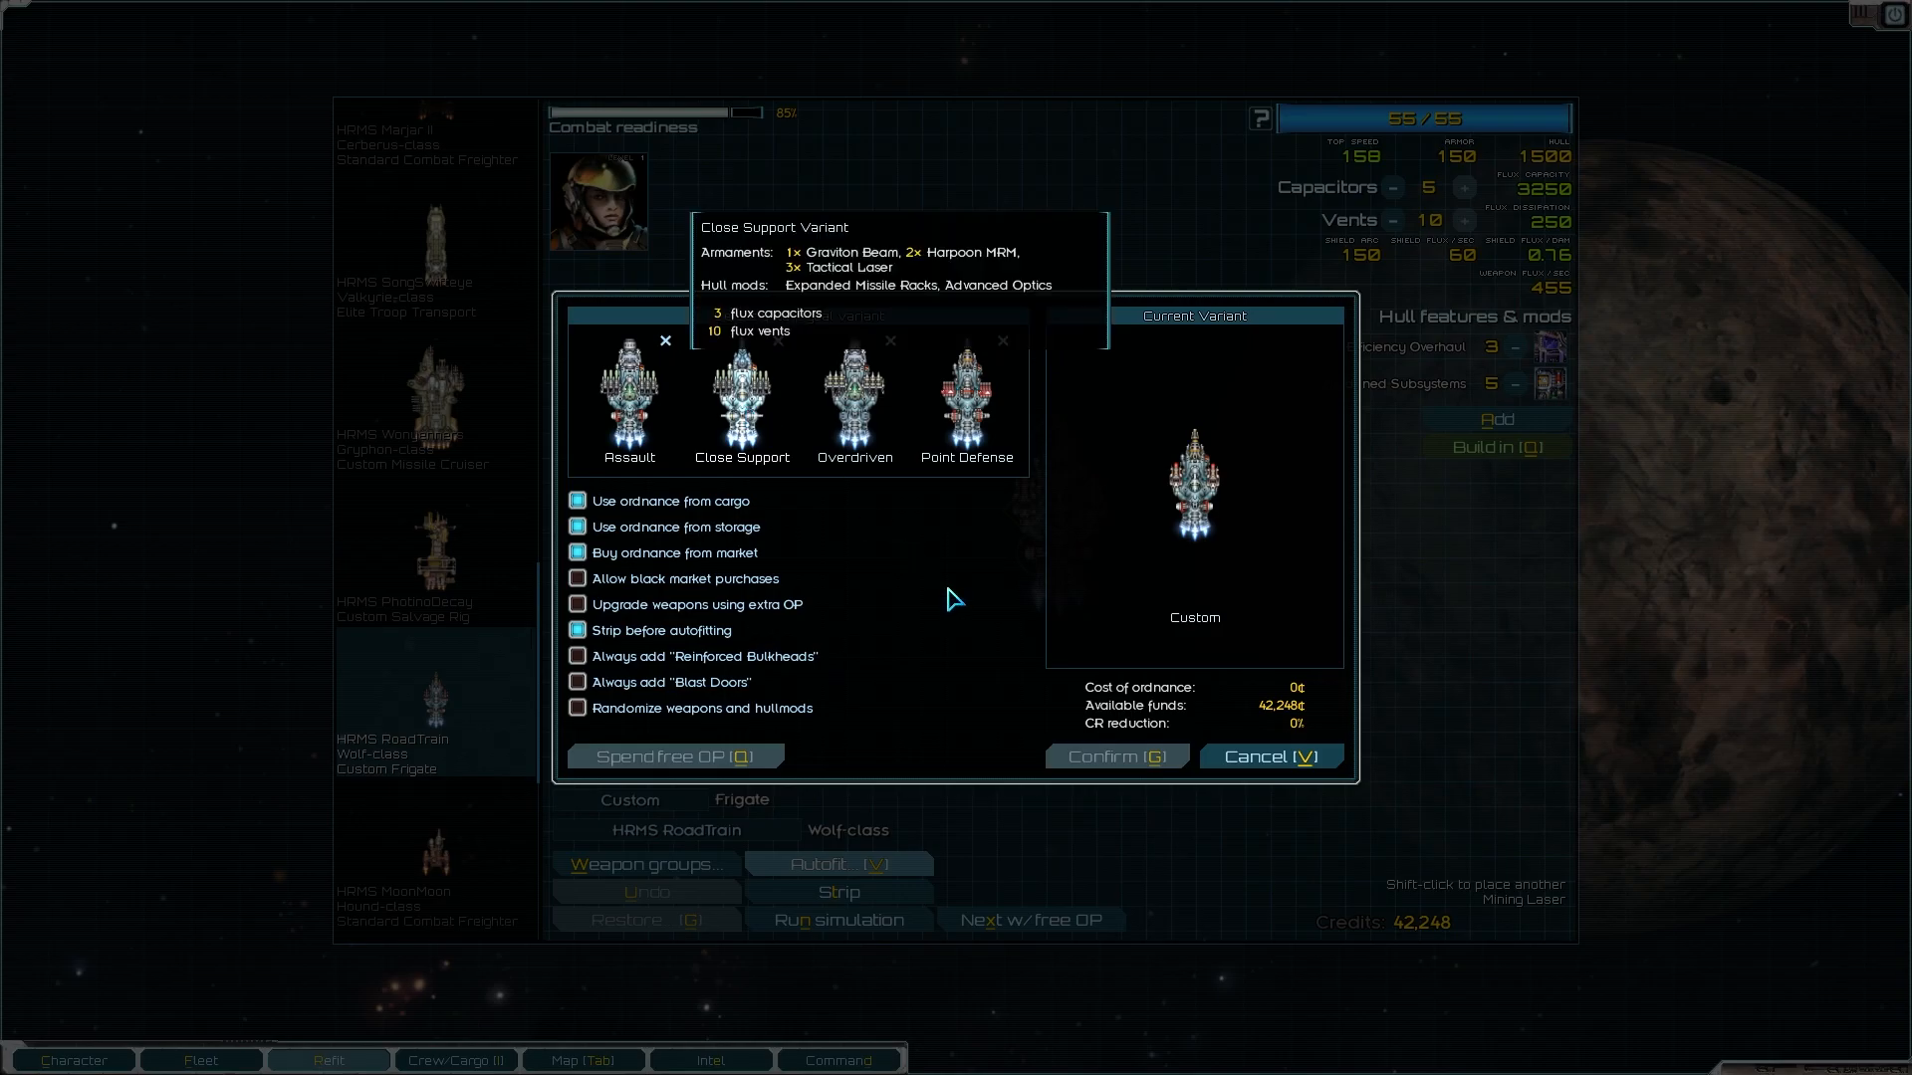
pyautogui.click(1269, 757)
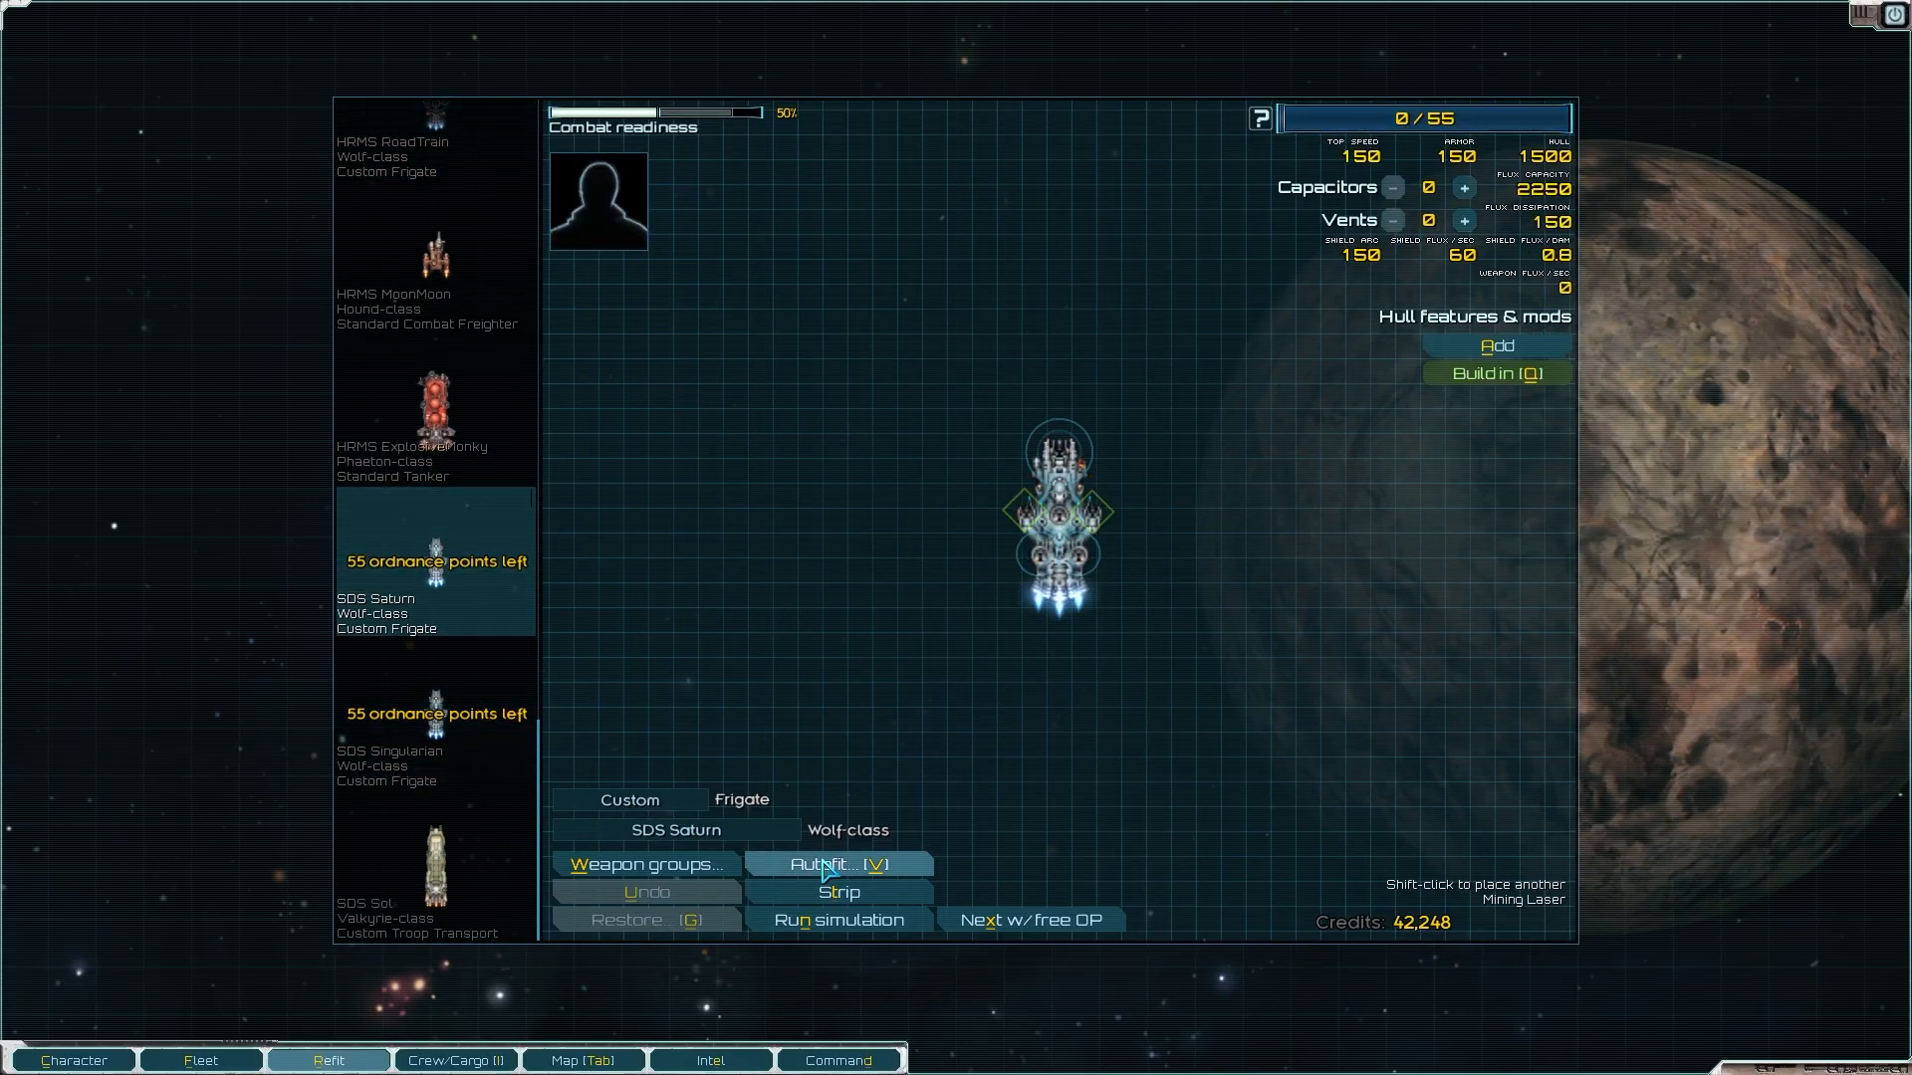
pyautogui.click(838, 862)
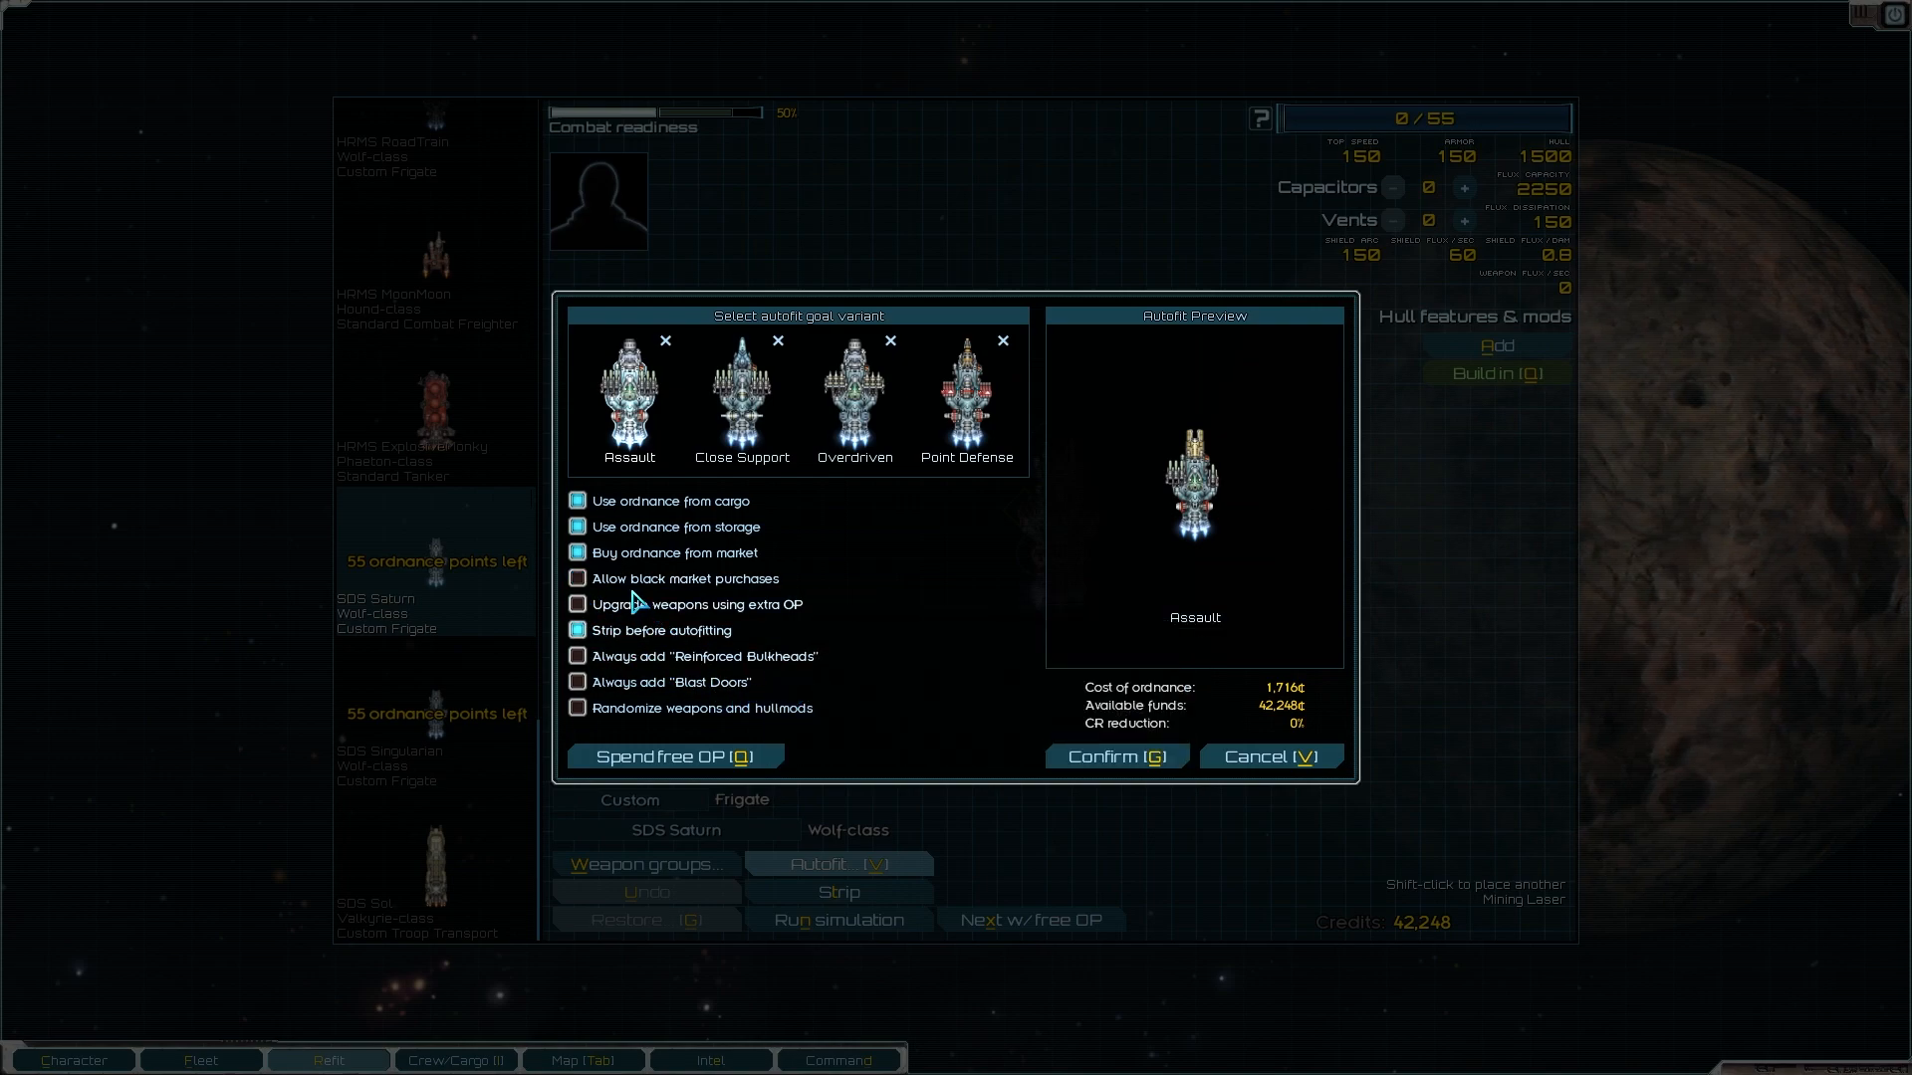
pyautogui.moveTo(741, 402)
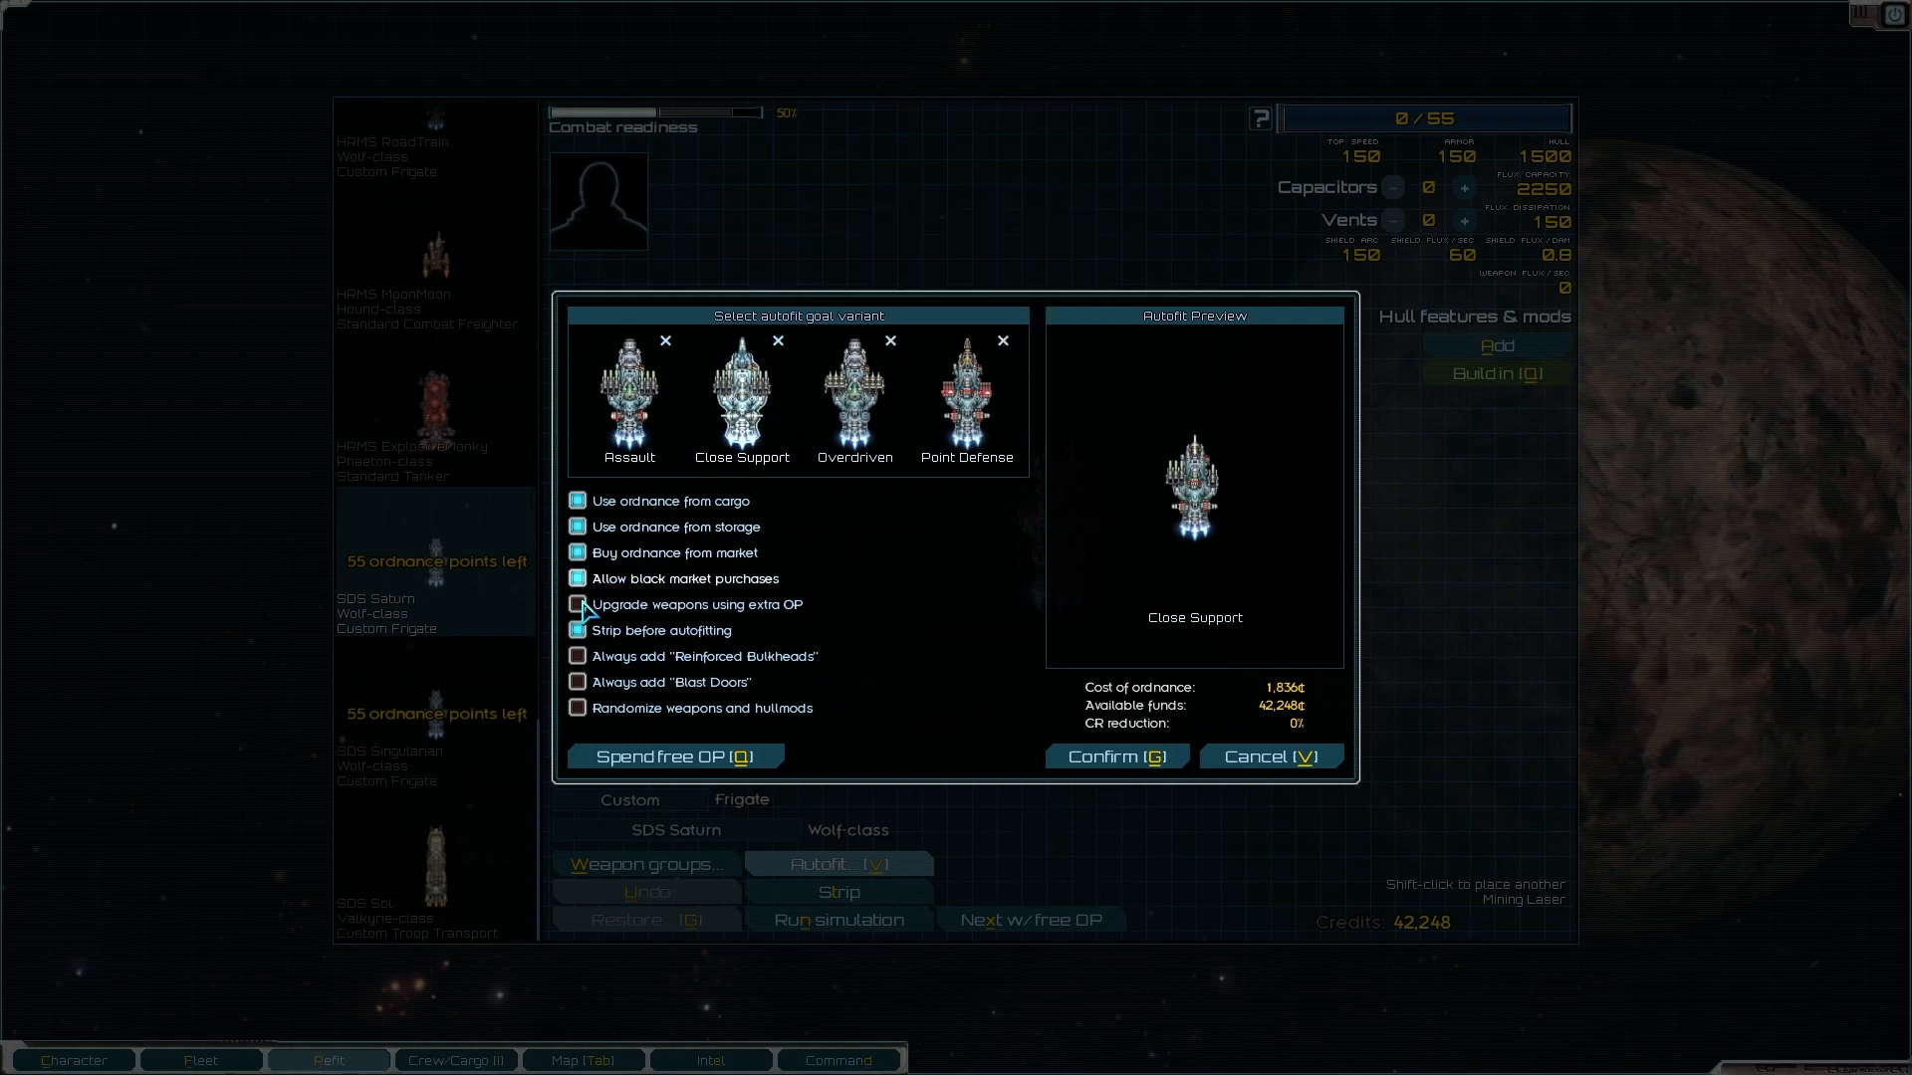
pyautogui.click(575, 605)
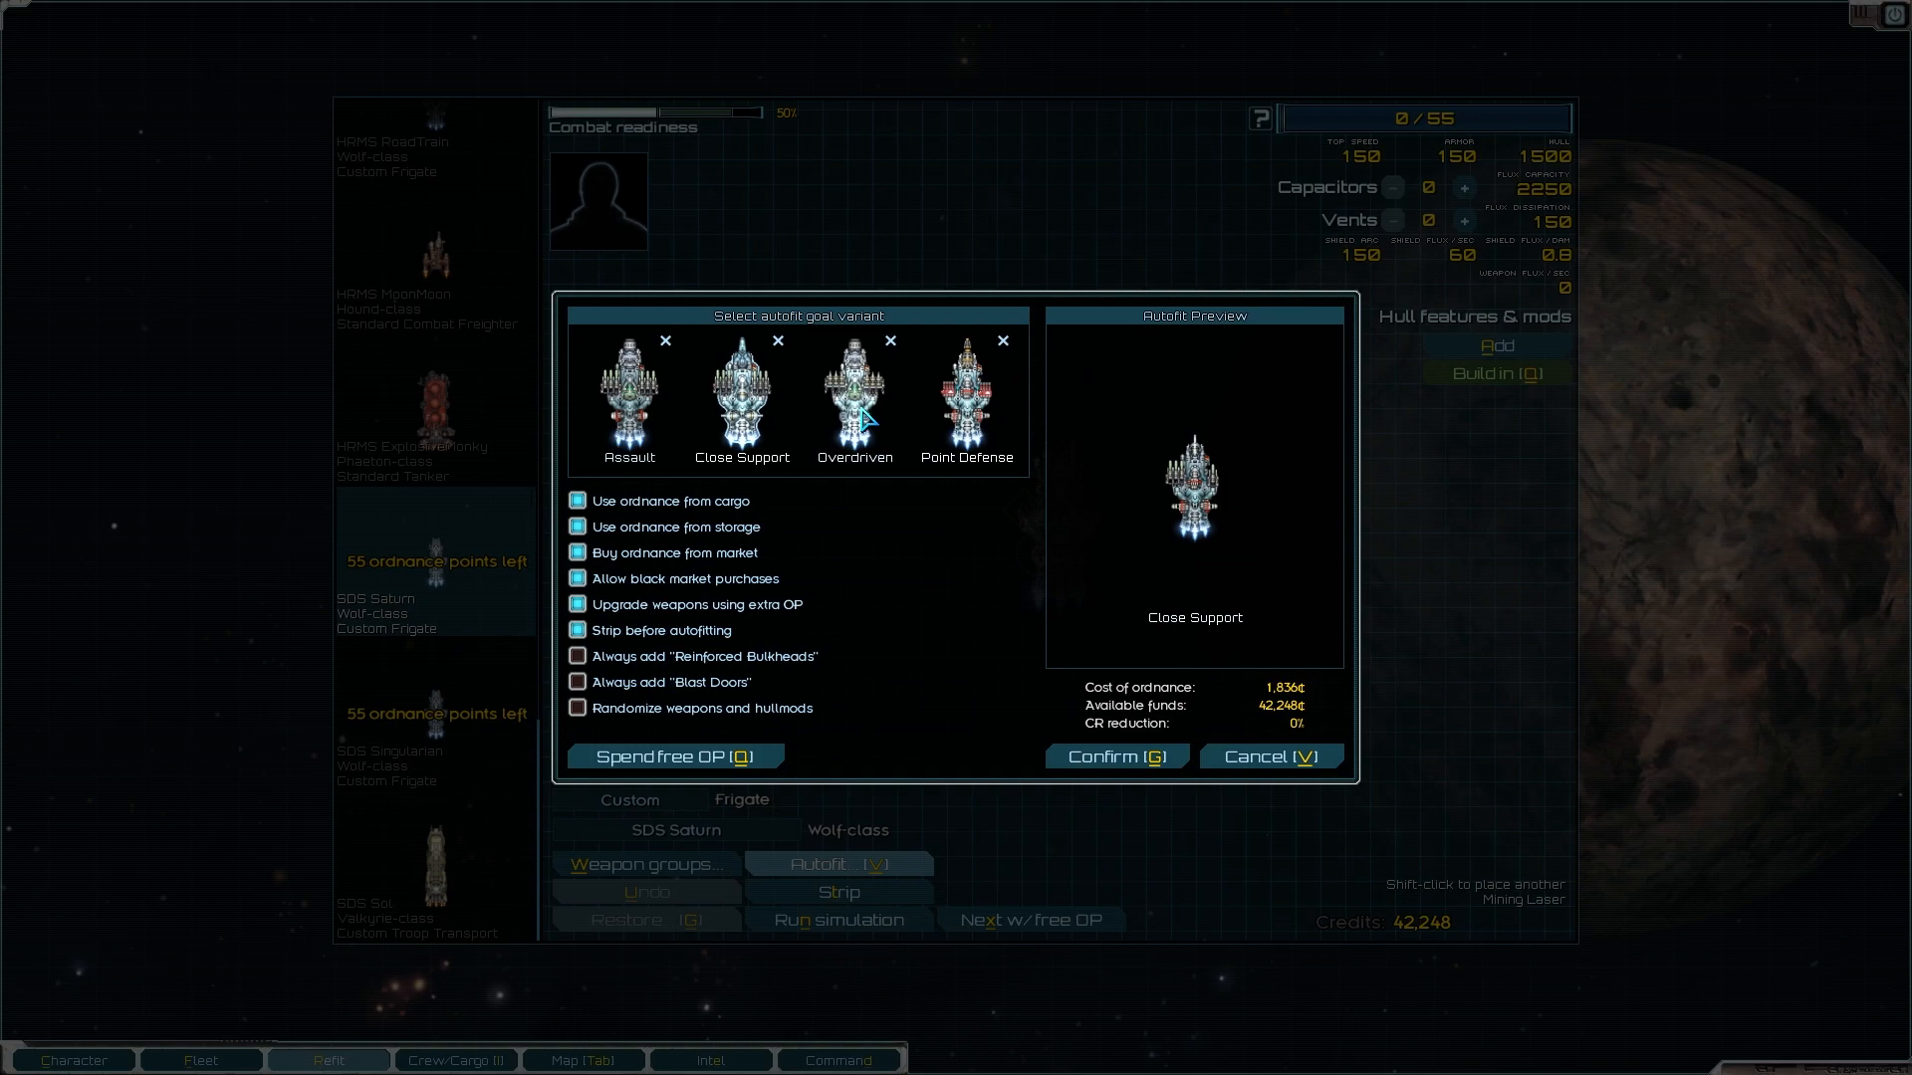
pyautogui.moveTo(965, 403)
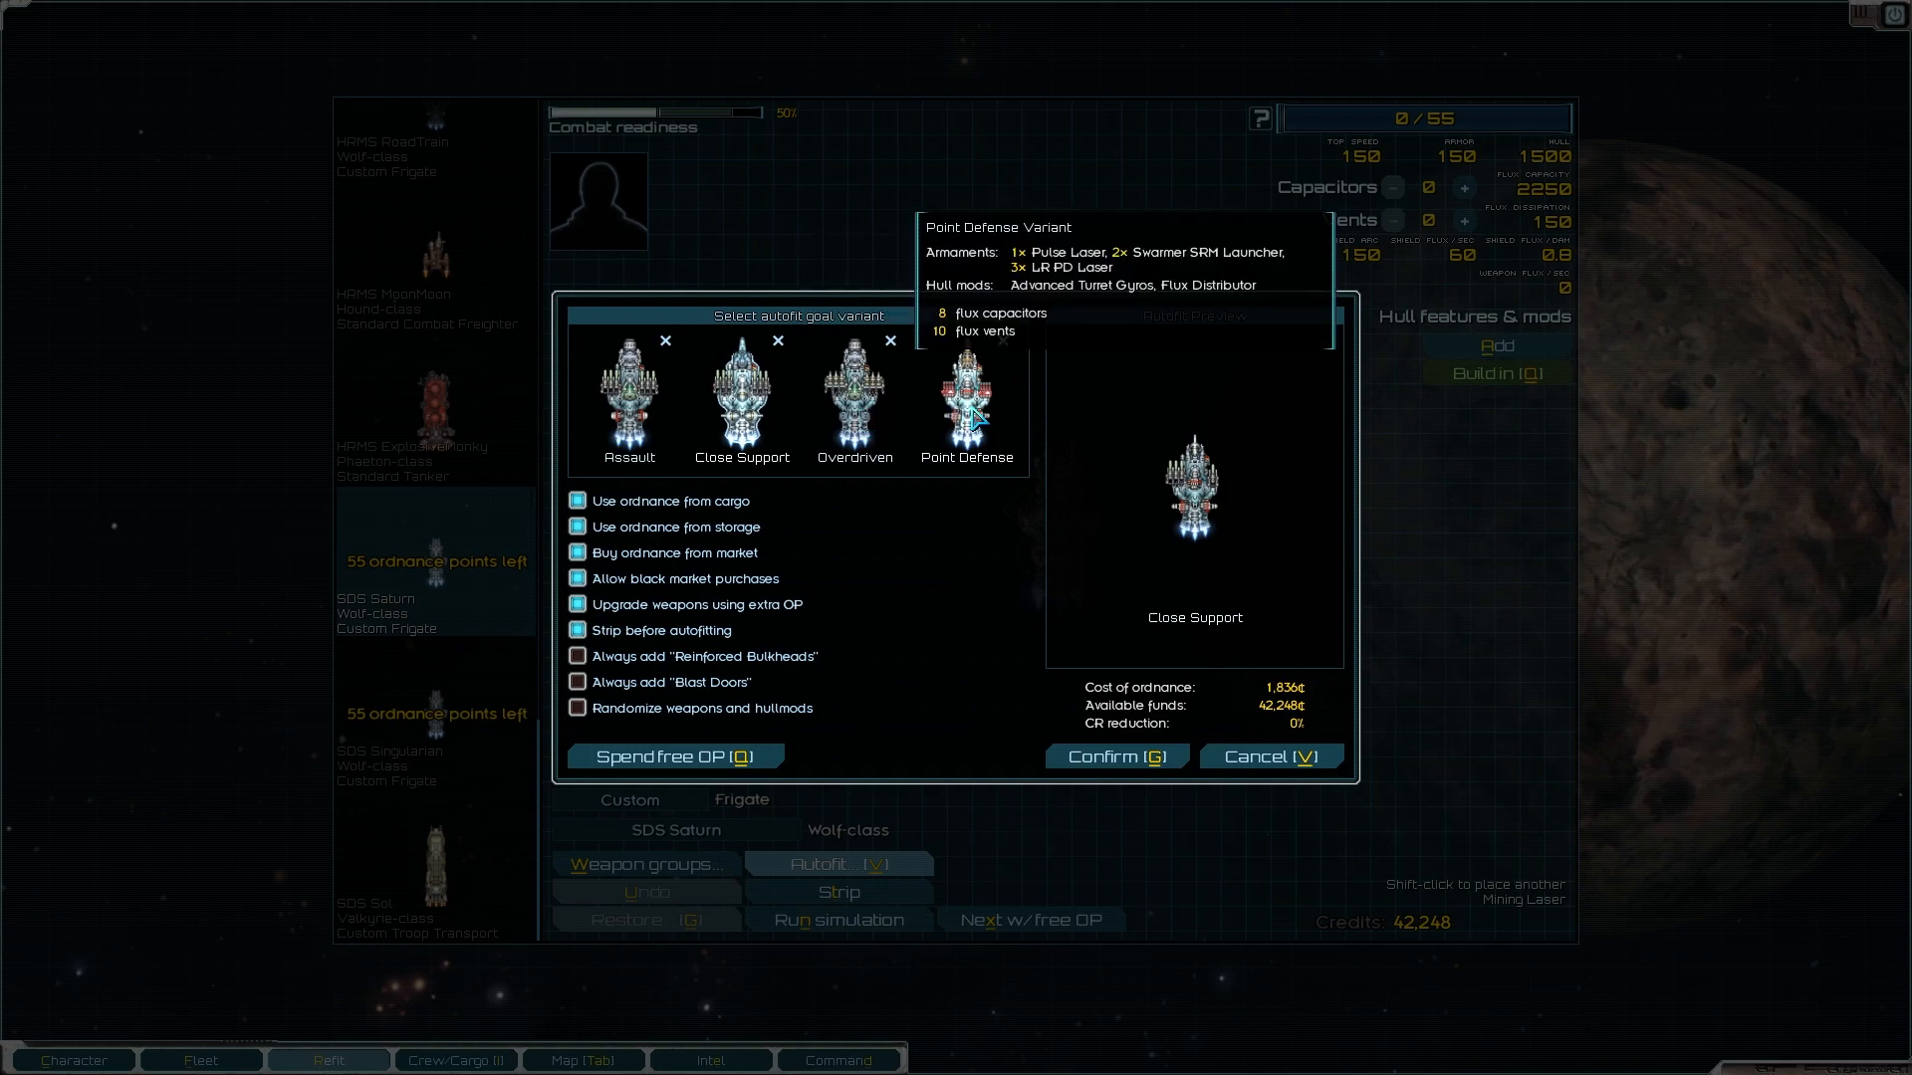
pyautogui.moveTo(750, 426)
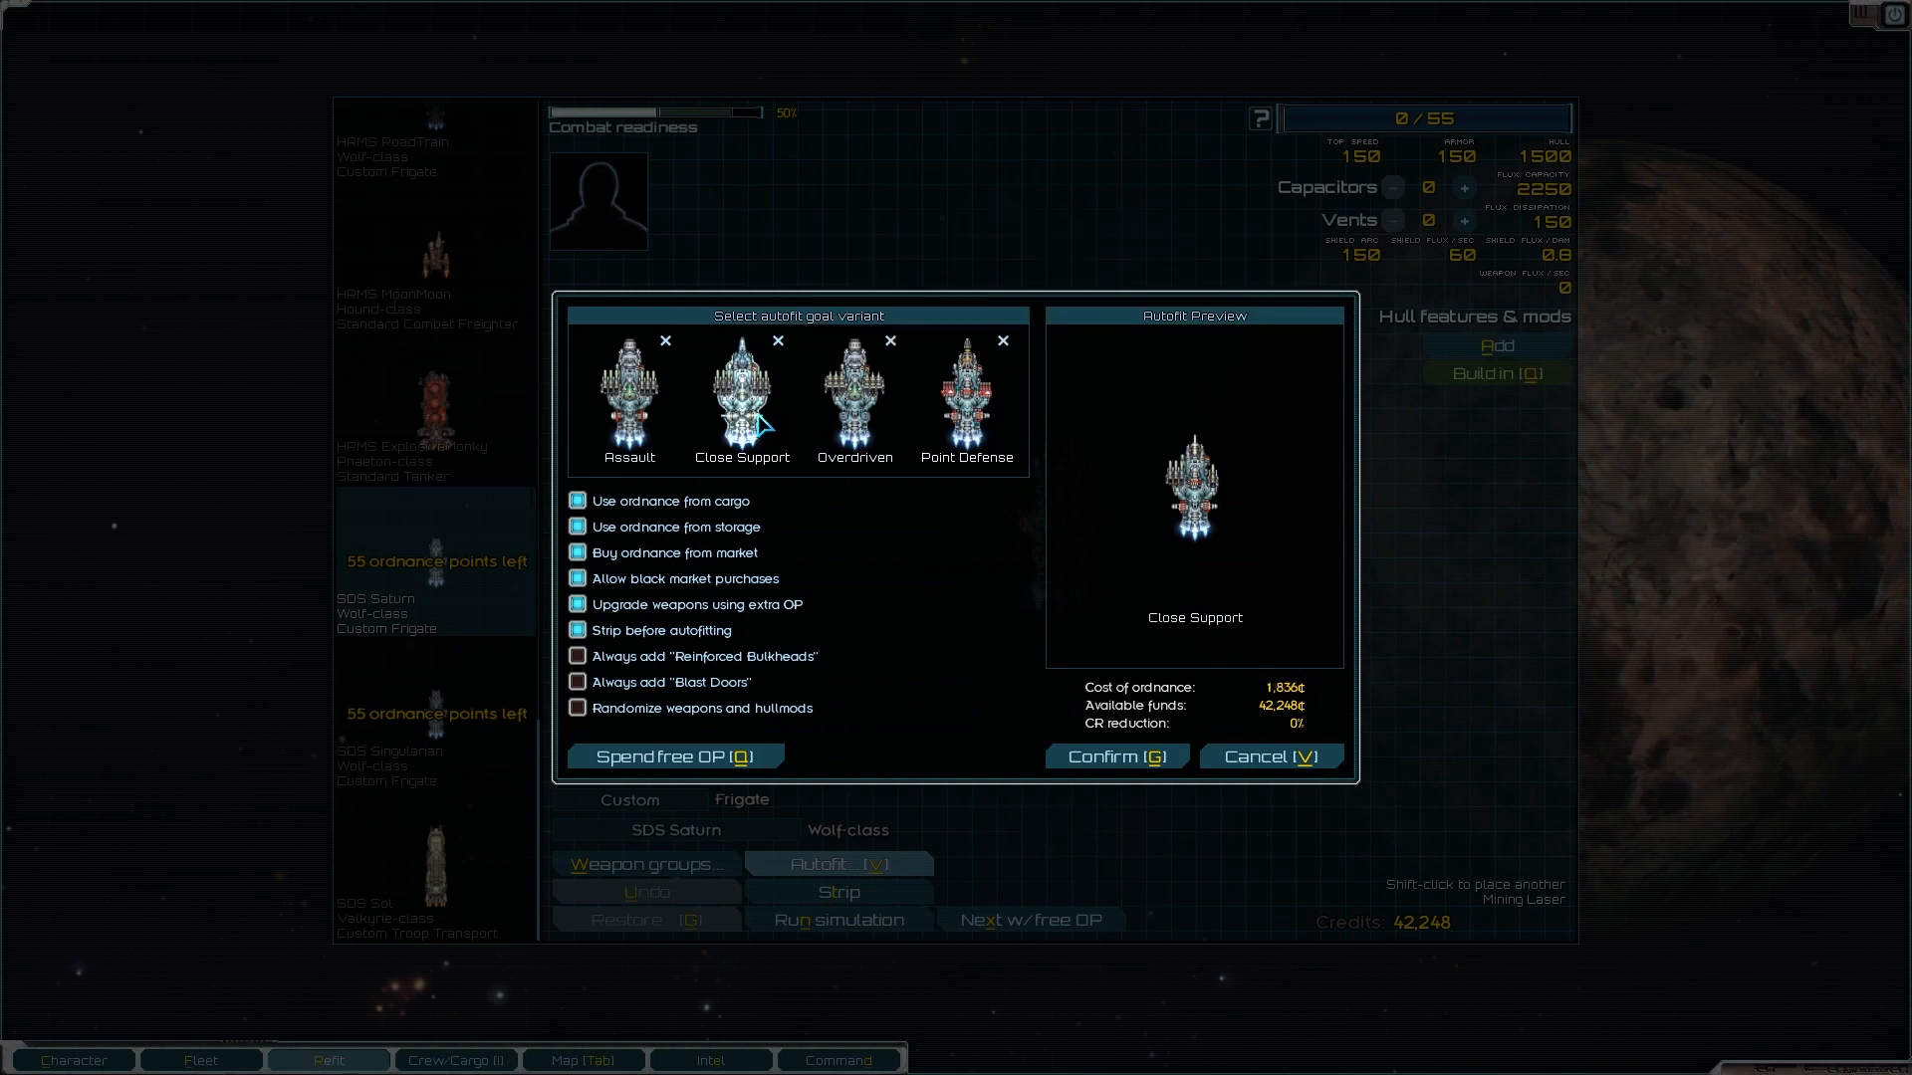
pyautogui.moveTo(968, 743)
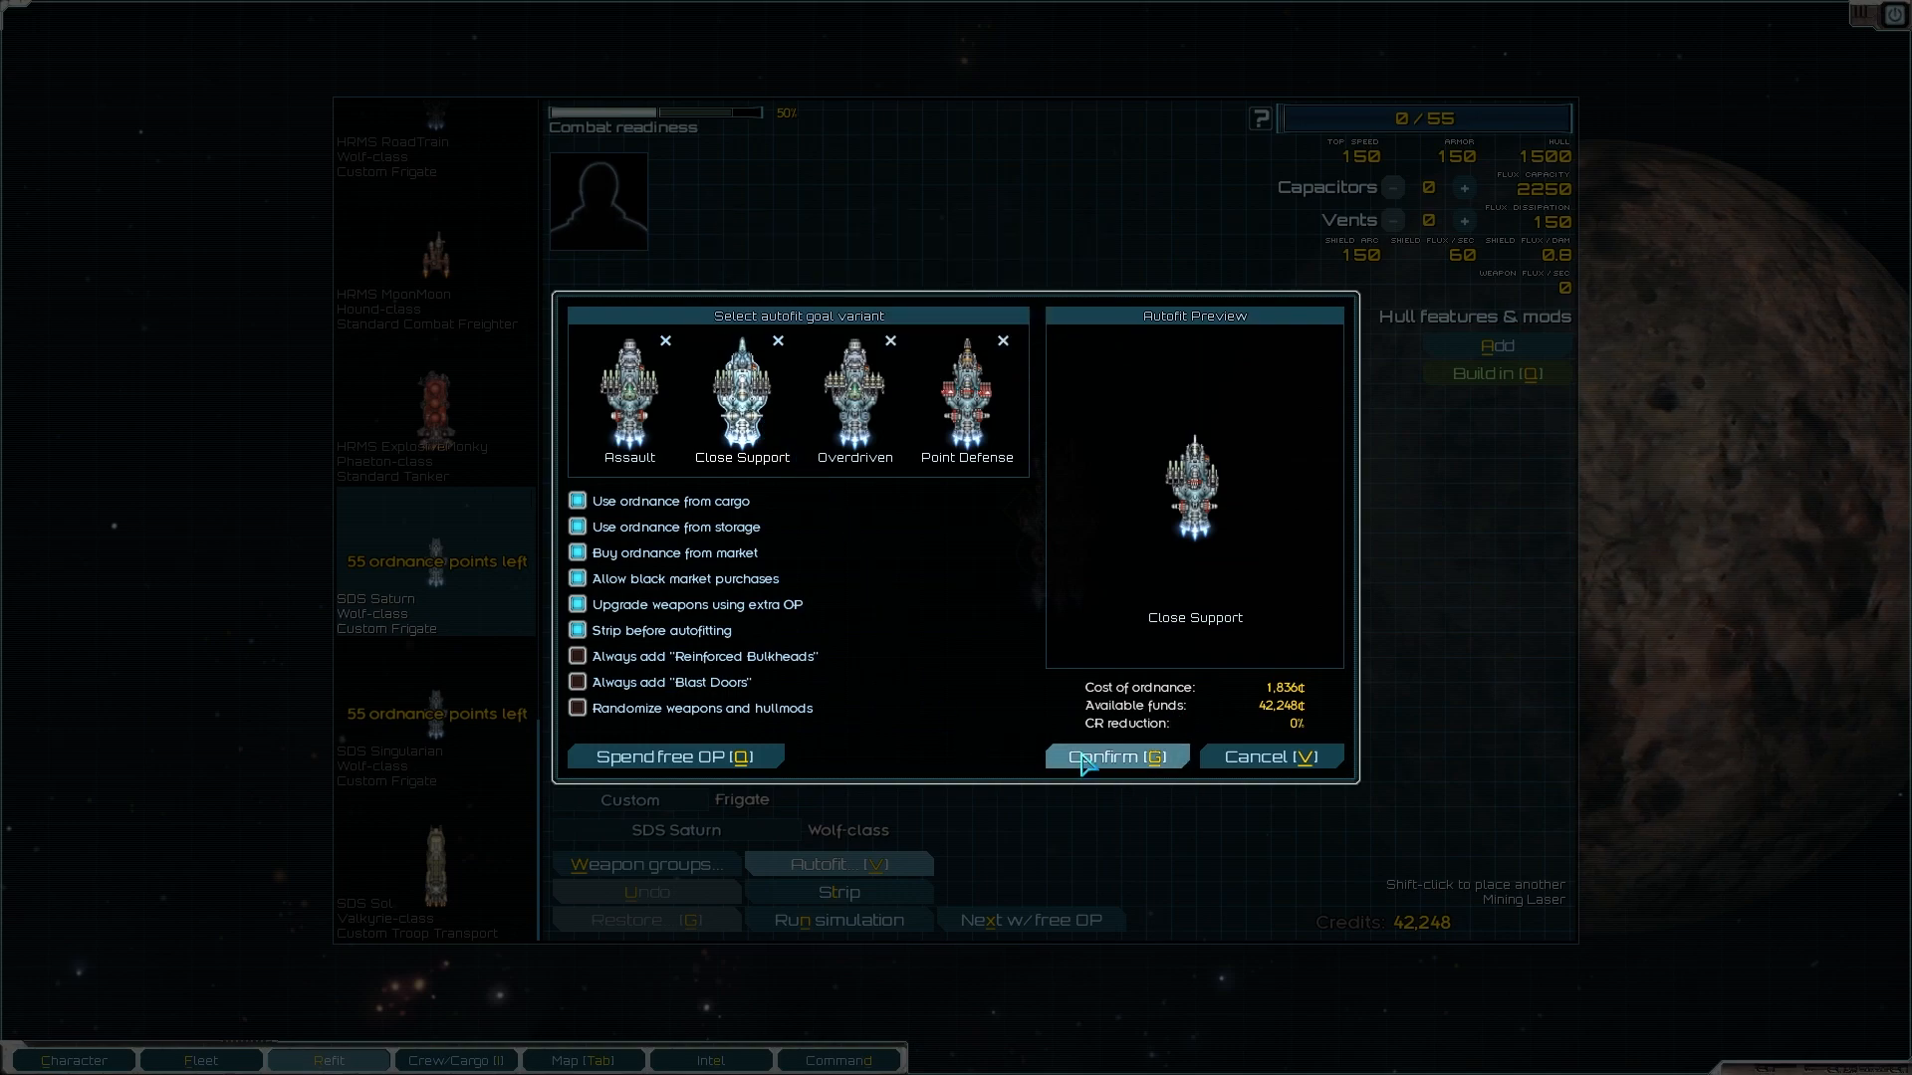
pyautogui.click(577, 578)
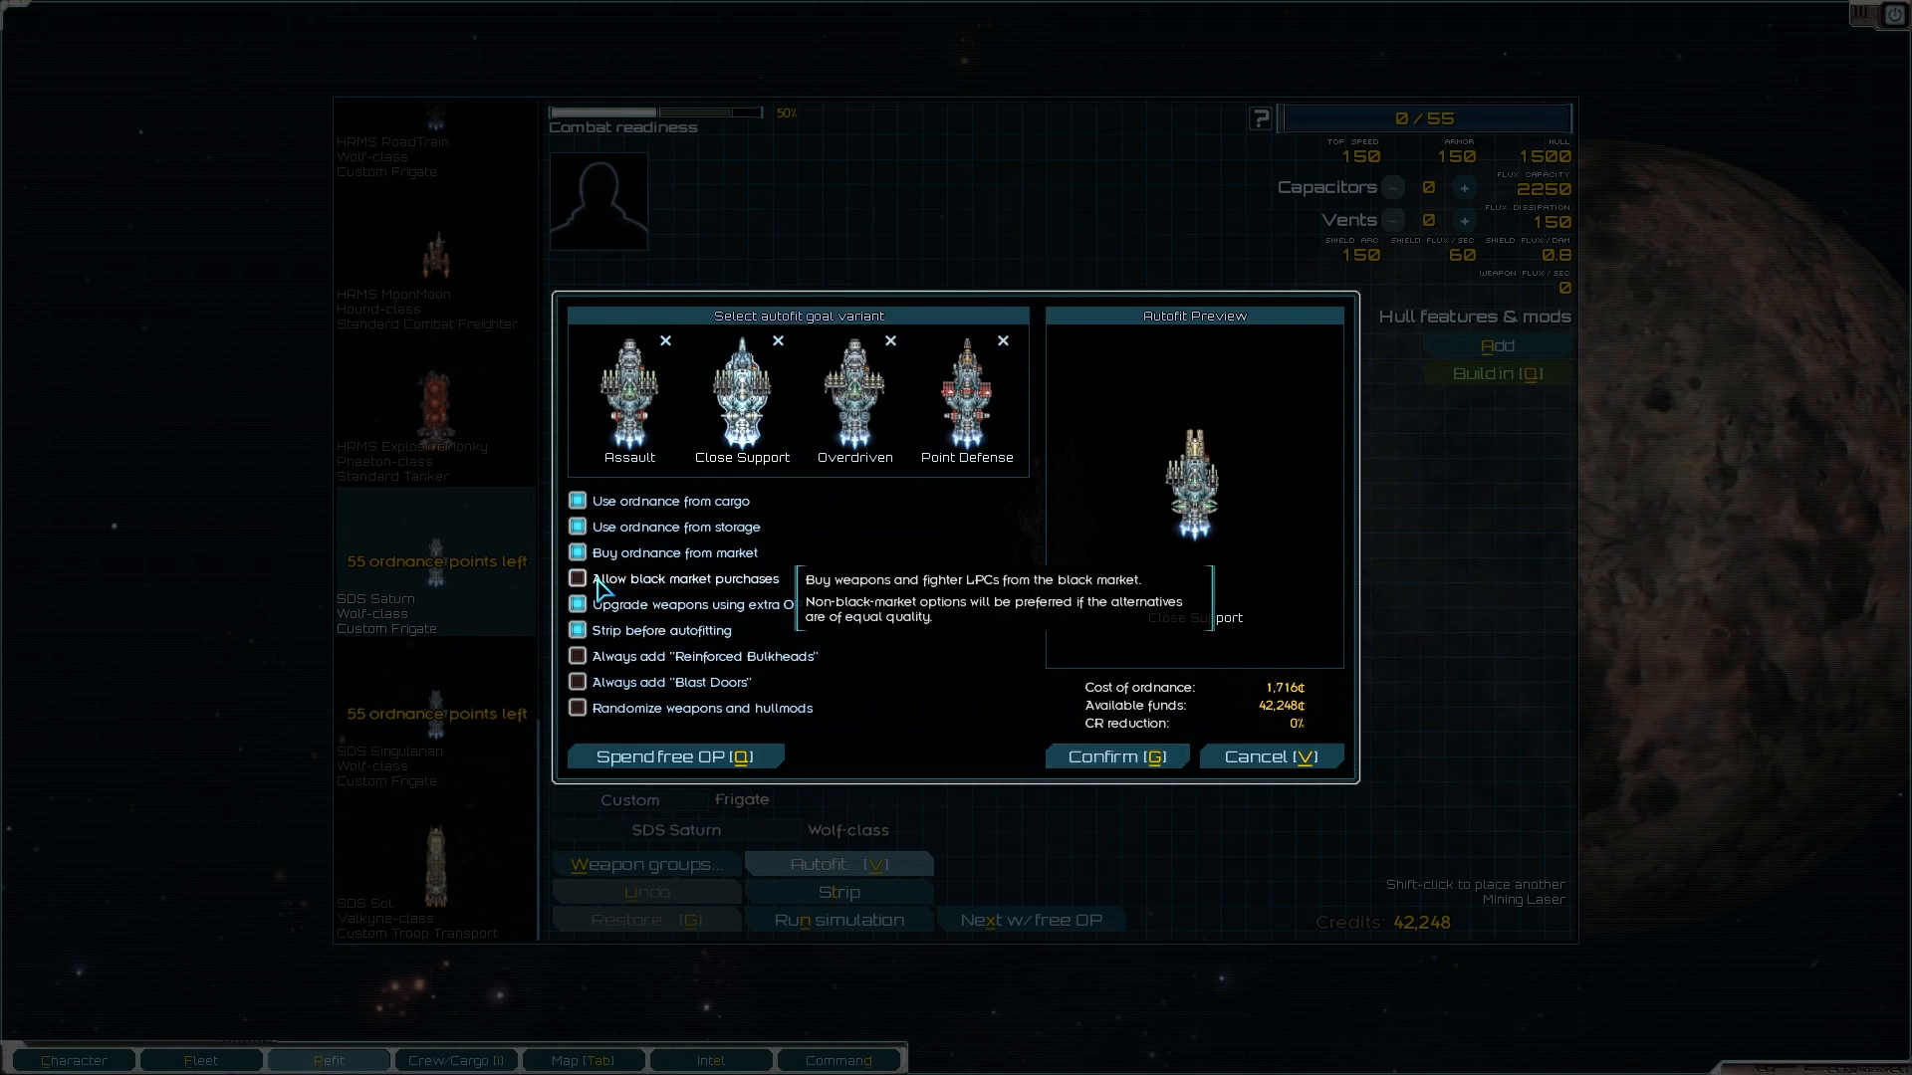
pyautogui.click(577, 577)
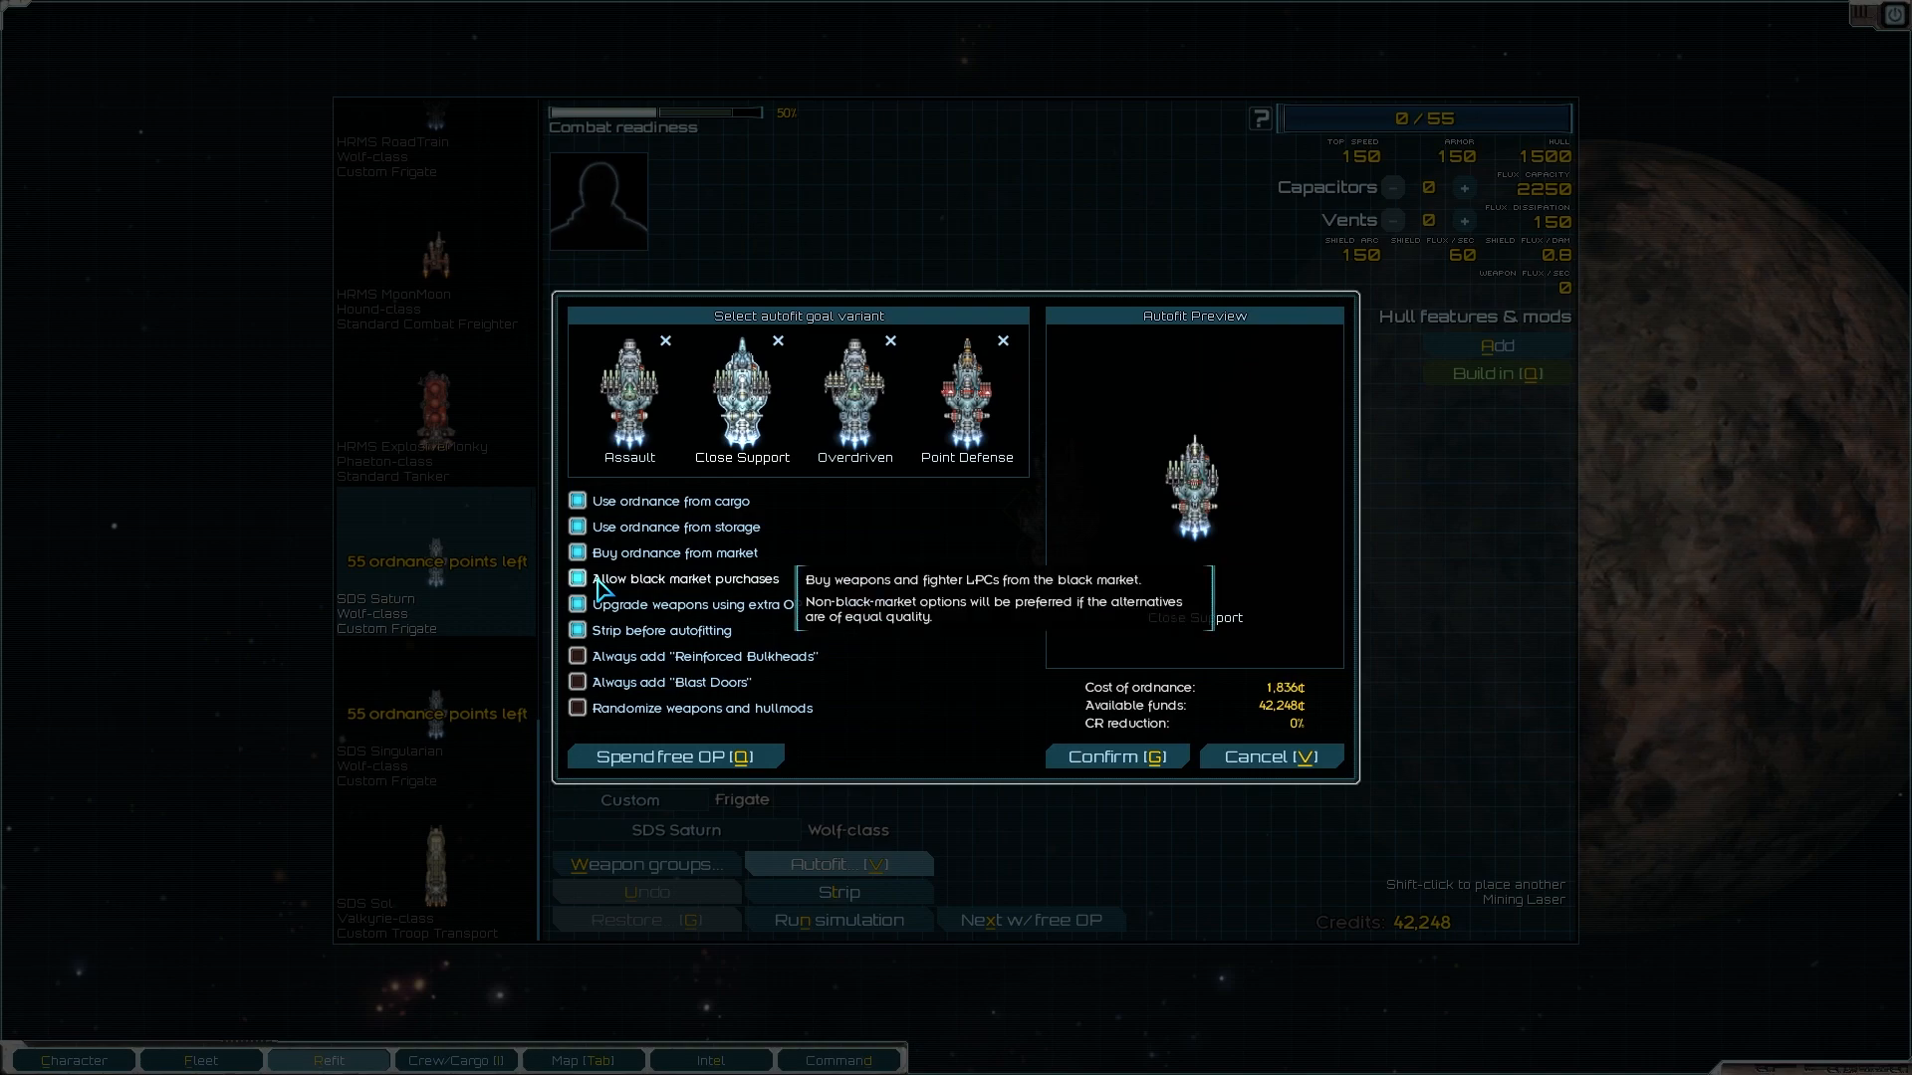
pyautogui.moveTo(1052, 713)
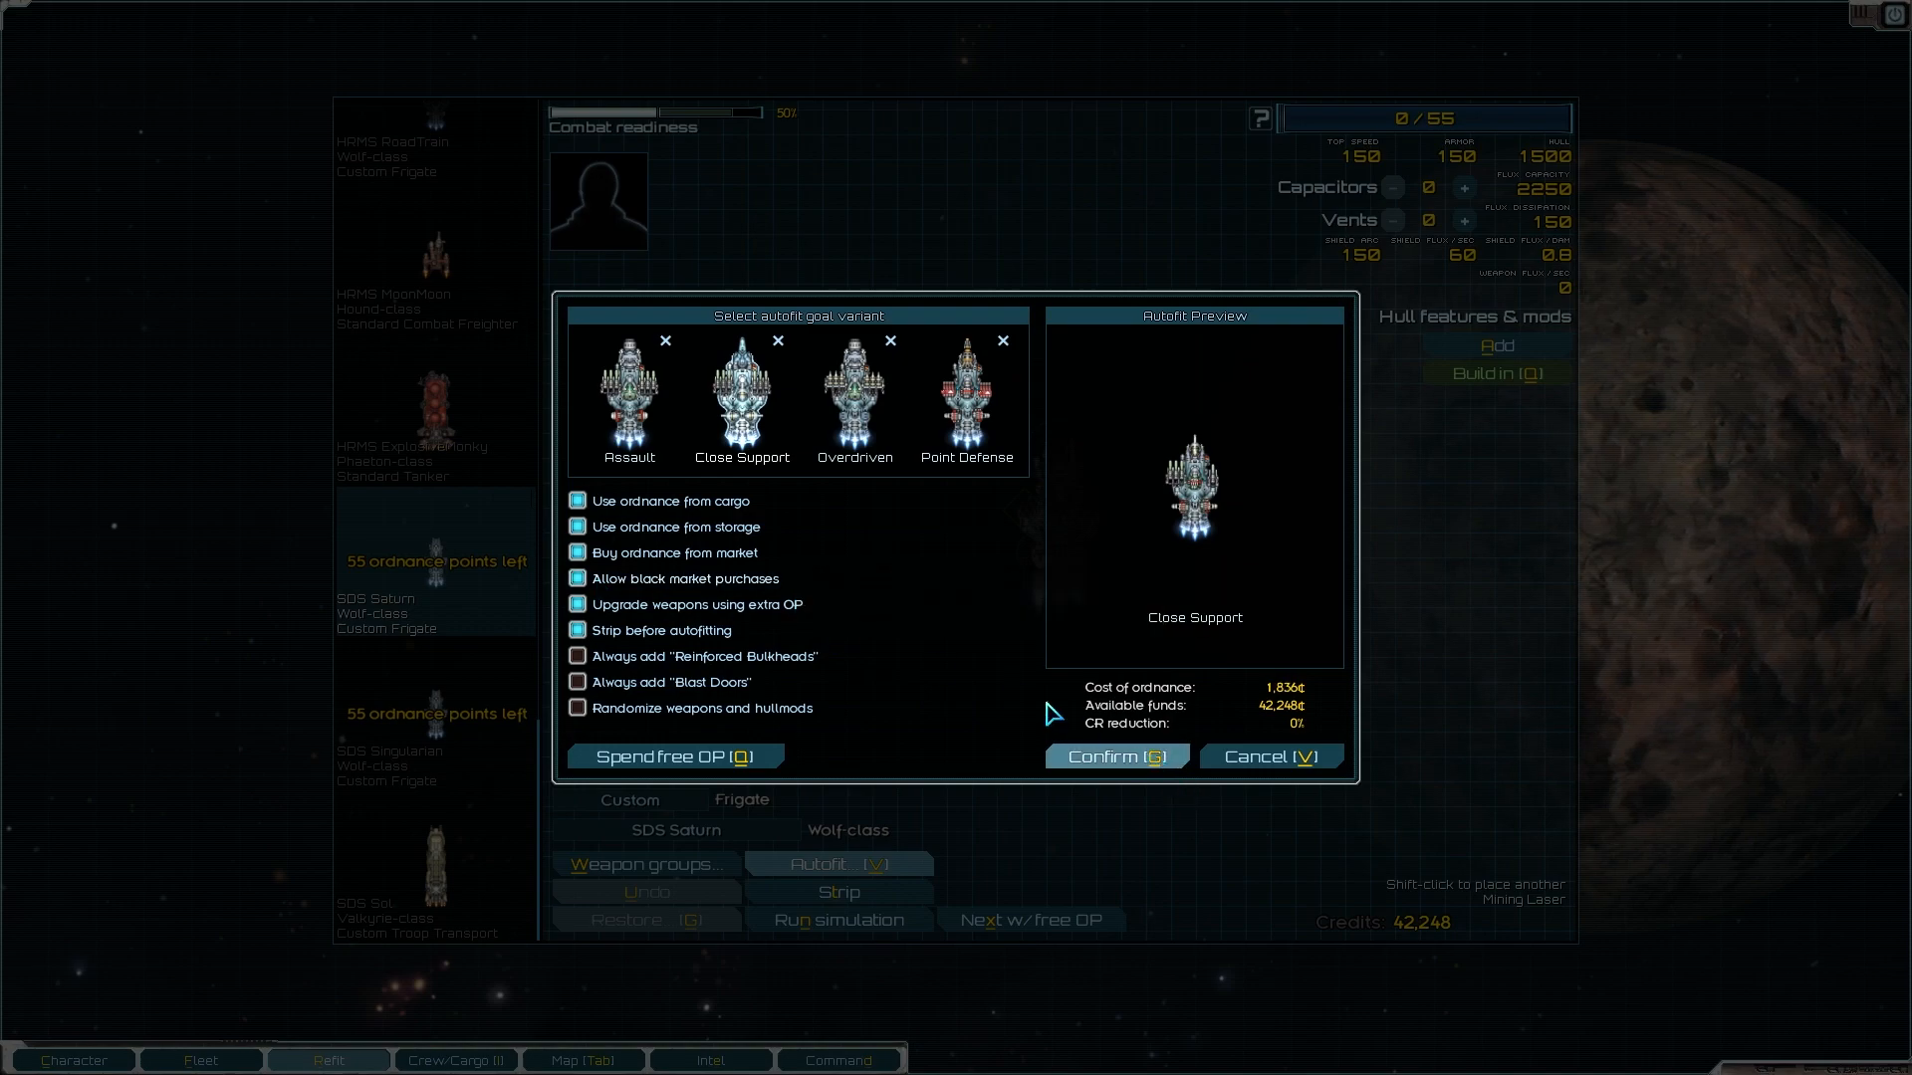
pyautogui.click(578, 578)
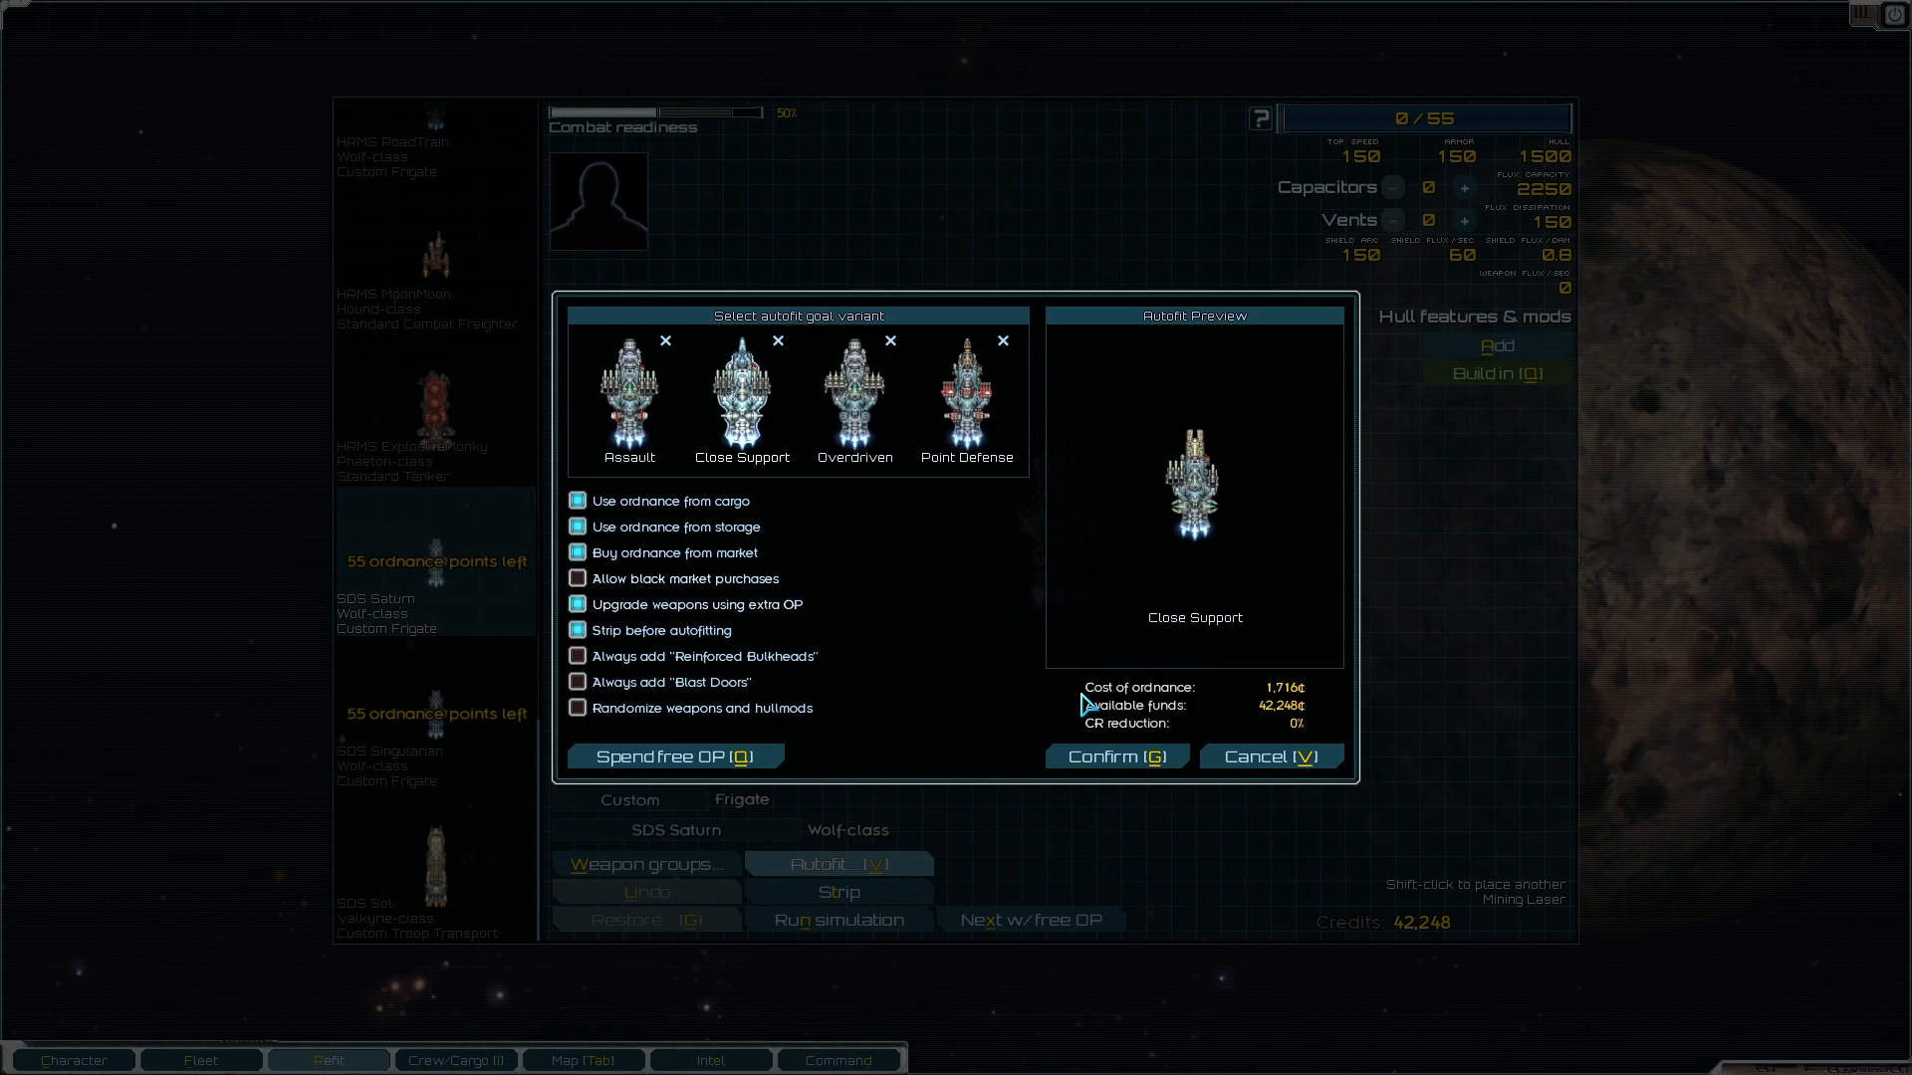
pyautogui.click(1113, 756)
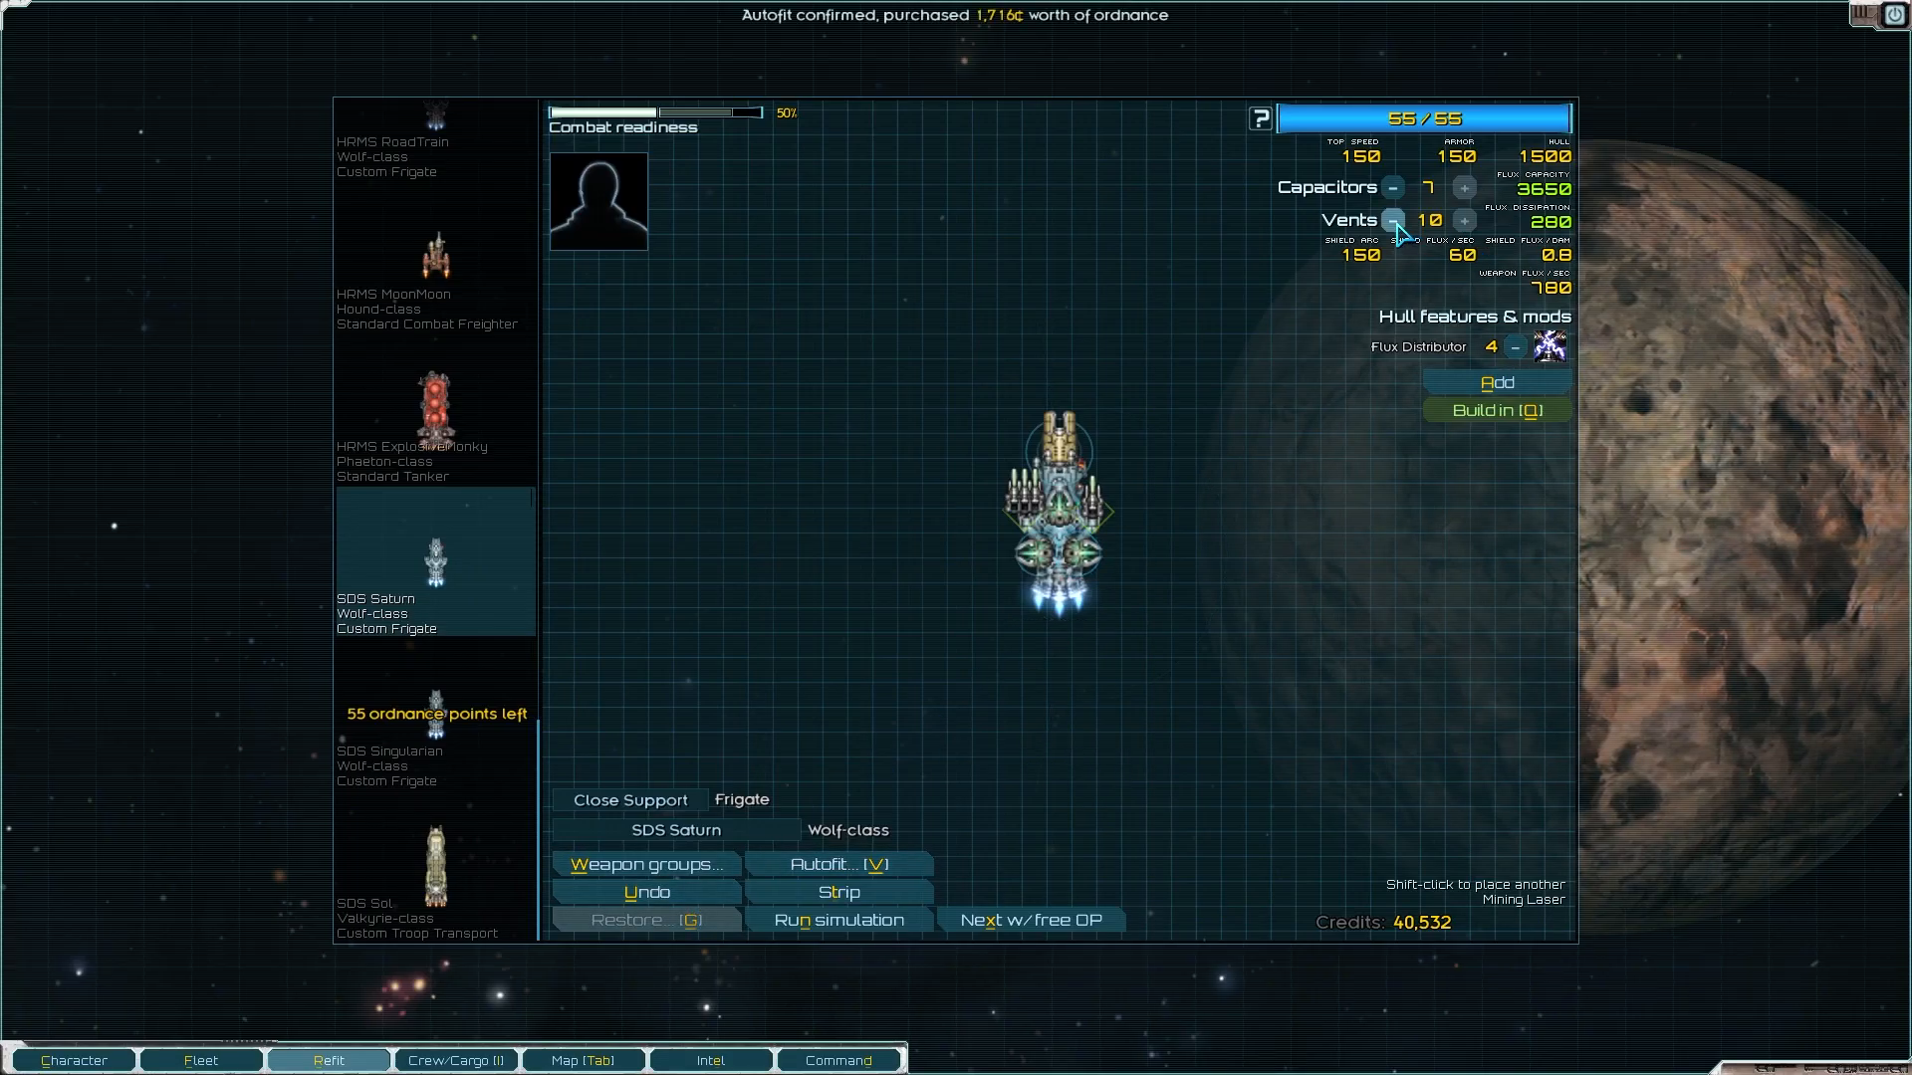
# Step: Clear SDS Saturn's flux vents and capacitors to zero, leaving 38 of 55 points
pyautogui.click(1392, 221)
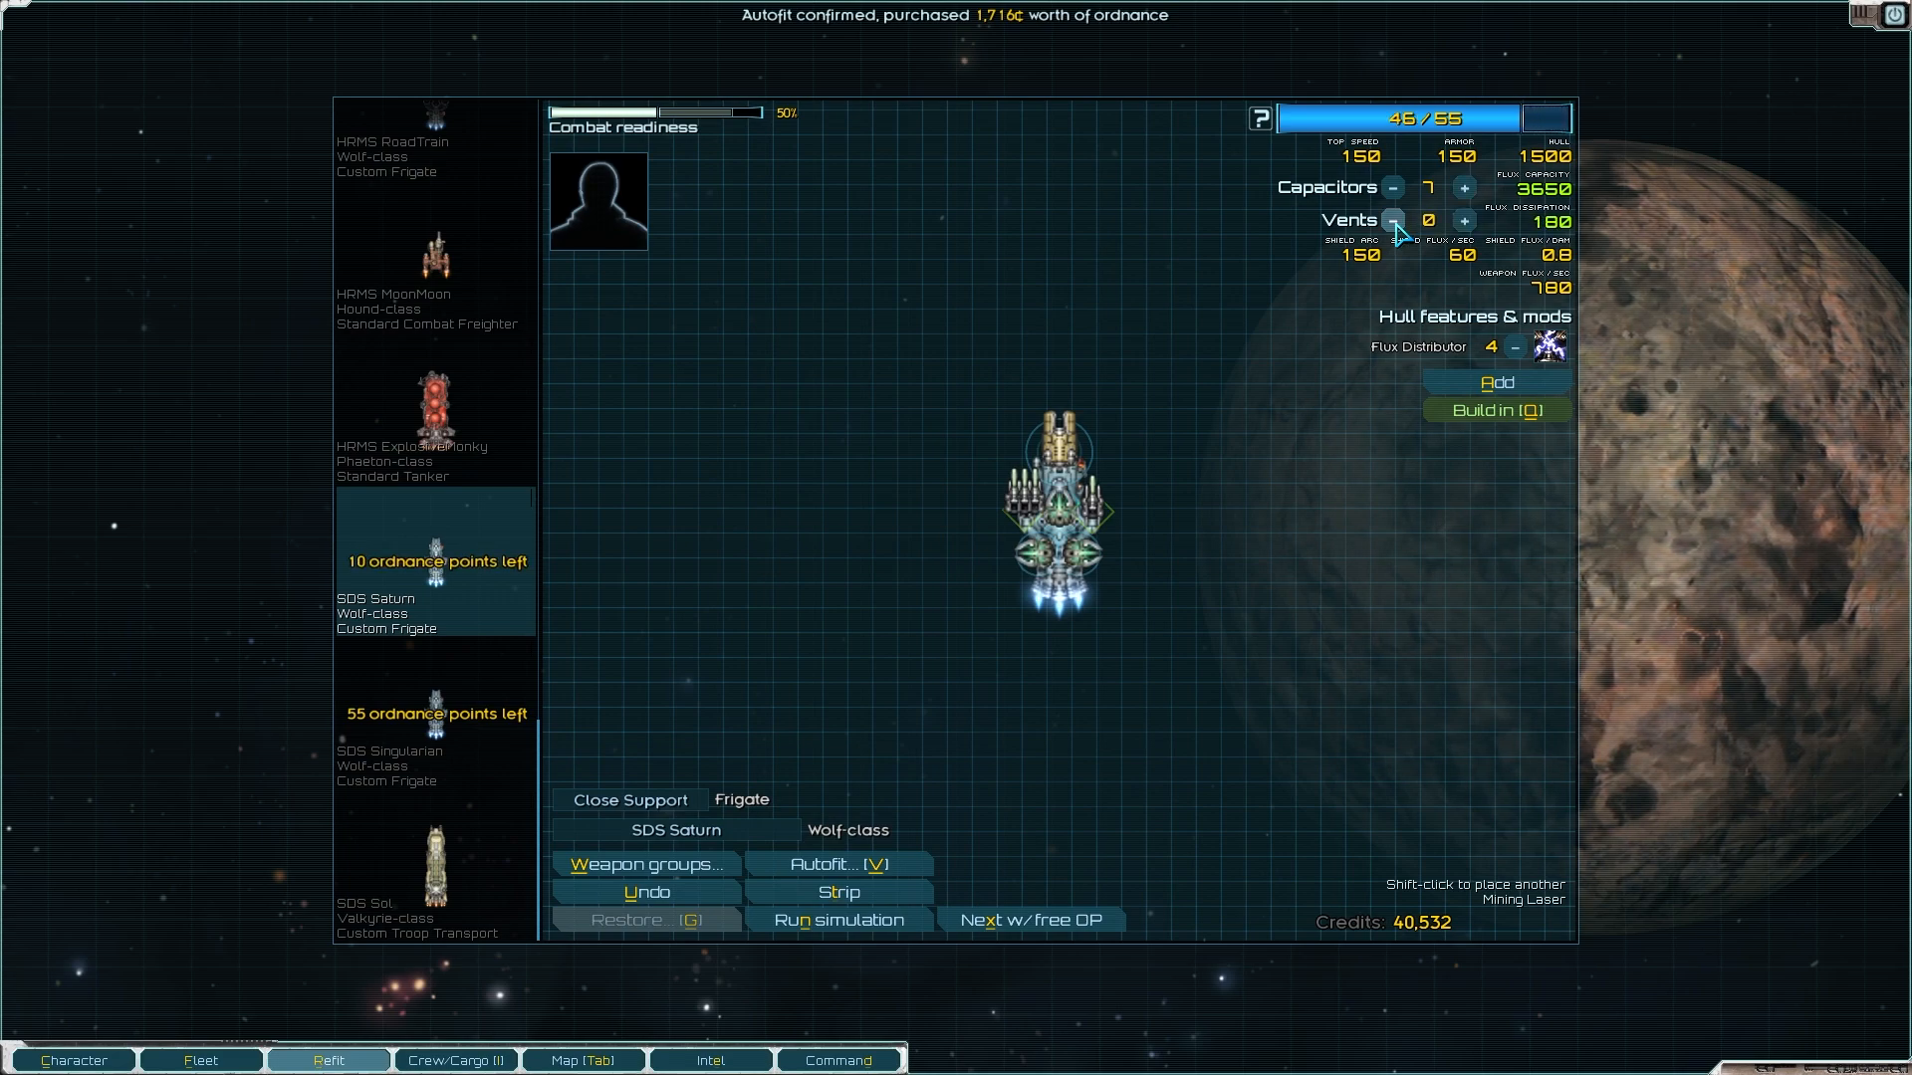
pyautogui.click(1392, 187)
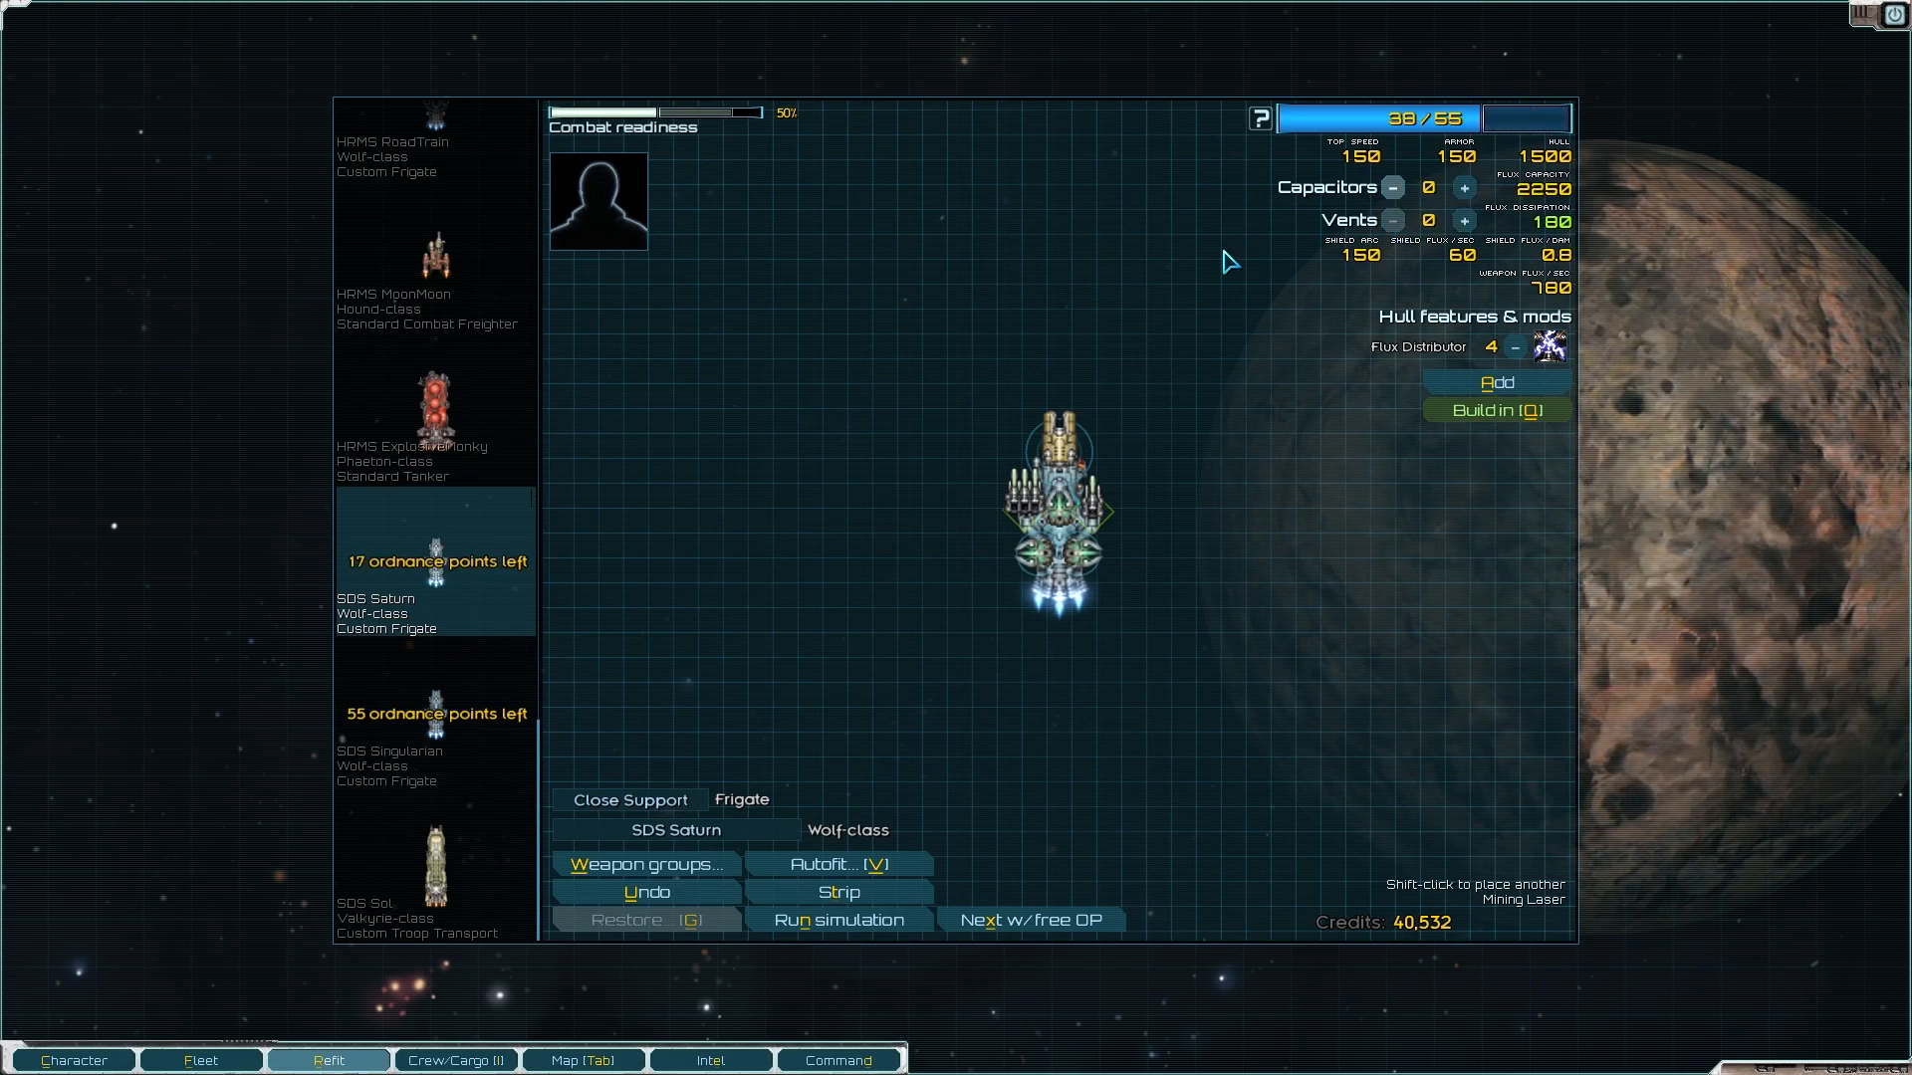
# Step: Replace the Close Support goal variant with HRMS RoadTrain's current loadout, saved as Harrier
pyautogui.click(432, 171)
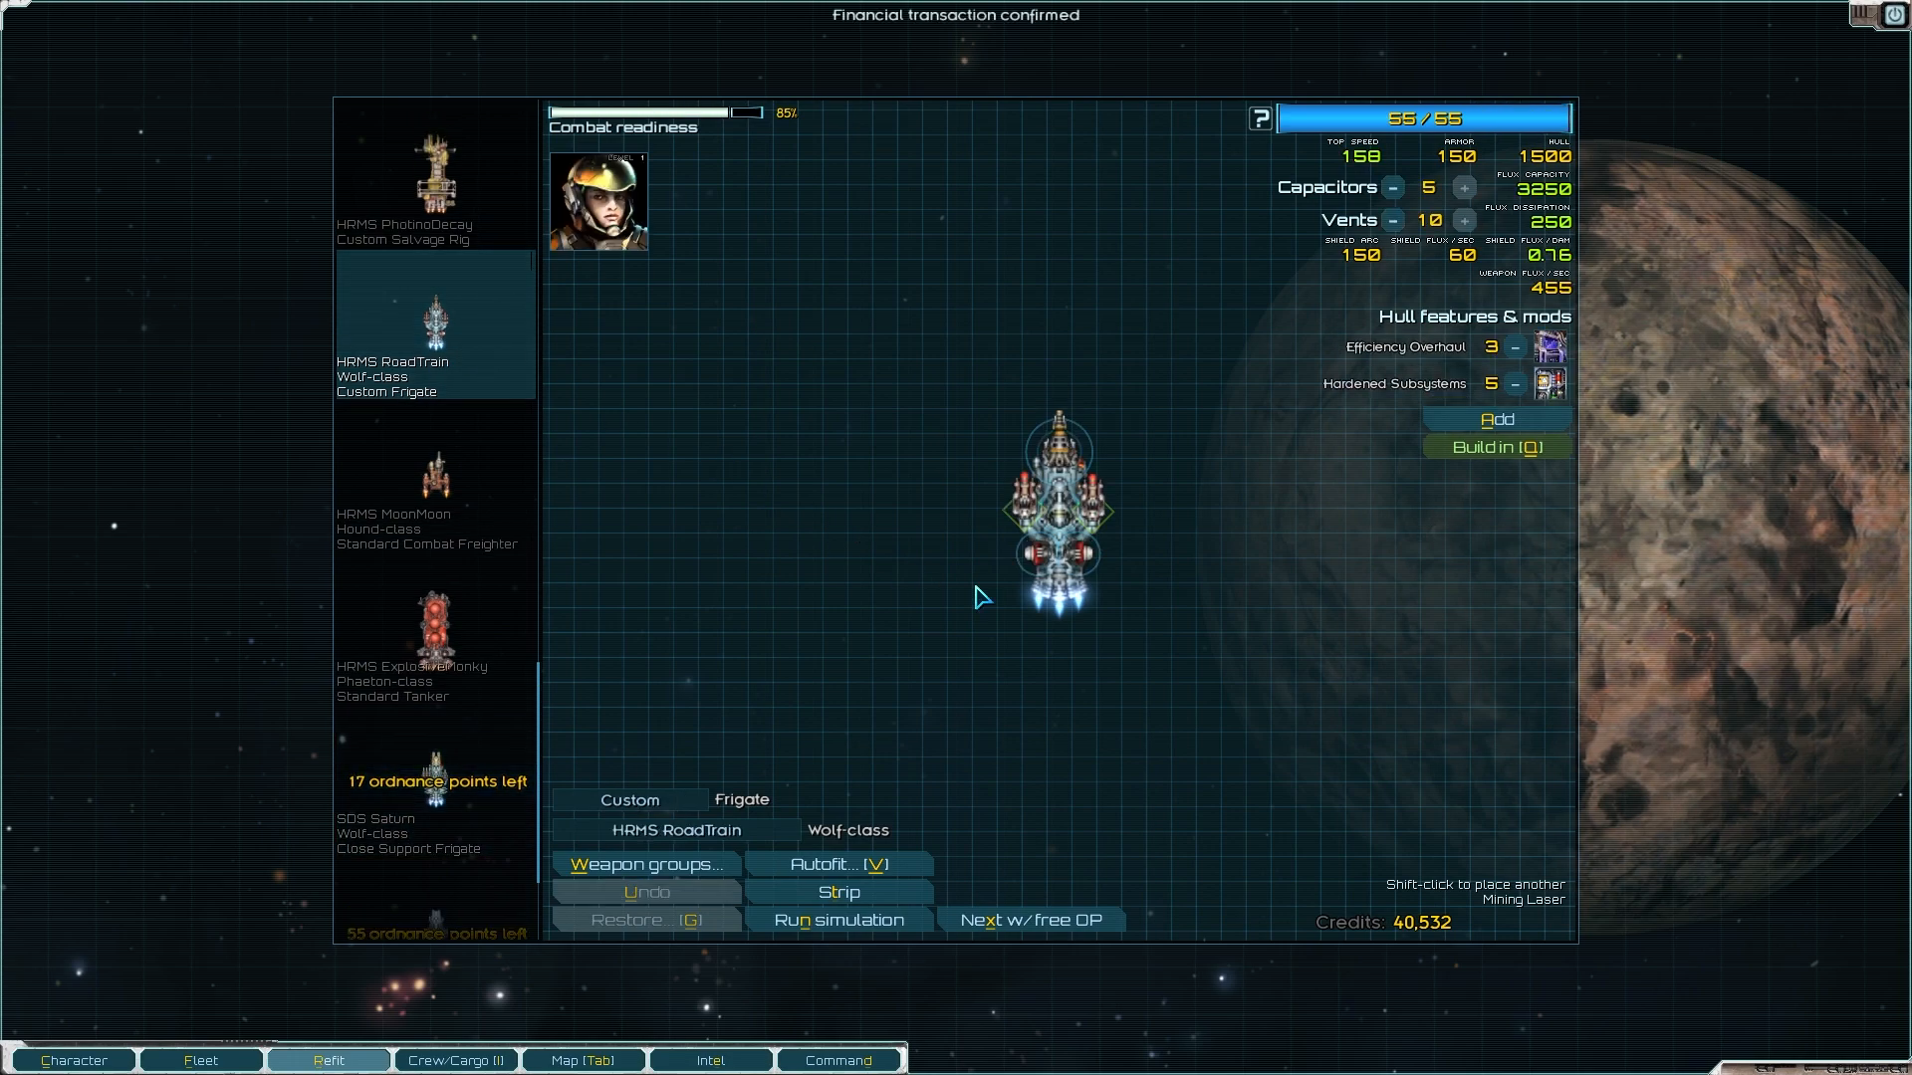
pyautogui.moveTo(838, 865)
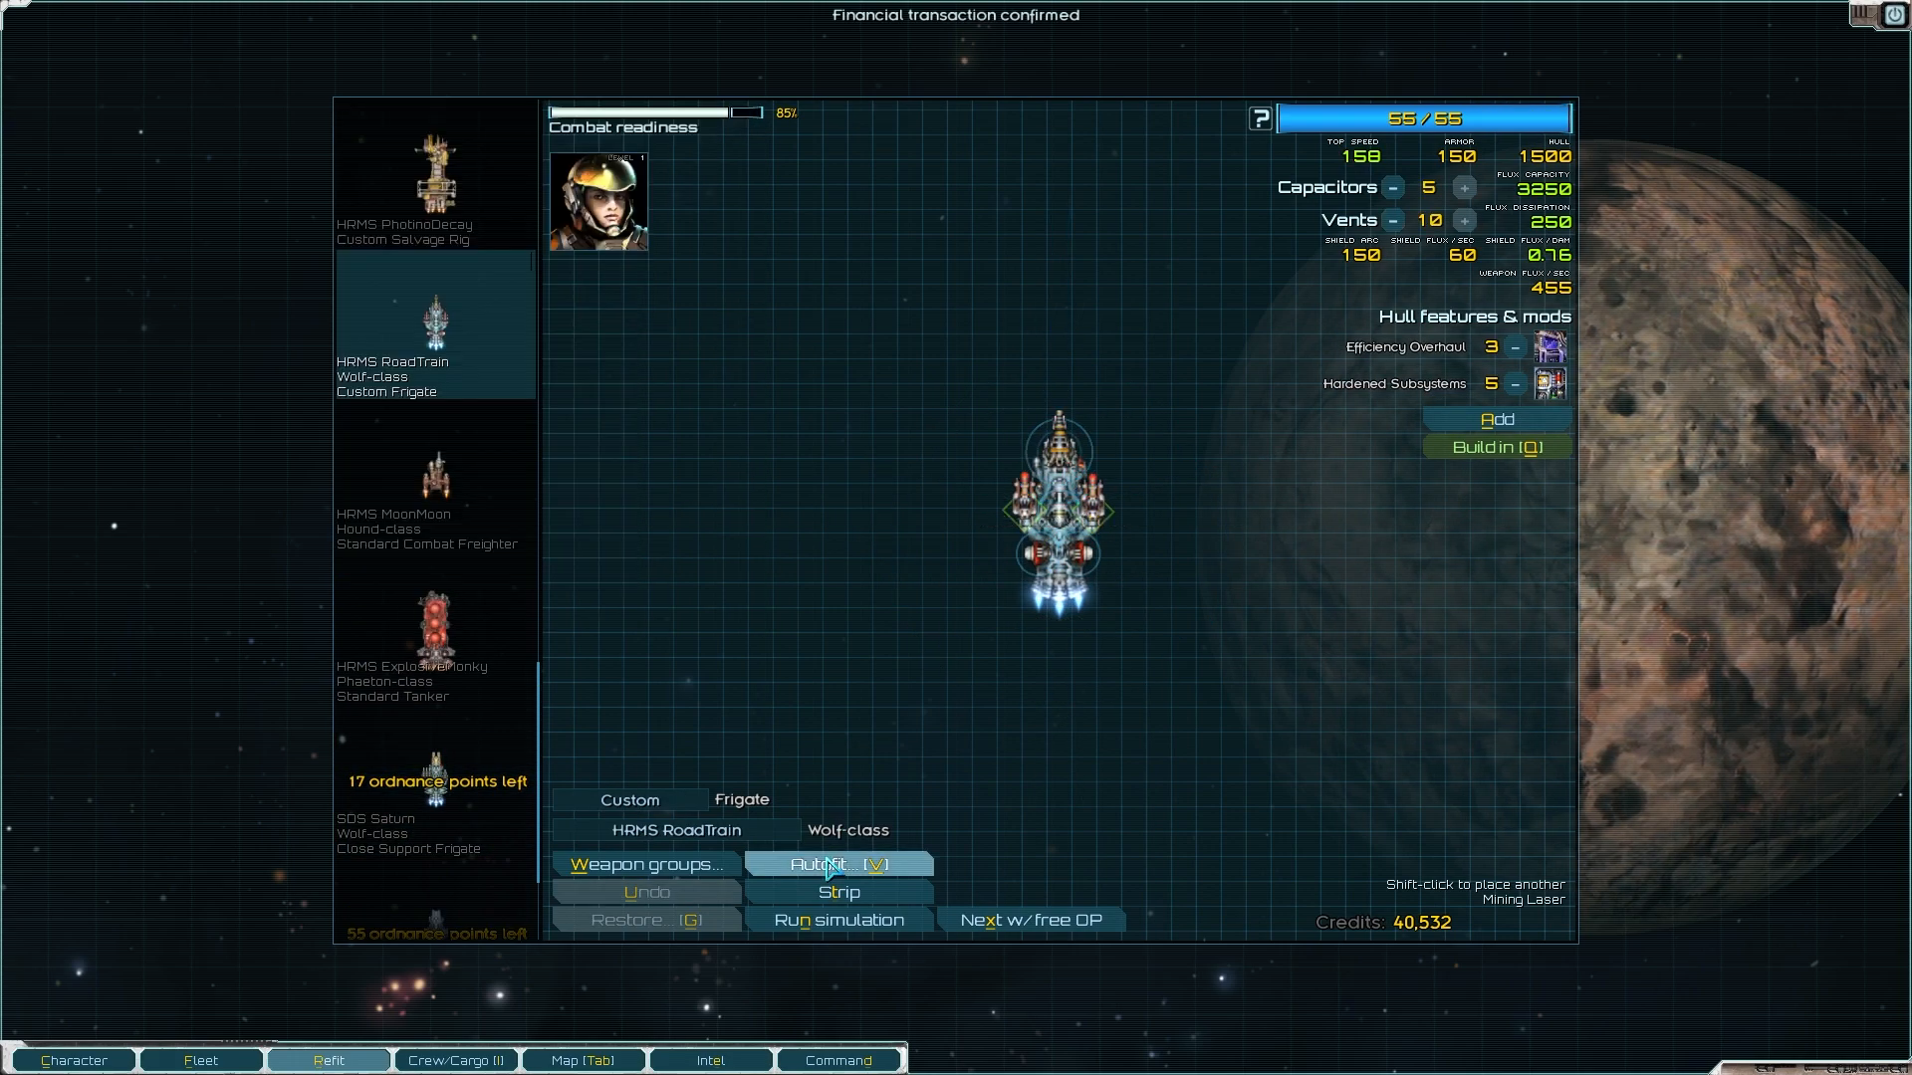
pyautogui.click(837, 862)
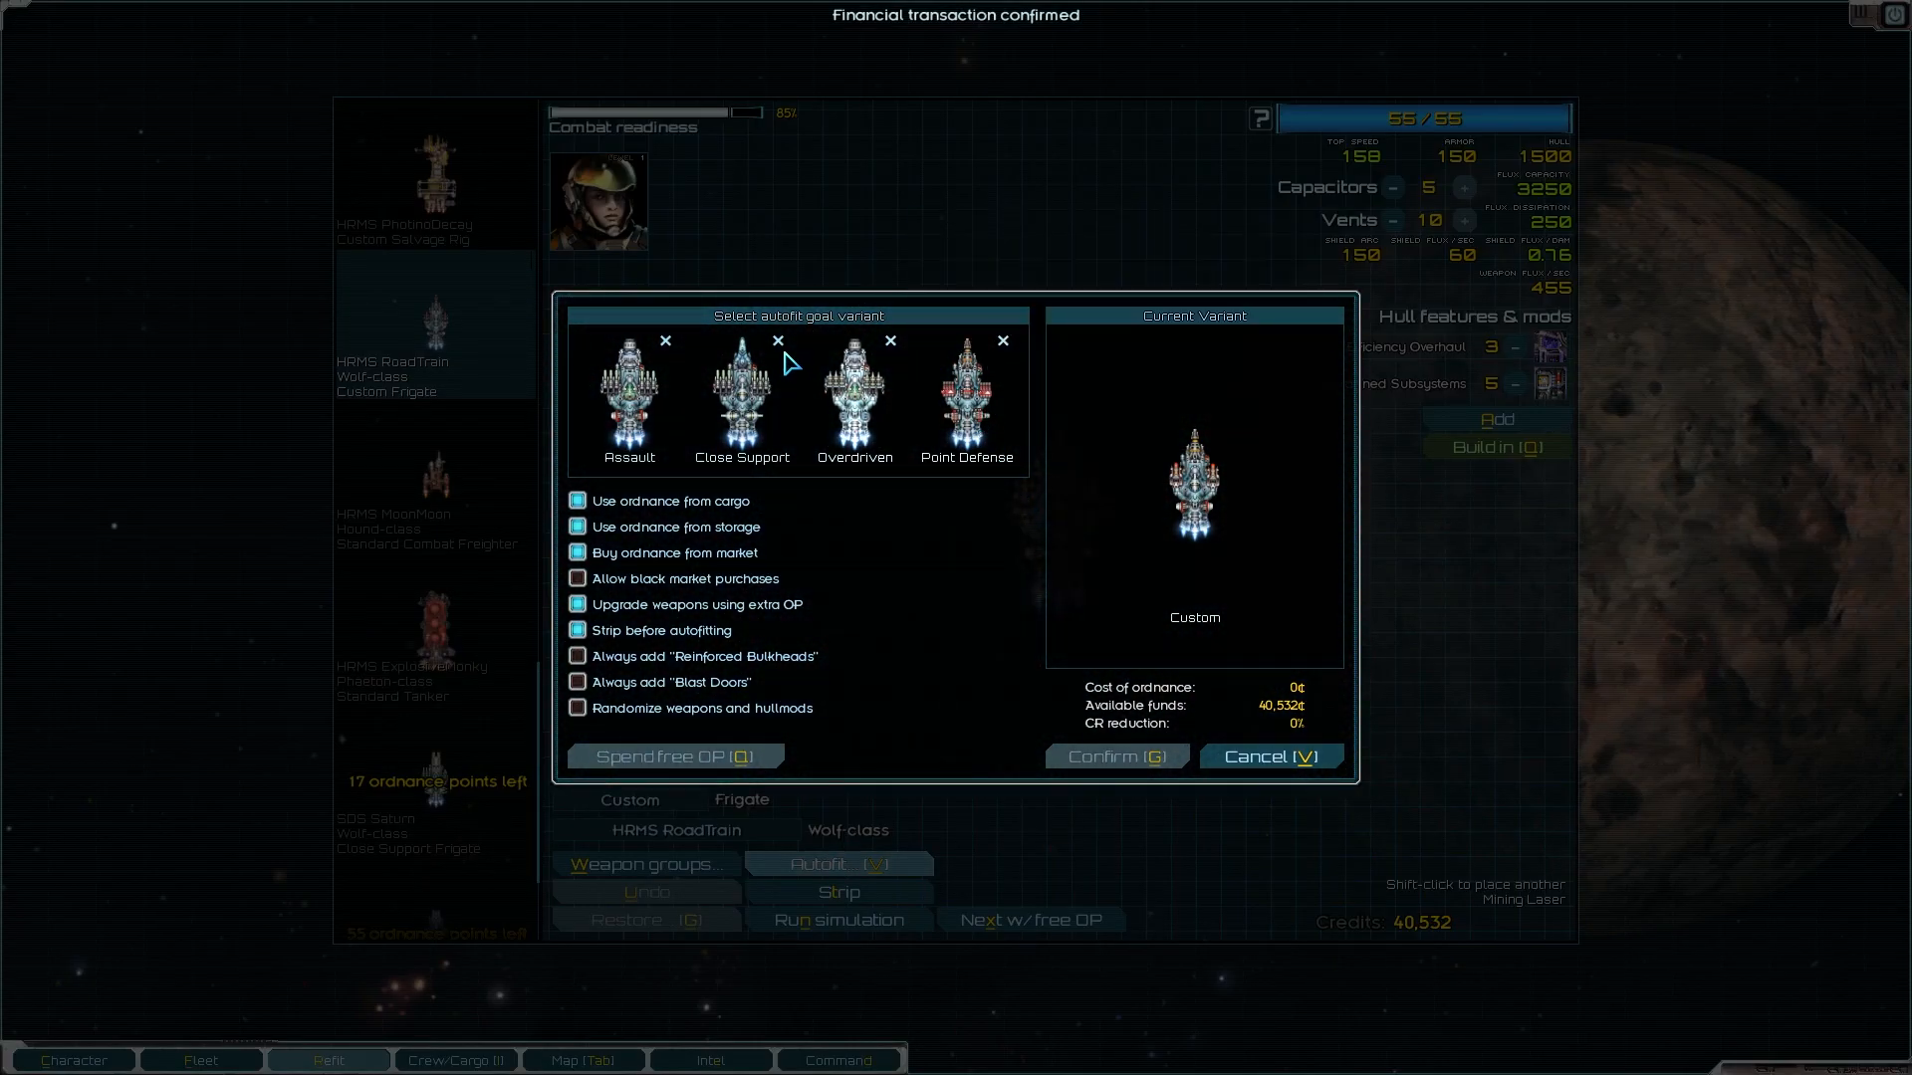
pyautogui.moveTo(1230, 486)
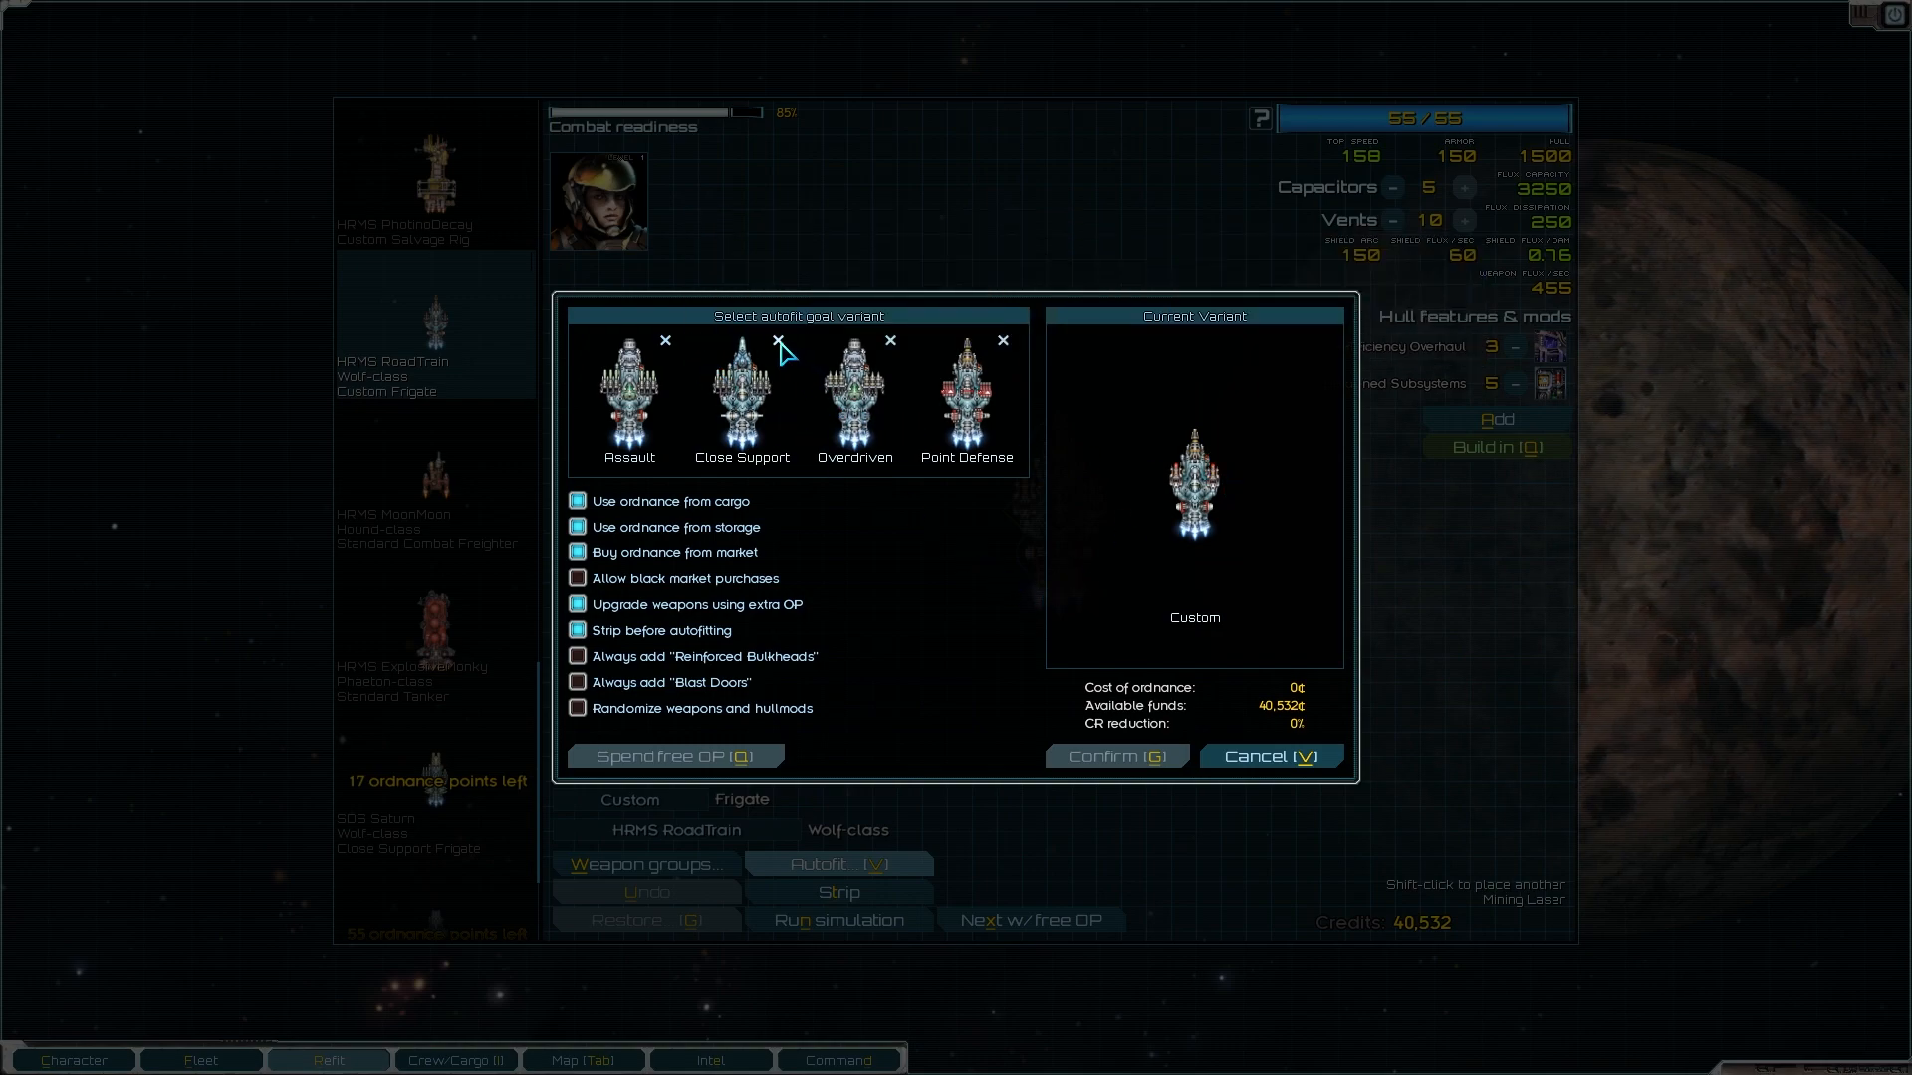
pyautogui.click(775, 340)
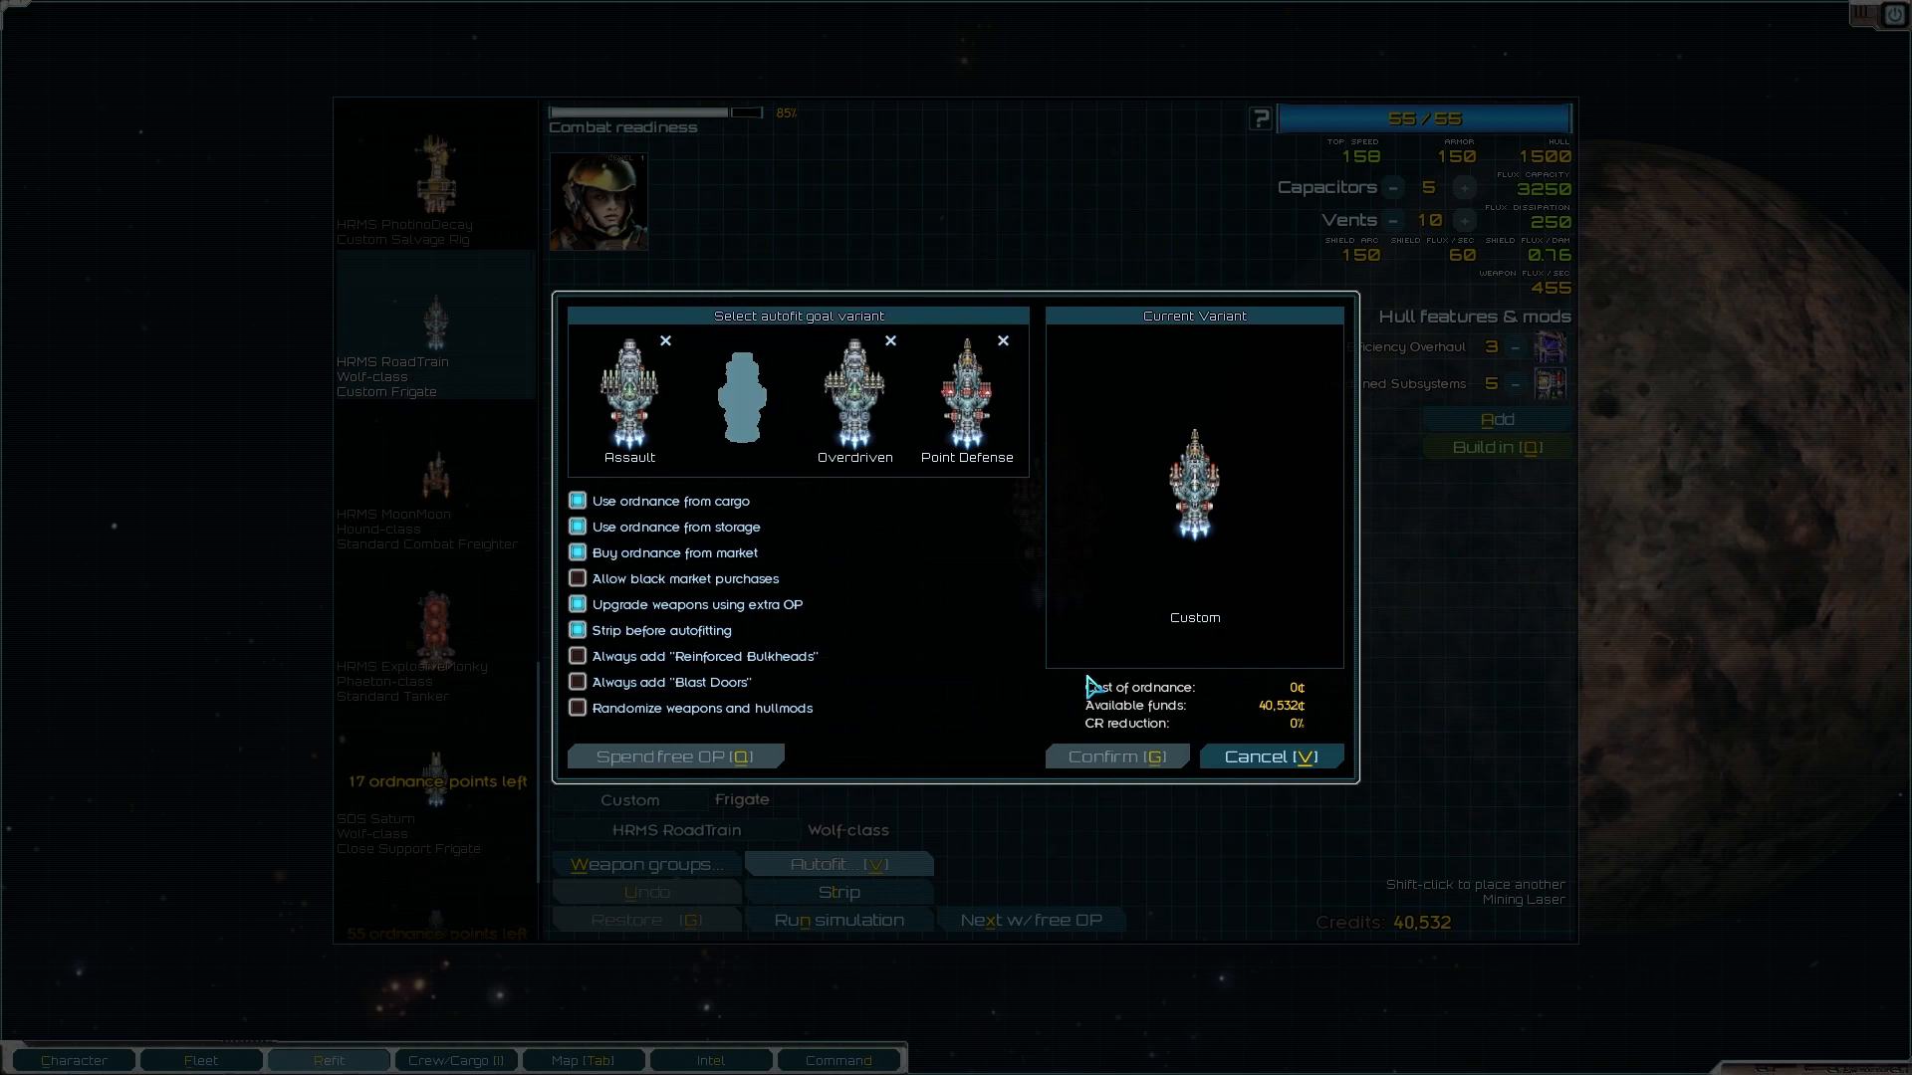
pyautogui.click(1269, 757)
pyautogui.write('Harrier')
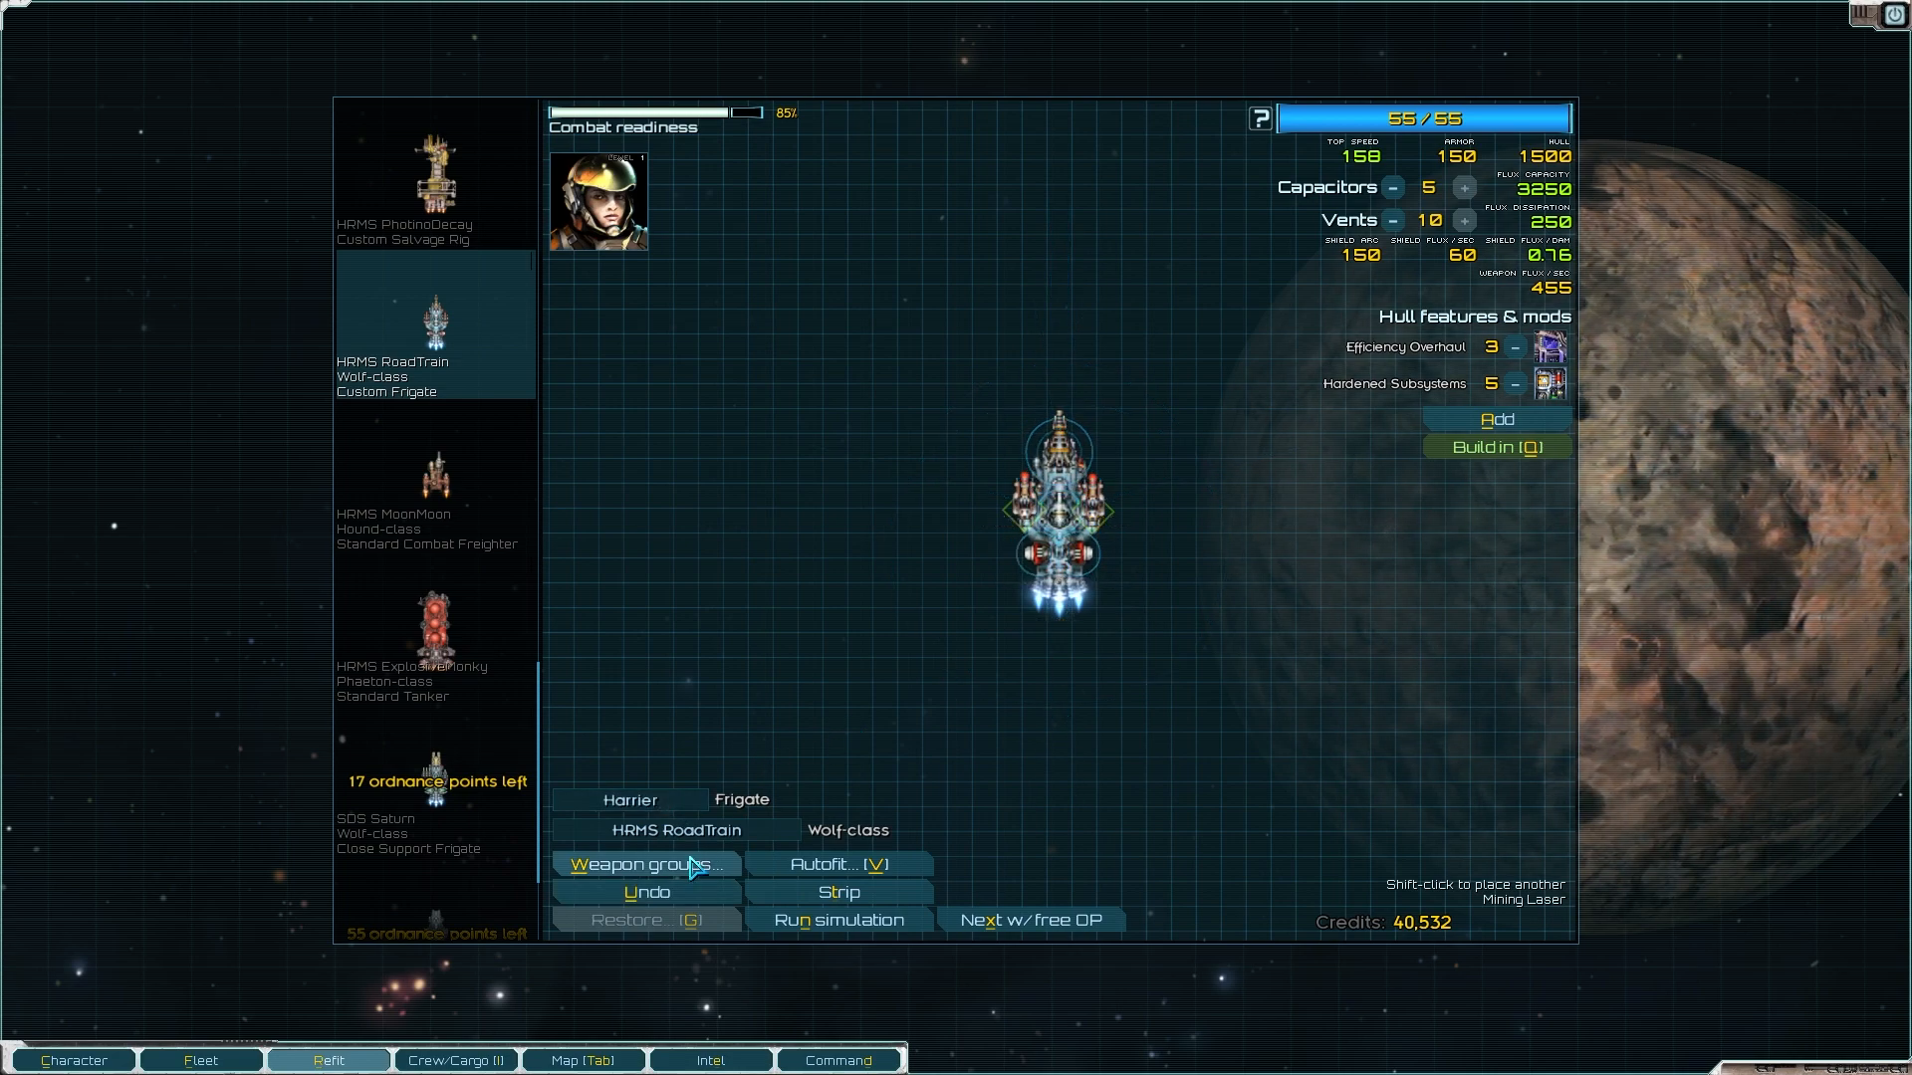
pyautogui.click(836, 864)
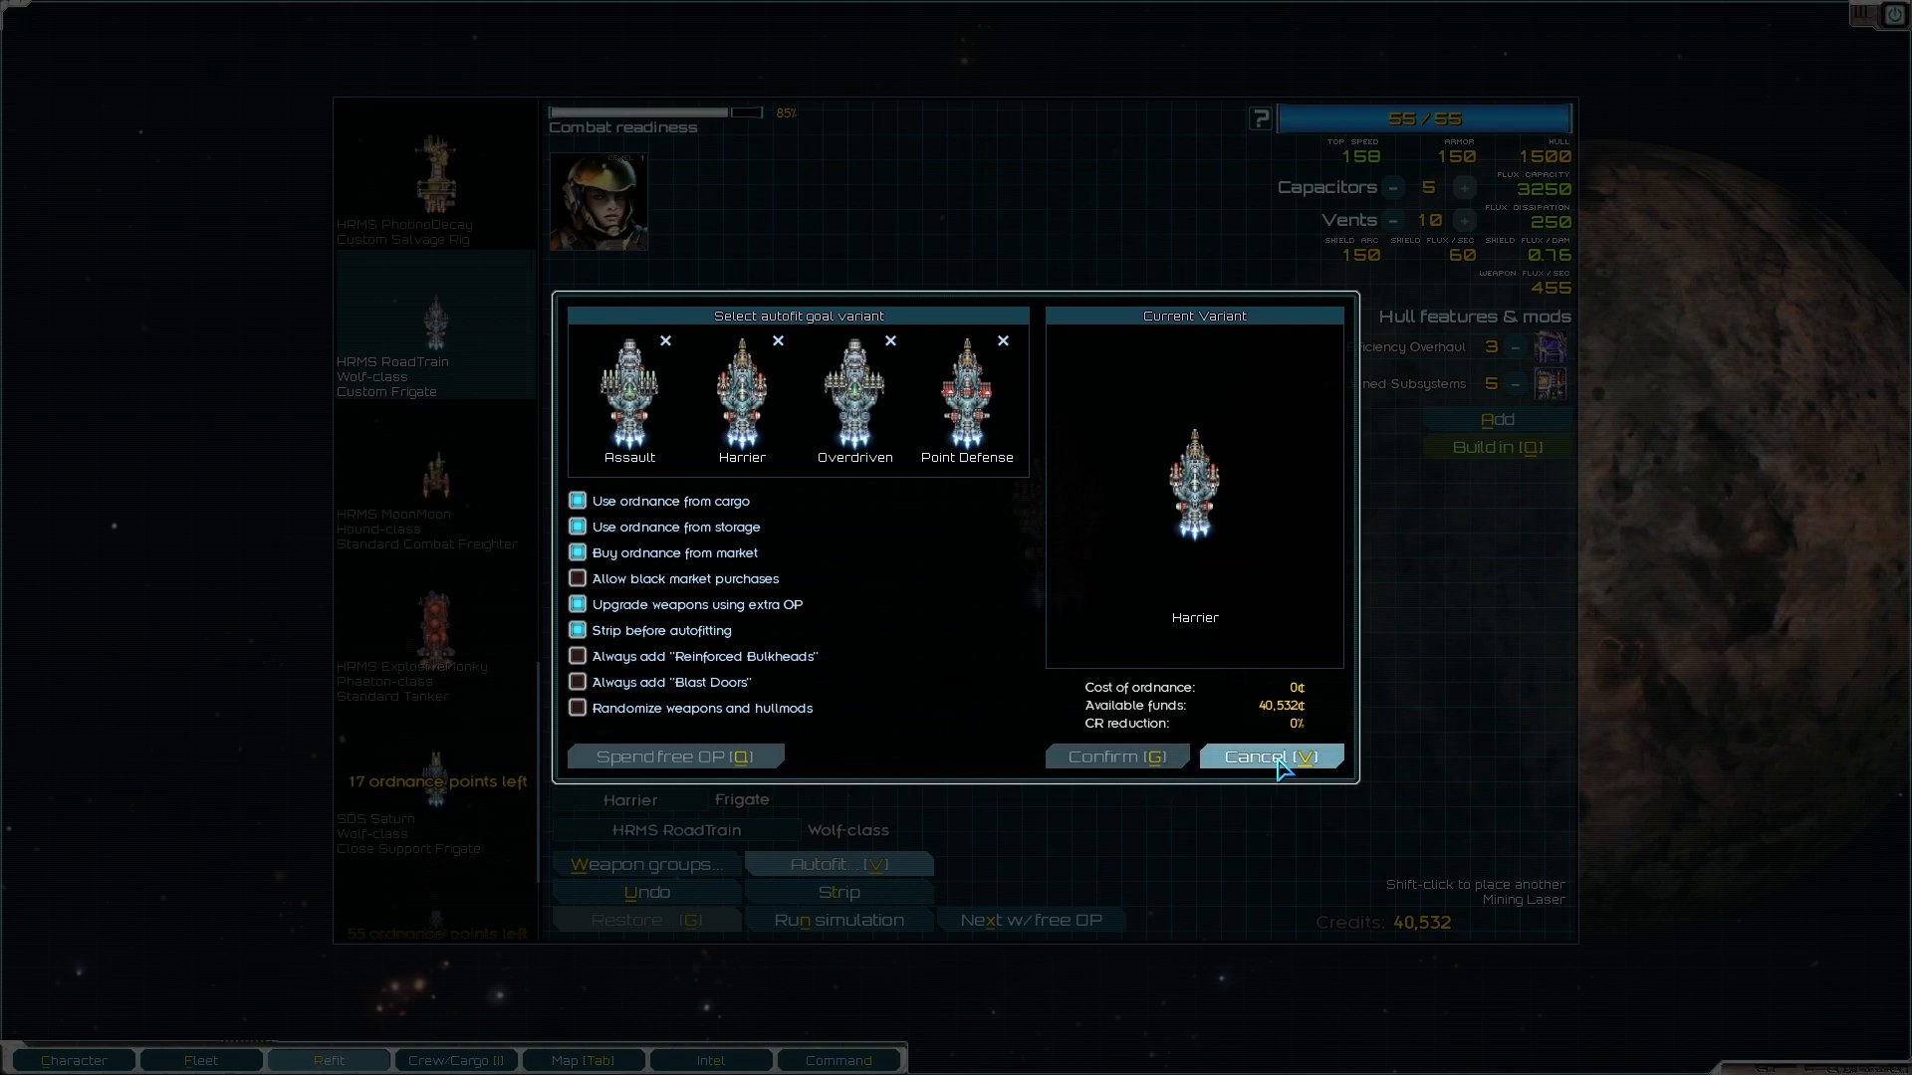
pyautogui.click(1268, 757)
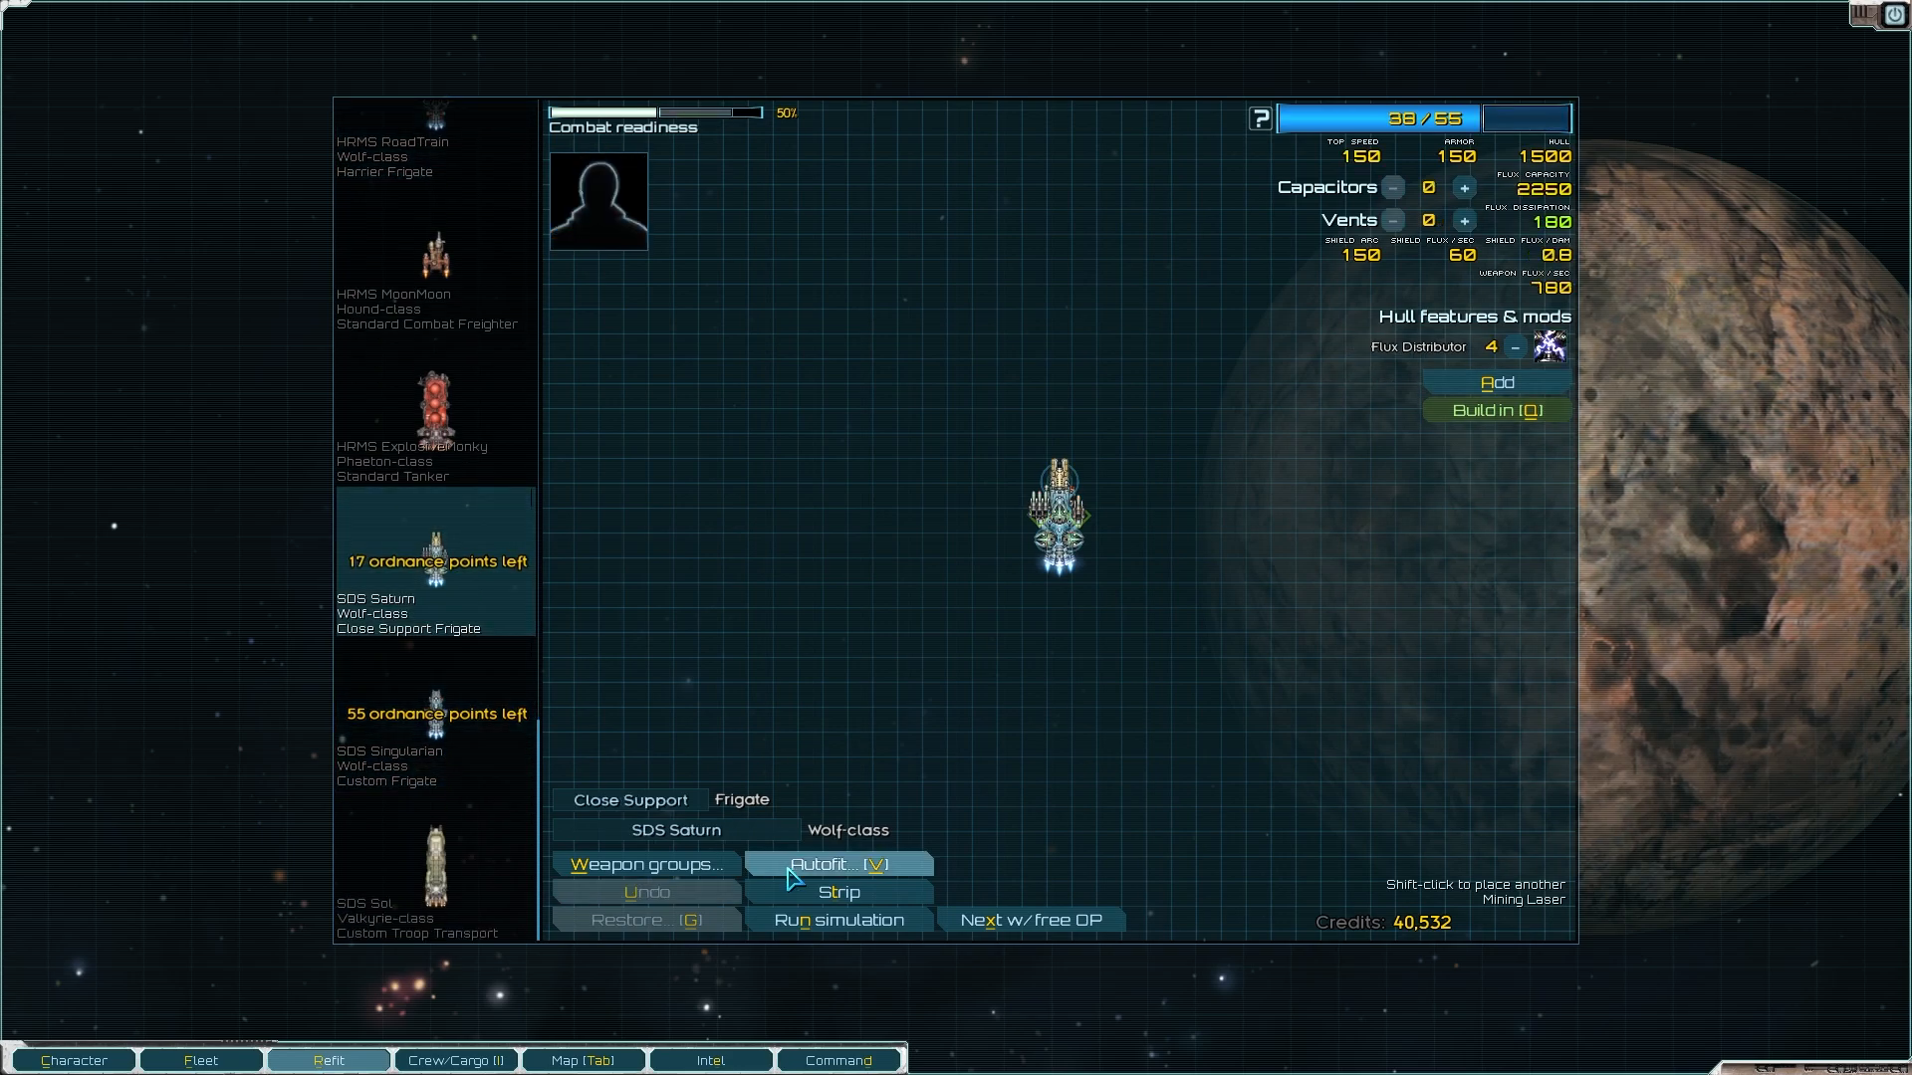
# Step: Autofit SDS Saturn and SDS Singularian to the Harrier variant, the latter costing 1,716 credits
pyautogui.click(838, 864)
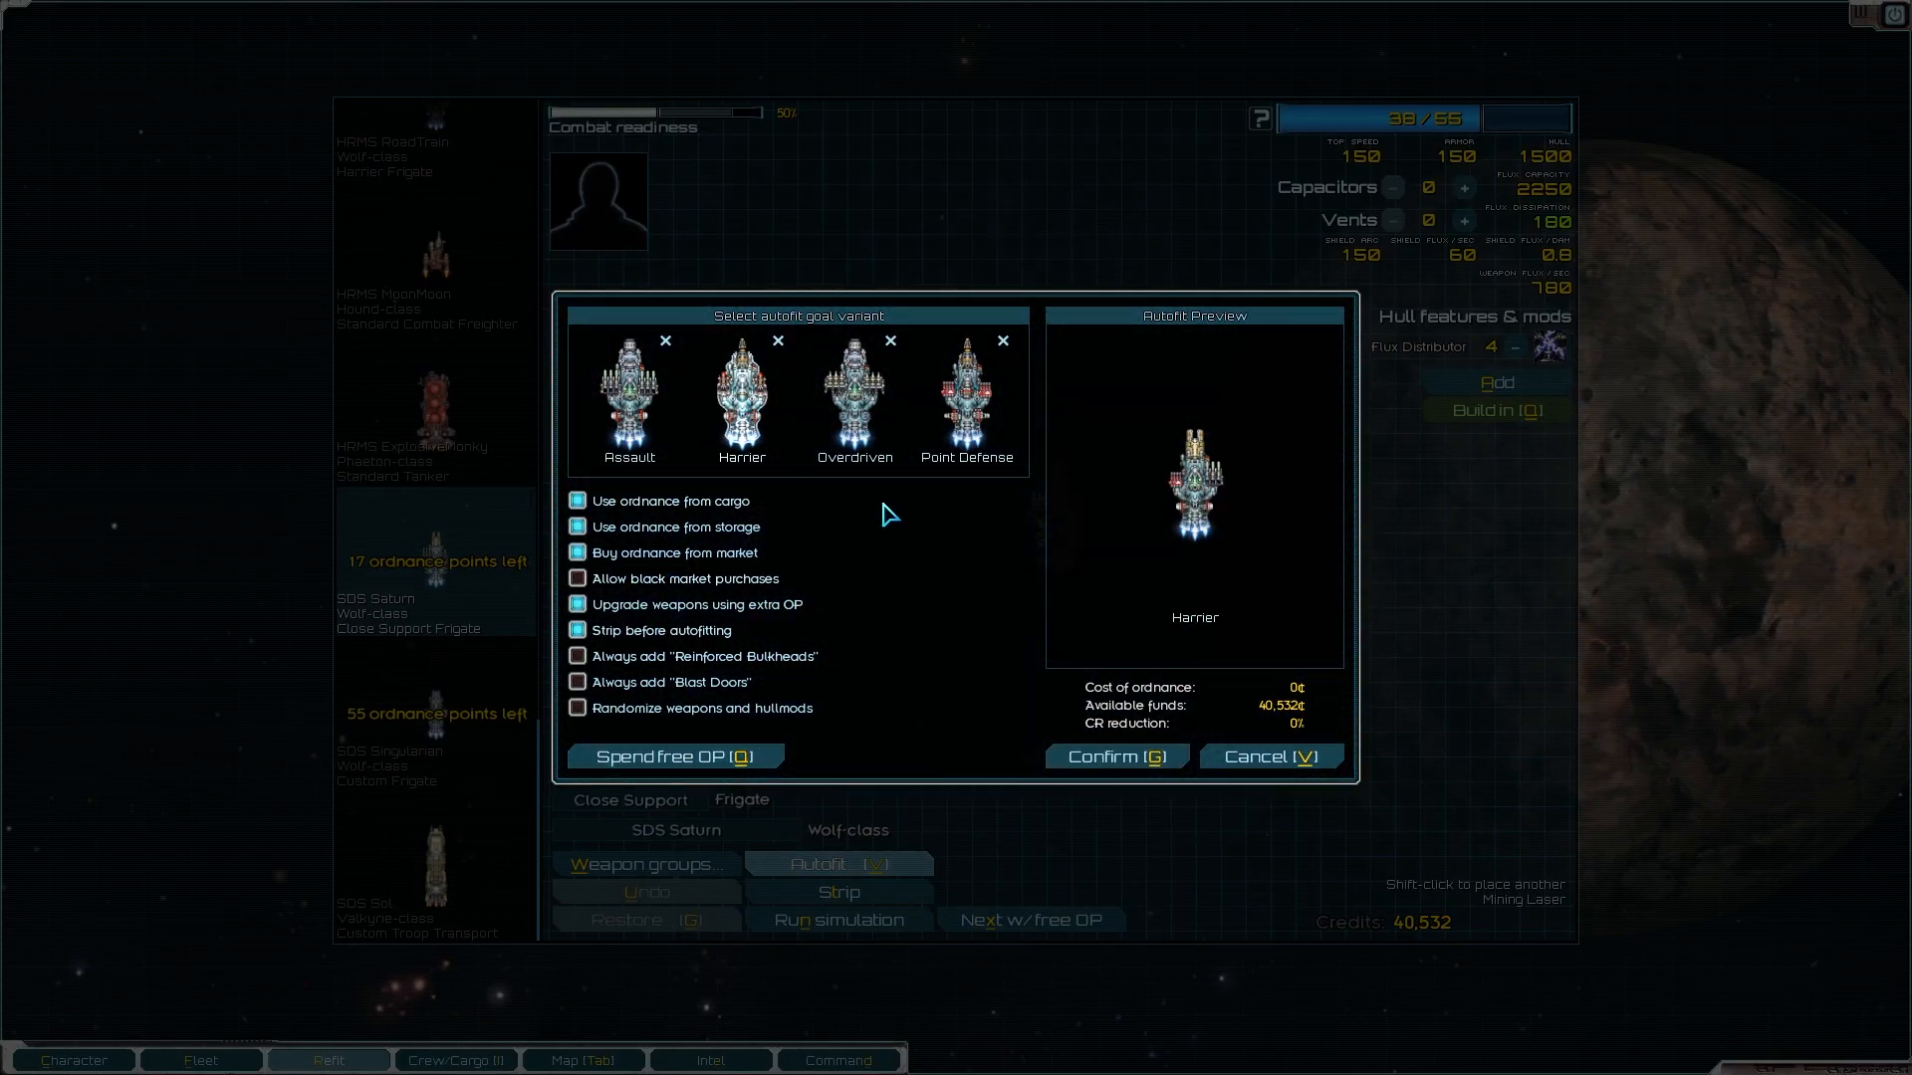
pyautogui.click(1111, 757)
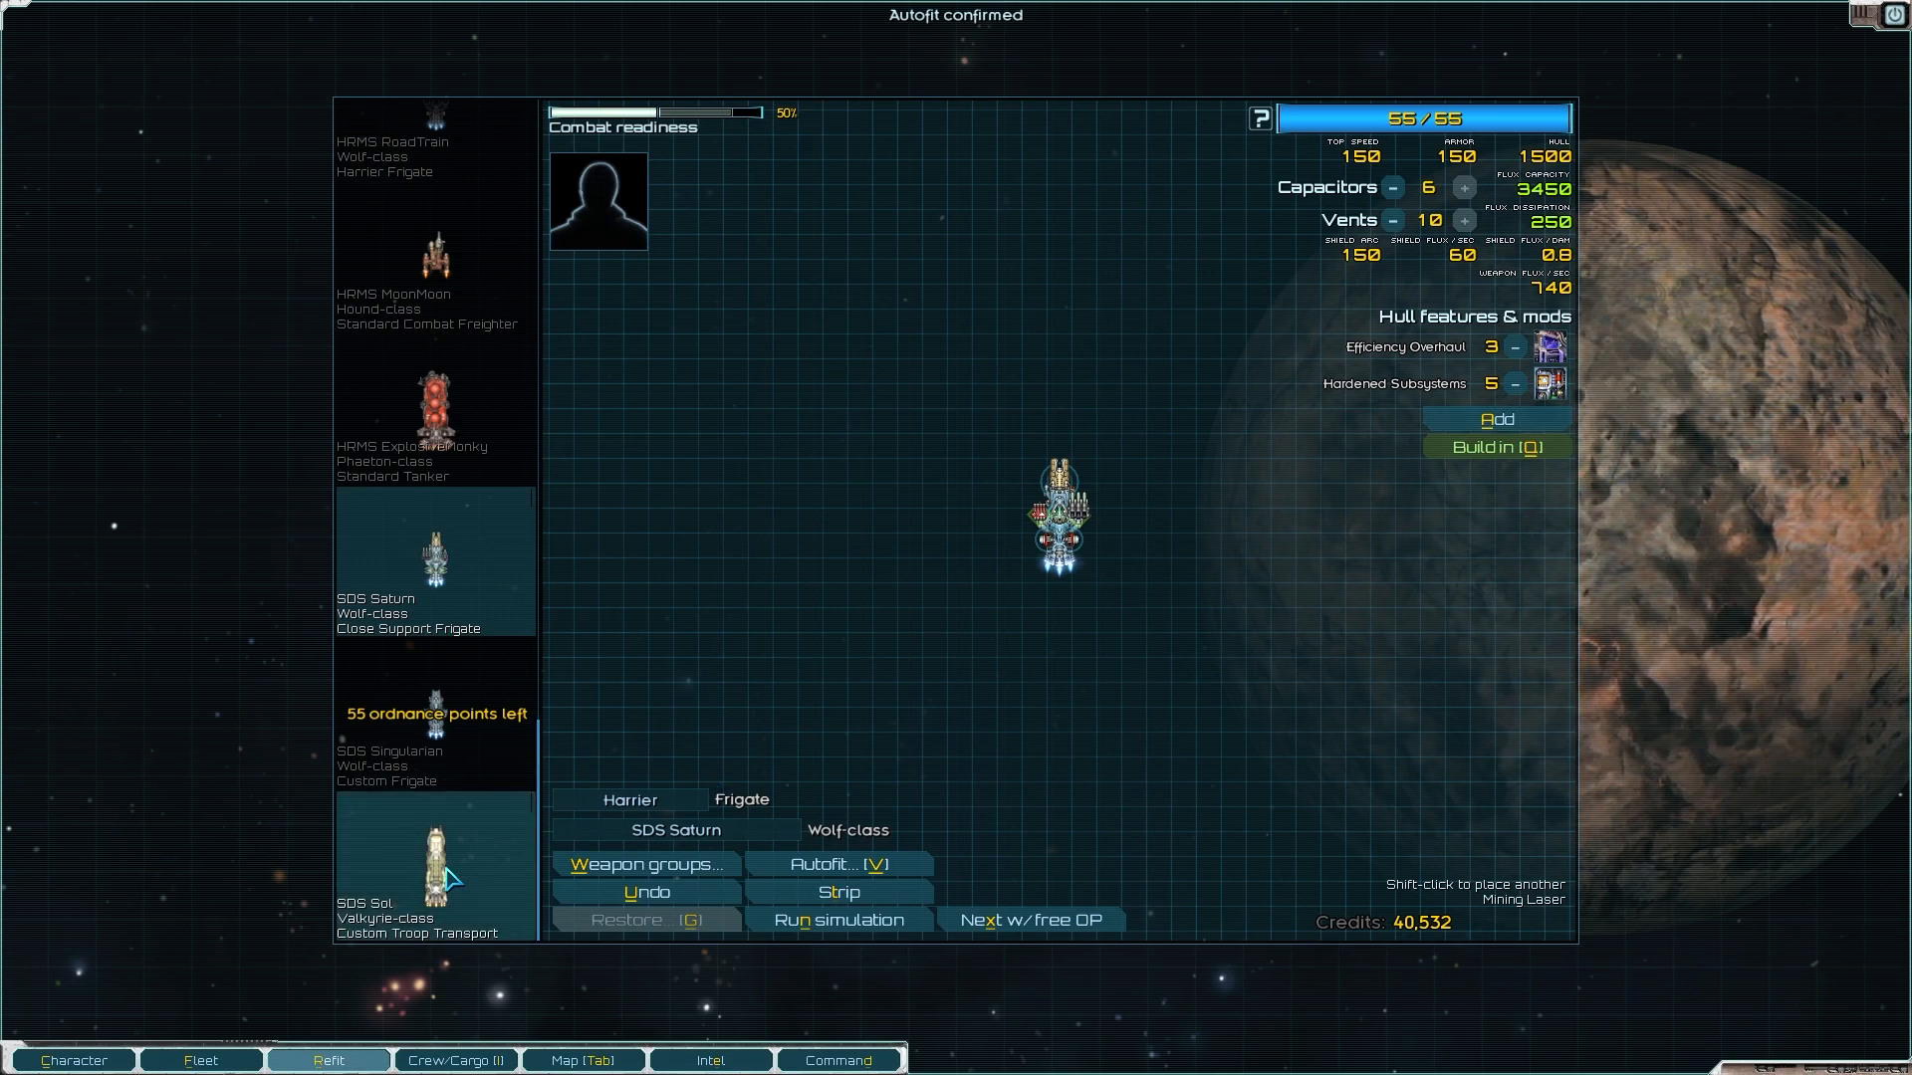
pyautogui.click(838, 865)
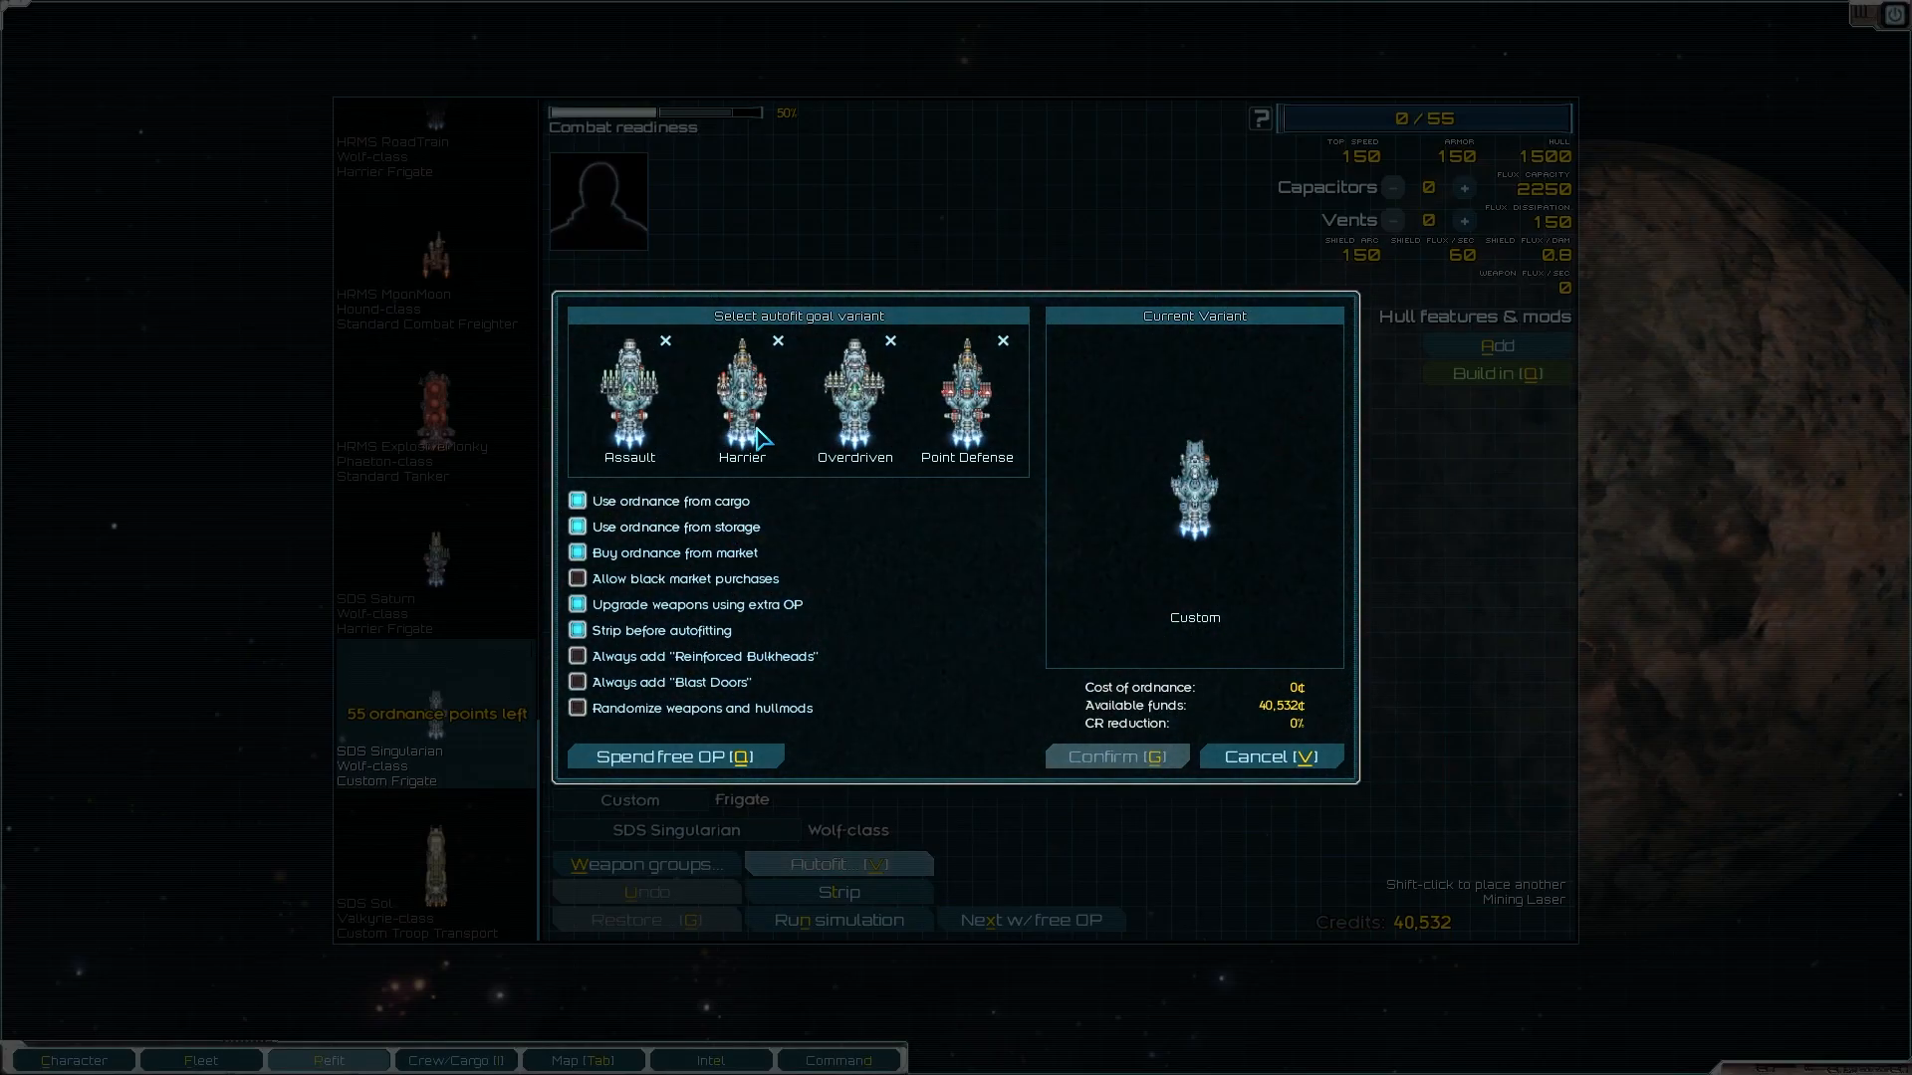
pyautogui.click(741, 396)
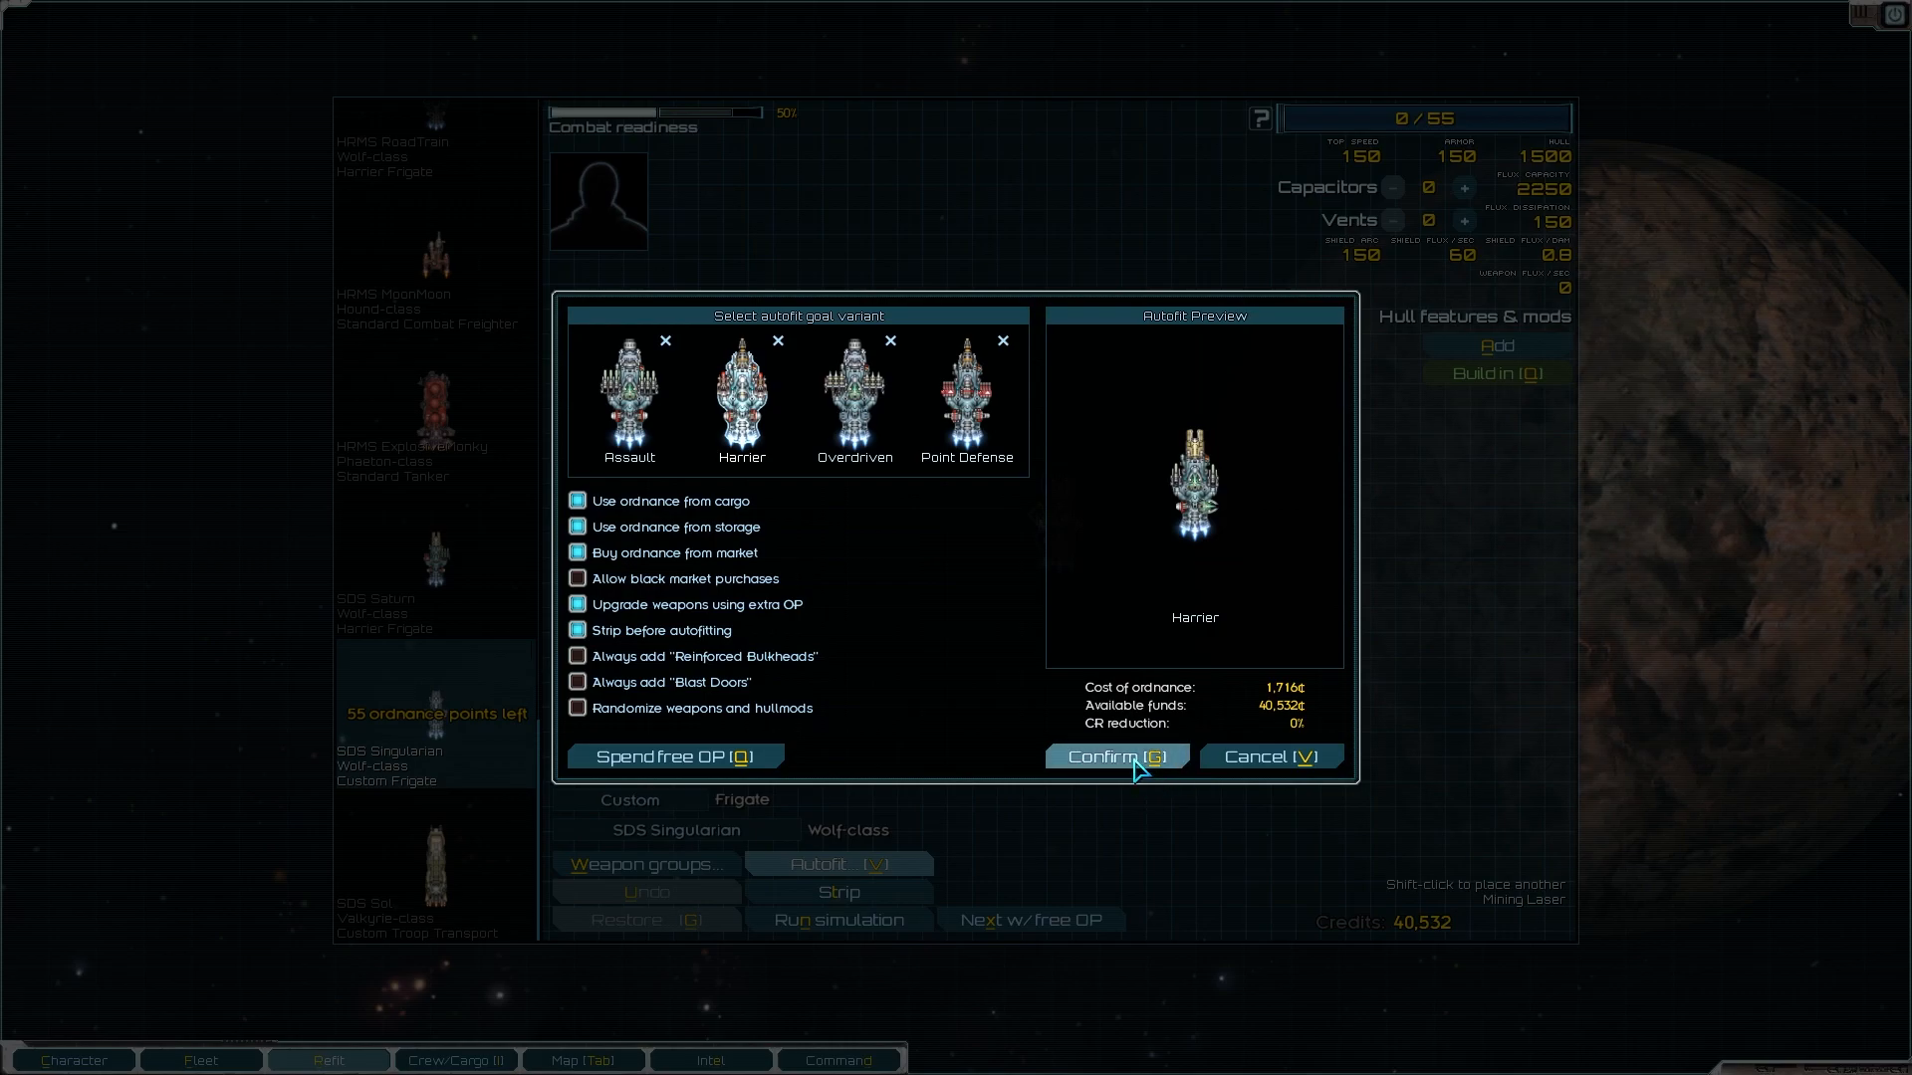
pyautogui.click(1115, 756)
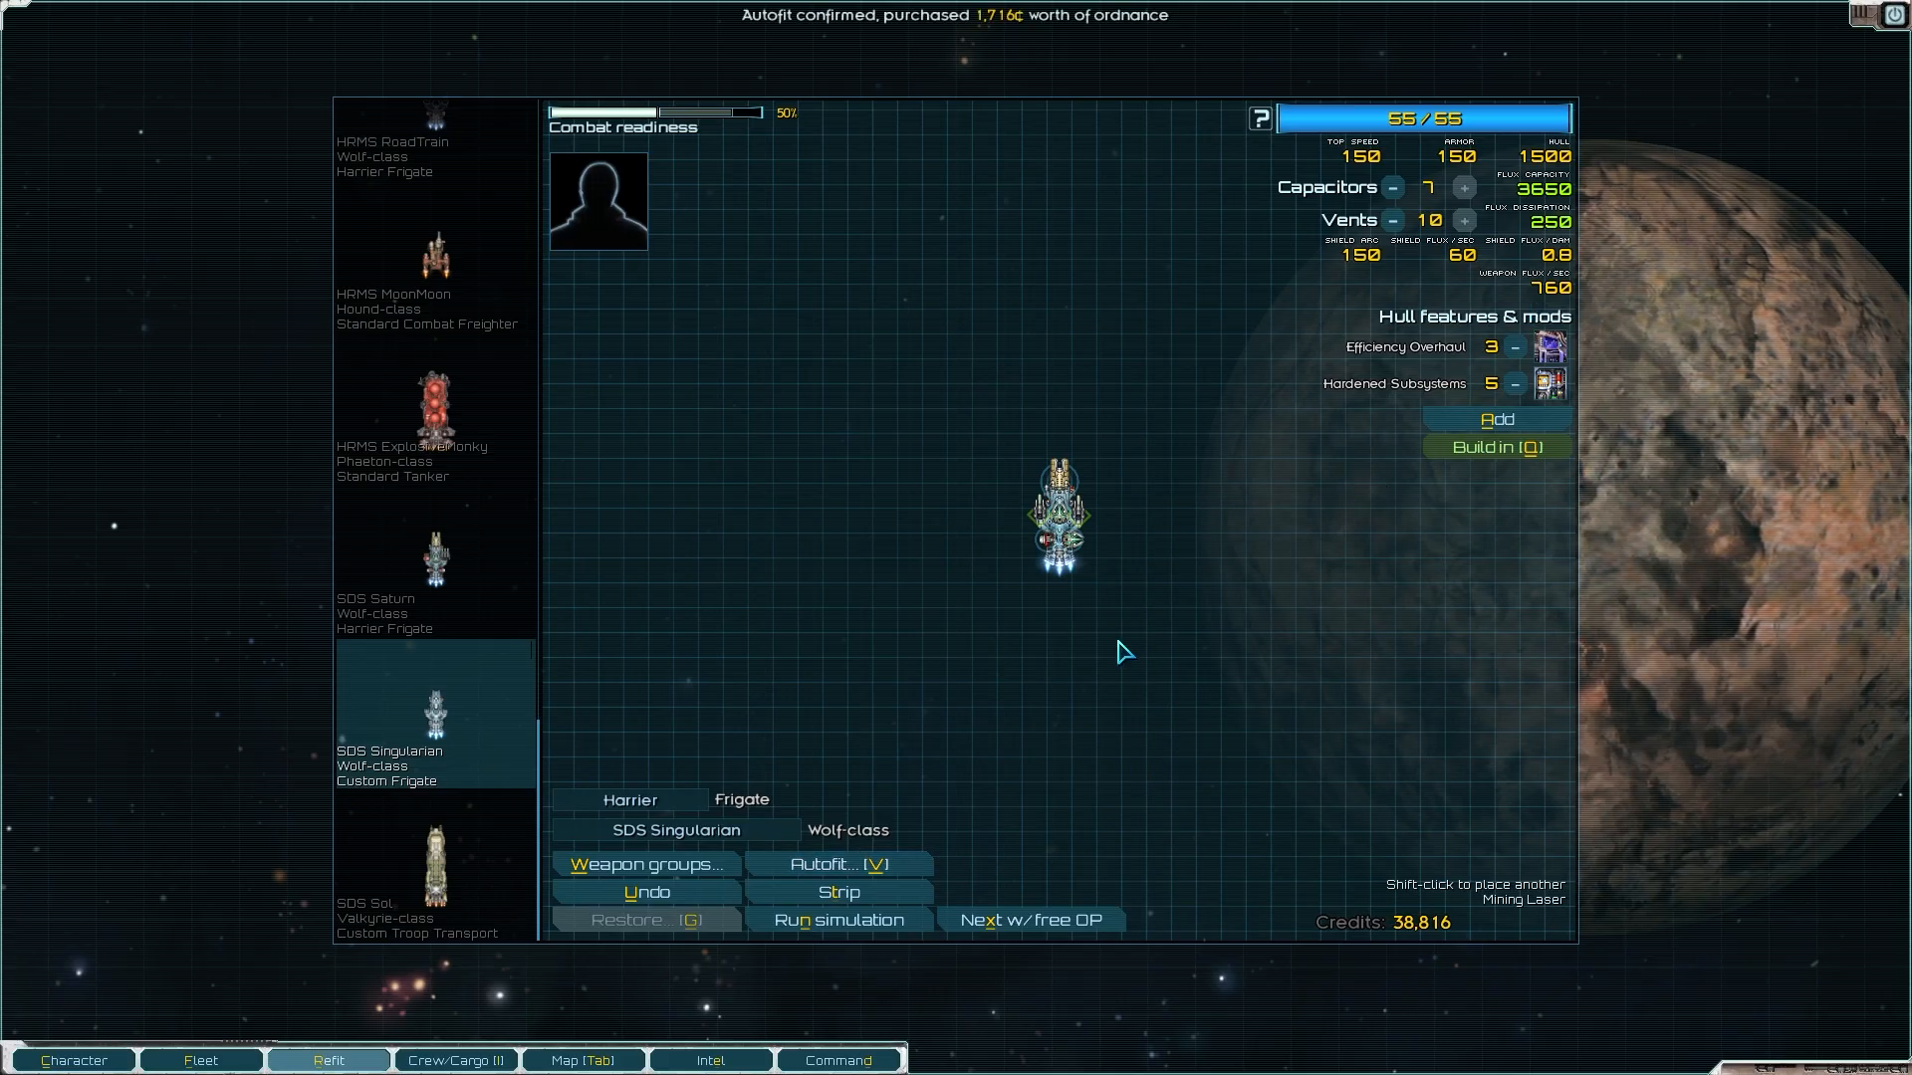
pyautogui.moveTo(1017, 734)
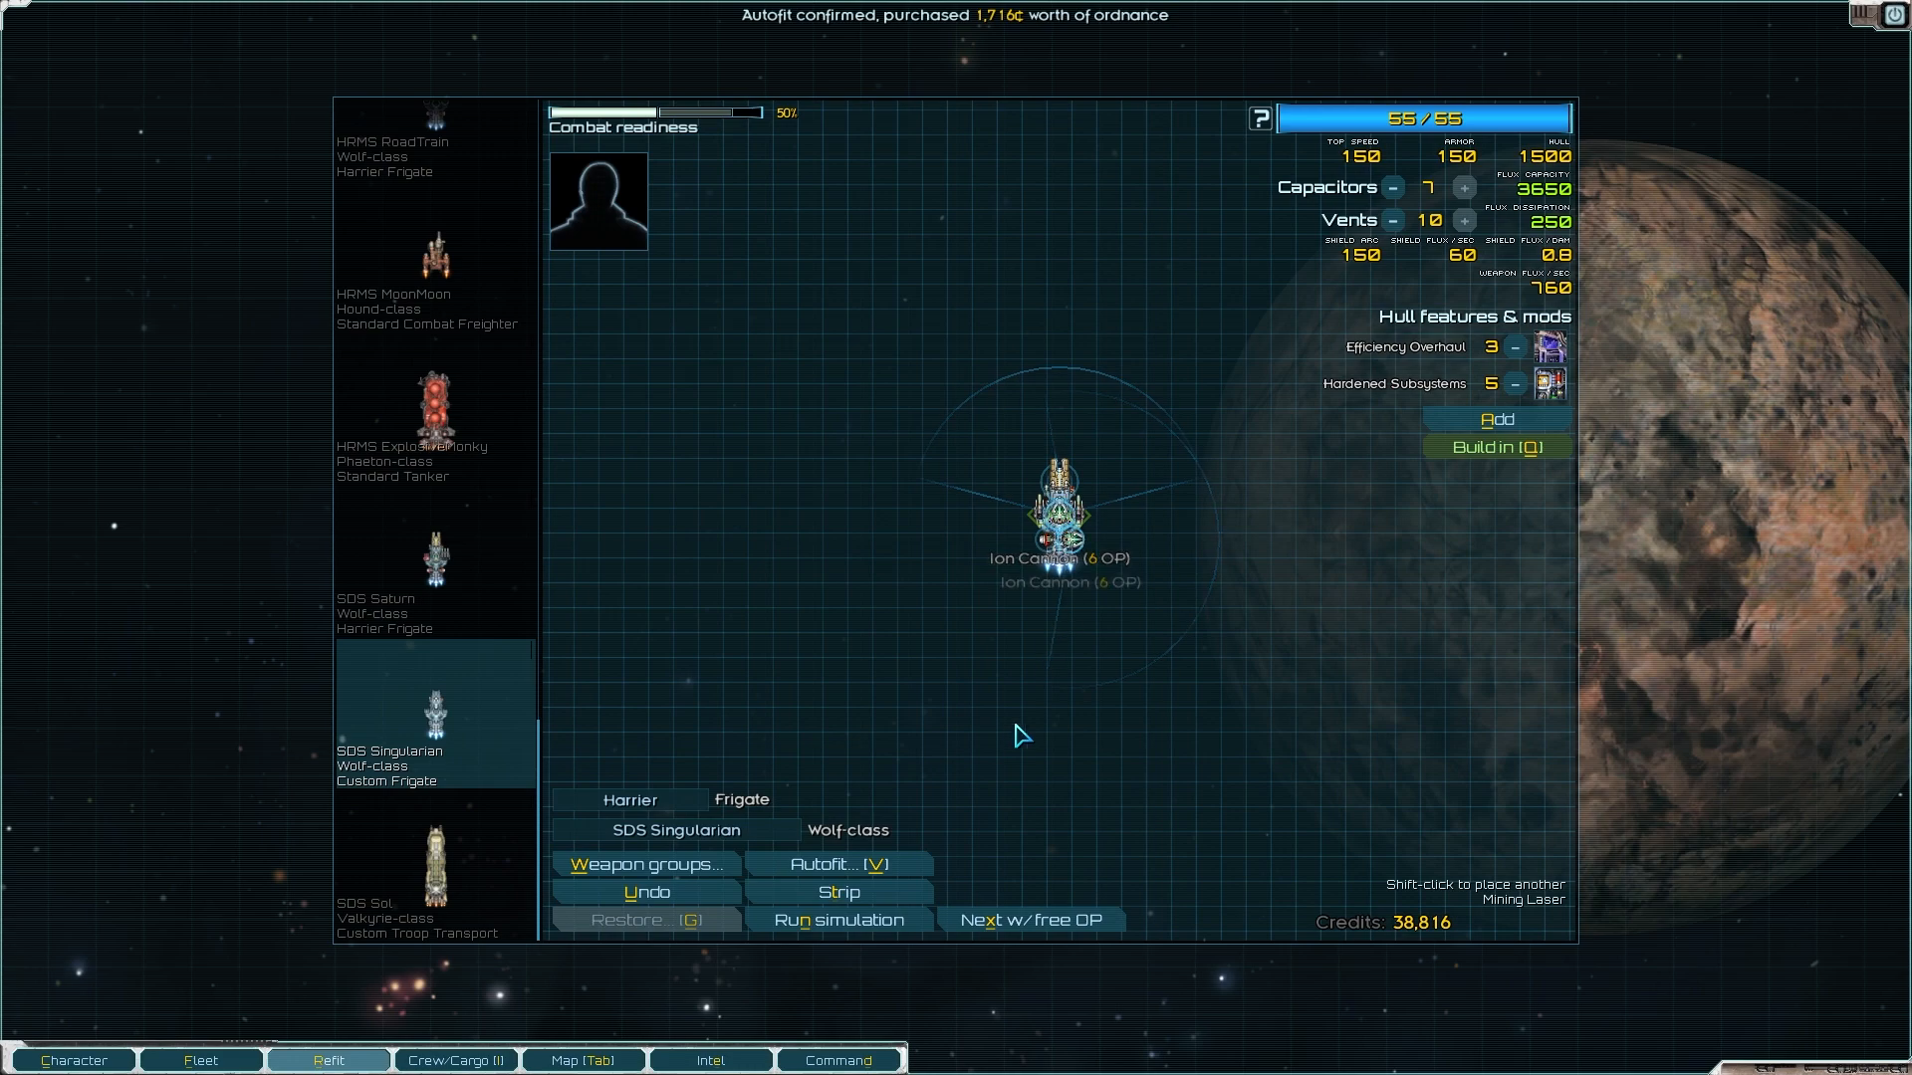
pyautogui.moveTo(900, 748)
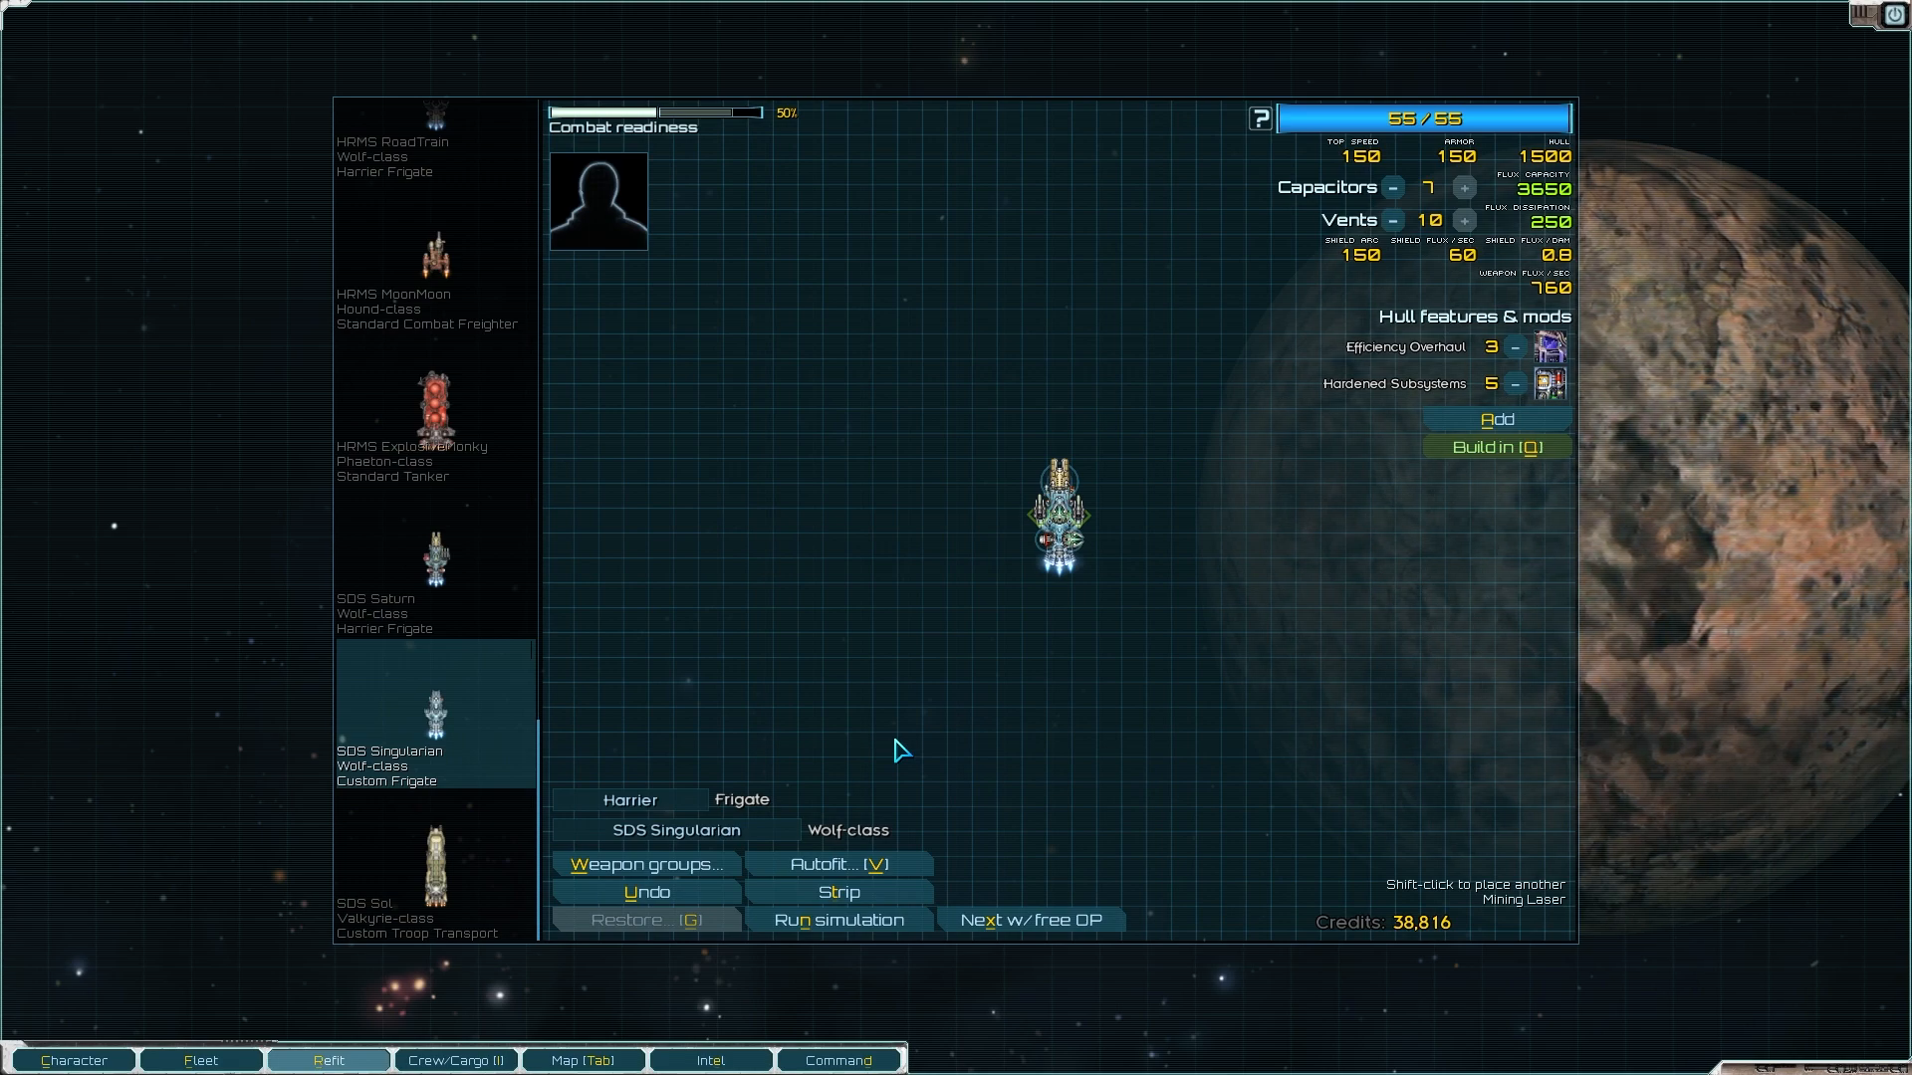
pyautogui.moveTo(534, 610)
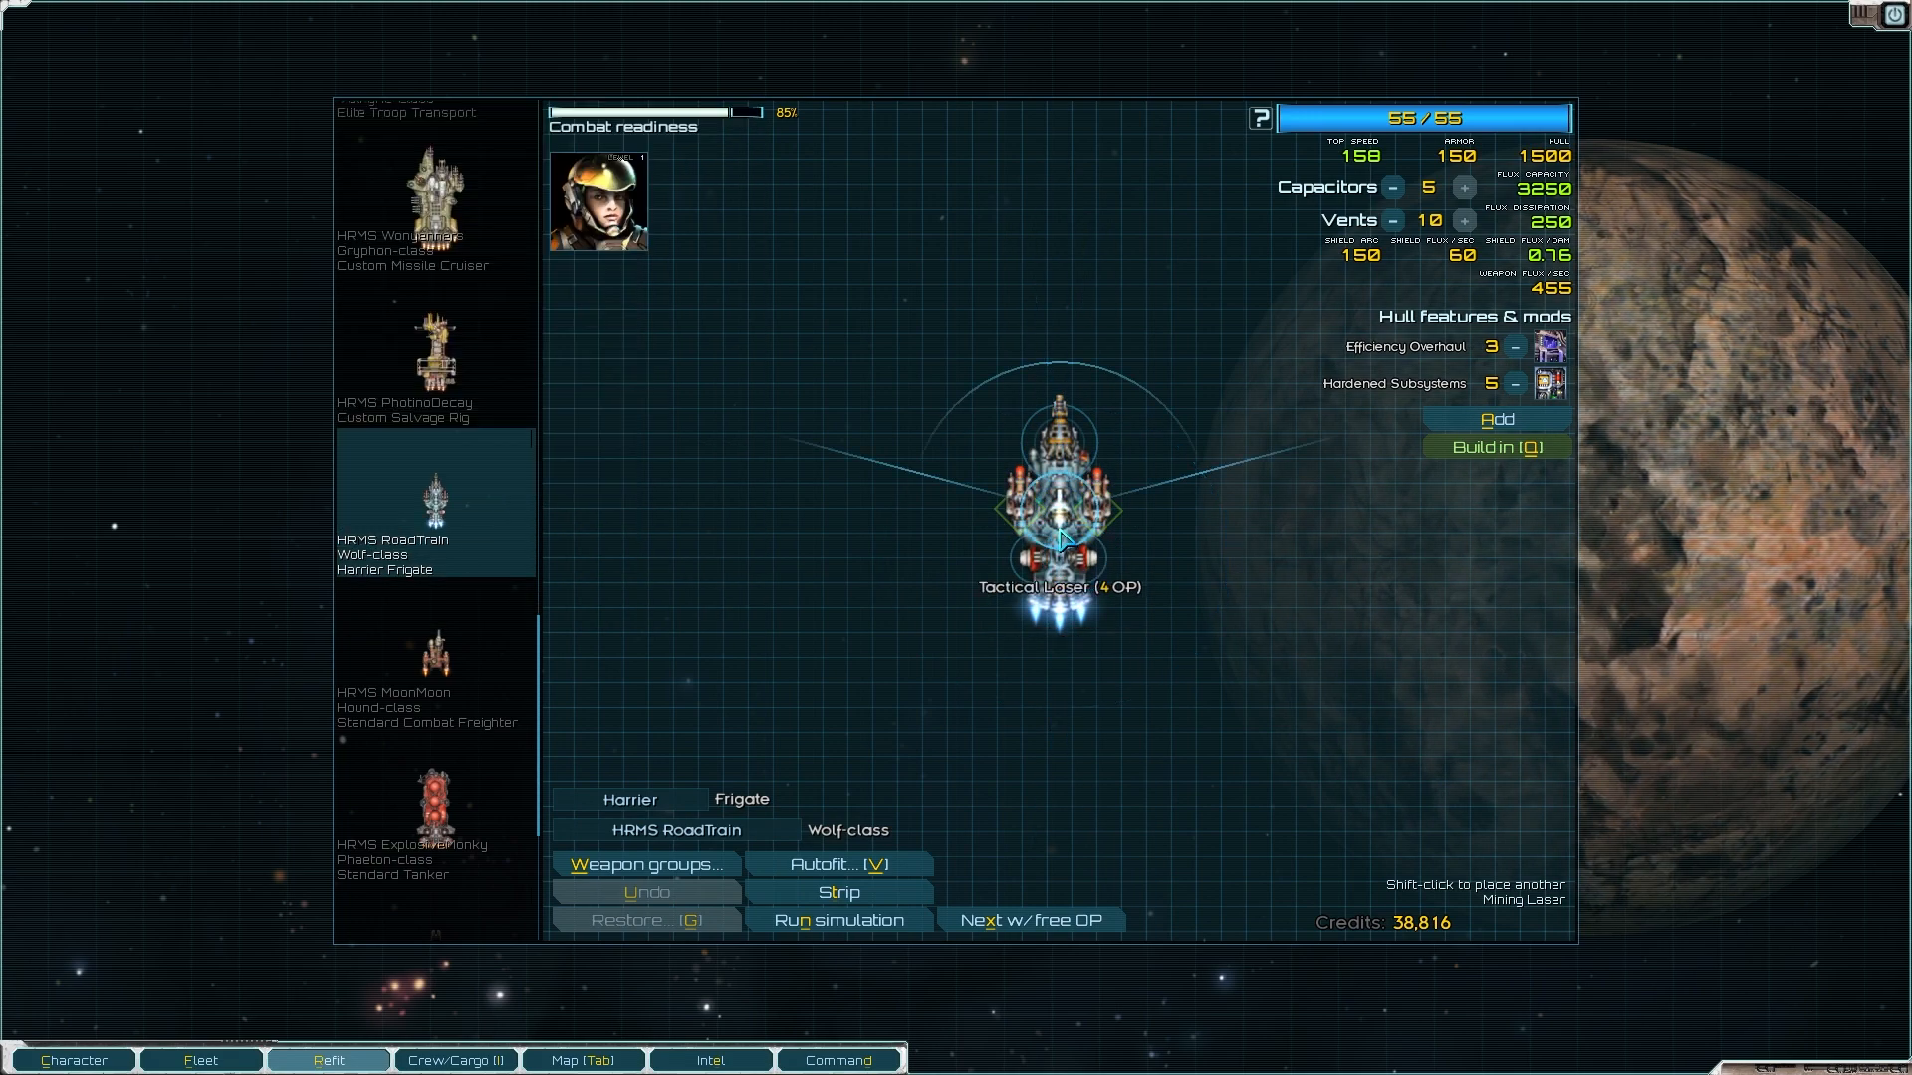
pyautogui.click(1061, 549)
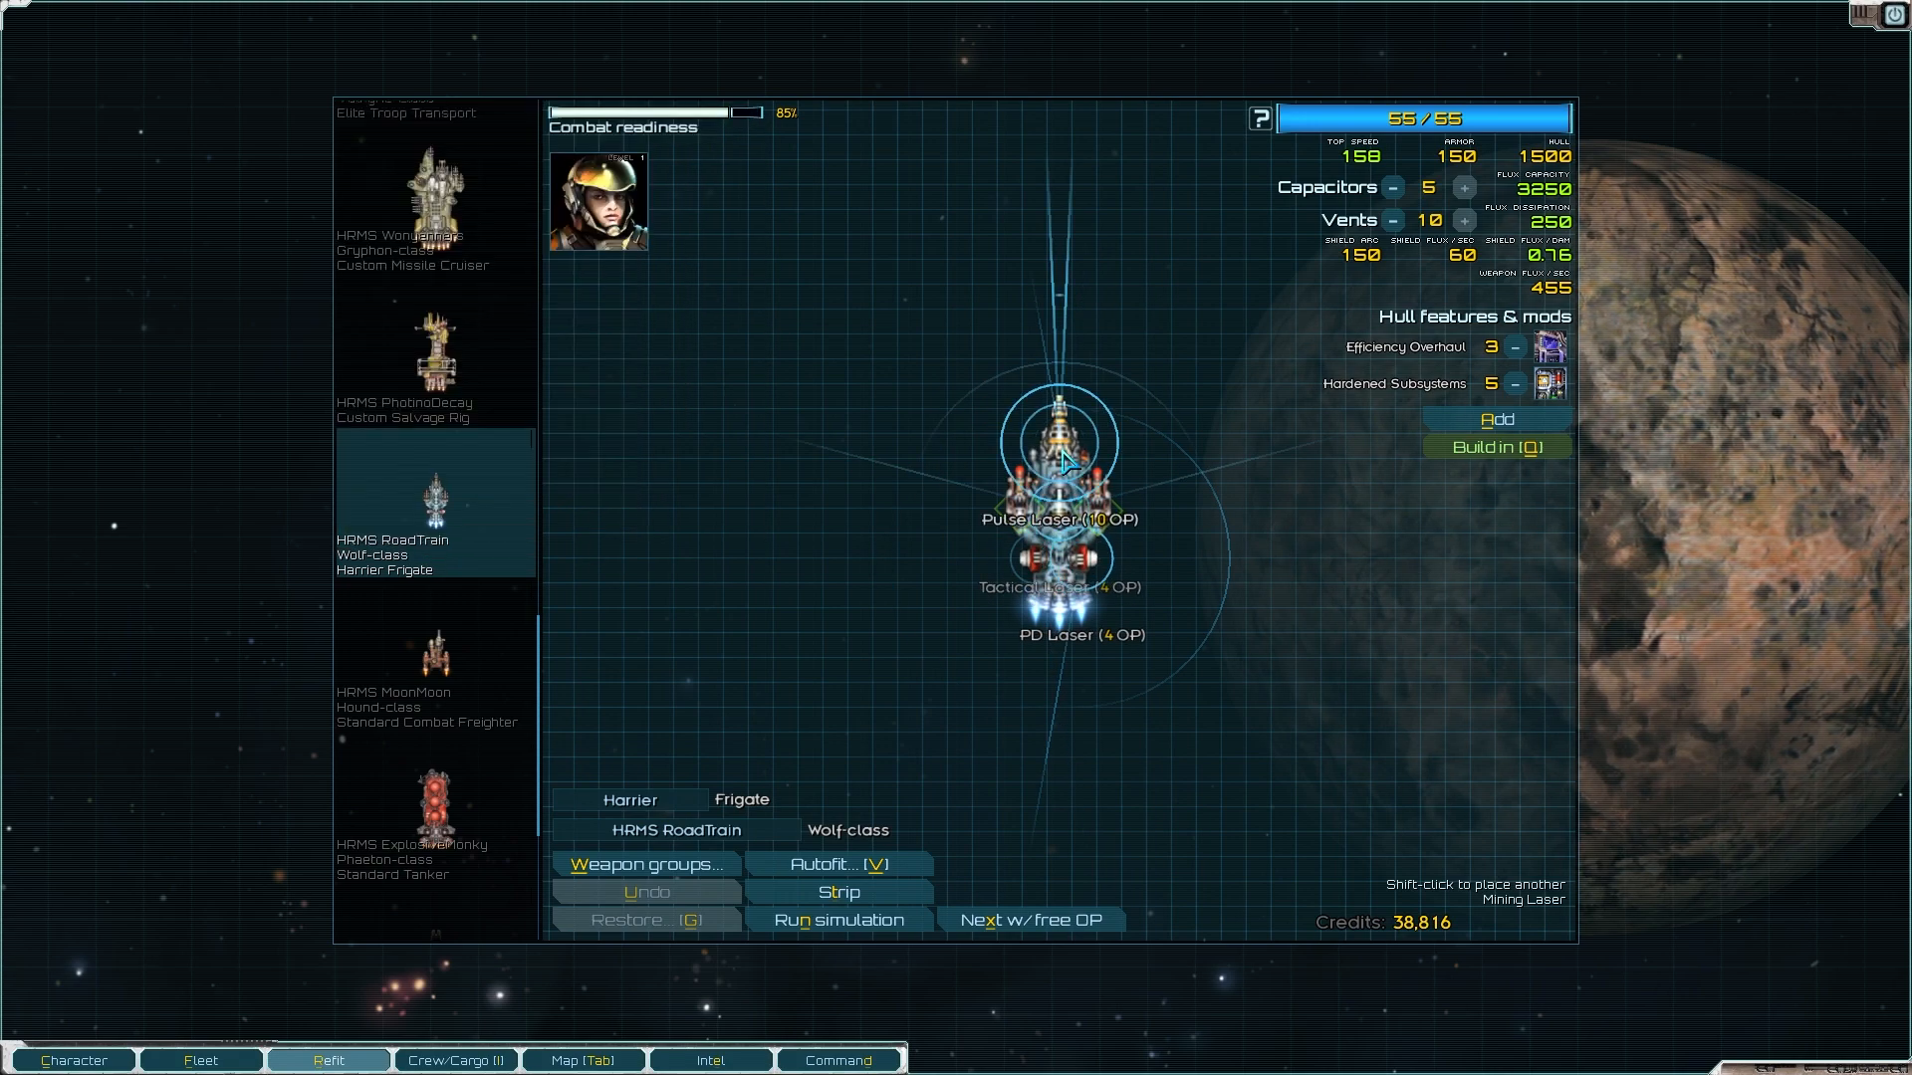
pyautogui.scroll(-3)
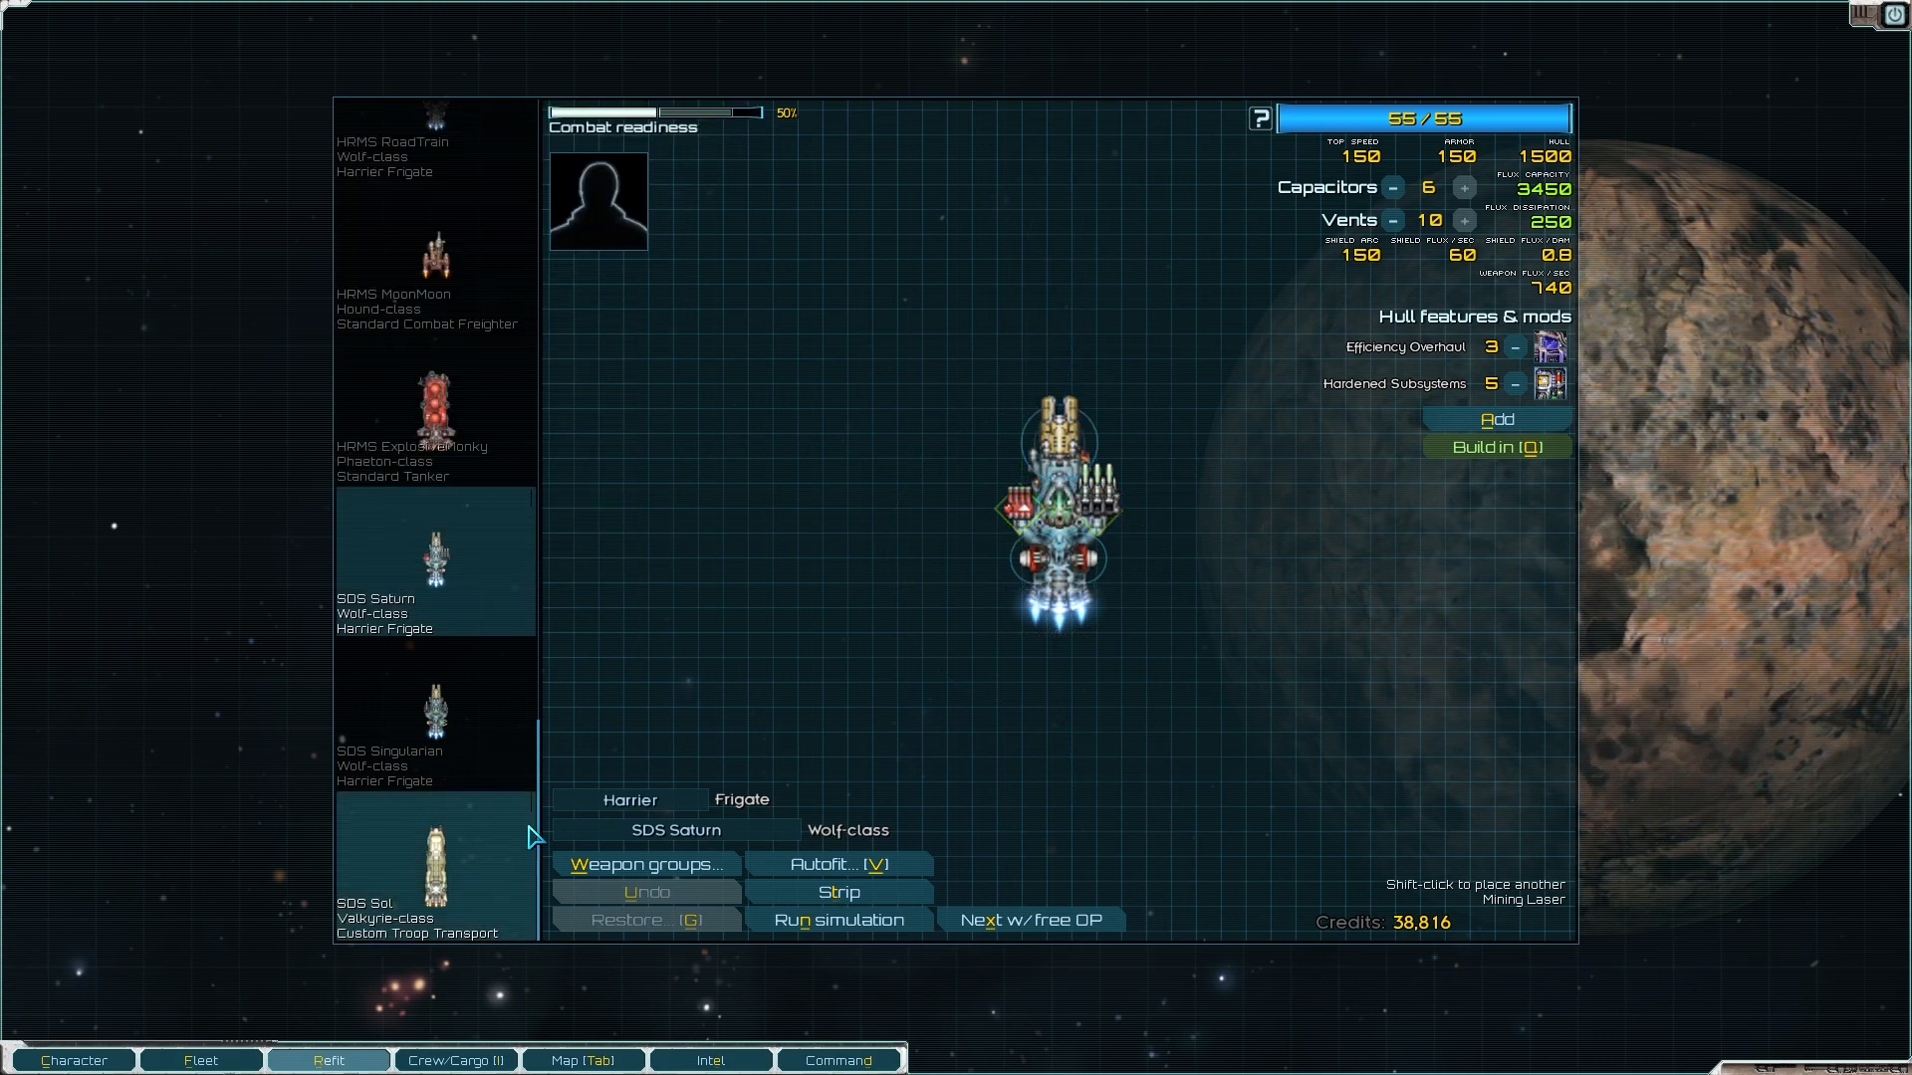
pyautogui.moveTo(550, 610)
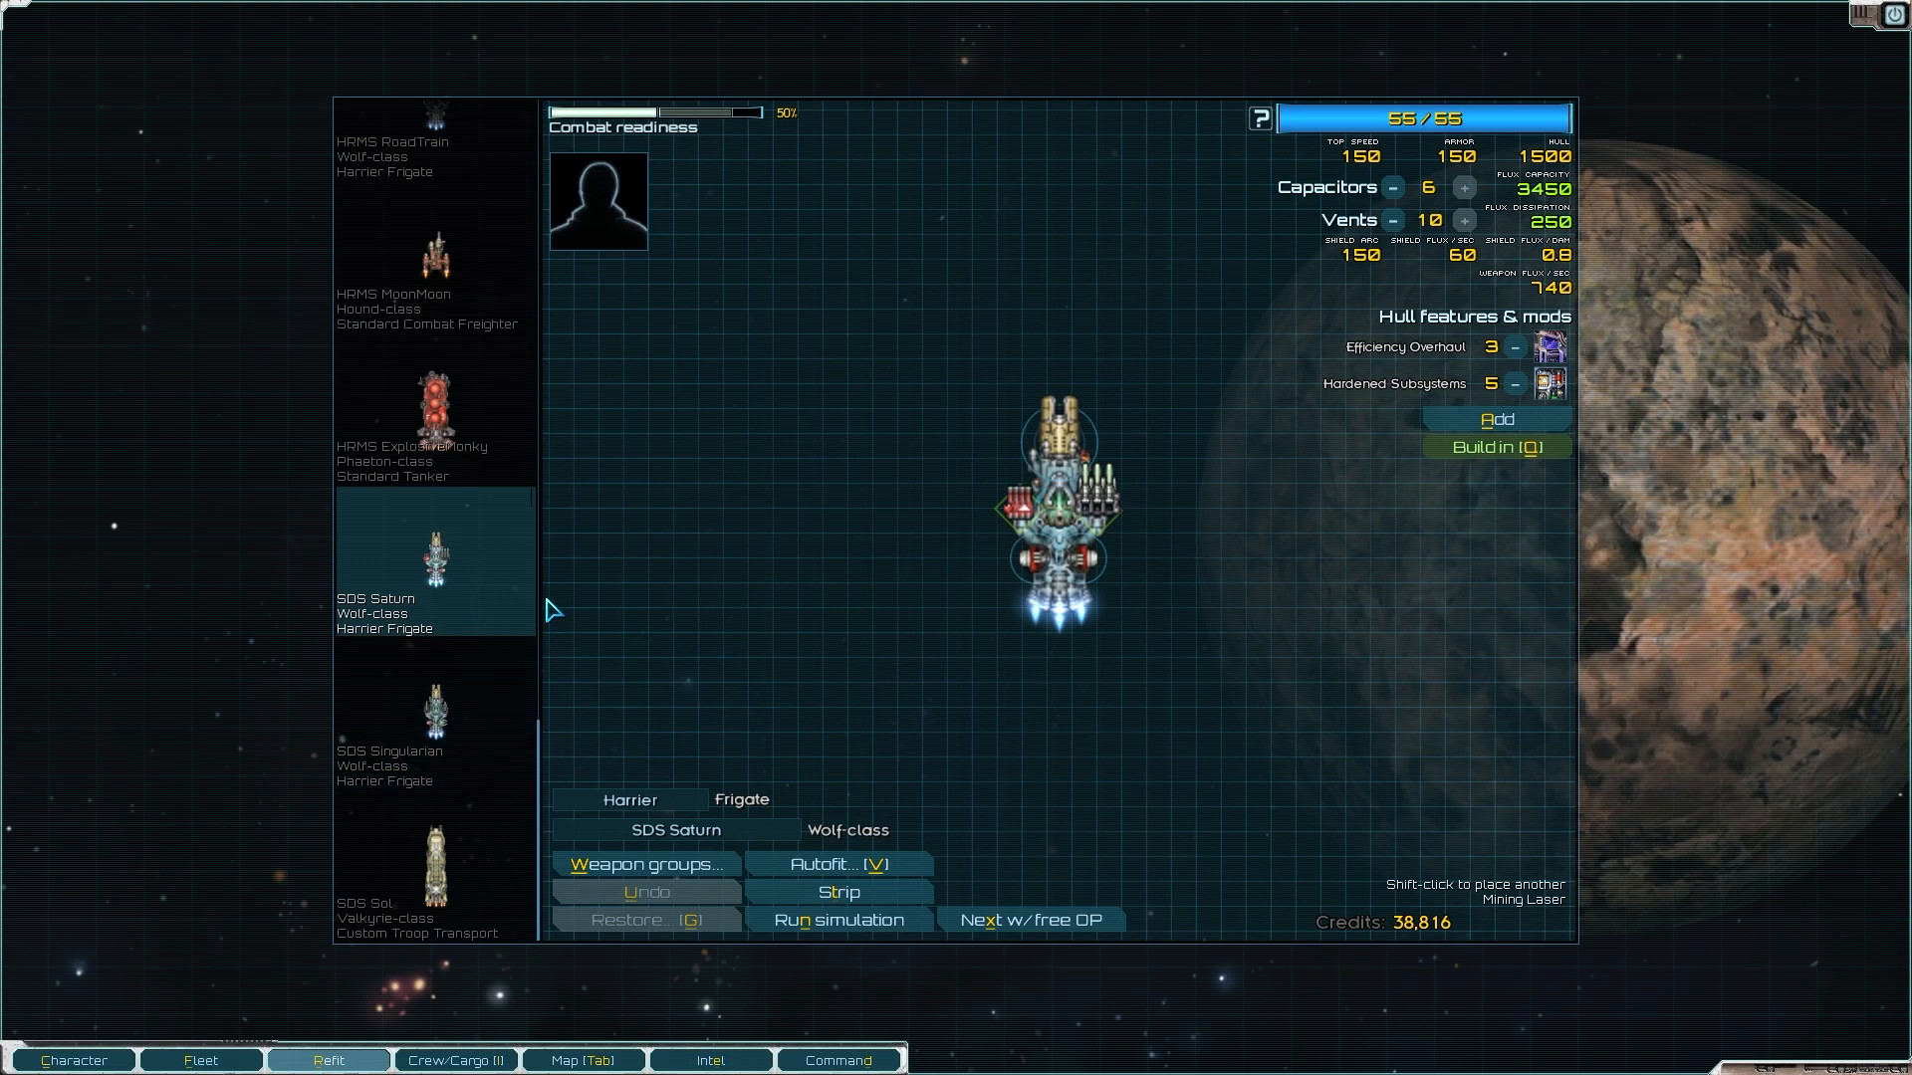
pyautogui.moveTo(815, 586)
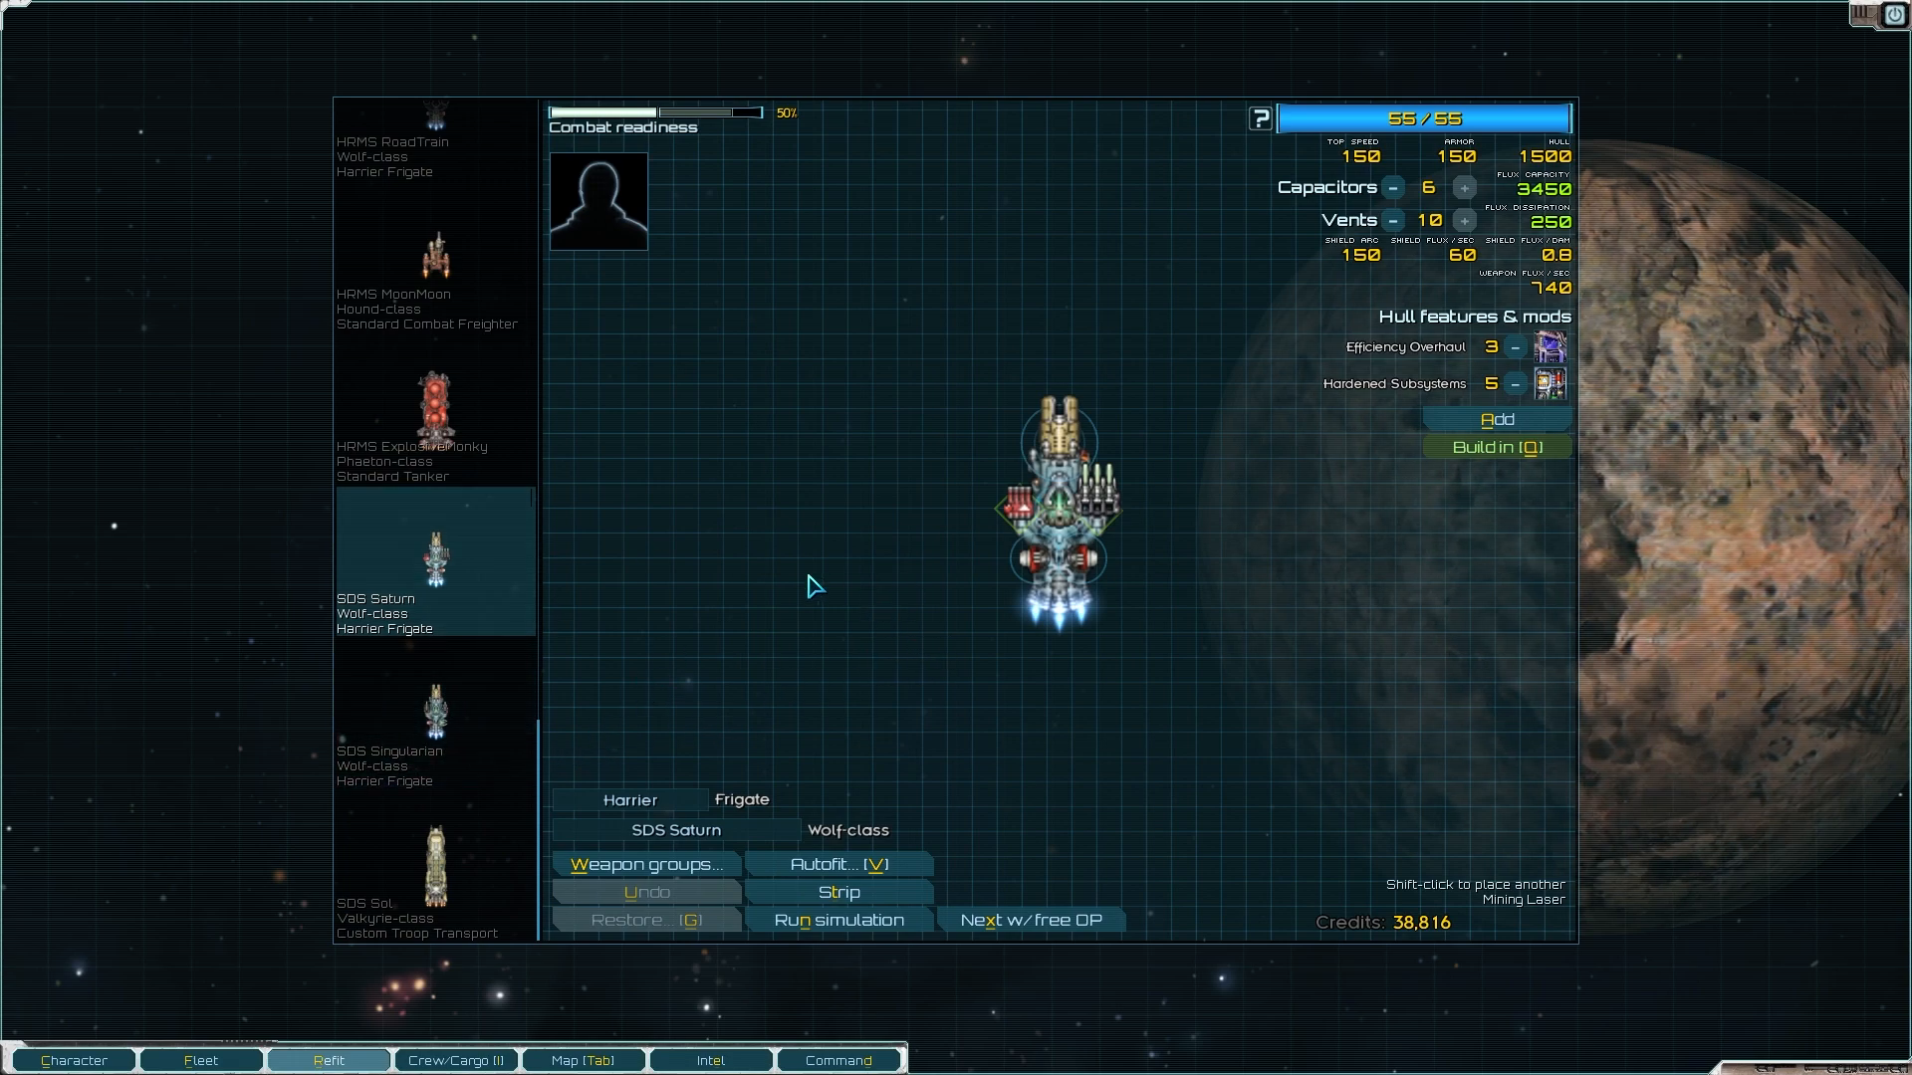
pyautogui.moveTo(244, 306)
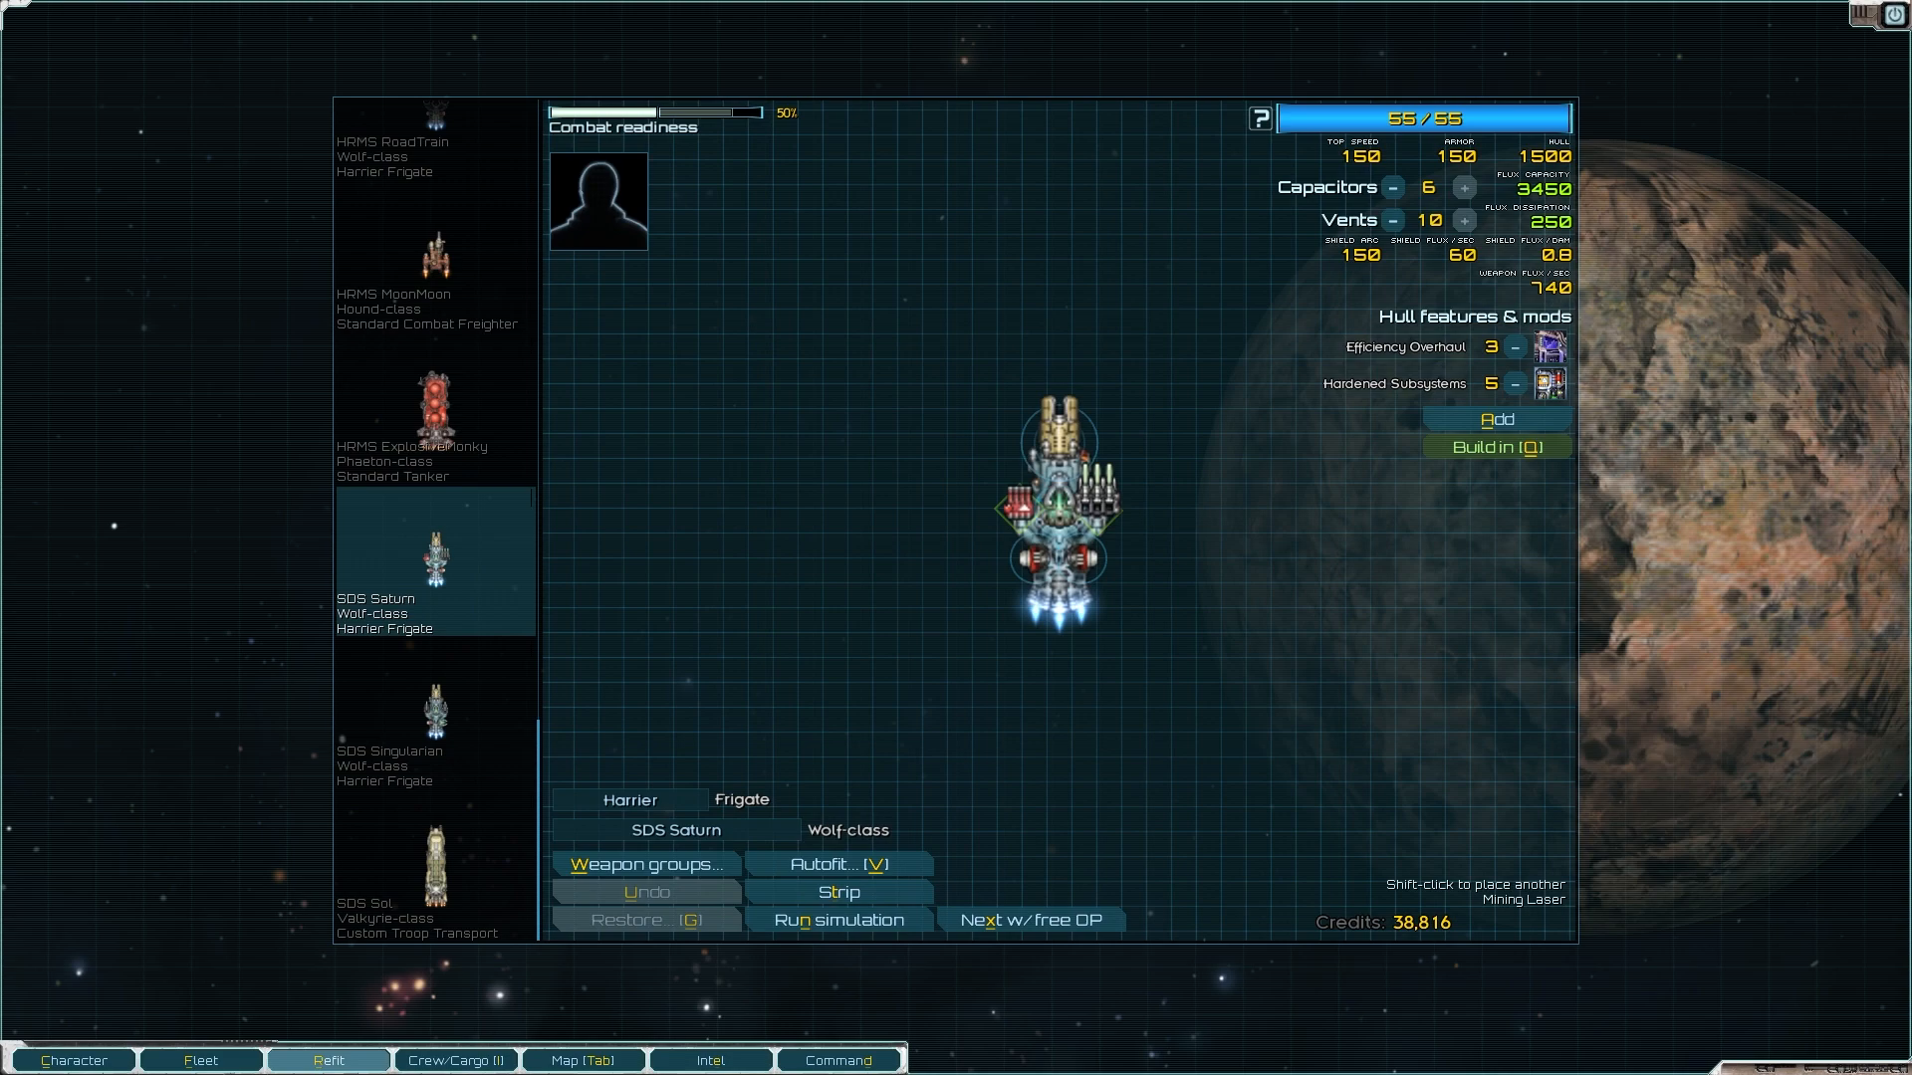
pyautogui.moveTo(1164, 402)
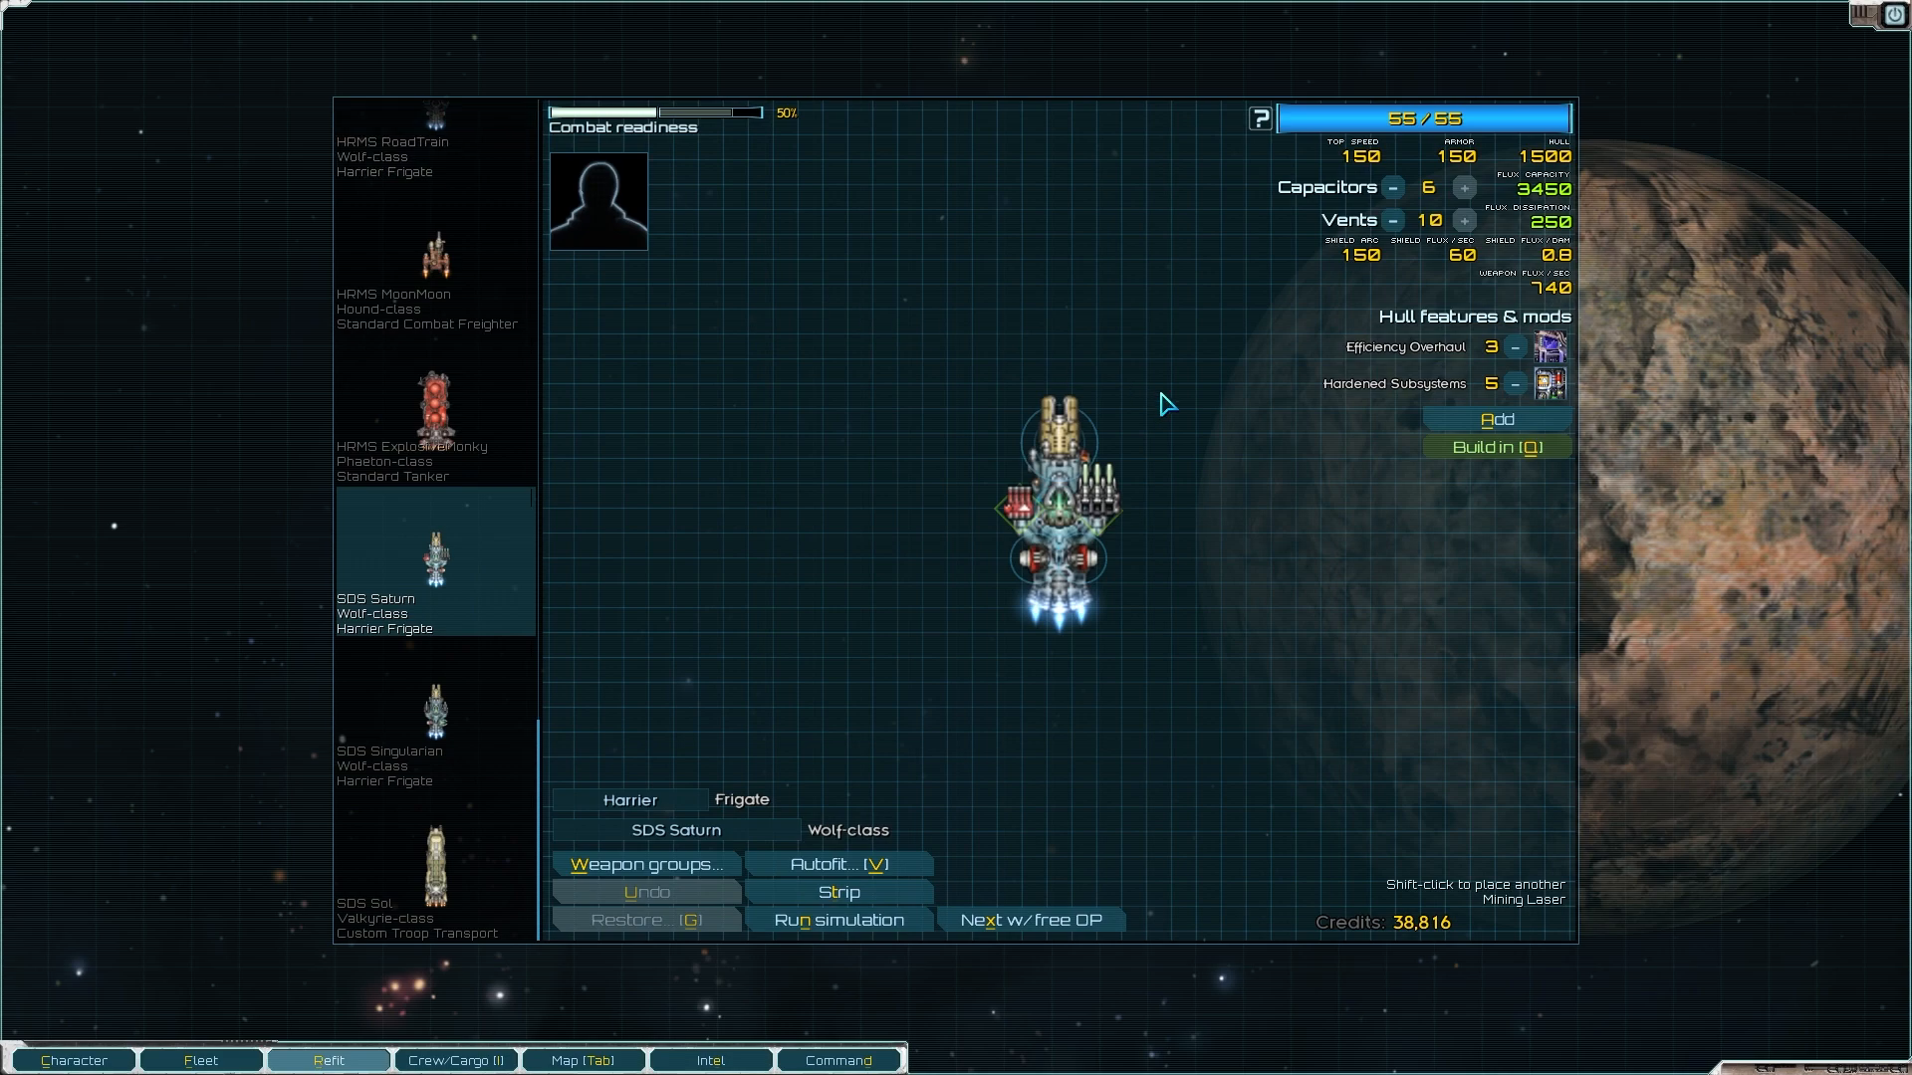
pyautogui.moveTo(10, 328)
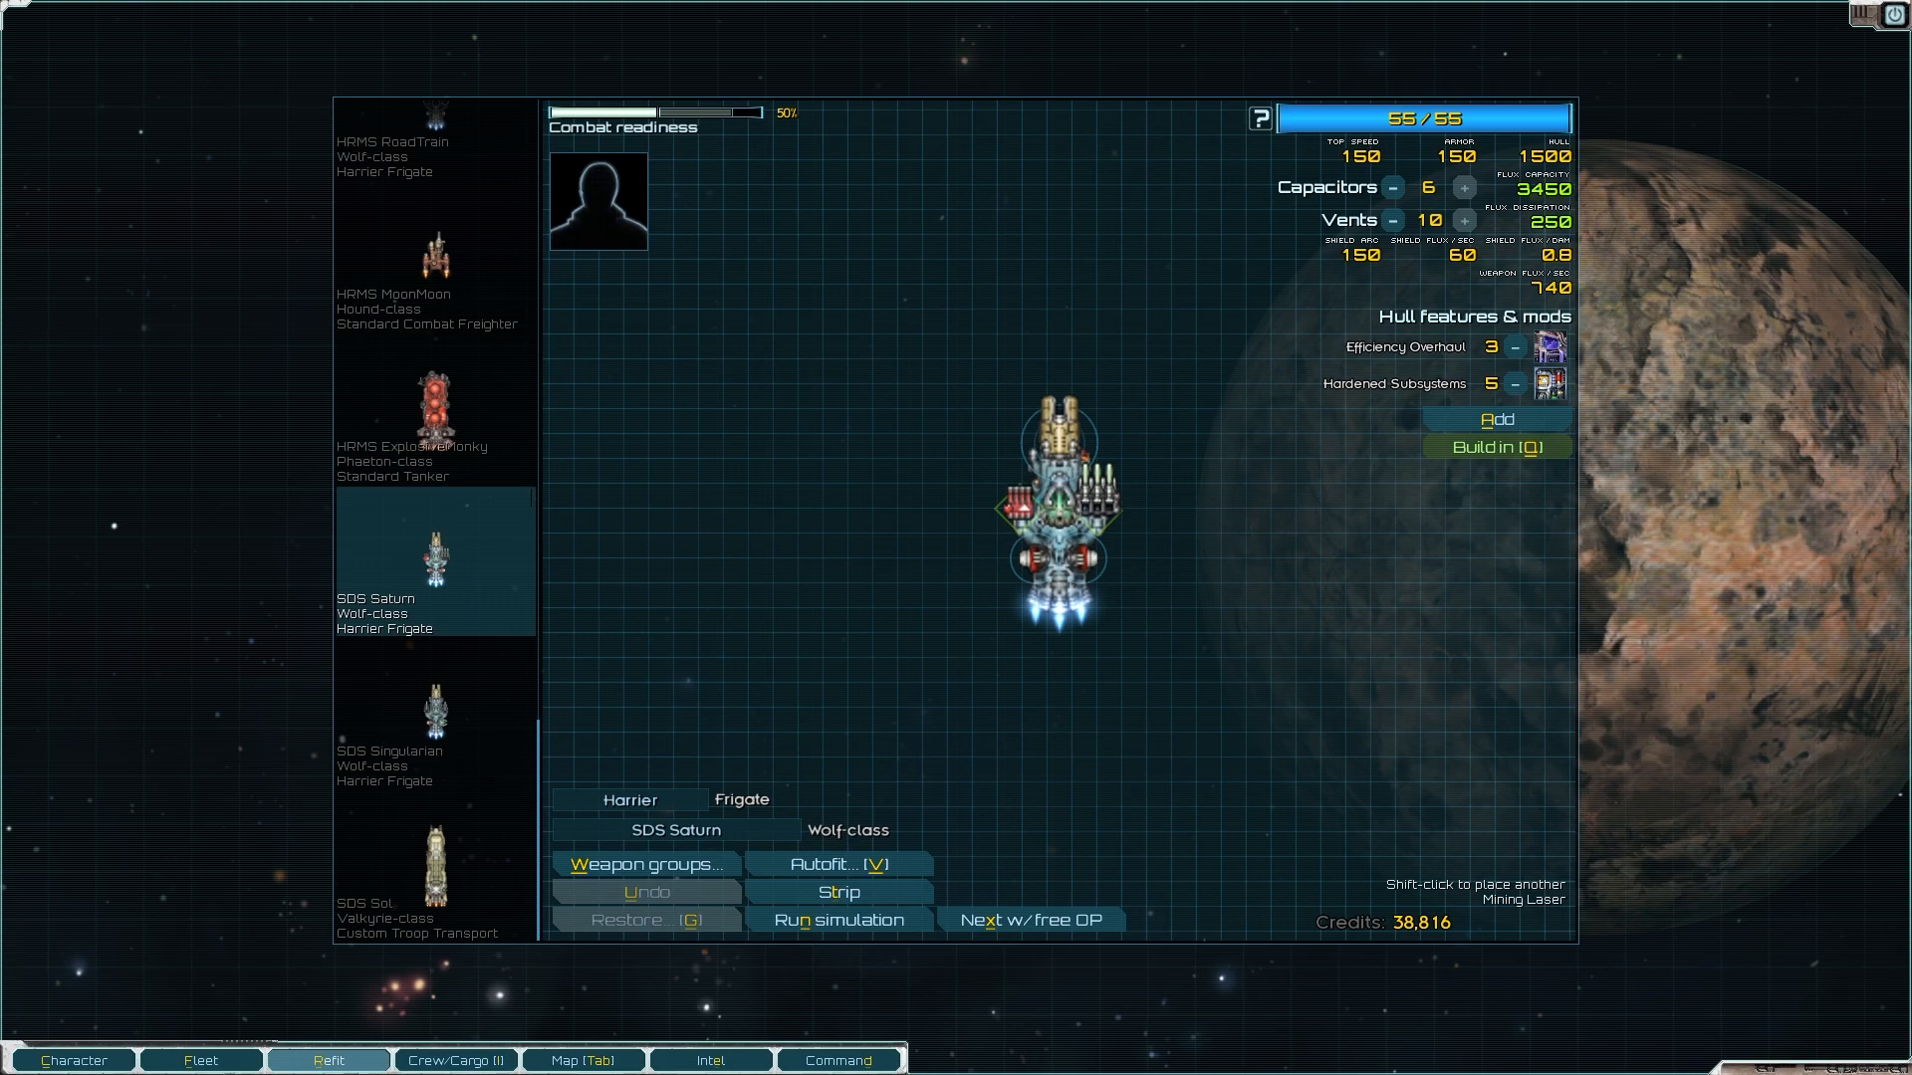
pyautogui.moveTo(715, 445)
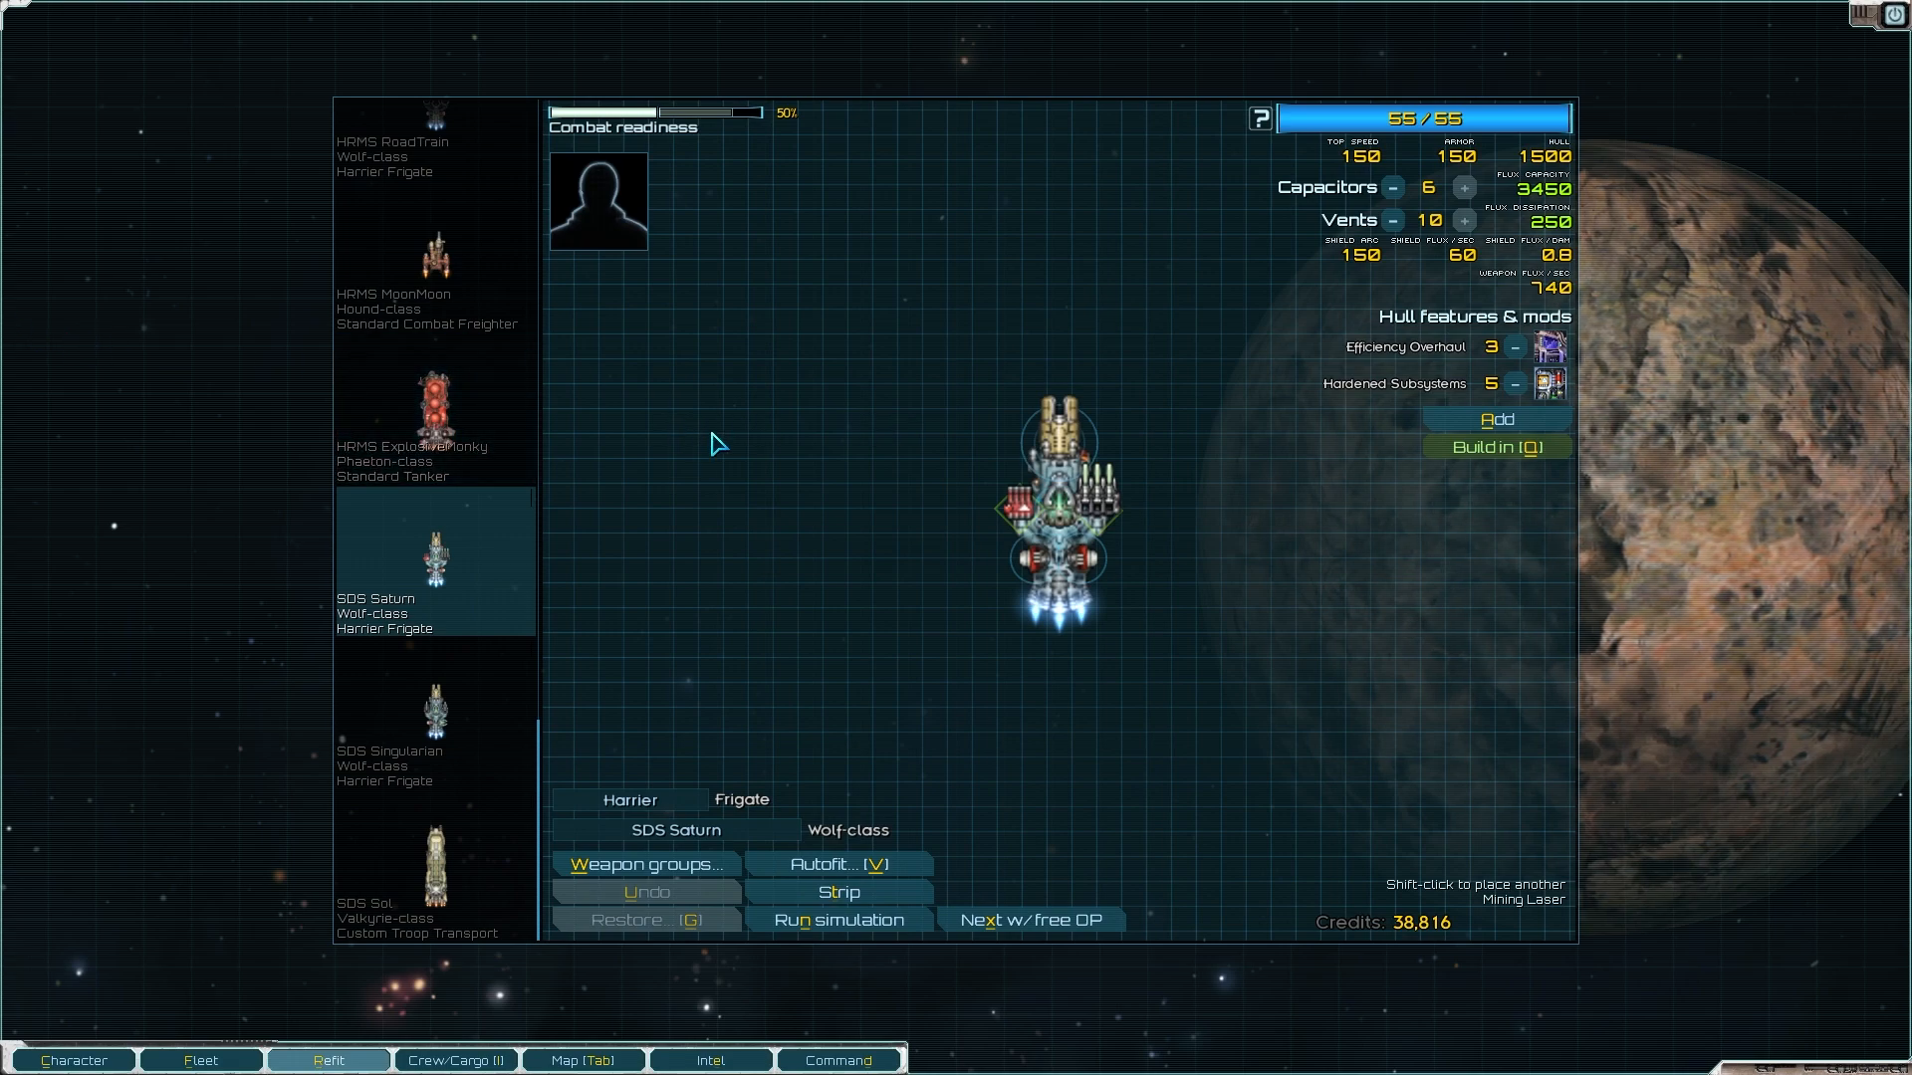
pyautogui.moveTo(1680, 563)
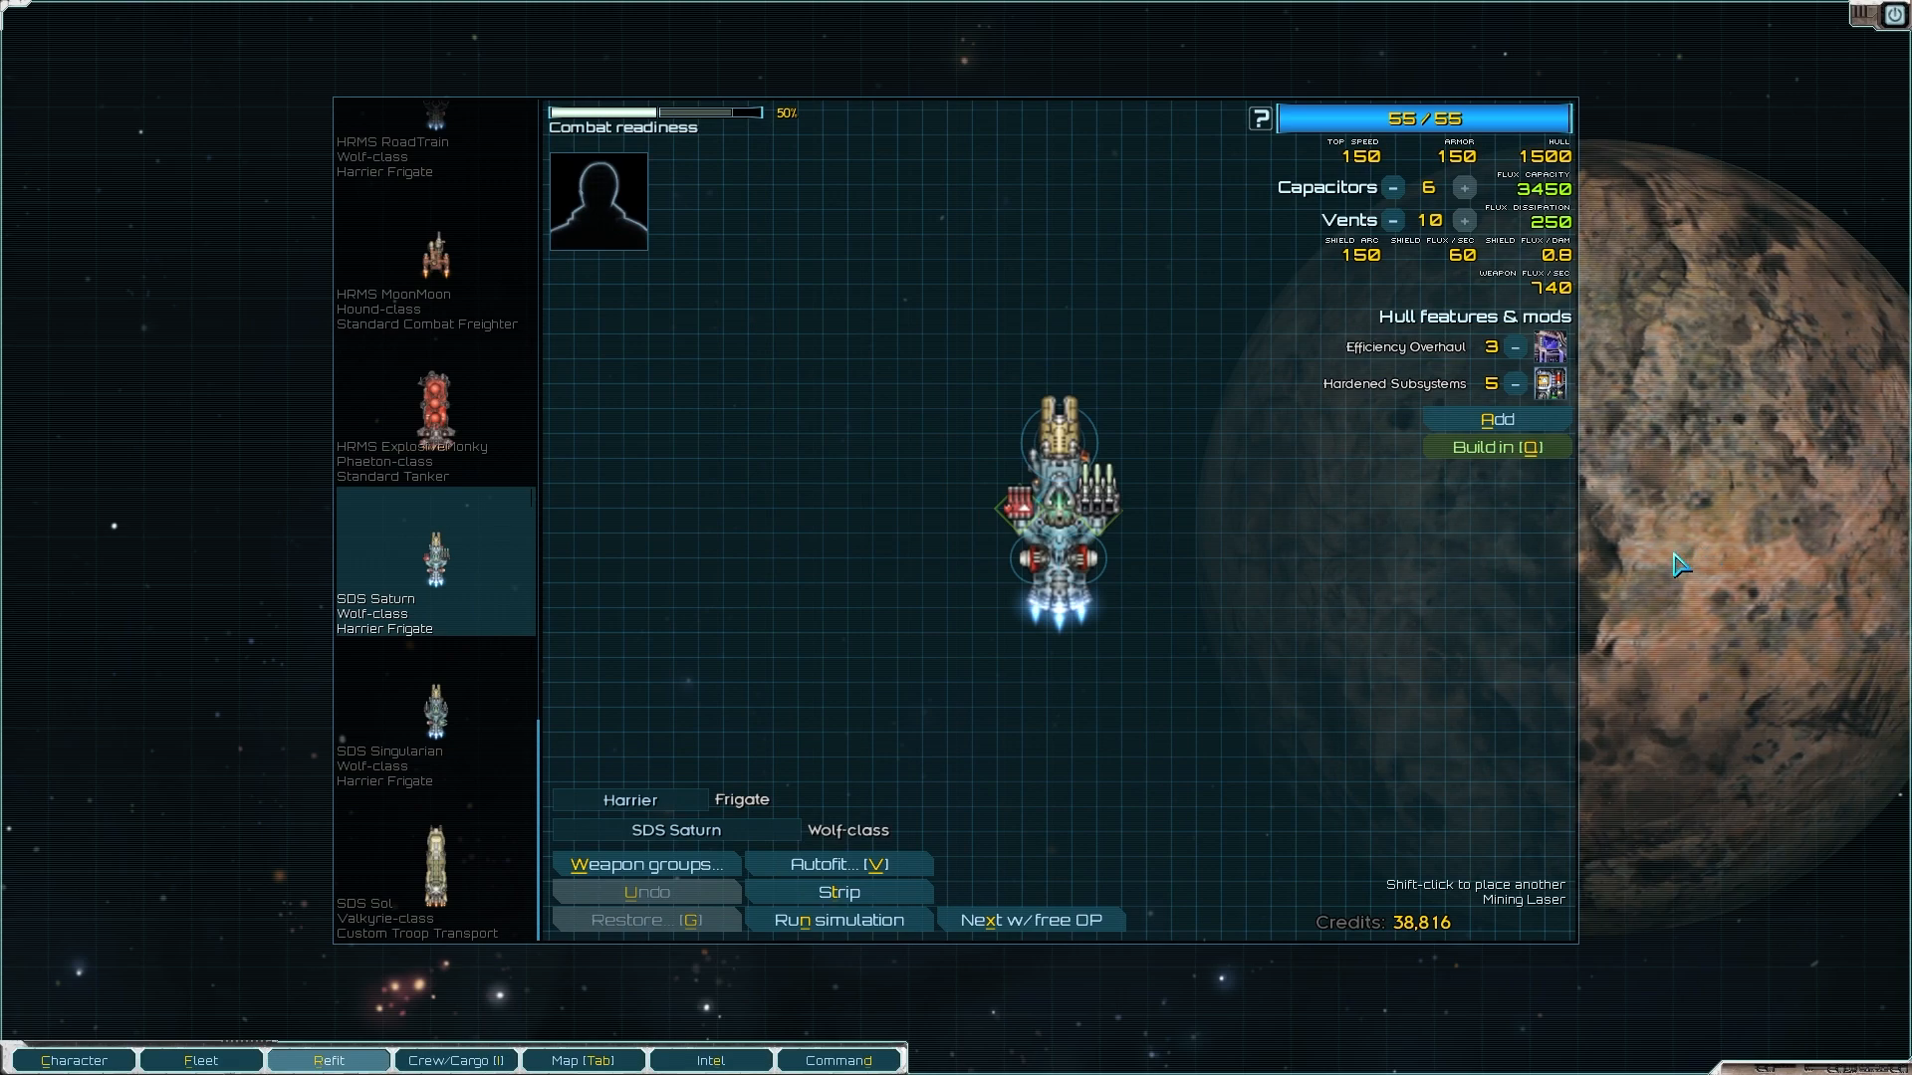
pyautogui.moveTo(1673, 563)
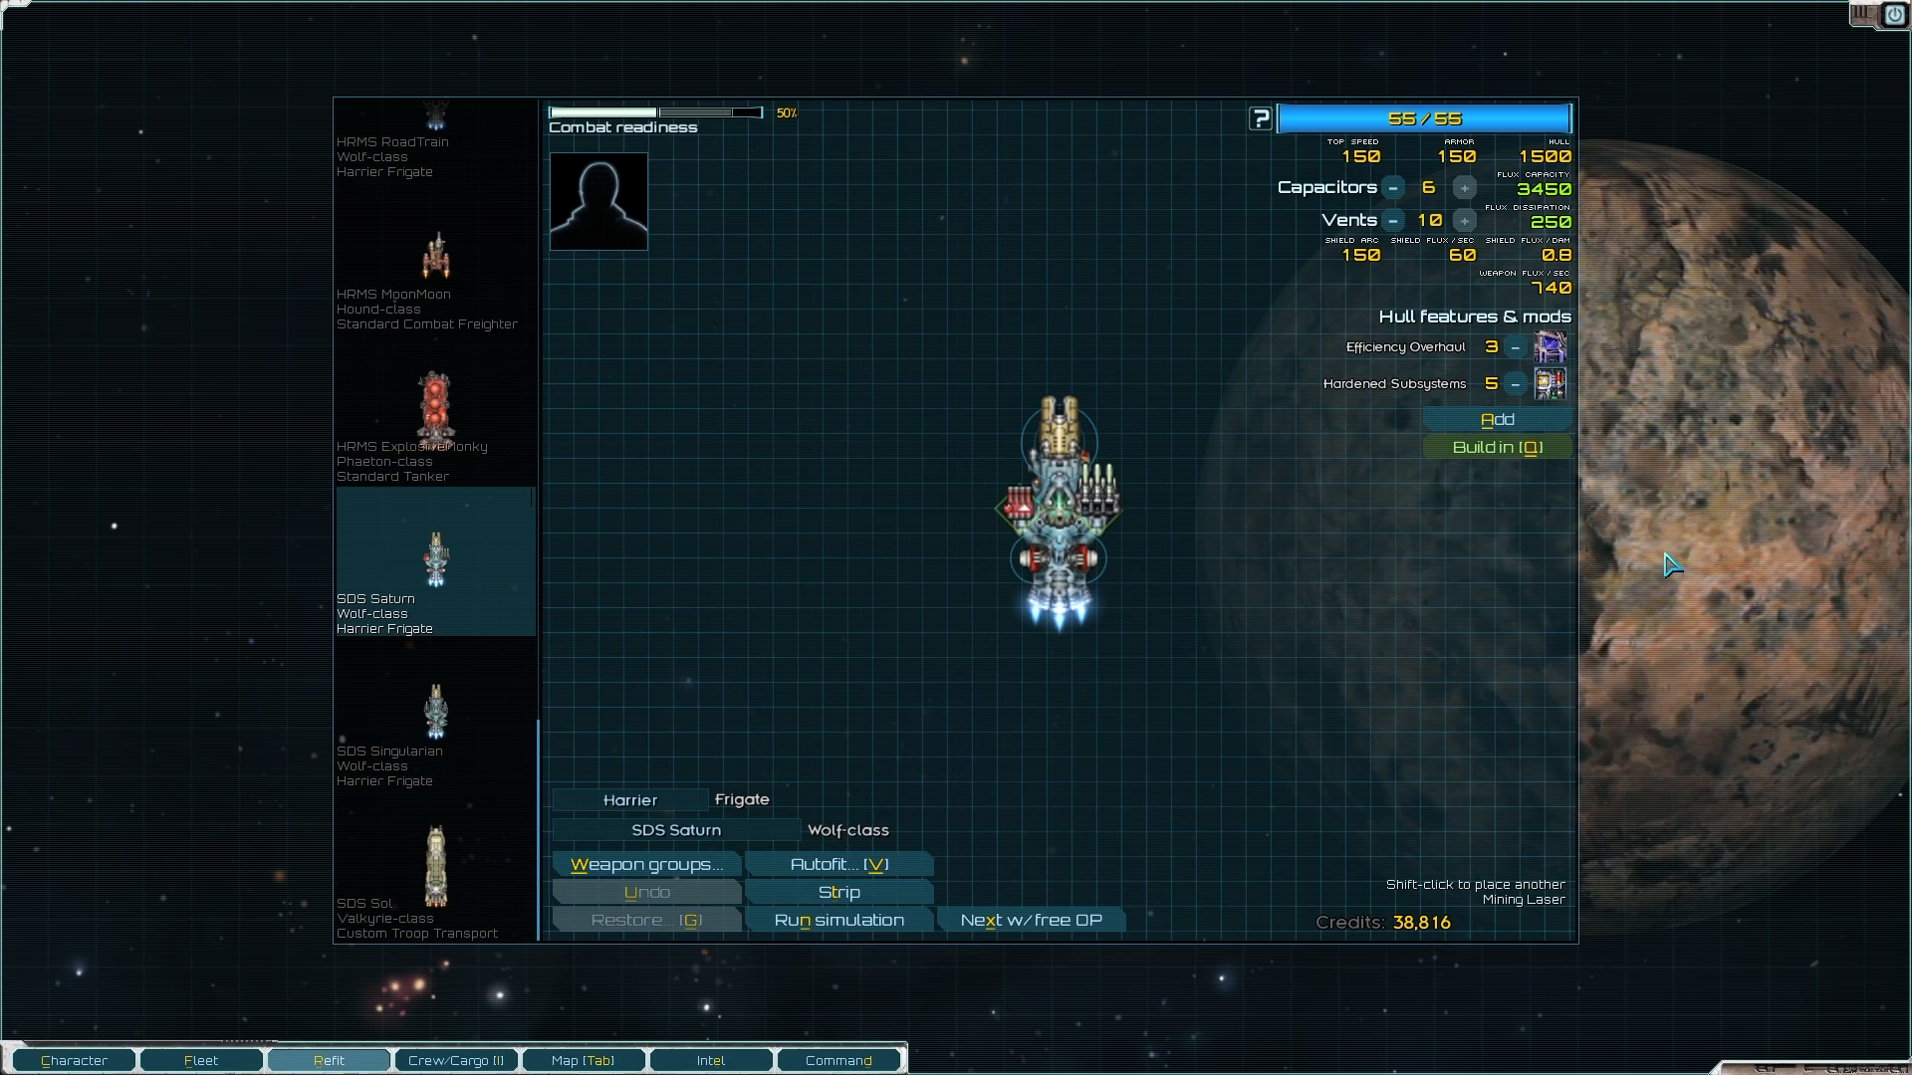
pyautogui.moveTo(1578, 552)
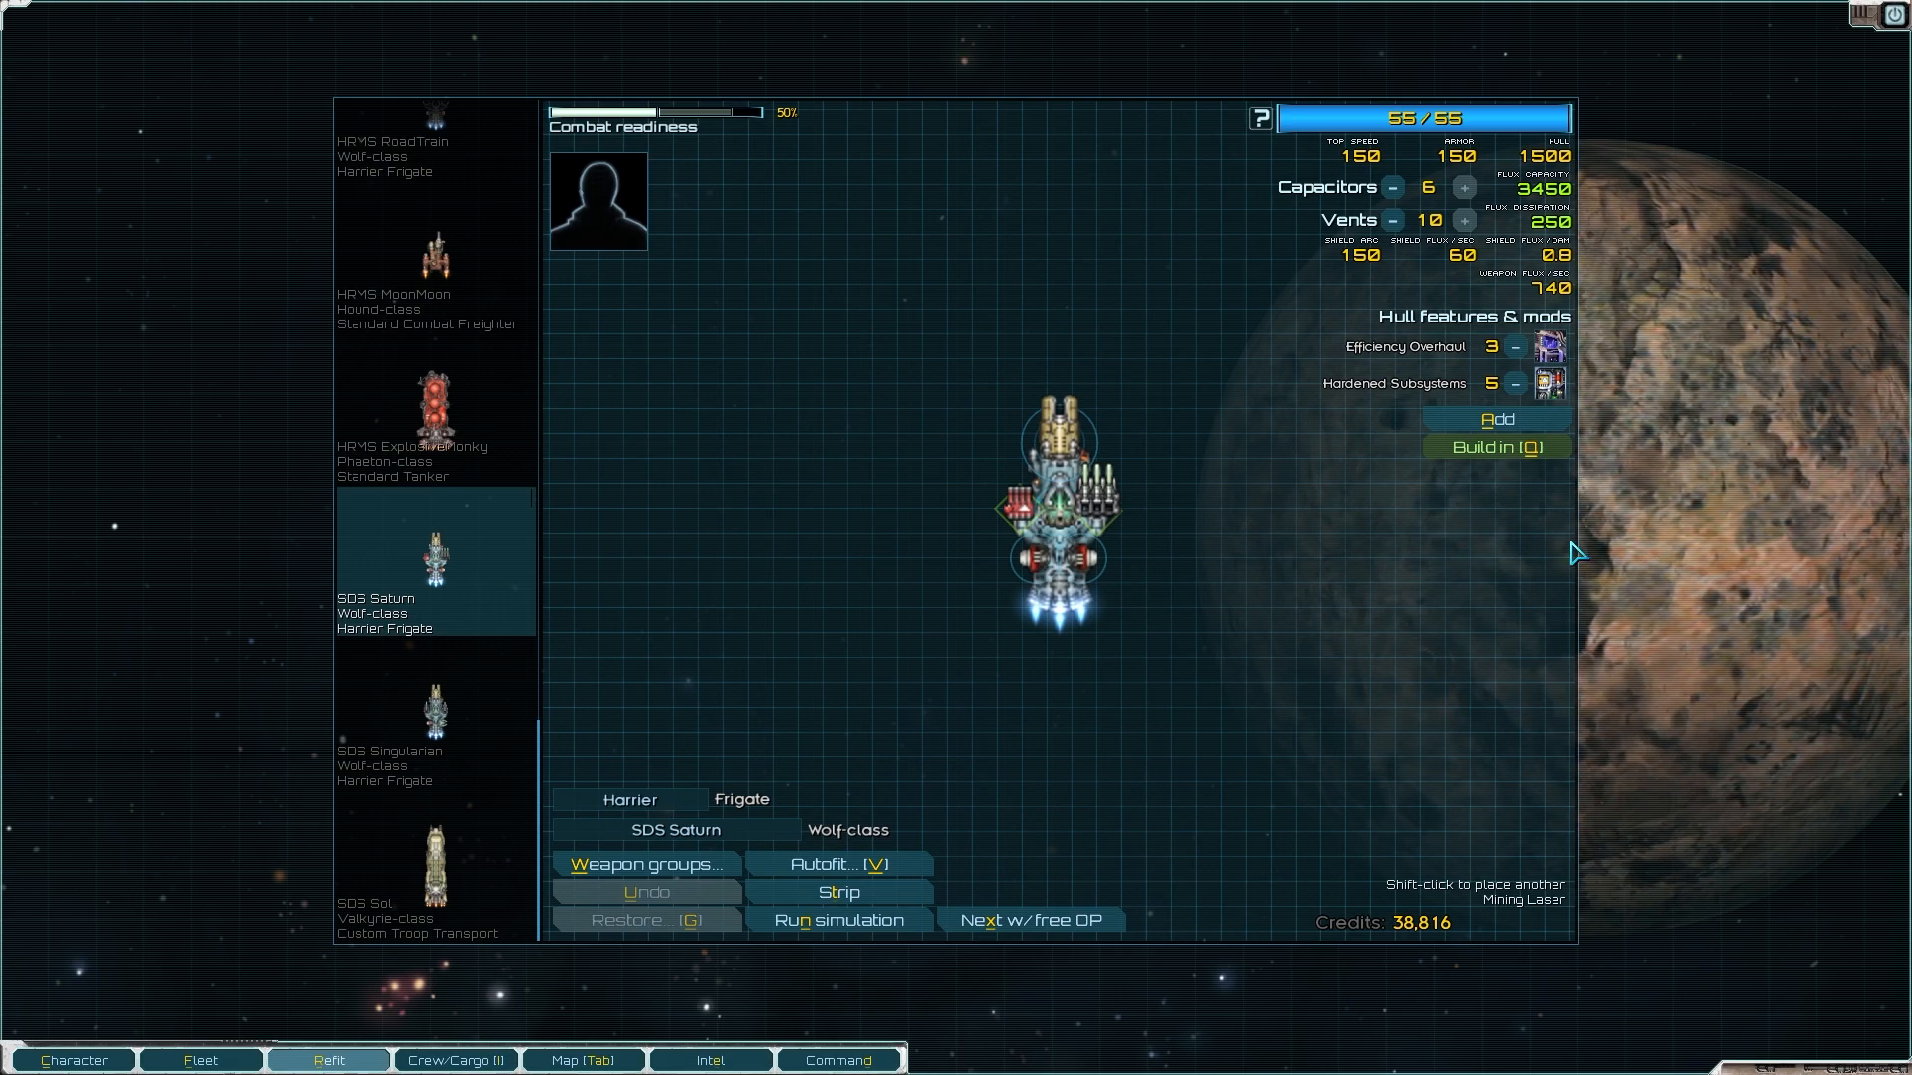
pyautogui.moveTo(1267, 523)
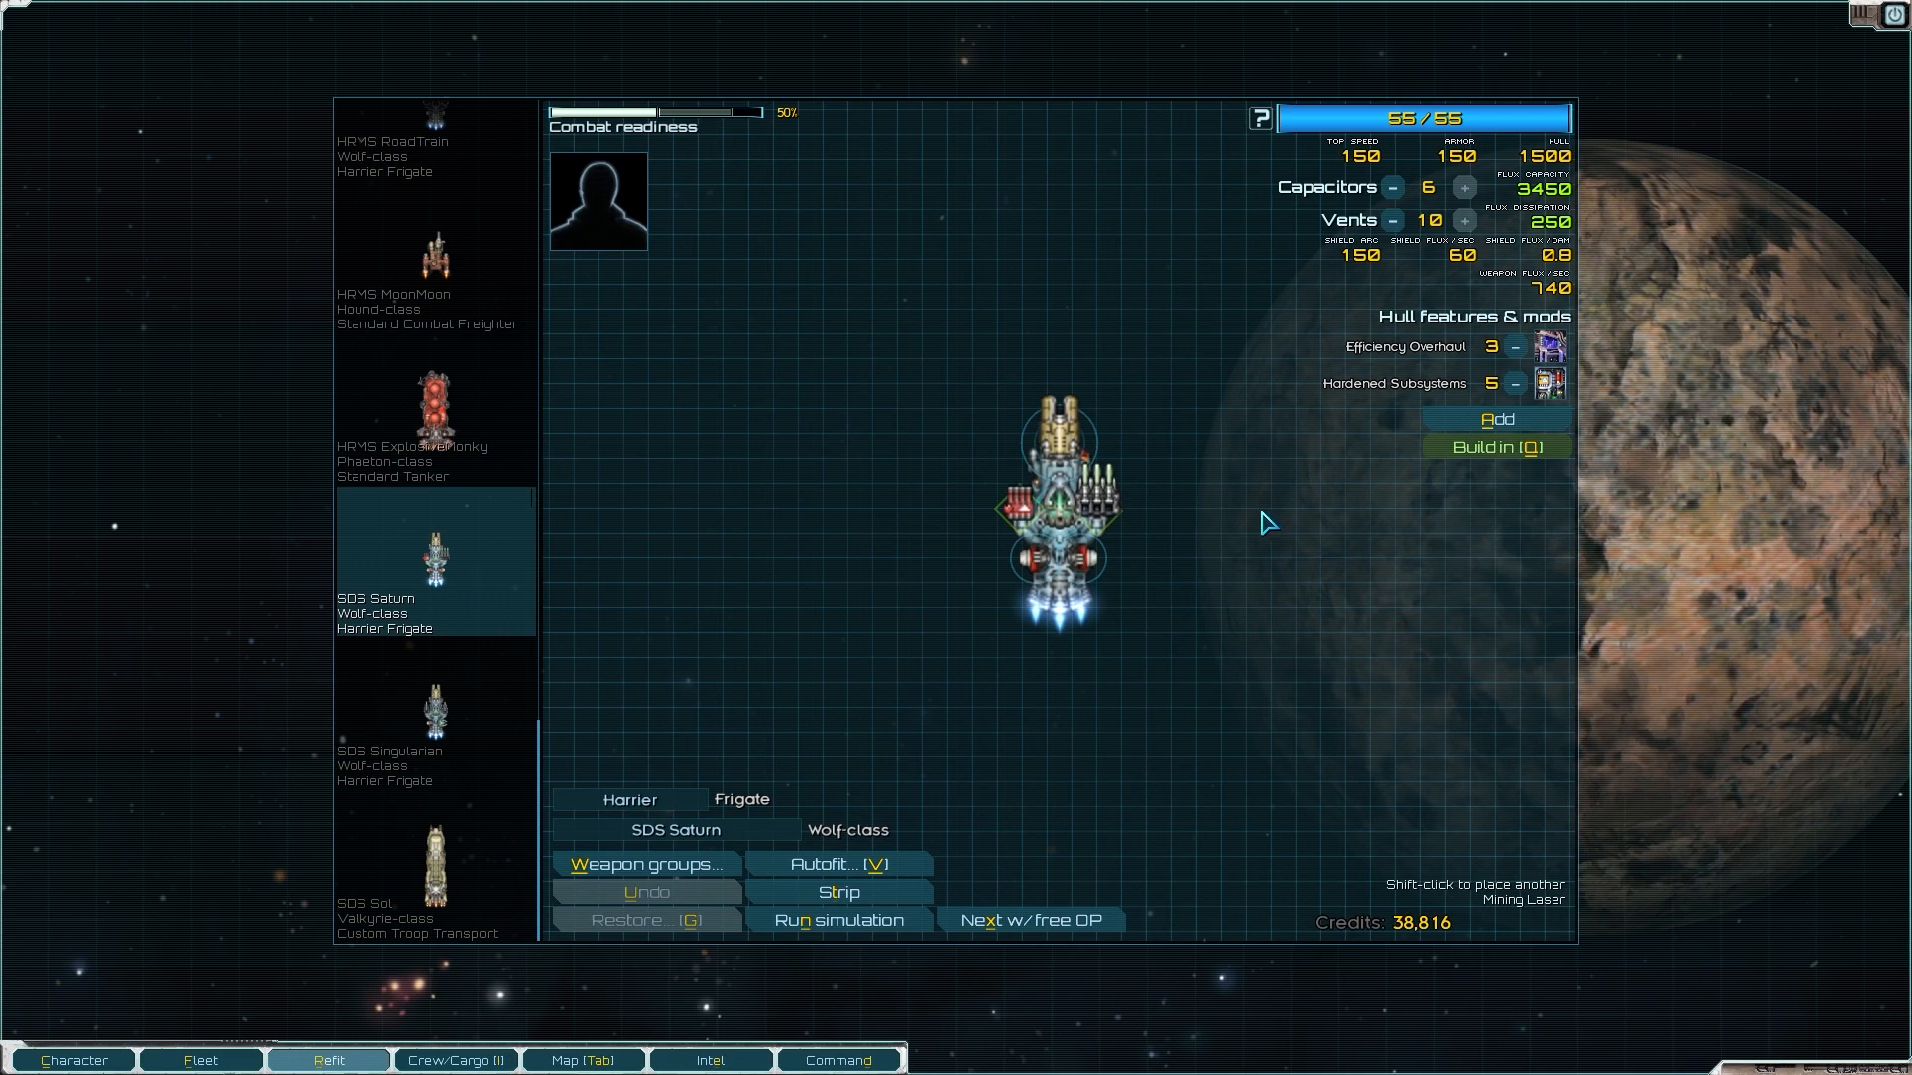
pyautogui.moveTo(988, 478)
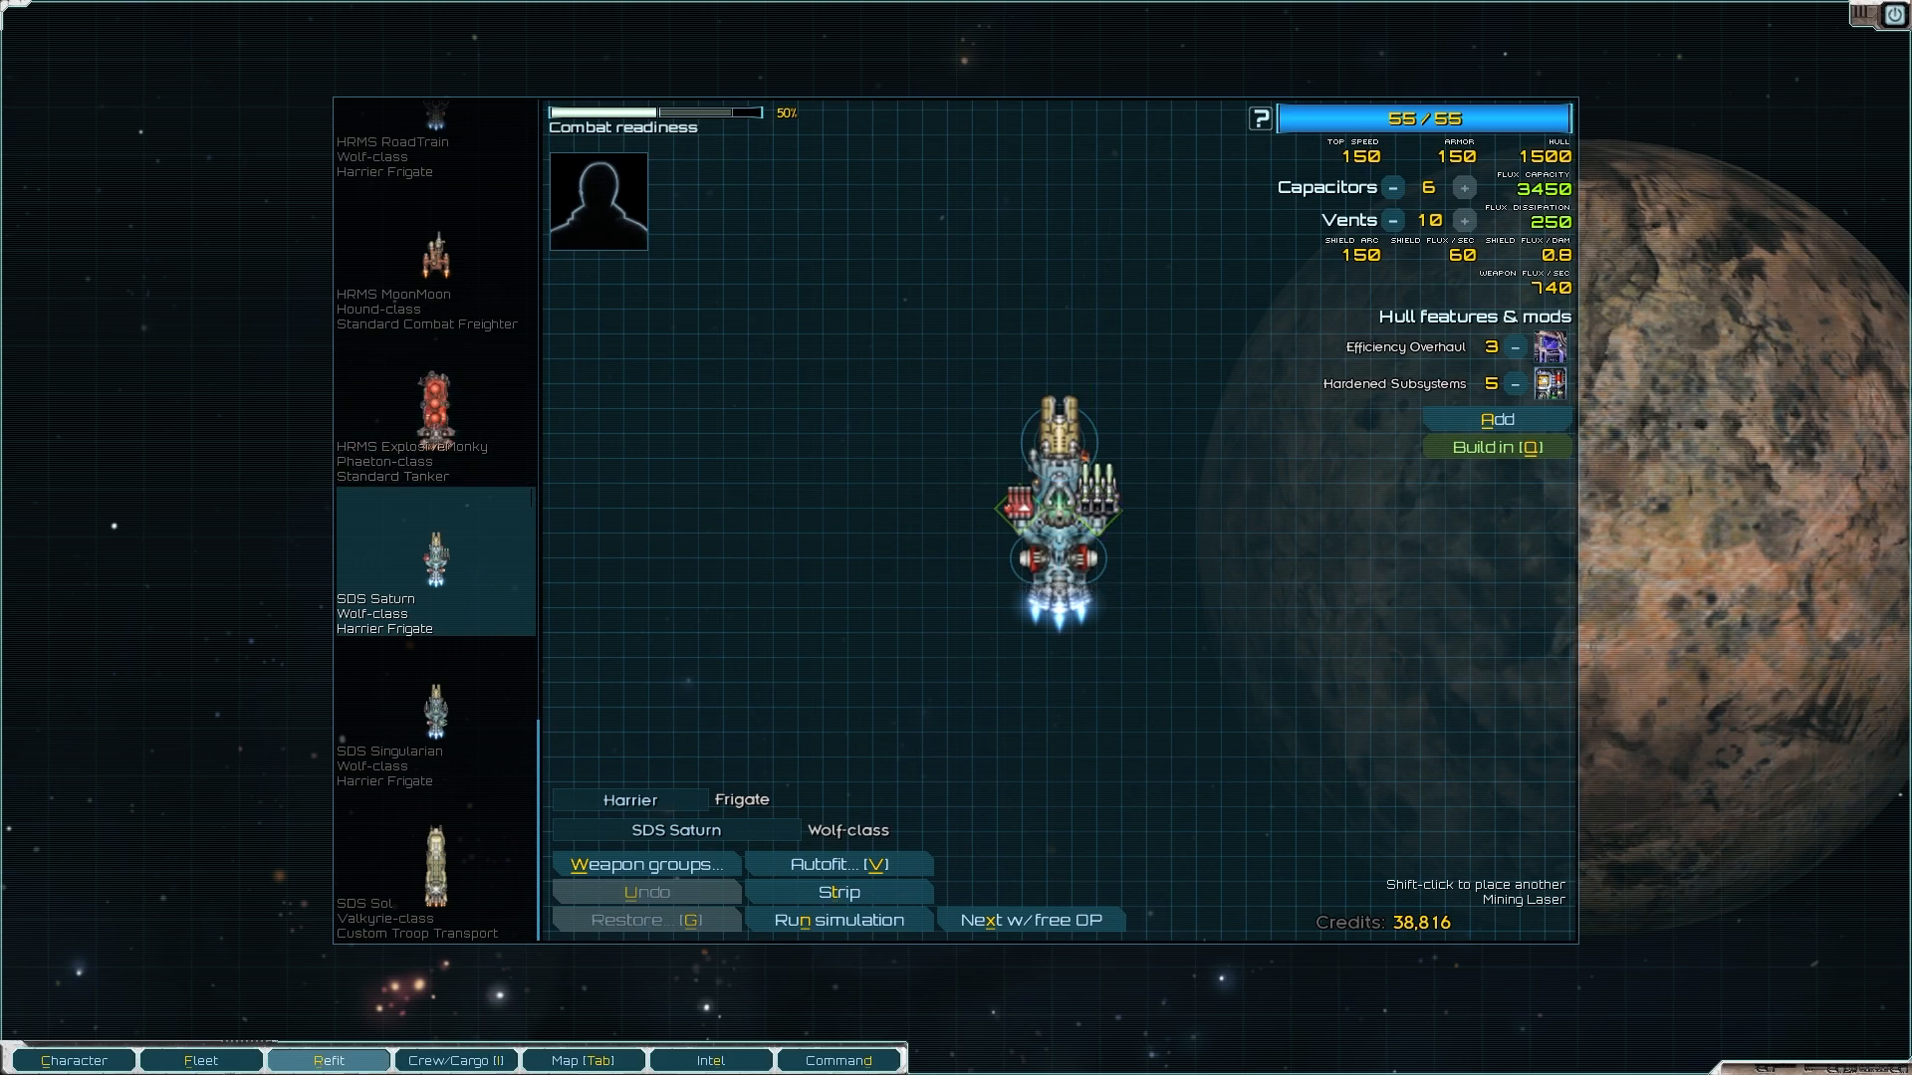
pyautogui.moveTo(103, 52)
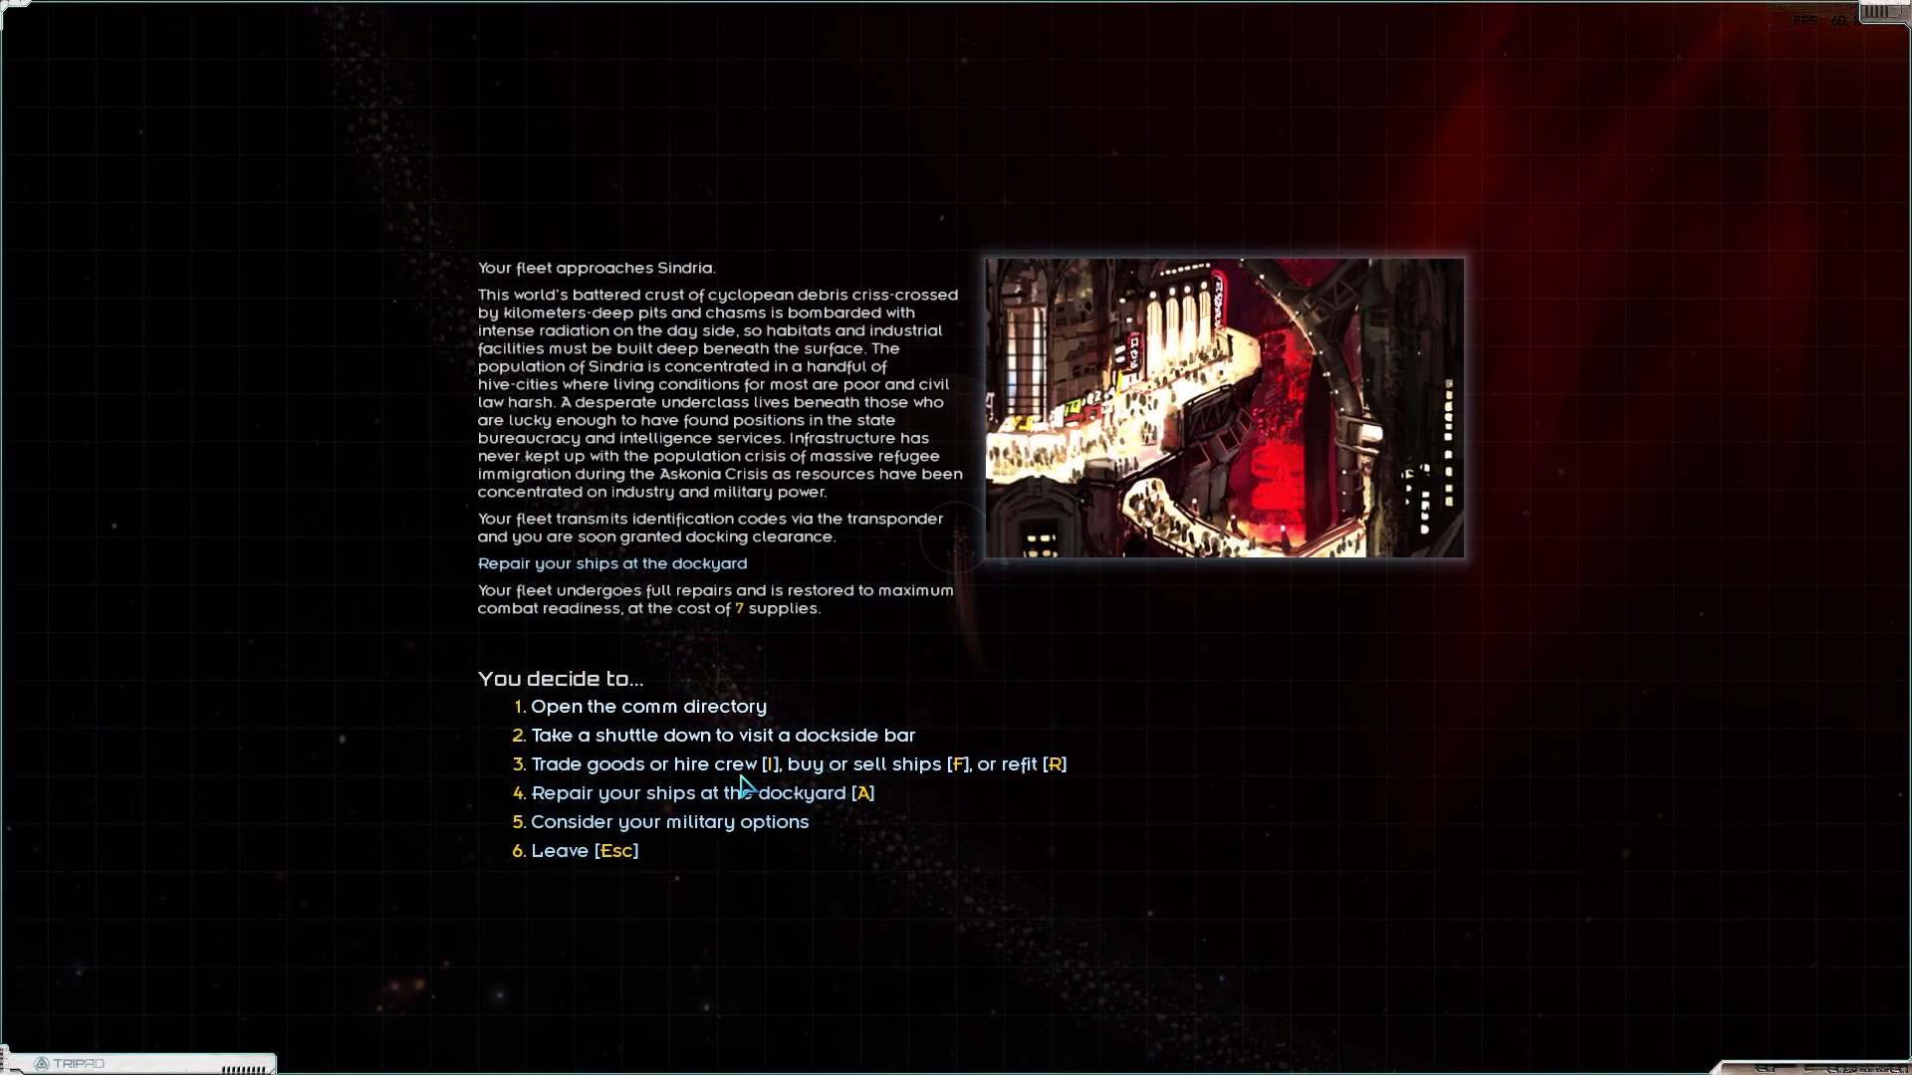
# Step: Repair the fleet at Sindria's dockyard for 24 supplies, then visit and leave the dockside bar
pyautogui.click(701, 792)
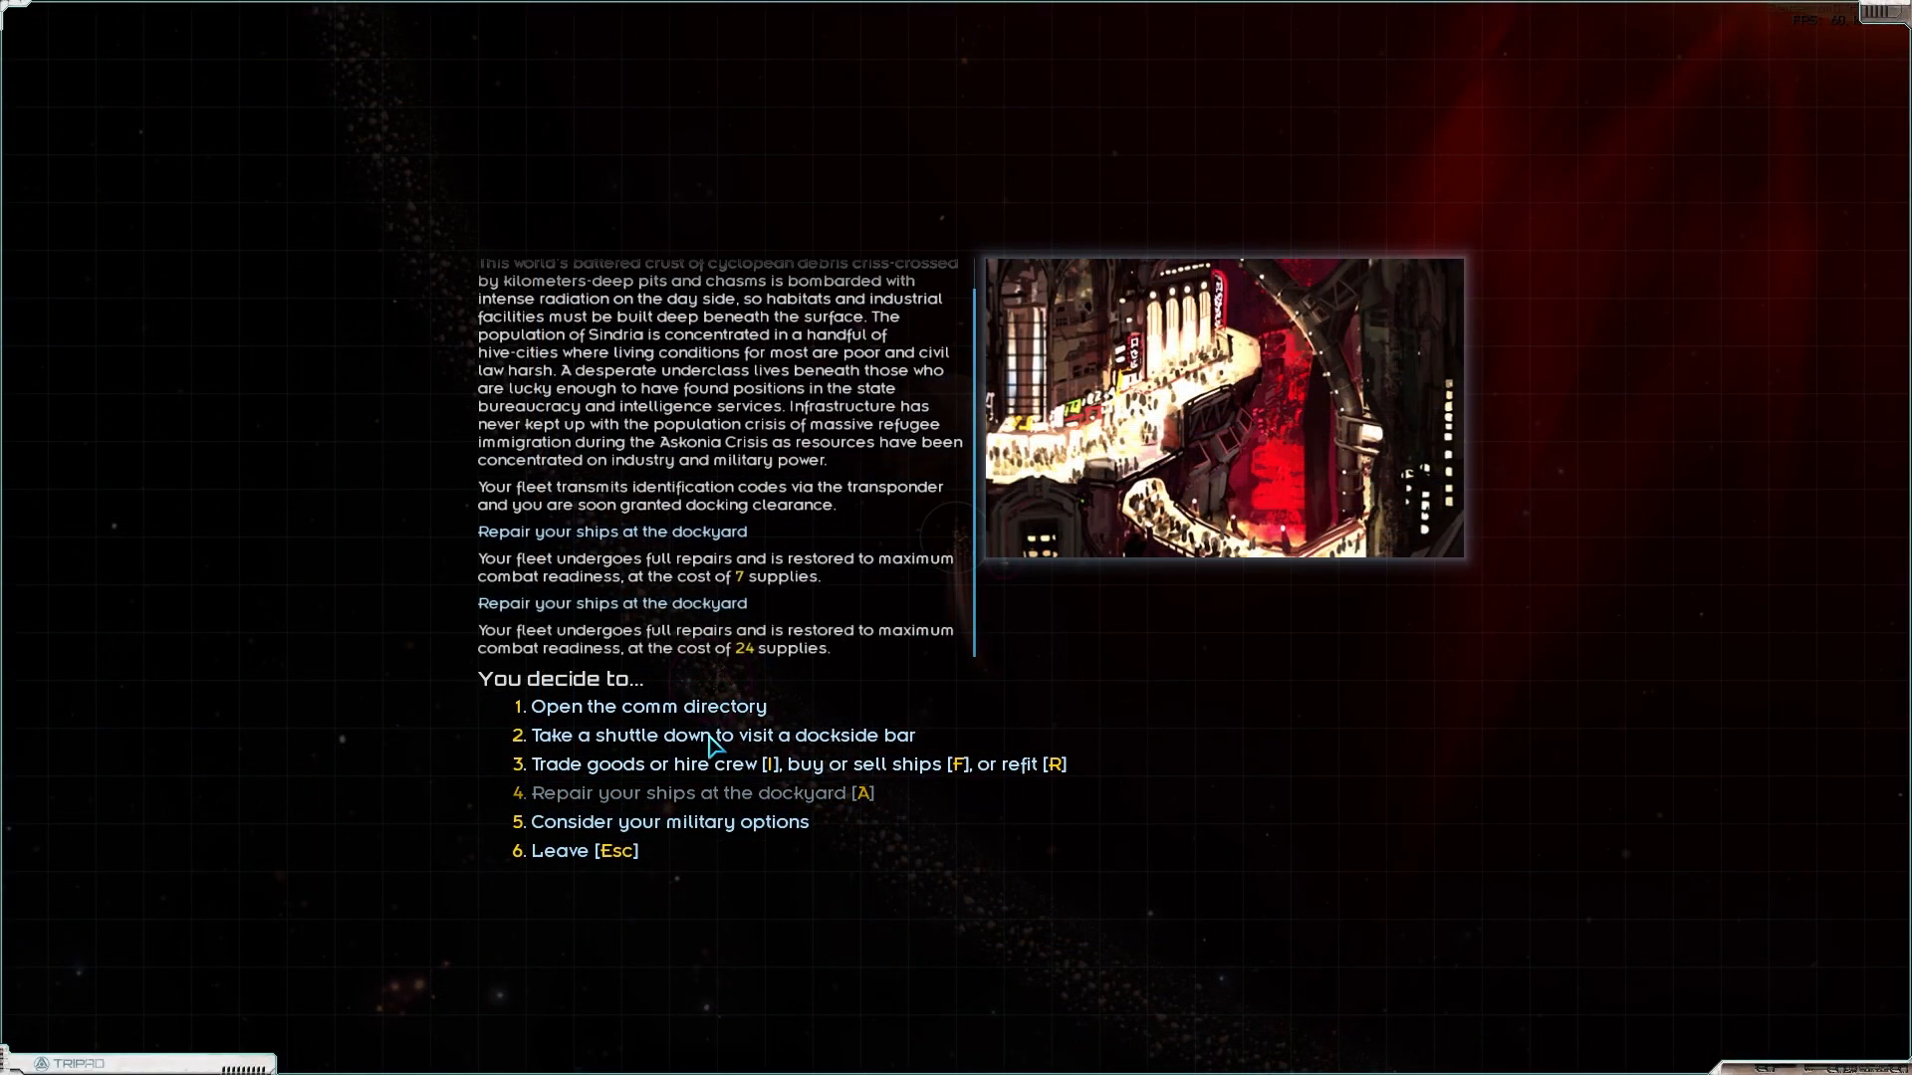
pyautogui.click(720, 734)
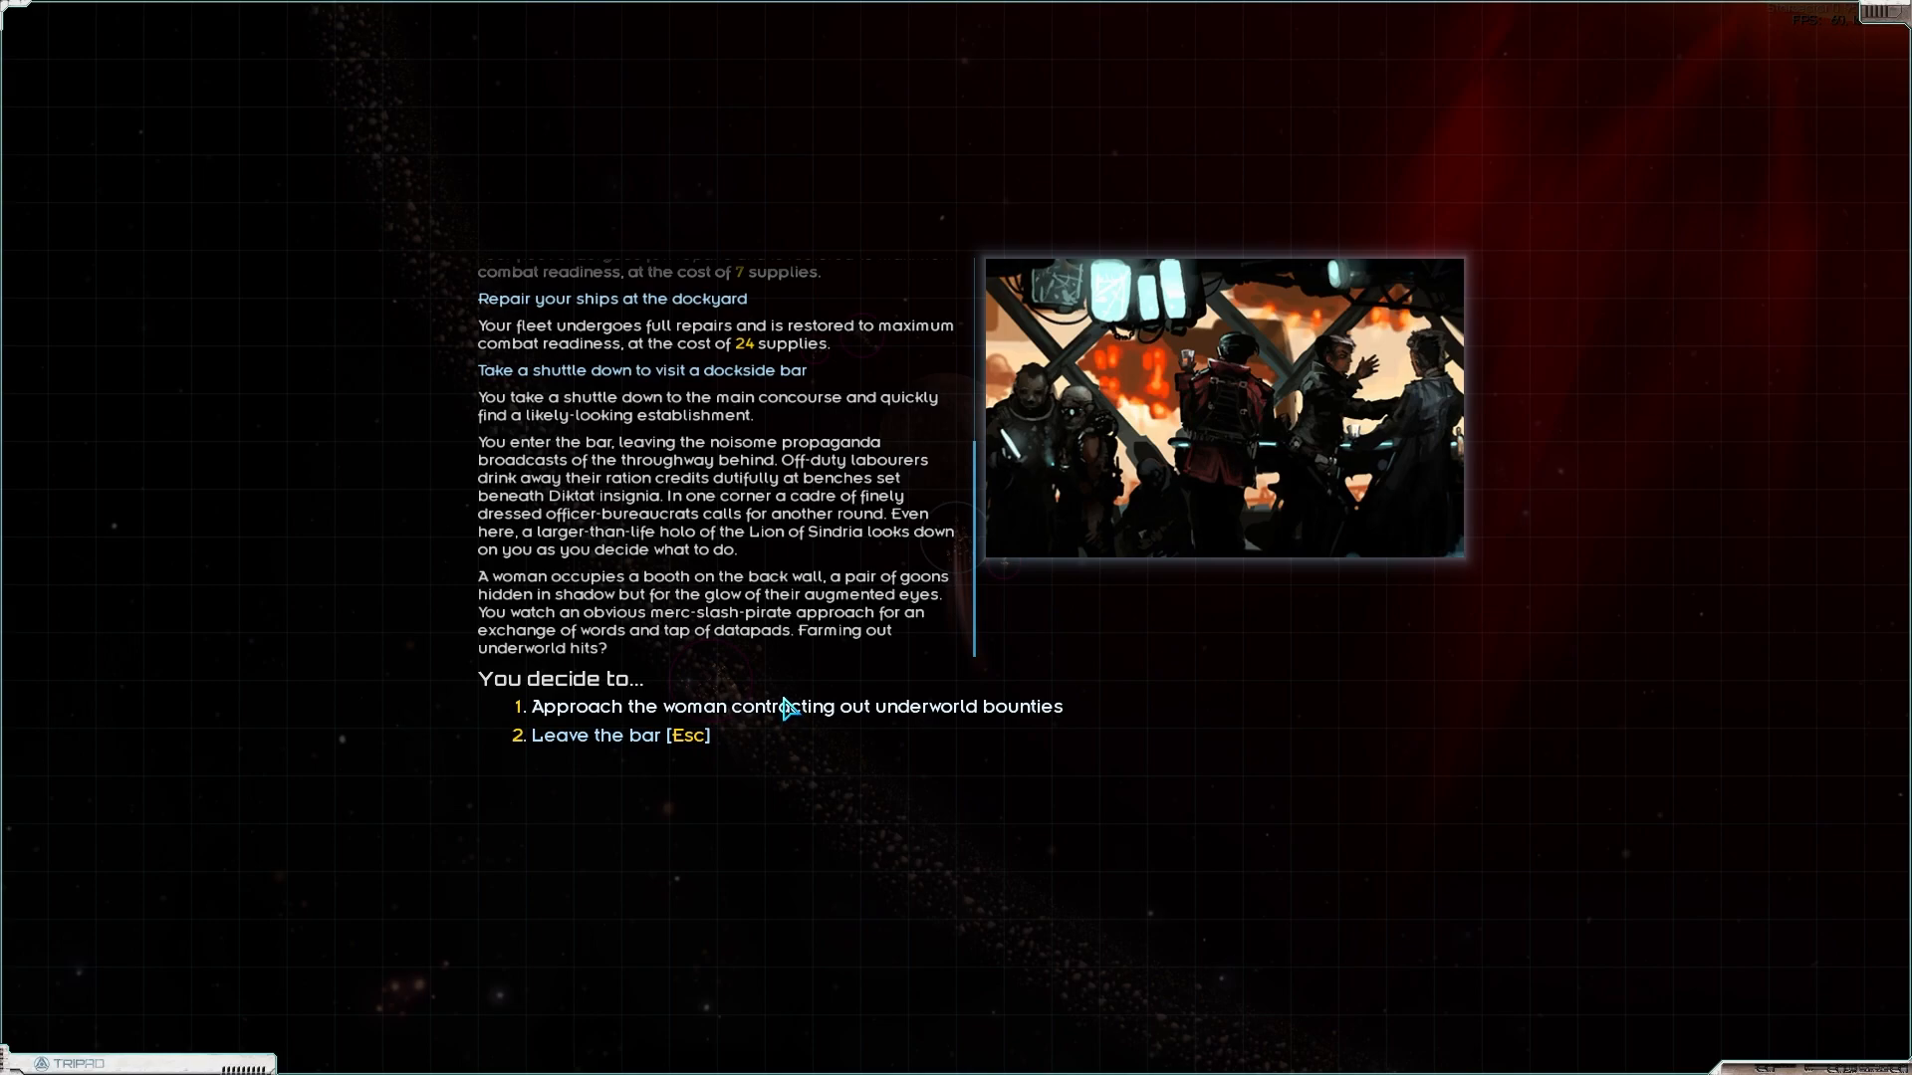
pyautogui.click(605, 734)
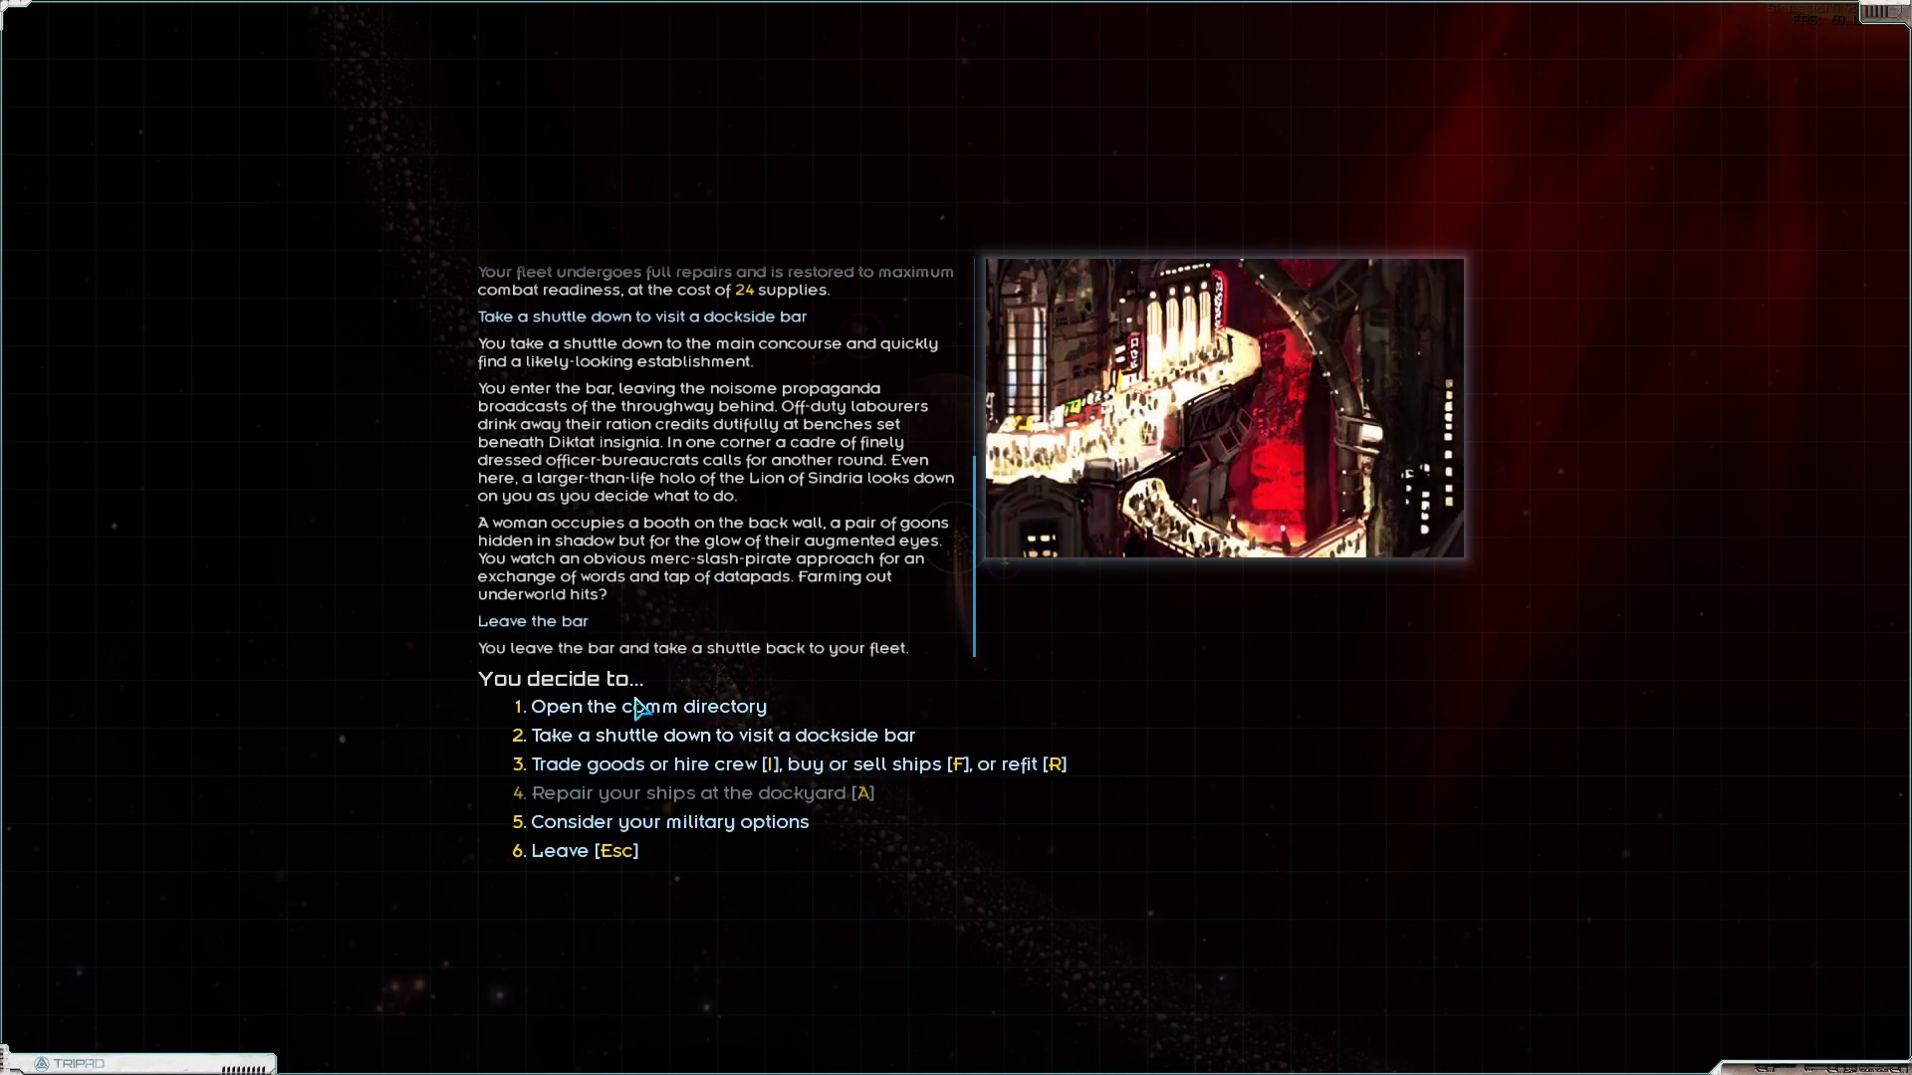
# Step: Interview officer Quinn Beaubien about her combat skills via the comm directory, without hiring
pyautogui.click(647, 704)
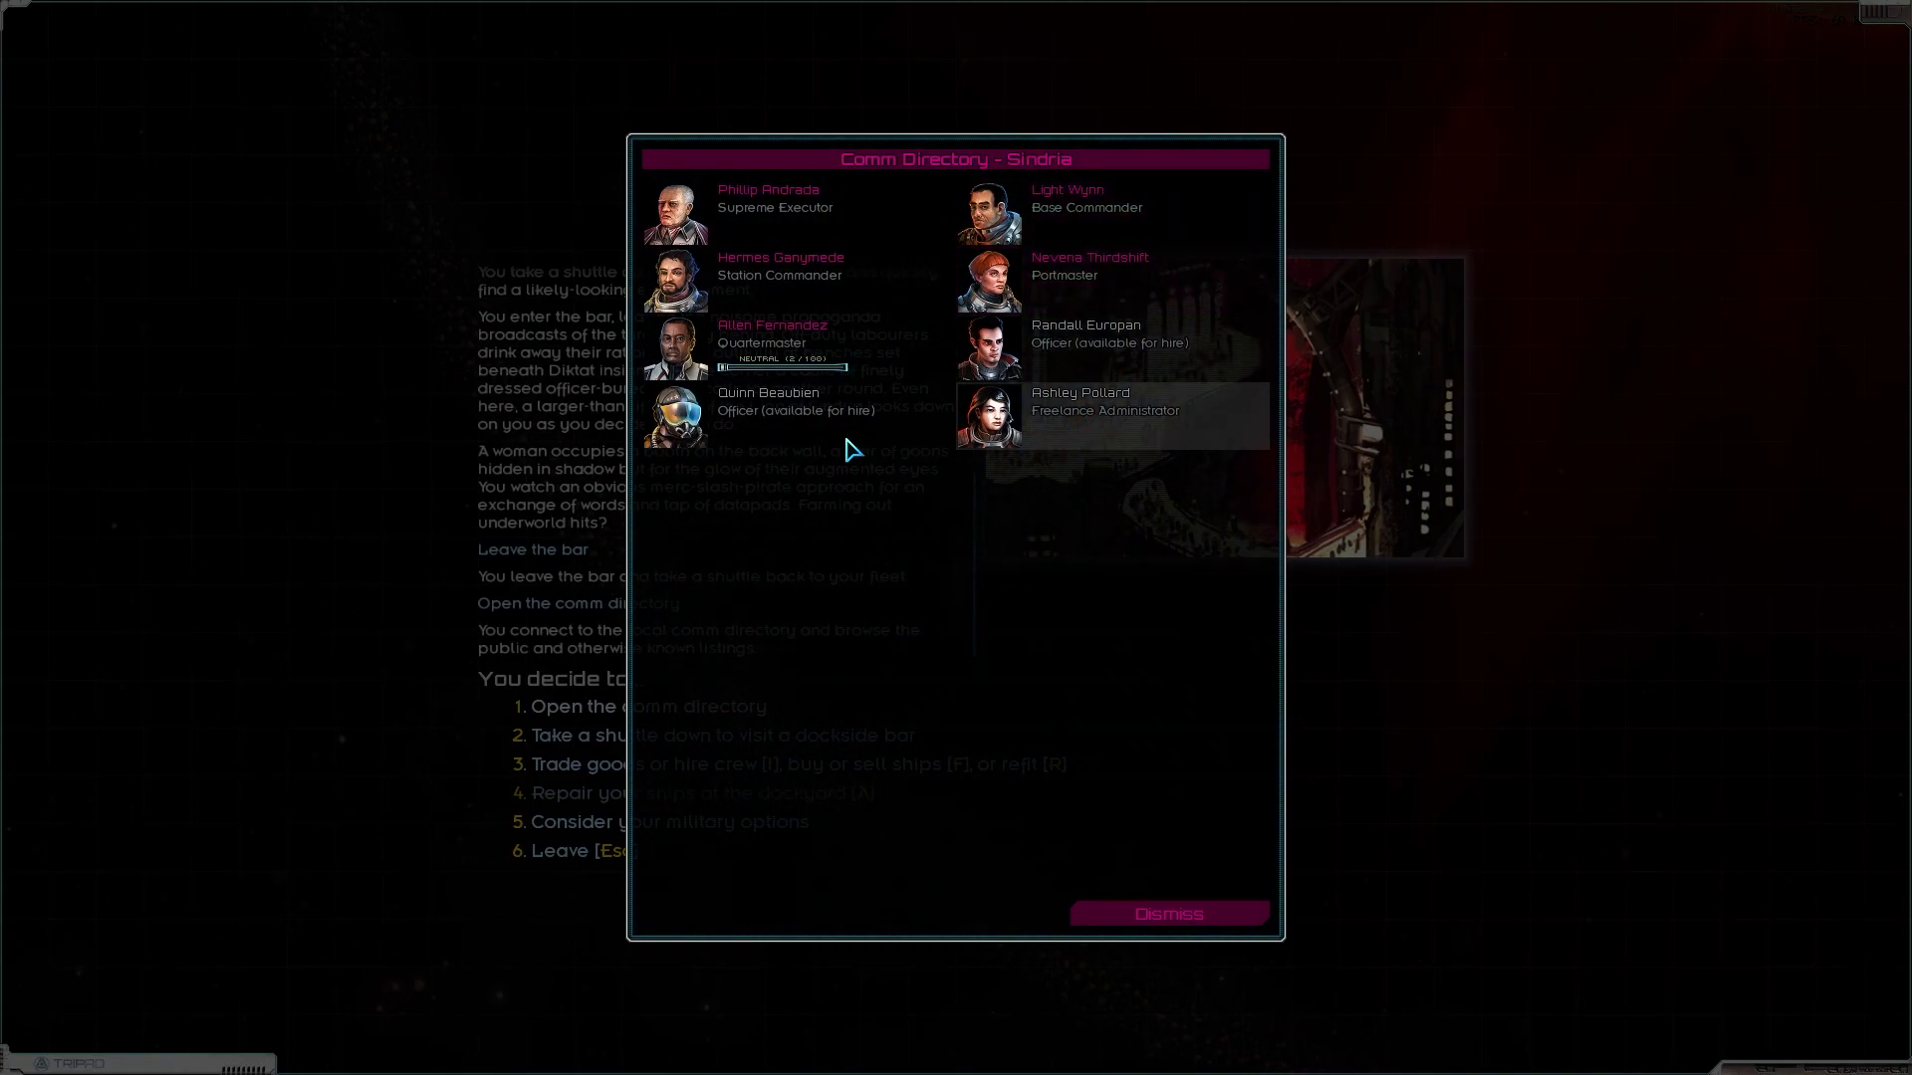
pyautogui.moveTo(1121, 346)
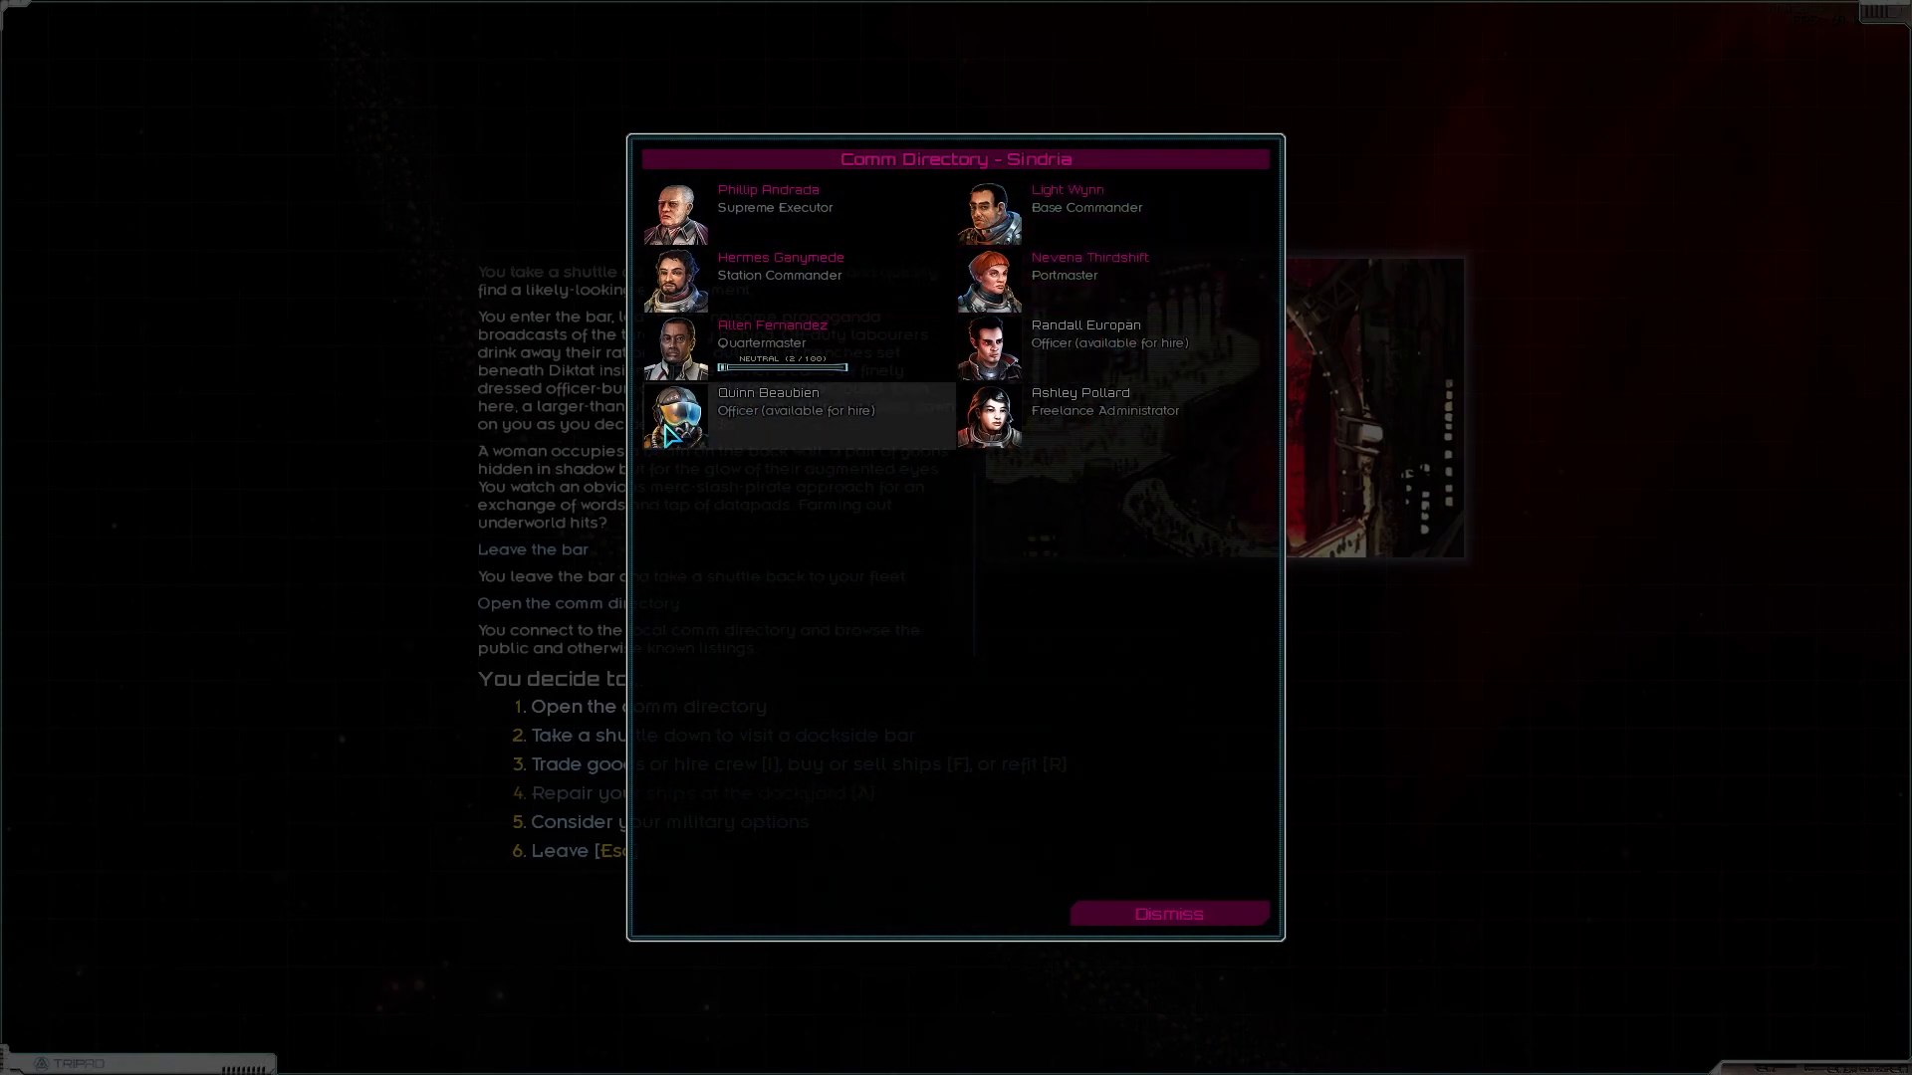
pyautogui.click(799, 400)
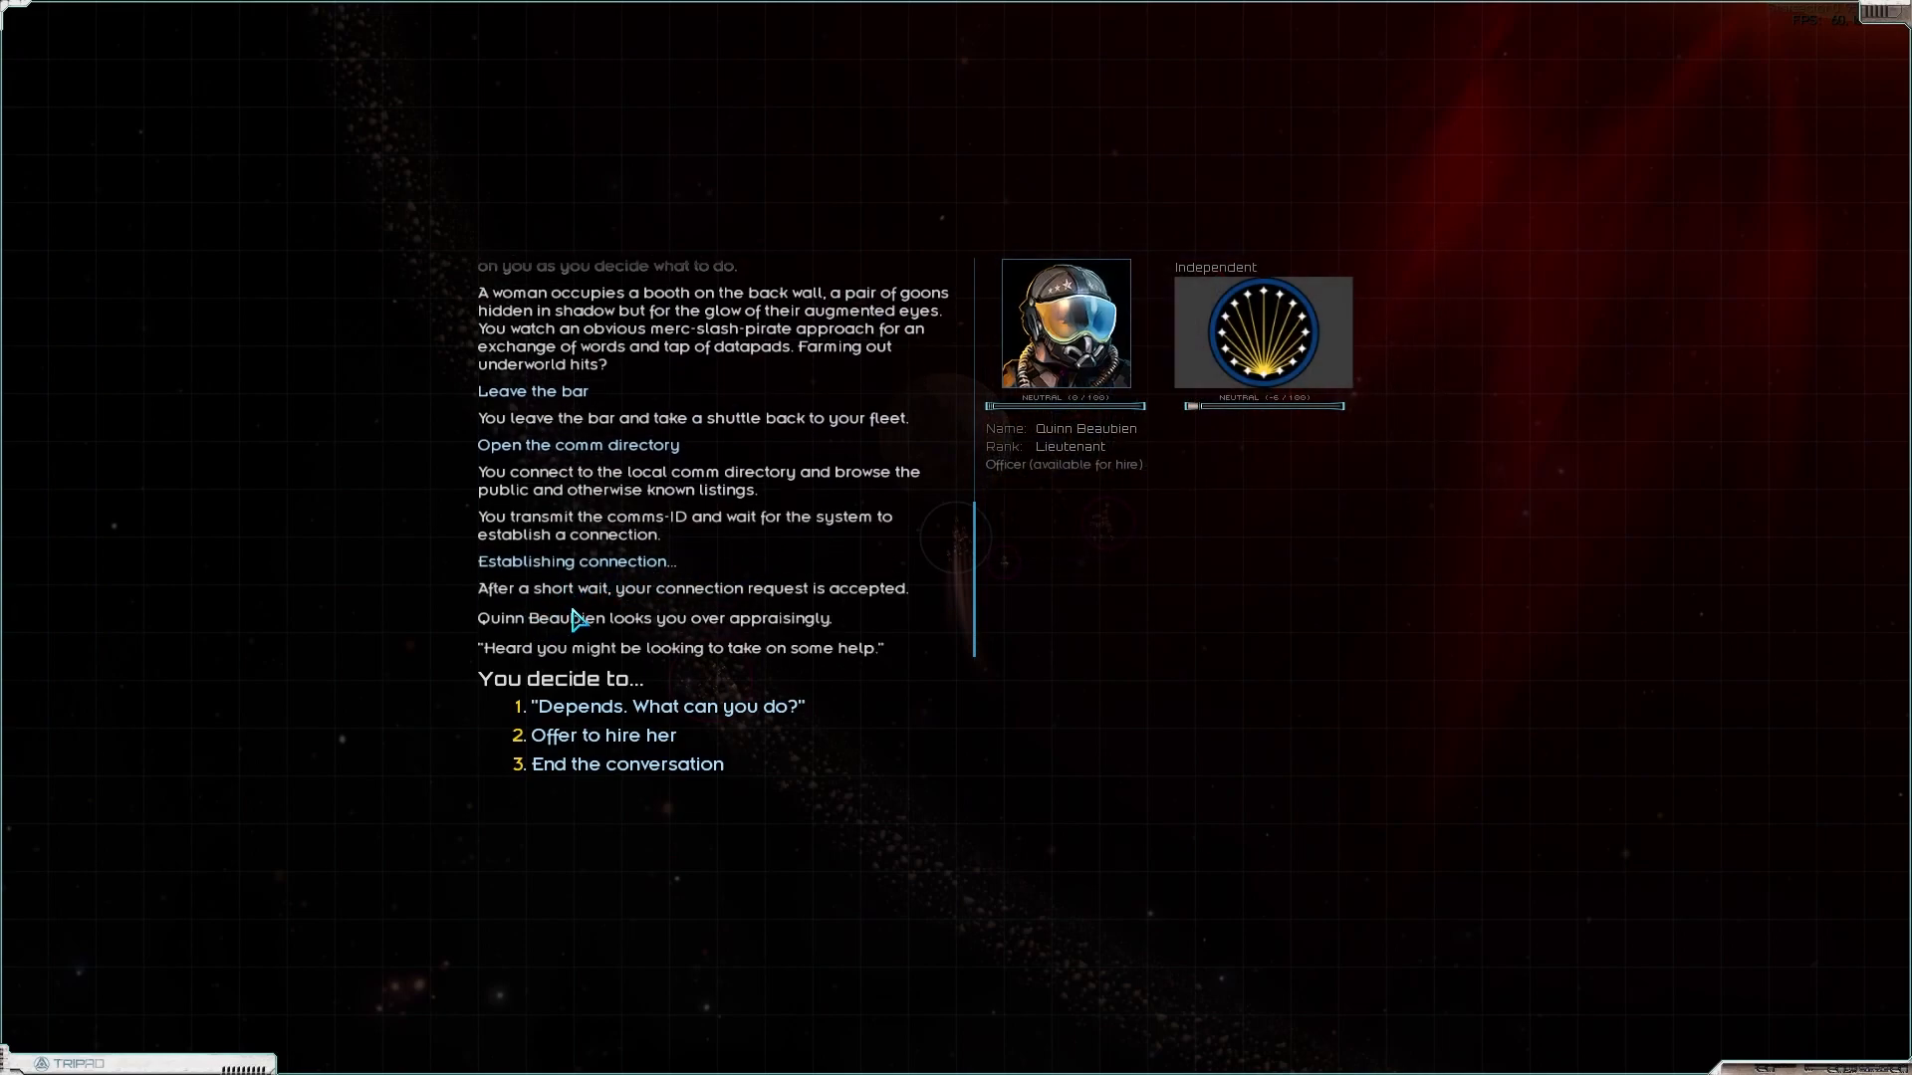
pyautogui.moveTo(551, 661)
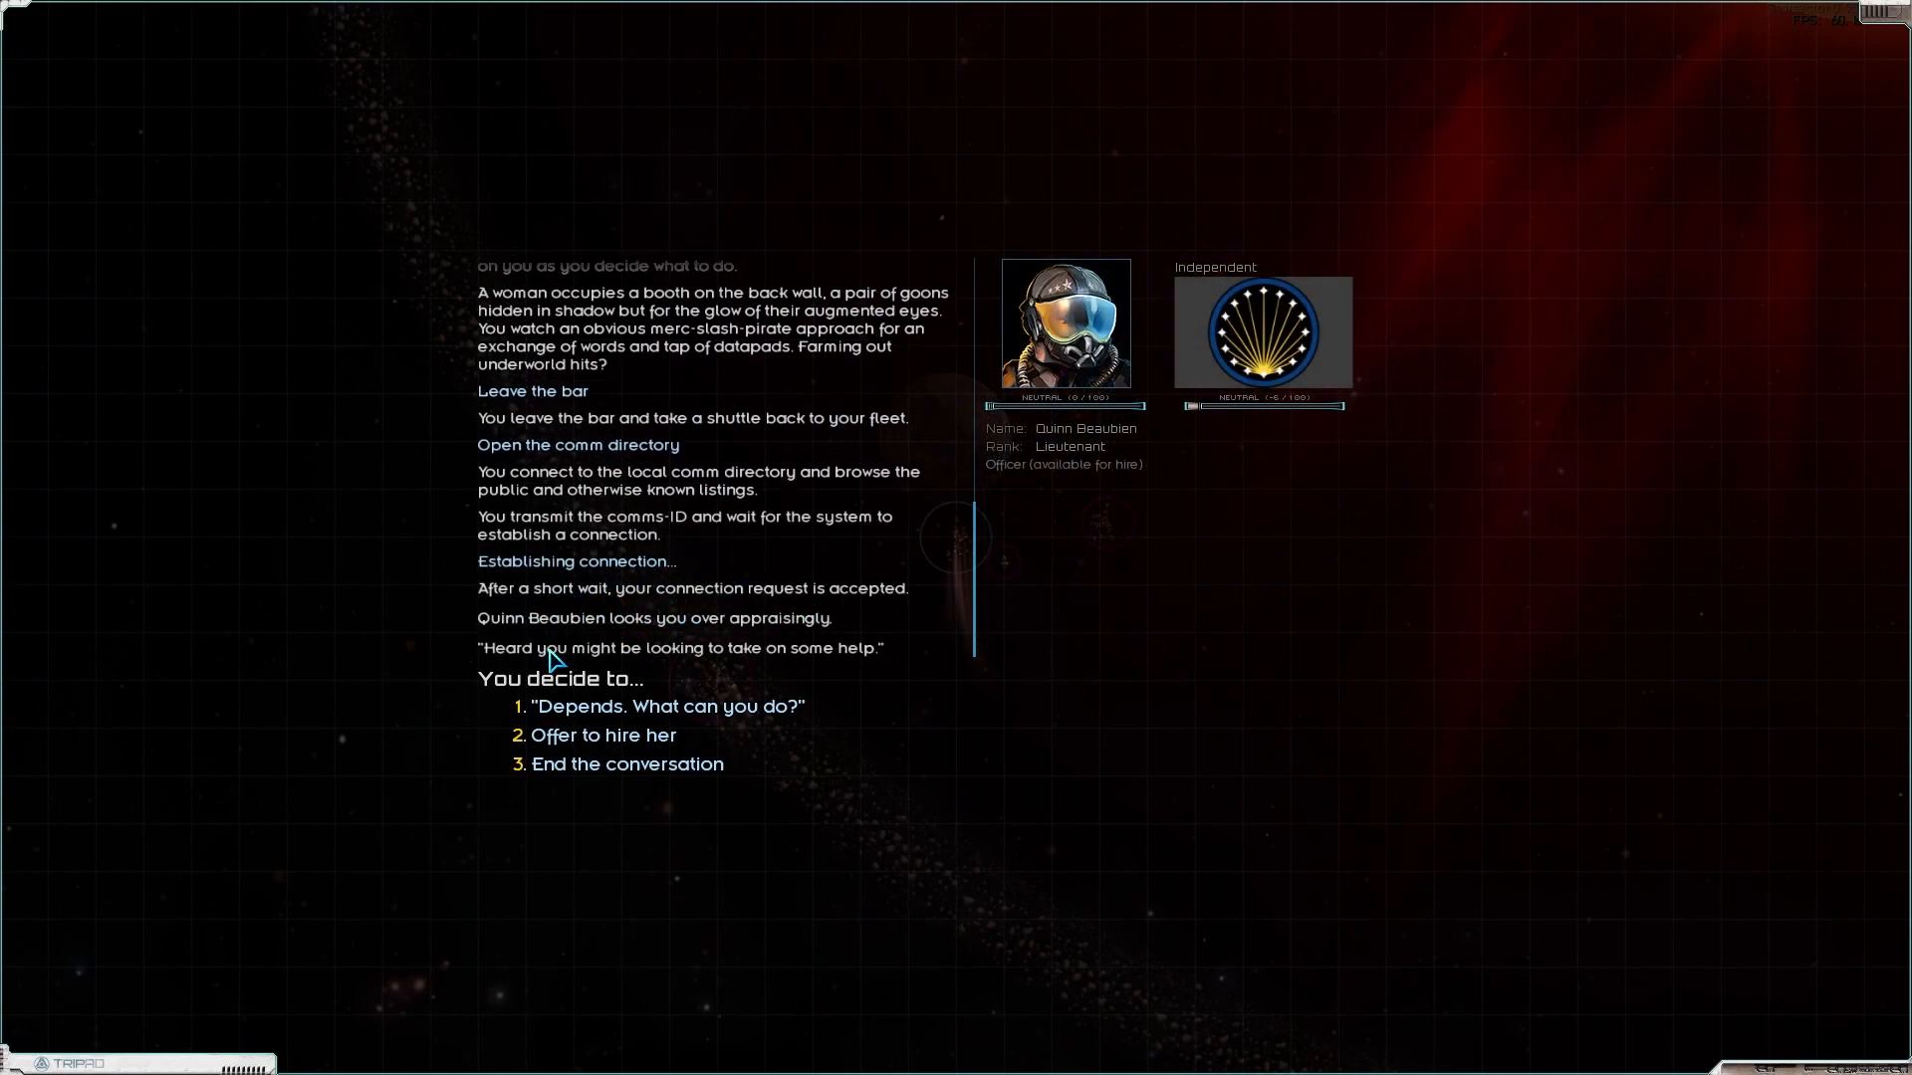
pyautogui.moveTo(725, 724)
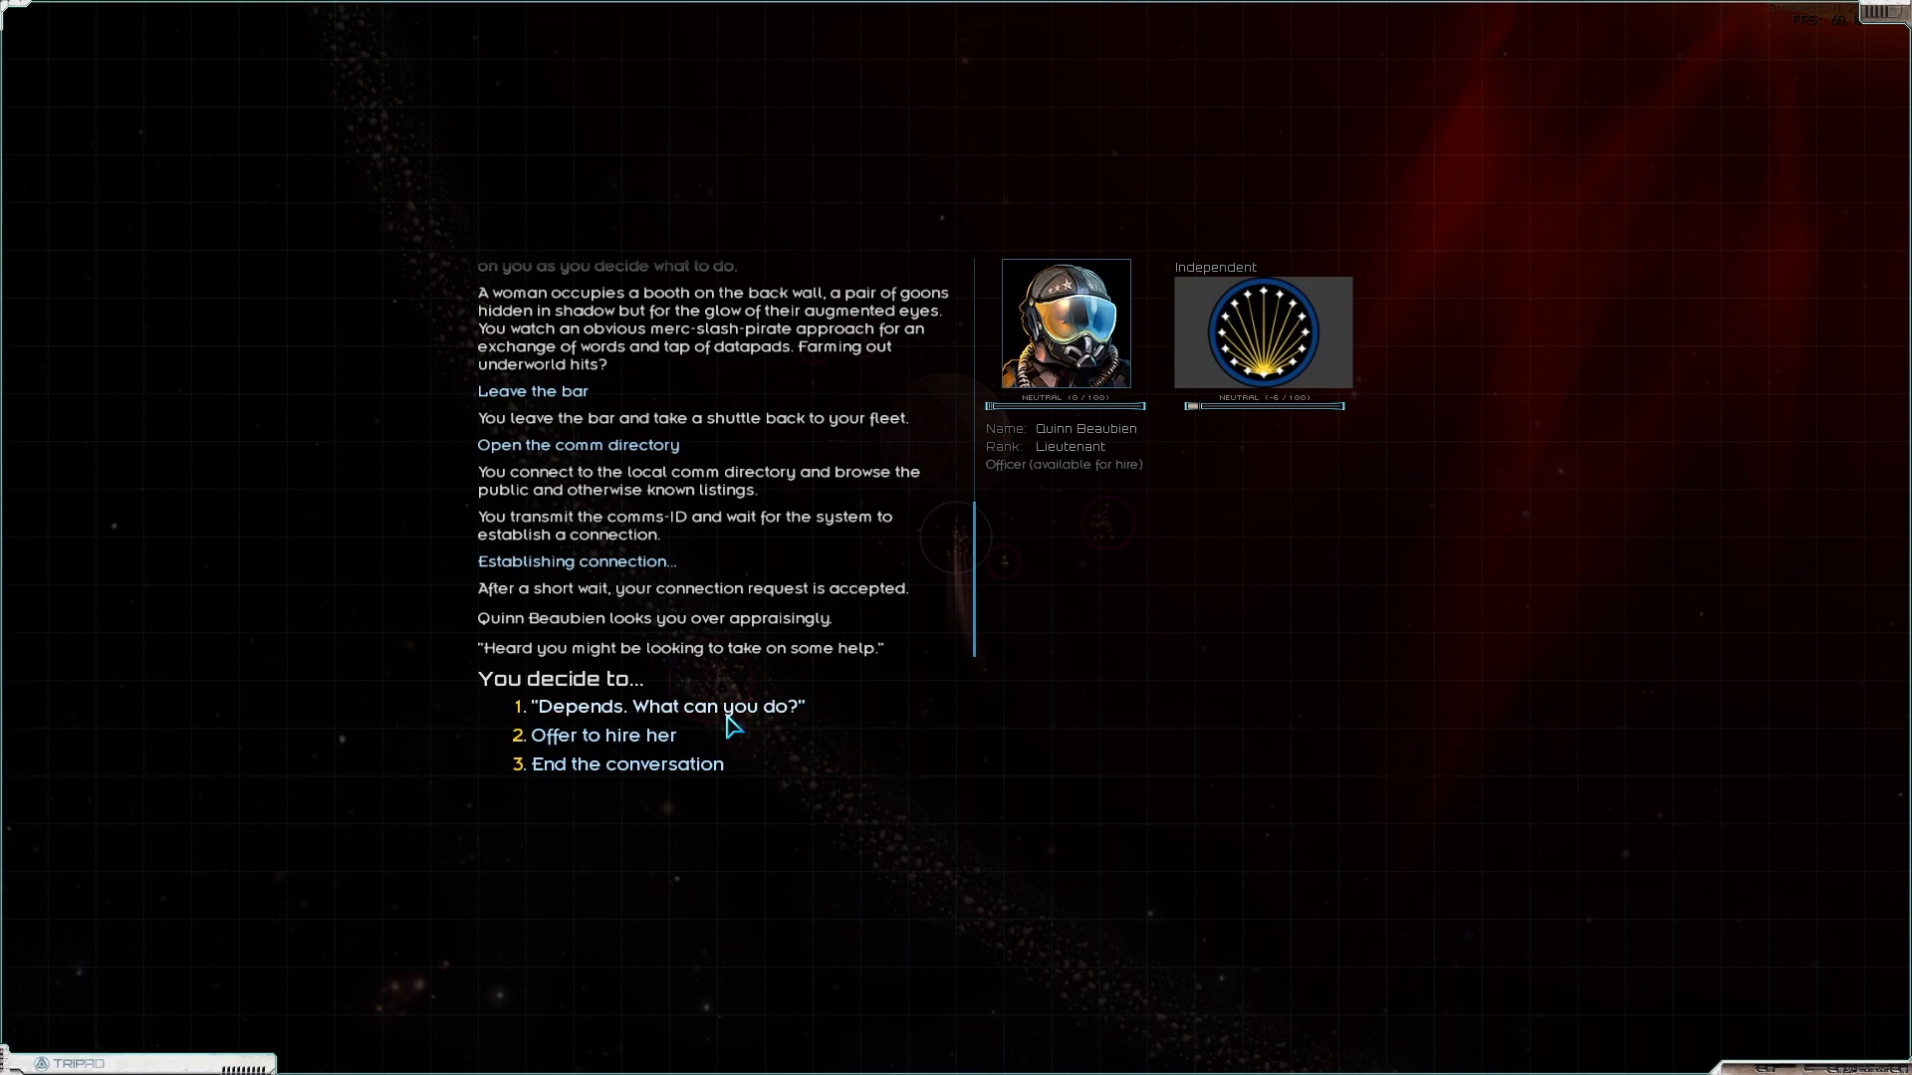
pyautogui.click(665, 705)
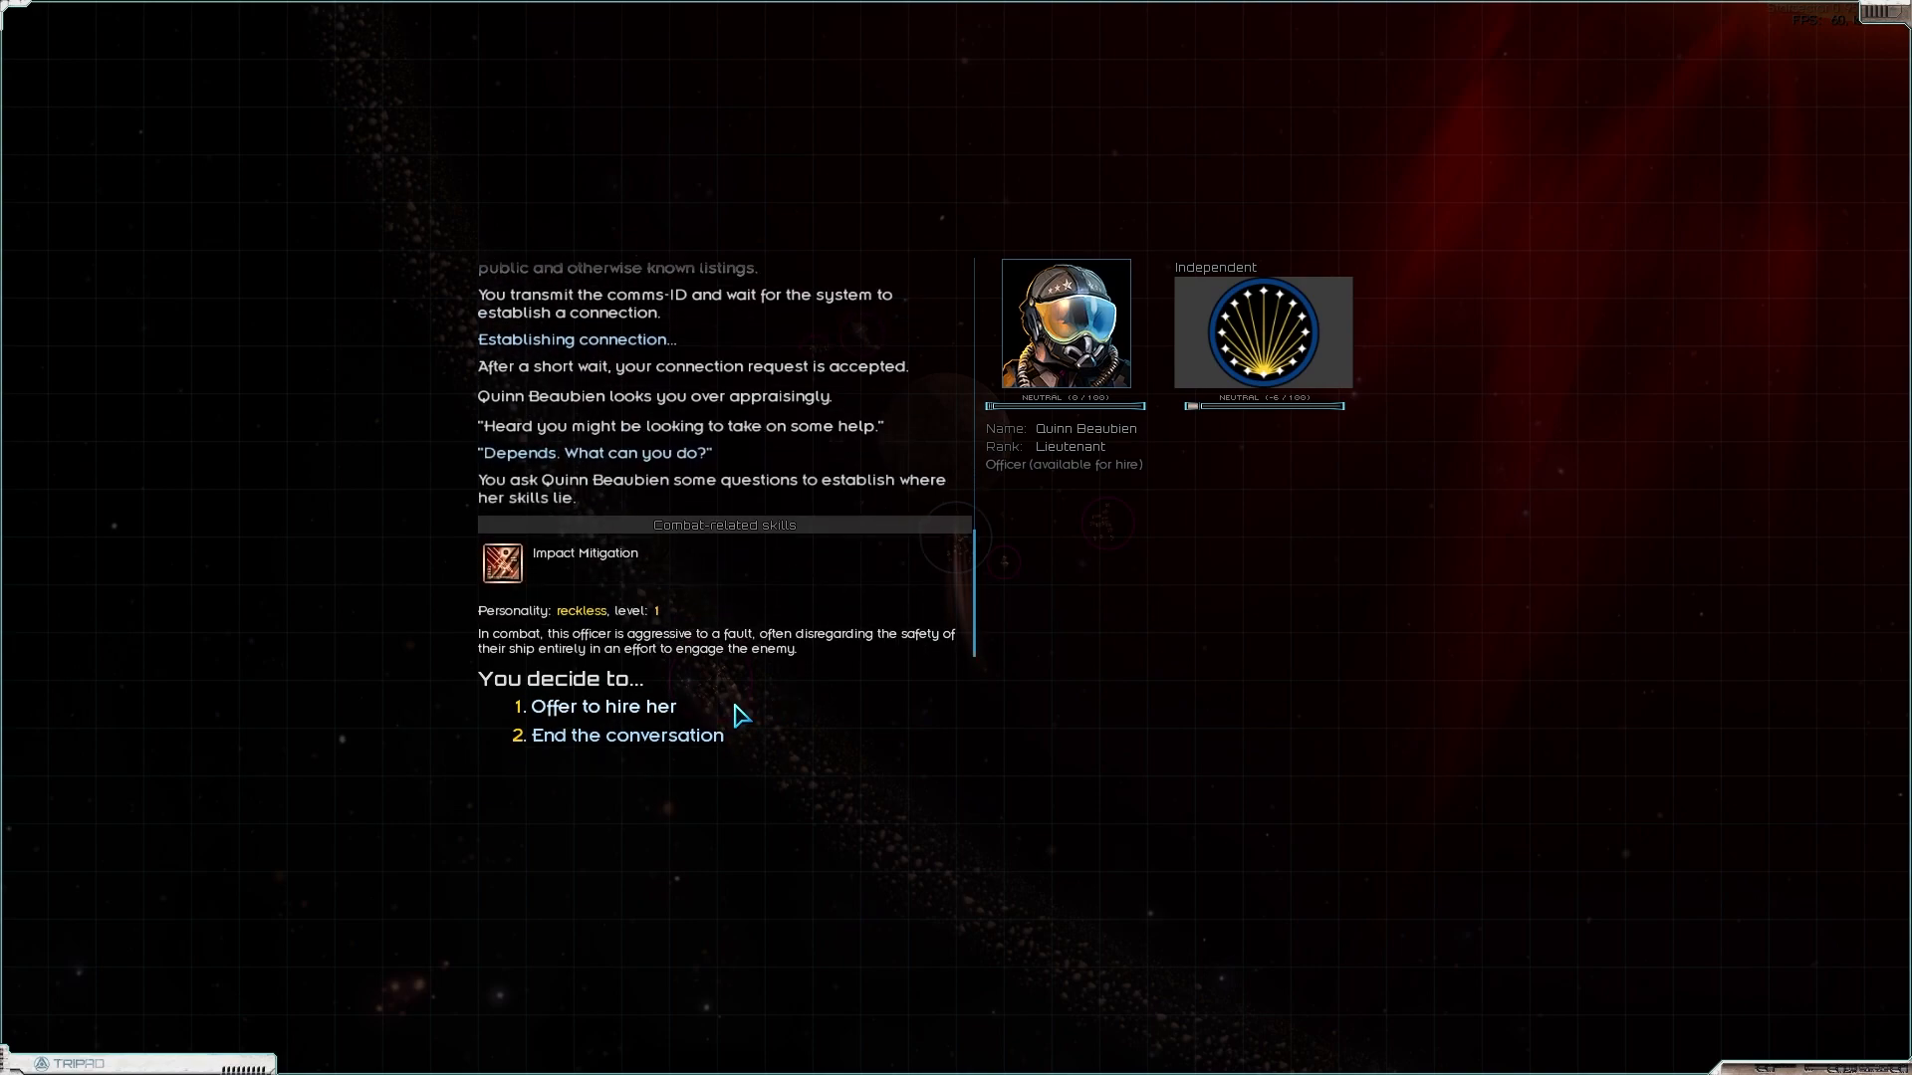
pyautogui.moveTo(580, 742)
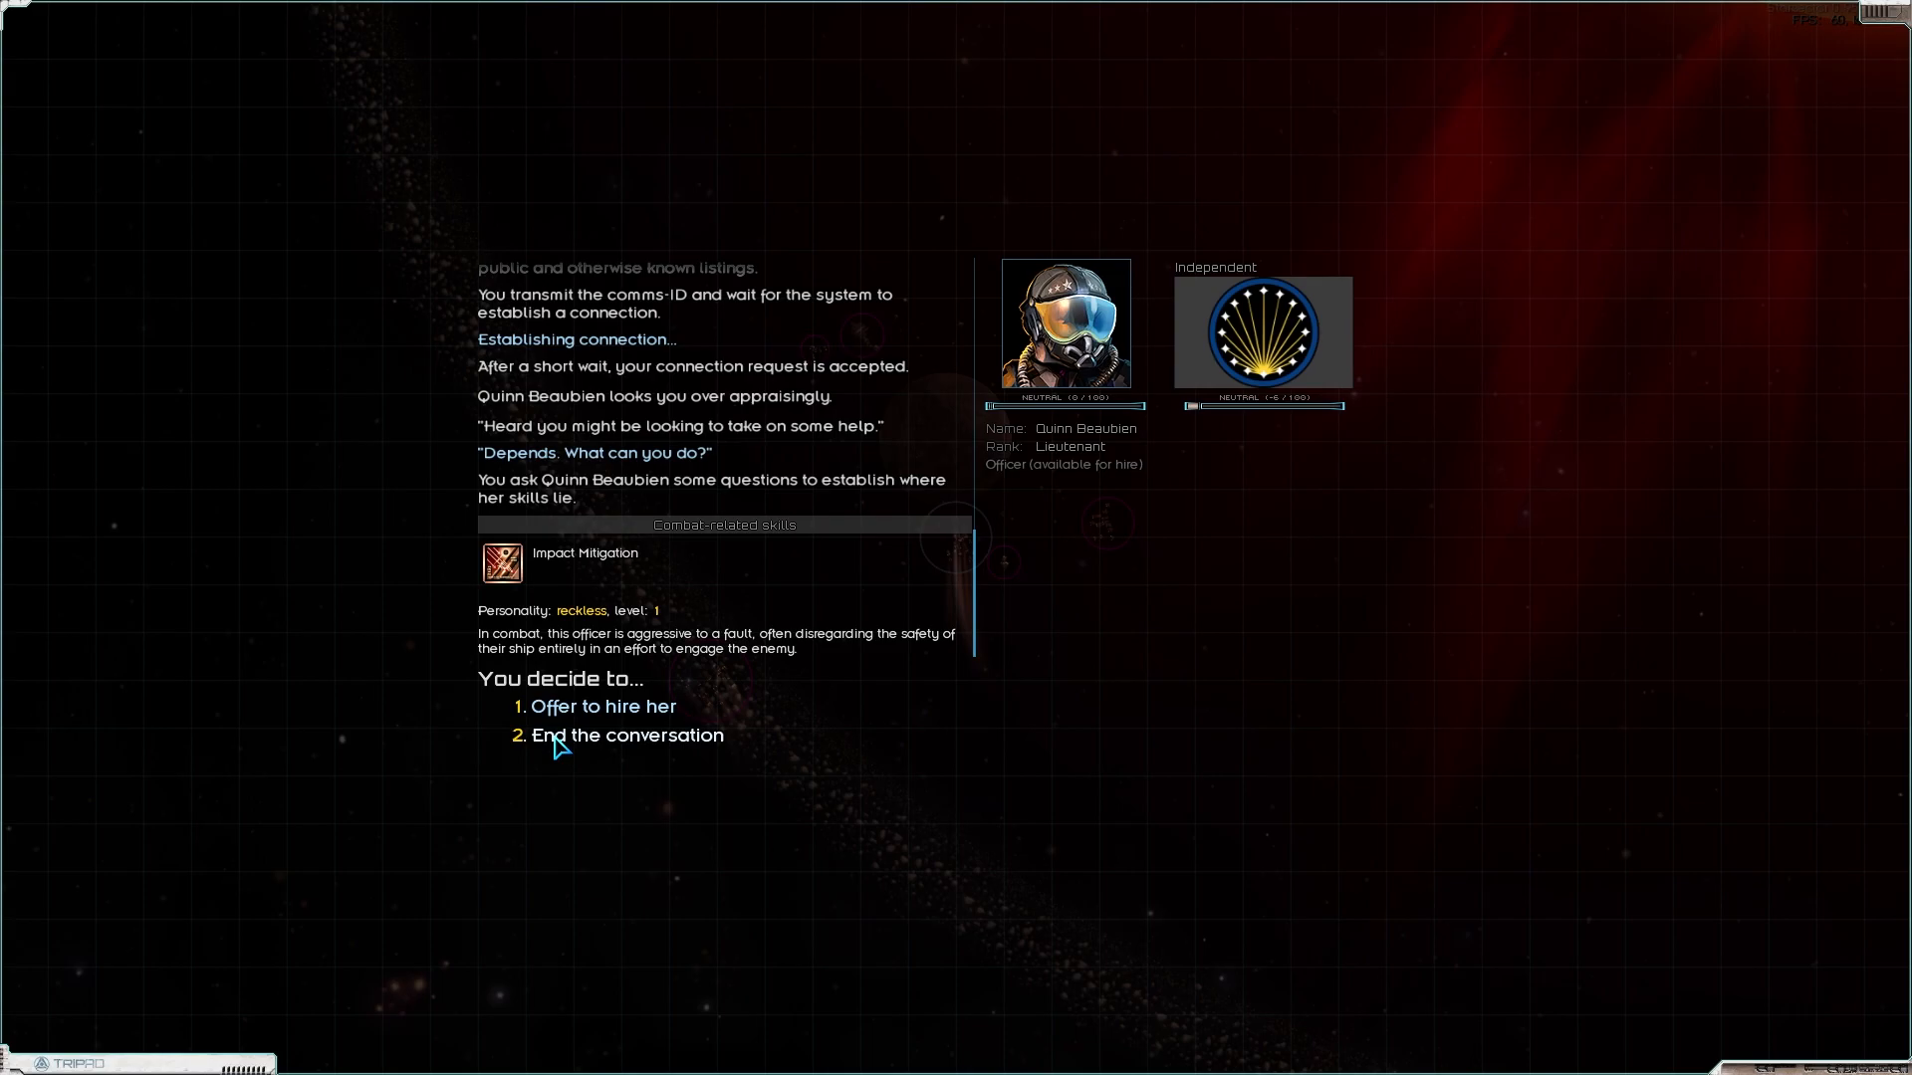
pyautogui.click(624, 735)
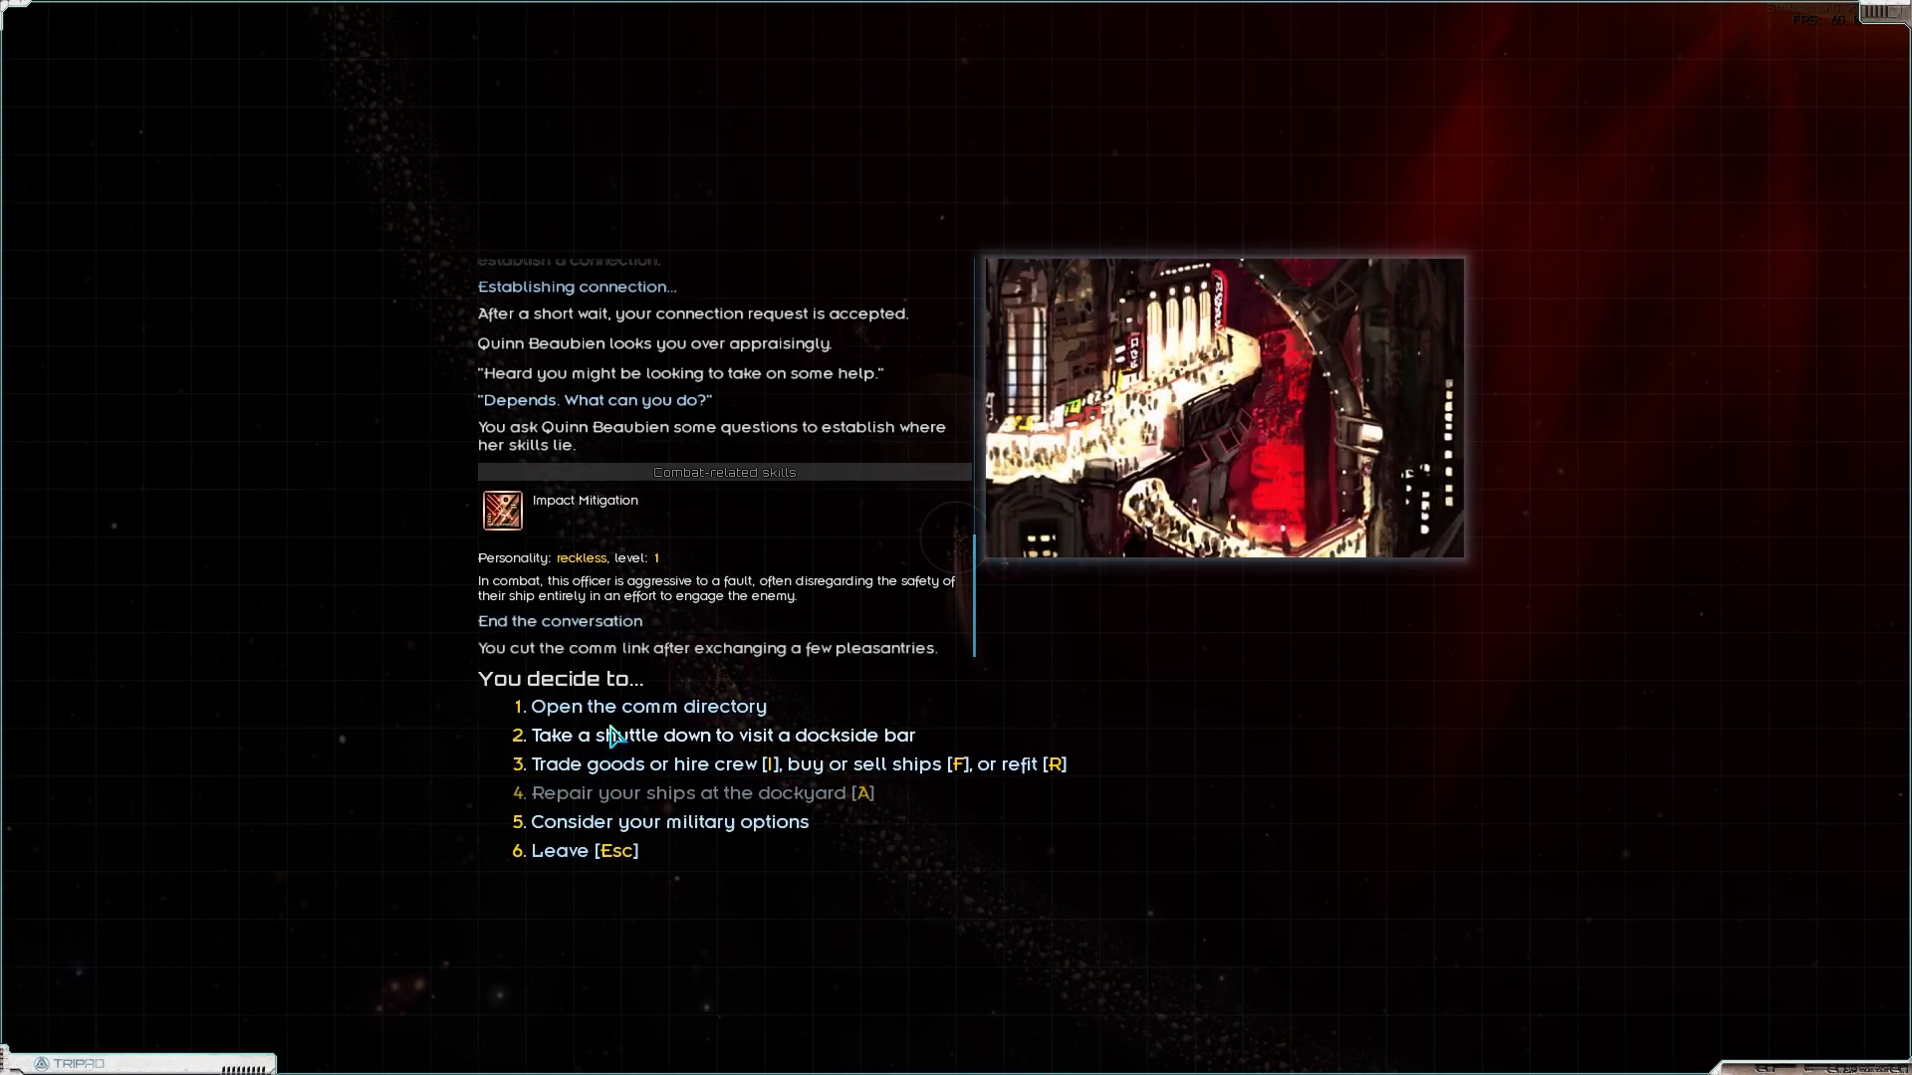
# Step: Interview officer Randall Europan about his combat skills, ending without hiring
pyautogui.click(648, 705)
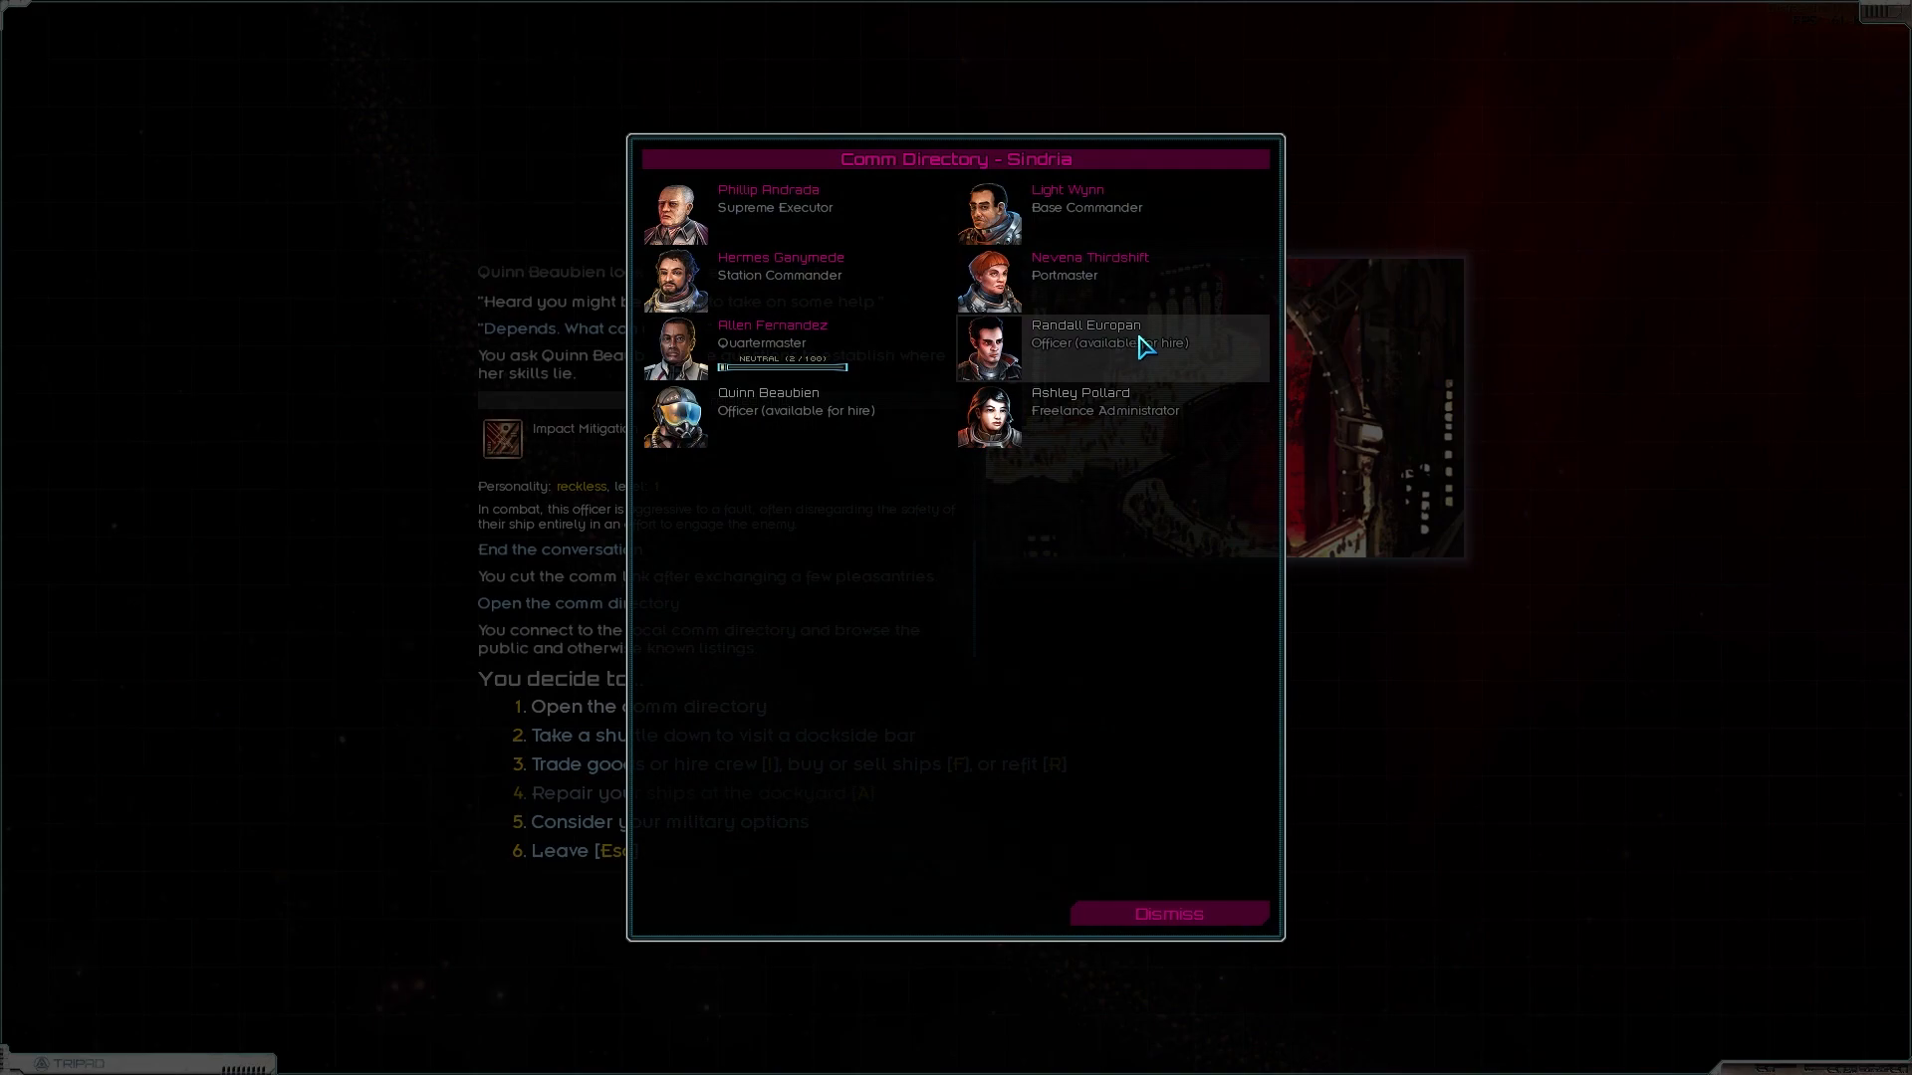
pyautogui.click(1083, 332)
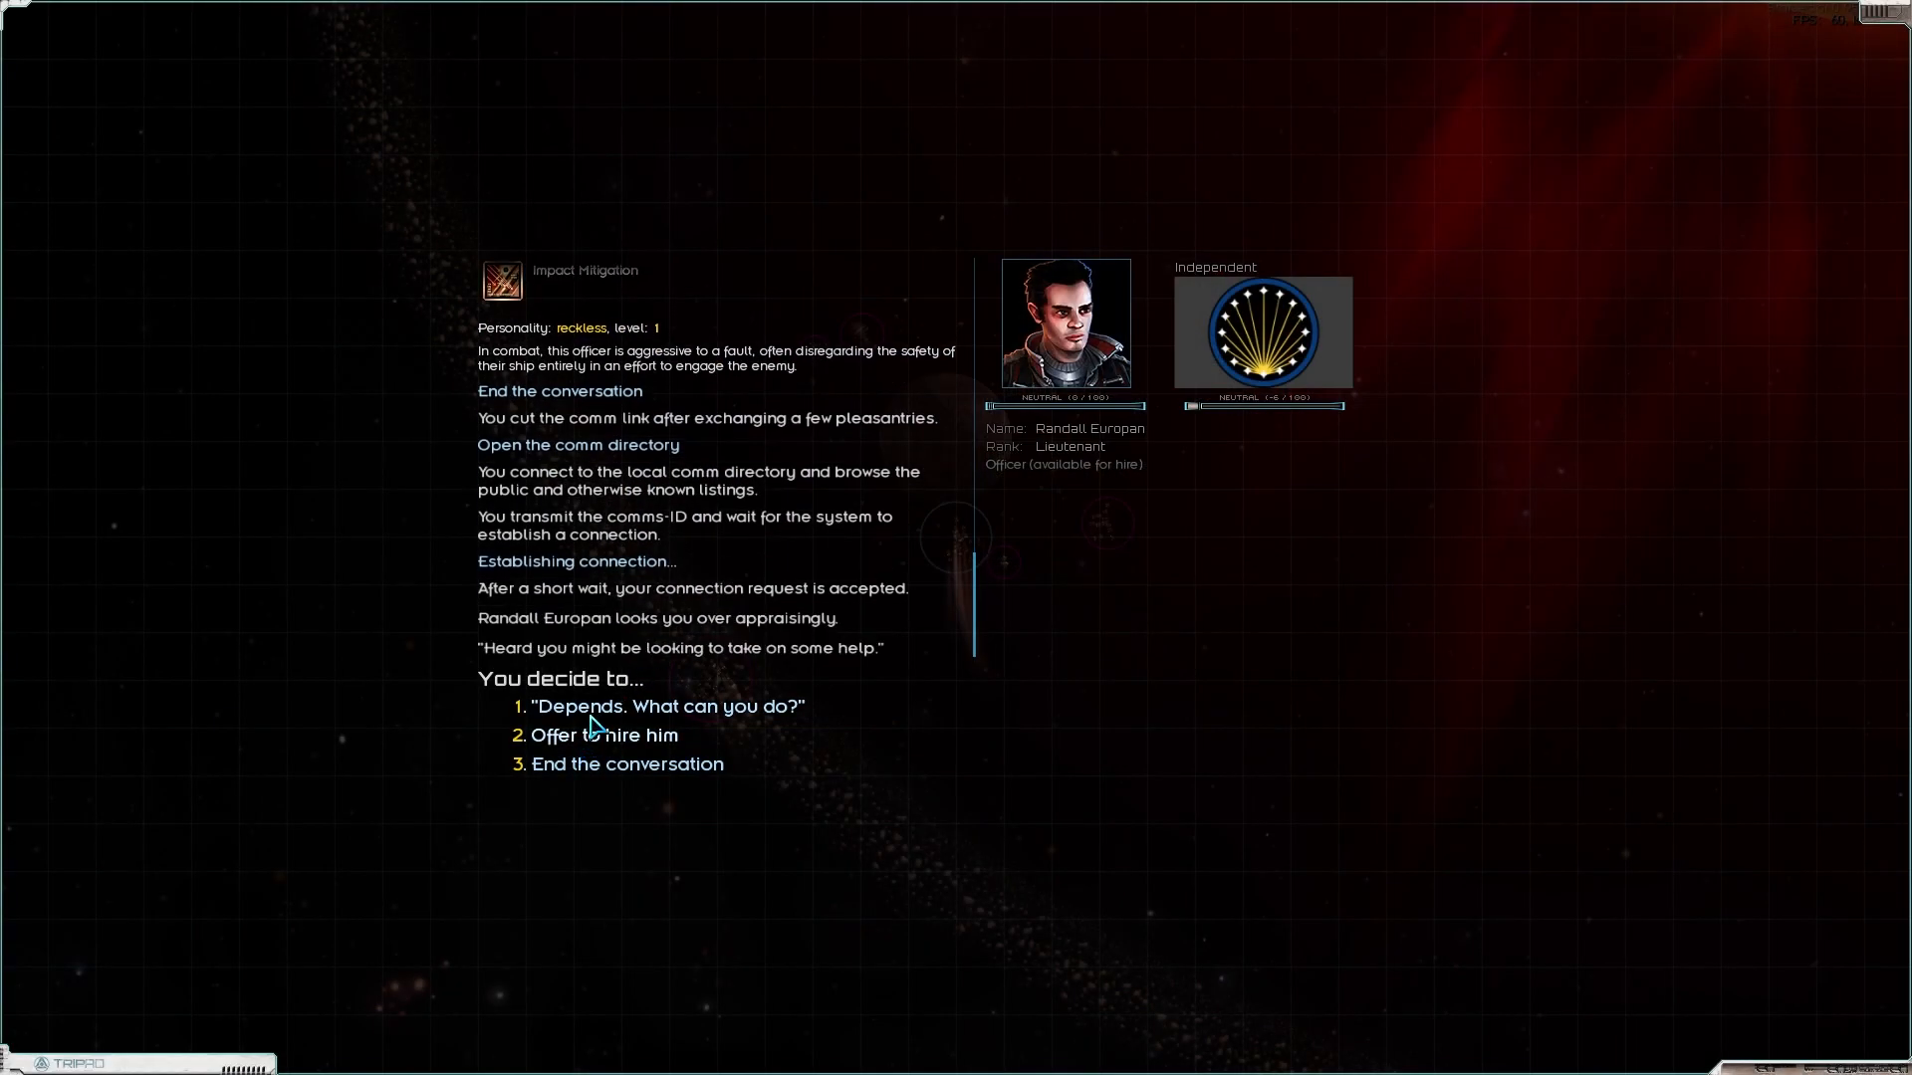
pyautogui.click(665, 705)
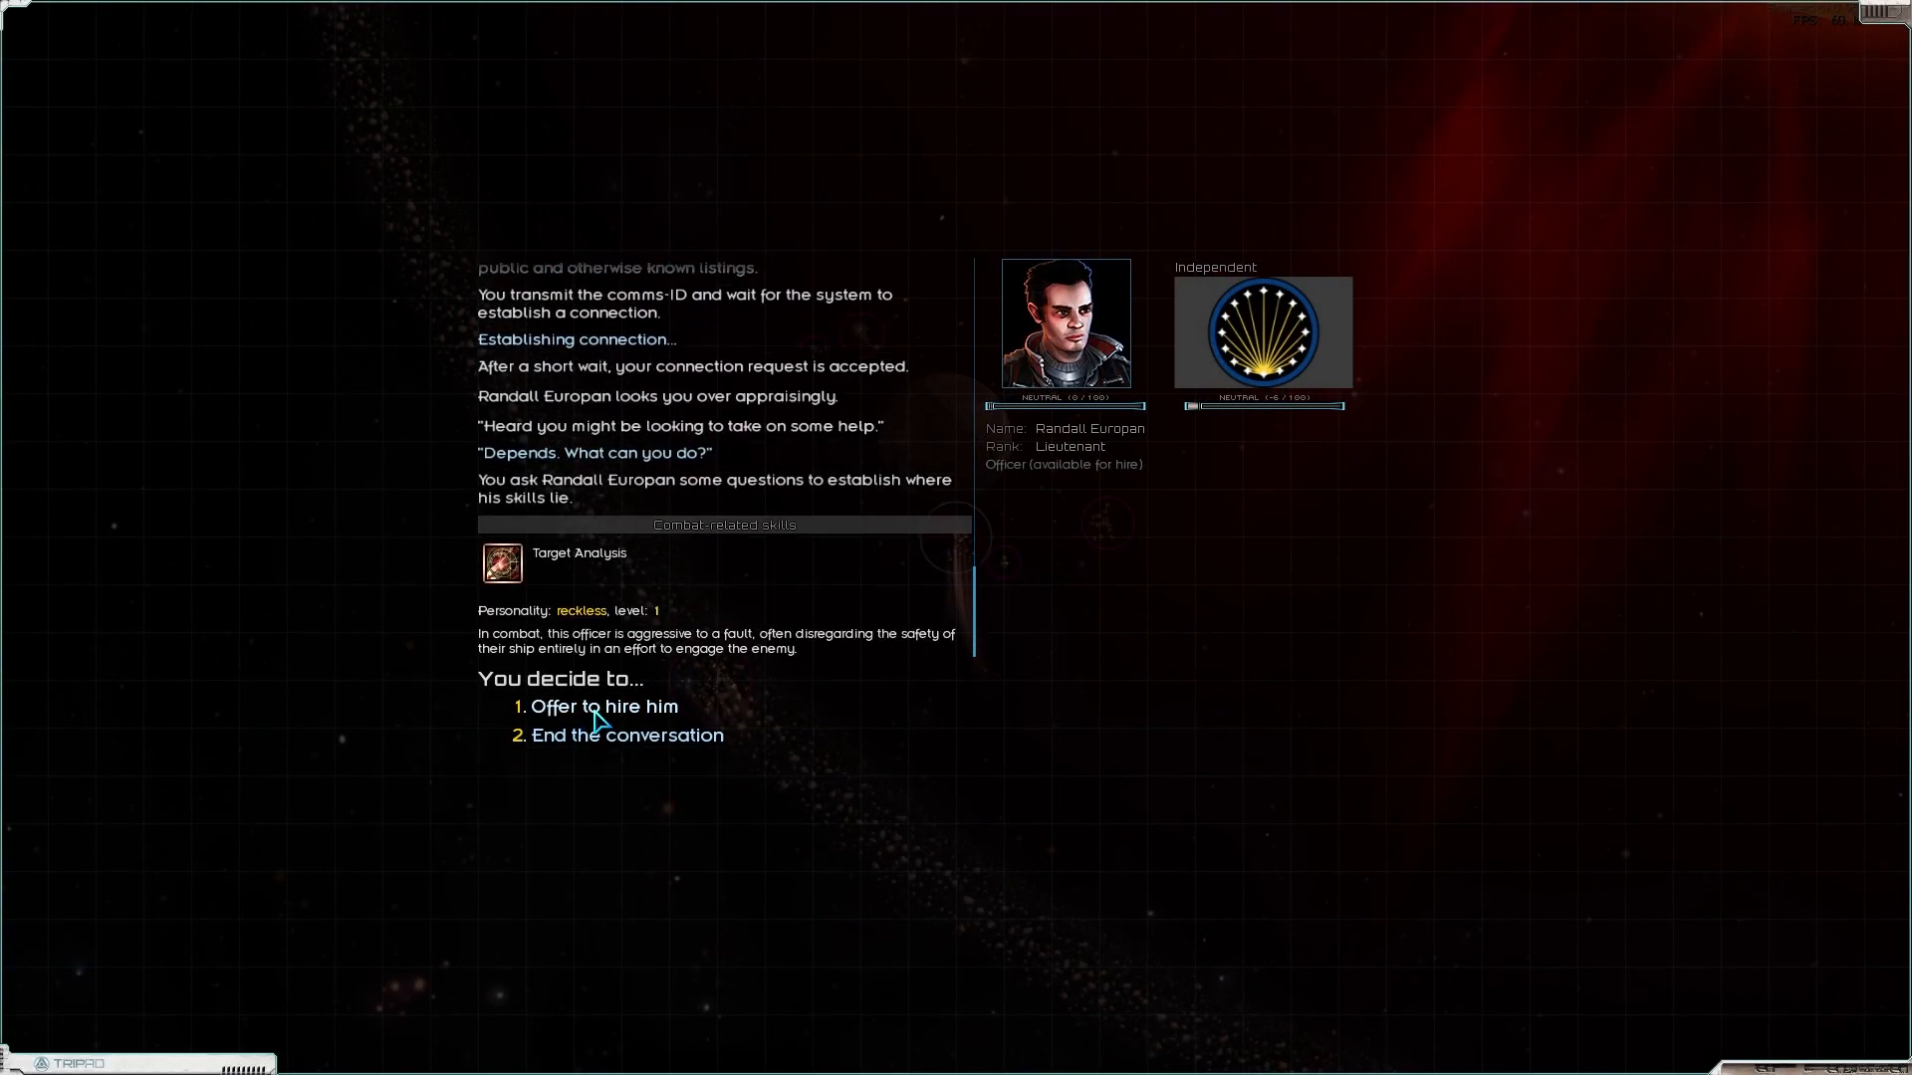
pyautogui.moveTo(510, 735)
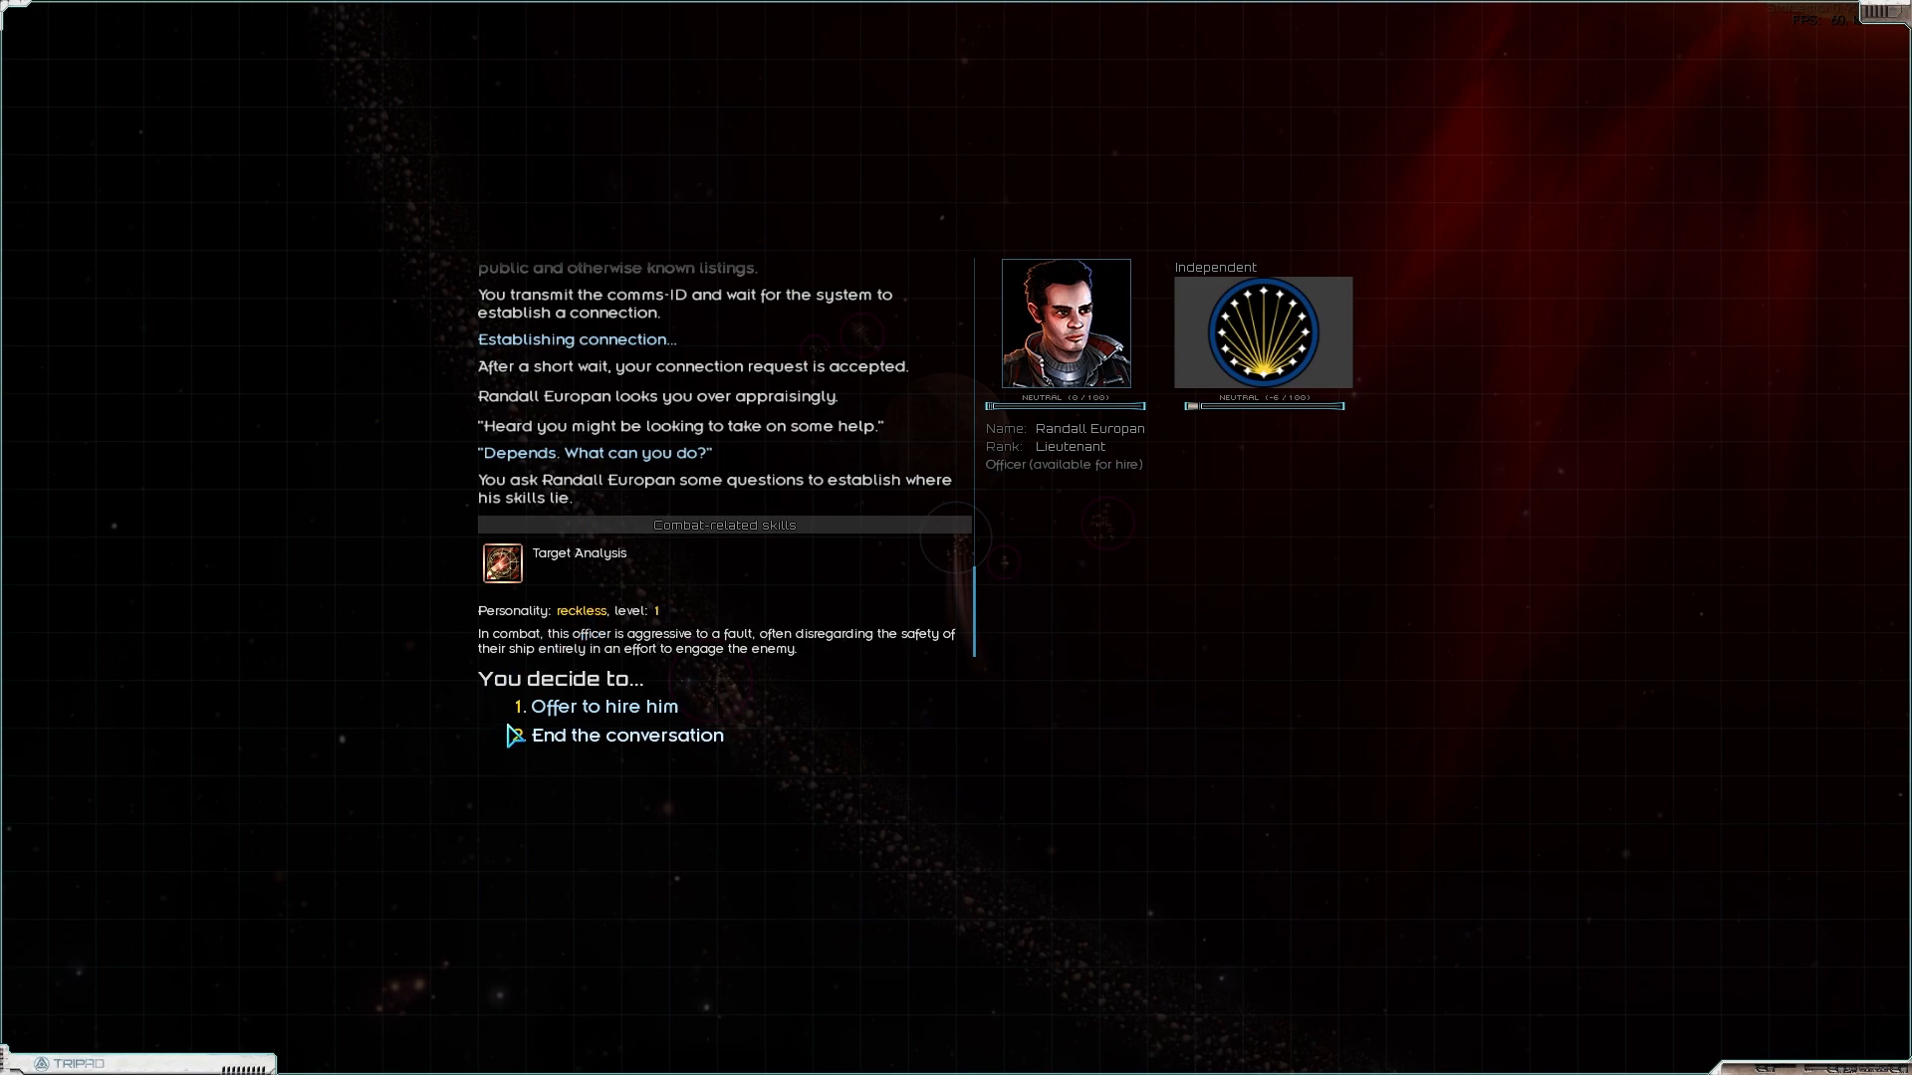
pyautogui.moveTo(555, 713)
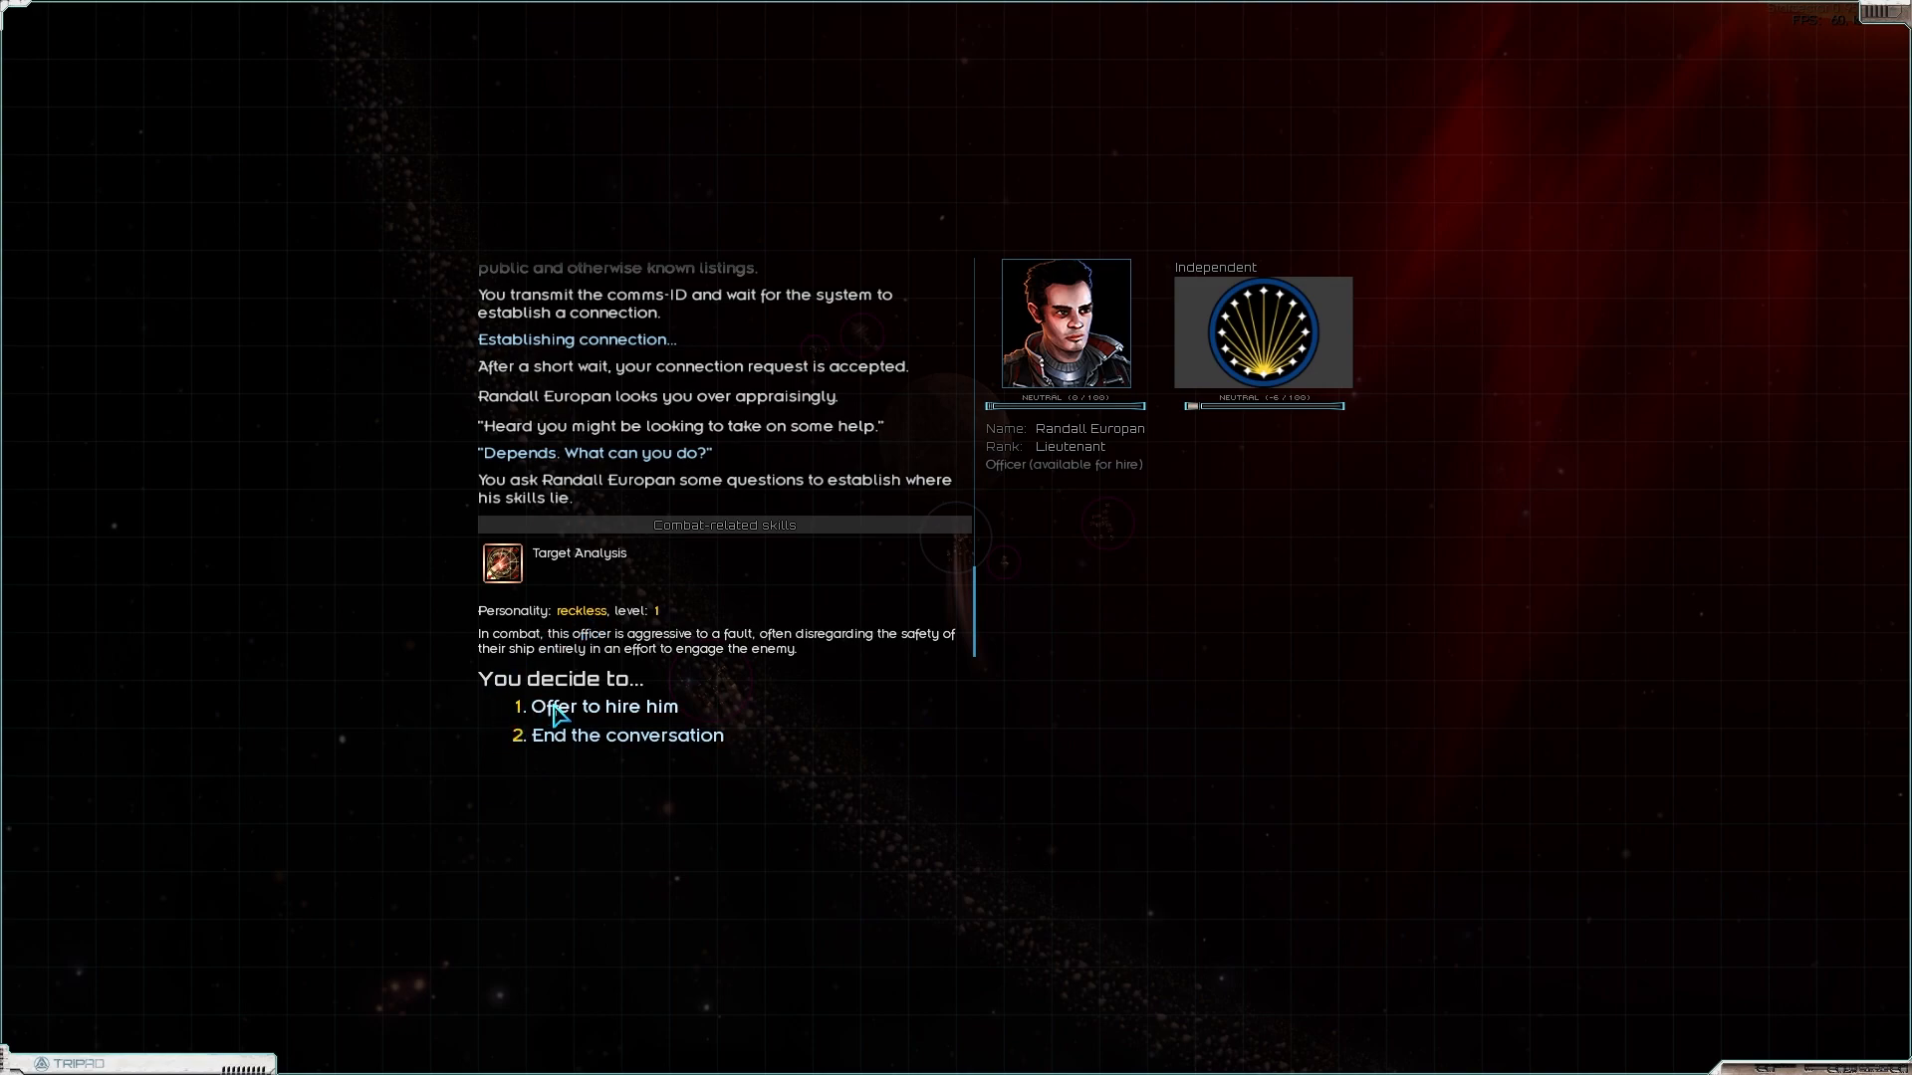
pyautogui.moveTo(577, 755)
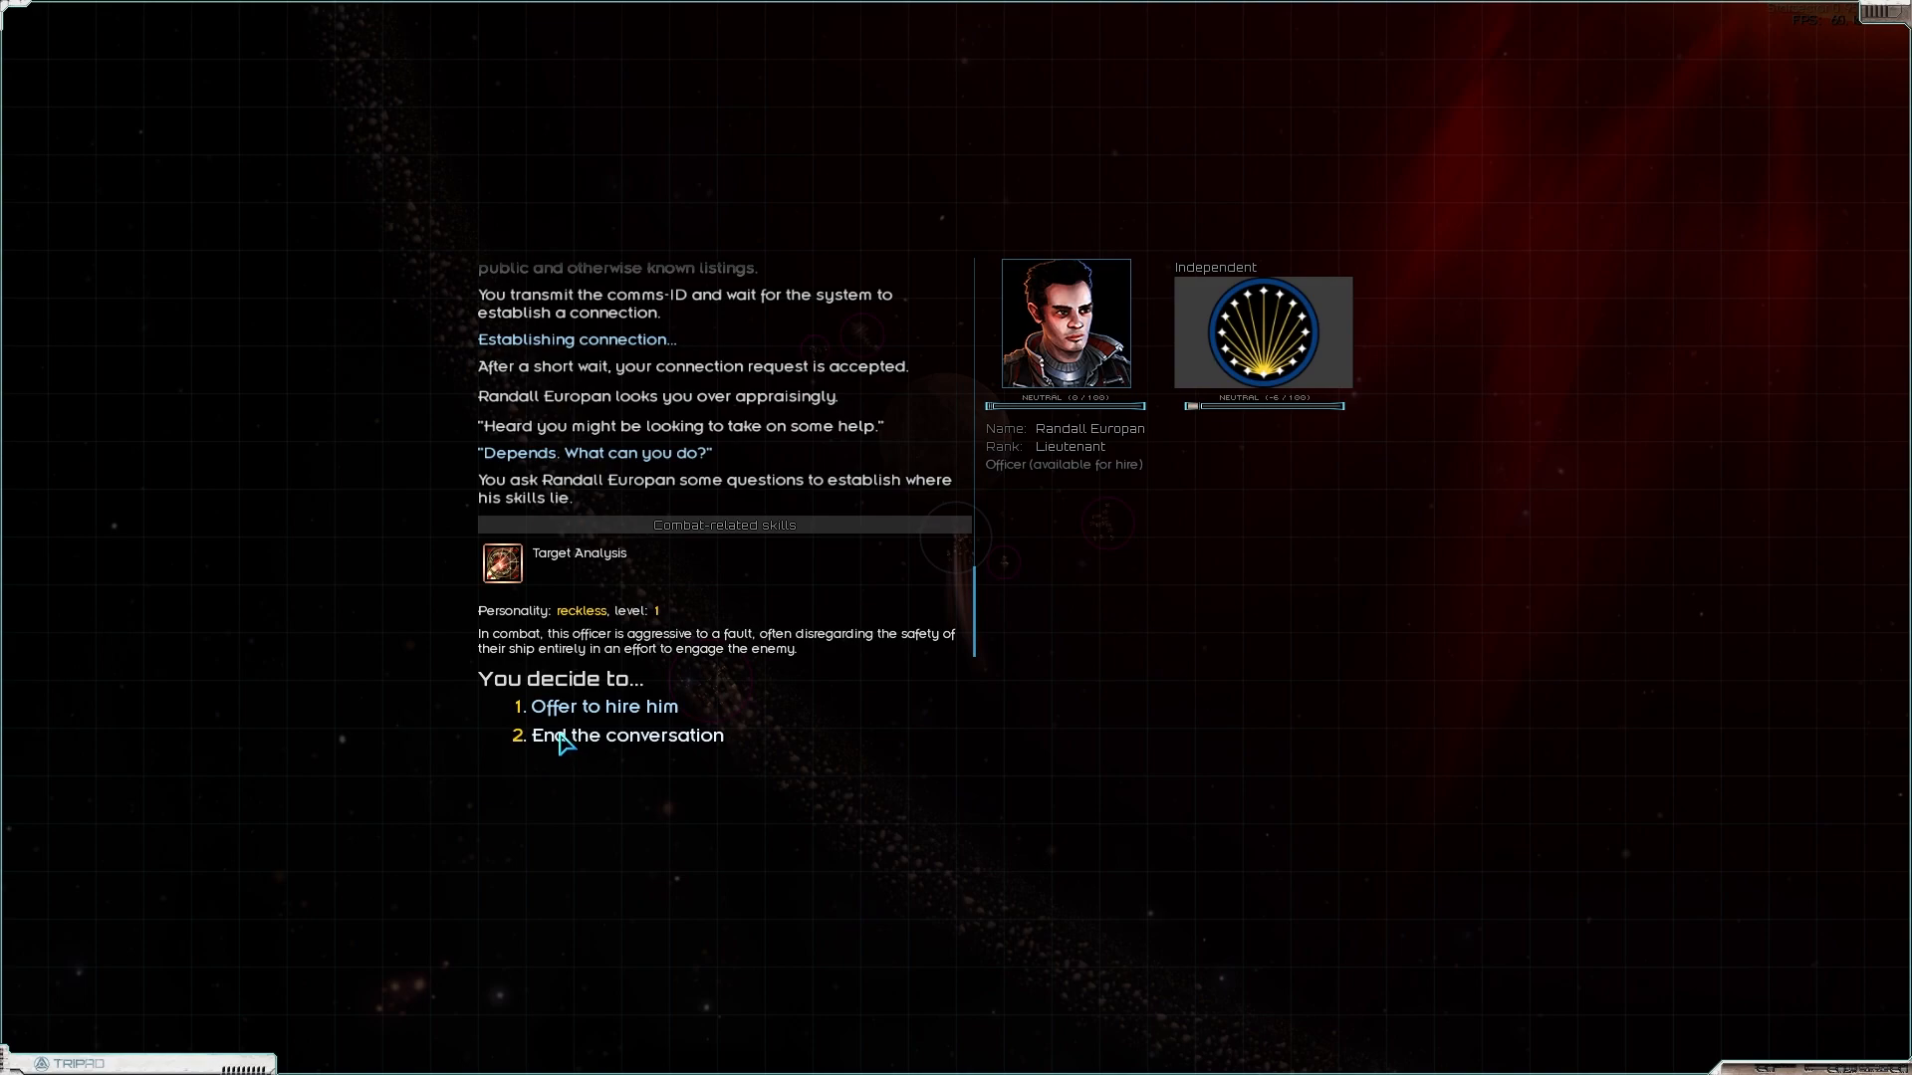
pyautogui.moveTo(549, 741)
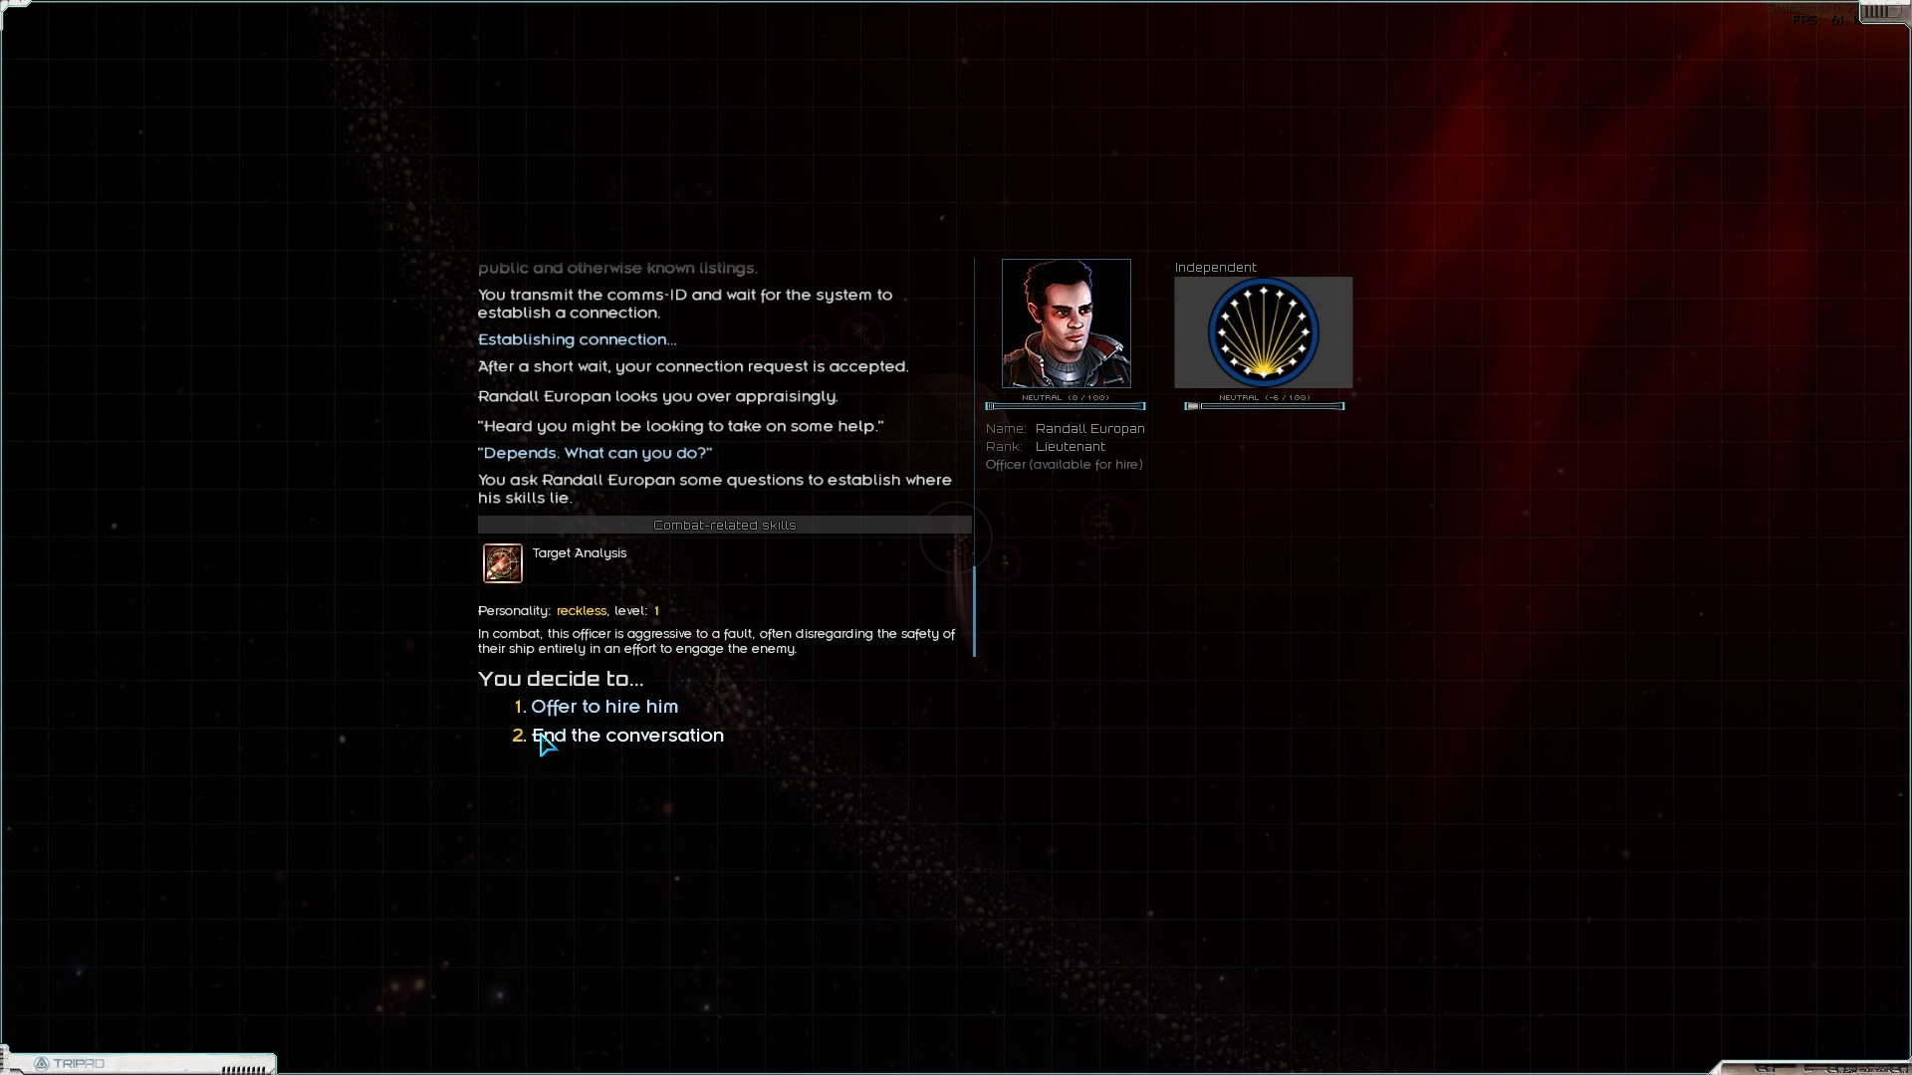
pyautogui.click(625, 735)
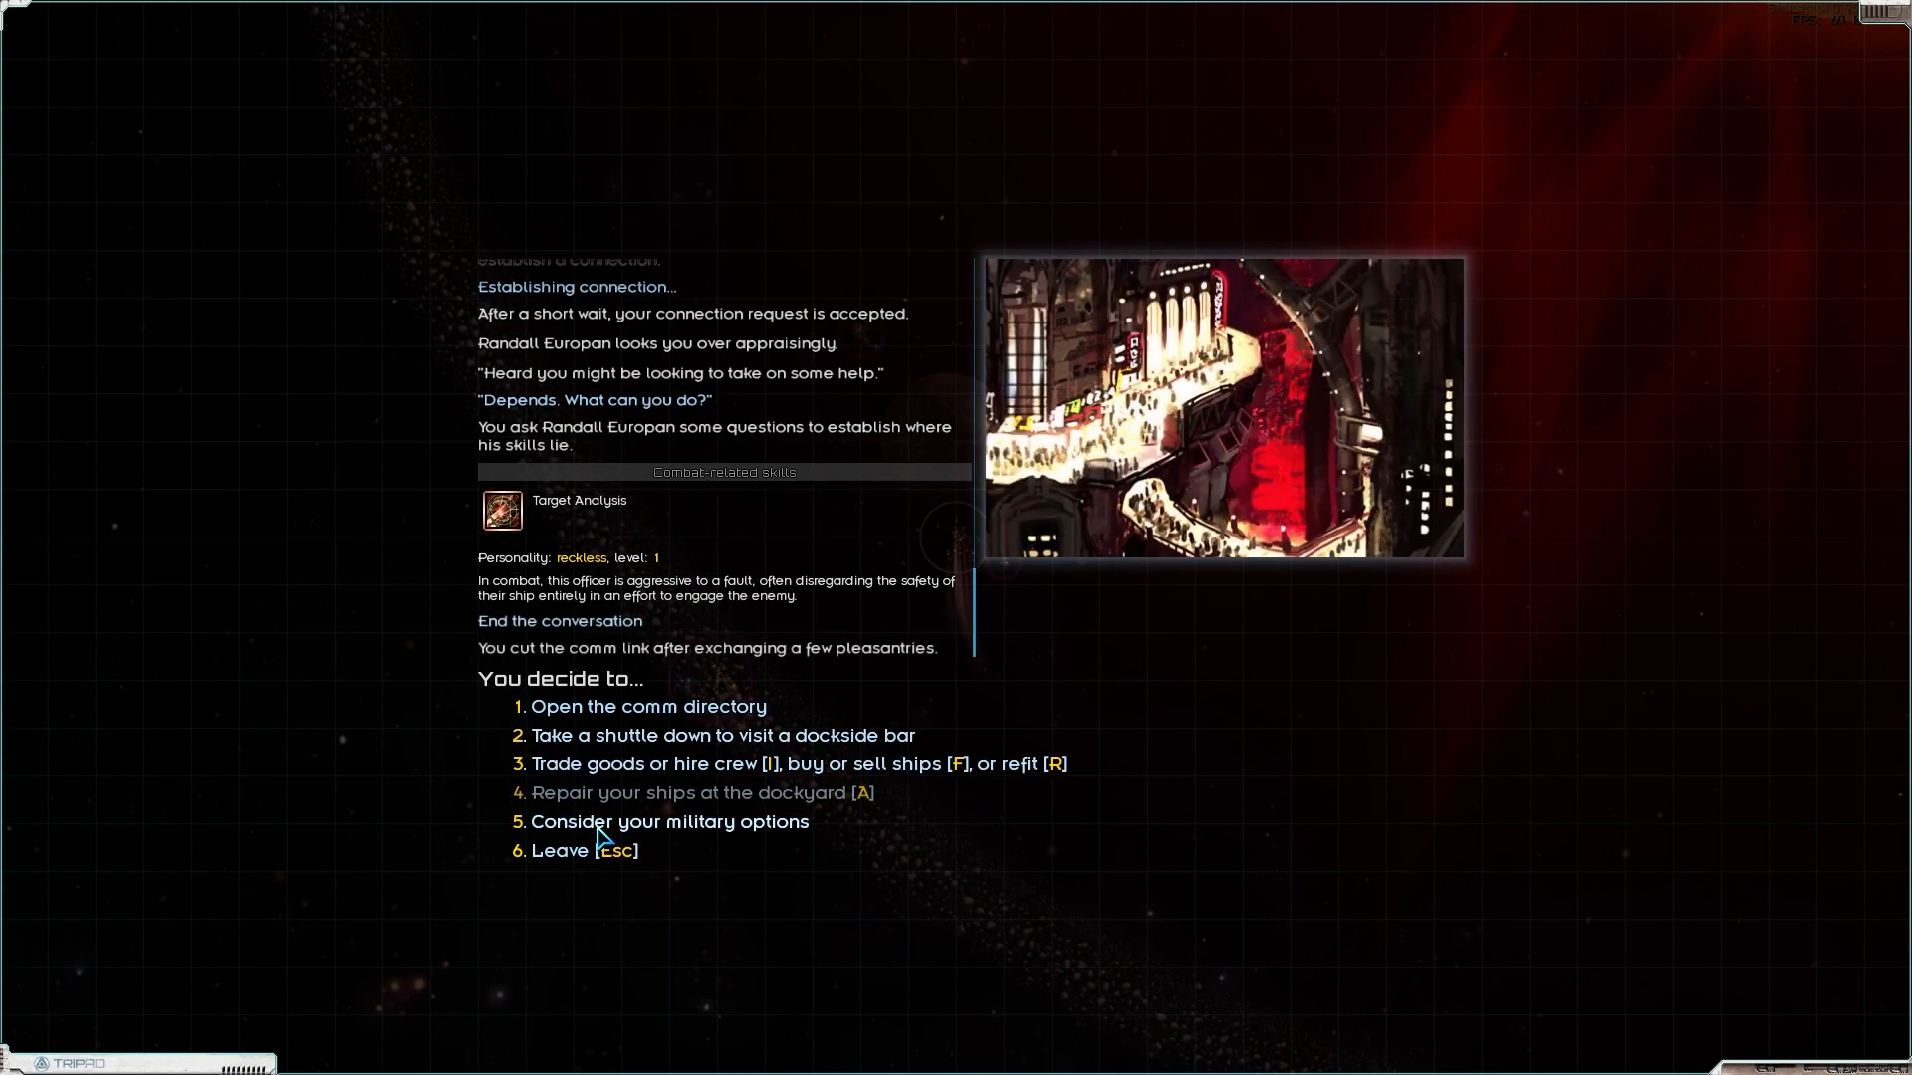
pyautogui.moveTo(591, 793)
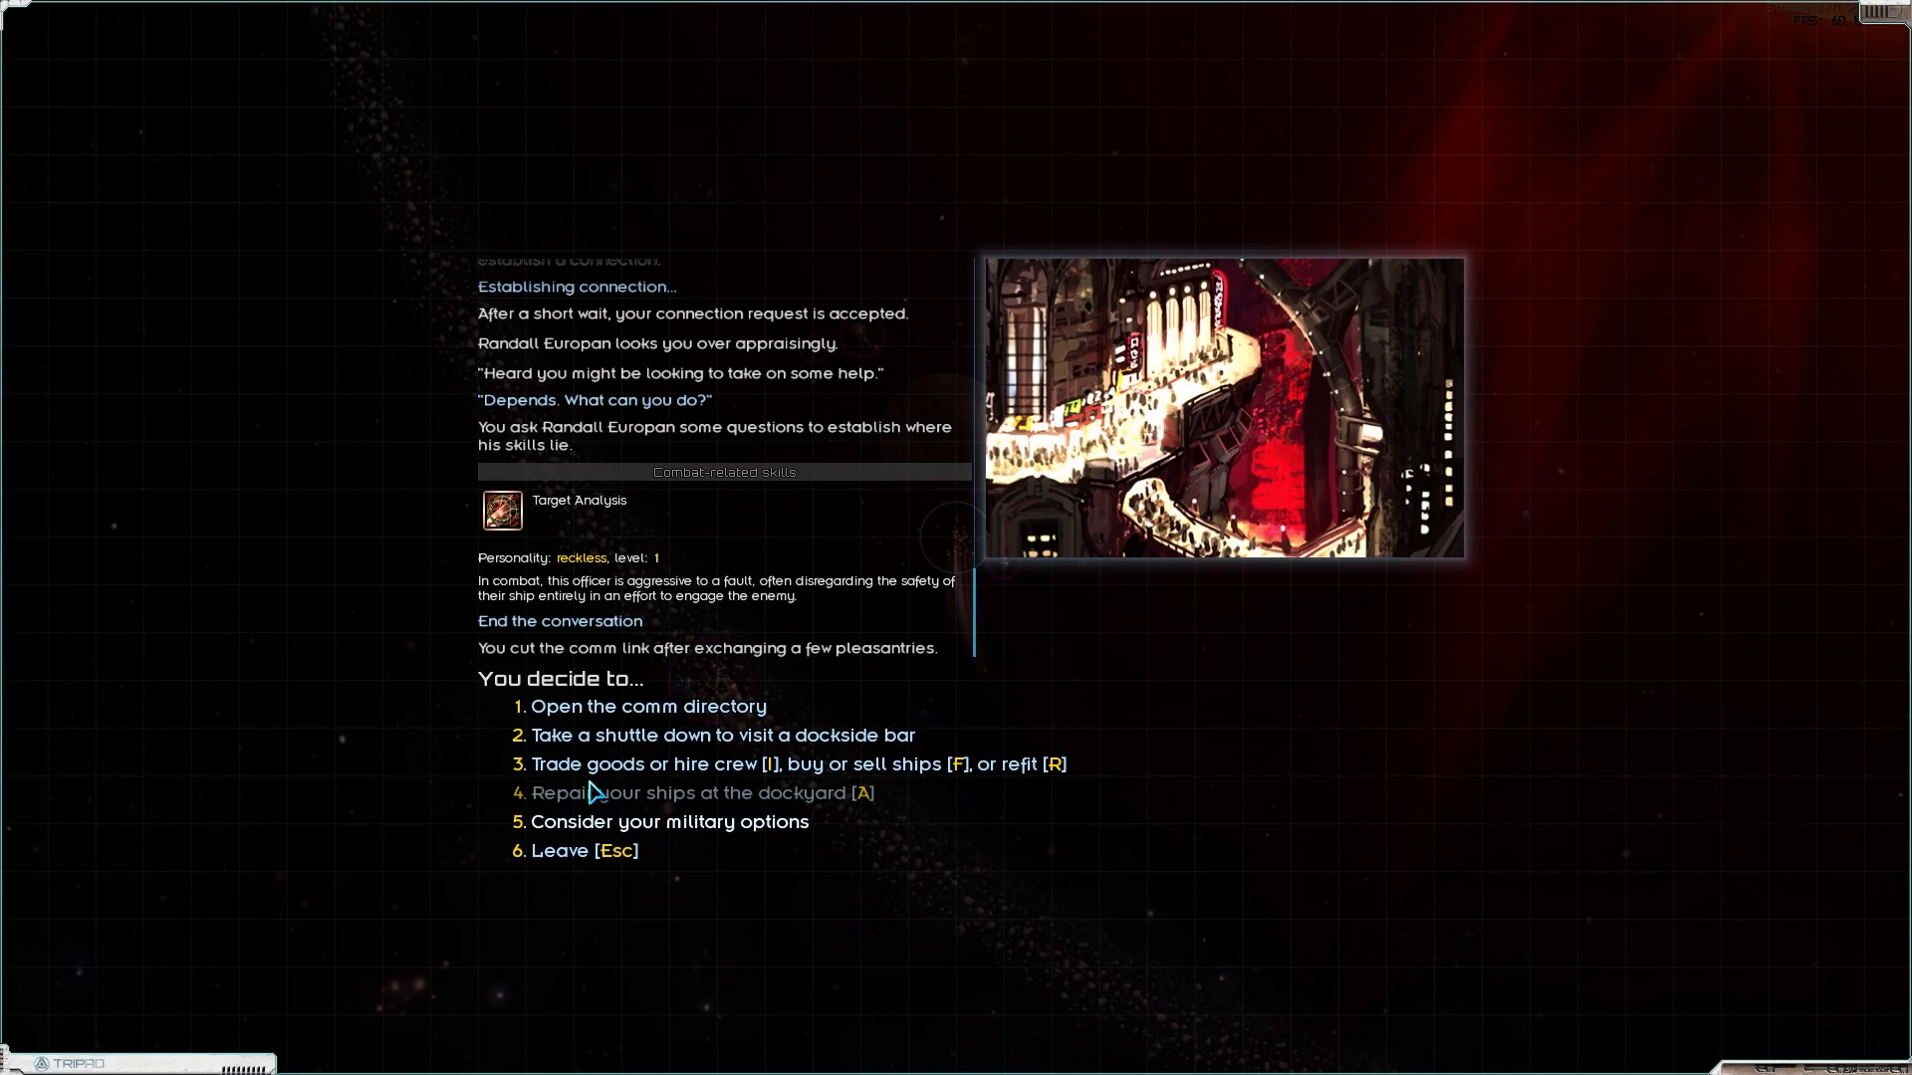
# Step: At the dockside bar, ask underworld contact Pom Bhatti for whatever bounty she has
pyautogui.click(721, 735)
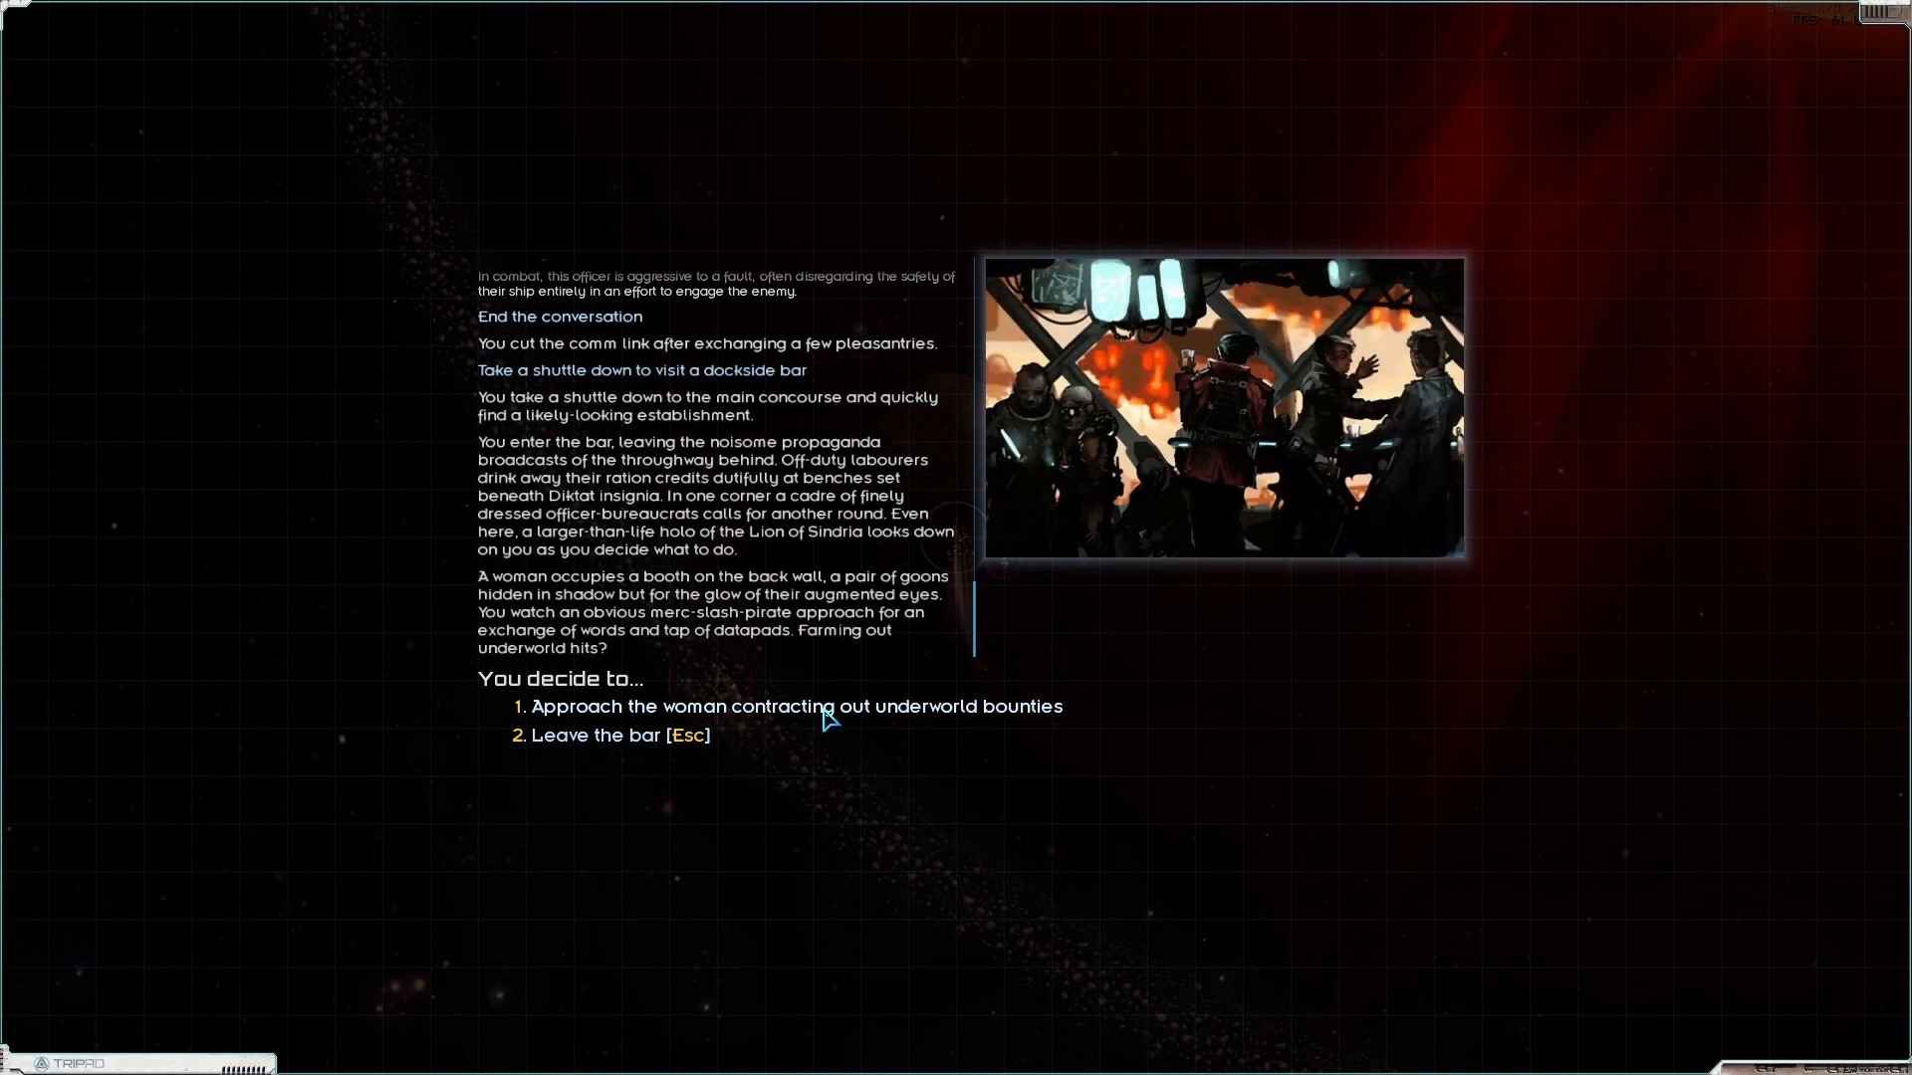
pyautogui.click(796, 705)
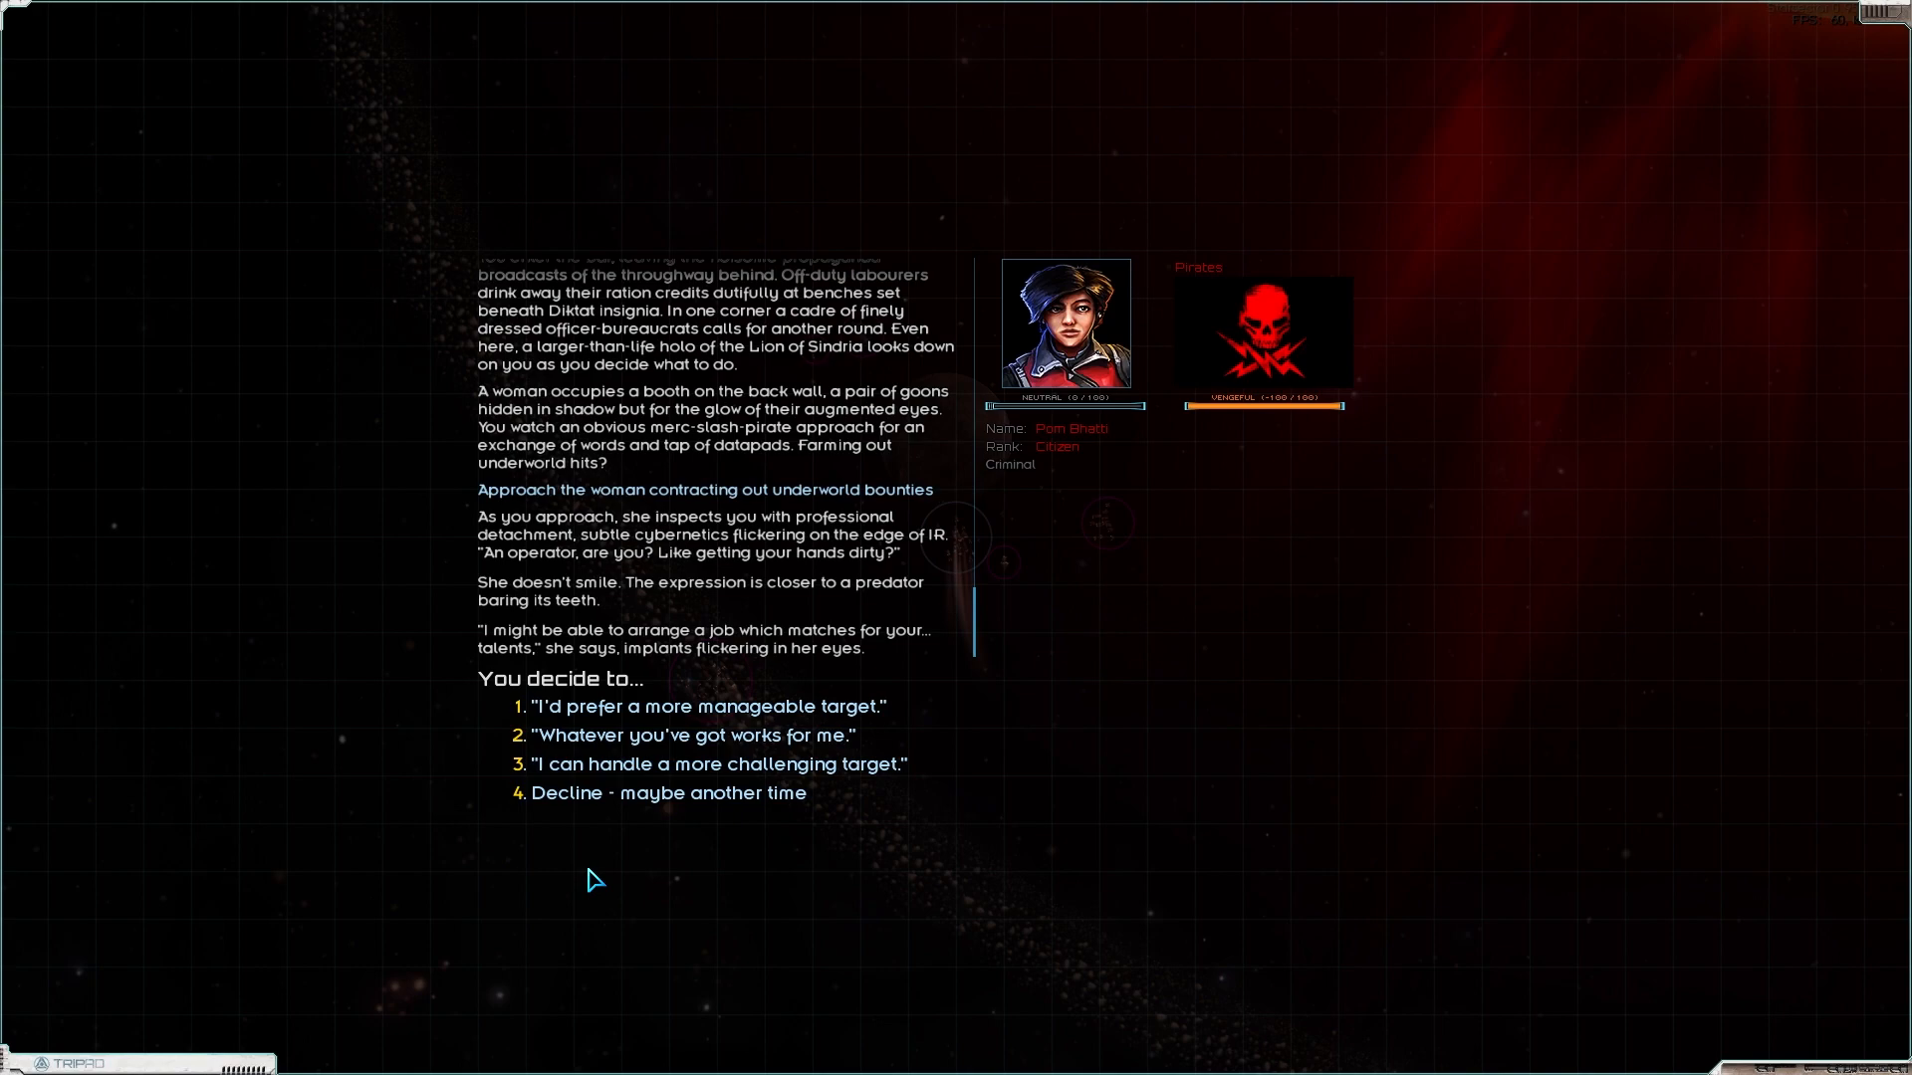
pyautogui.moveTo(725, 752)
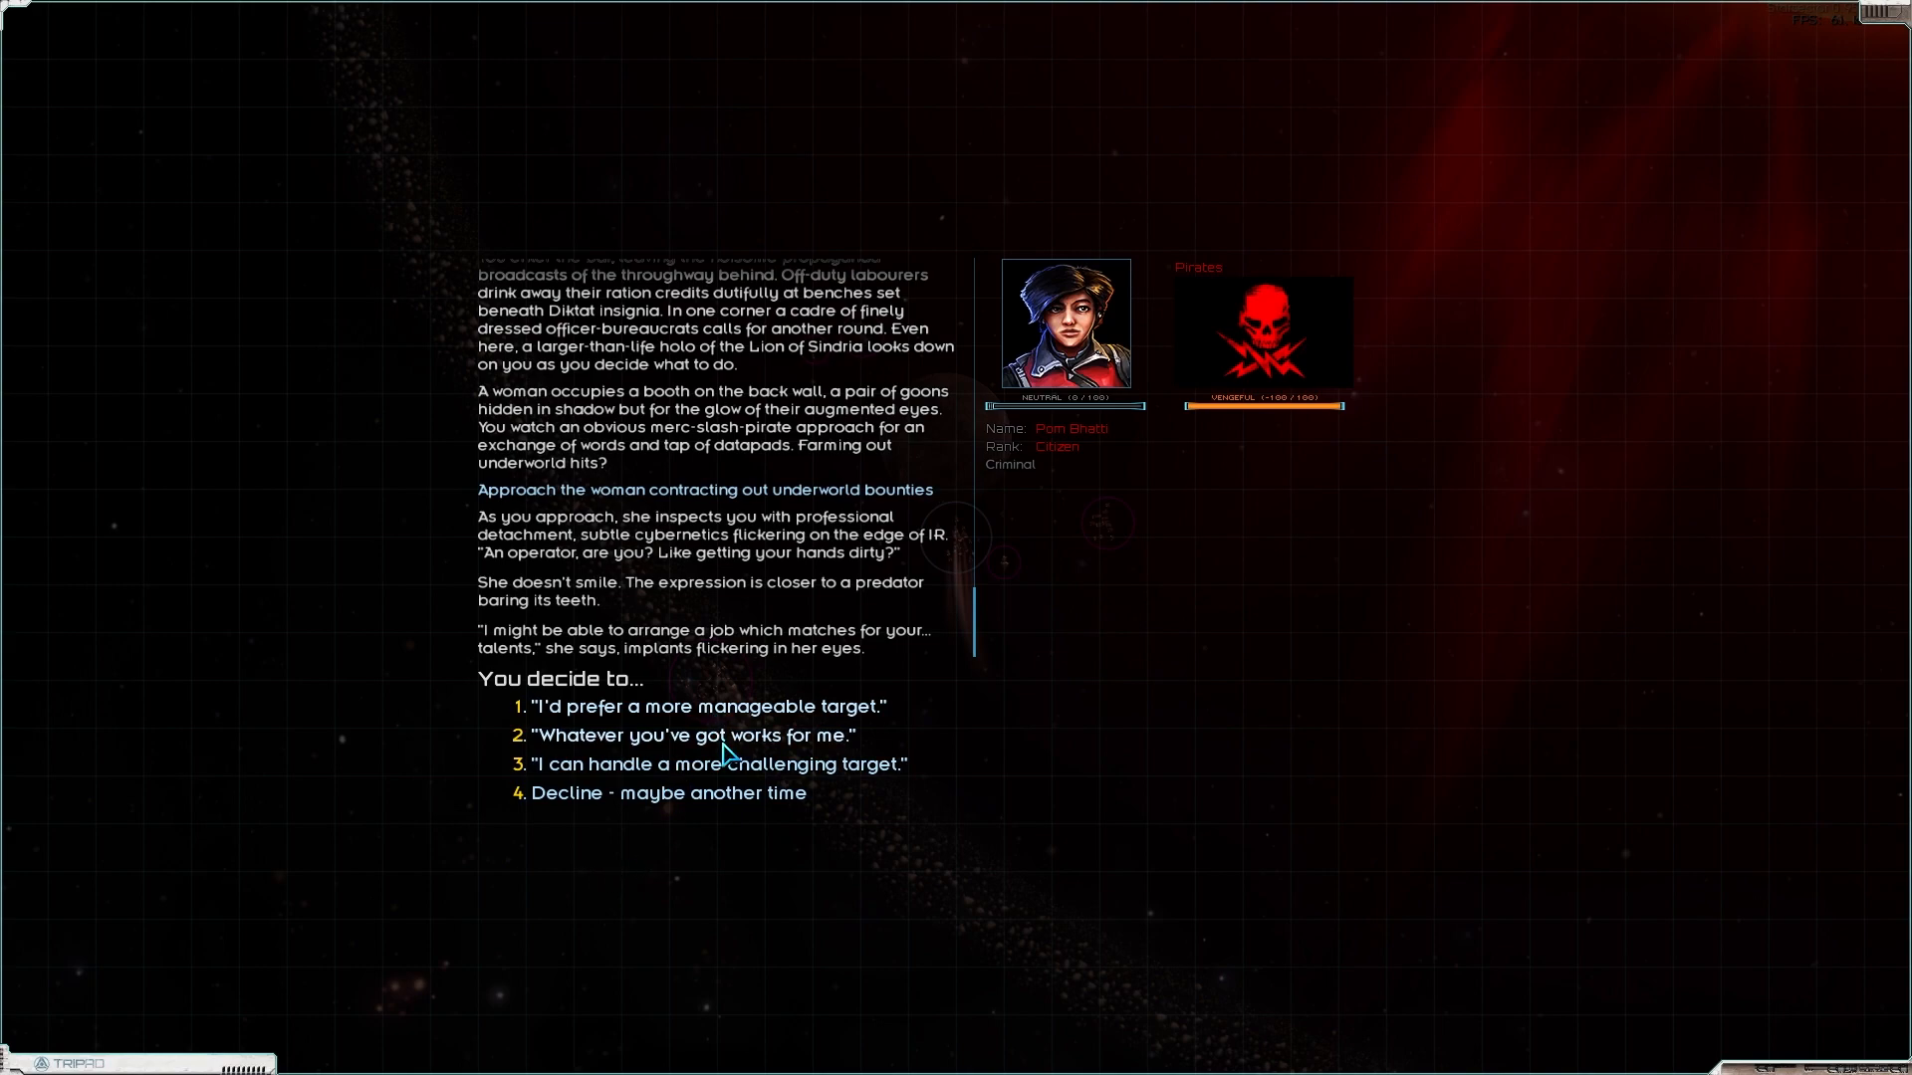
pyautogui.moveTo(826, 777)
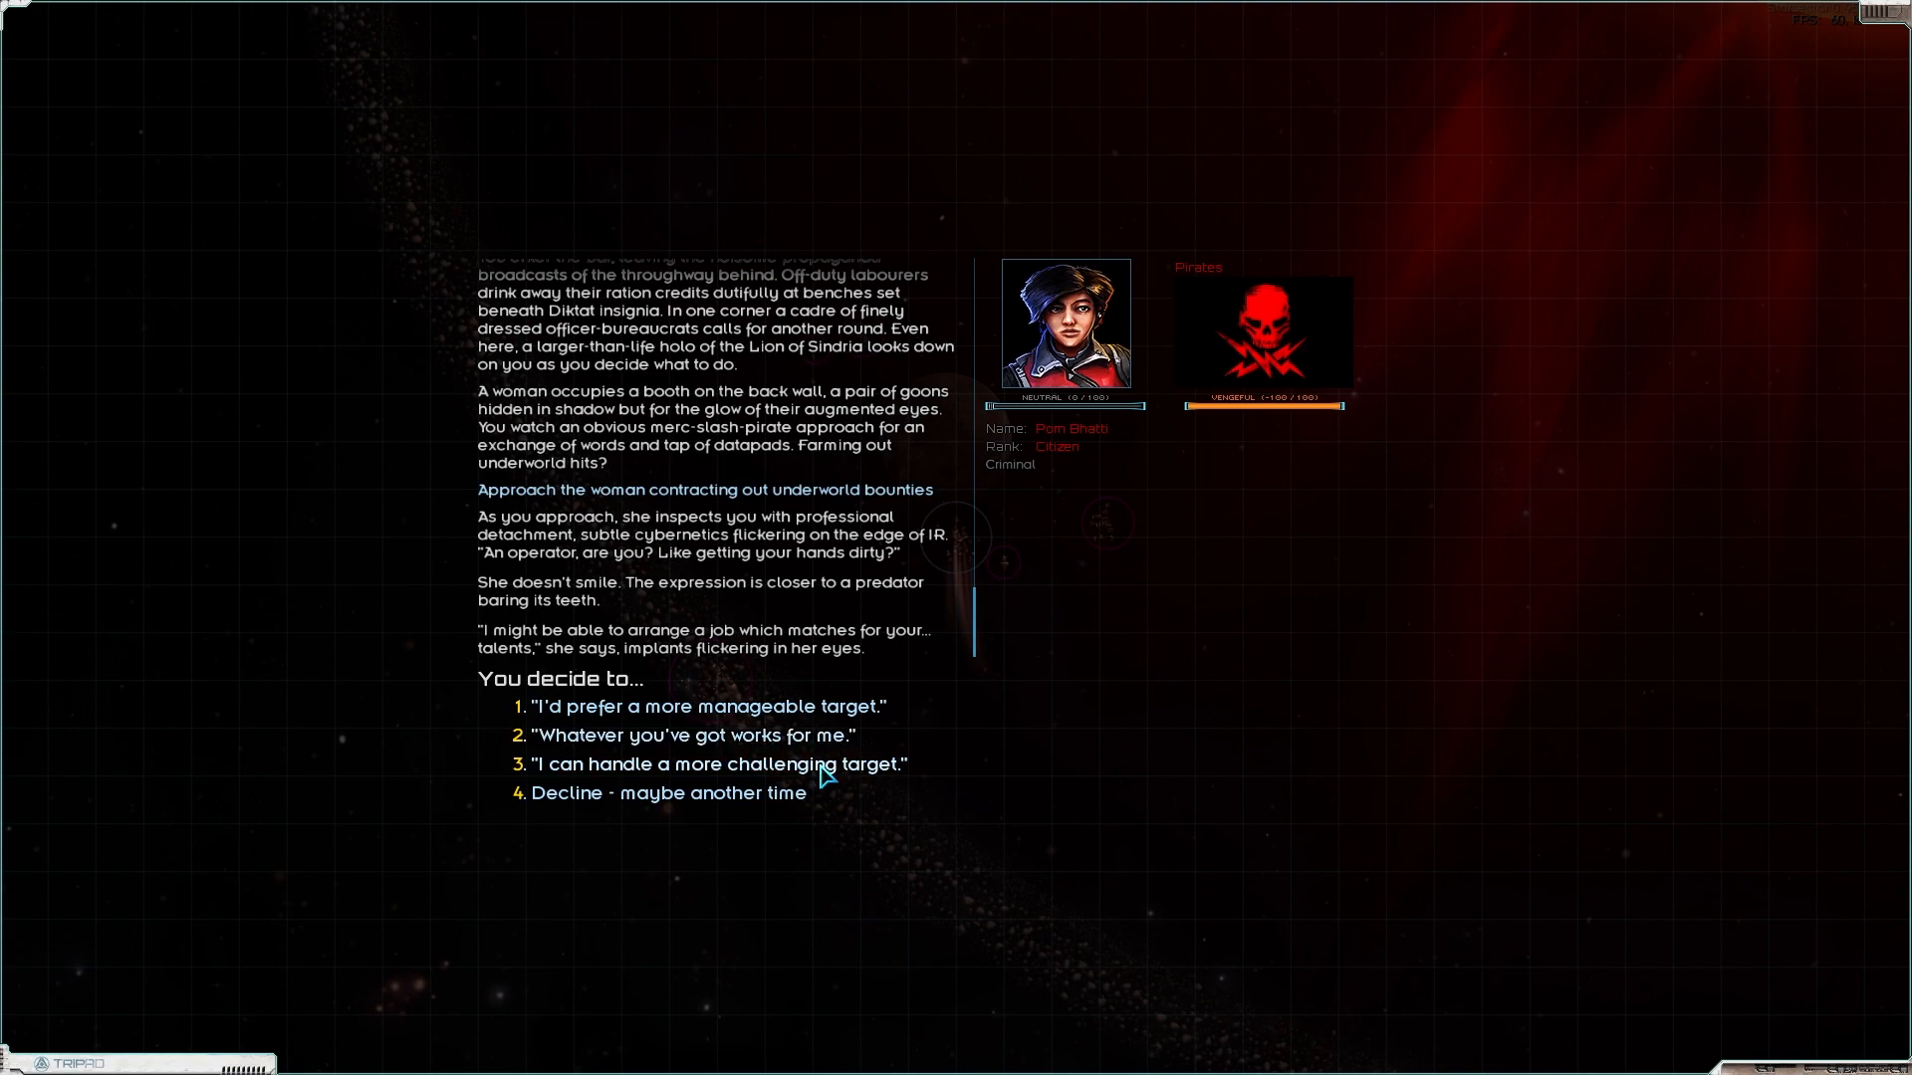
pyautogui.moveTo(814, 726)
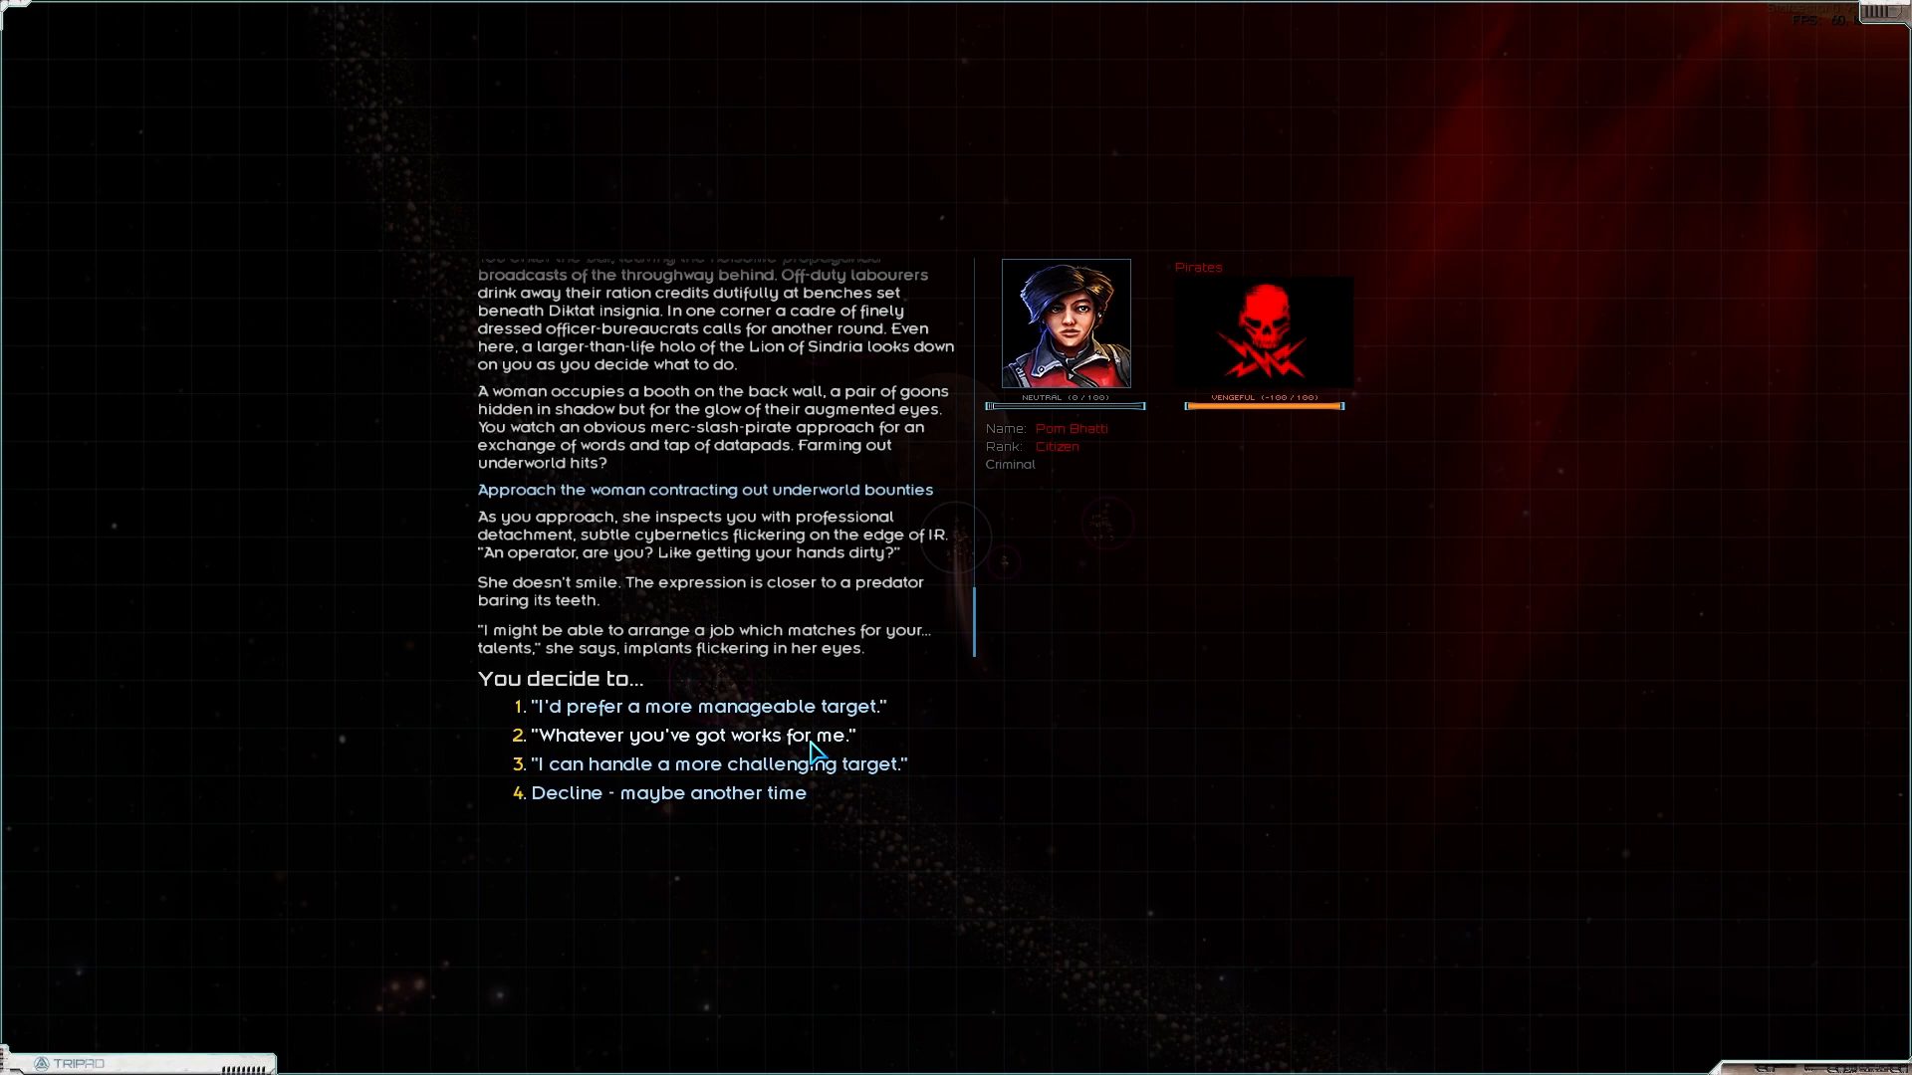
pyautogui.click(703, 735)
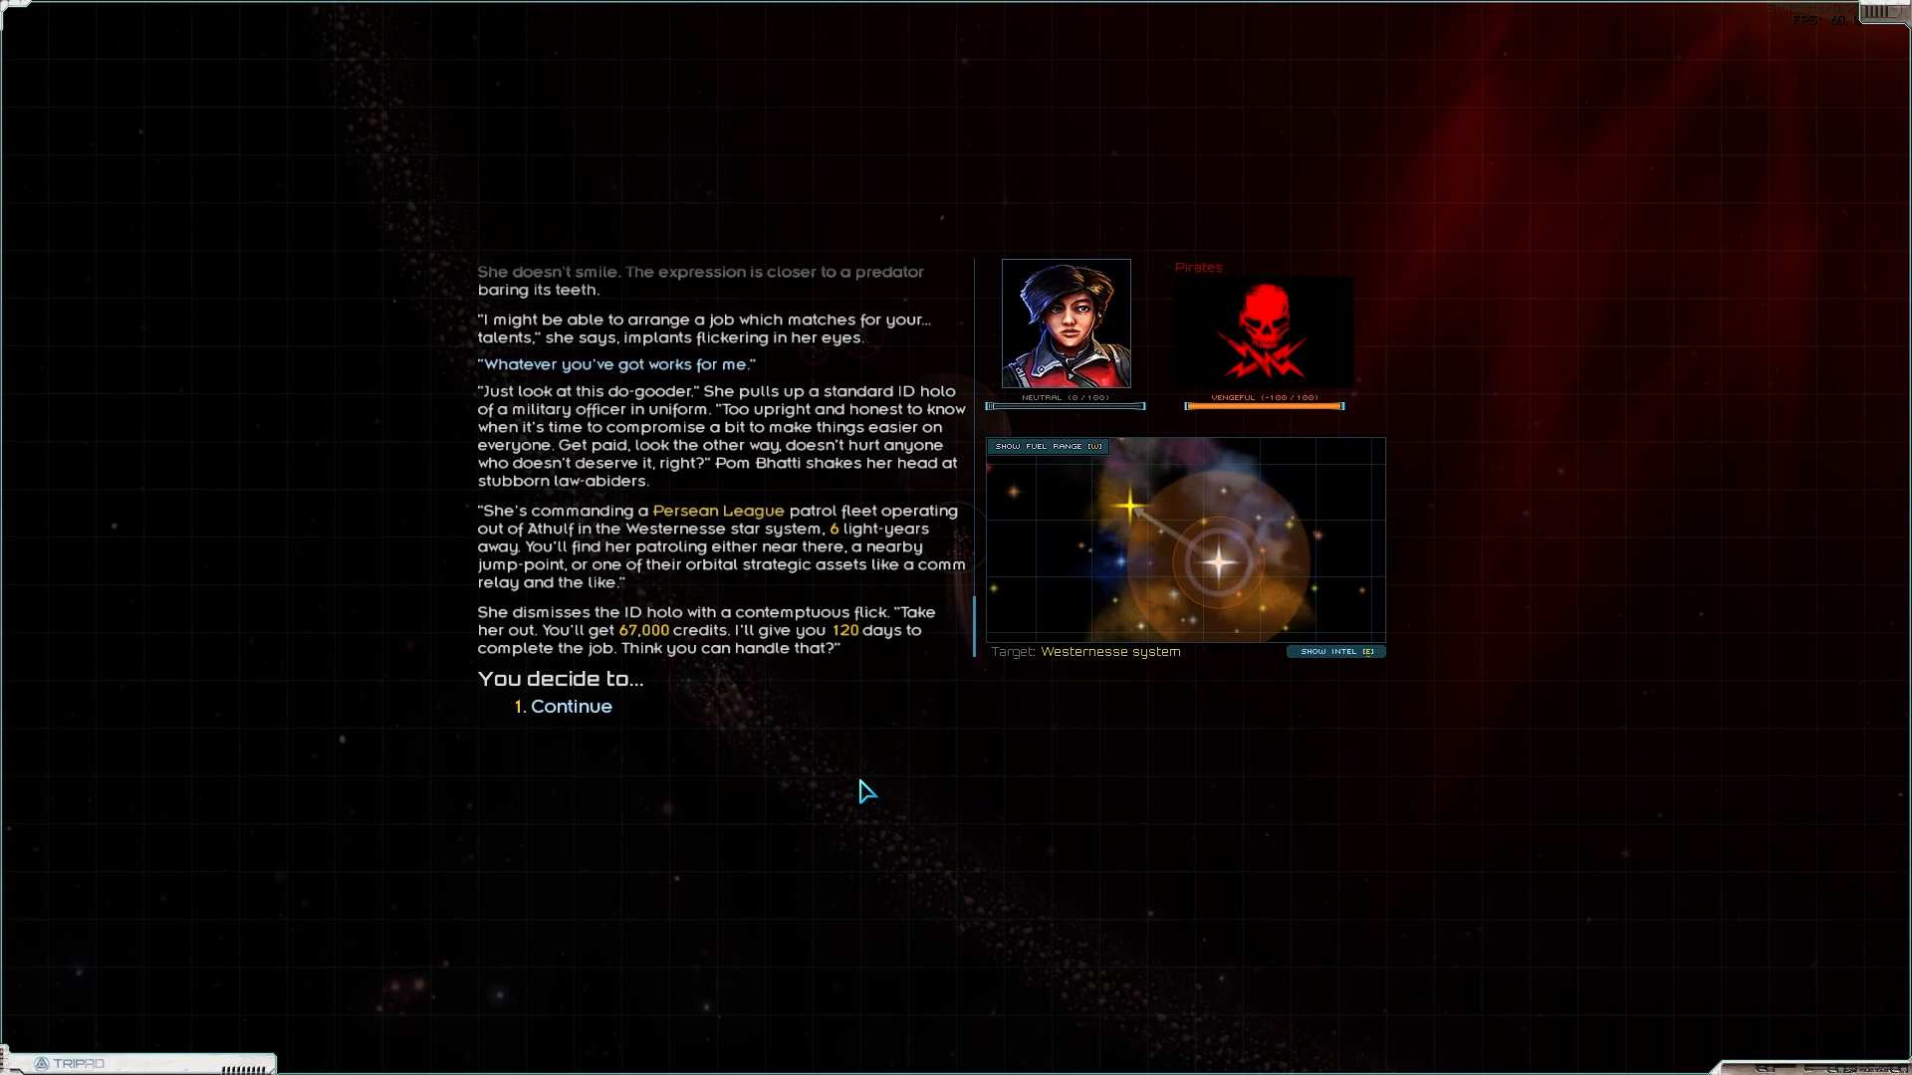
pyautogui.moveTo(1328, 655)
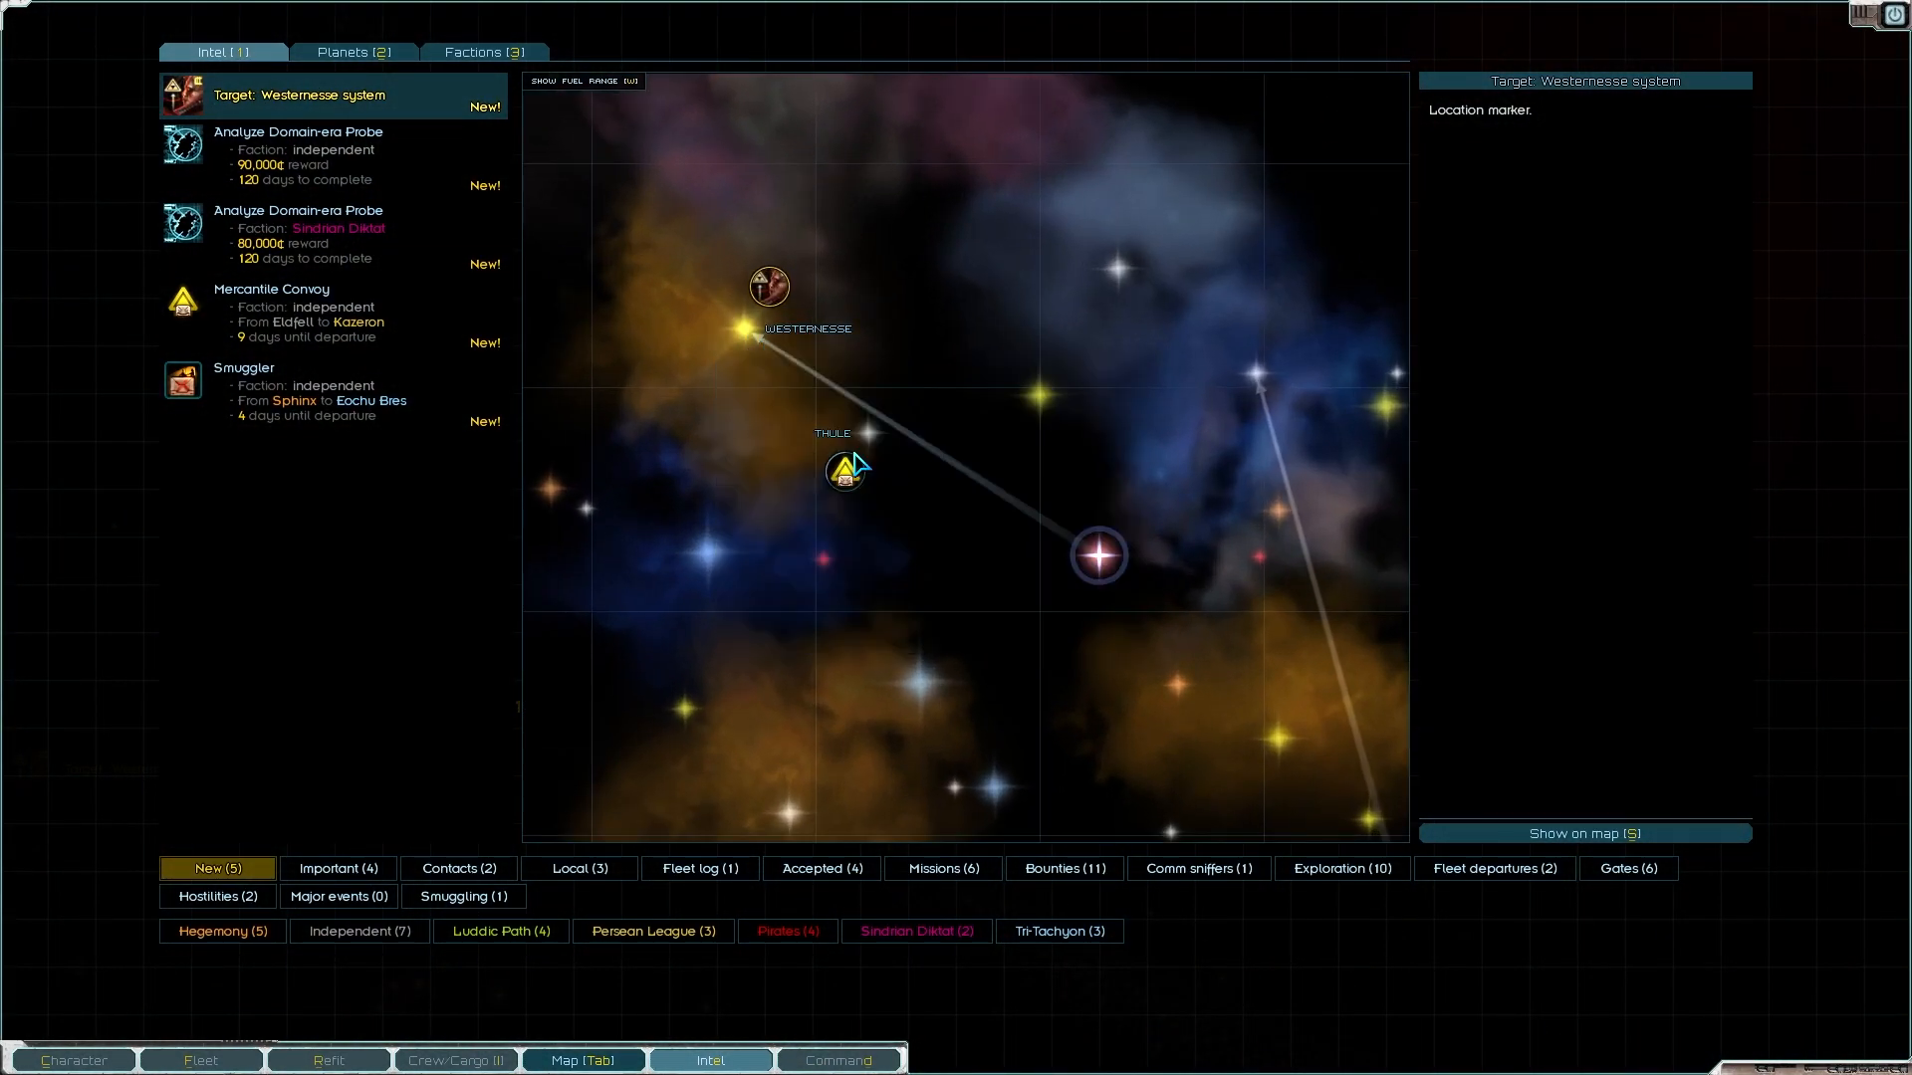
pyautogui.moveTo(844, 474)
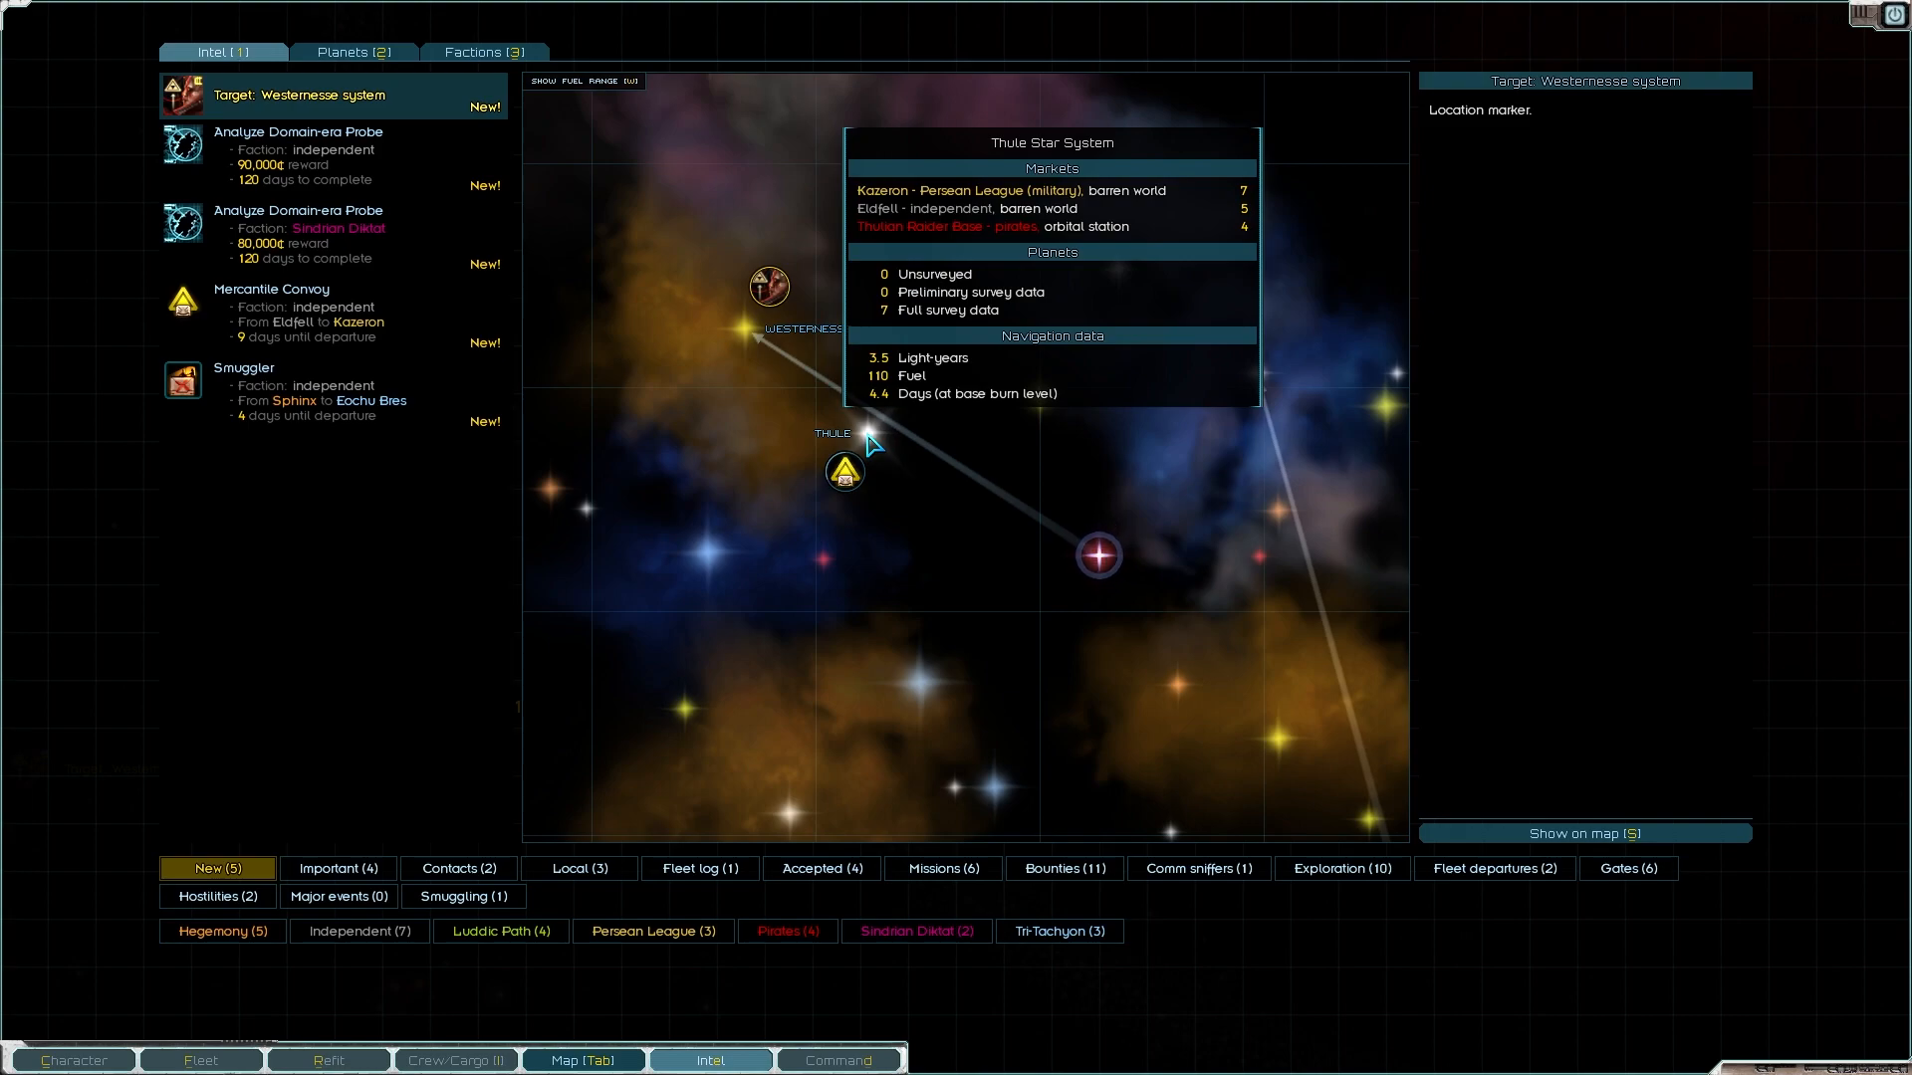
pyautogui.click(298, 312)
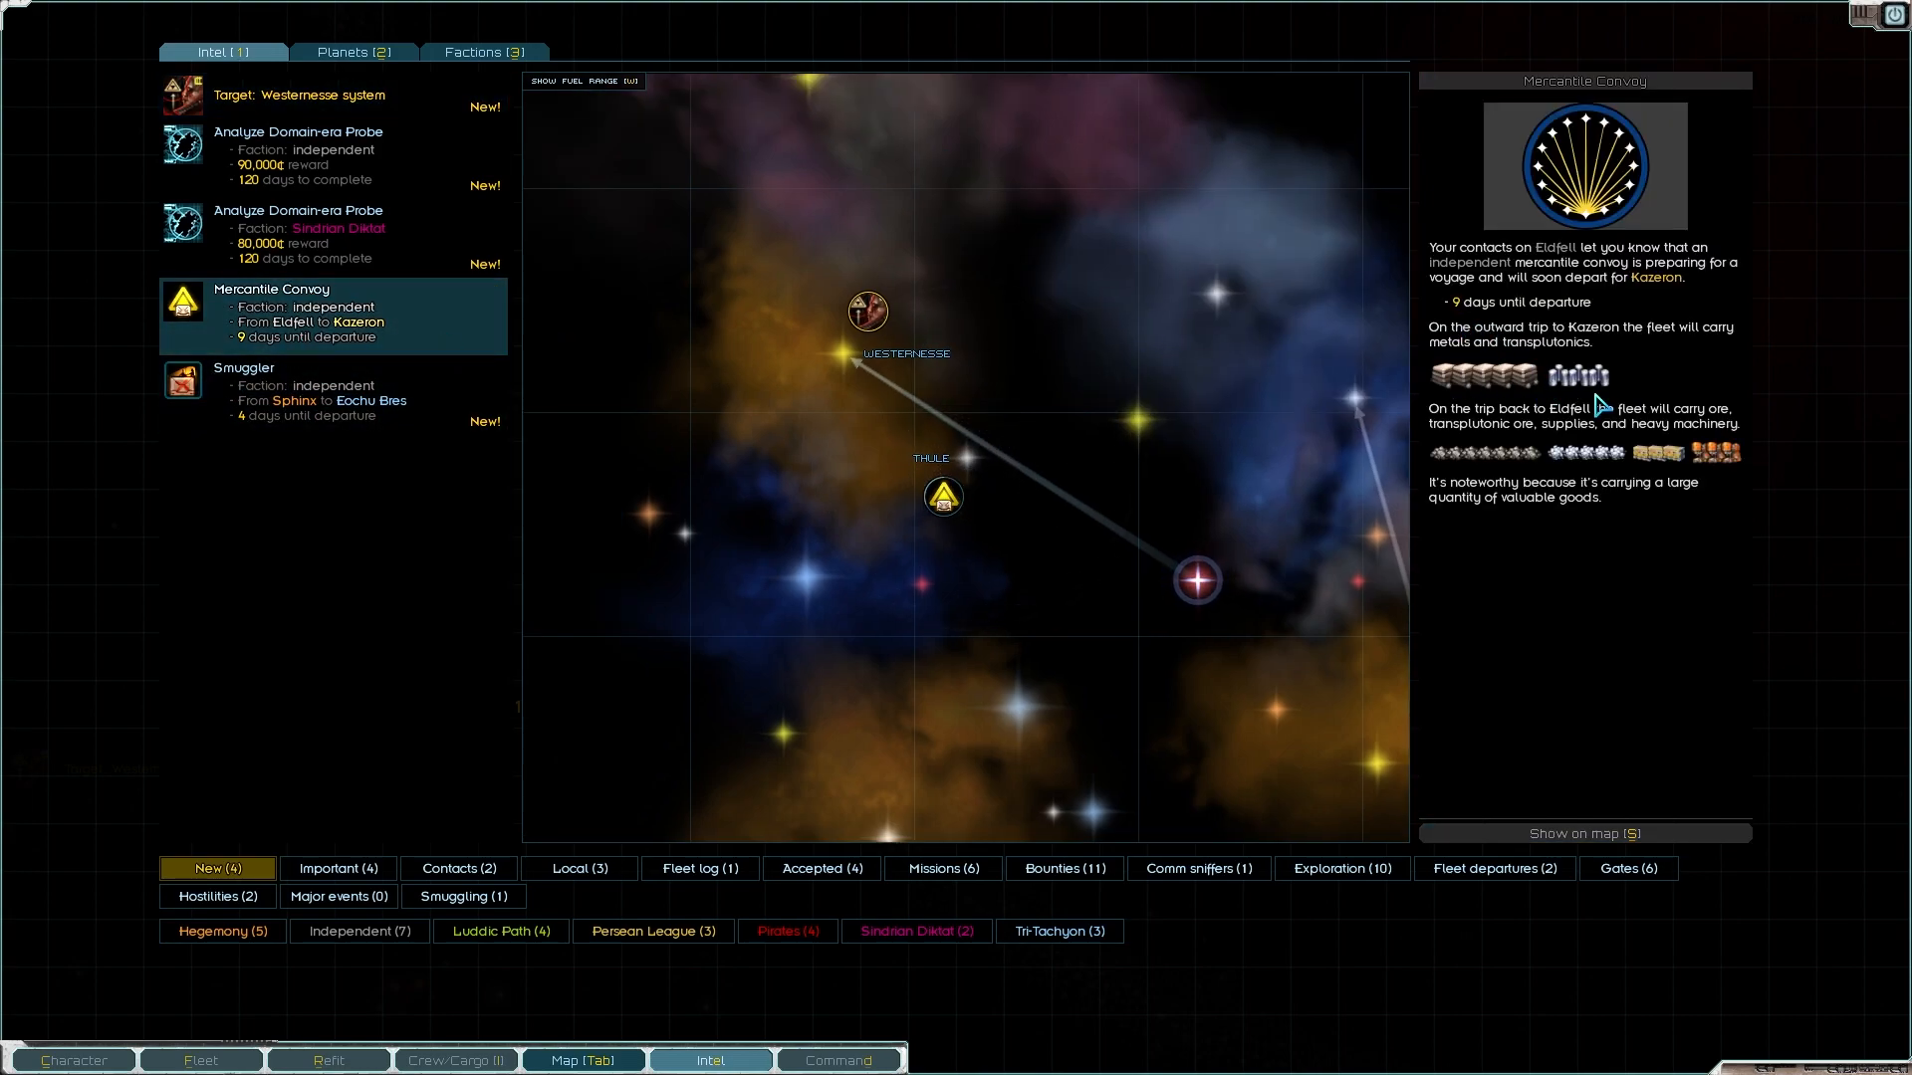
pyautogui.moveTo(1665, 460)
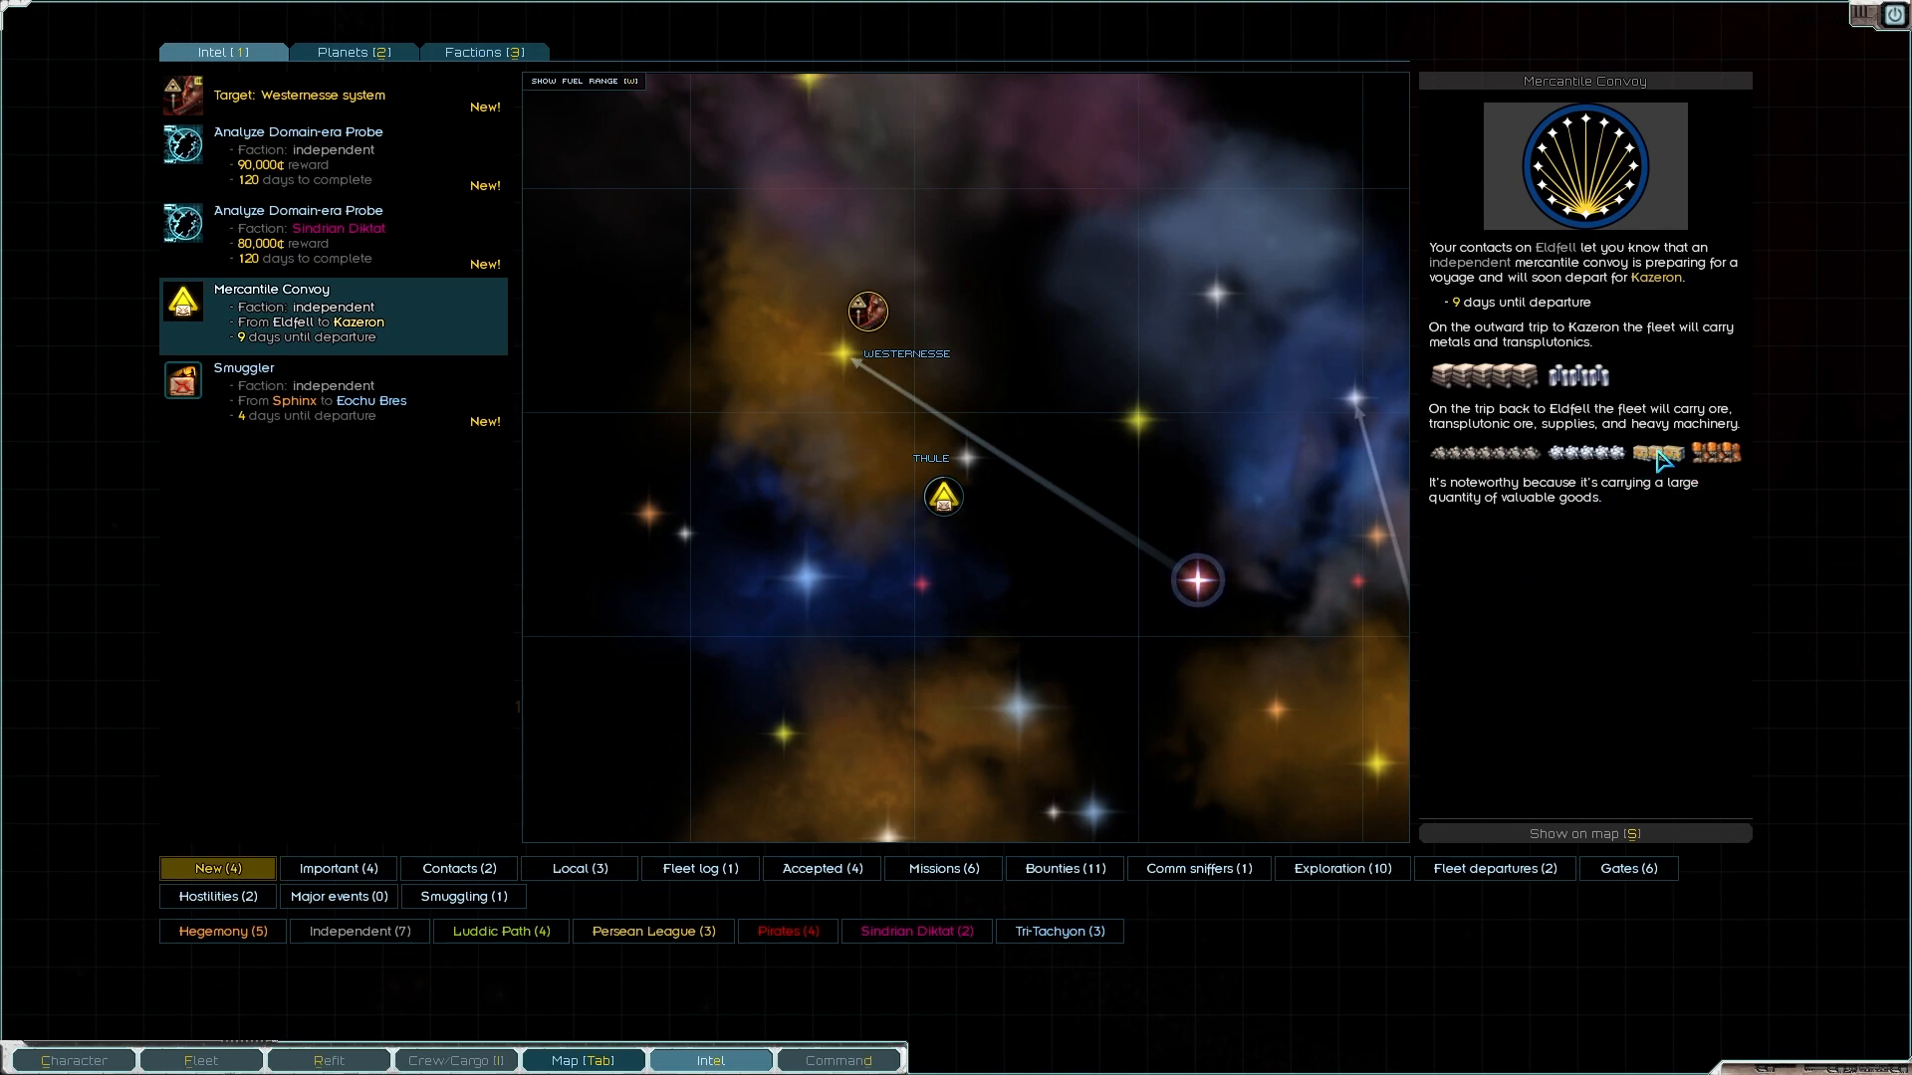
pyautogui.moveTo(1678, 562)
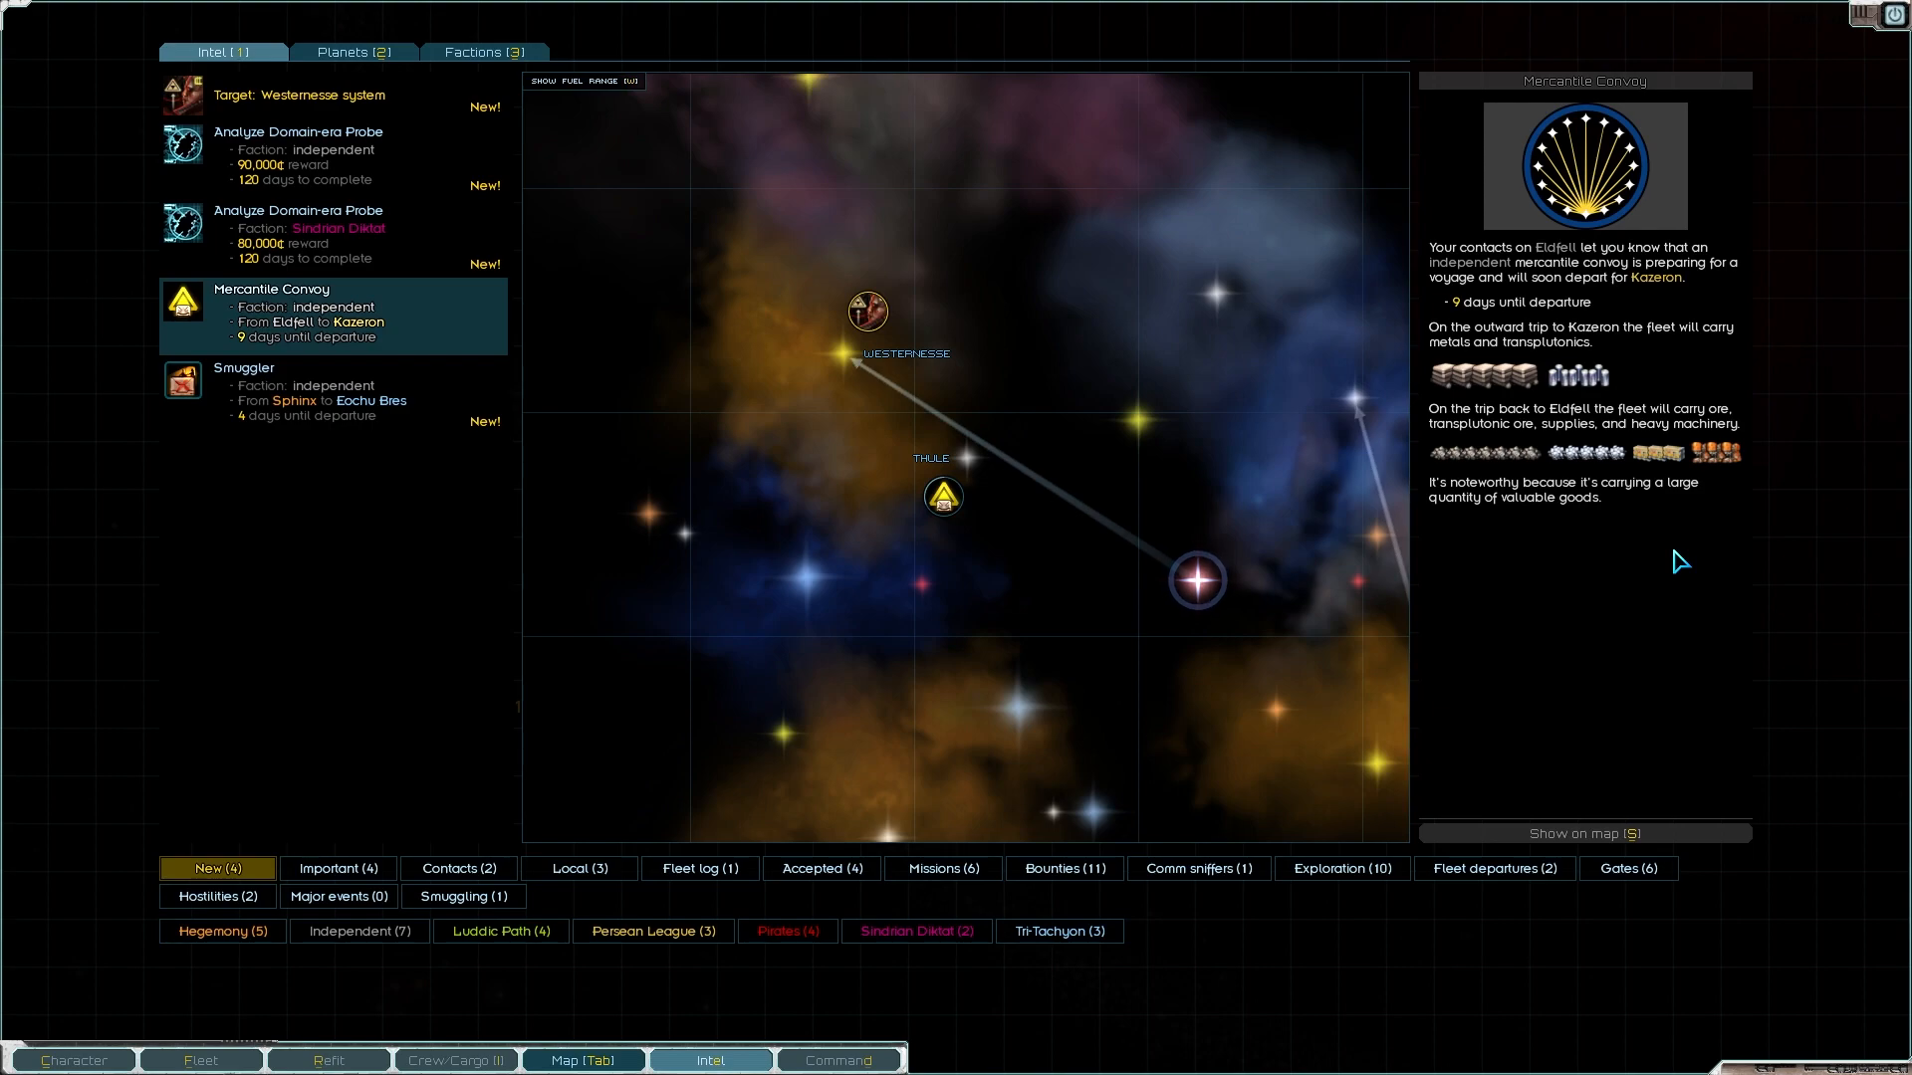
pyautogui.moveTo(1183, 410)
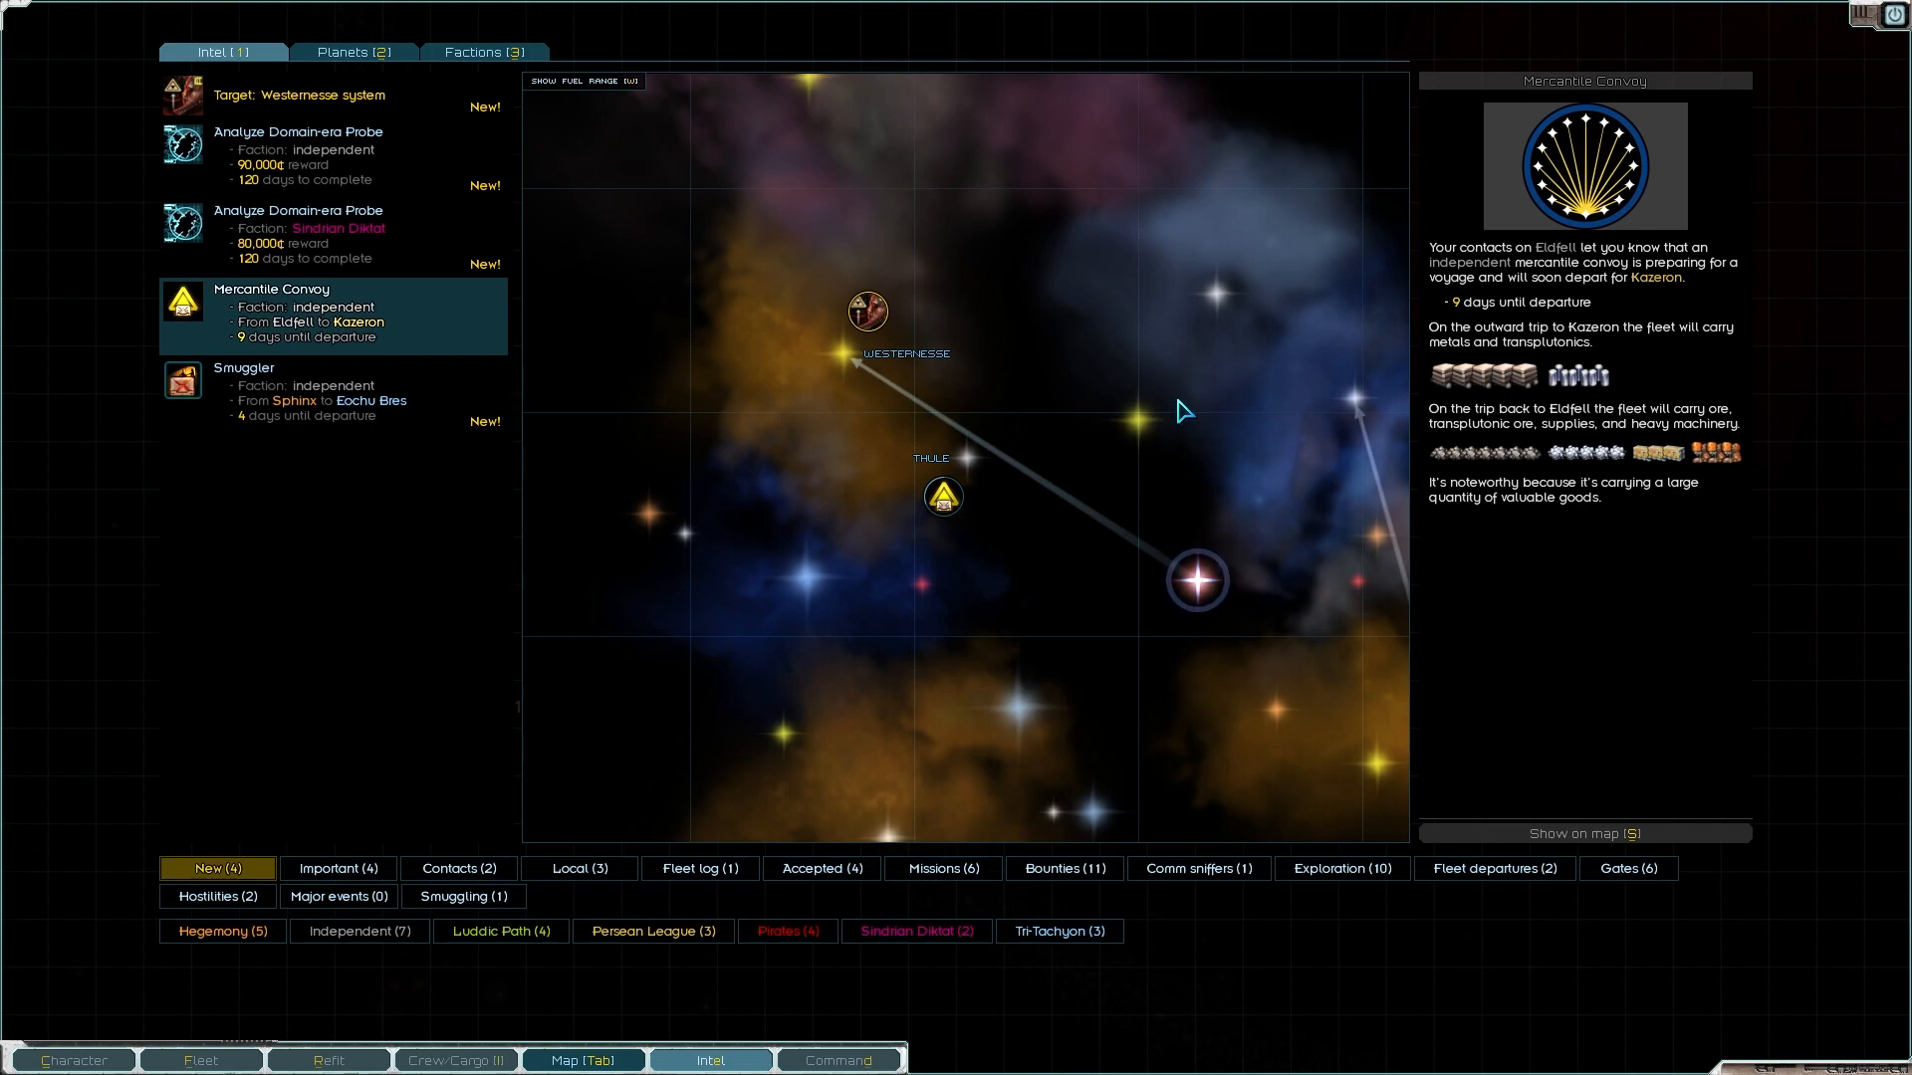
pyautogui.moveTo(1033, 478)
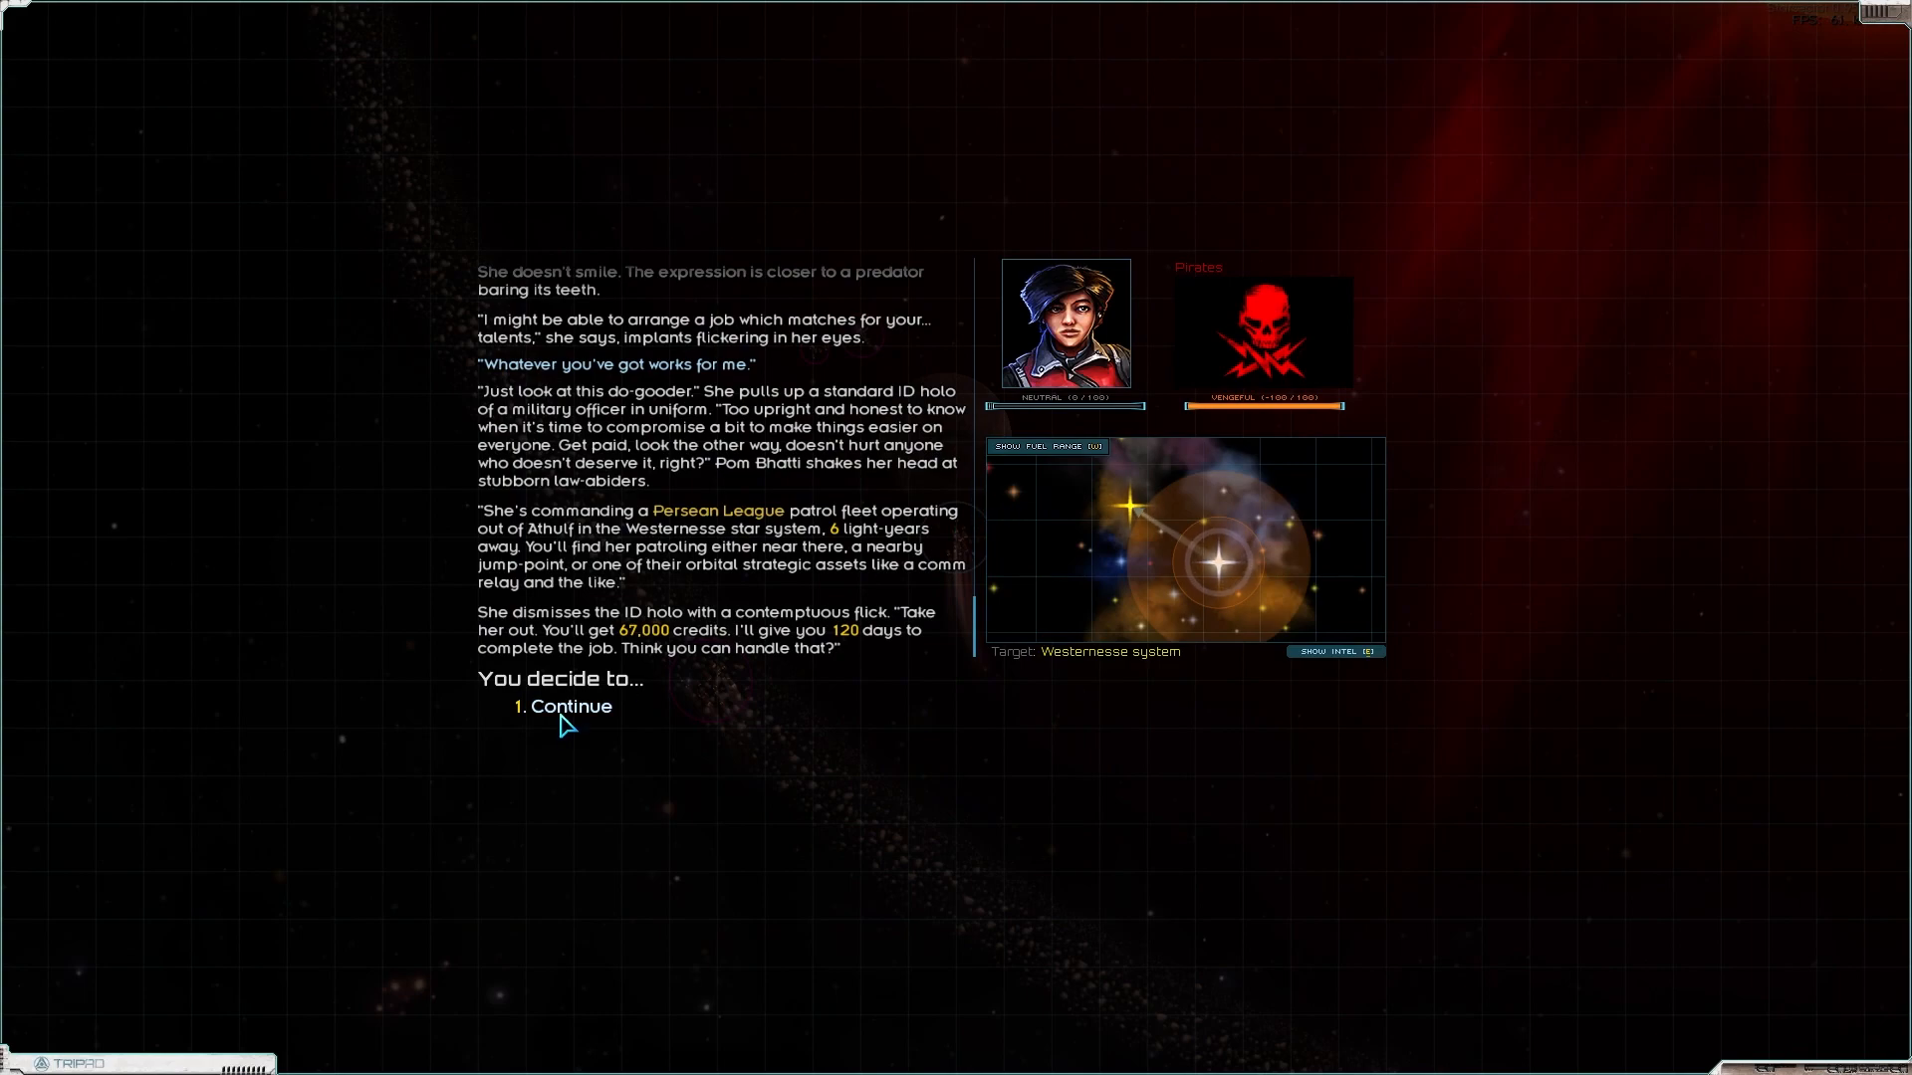
# Step: Accept Pom Bhatti's 67,000-credit Westernesse patrol fleet bounty
pyautogui.click(570, 705)
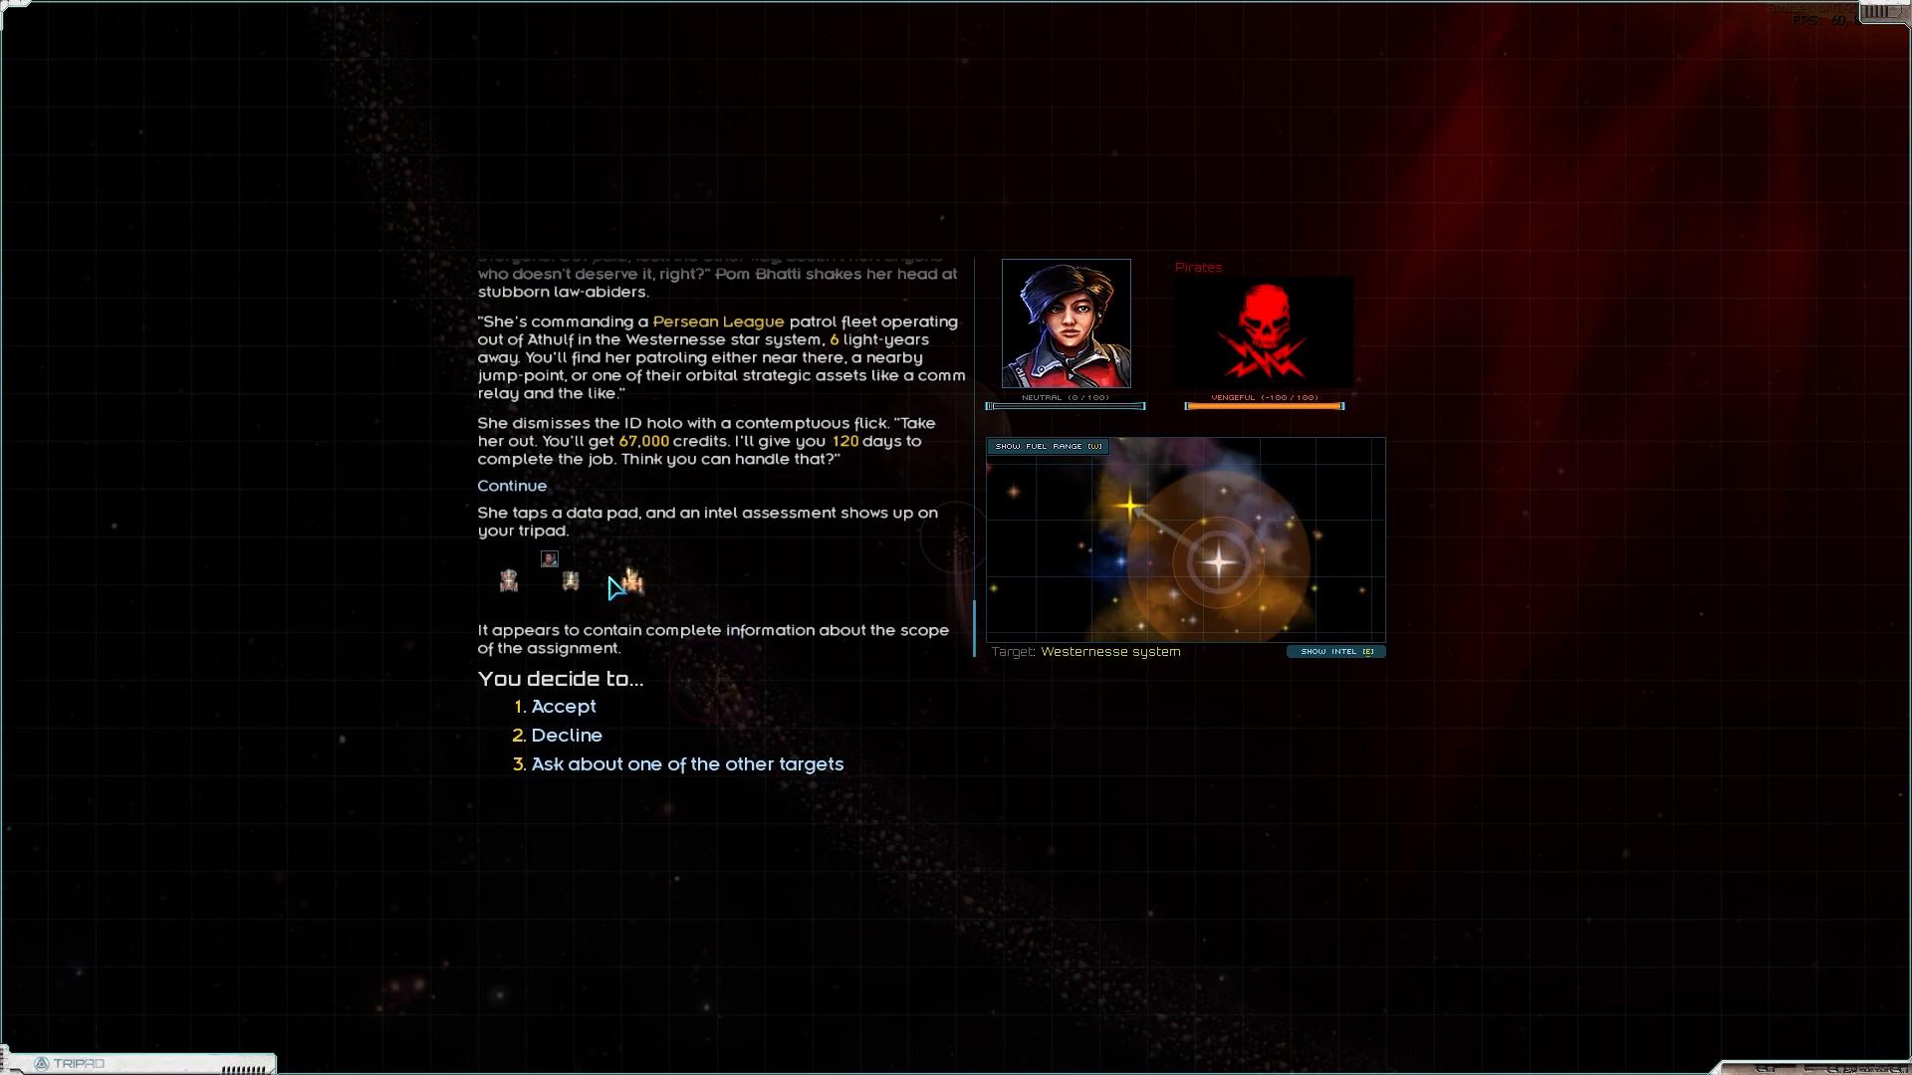
pyautogui.moveTo(422, 616)
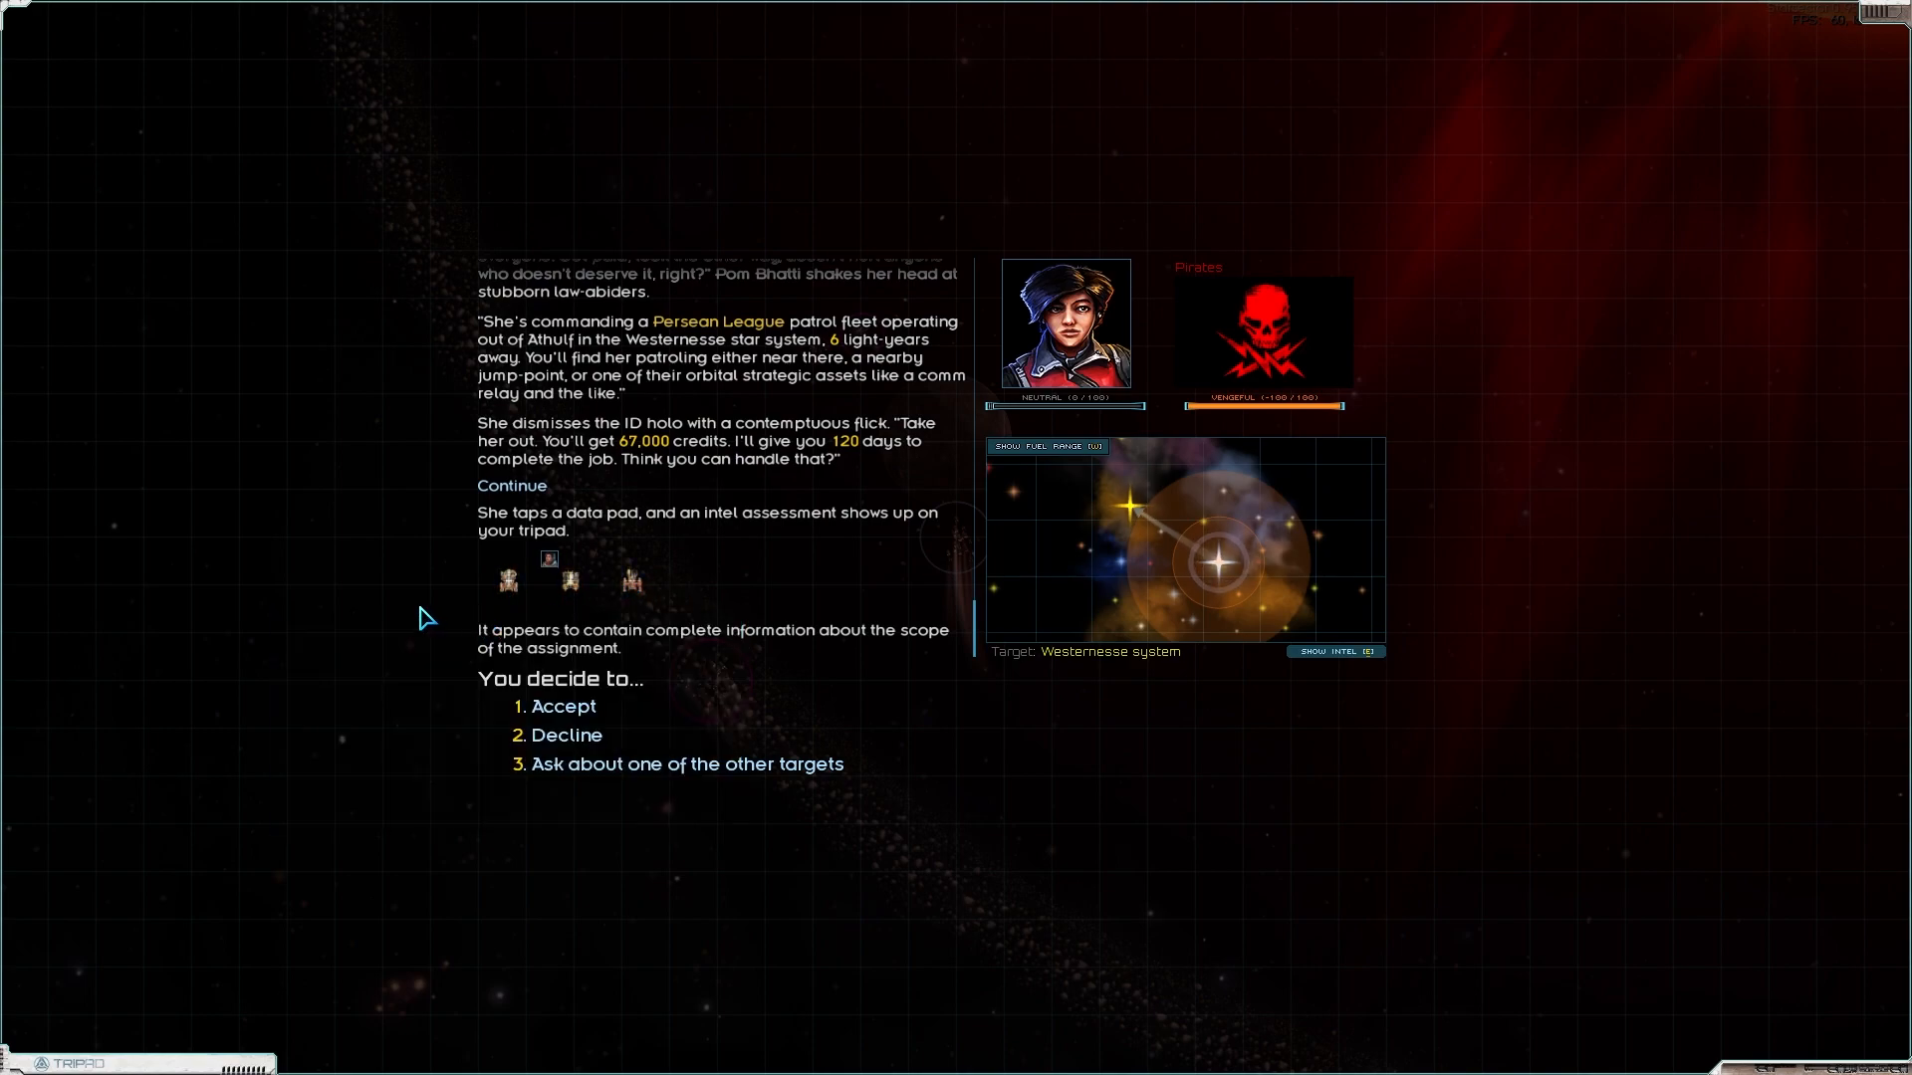
pyautogui.moveTo(781, 535)
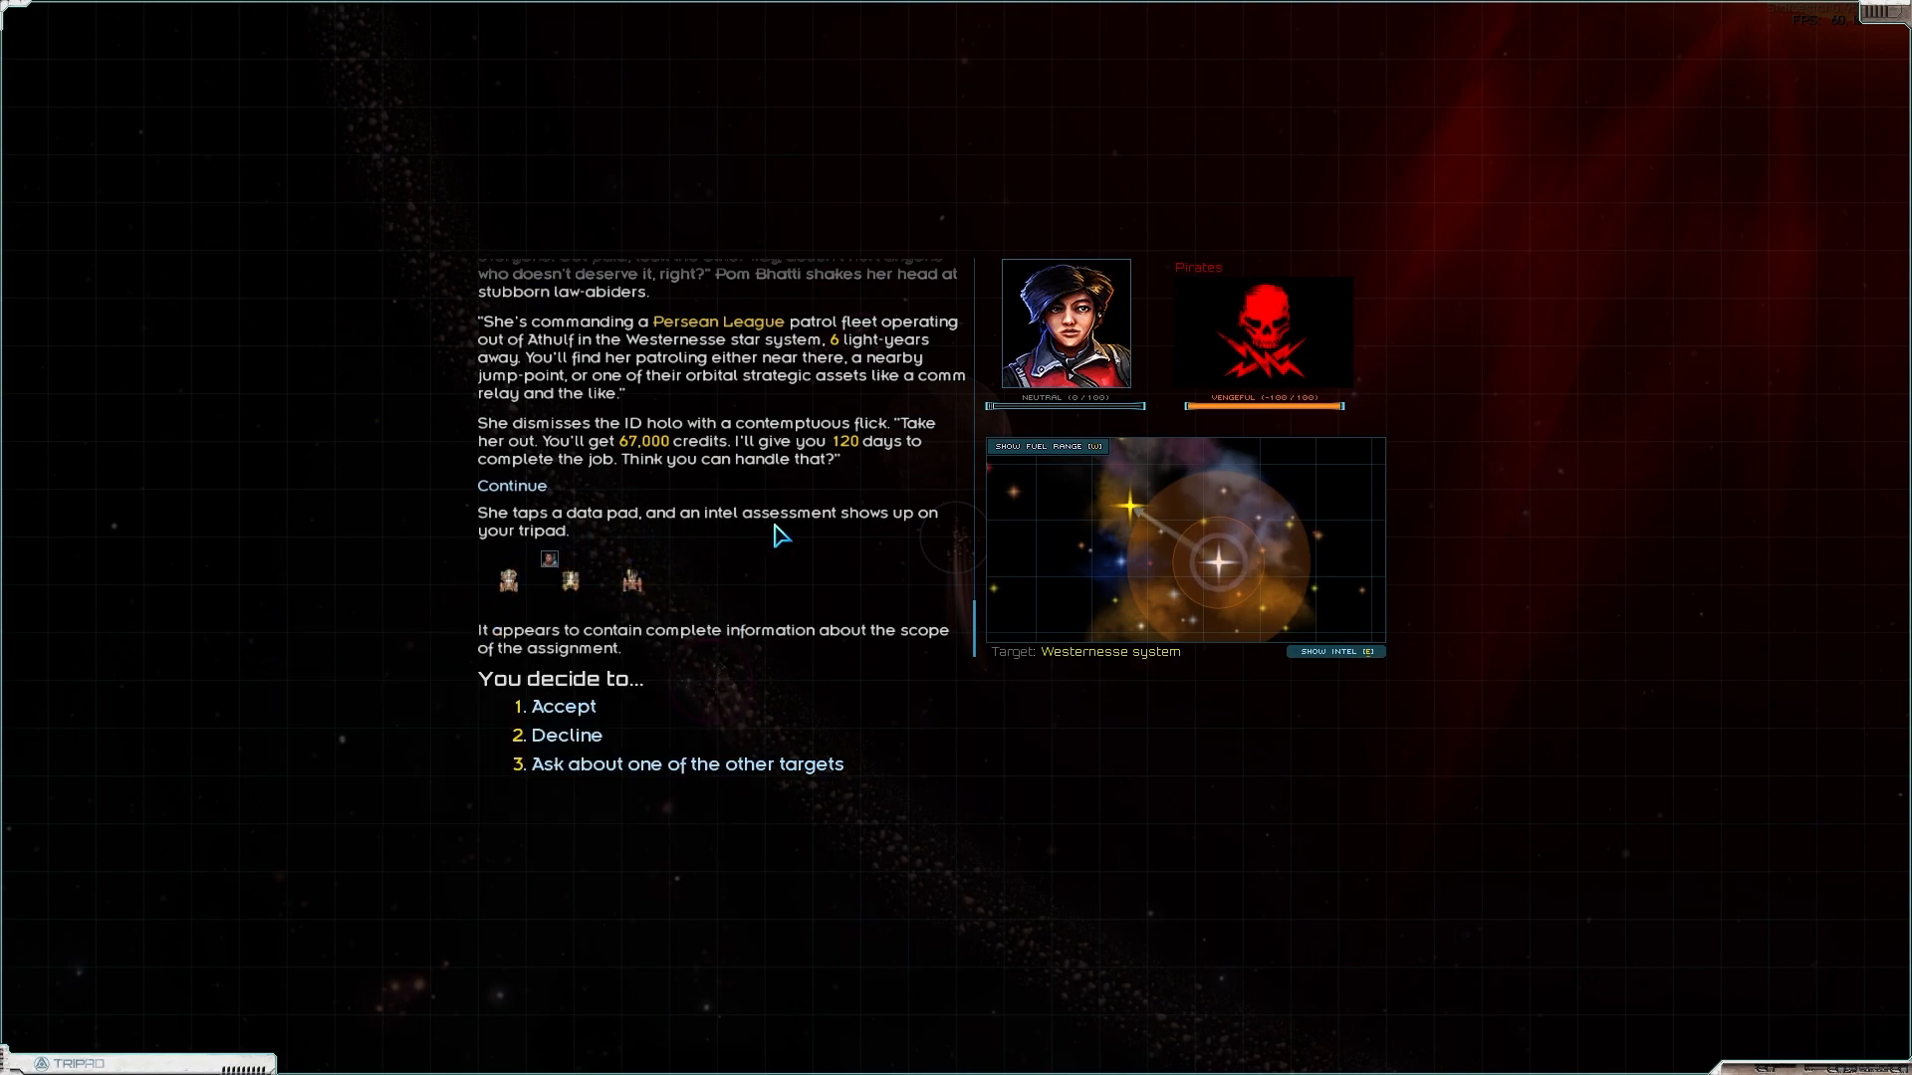
pyautogui.moveTo(508, 582)
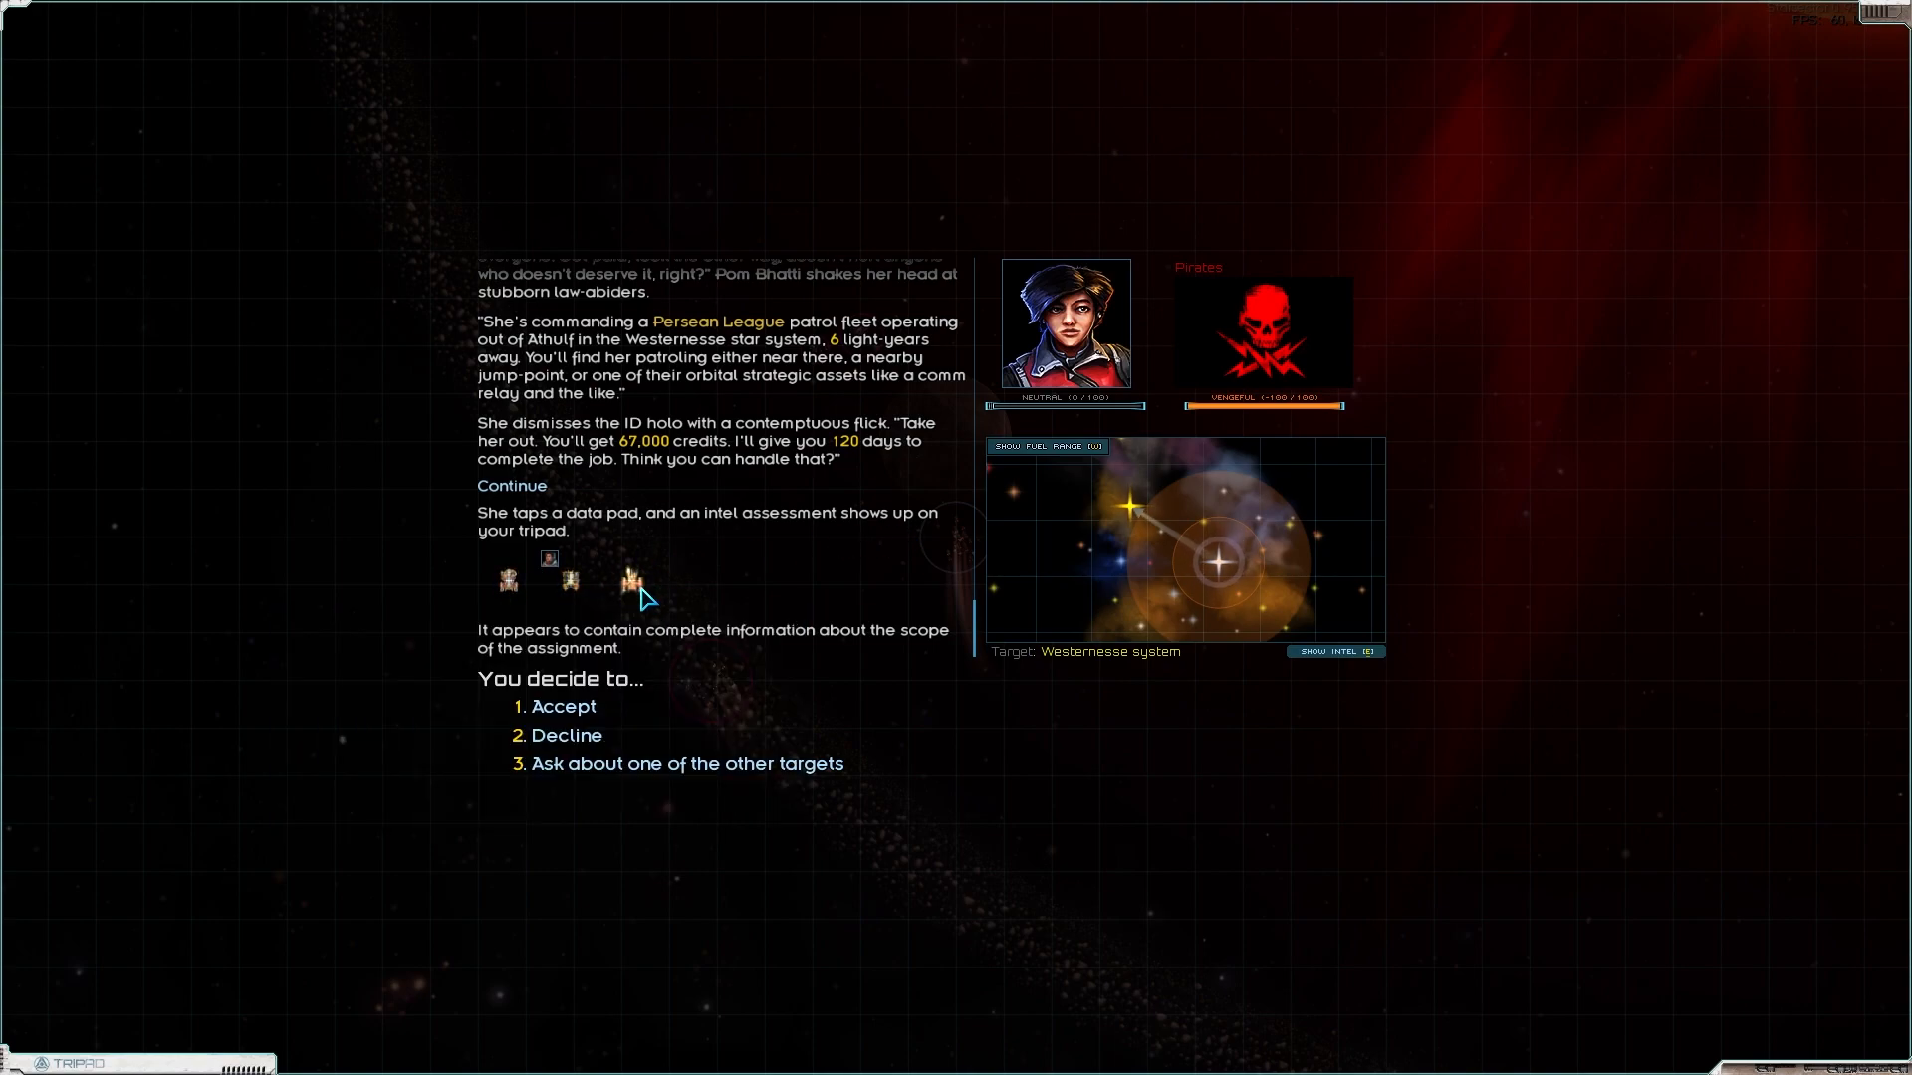
pyautogui.moveTo(888, 655)
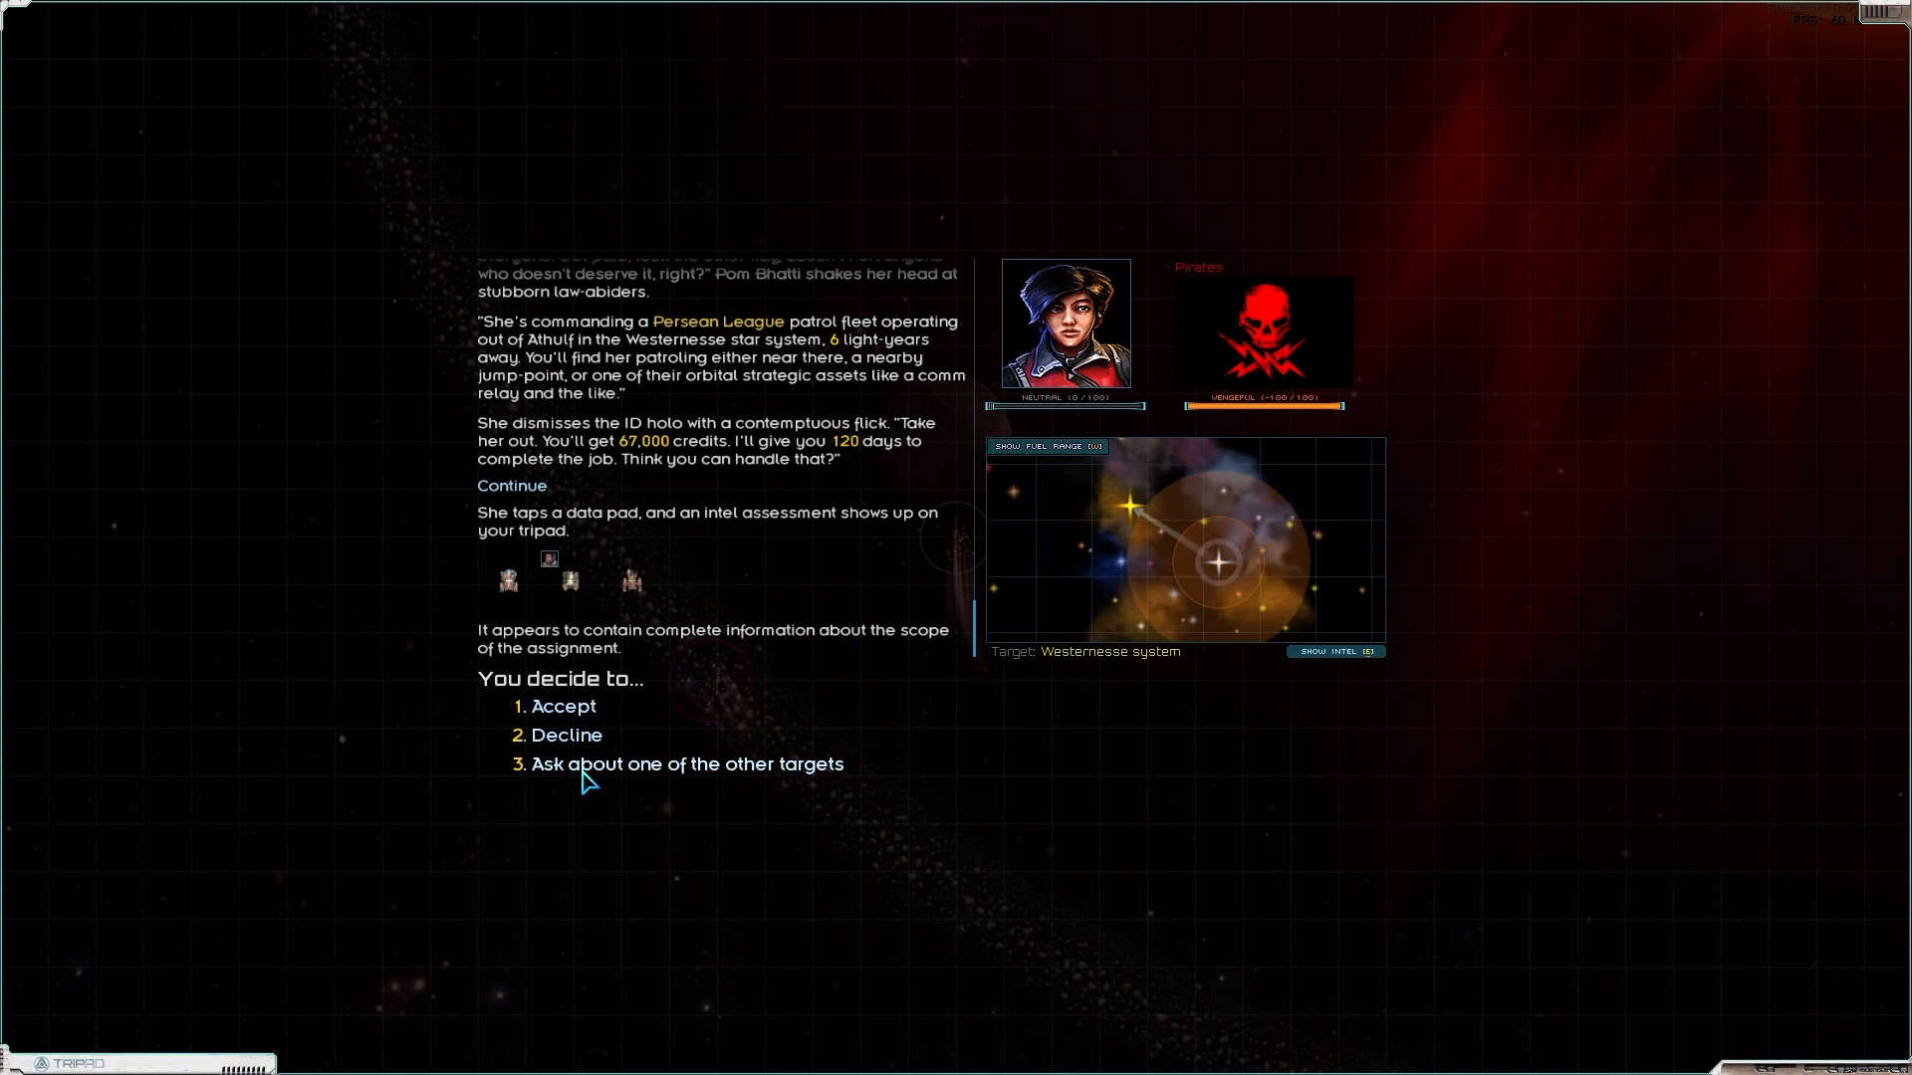
pyautogui.moveTo(570, 579)
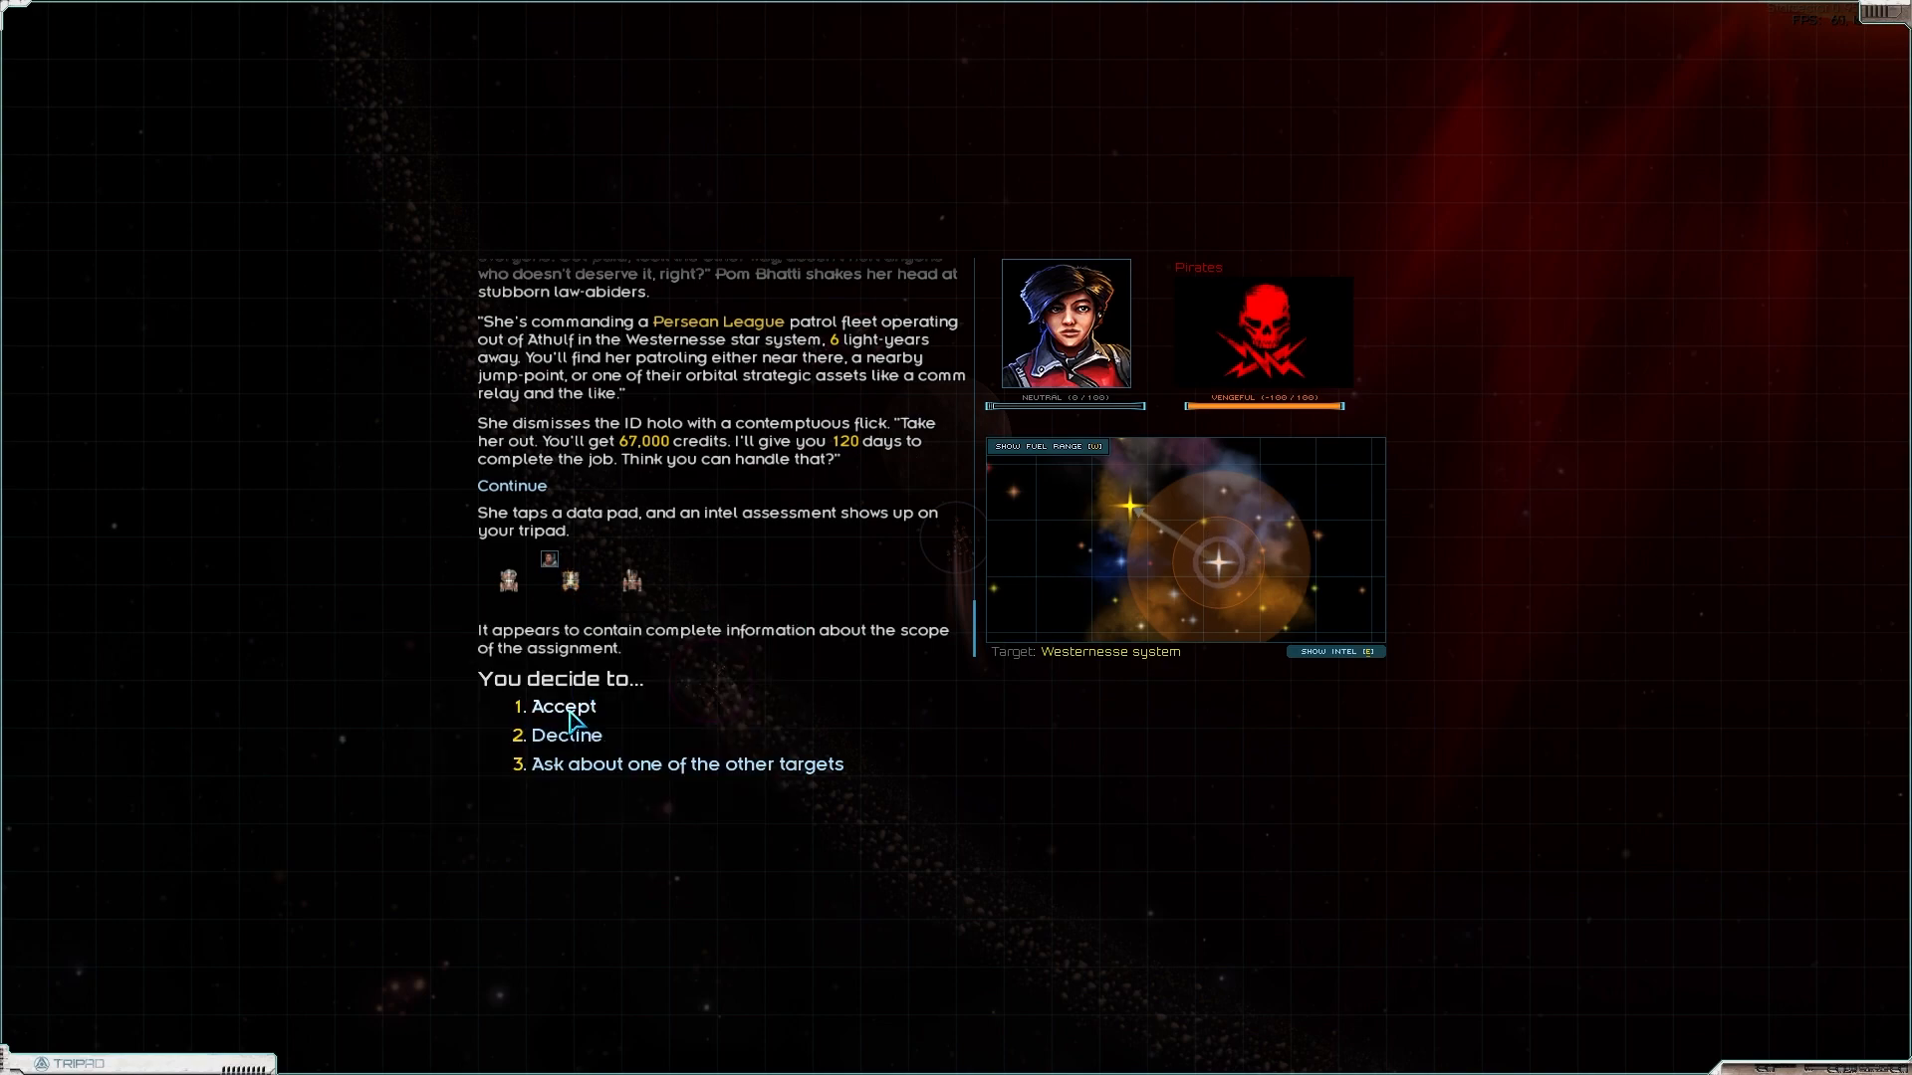
pyautogui.click(564, 705)
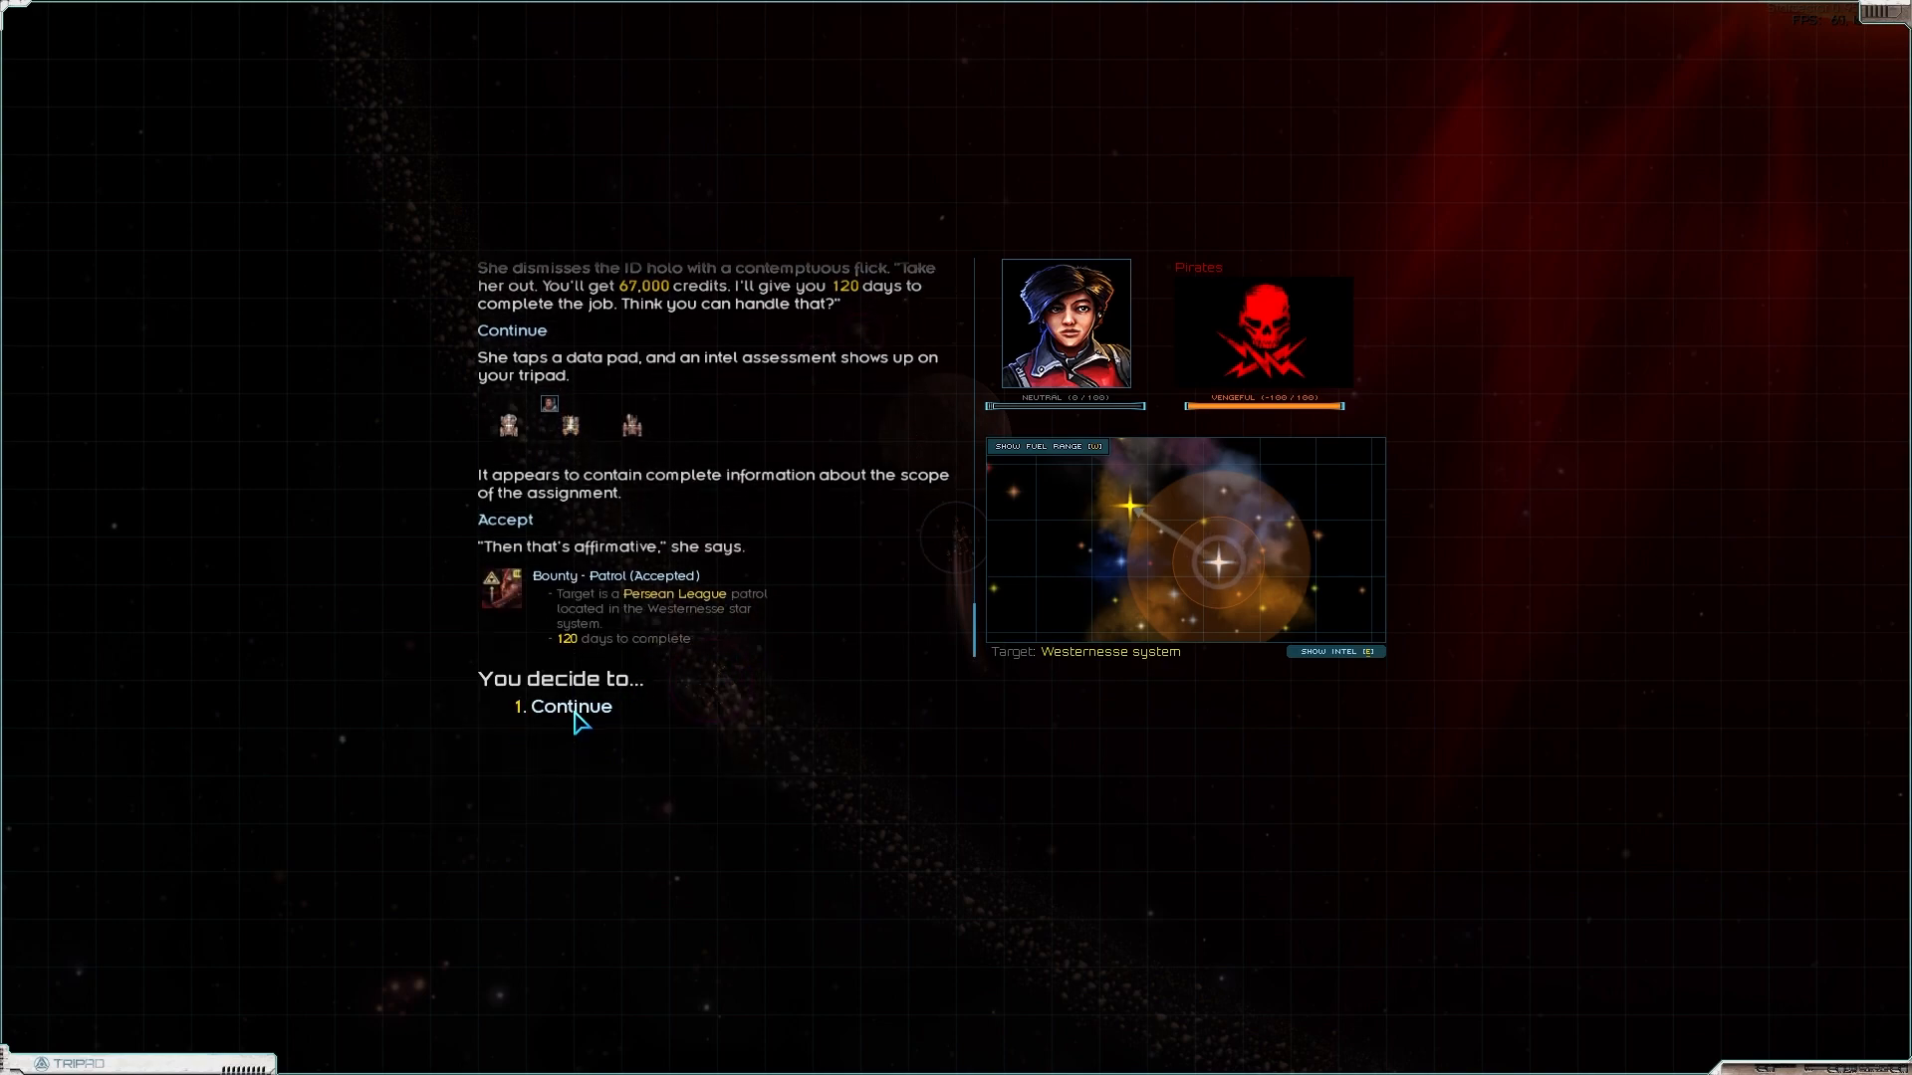
pyautogui.click(570, 704)
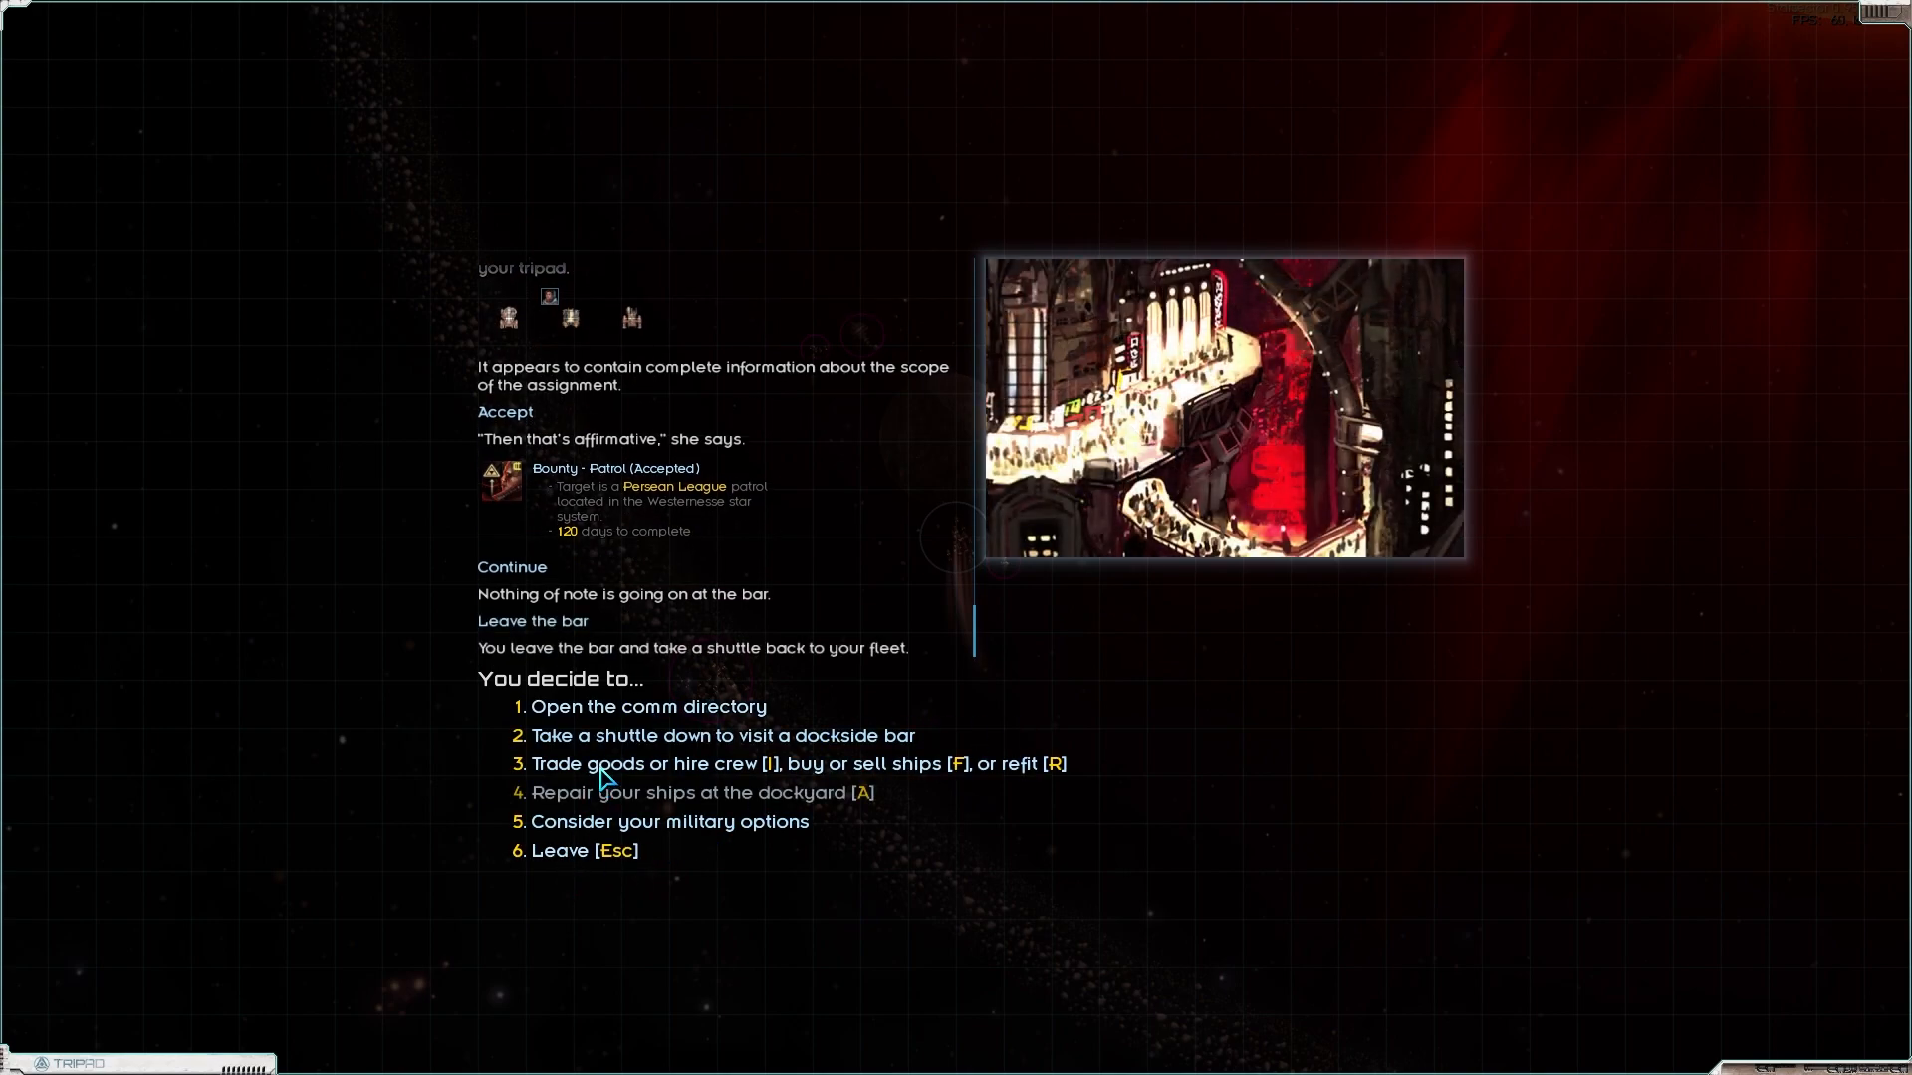
# Step: Buy 375 fuel from Sindria's open market for 10,655 credits, leaving 28,161
pyautogui.click(752, 765)
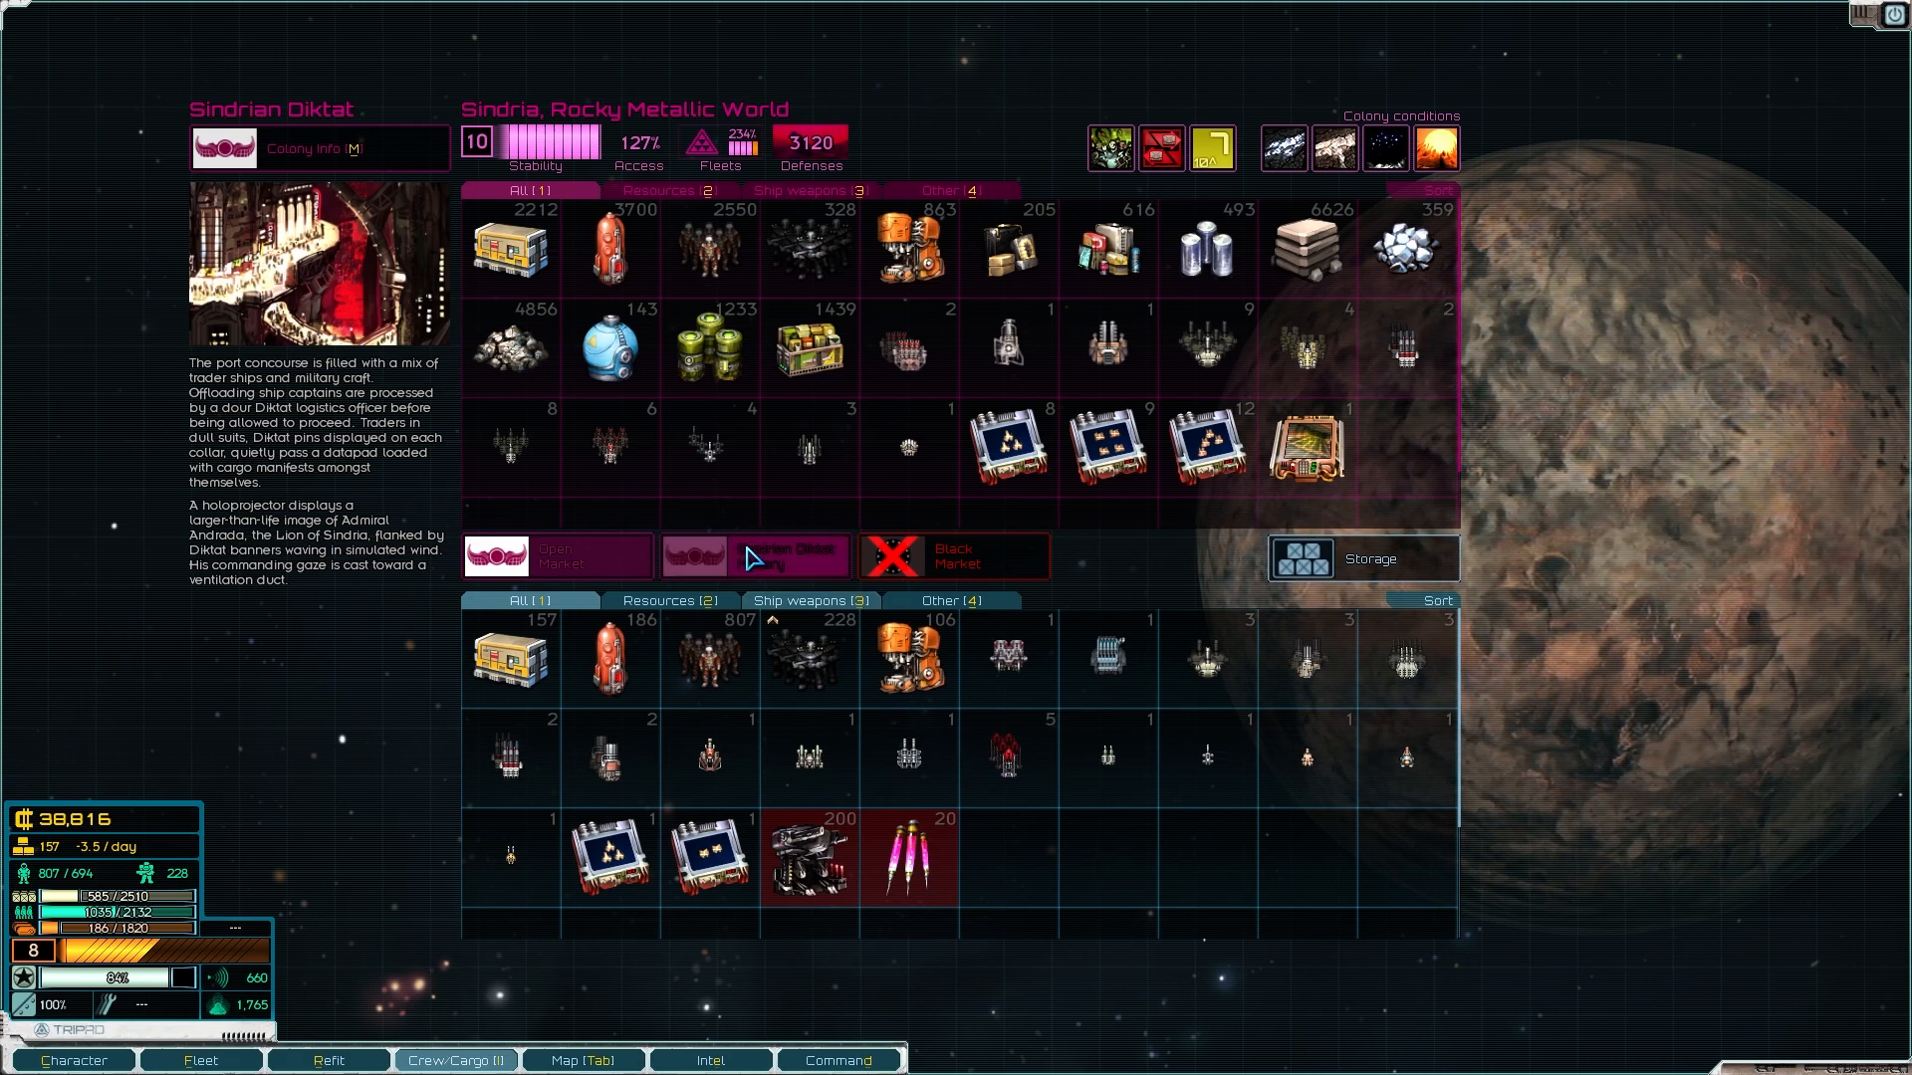
pyautogui.moveTo(611, 250)
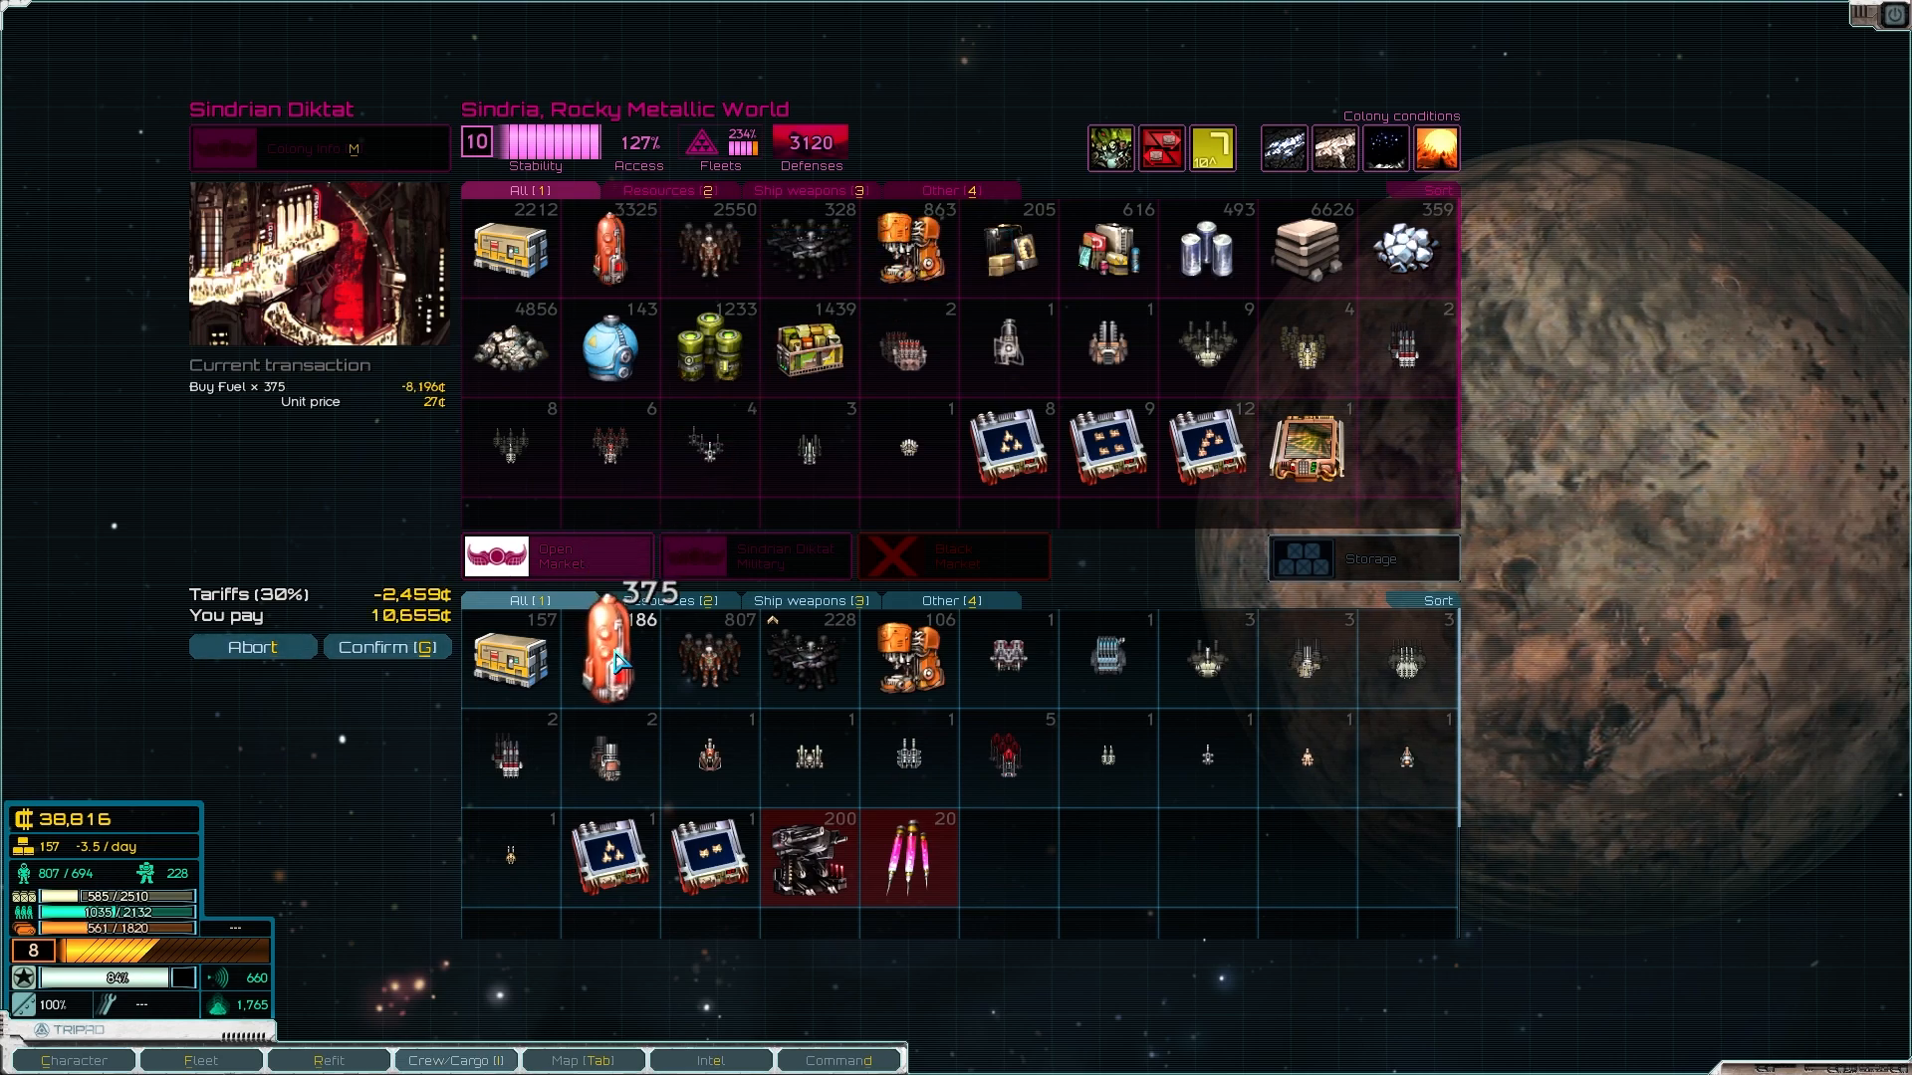
pyautogui.click(385, 647)
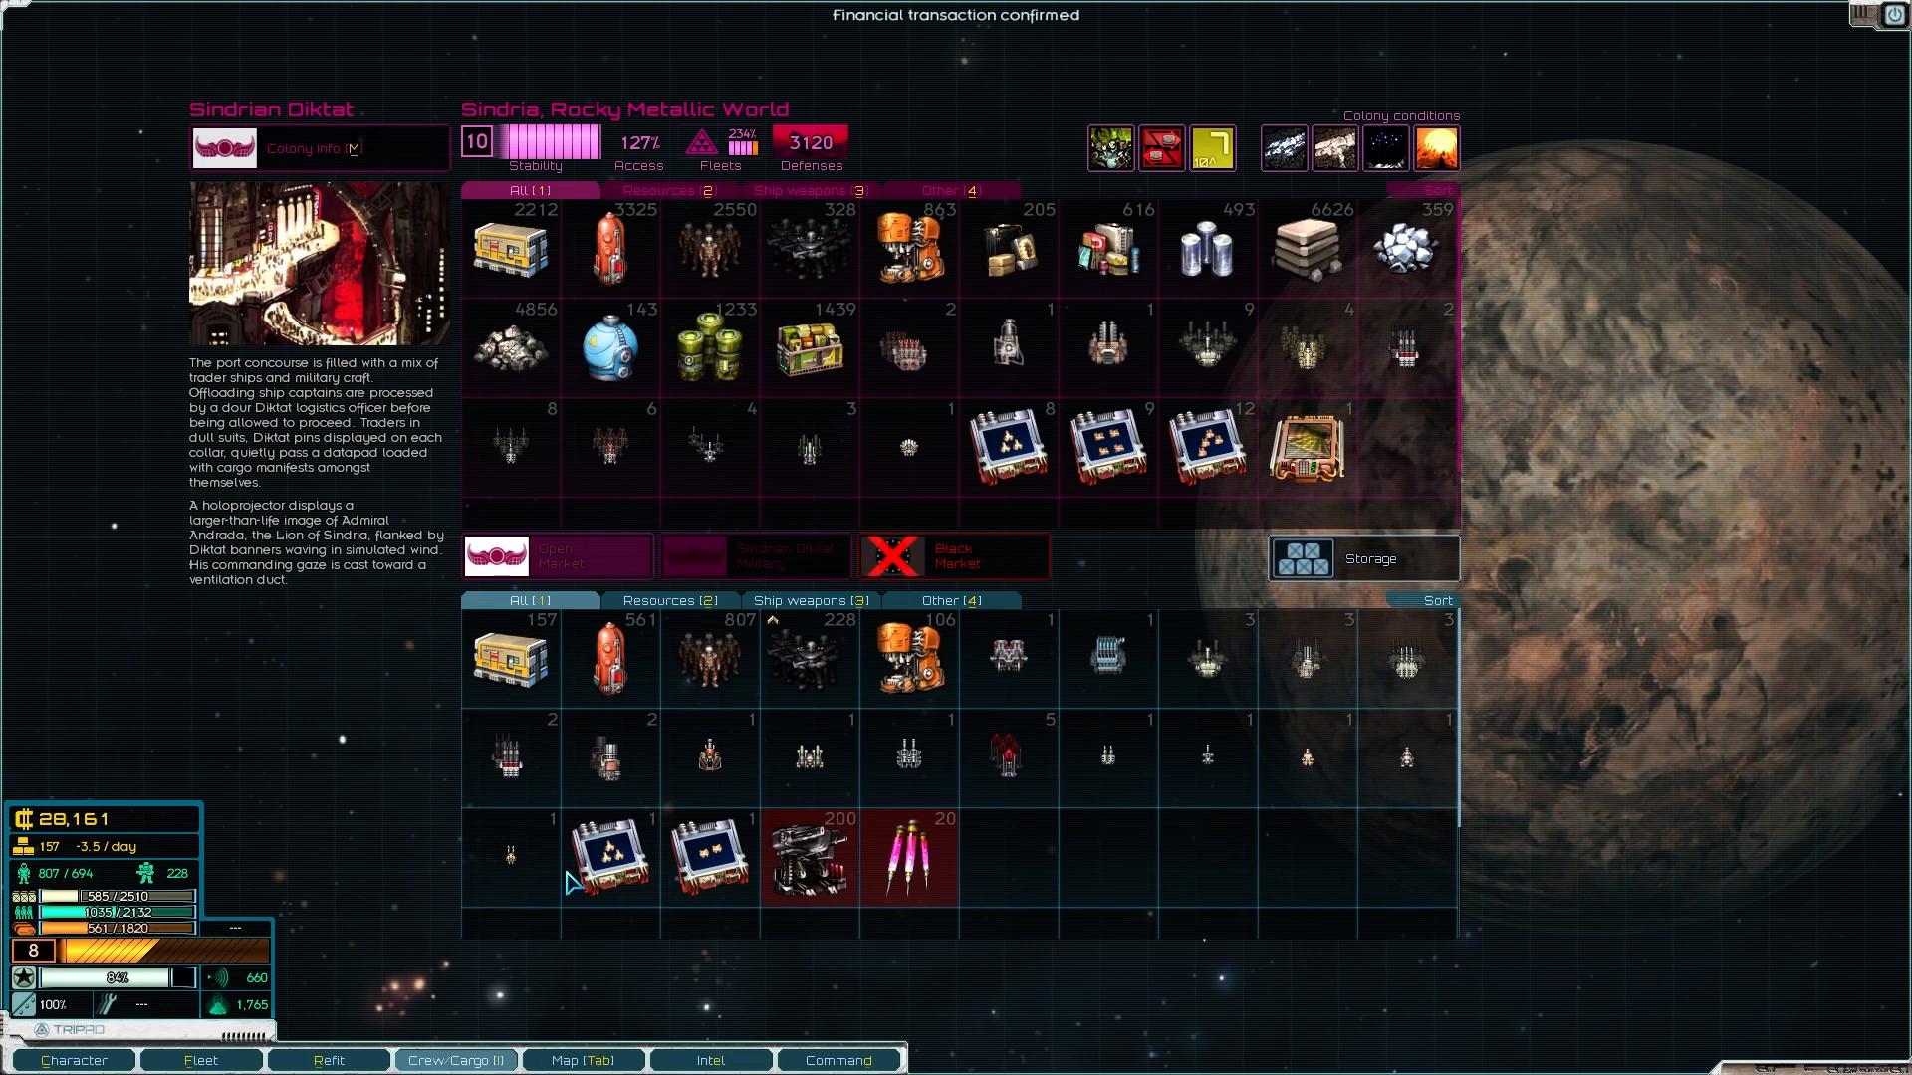
pyautogui.moveTo(1210, 822)
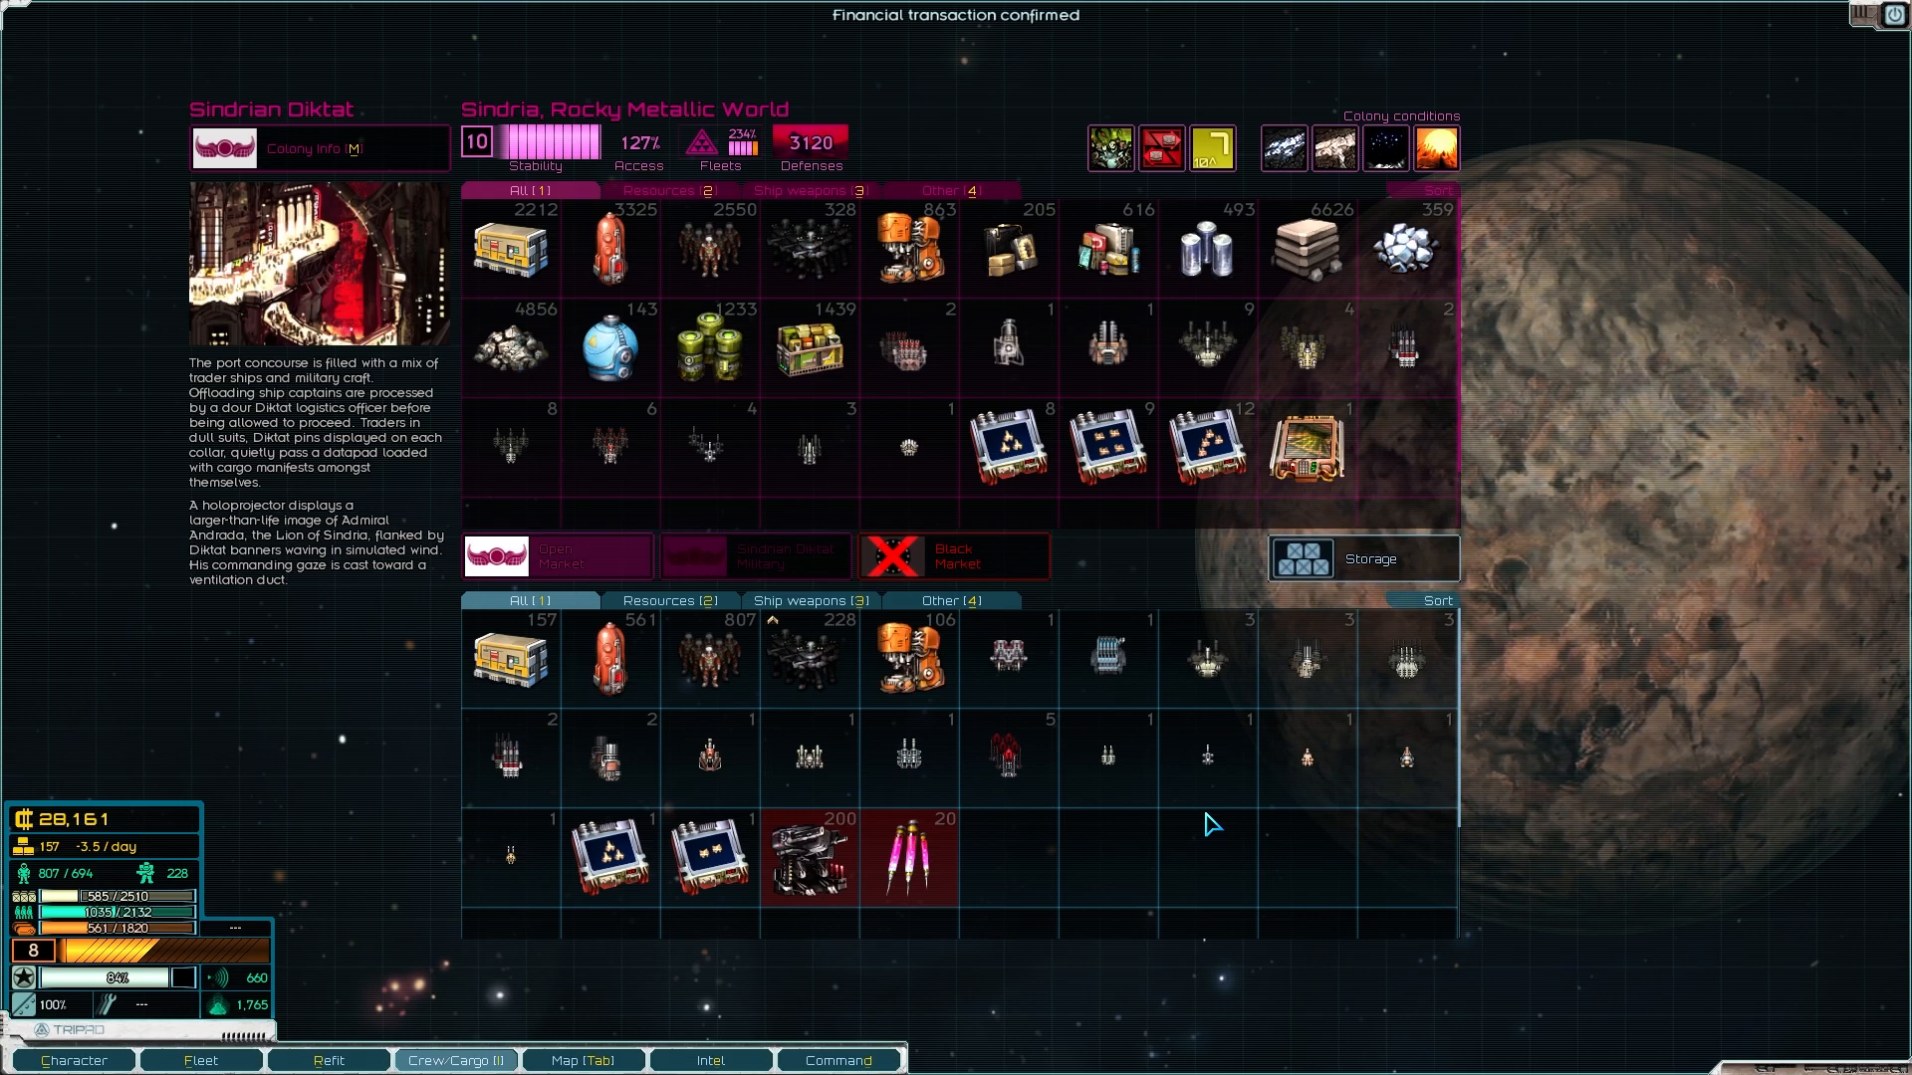
pyautogui.moveTo(1192, 838)
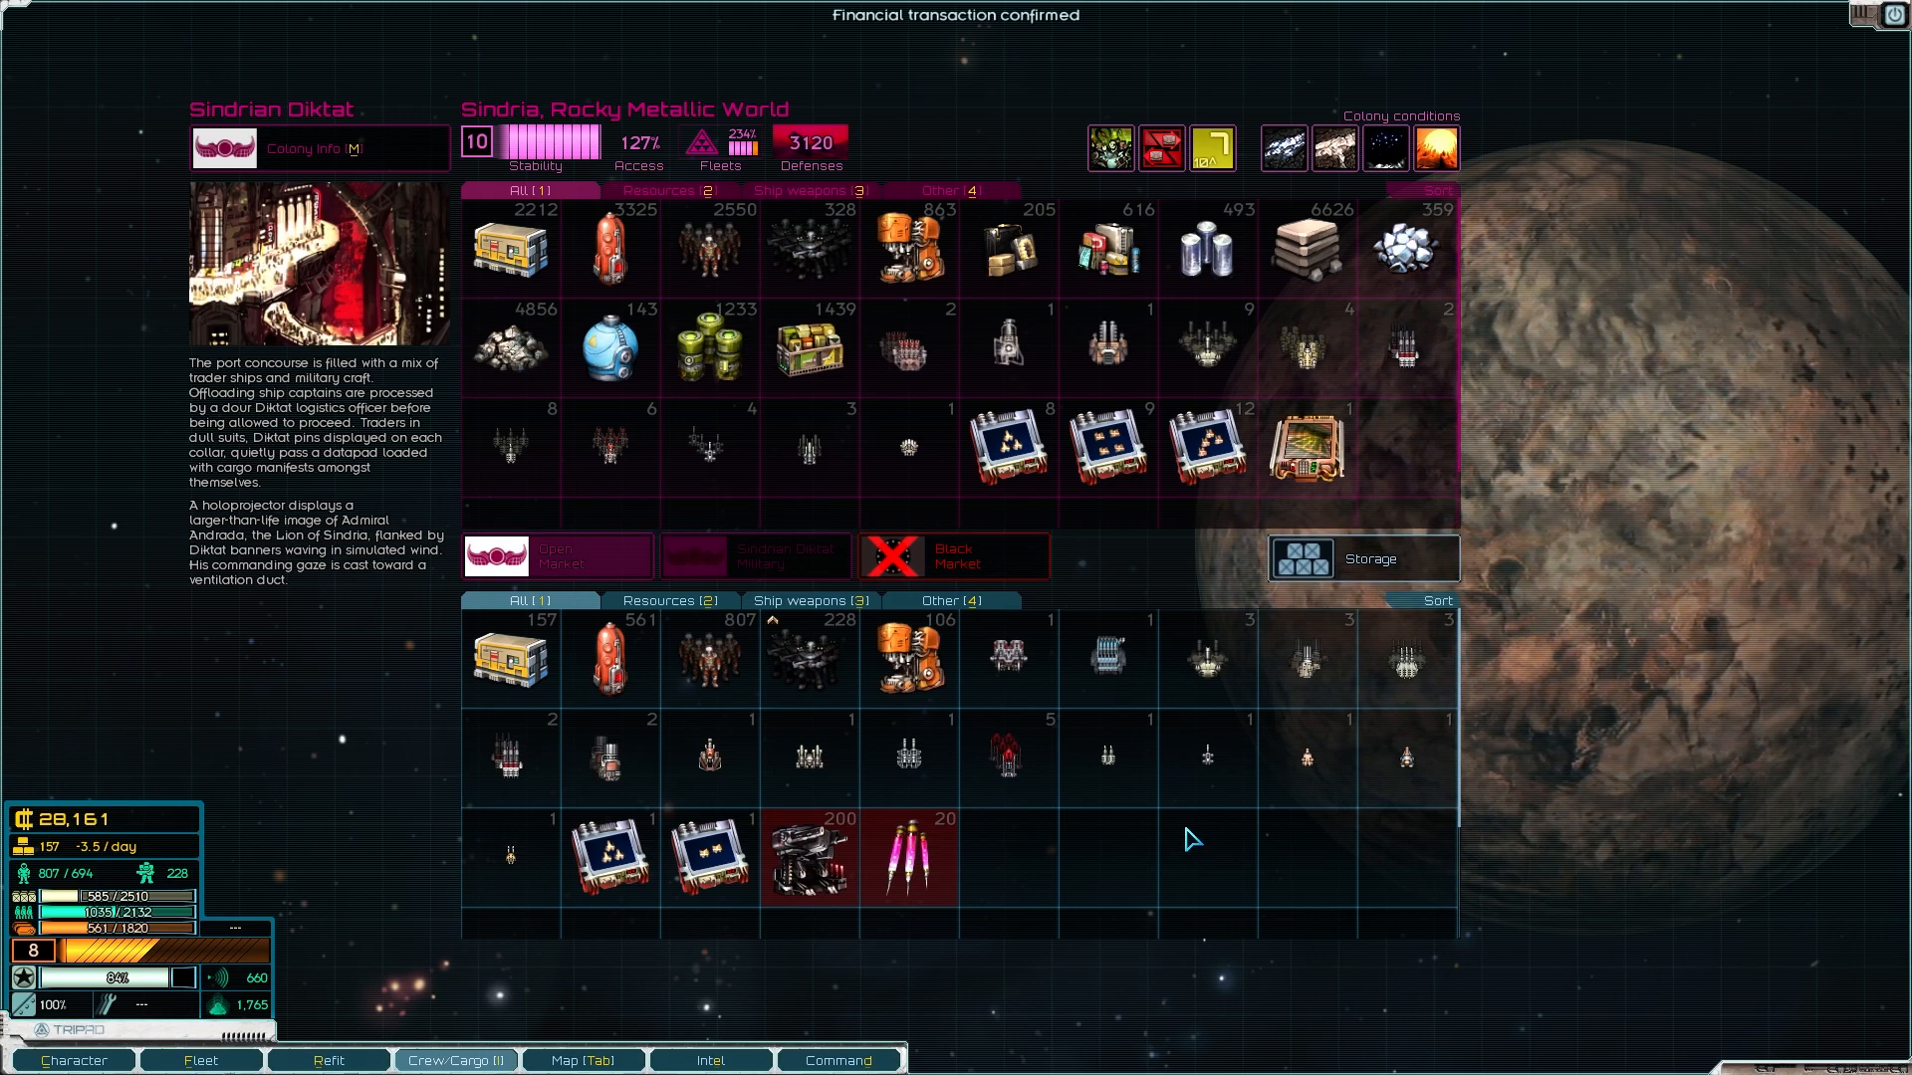
# Step: Browse the refit ship list, checking the SDS Sol transport and settling on the SDS Saturn frigate
pyautogui.click(201, 1059)
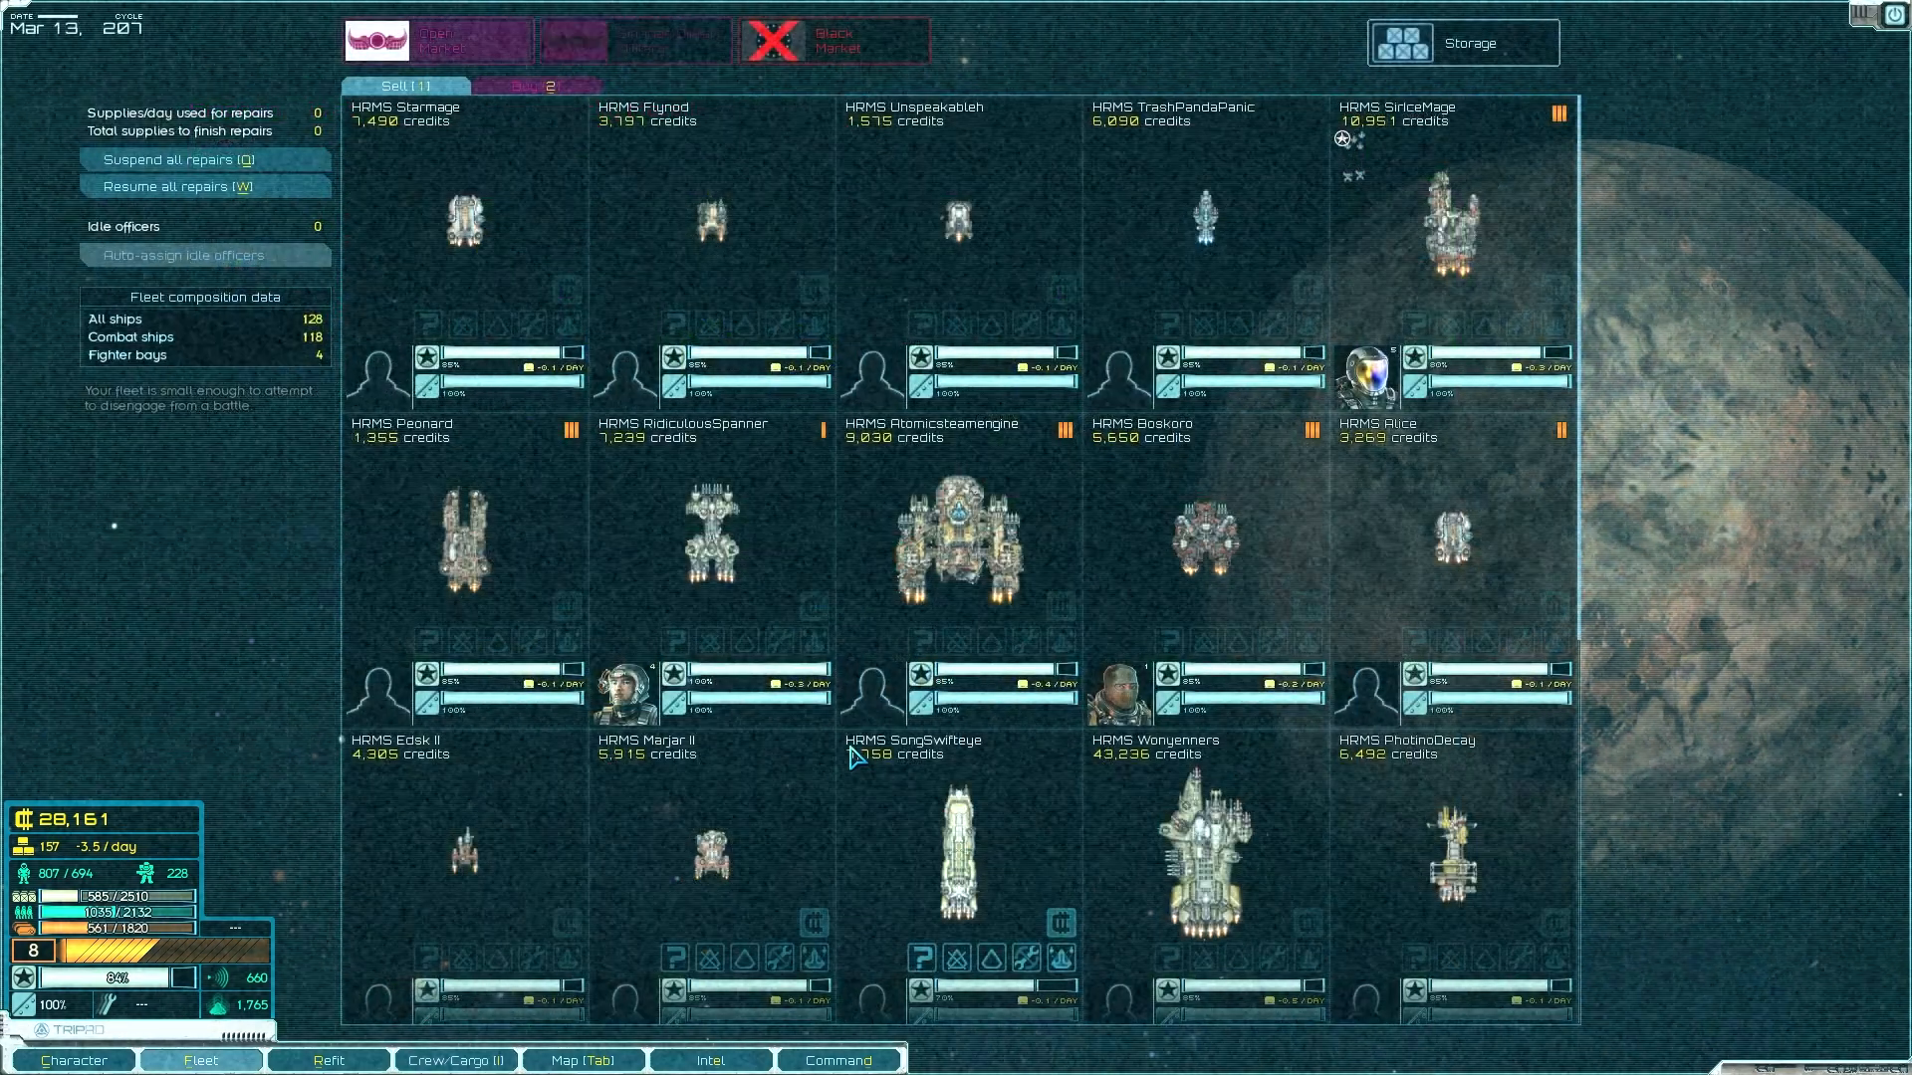
pyautogui.scroll(-3)
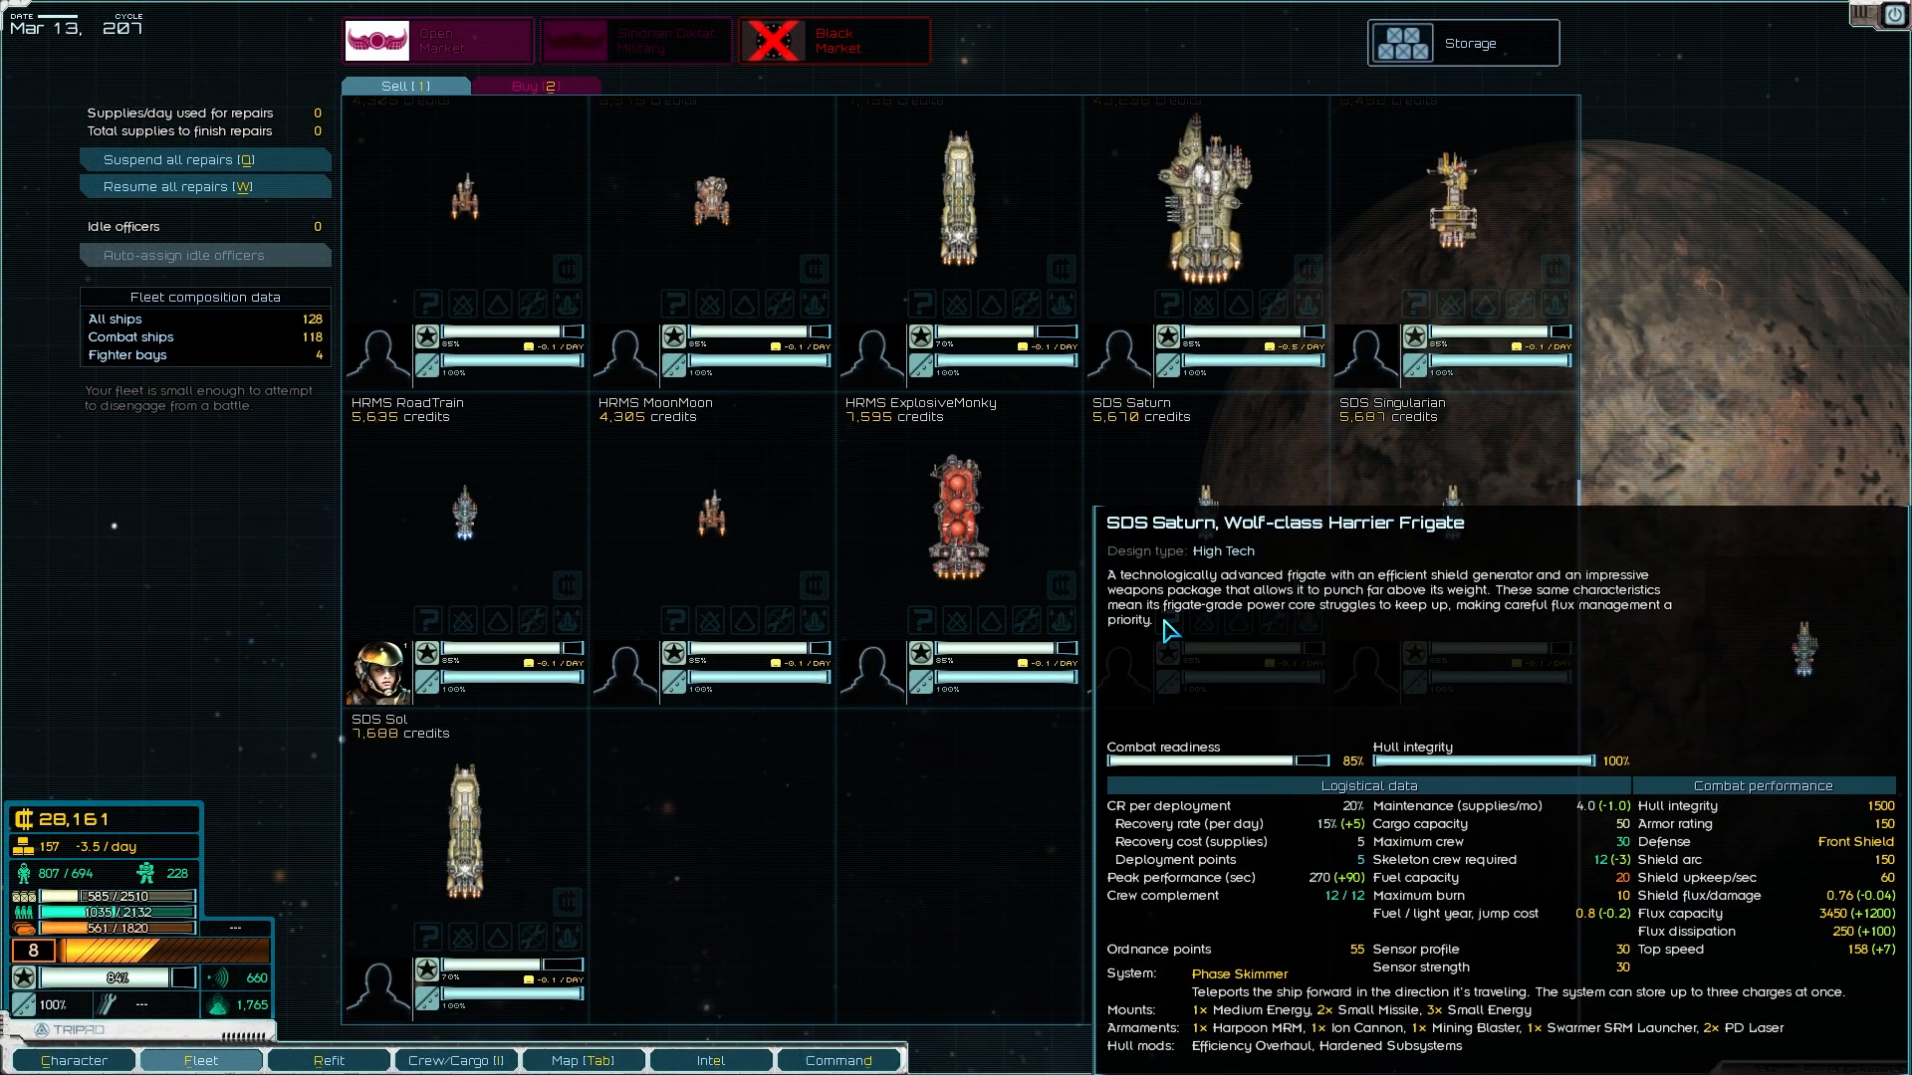
pyautogui.click(329, 1059)
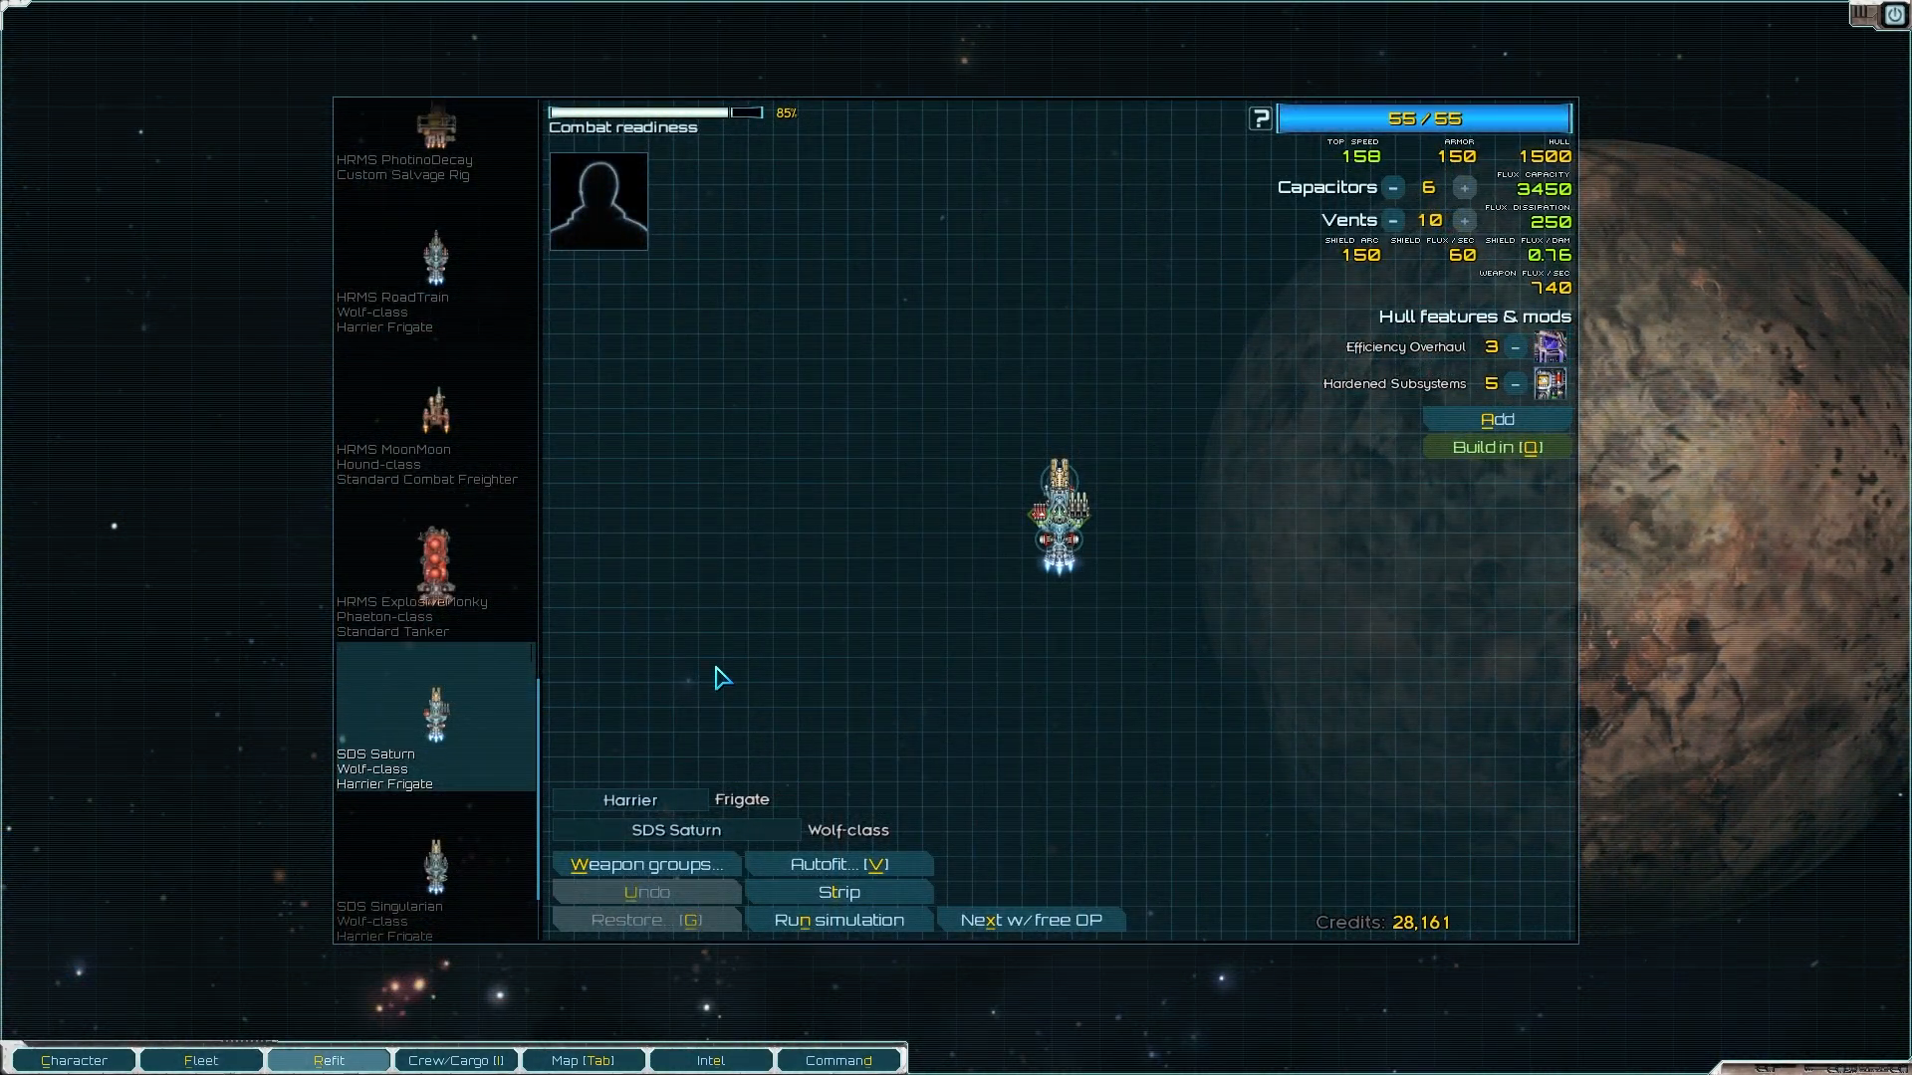
pyautogui.scroll(-3)
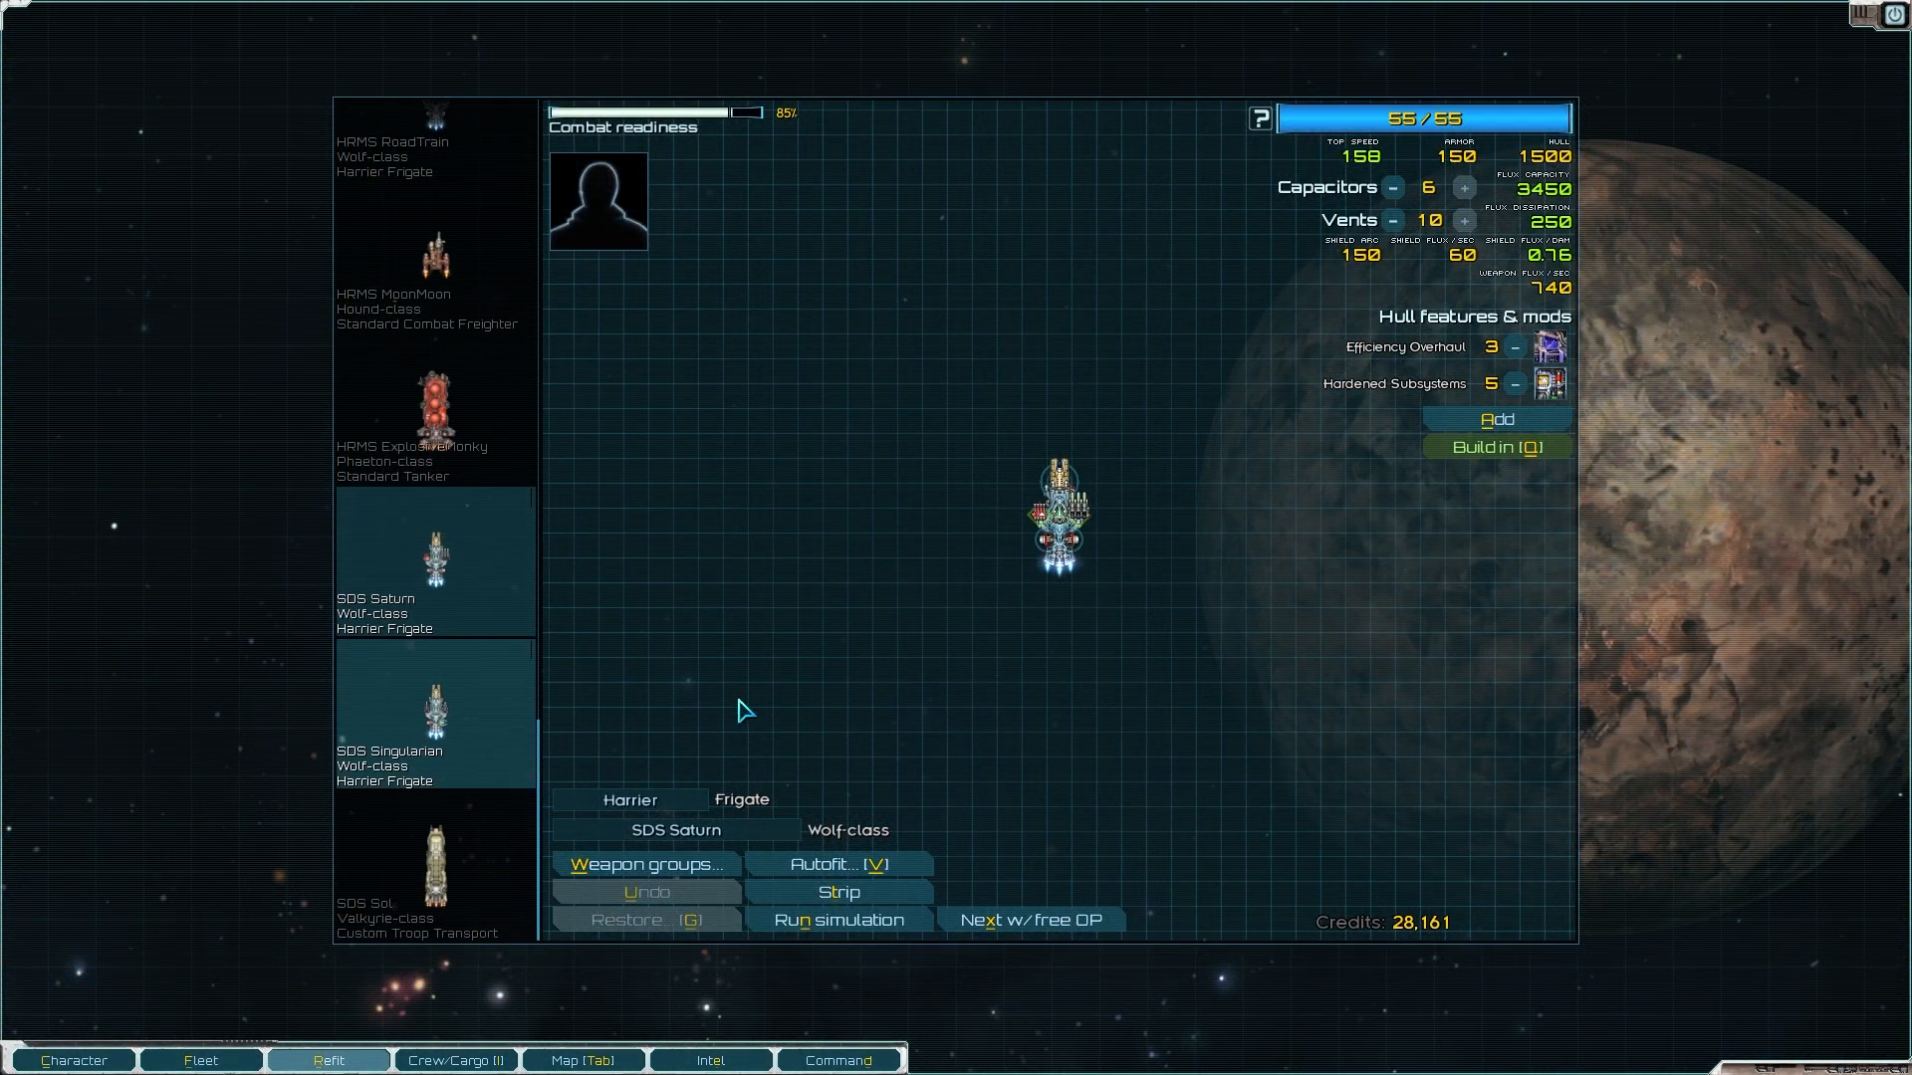
pyautogui.click(432, 866)
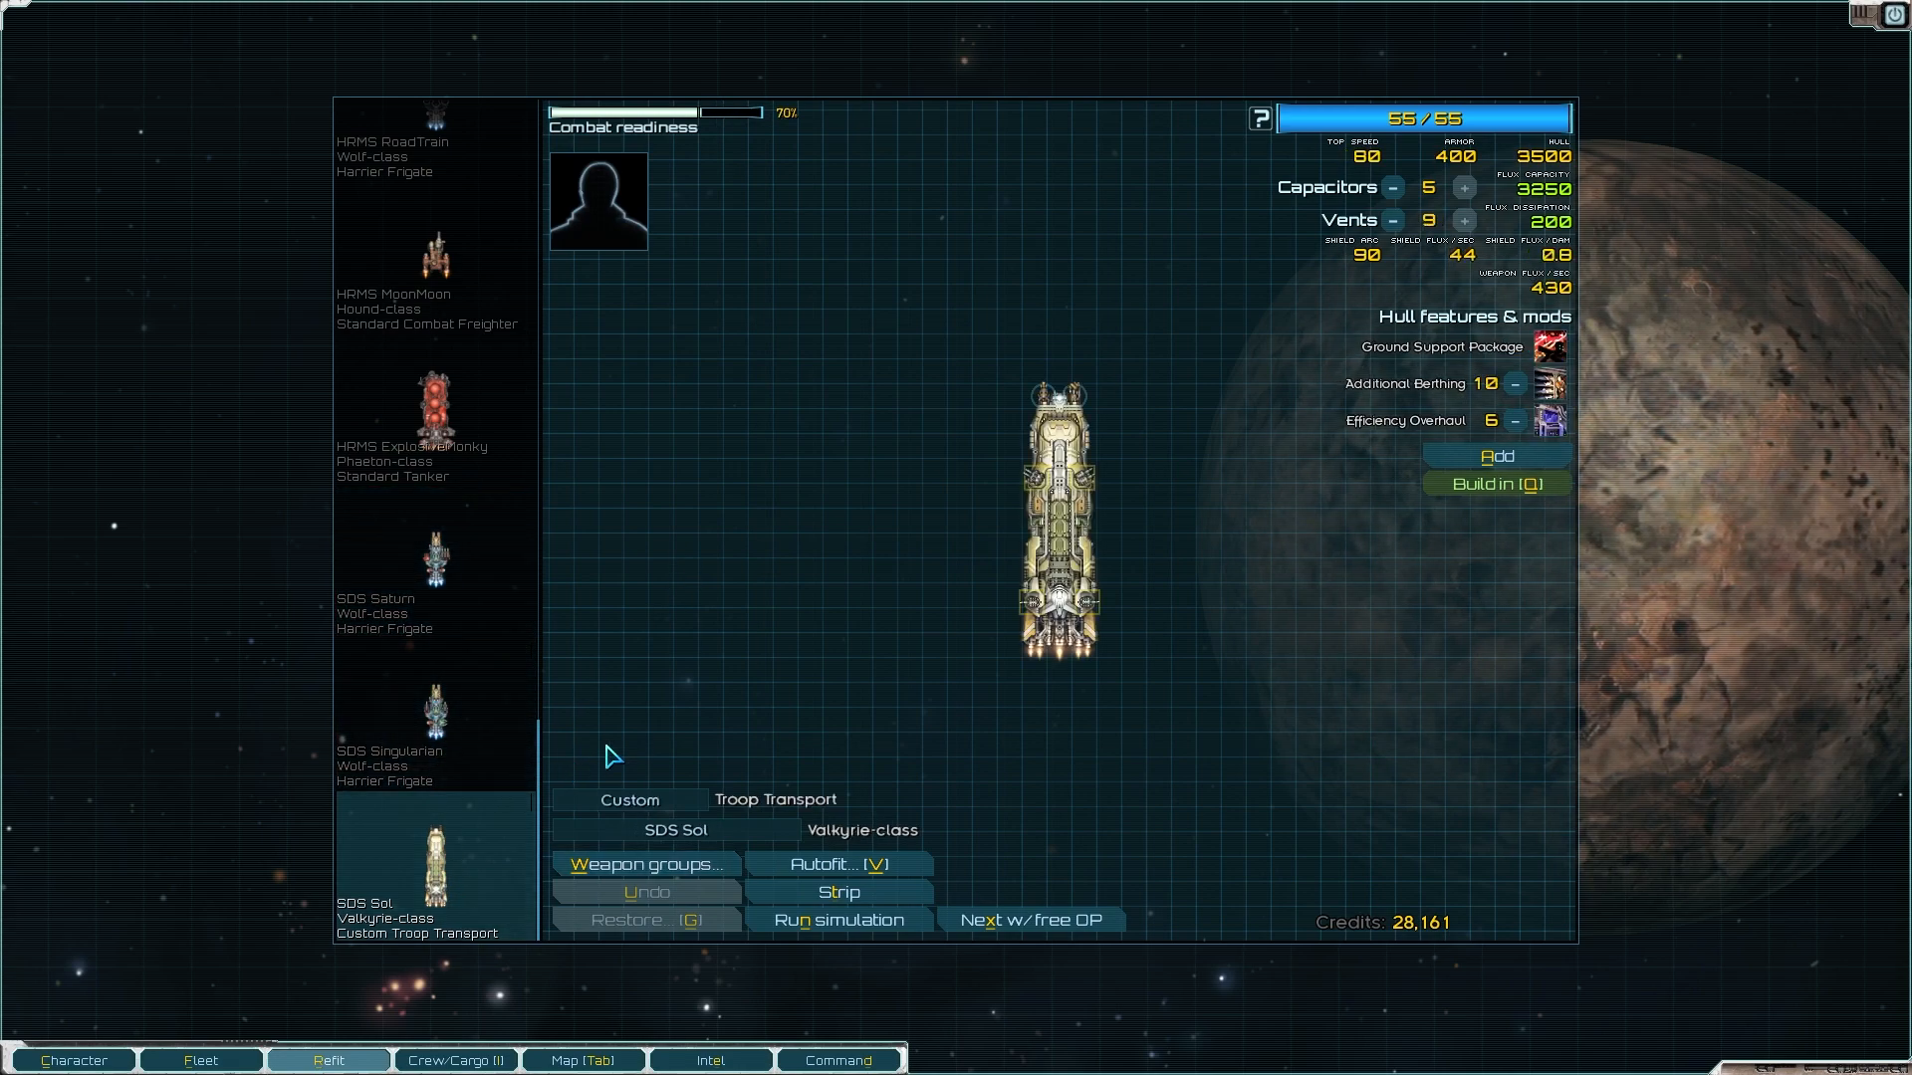
pyautogui.click(432, 561)
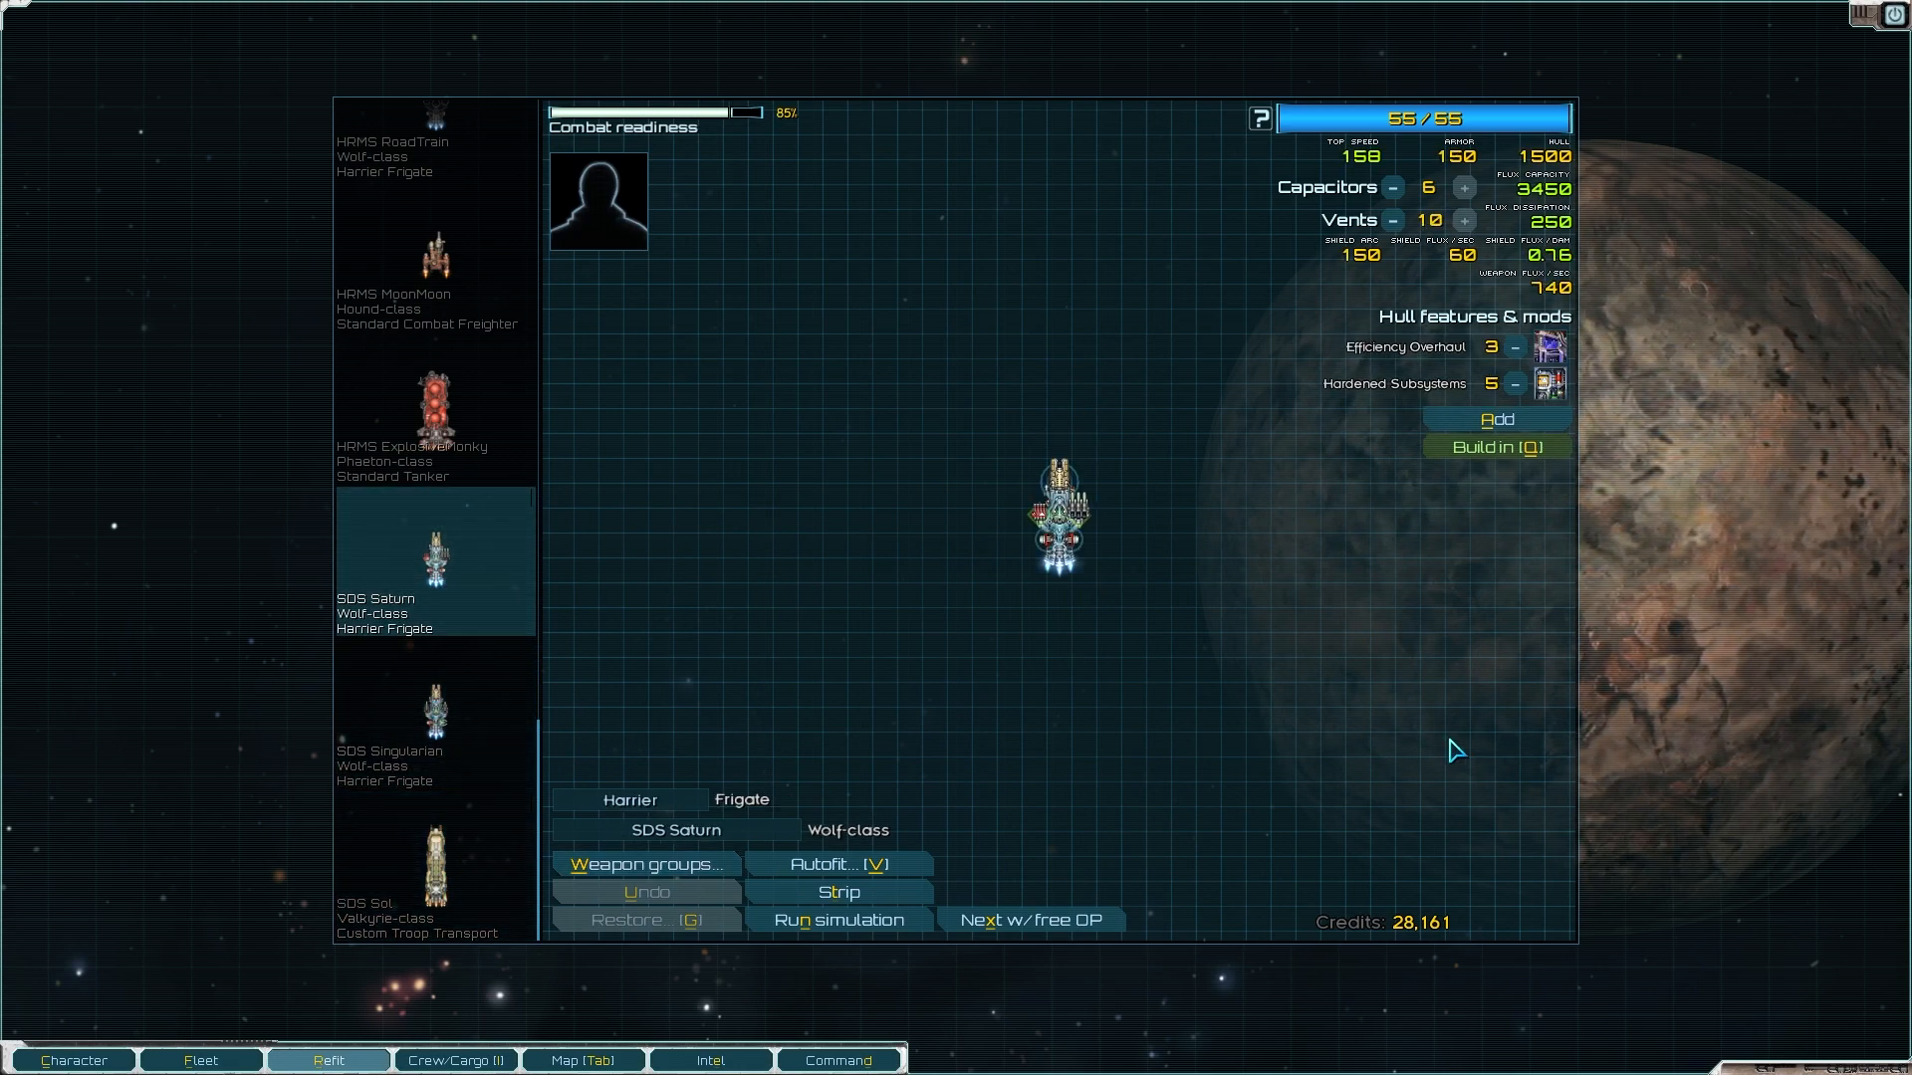
pyautogui.moveTo(1370, 711)
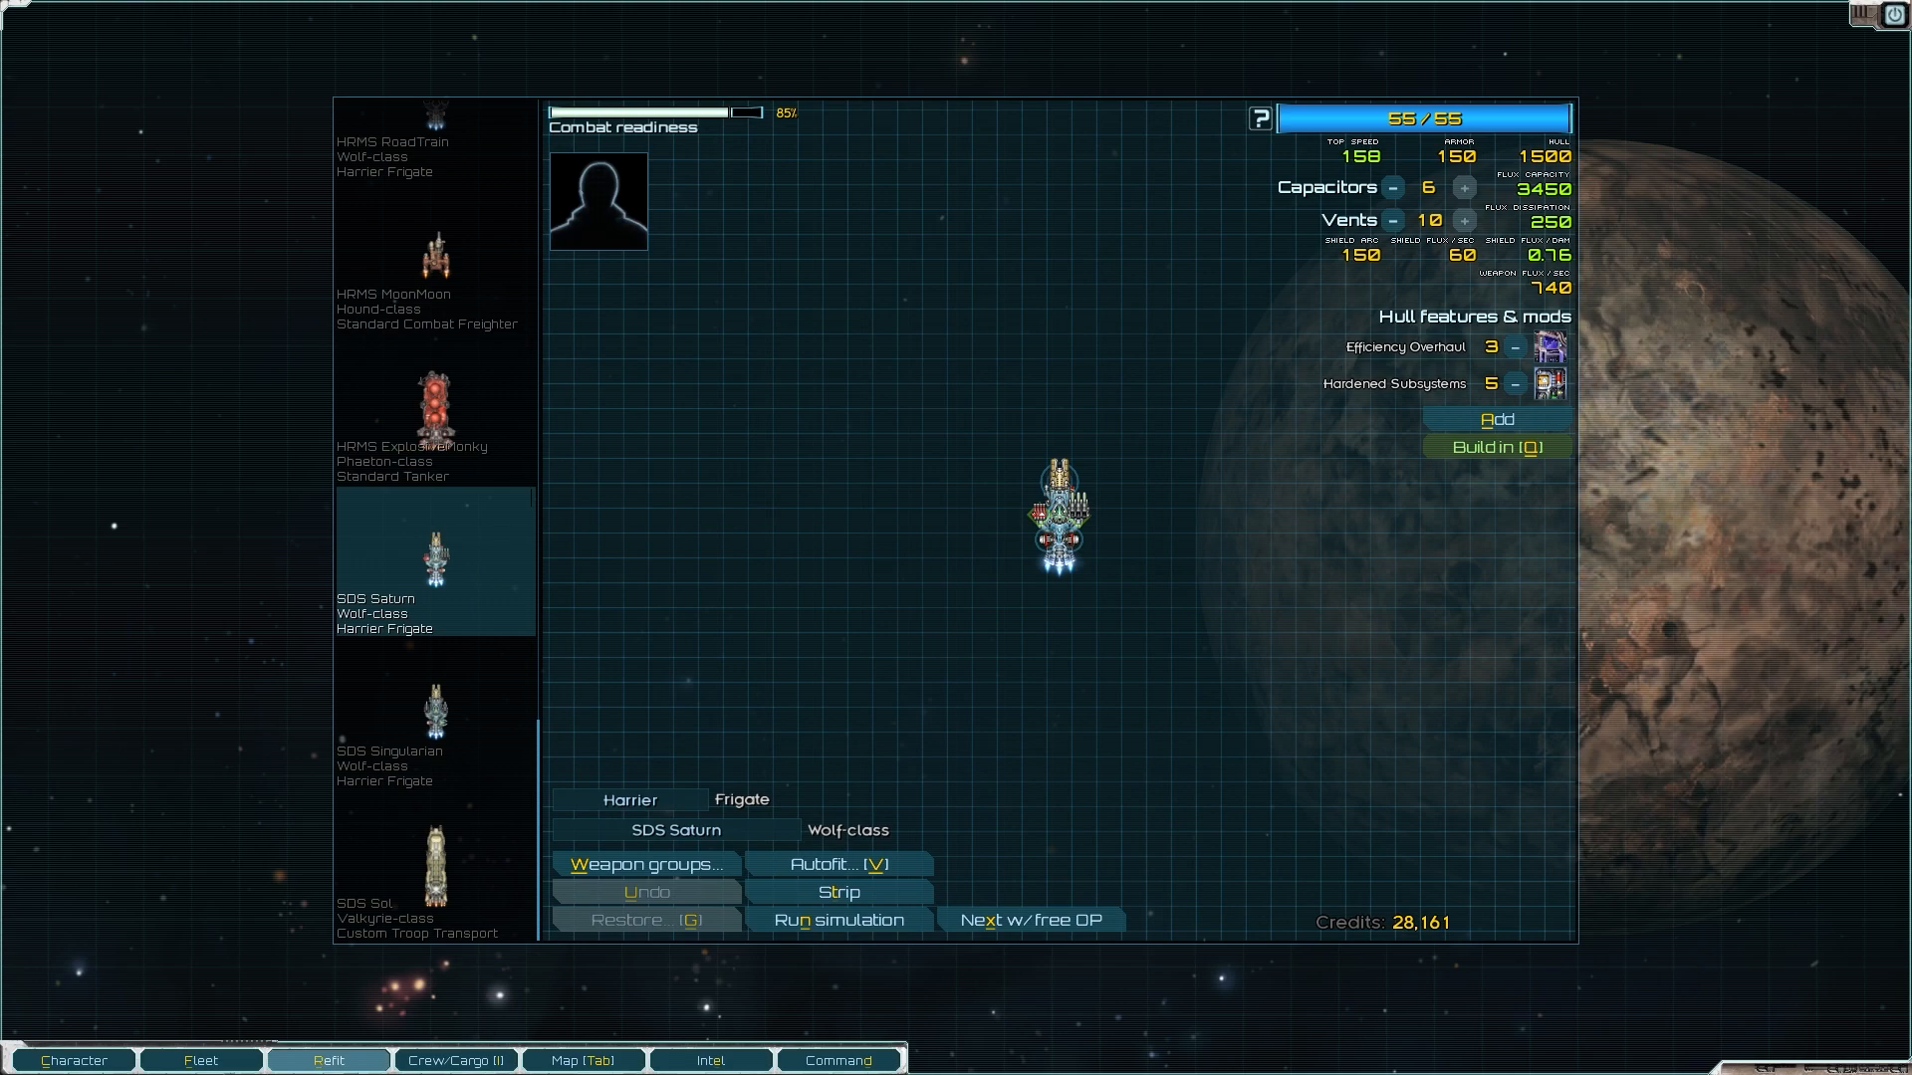
pyautogui.moveTo(790, 854)
pyautogui.write('H')
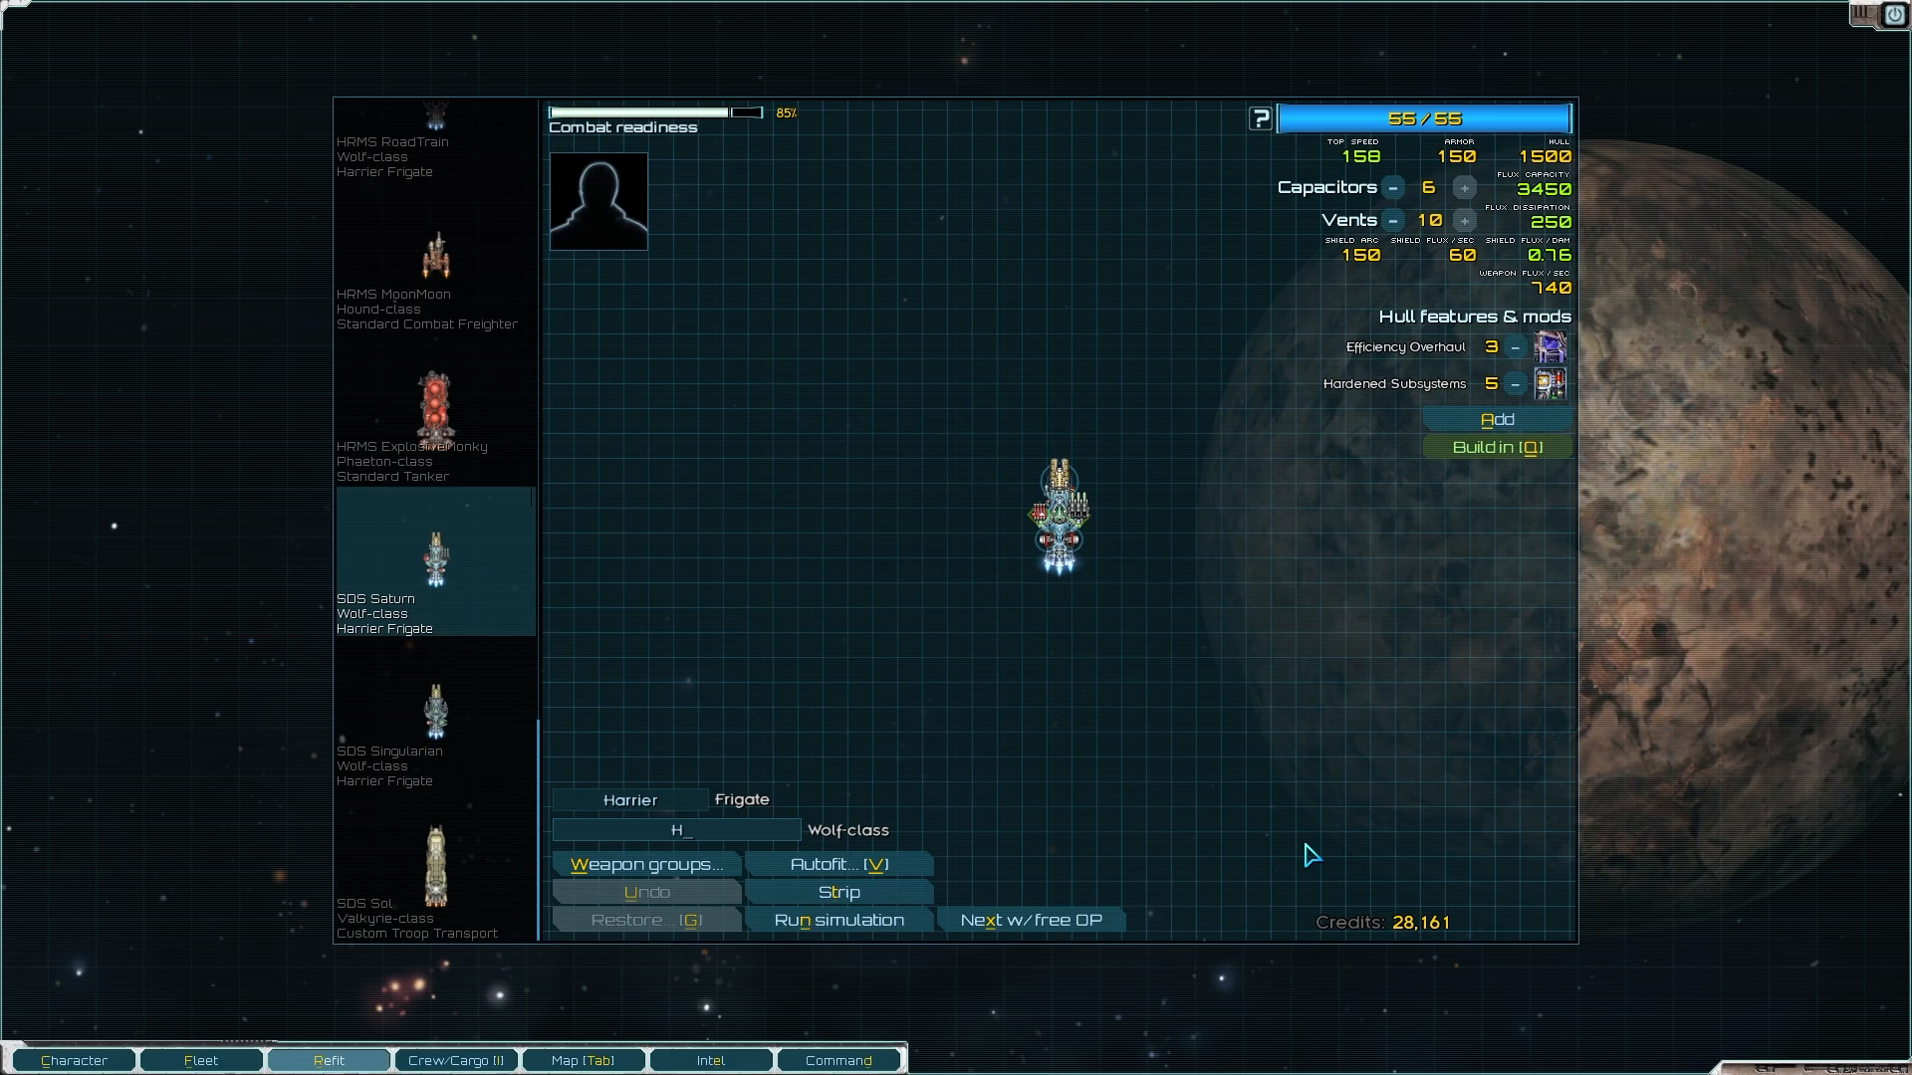
# Step: Rename the SDS ships HRMS OmegaJinx, HRMS Tellyval and HRMS JackArel
pyautogui.write('RMS')
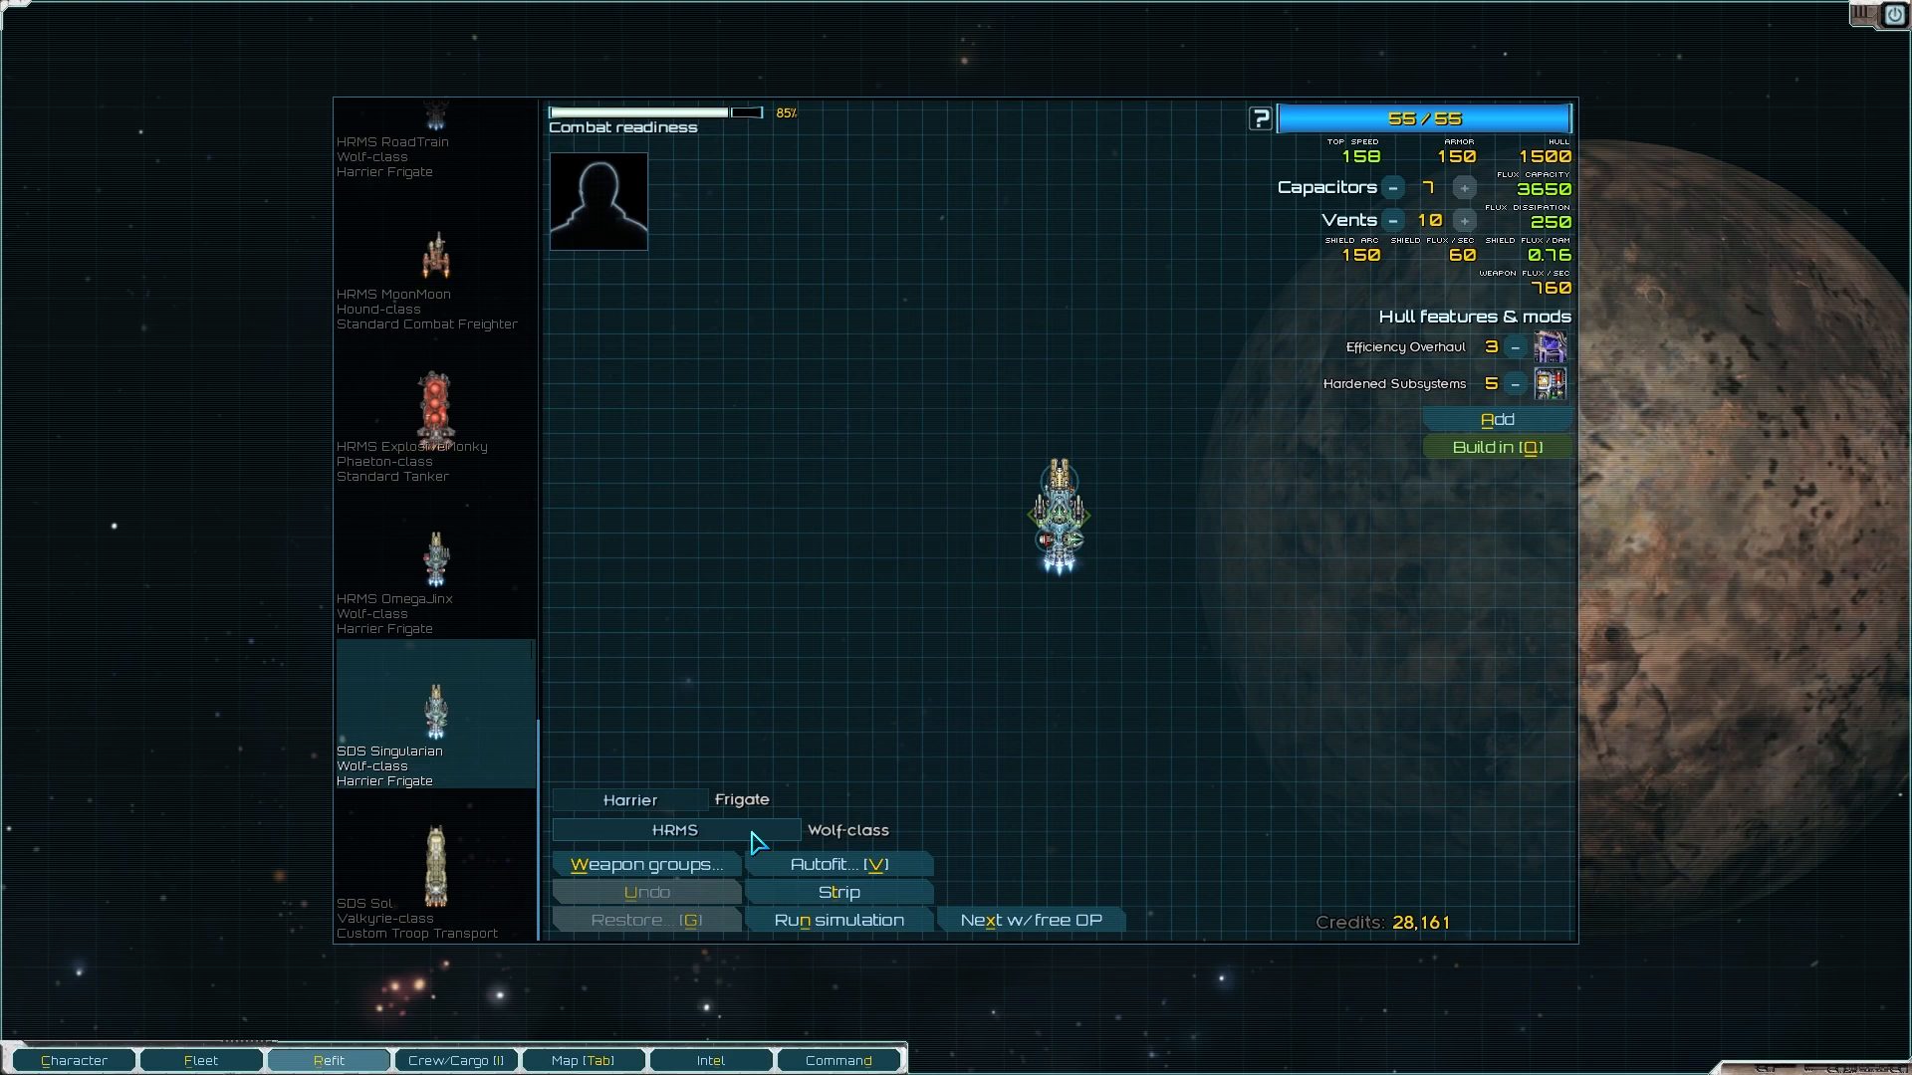
pyautogui.write('Tellyval')
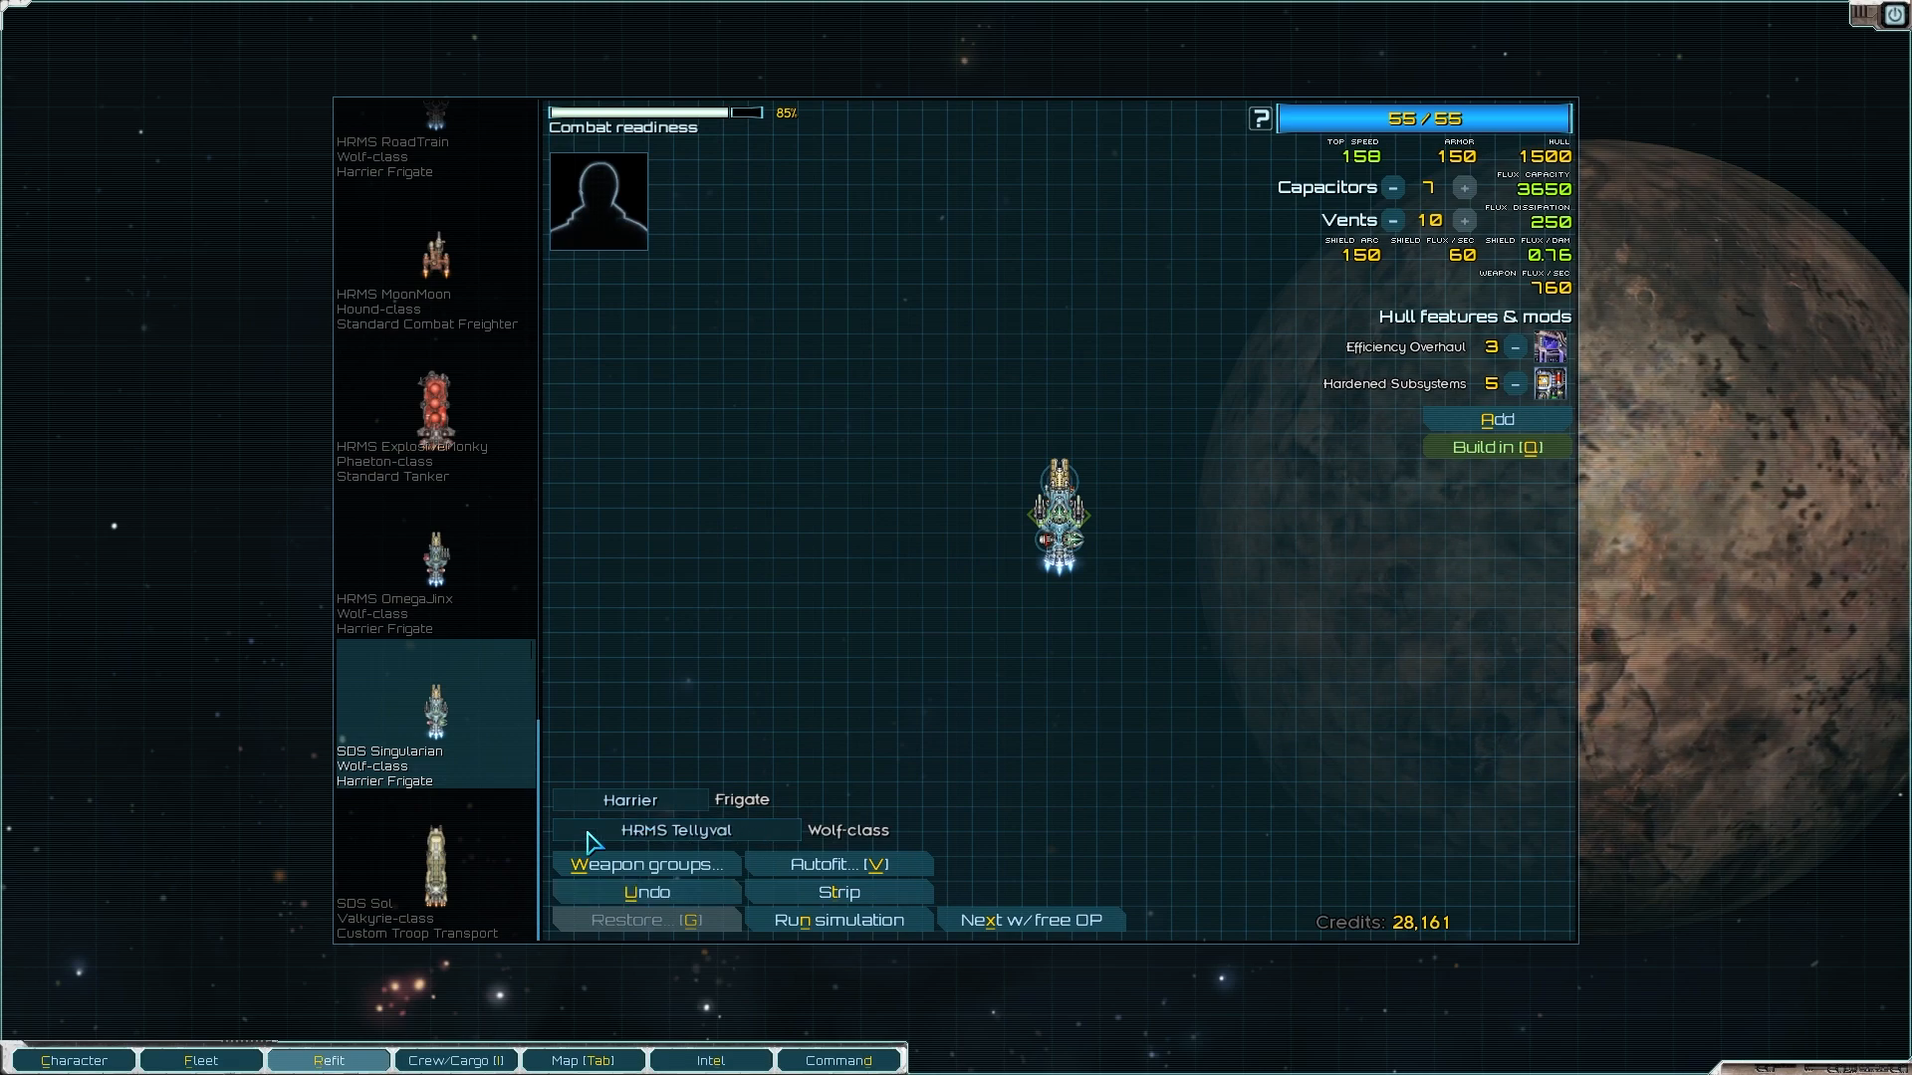
pyautogui.click(432, 866)
pyautogui.write('HRMS Jack')
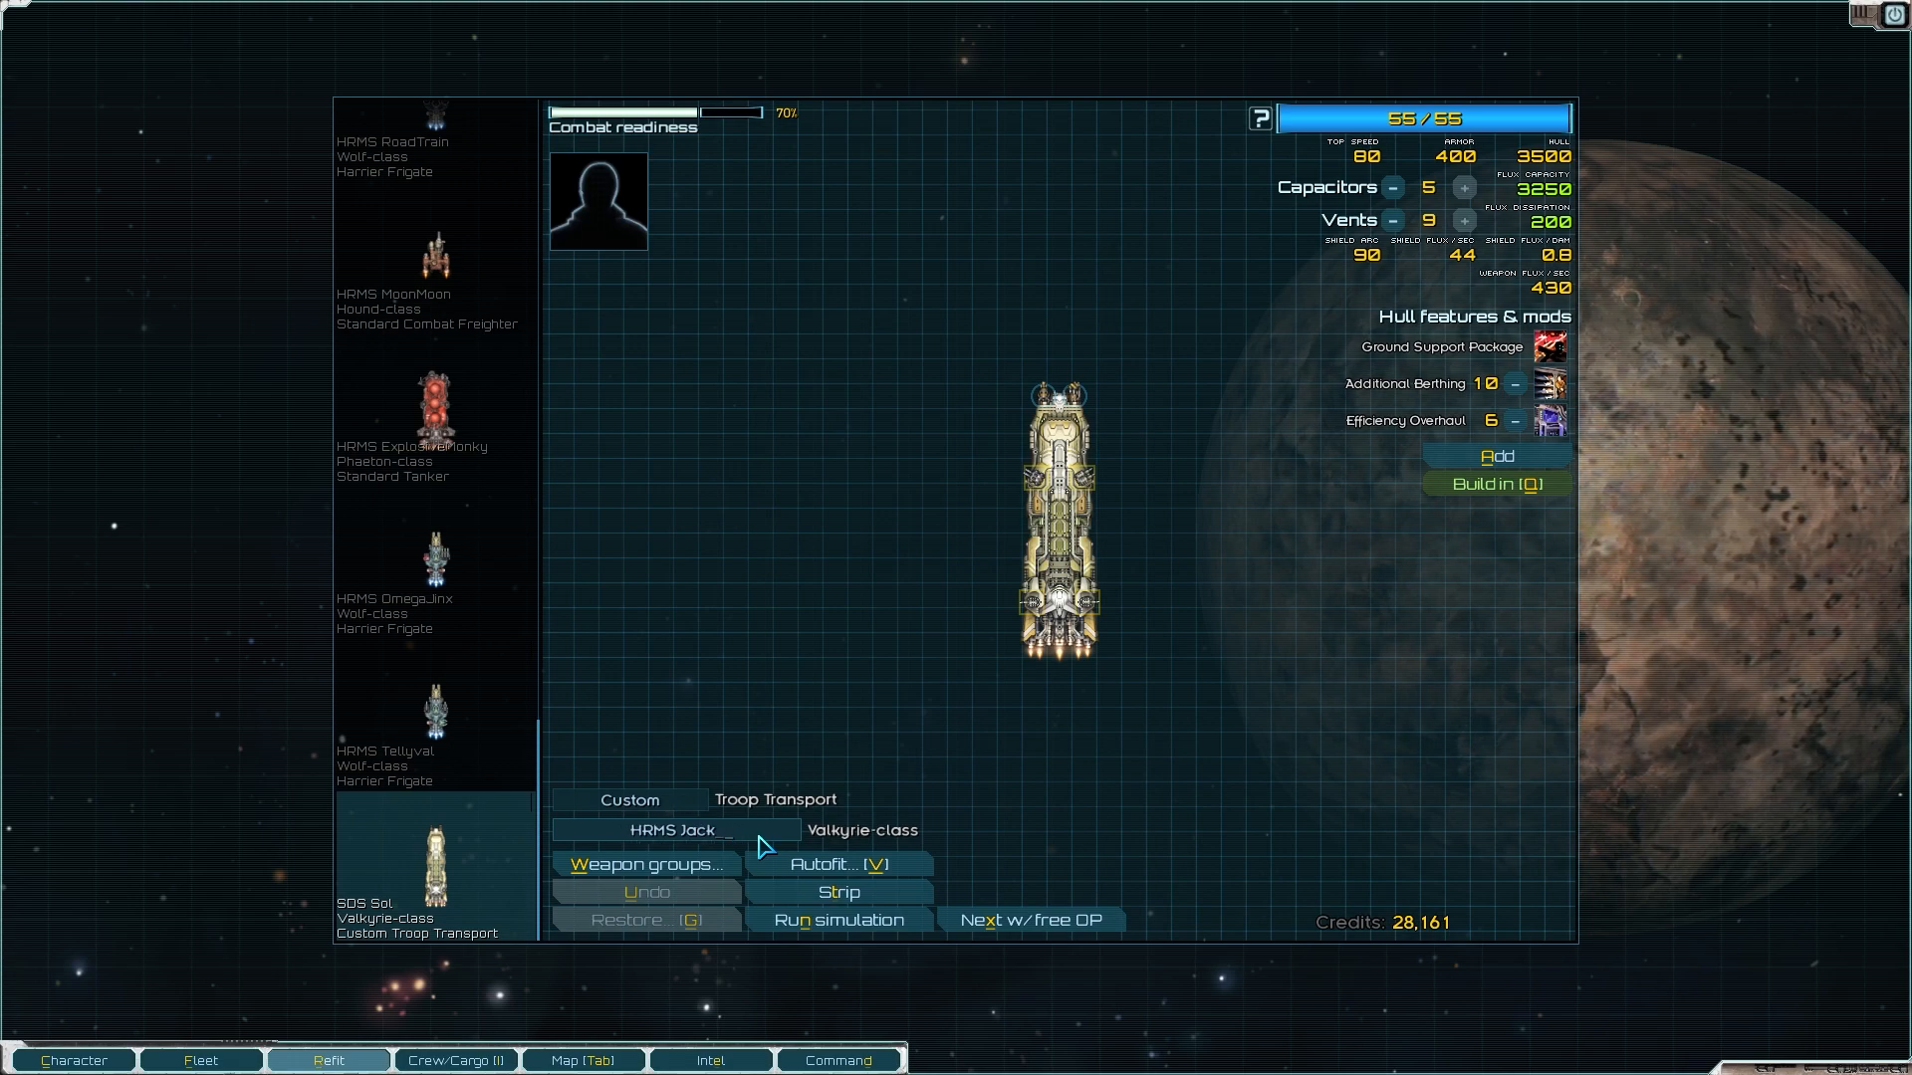
pyautogui.write('Arel')
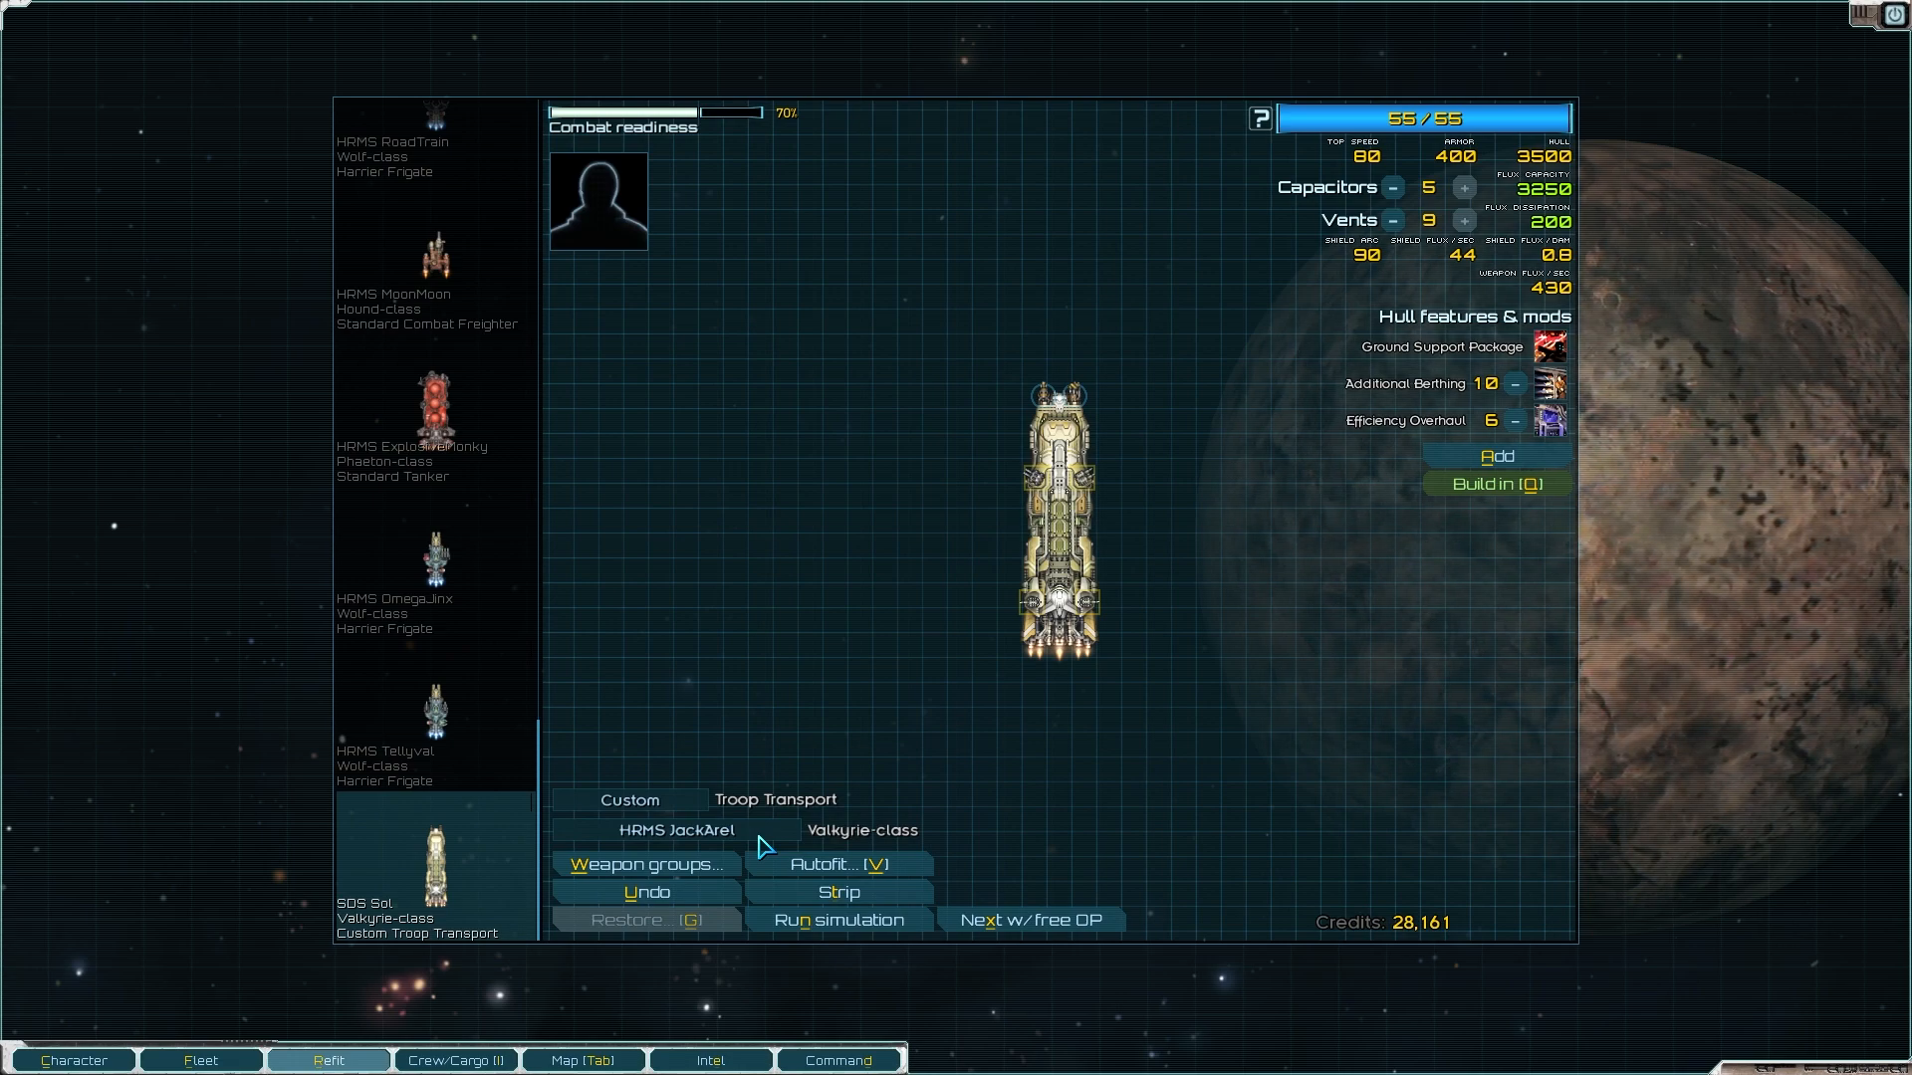
pyautogui.moveTo(804, 768)
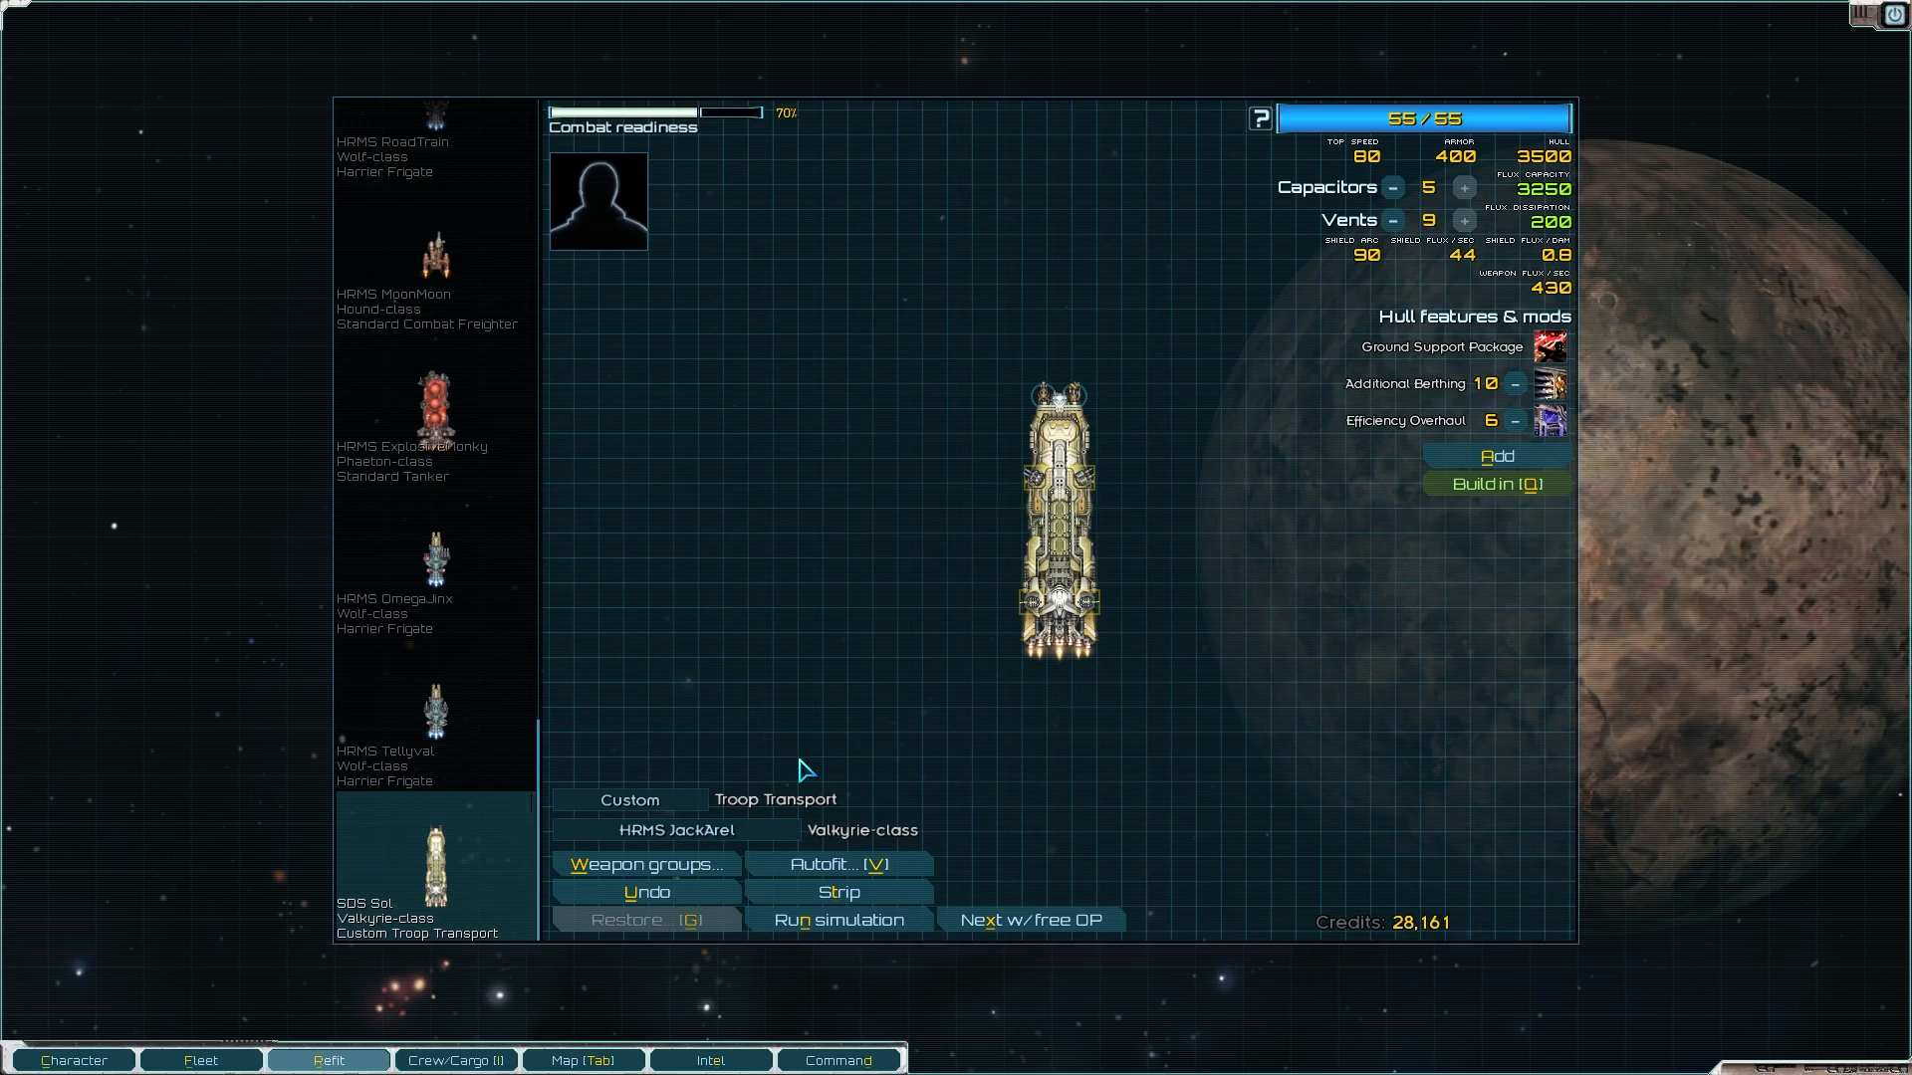
# Step: Scroll up and down the fleet roster reviewing the HRMS ships and their sale values
pyautogui.click(199, 1060)
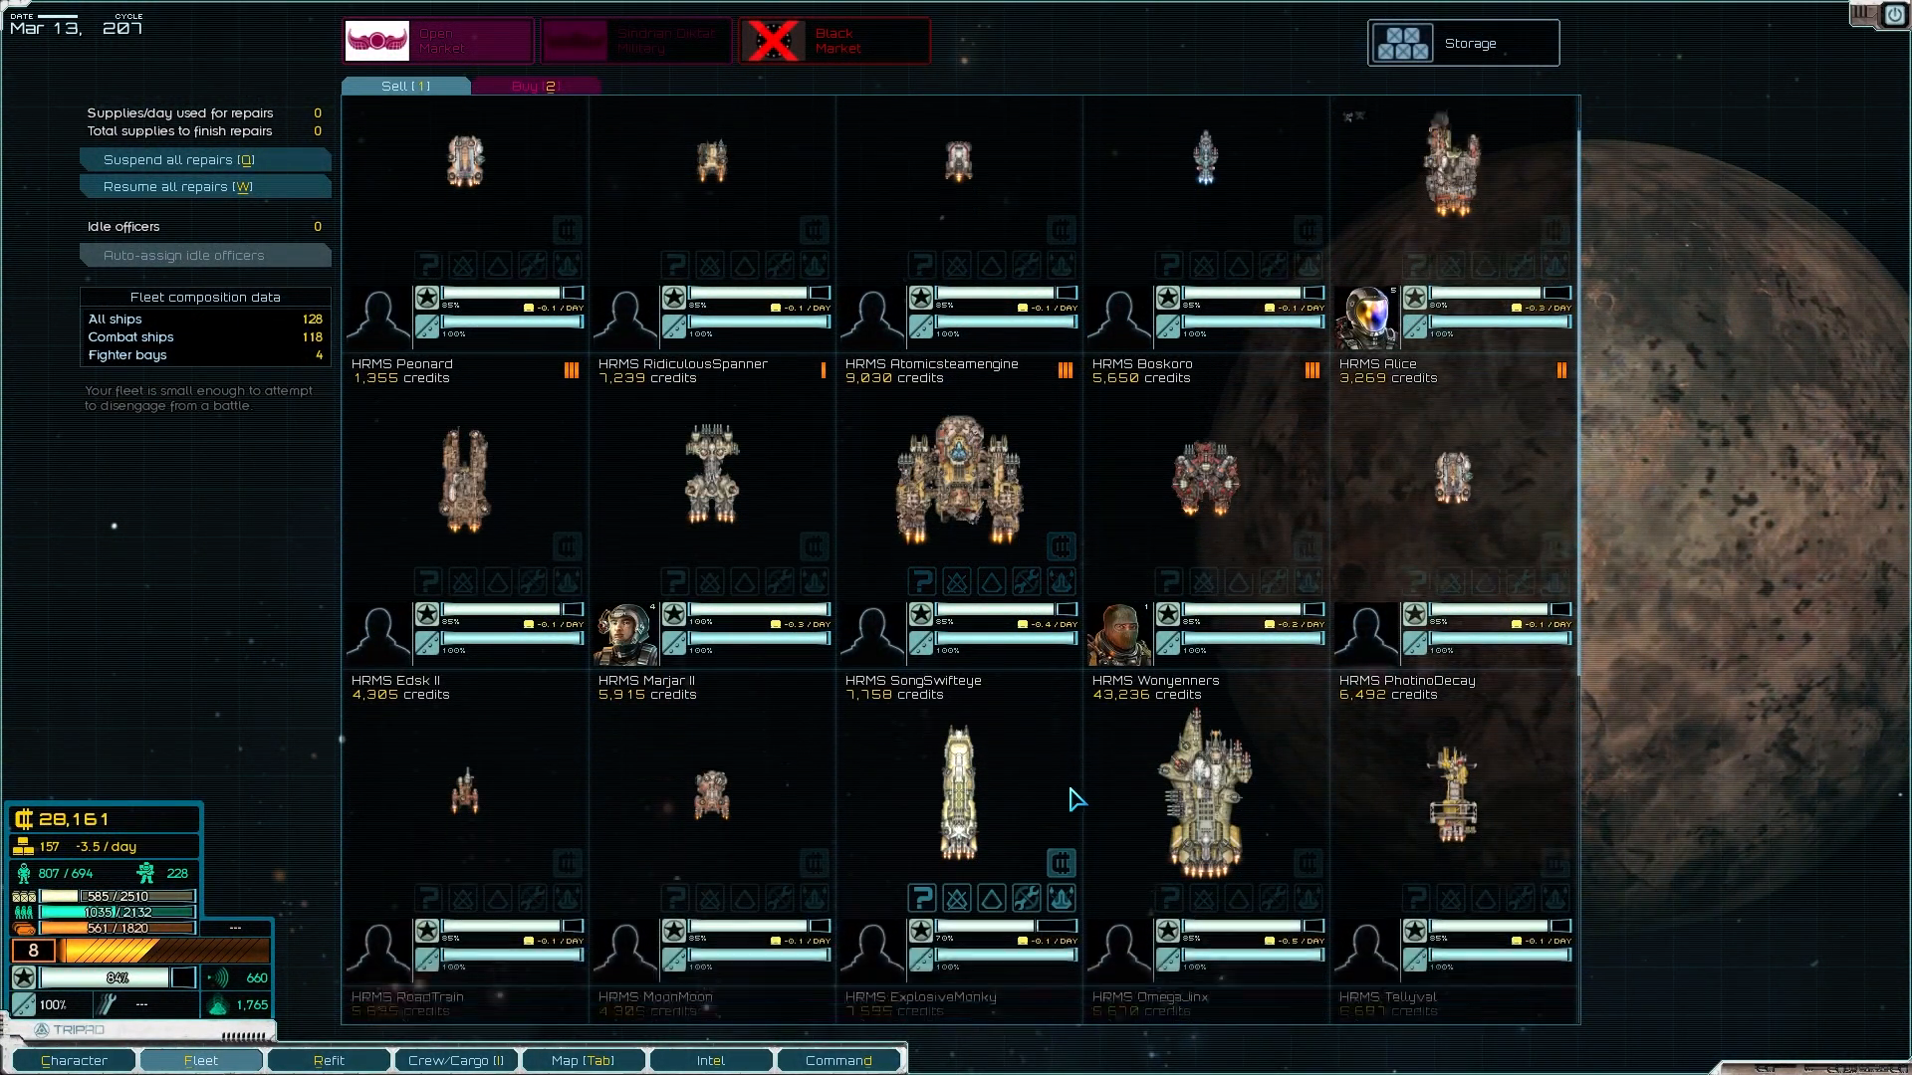
pyautogui.scroll(-3)
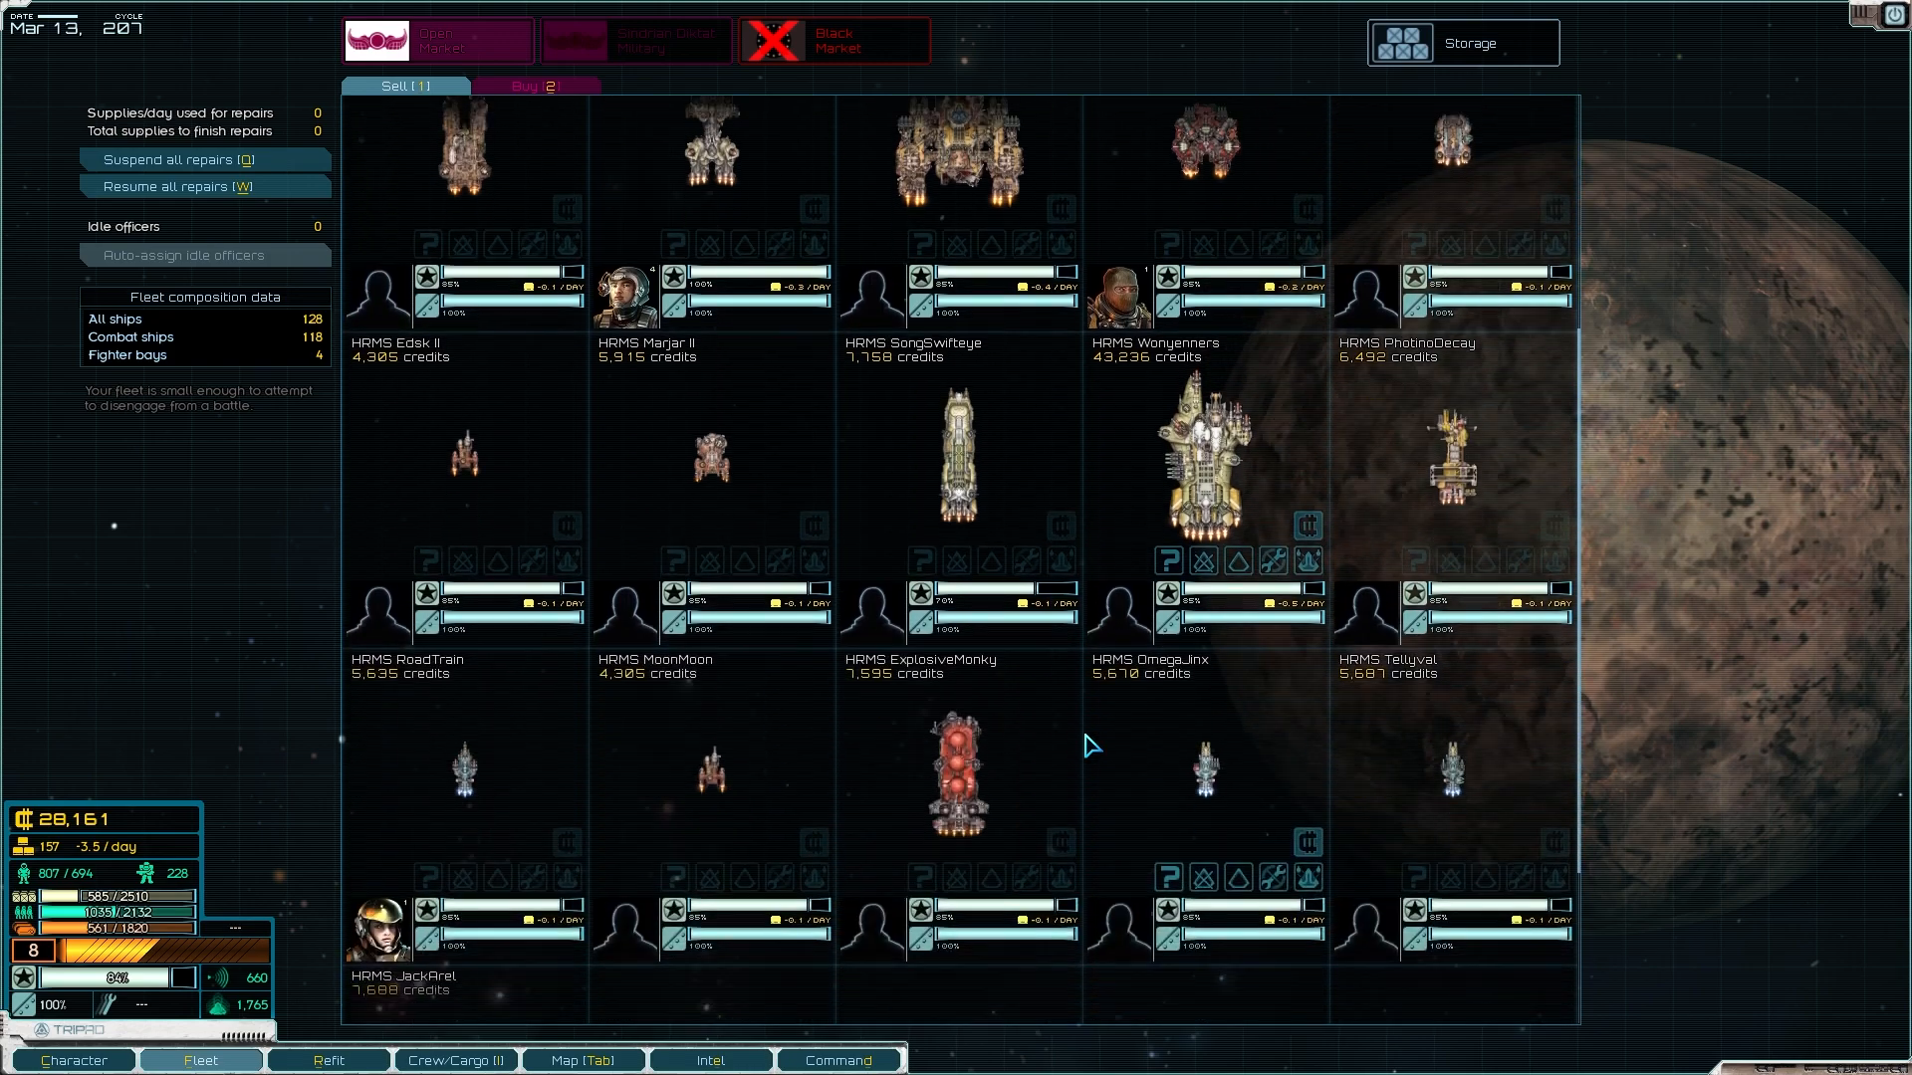
pyautogui.scroll(-3)
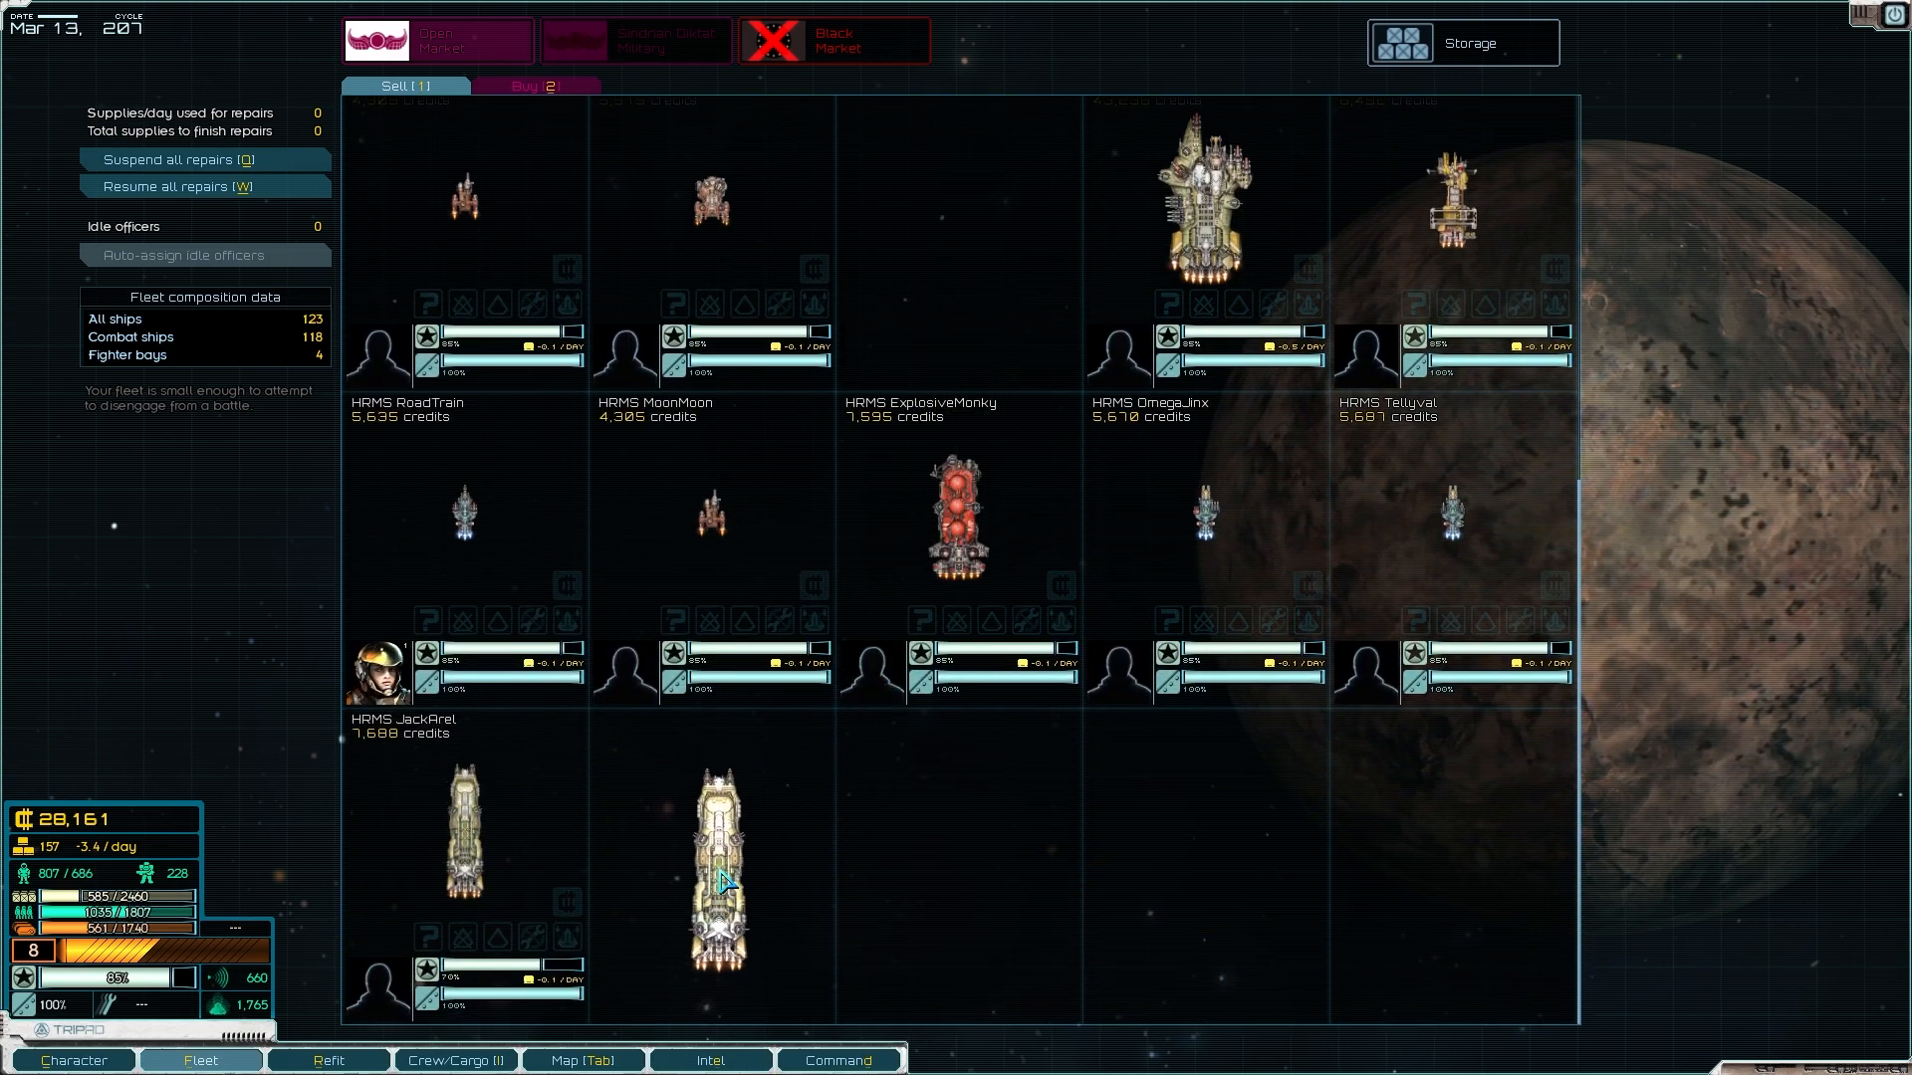
pyautogui.scroll(3)
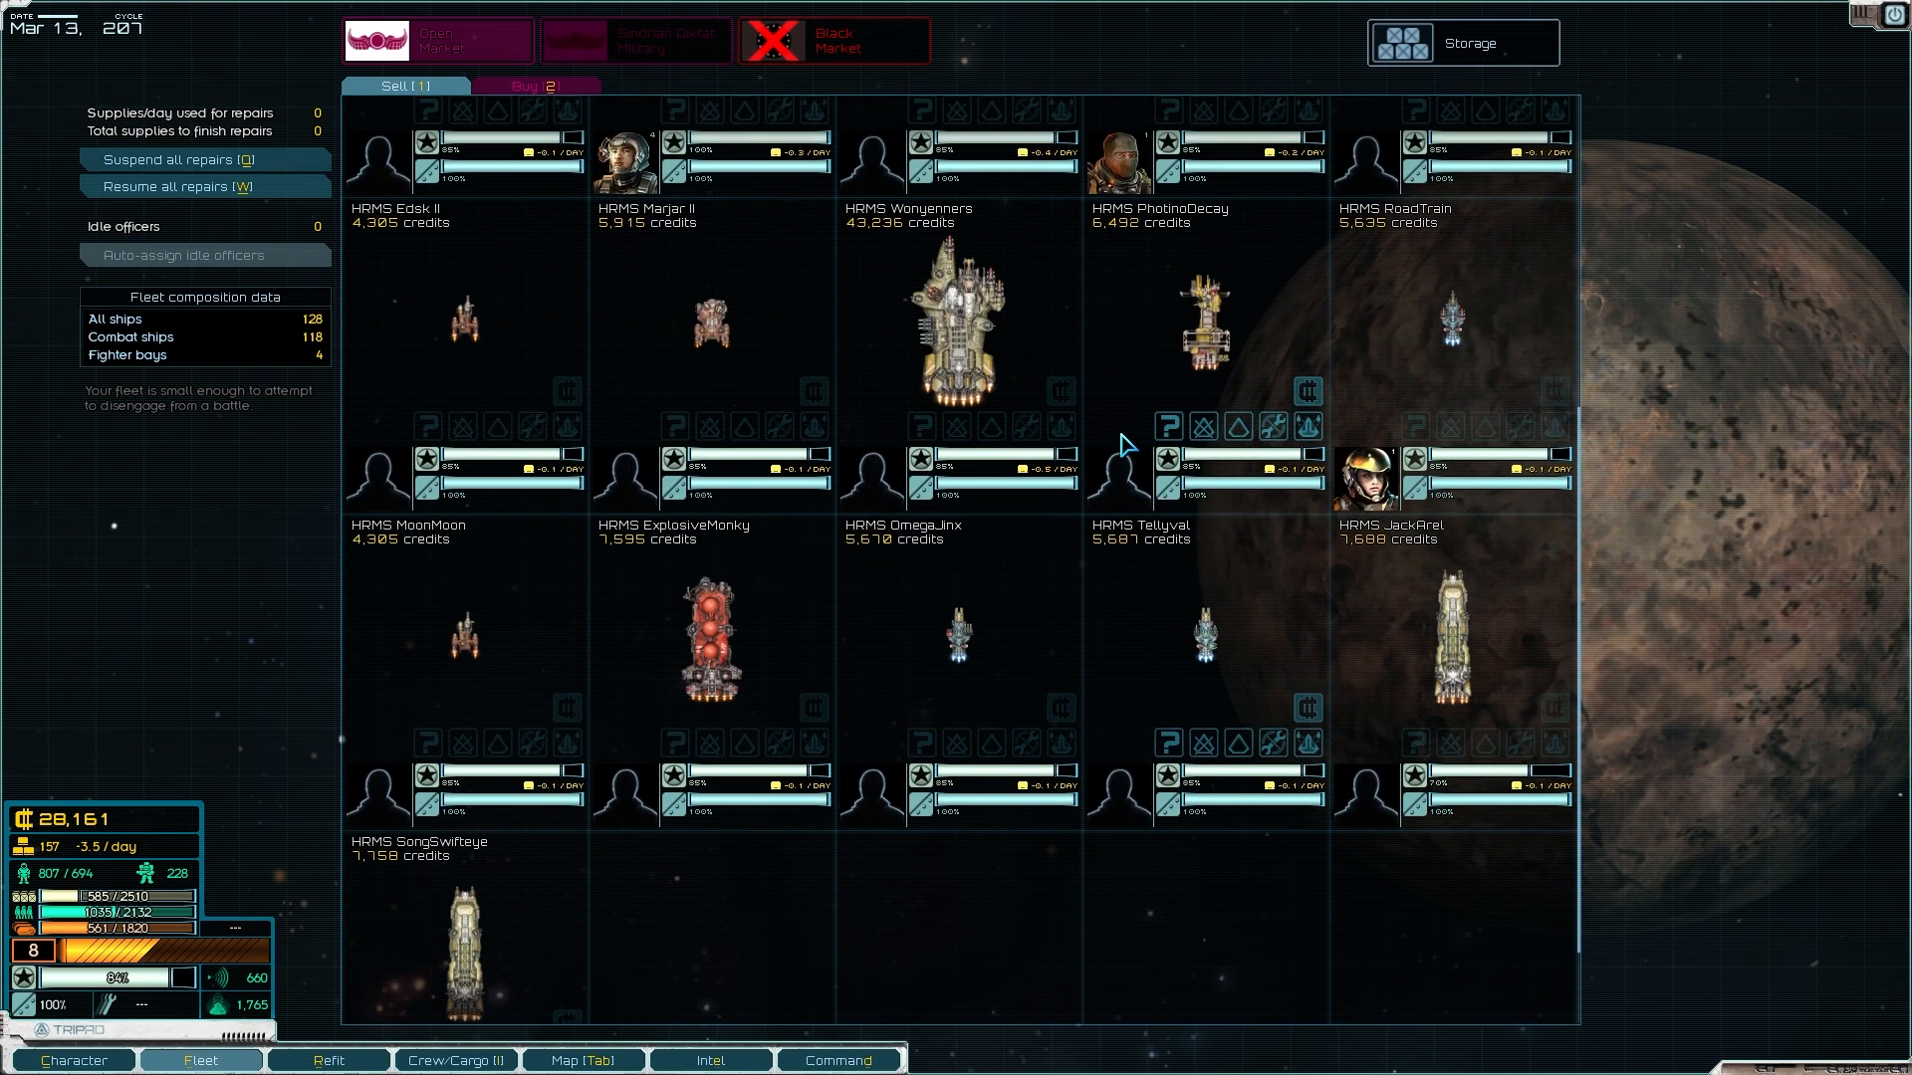
pyautogui.scroll(3)
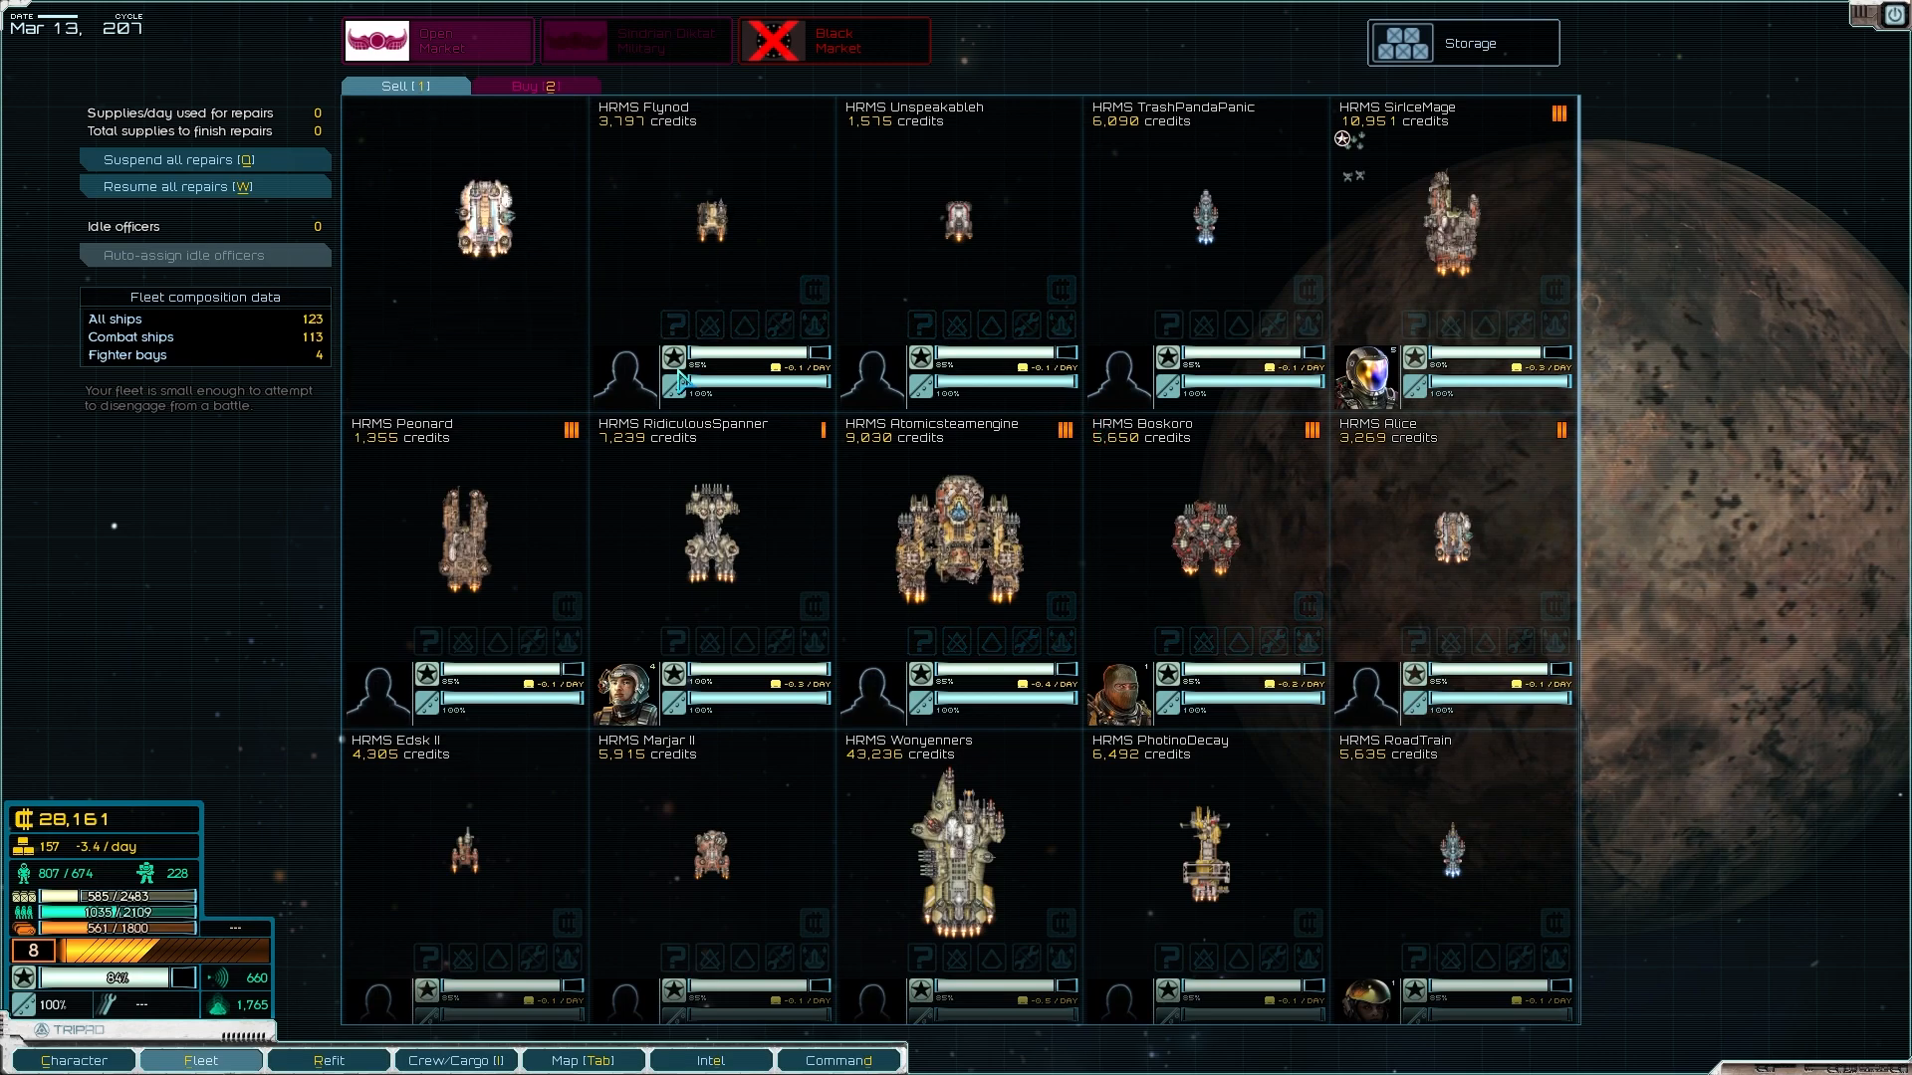
pyautogui.scroll(-3)
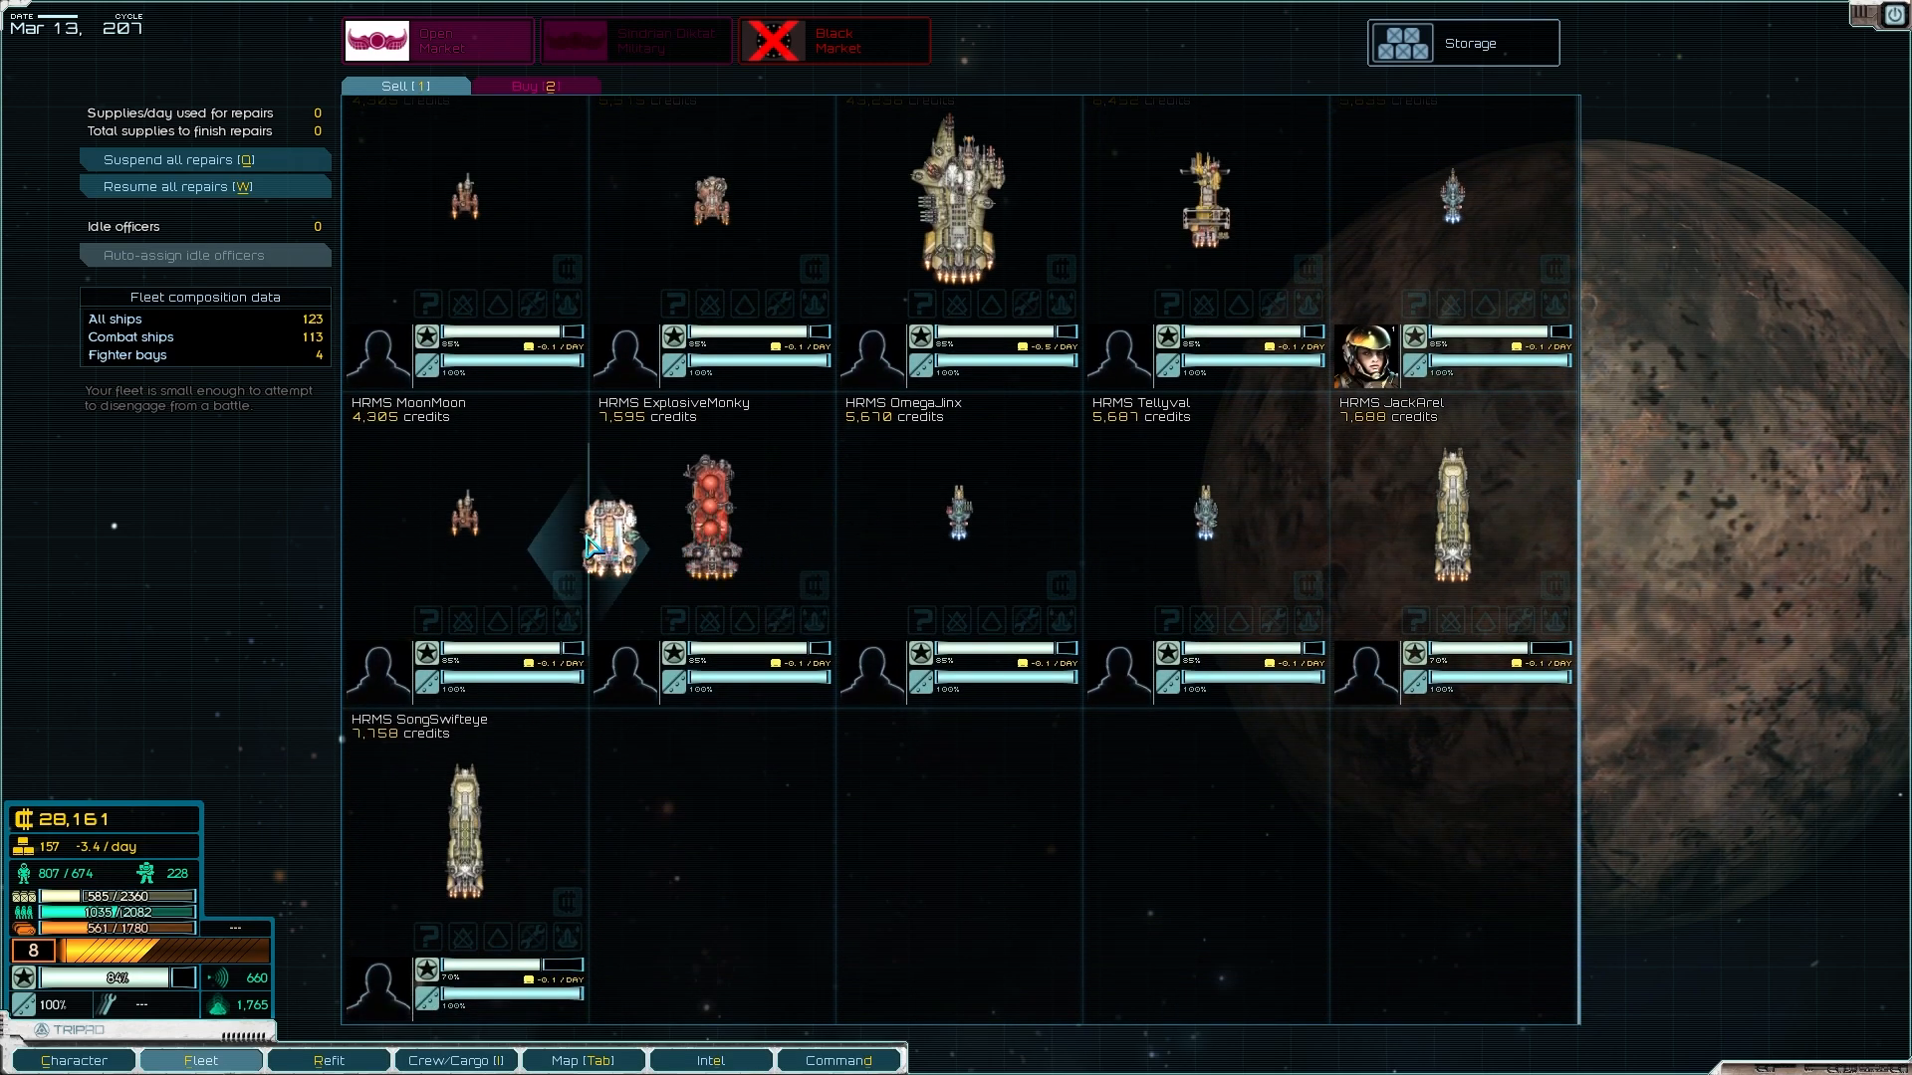
pyautogui.scroll(3)
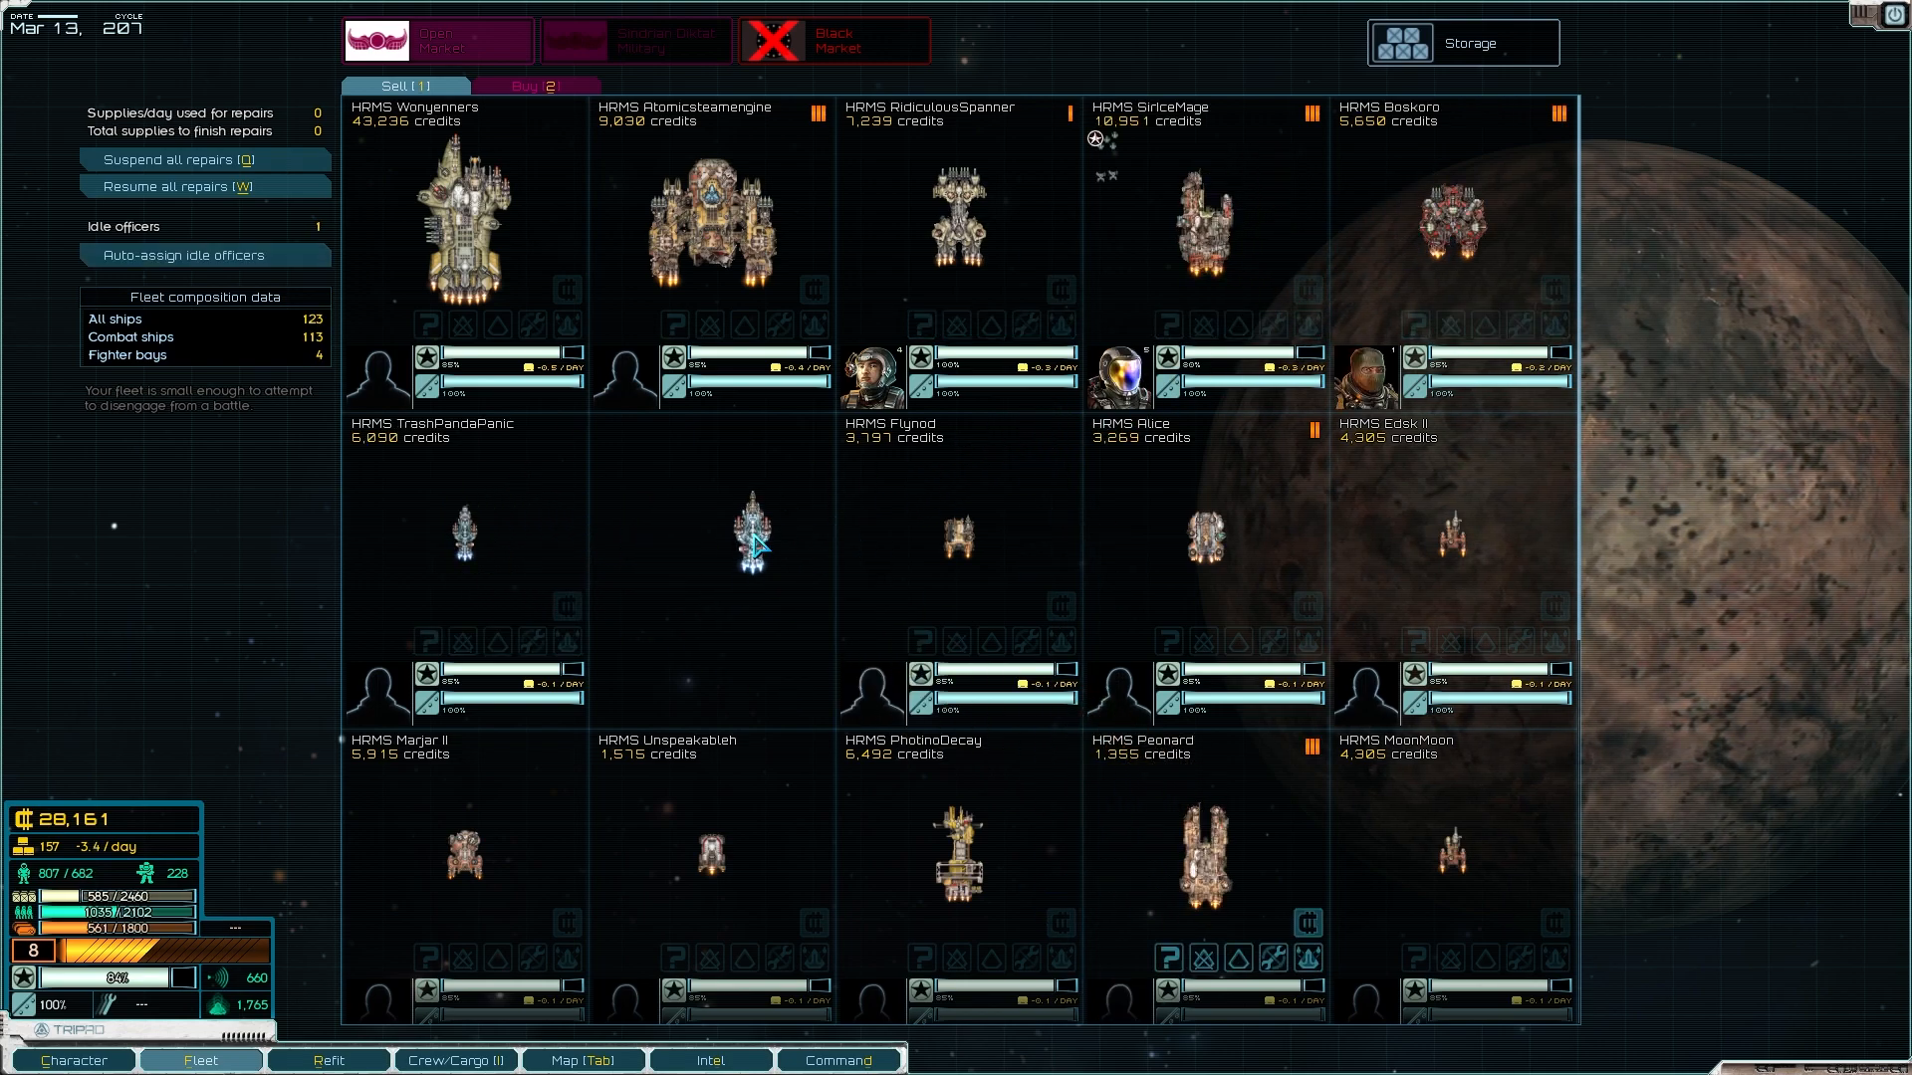
pyautogui.scroll(-3)
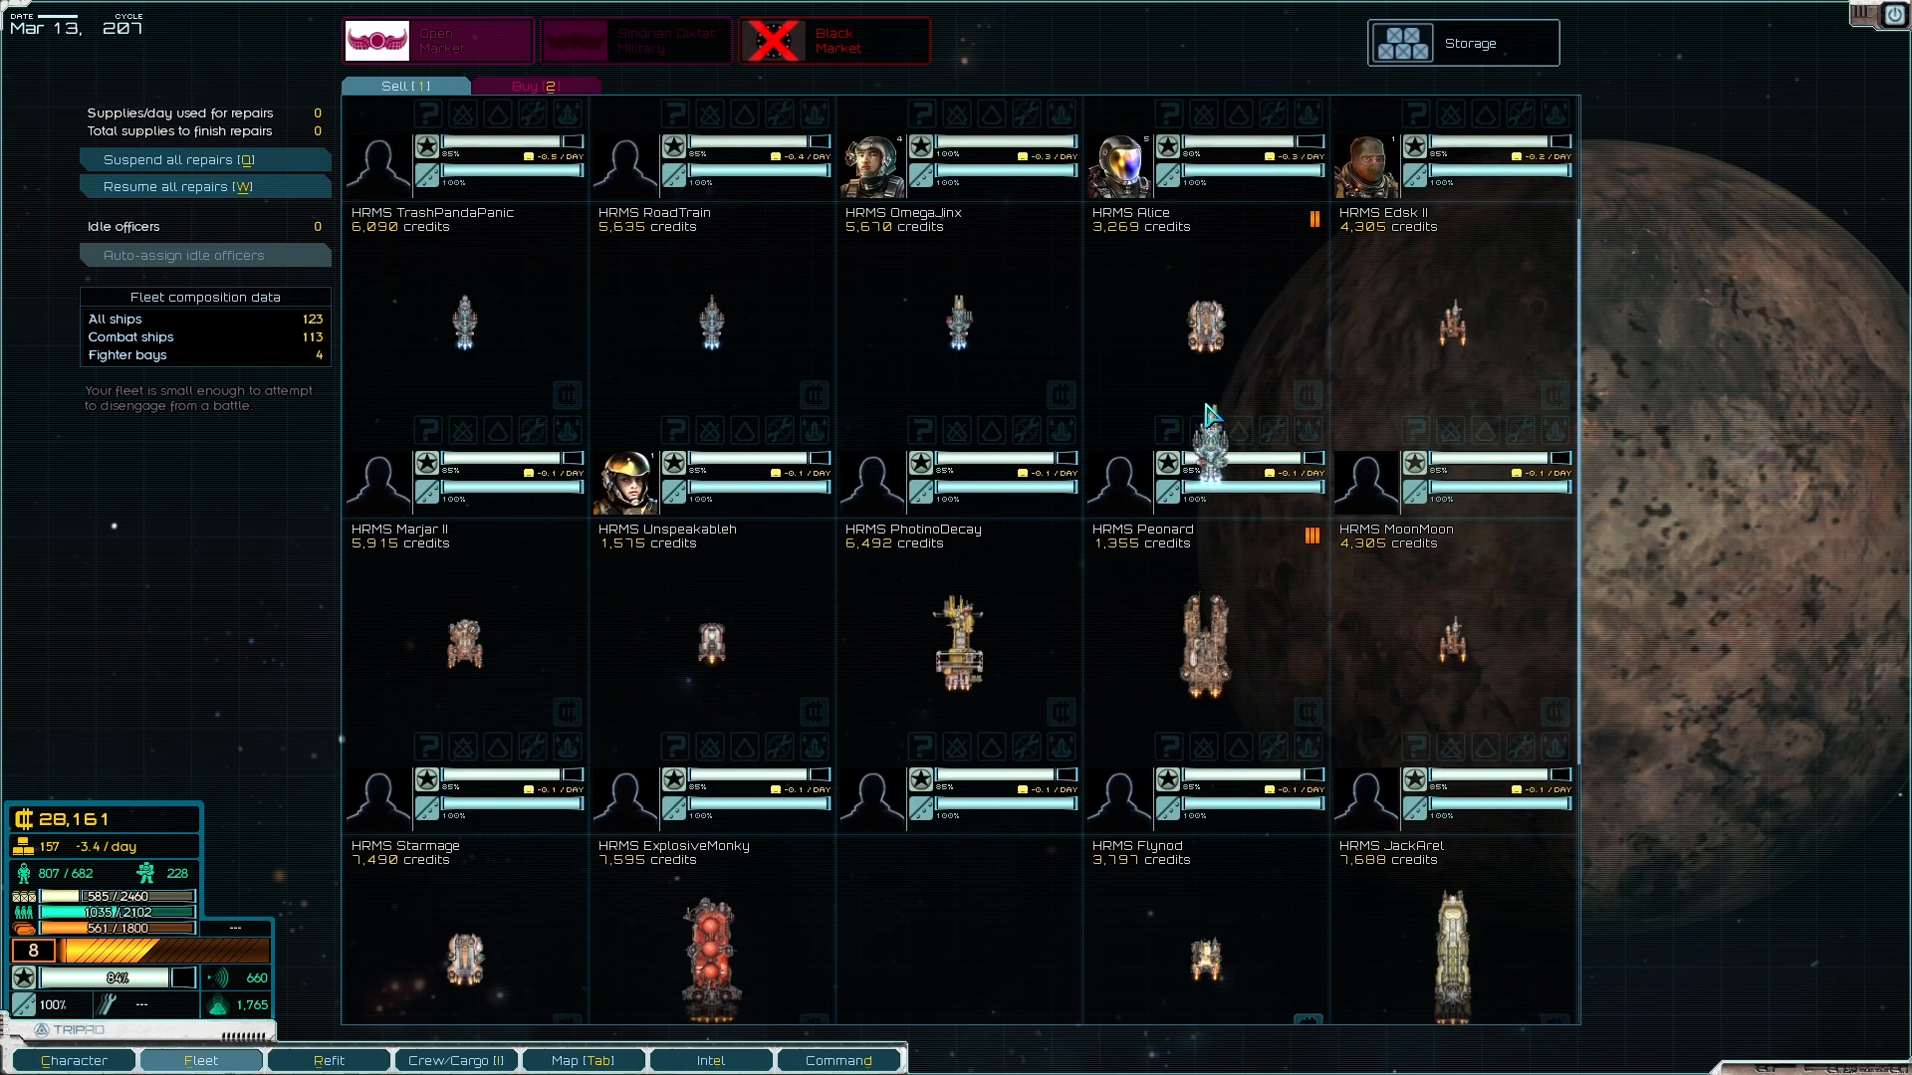
pyautogui.scroll(-3)
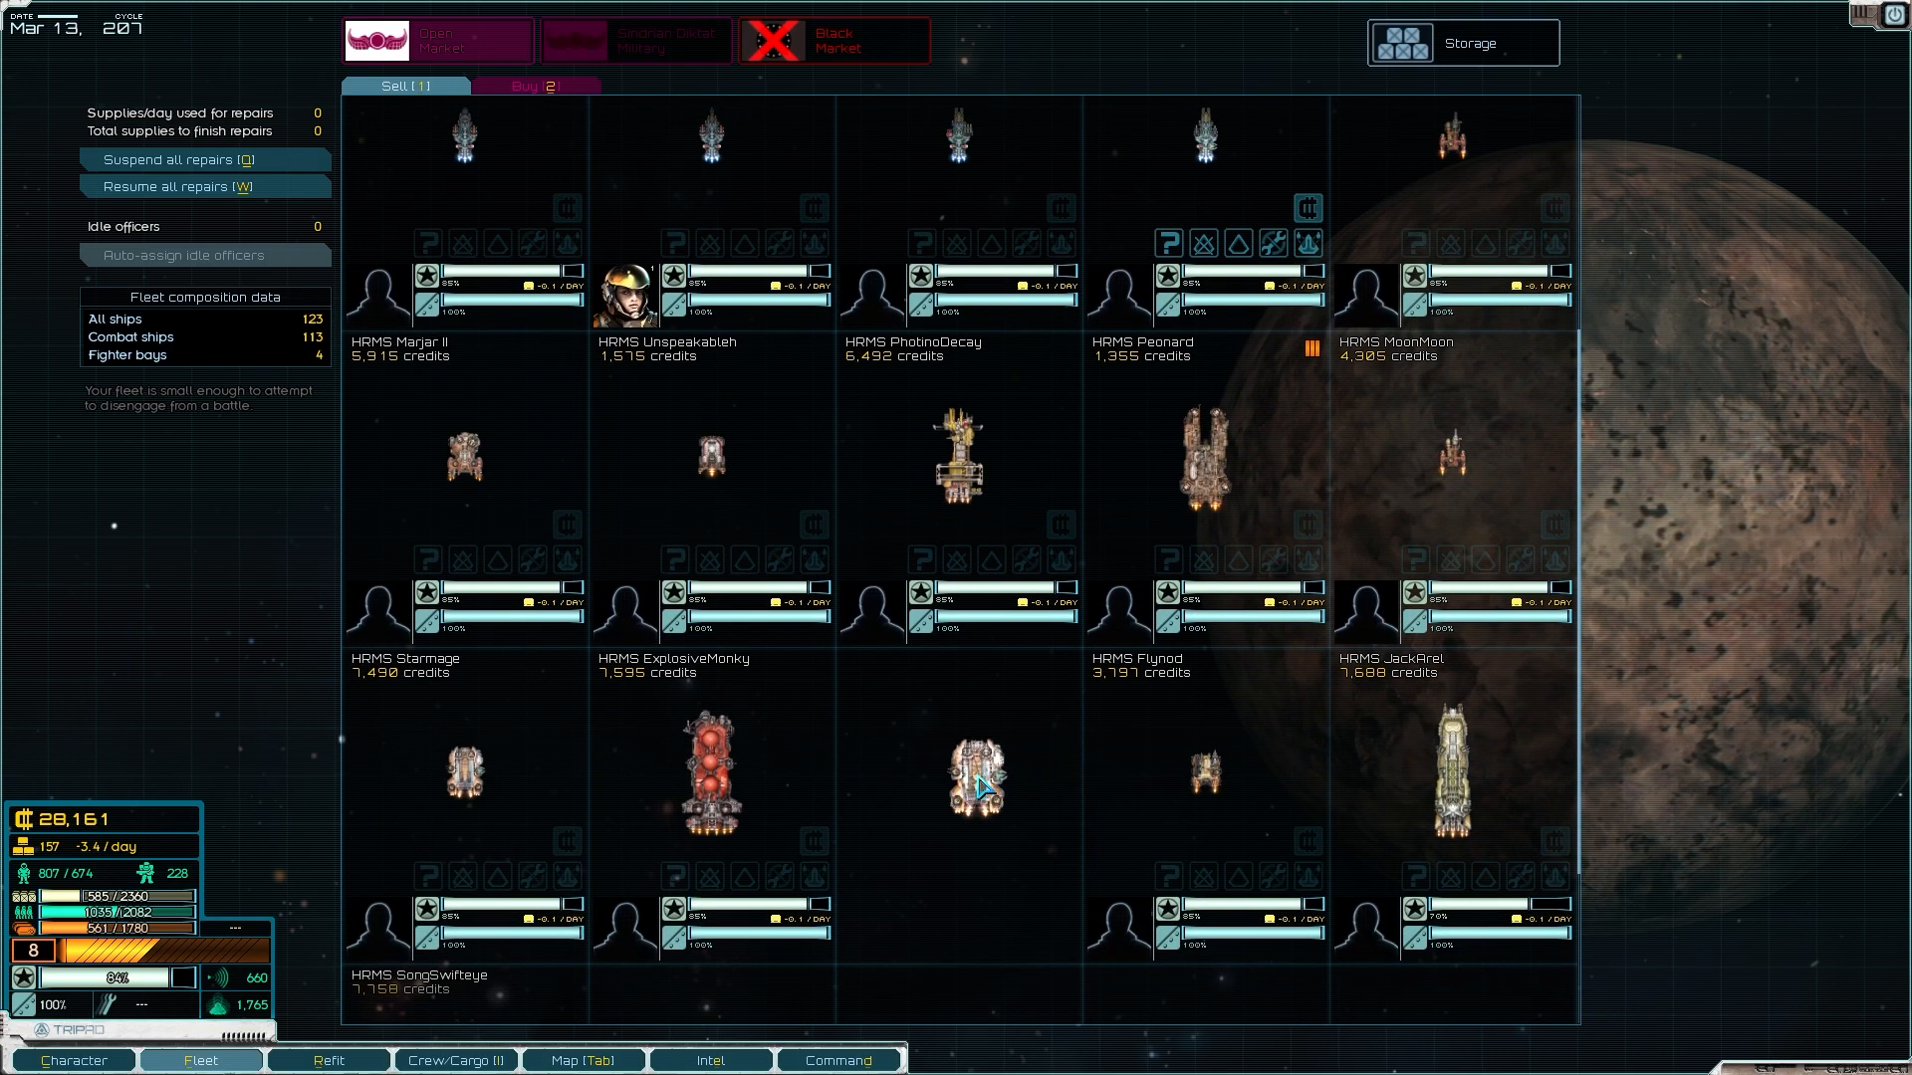
pyautogui.scroll(-3)
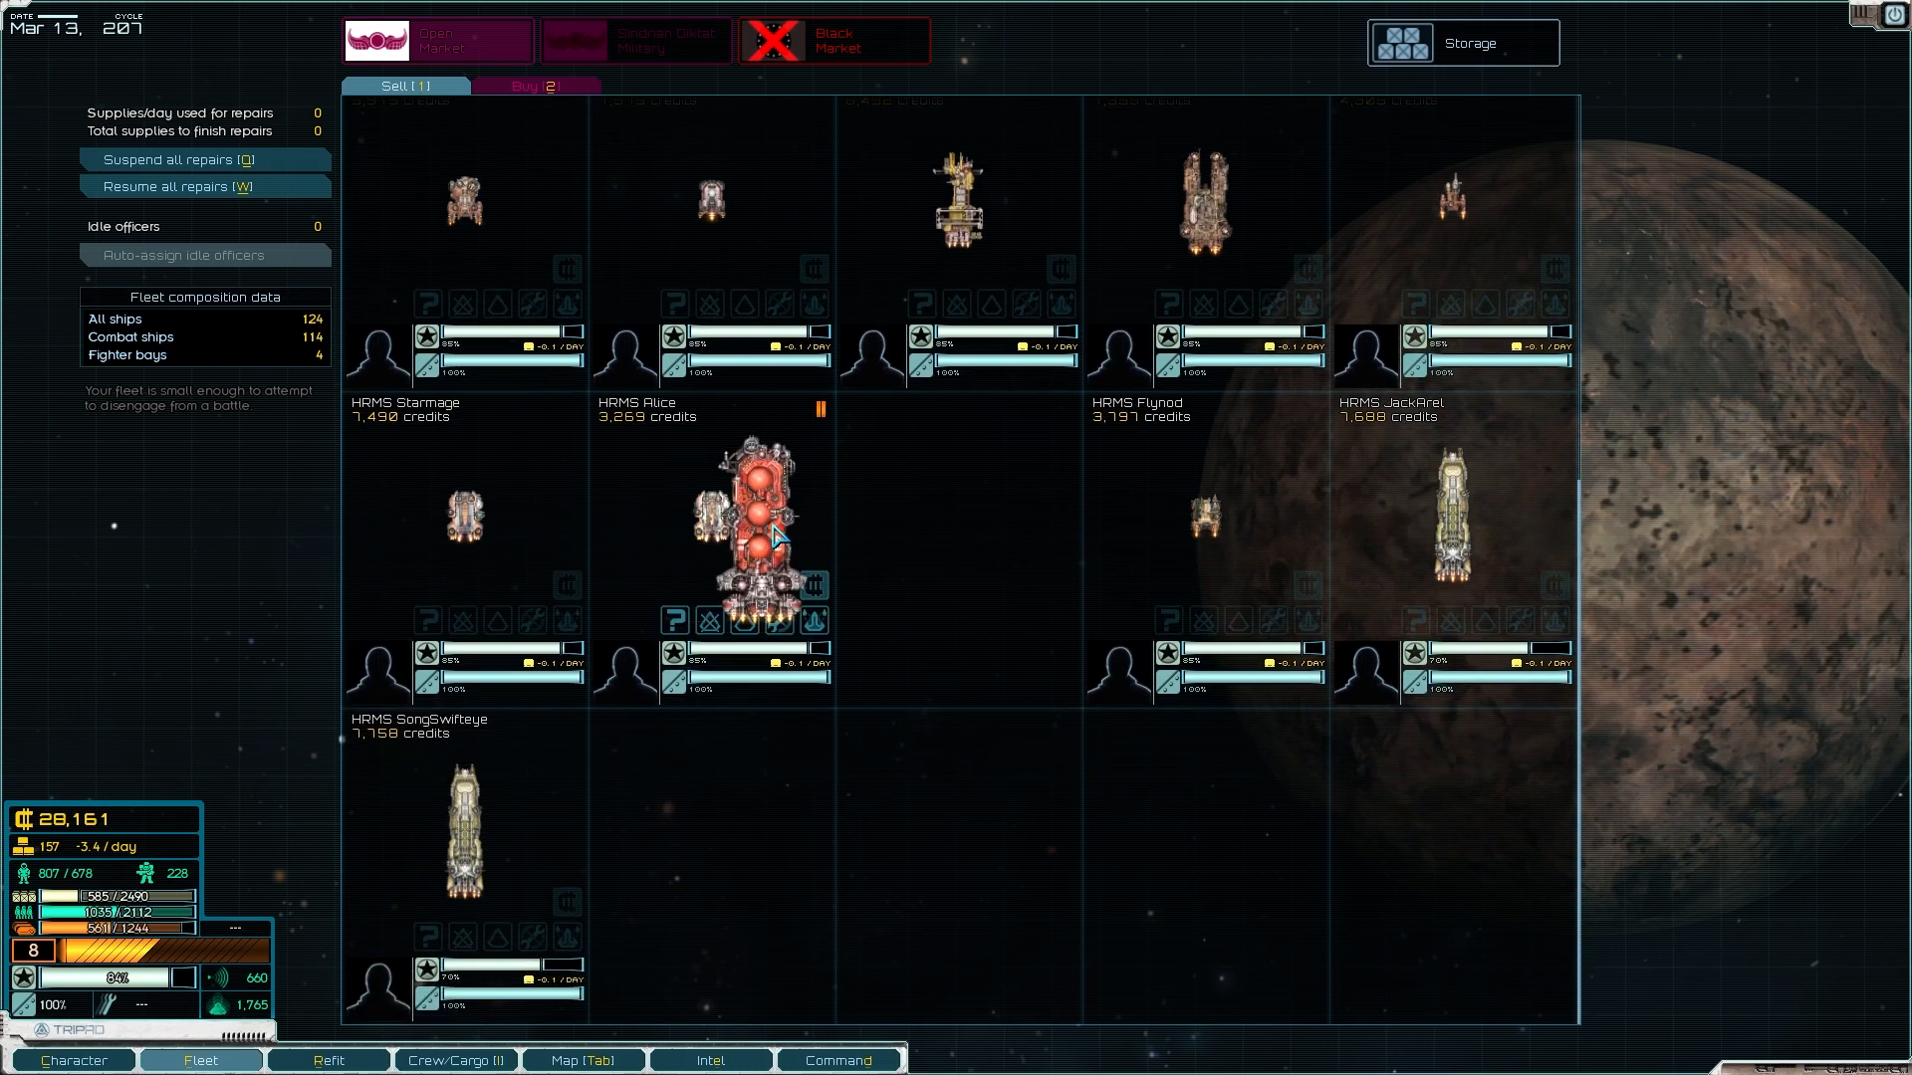
pyautogui.scroll(3)
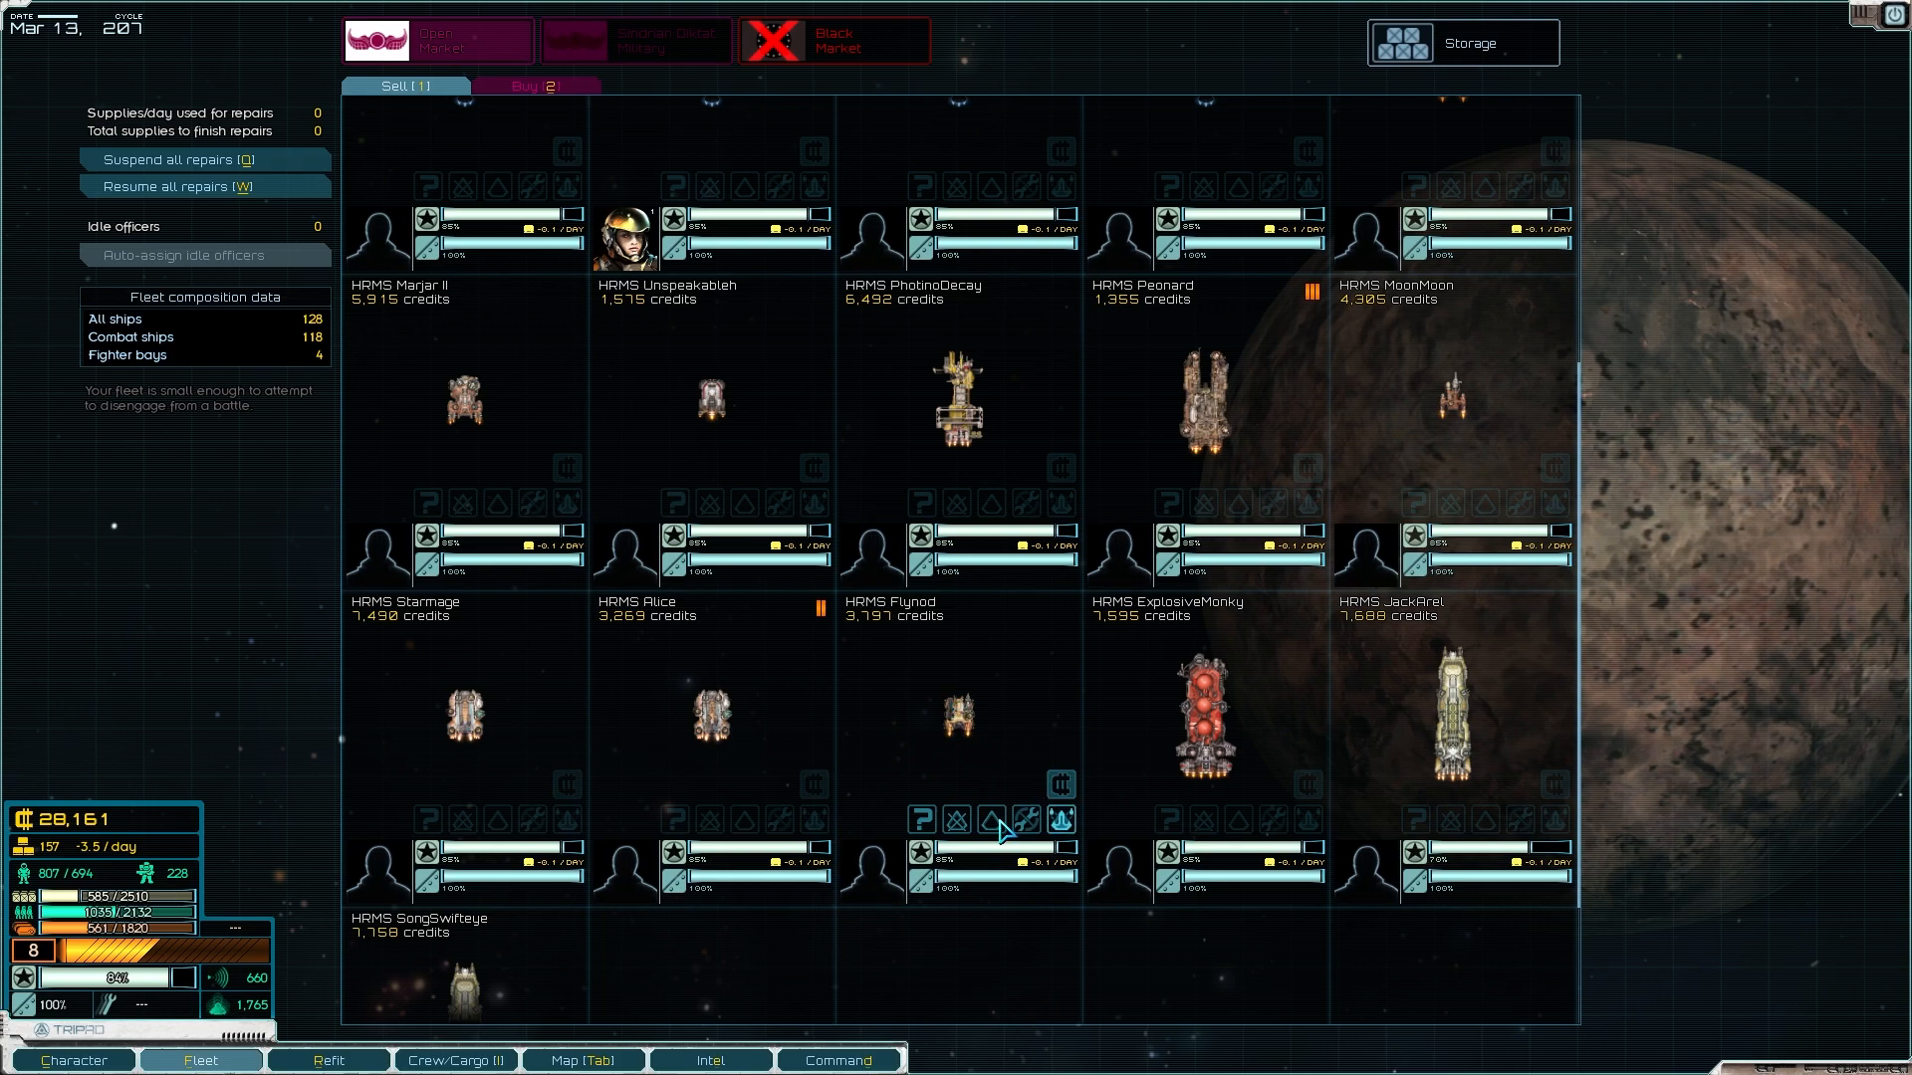
pyautogui.moveTo(948, 731)
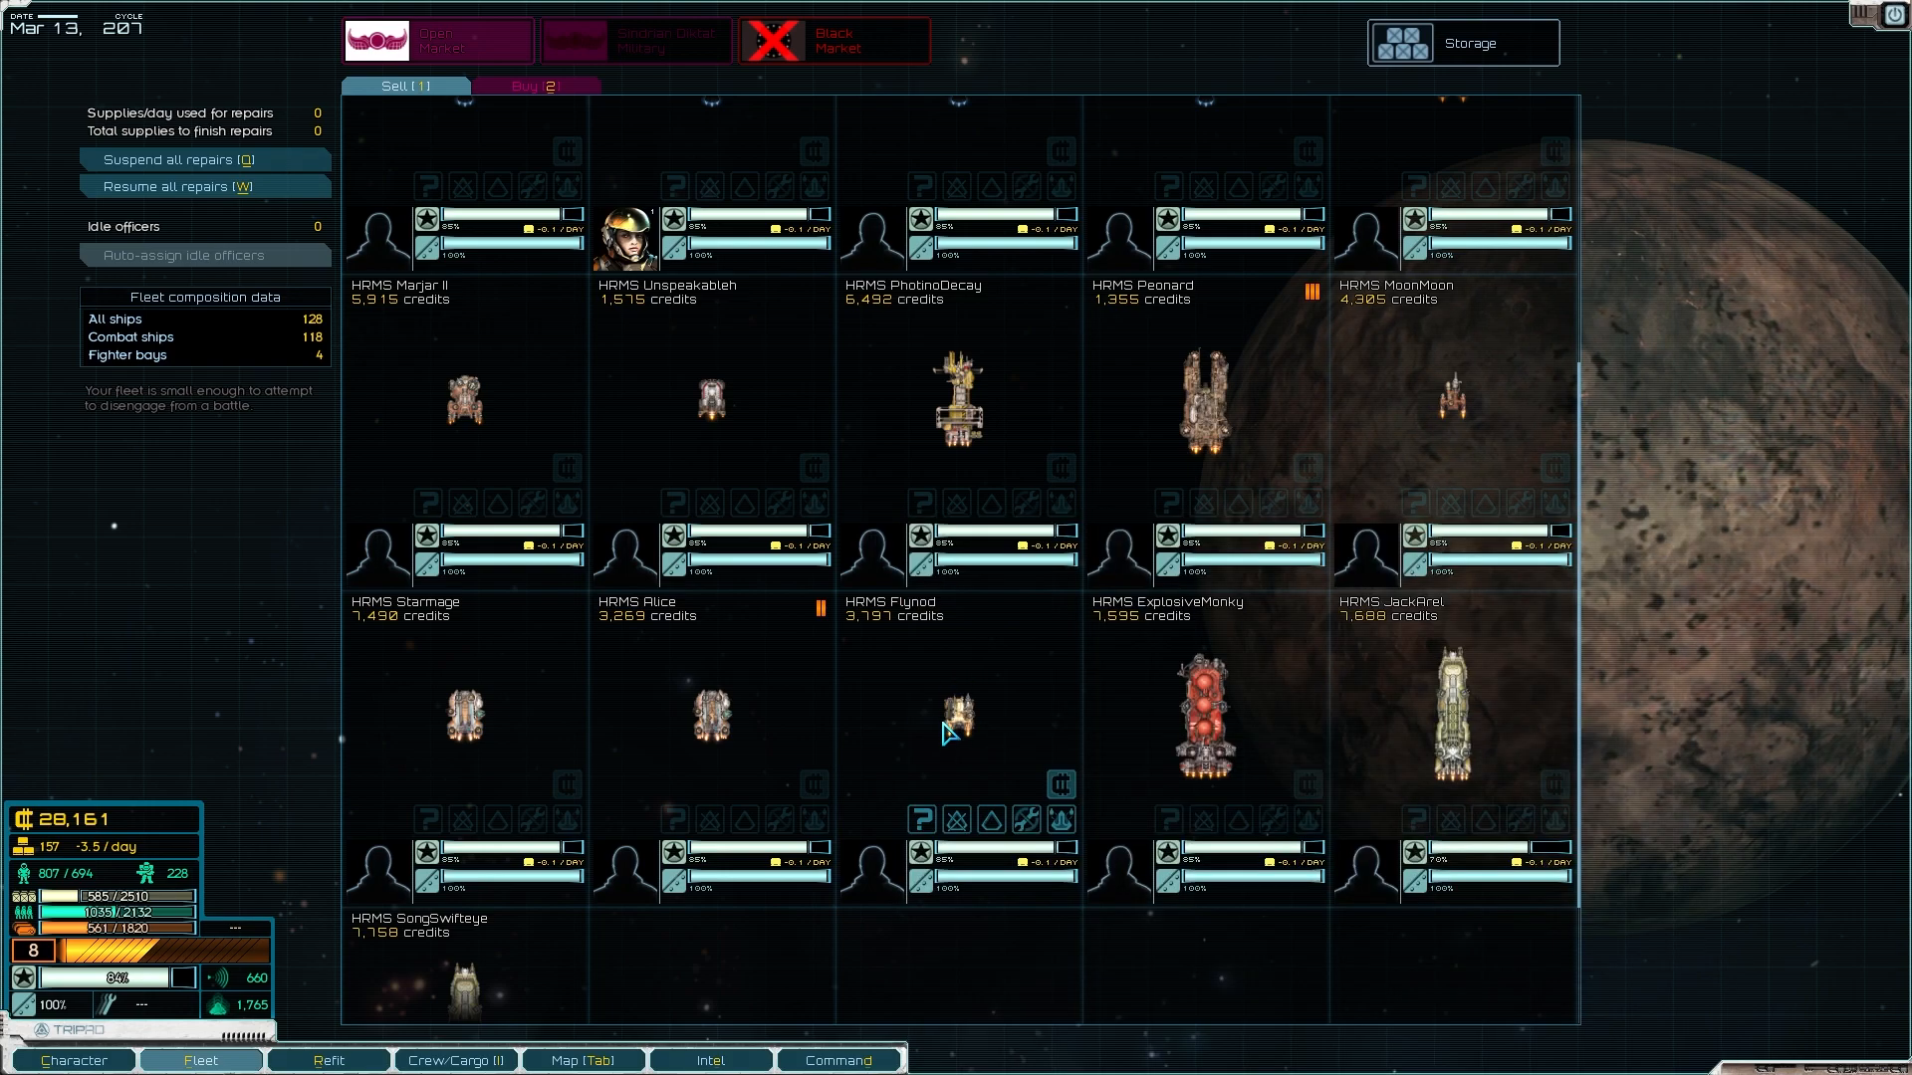
pyautogui.scroll(3)
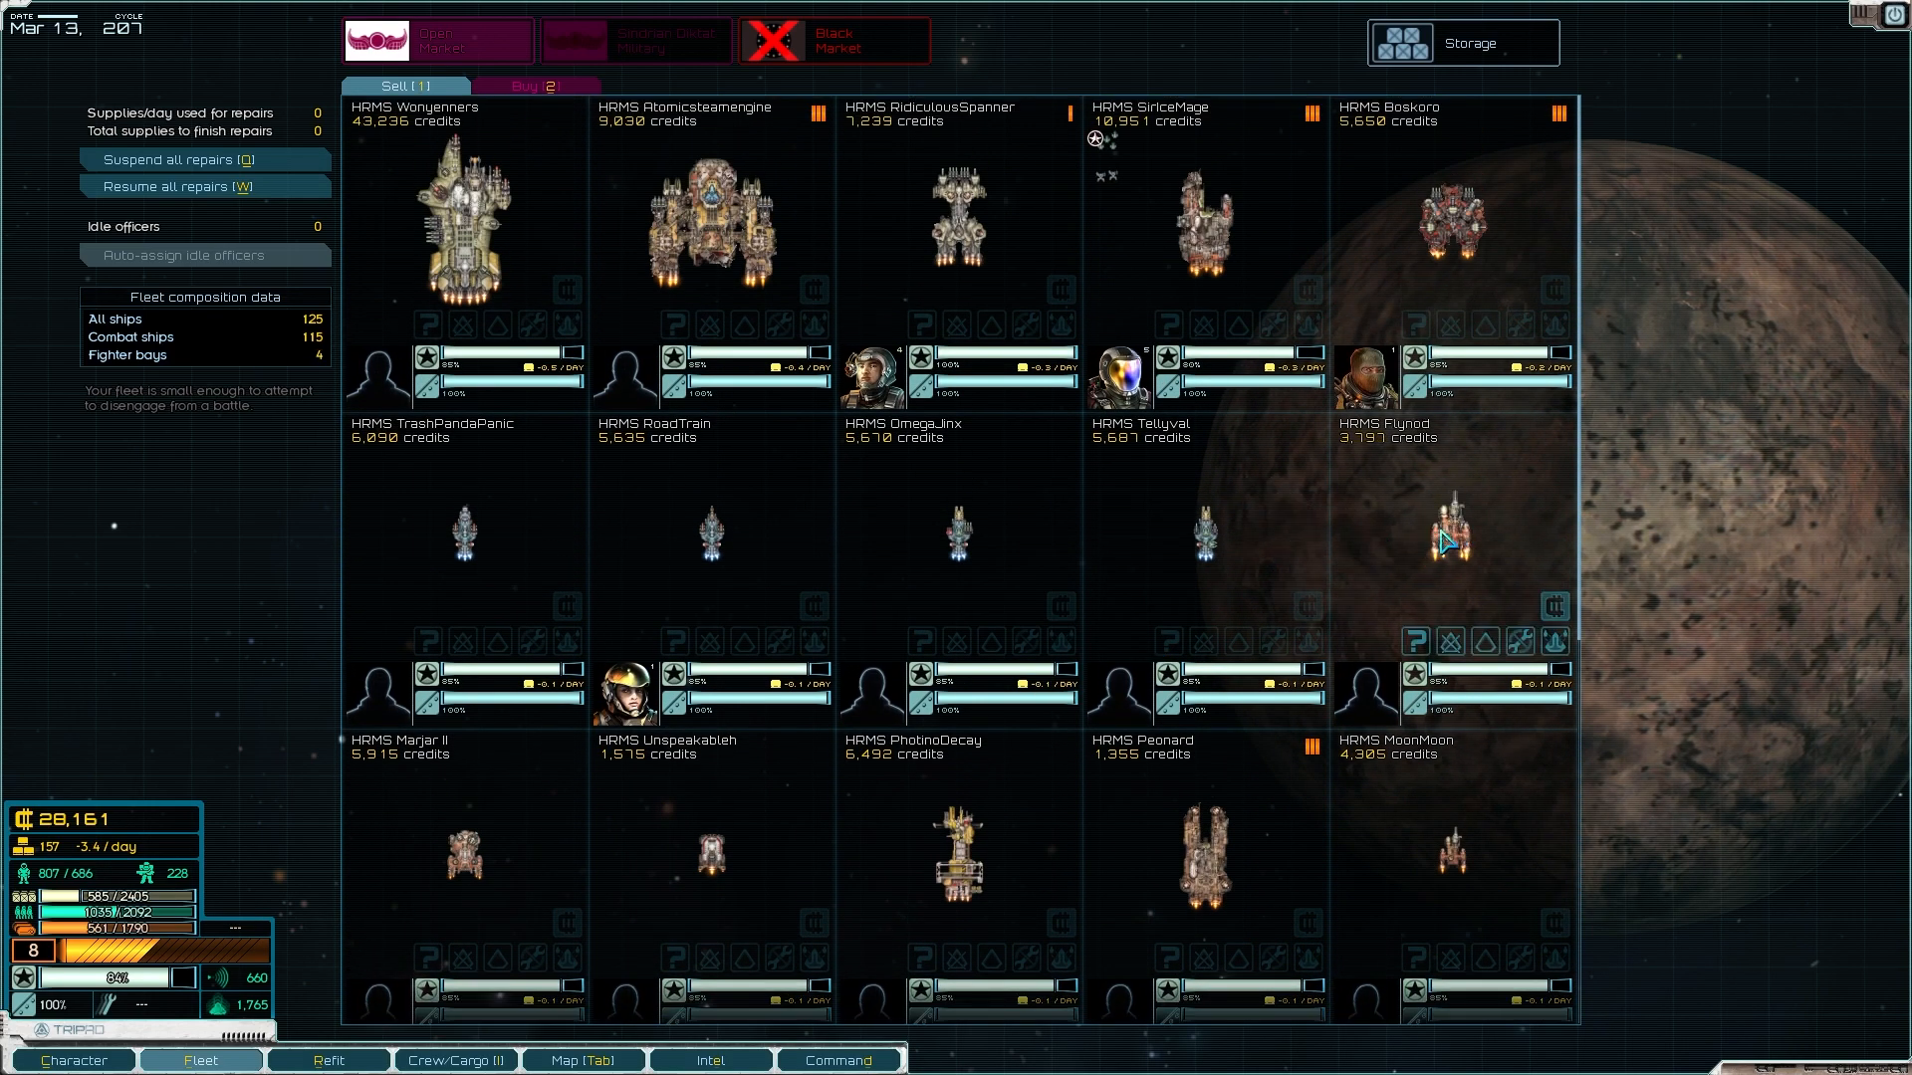
pyautogui.scroll(-3)
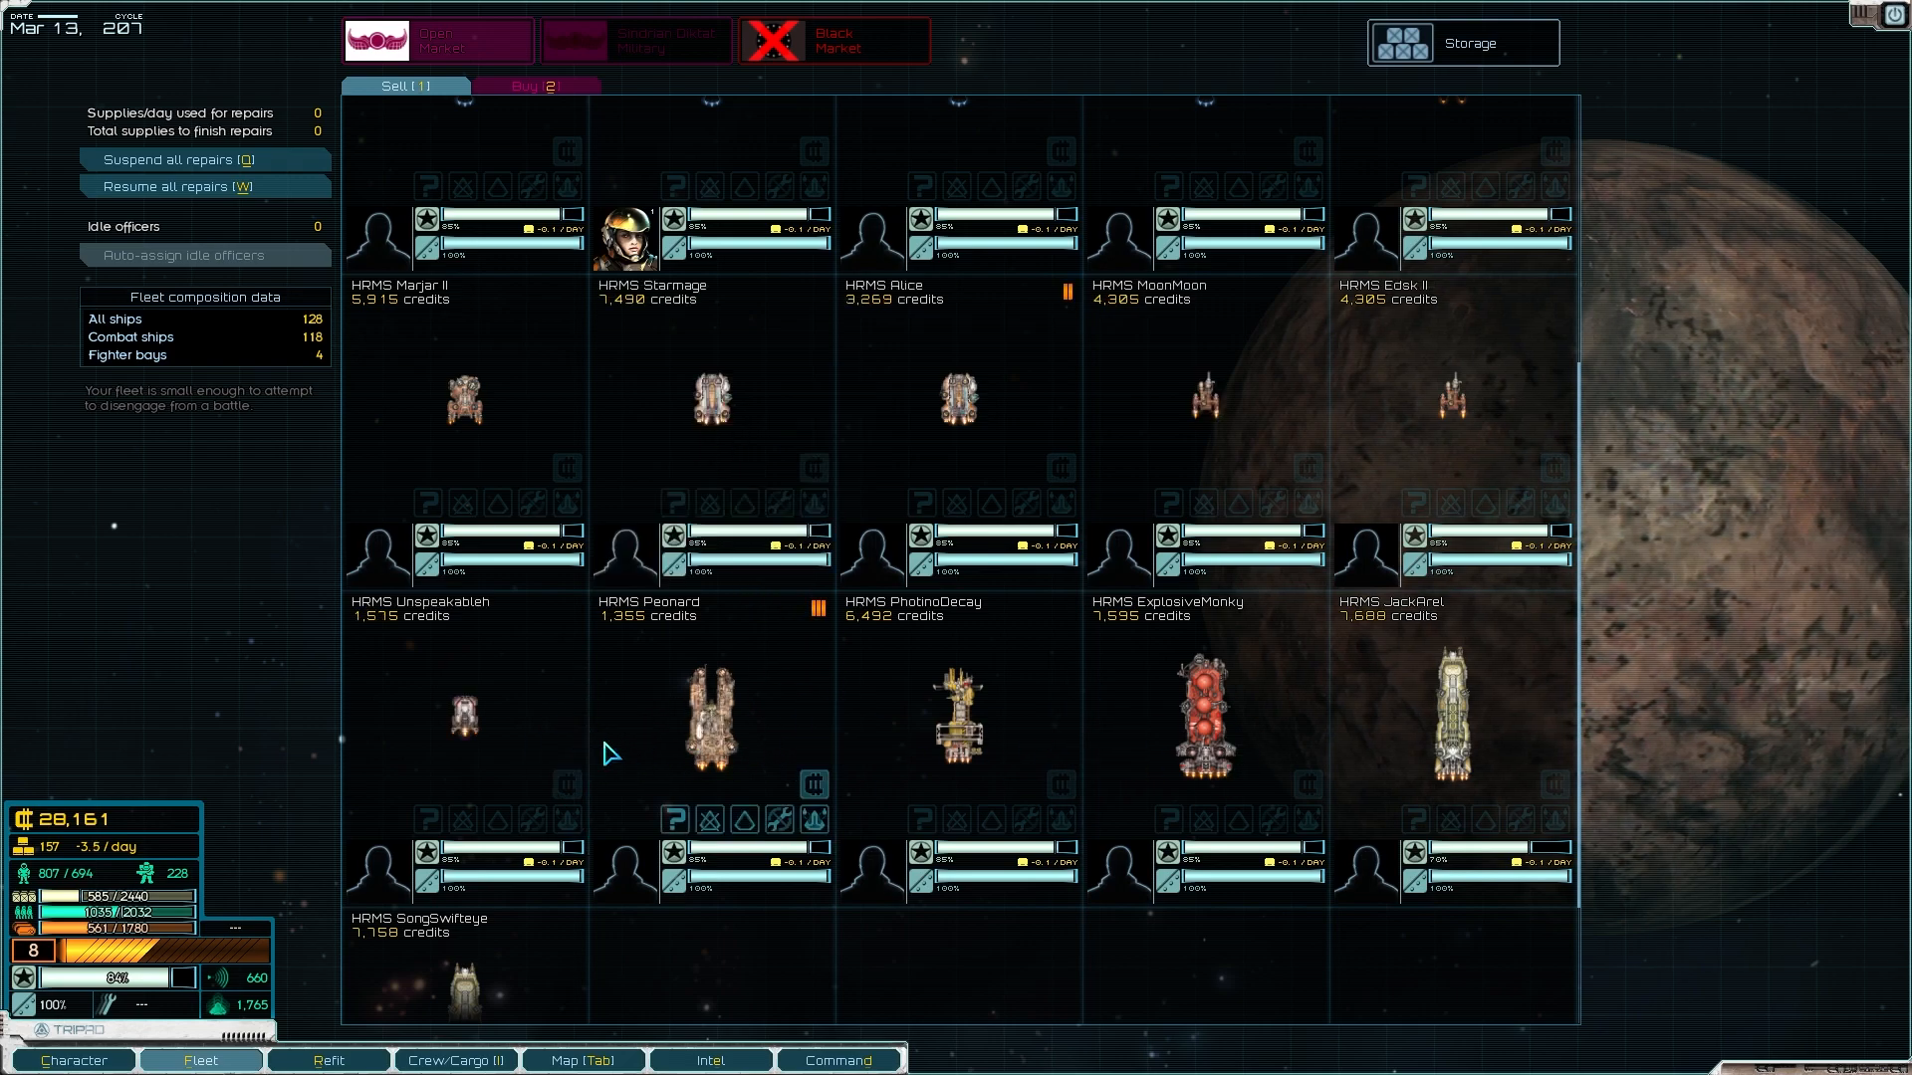
pyautogui.scroll(-3)
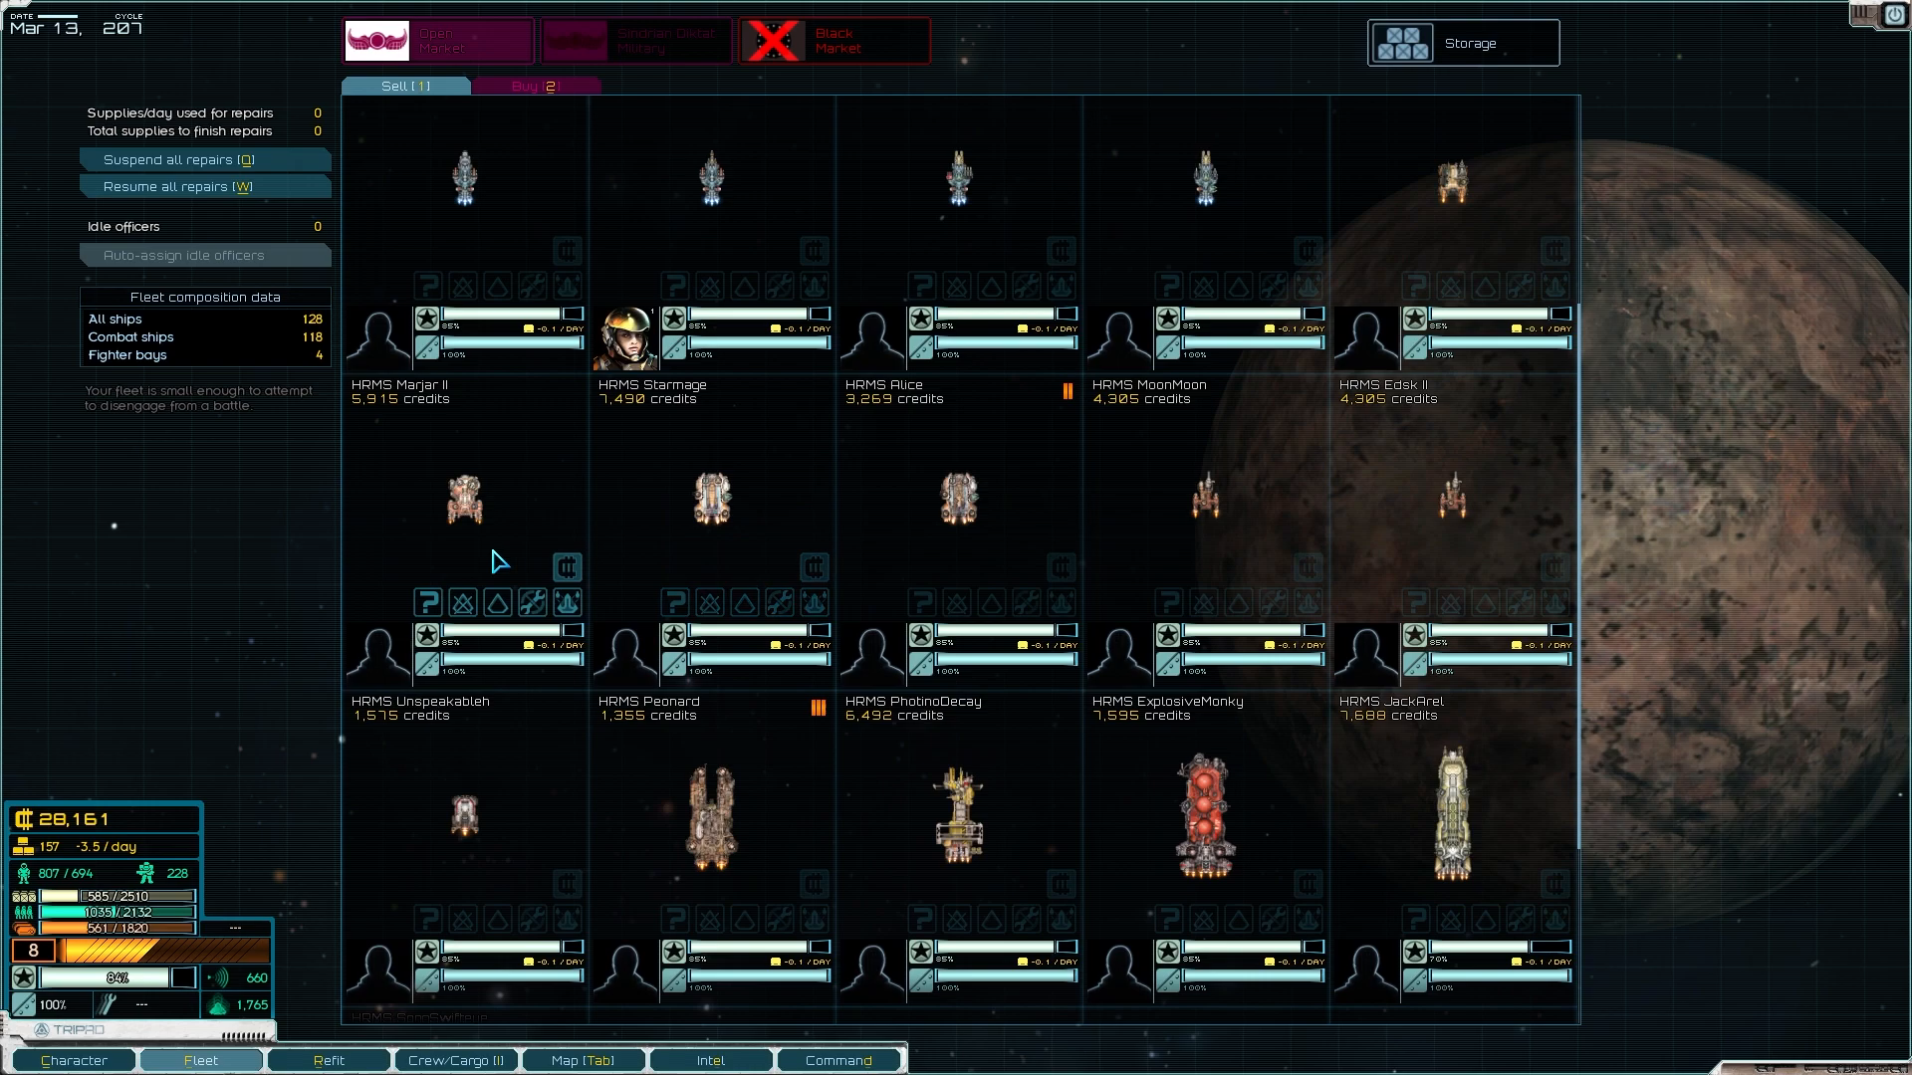
pyautogui.scroll(3)
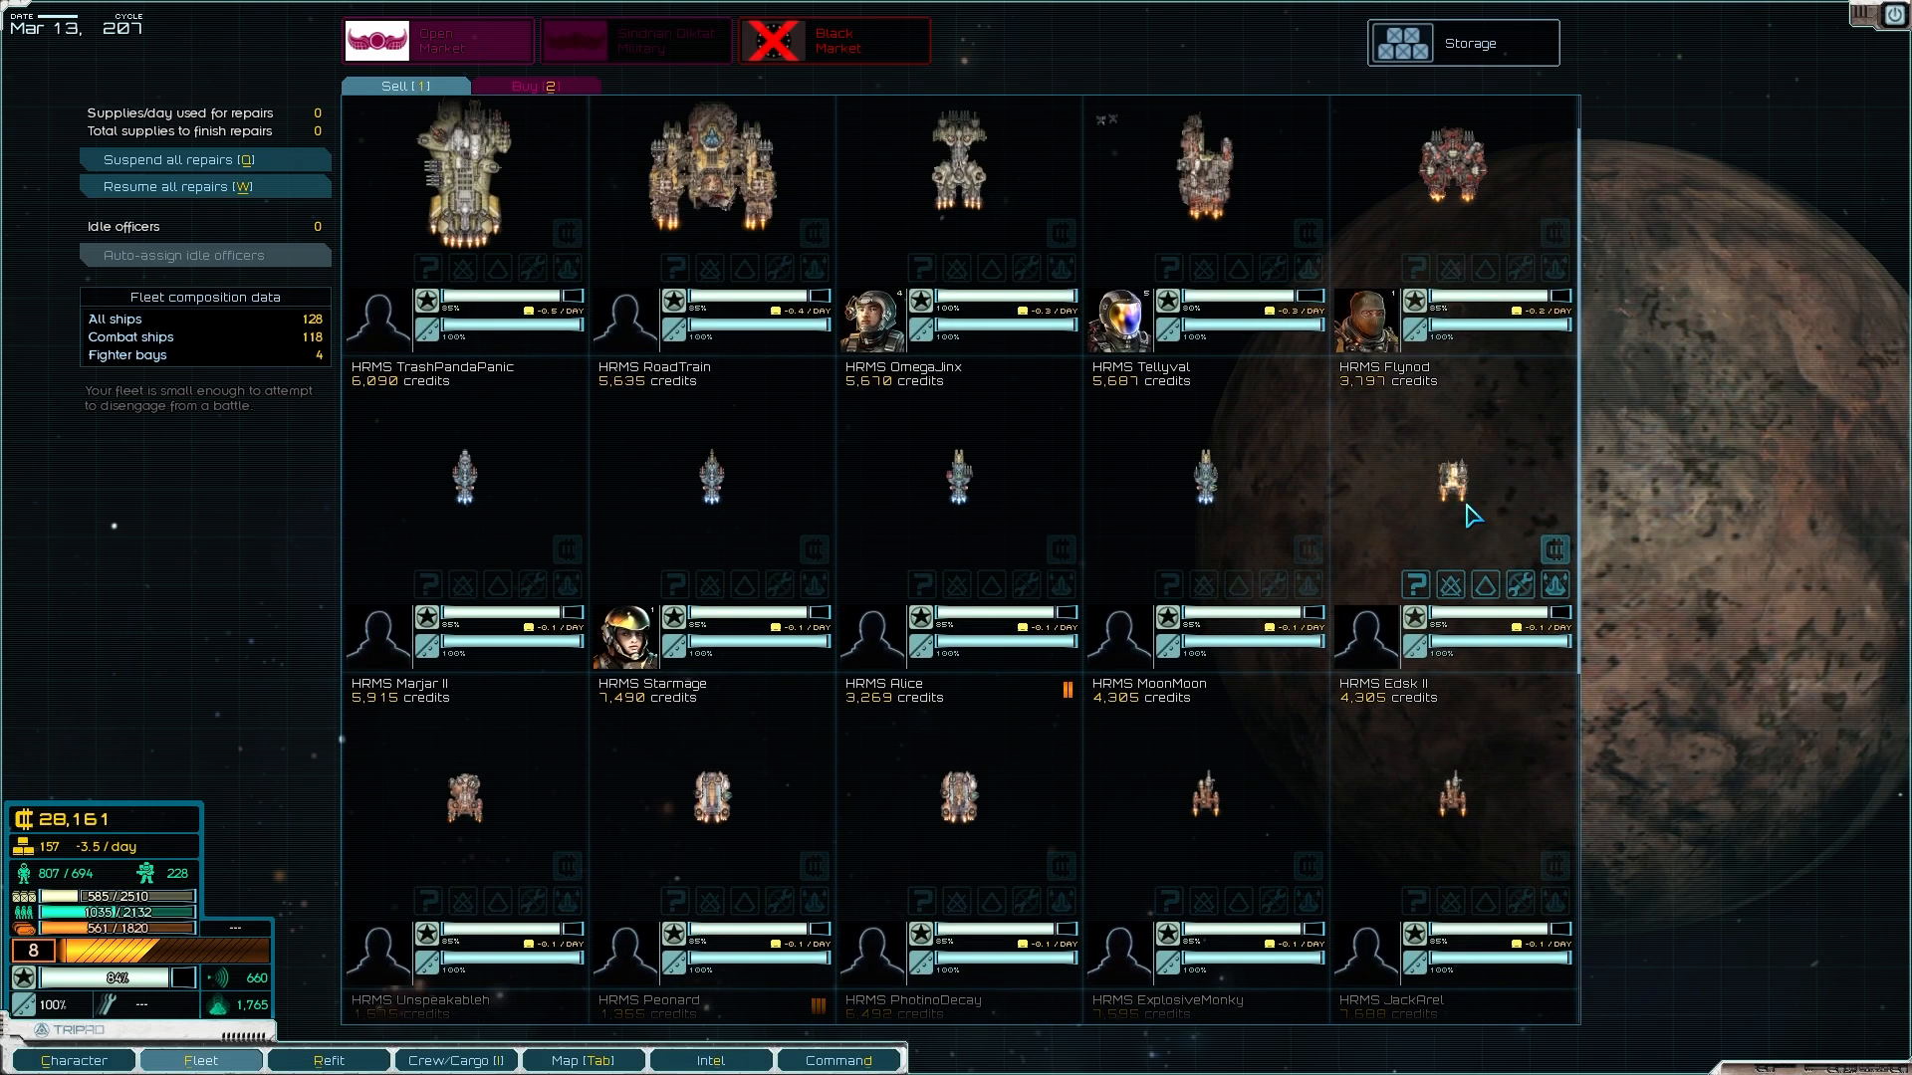
pyautogui.scroll(-3)
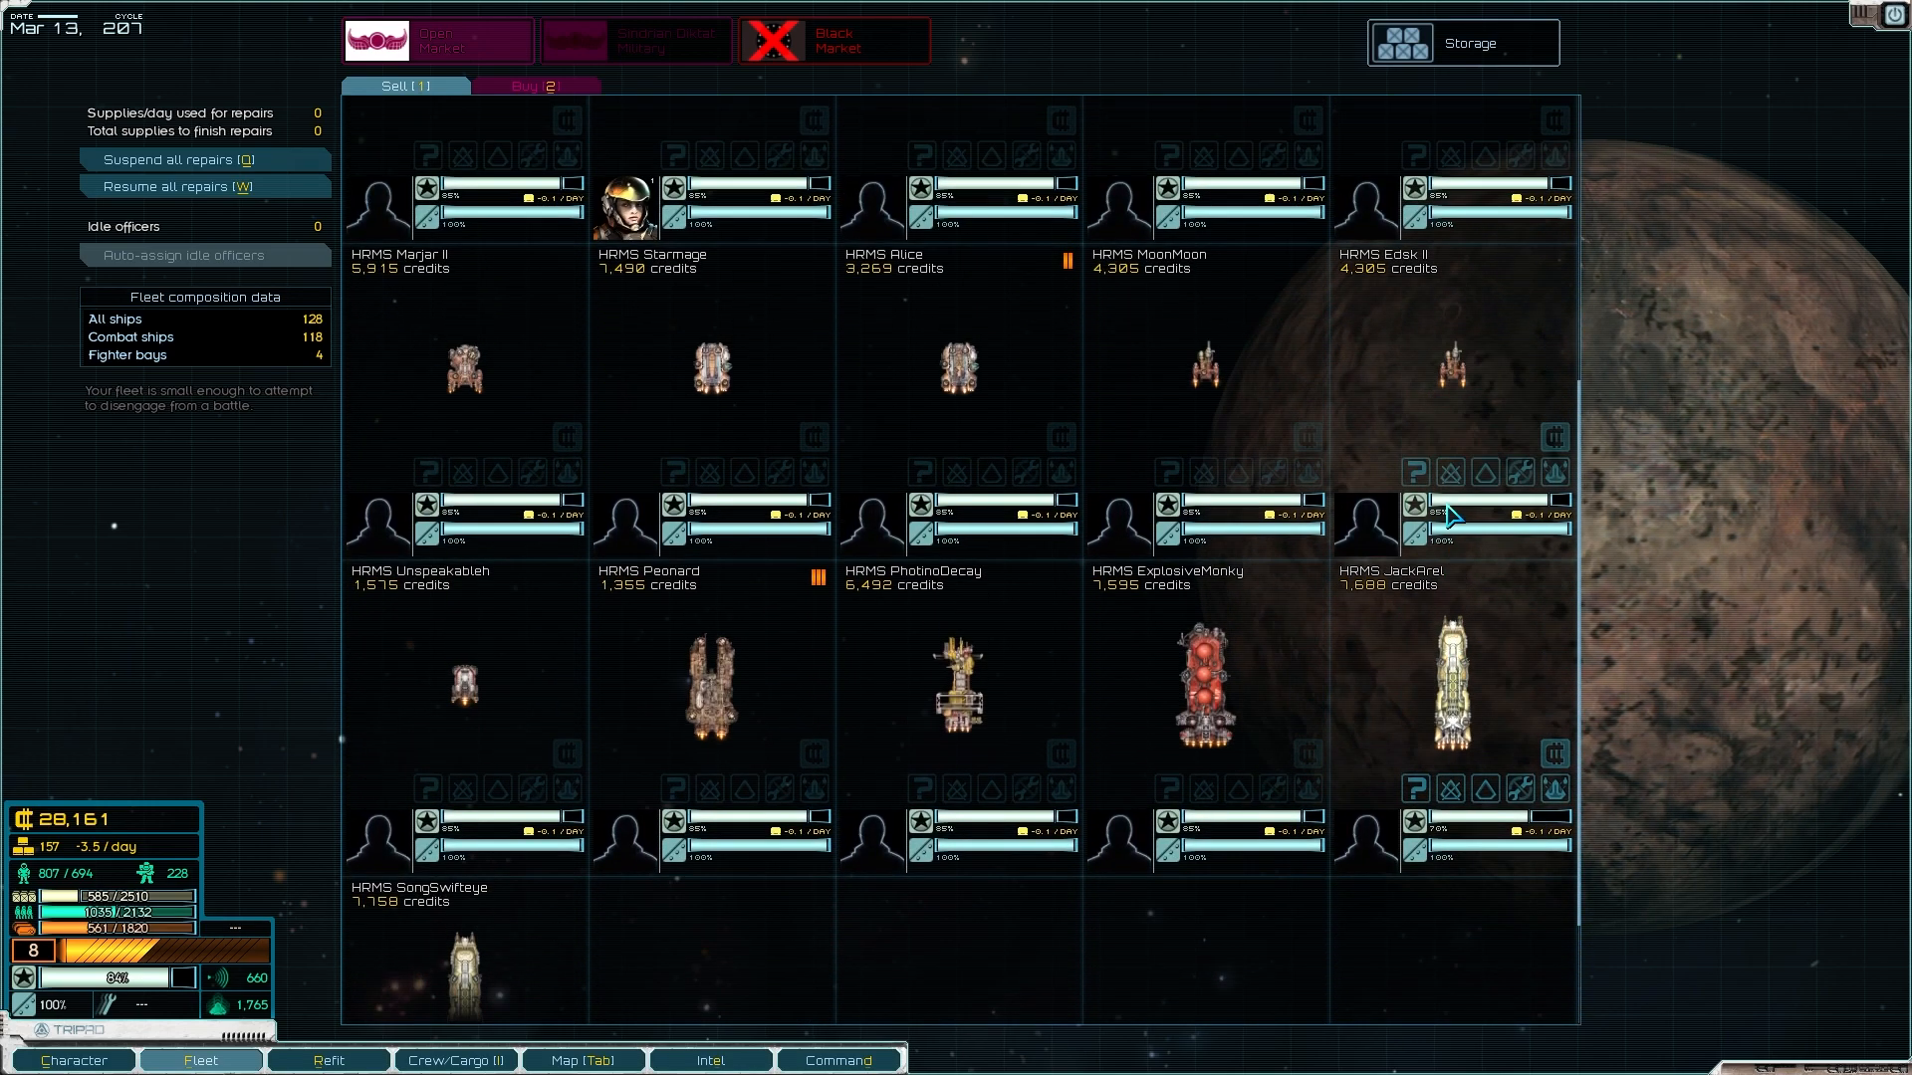
pyautogui.scroll(3)
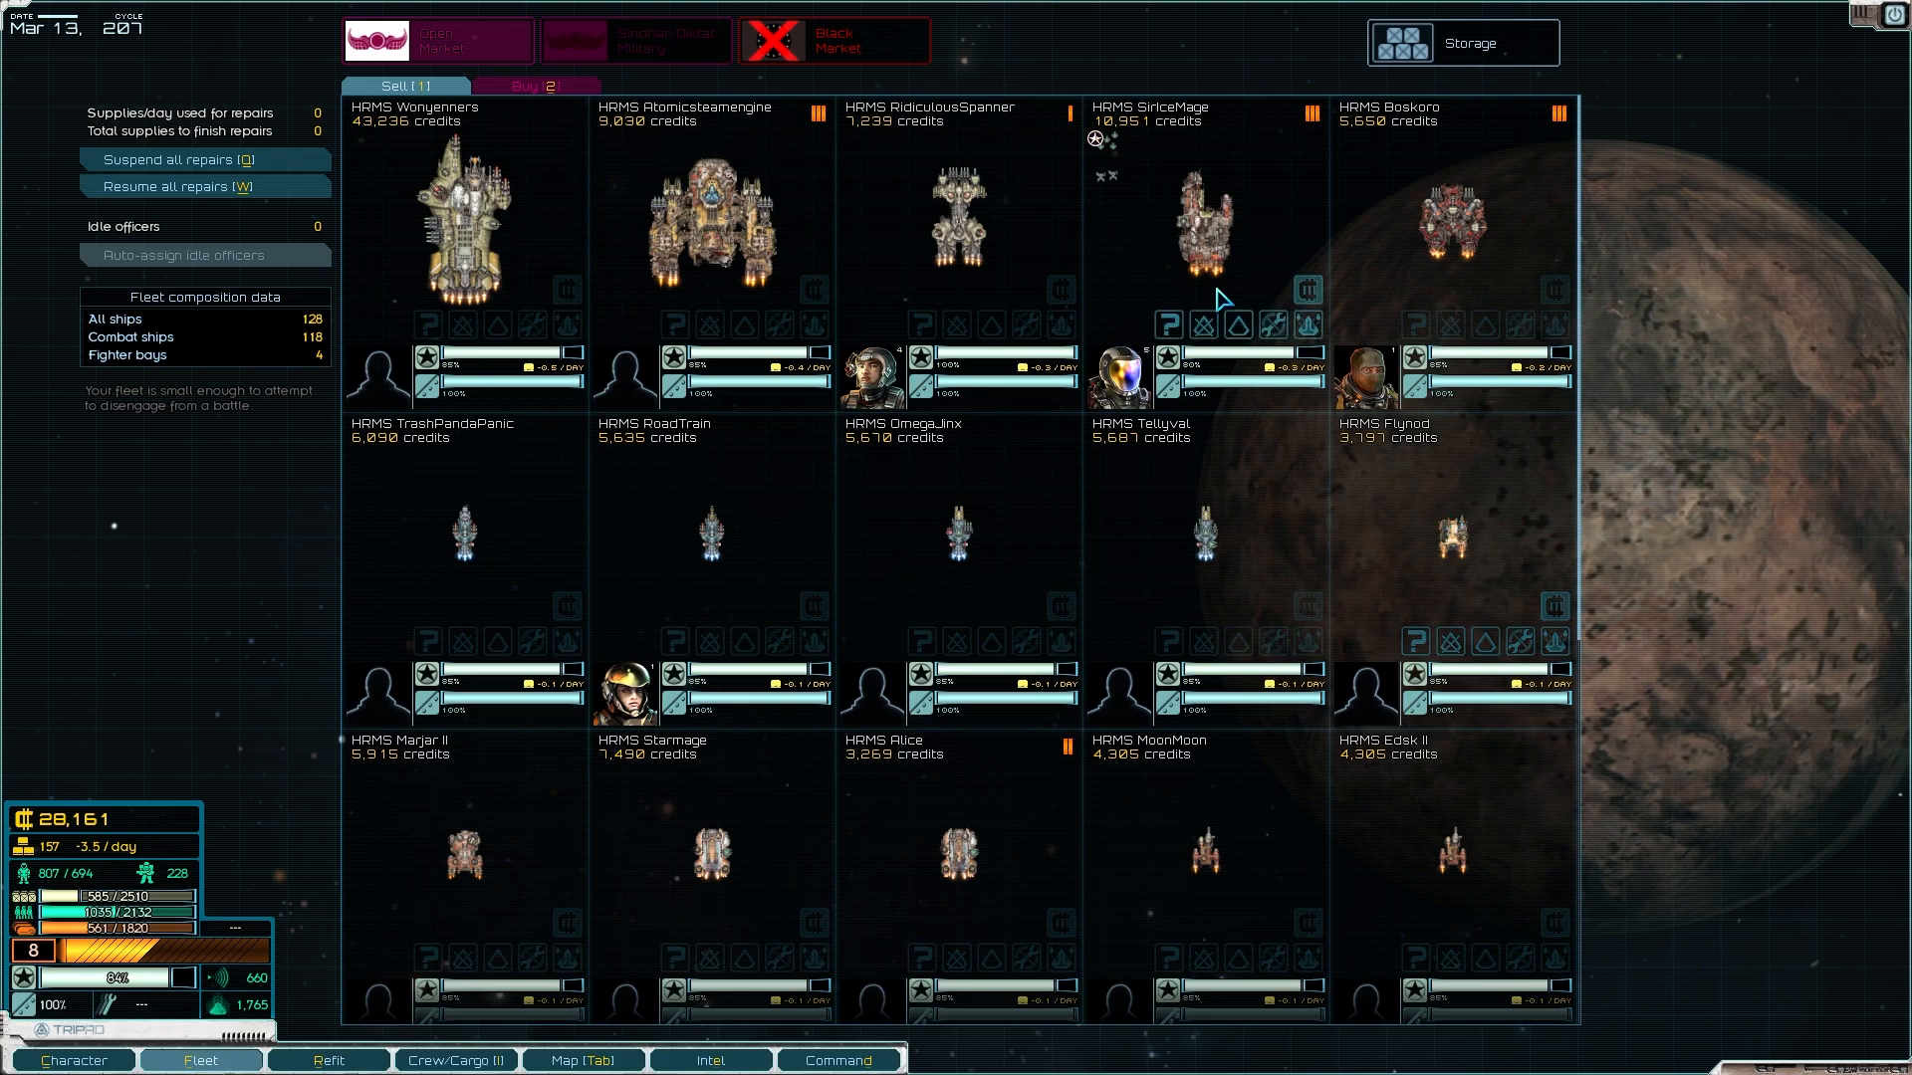
pyautogui.moveTo(695, 713)
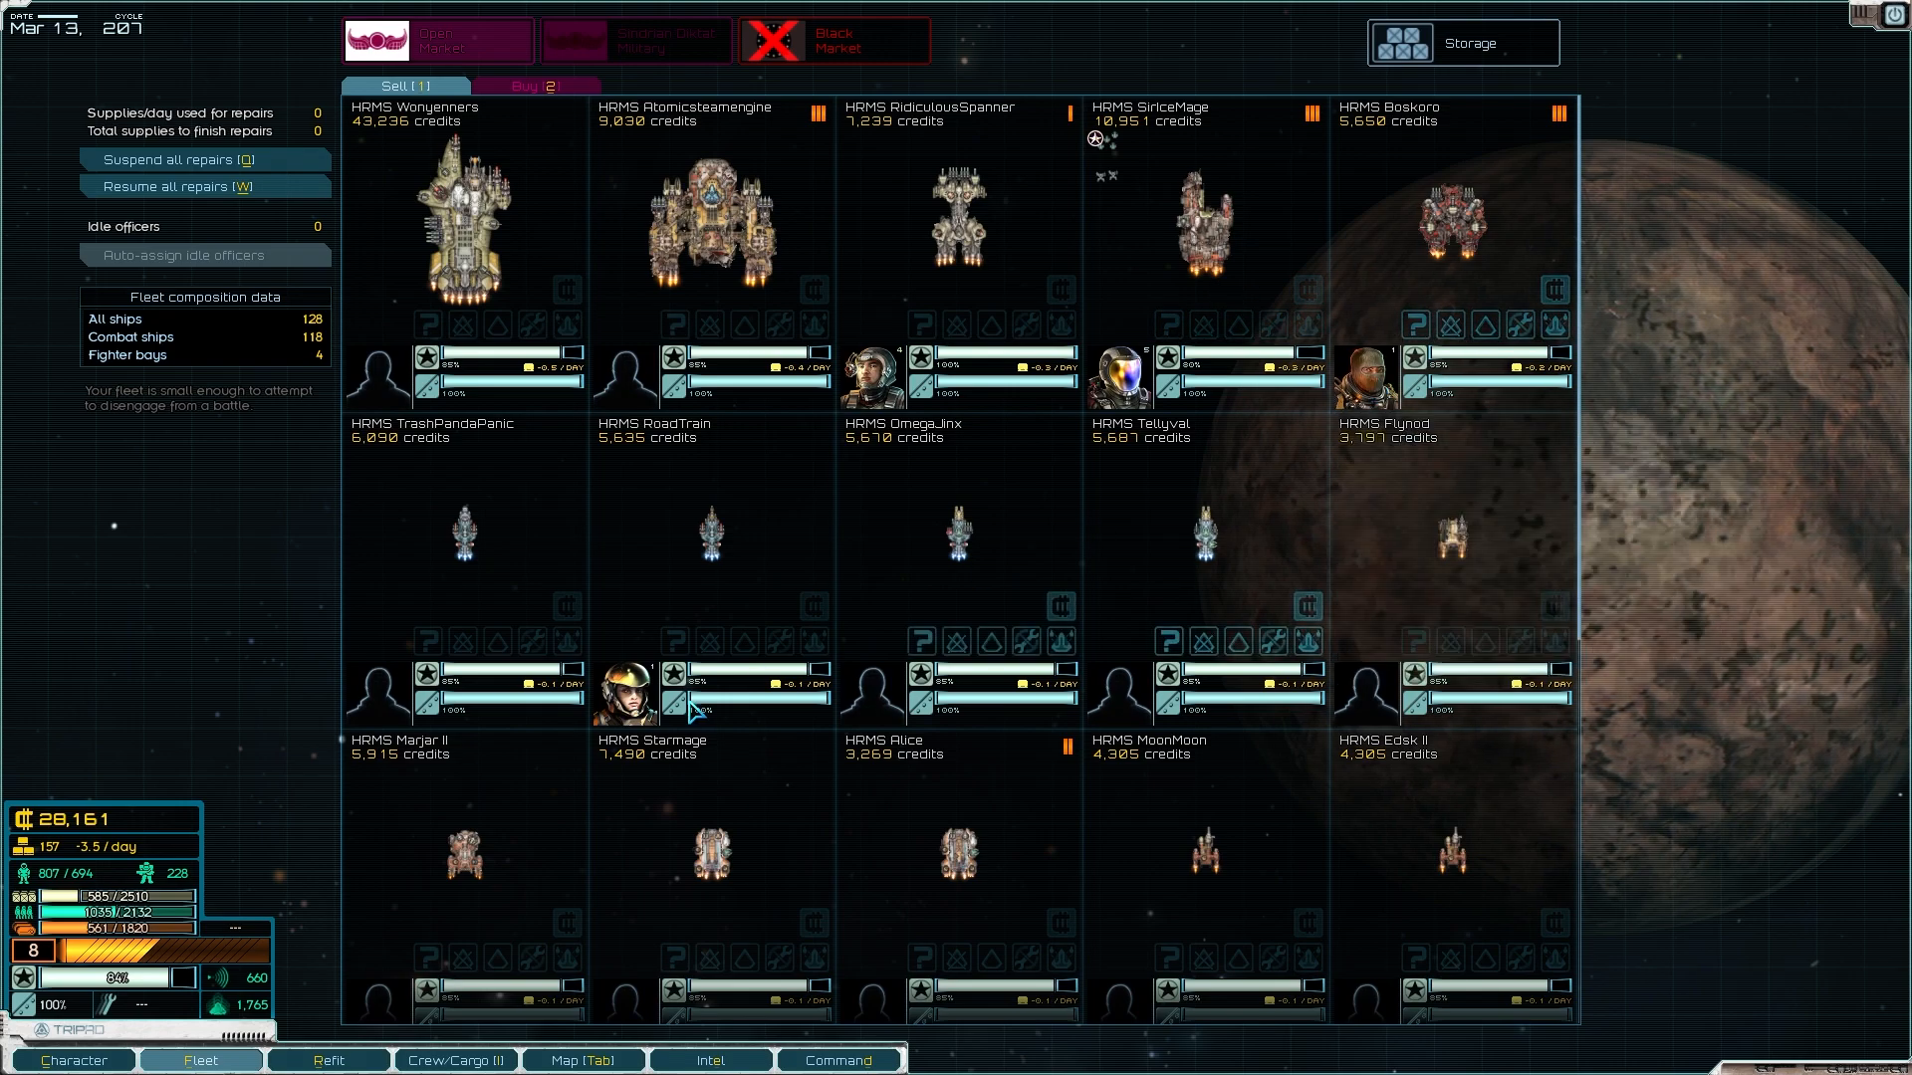
pyautogui.moveTo(1155, 562)
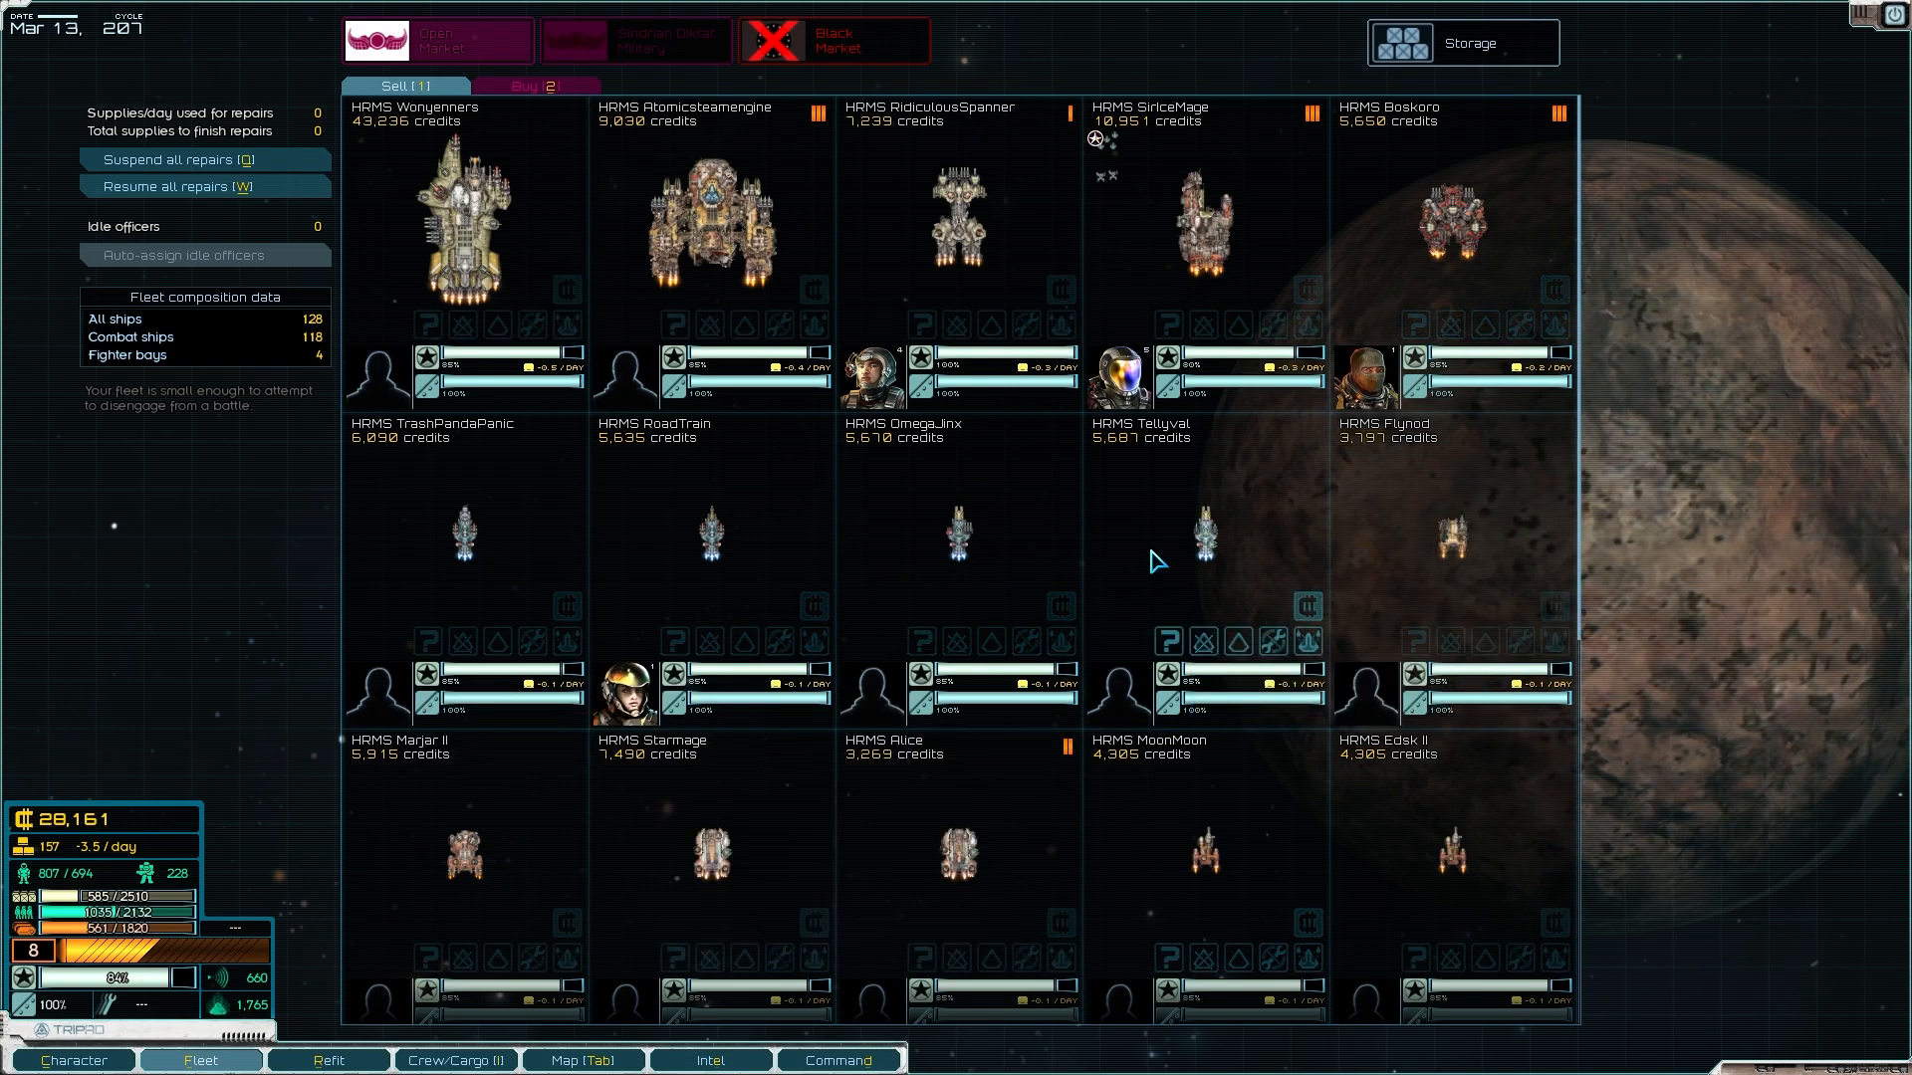
pyautogui.moveTo(1139, 689)
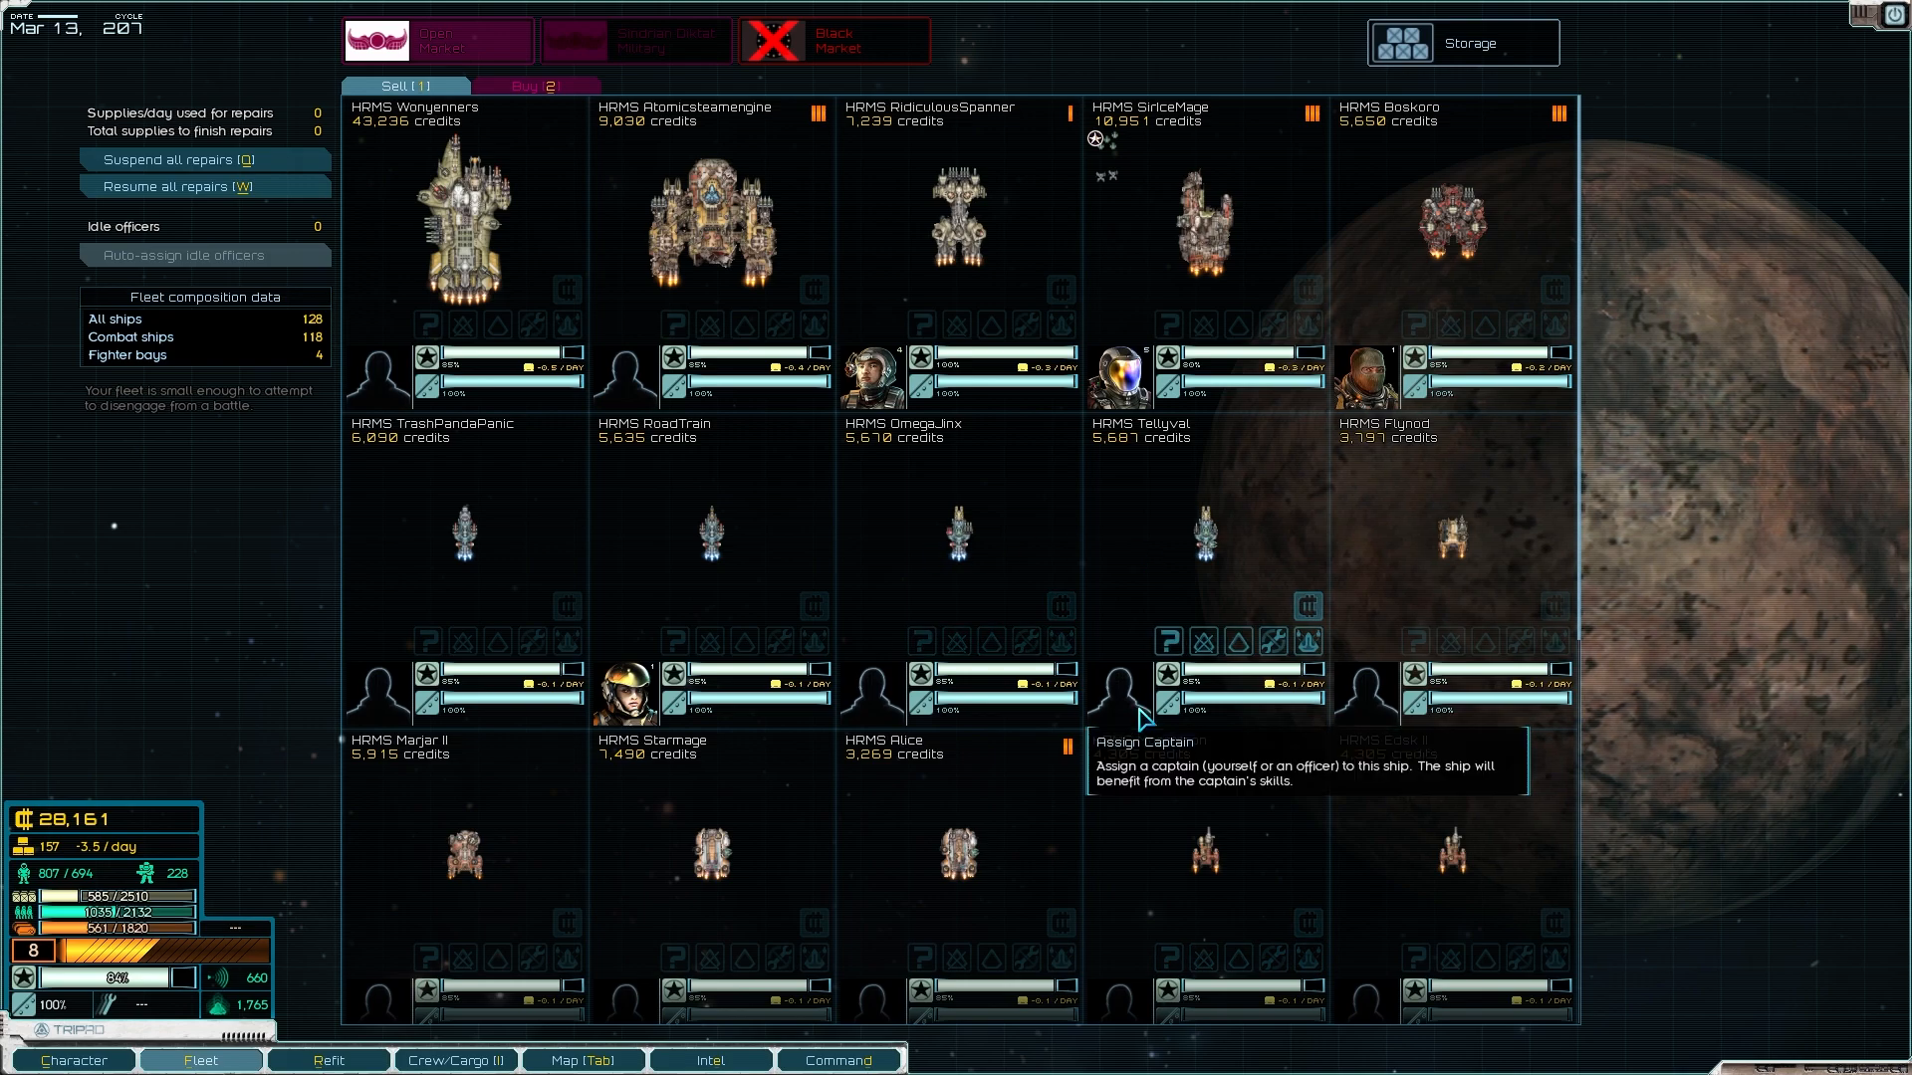
pyautogui.moveTo(1189, 772)
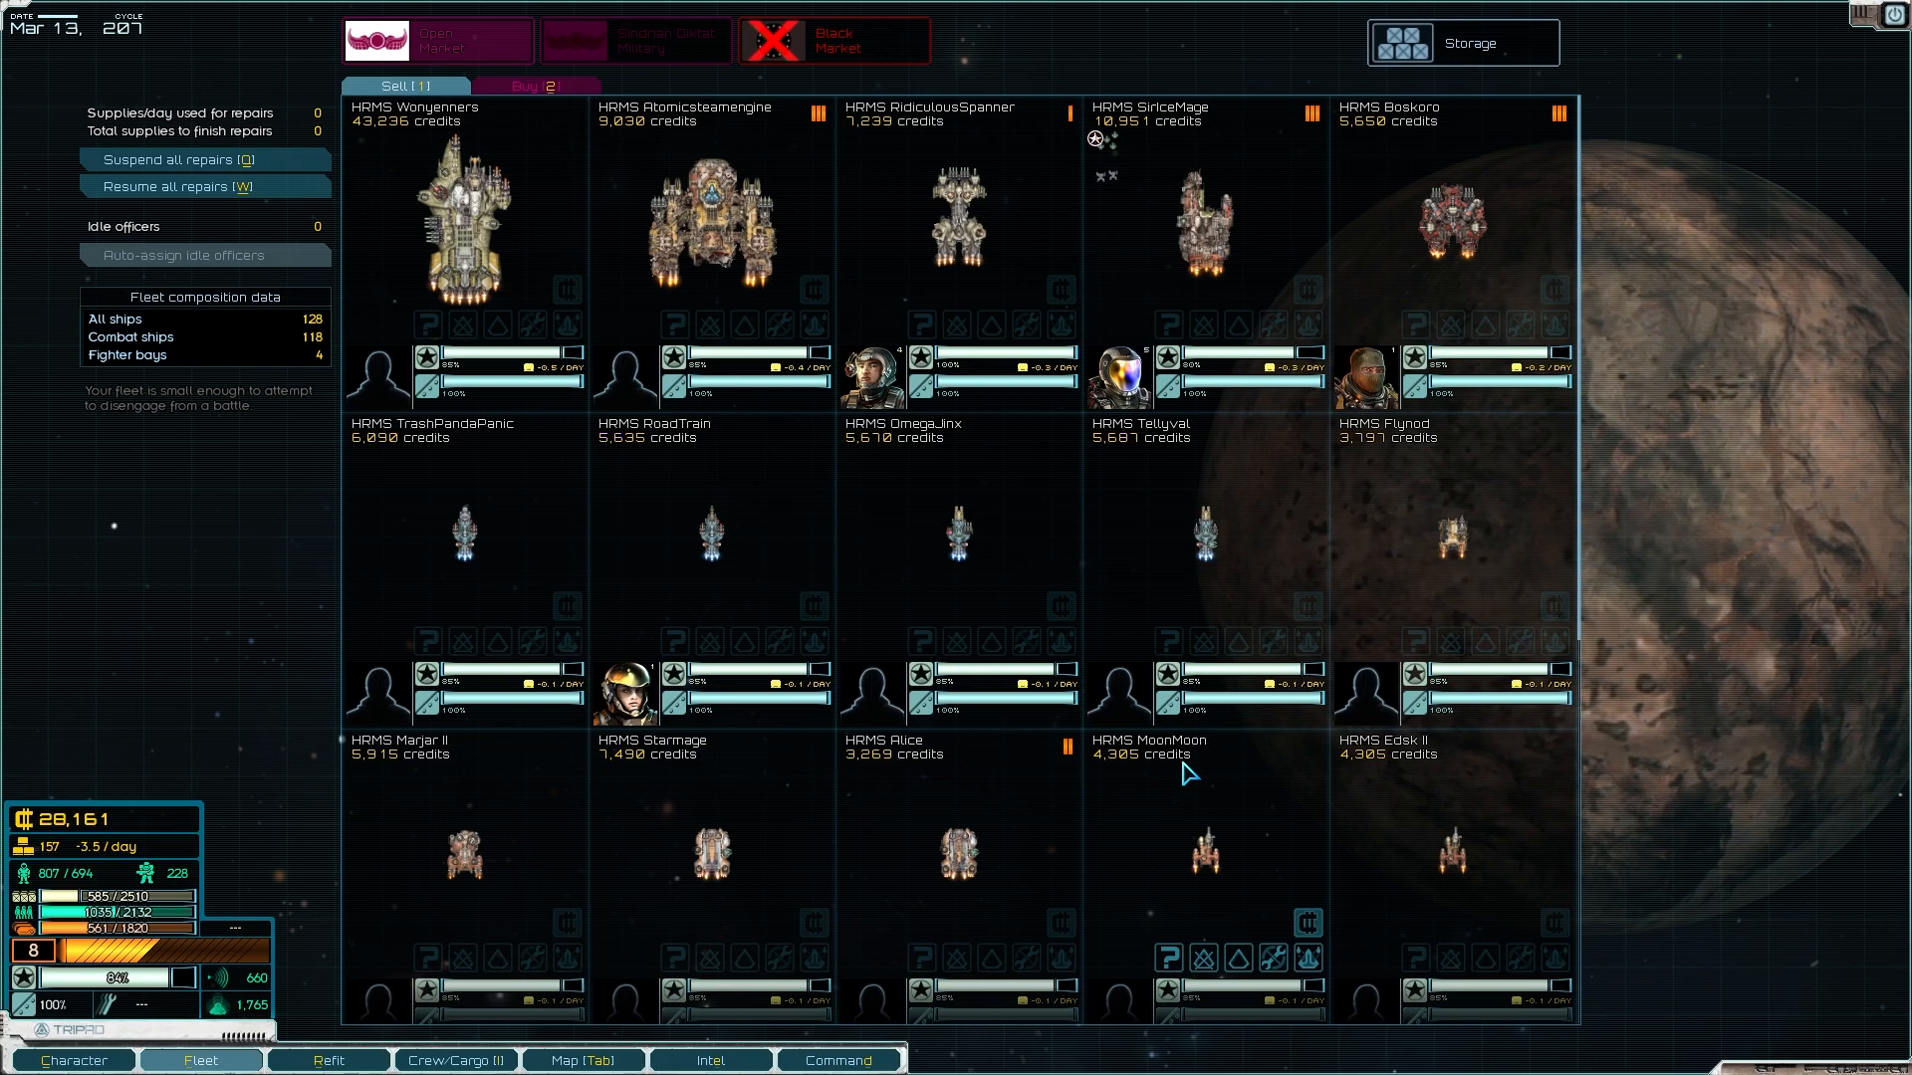
pyautogui.scroll(-3)
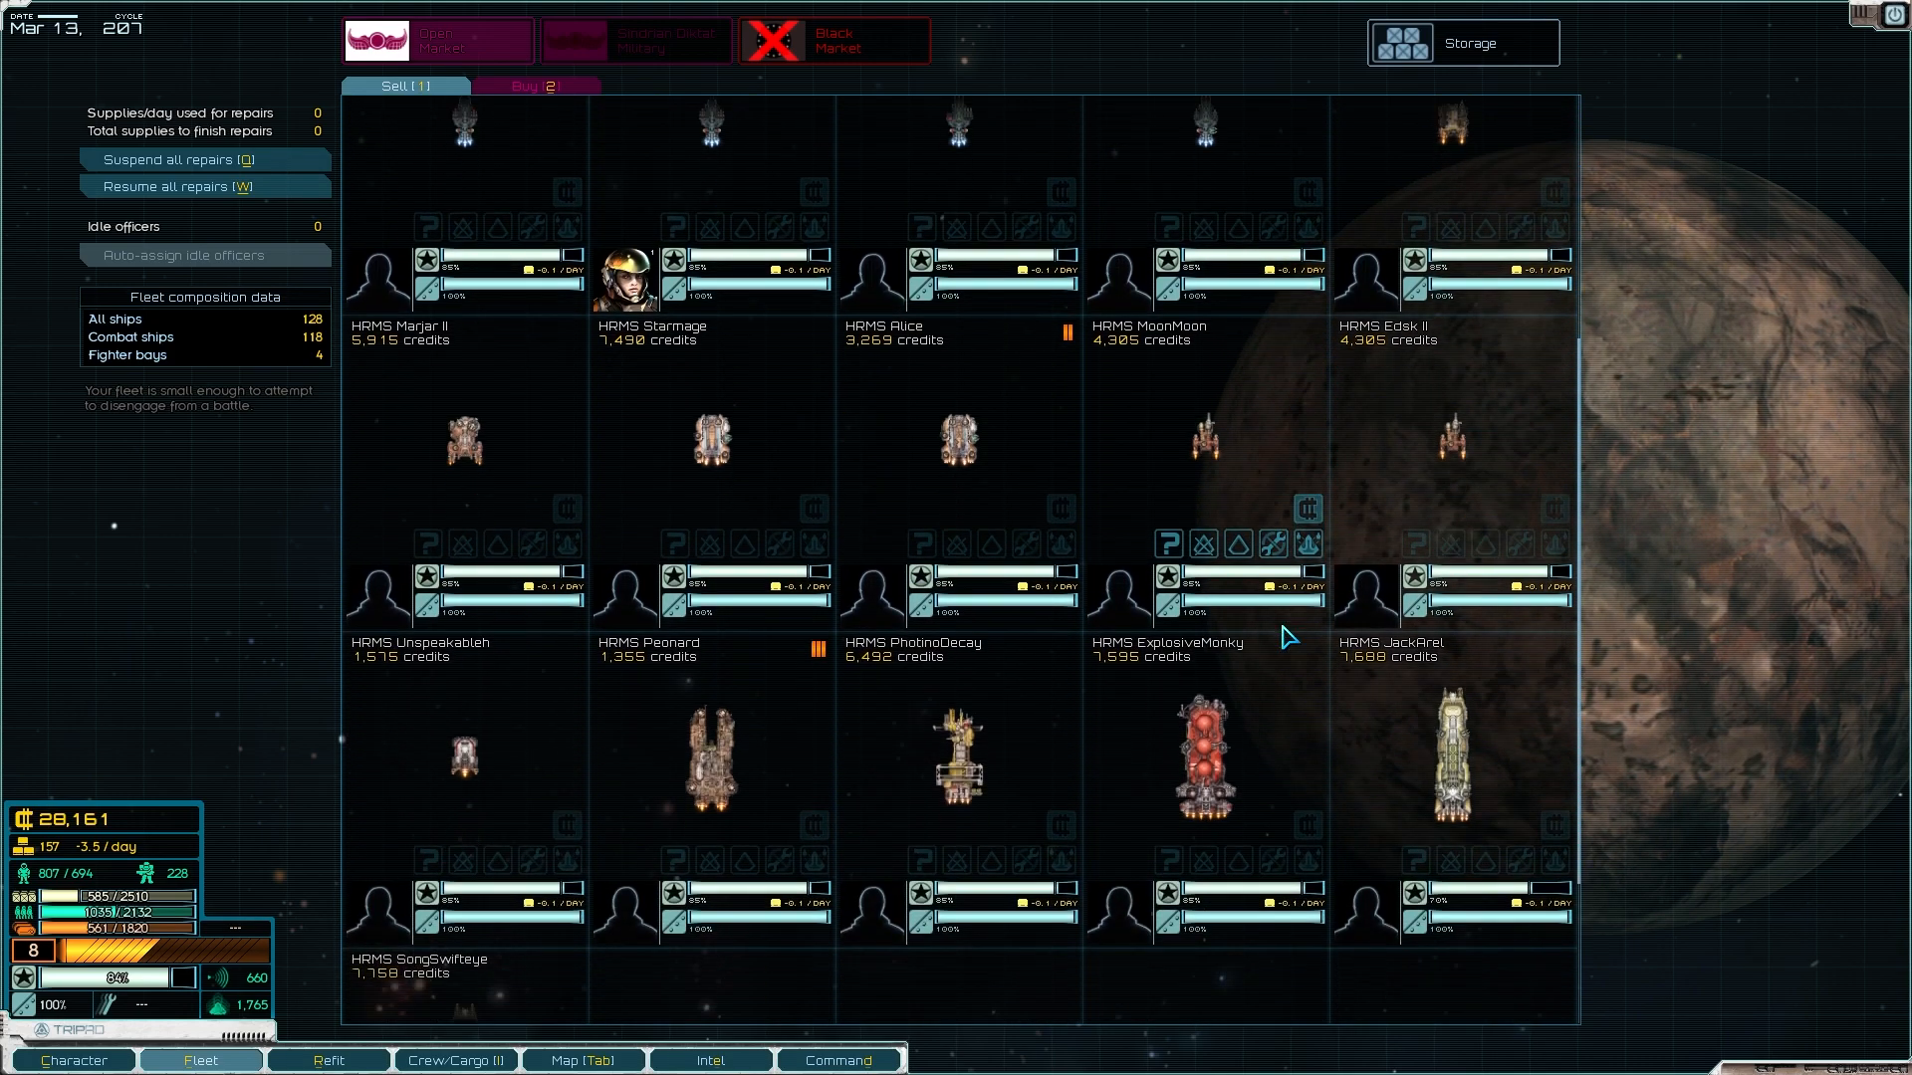
pyautogui.scroll(-3)
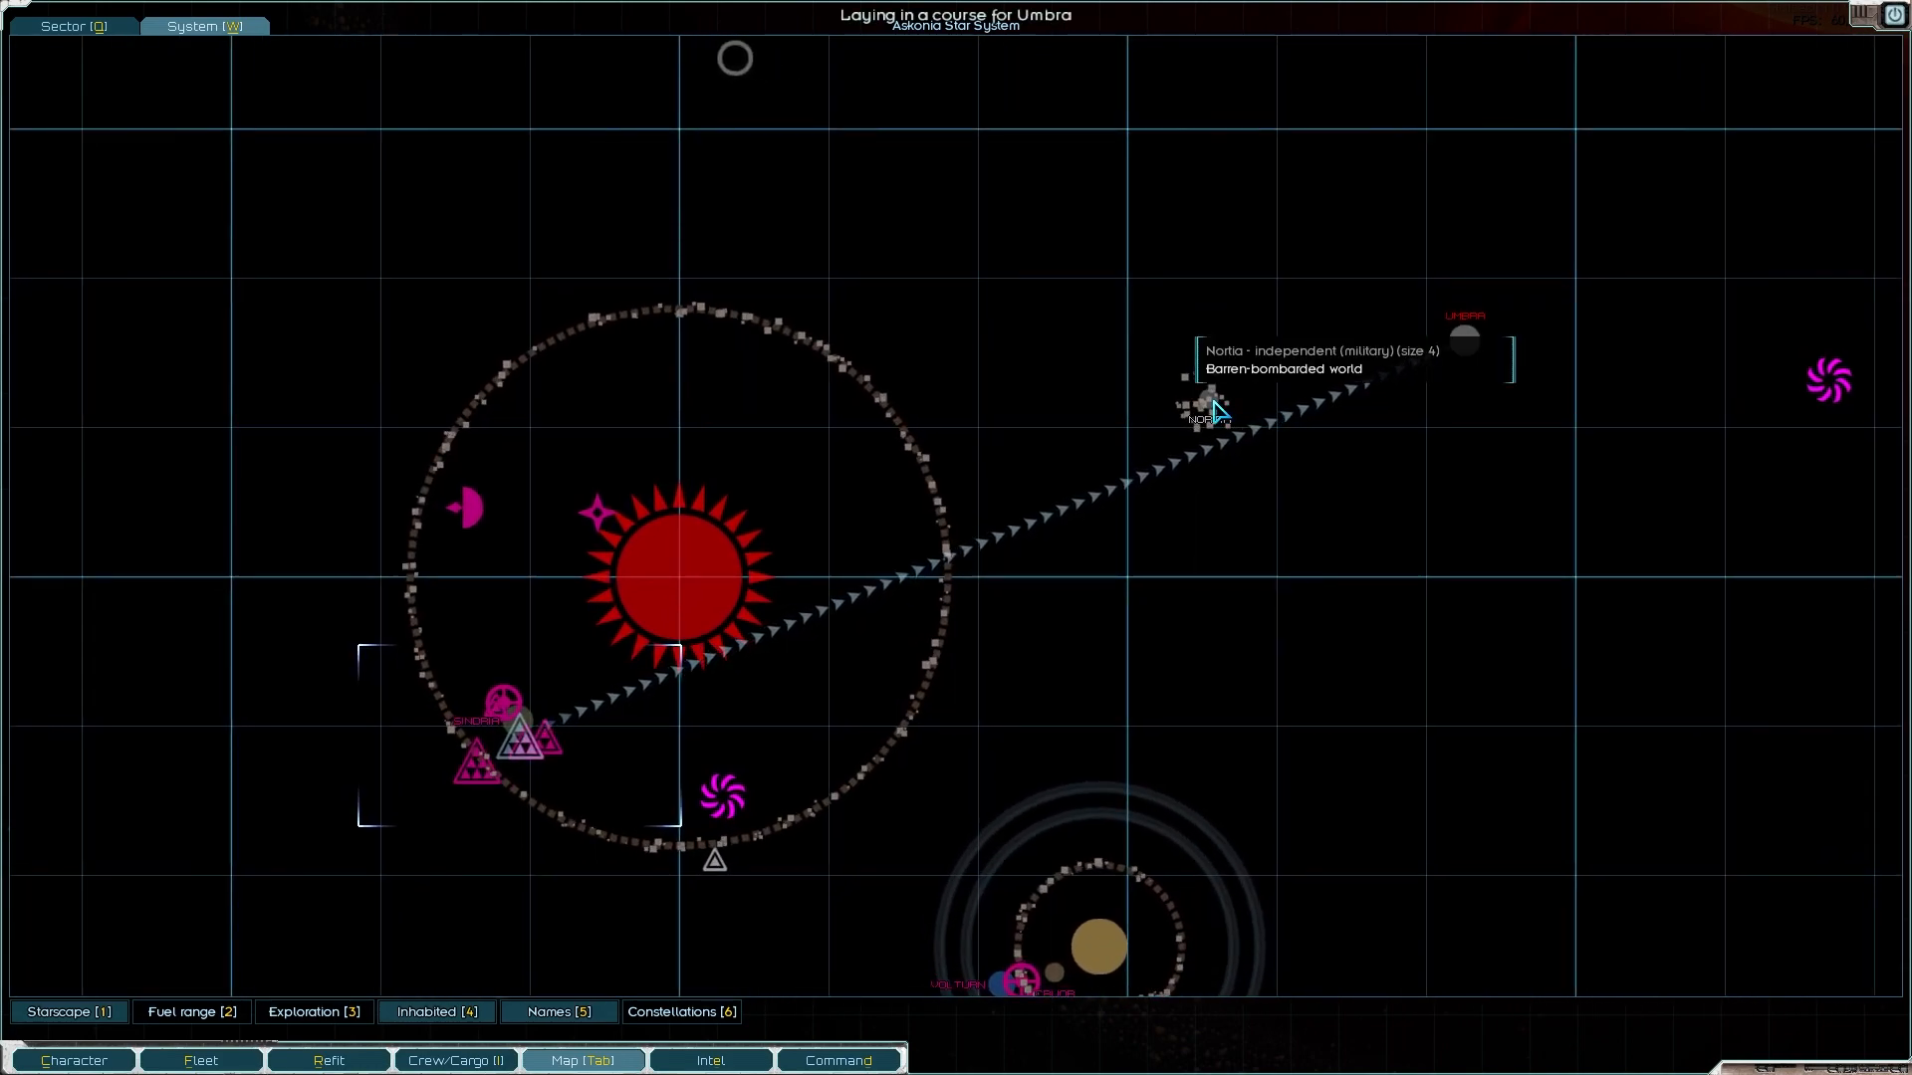
pyautogui.moveTo(1499, 479)
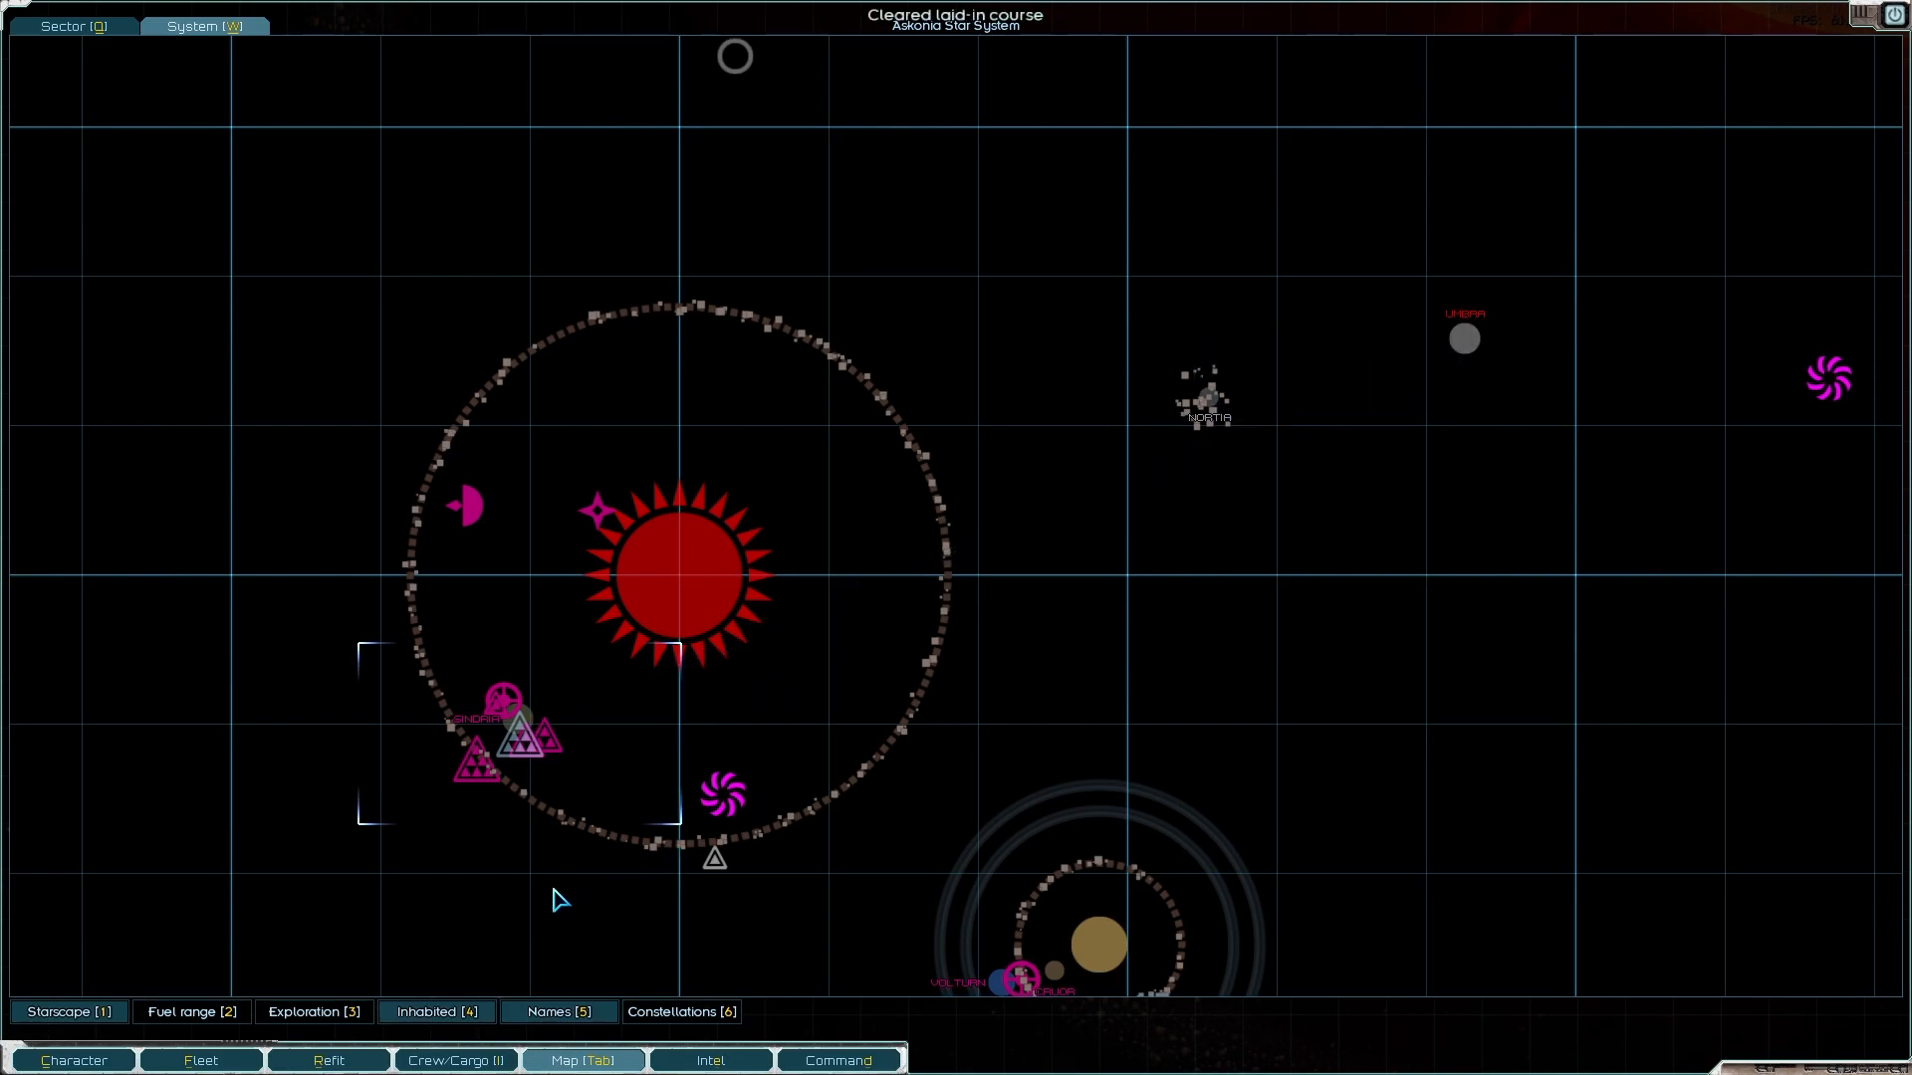
# Step: Send the fleet to a waypoint in empty space in the Askonia system
pyautogui.click(579, 866)
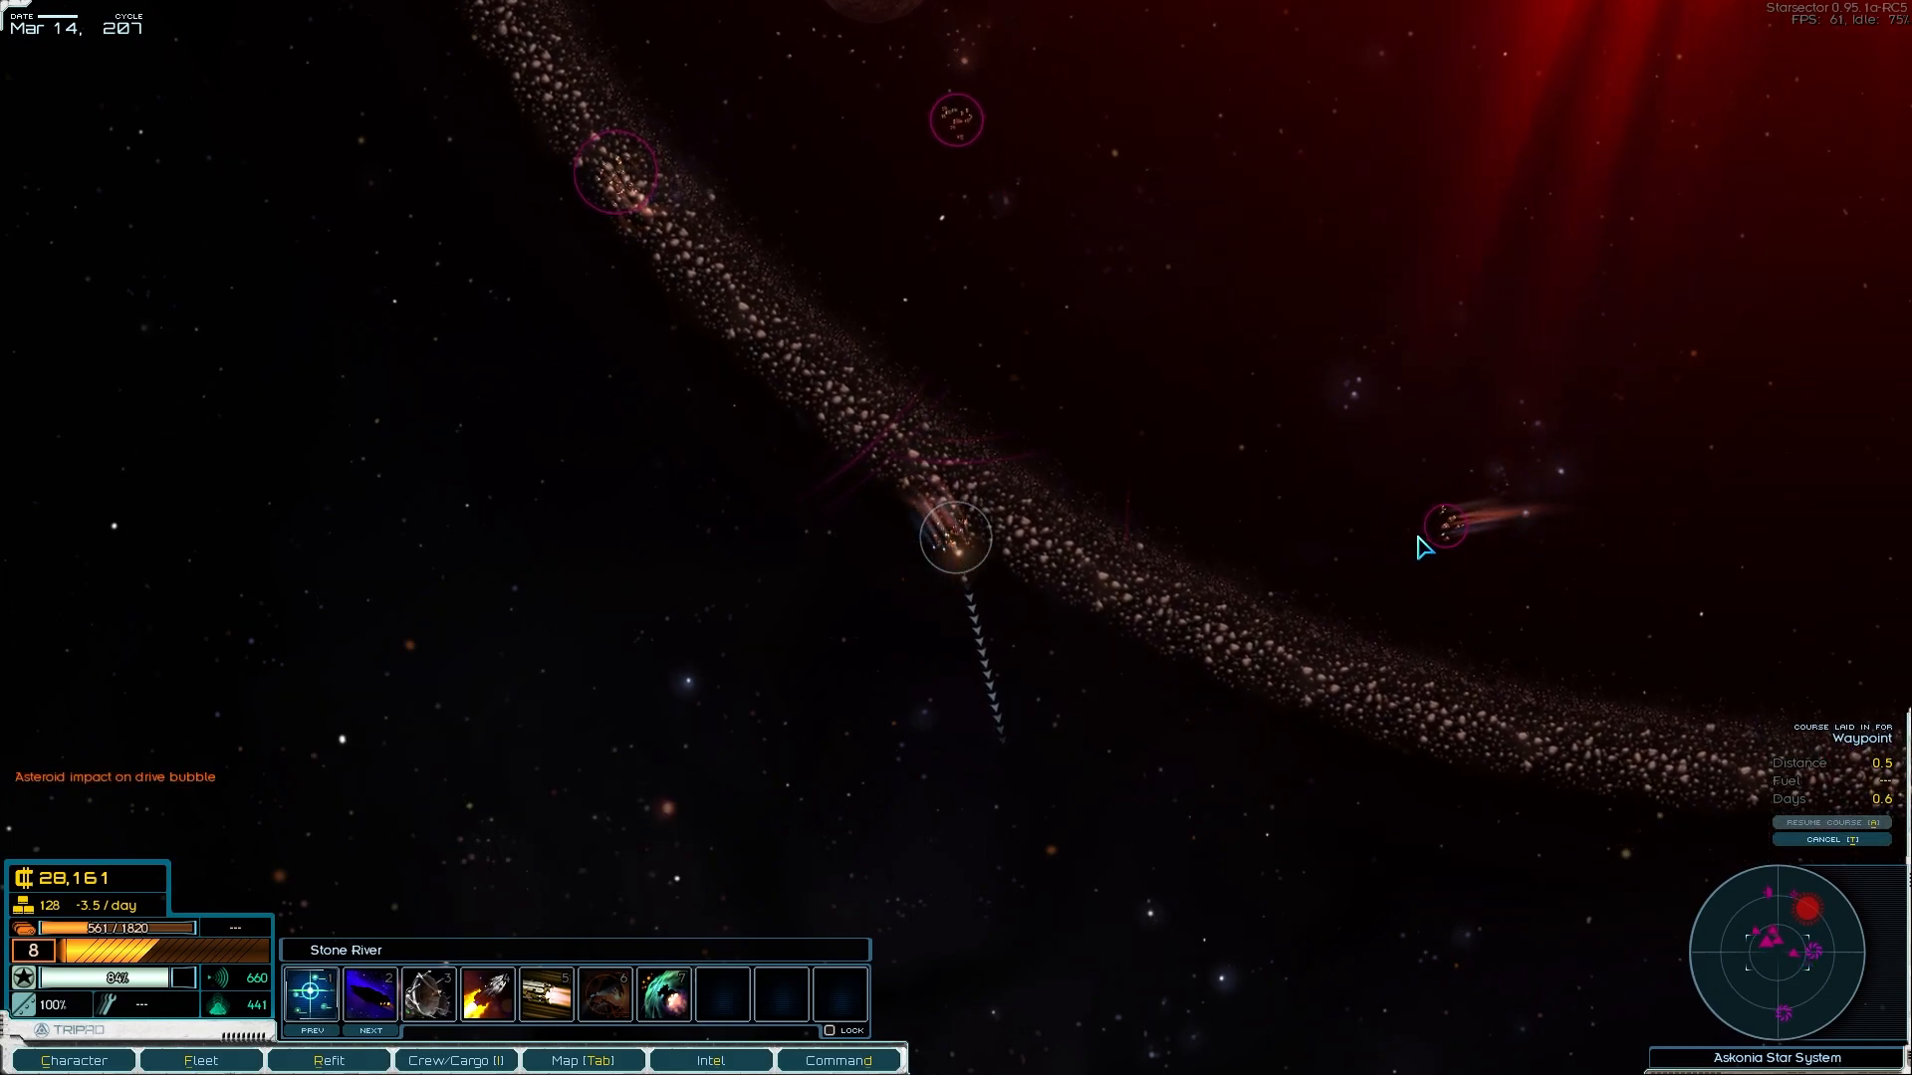
# Step: Let the fleet cross the asteroid belt toward the derelict, pausing and resuming travel
pyautogui.press('space')
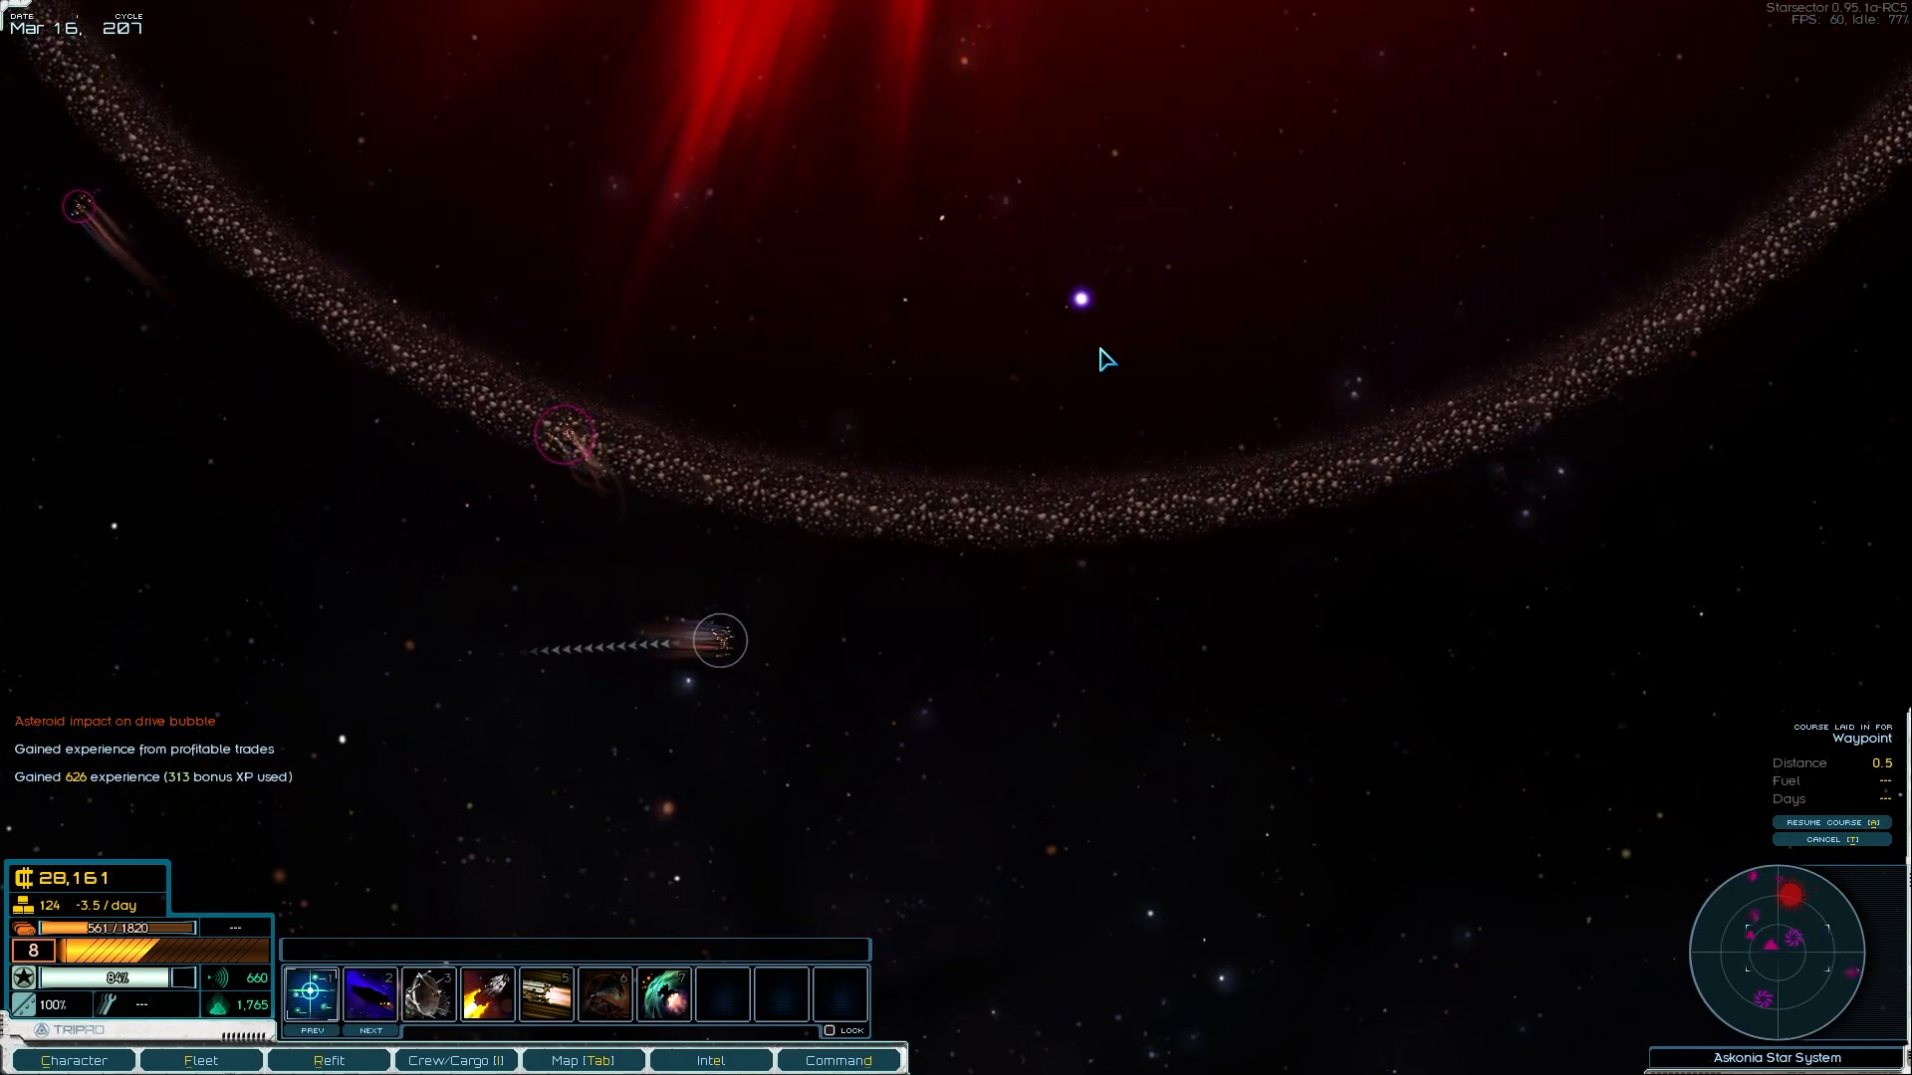
pyautogui.press('space')
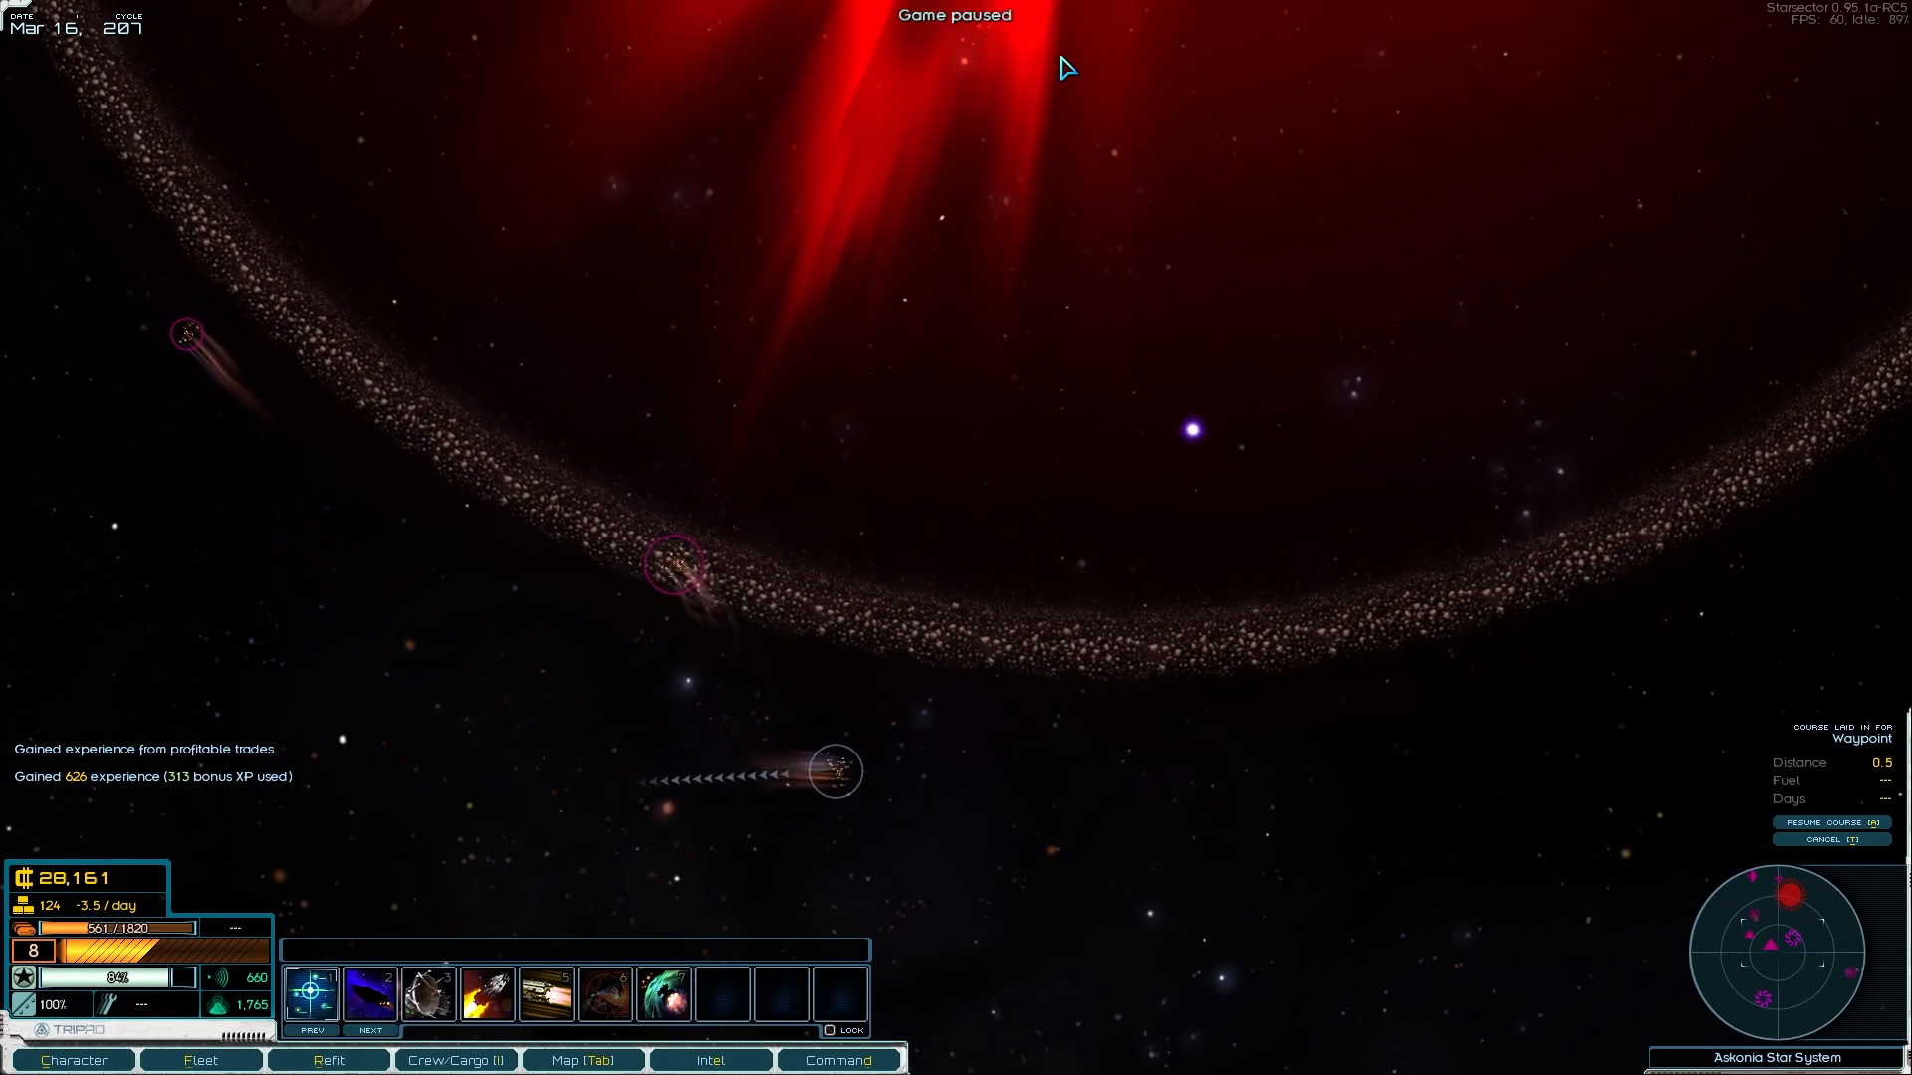
pyautogui.press('space')
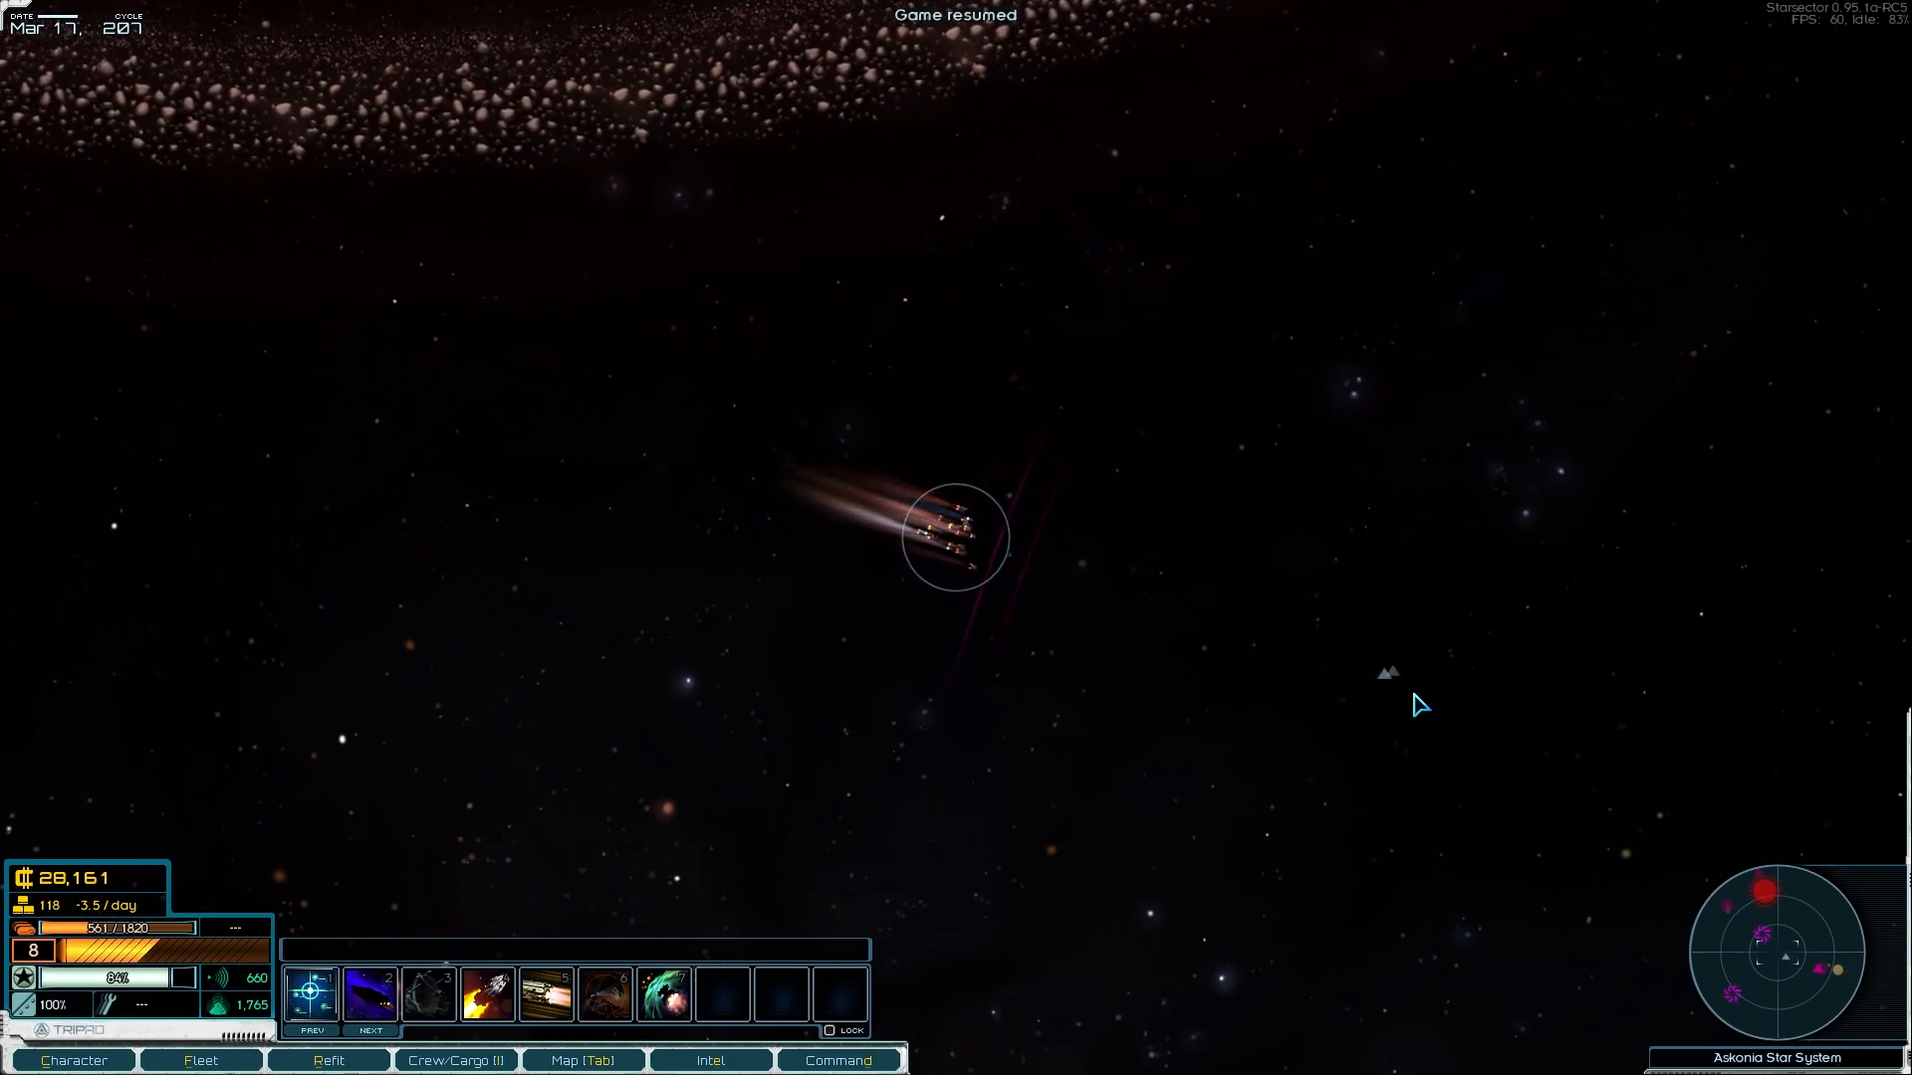
pyautogui.moveTo(1207, 609)
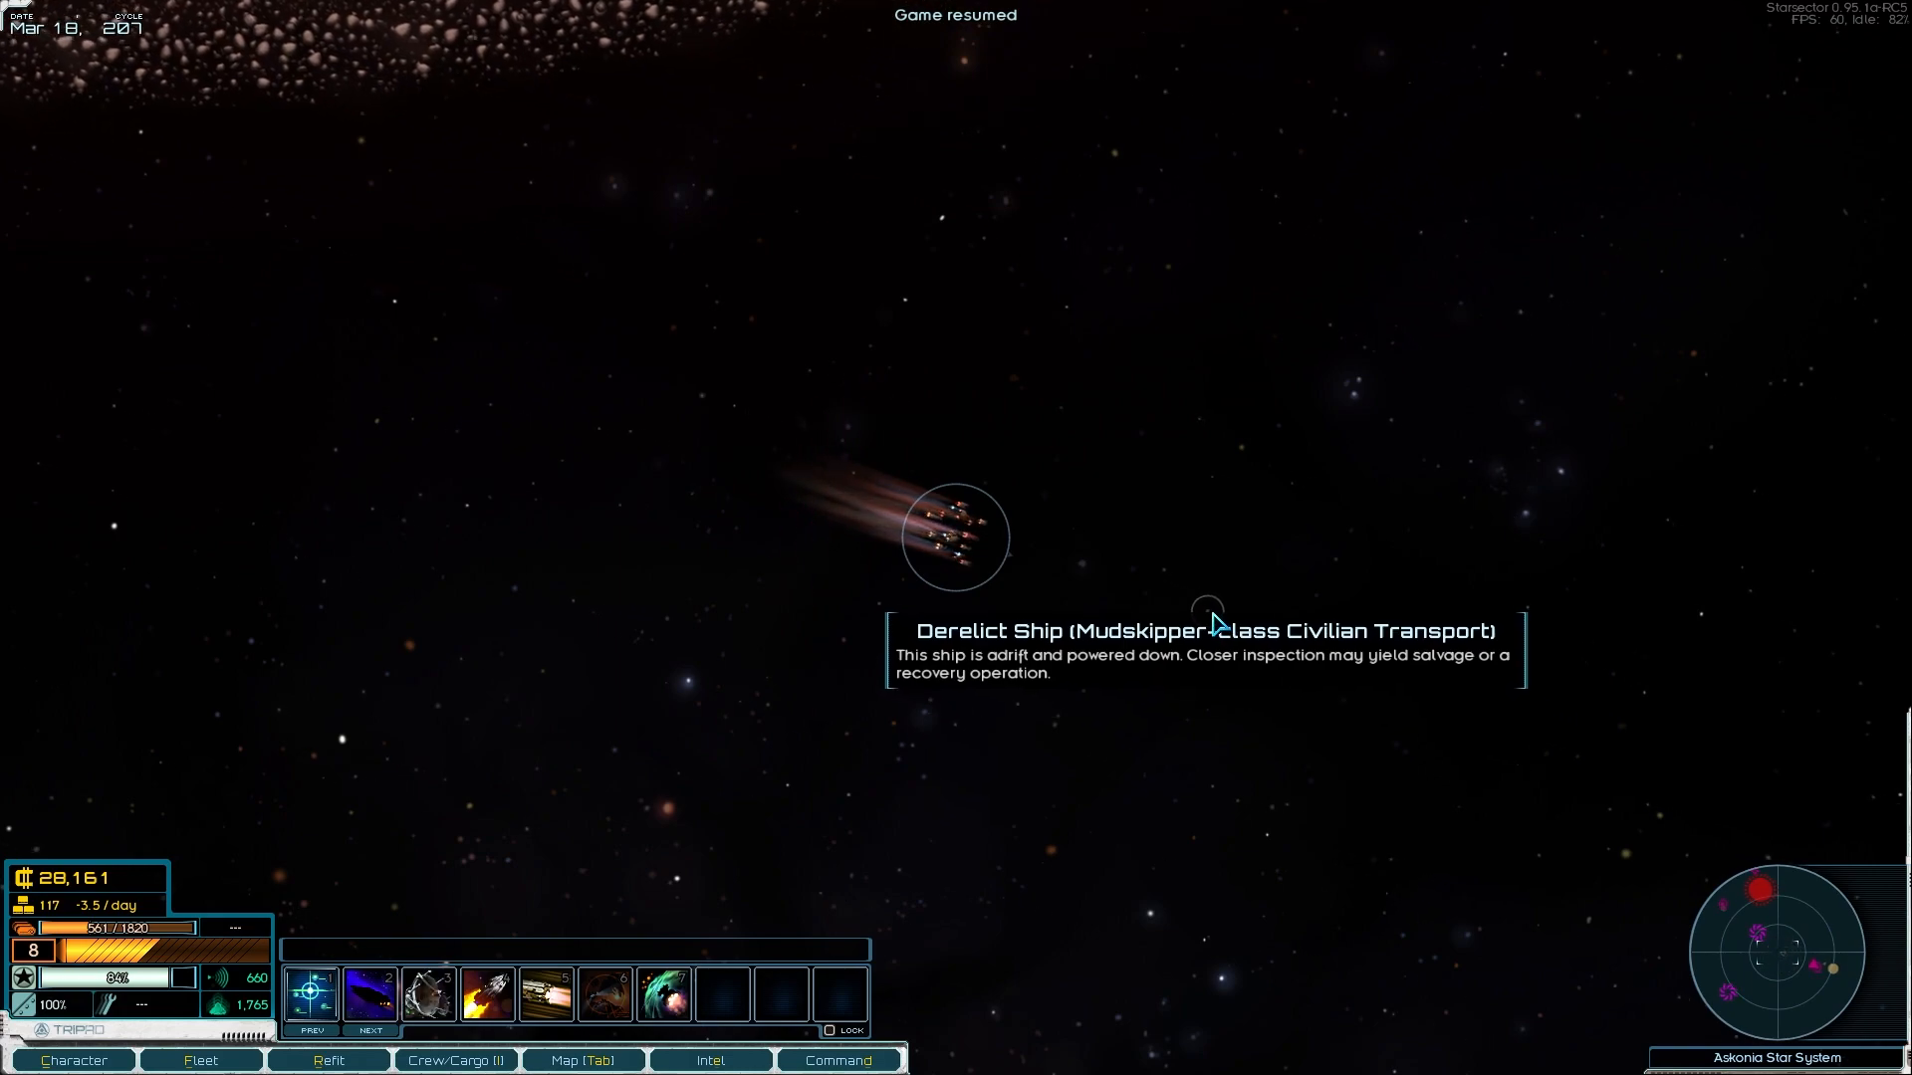
# Step: Salvage the derelict Mudskipper, taking its fuel and metals into cargo
pyautogui.click(956, 535)
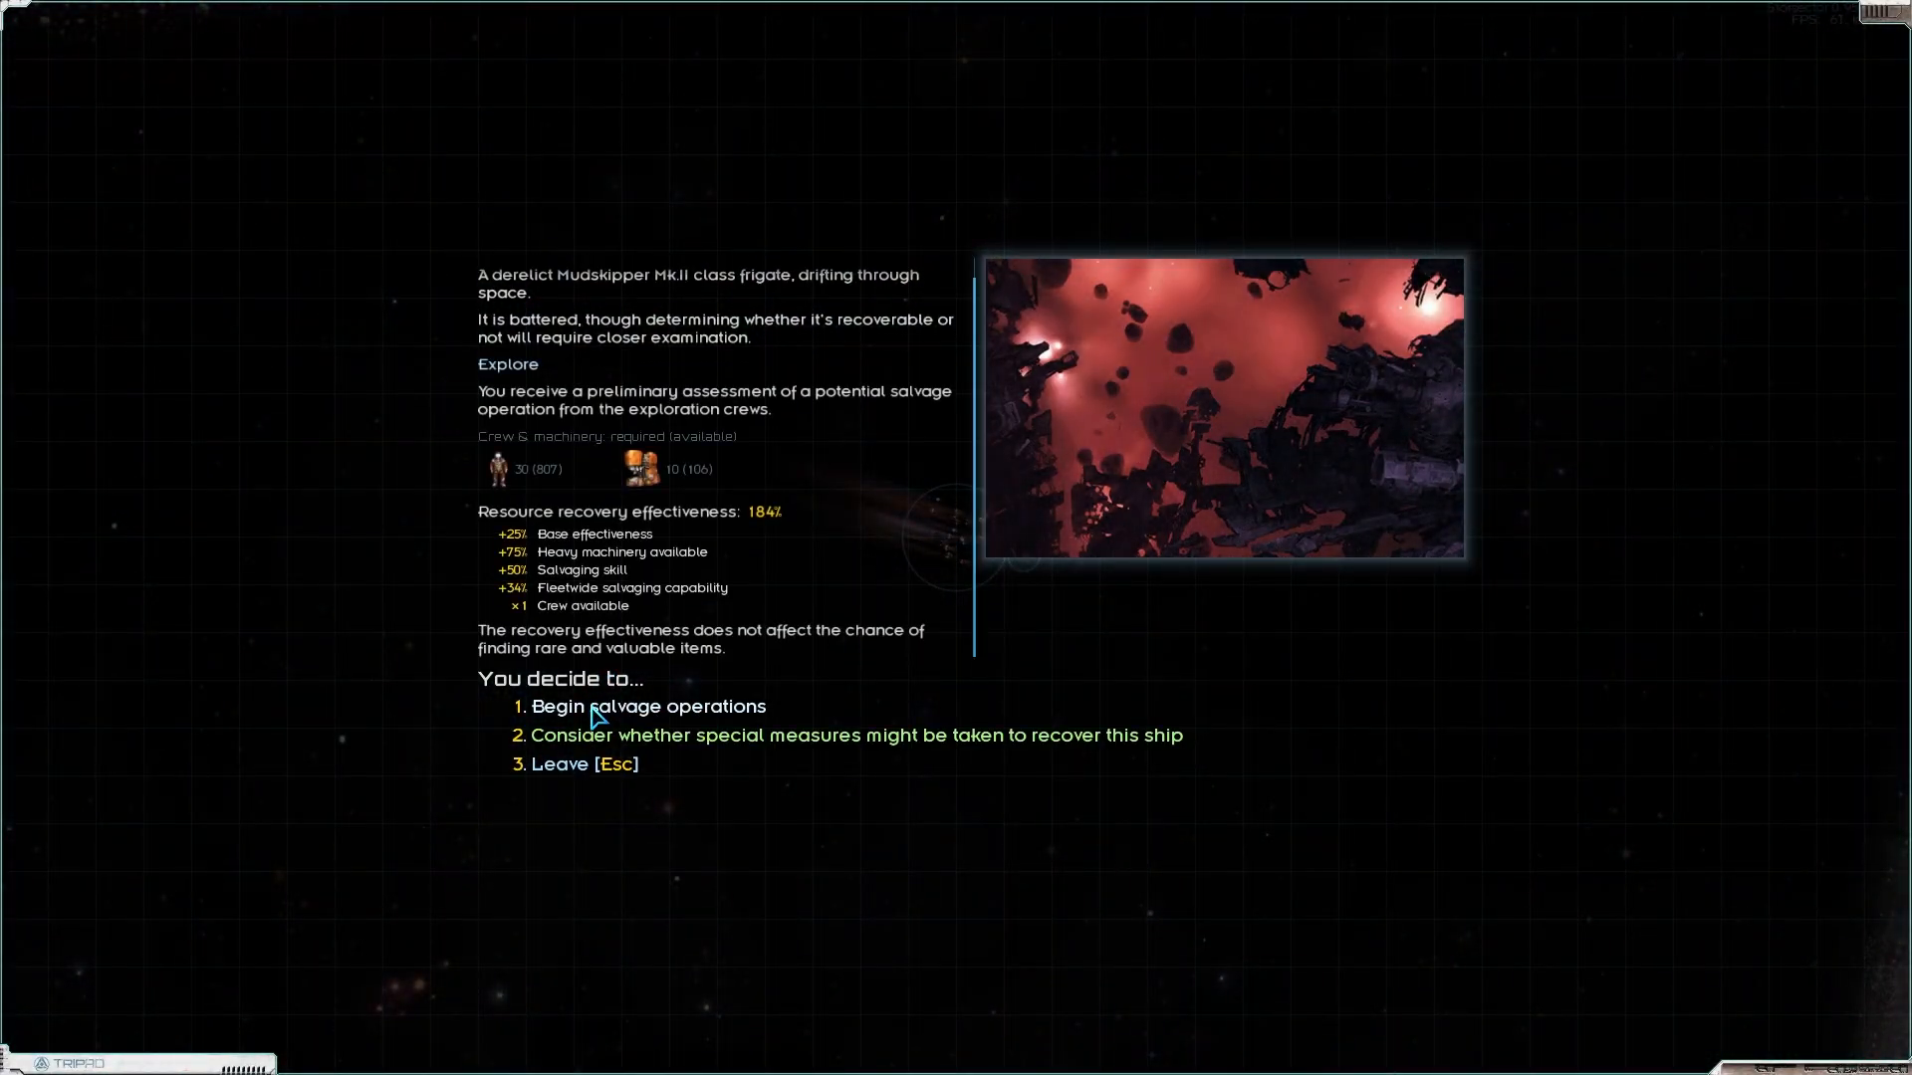
pyautogui.click(647, 705)
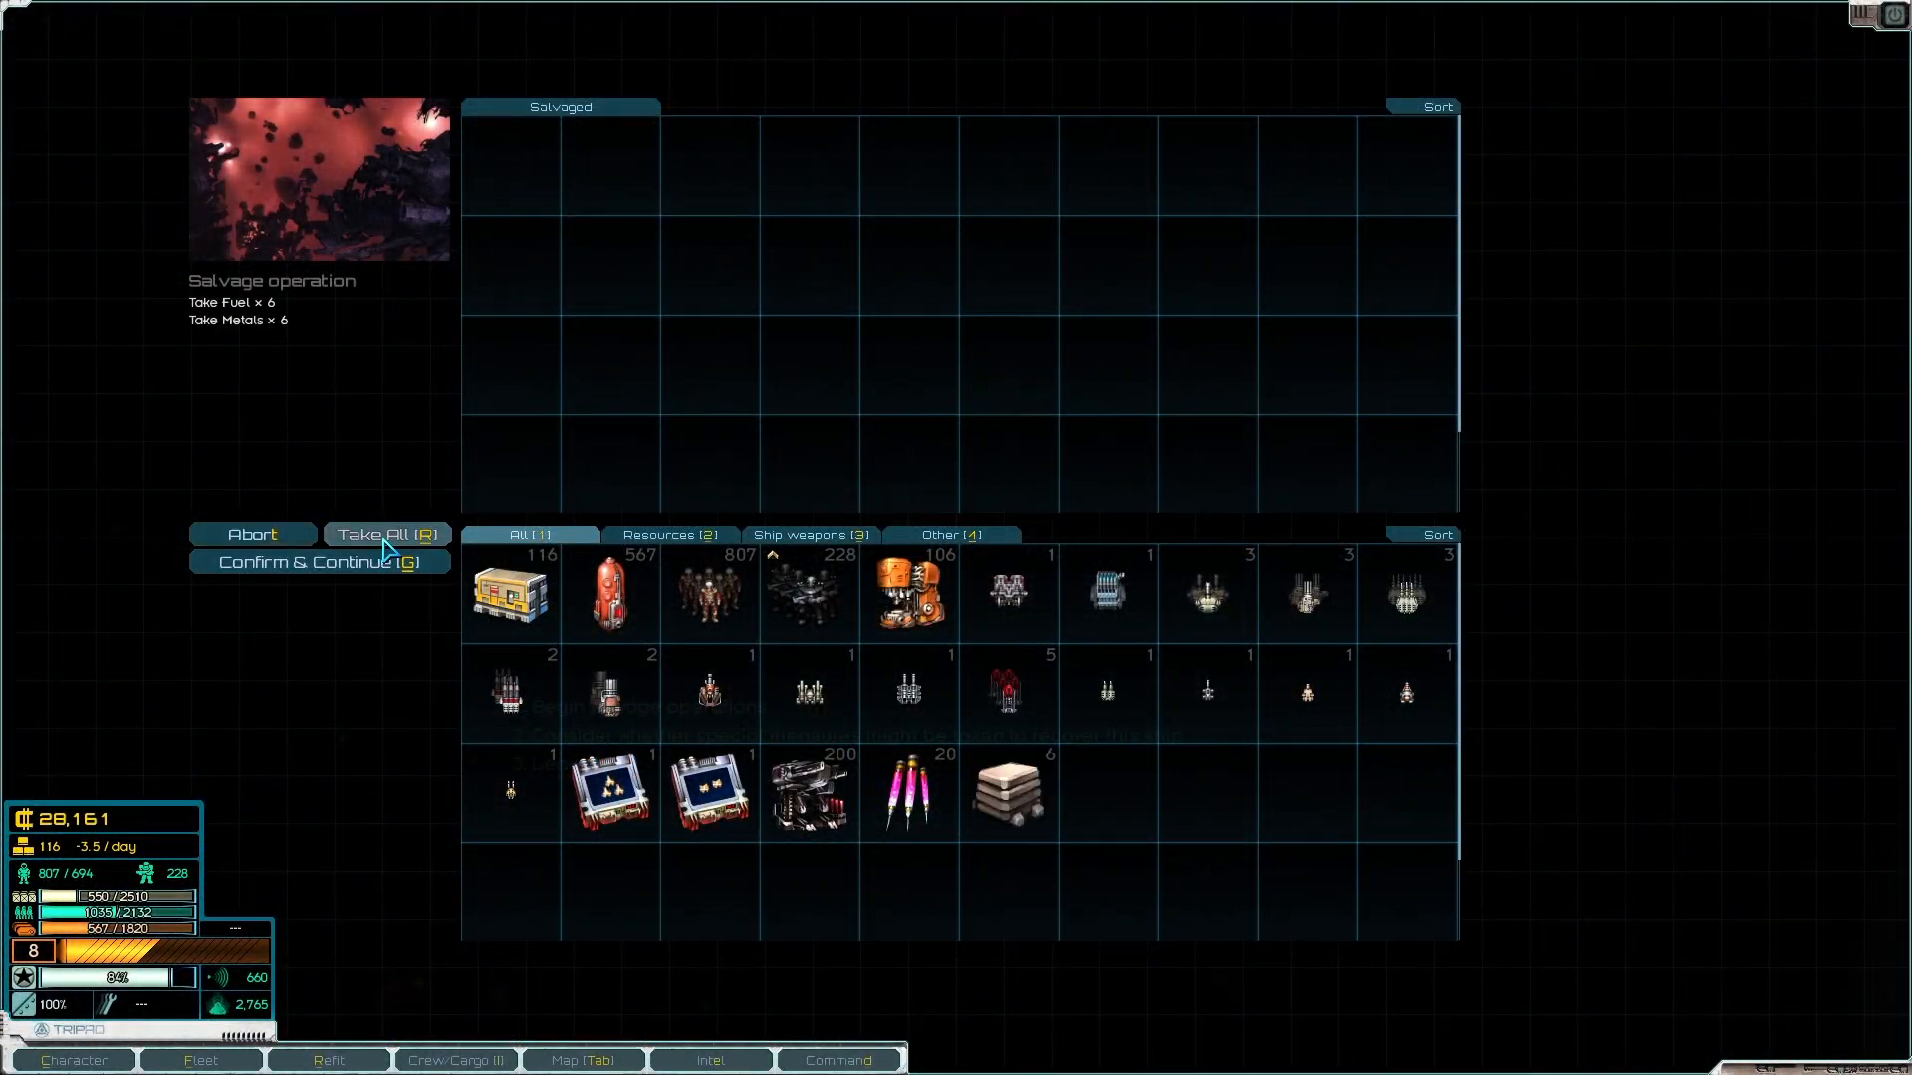
pyautogui.click(318, 561)
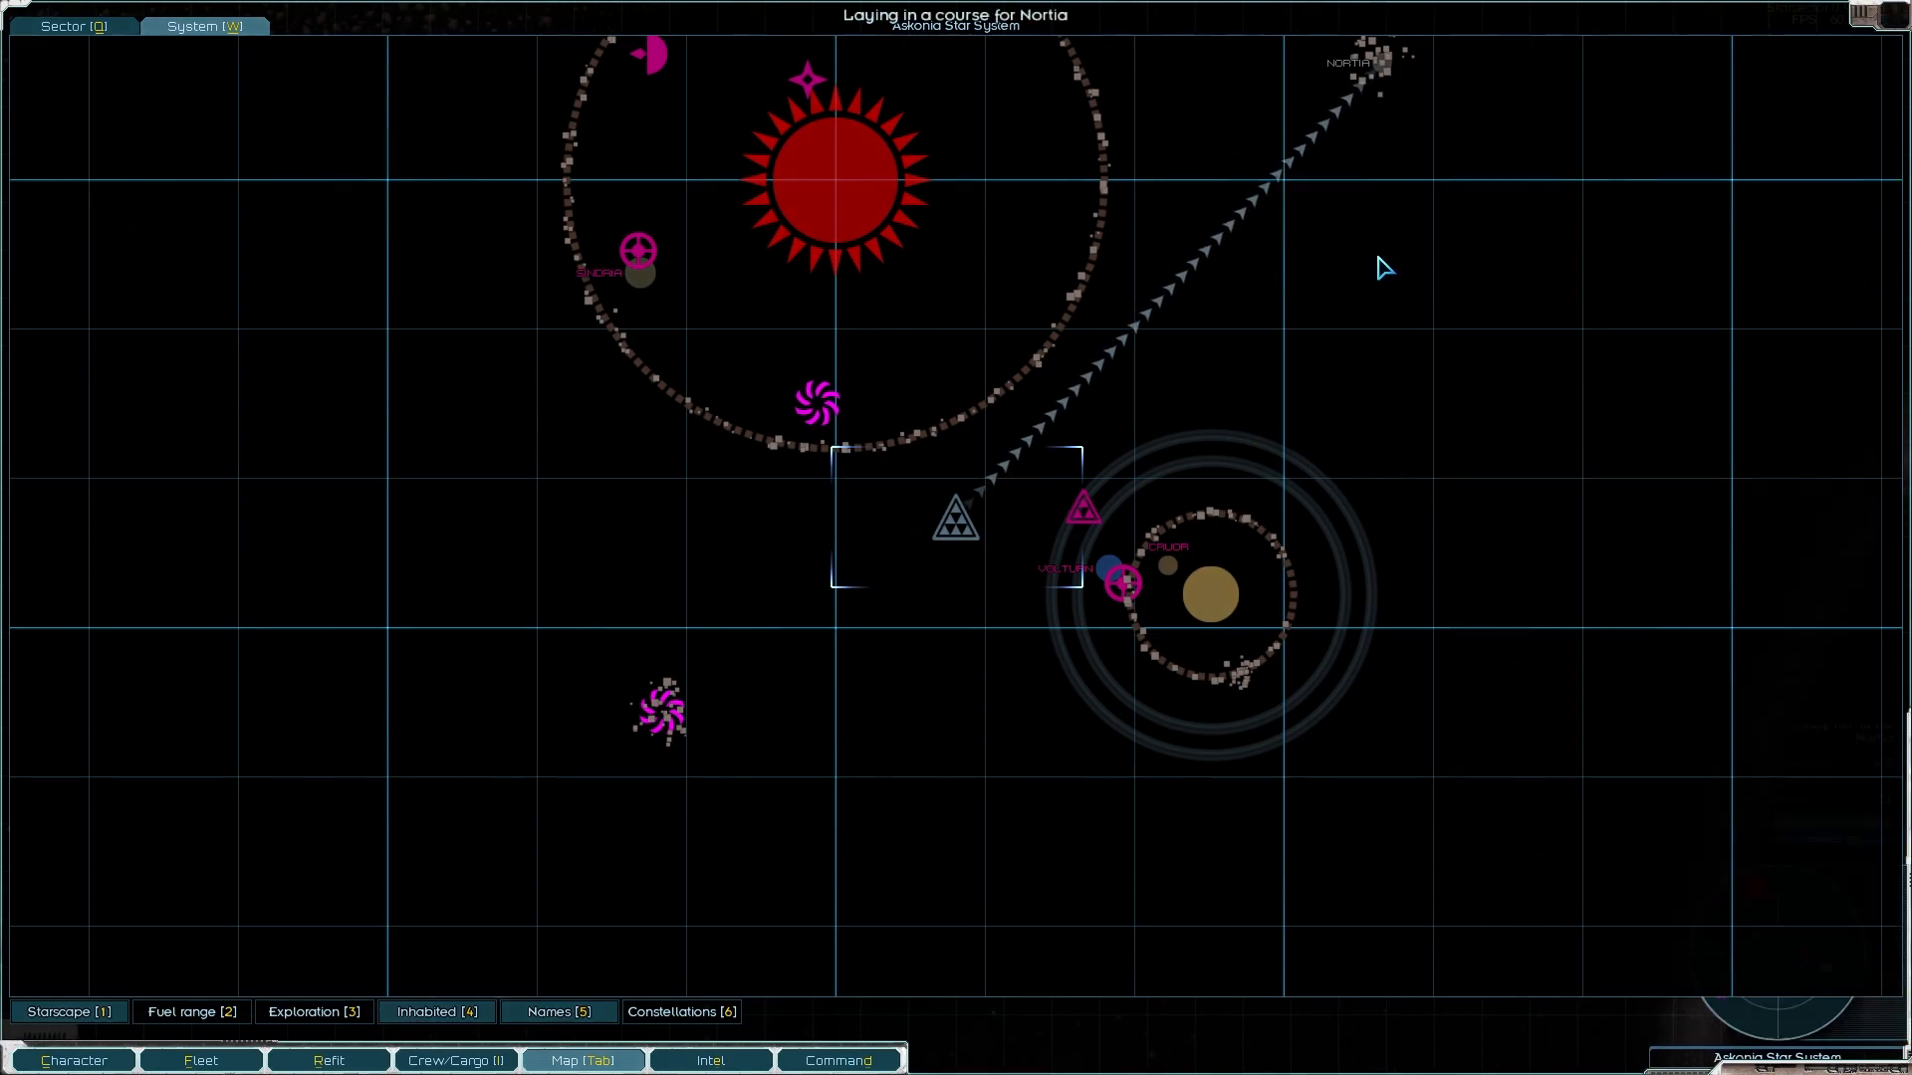
# Step: Lay in a course for Nortia on the Askonia system map
pyautogui.click(582, 1059)
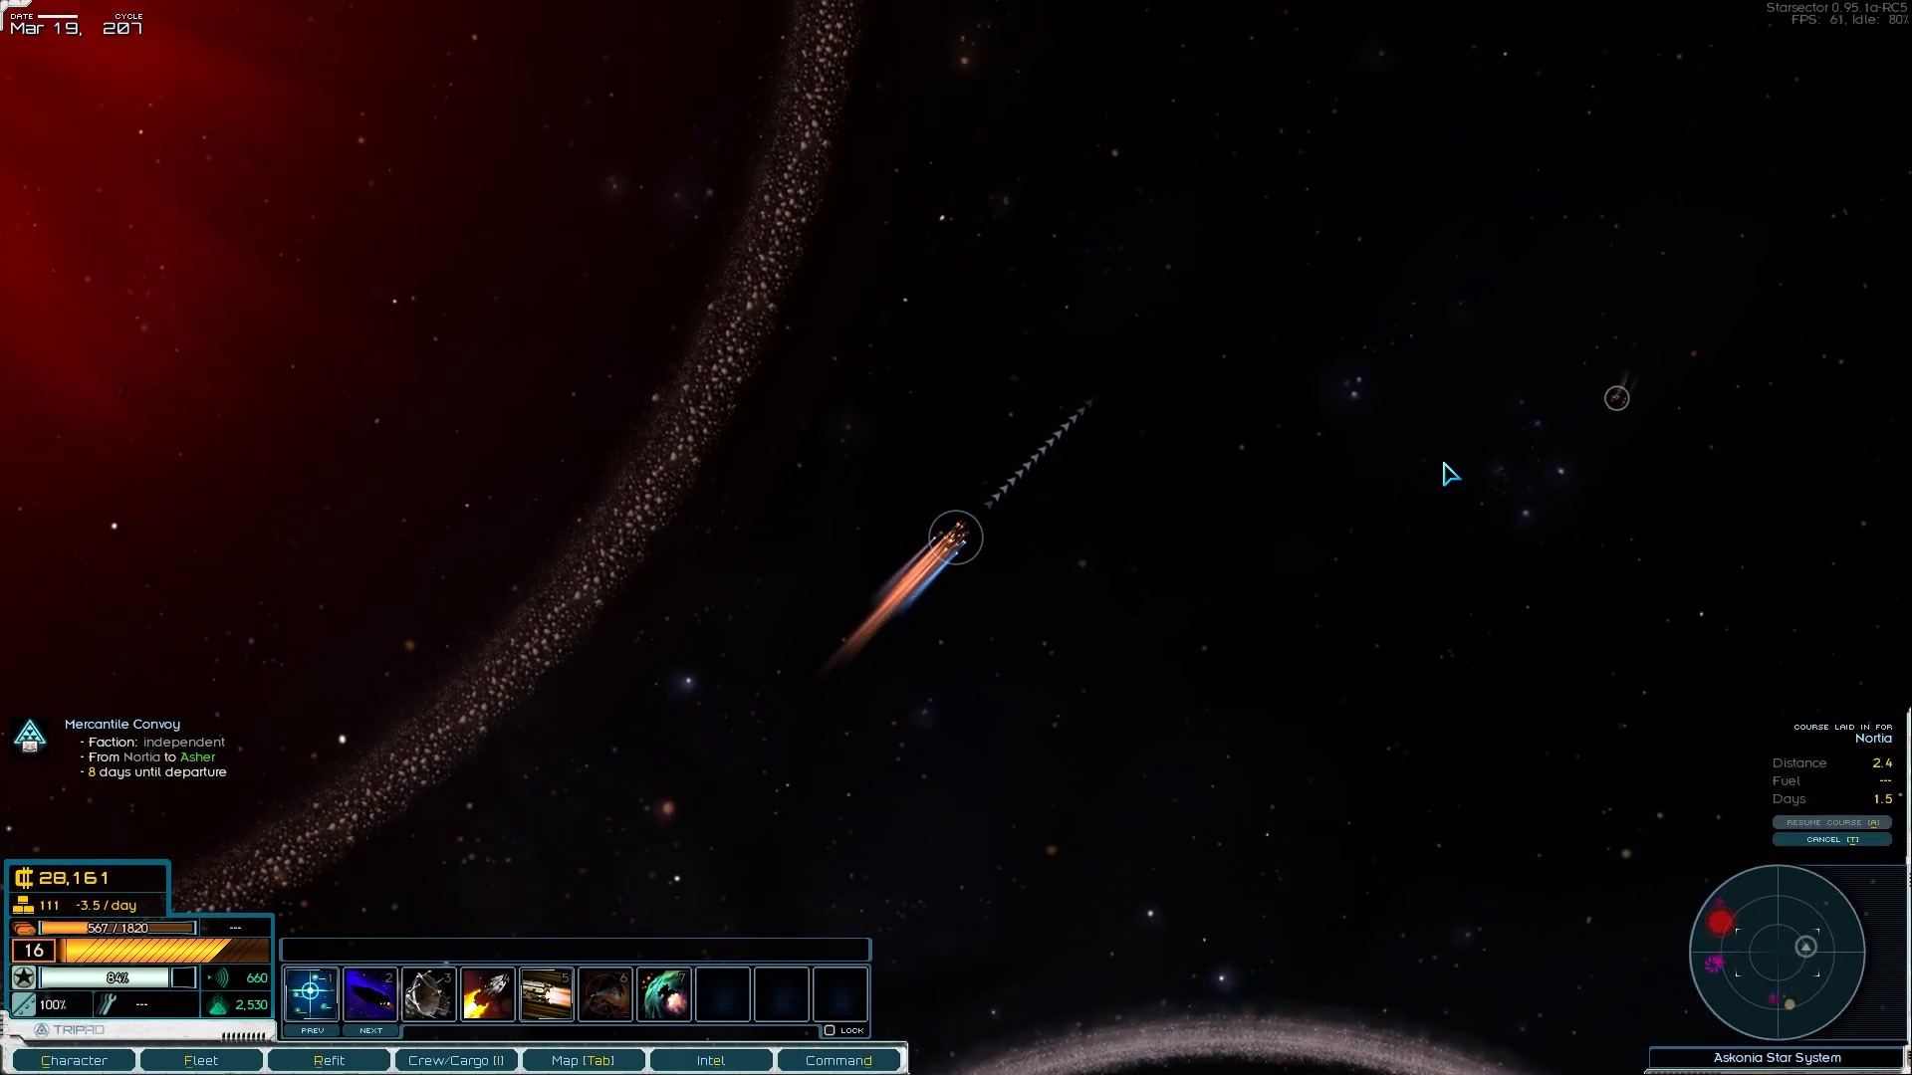
# Step: Fly toward Umbra and start salvaging debris offering 12 supplies and 5 fuel
pyautogui.press('SPACE')
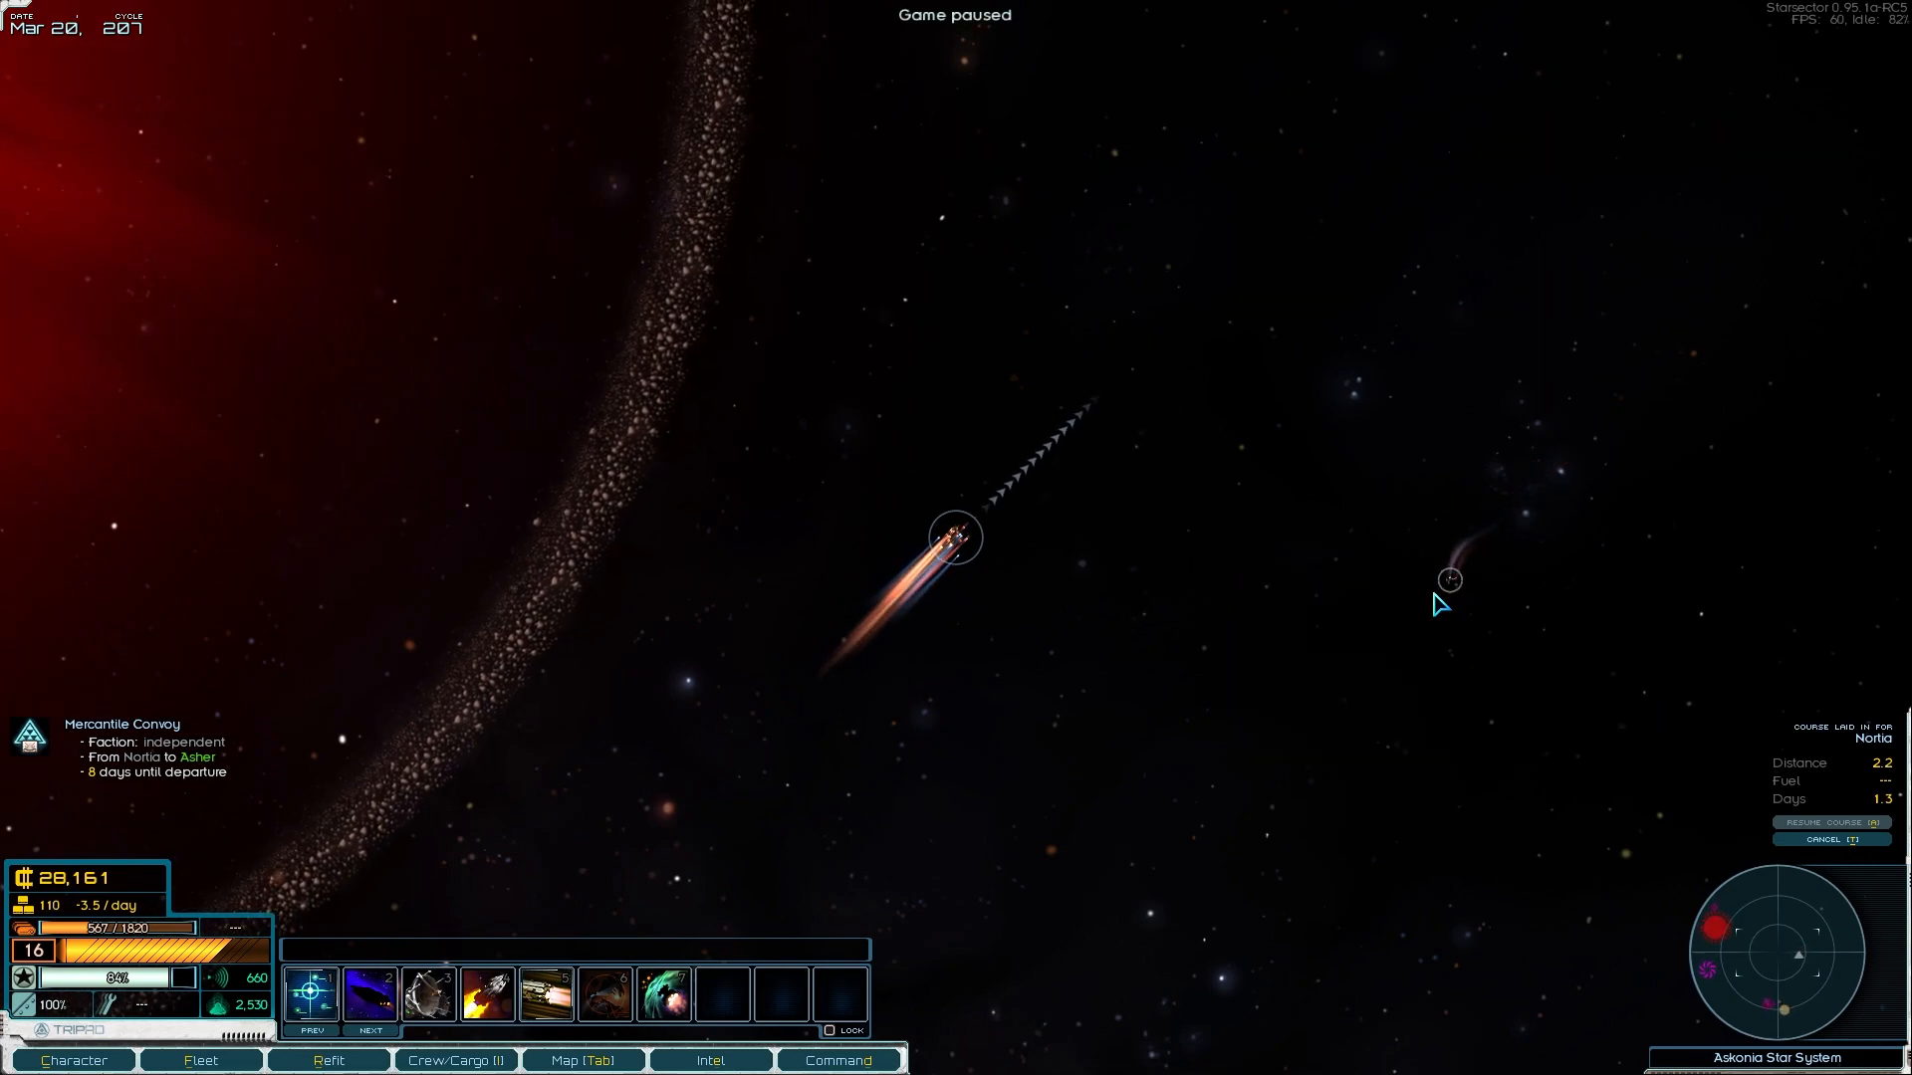
pyautogui.press('space')
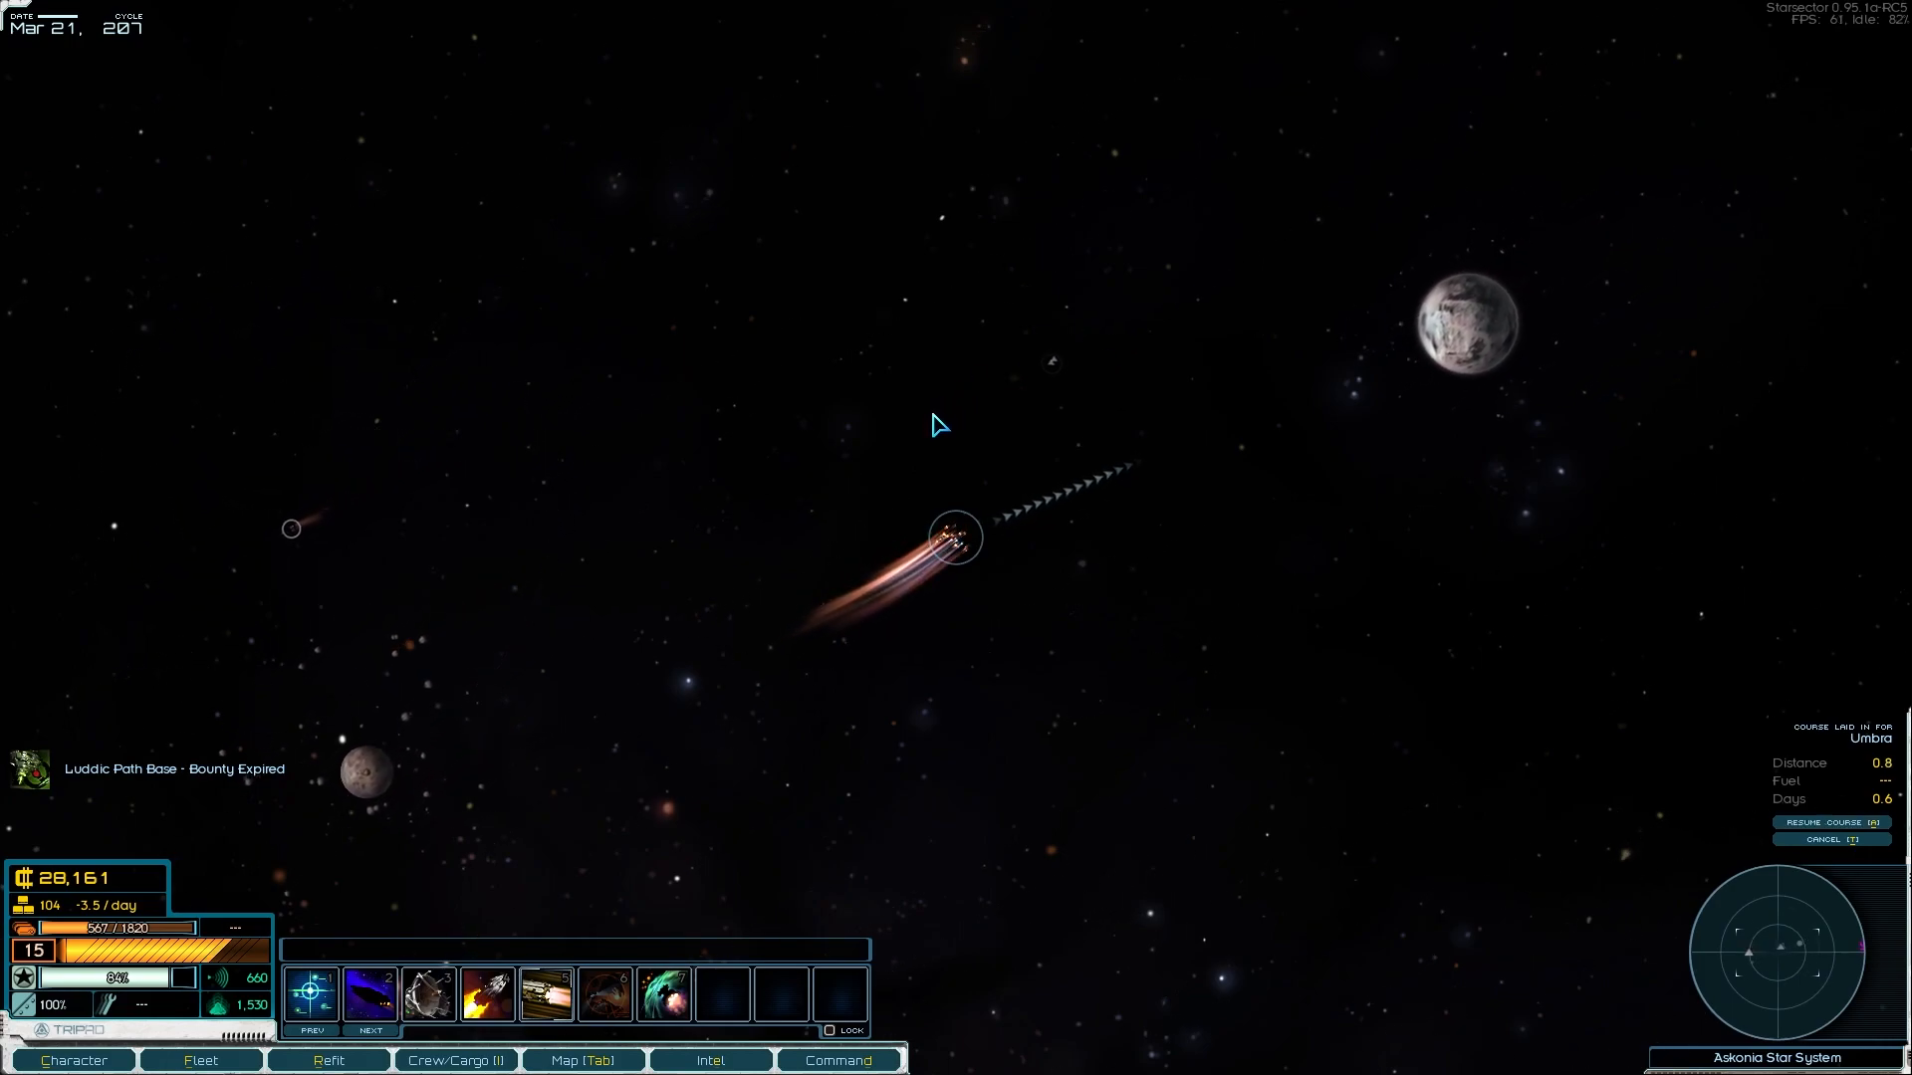
pyautogui.click(976, 438)
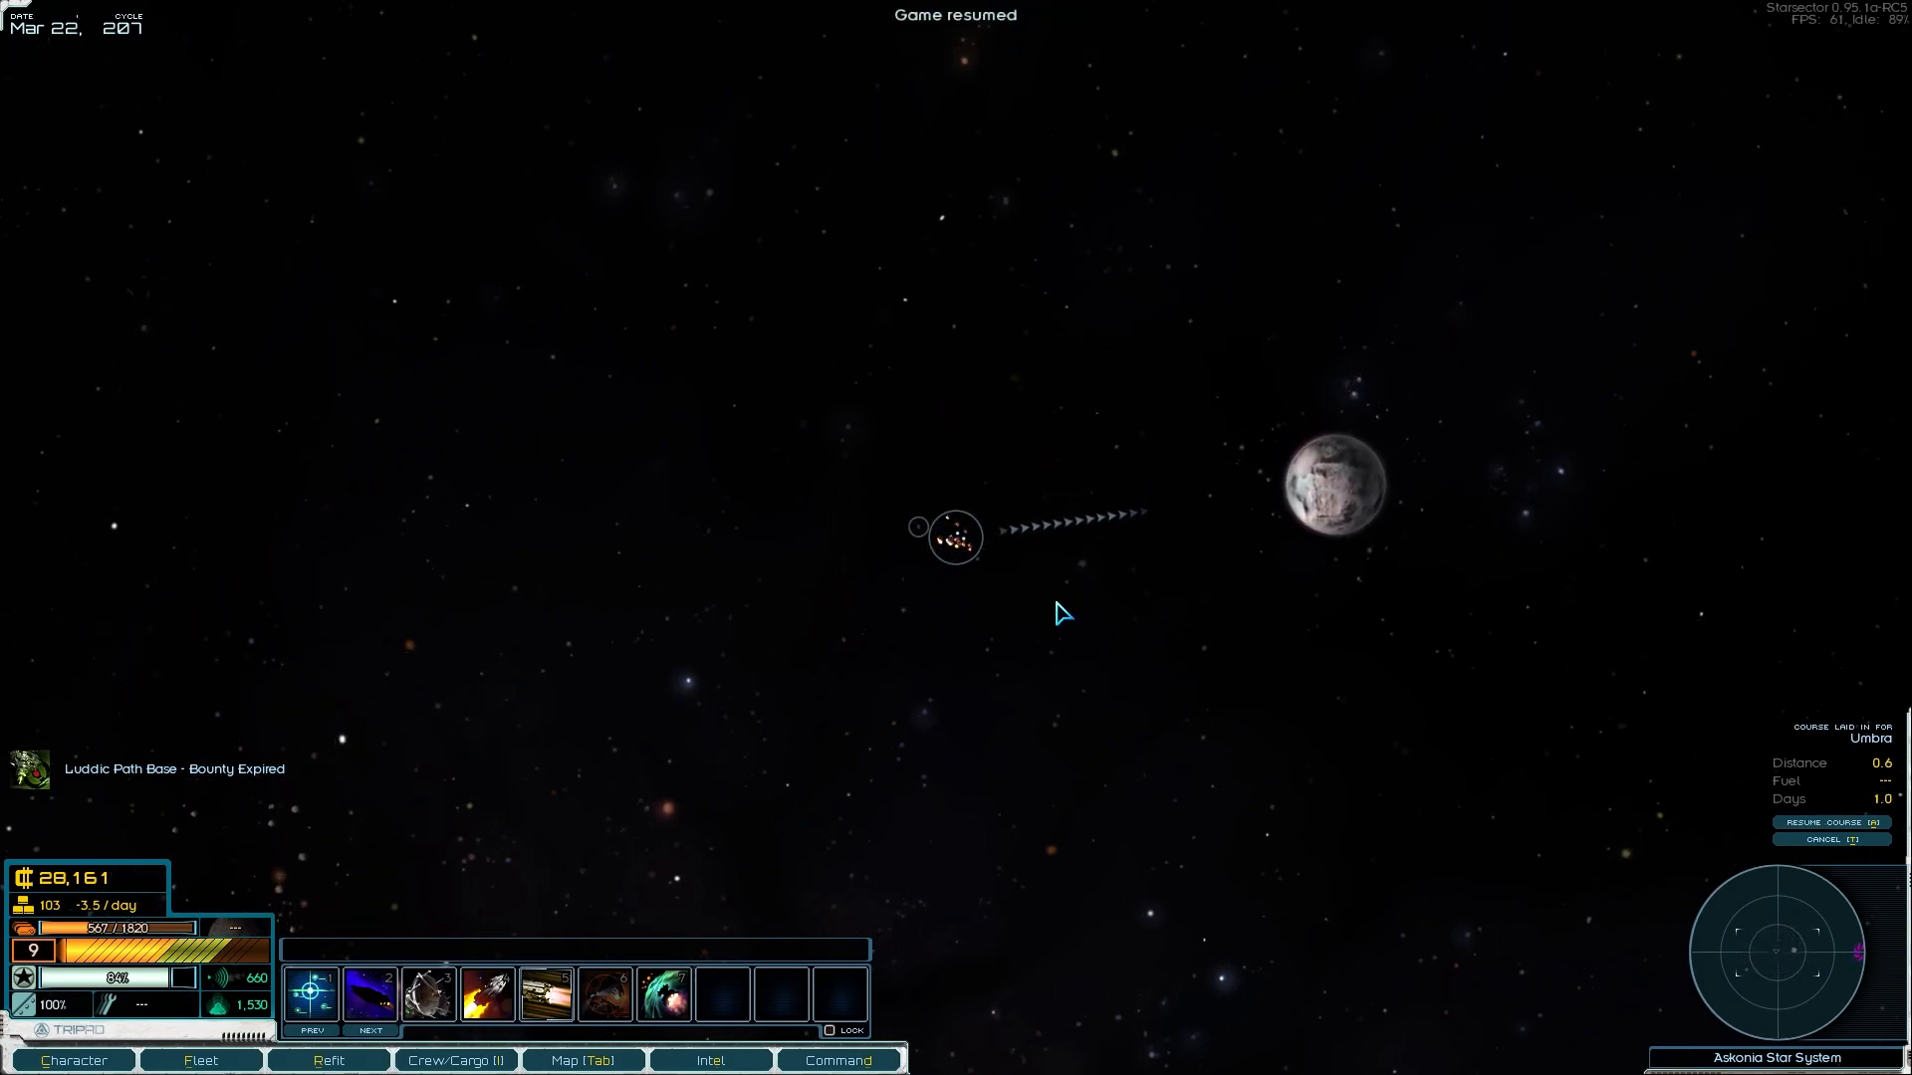
pyautogui.press('space')
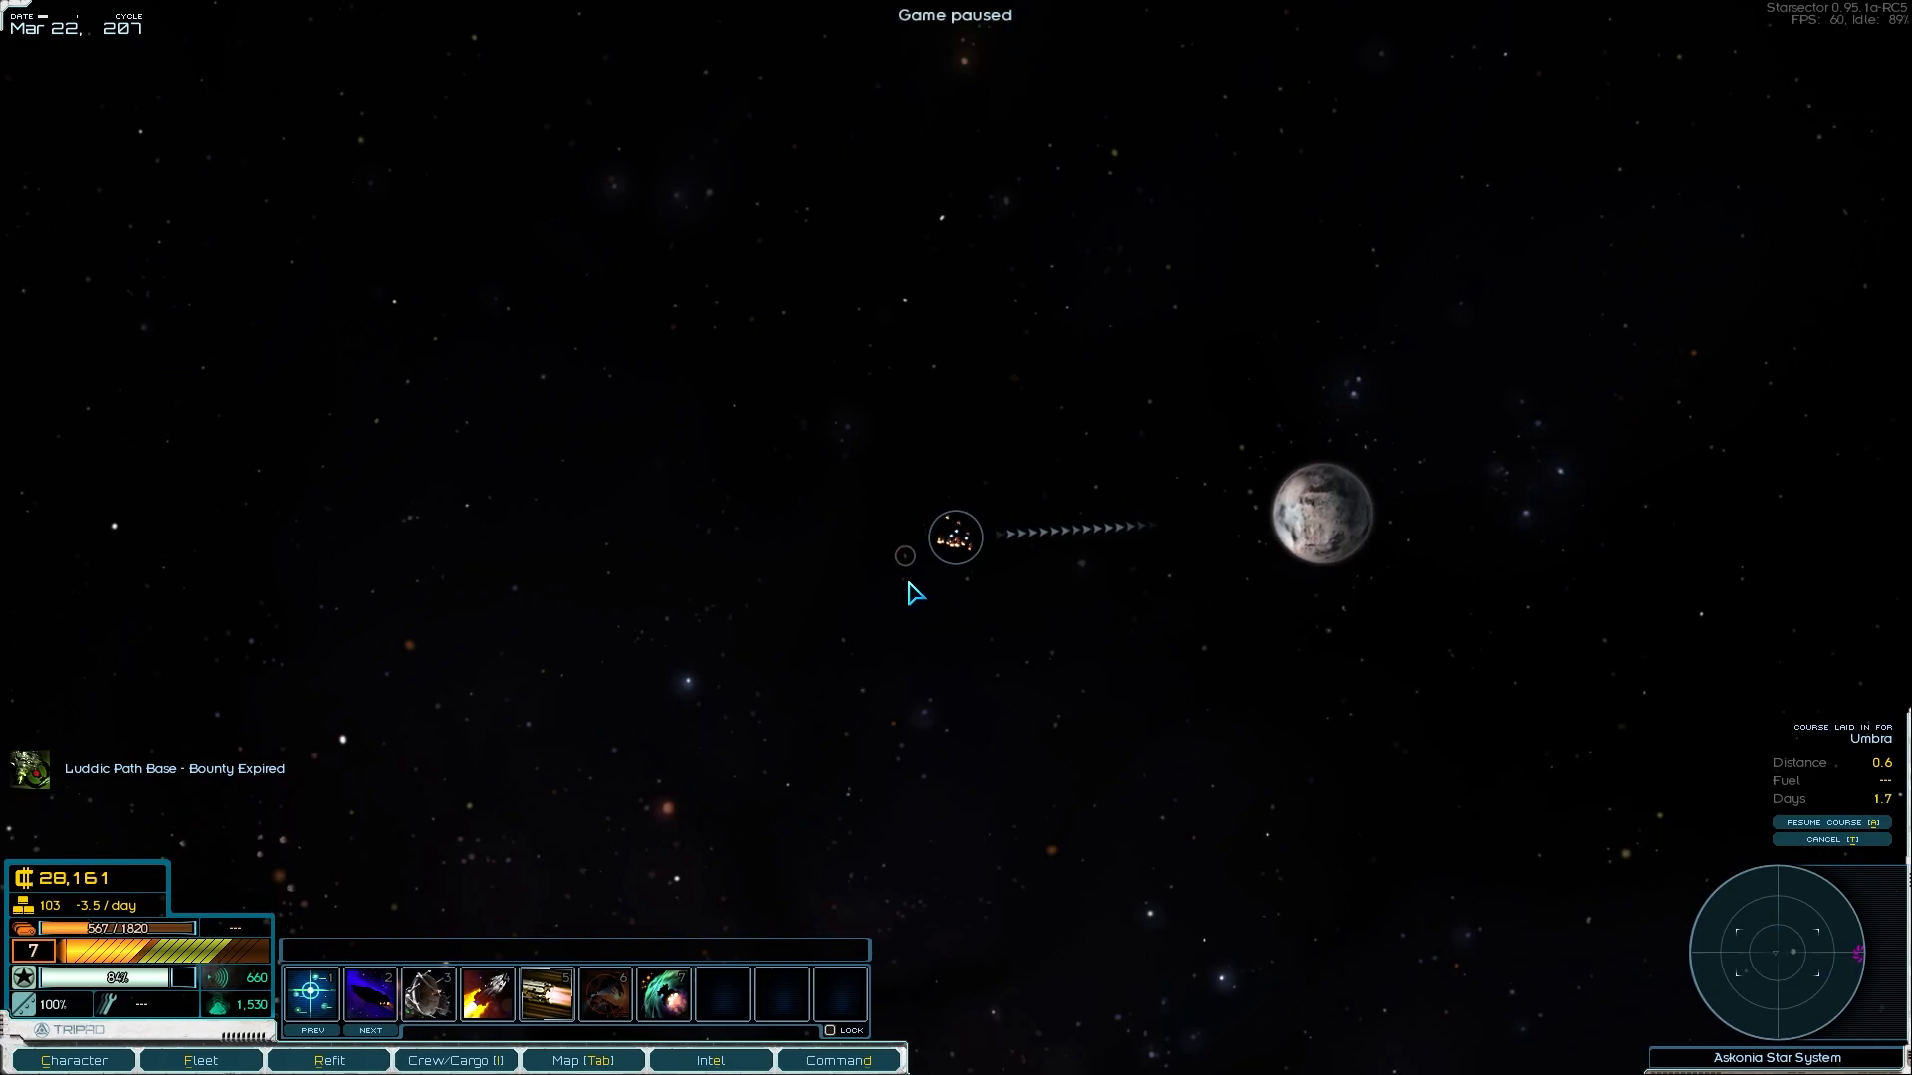
pyautogui.press('space')
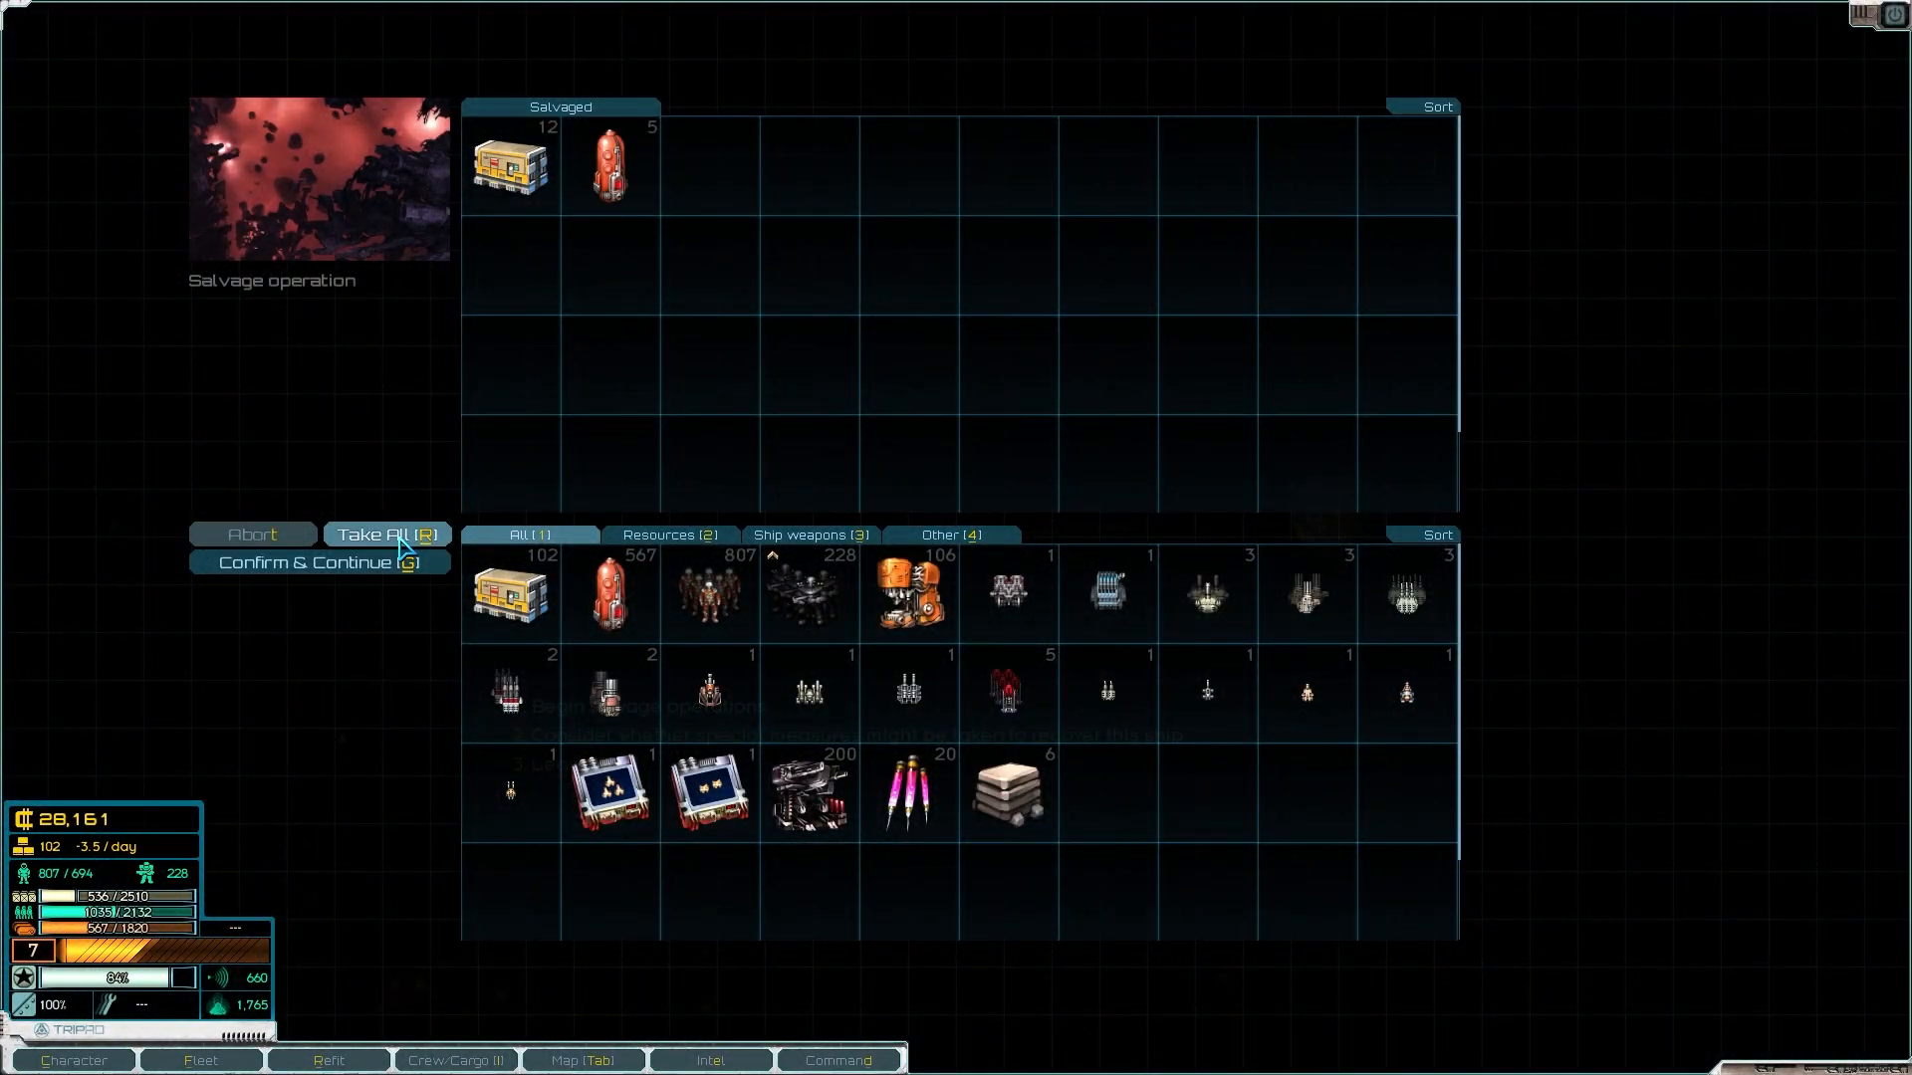
# Step: Take all the salvaged supplies and fuel into cargo
pyautogui.click(318, 562)
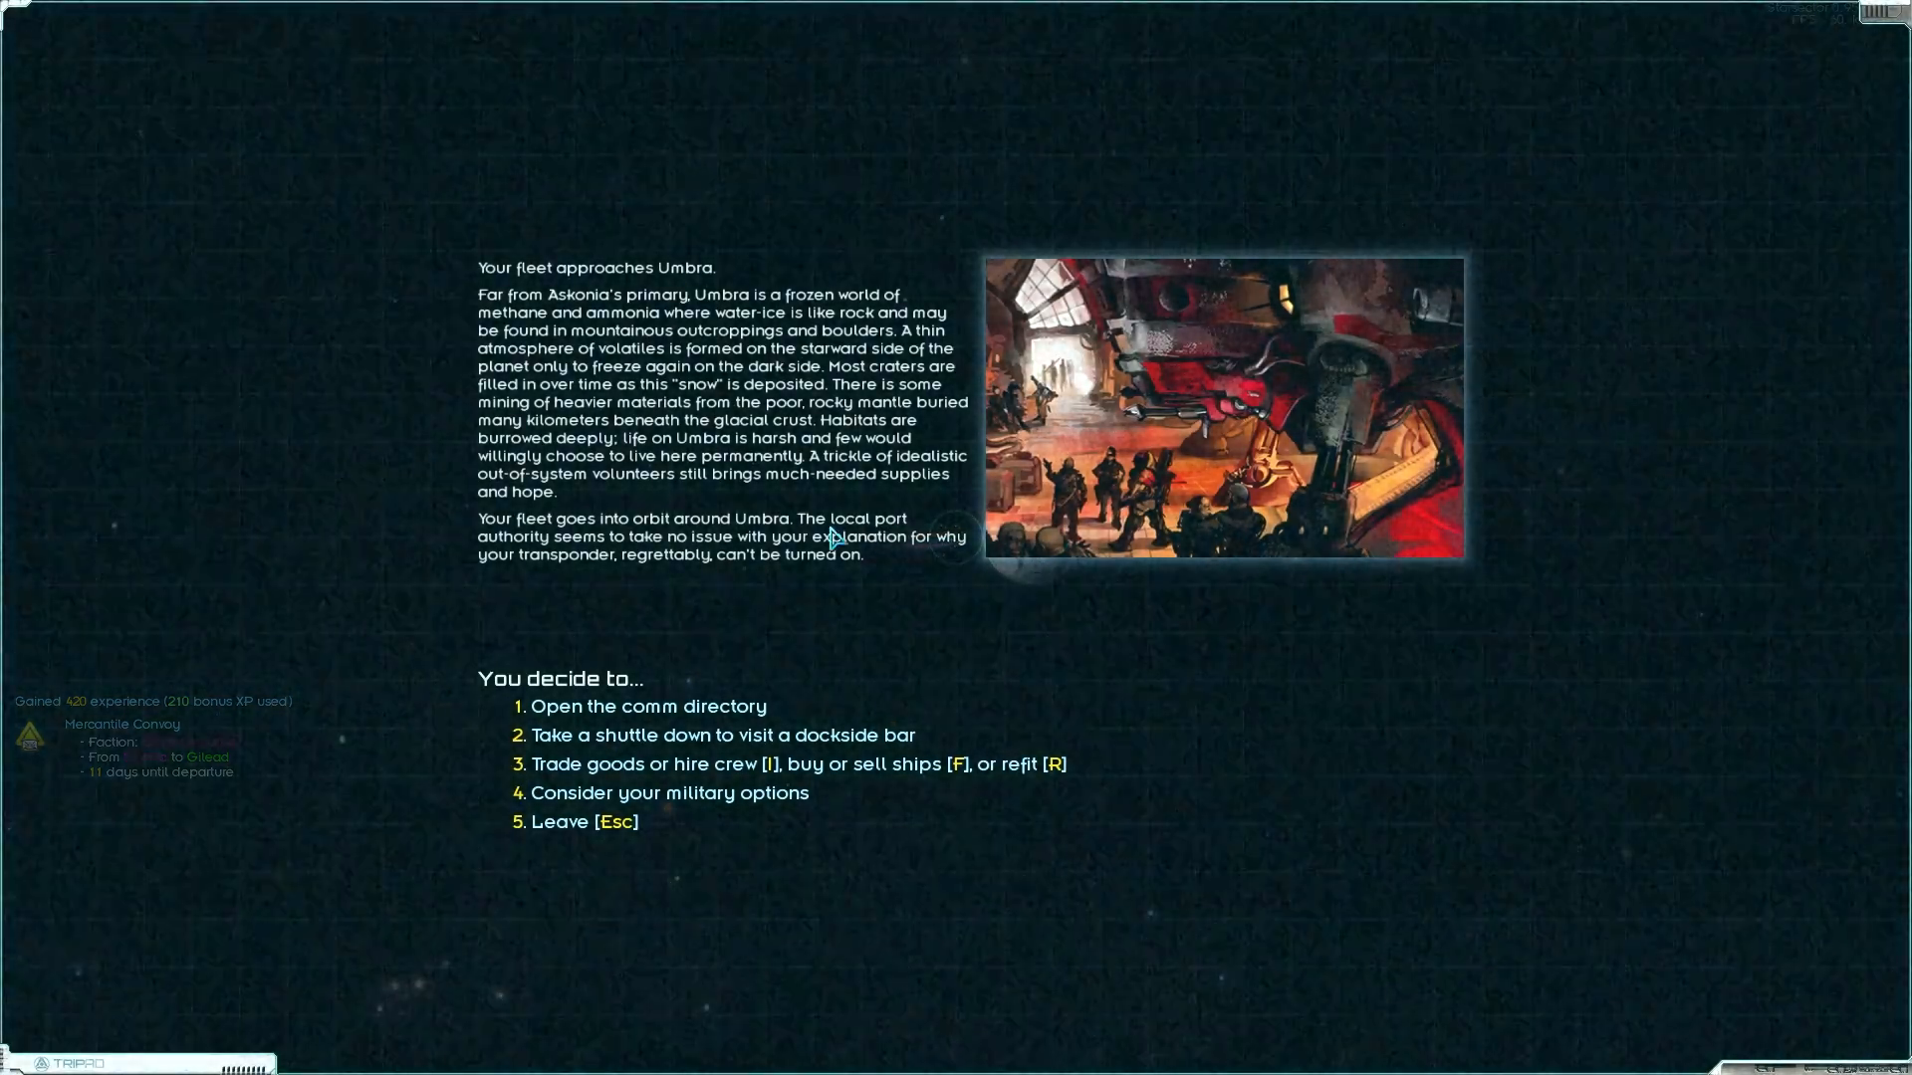
pyautogui.moveTo(848, 561)
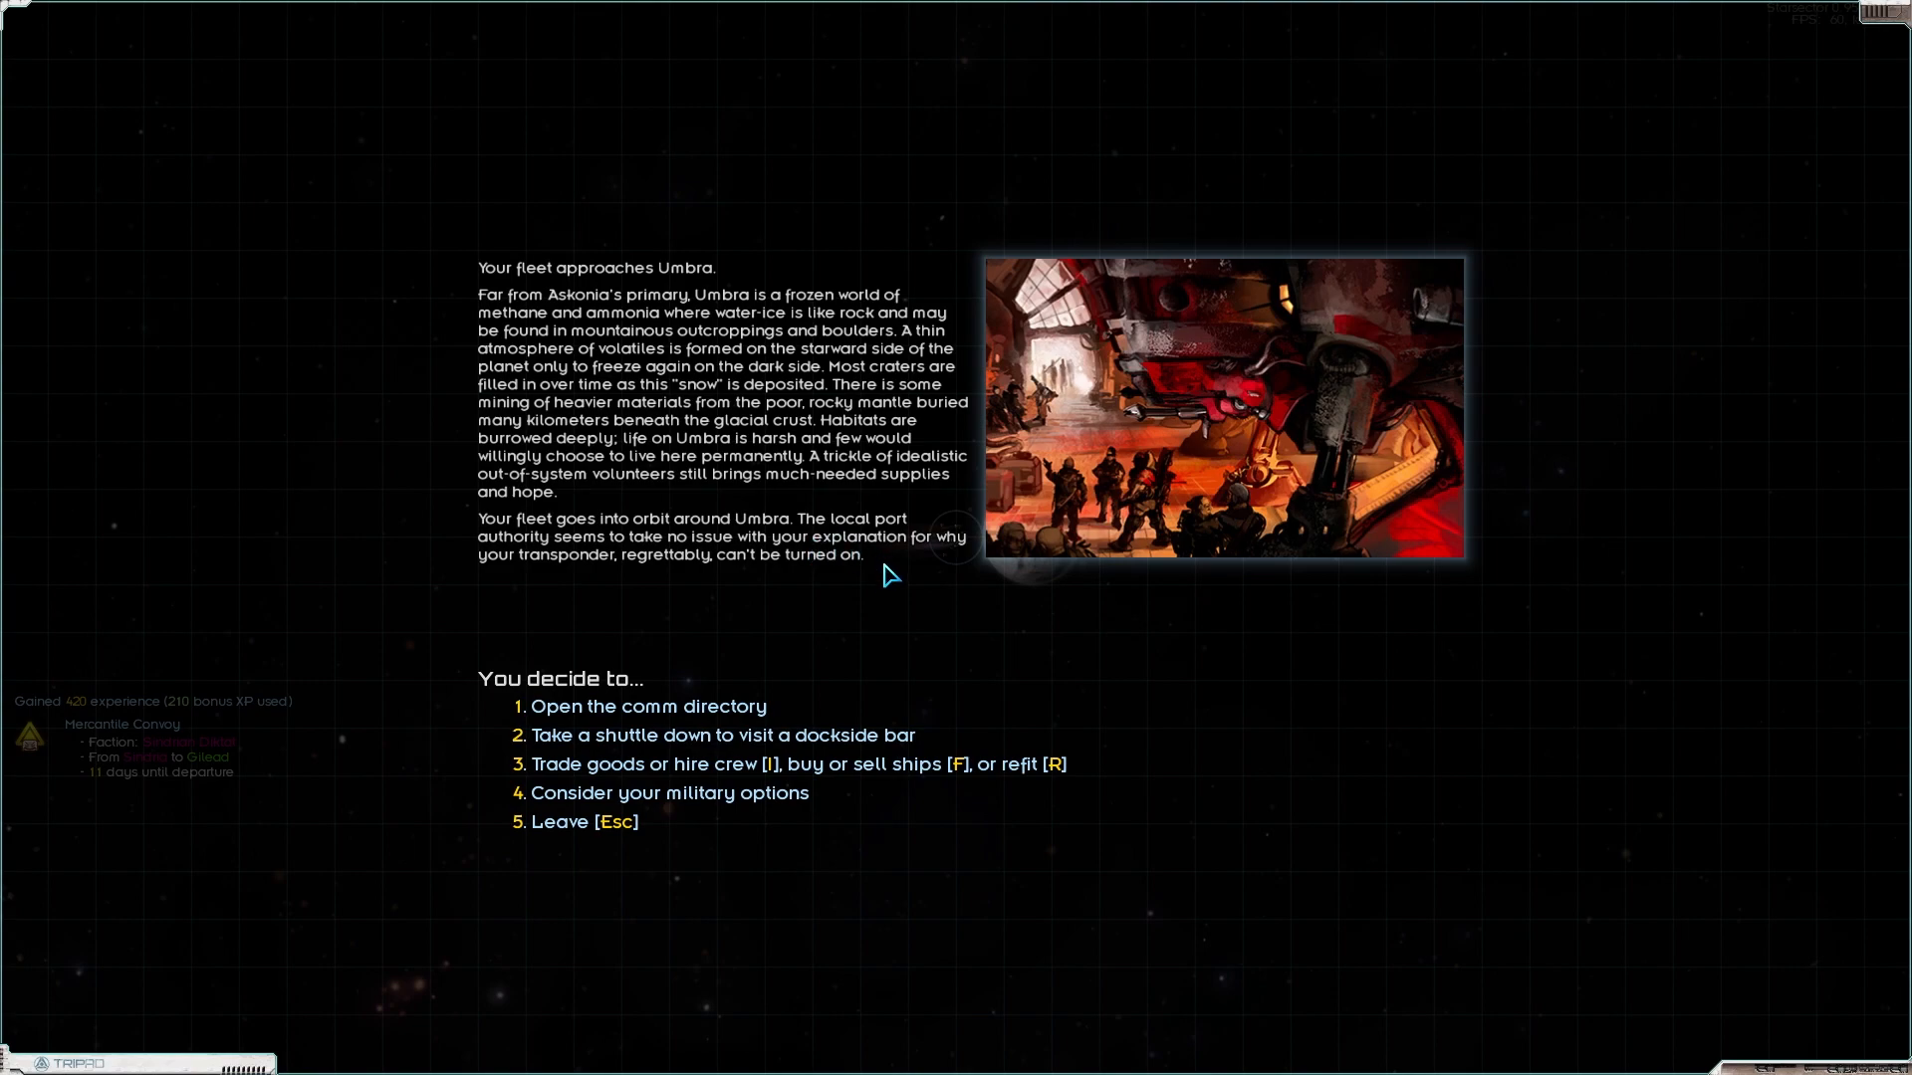
pyautogui.moveTo(862, 590)
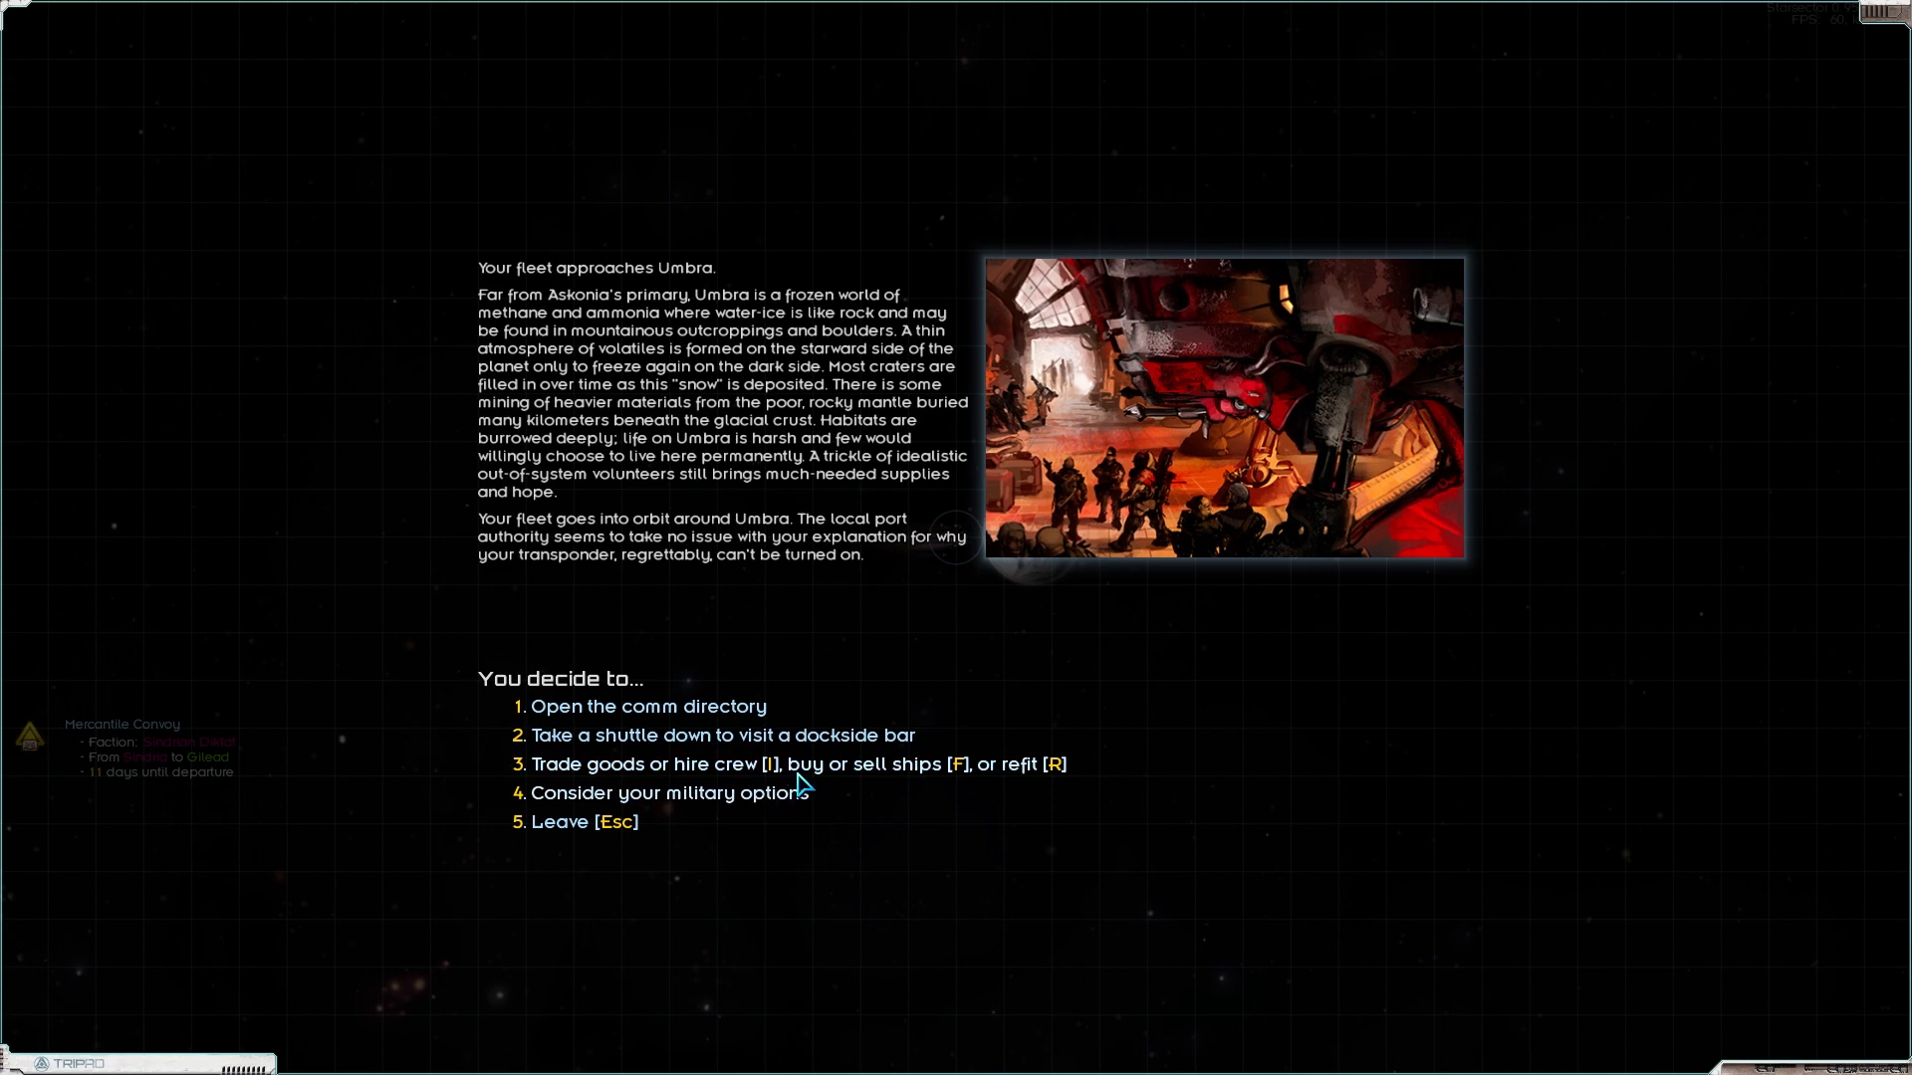
pyautogui.moveTo(787, 781)
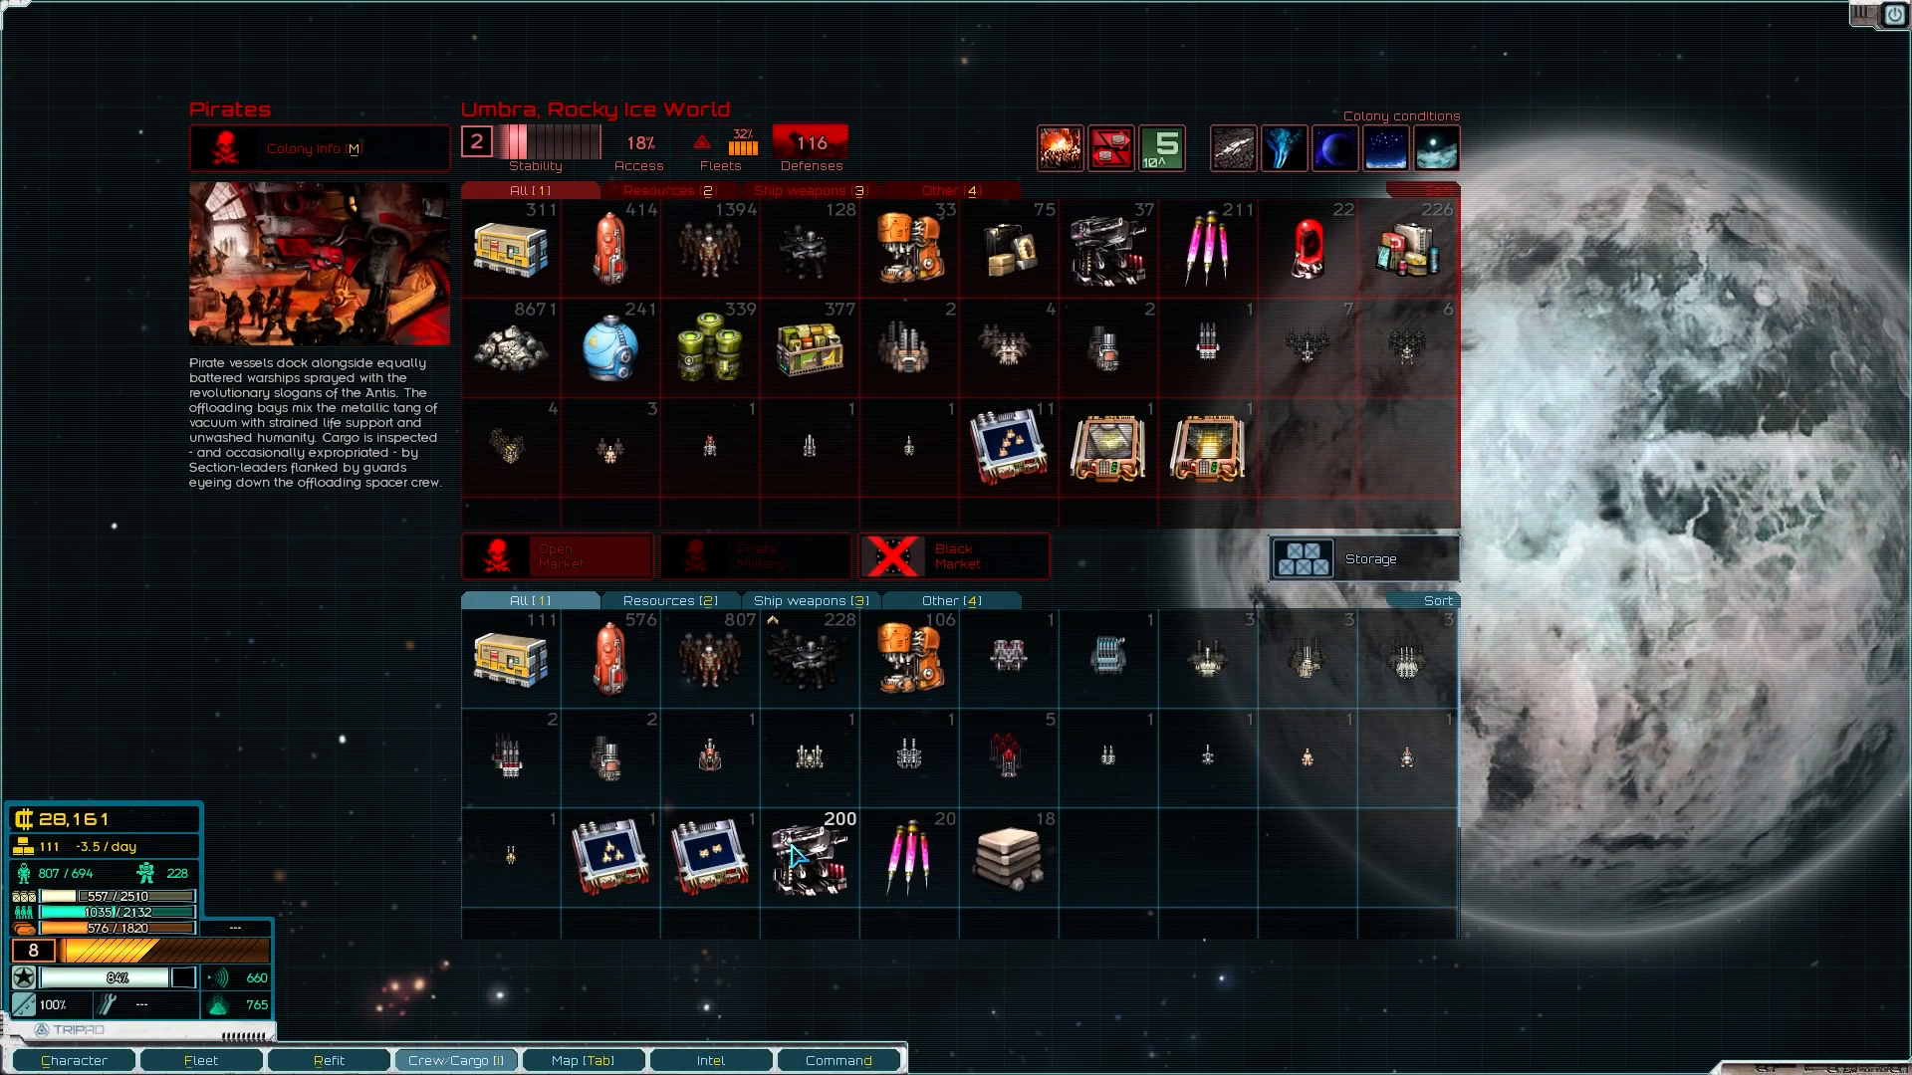
pyautogui.moveTo(809, 854)
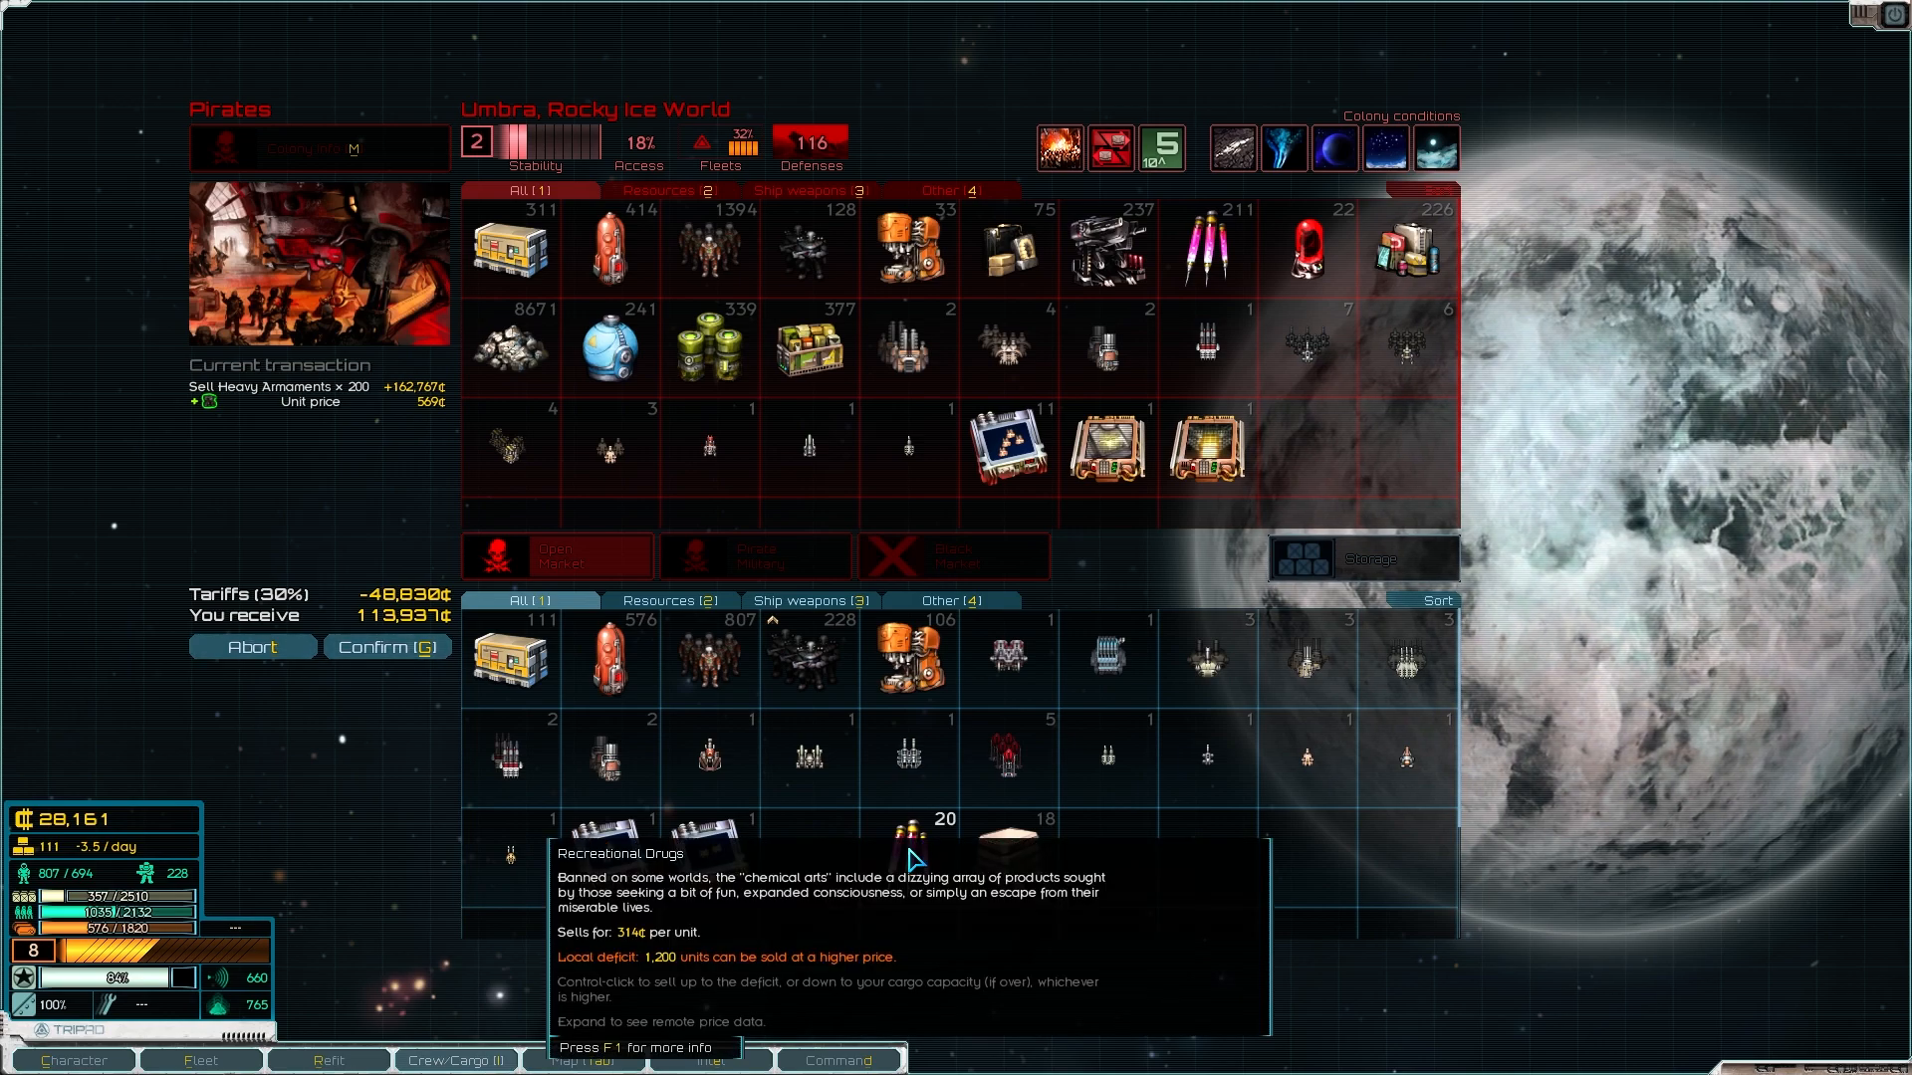
# Step: Sell the heavy armaments, recreational drugs and metals on Umbra's market, reaching 146,647 credits
pyautogui.click(904, 854)
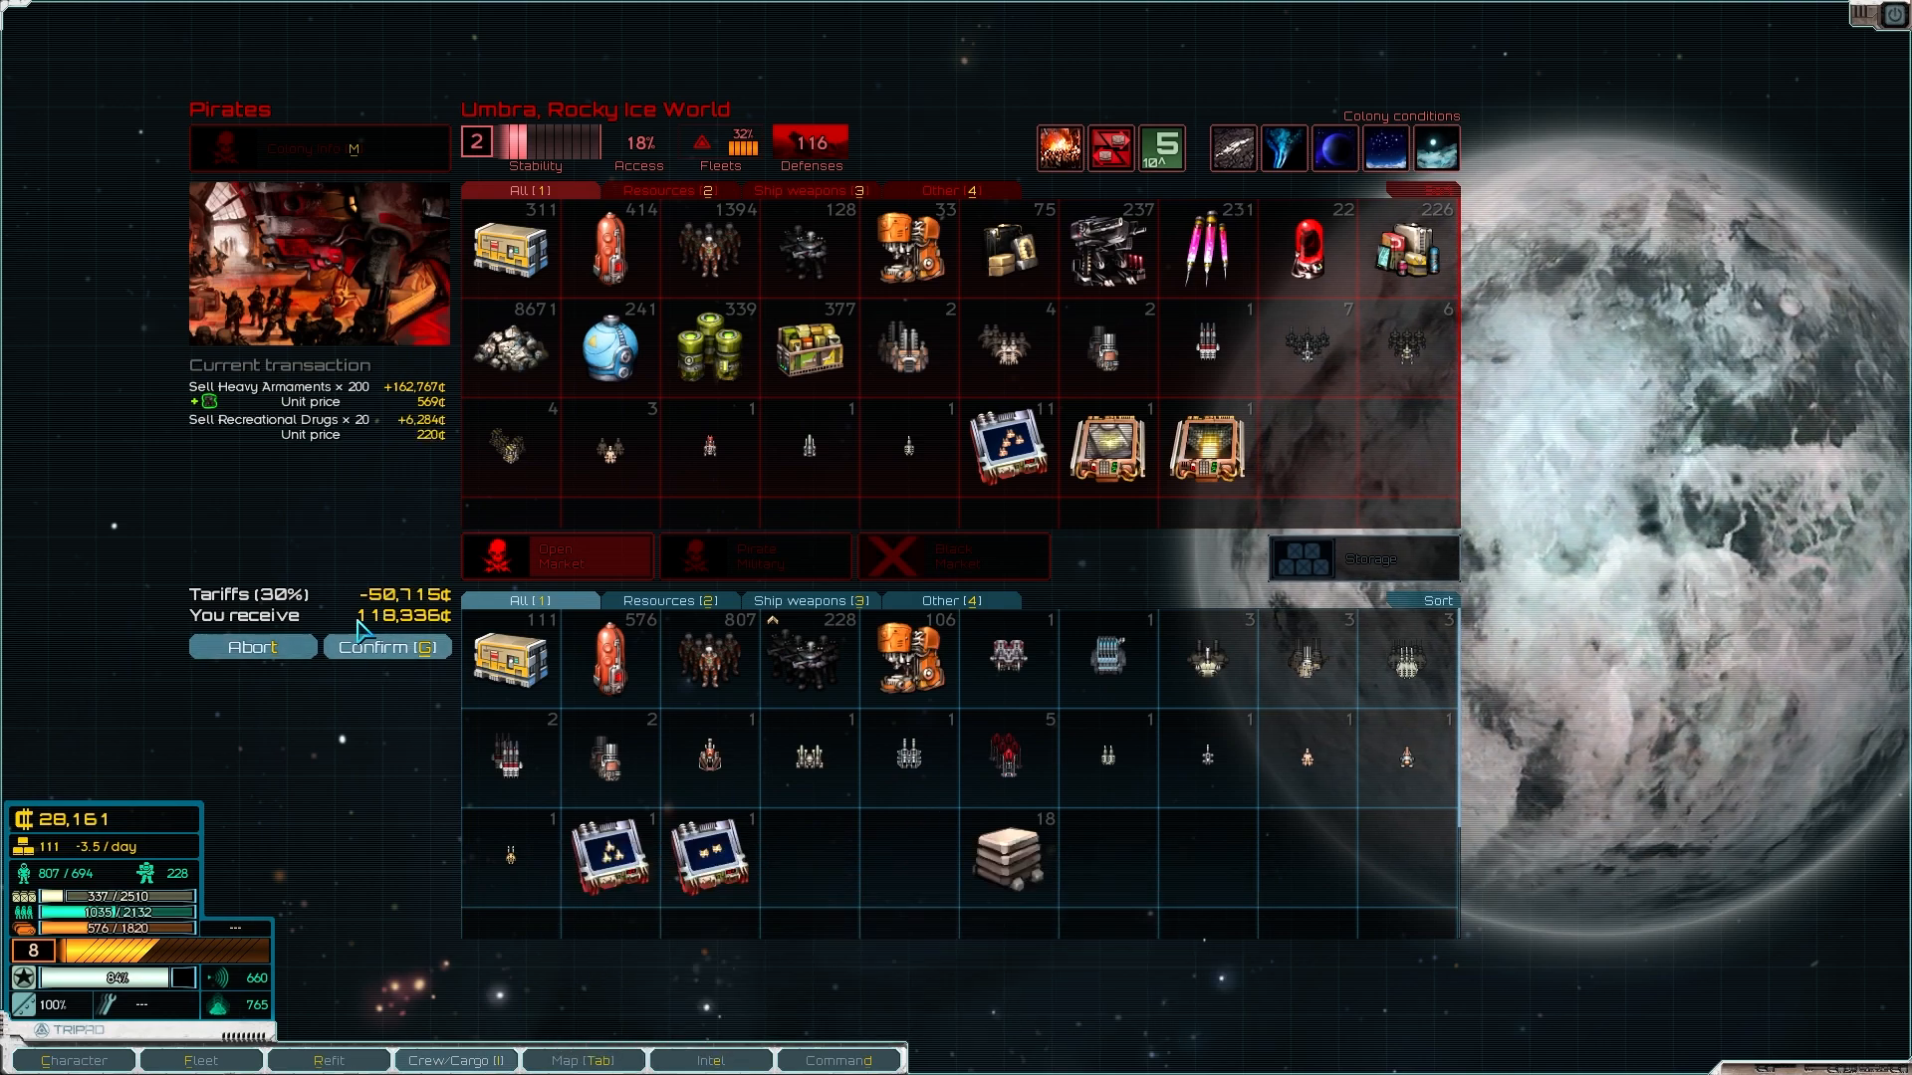
pyautogui.click(384, 645)
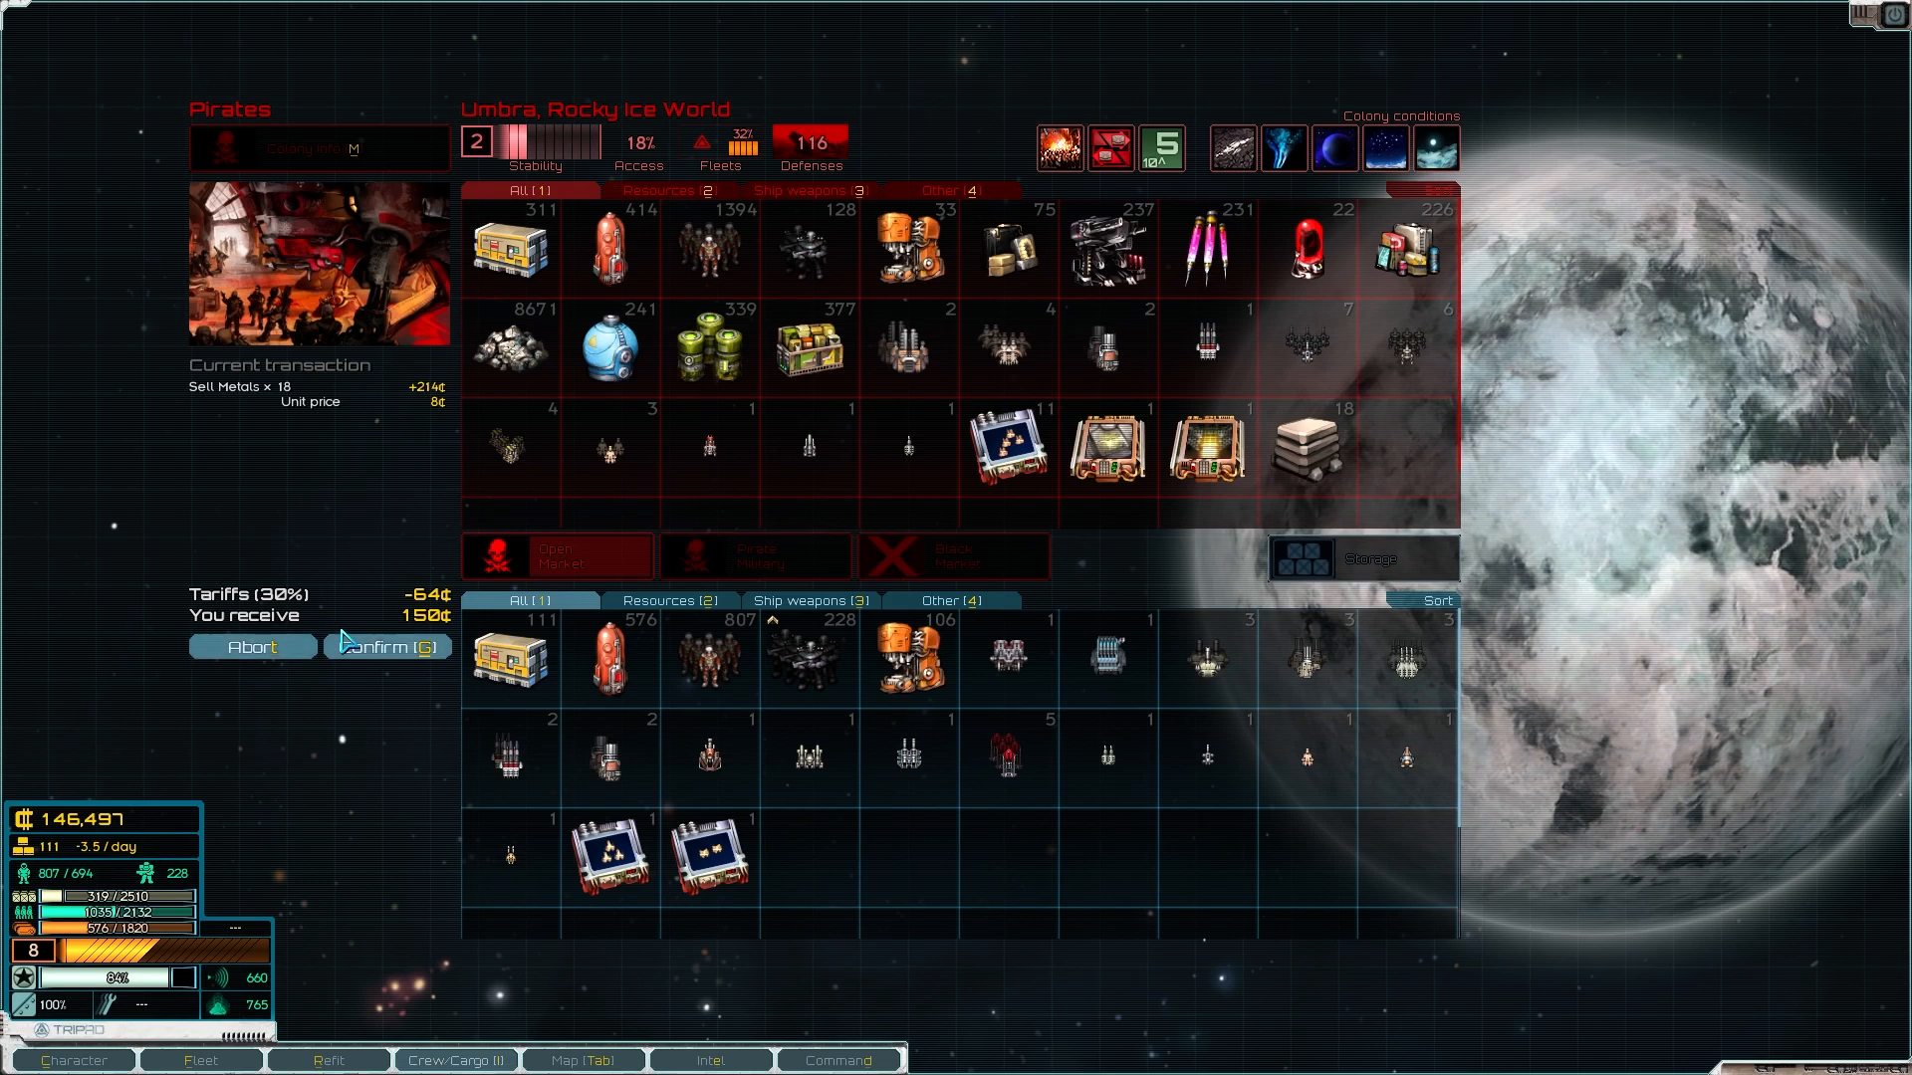
pyautogui.click(386, 645)
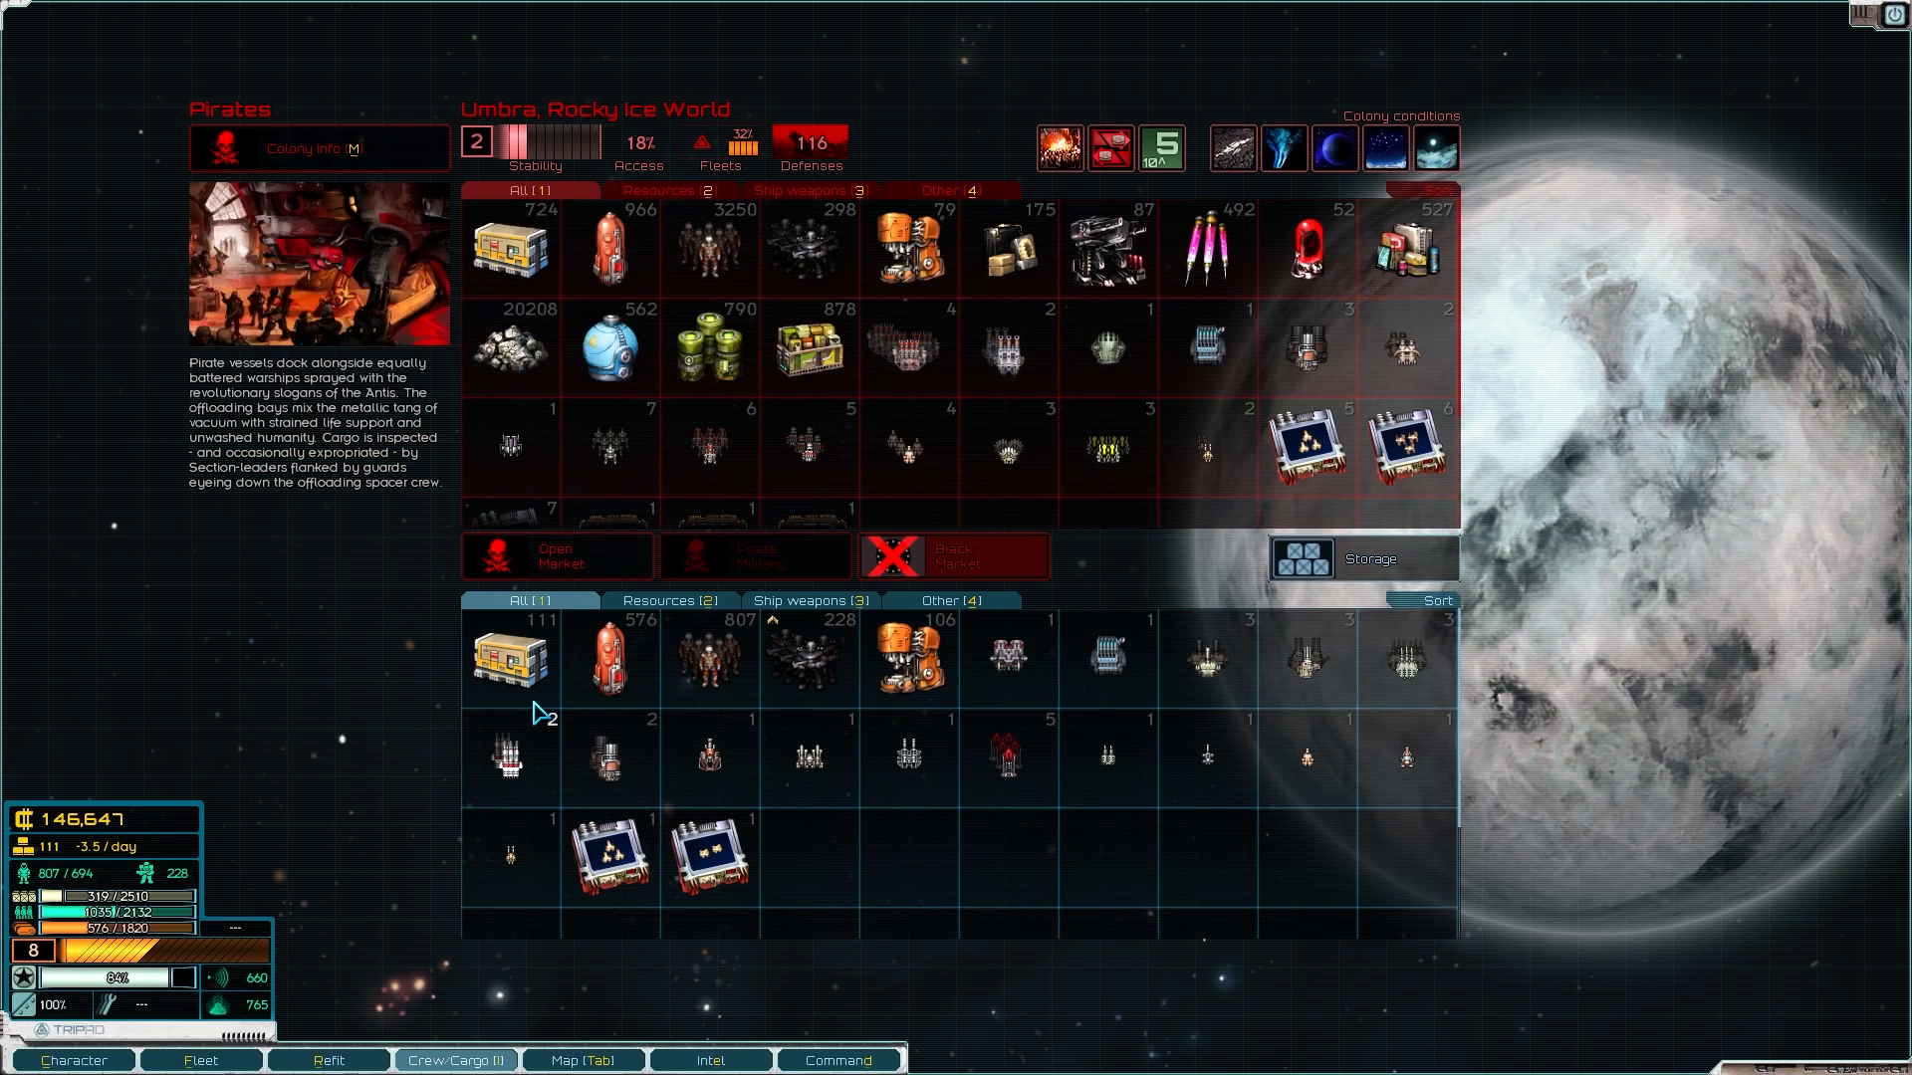
pyautogui.moveTo(639, 251)
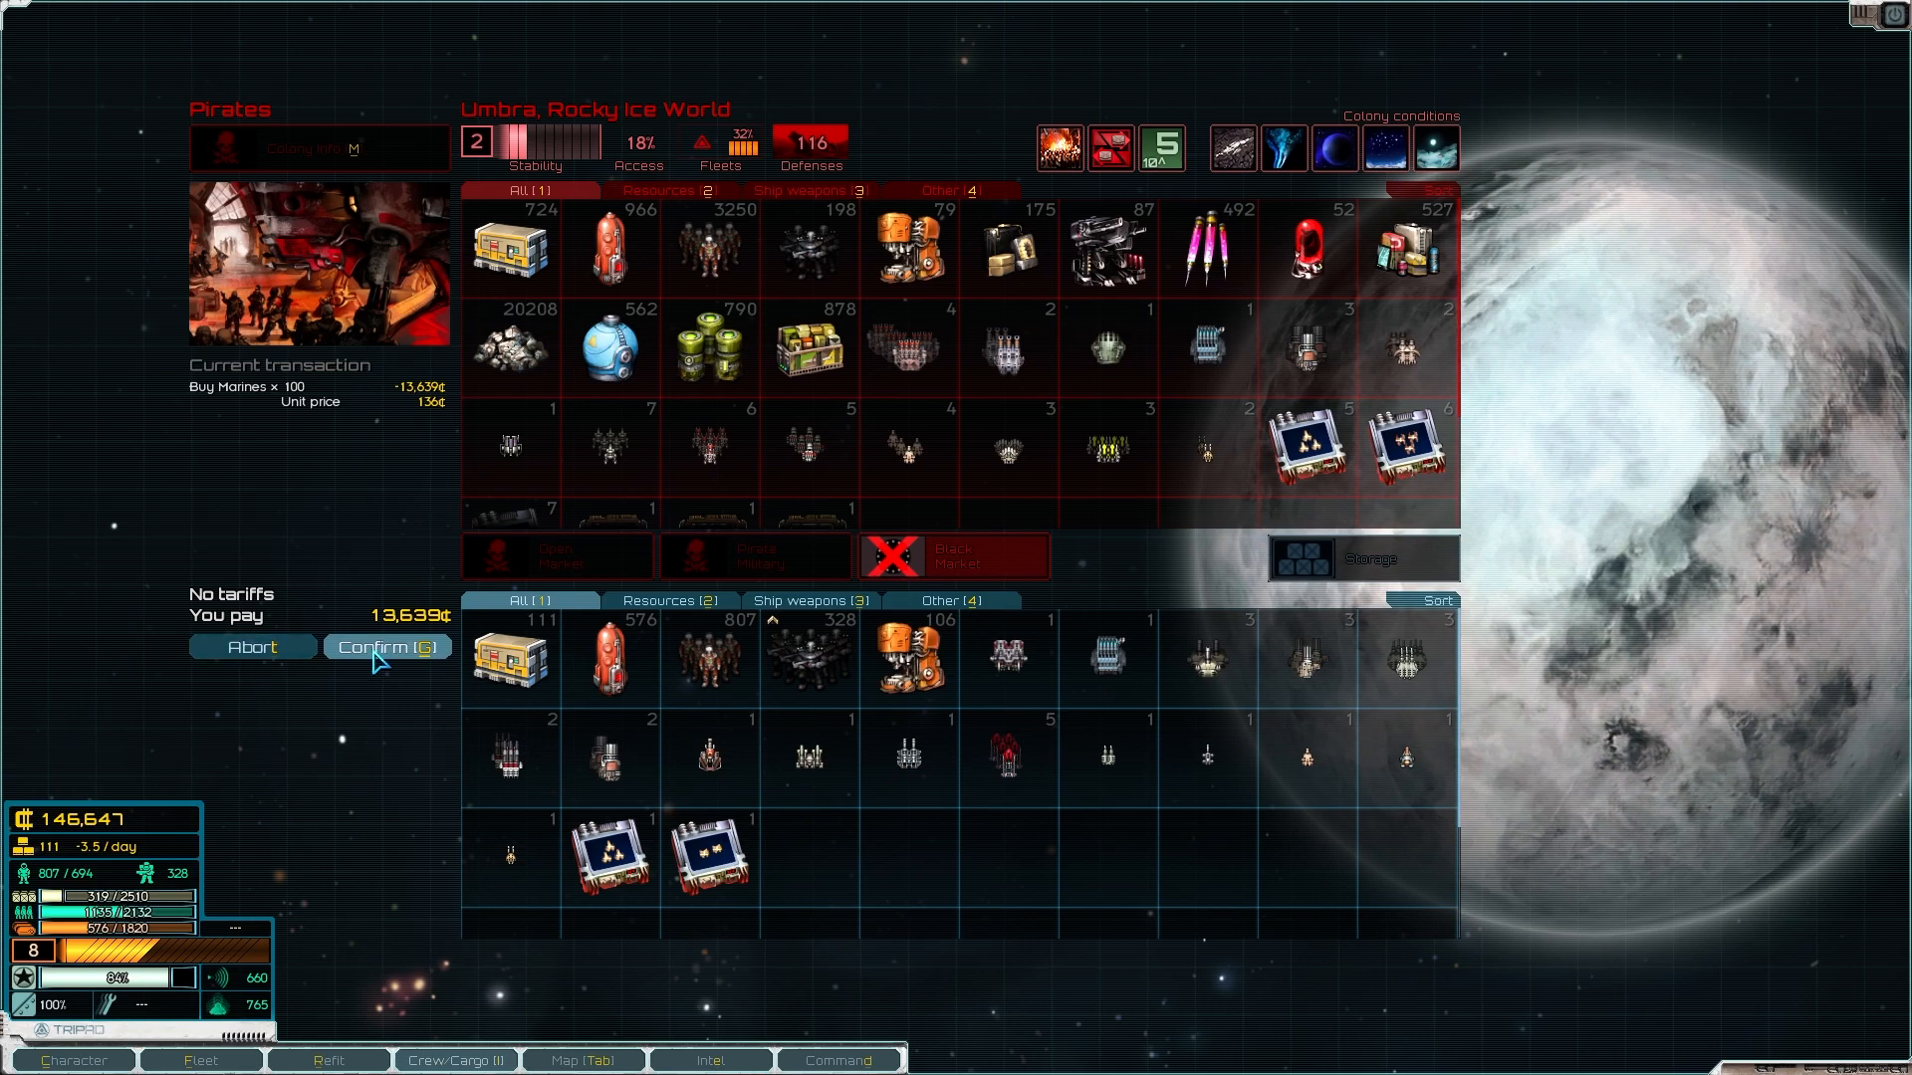
pyautogui.moveTo(251, 665)
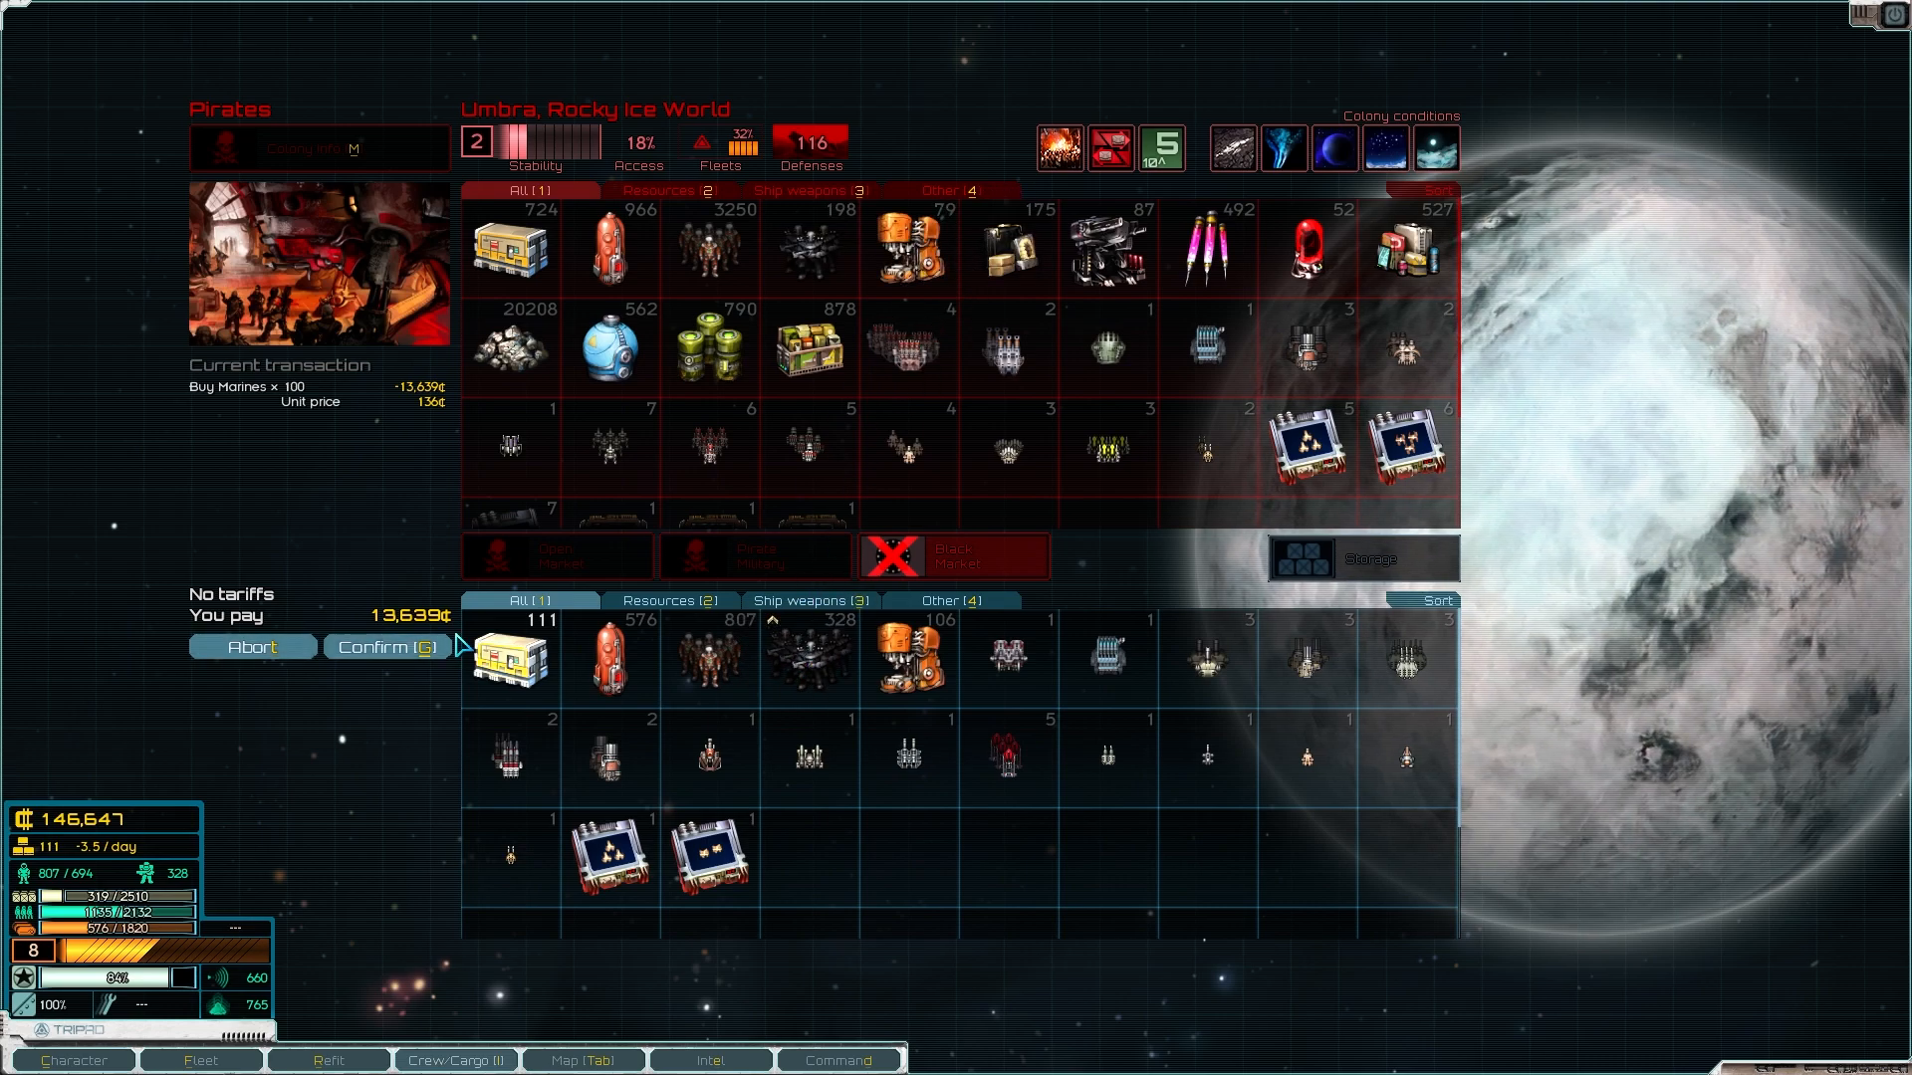
# Step: Buy 100 marines, 400 Volatiles and 997 crew at Umbra, leaving 91,908 credits
pyautogui.click(384, 645)
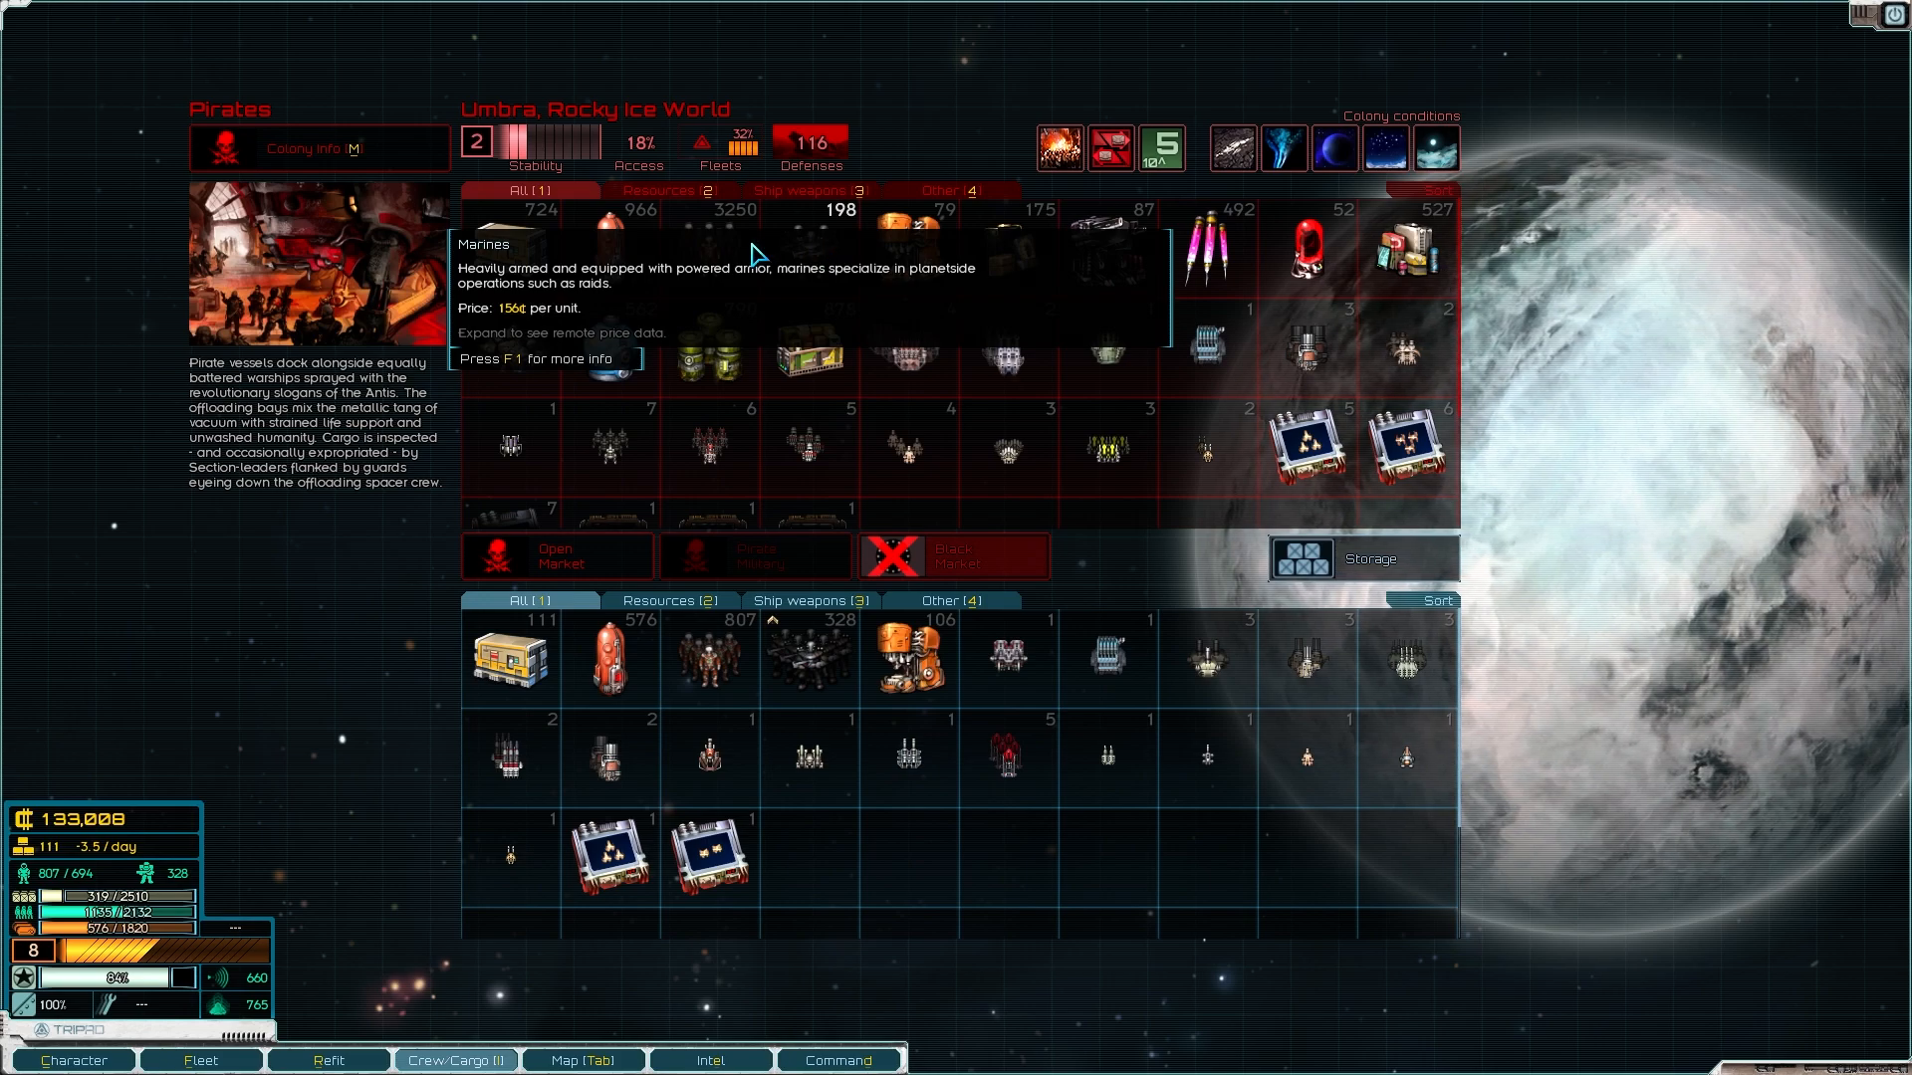
pyautogui.moveTo(713, 243)
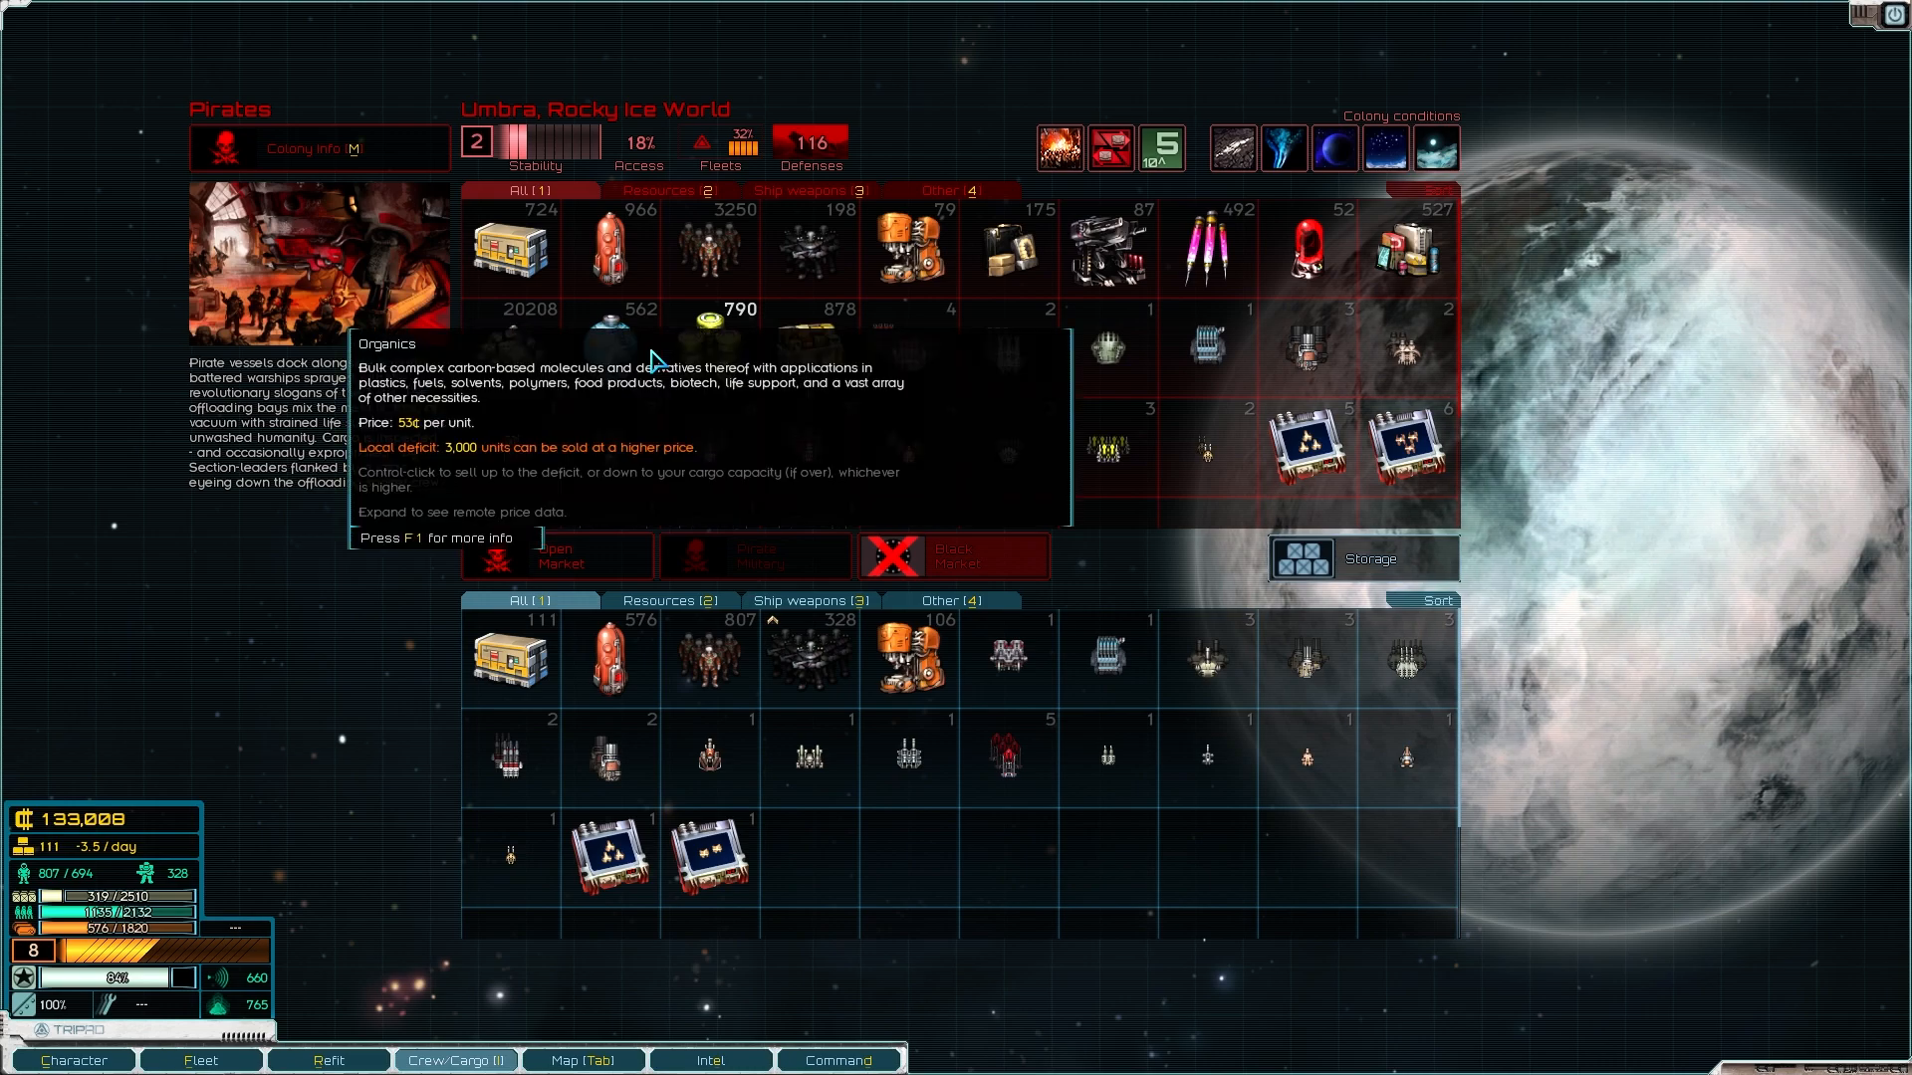
pyautogui.moveTo(609, 341)
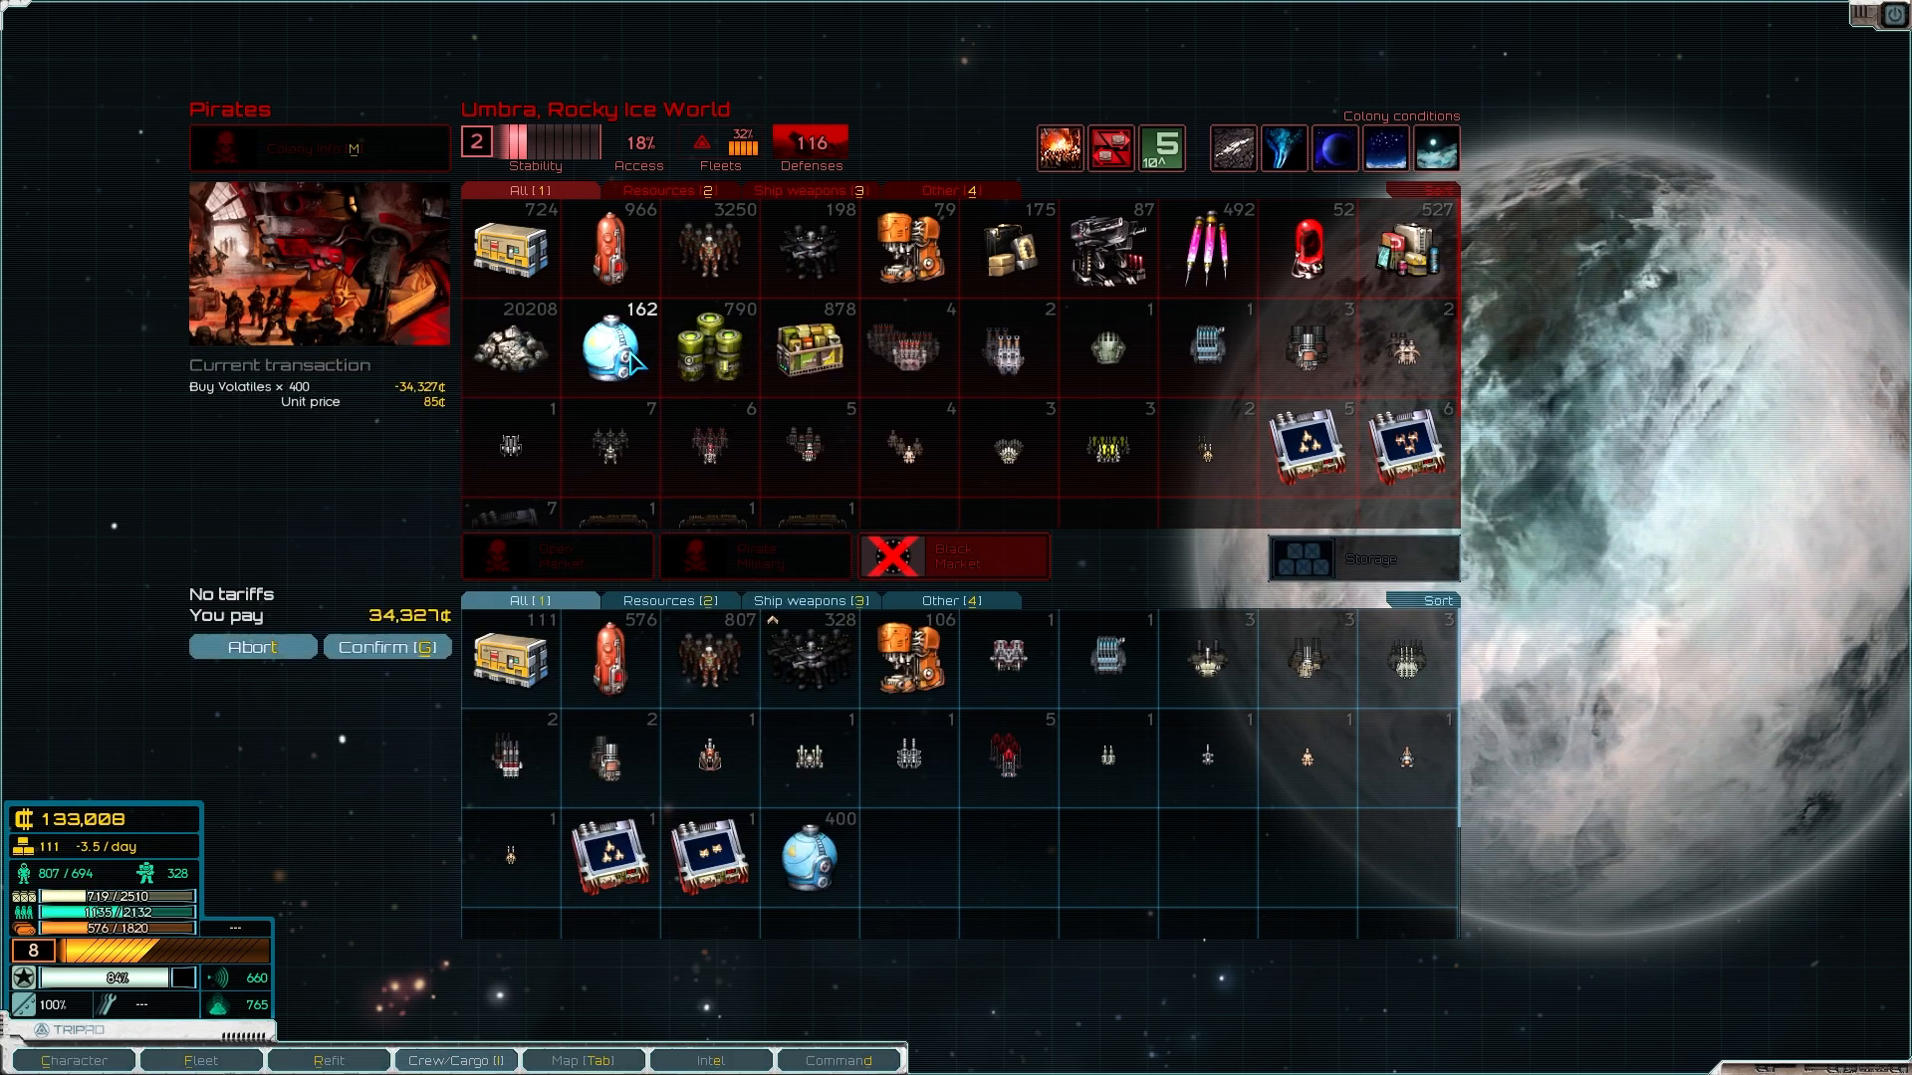
pyautogui.moveTo(1175, 842)
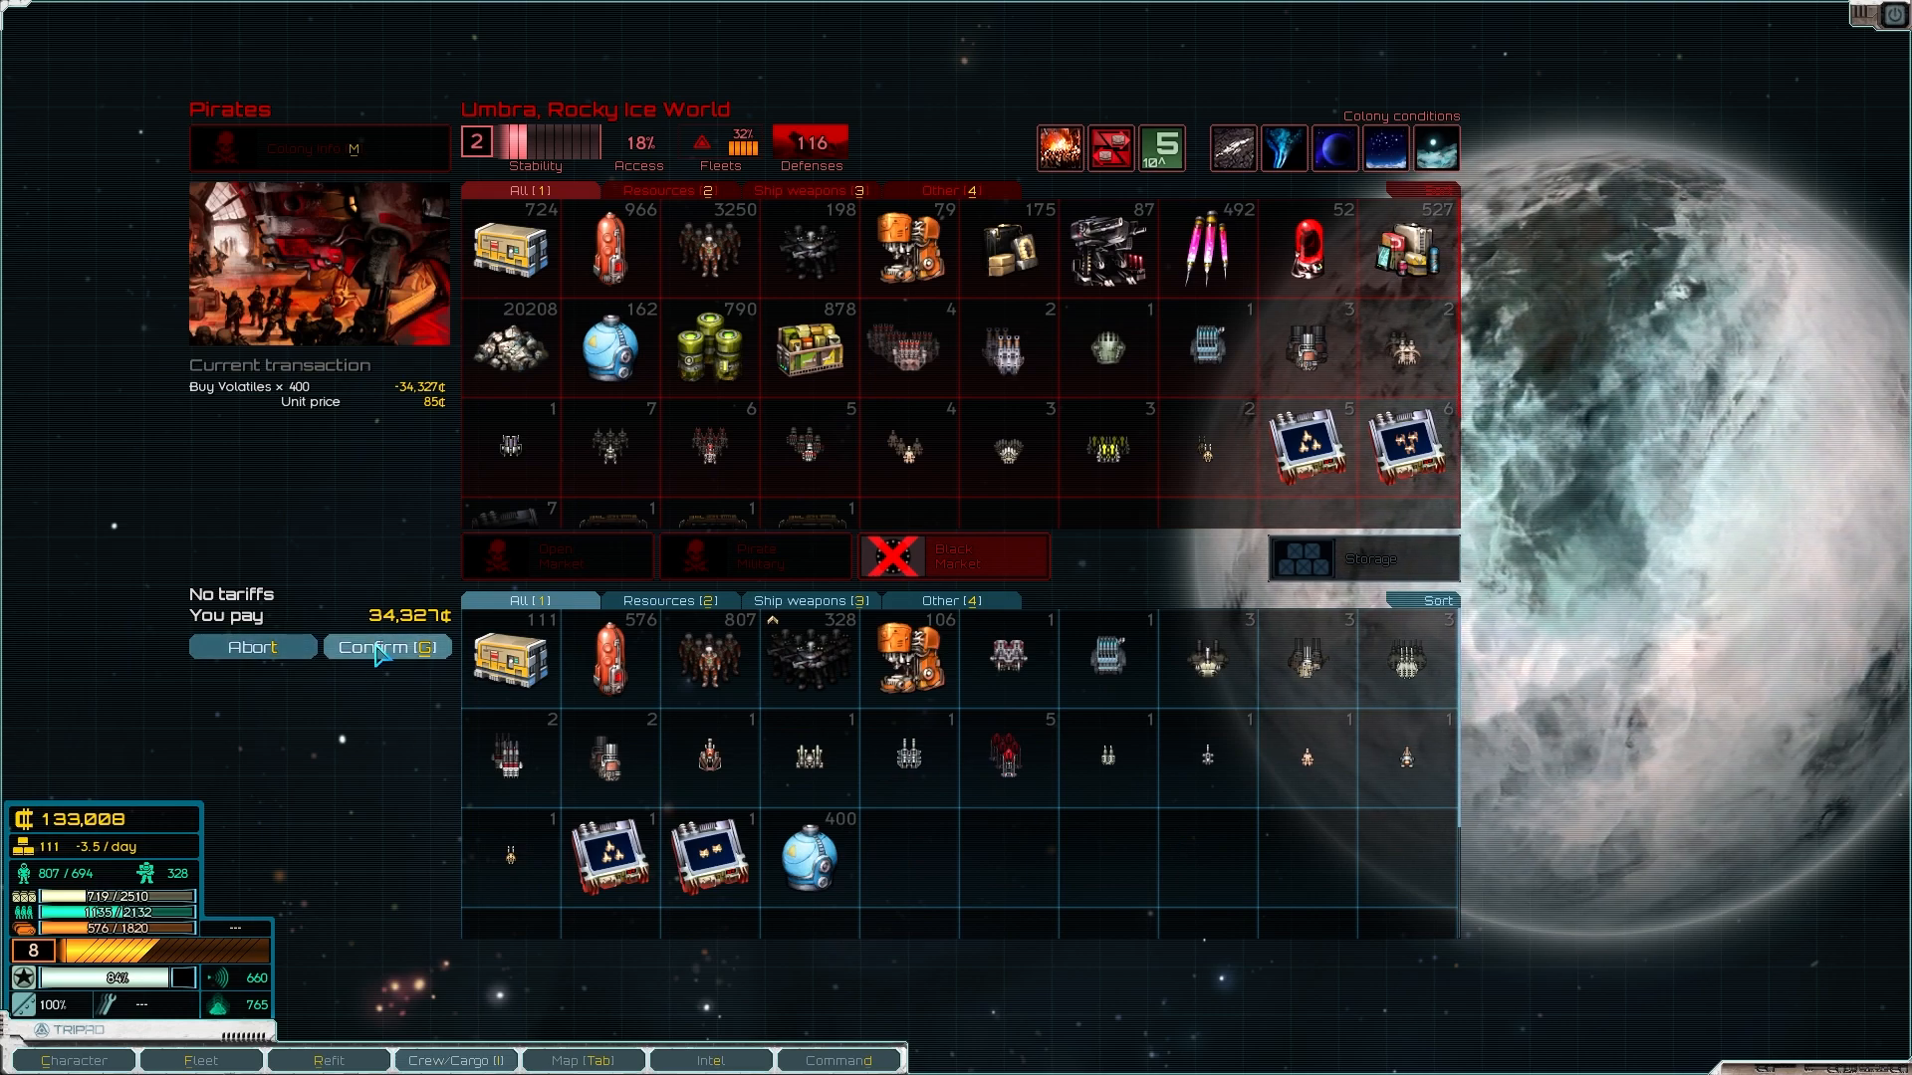
pyautogui.click(386, 645)
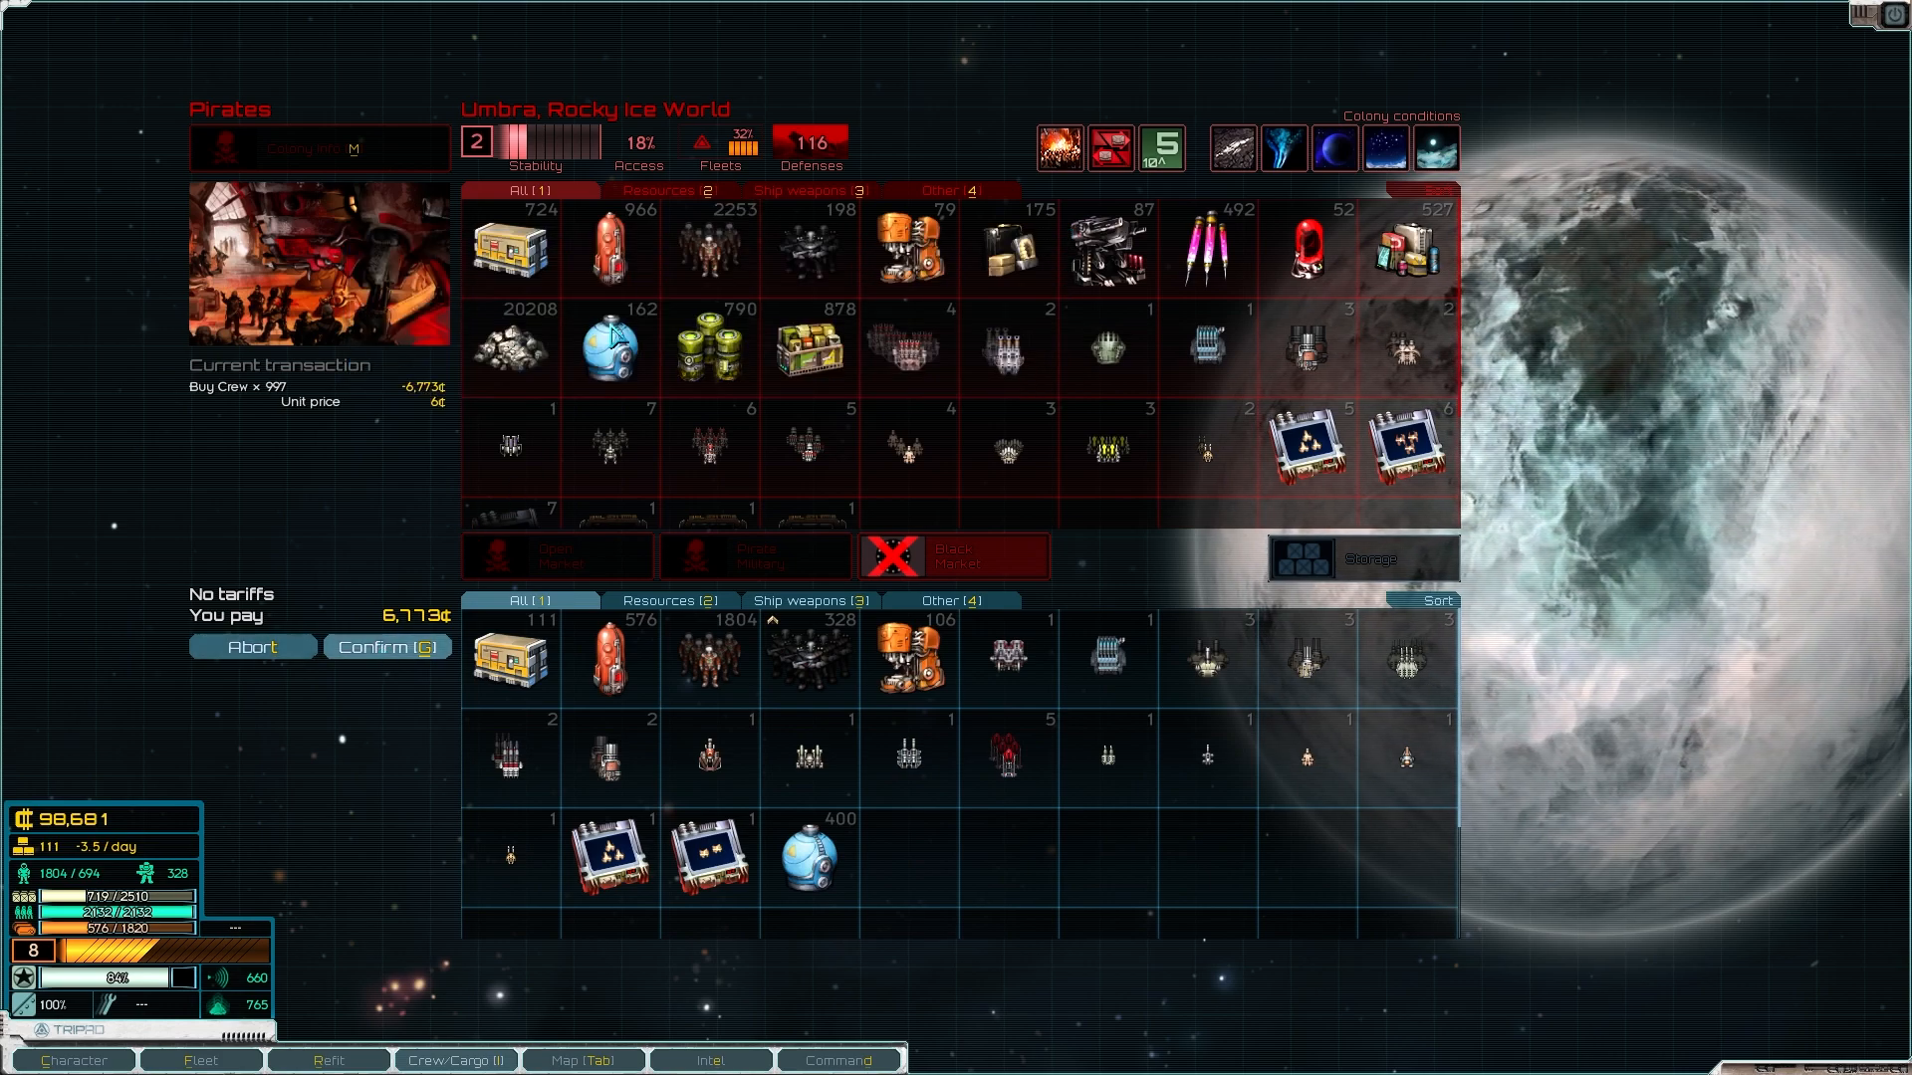
pyautogui.moveTo(360, 669)
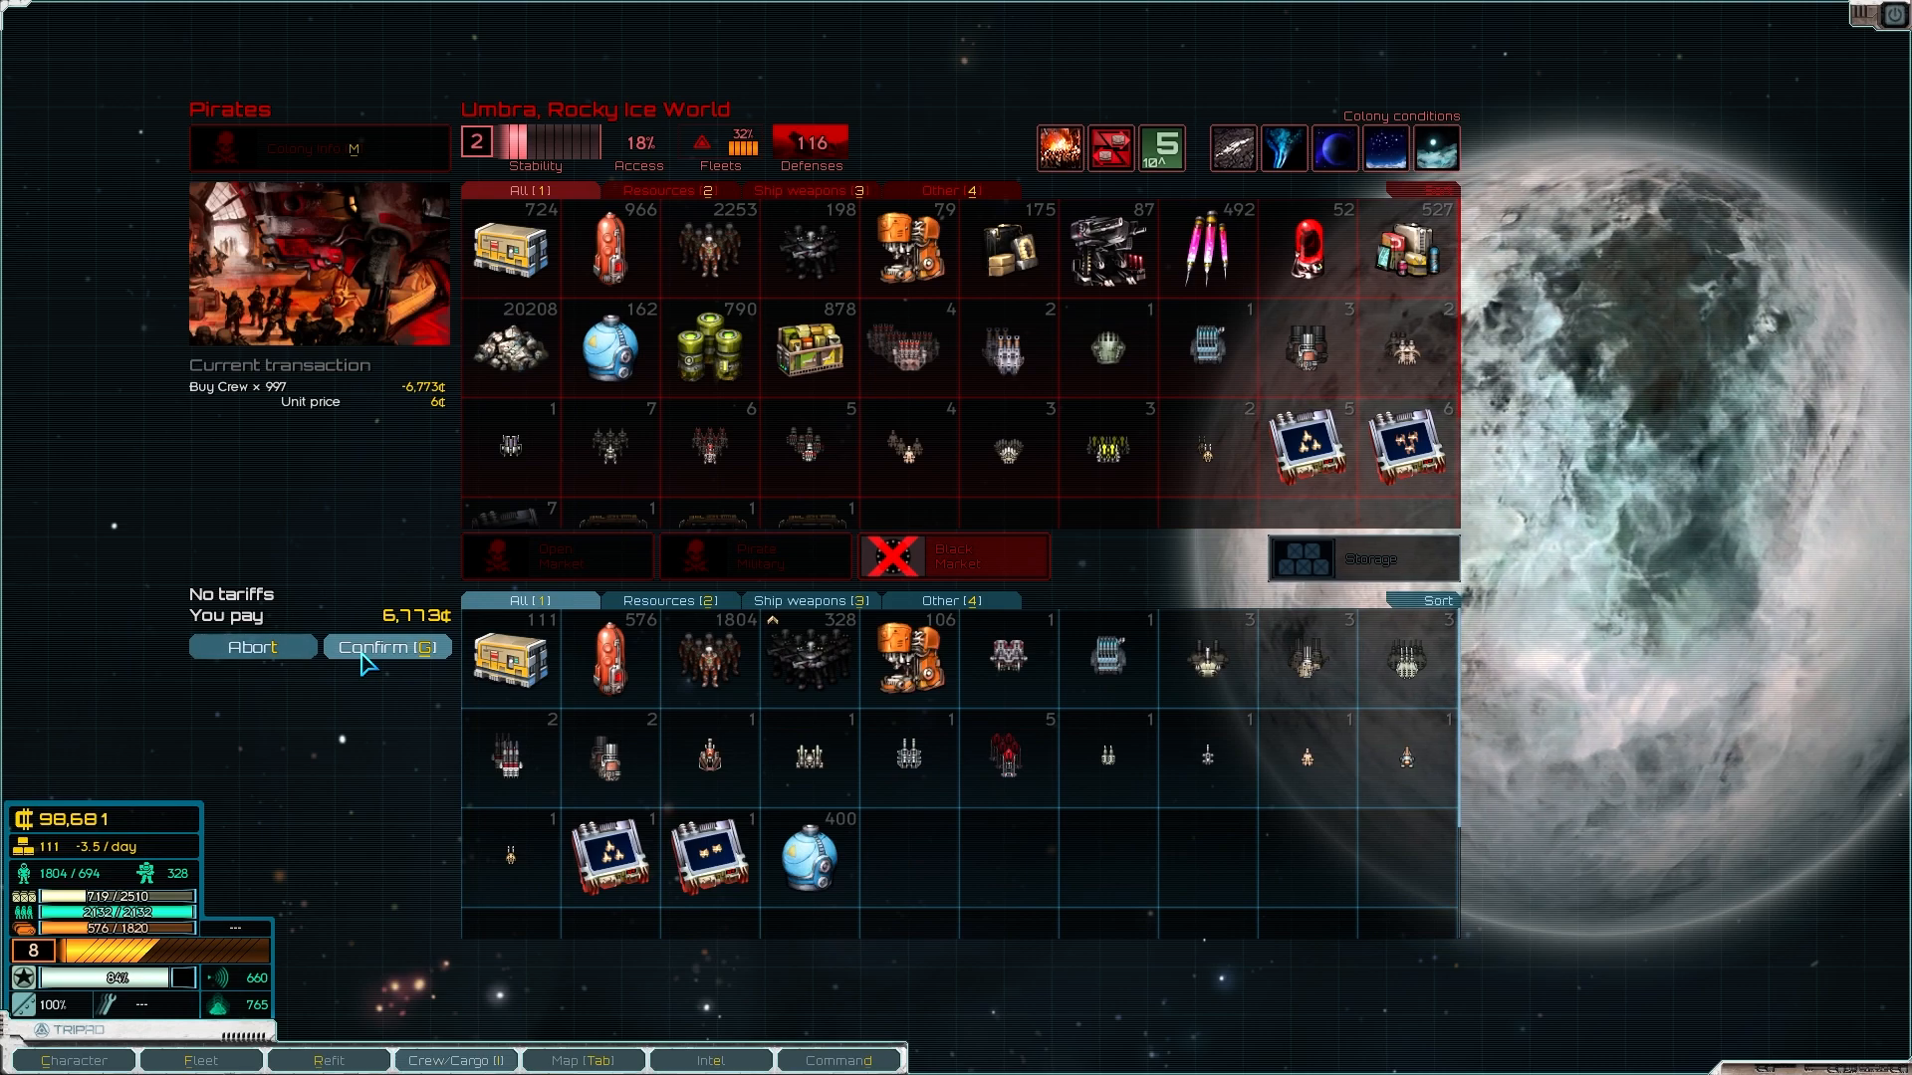
pyautogui.click(384, 645)
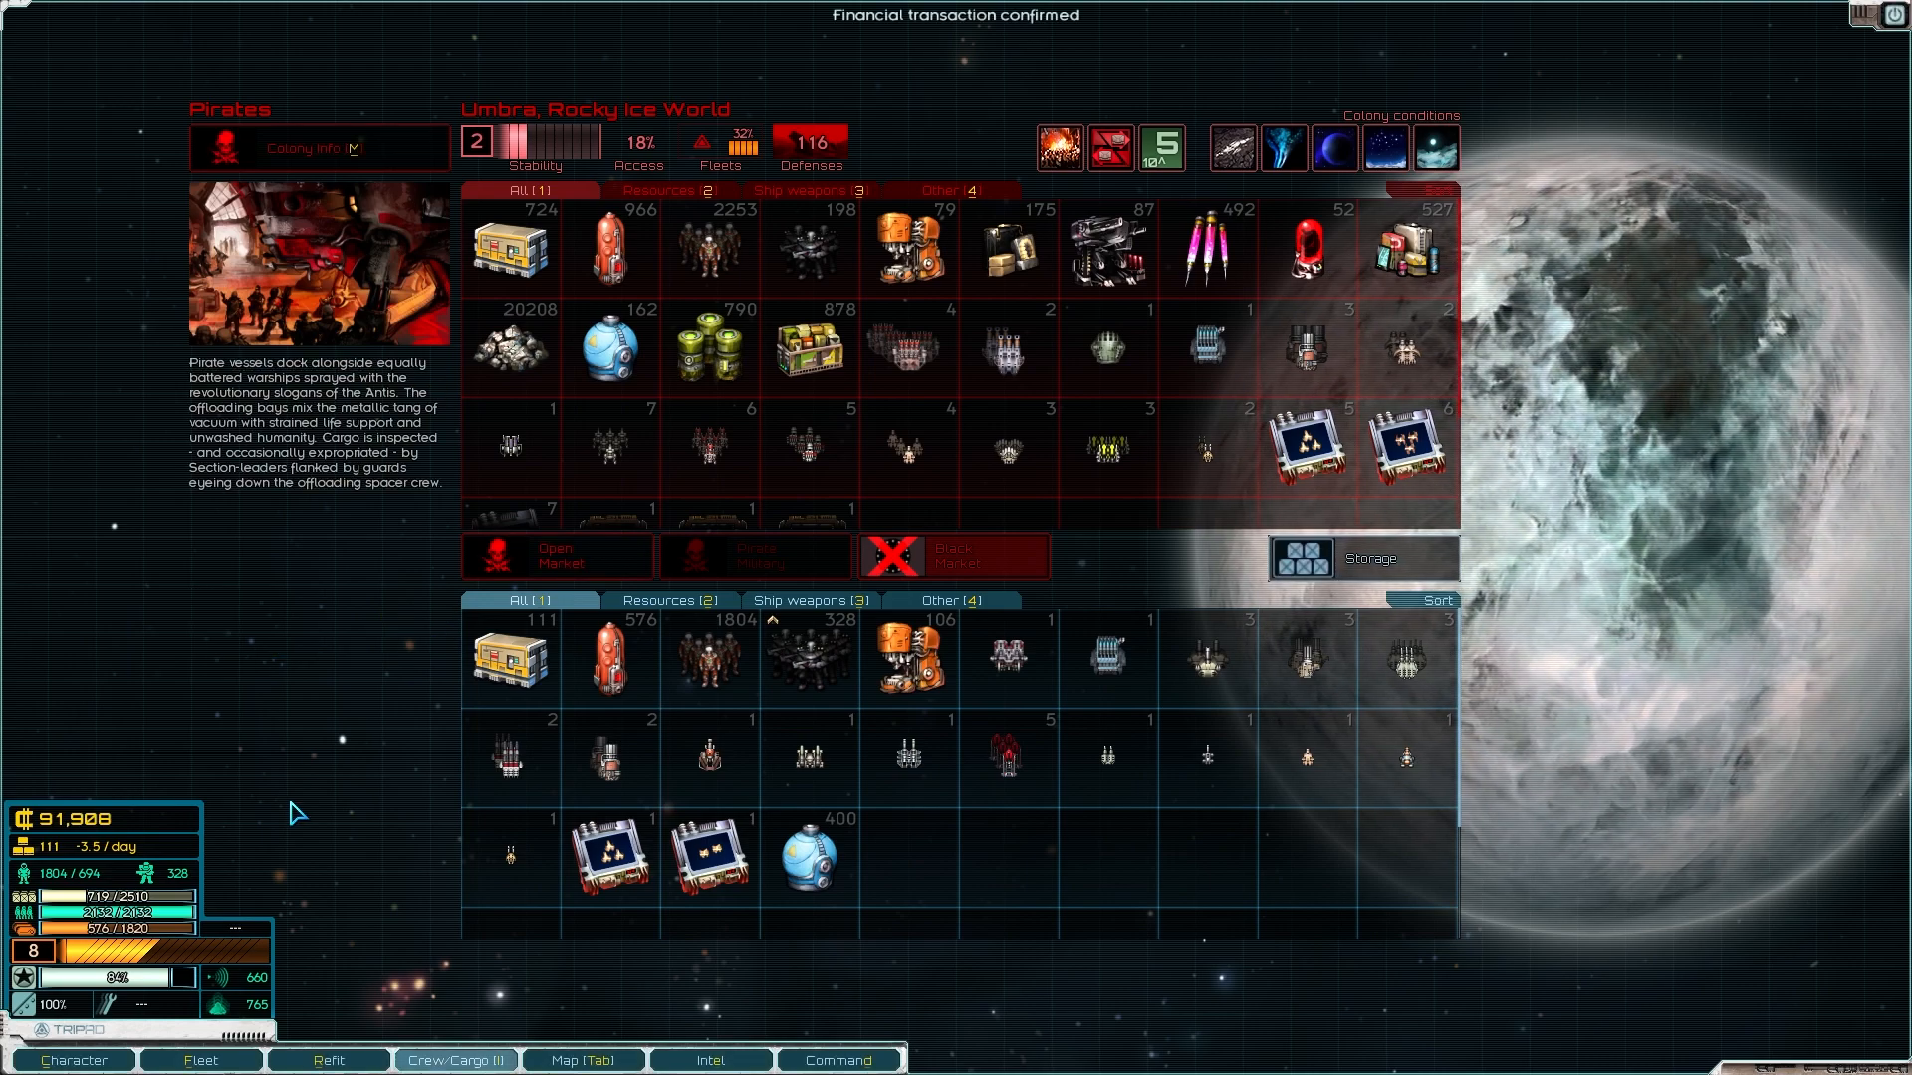
pyautogui.moveTo(610, 660)
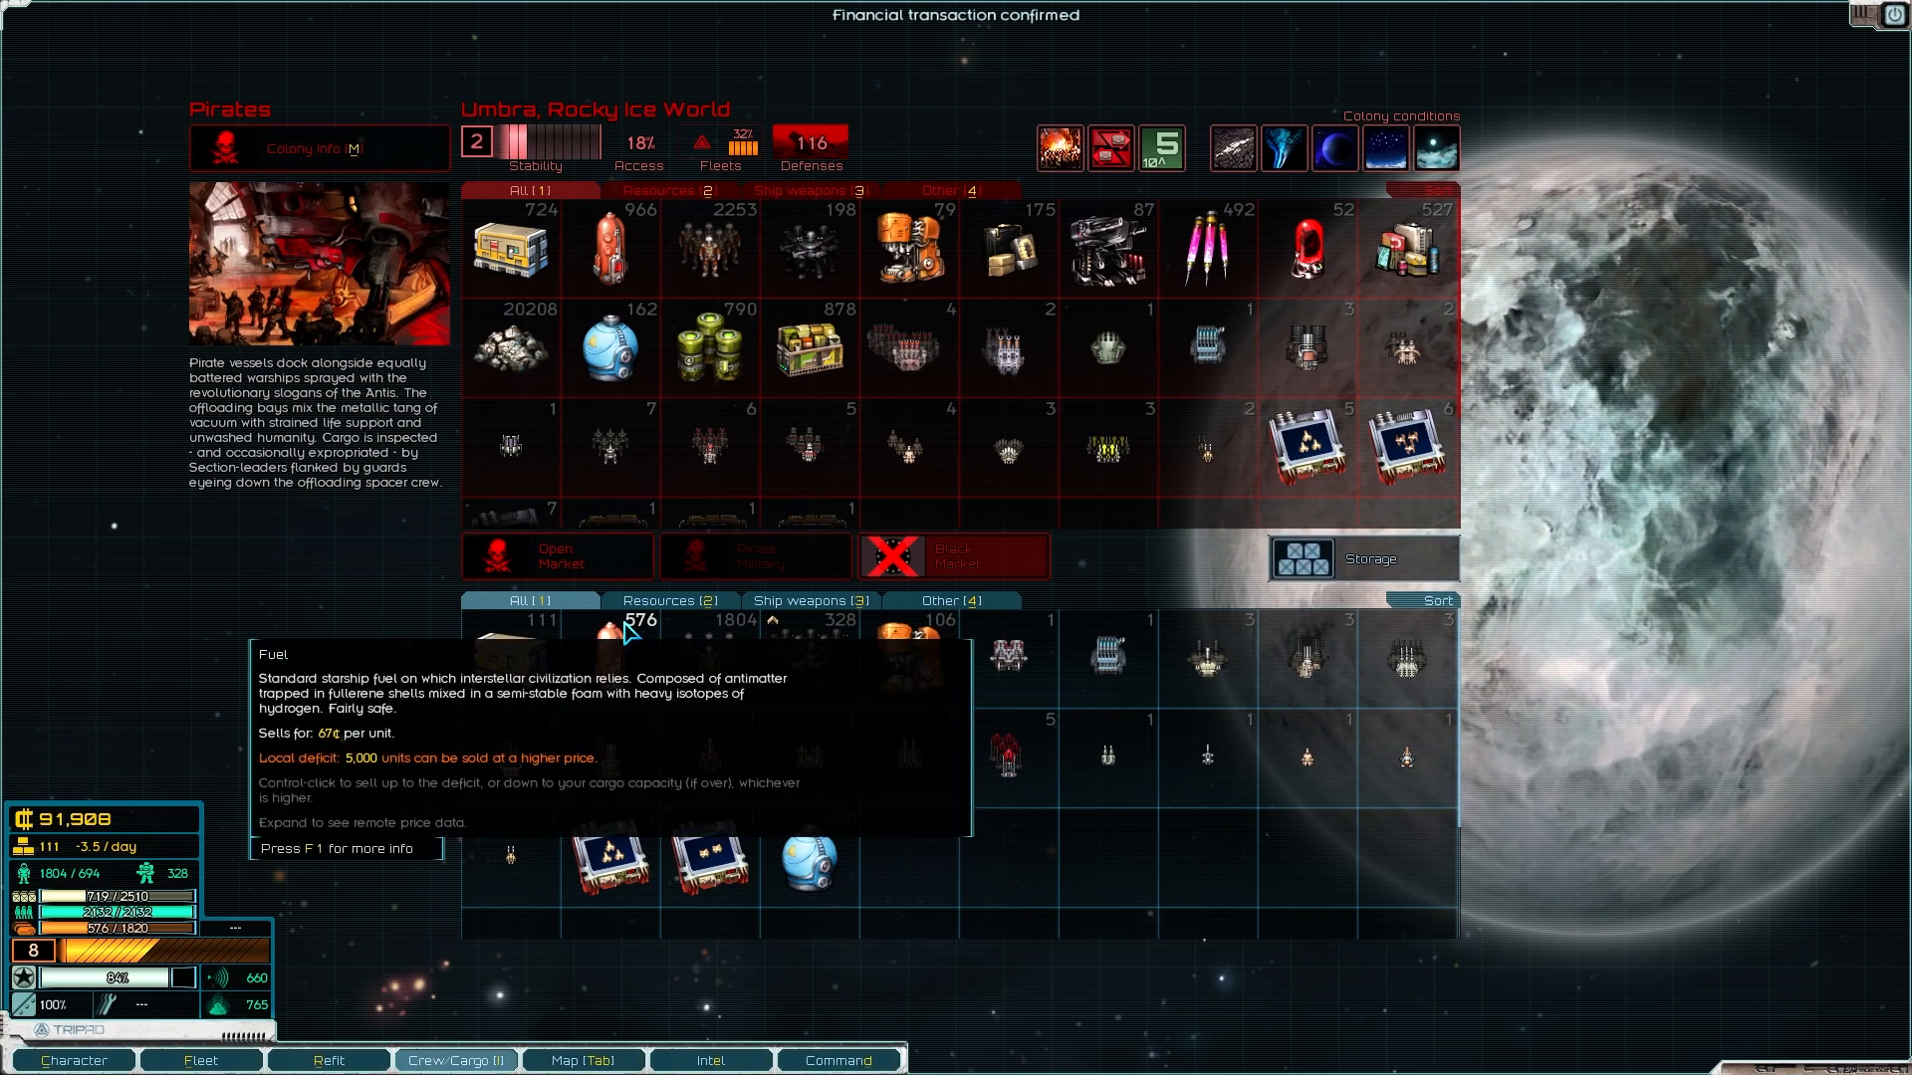
# Step: Abort a black-market fuel sale, then sell 200 Fuel on the Open Market for 101,191 credits
pyautogui.click(610, 659)
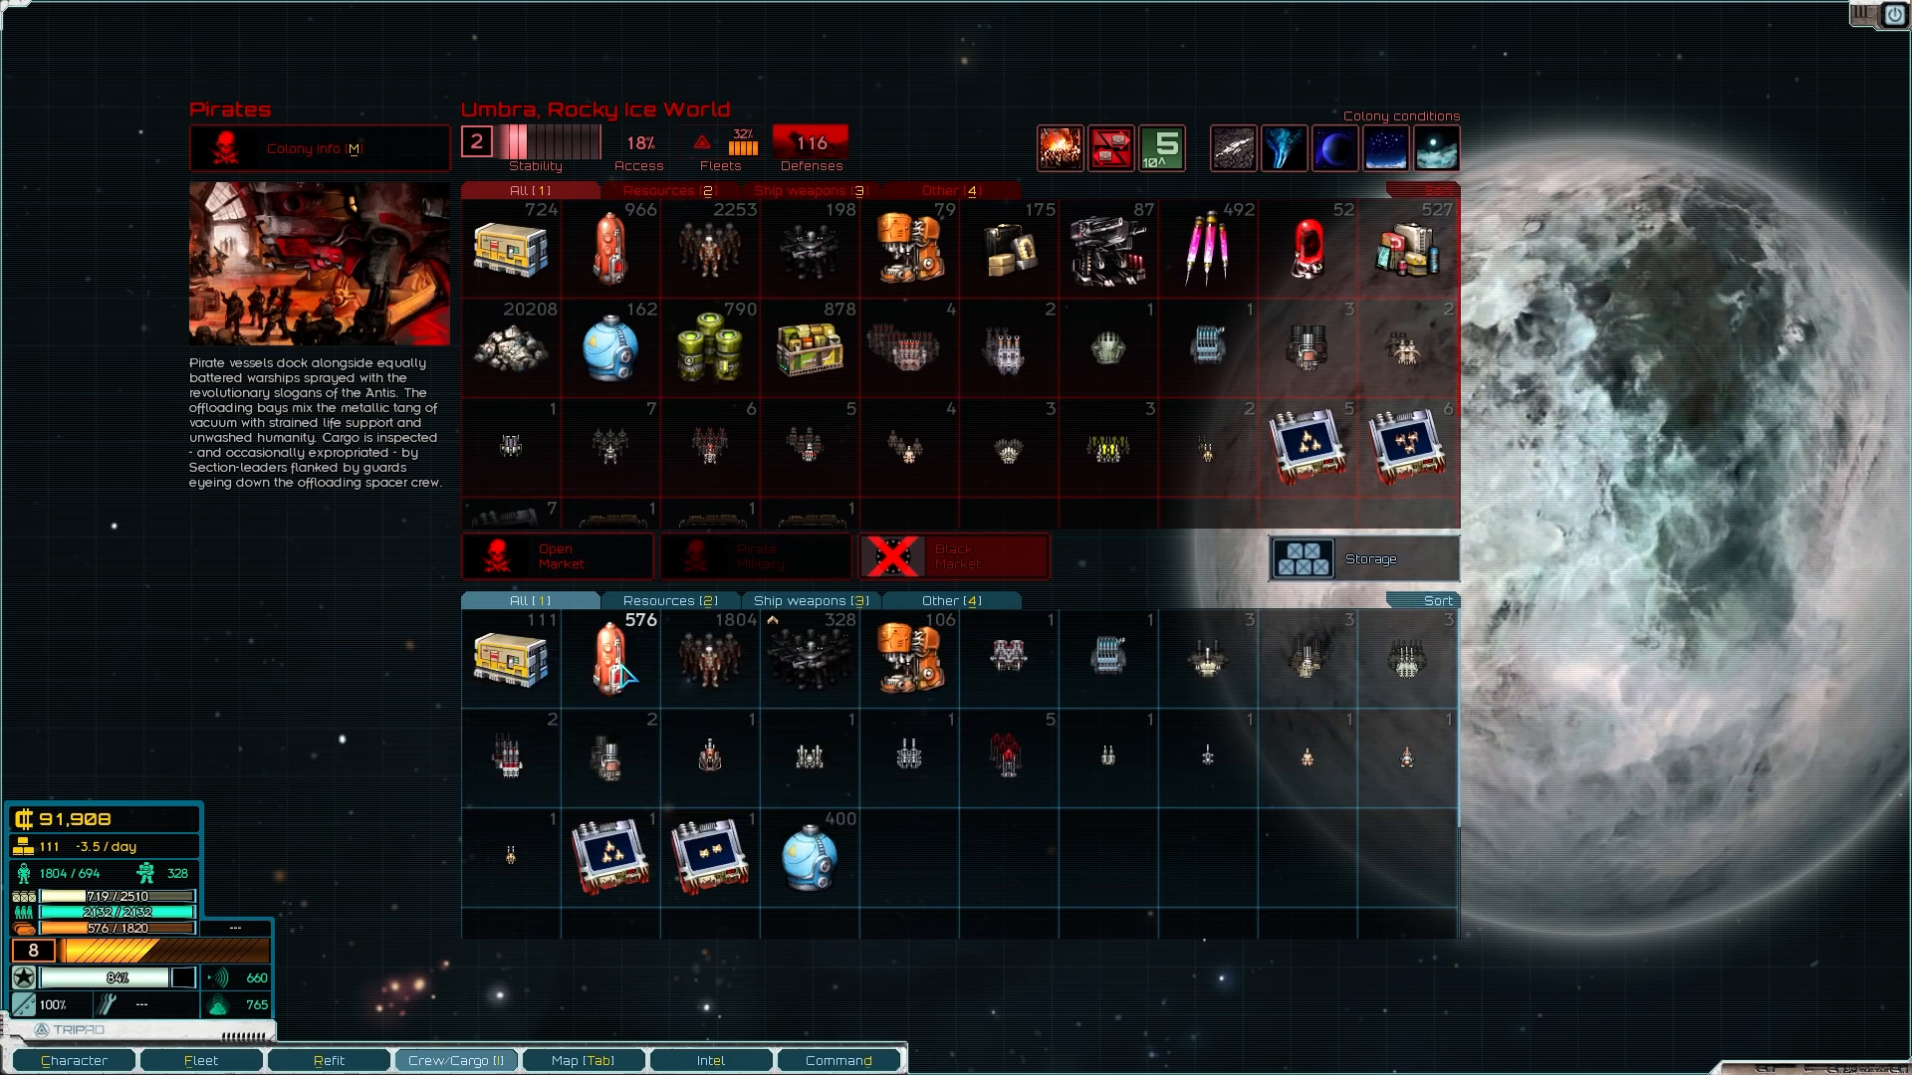
pyautogui.click(610, 659)
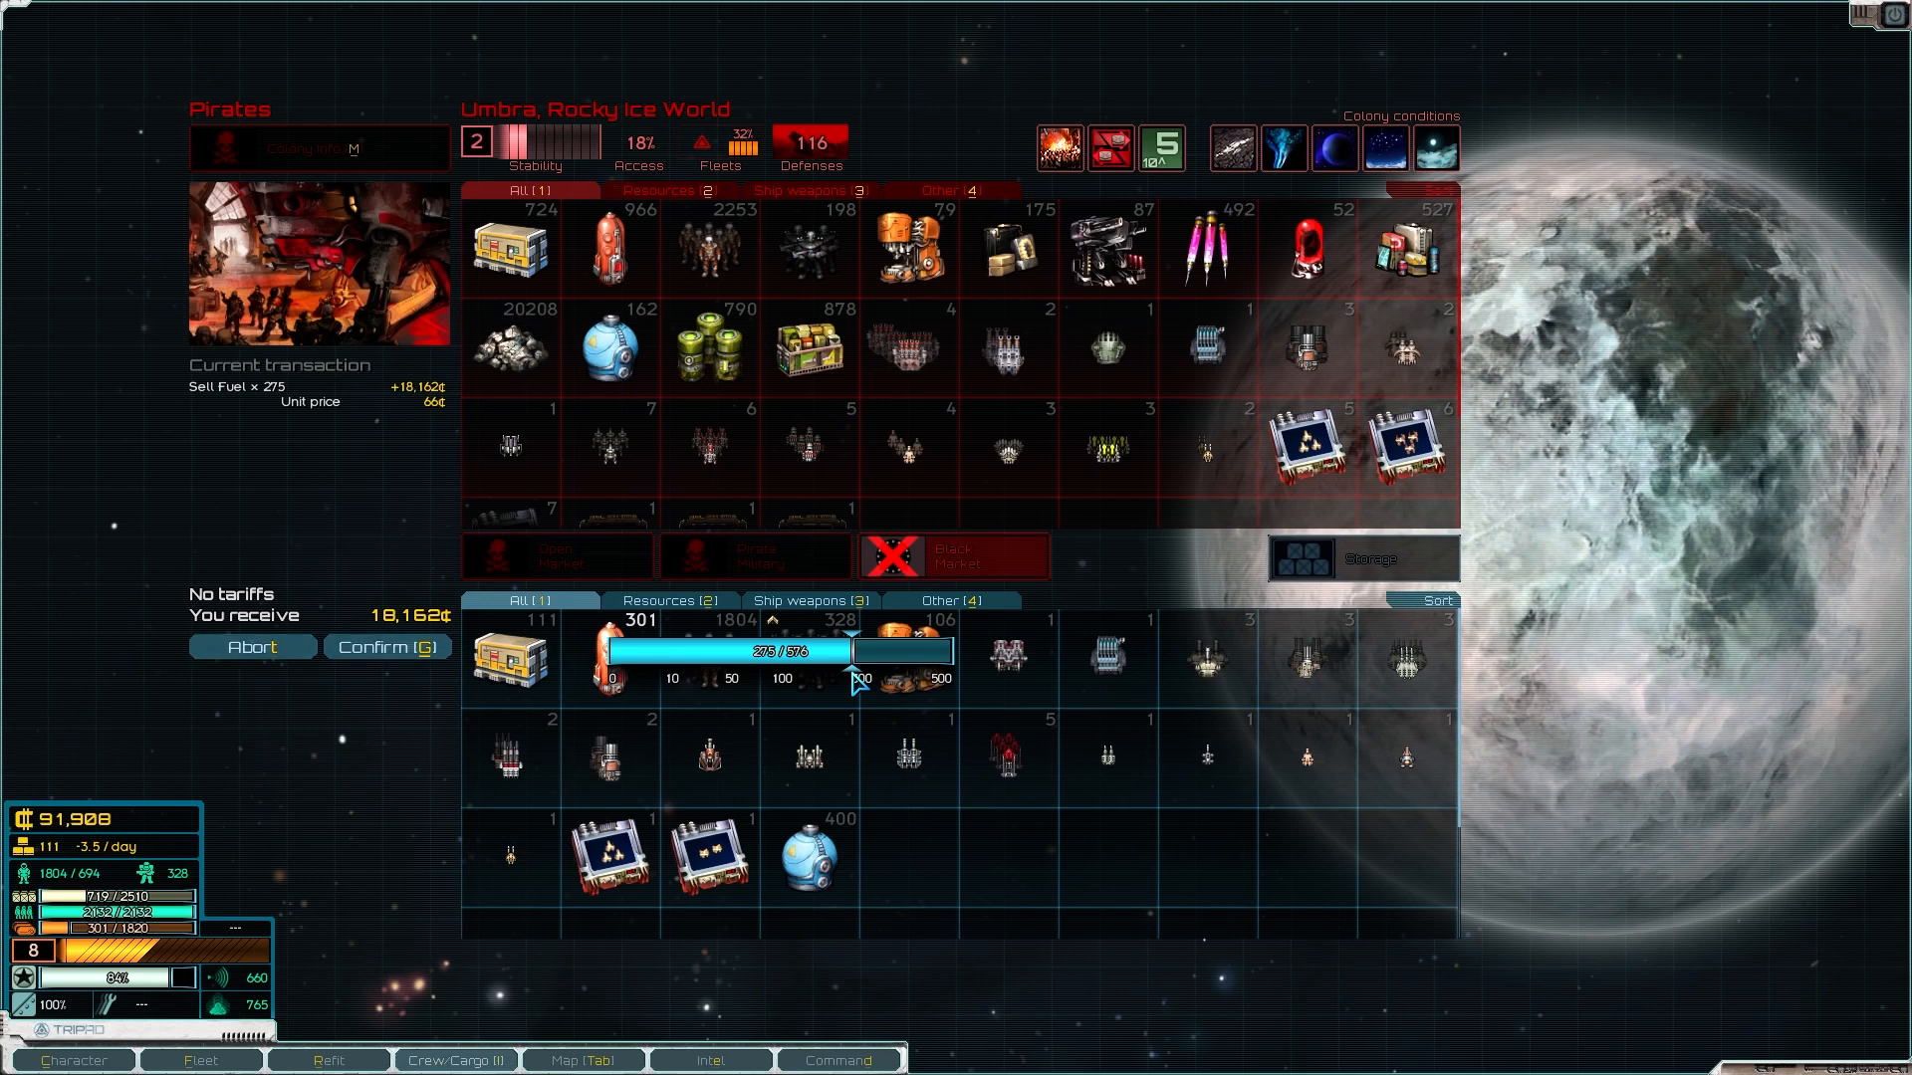
pyautogui.click(388, 645)
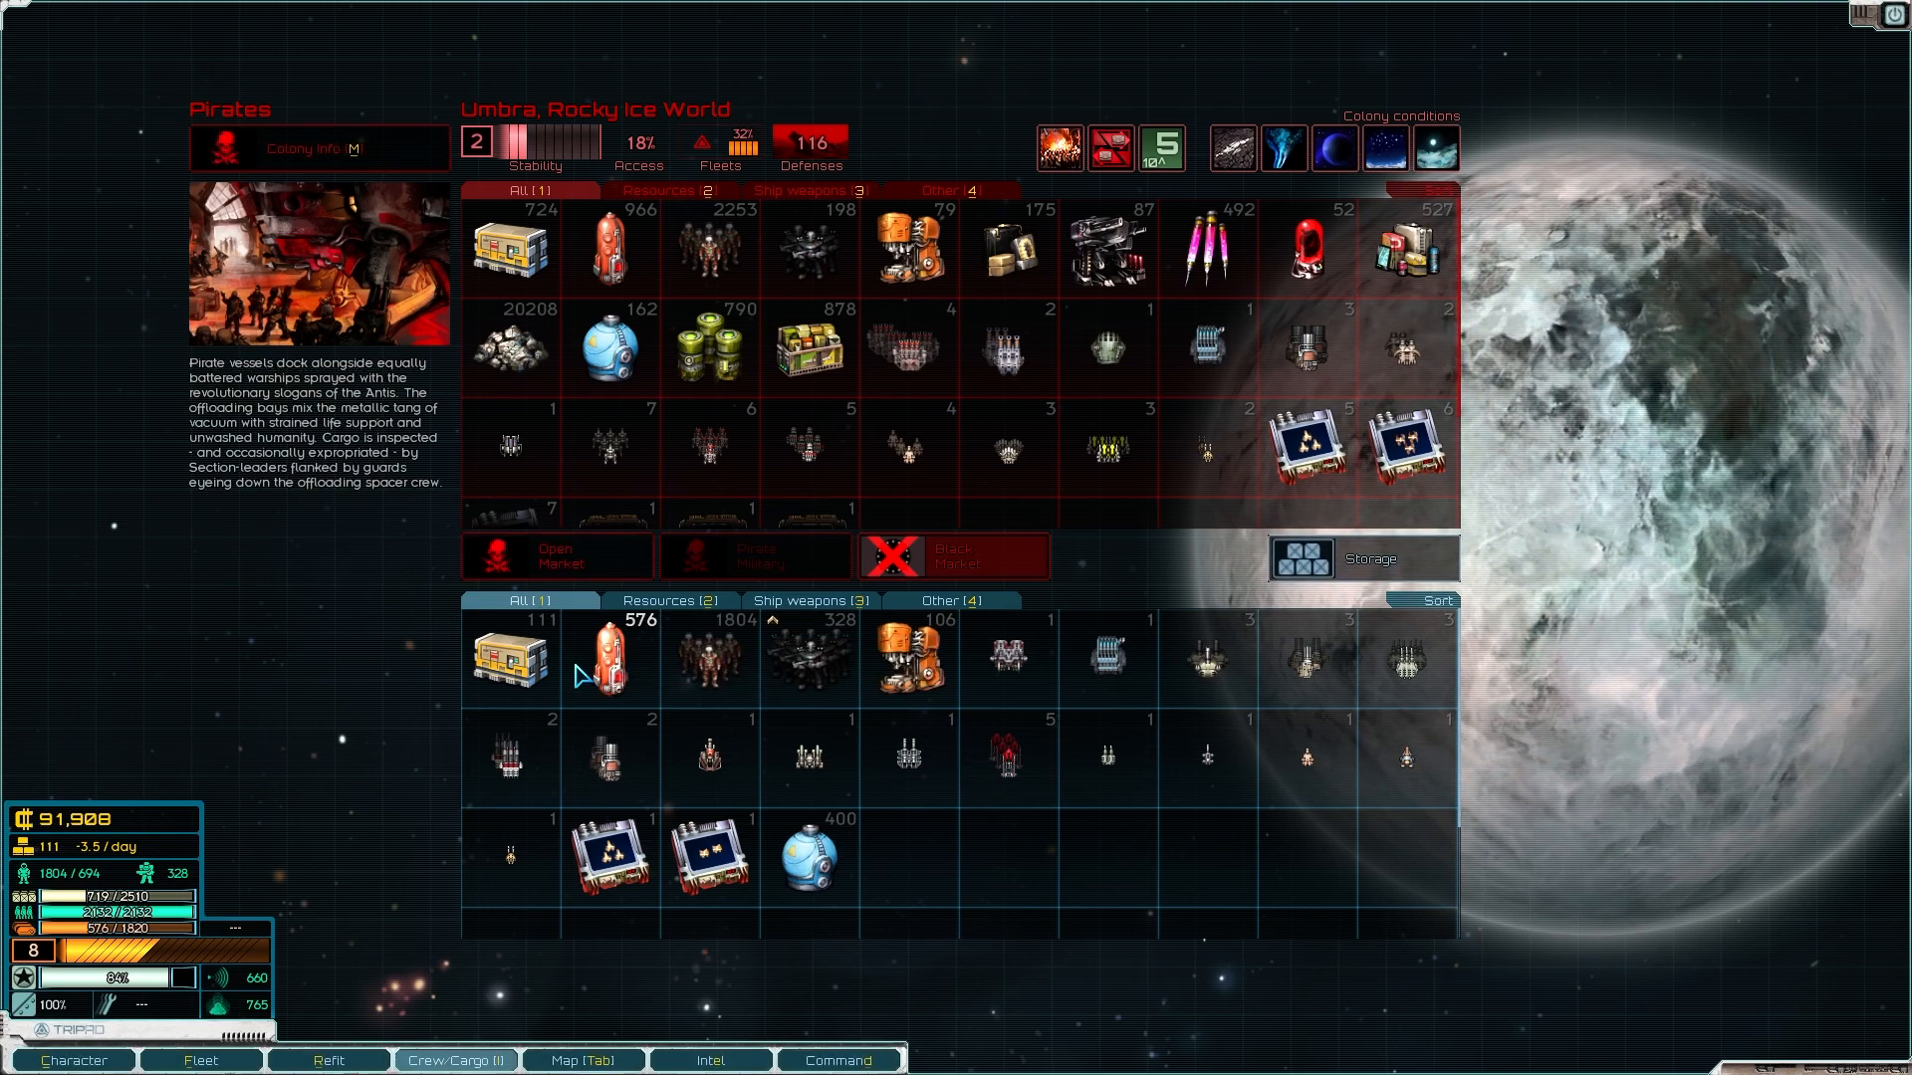
pyautogui.click(610, 659)
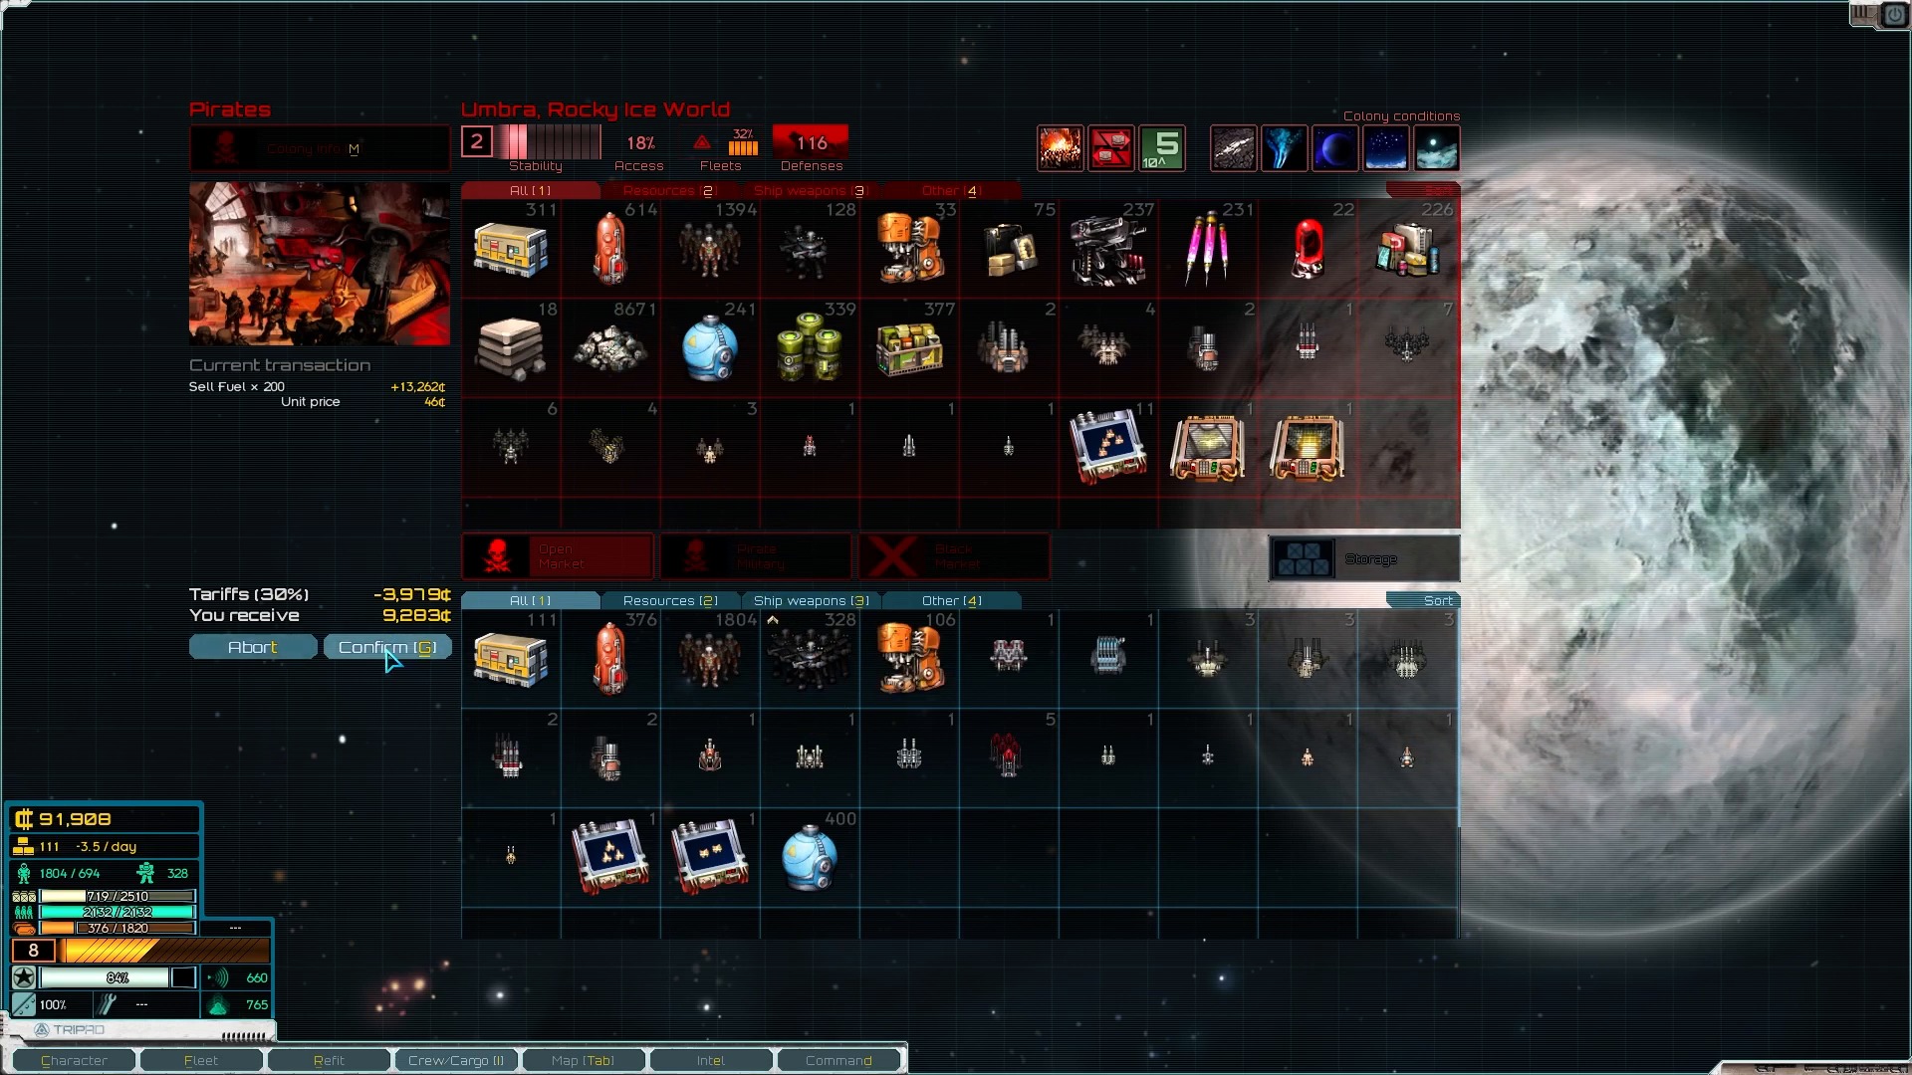
pyautogui.click(386, 645)
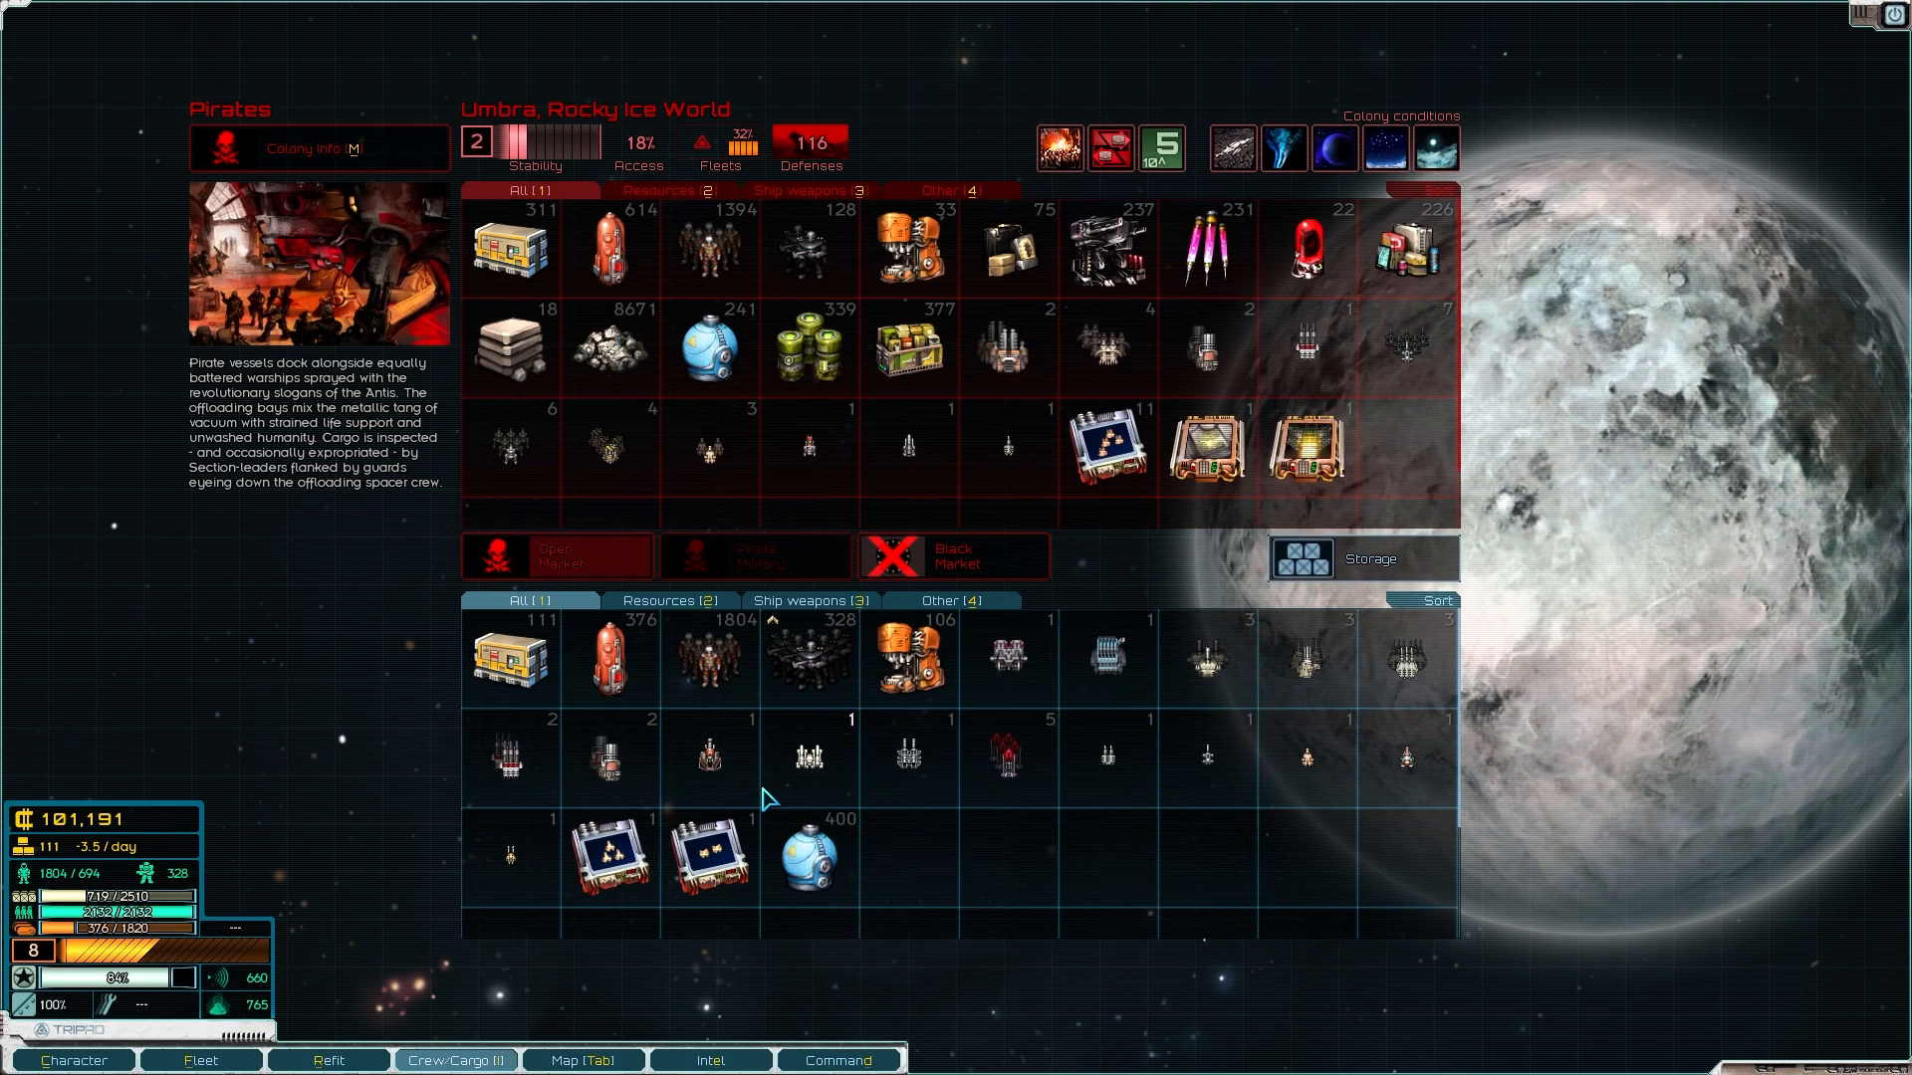
pyautogui.moveTo(1101, 886)
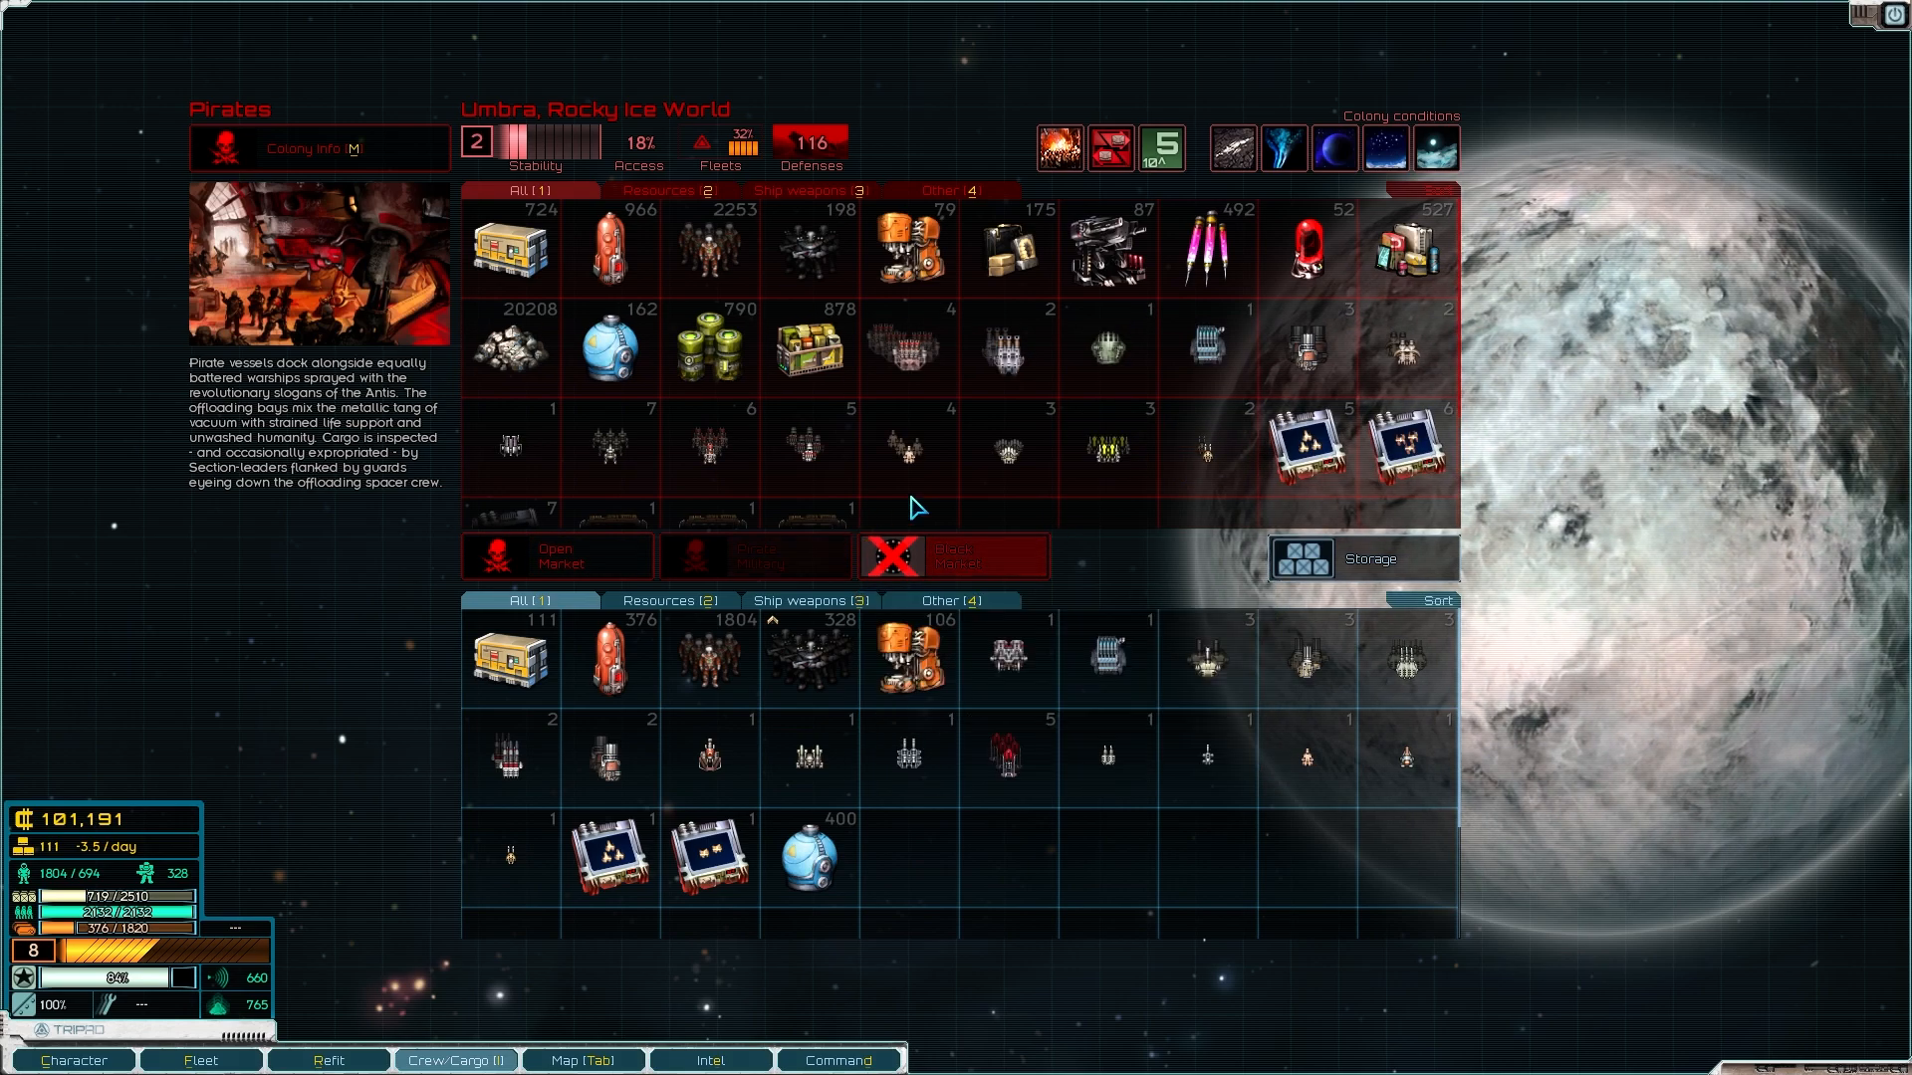
pyautogui.moveTo(1200, 464)
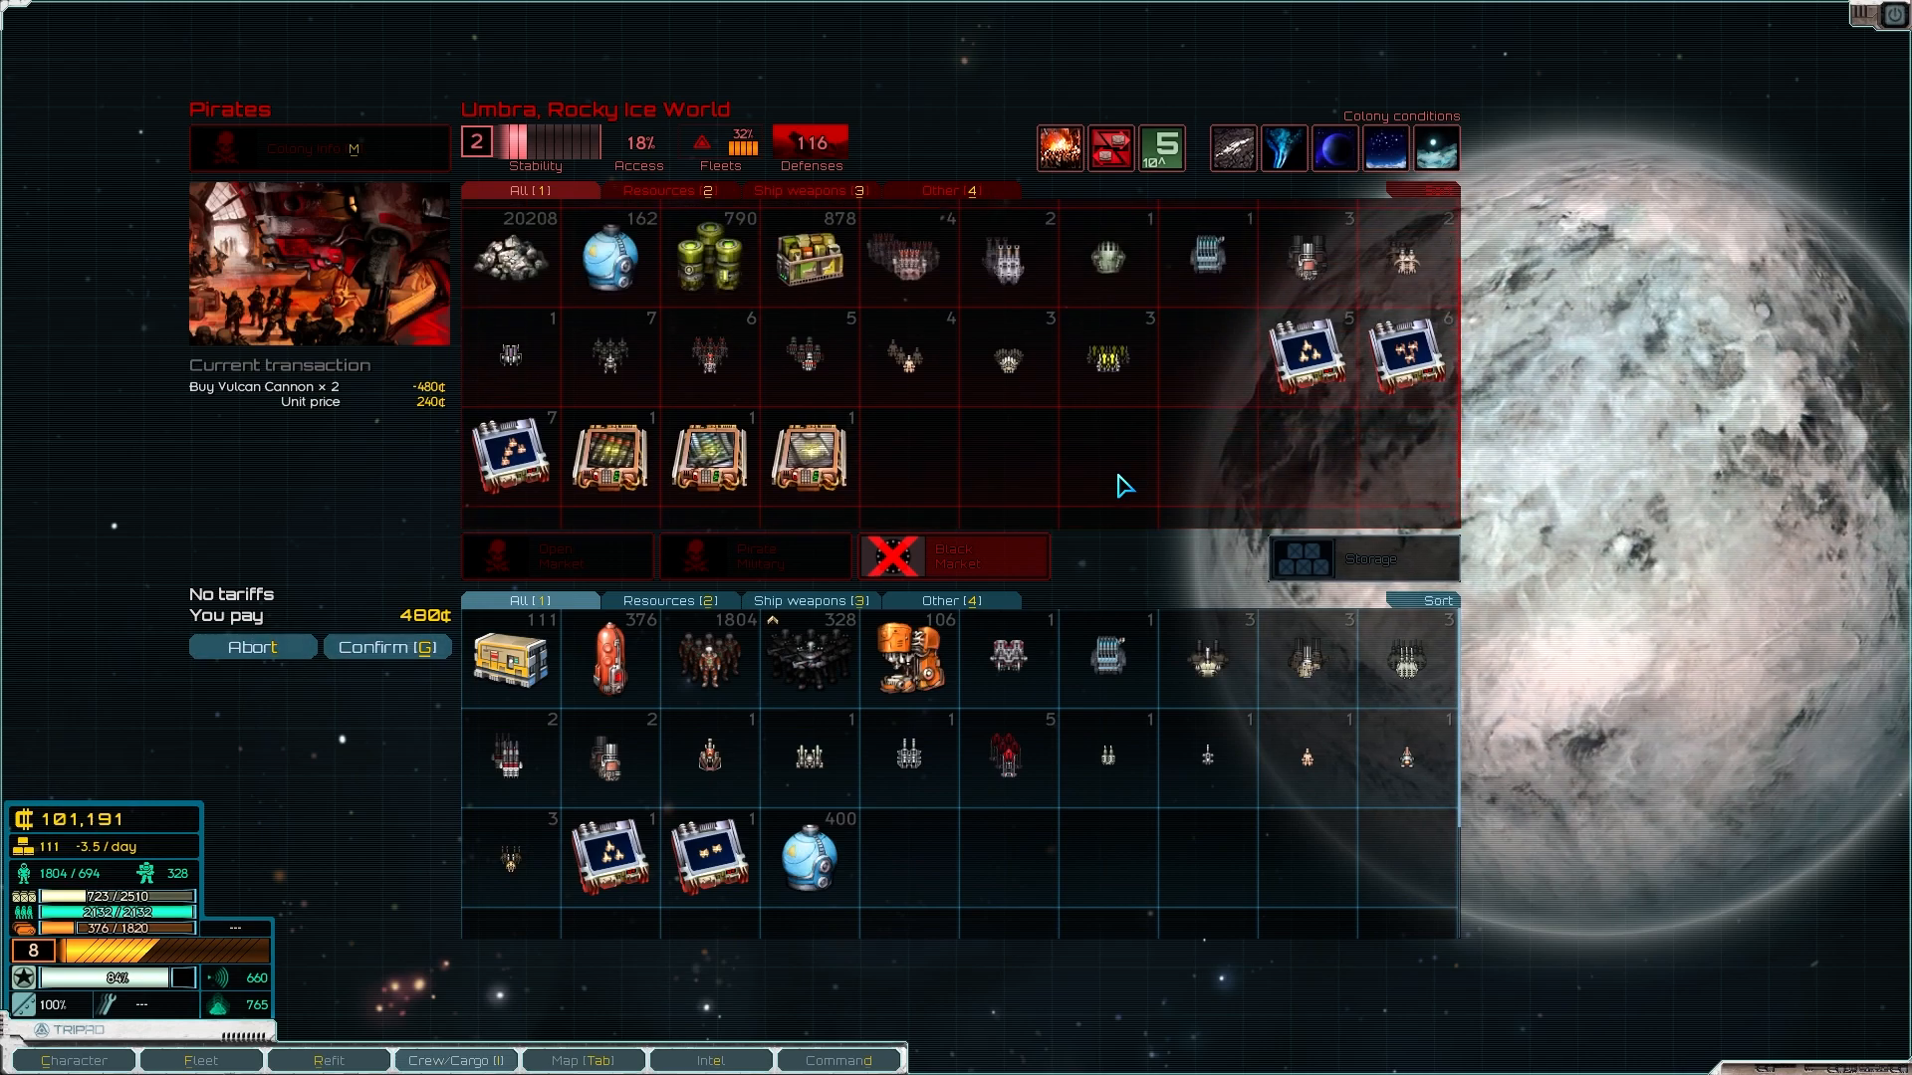
pyautogui.moveTo(711, 458)
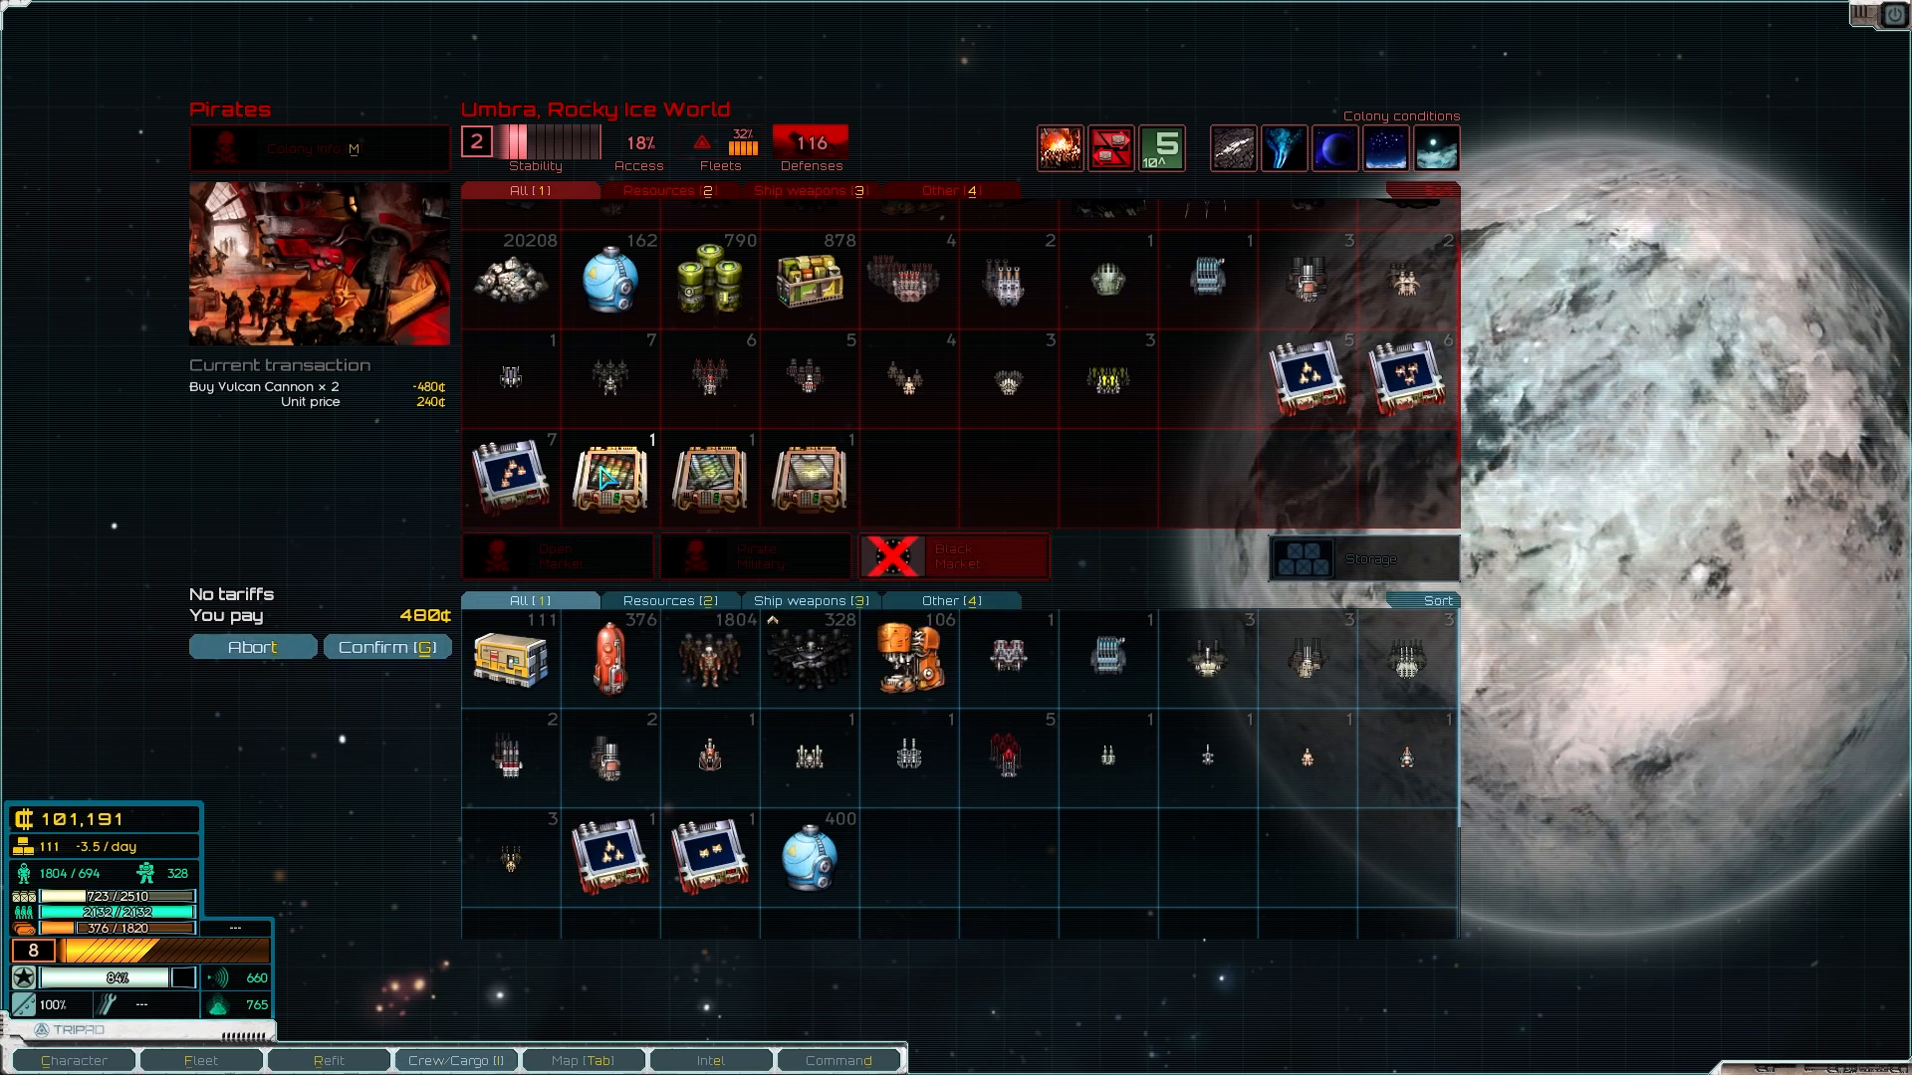
pyautogui.moveTo(611, 474)
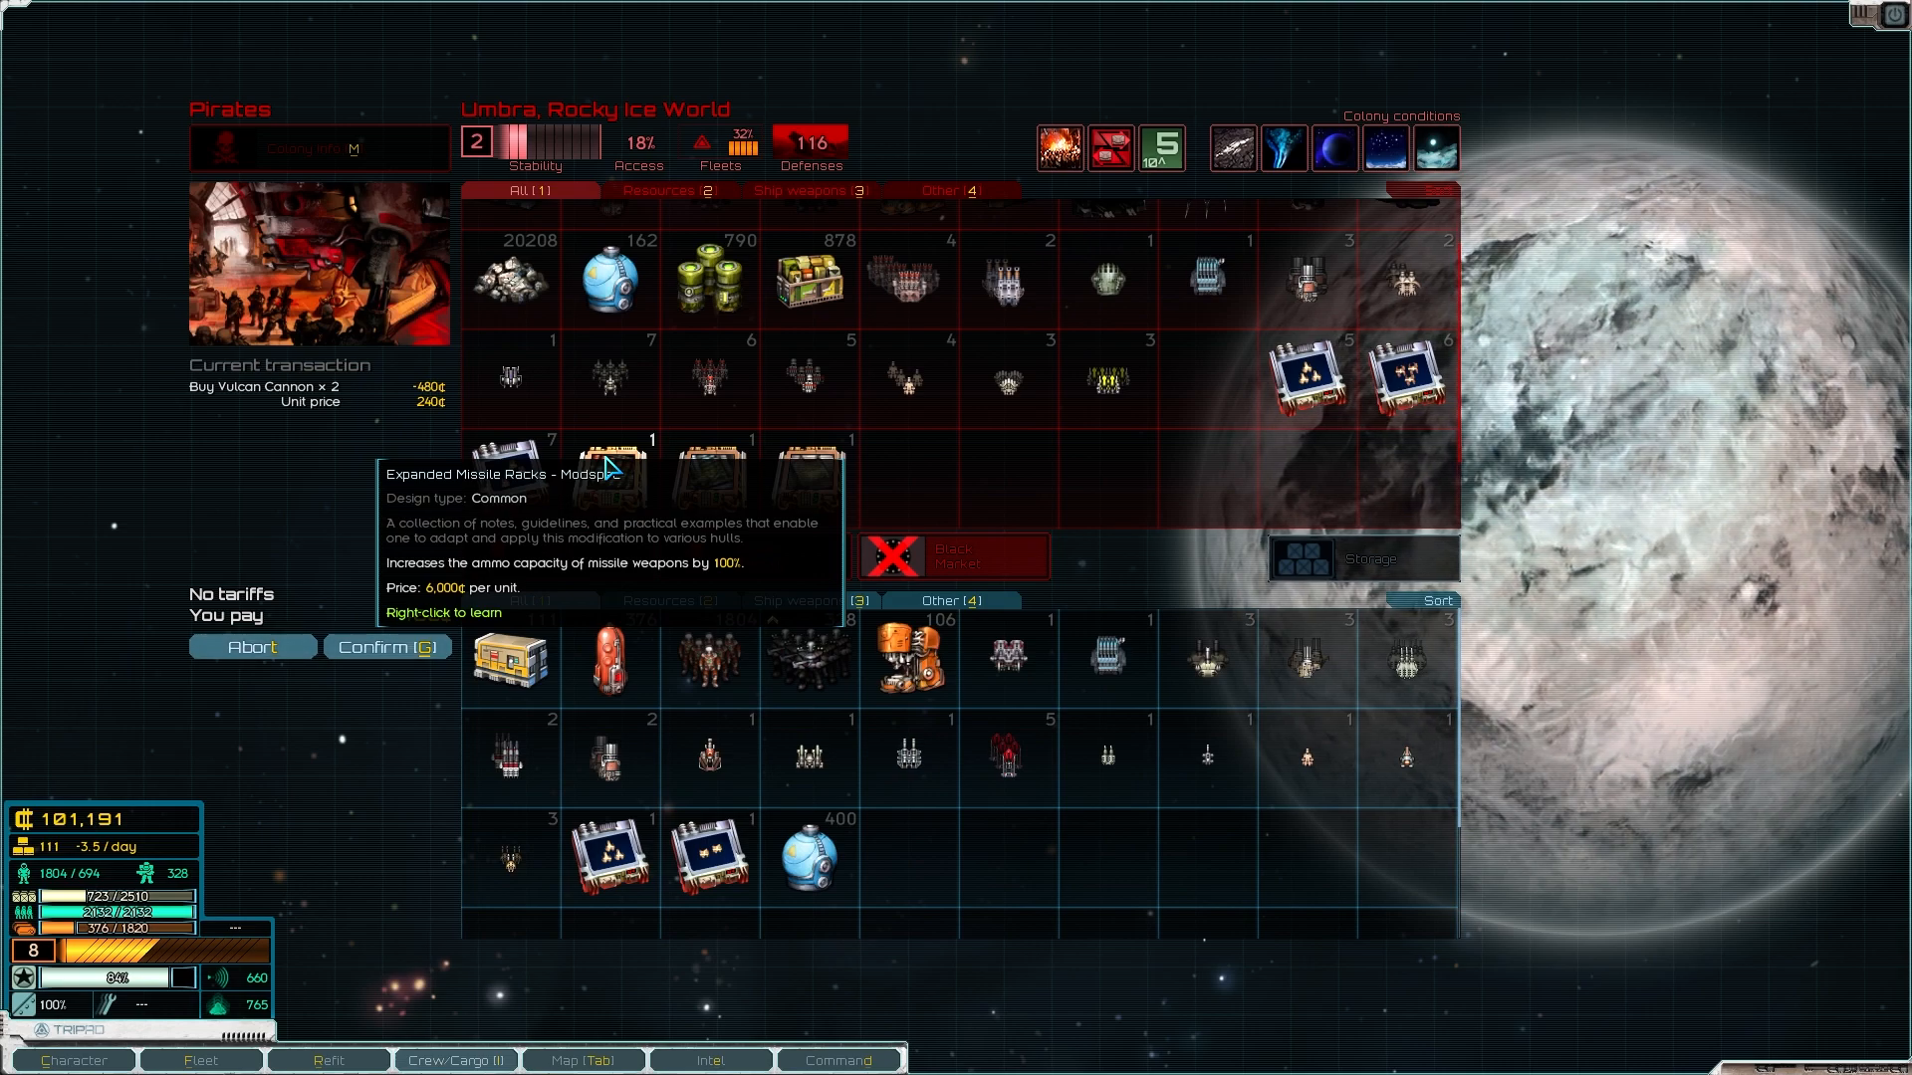
pyautogui.moveTo(810, 475)
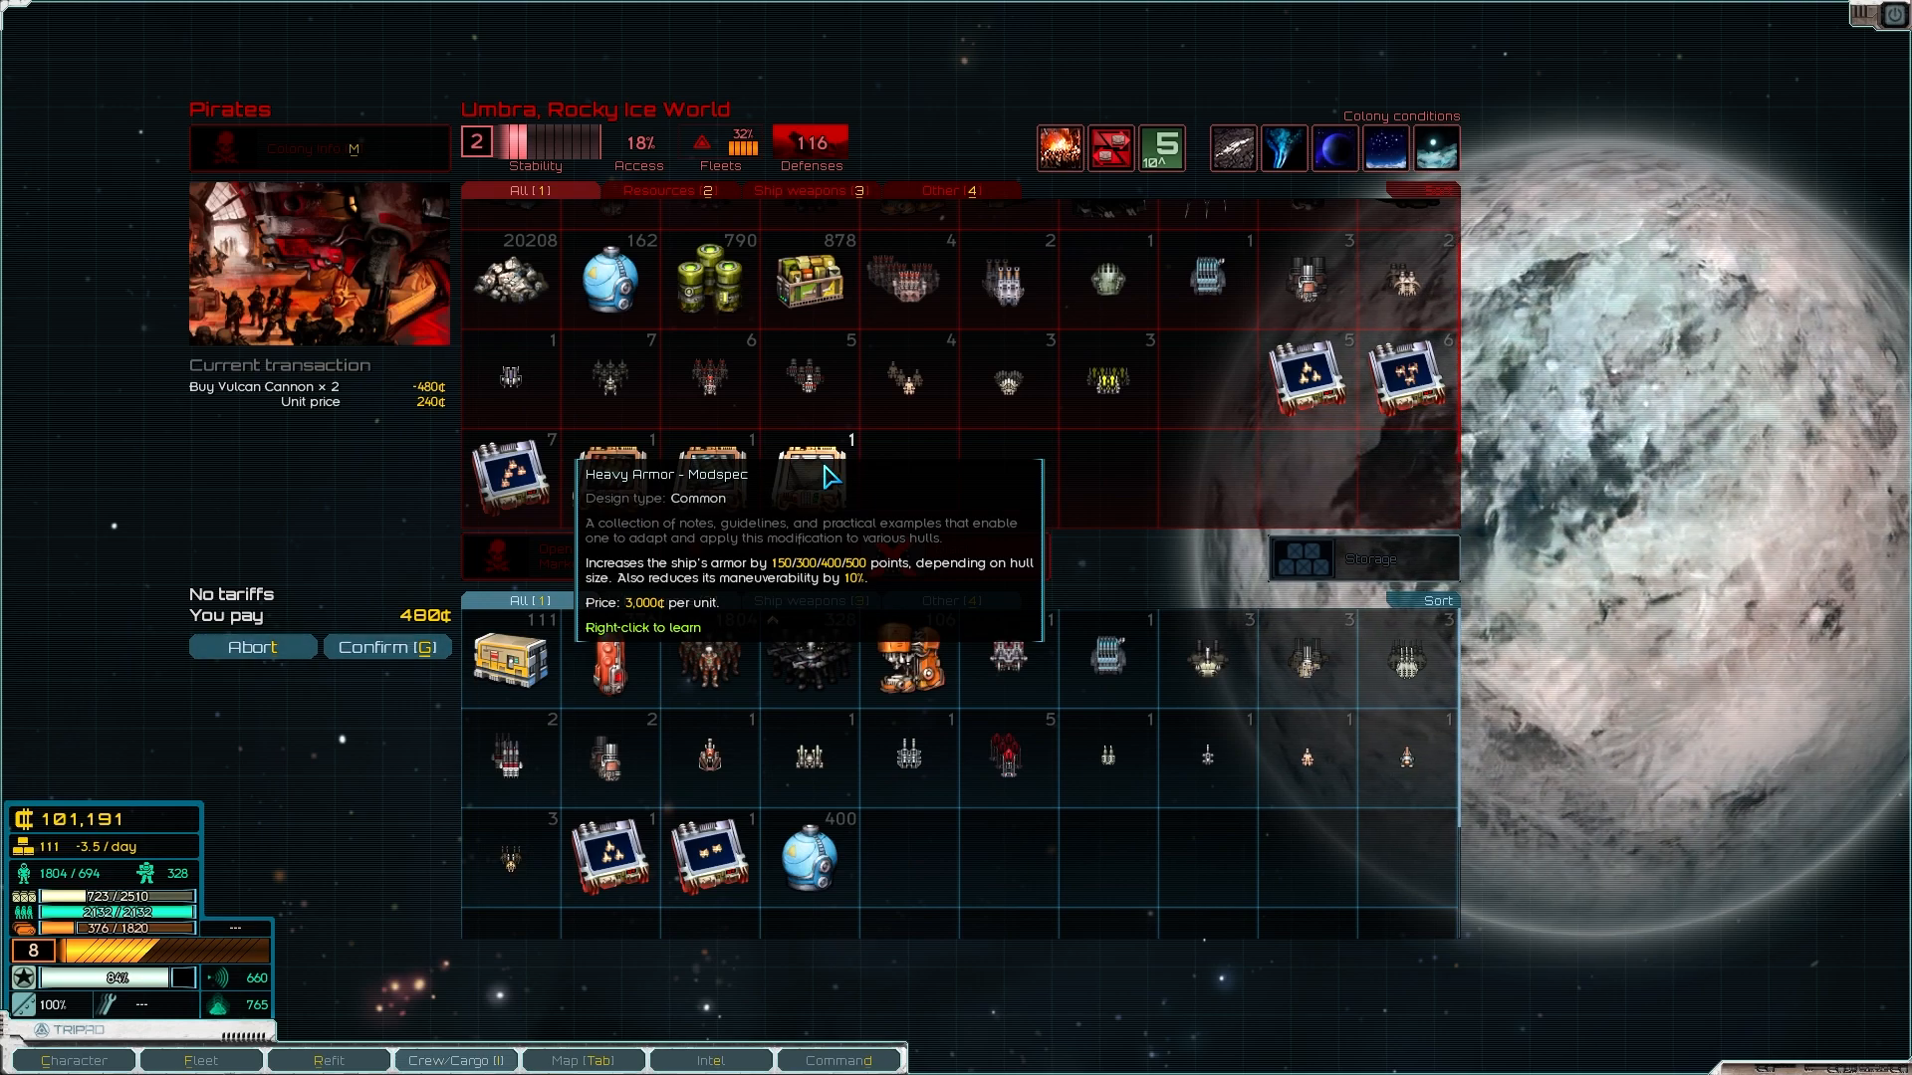
pyautogui.moveTo(607, 464)
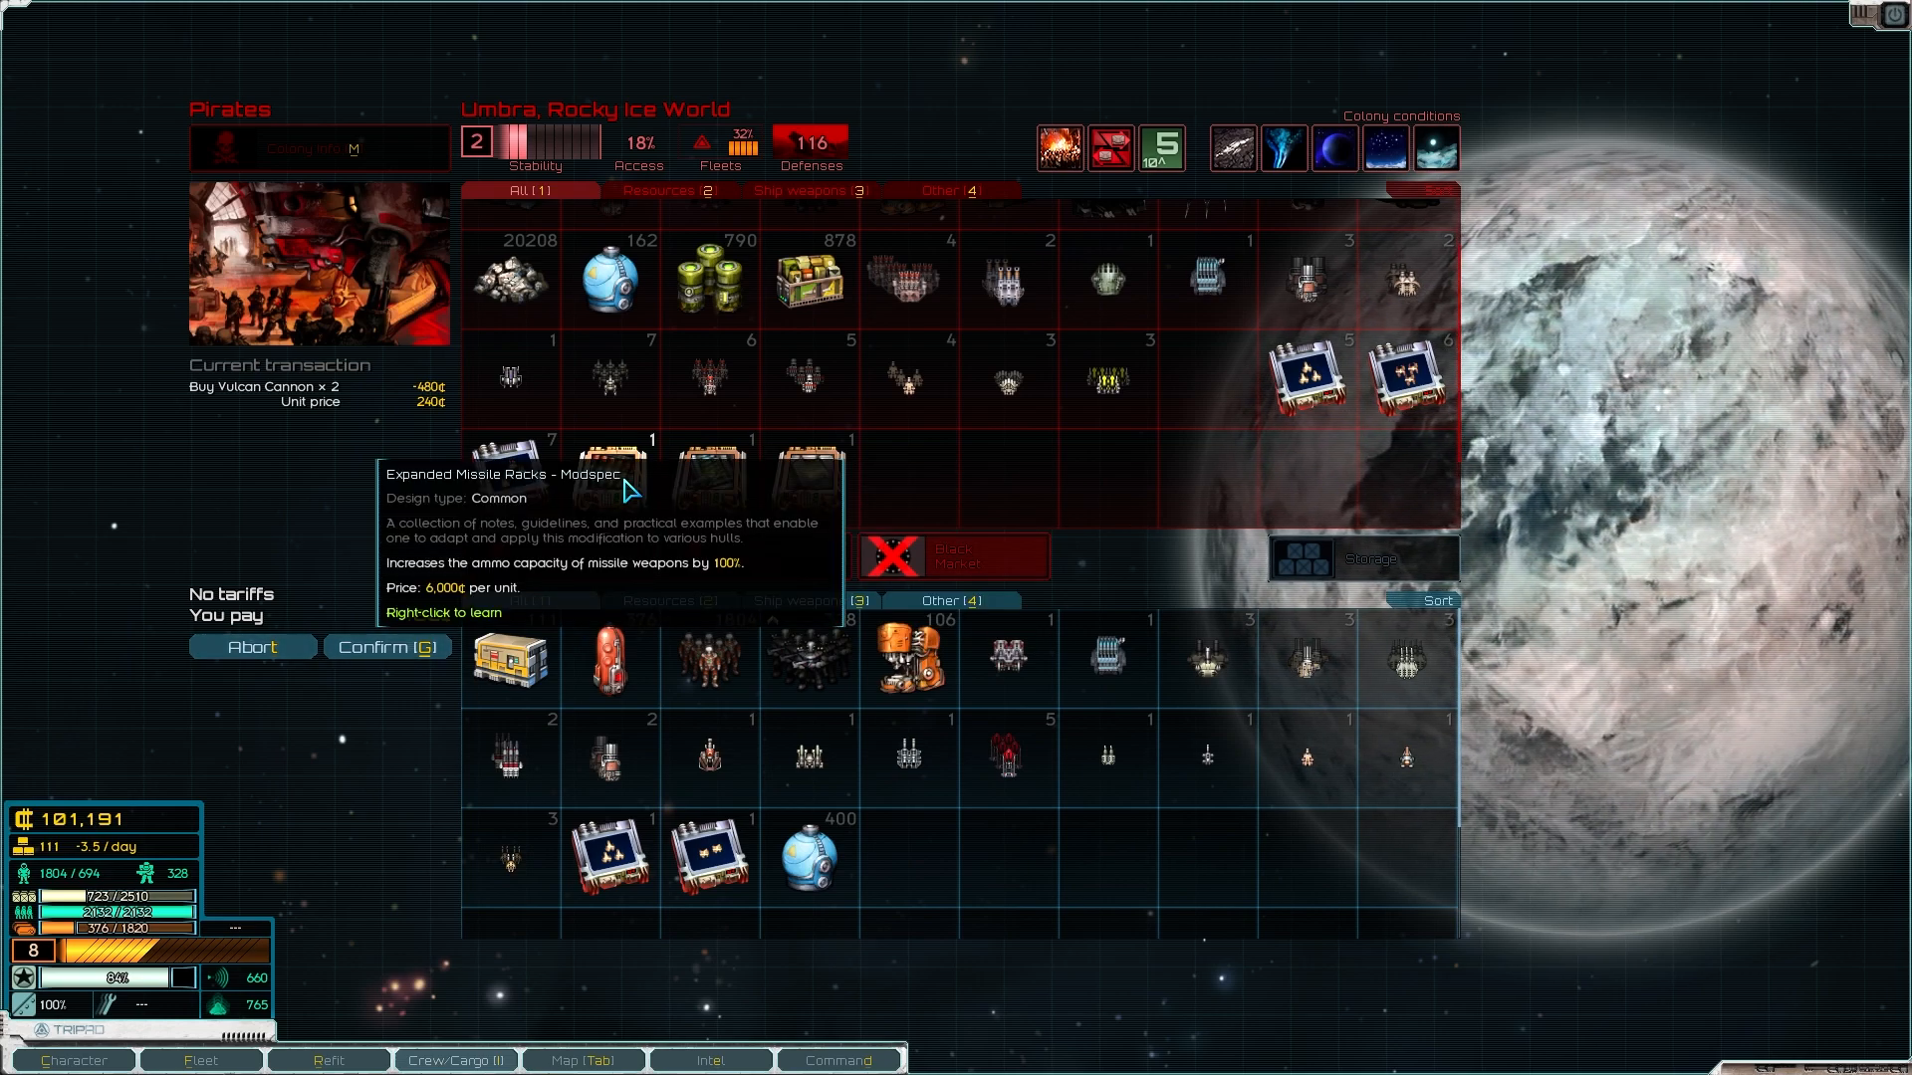
# Step: Buy the cannons with Expanded Missile Racks, then buy and learn Insulated Engine Assembly
pyautogui.click(609, 475)
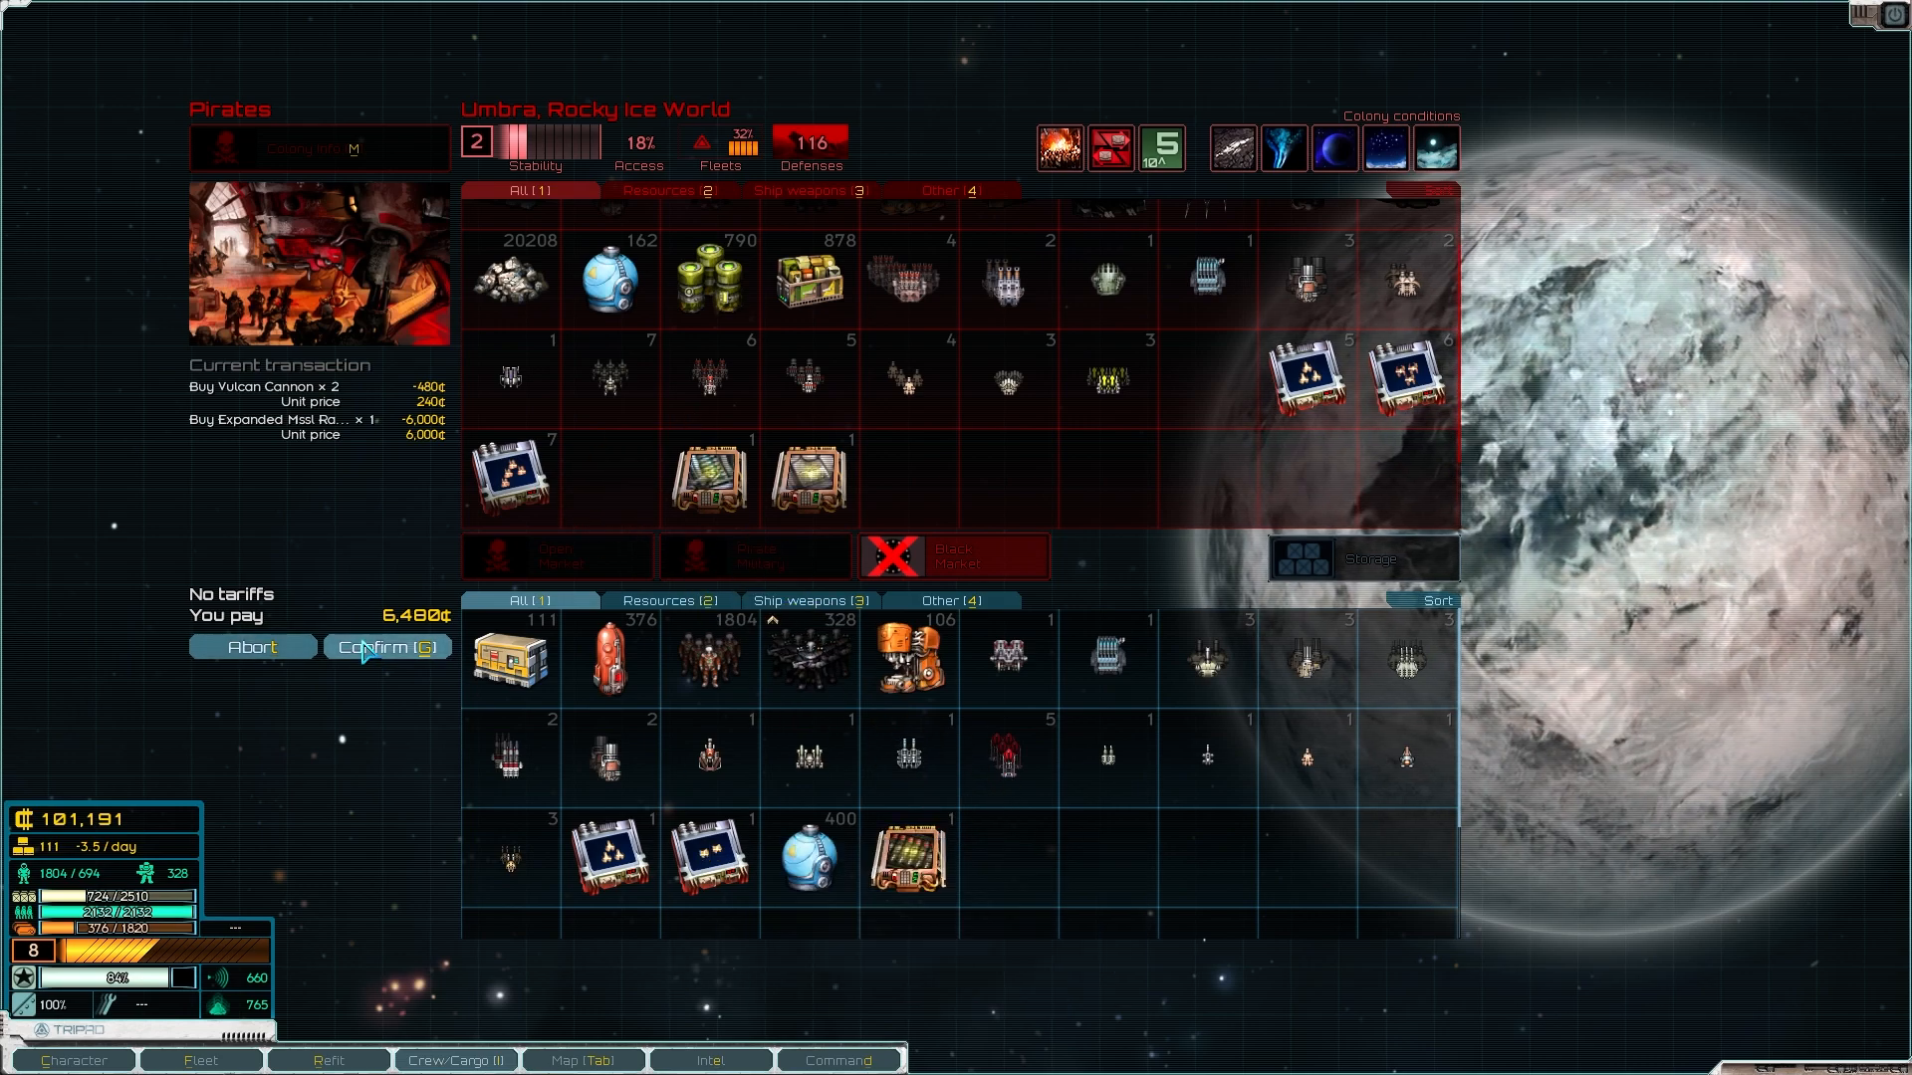
pyautogui.click(386, 645)
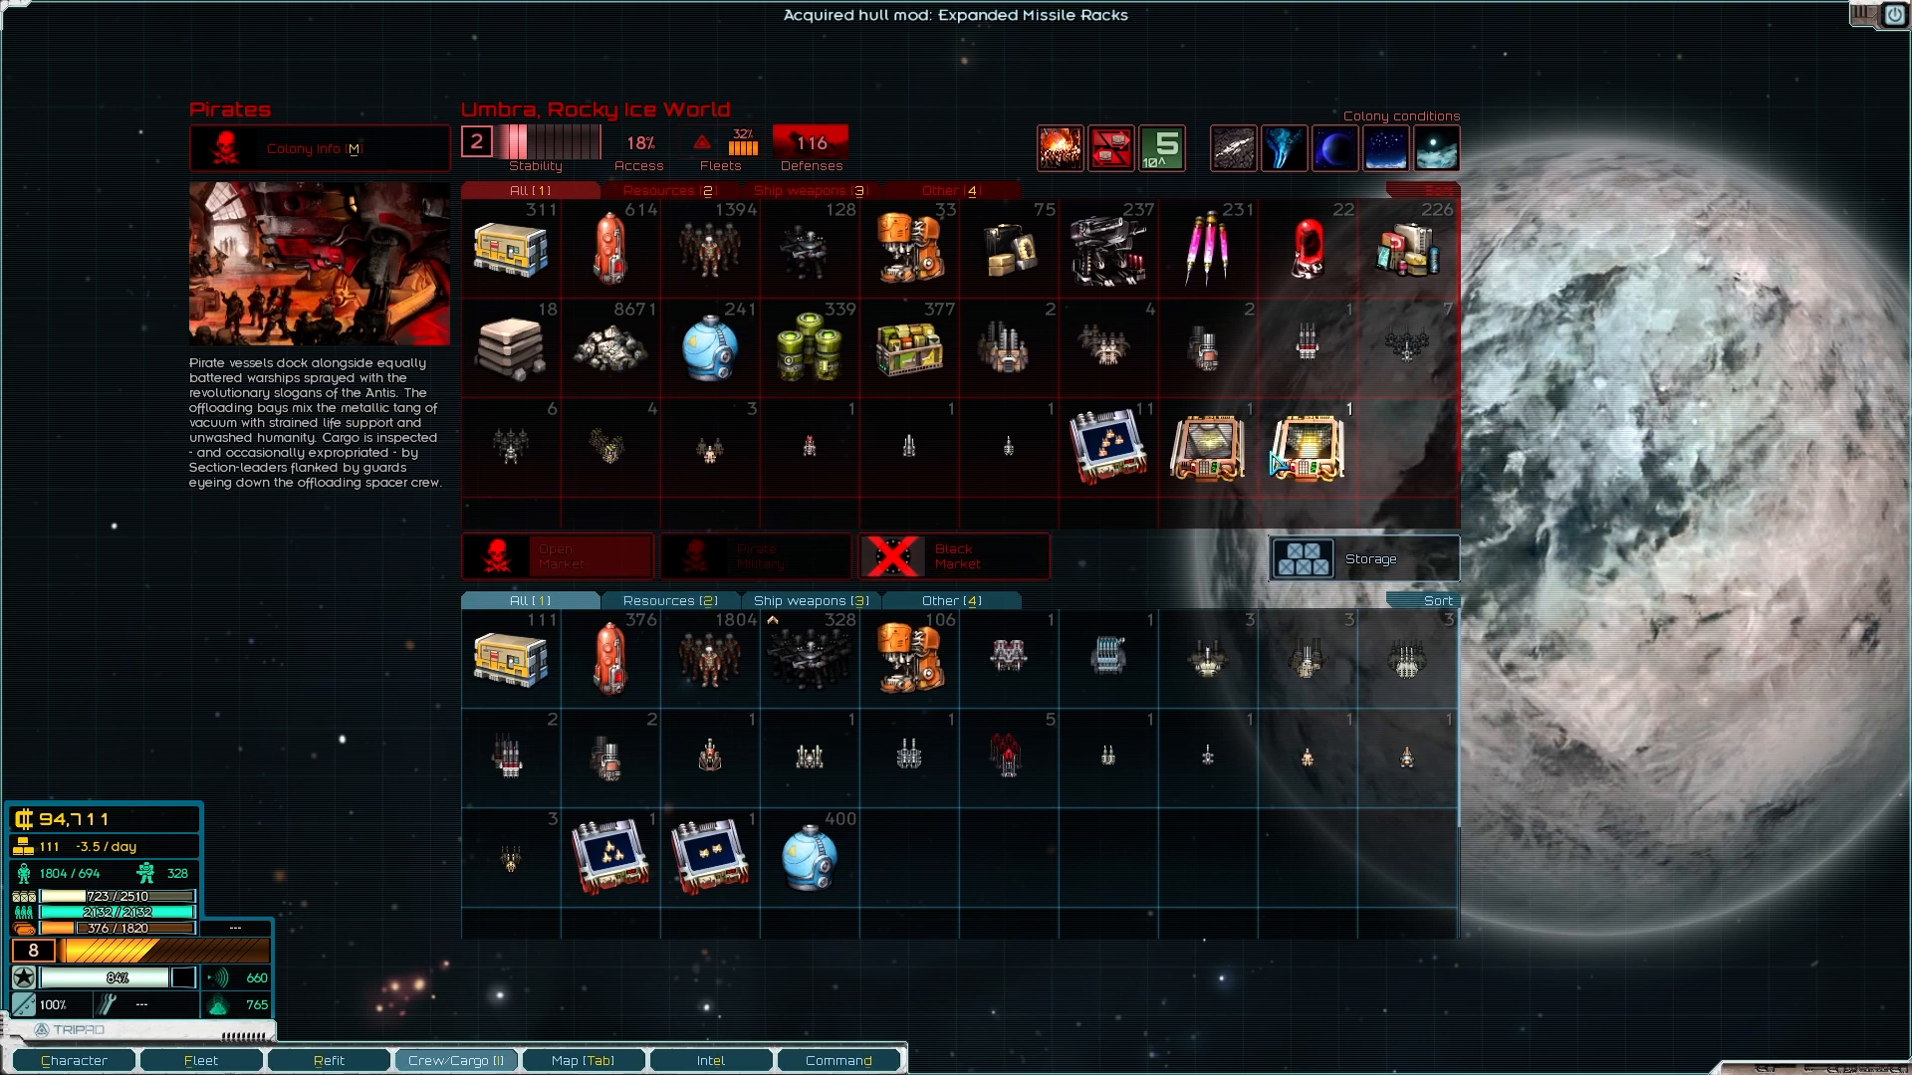
pyautogui.moveTo(1304, 452)
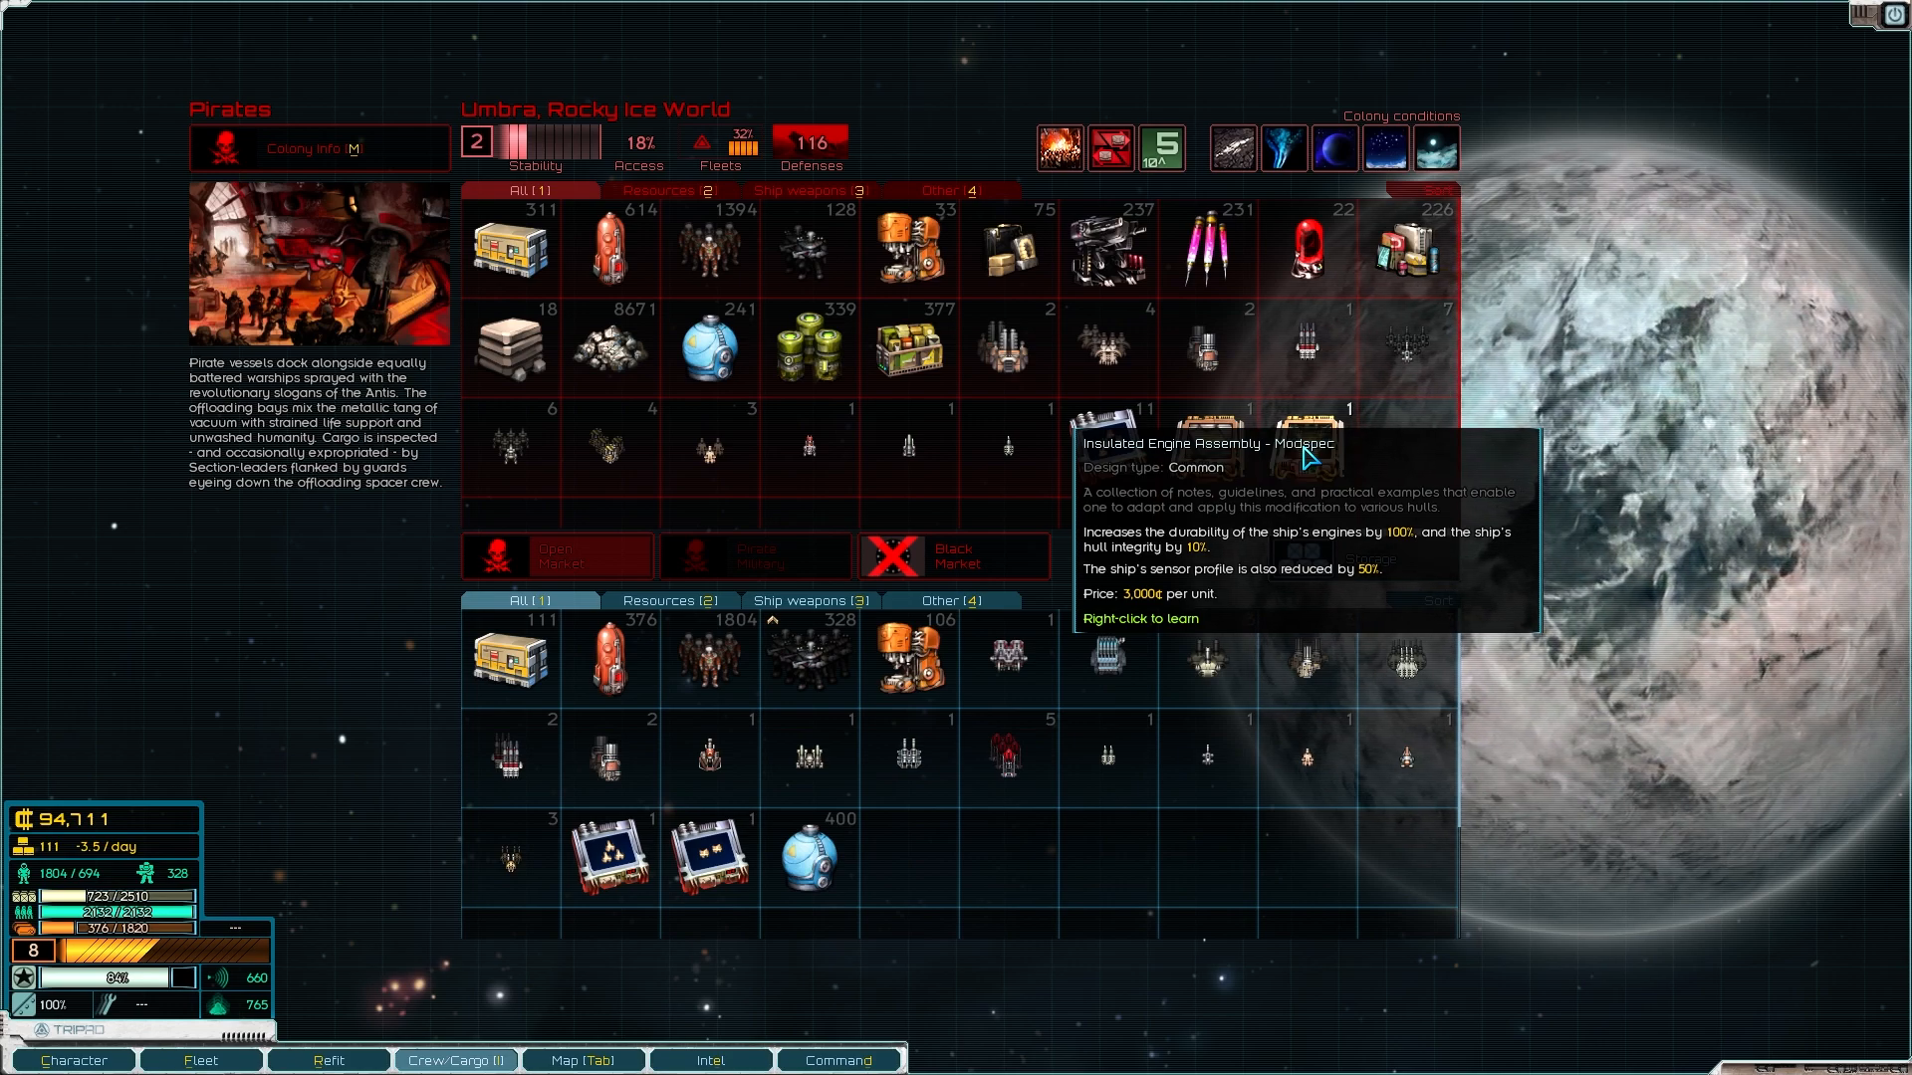
pyautogui.click(1207, 448)
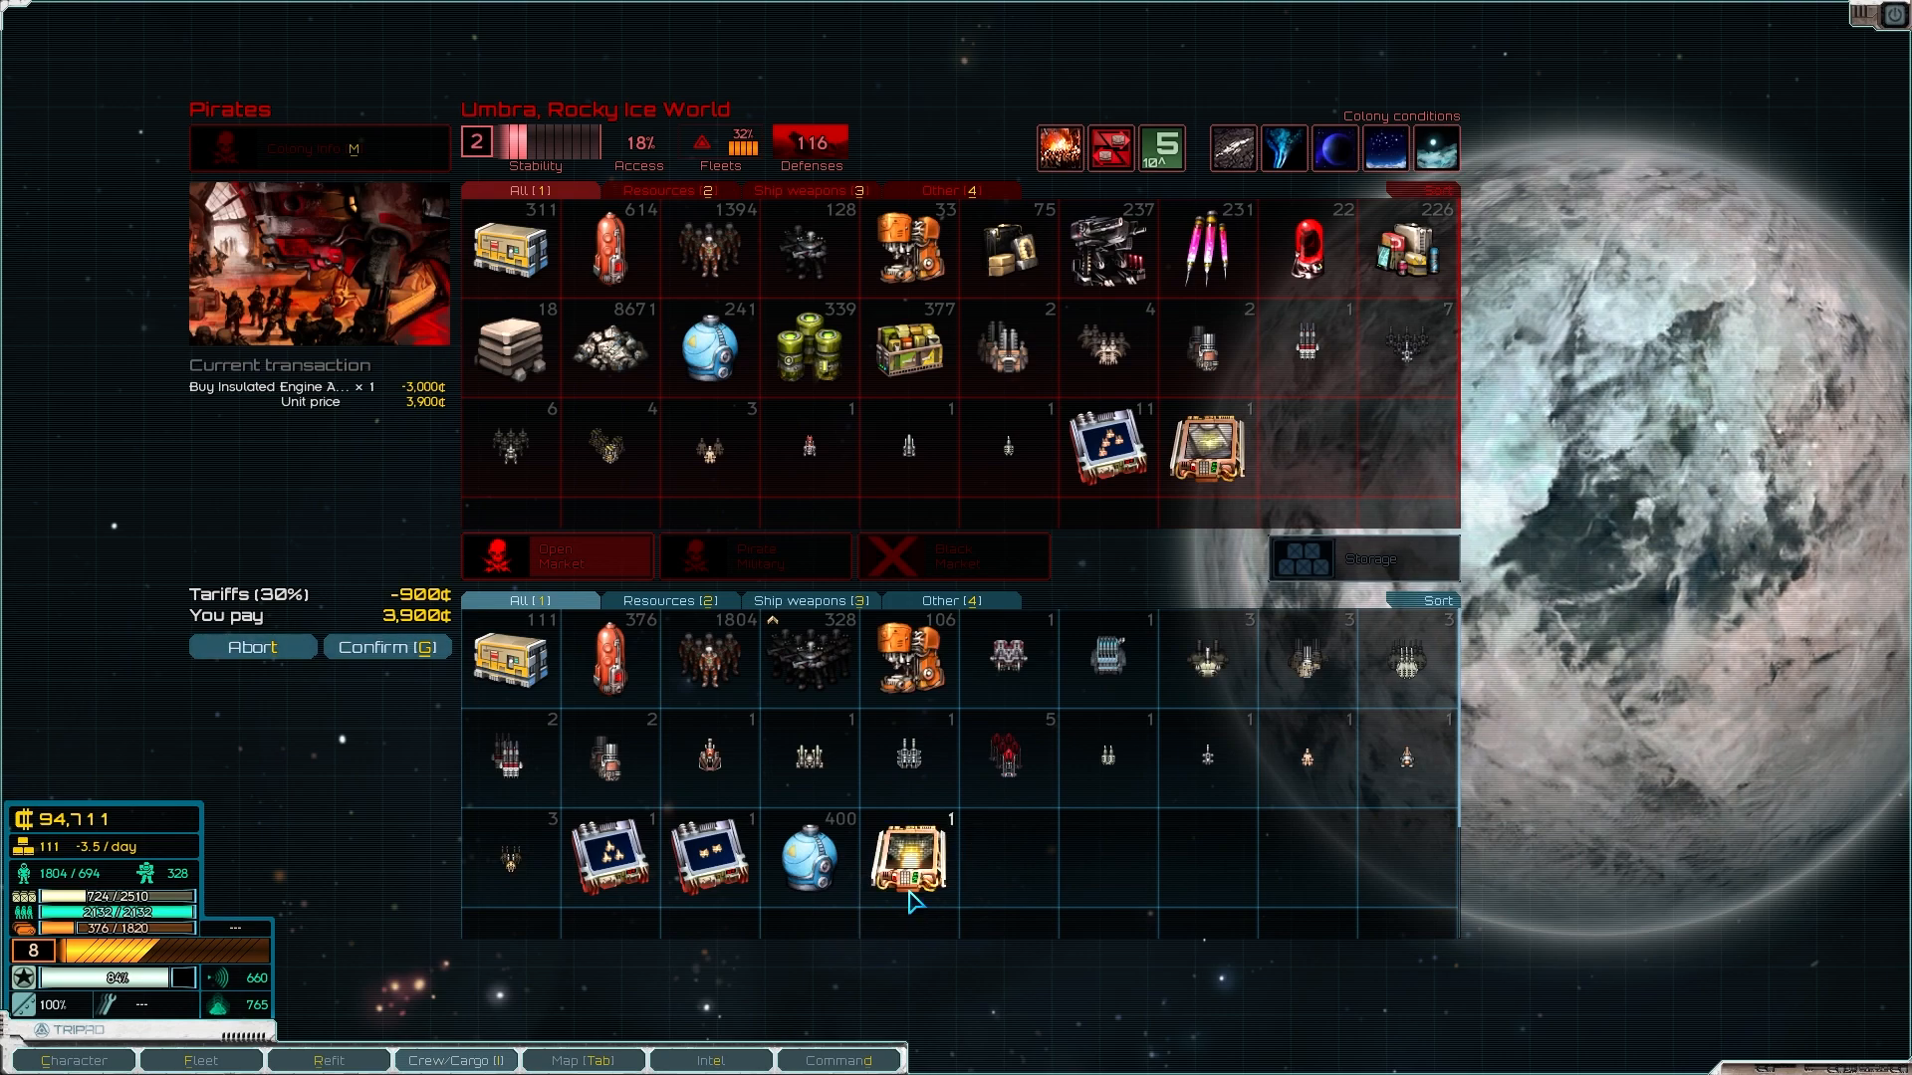
pyautogui.click(384, 645)
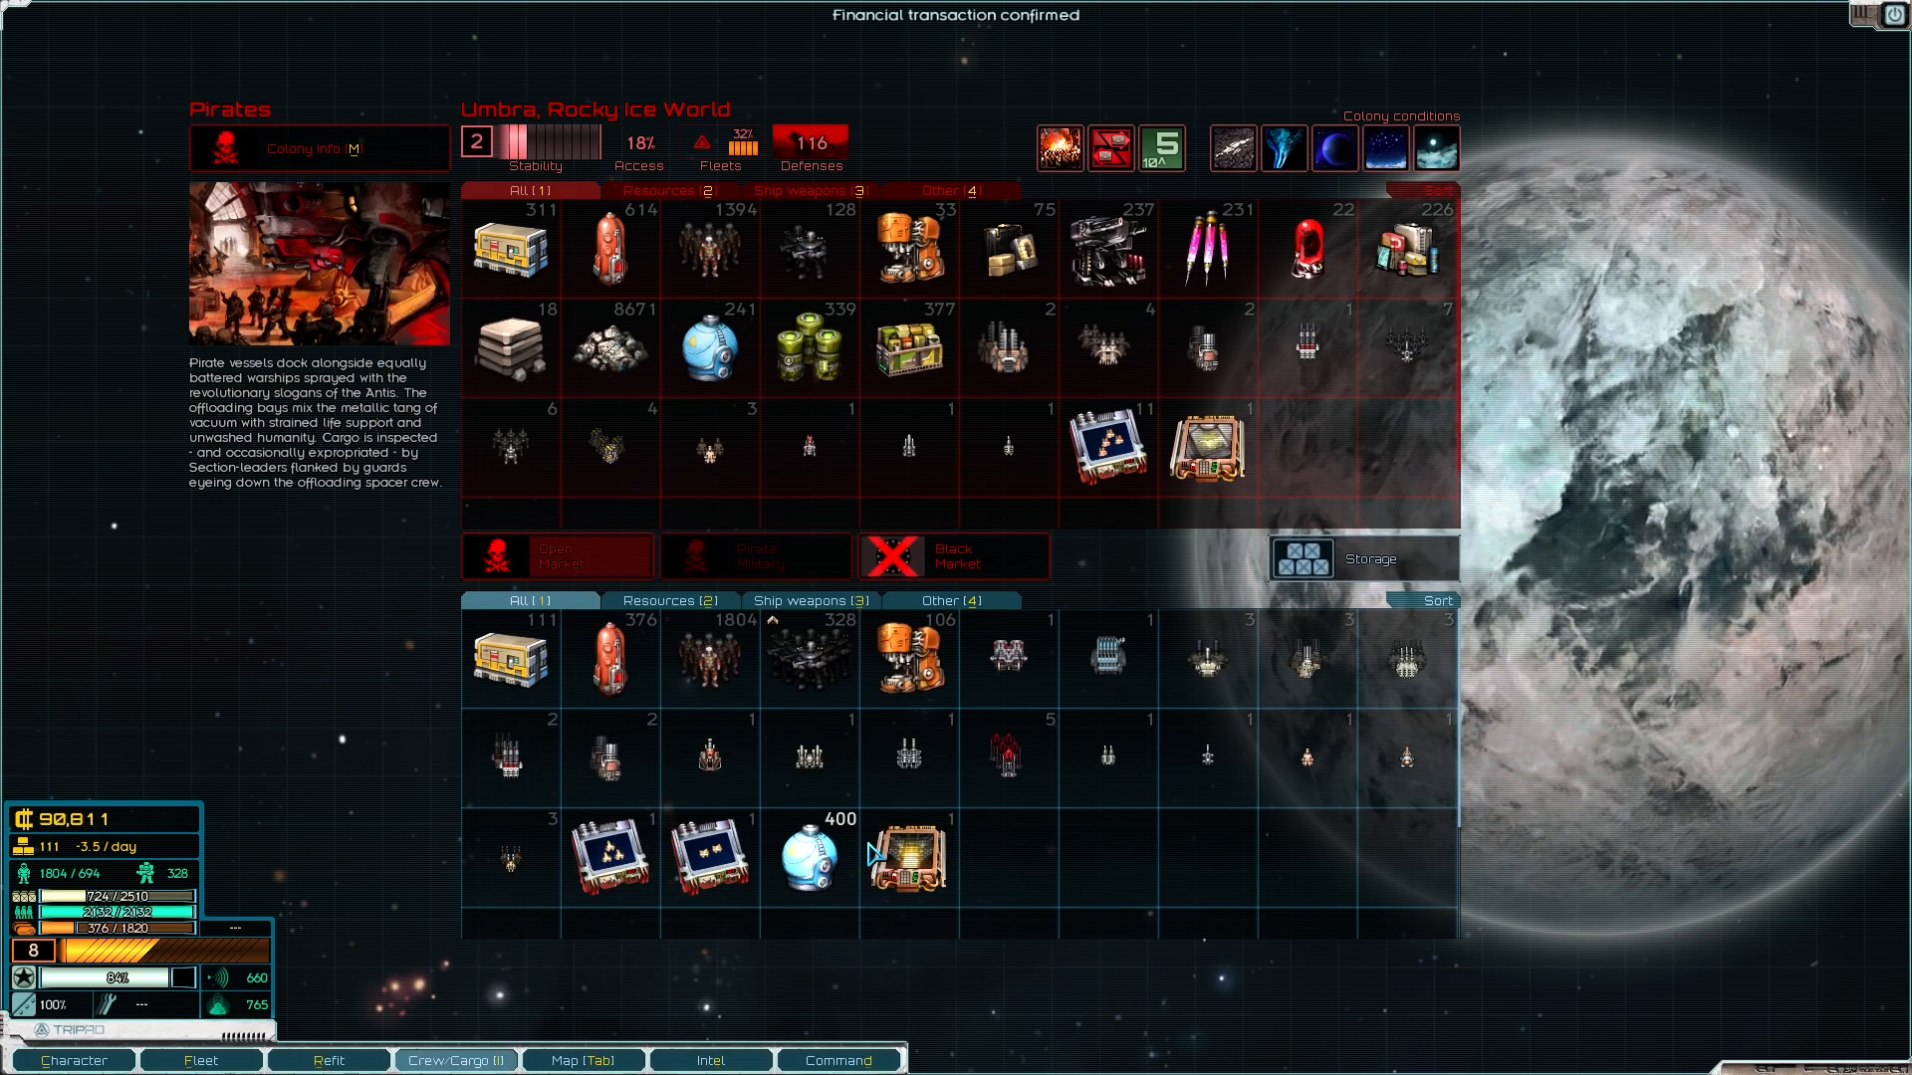
pyautogui.click(908, 856)
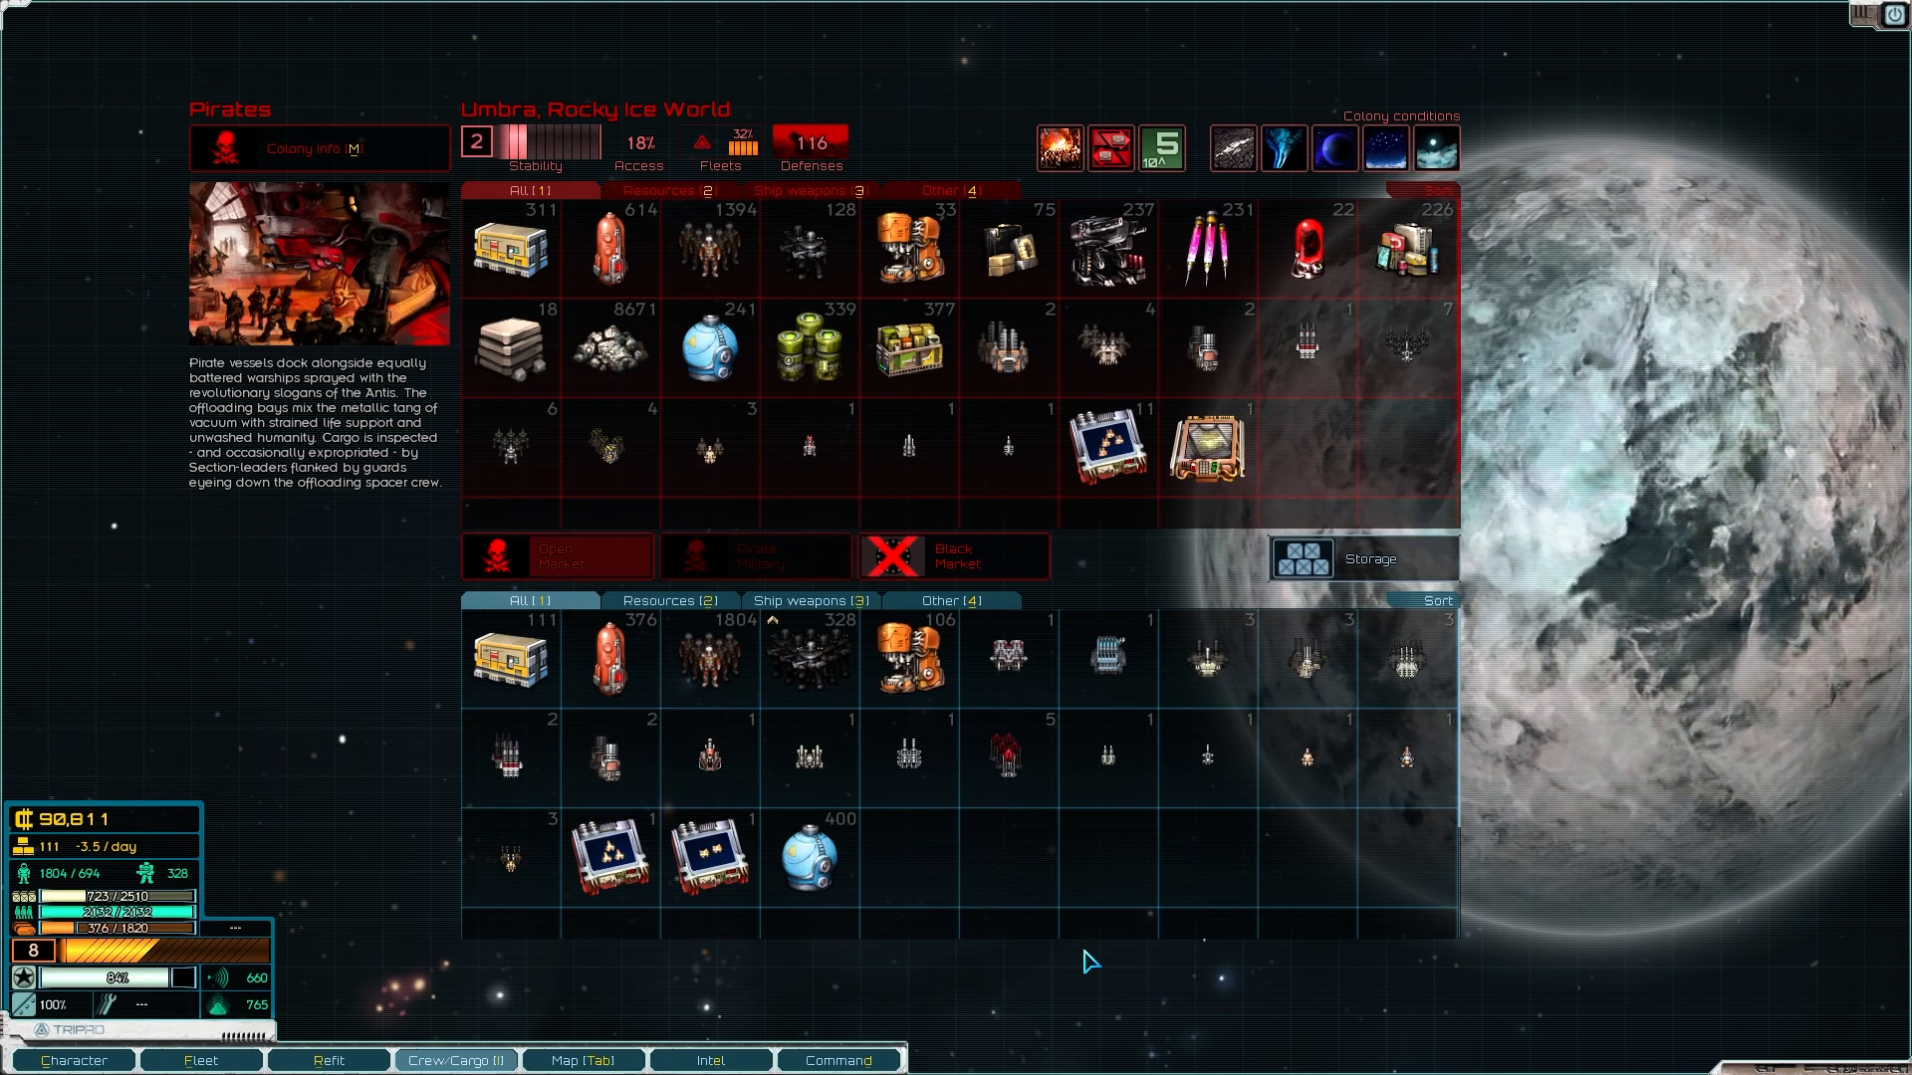
pyautogui.moveTo(762, 972)
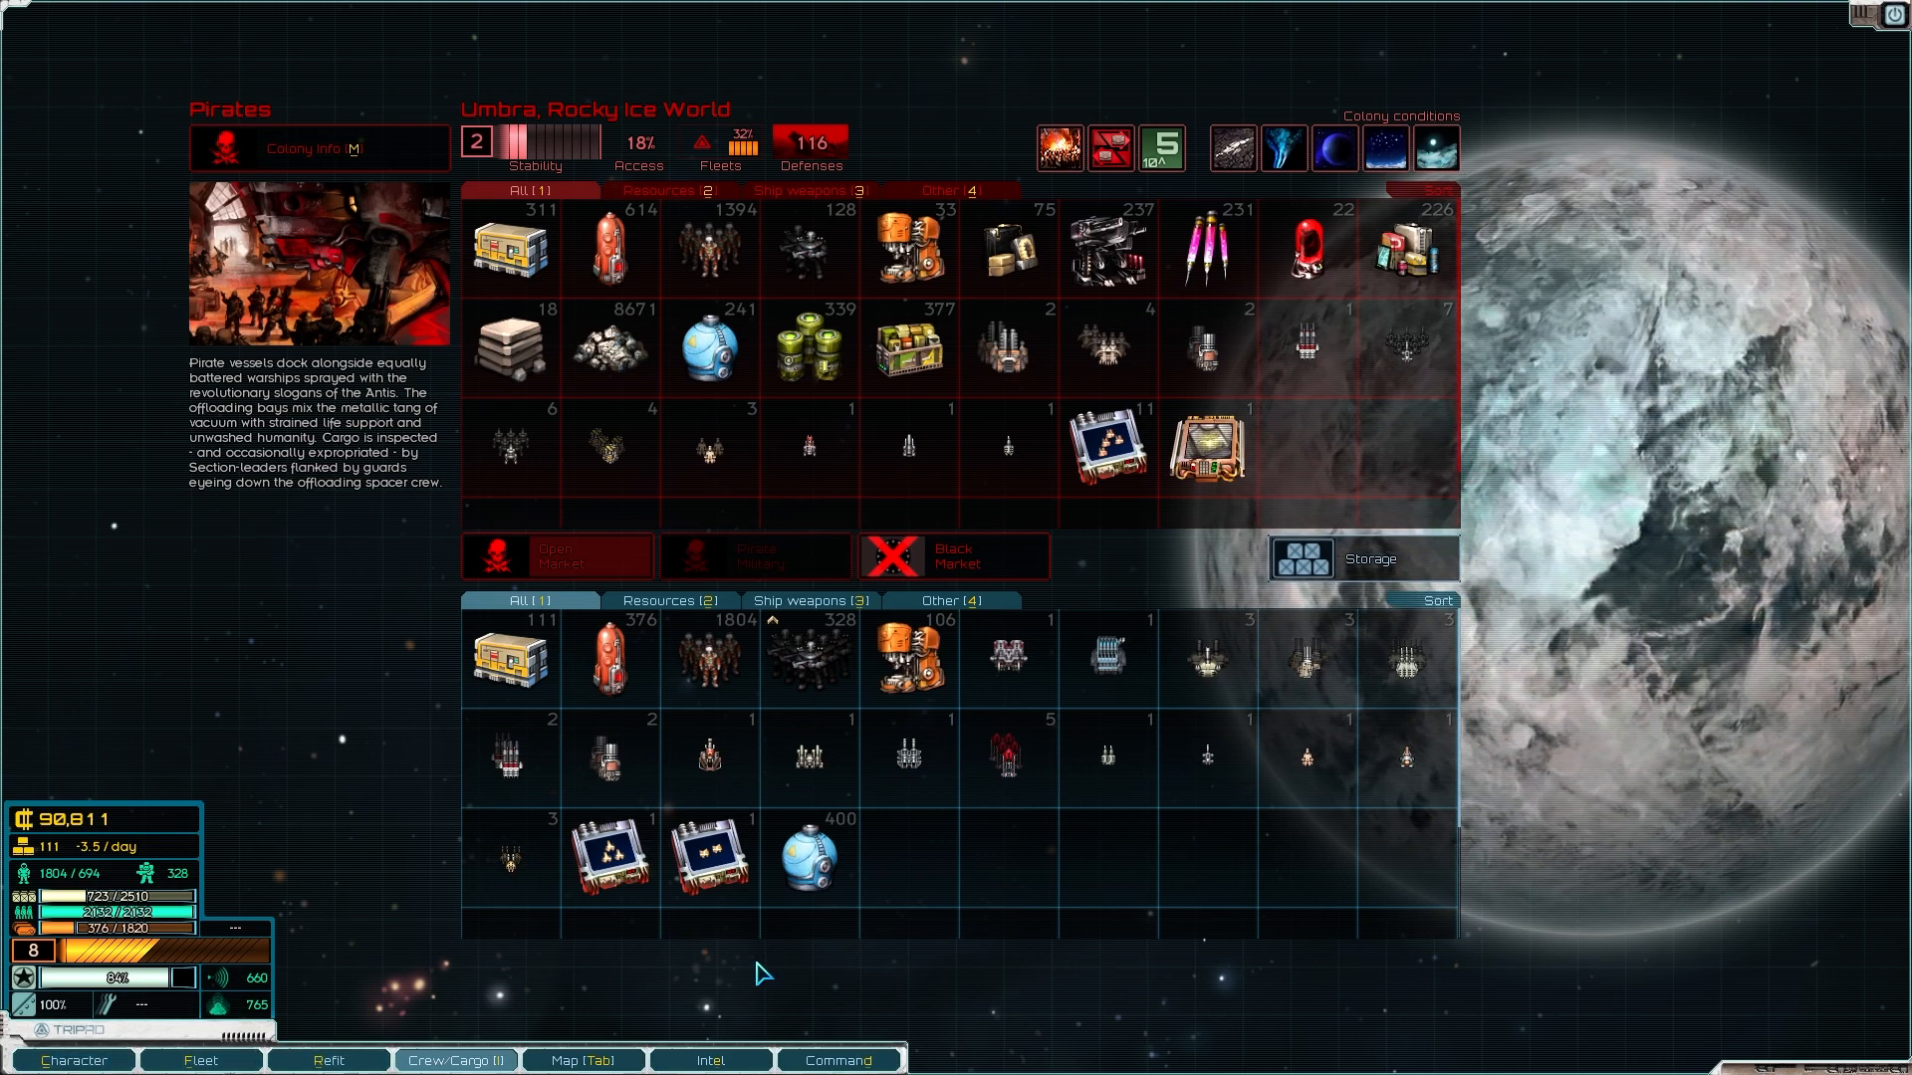
pyautogui.click(583, 1059)
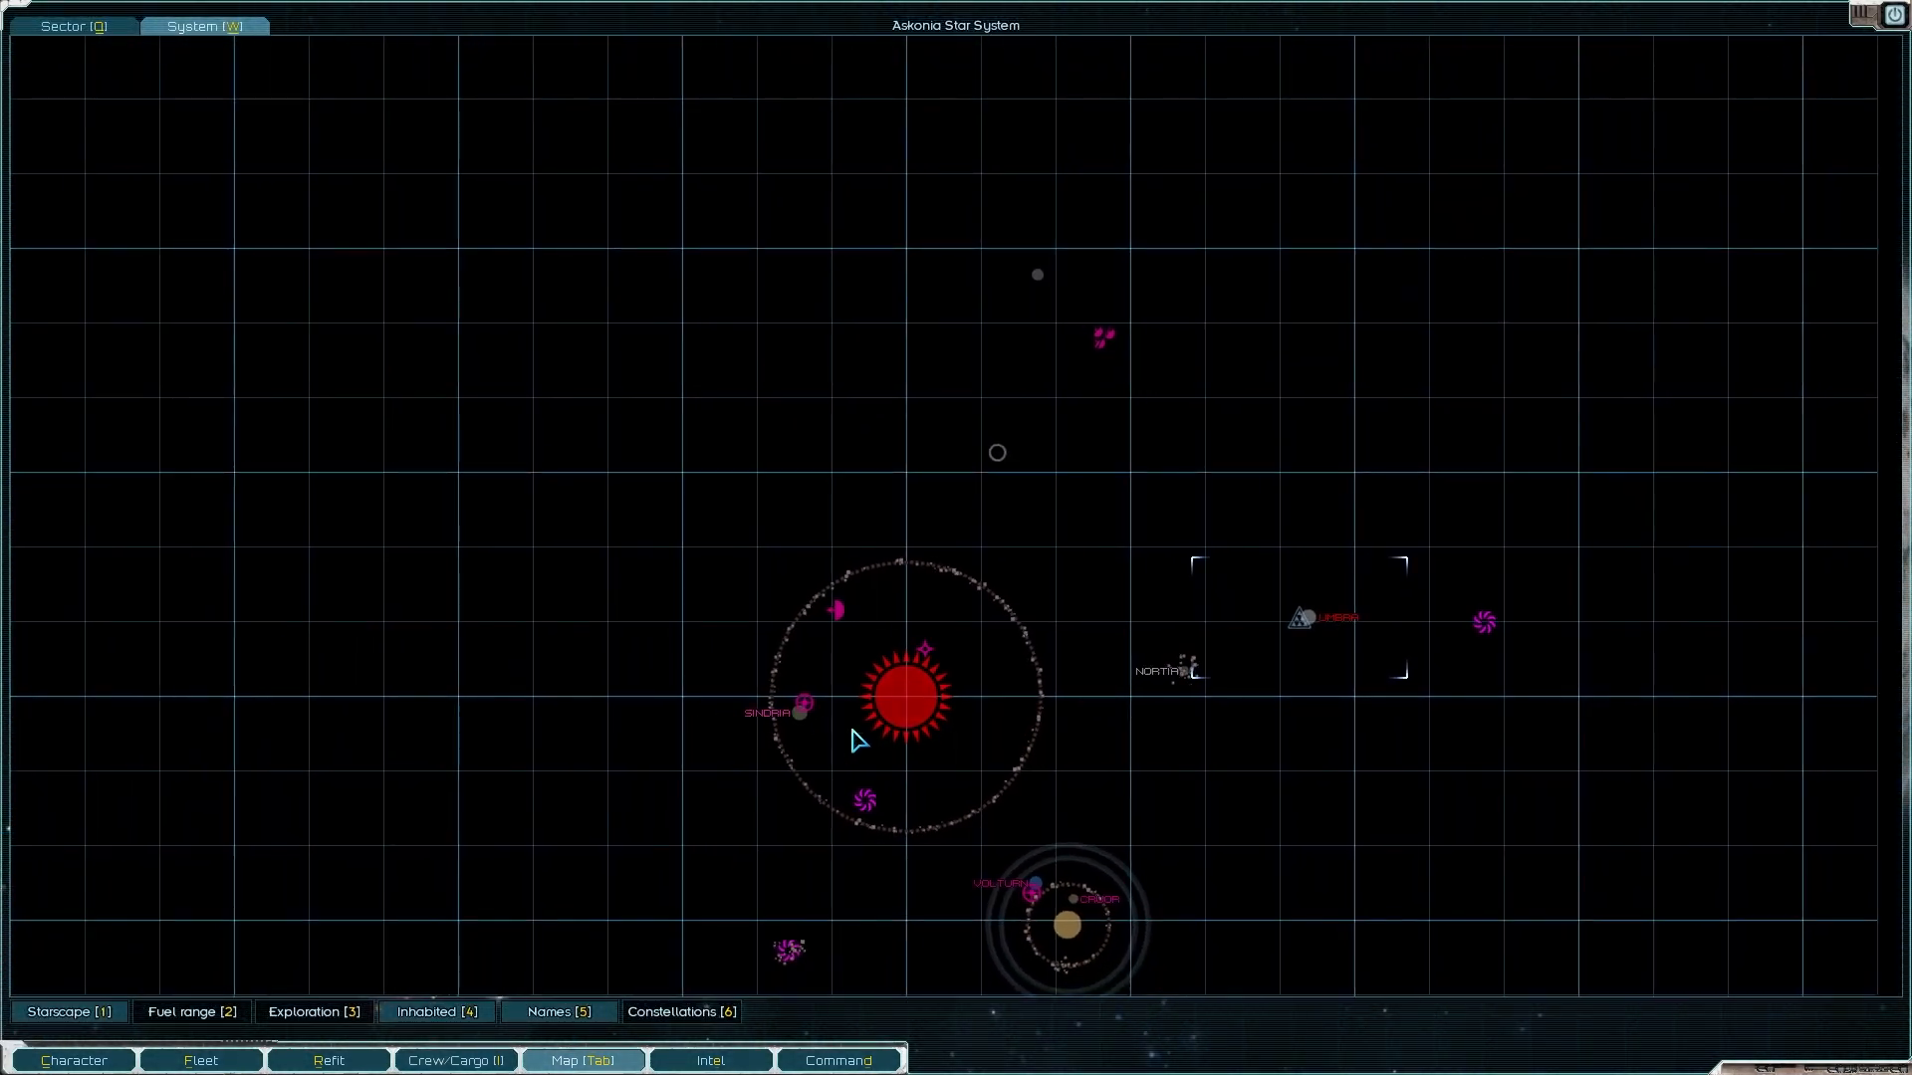
pyautogui.moveTo(836, 611)
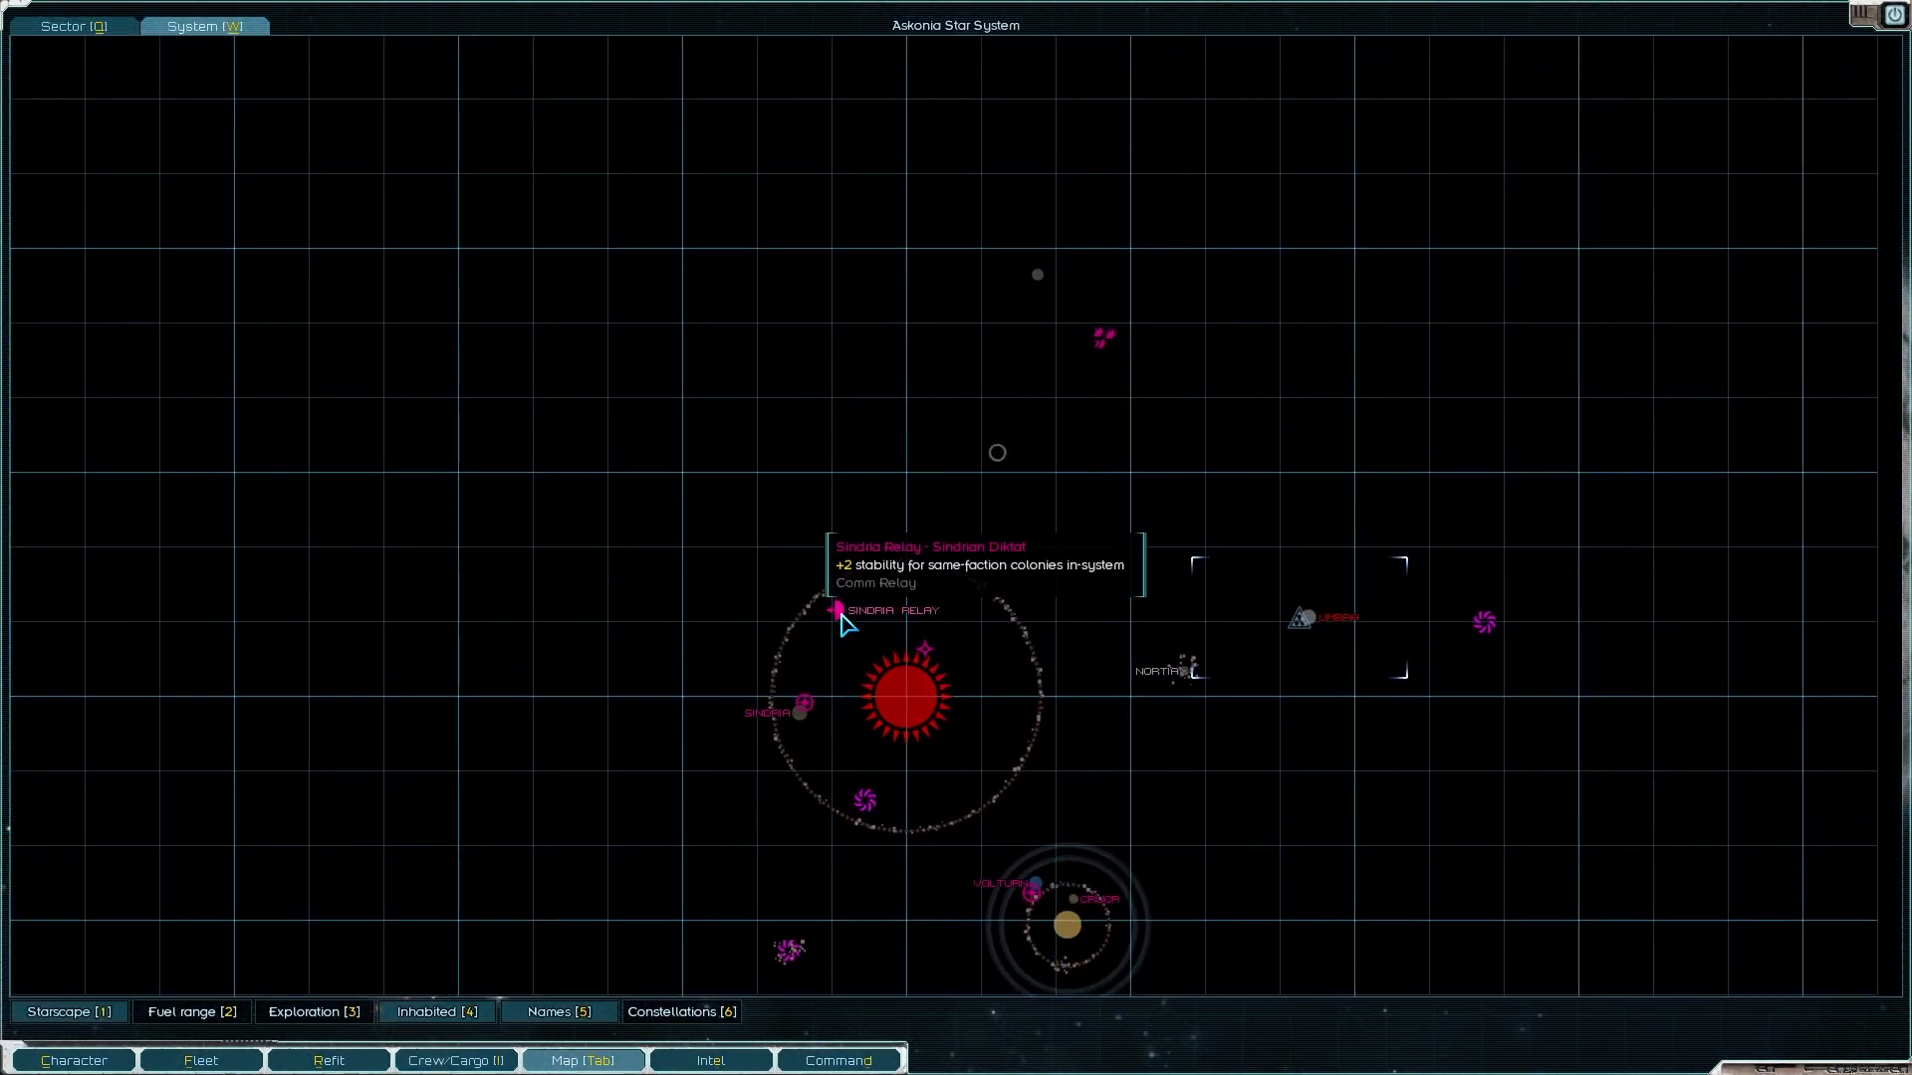
pyautogui.moveTo(1093, 430)
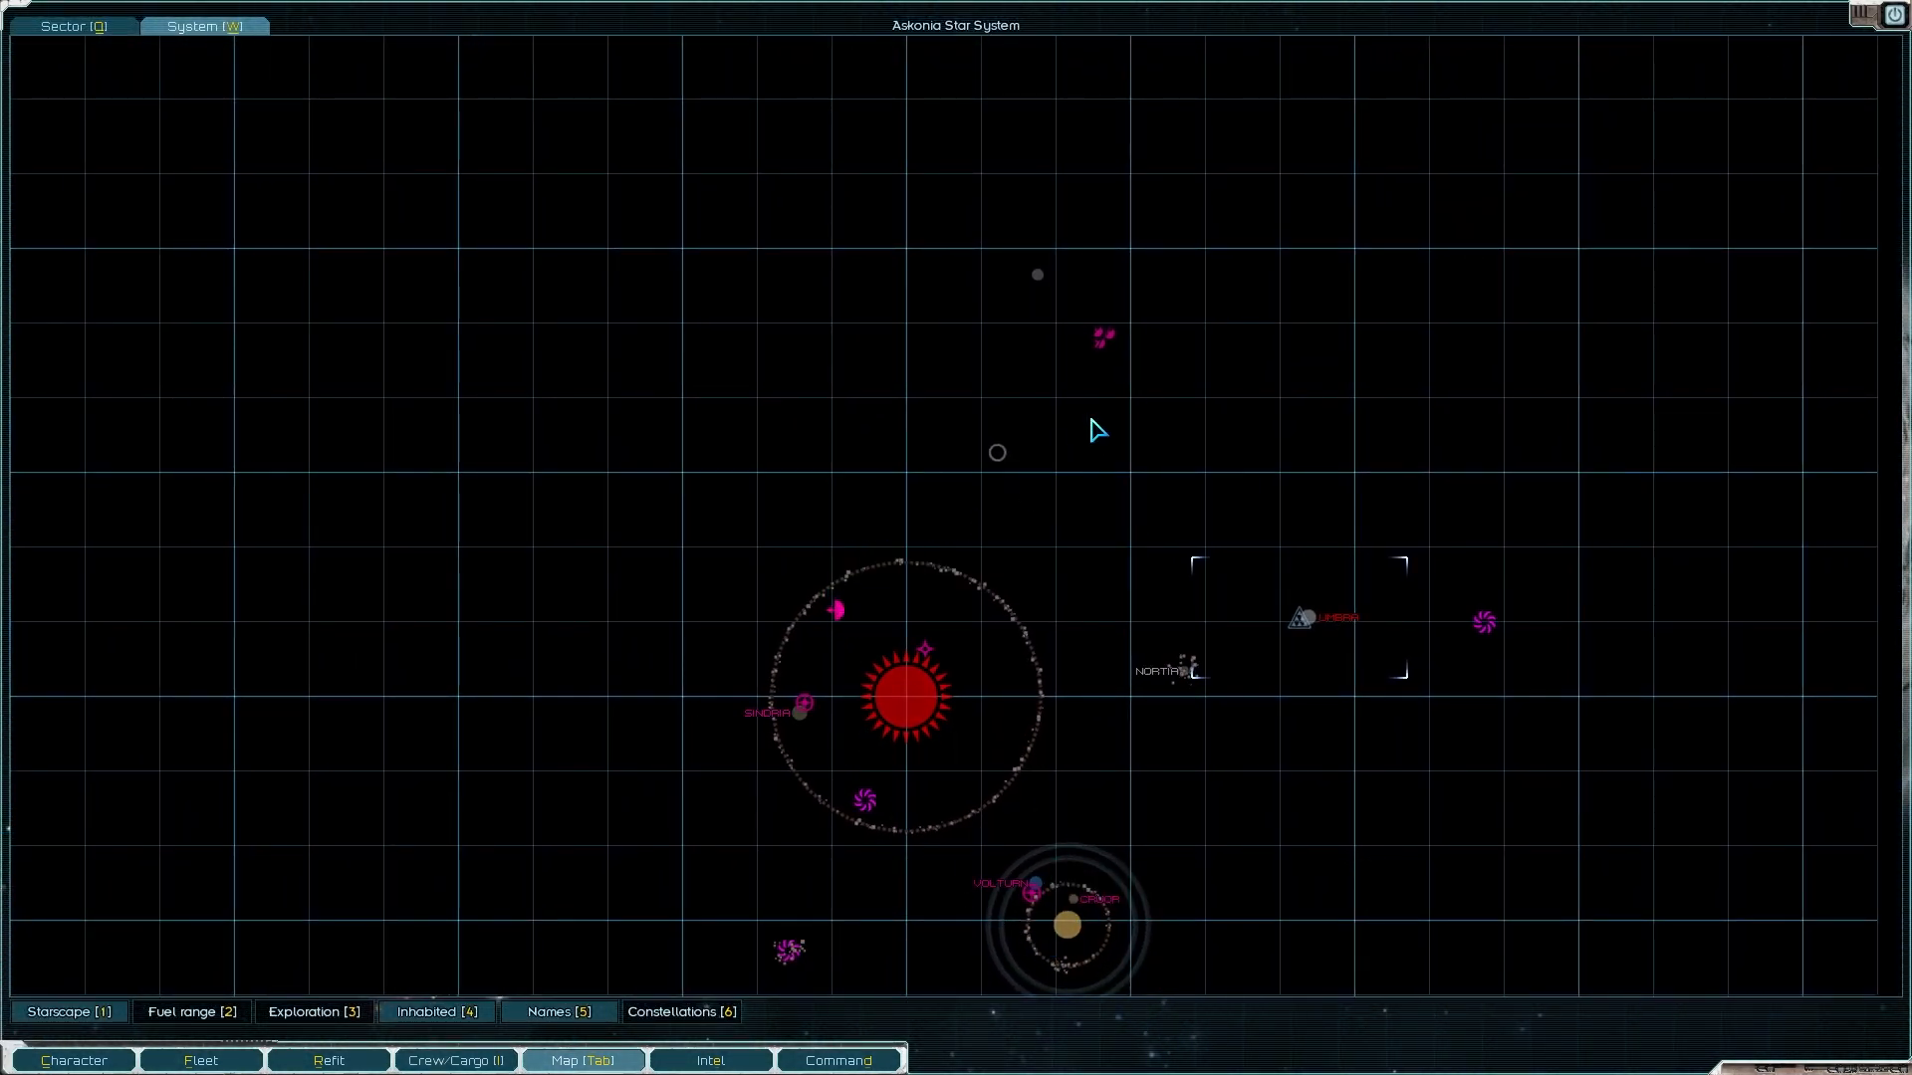
pyautogui.moveTo(1101, 341)
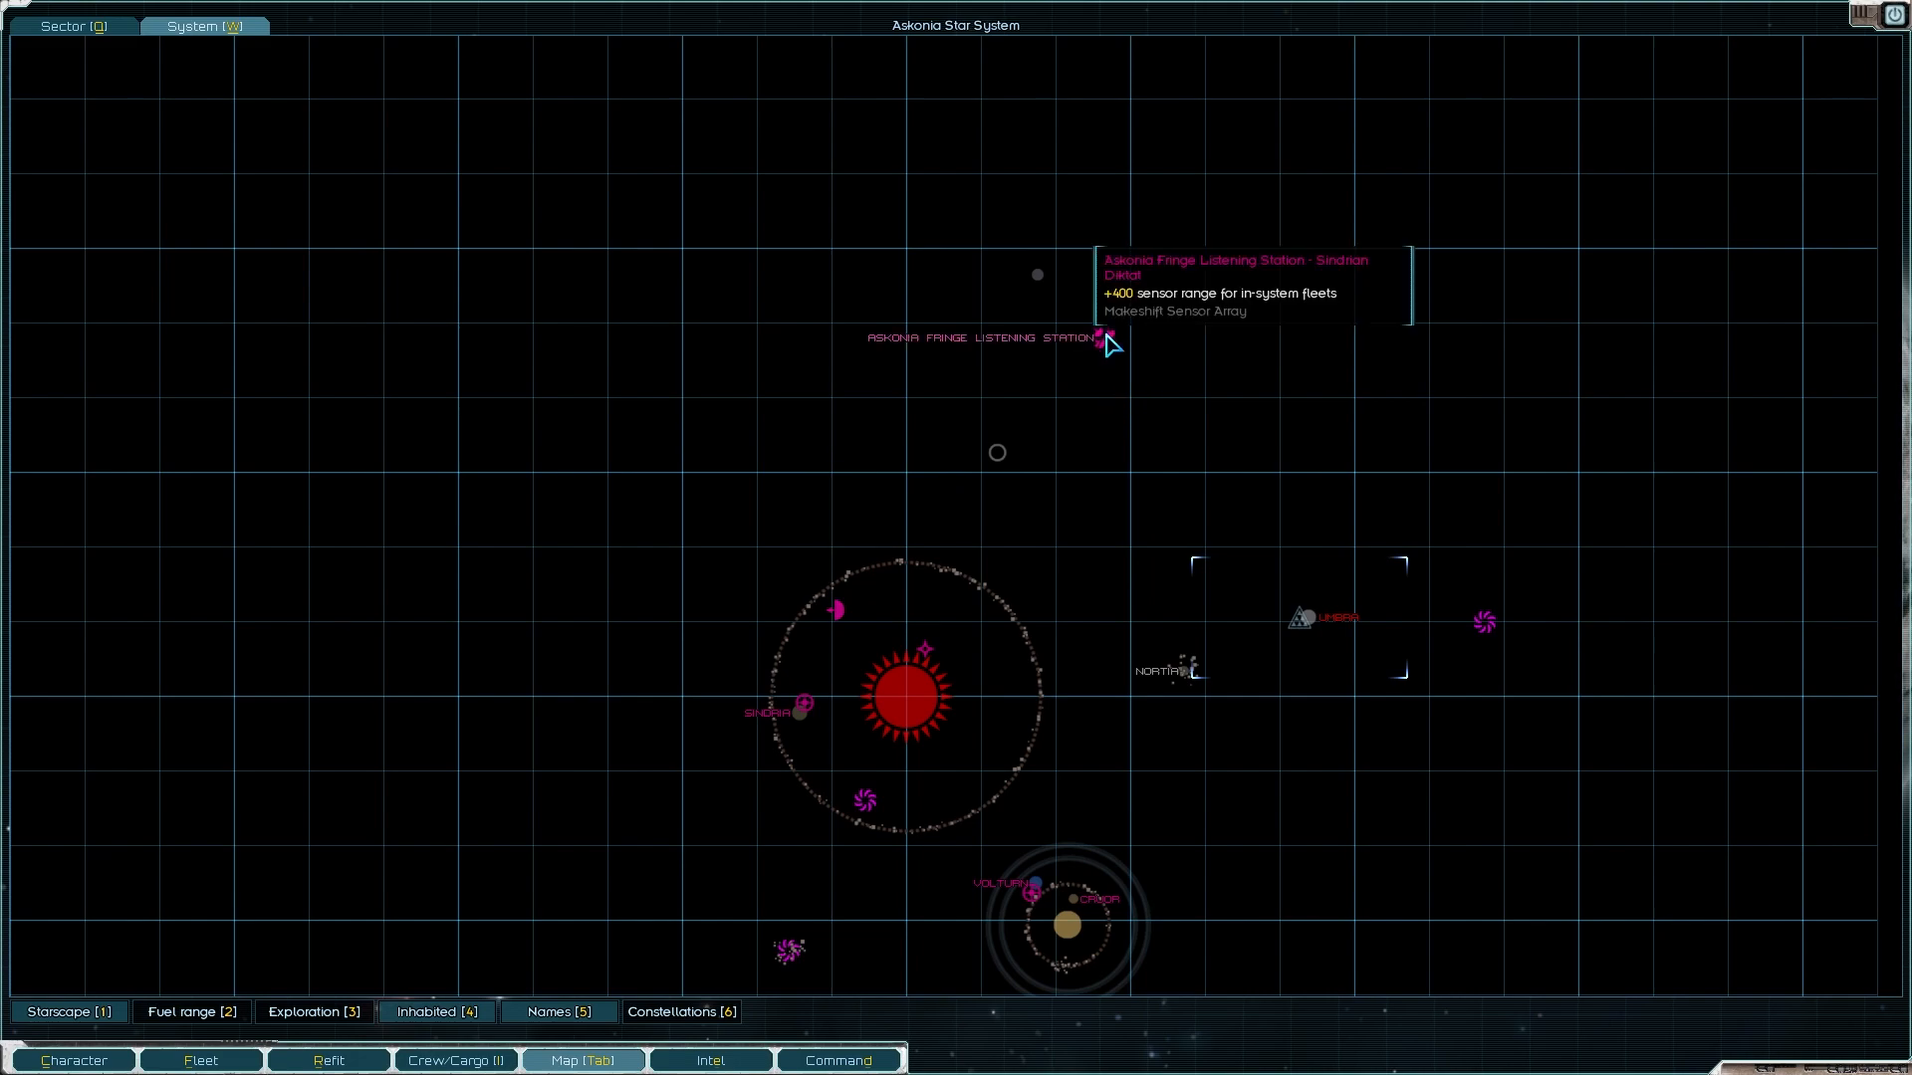
pyautogui.moveTo(1055, 438)
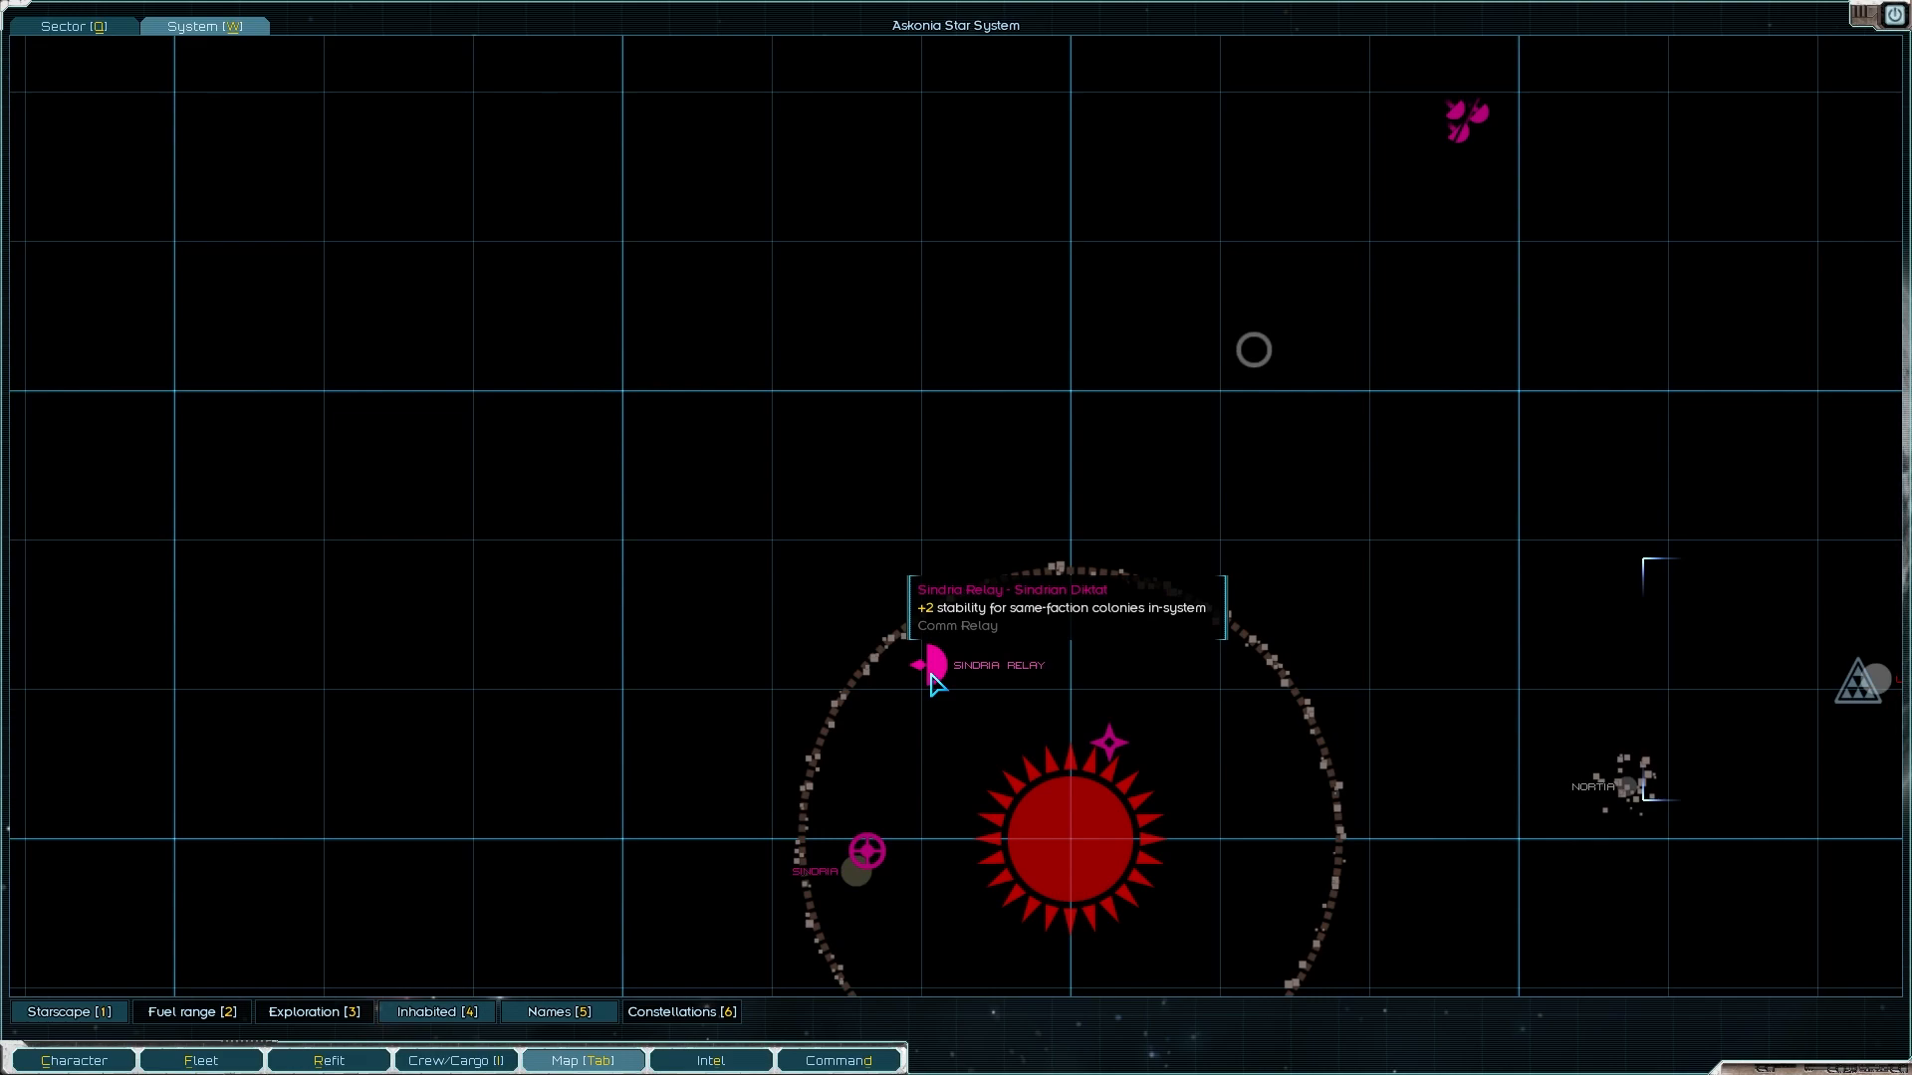
pyautogui.scroll(-3)
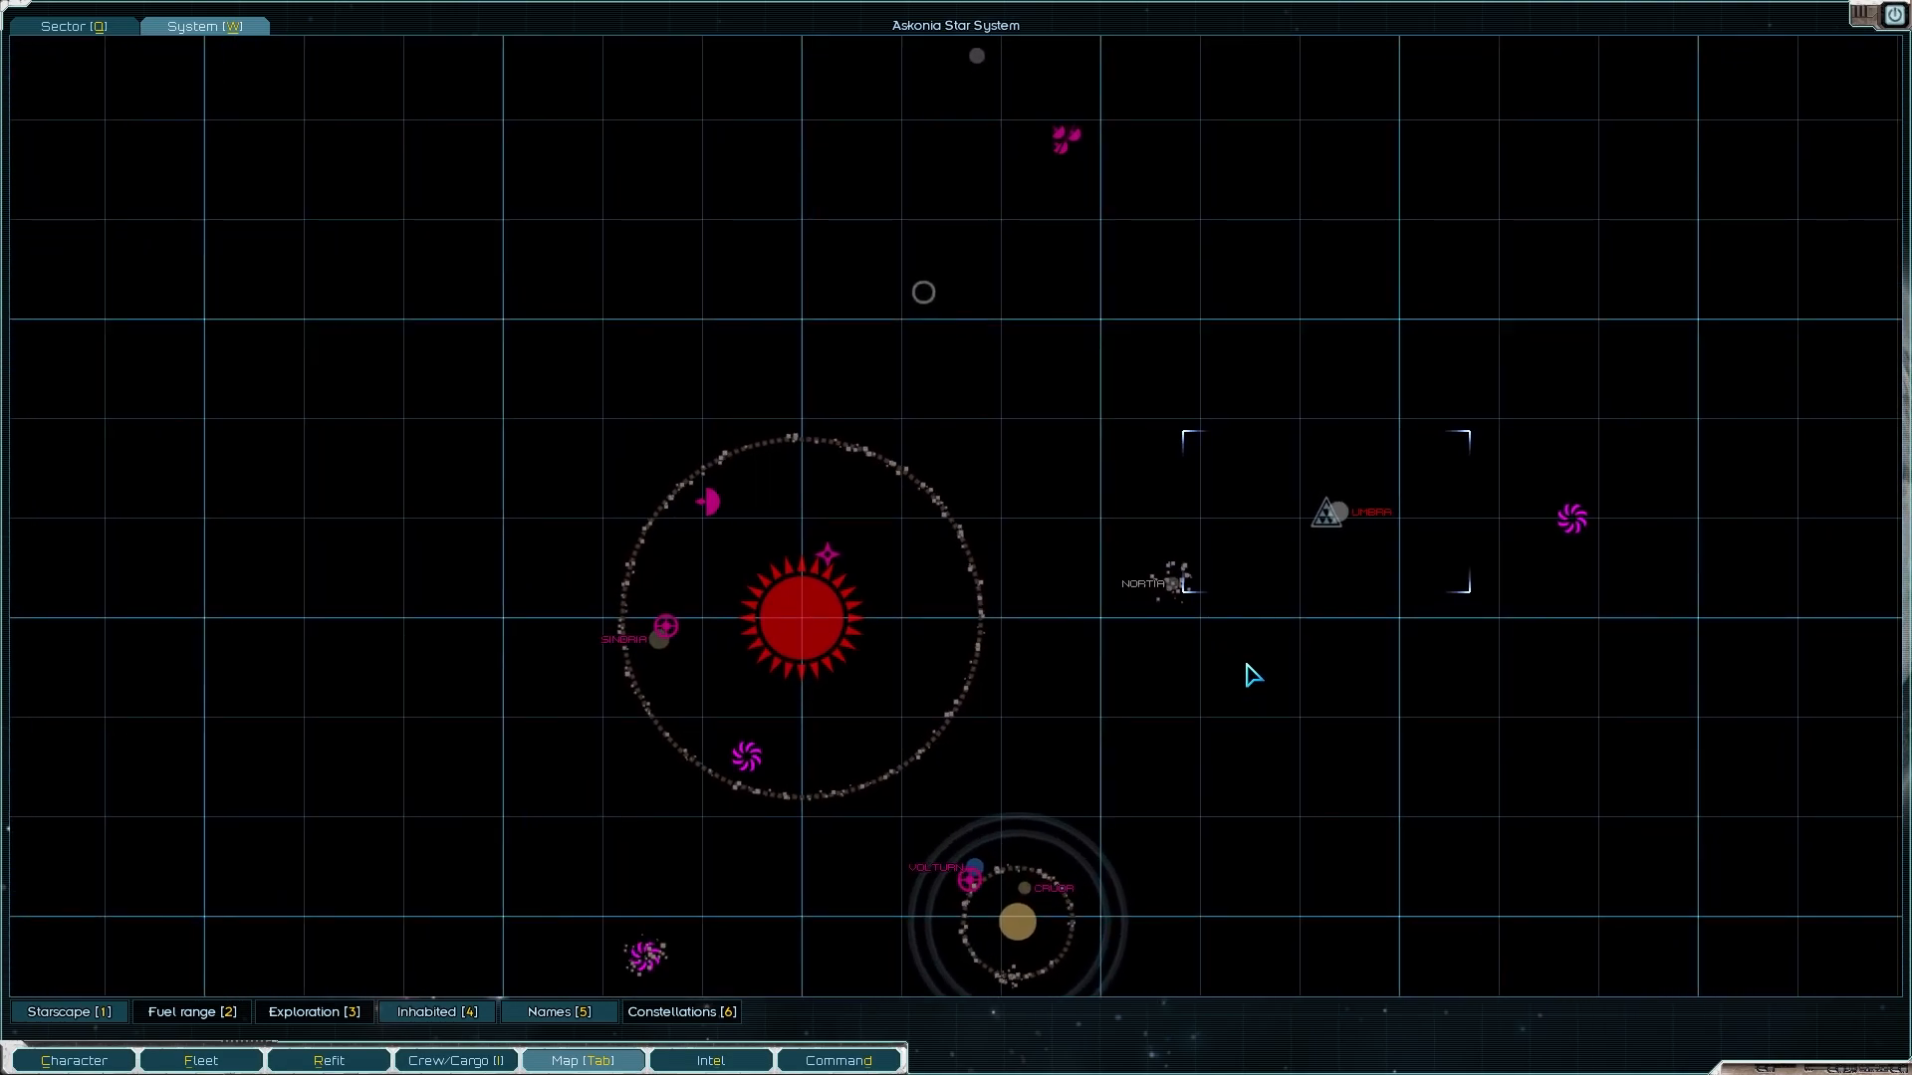
pyautogui.moveTo(834, 563)
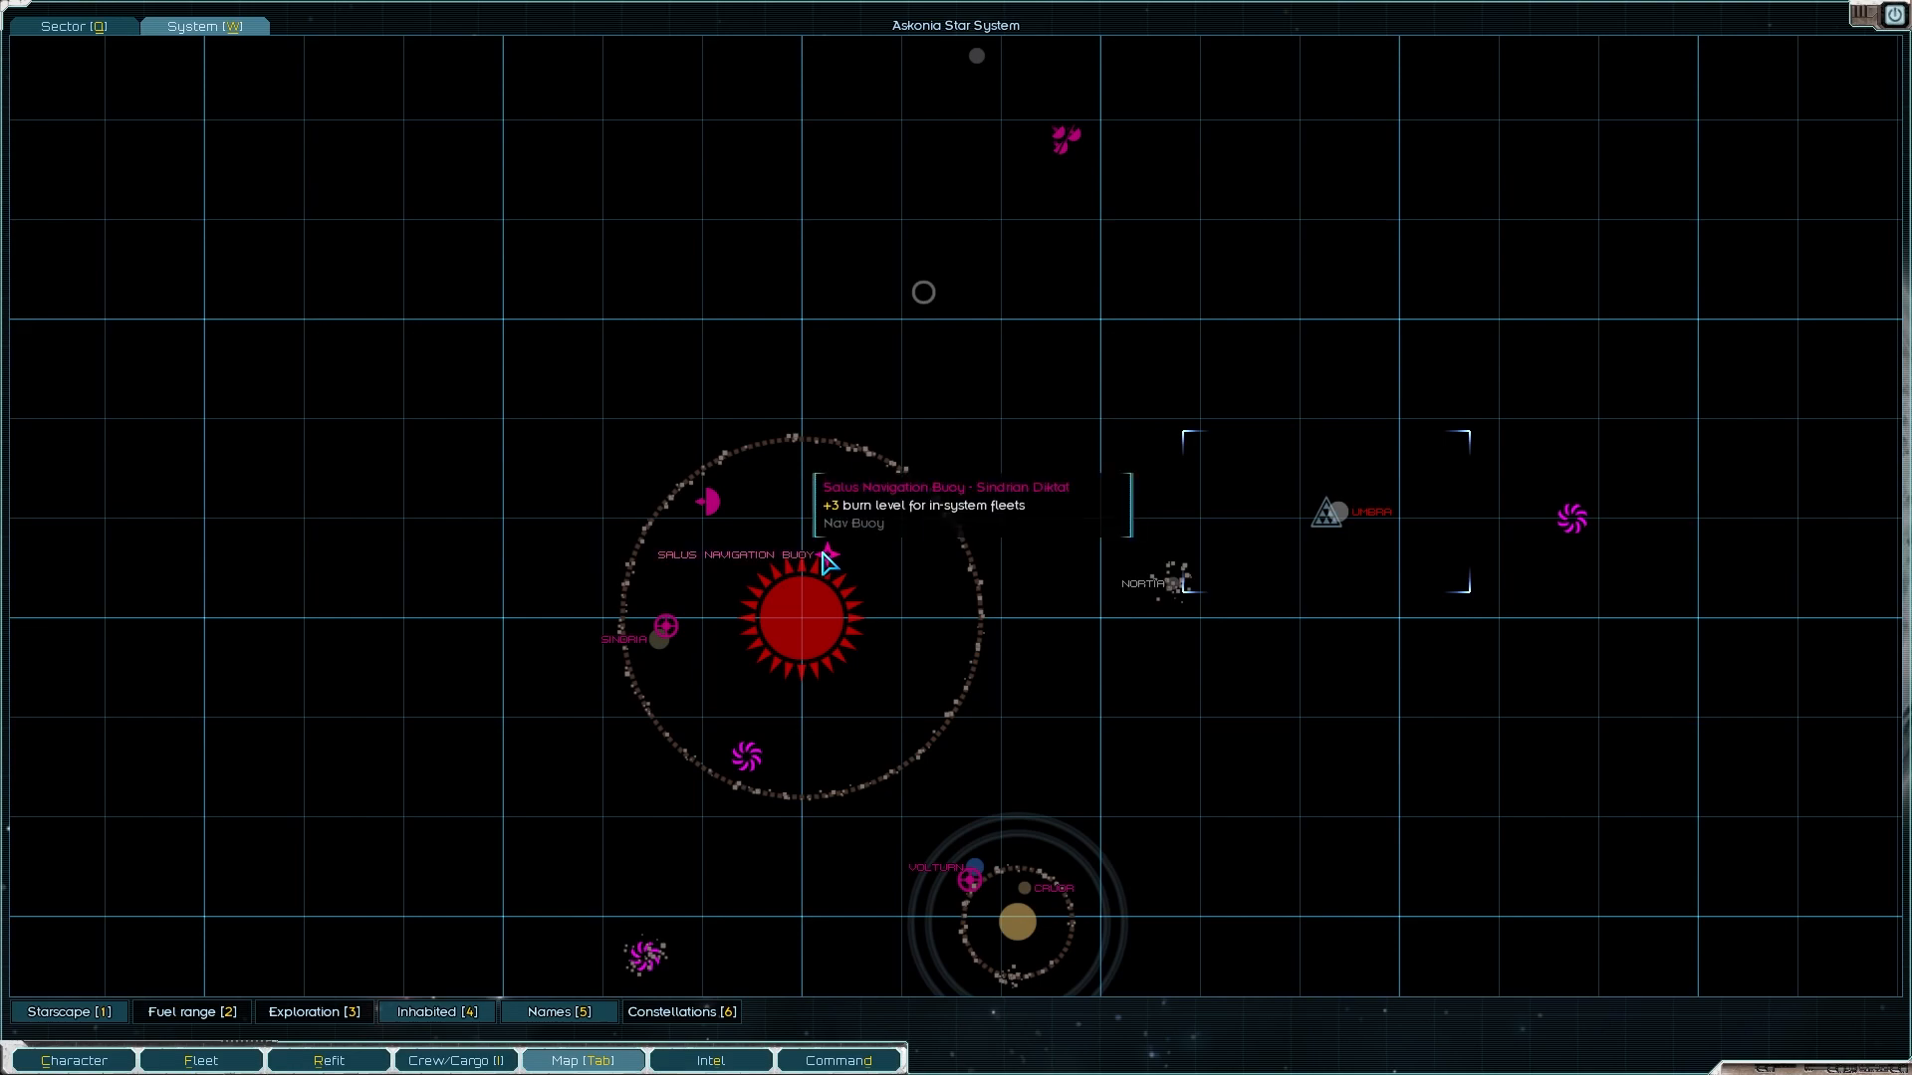
pyautogui.moveTo(848, 546)
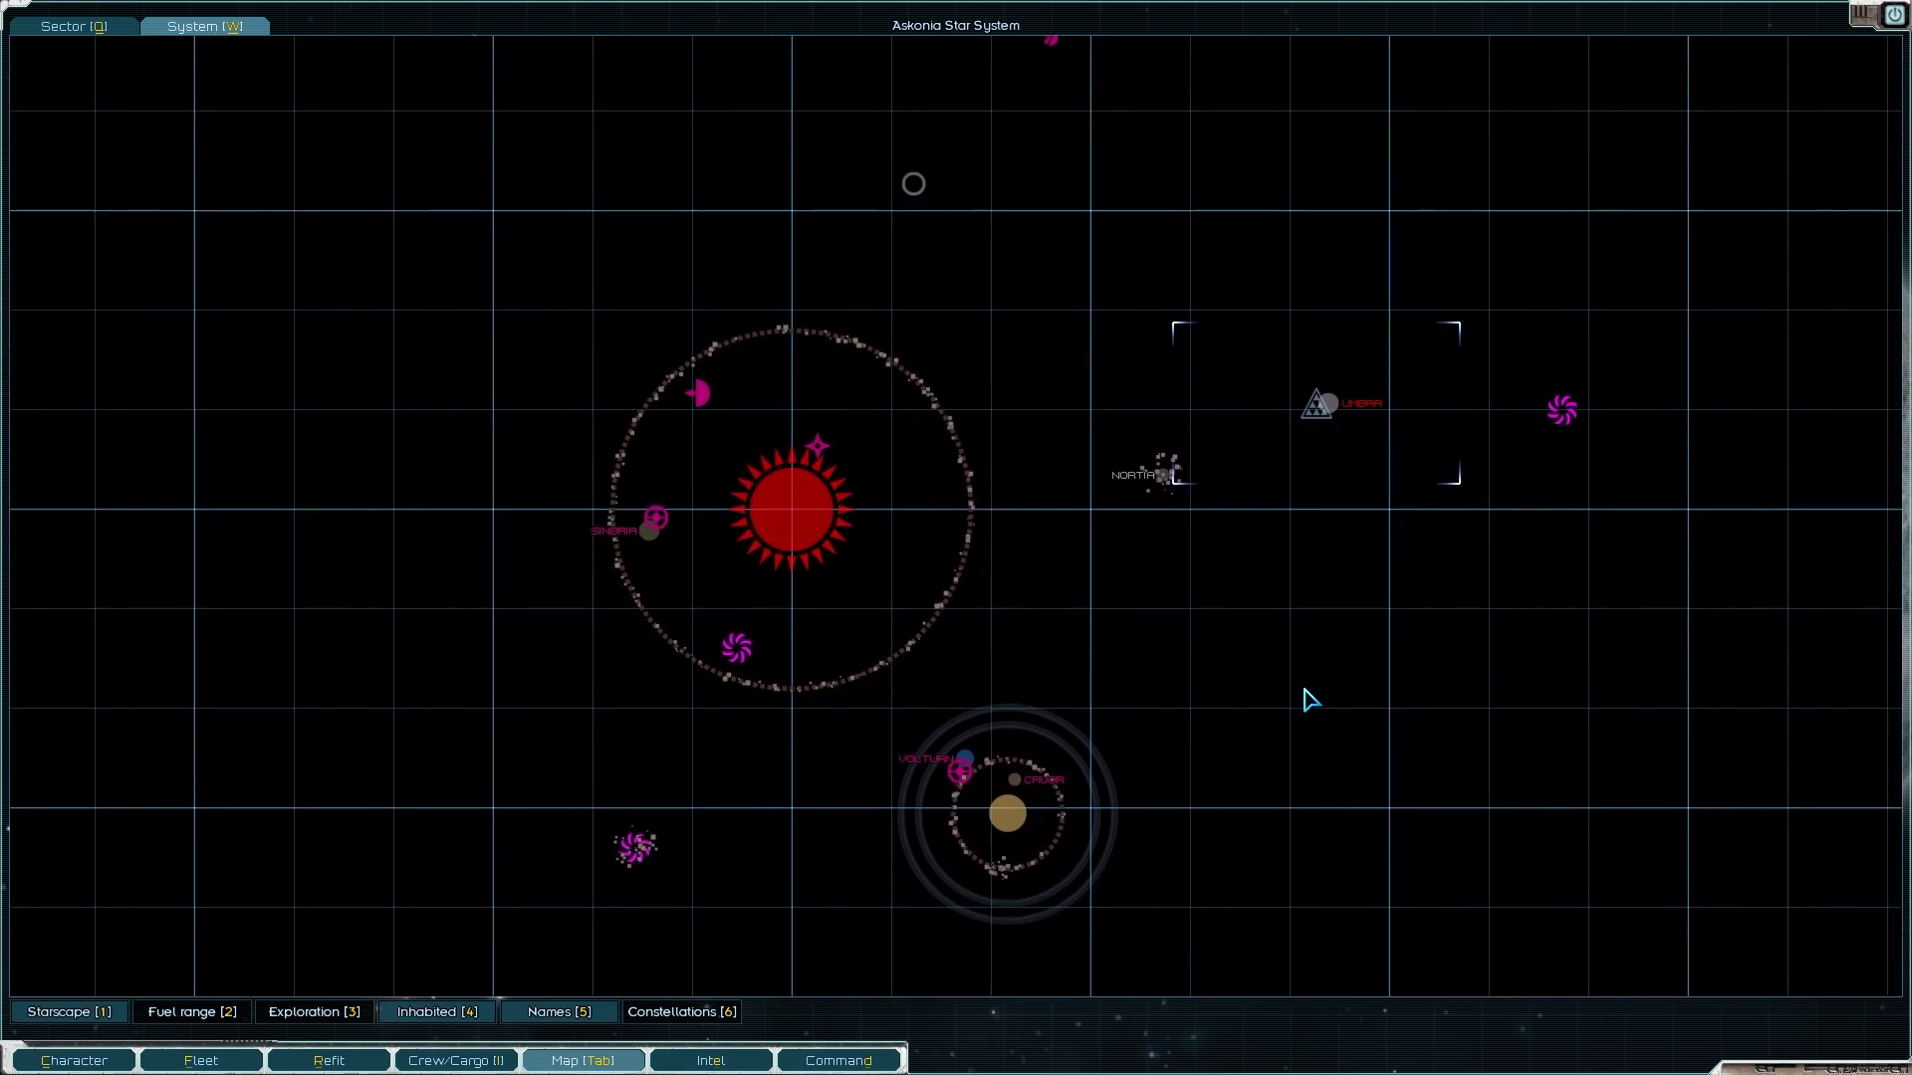
pyautogui.moveTo(1412, 542)
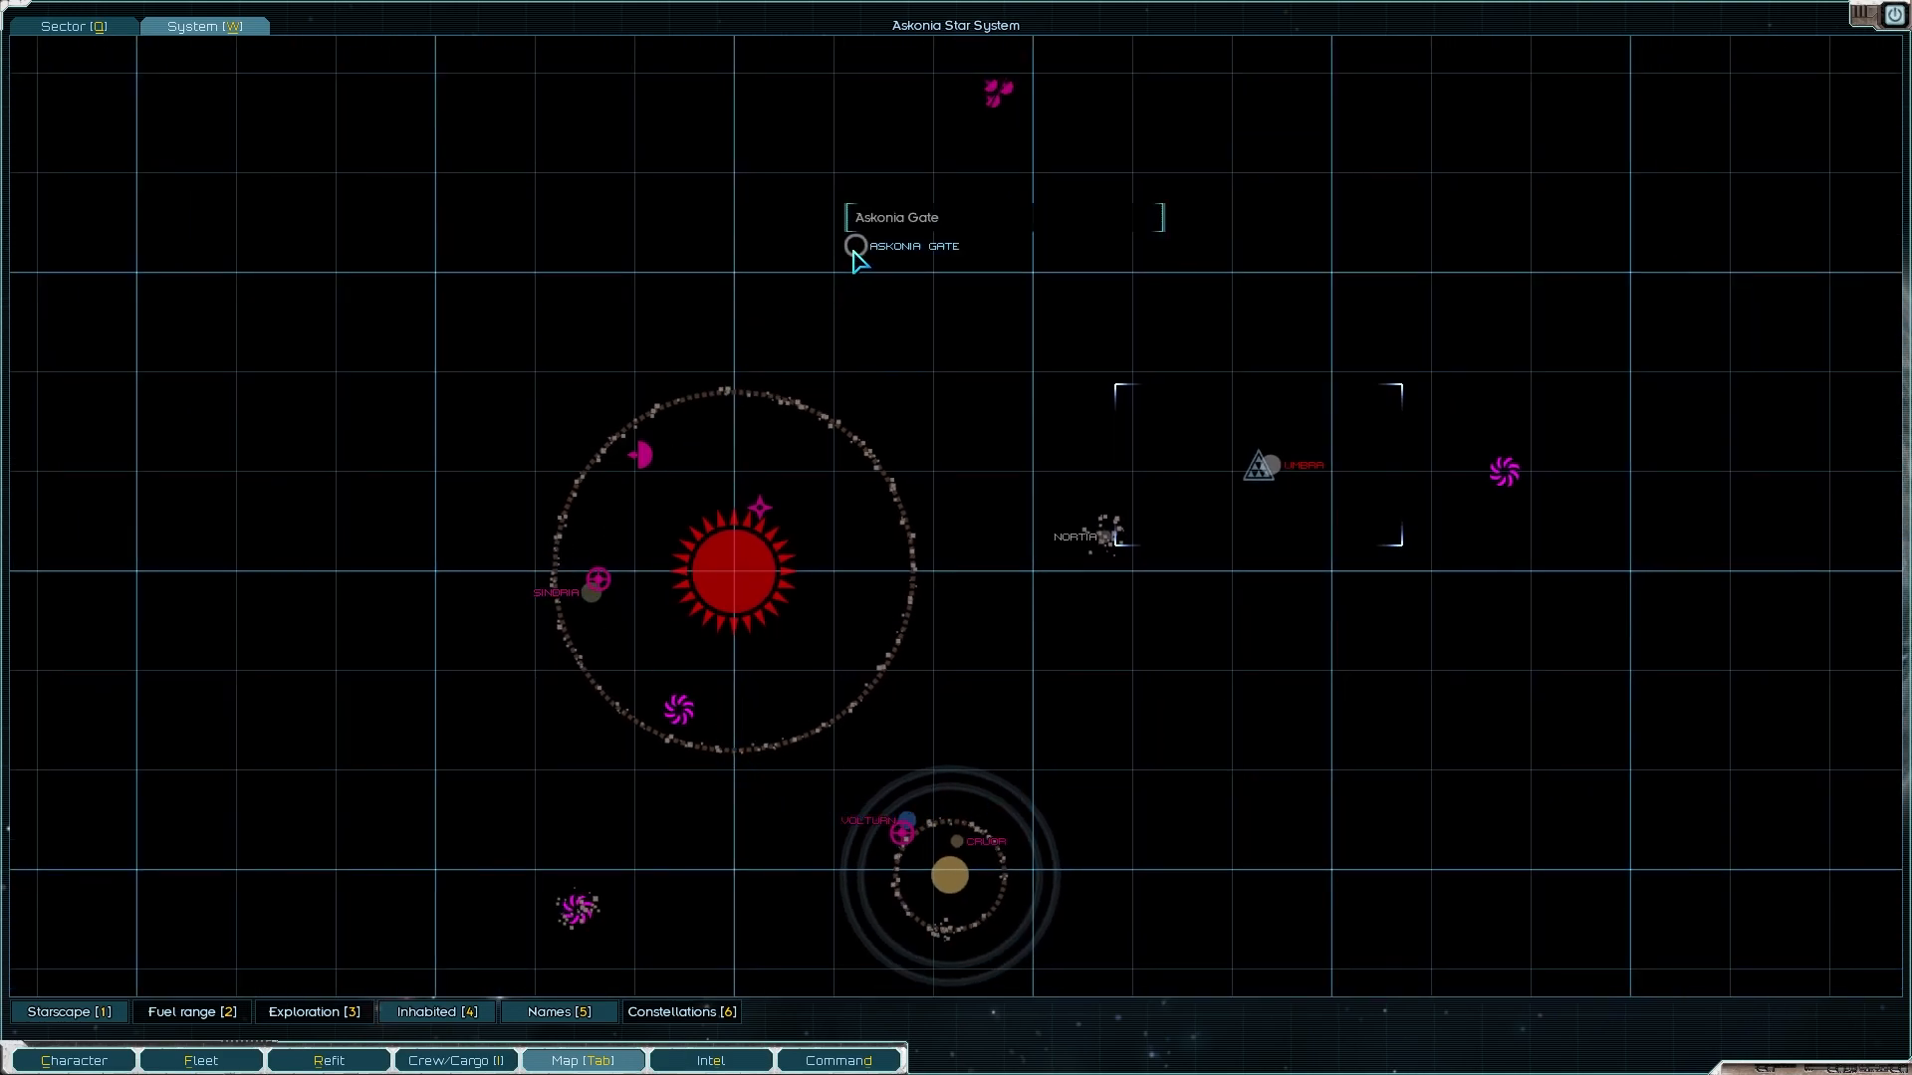
# Step: Lay in a course for the Askonia Gate from the system map
pyautogui.click(854, 245)
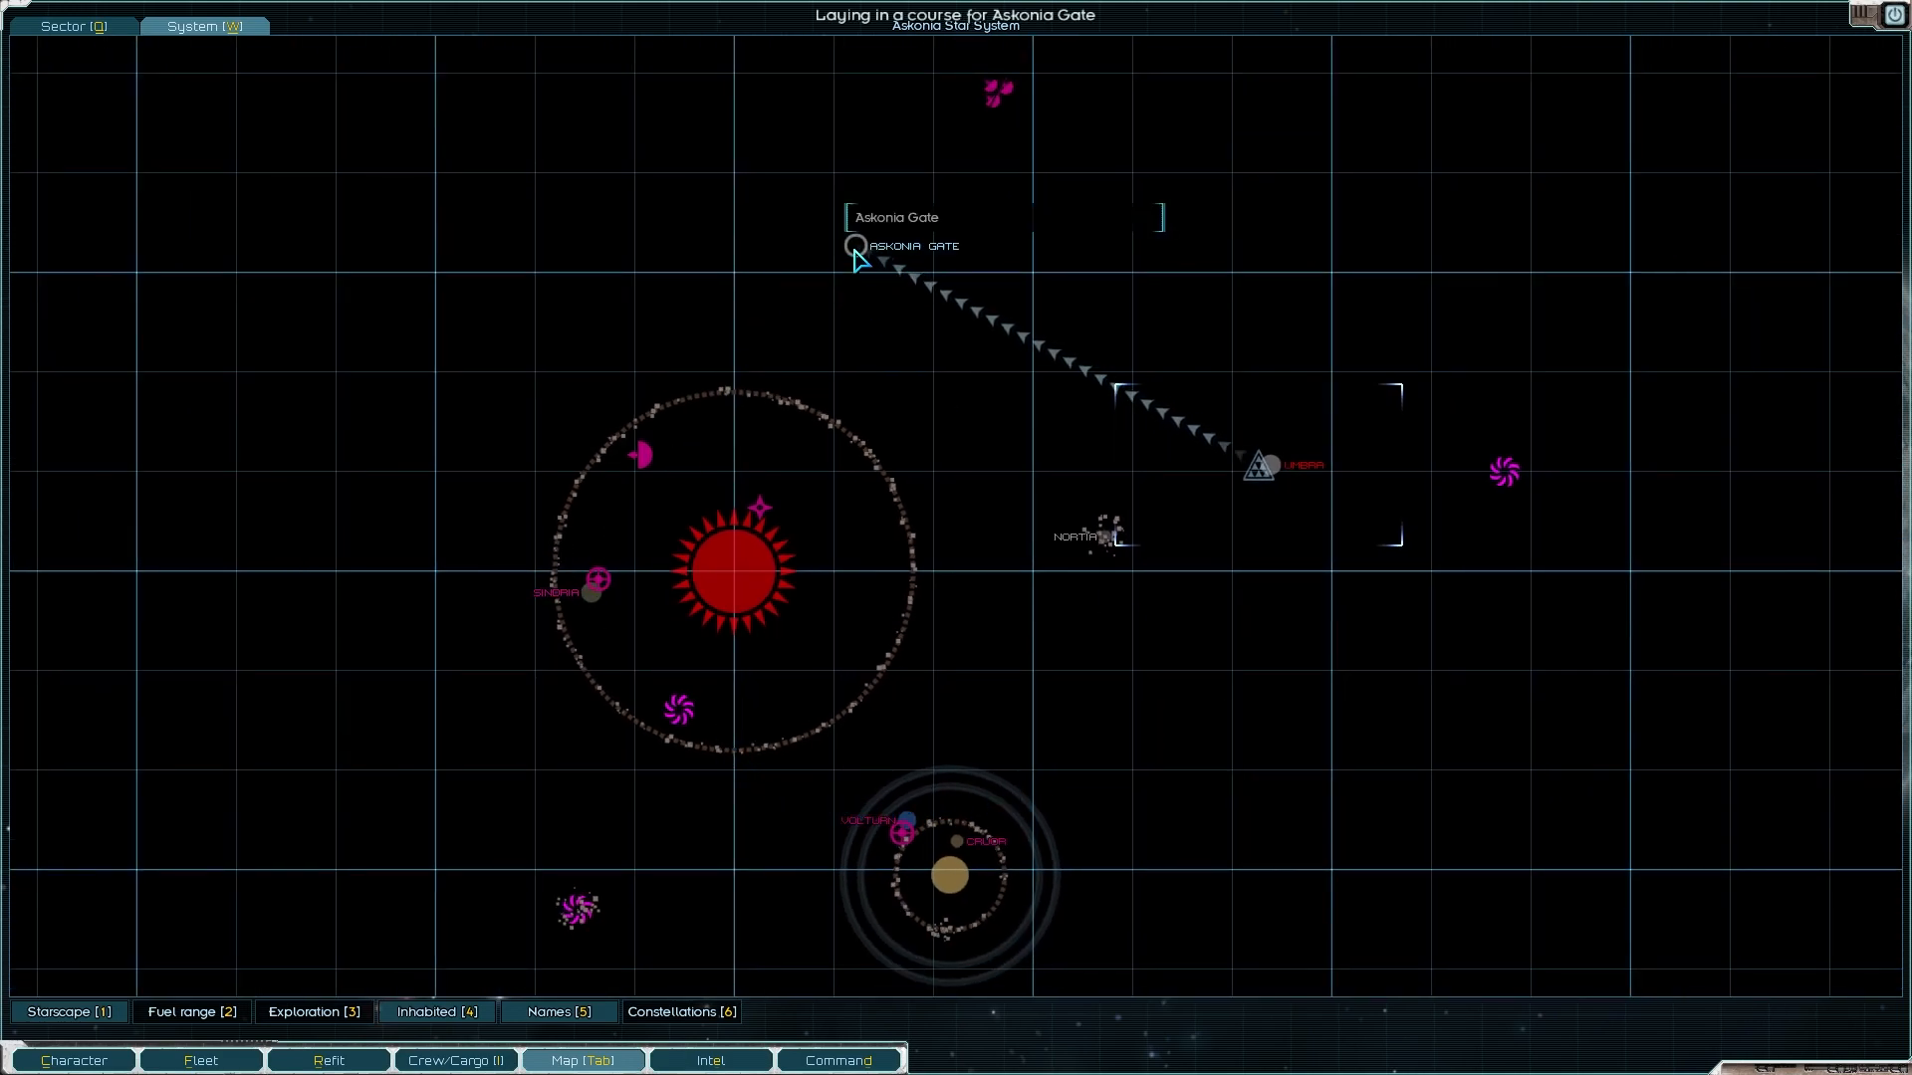
pyautogui.moveTo(598, 585)
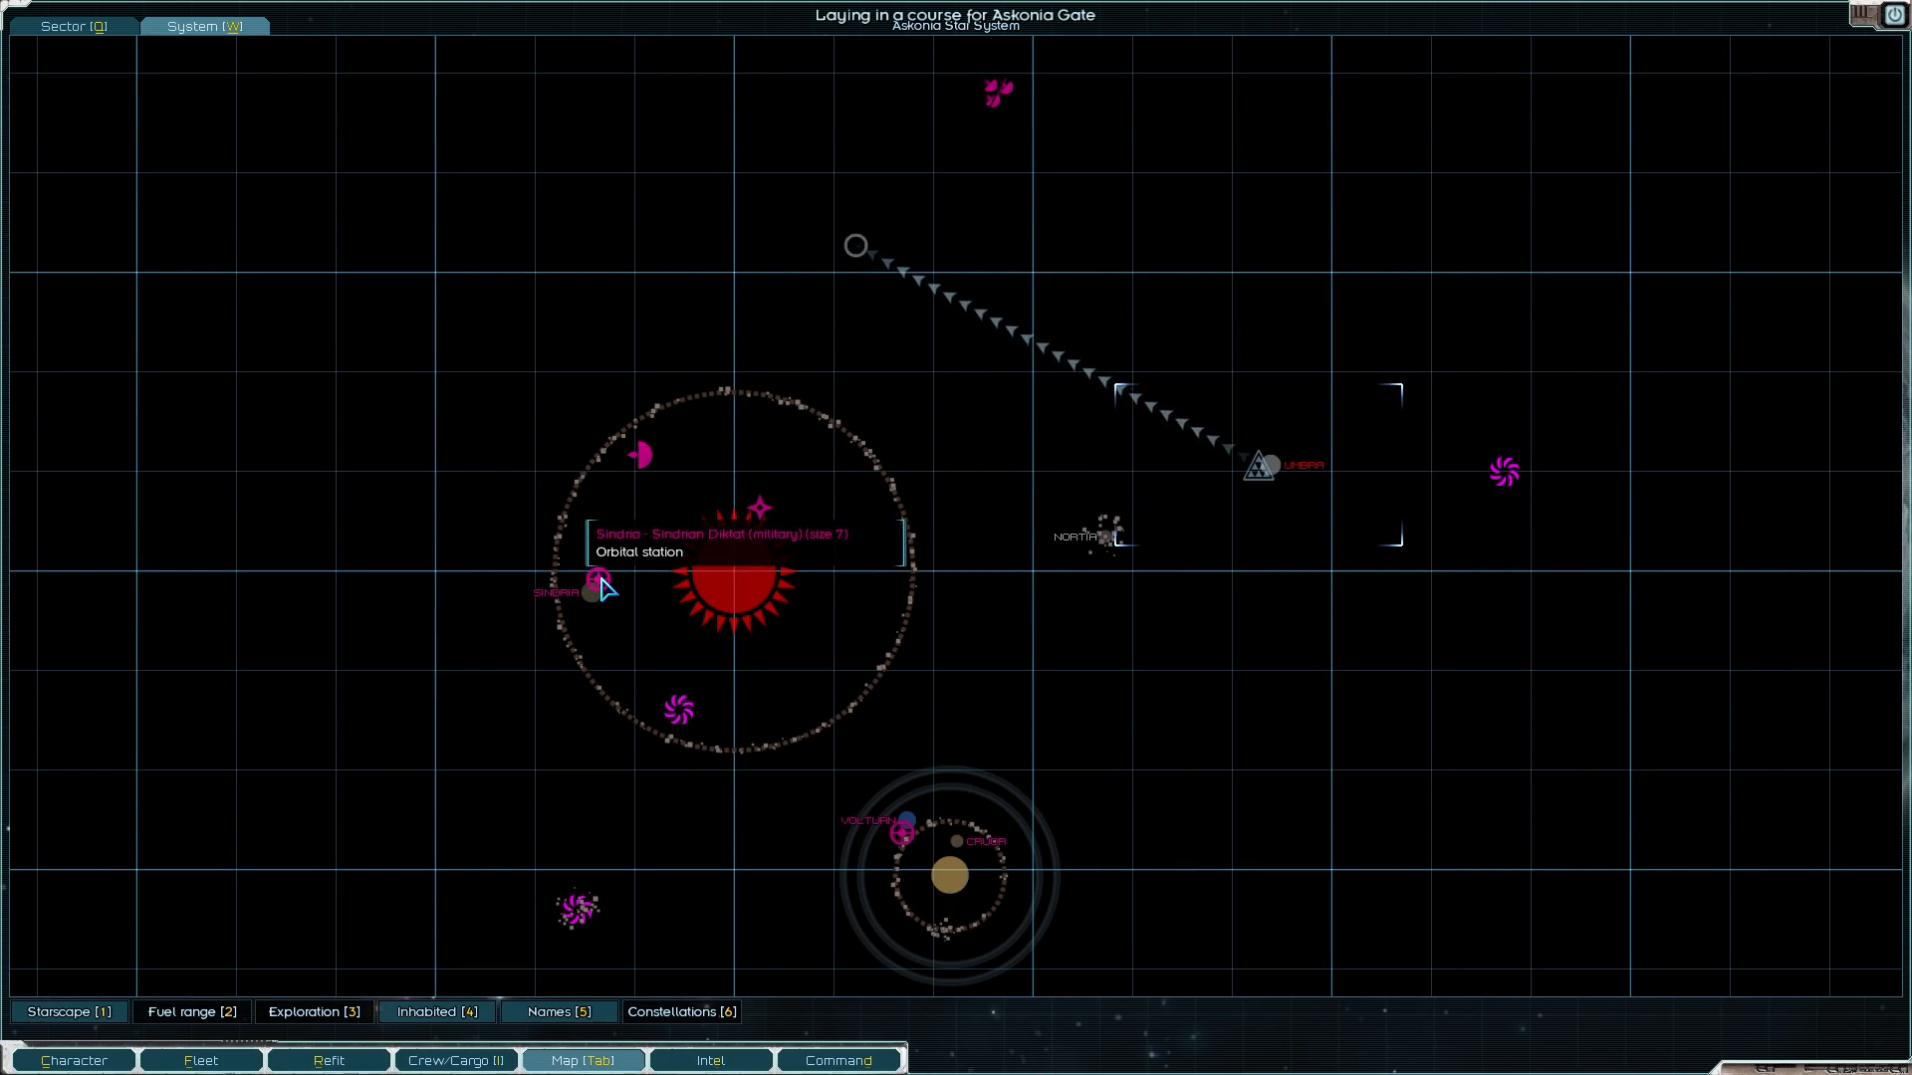
pyautogui.moveTo(759, 592)
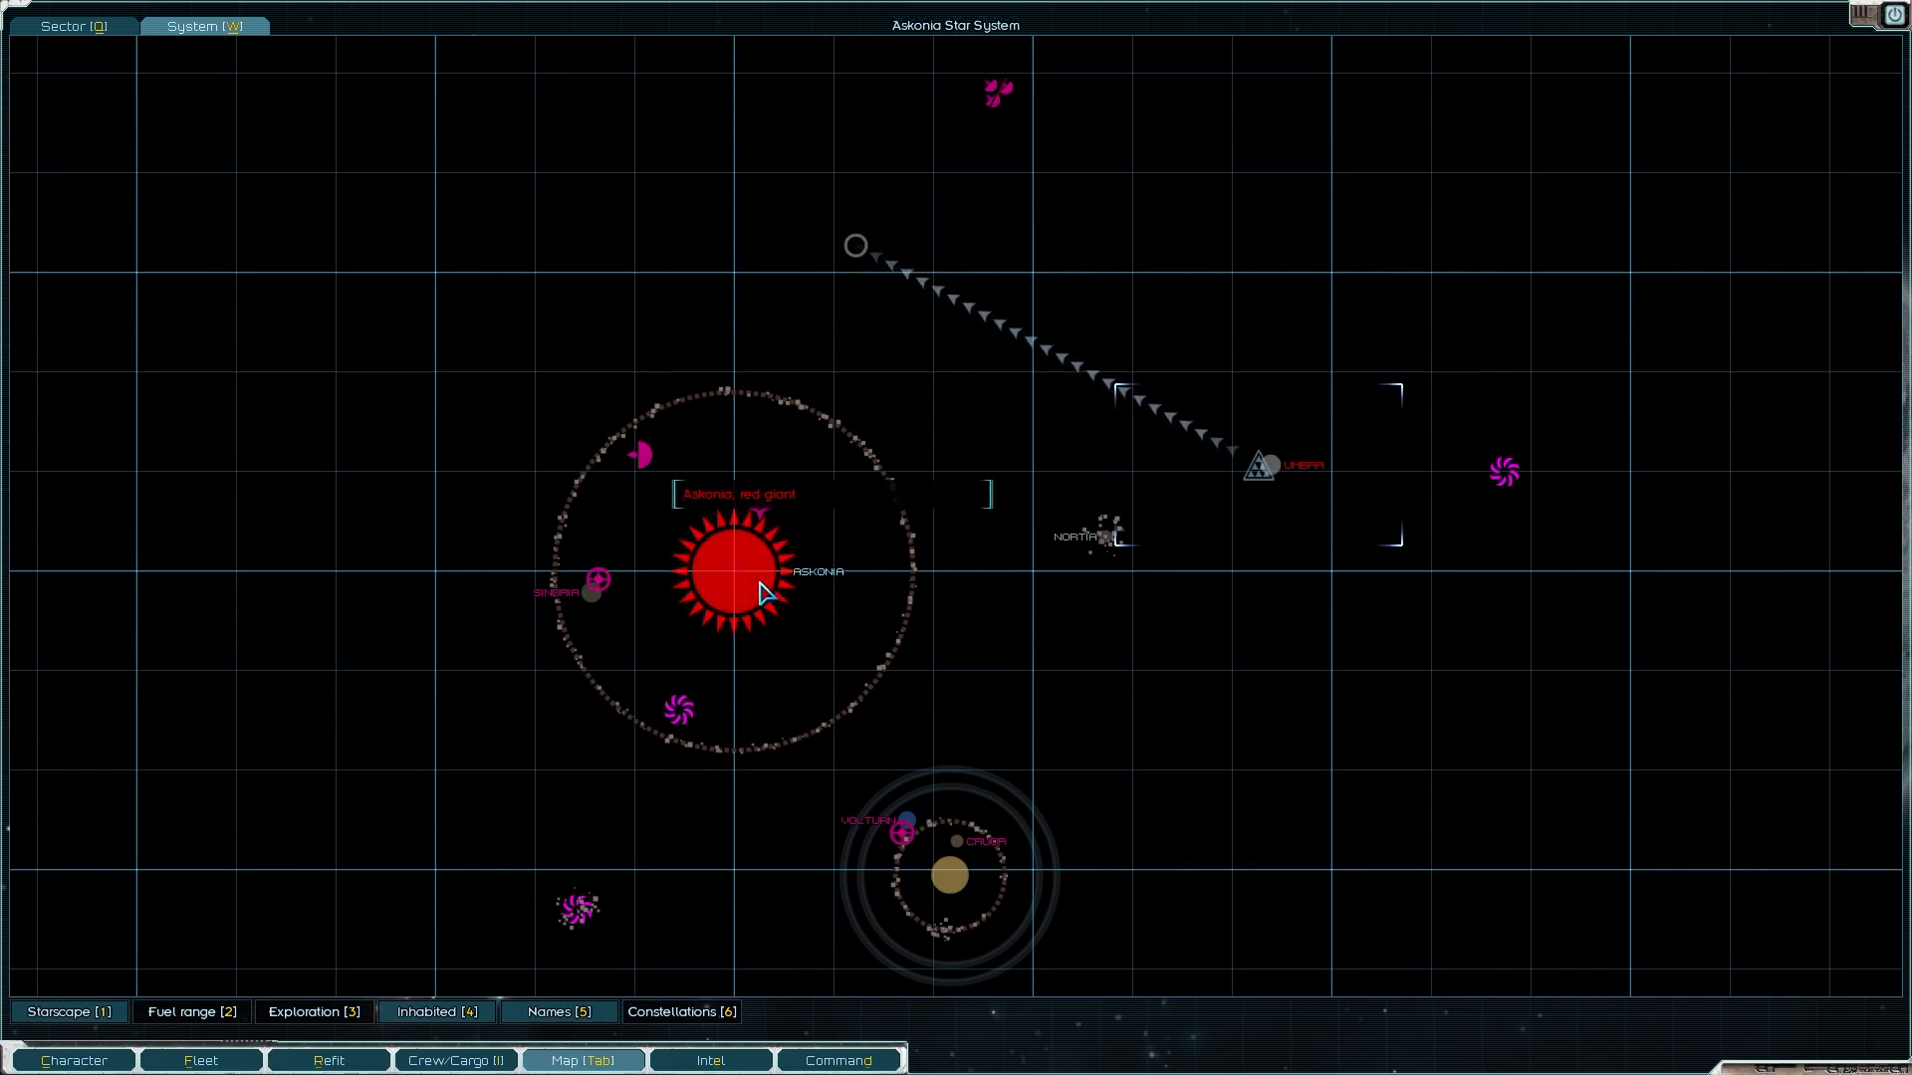
pyautogui.moveTo(1153, 303)
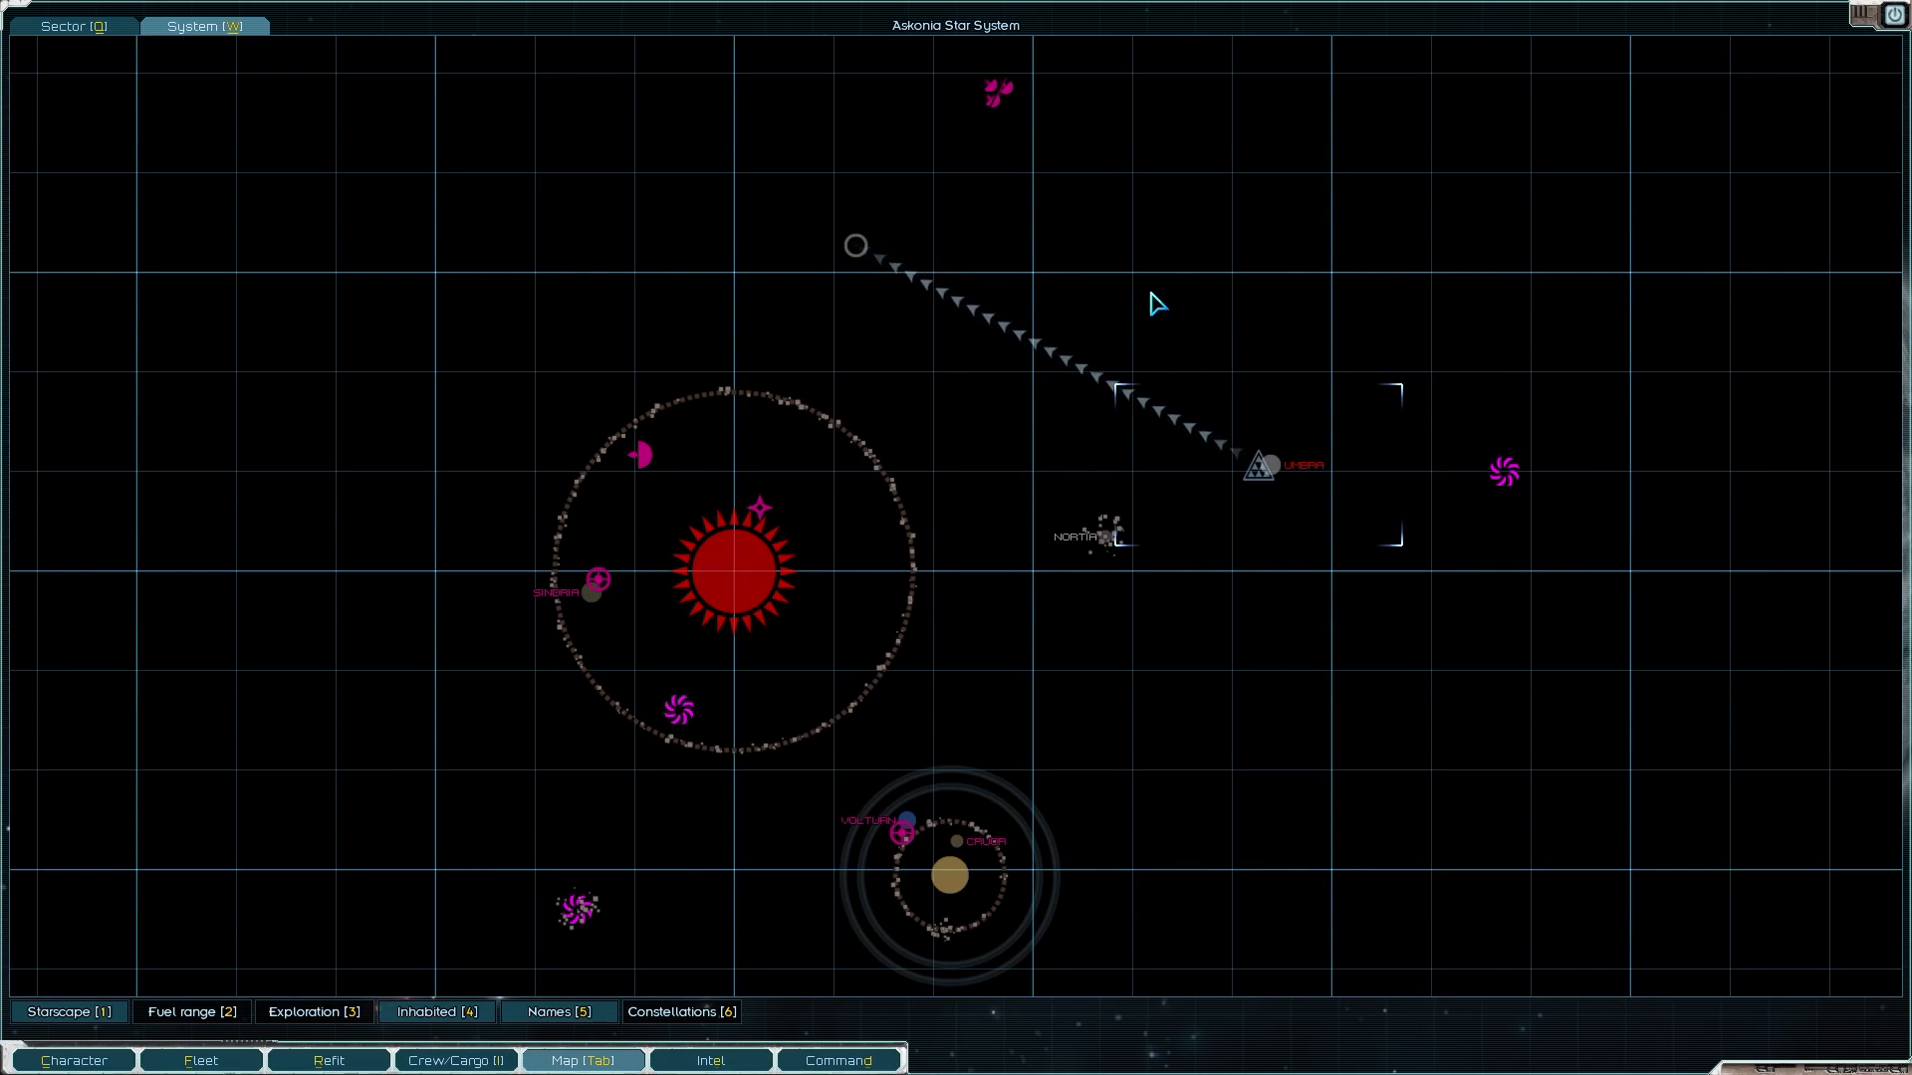
pyautogui.moveTo(997, 91)
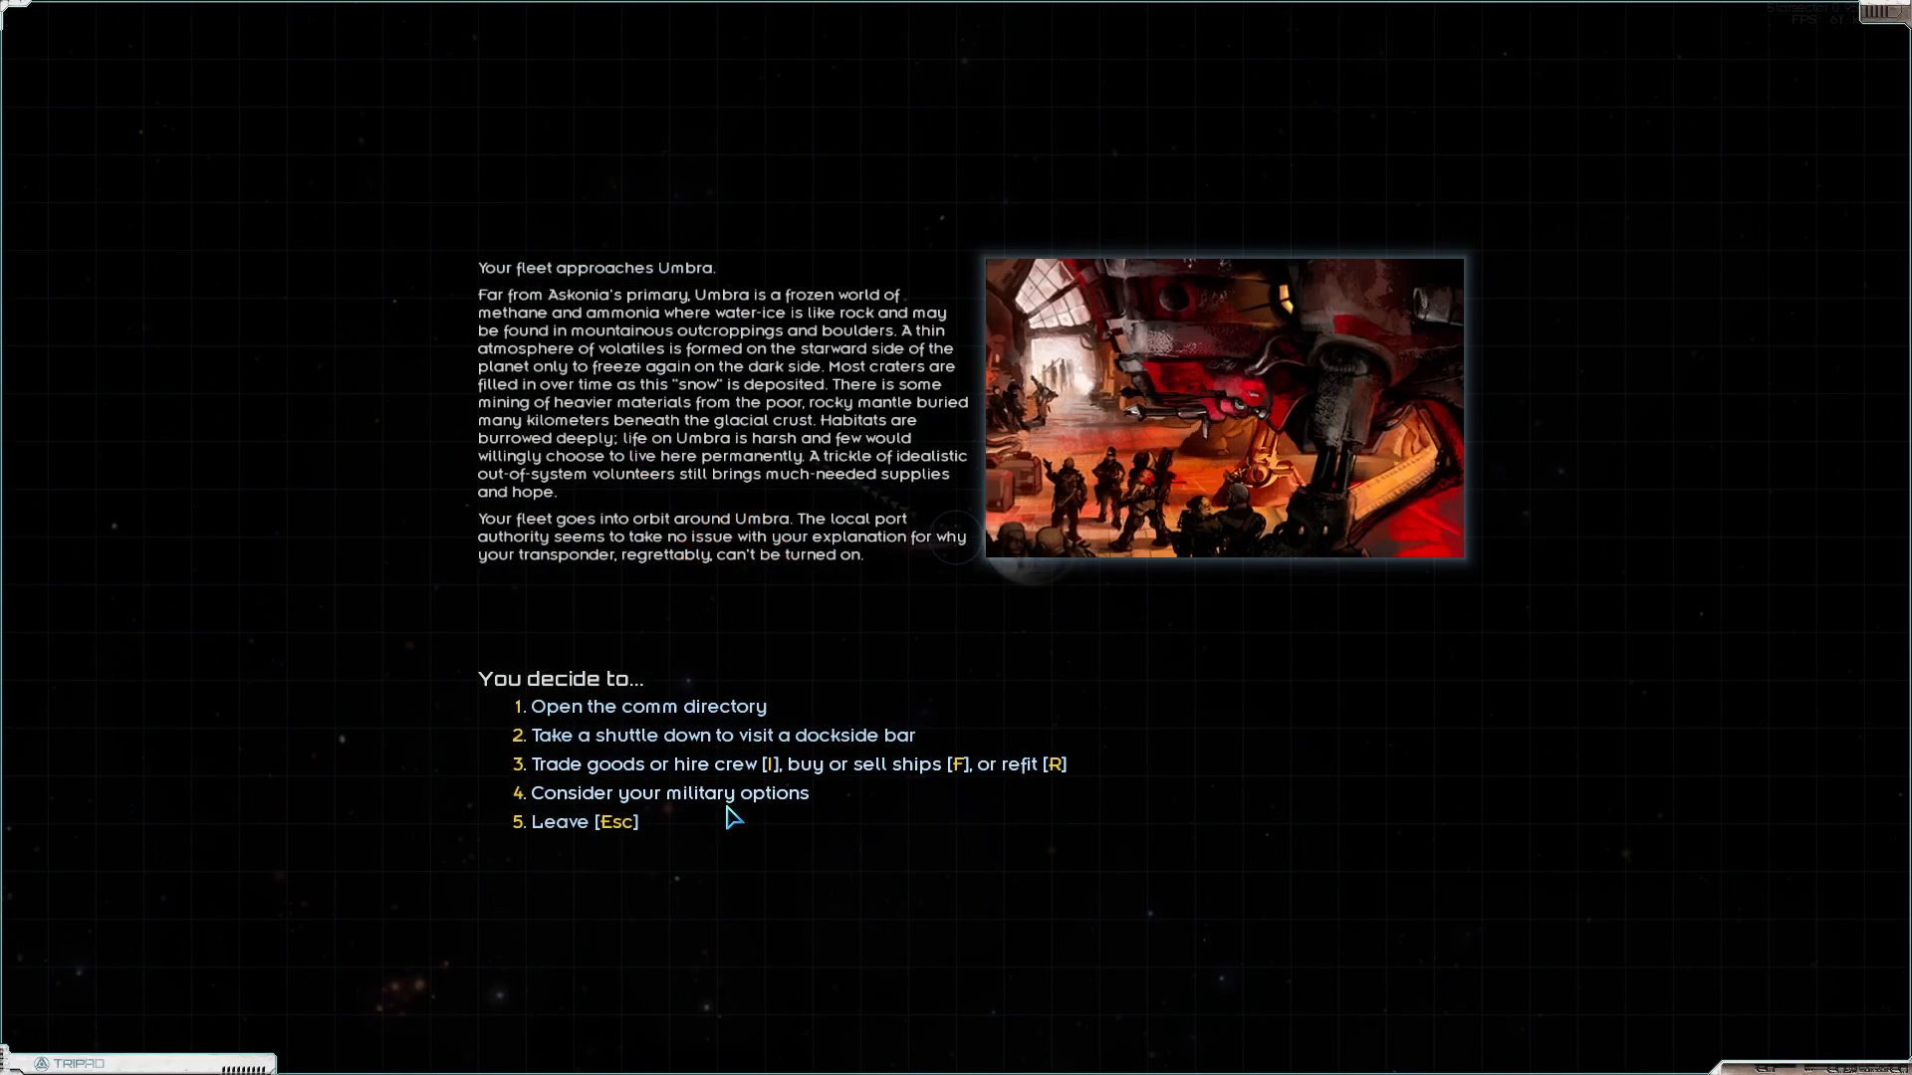
# Step: Hire officer Day Callisto from Umbra's comm directory for 2,000 credits
pyautogui.click(647, 705)
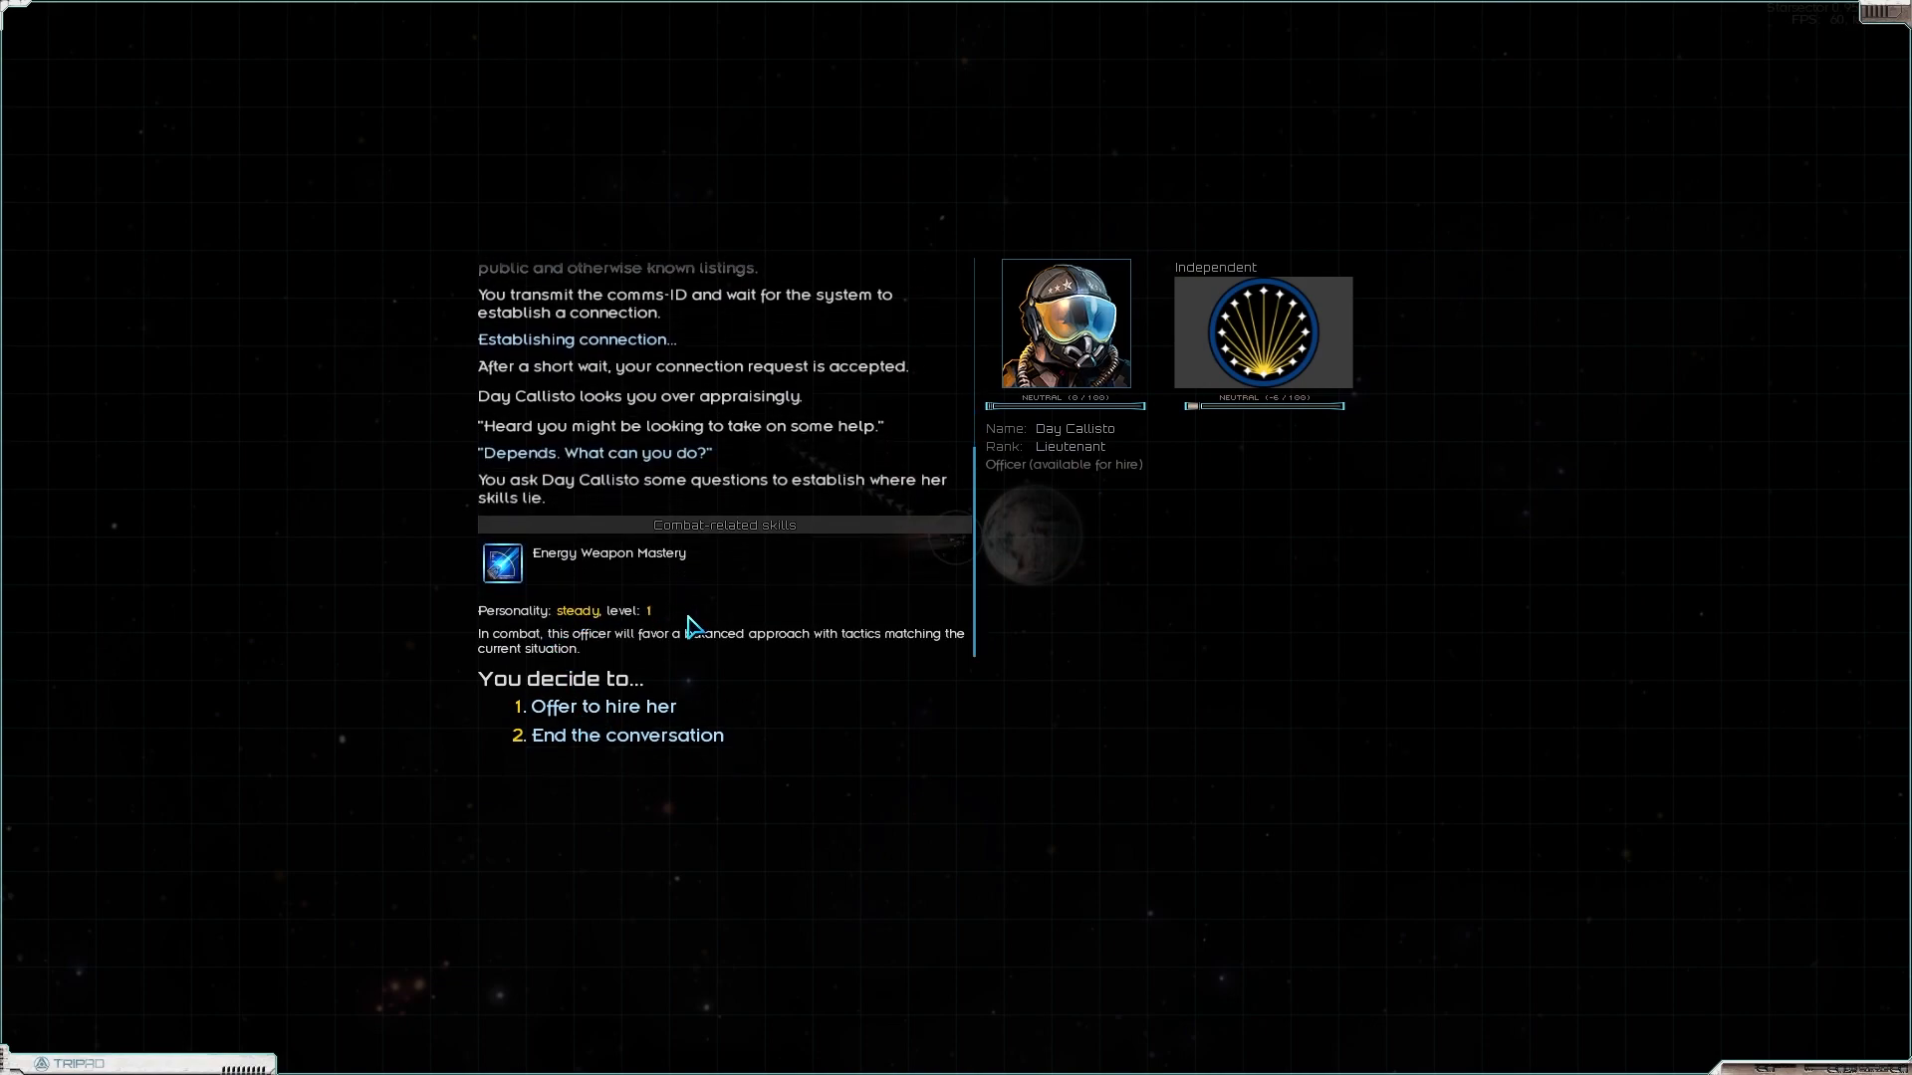
pyautogui.moveTo(777, 707)
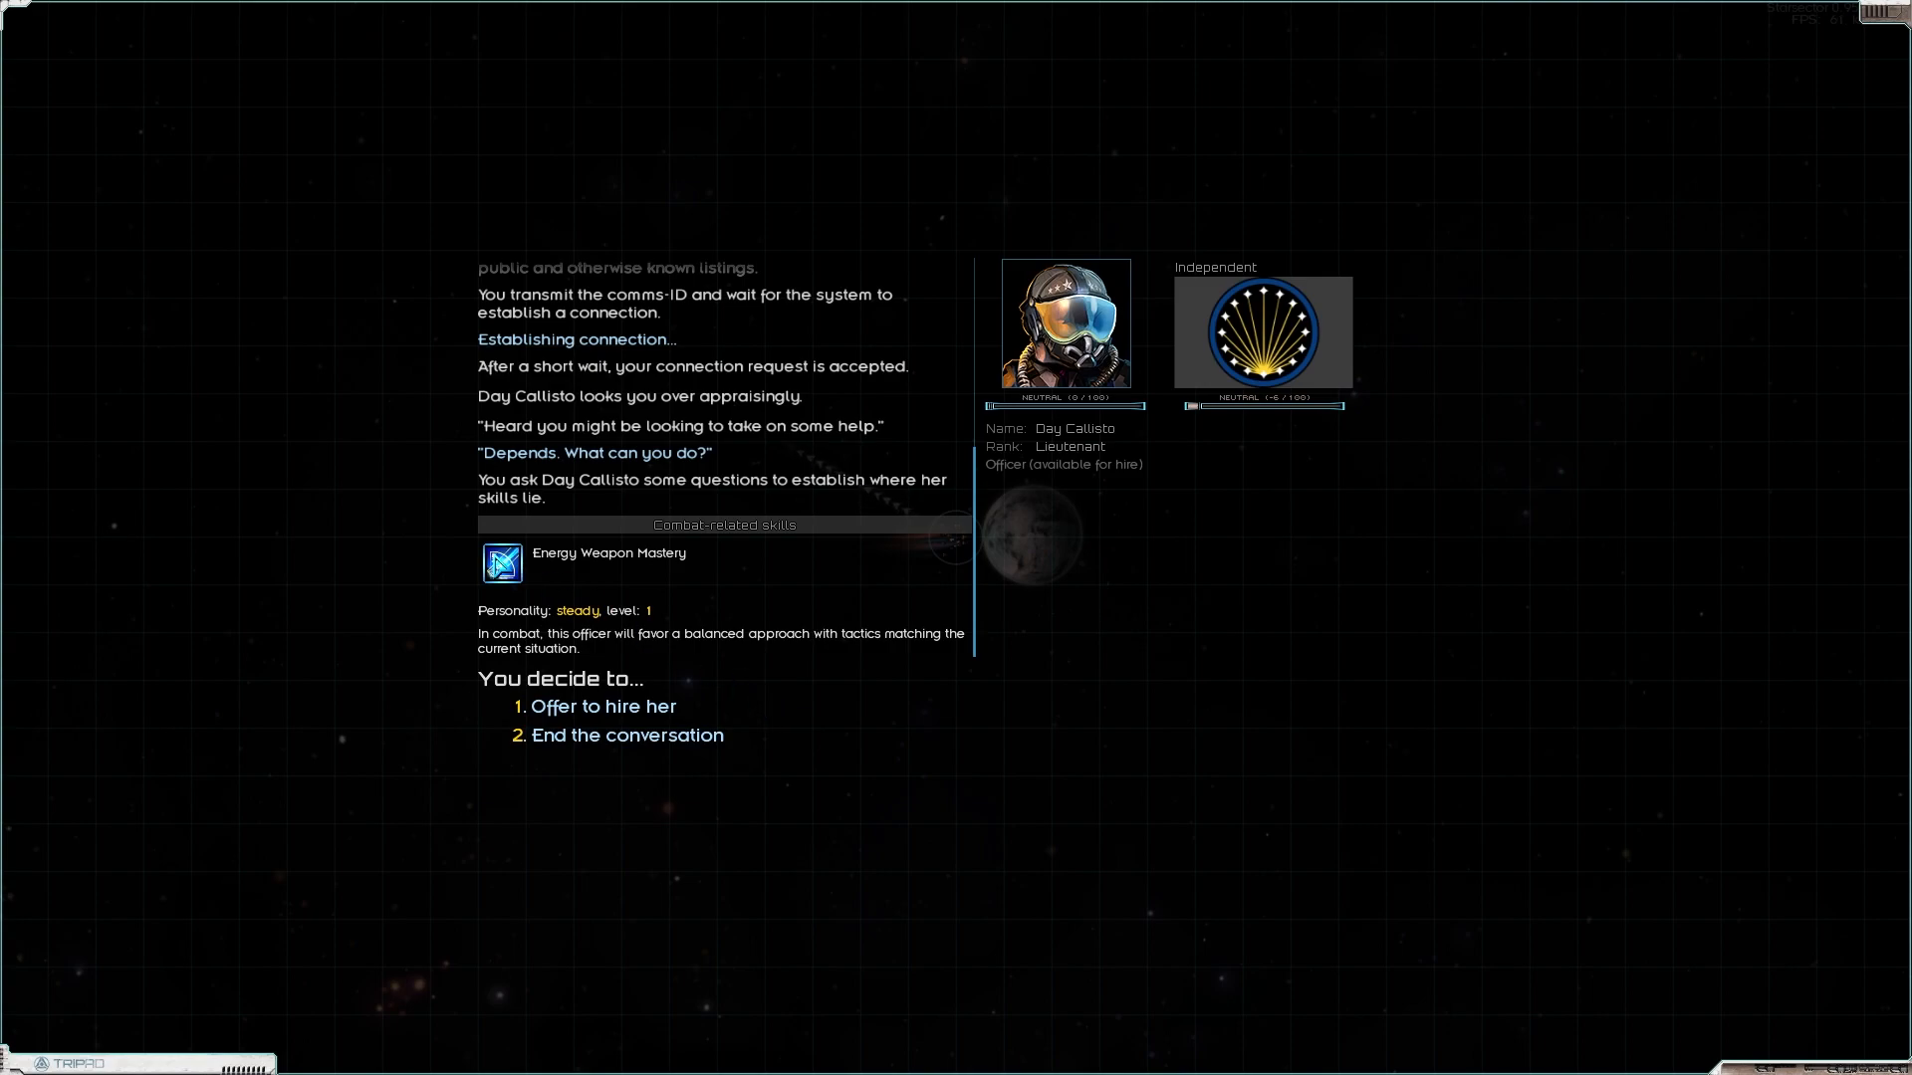
pyautogui.moveTo(628, 707)
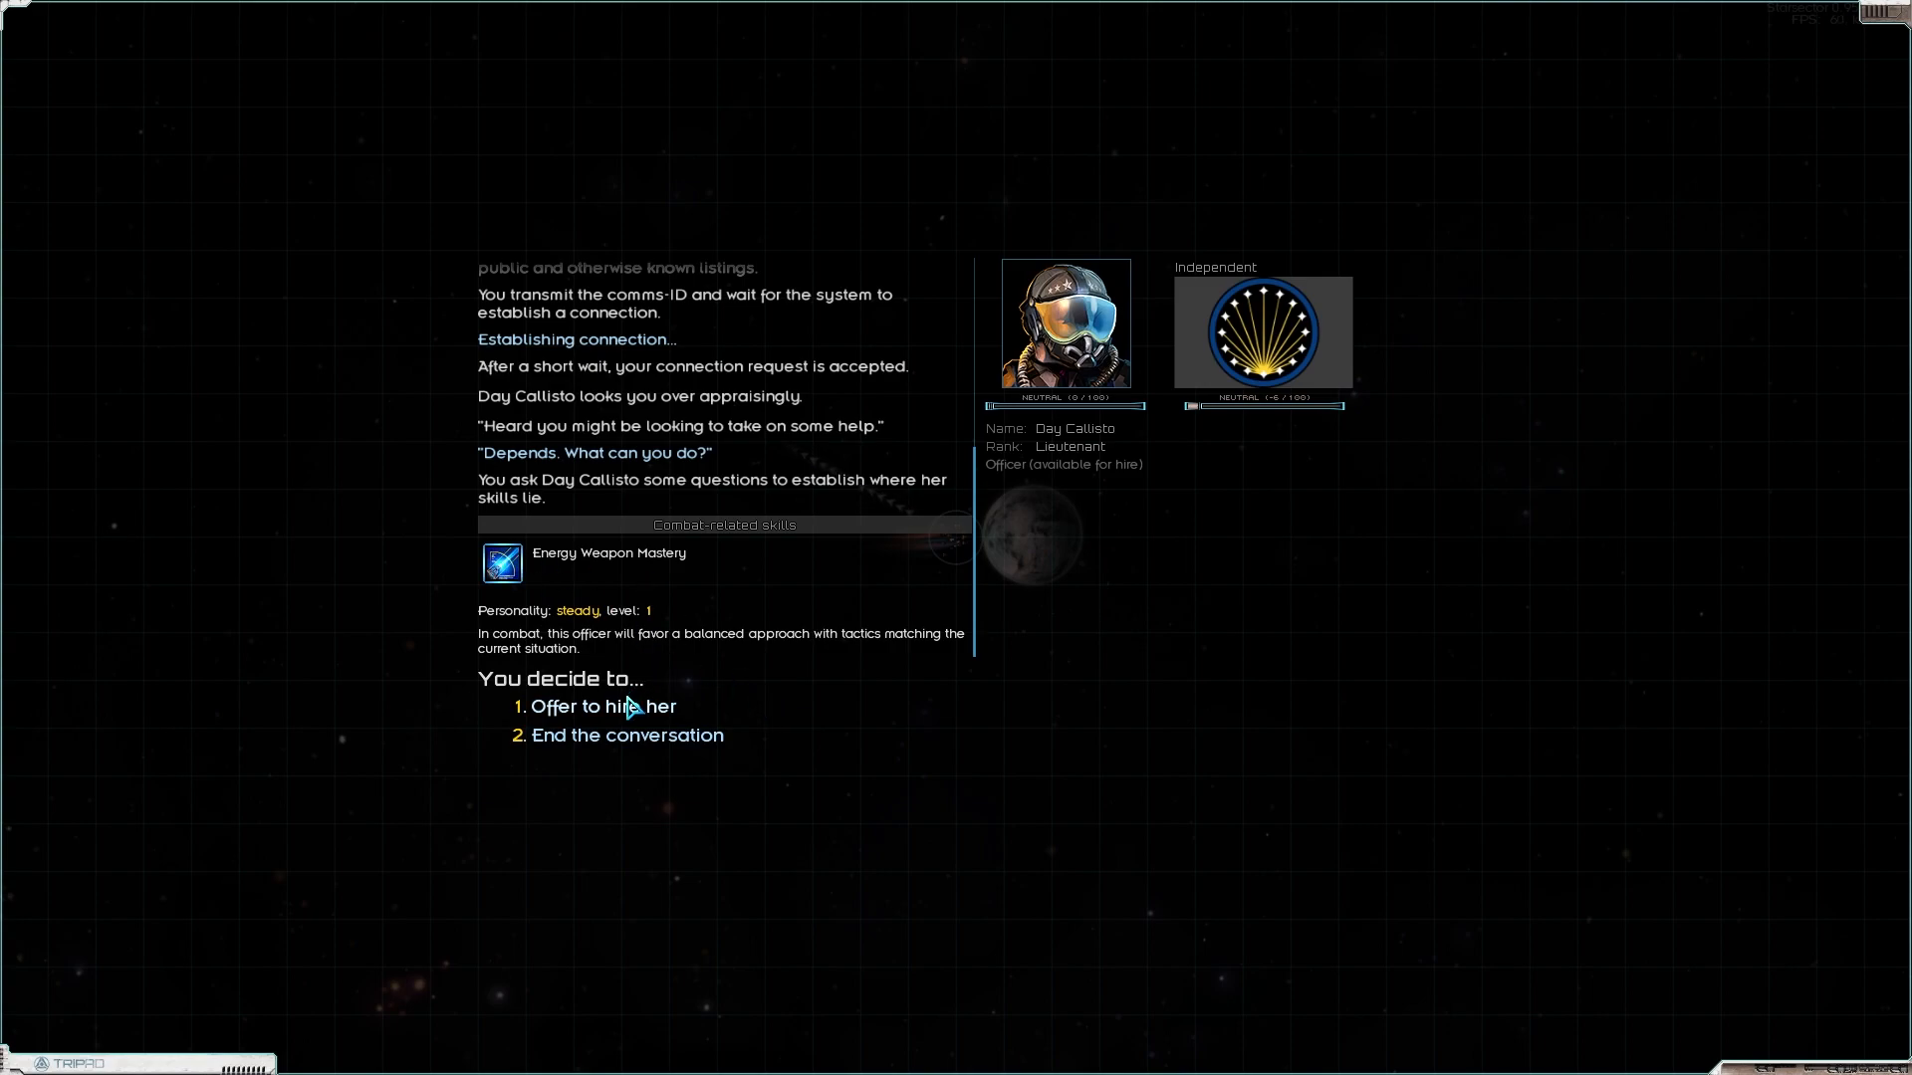
pyautogui.click(601, 705)
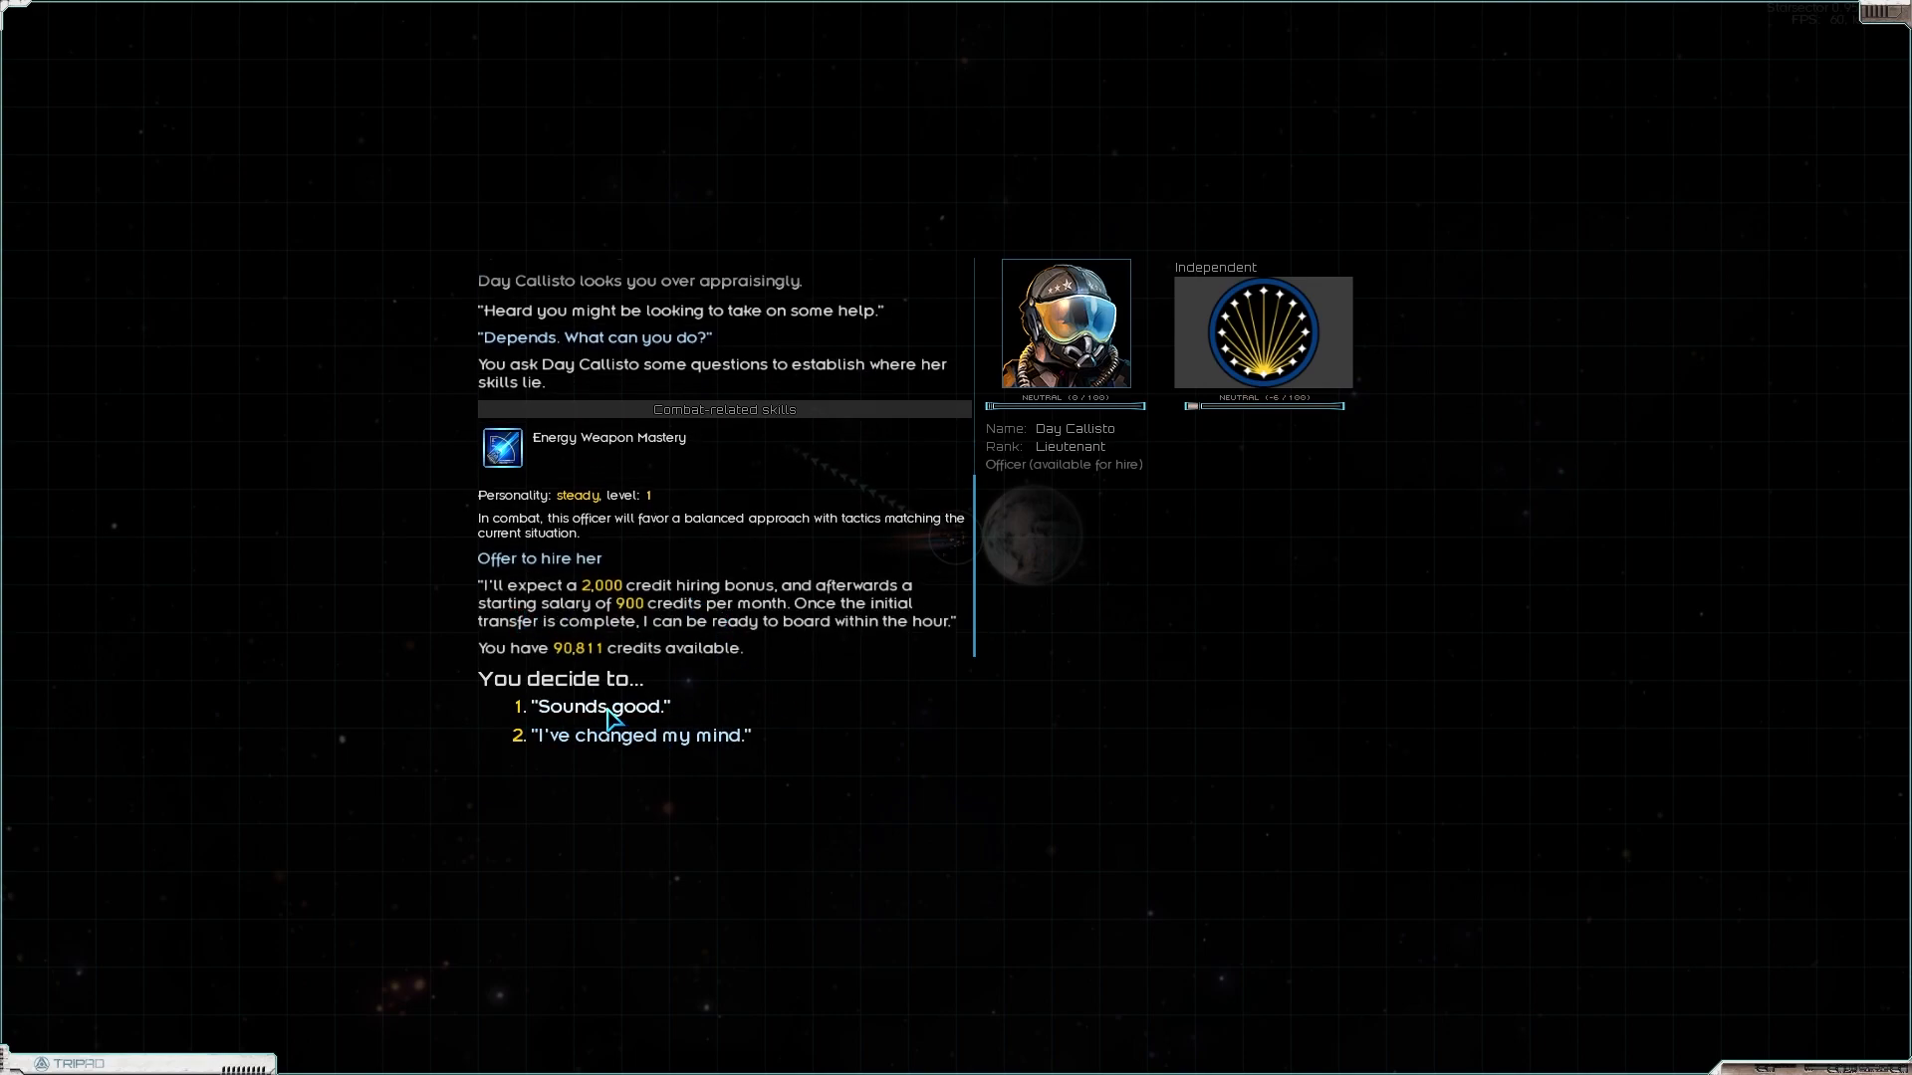
pyautogui.click(597, 707)
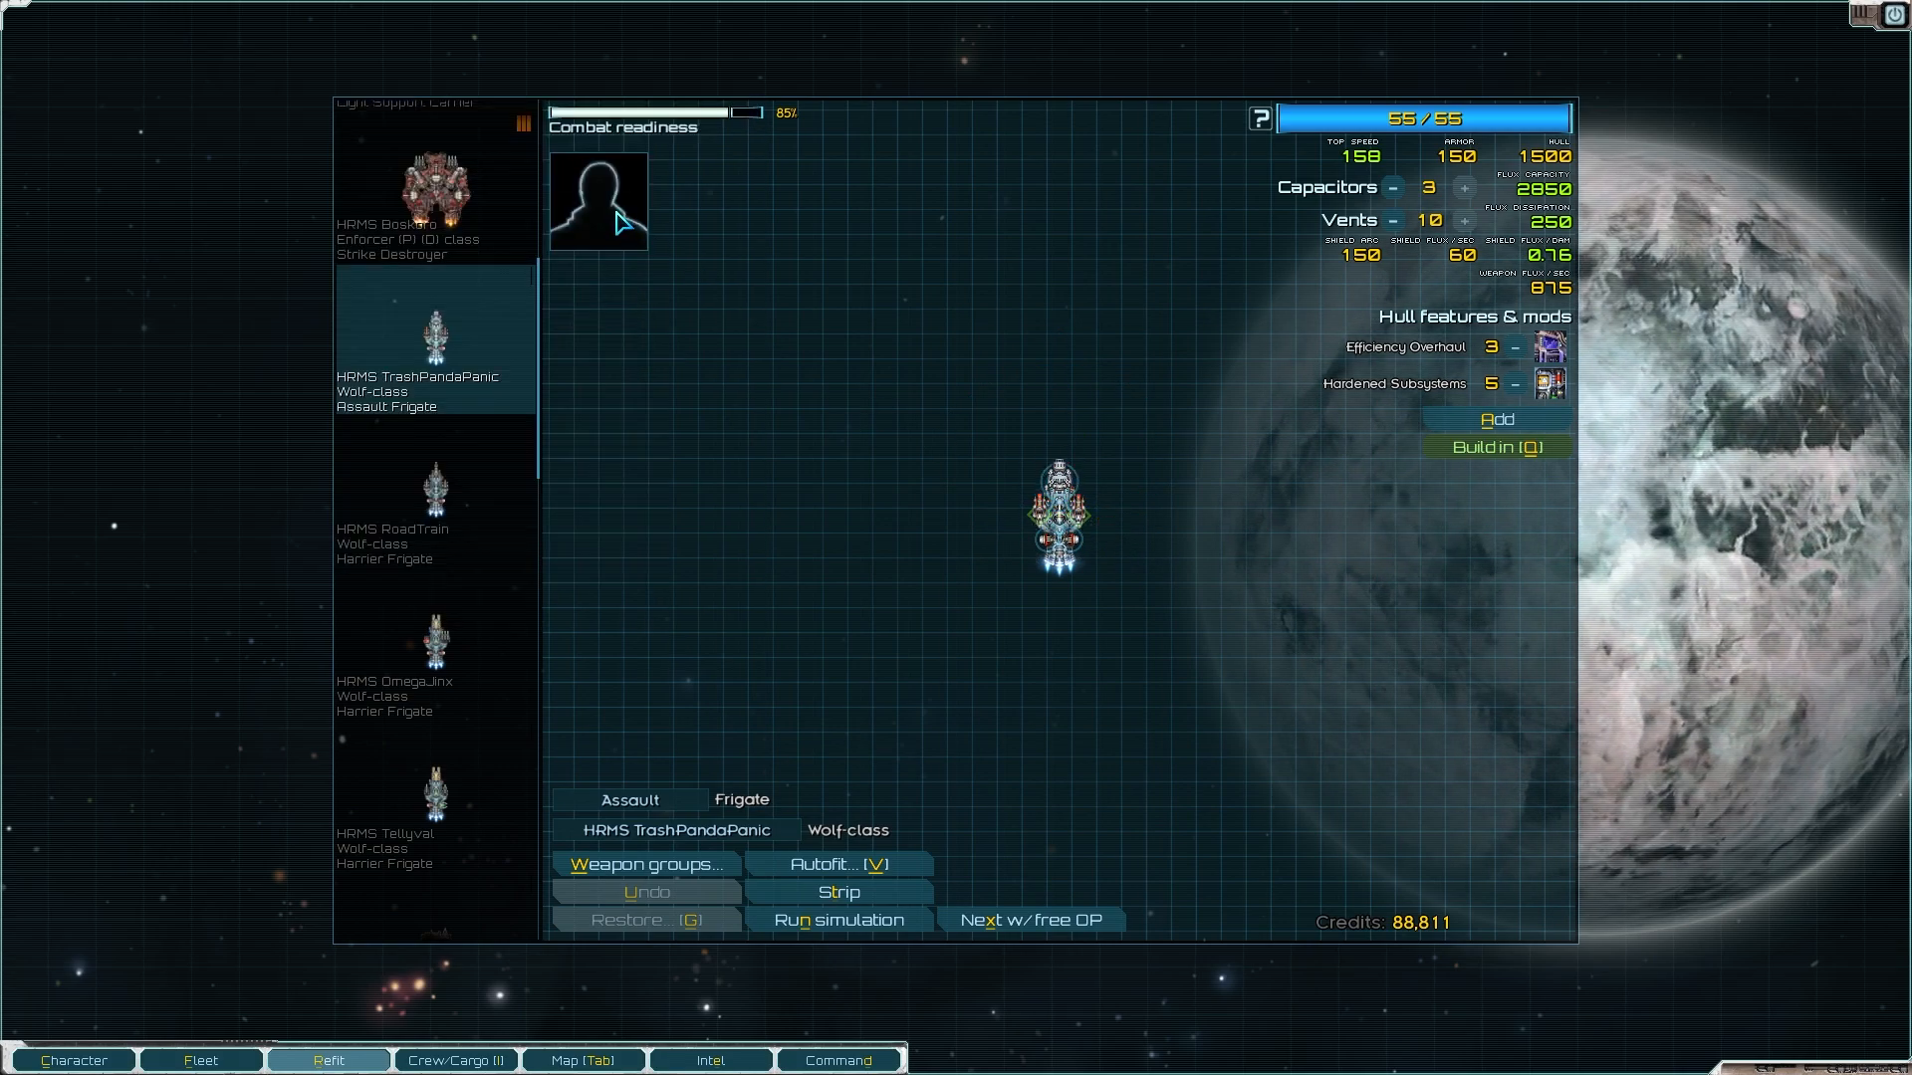
# Step: Assign Day Callisto as TrashPandaPanic's captain and mentor her into an Aggressive officer
pyautogui.click(597, 199)
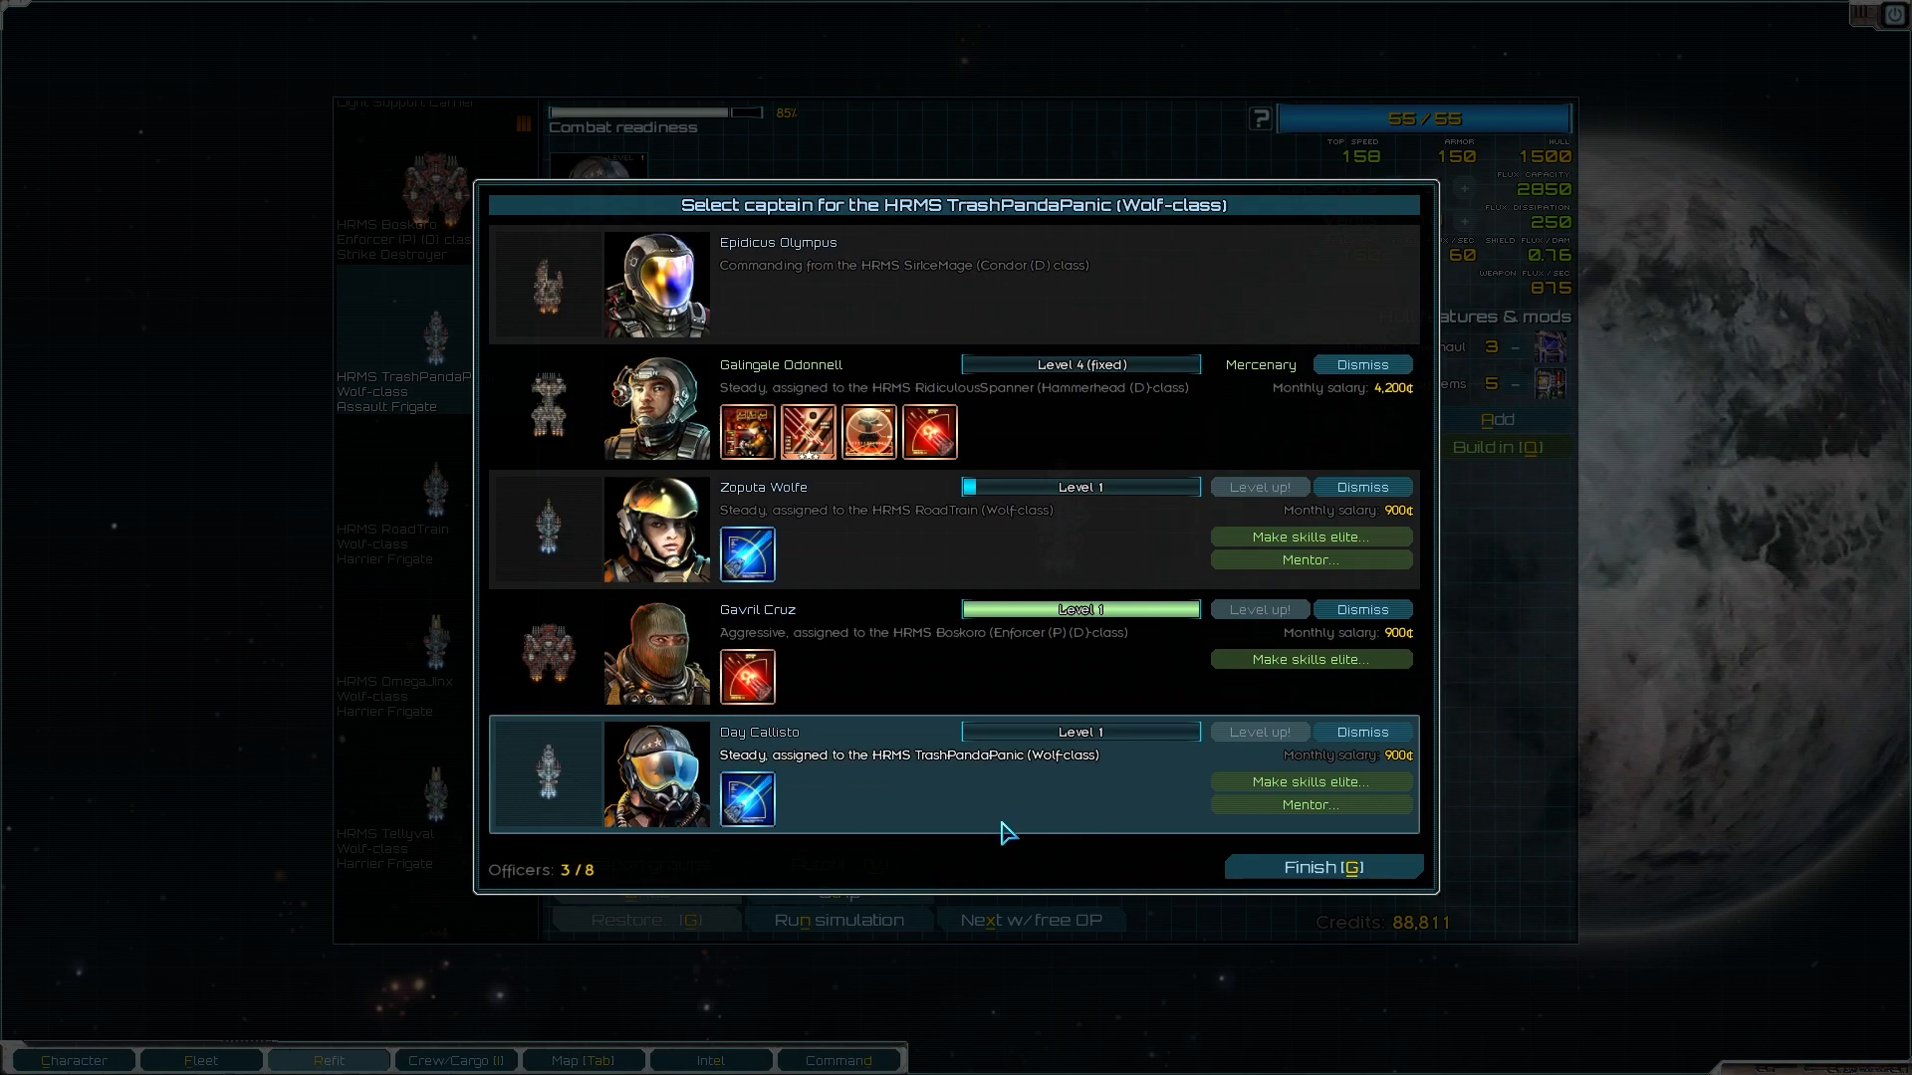
pyautogui.moveTo(1077, 609)
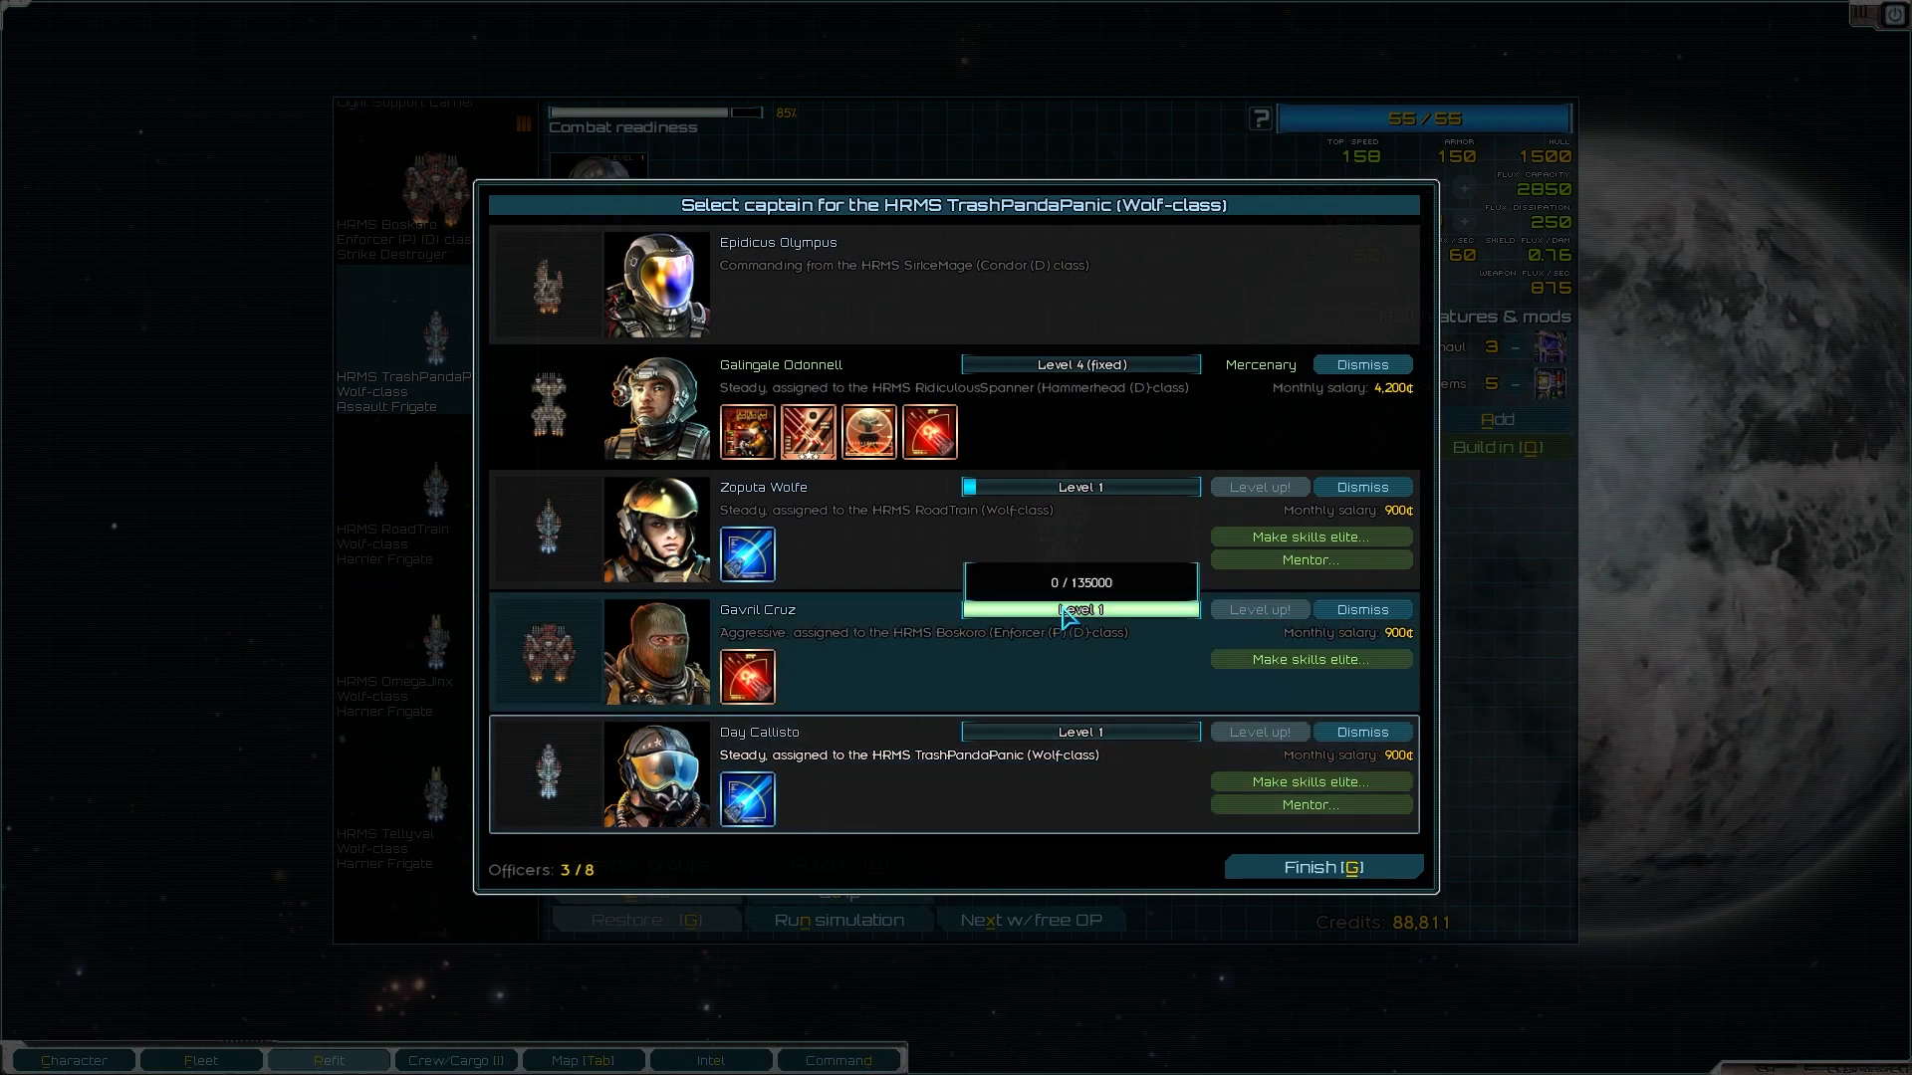
pyautogui.moveTo(970, 681)
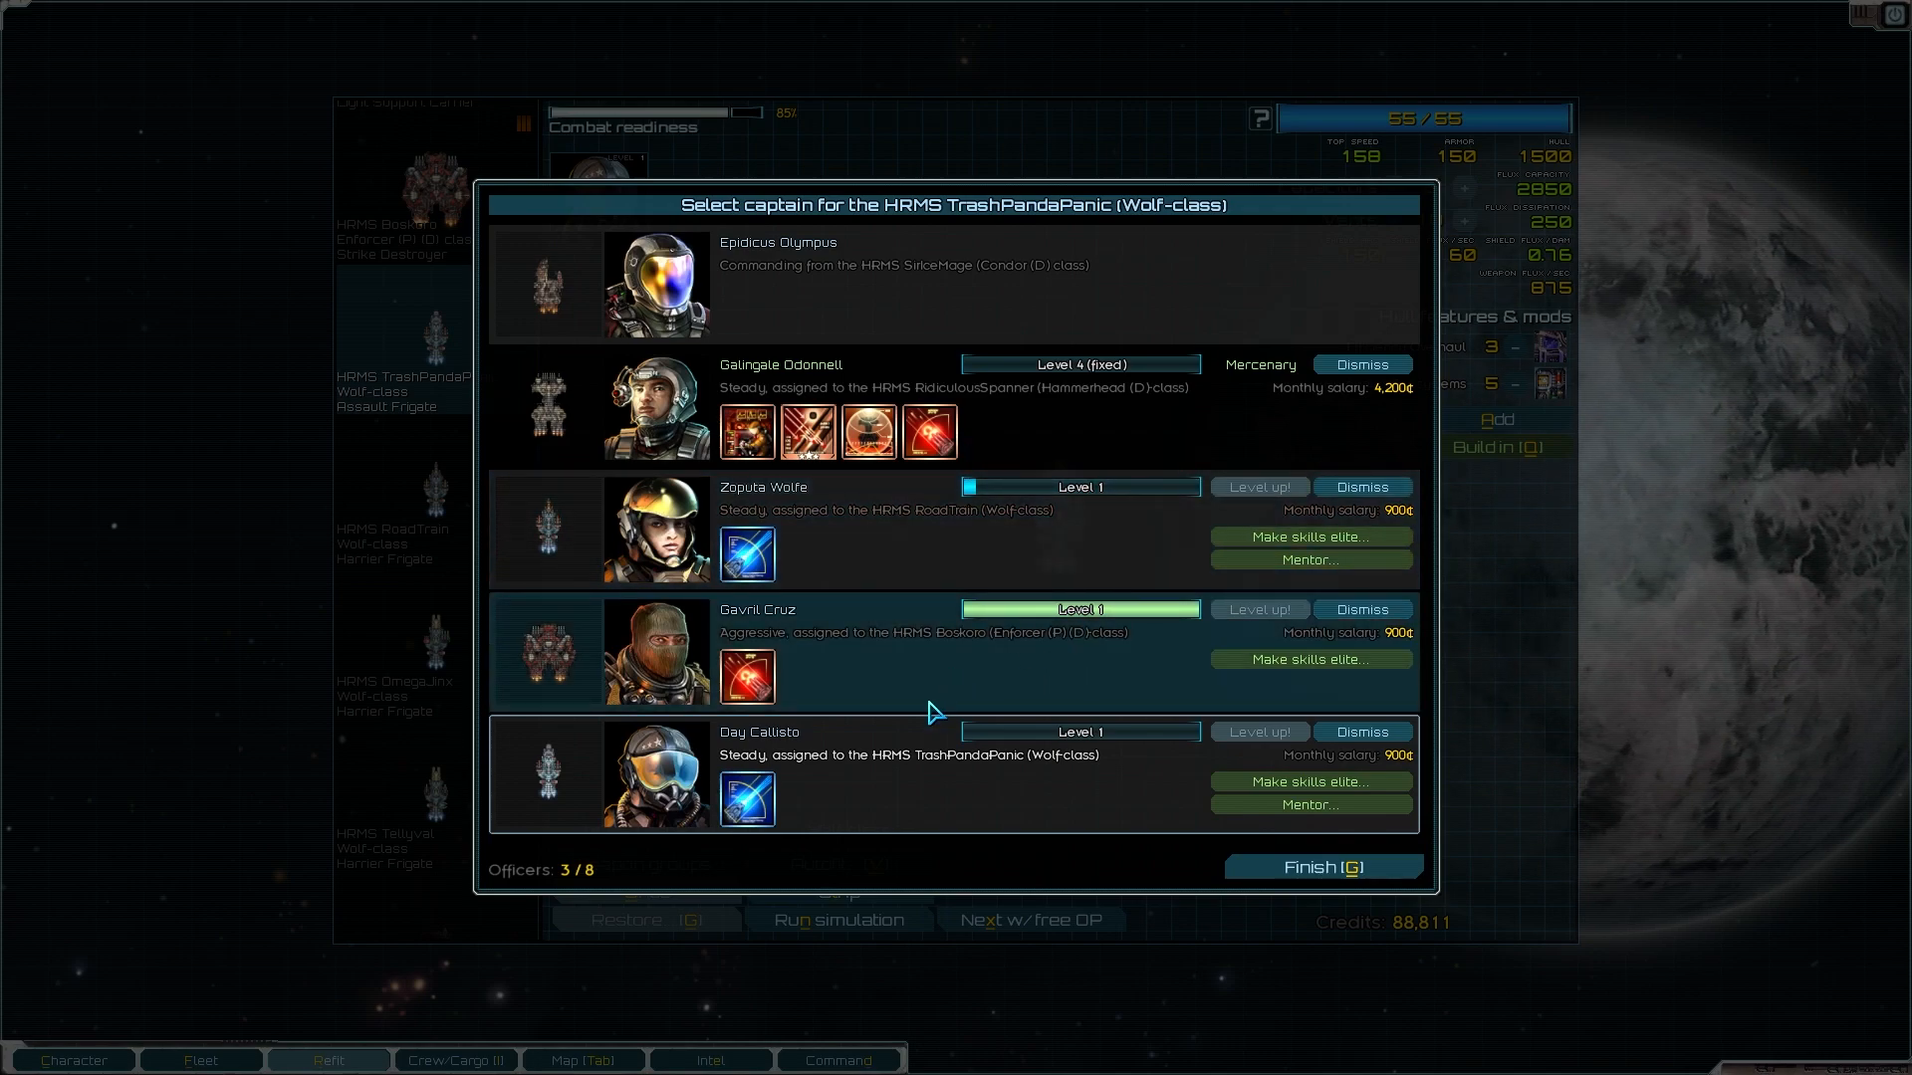
pyautogui.moveTo(1141, 817)
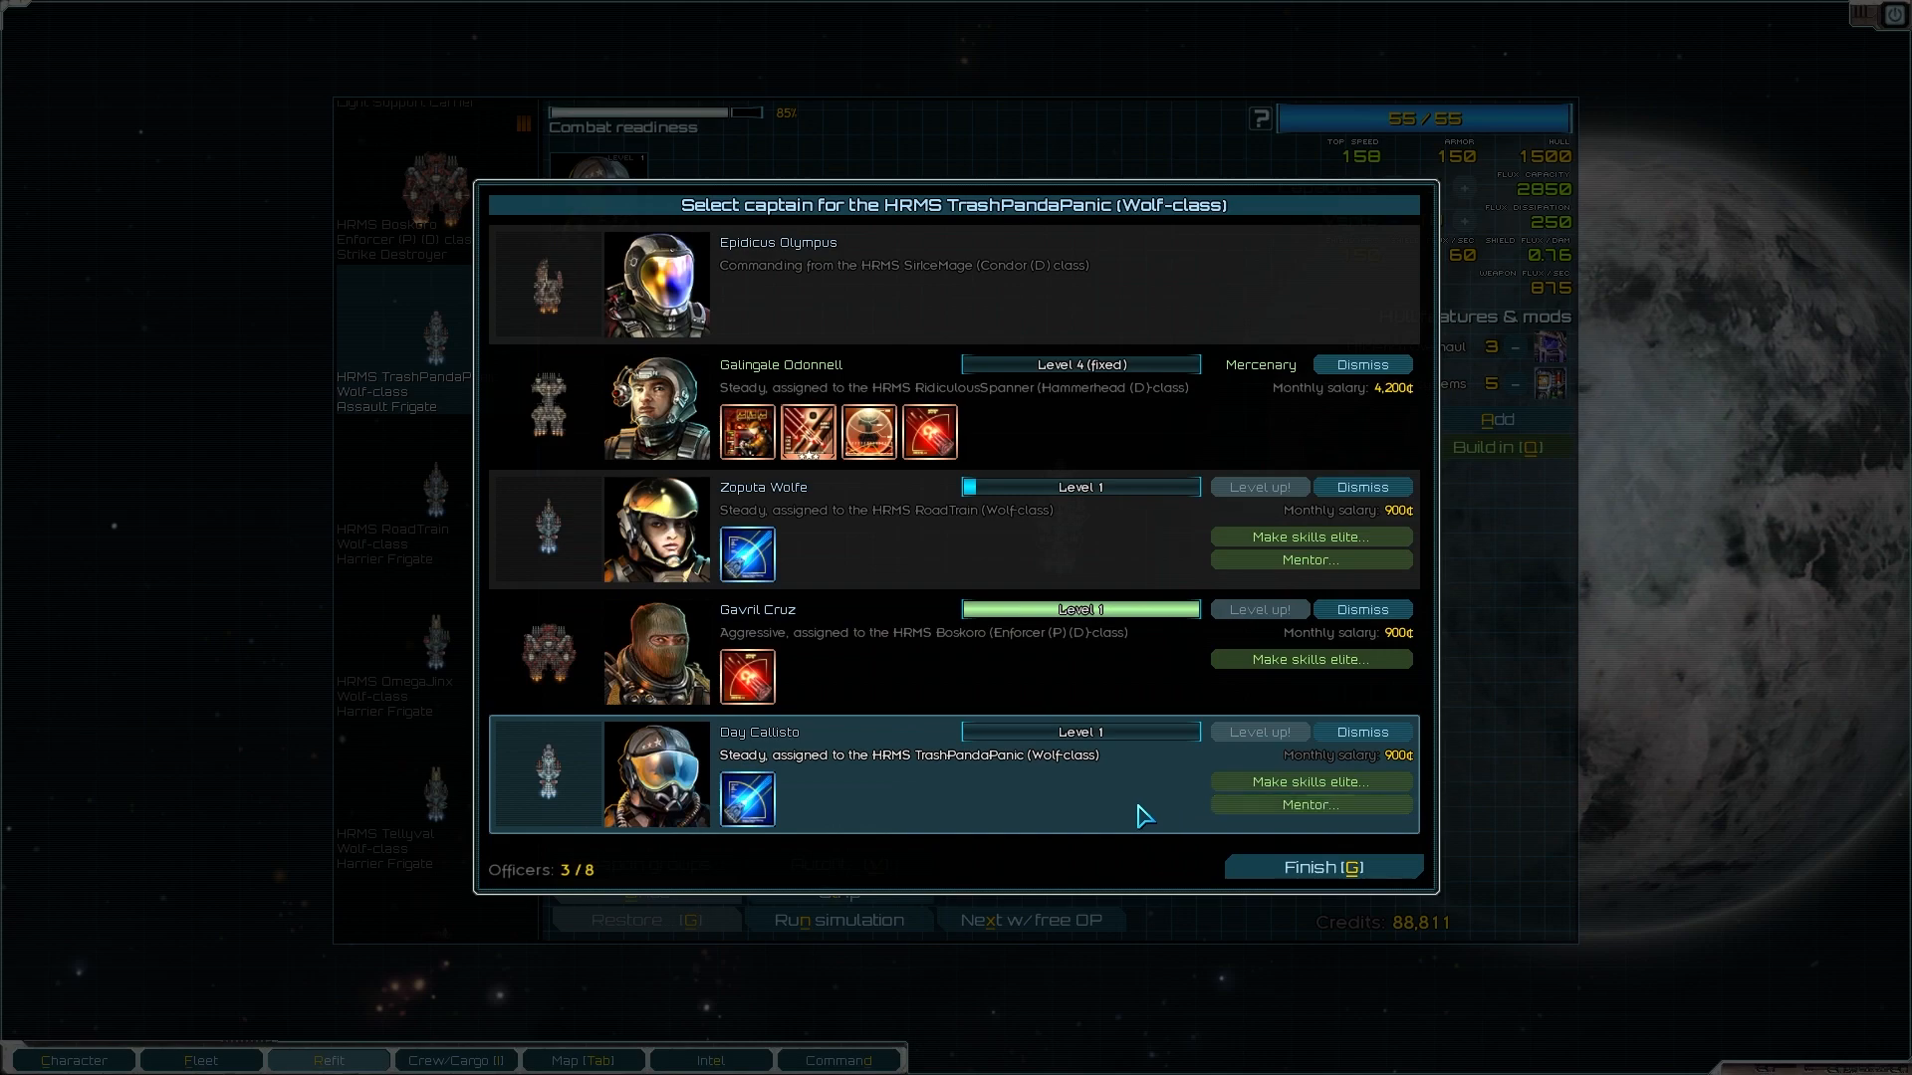
pyautogui.moveTo(1057, 814)
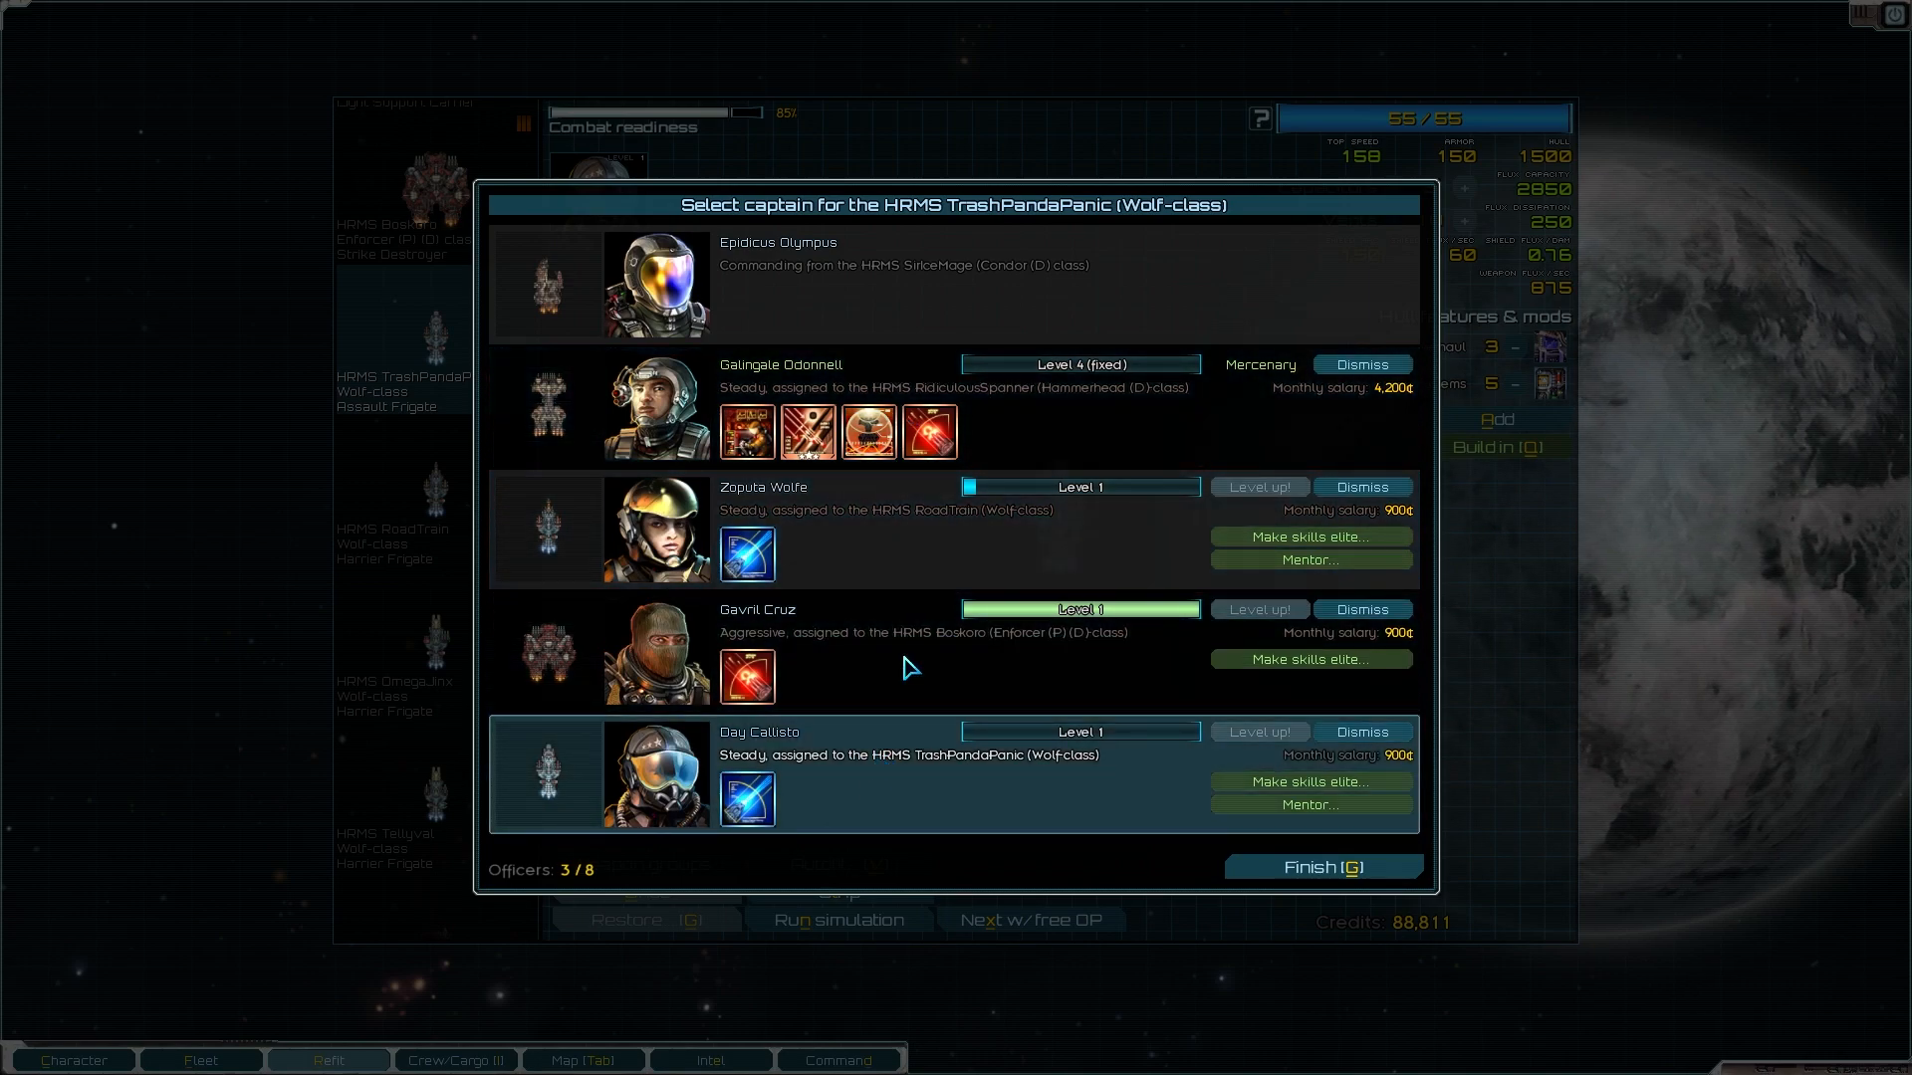
pyautogui.moveTo(1311, 560)
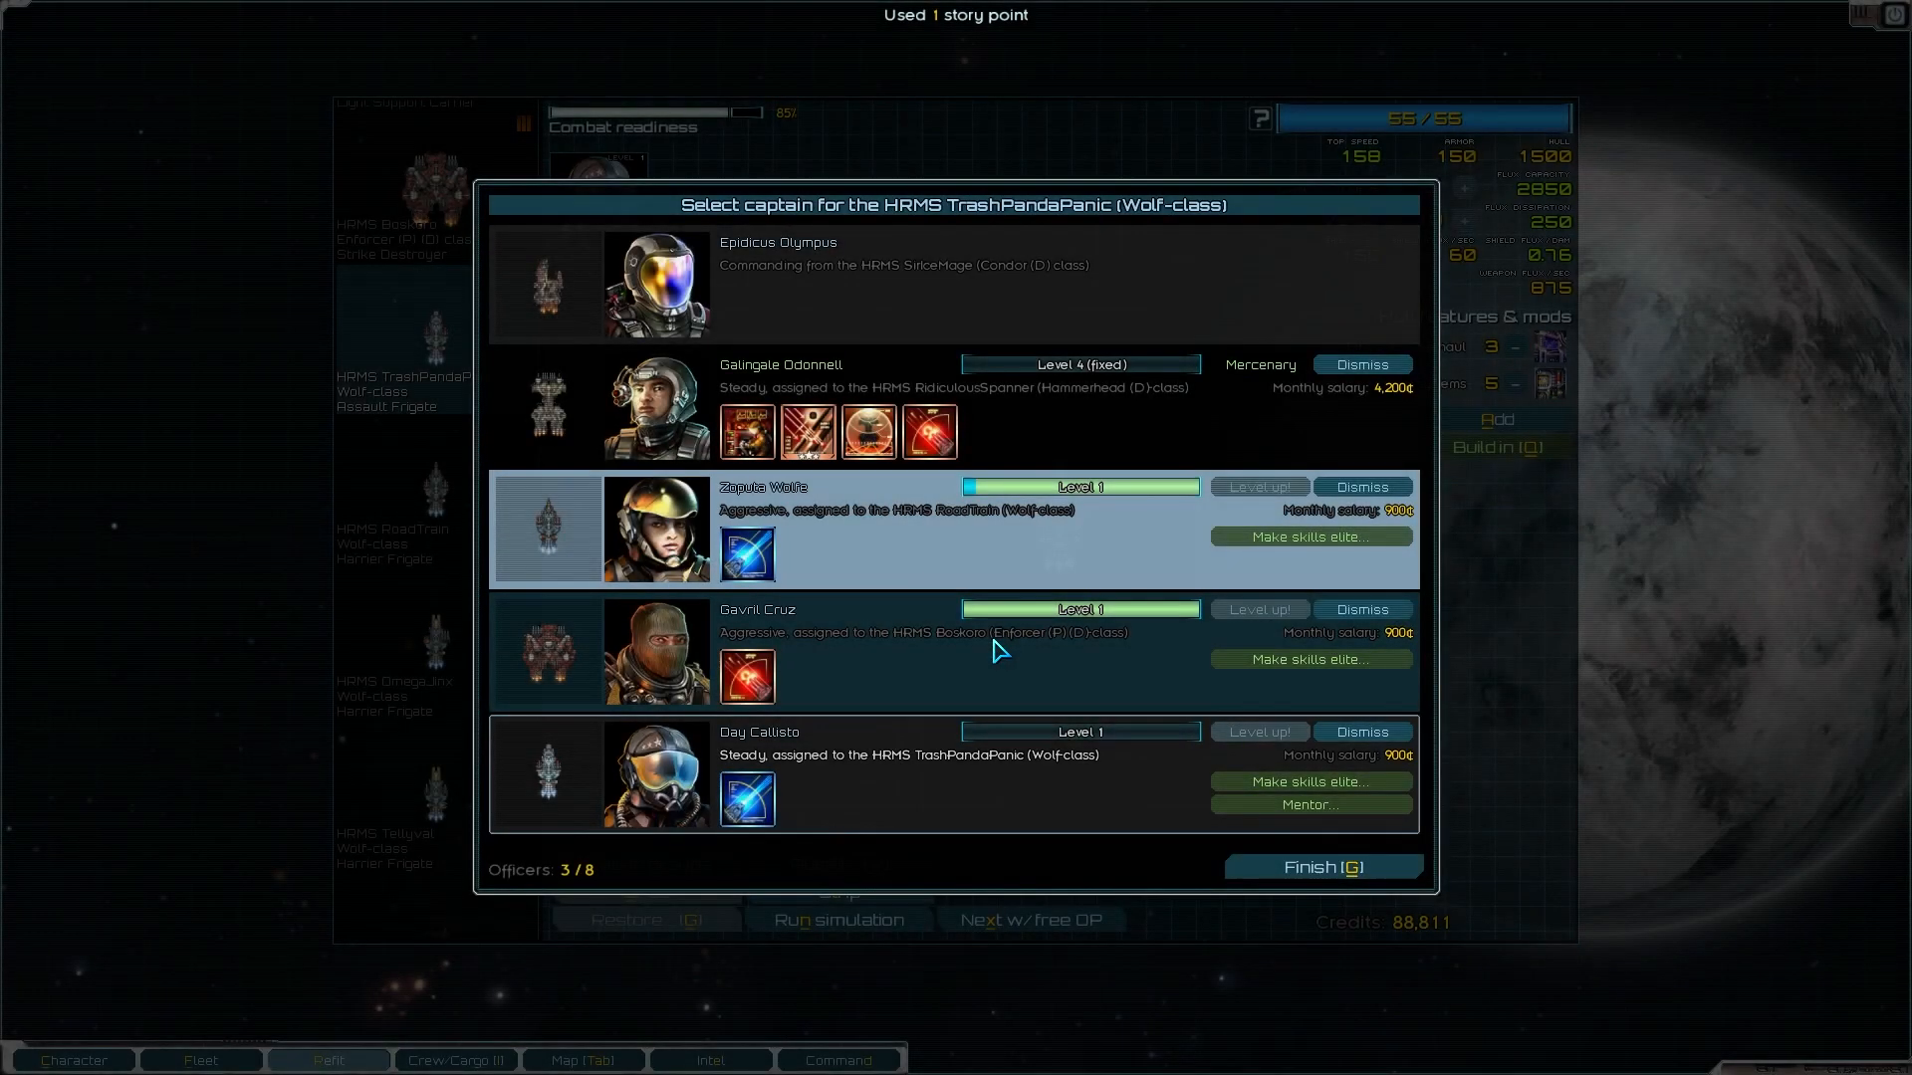
pyautogui.click(1306, 802)
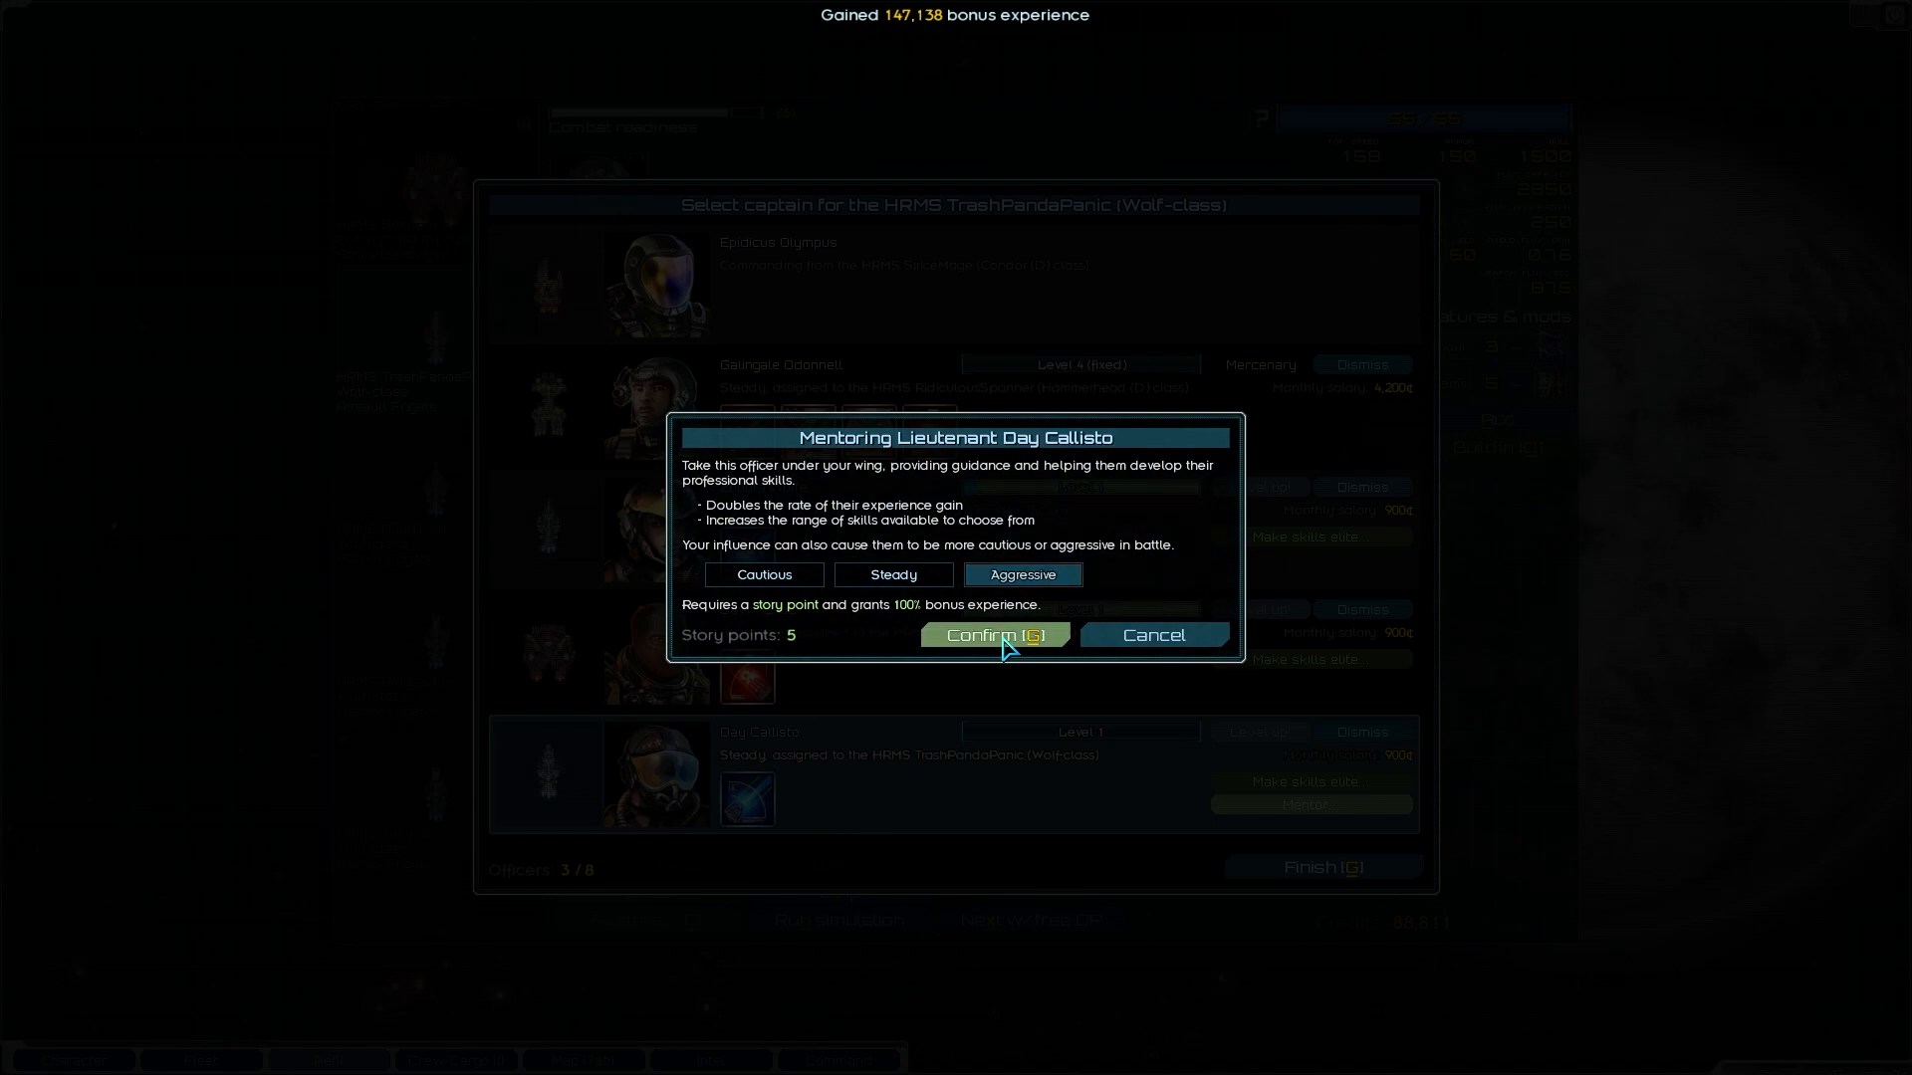
pyautogui.click(991, 635)
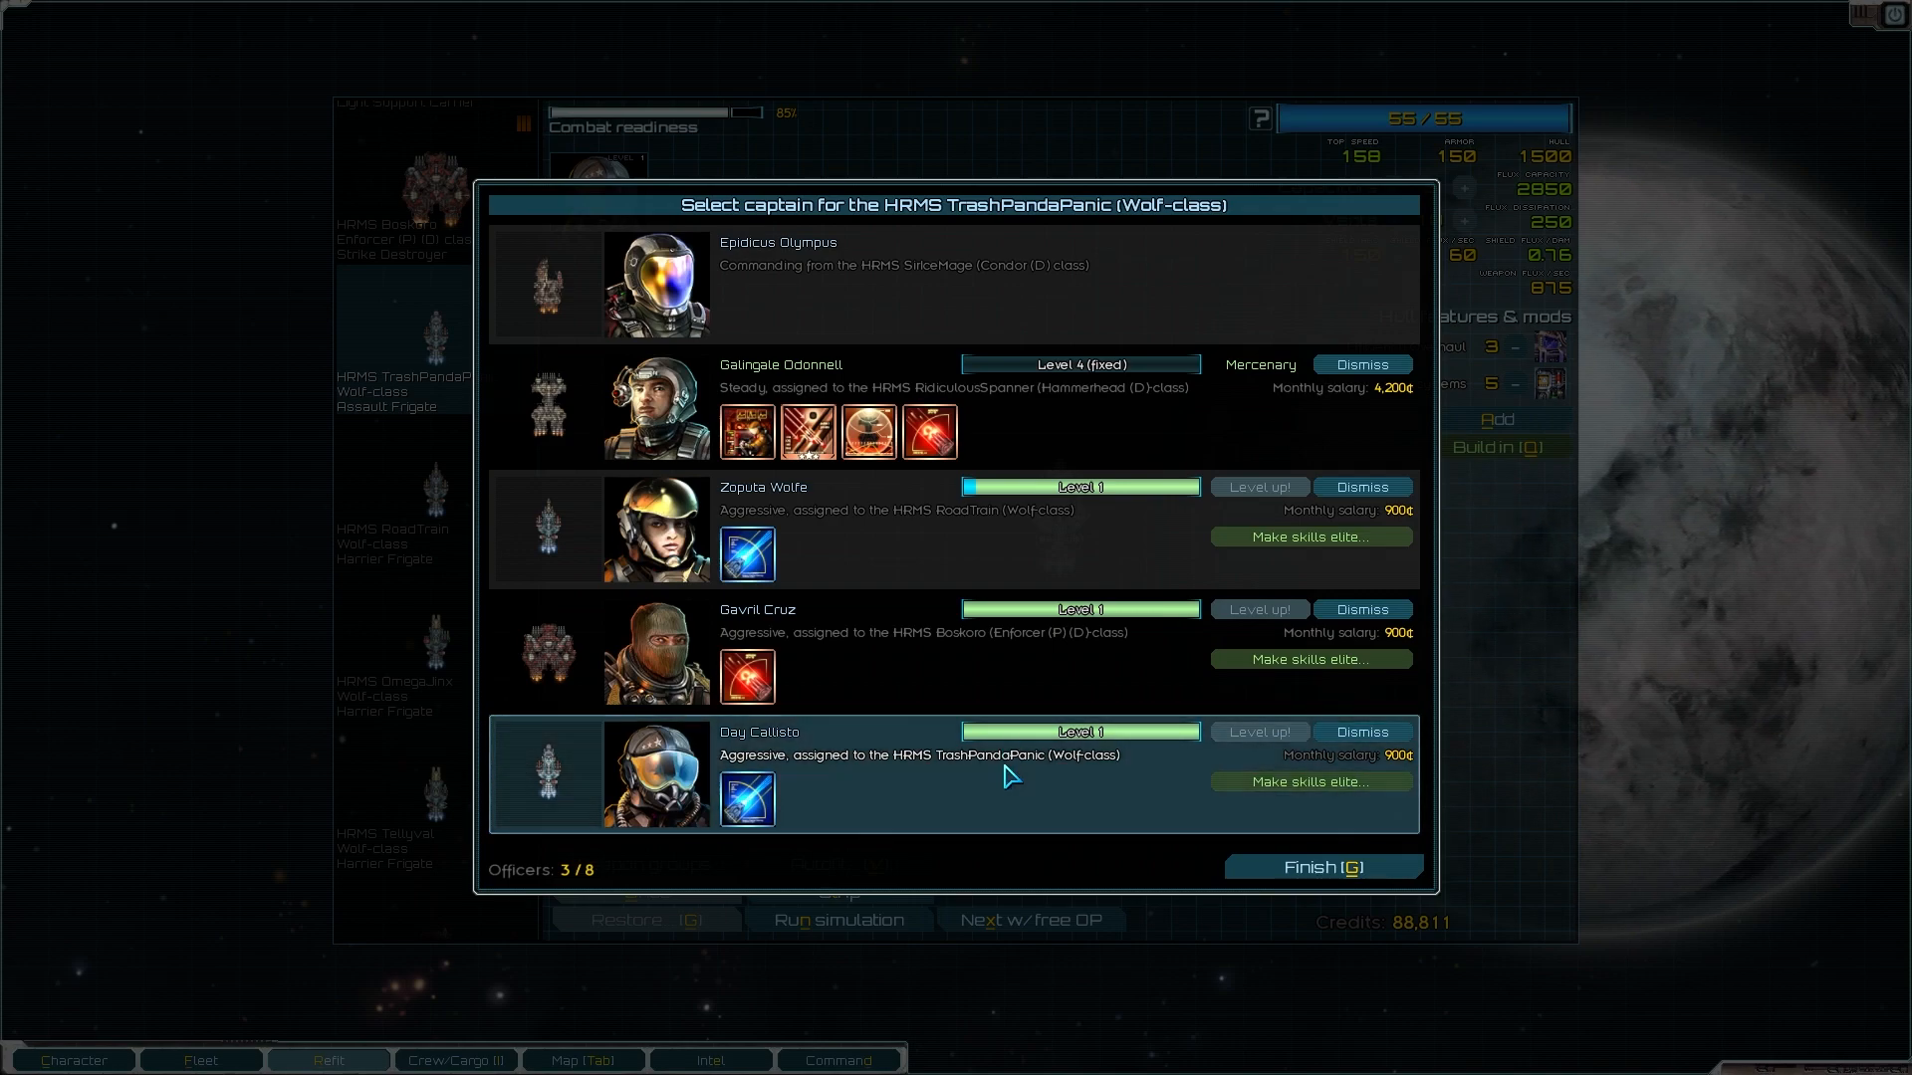
pyautogui.moveTo(1035, 524)
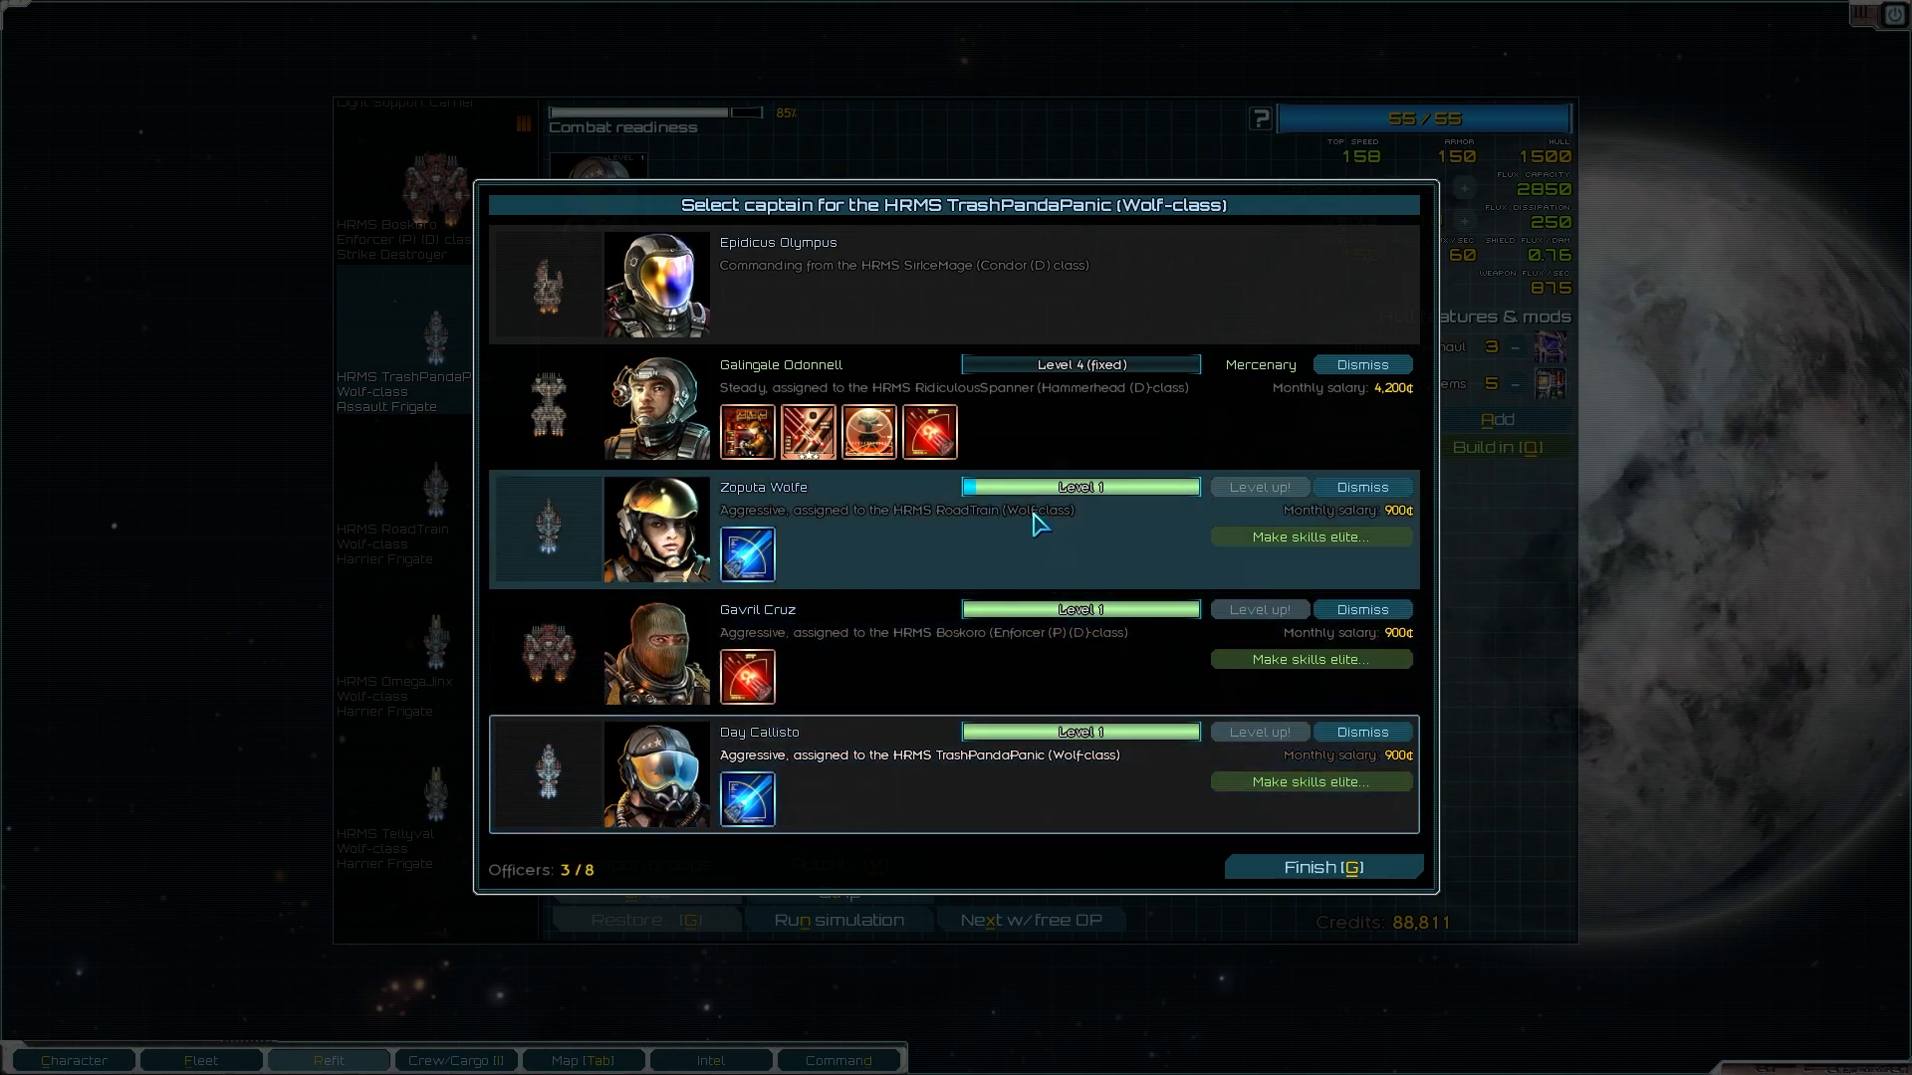
pyautogui.click(1322, 866)
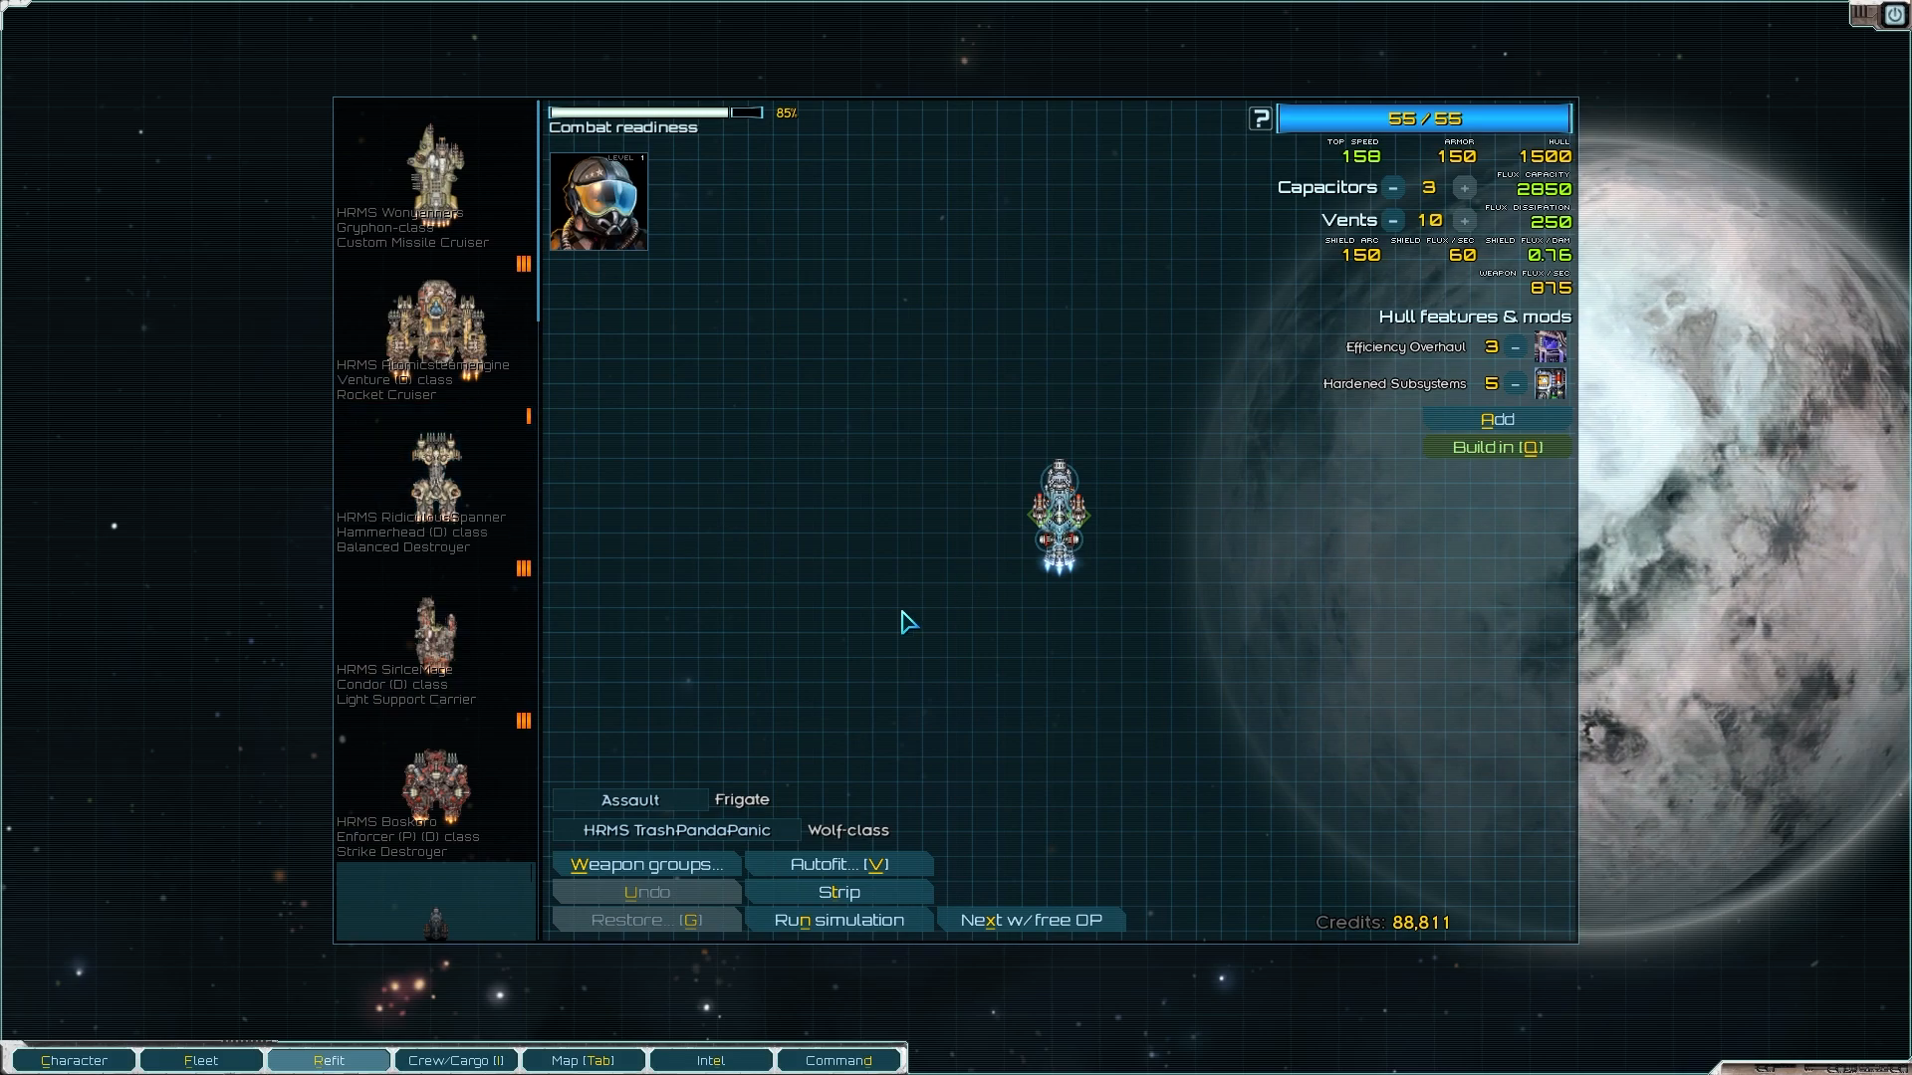
# Step: Review the fleet roster showing Day Callisto aboard HRMS TrashPandaPanic
pyautogui.click(201, 1059)
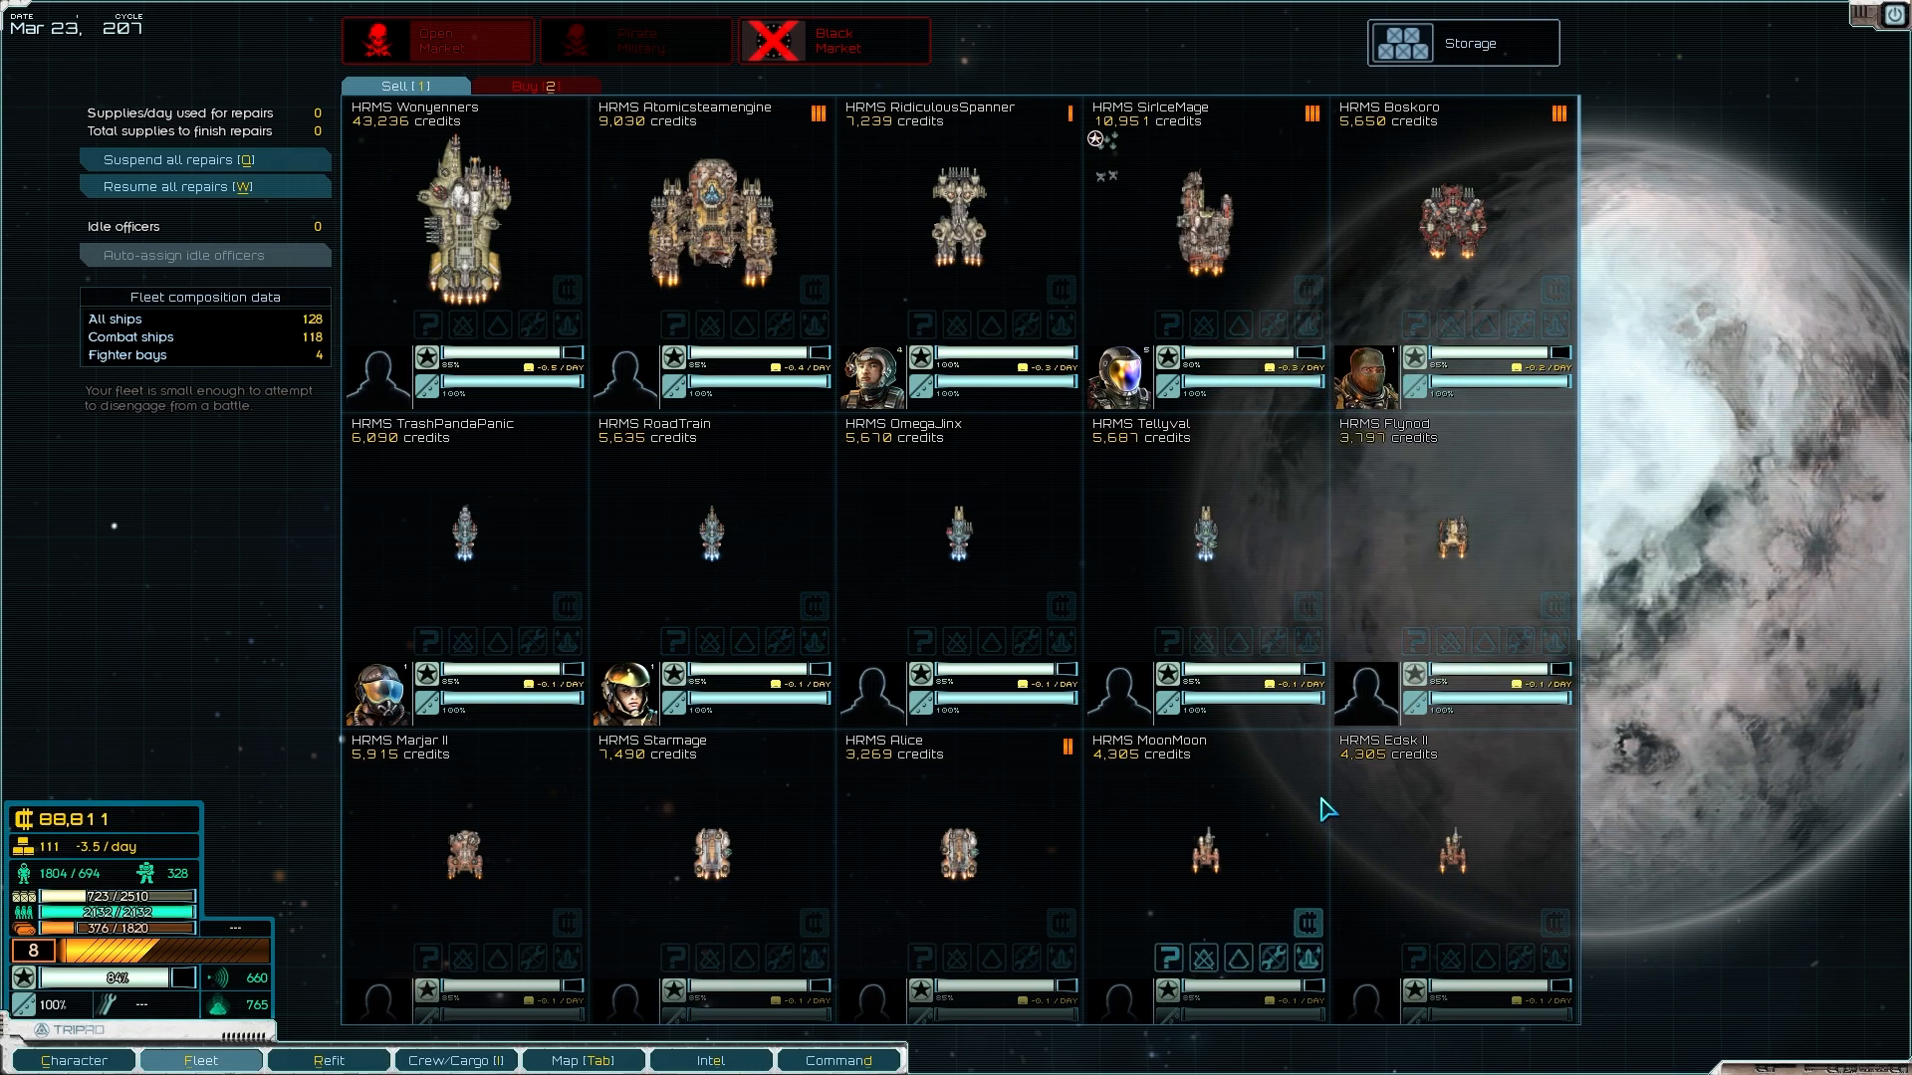
pyautogui.moveTo(1308, 780)
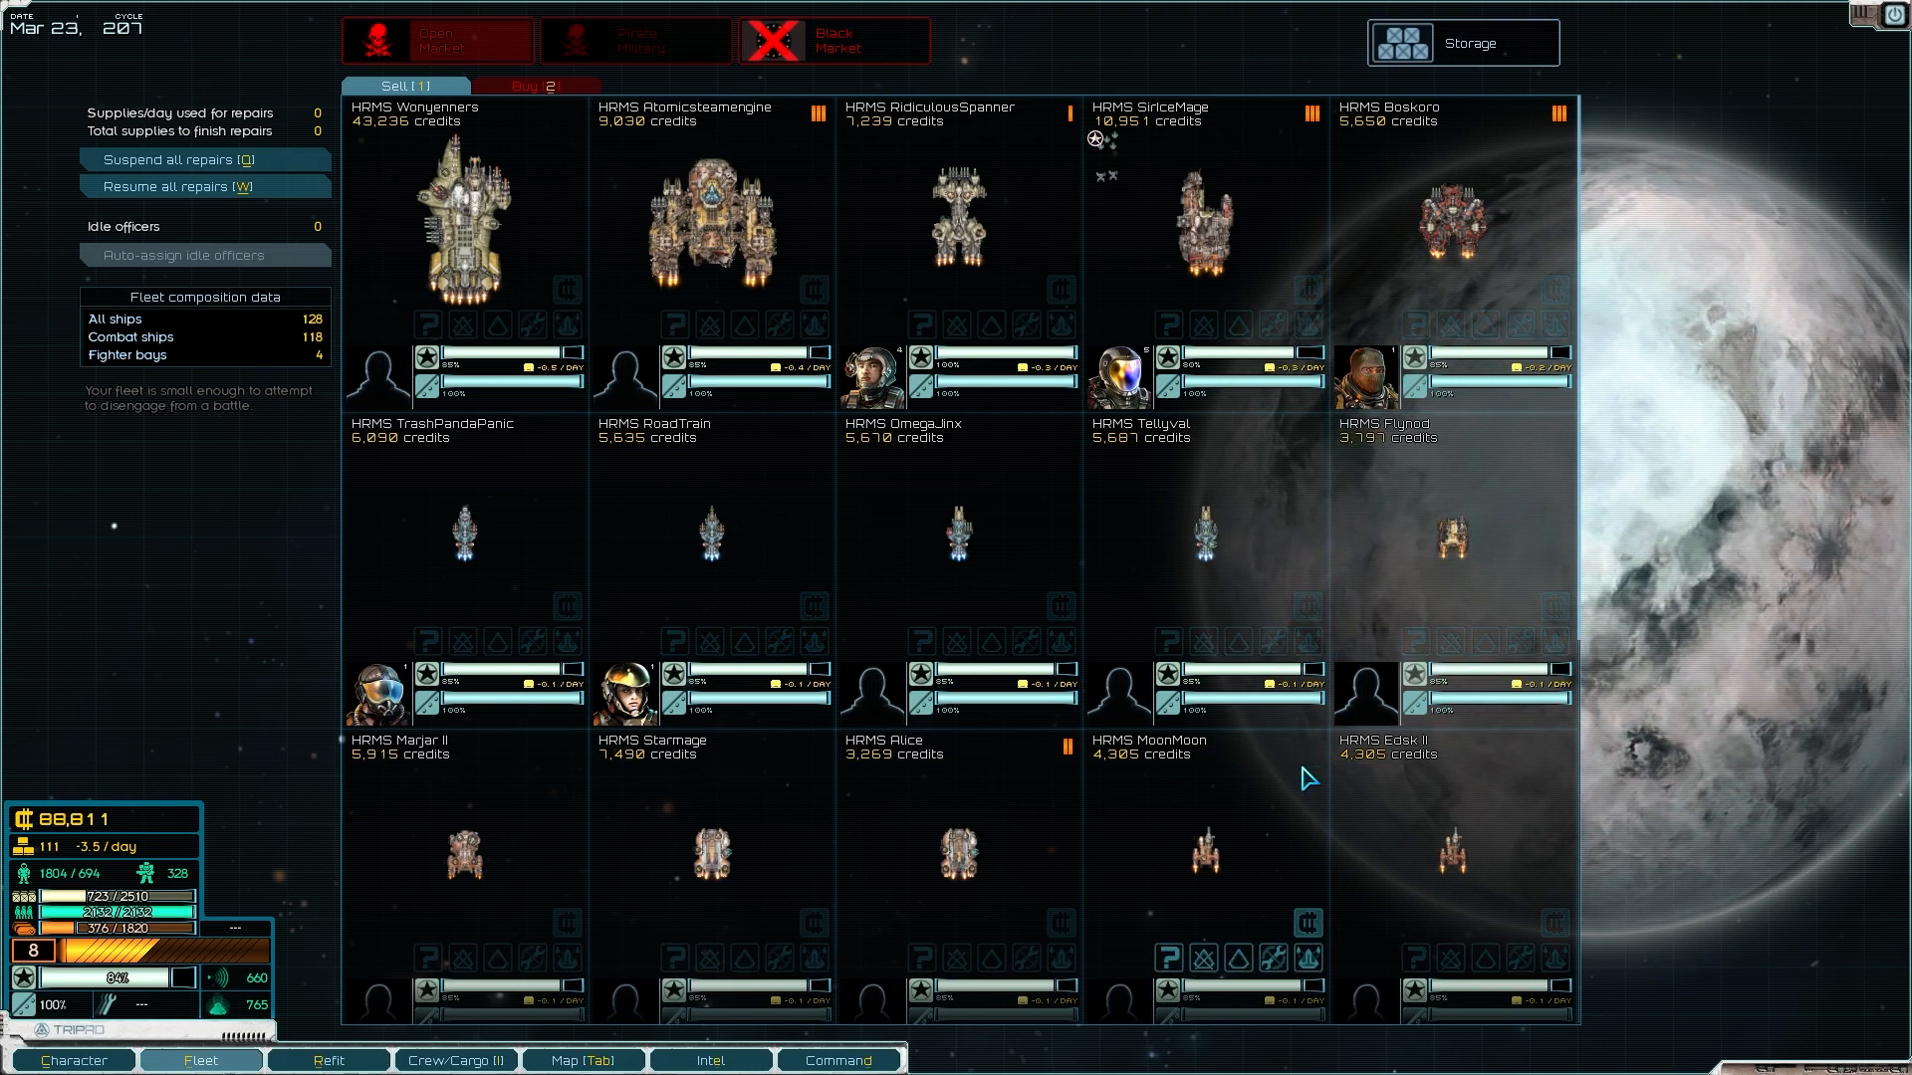
pyautogui.moveTo(1143, 729)
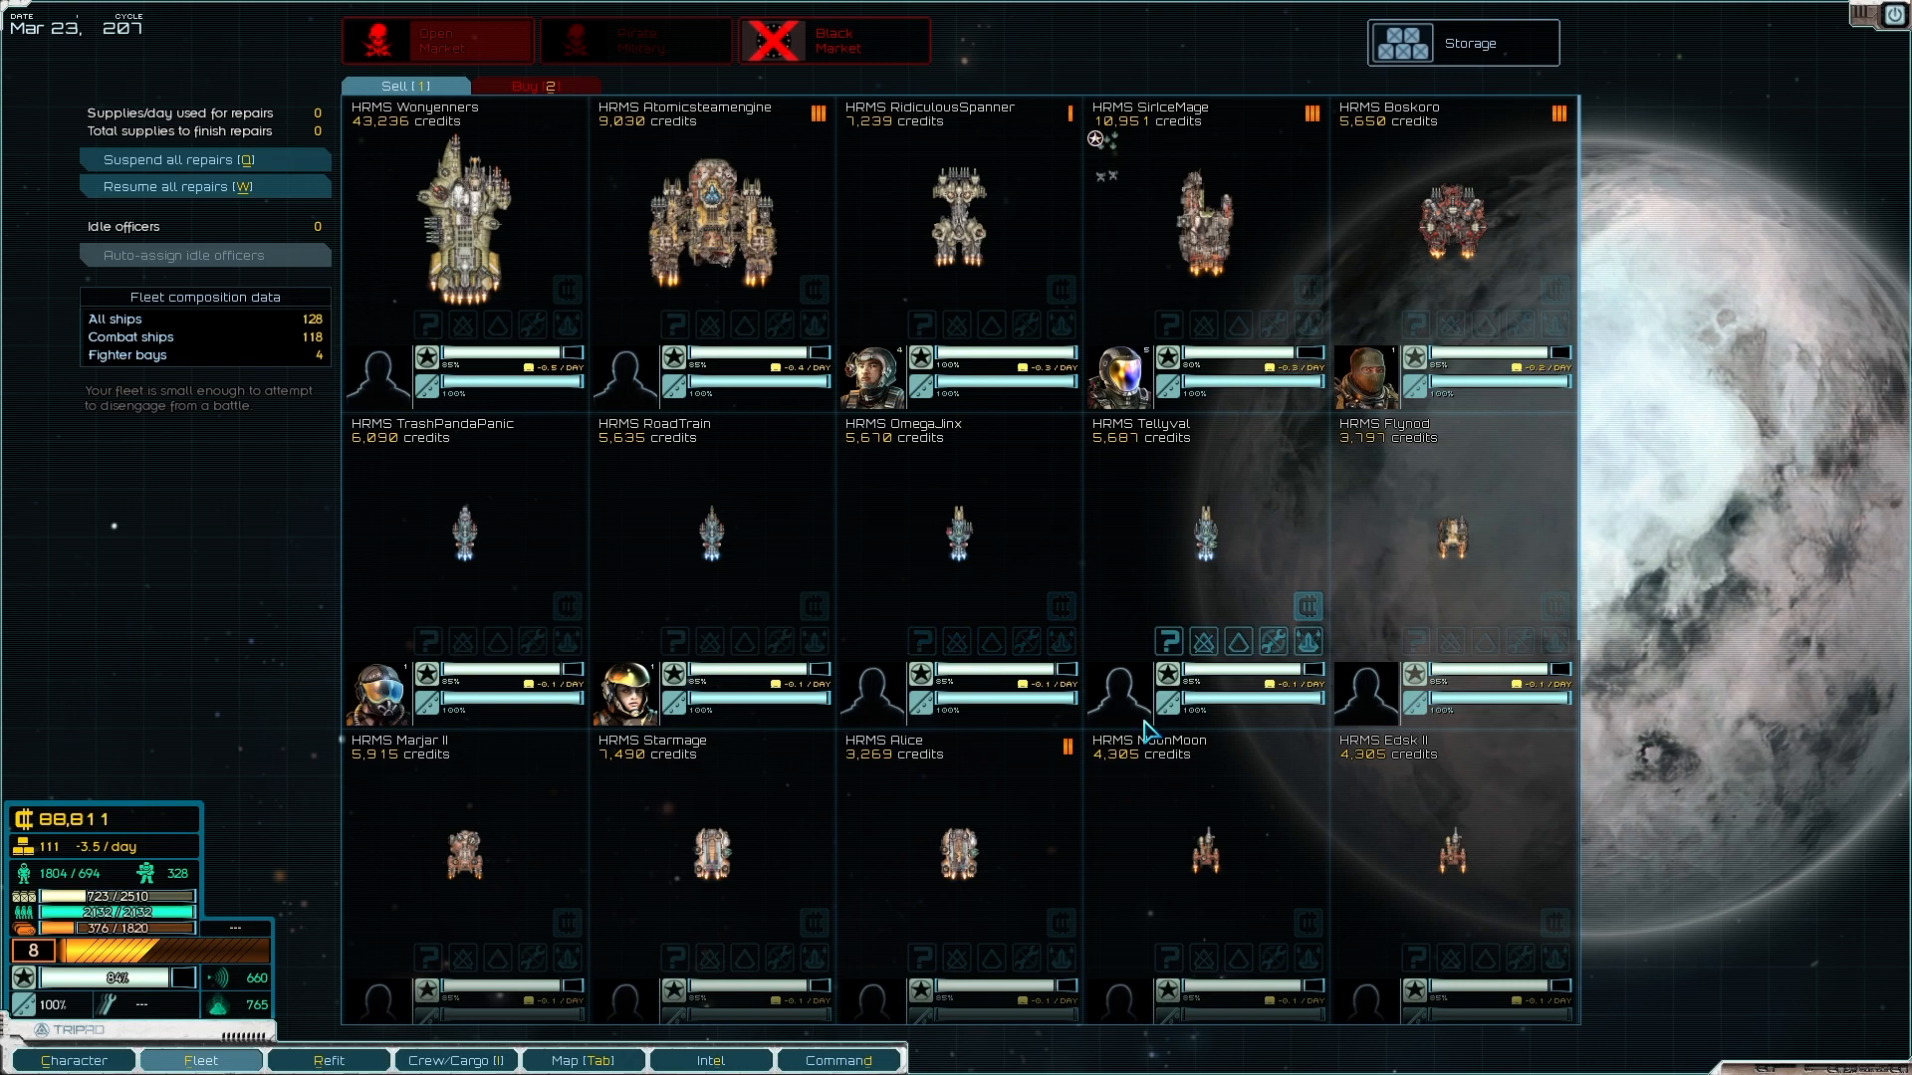
pyautogui.scroll(-3)
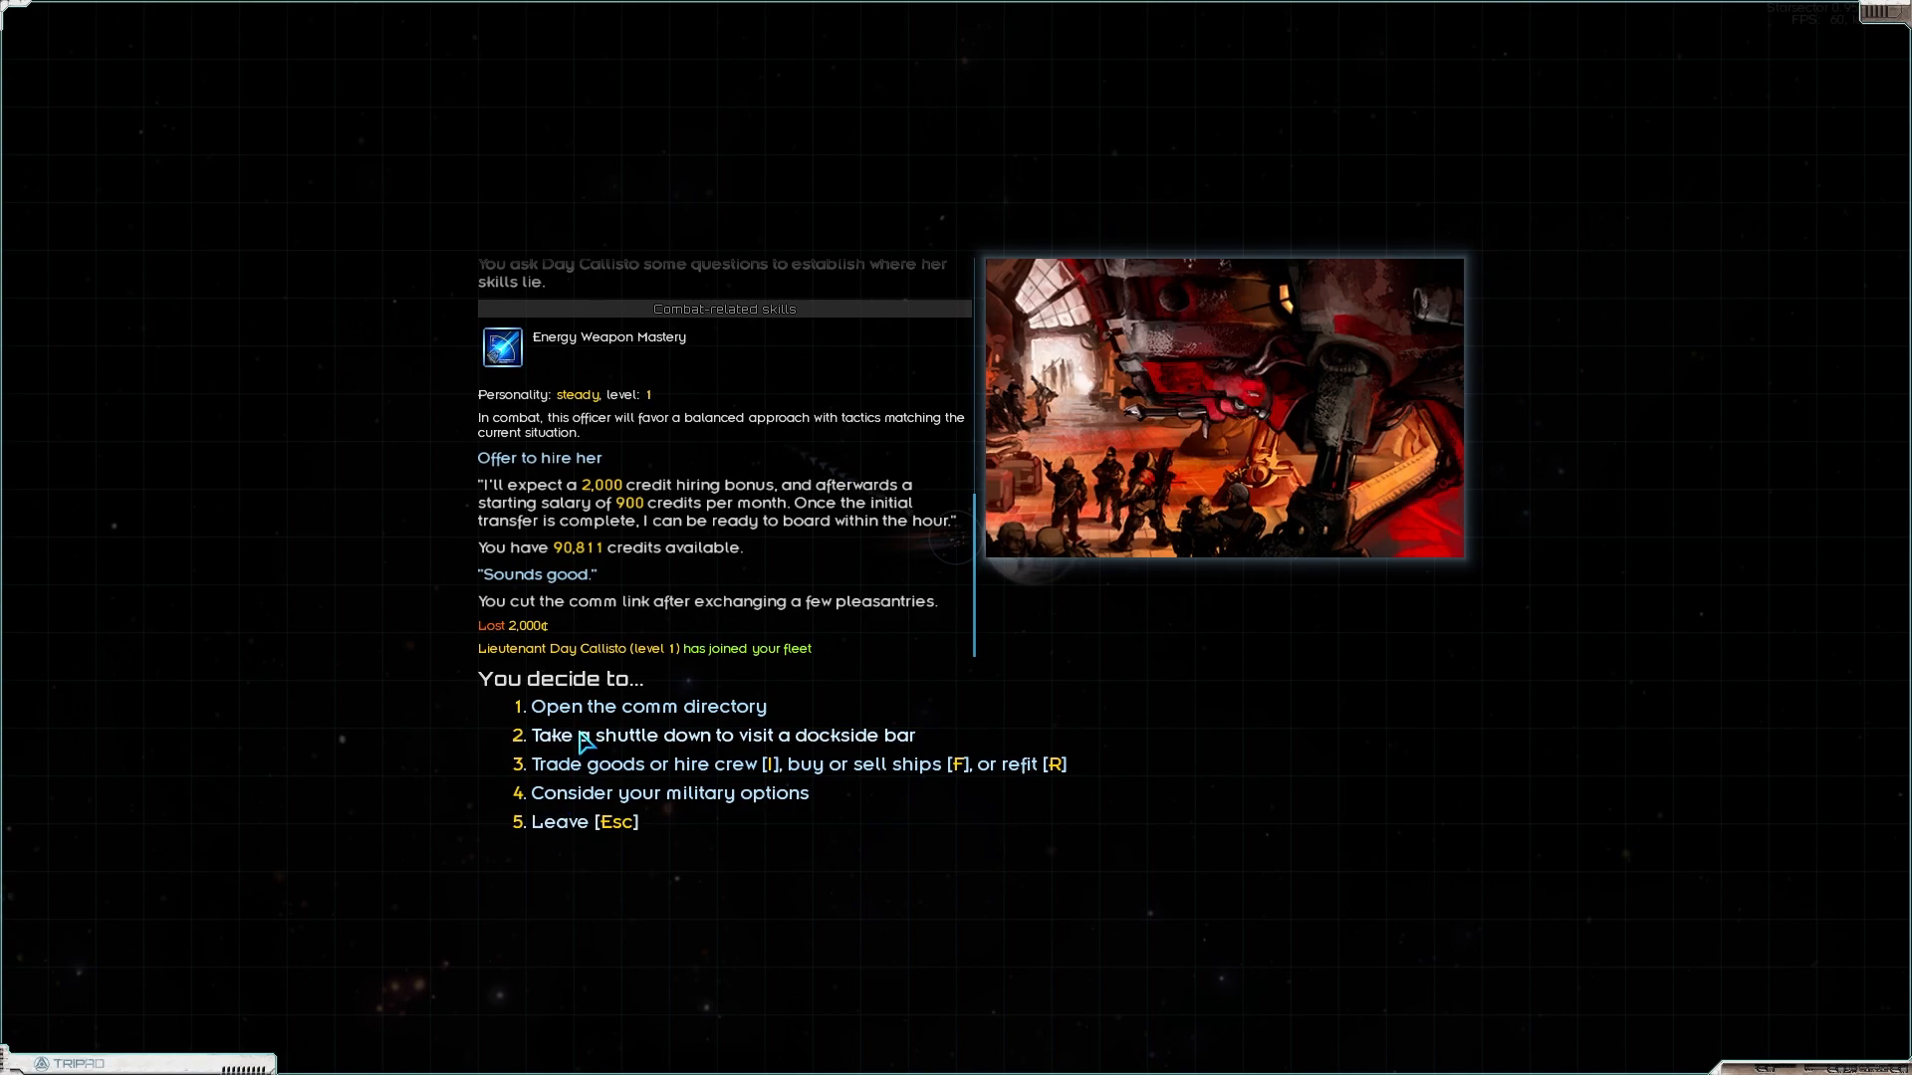
# Step: Visit Umbra's dockside bar and leave without talking to anyone
pyautogui.click(721, 735)
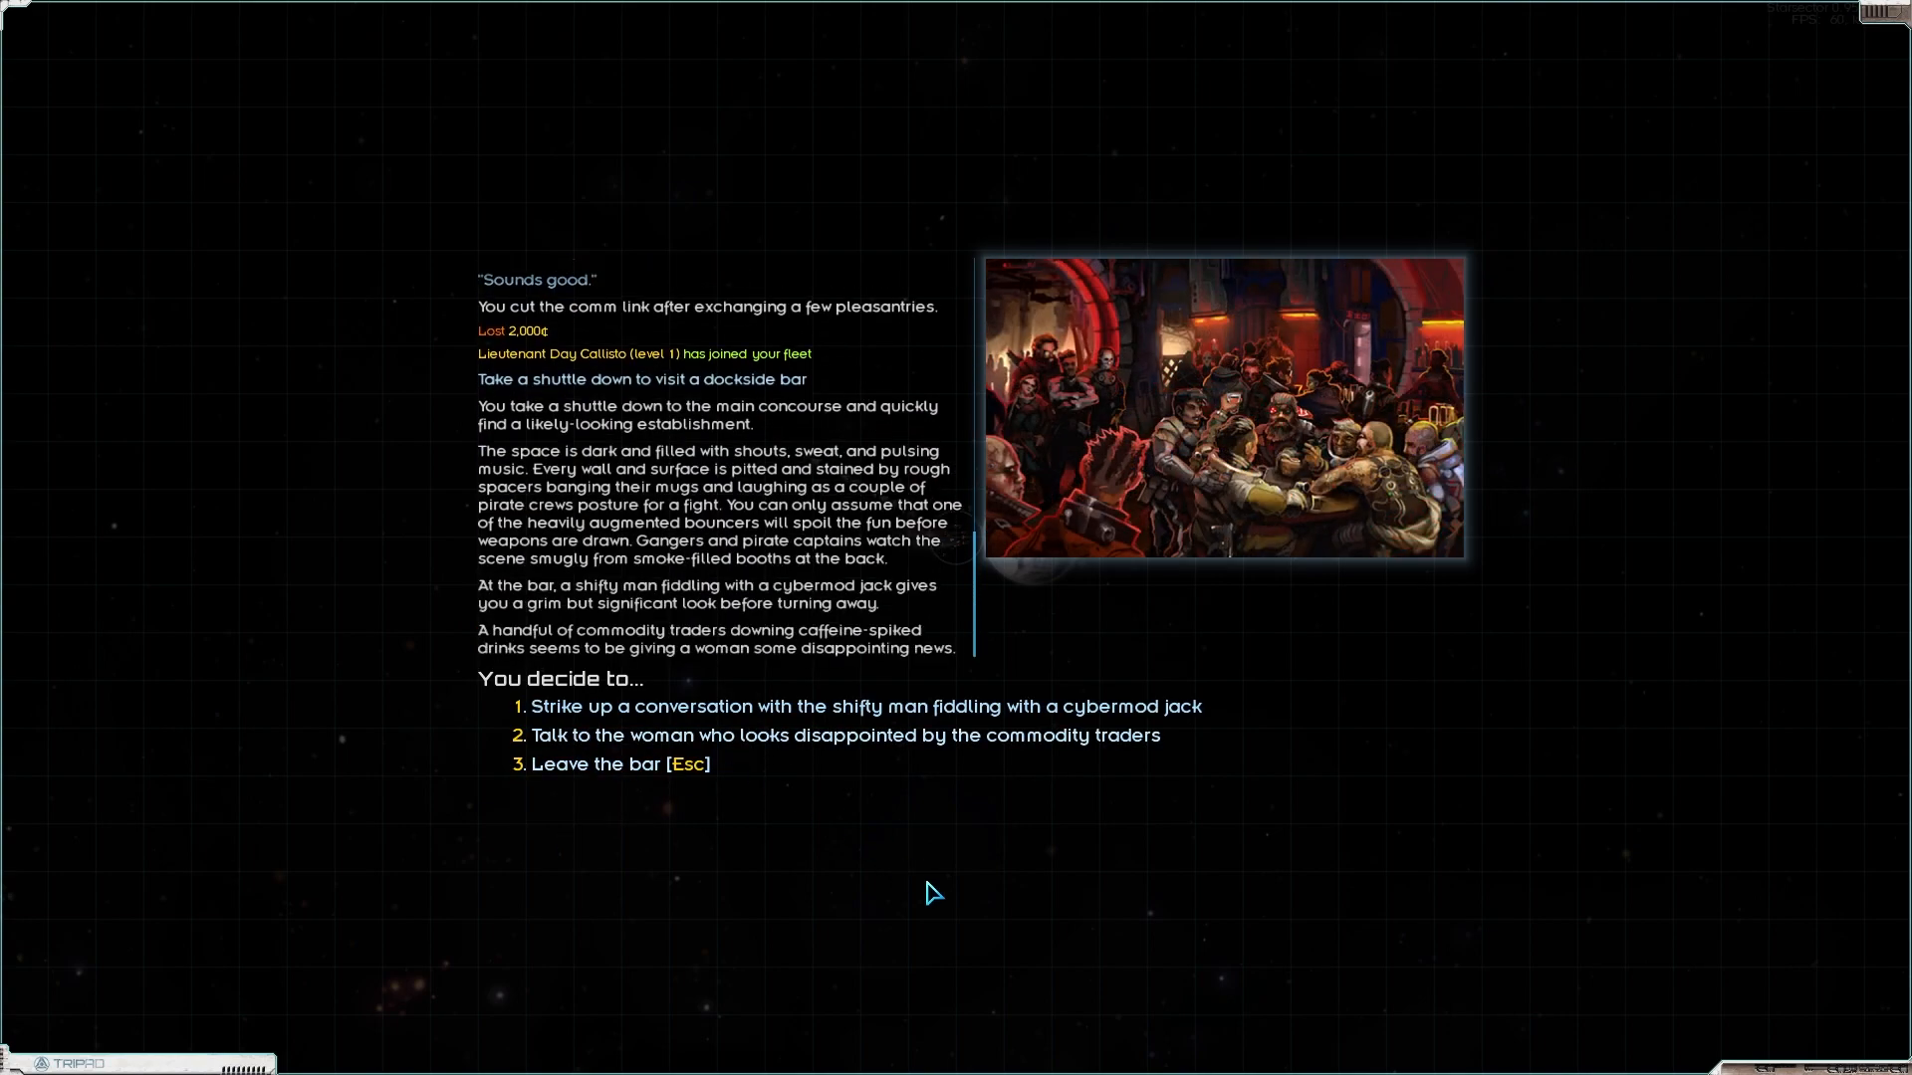
pyautogui.moveTo(938, 719)
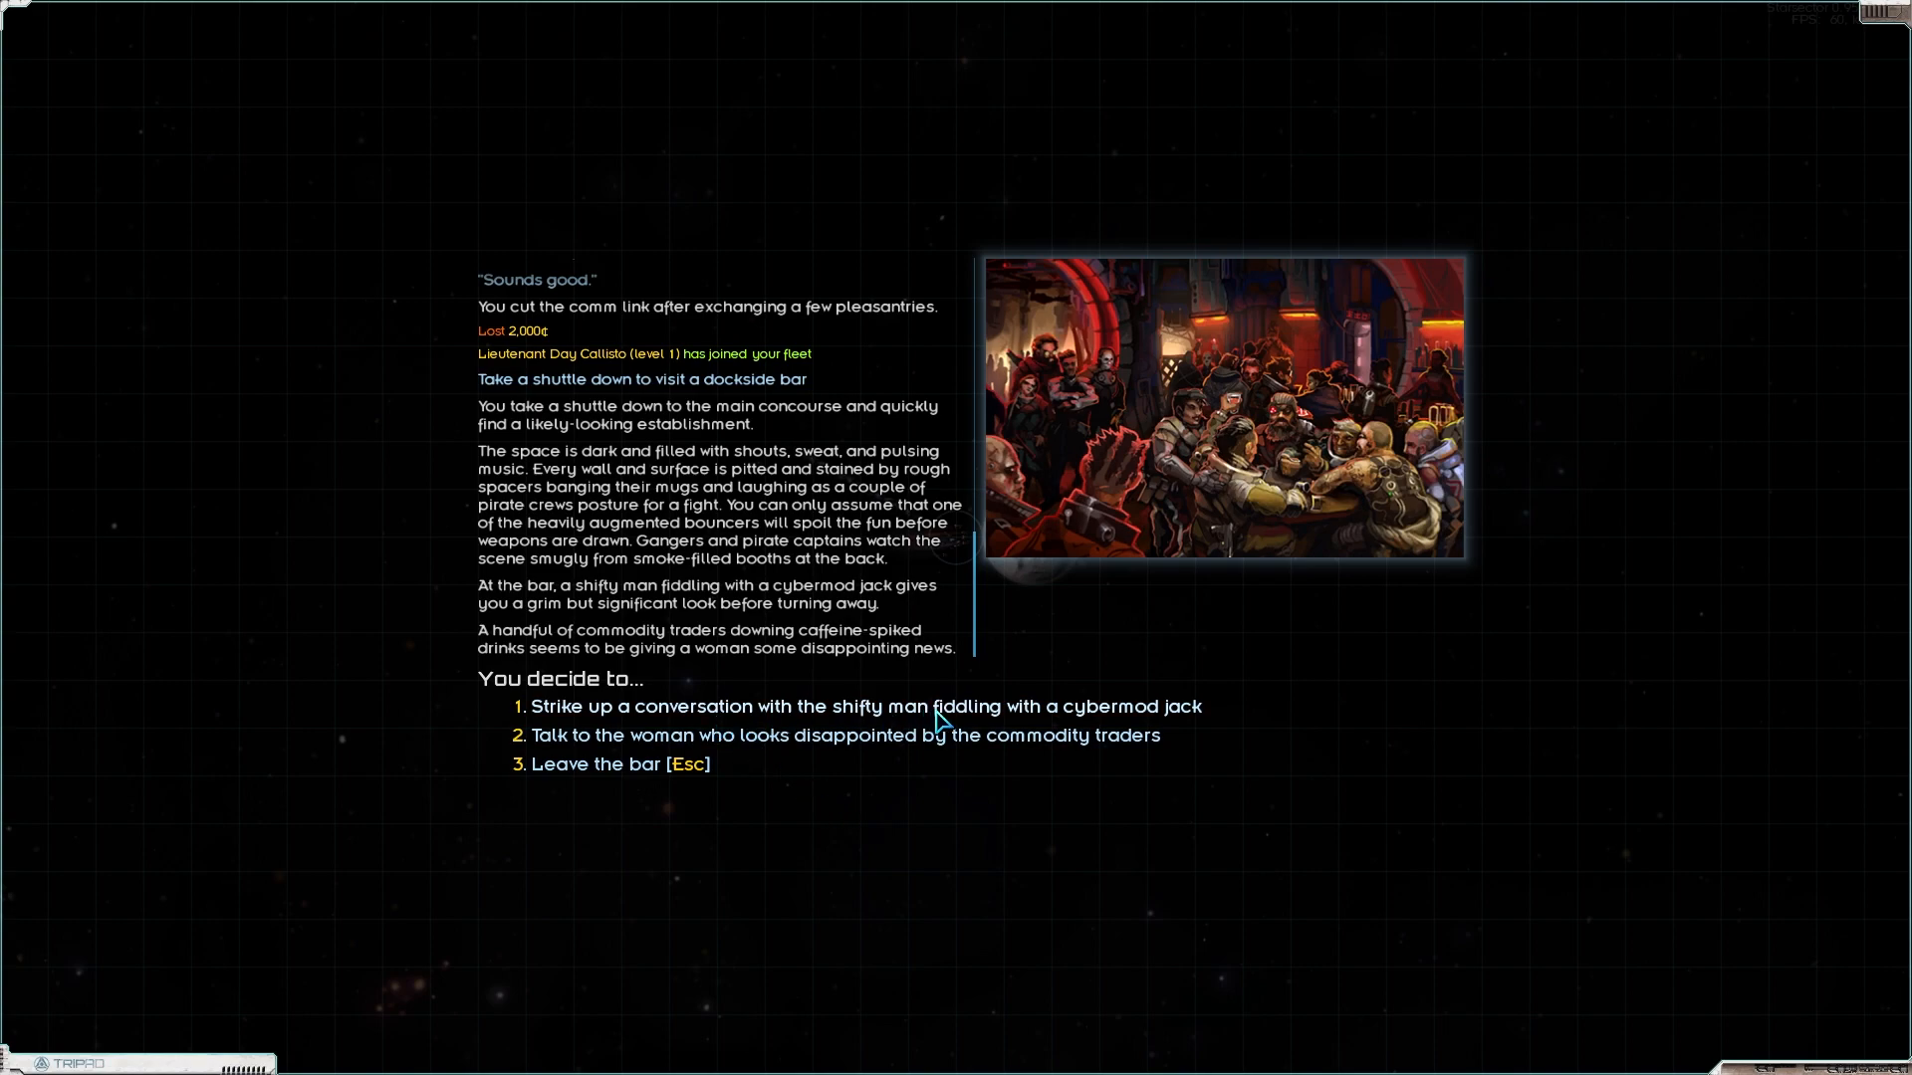
pyautogui.moveTo(631, 743)
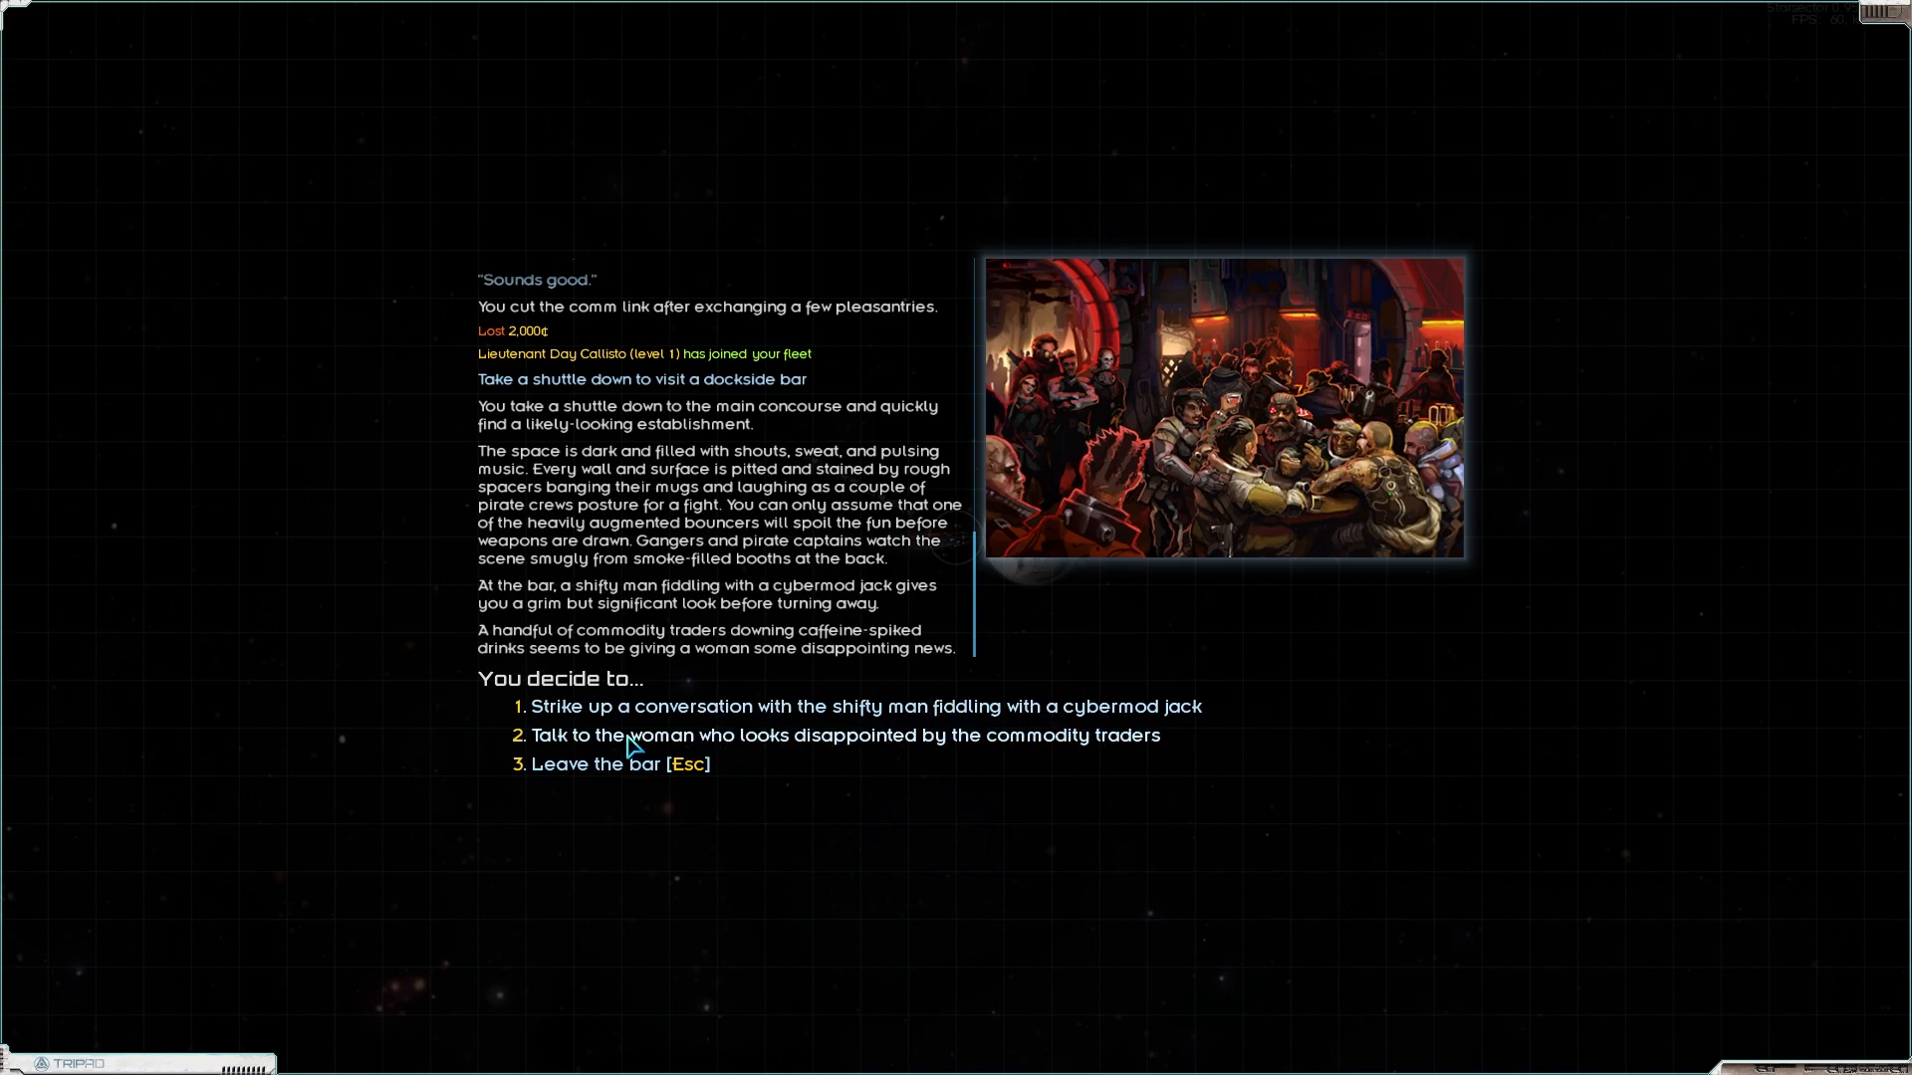
pyautogui.moveTo(1084, 753)
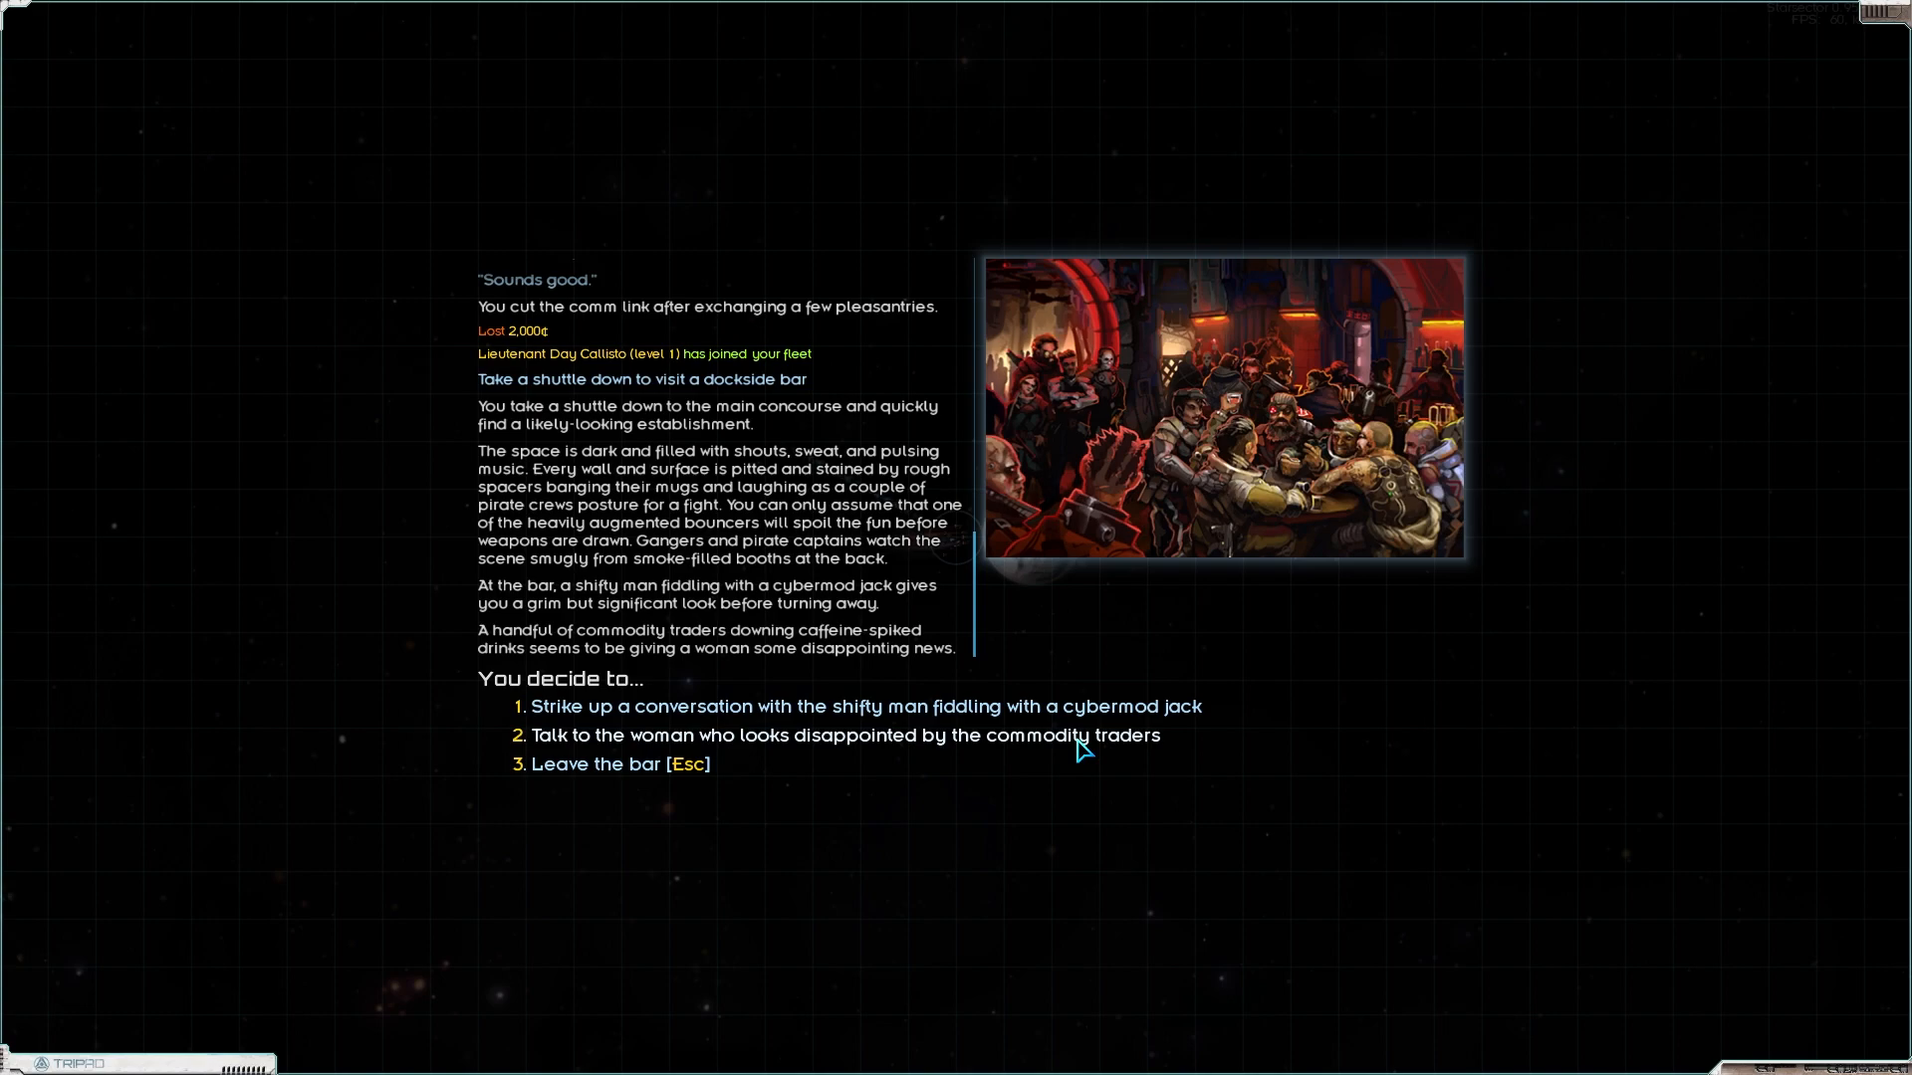
pyautogui.moveTo(1066, 795)
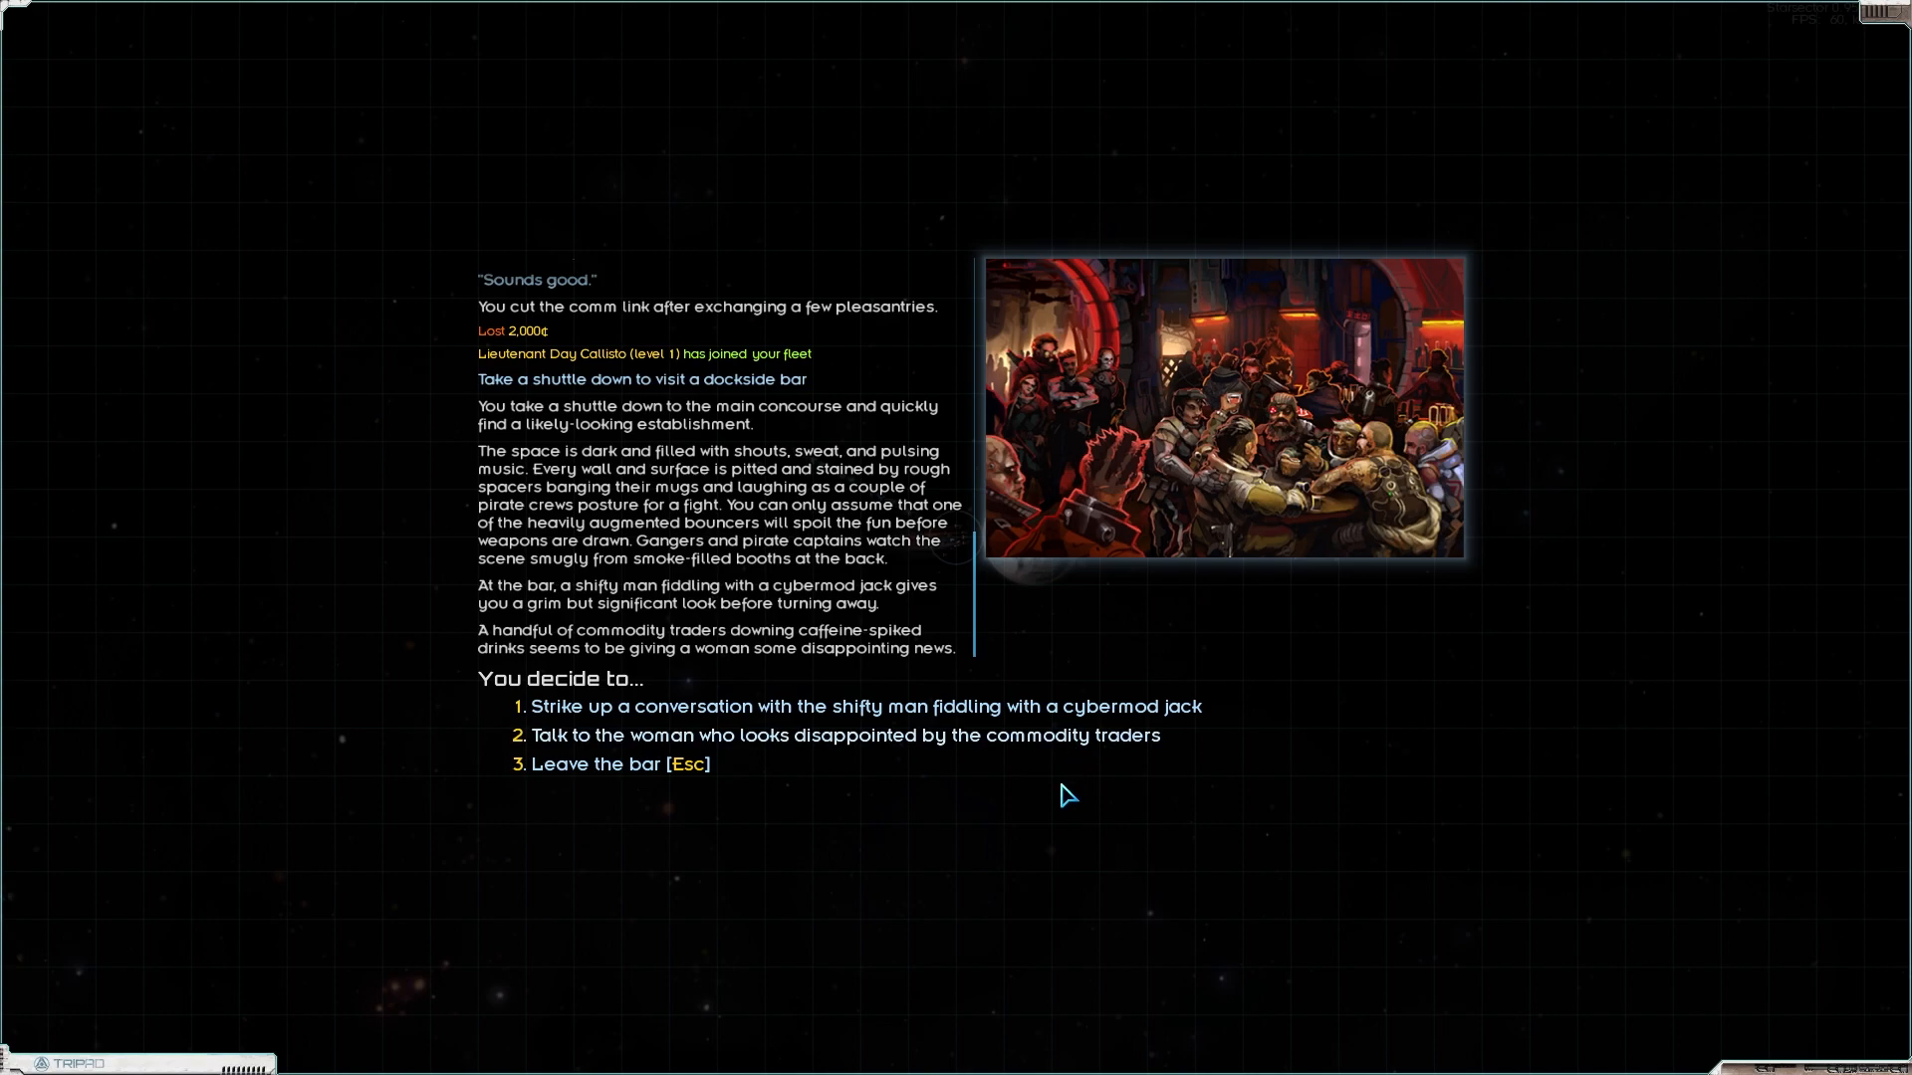
pyautogui.moveTo(904, 643)
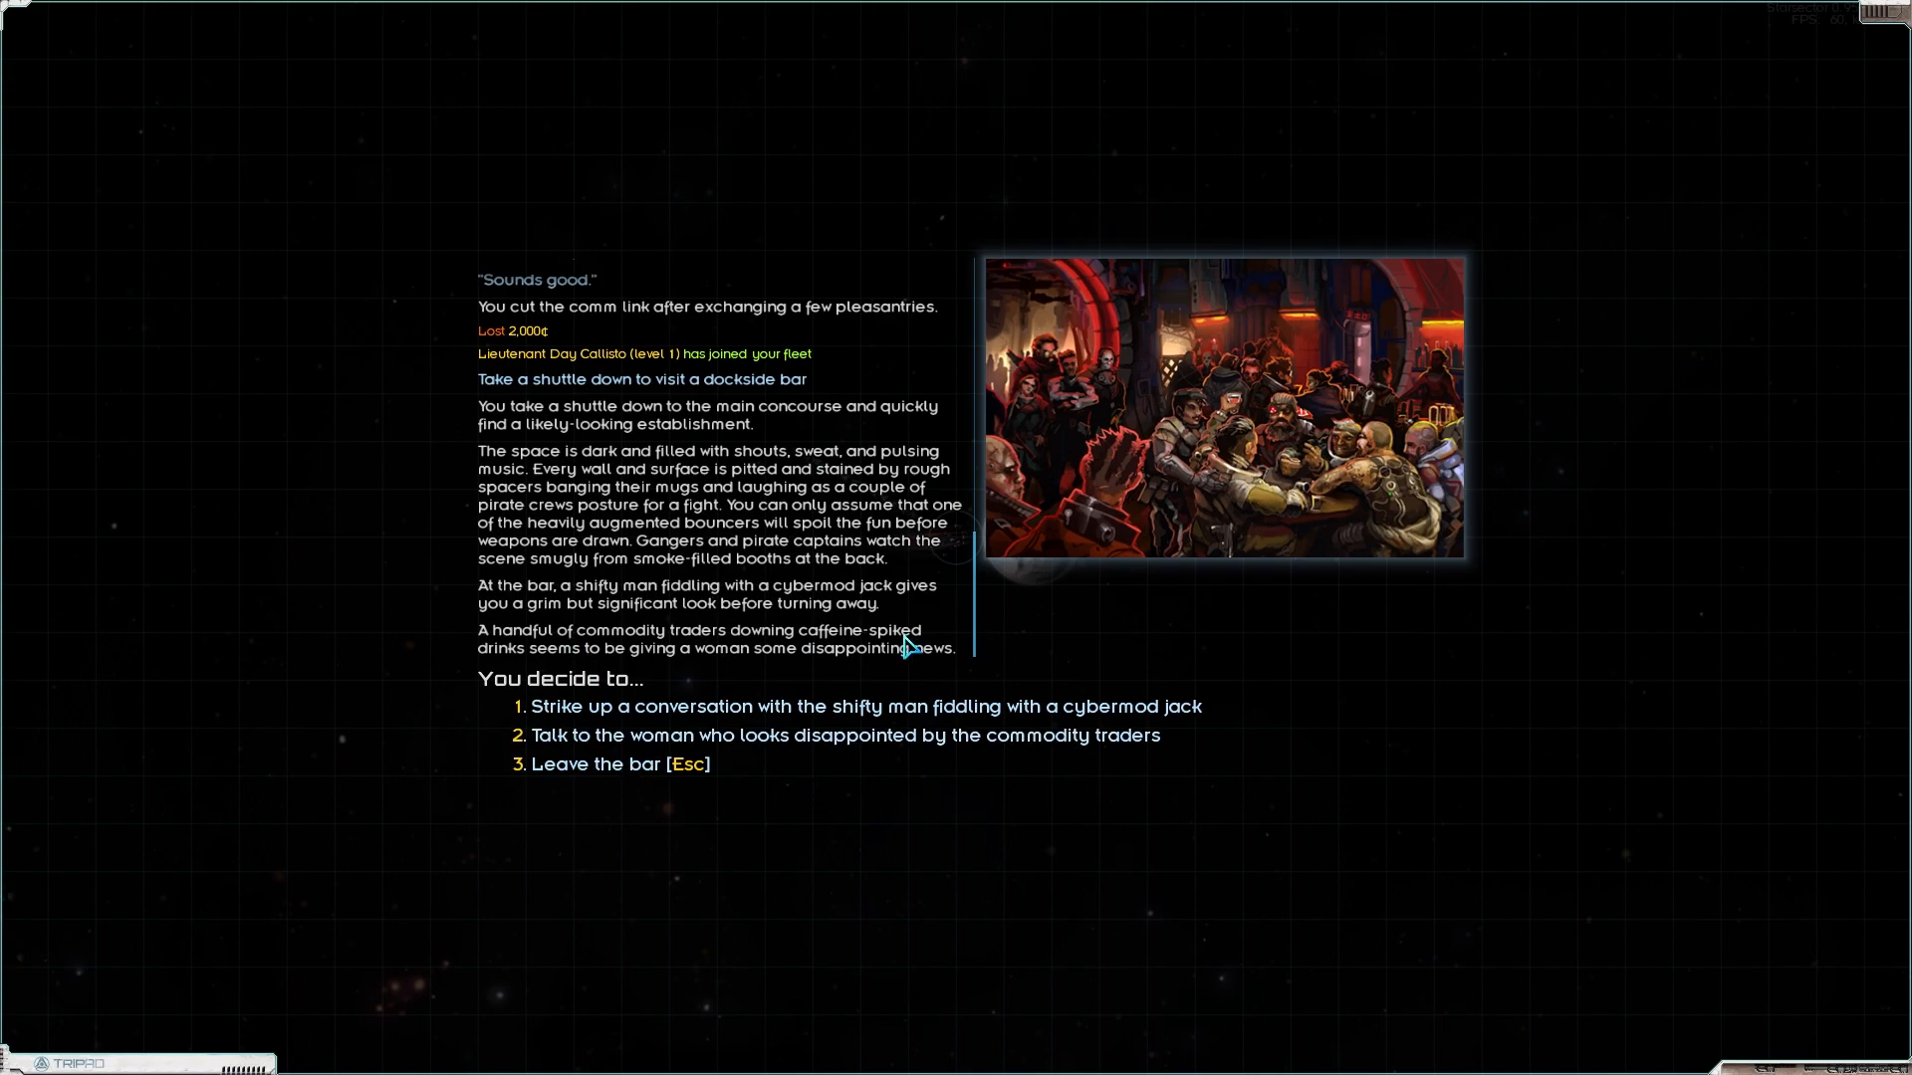
pyautogui.click(617, 765)
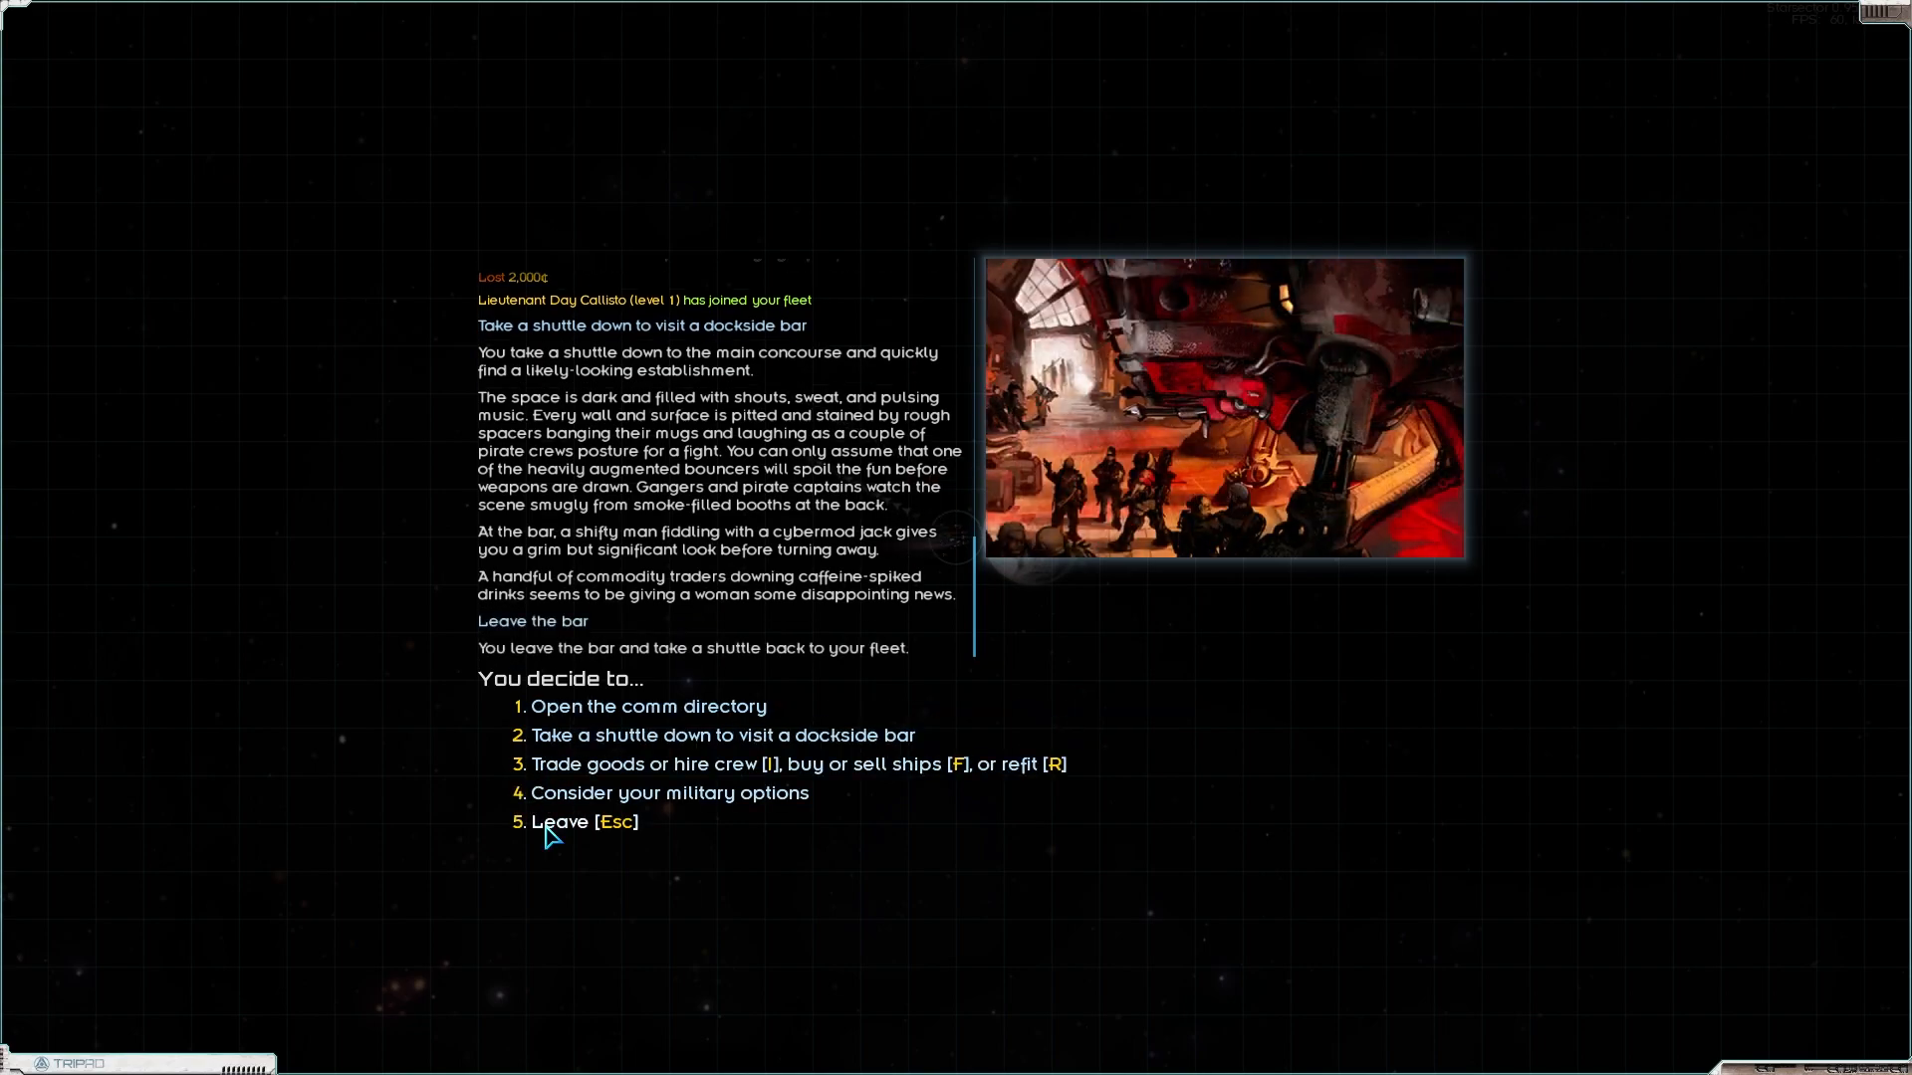
# Step: Undock from Umbra and fly the fleet toward Sindria Relay
pyautogui.click(581, 822)
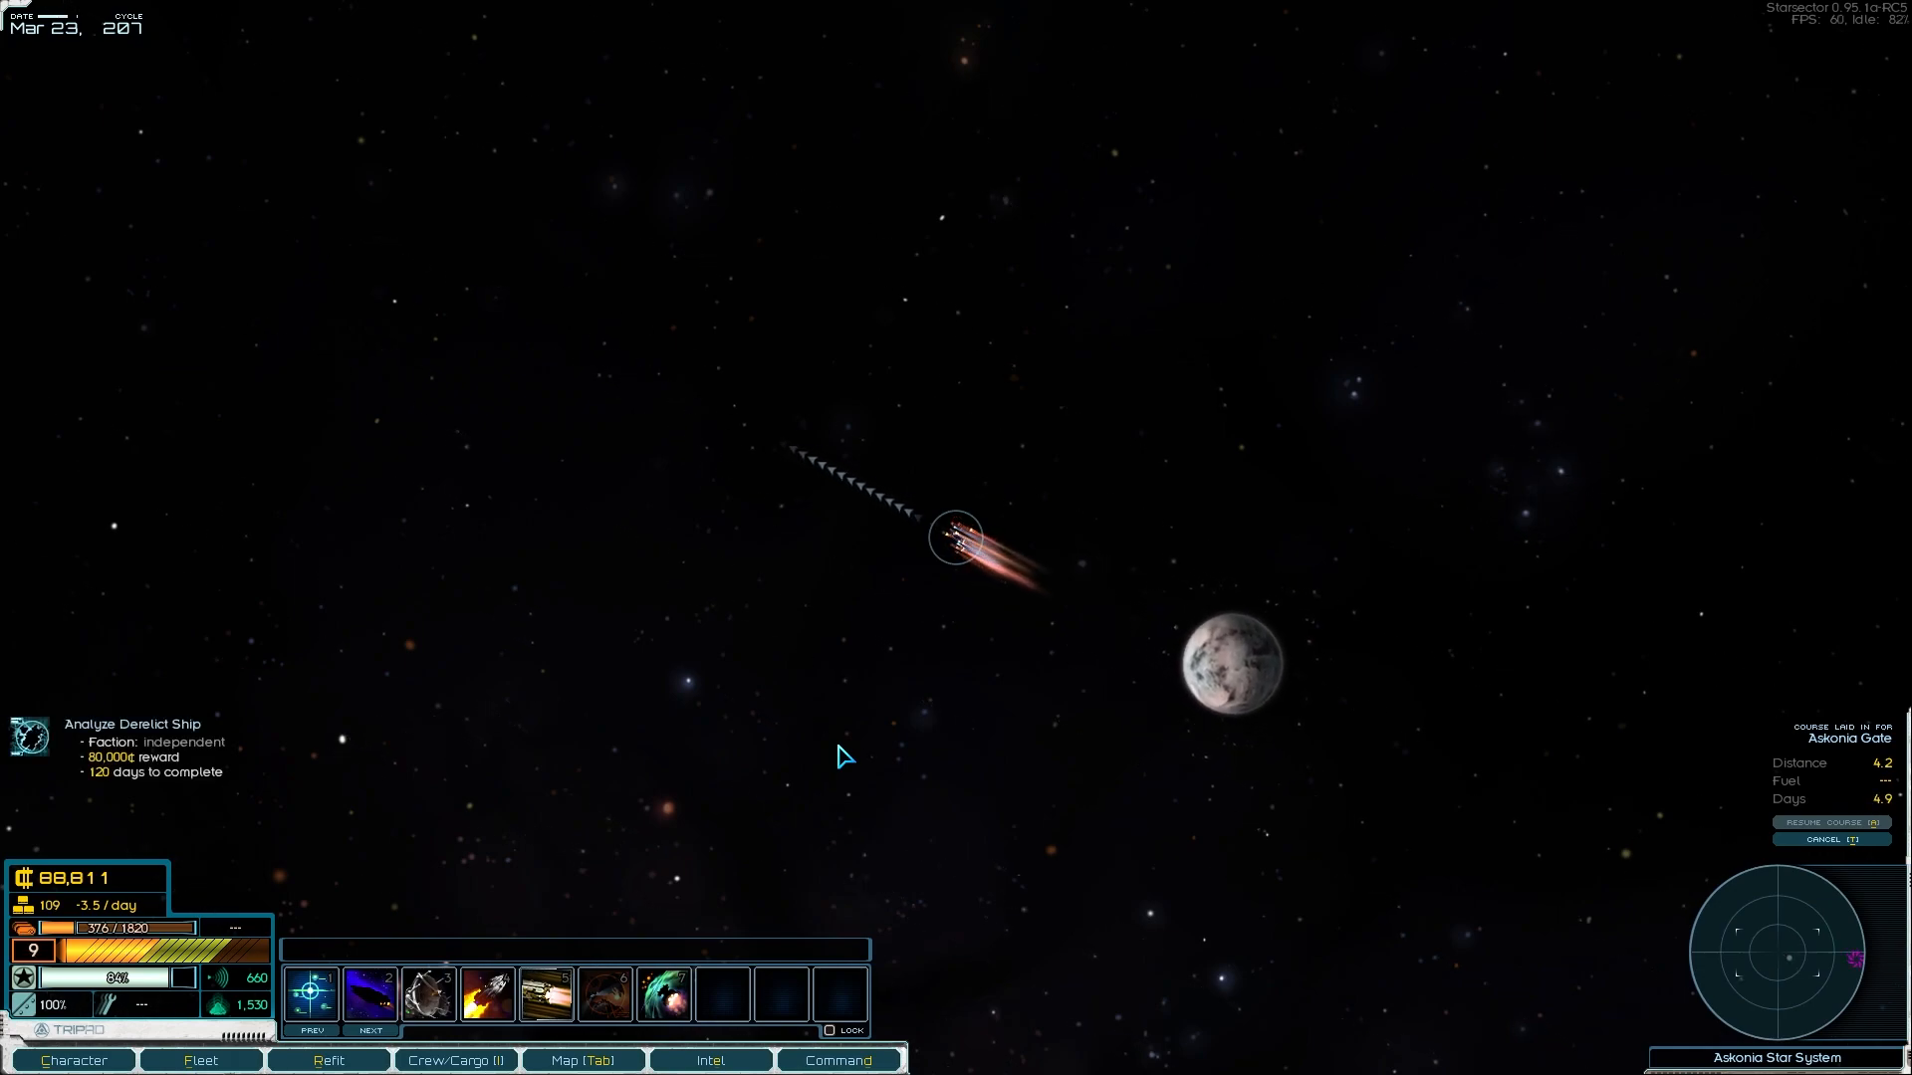
pyautogui.moveTo(1502, 852)
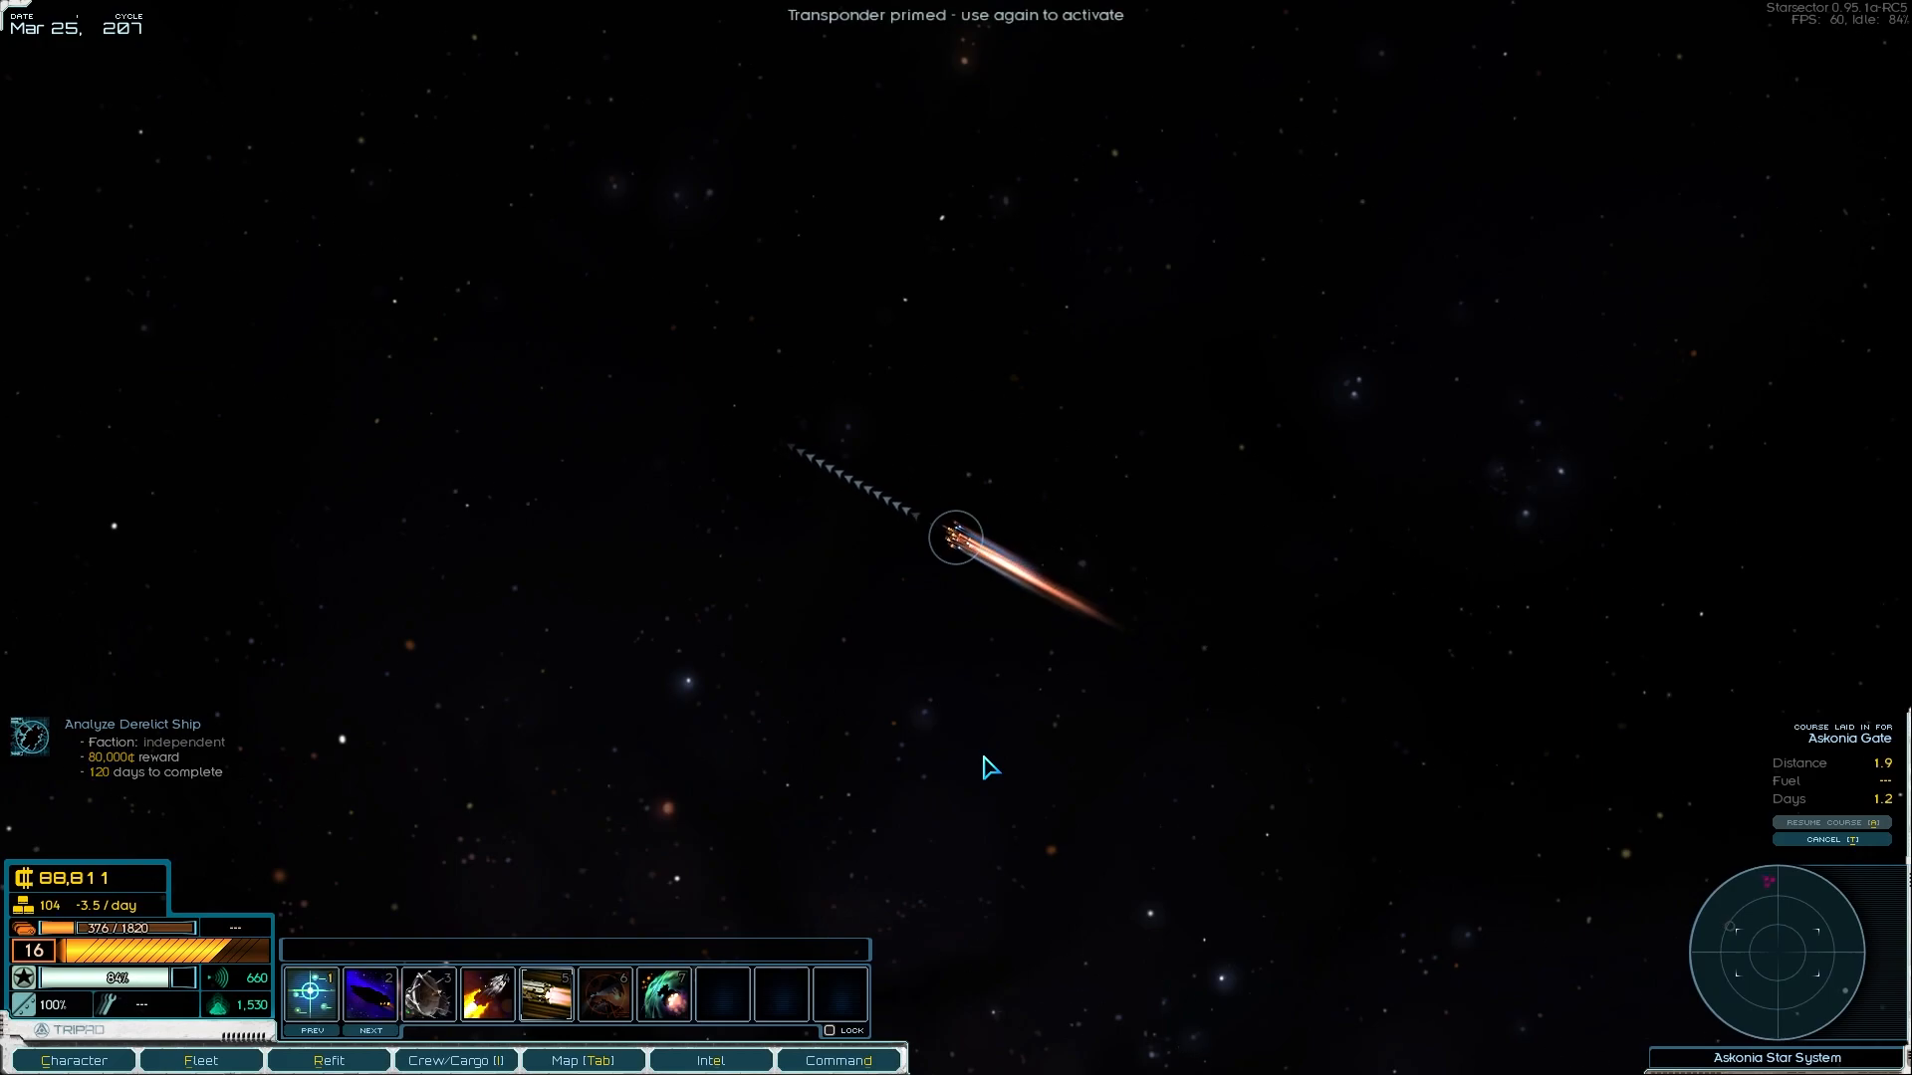
pyautogui.click(583, 1059)
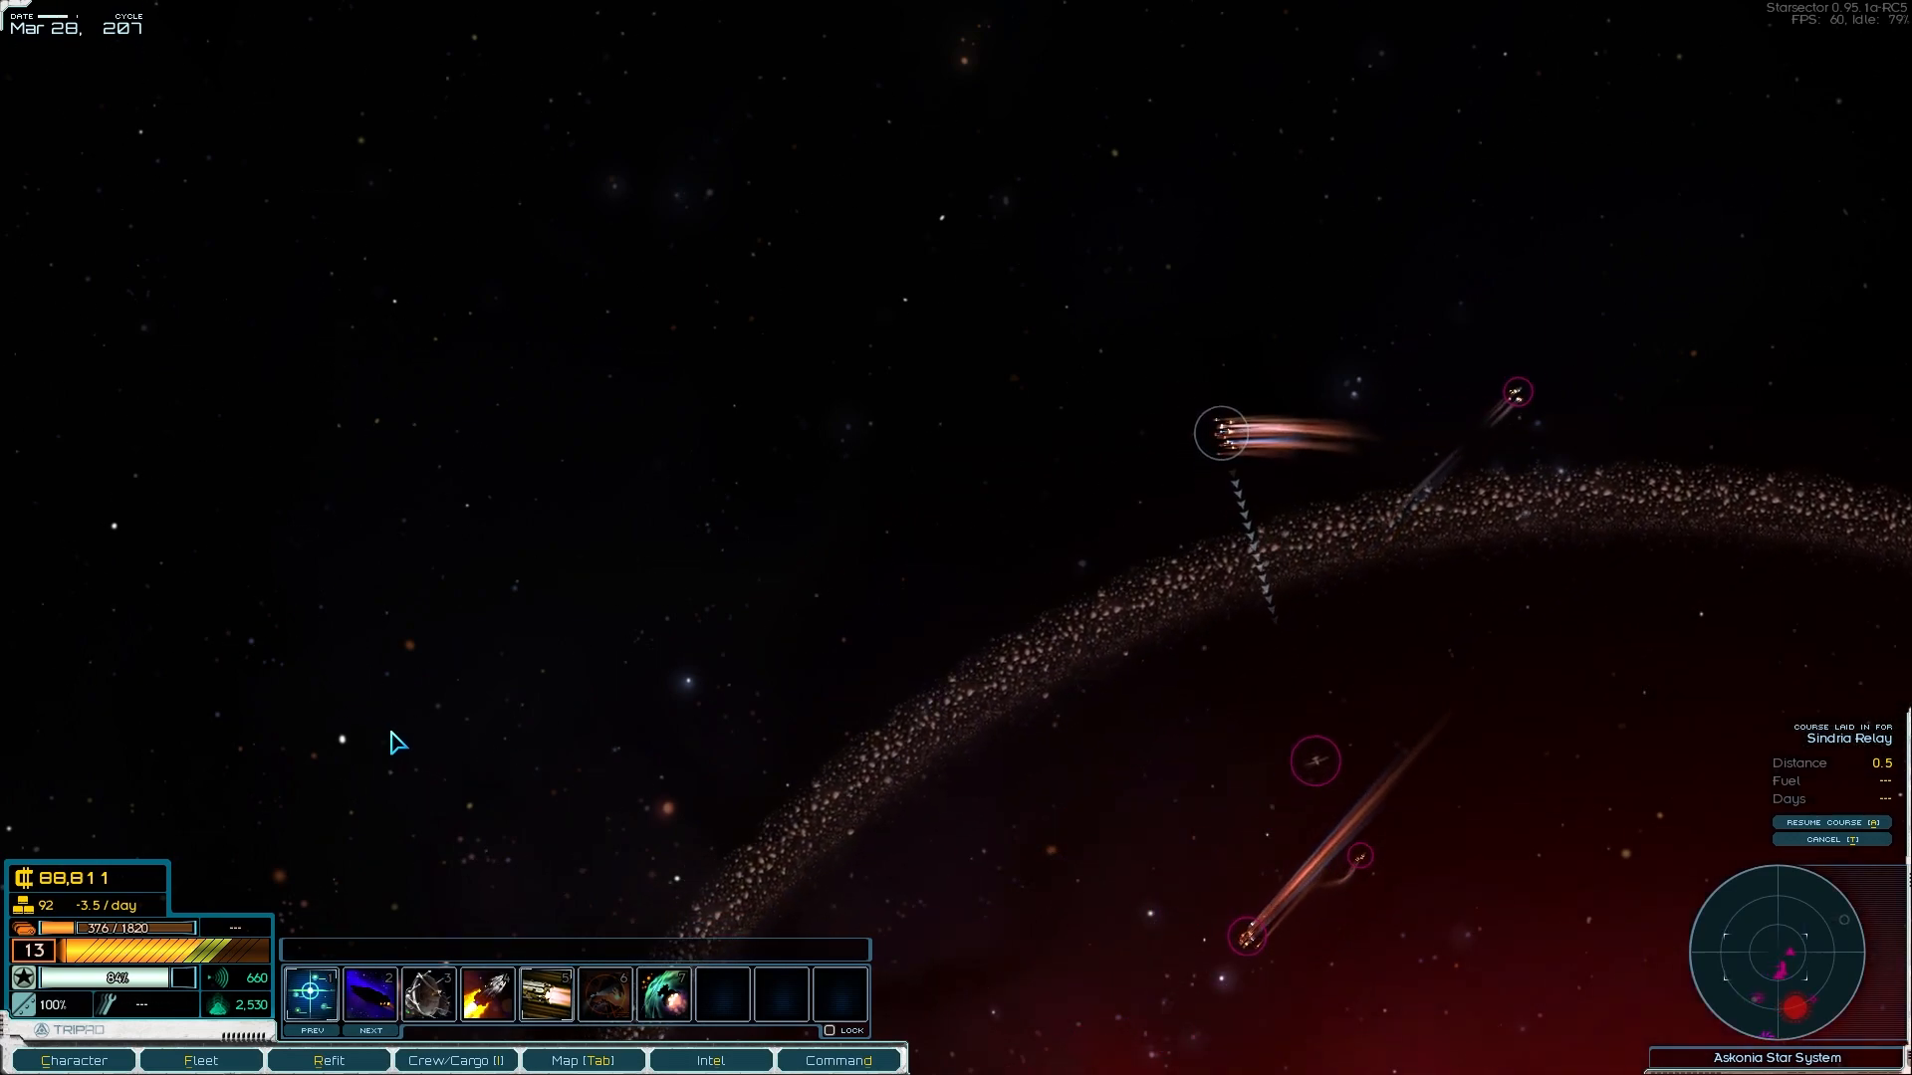
# Step: Pick Sindria on the Askonia system map as the docking destination
pyautogui.click(582, 1059)
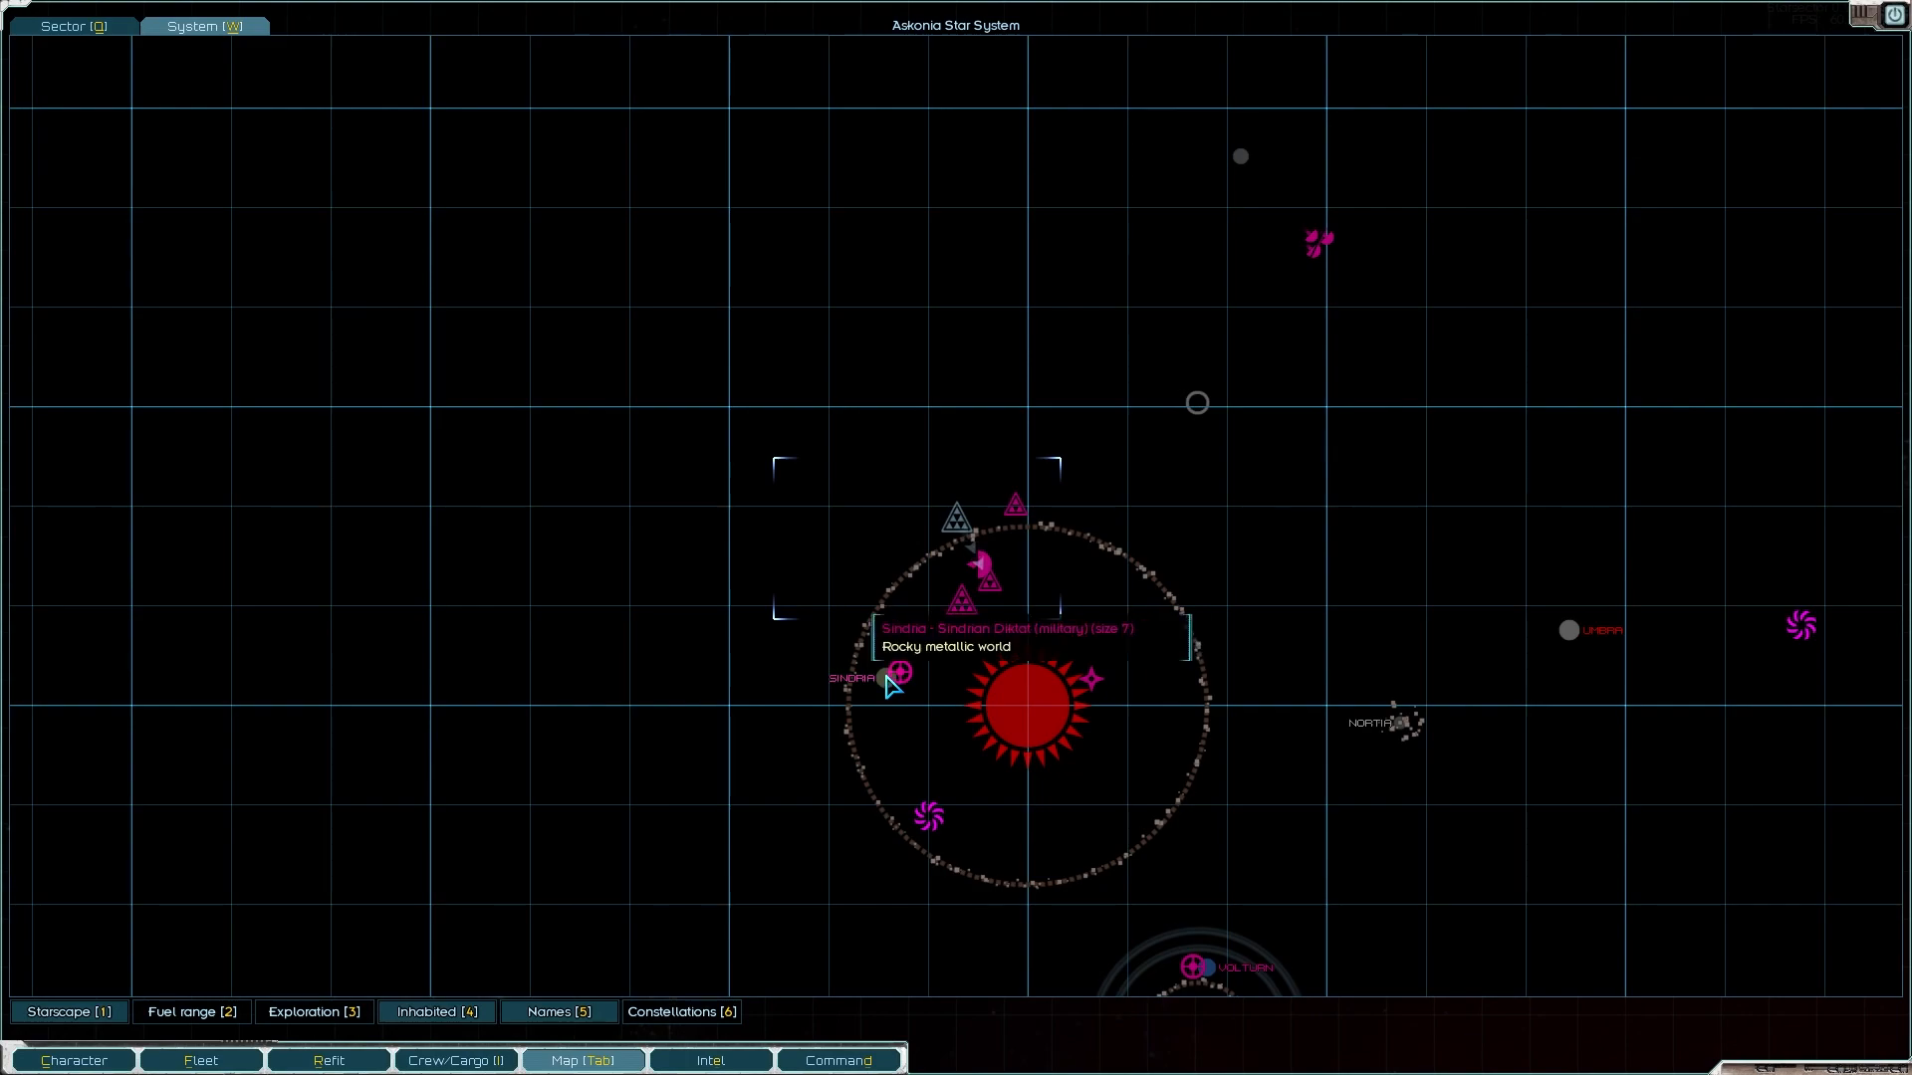
pyautogui.click(898, 673)
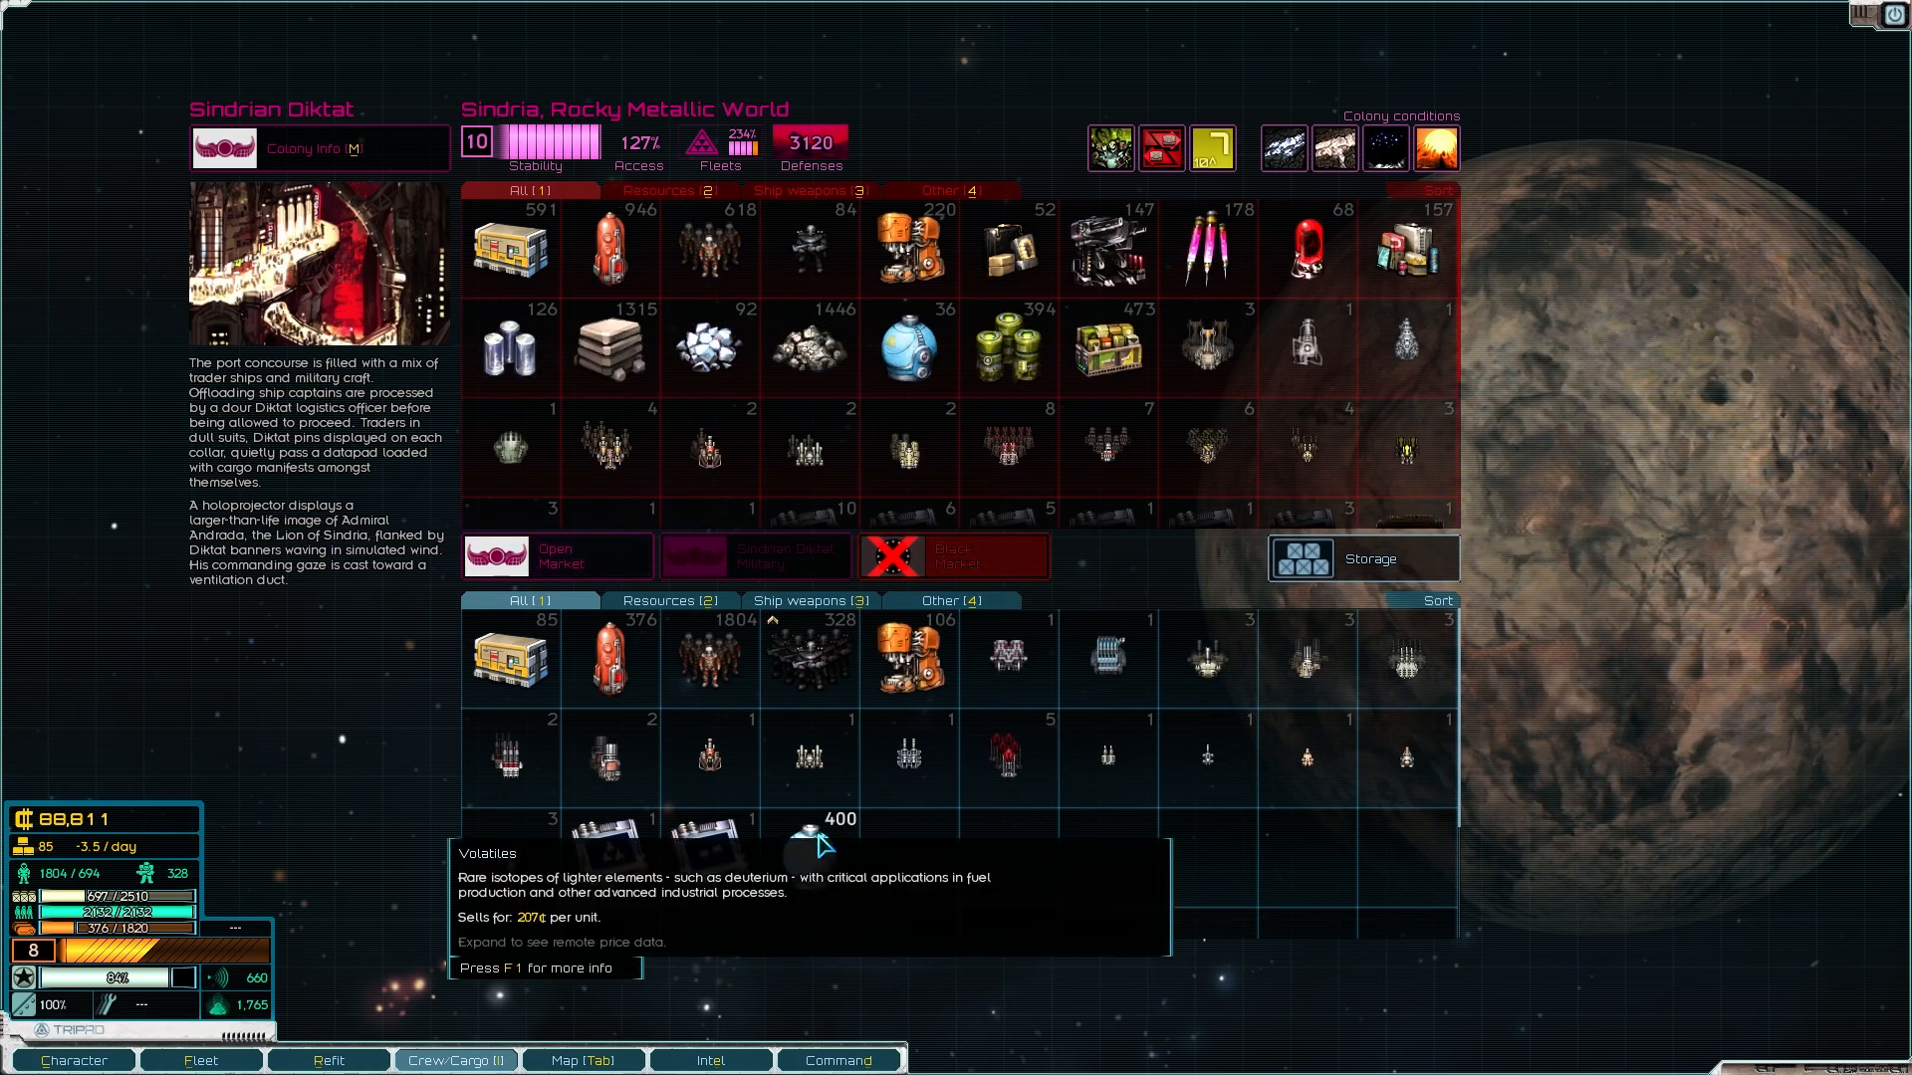
pyautogui.moveTo(908, 344)
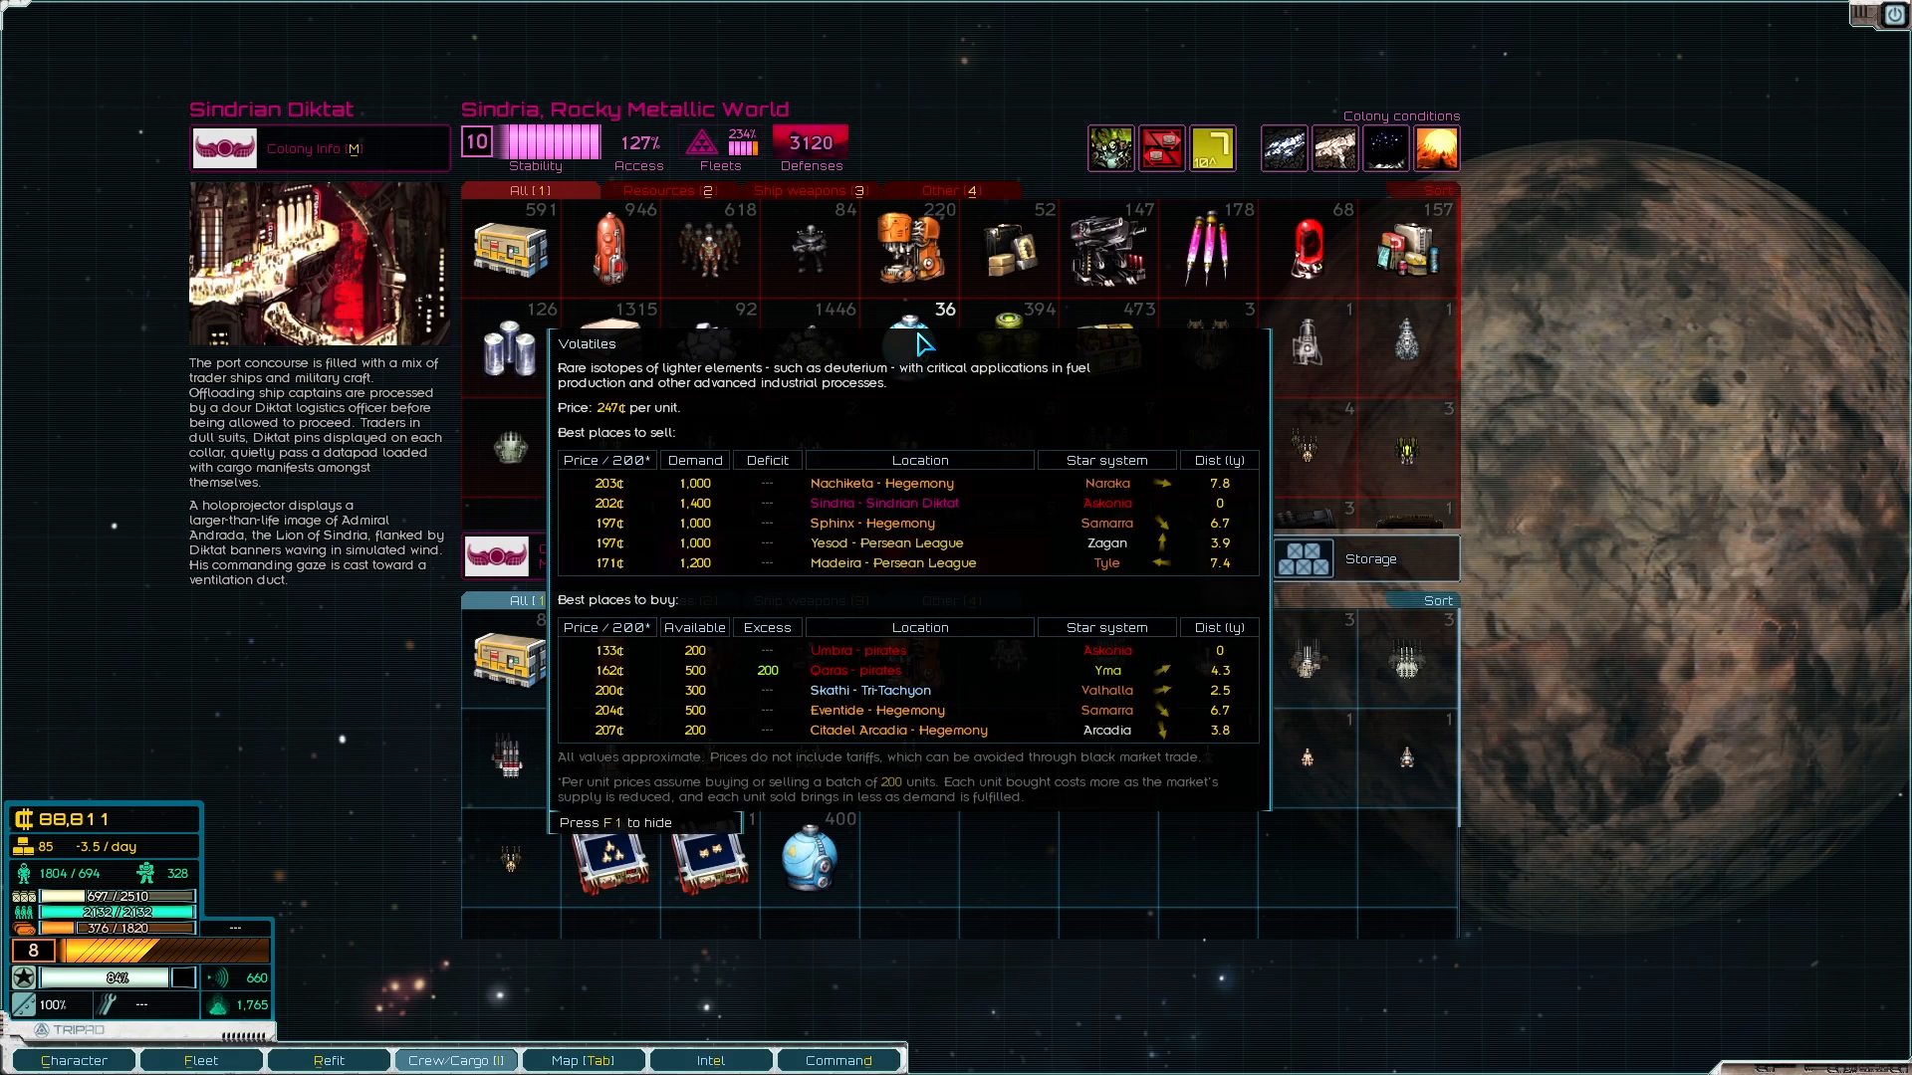
pyautogui.moveTo(1096, 524)
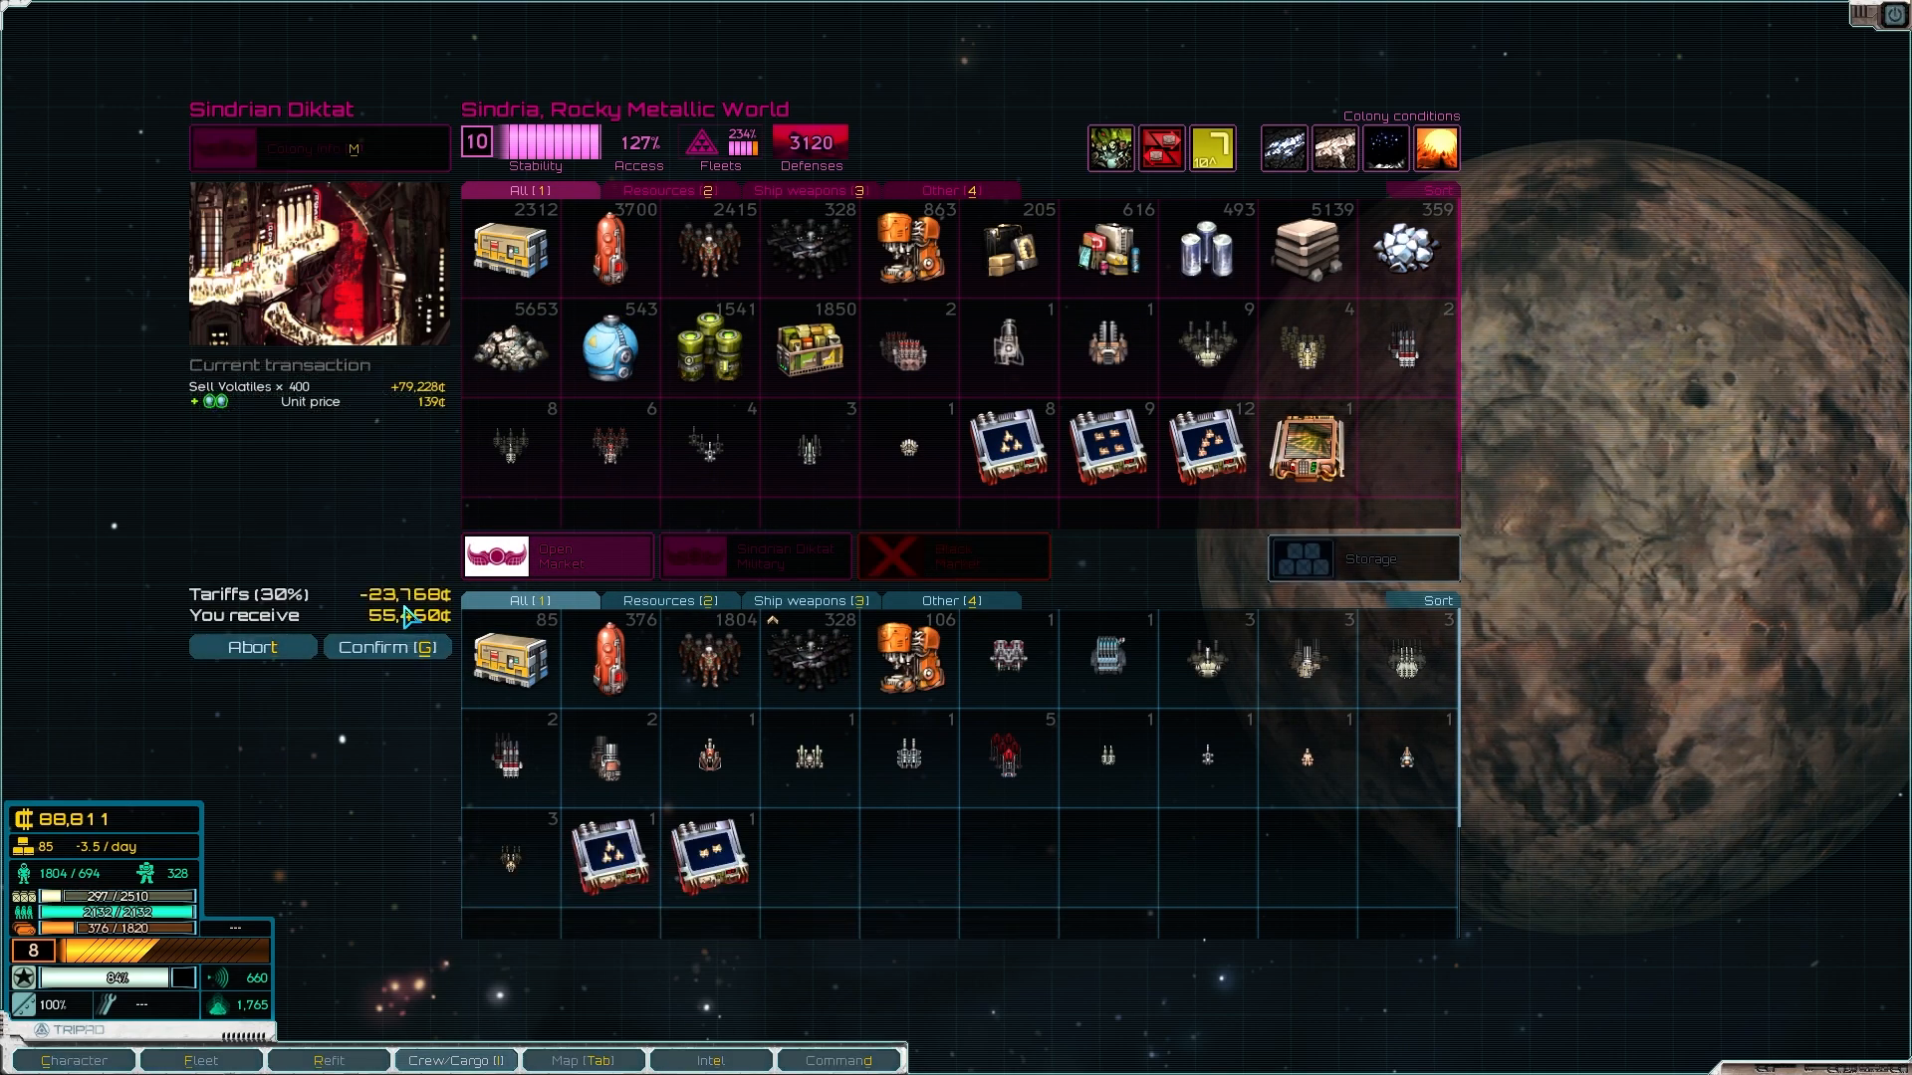
pyautogui.moveTo(350, 604)
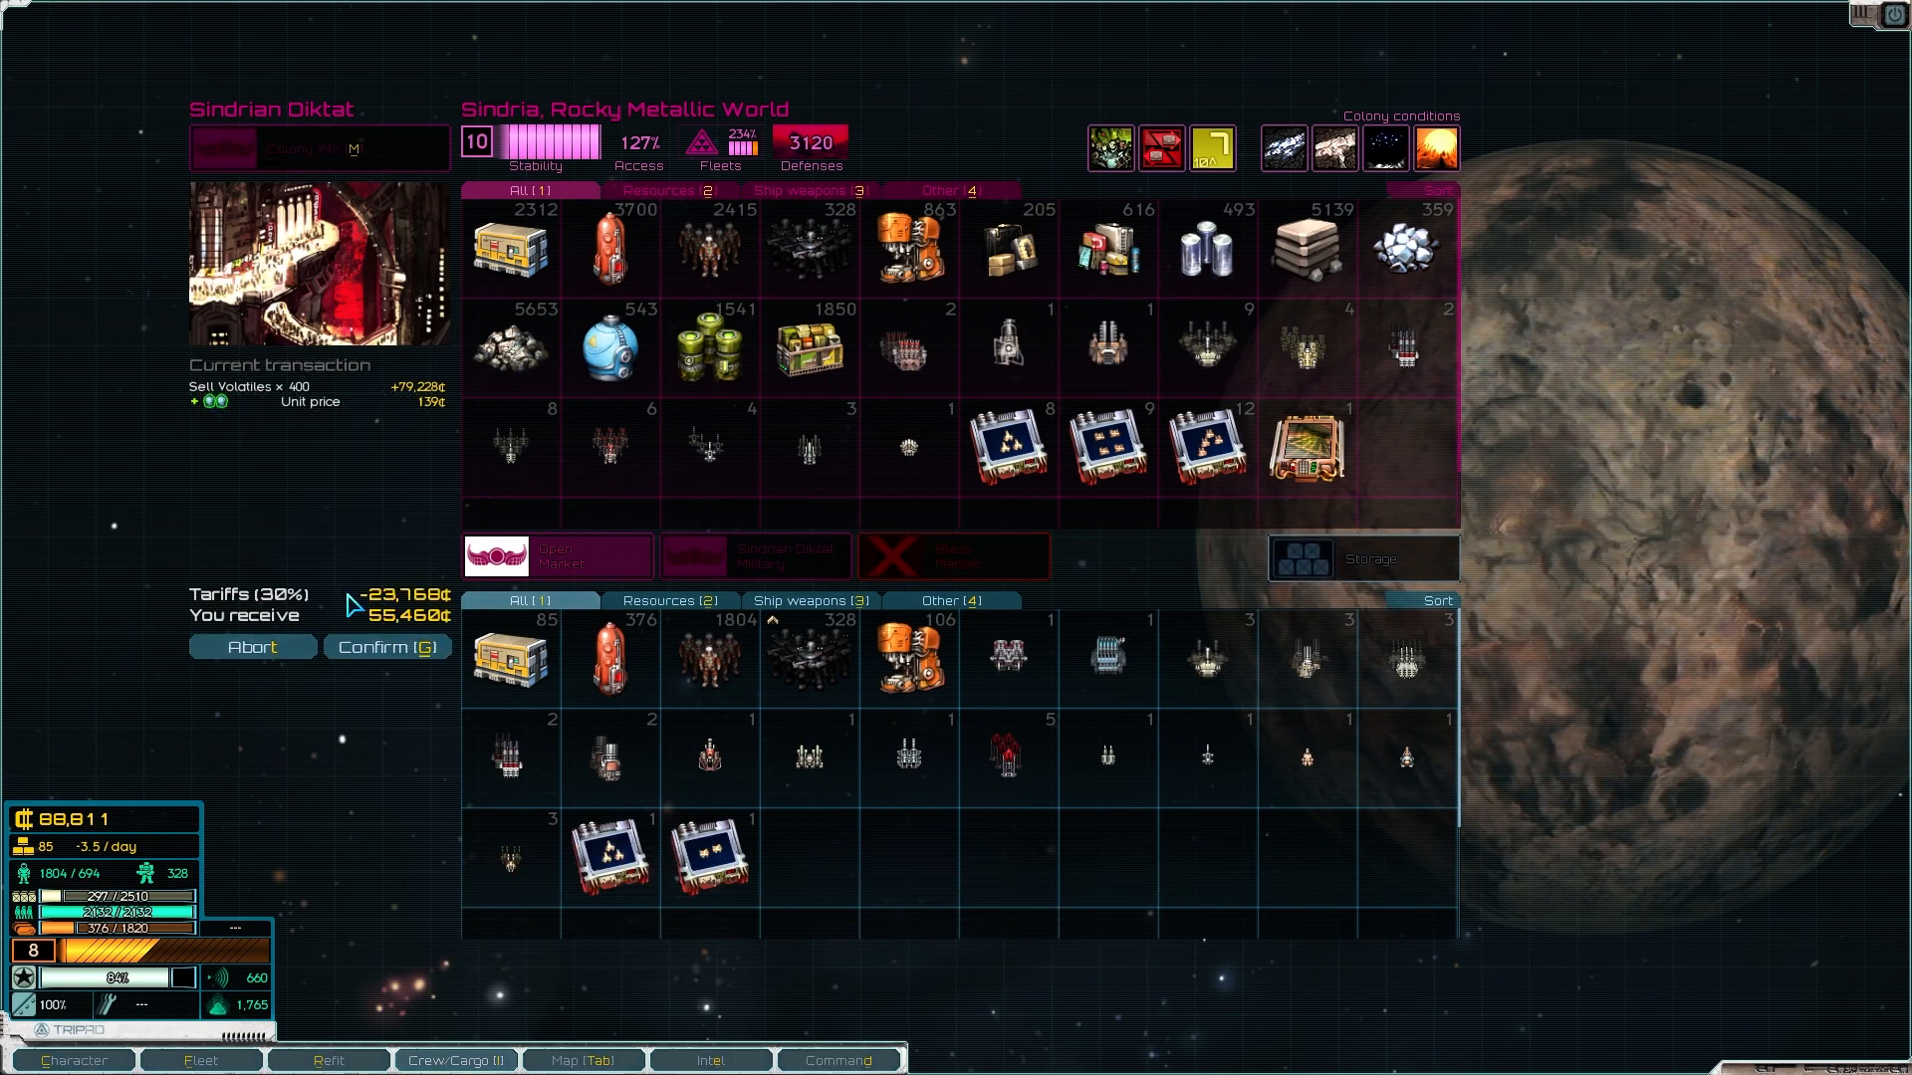
pyautogui.moveTo(609, 347)
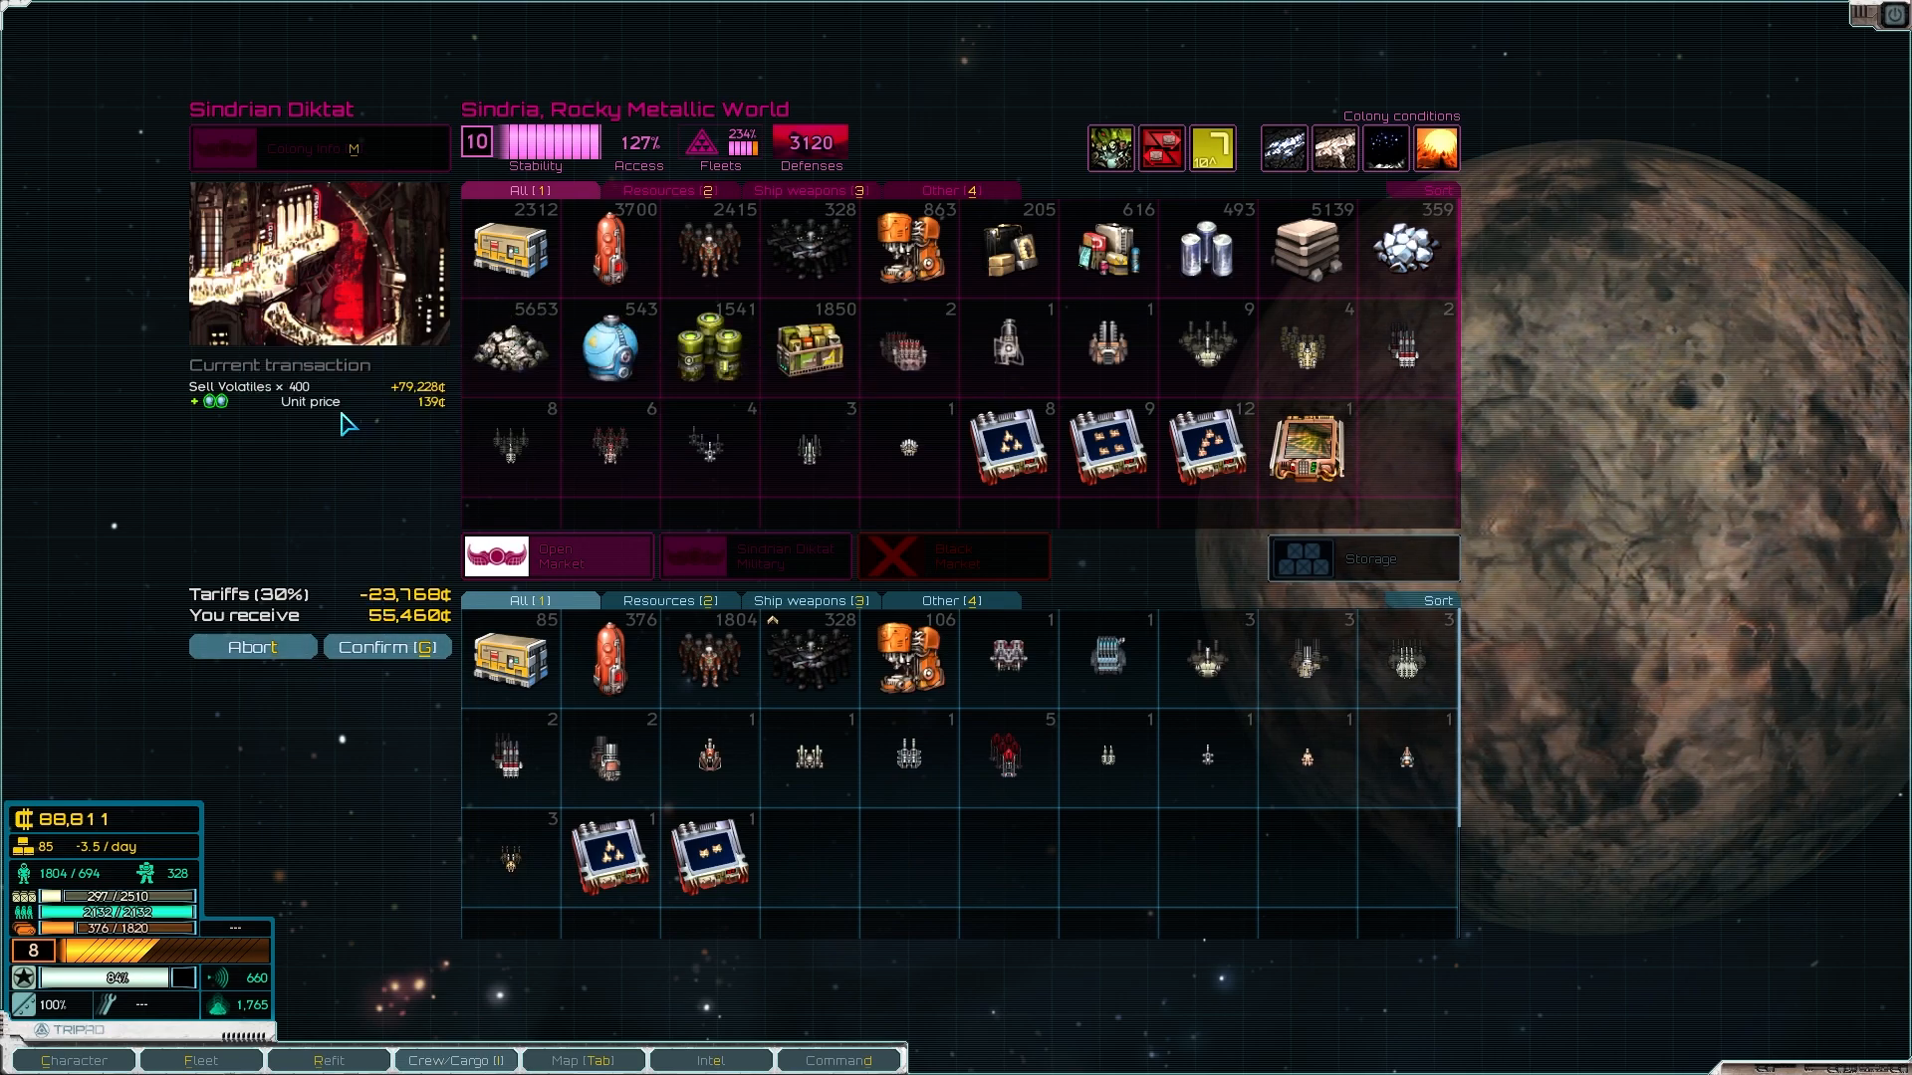
pyautogui.moveTo(610, 351)
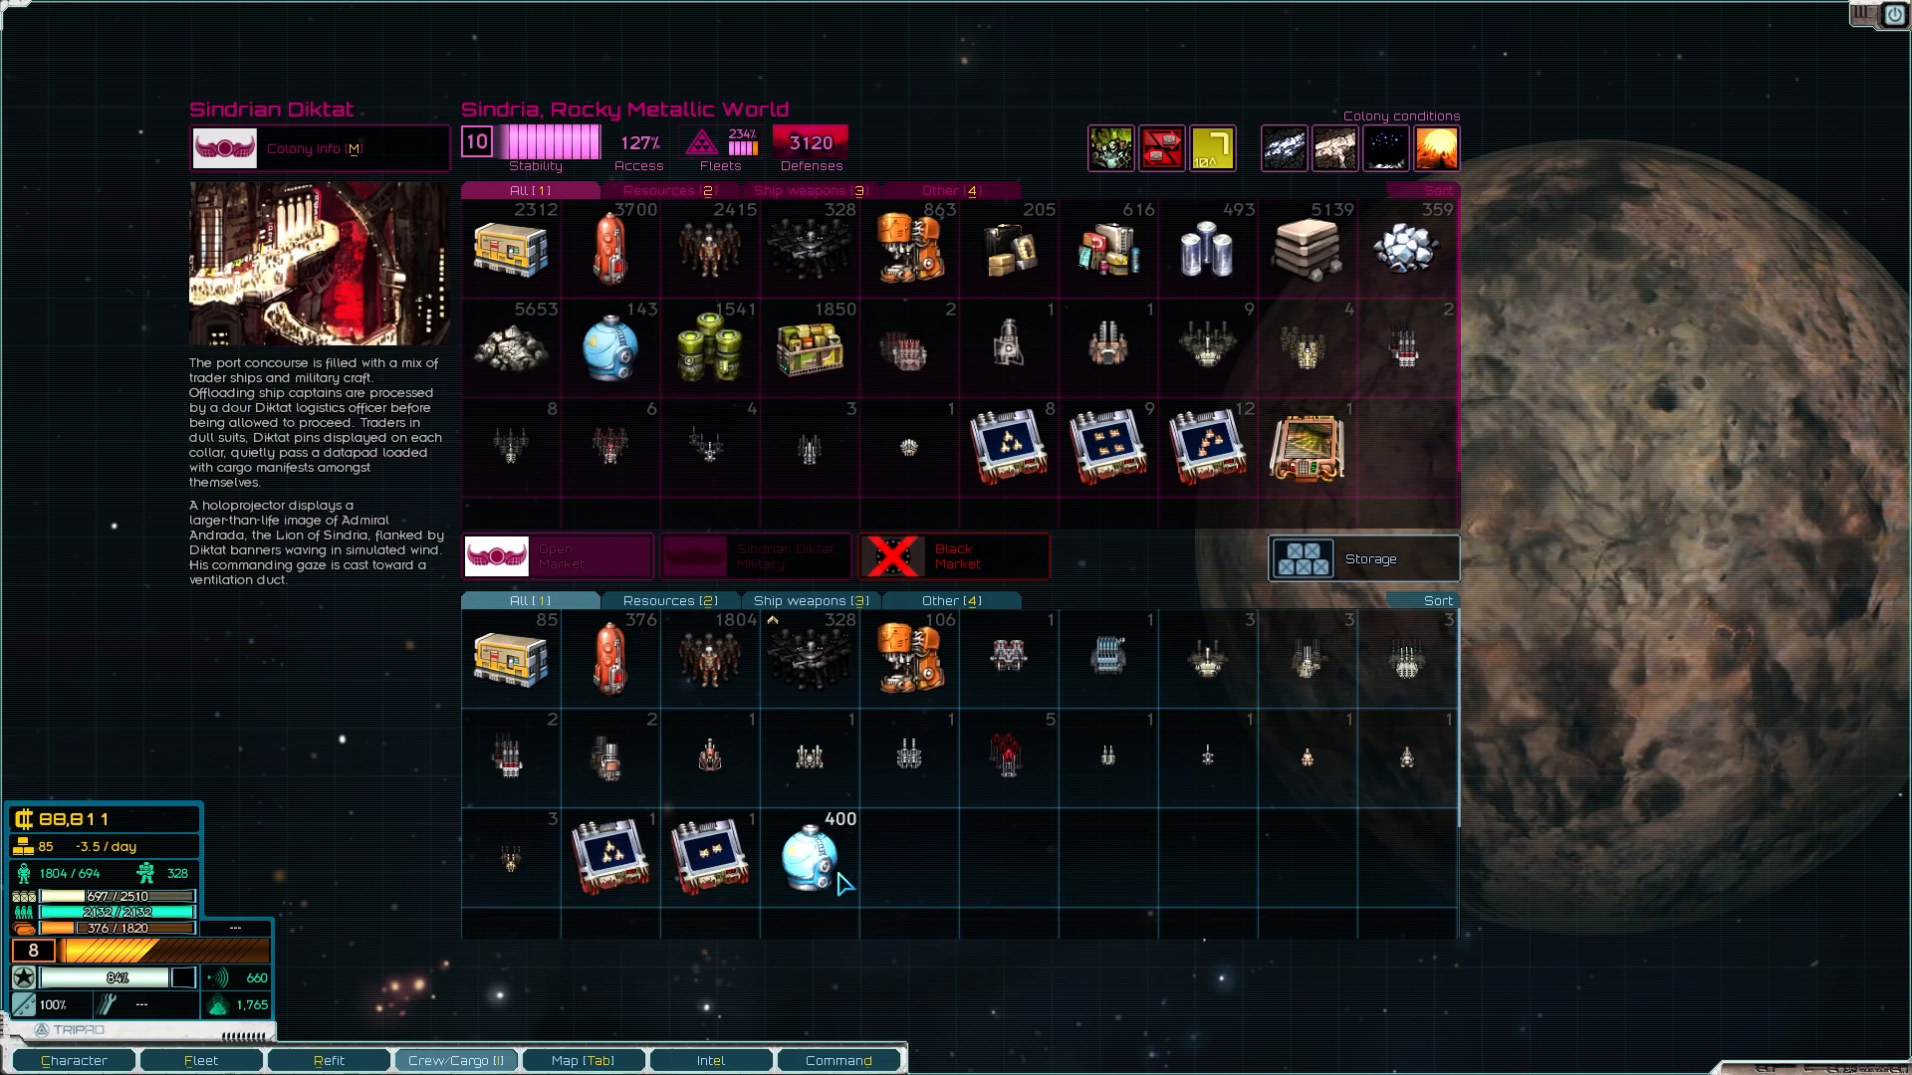
# Step: Sell 175 Volatiles tariff-free on Sindria's black market, reaching 124,360 credits
pyautogui.click(808, 850)
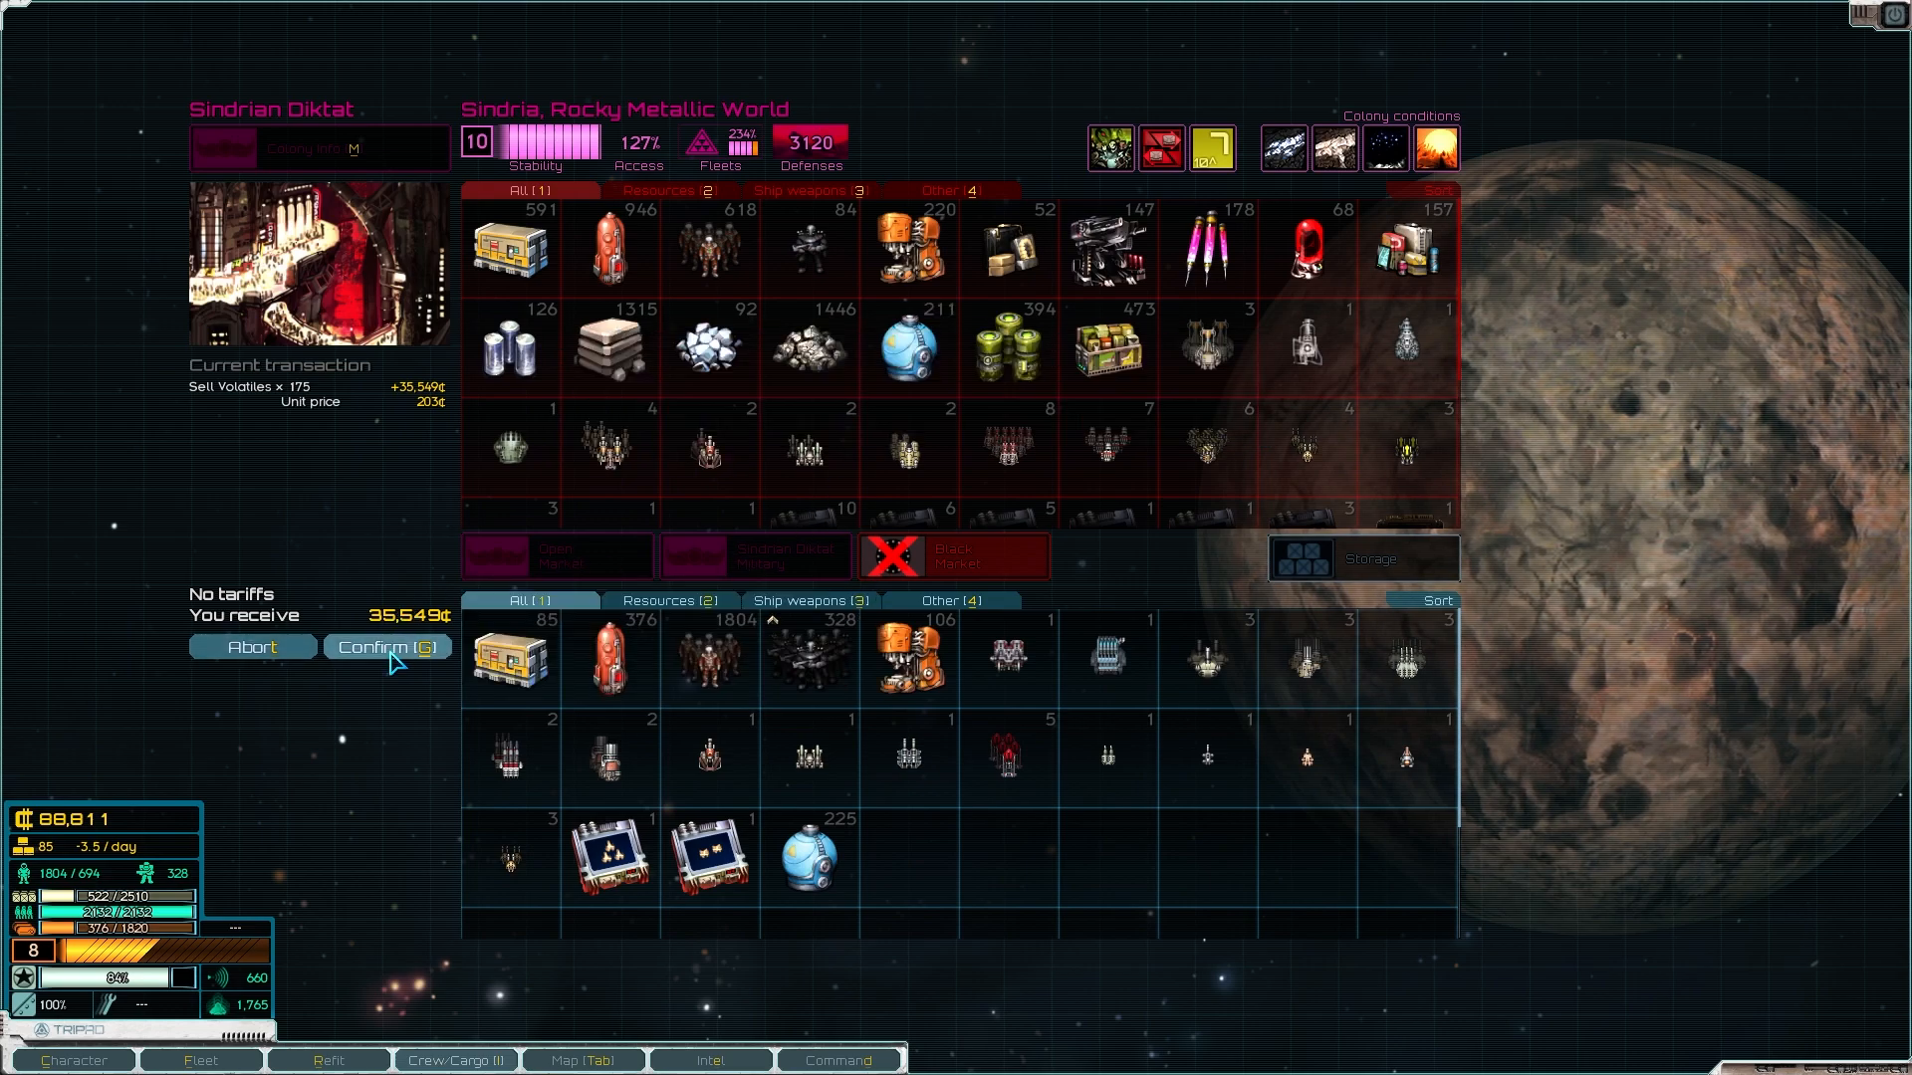
pyautogui.click(388, 645)
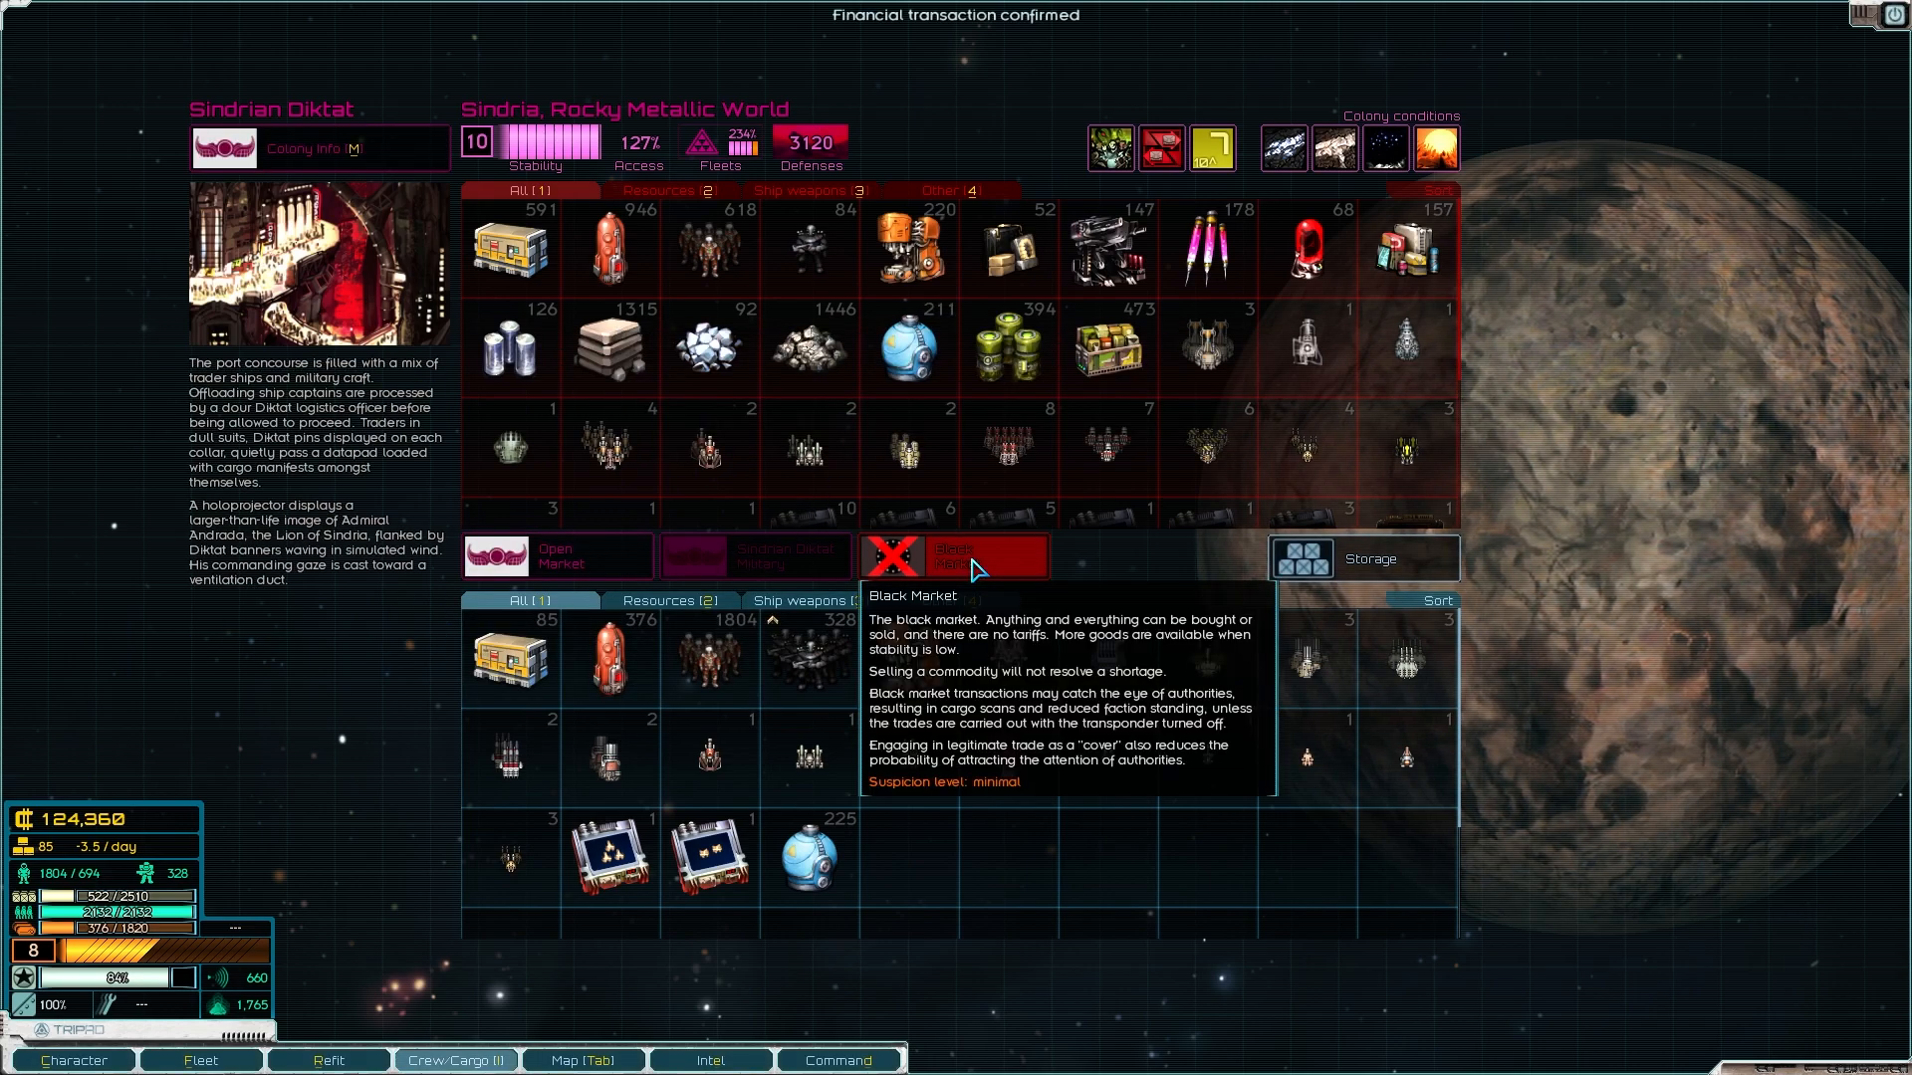
# Step: On the open market sell 800 surplus crew and buy 1,444 fuel to fill the tanks
pyautogui.click(556, 557)
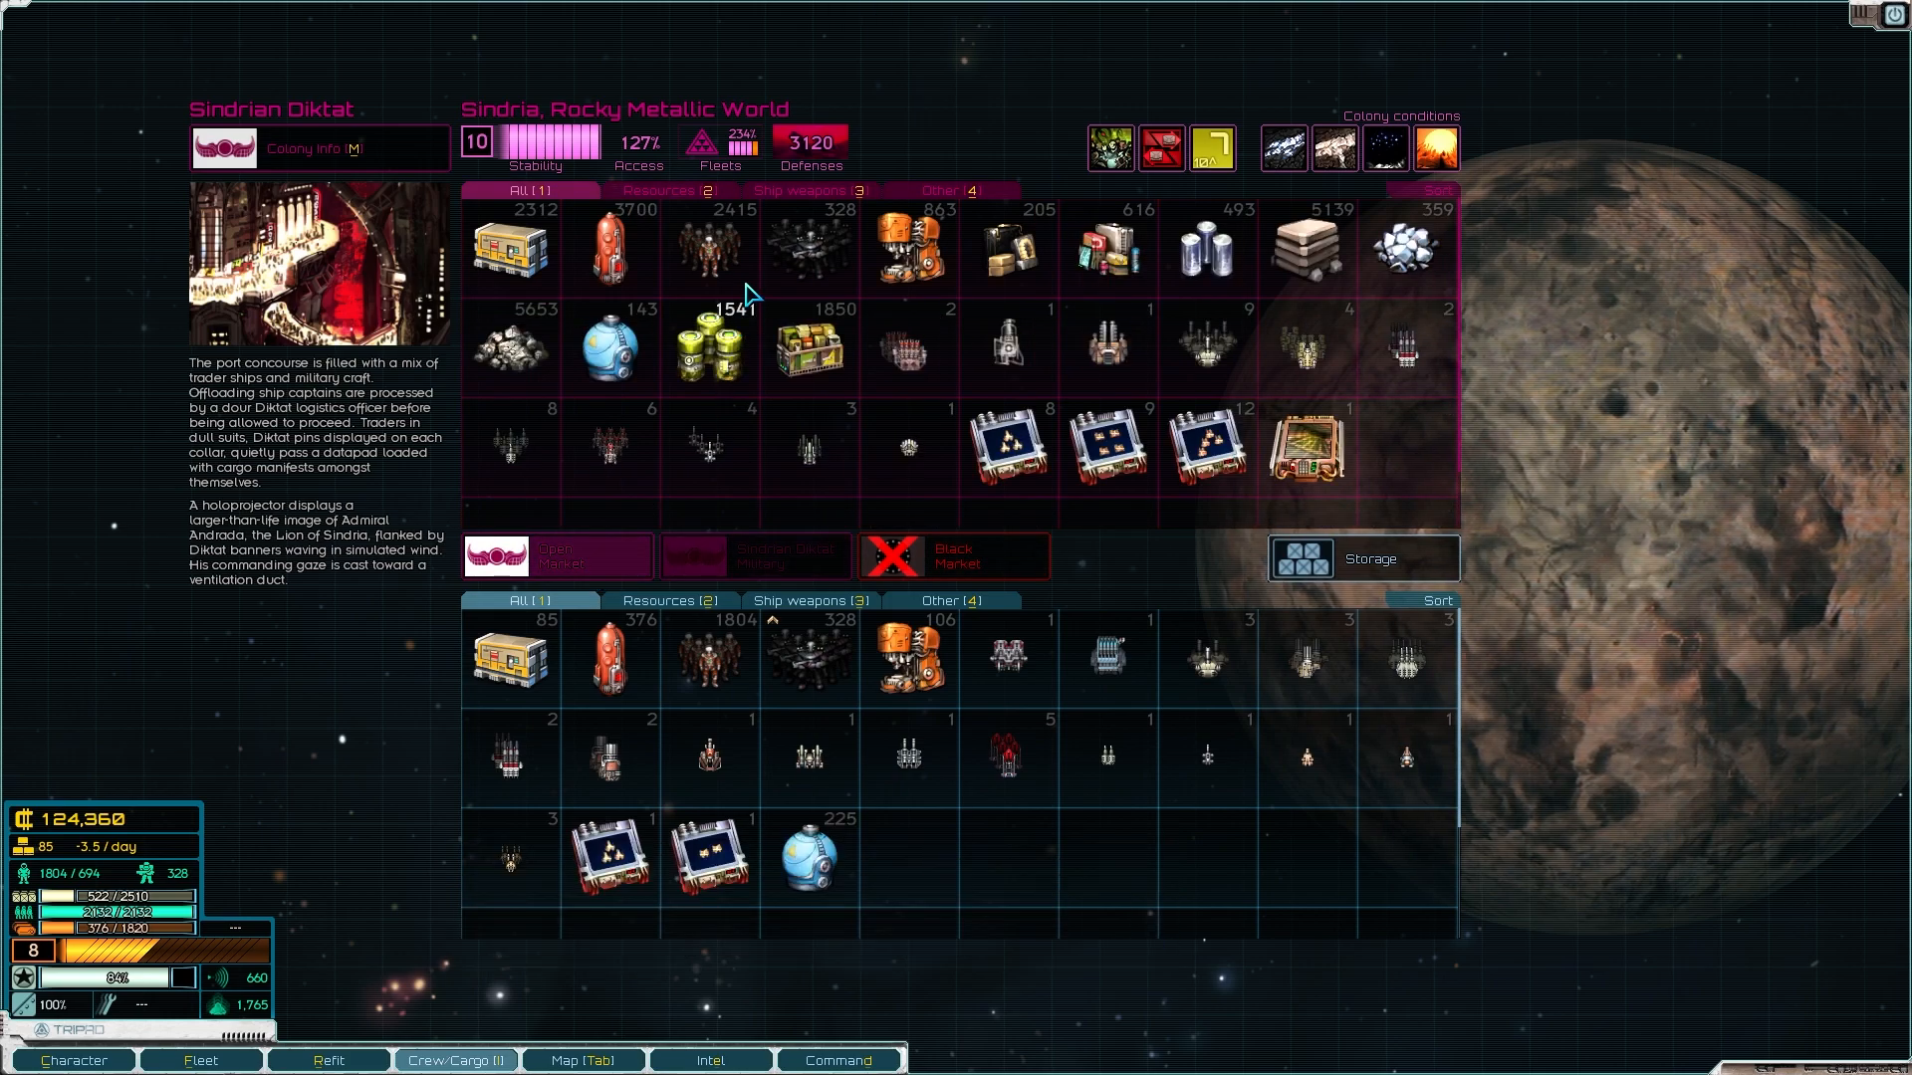
pyautogui.moveTo(723, 671)
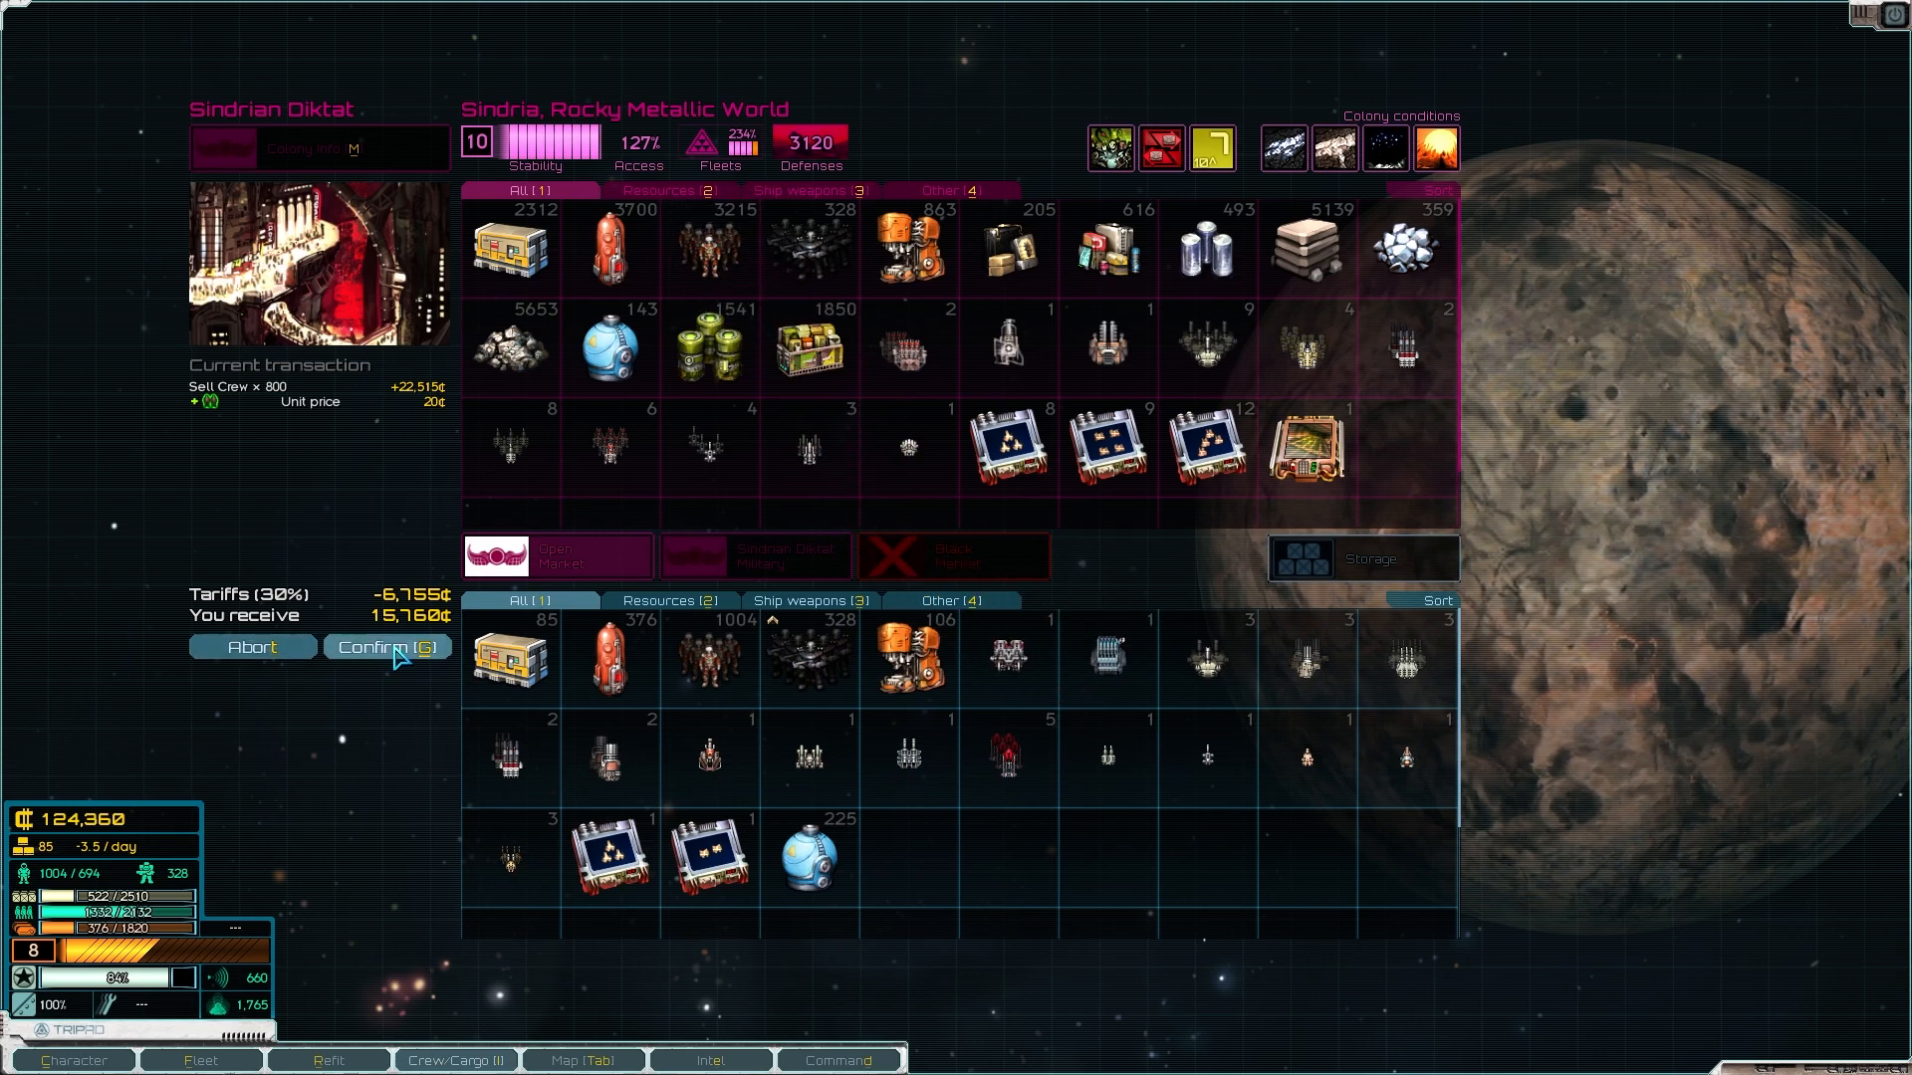
pyautogui.click(384, 645)
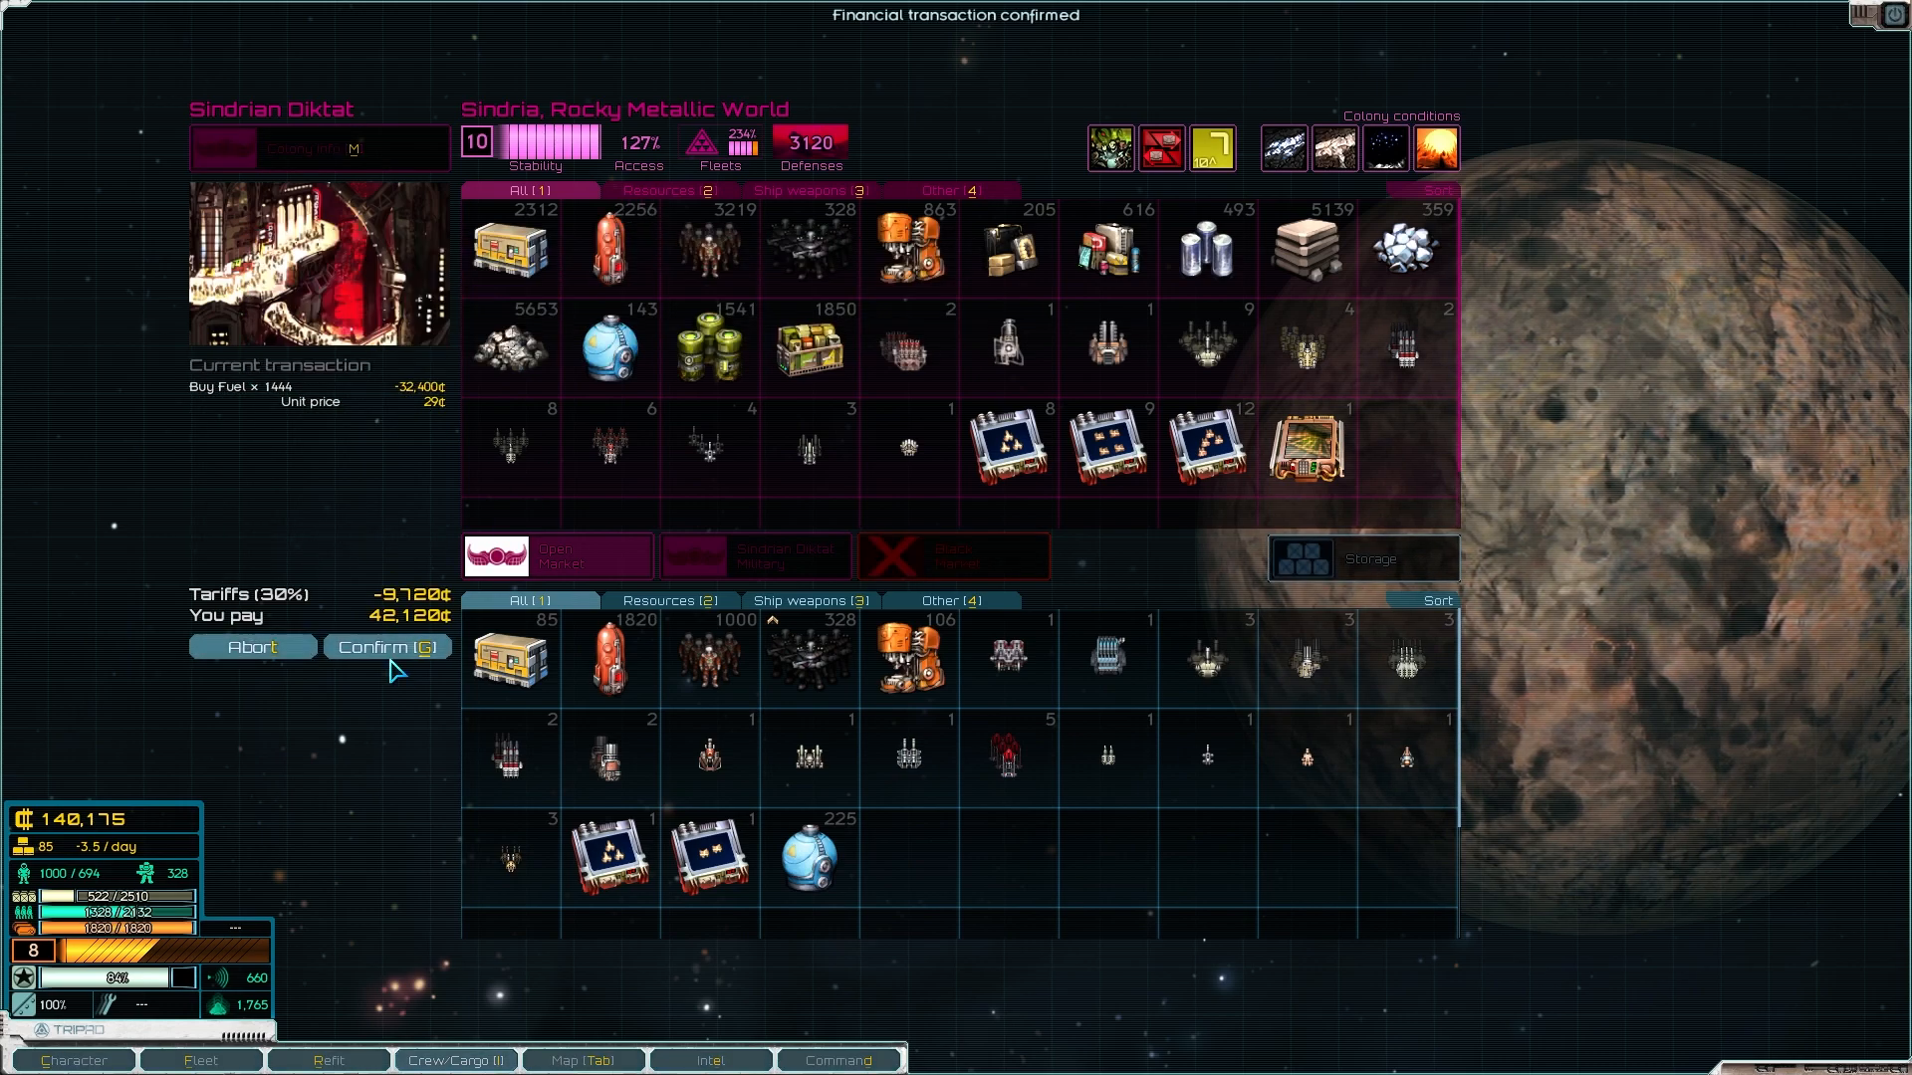
pyautogui.click(385, 645)
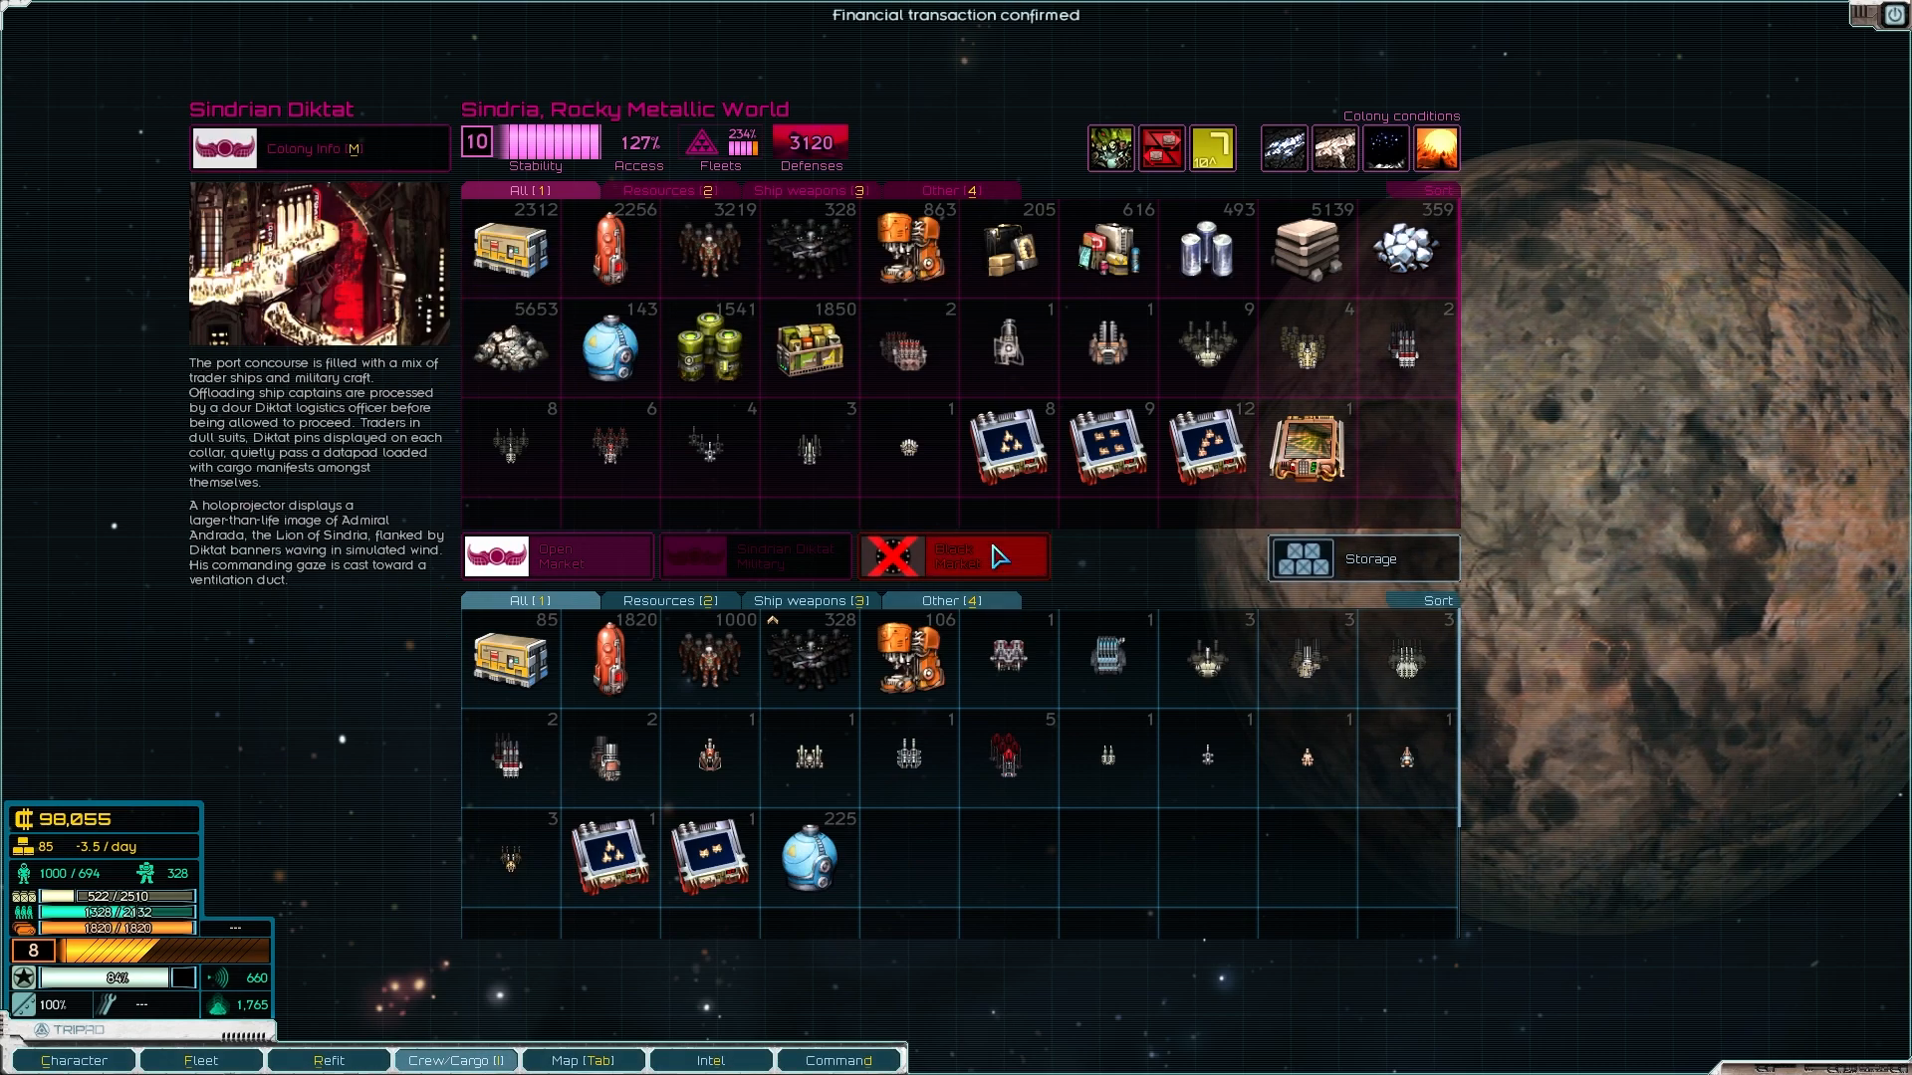
pyautogui.moveTo(976, 555)
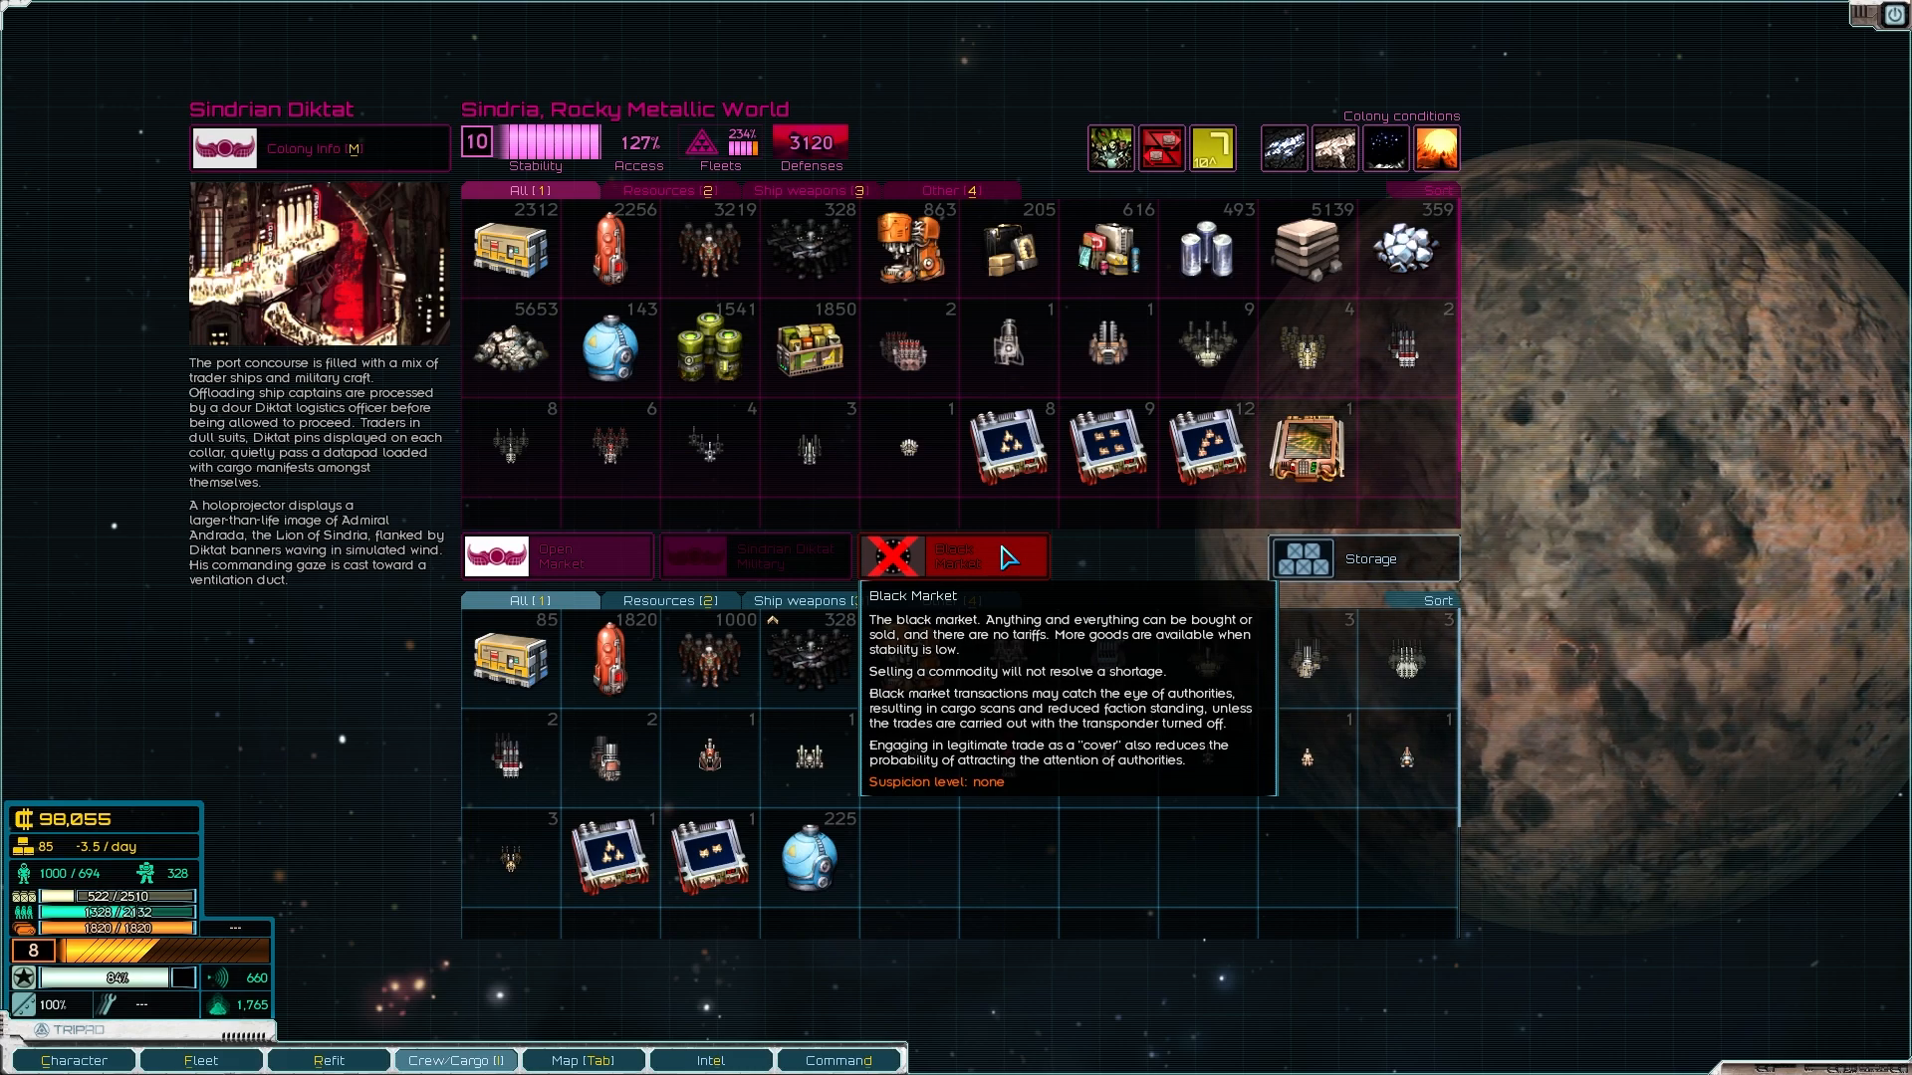
pyautogui.moveTo(1049, 560)
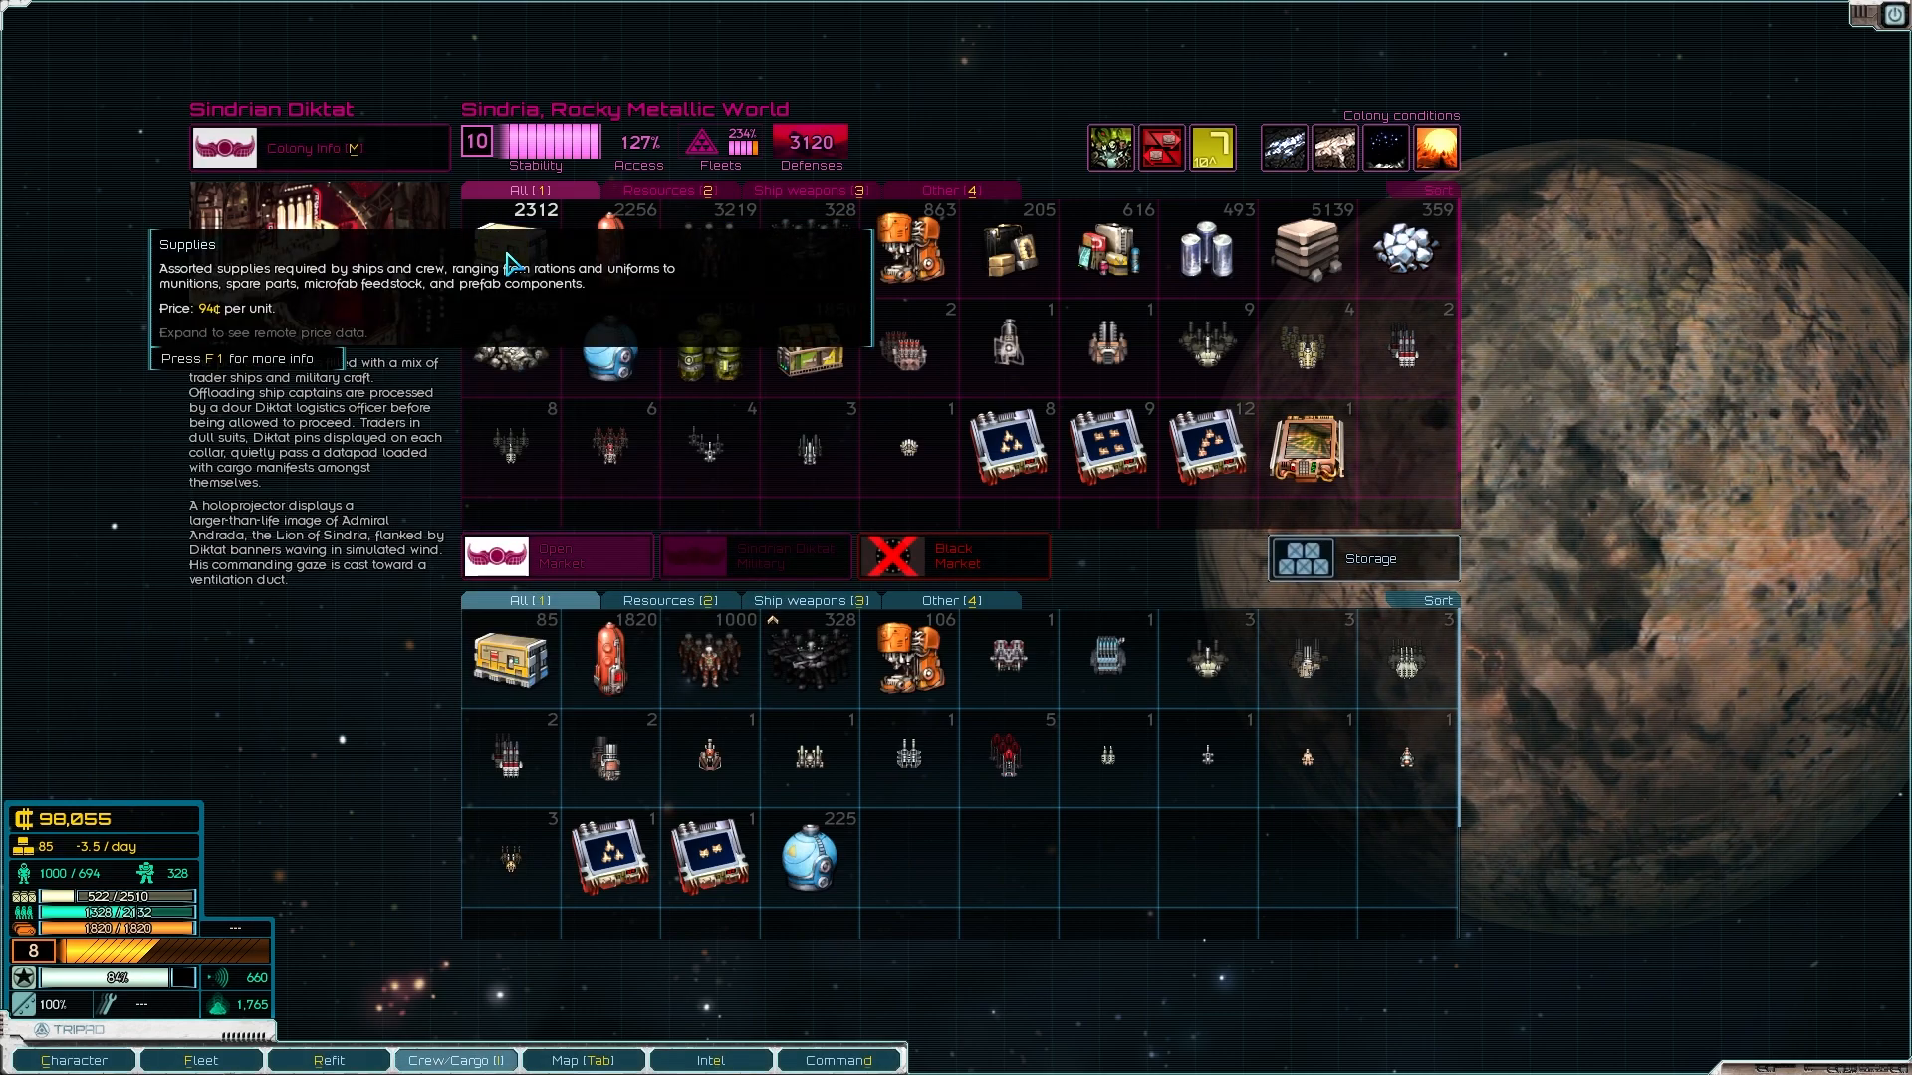
# Step: Buy 738 supplies for 91,917 credits, bringing supplies to 823 and credits to 6,138
pyautogui.click(510, 243)
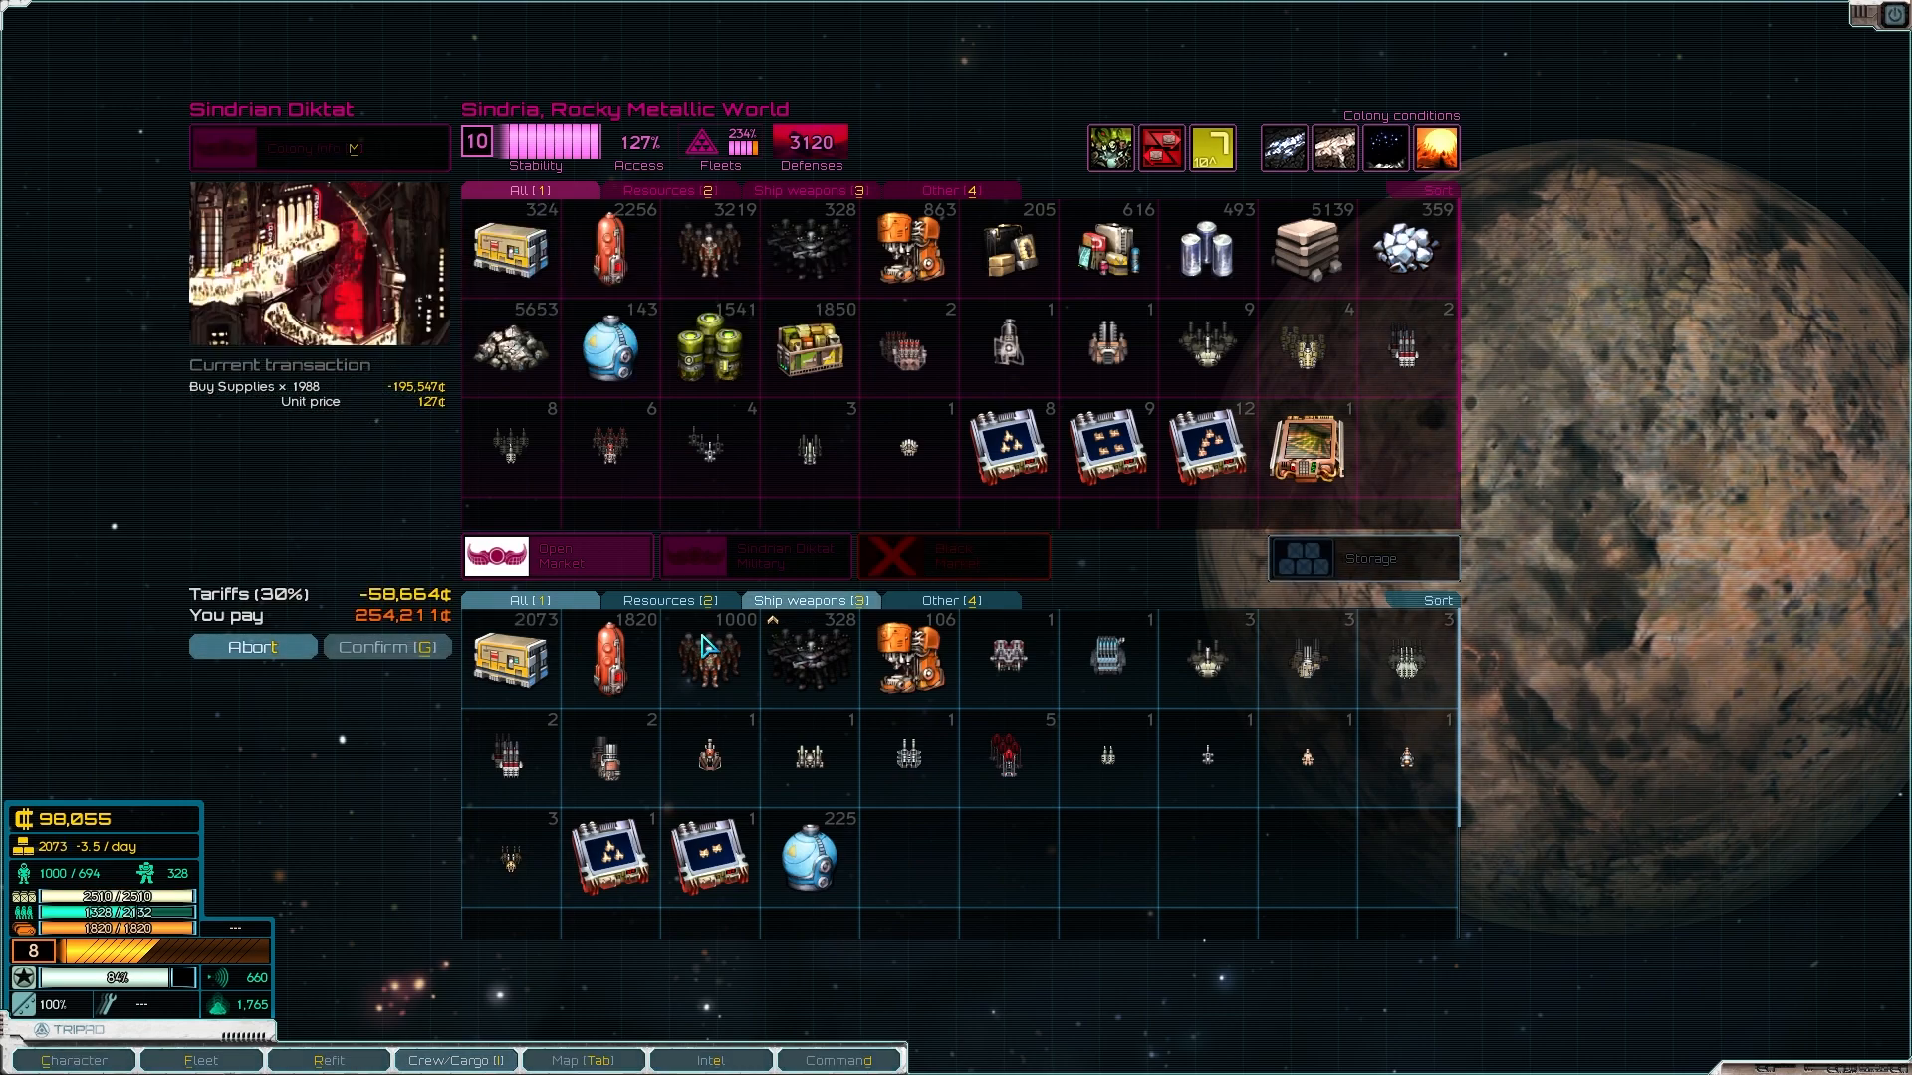
pyautogui.click(509, 659)
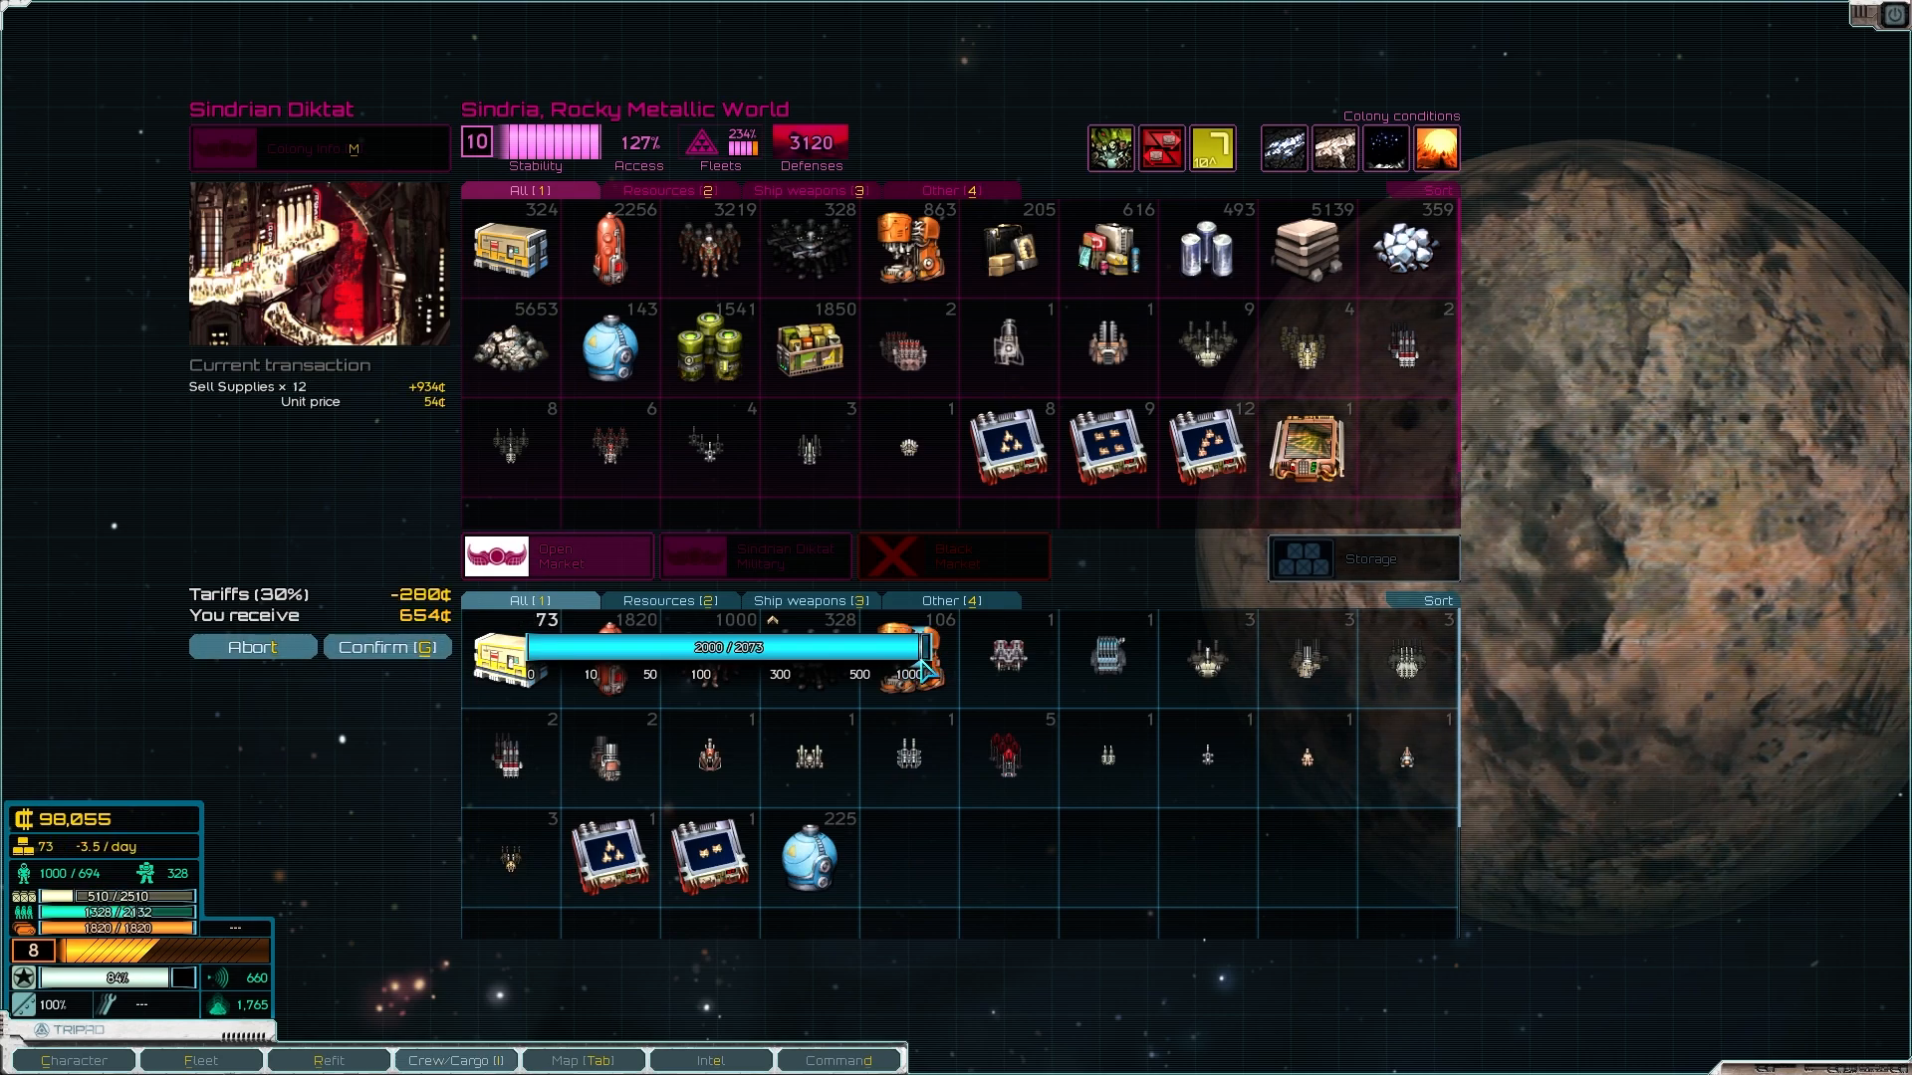
pyautogui.click(507, 243)
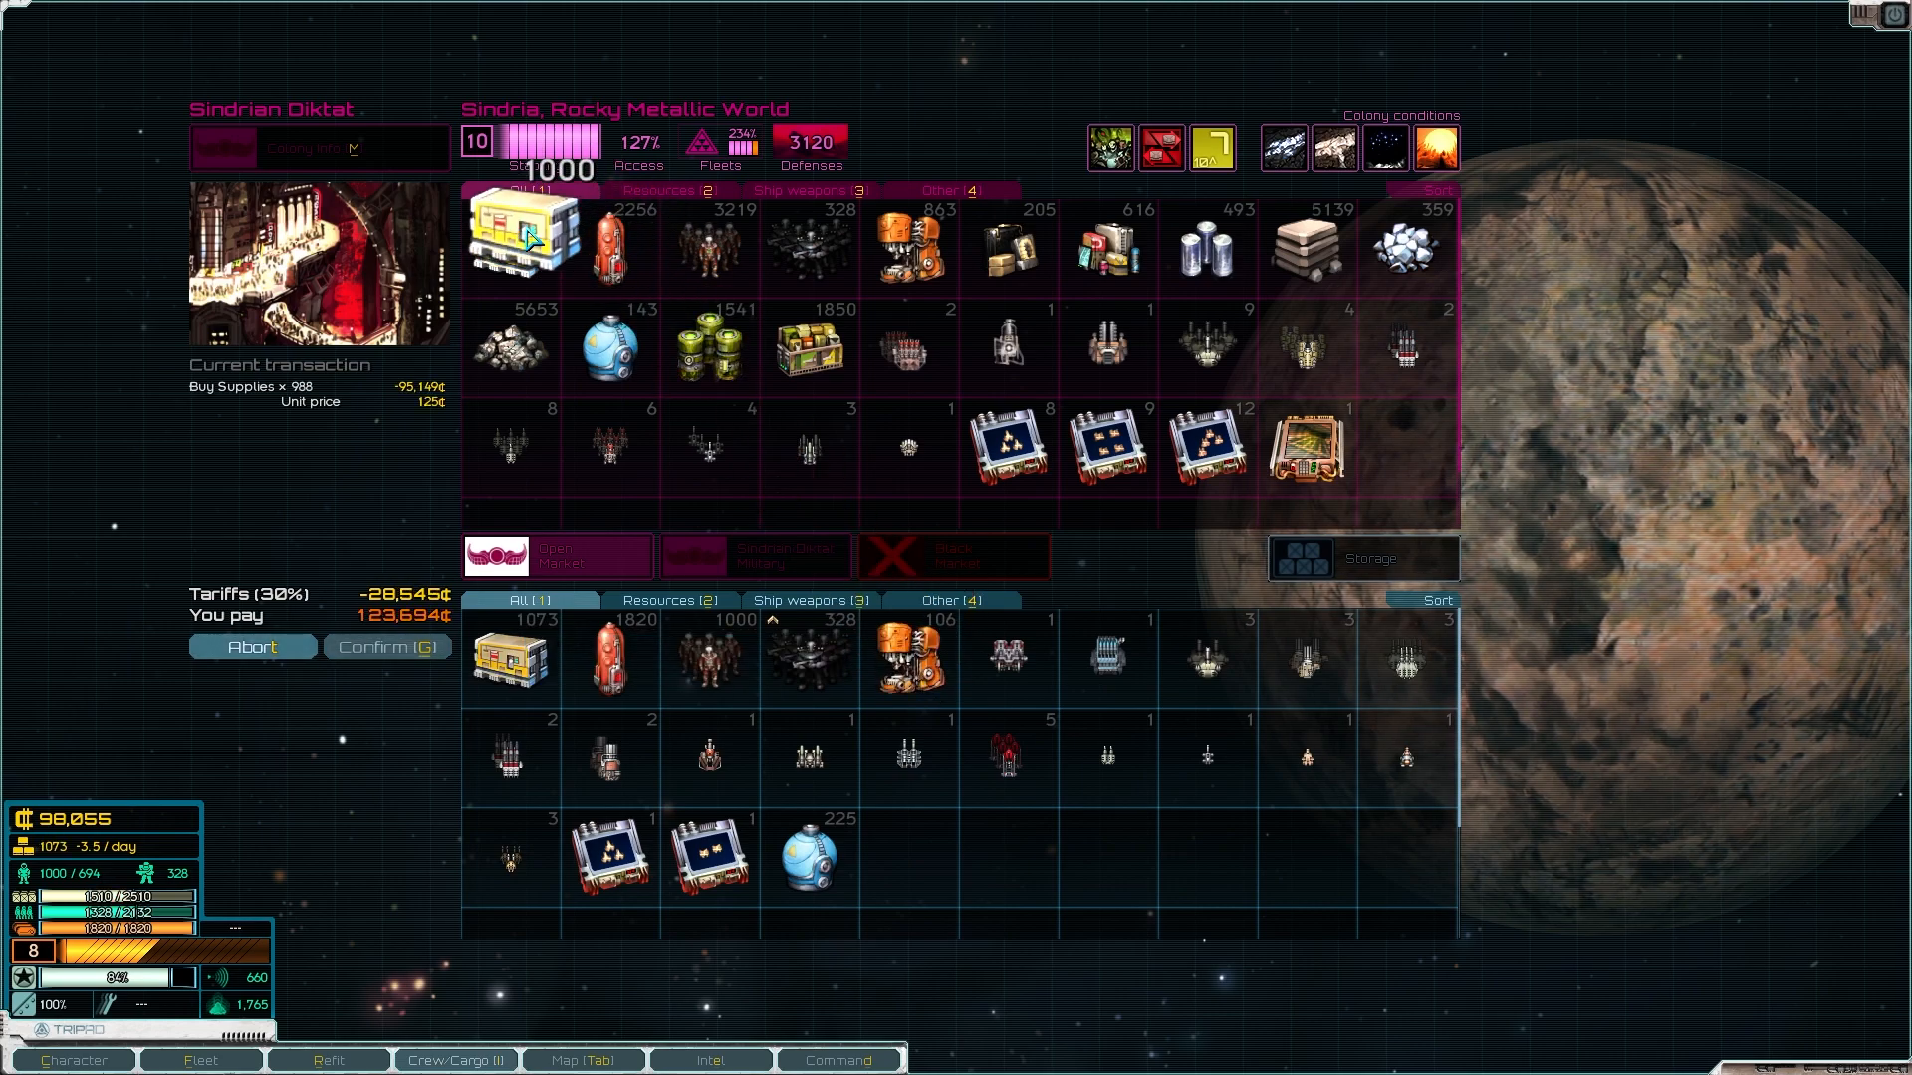
pyautogui.click(508, 659)
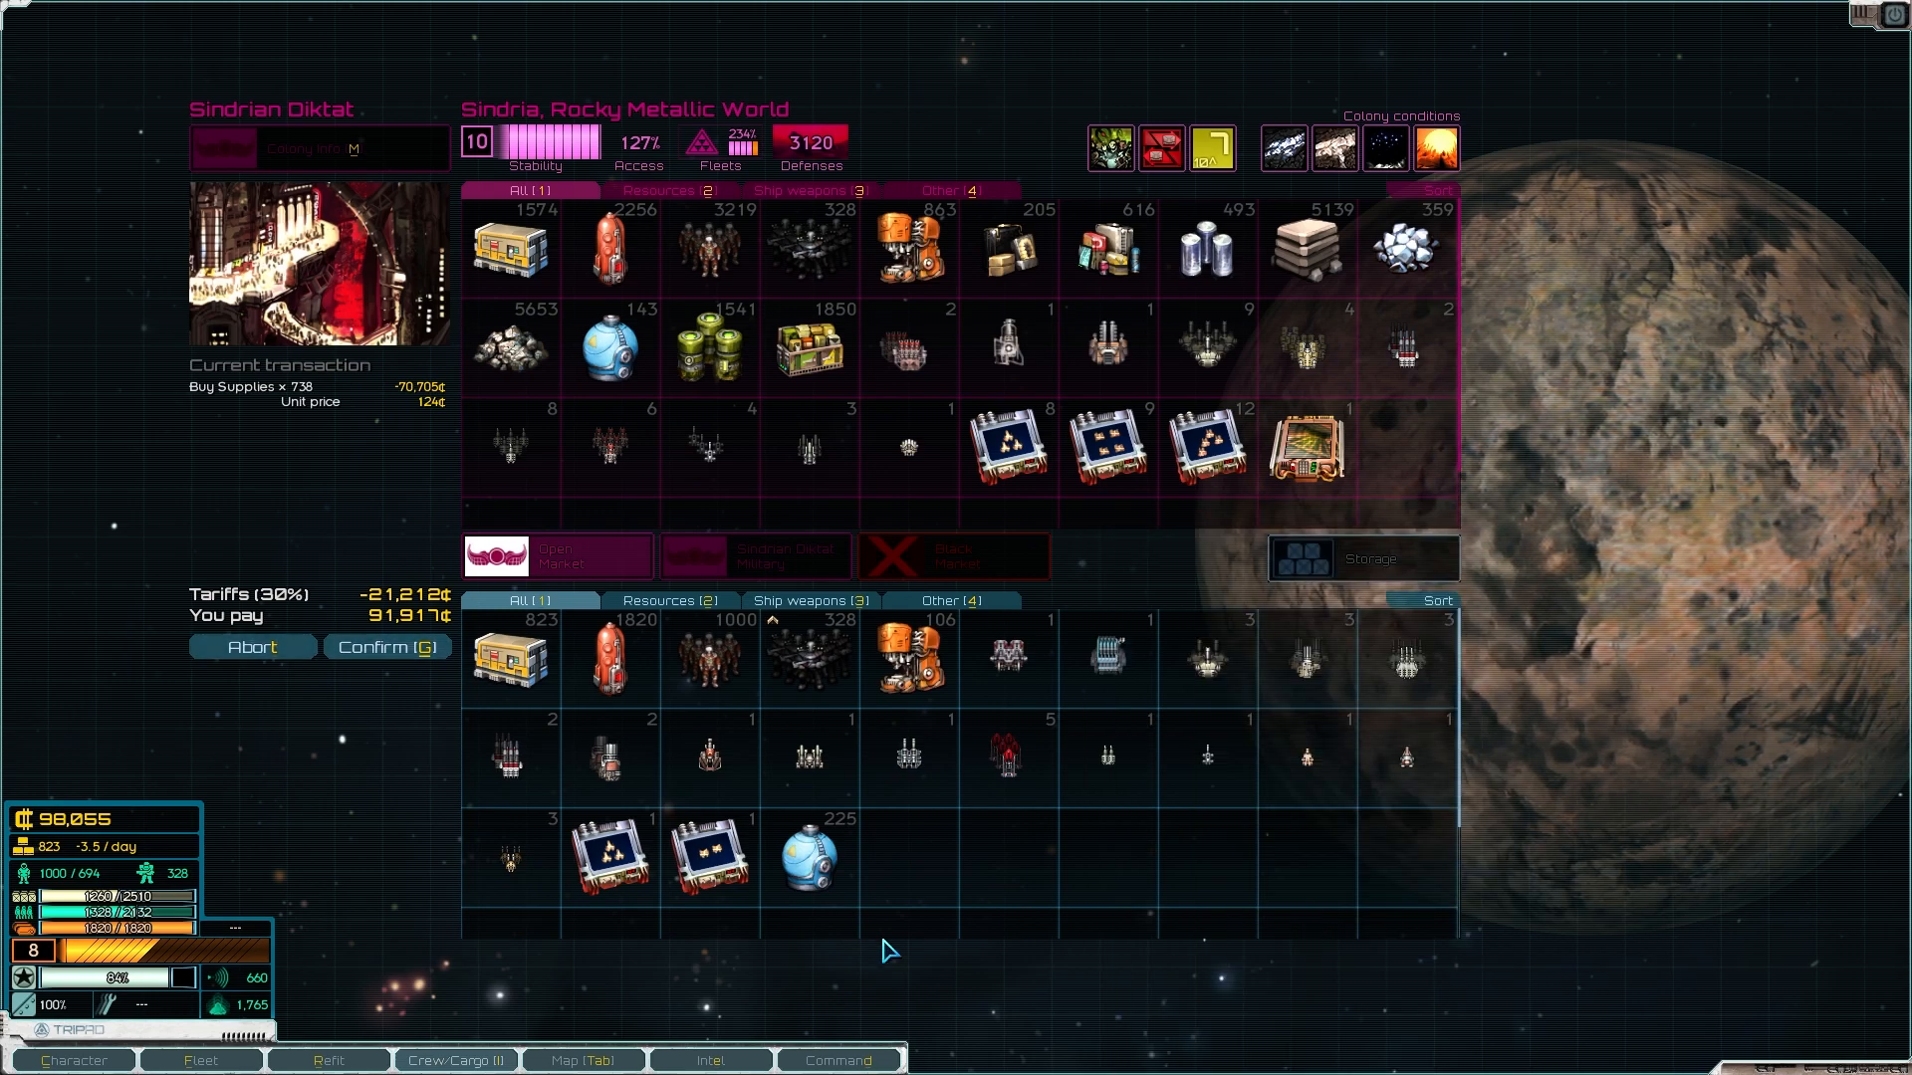
pyautogui.moveTo(809, 866)
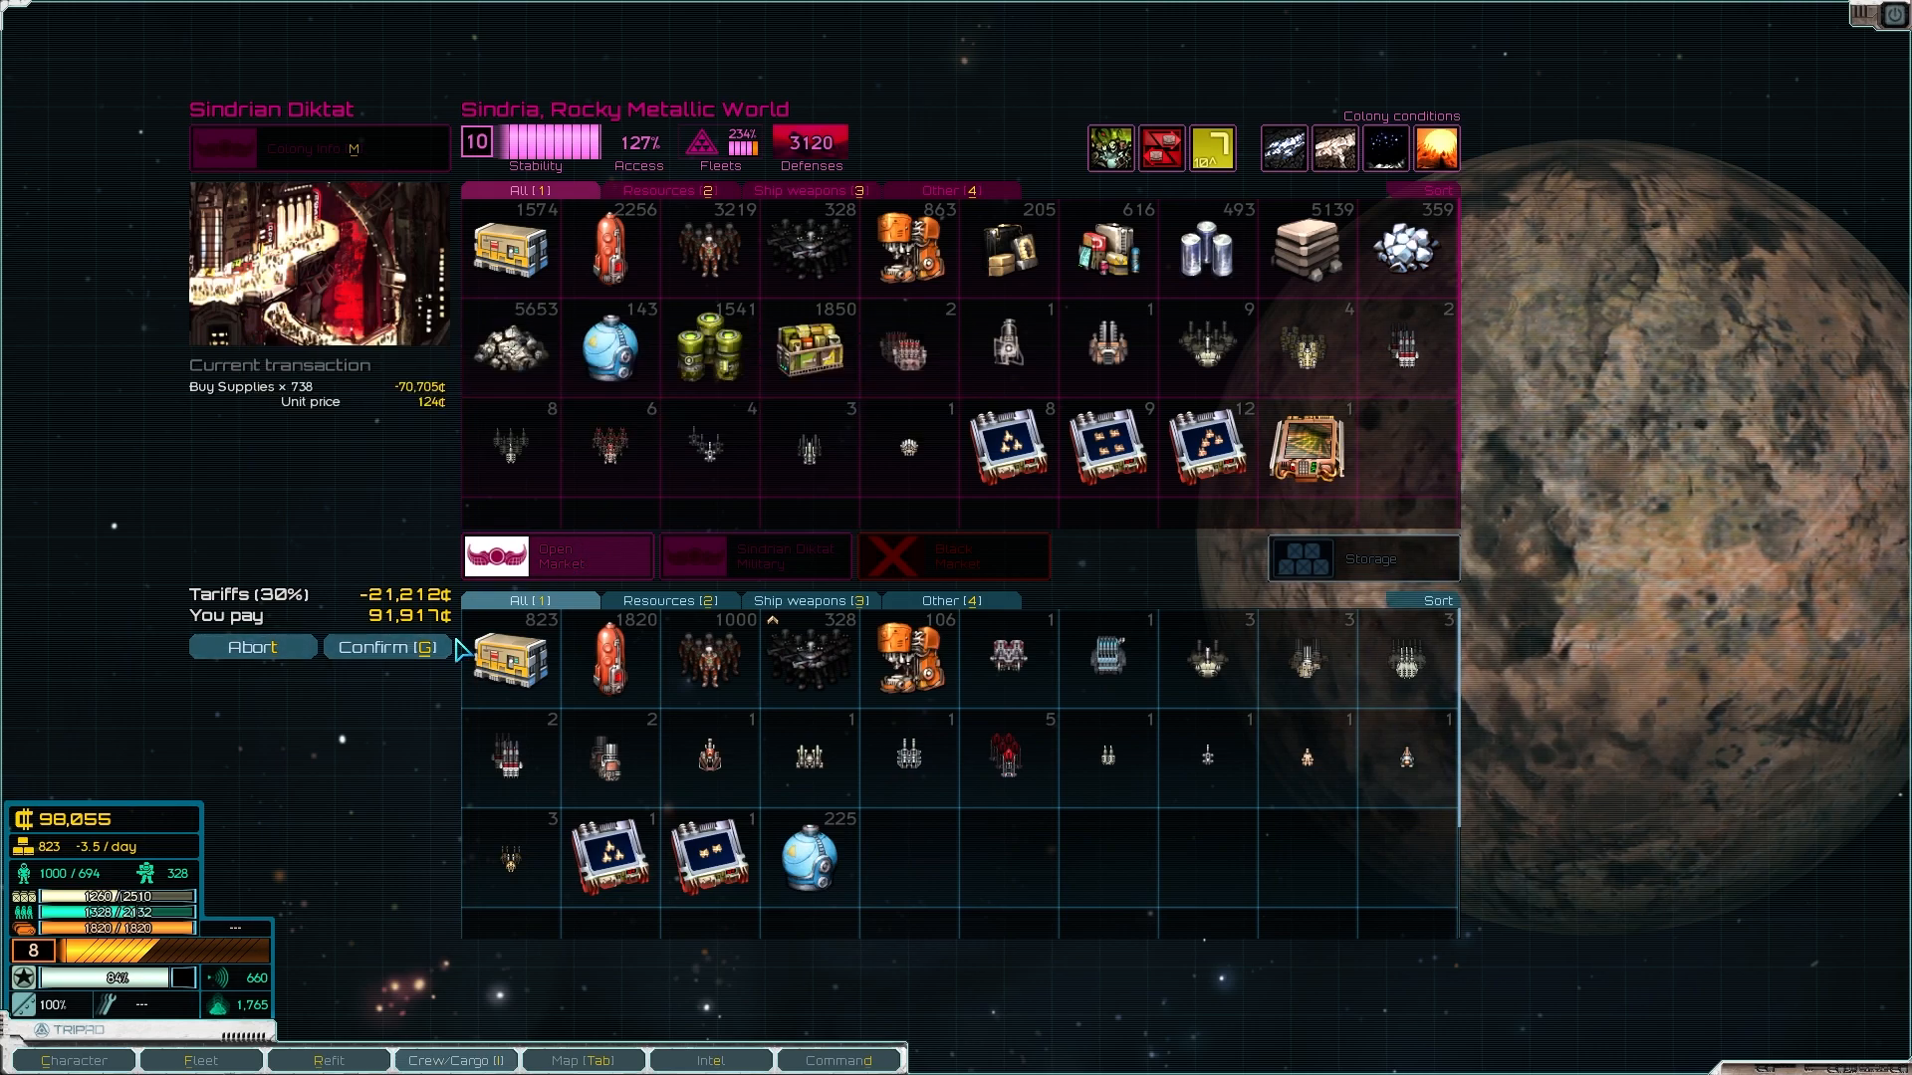
pyautogui.moveTo(509, 659)
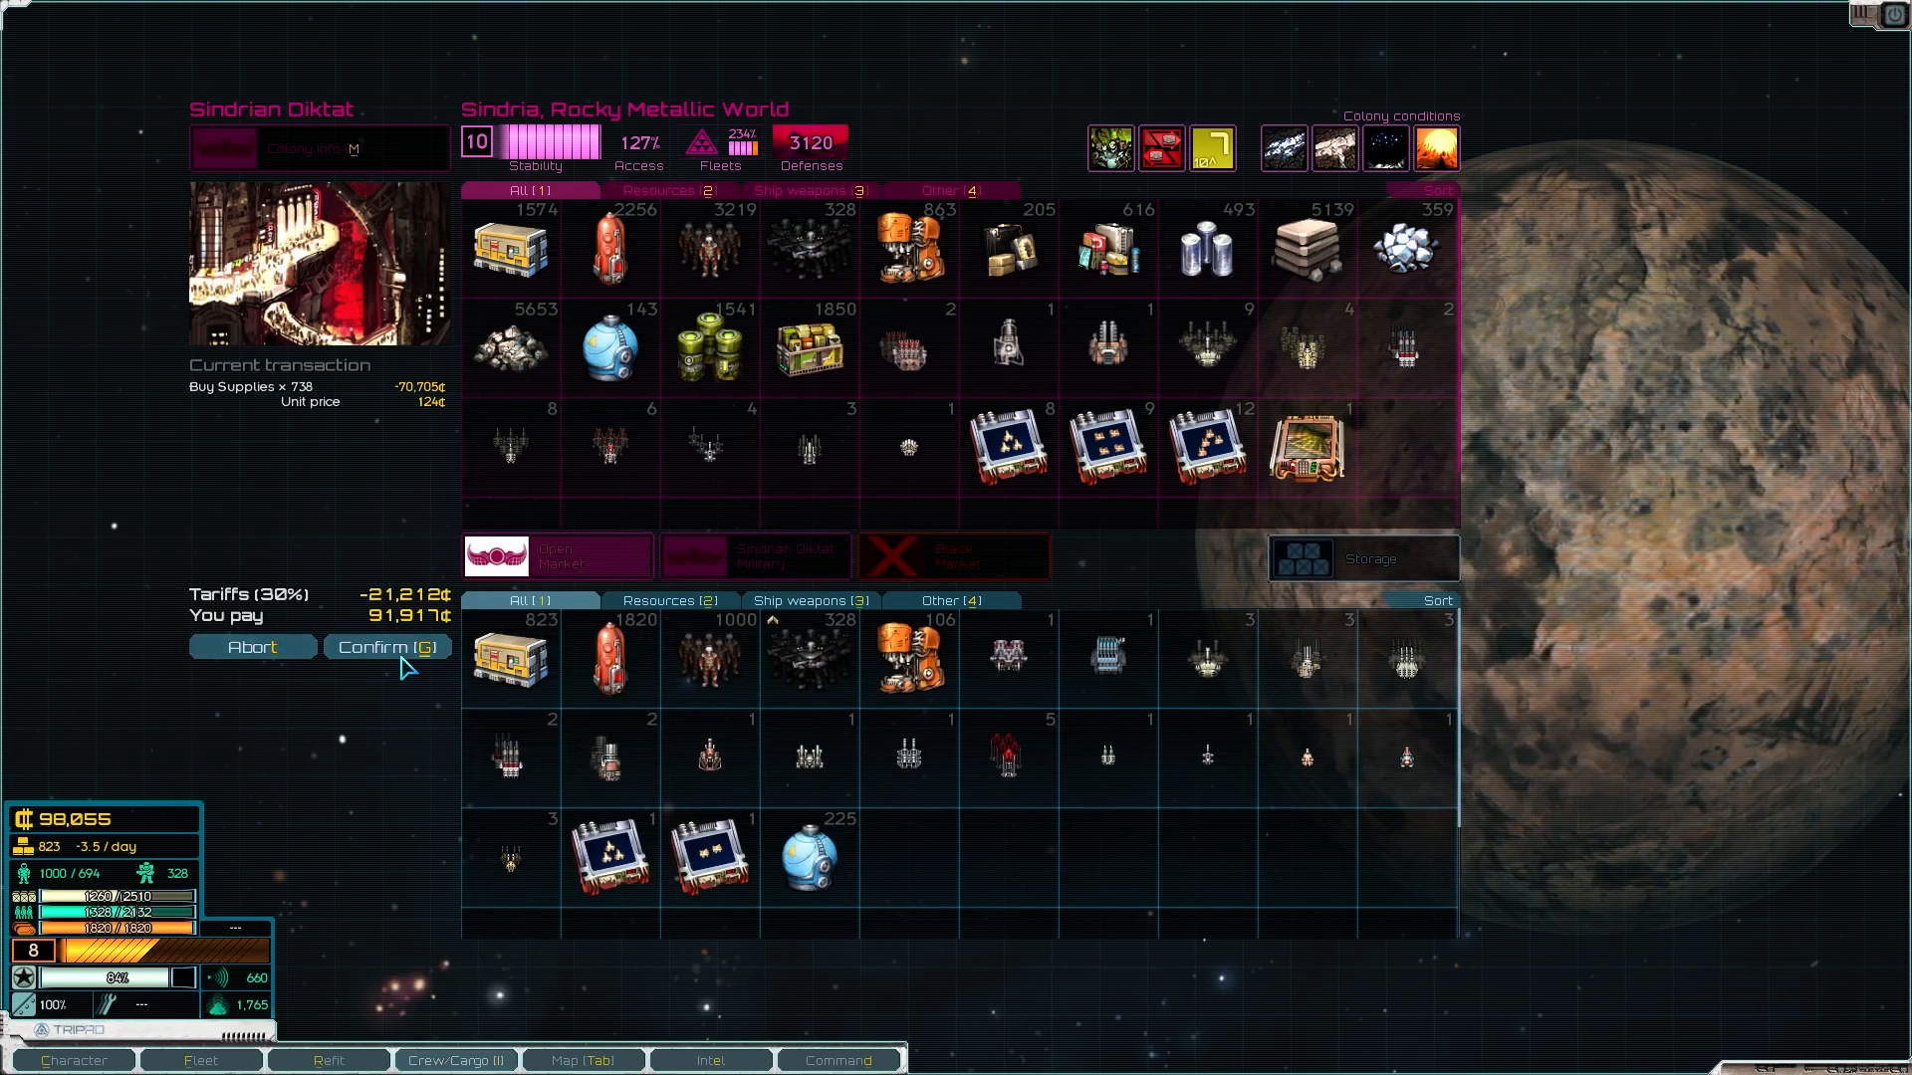
pyautogui.click(385, 646)
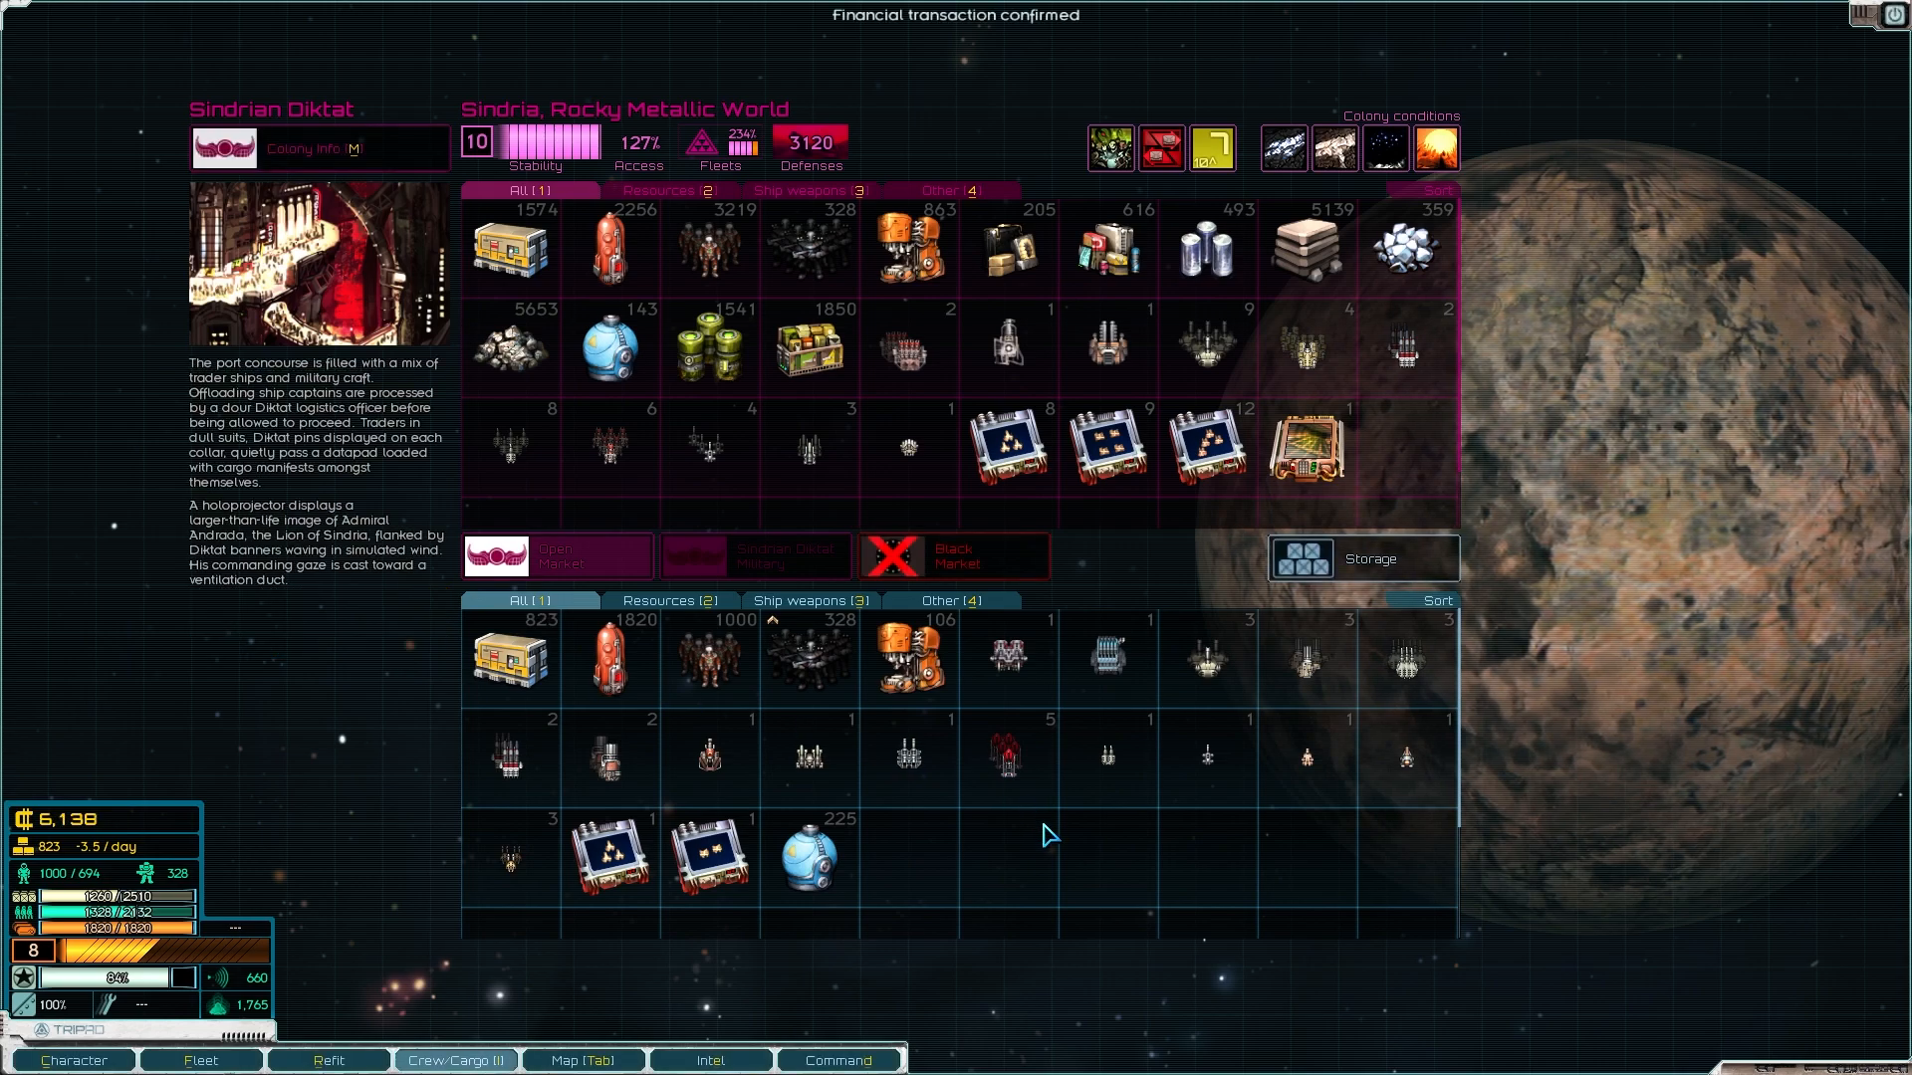
pyautogui.moveTo(1040, 886)
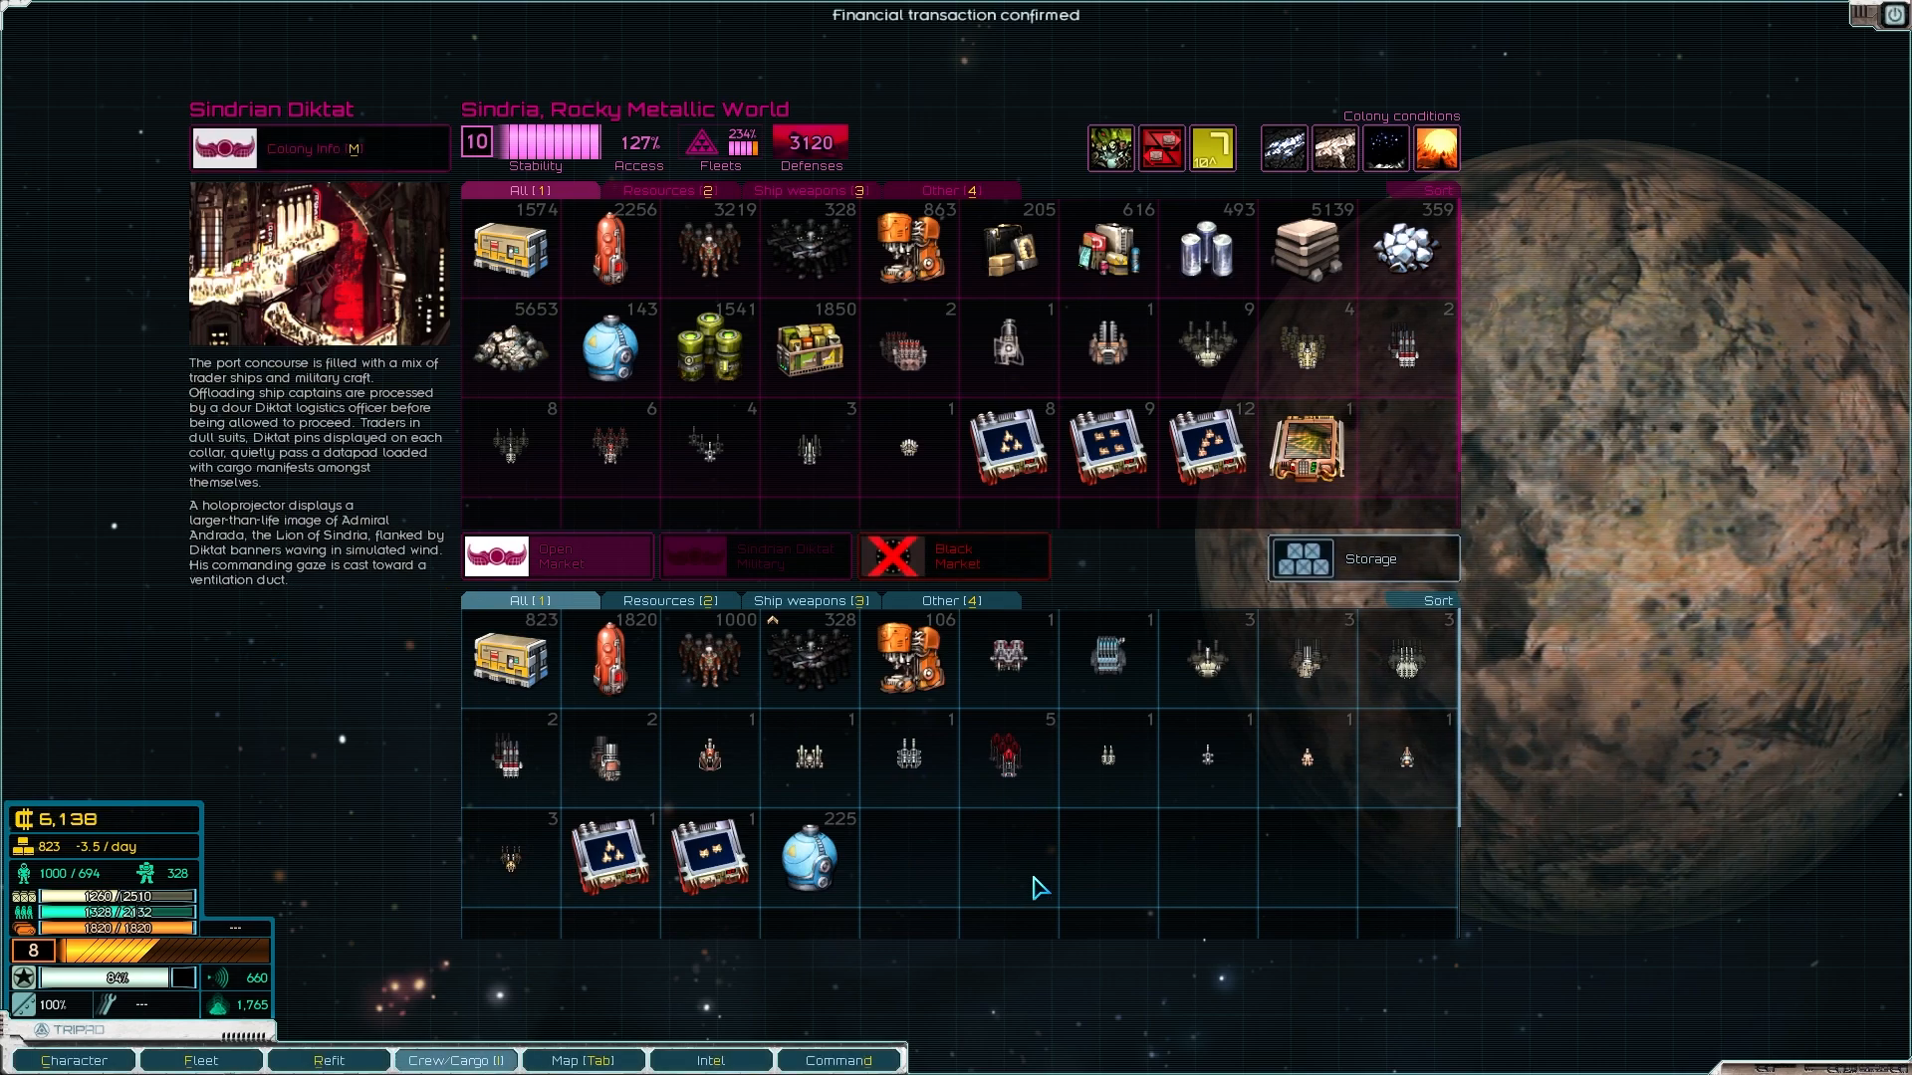
pyautogui.moveTo(964, 563)
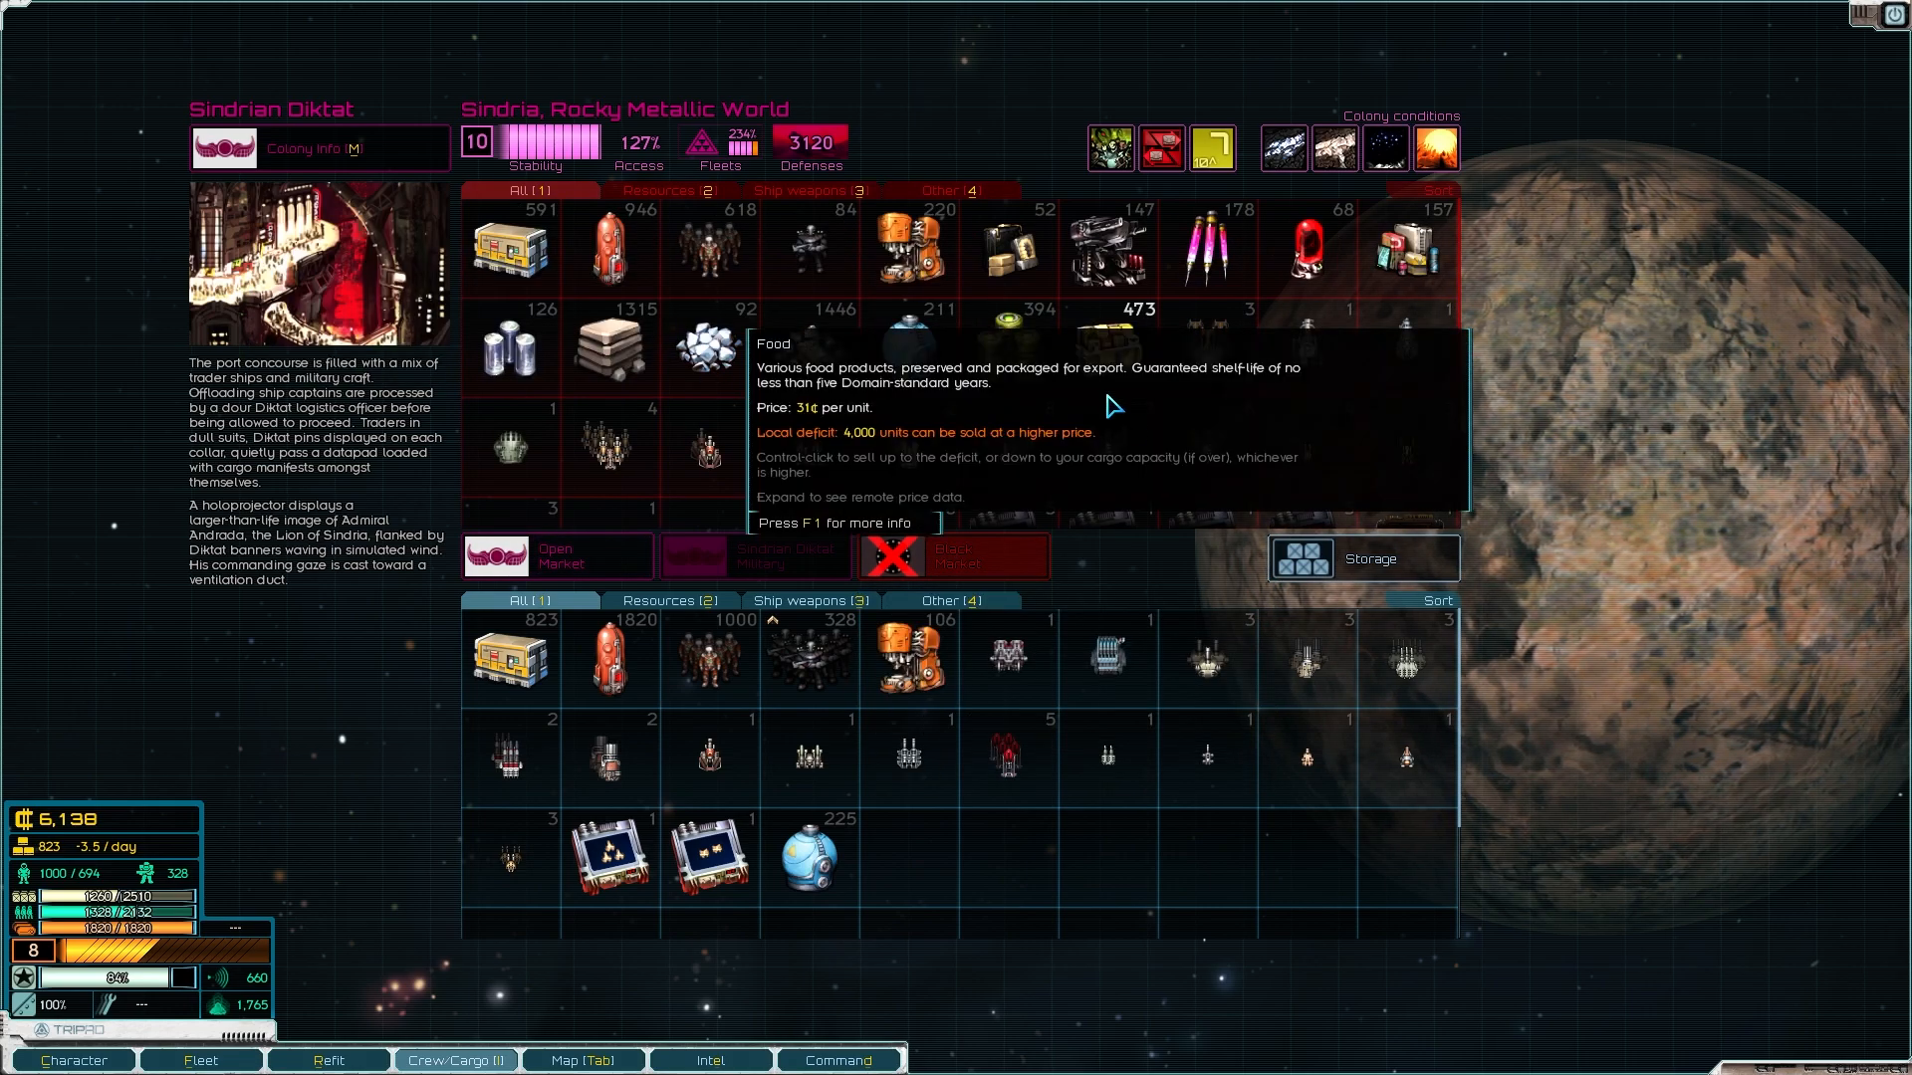
pyautogui.moveTo(1240, 243)
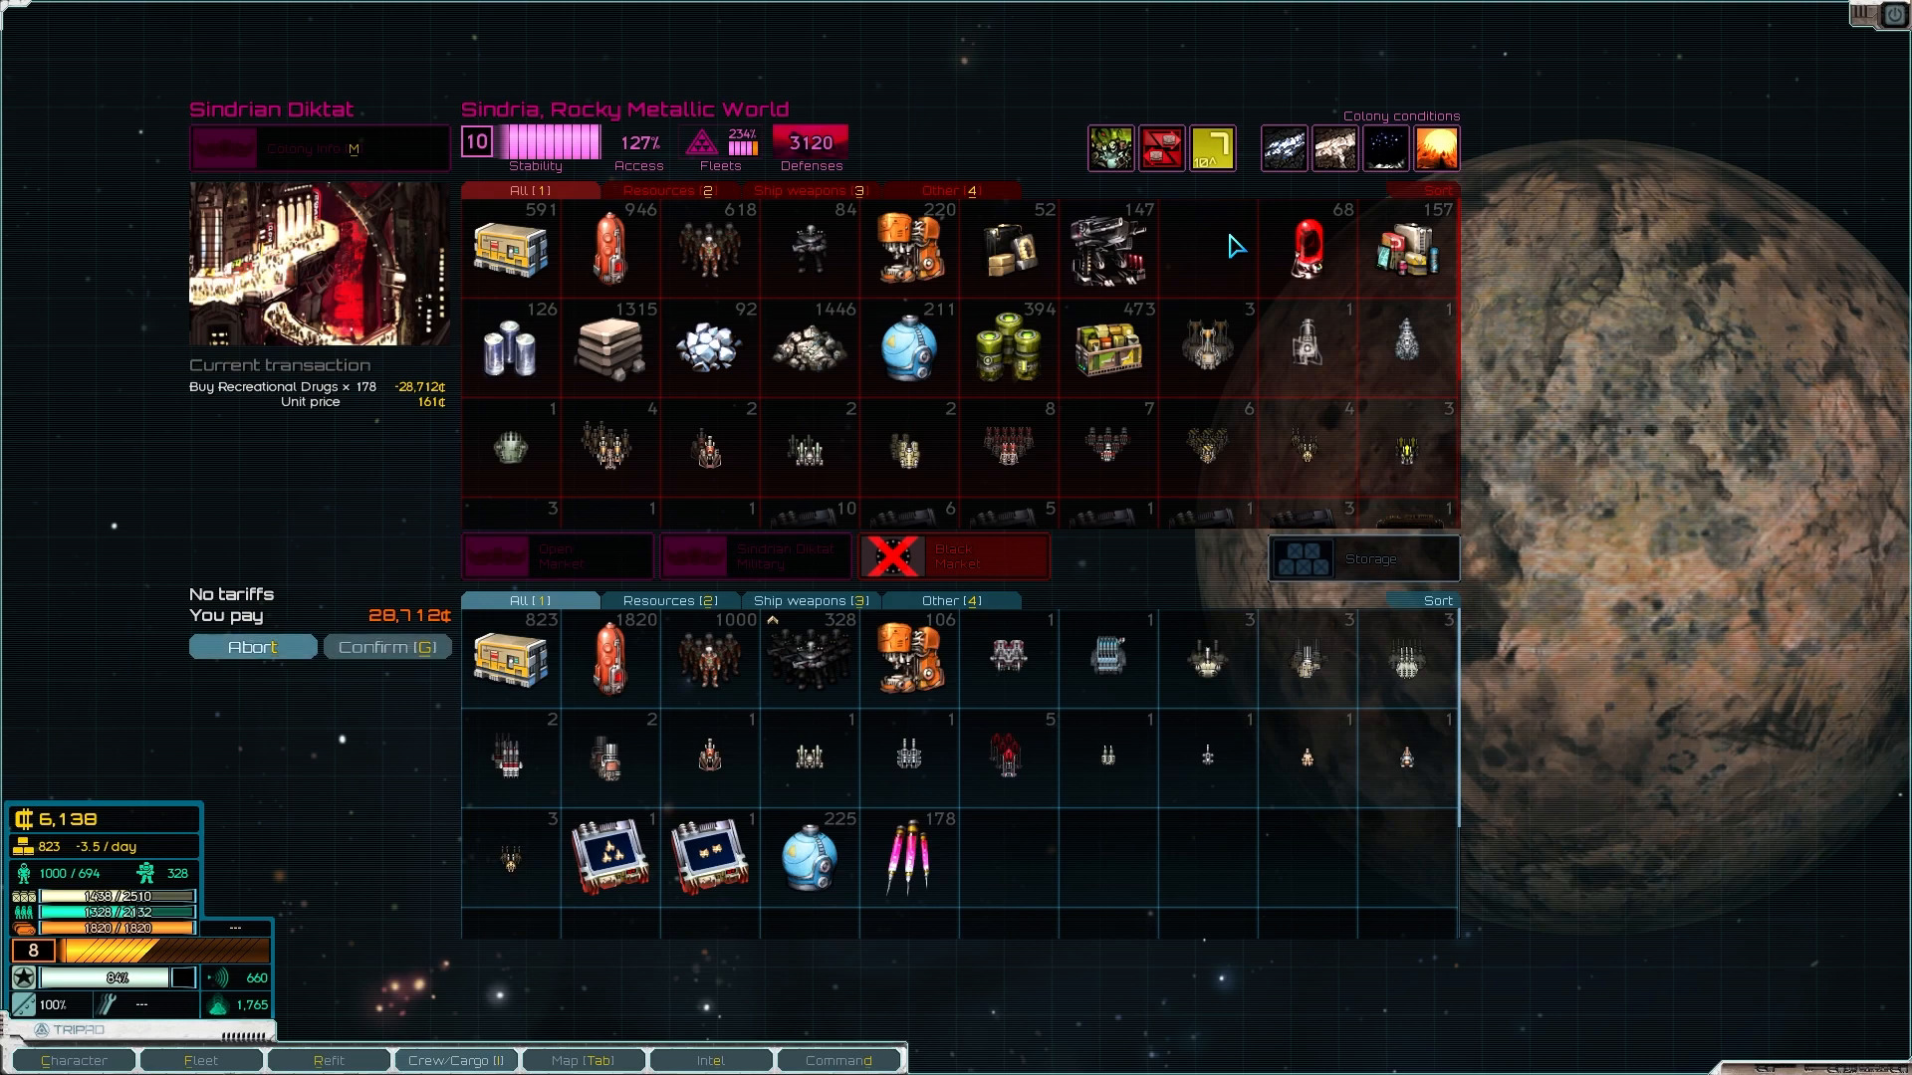
pyautogui.moveTo(908, 856)
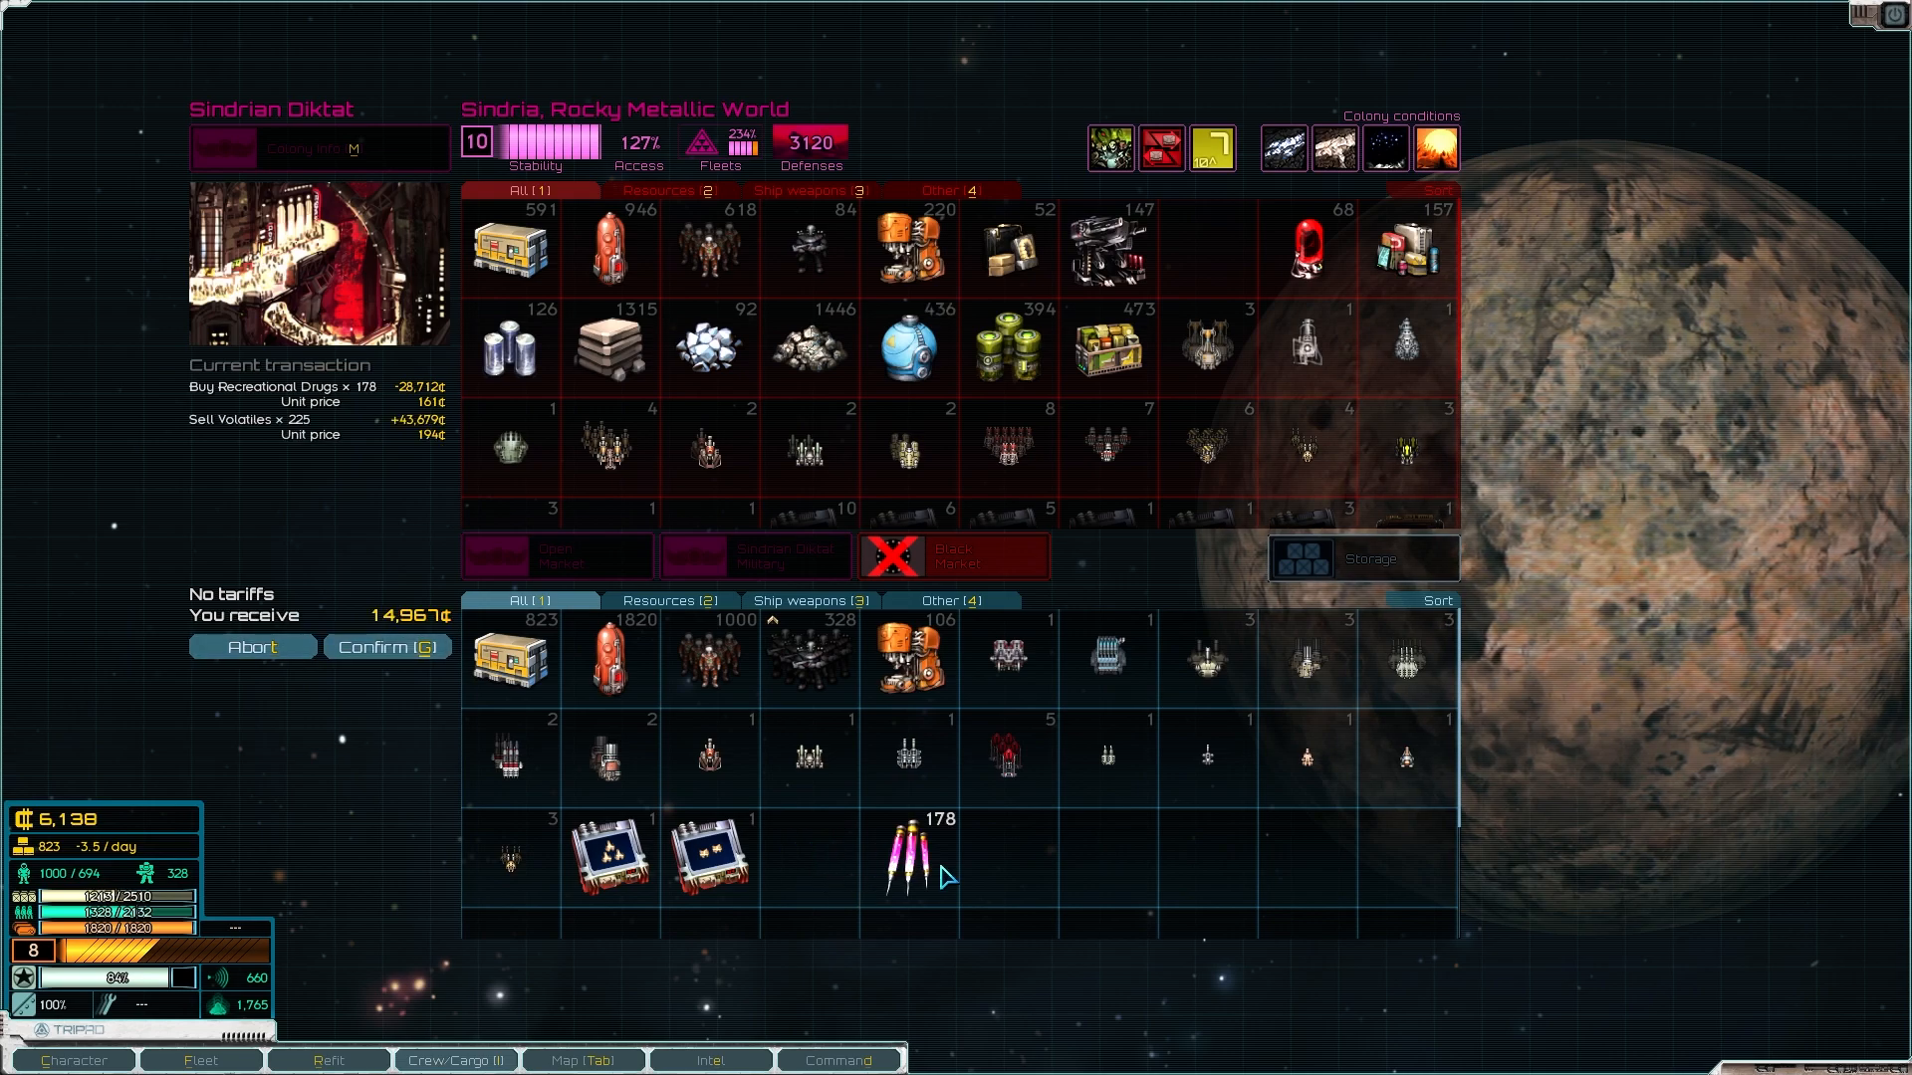
# Step: Confirm buying 178 Recreational Drugs and selling 225 Volatiles on the black market
pyautogui.click(386, 645)
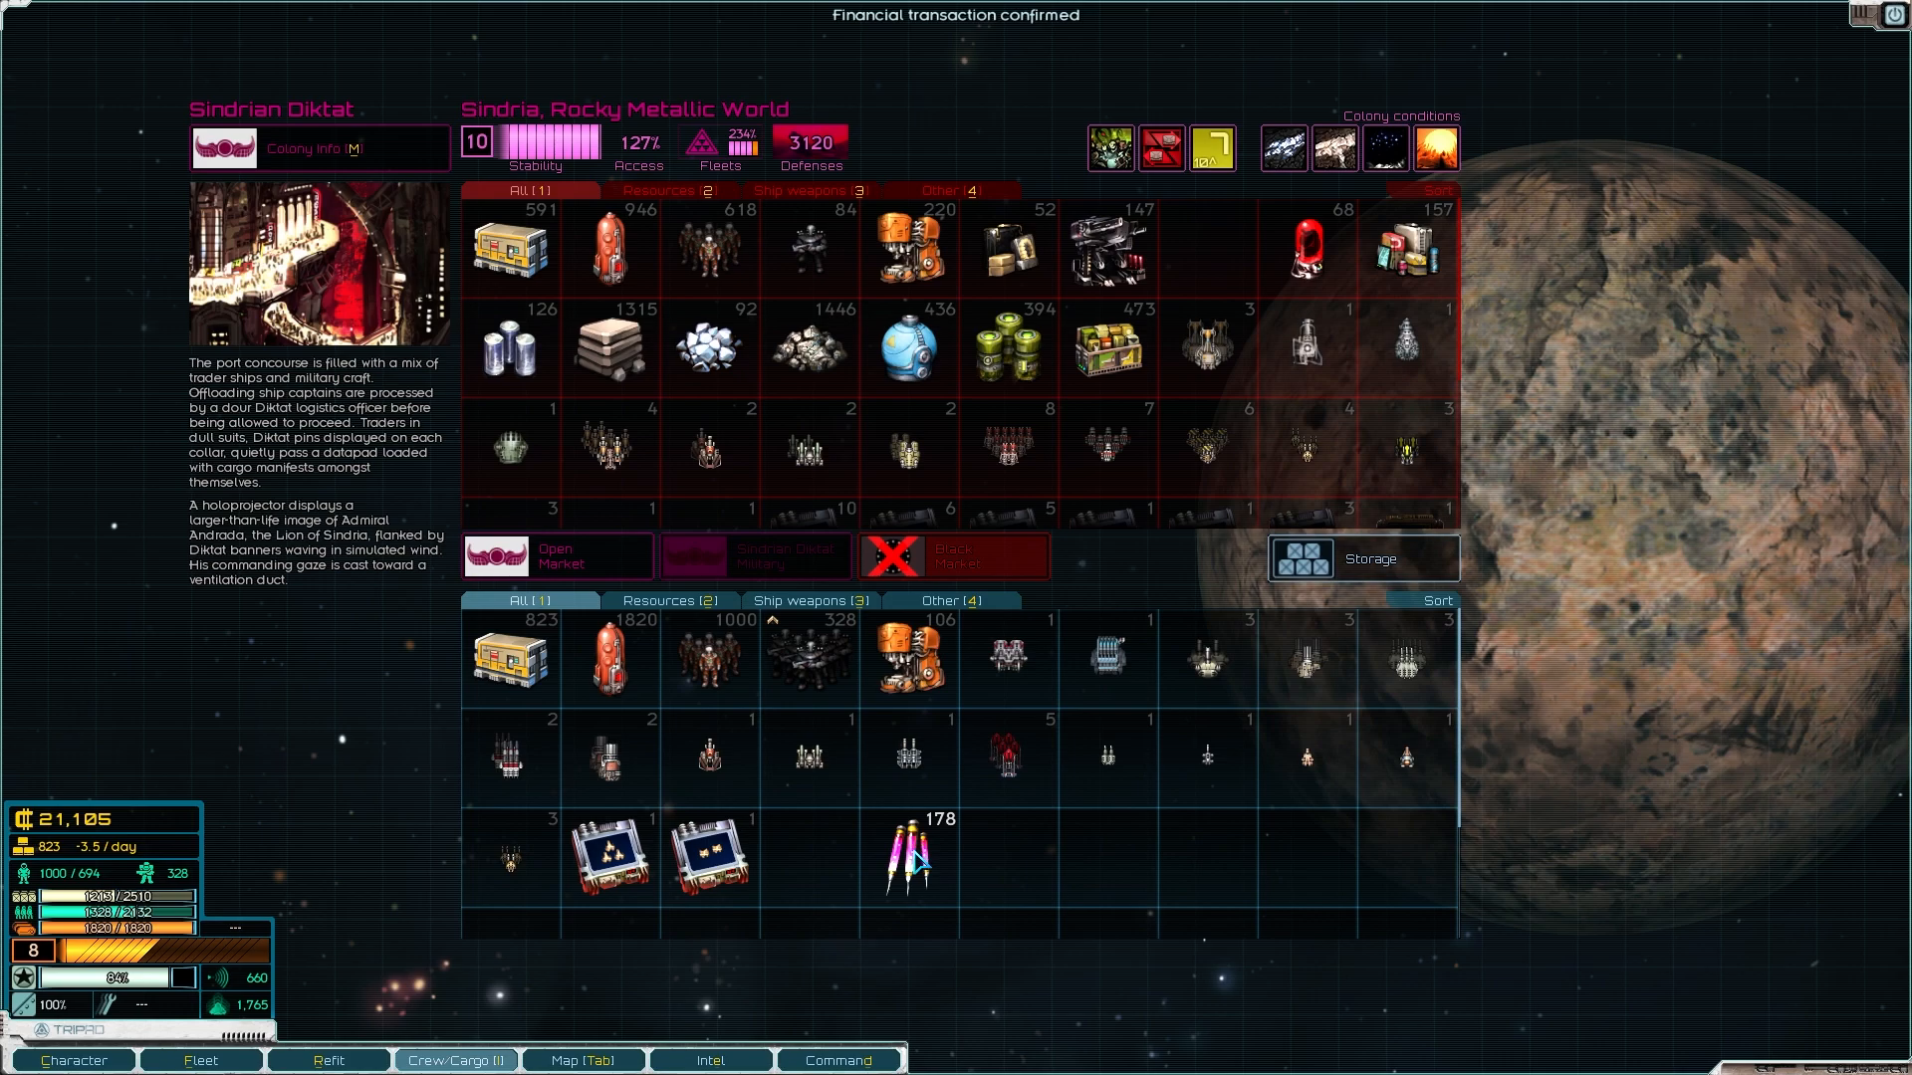
pyautogui.moveTo(908, 858)
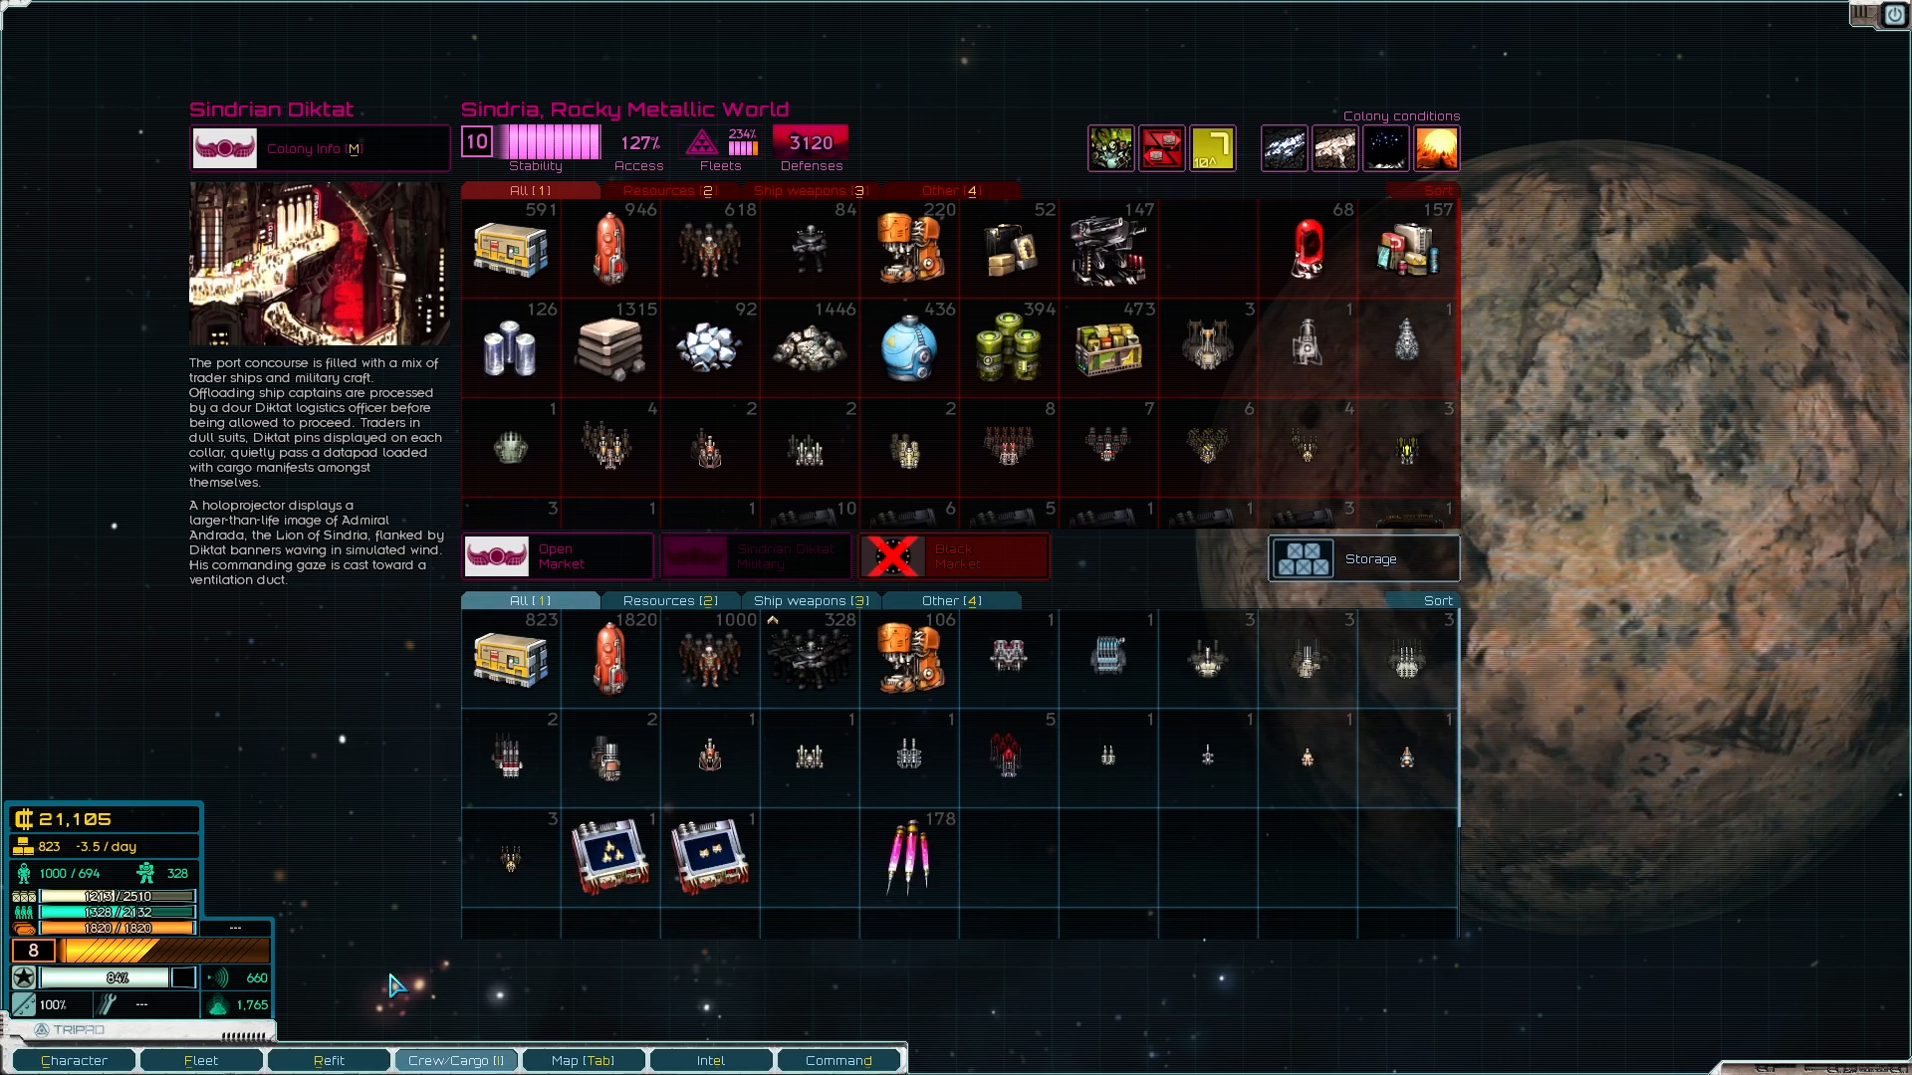
pyautogui.moveTo(1119, 496)
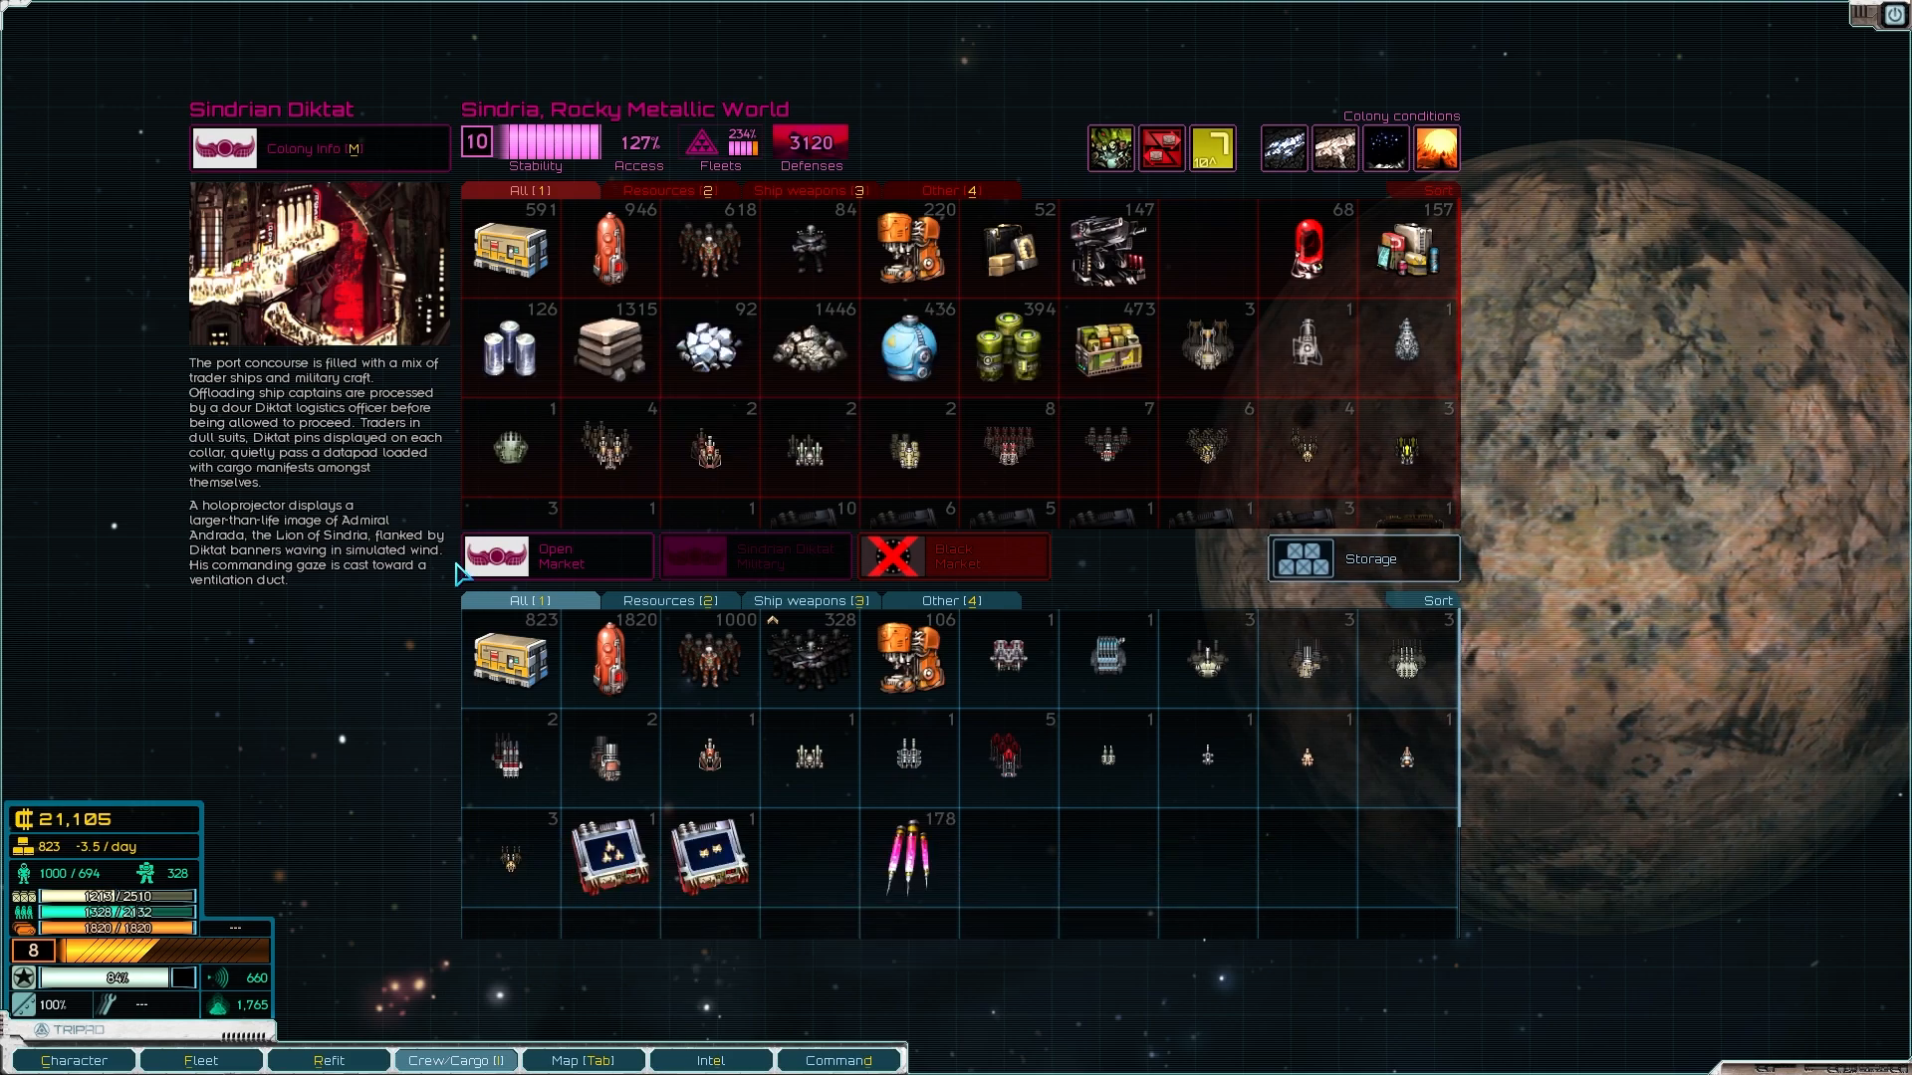
pyautogui.moveTo(315, 982)
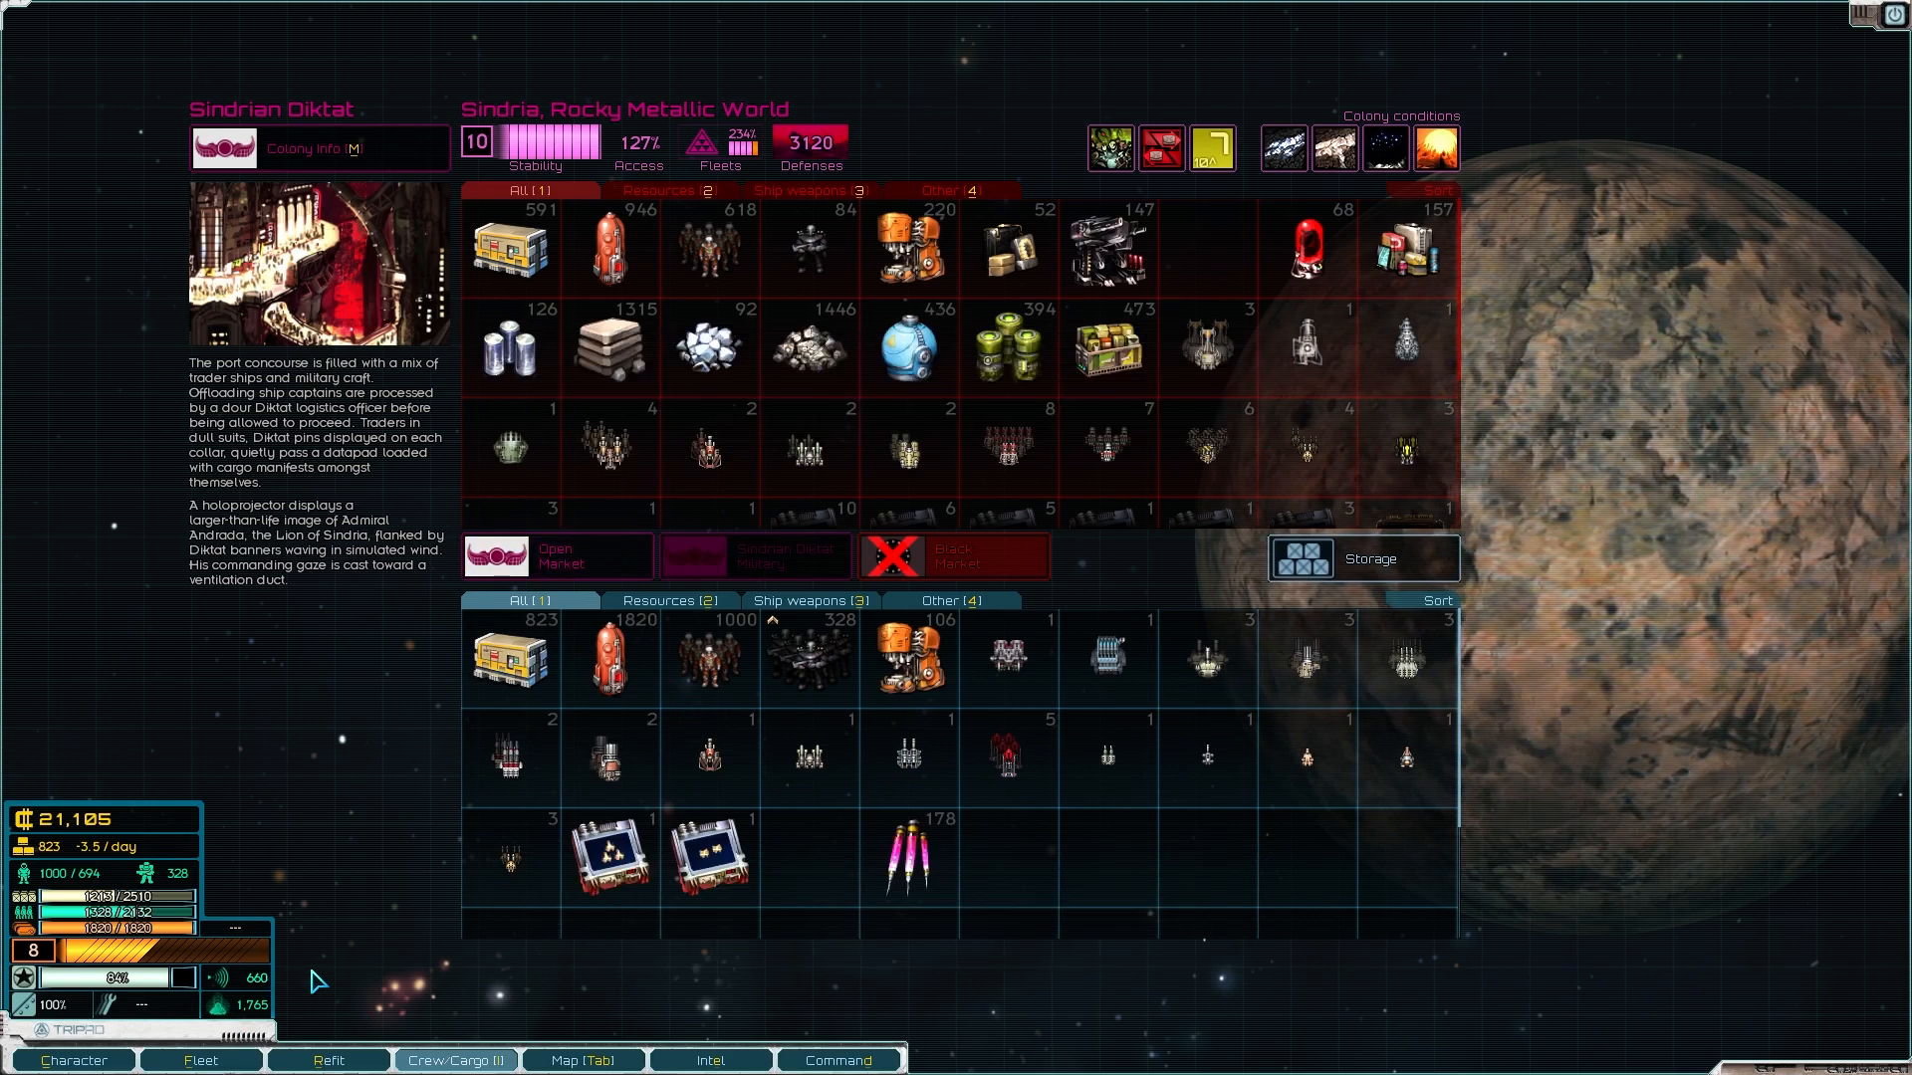
pyautogui.moveTo(908, 856)
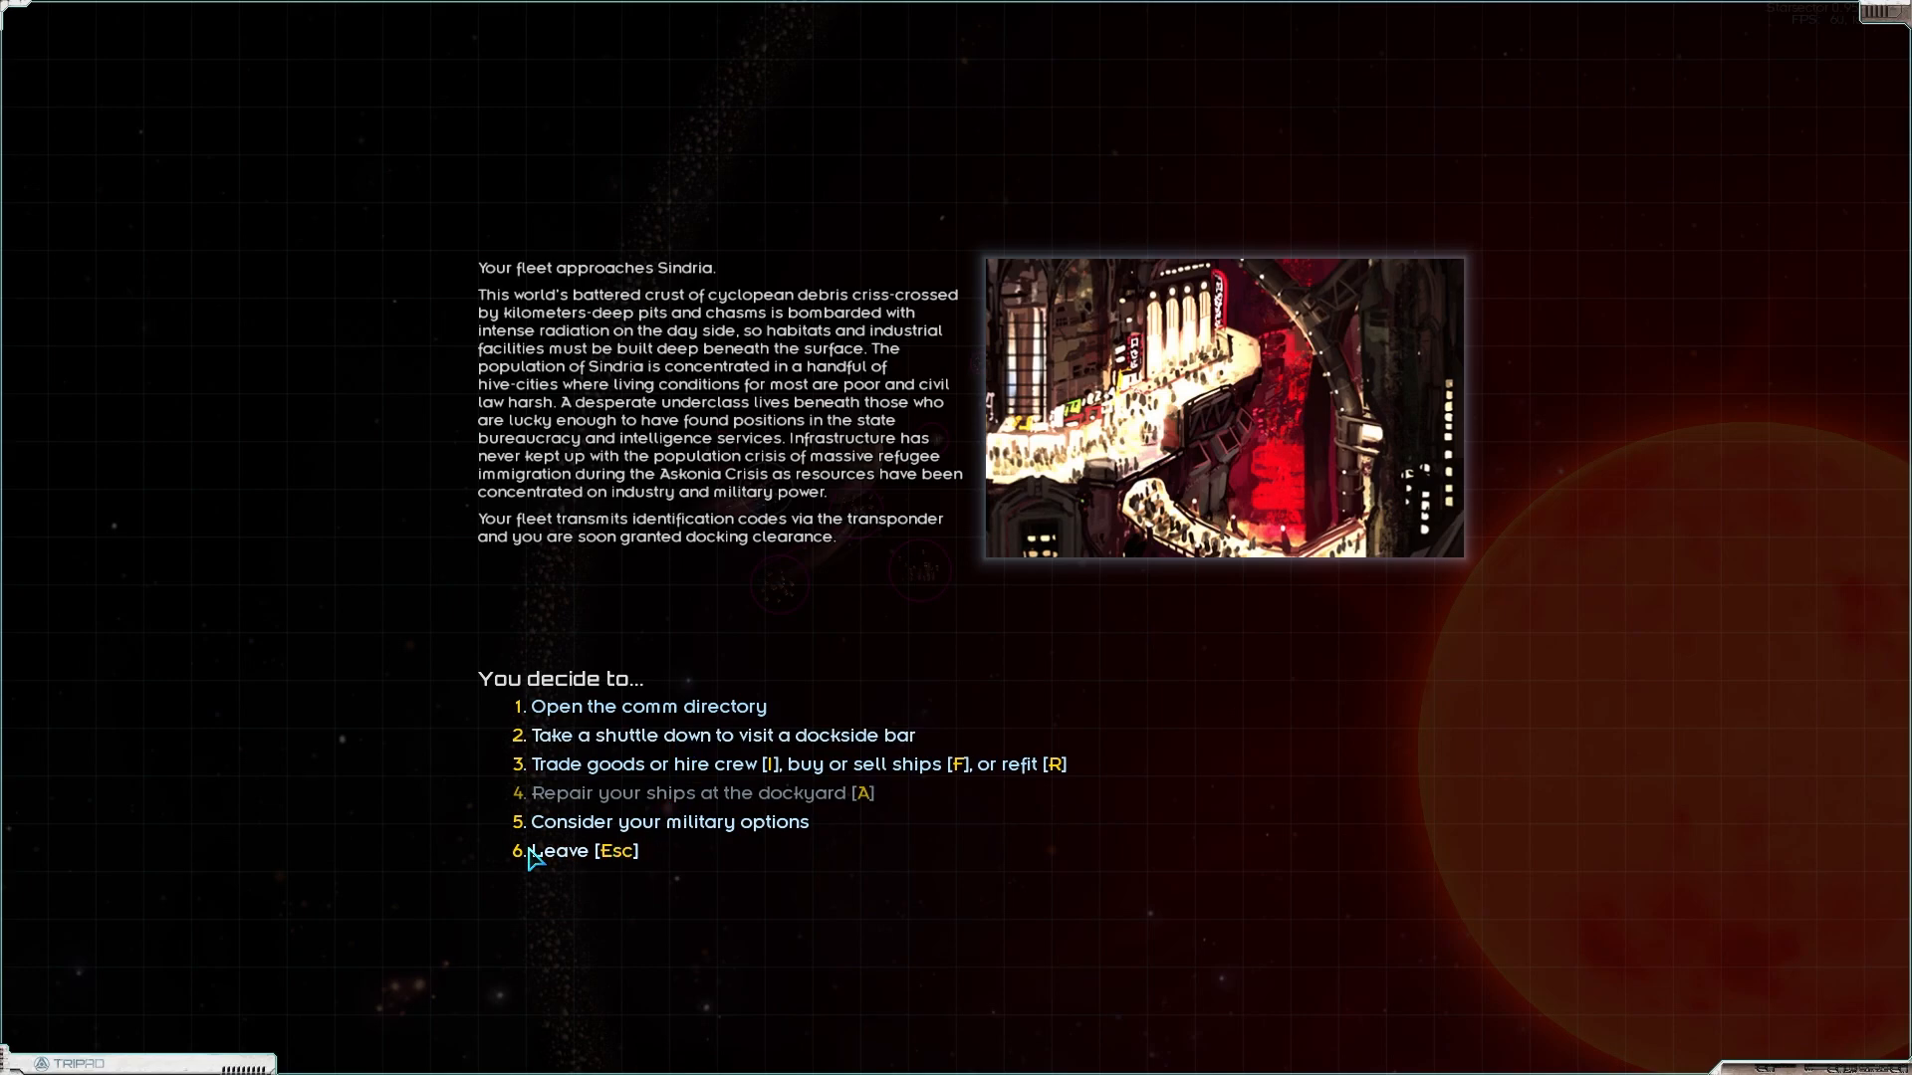
# Step: Leave Sindria and send the fleet into open space heading for Askonia Gate
pyautogui.click(576, 851)
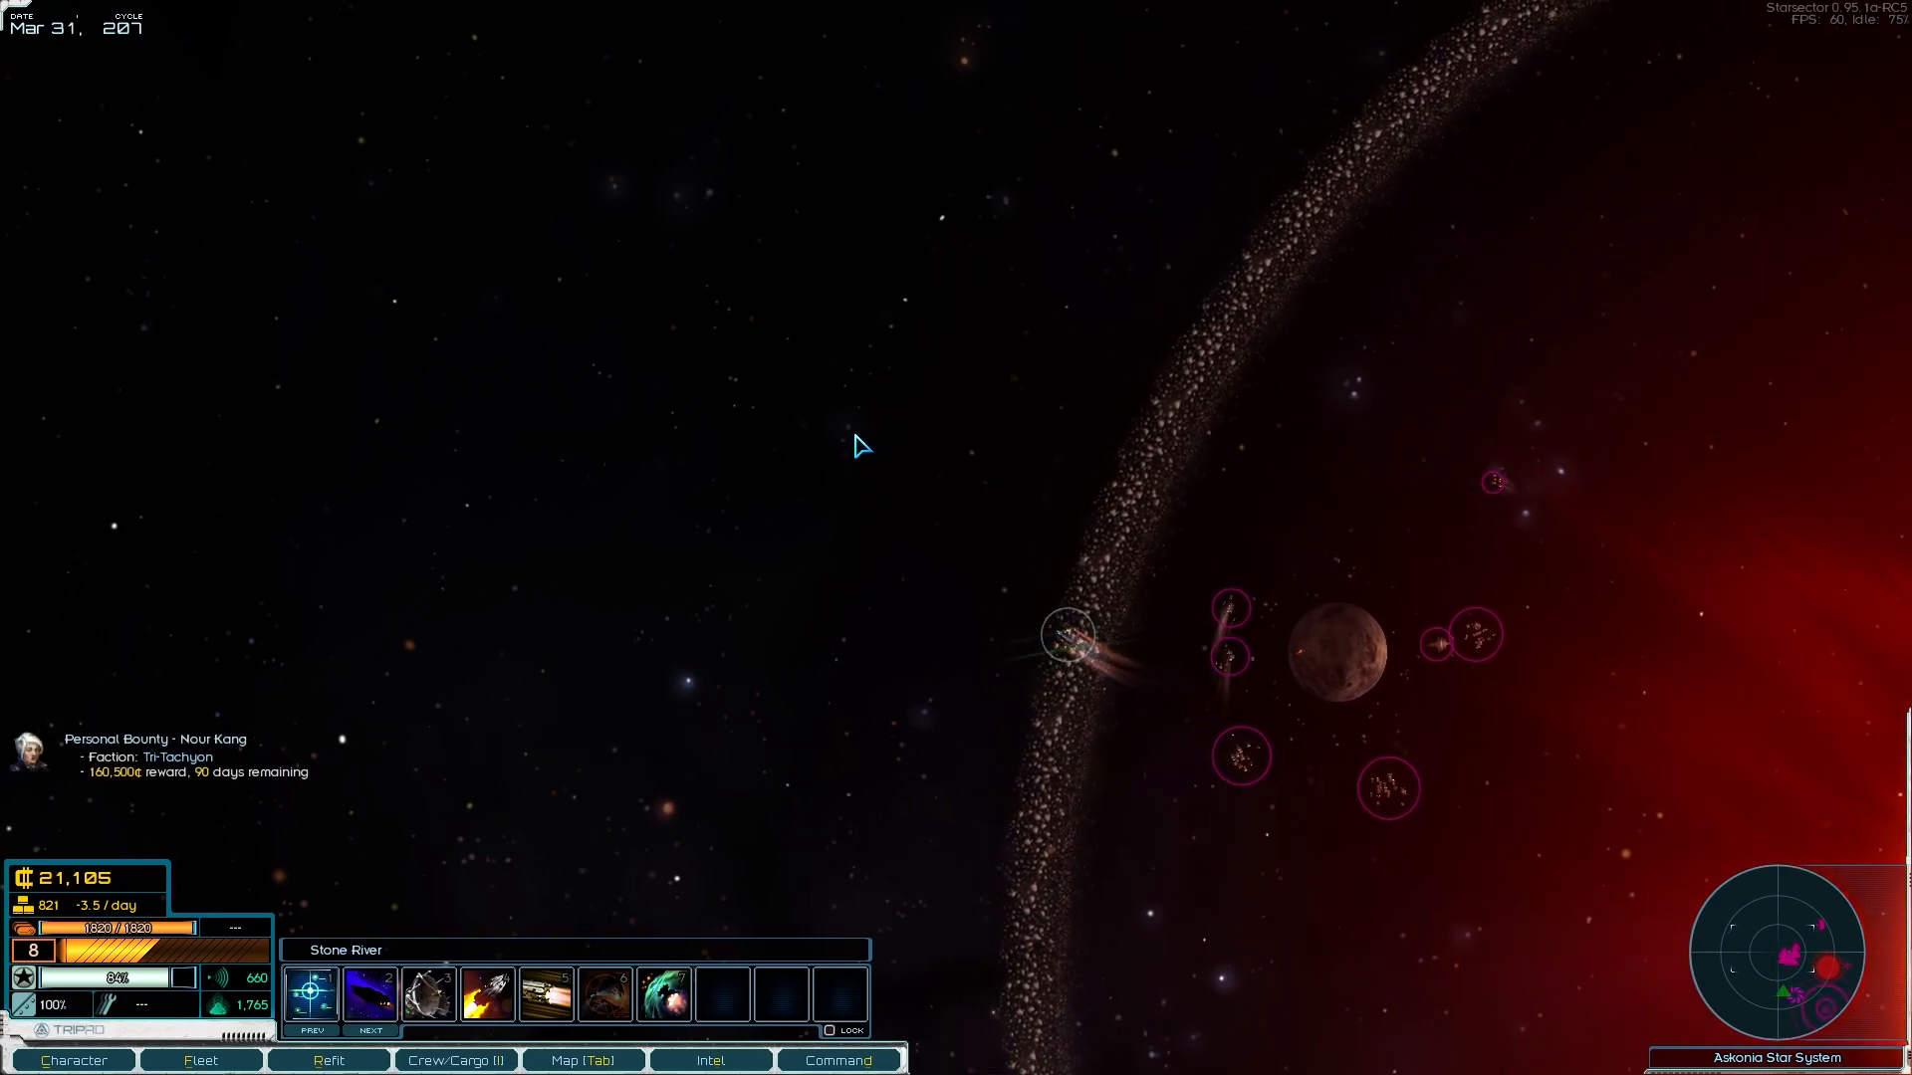
pyautogui.press('space')
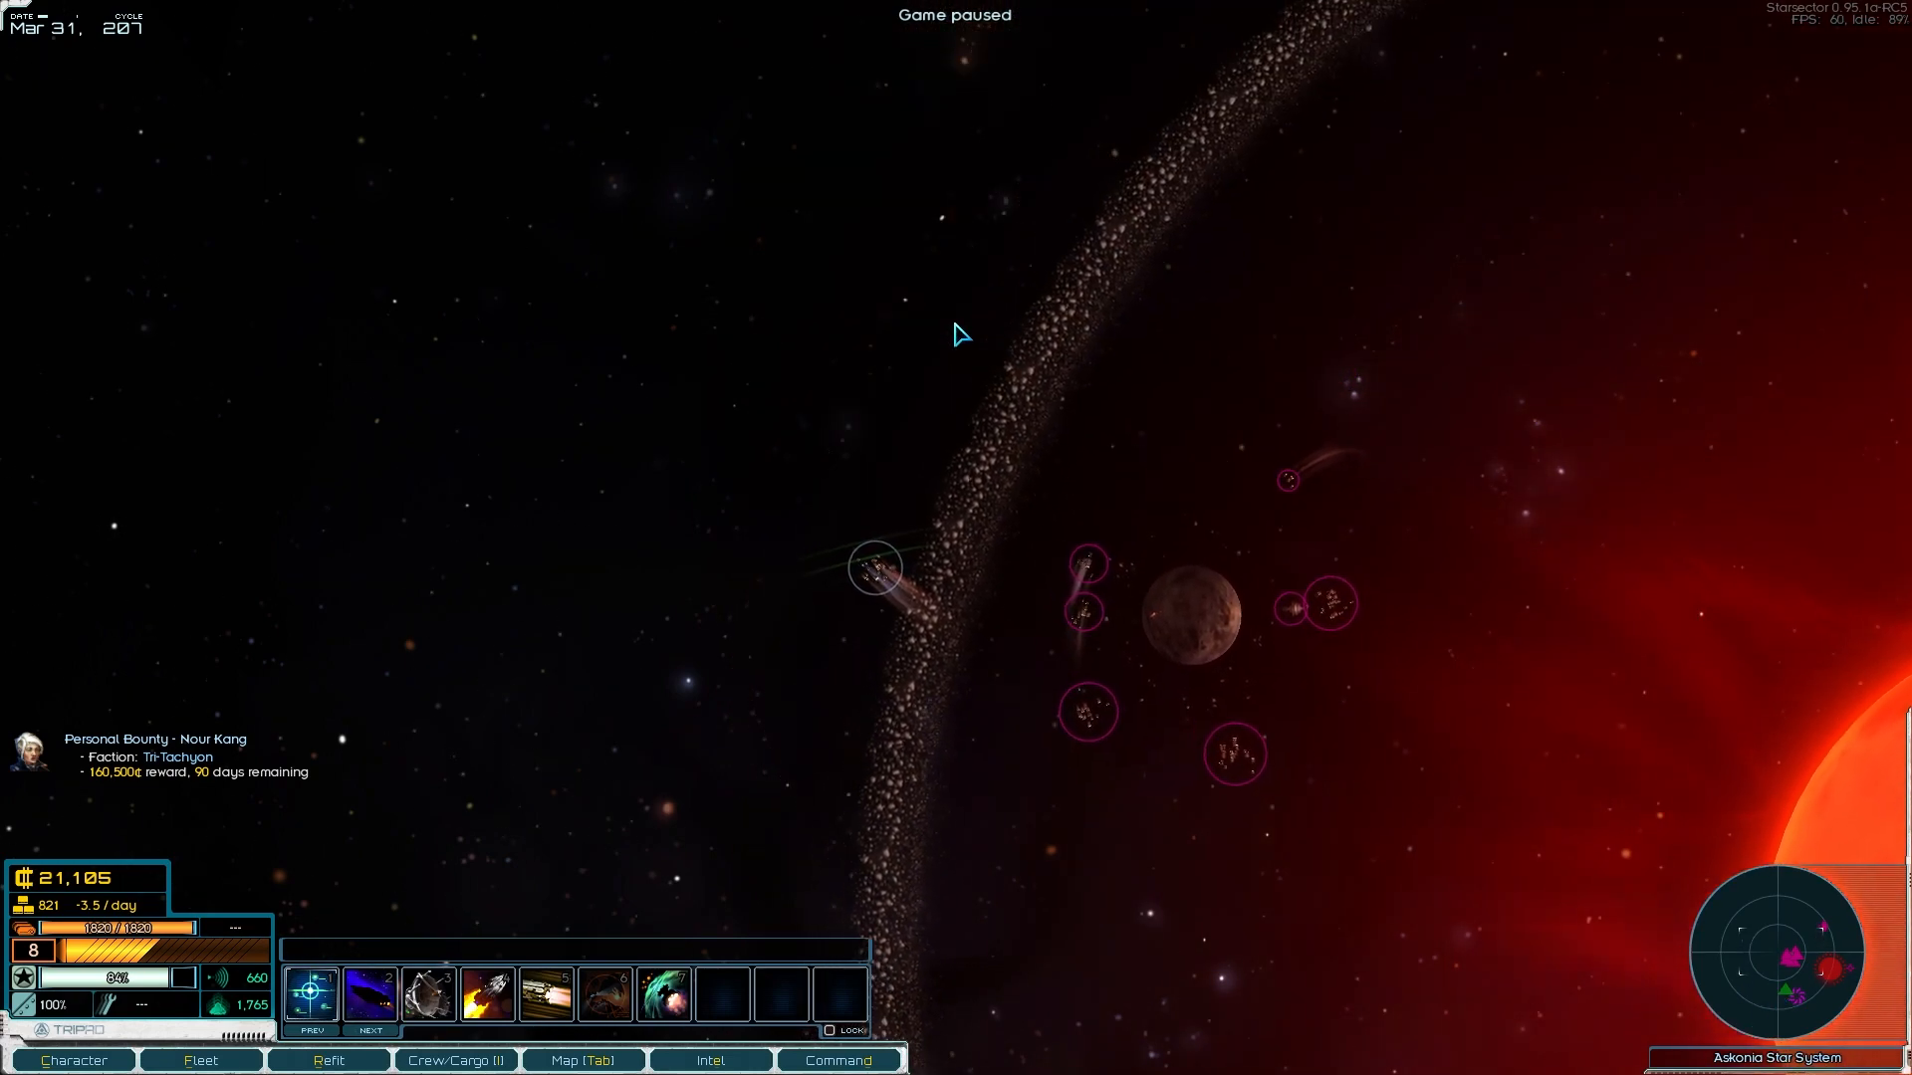
pyautogui.click(582, 1059)
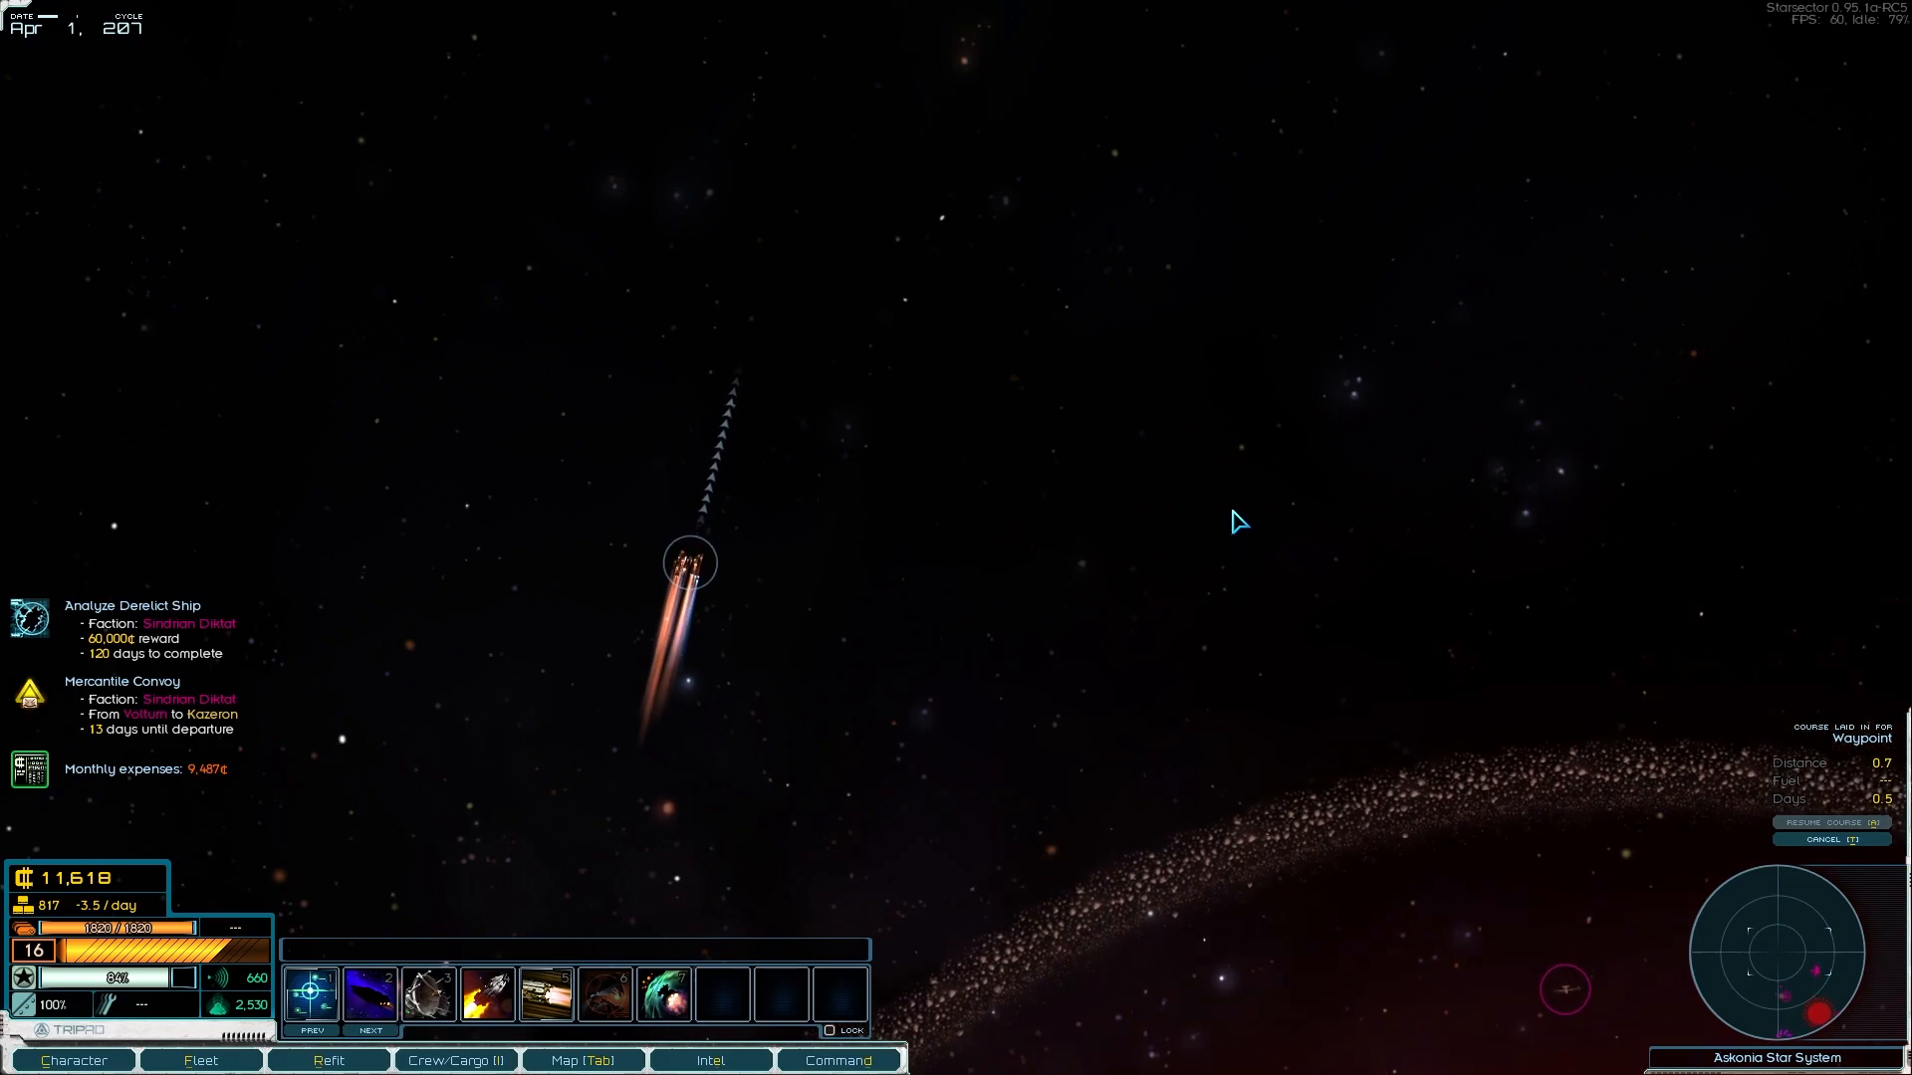
pyautogui.click(581, 1059)
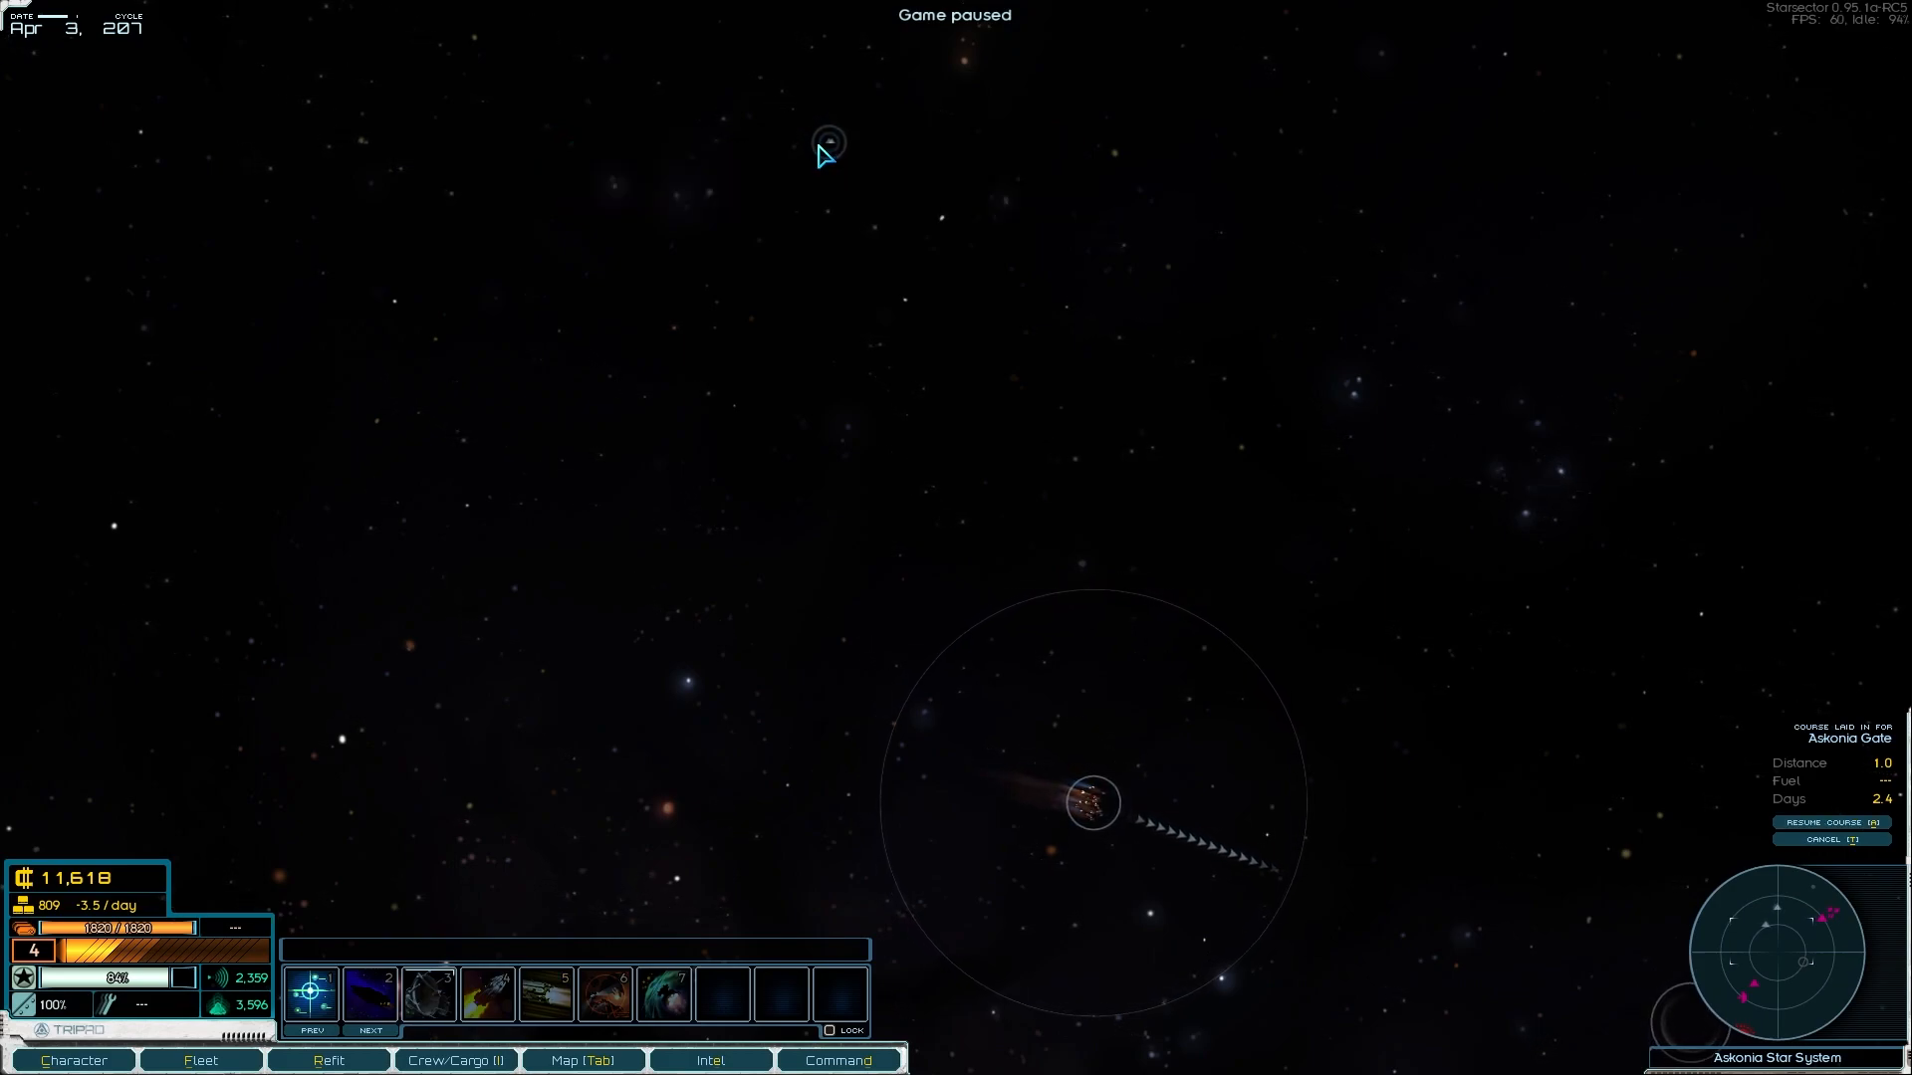
# Step: Toggle pause while travelling toward Askonia Gate as Diktat fleets close in
pyautogui.press('space')
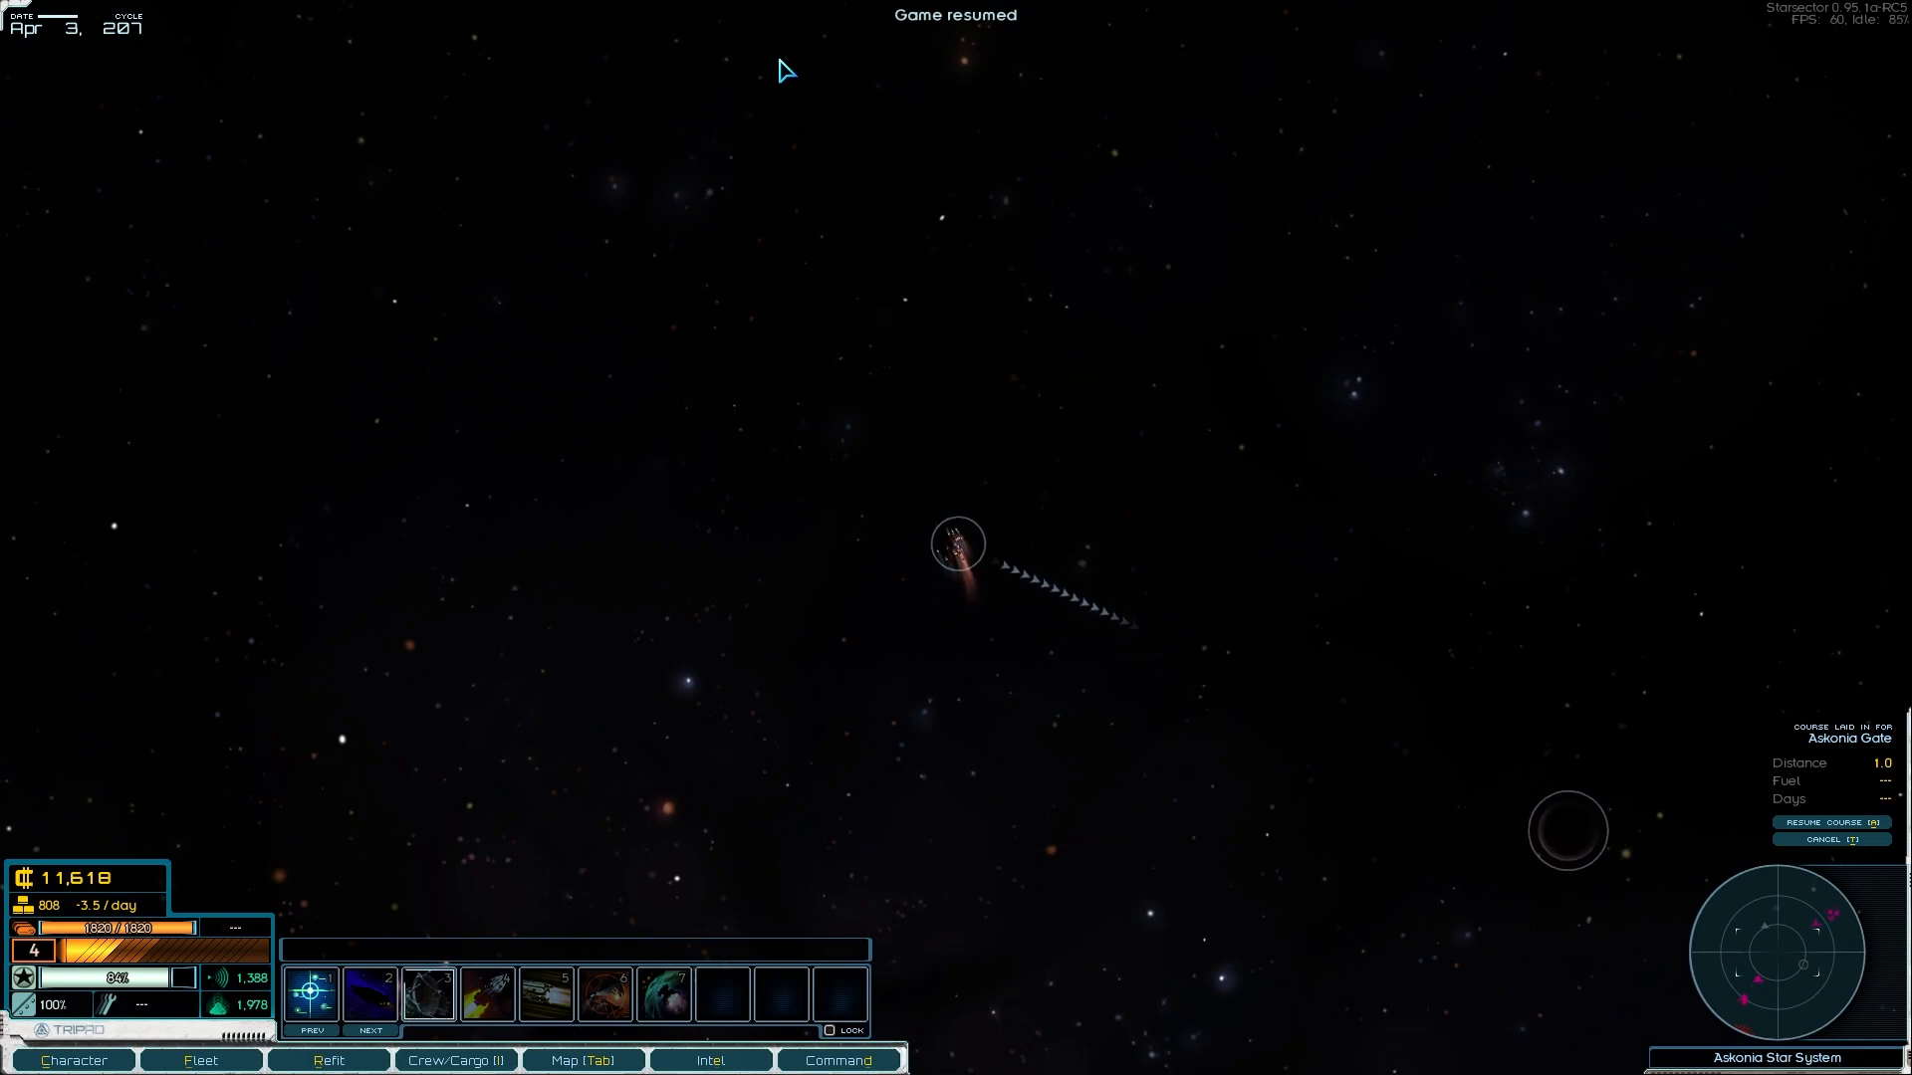
pyautogui.press('SPACE')
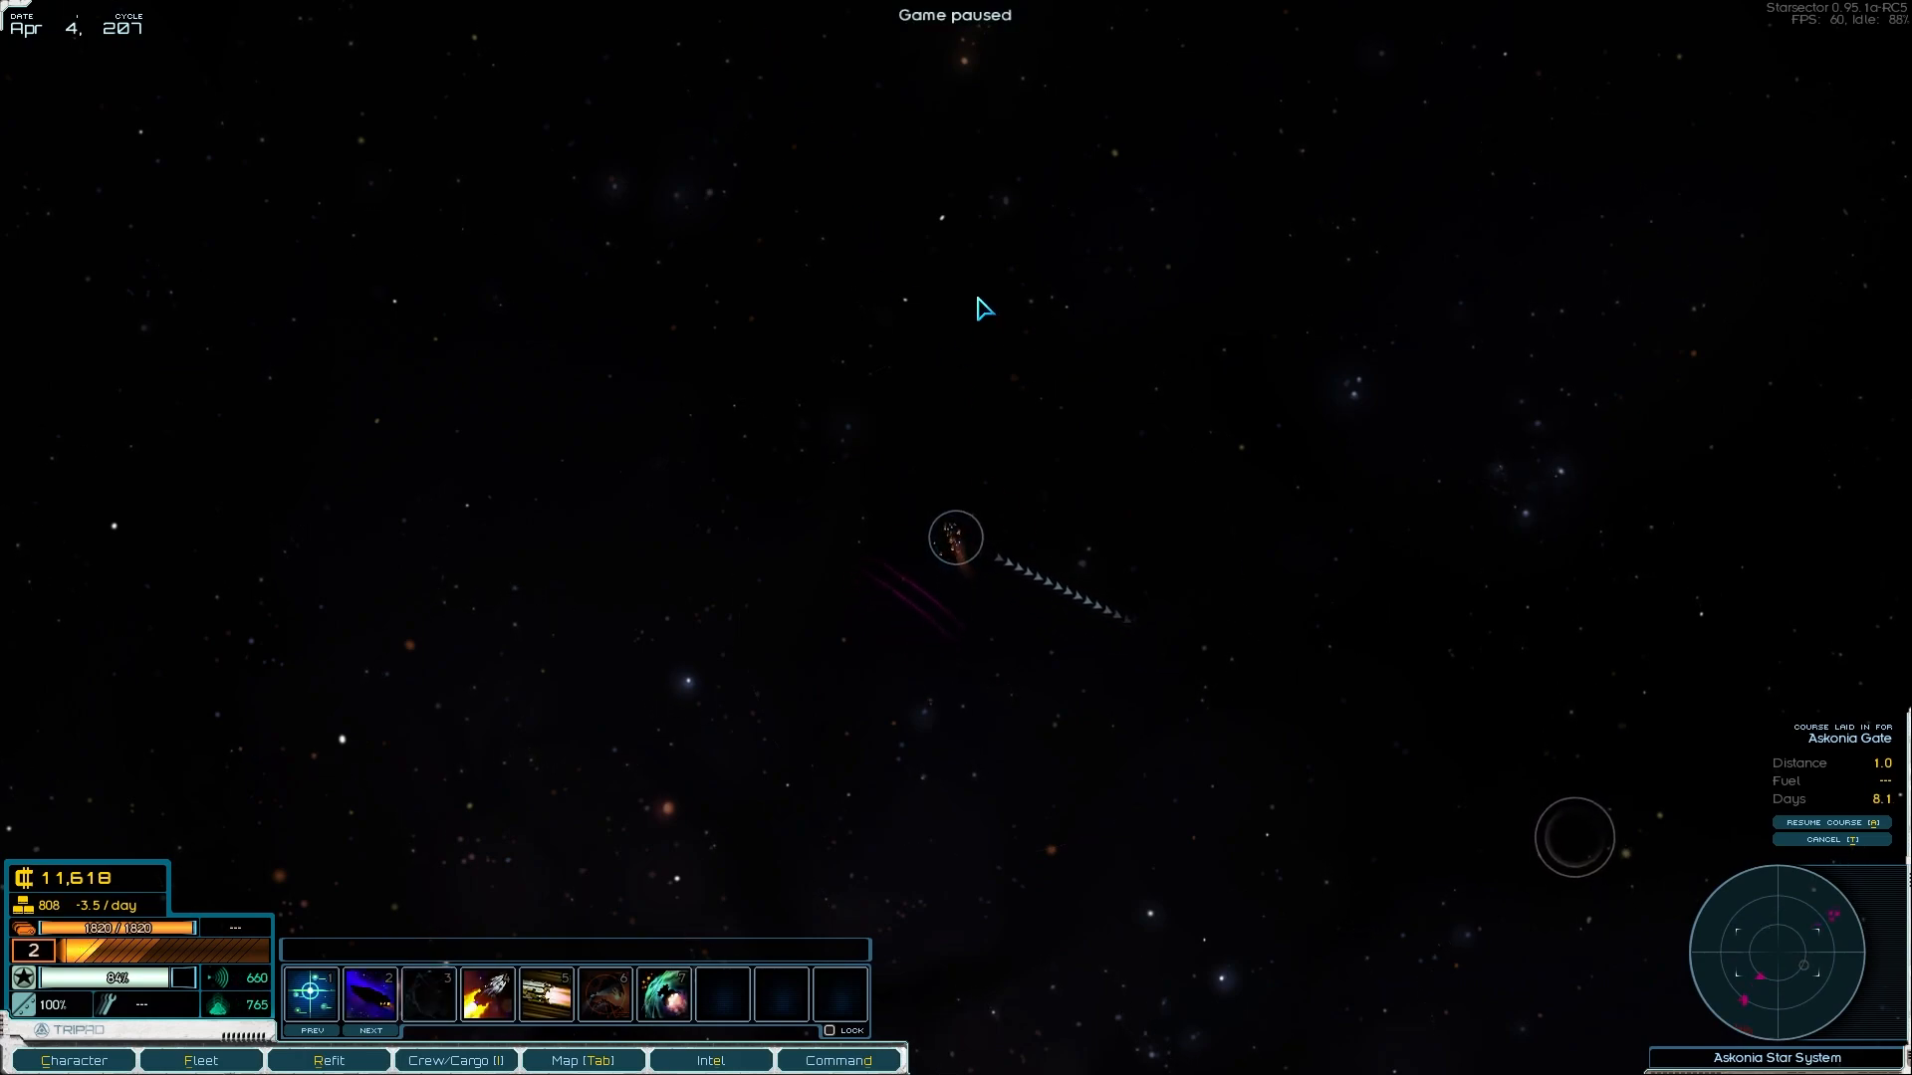
pyautogui.moveTo(991, 833)
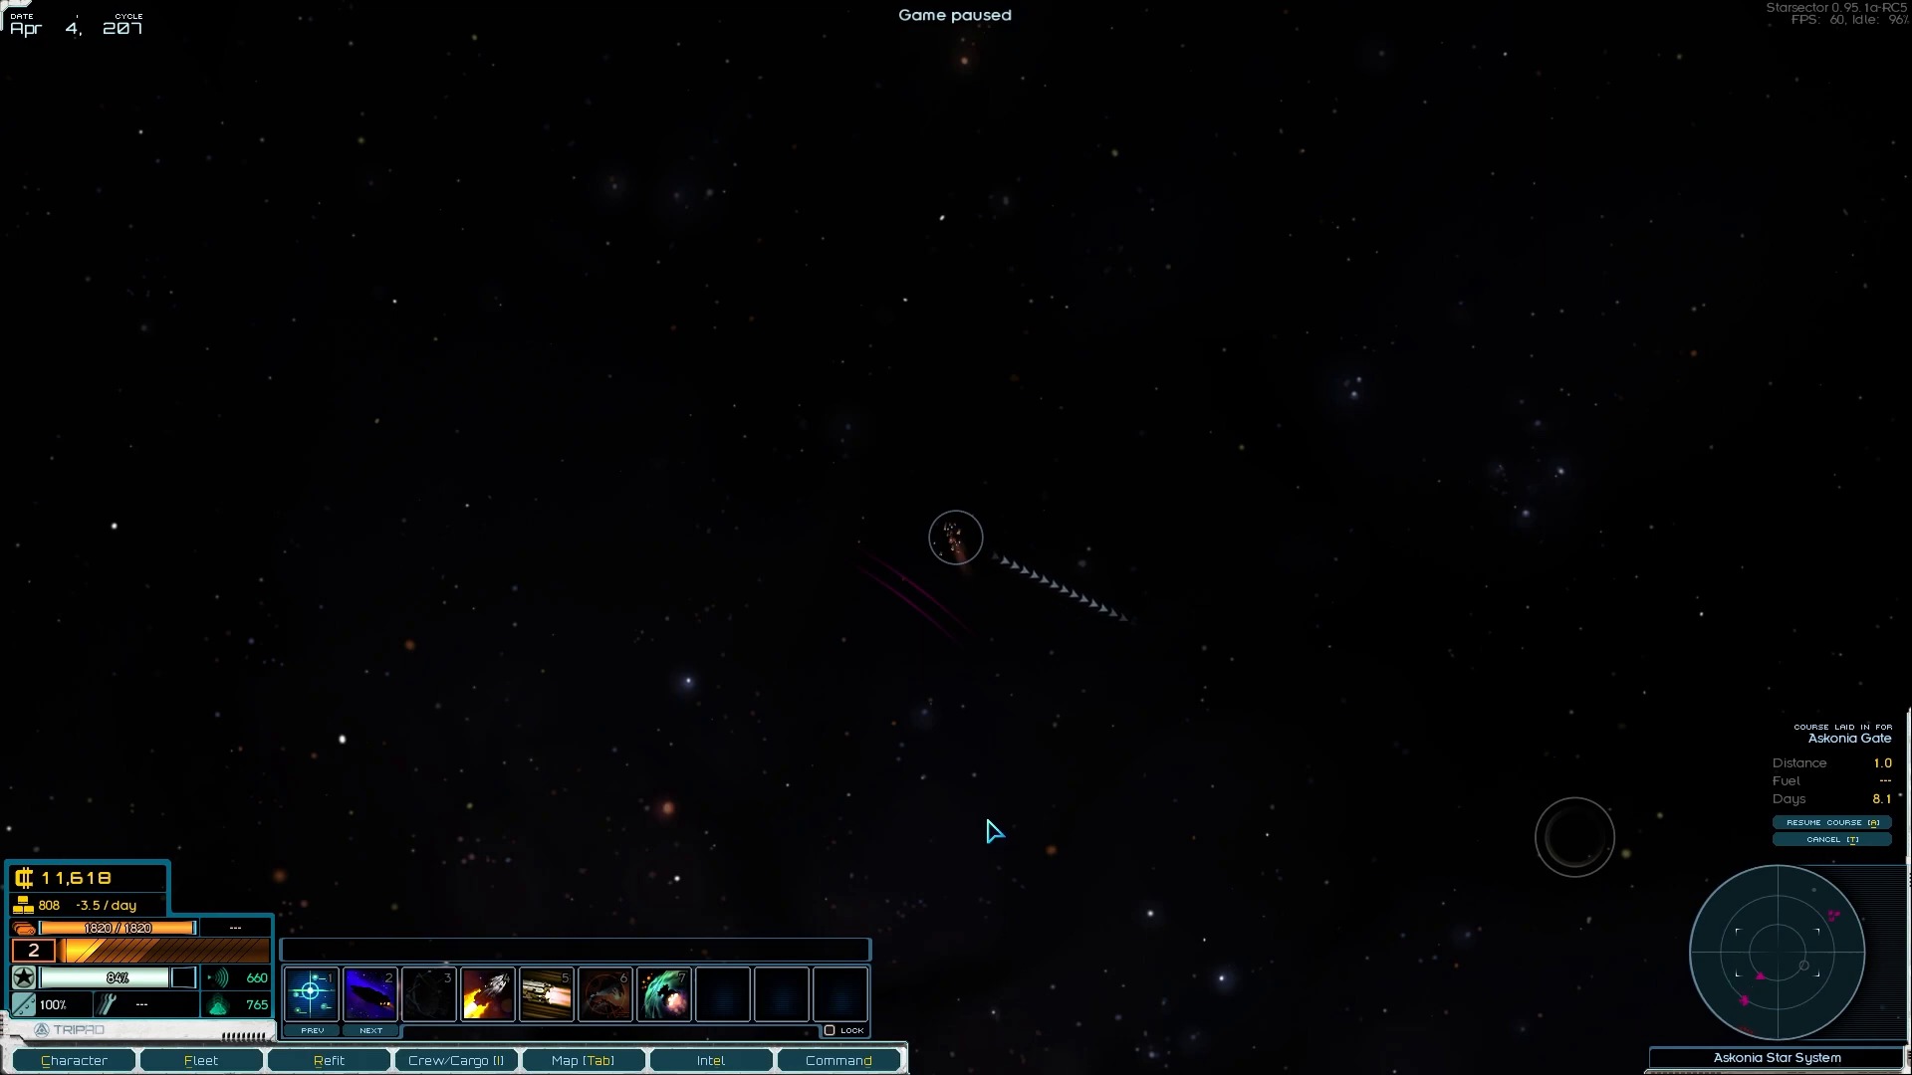
pyautogui.press('space')
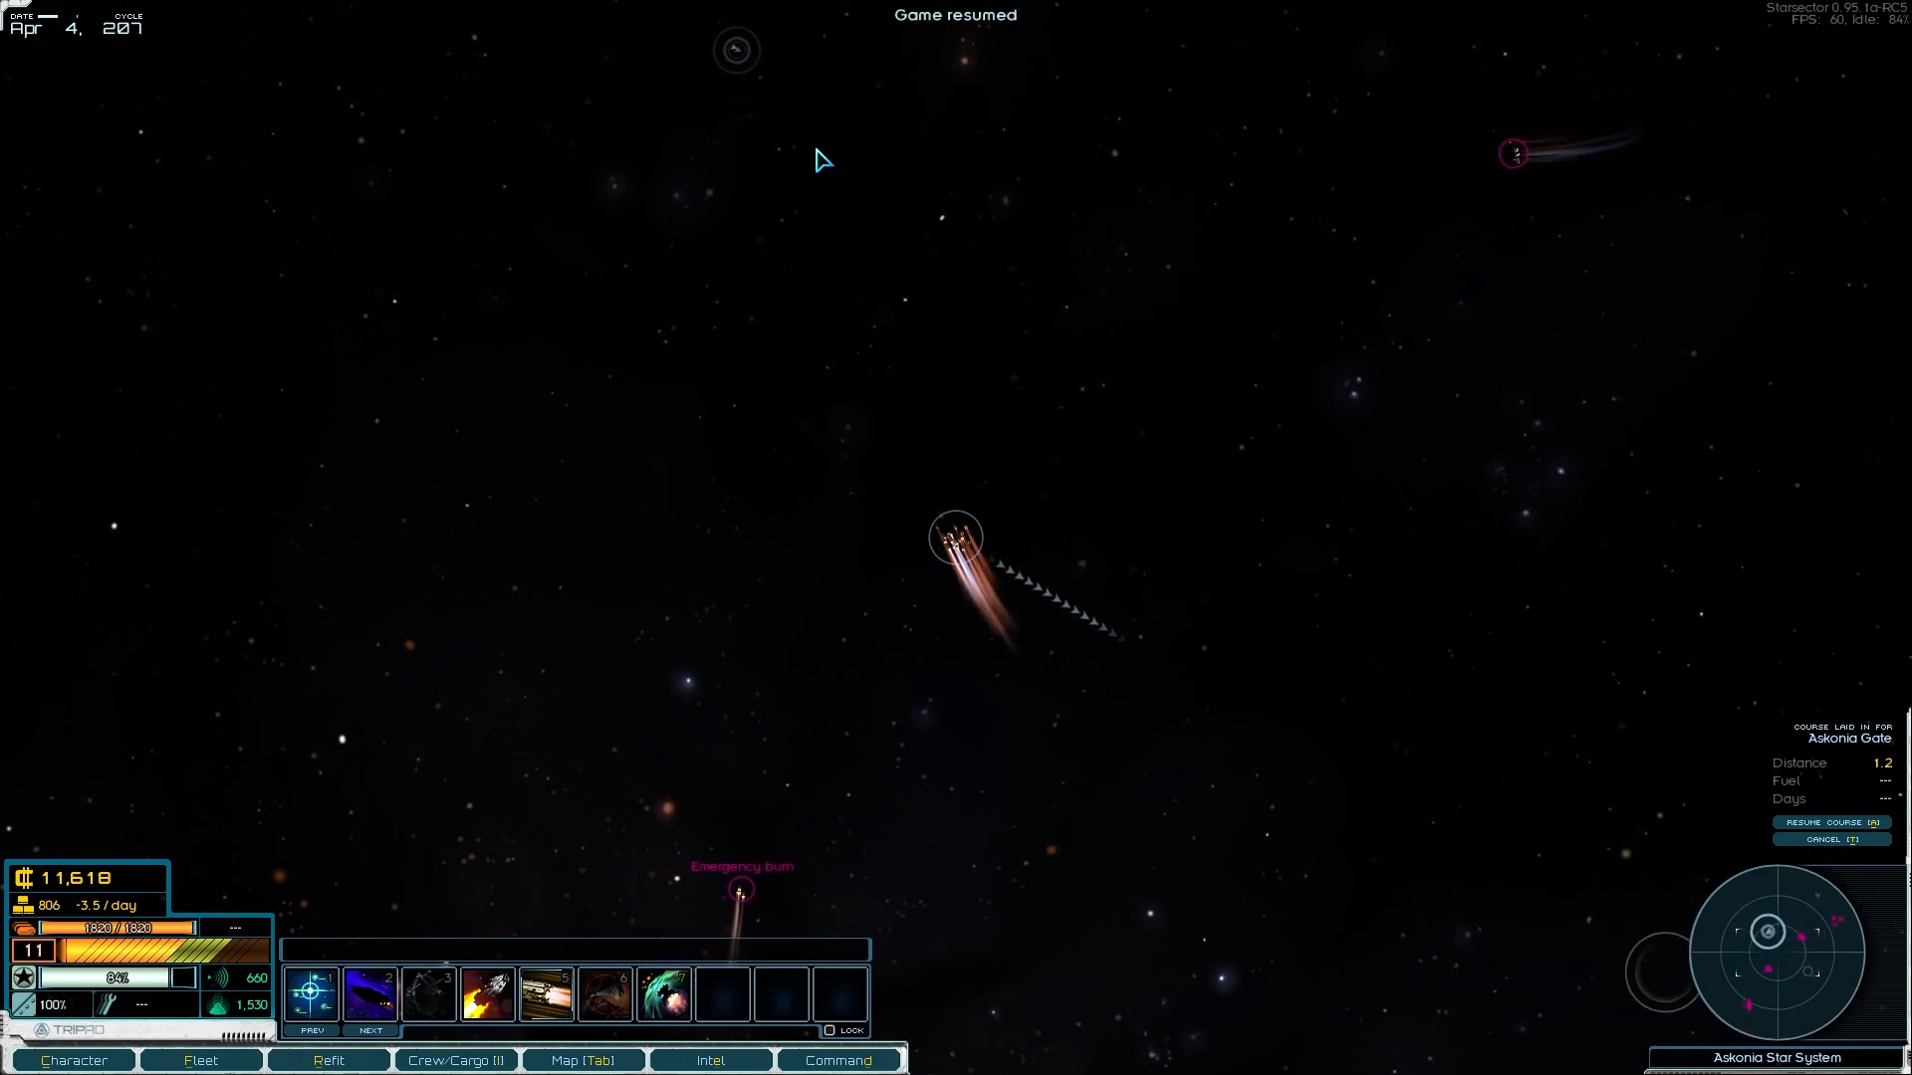
pyautogui.press('space')
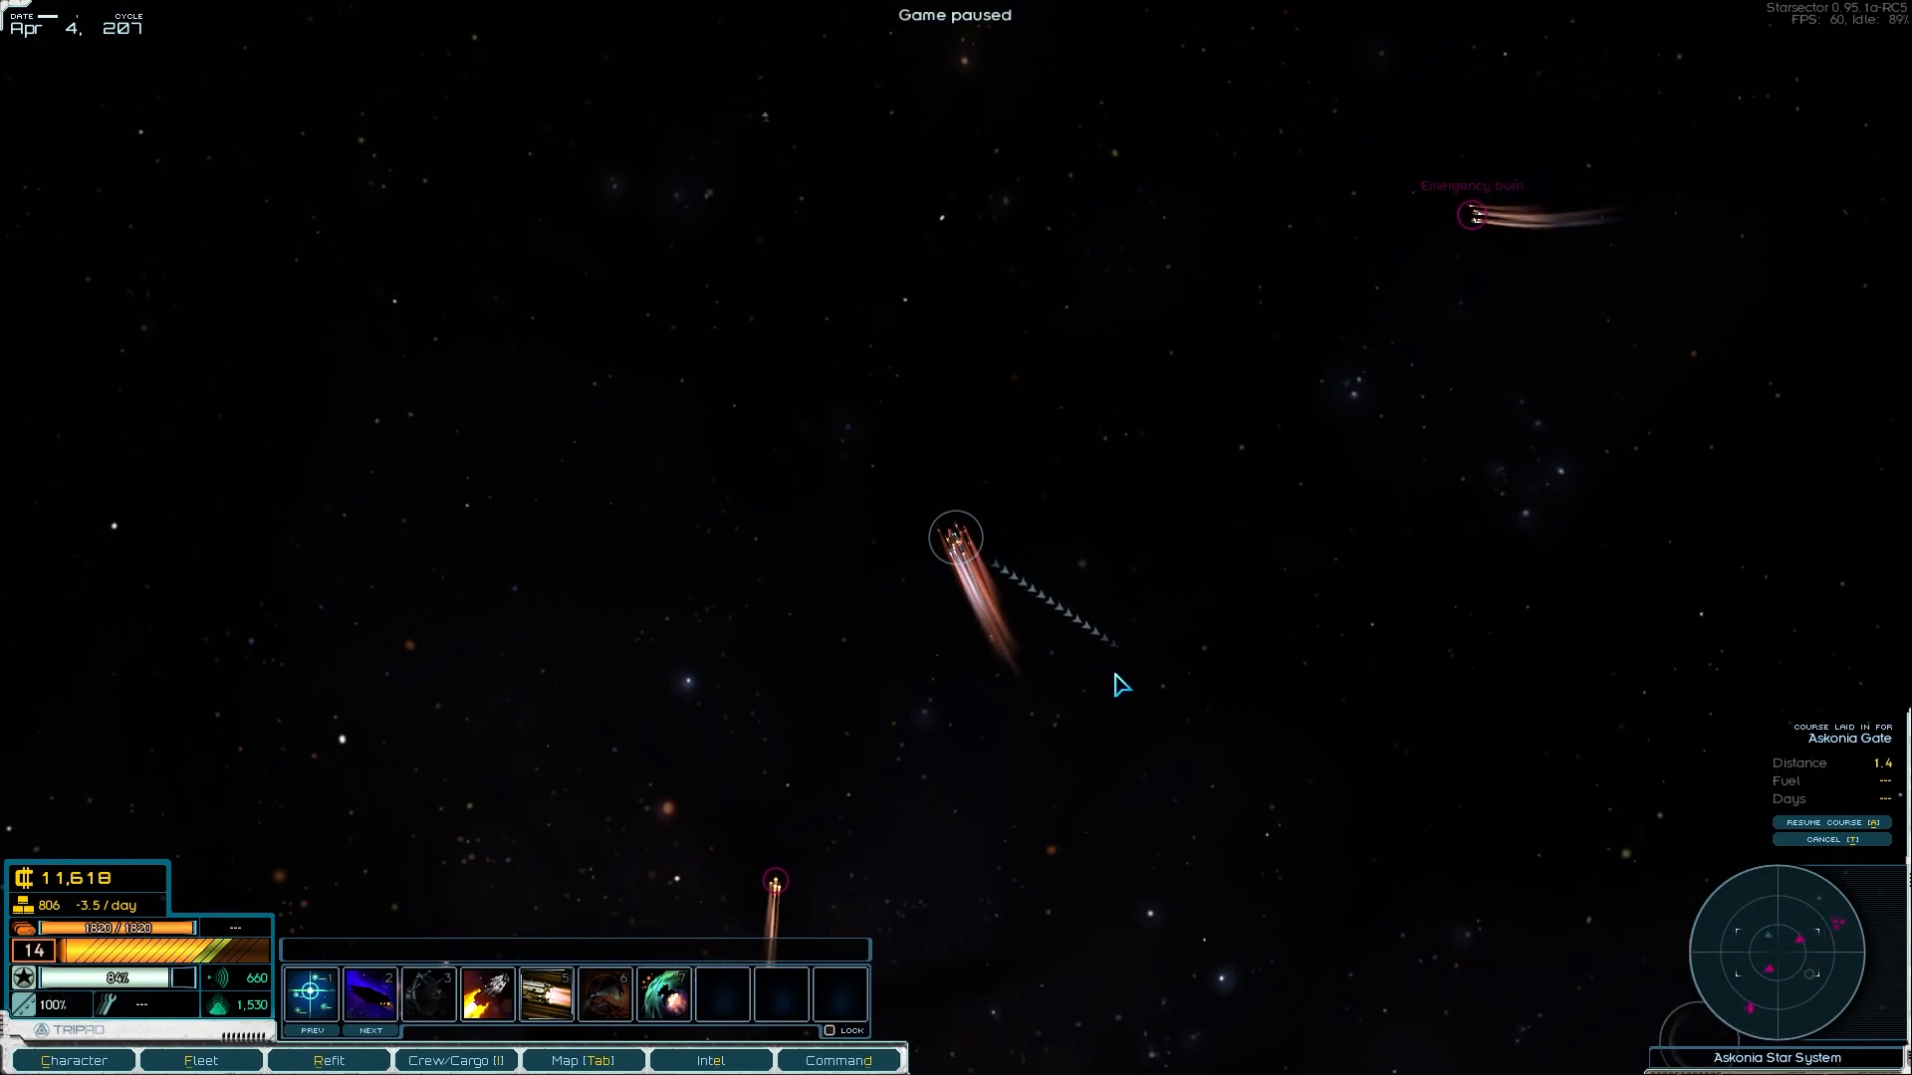
pyautogui.moveTo(1199, 719)
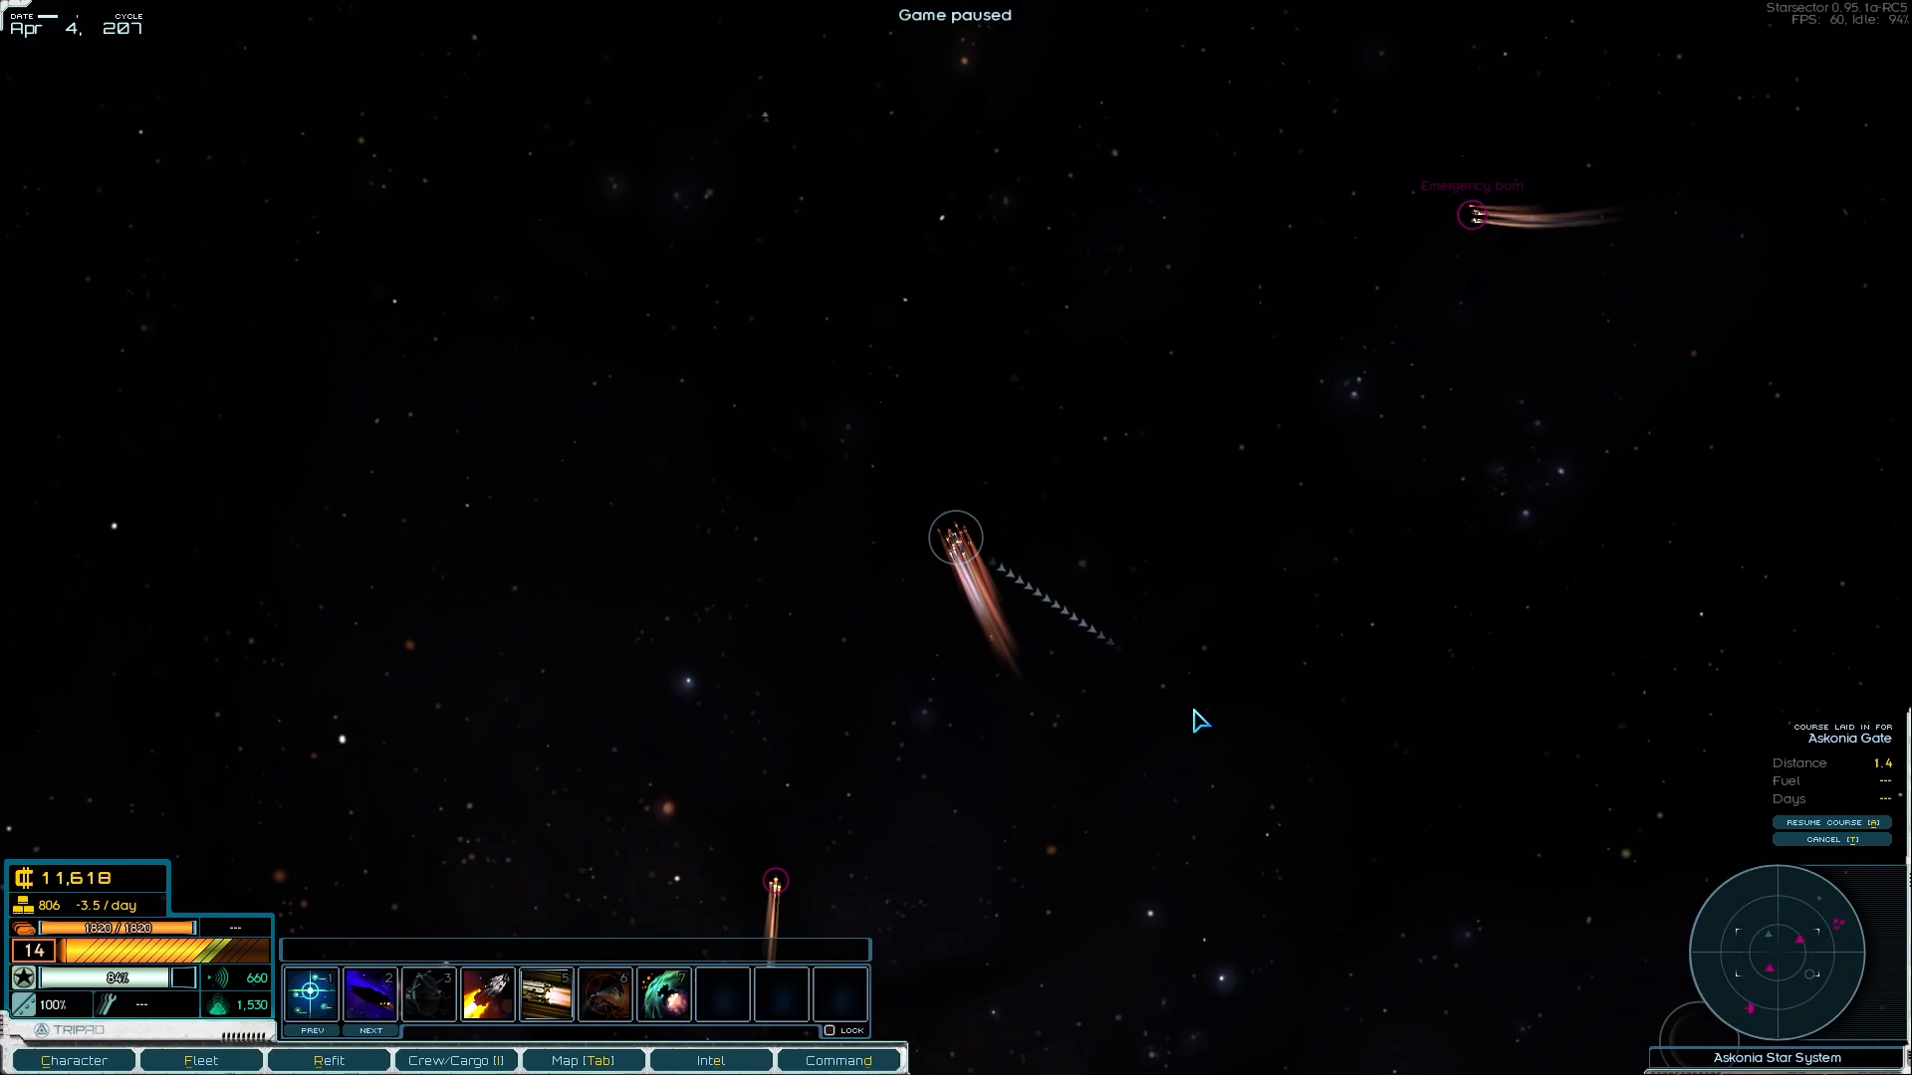
pyautogui.moveTo(1324, 801)
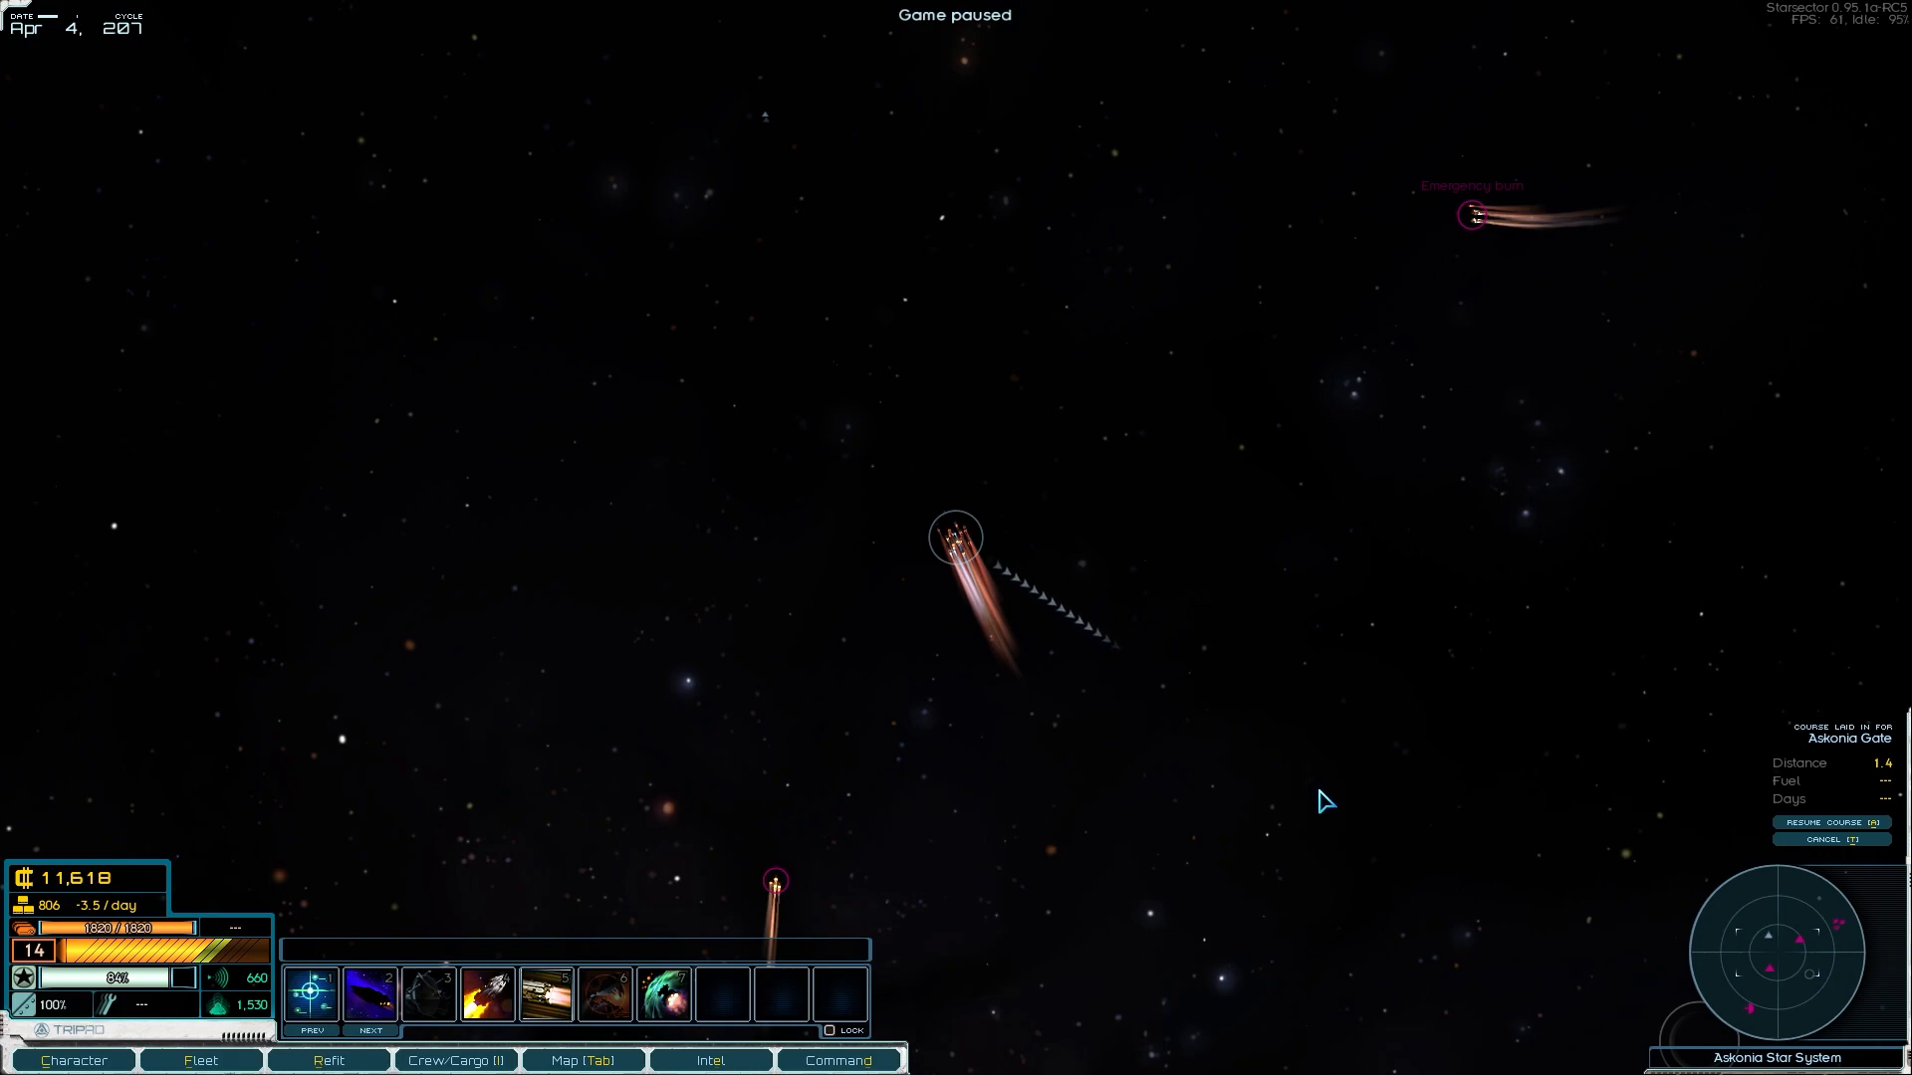
pyautogui.moveTo(1340, 834)
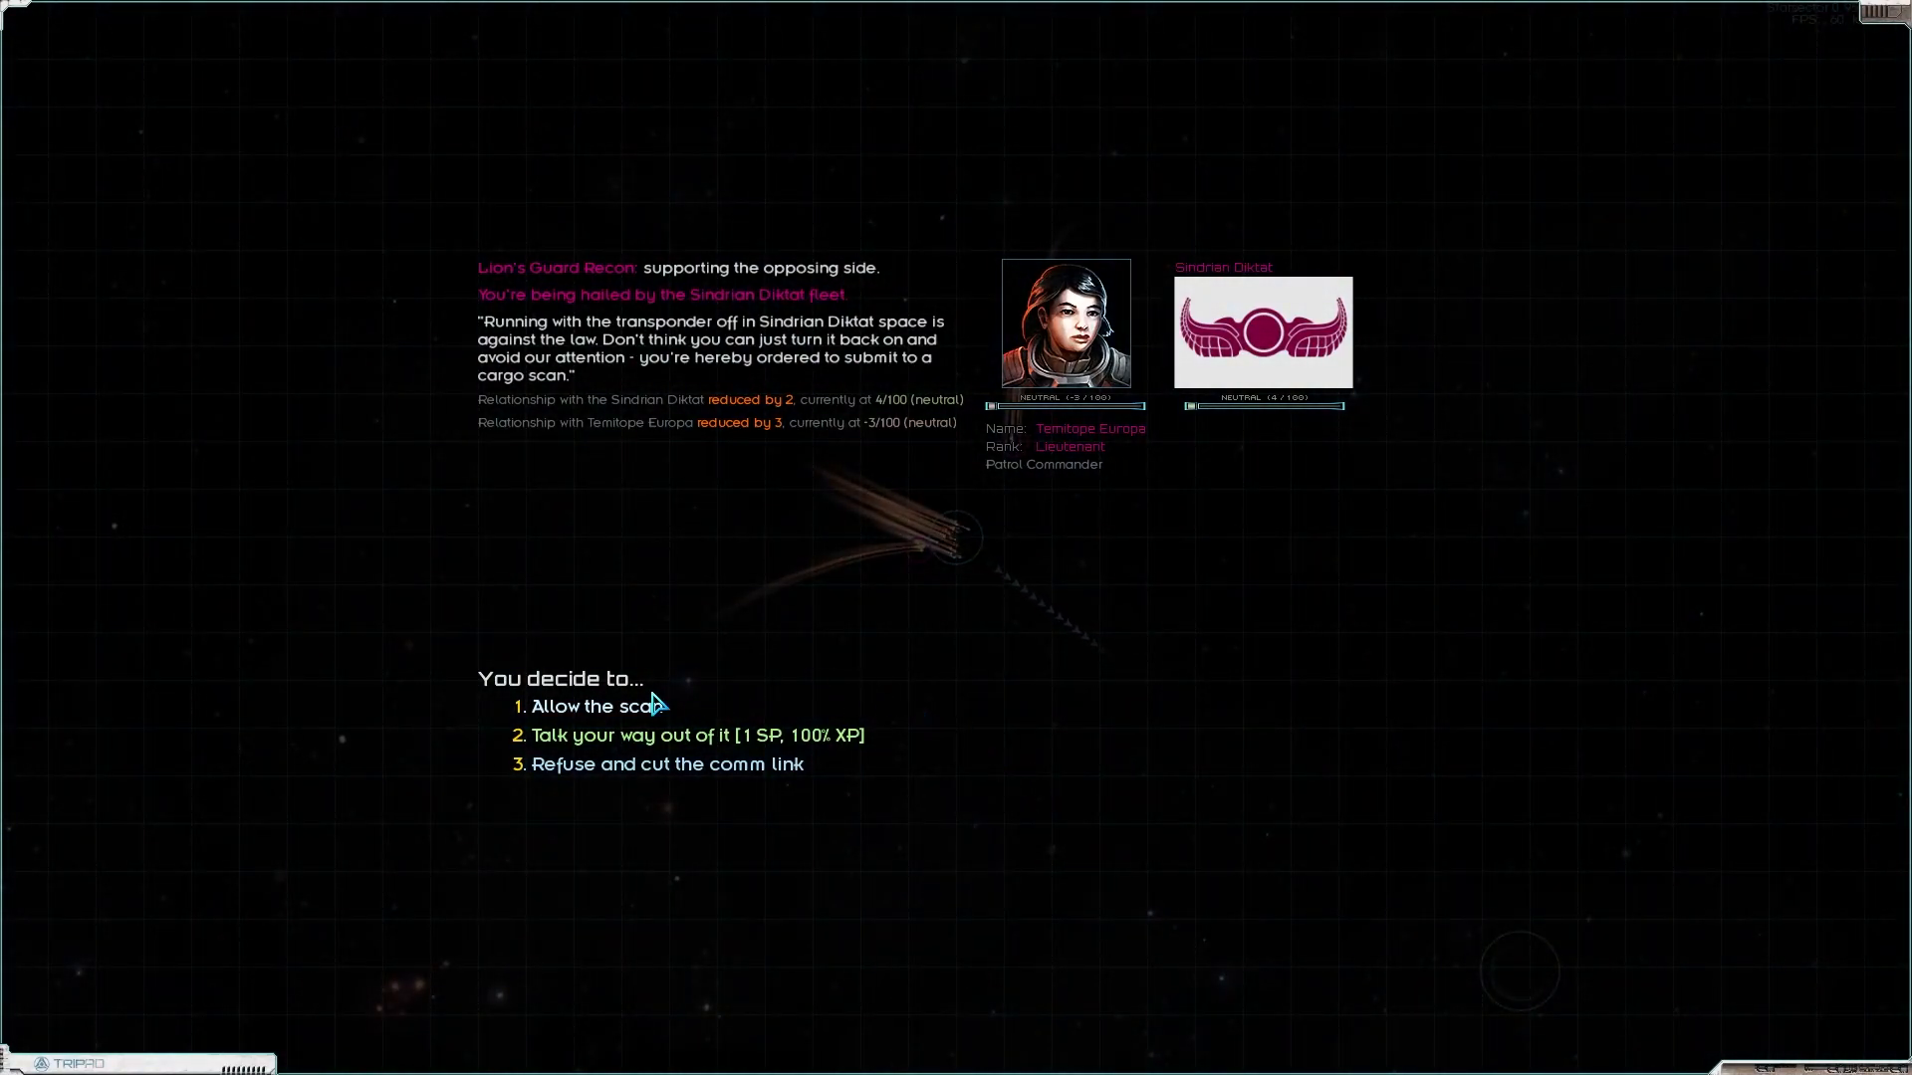
pyautogui.moveTo(613, 691)
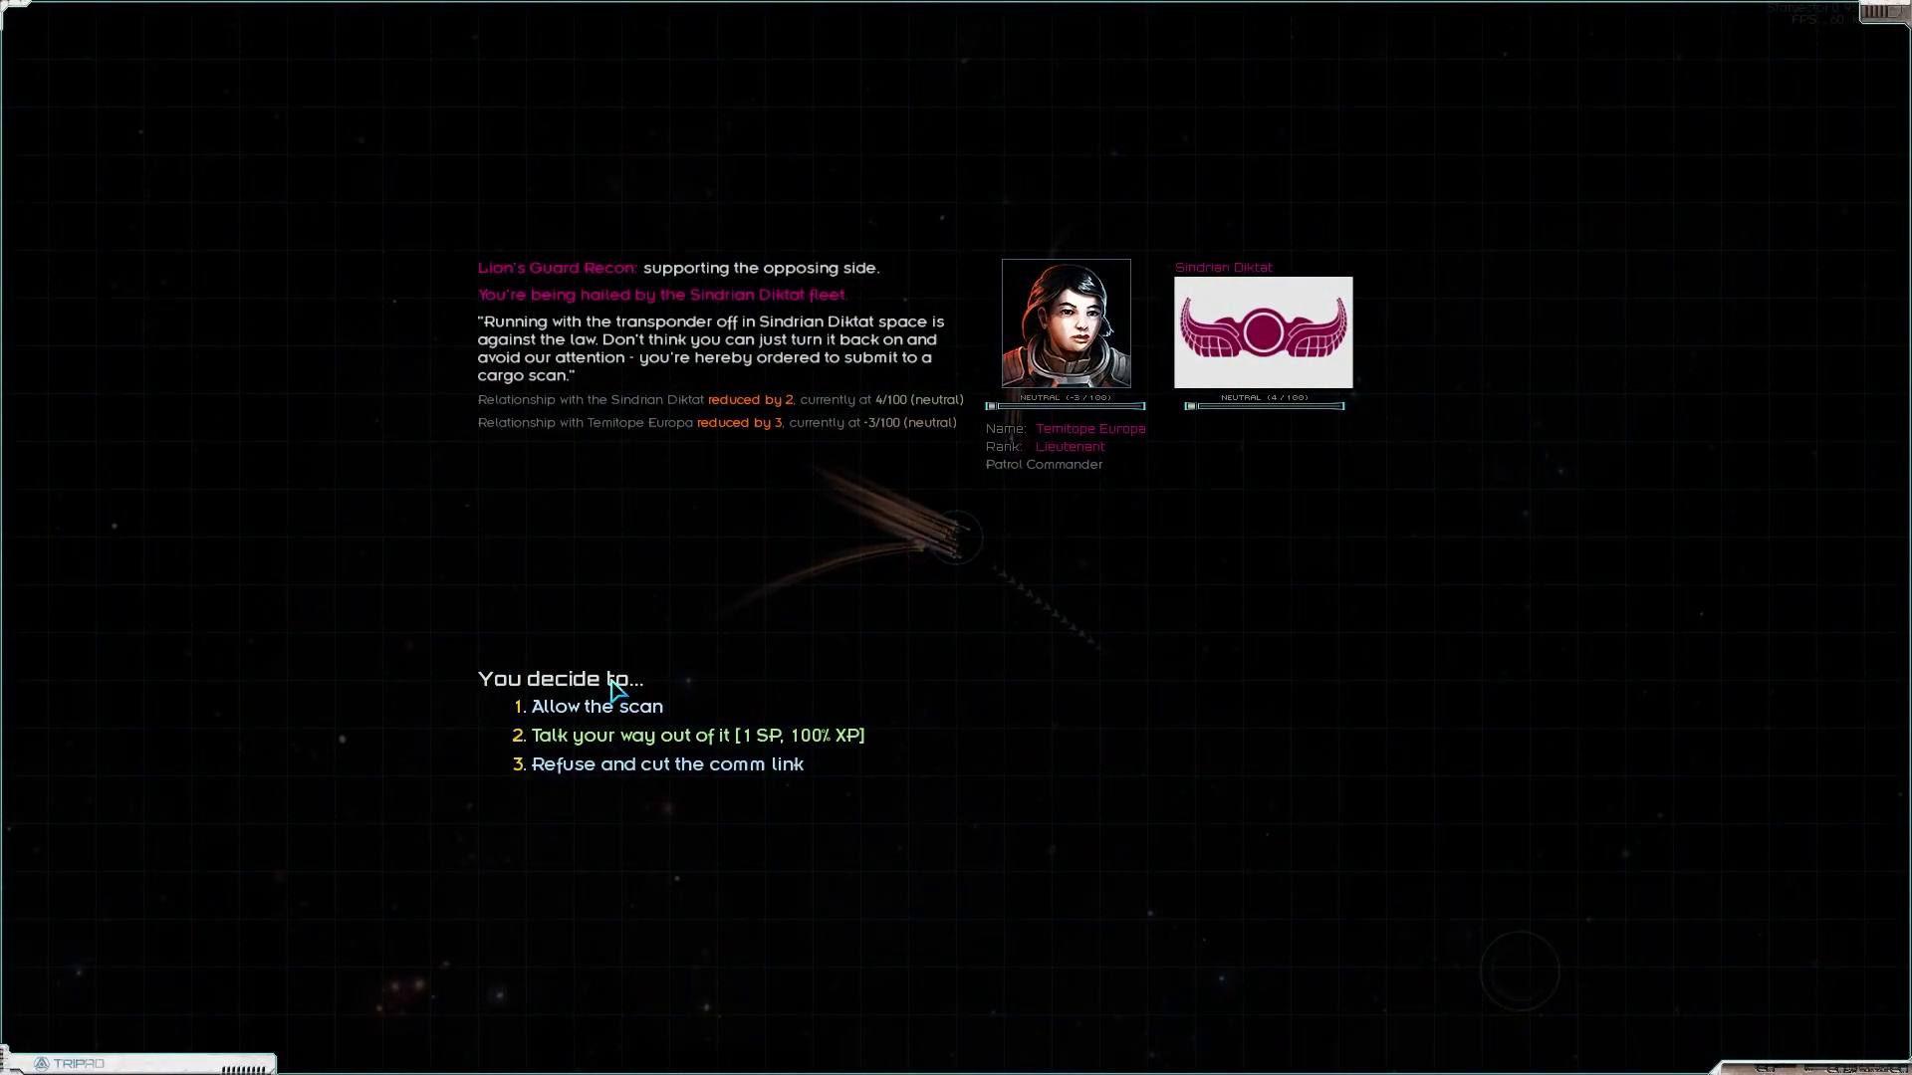
pyautogui.moveTo(572, 701)
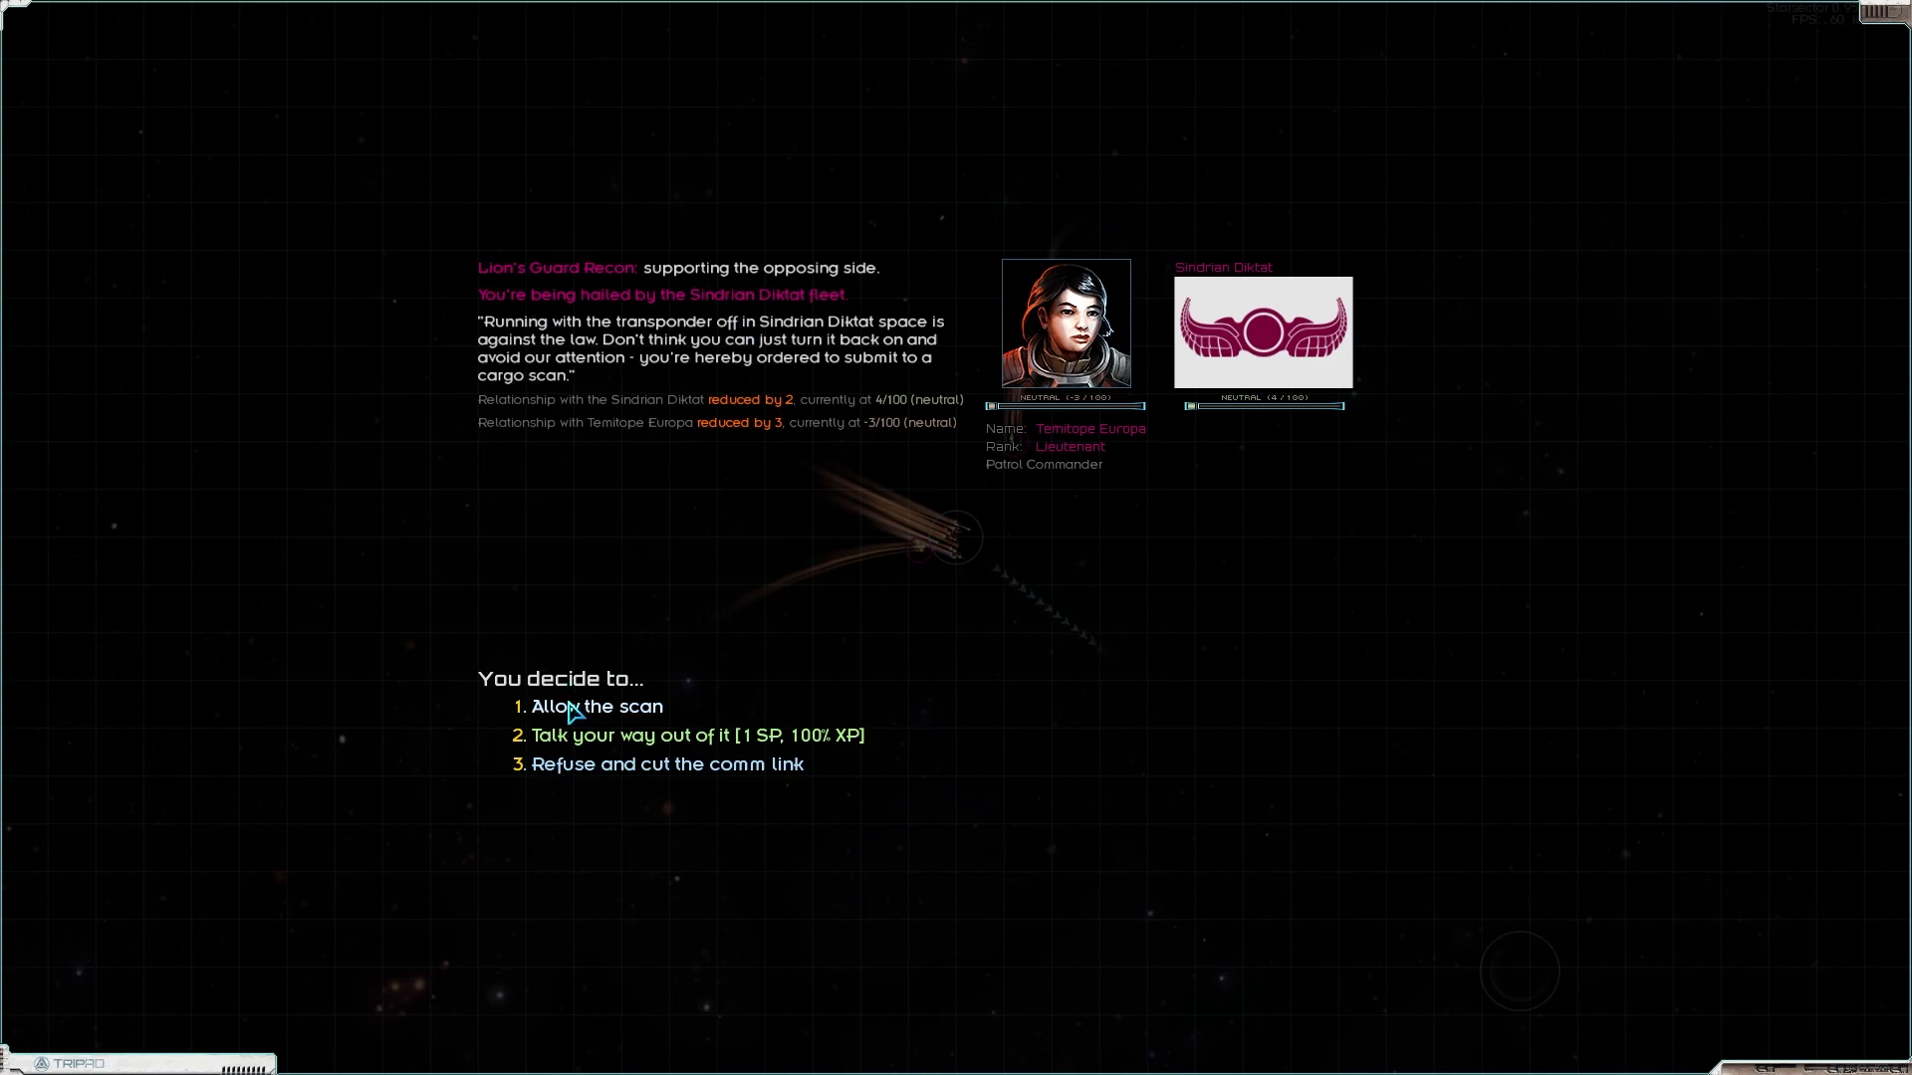
# Step: Allow the Diktat patrol's cargo scan, which finds no contraband, and end the comm link
pyautogui.click(596, 705)
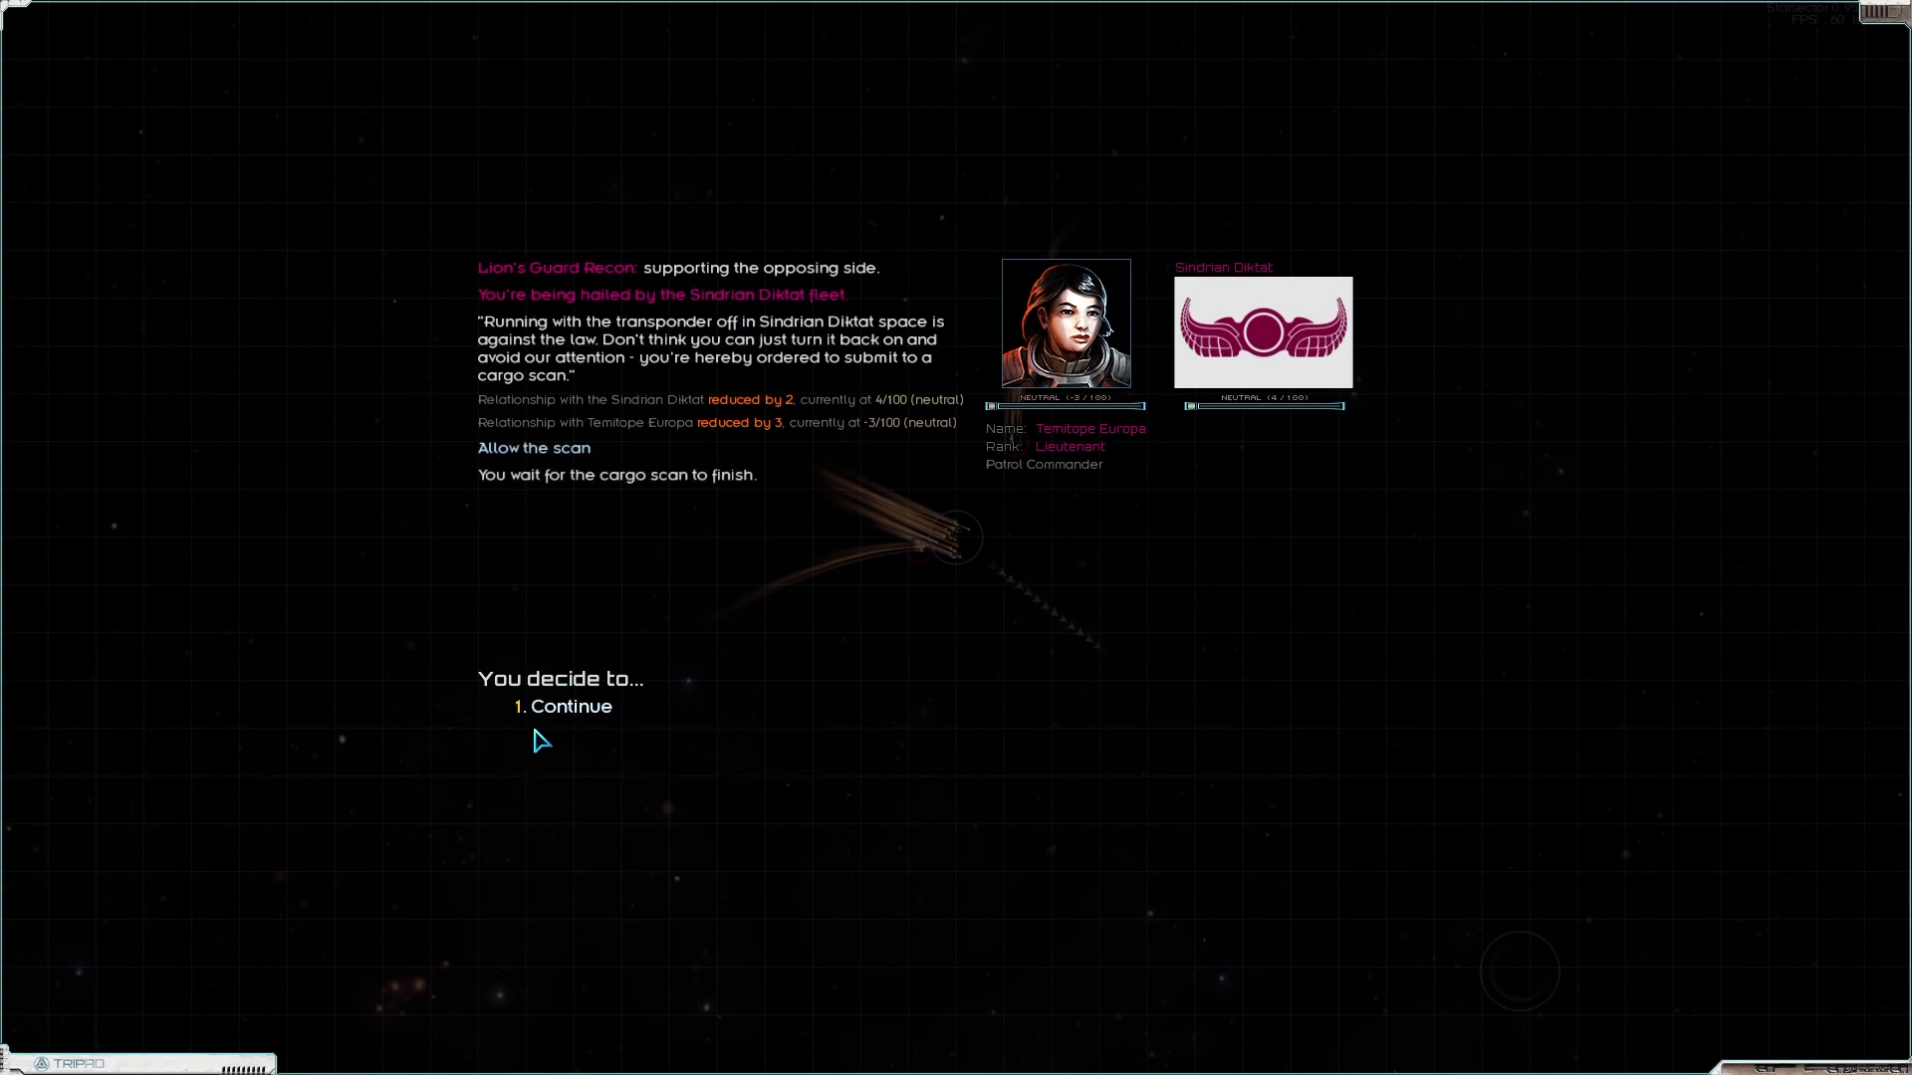
pyautogui.click(570, 705)
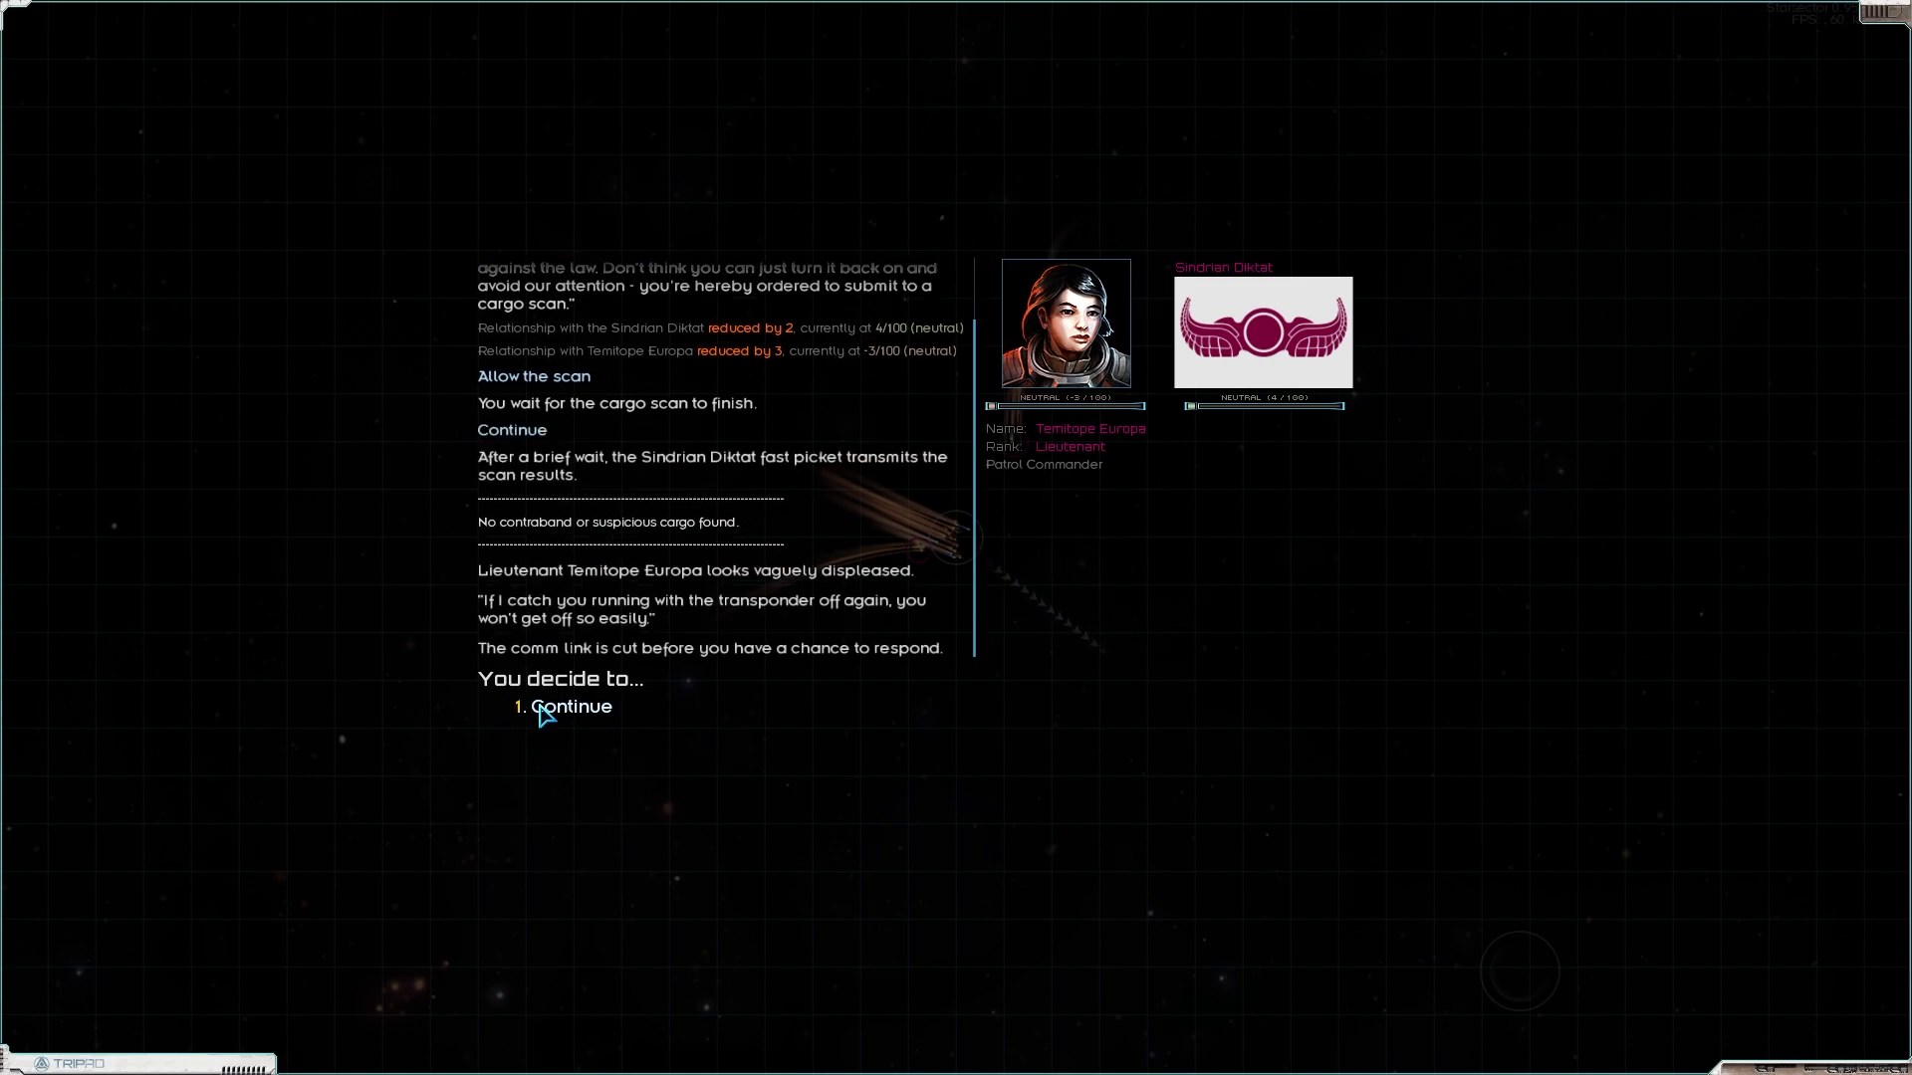
pyautogui.moveTo(679, 679)
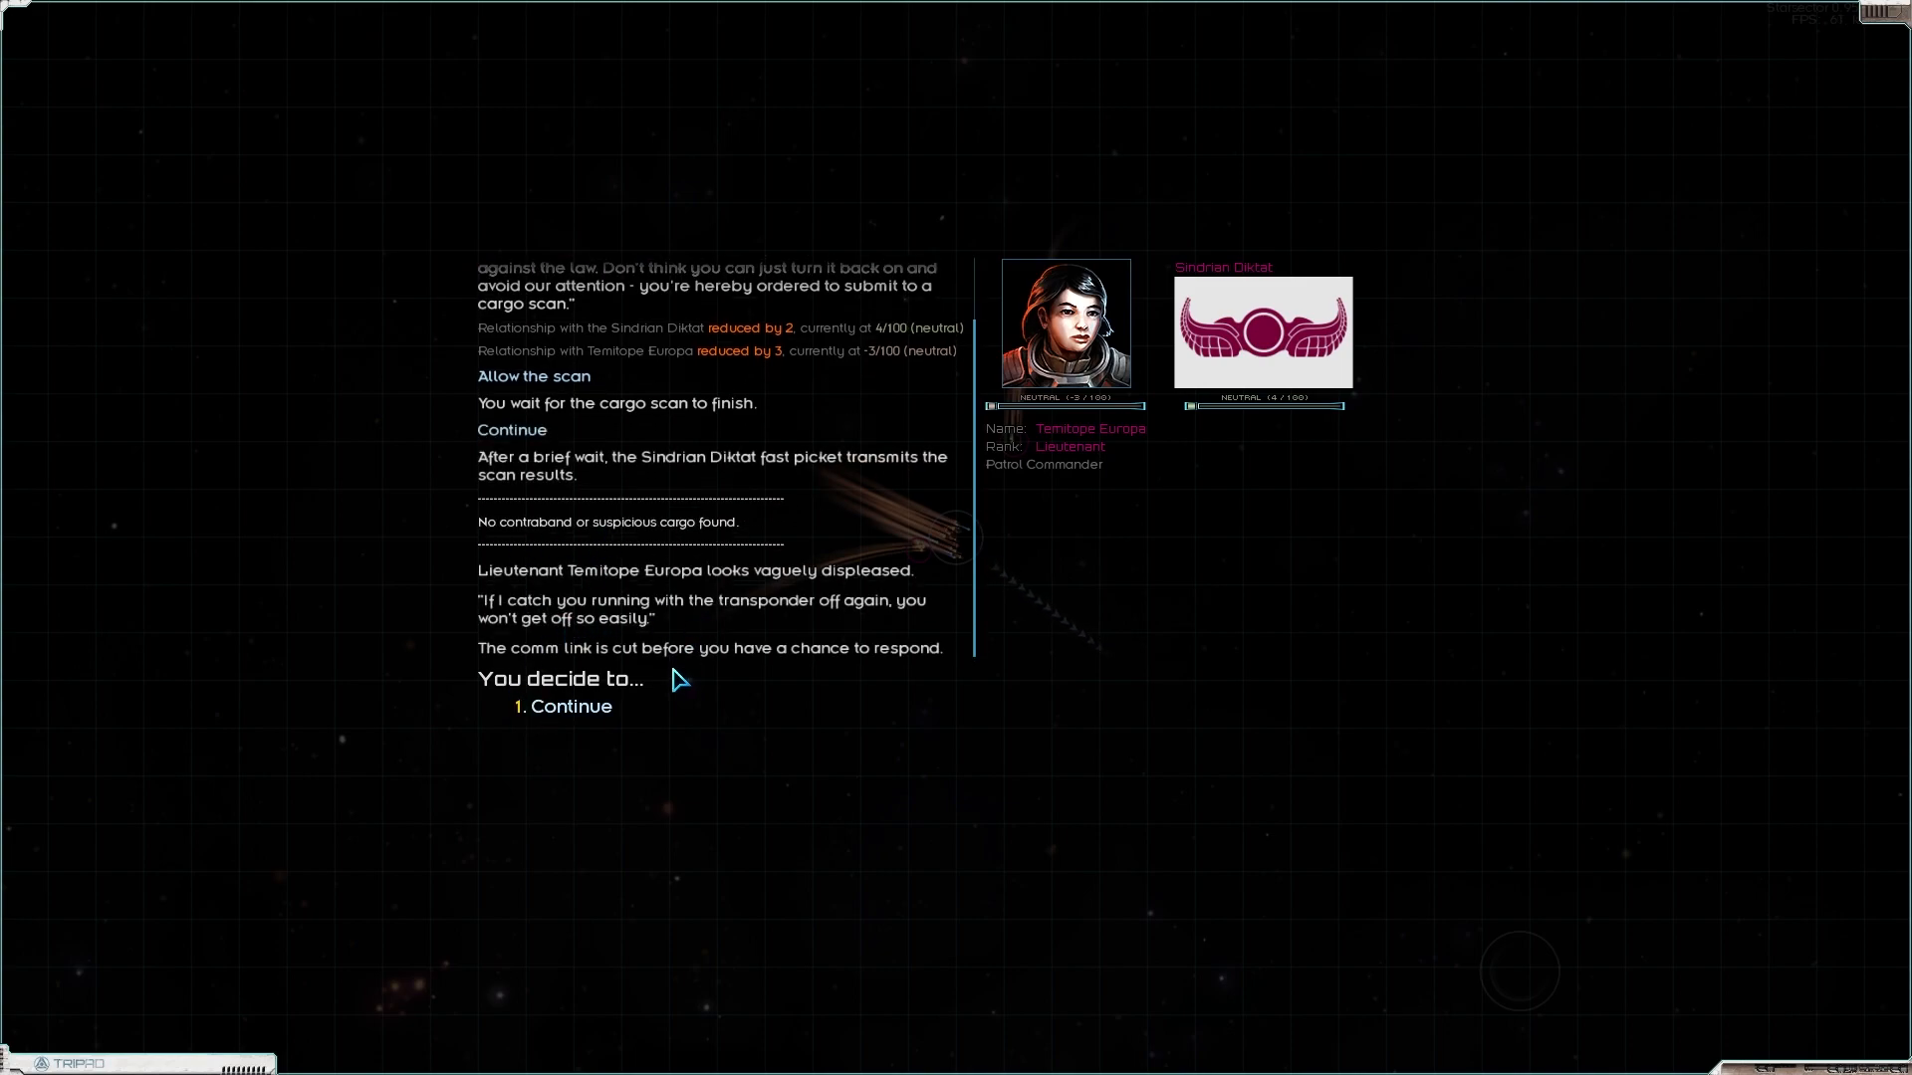
pyautogui.click(578, 705)
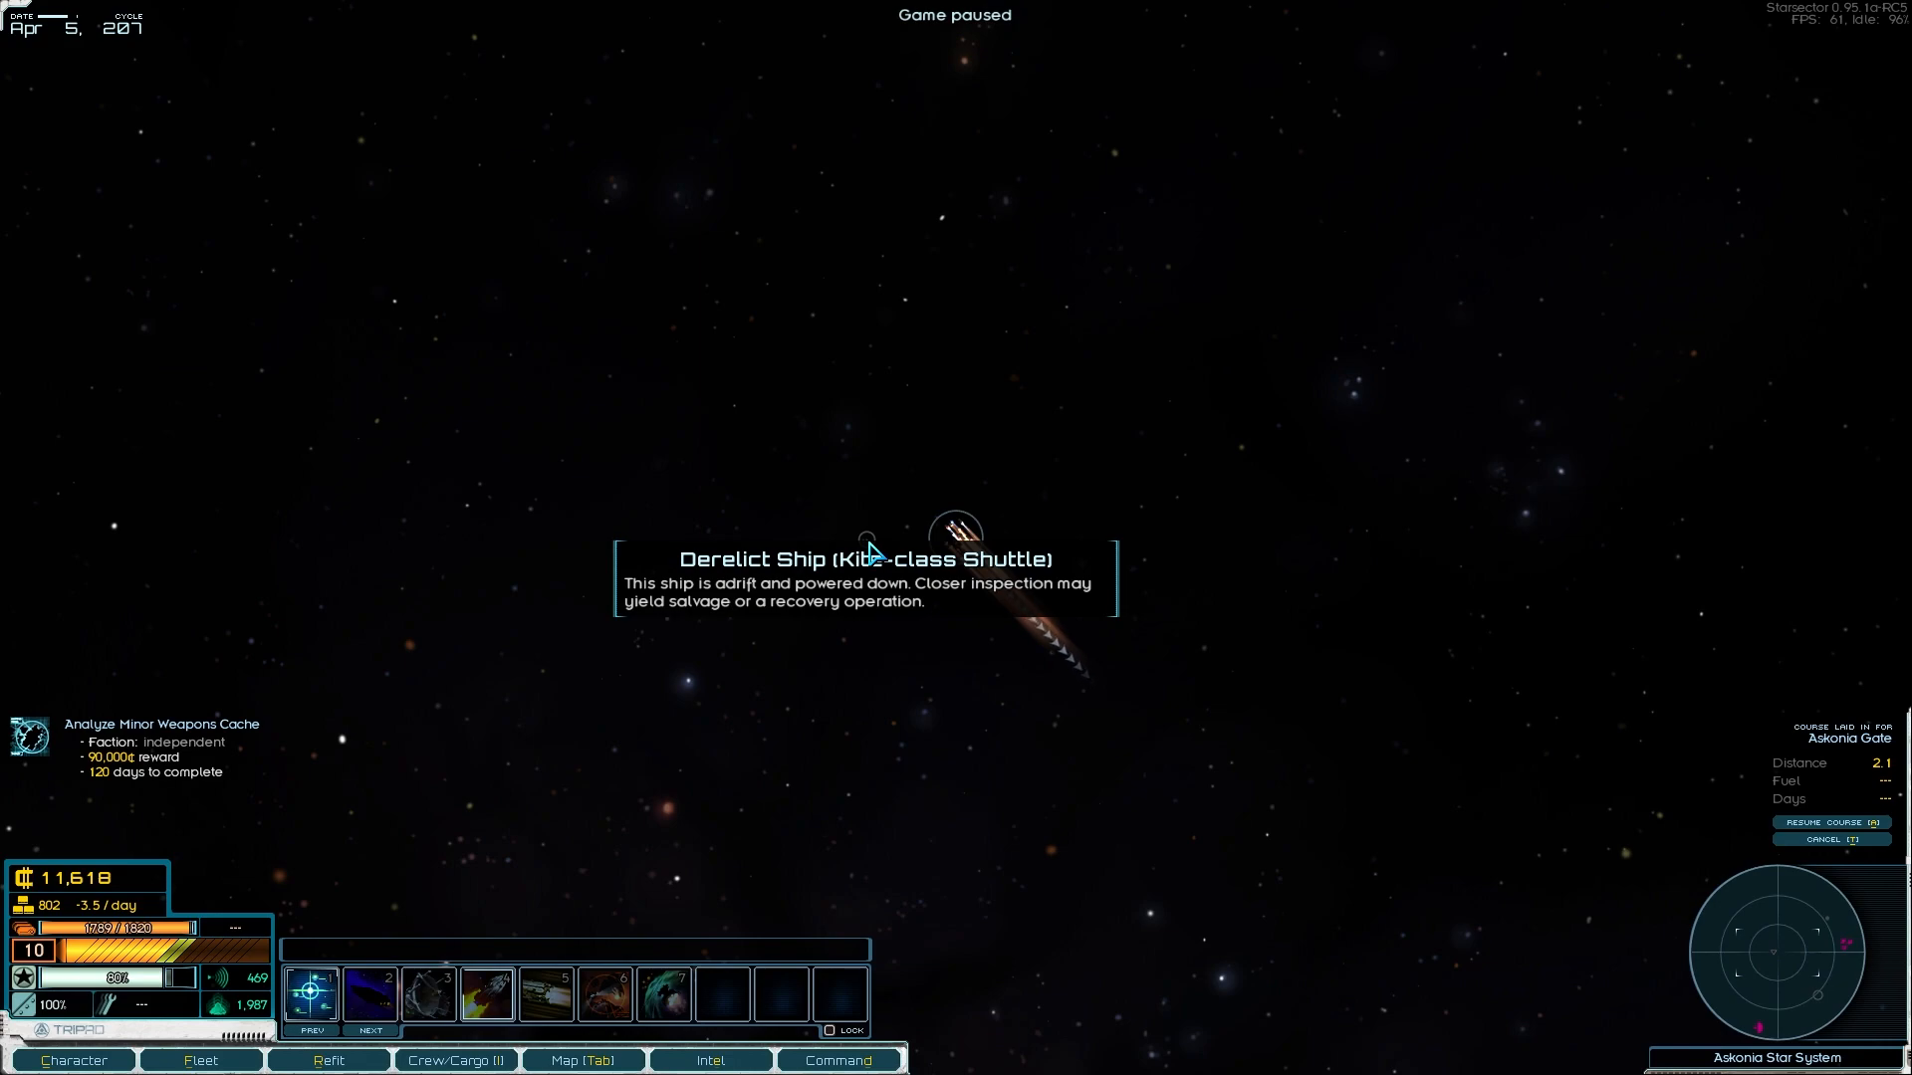
# Step: Explore the derelict Kite shuttle, salvage it and take all recovered items into cargo
pyautogui.click(958, 536)
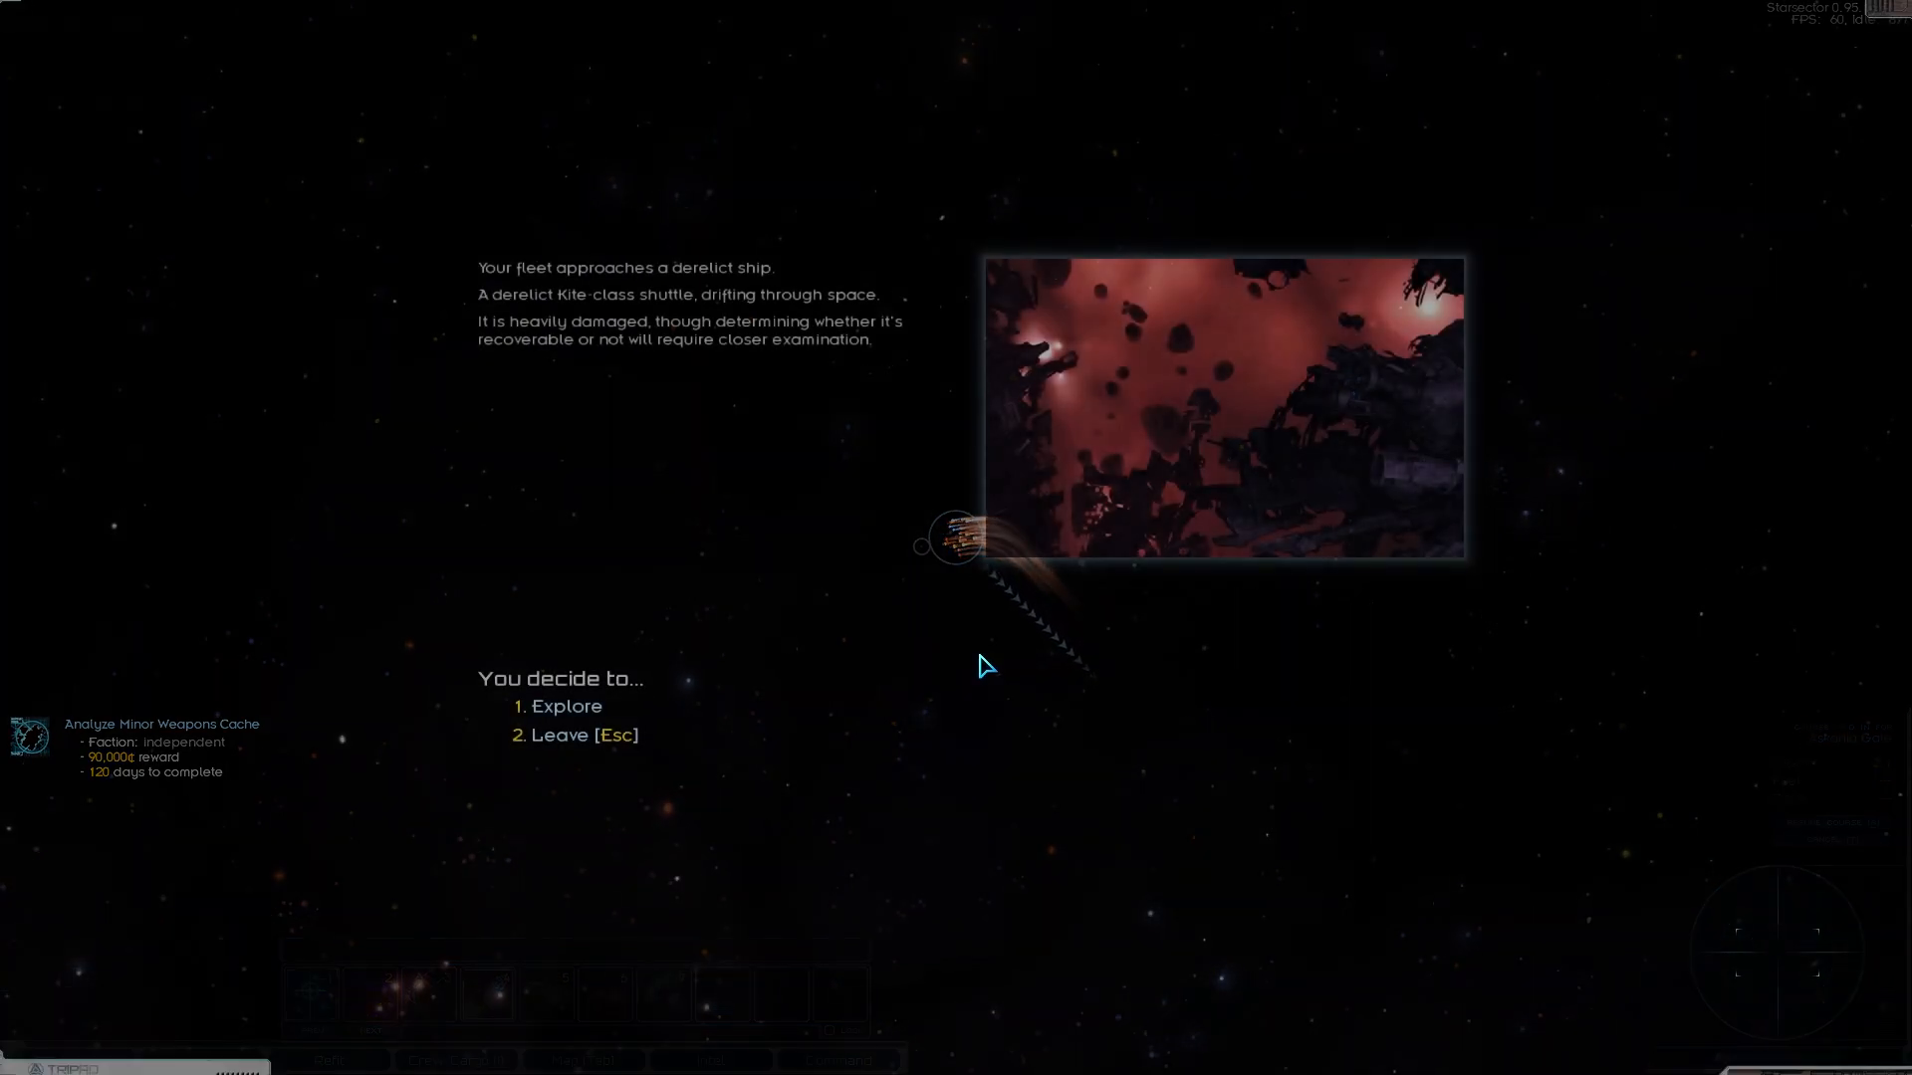
pyautogui.click(567, 705)
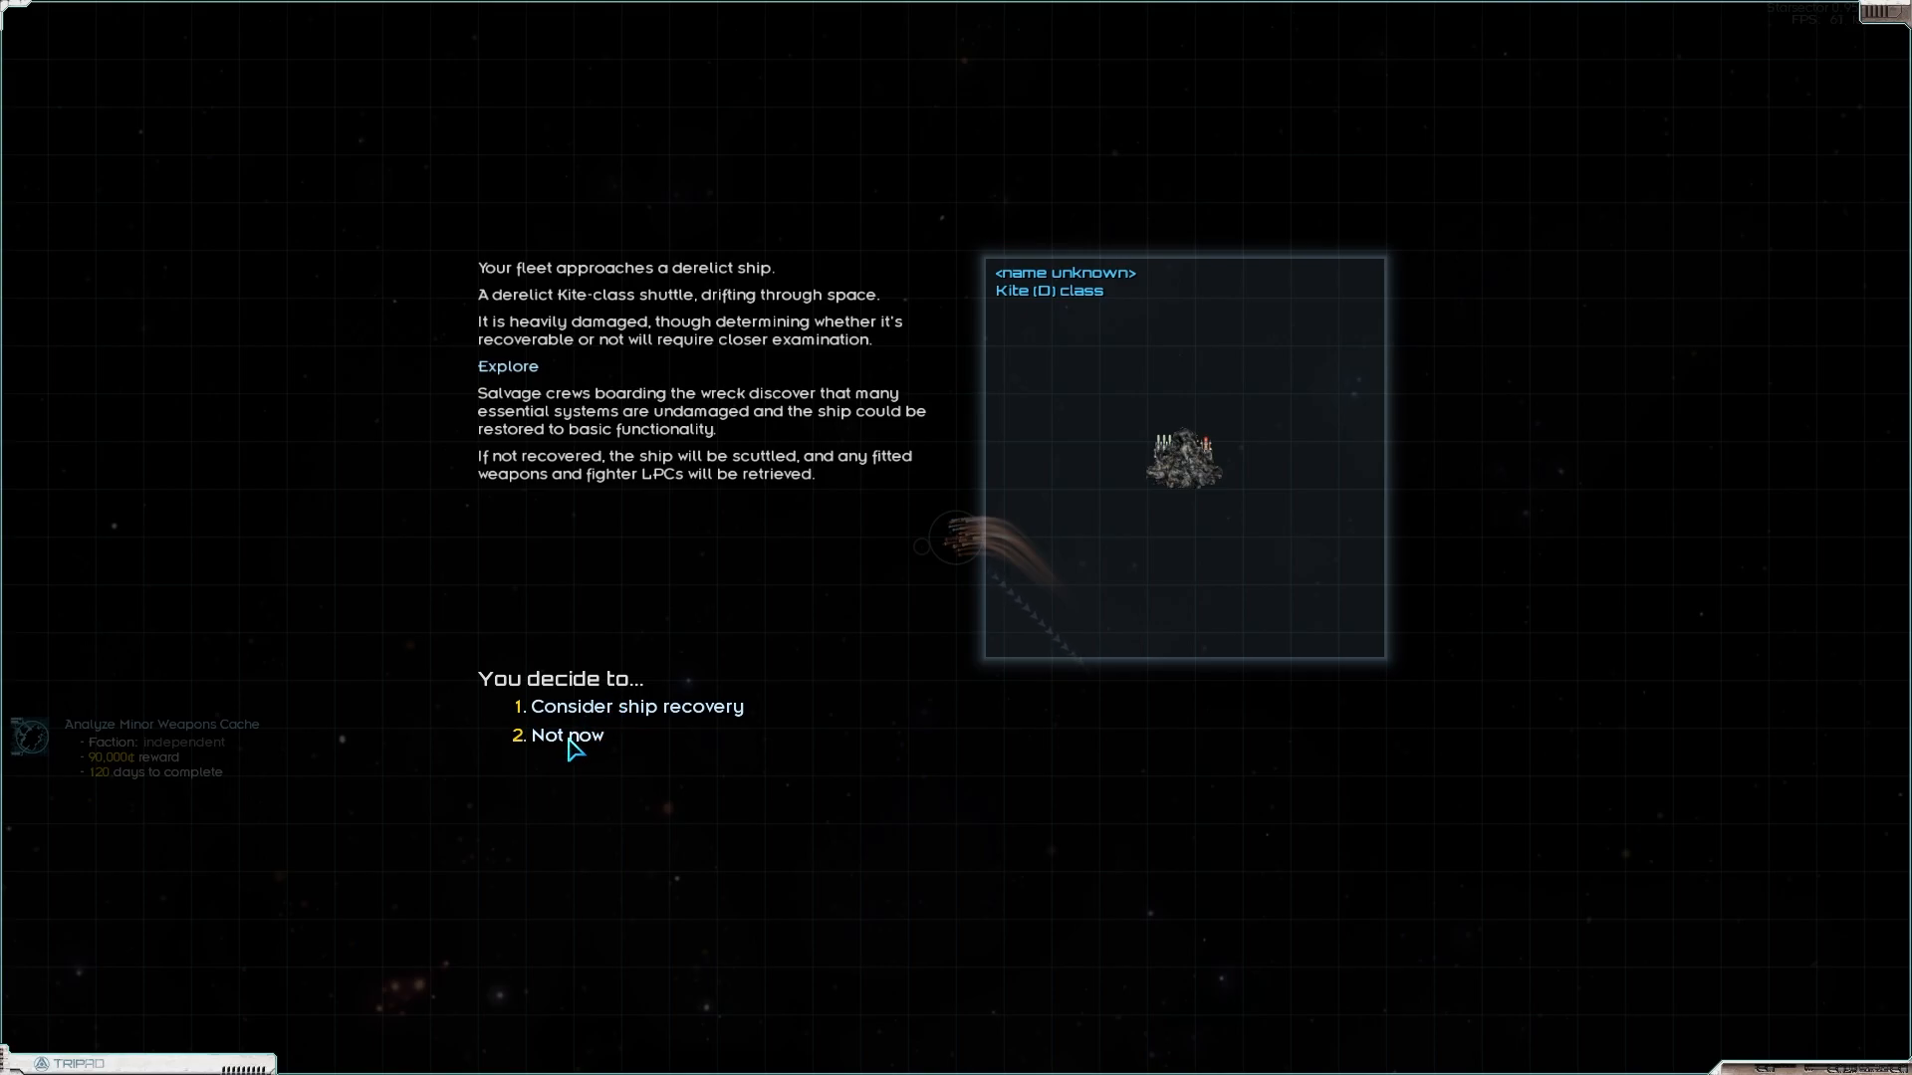
pyautogui.click(637, 705)
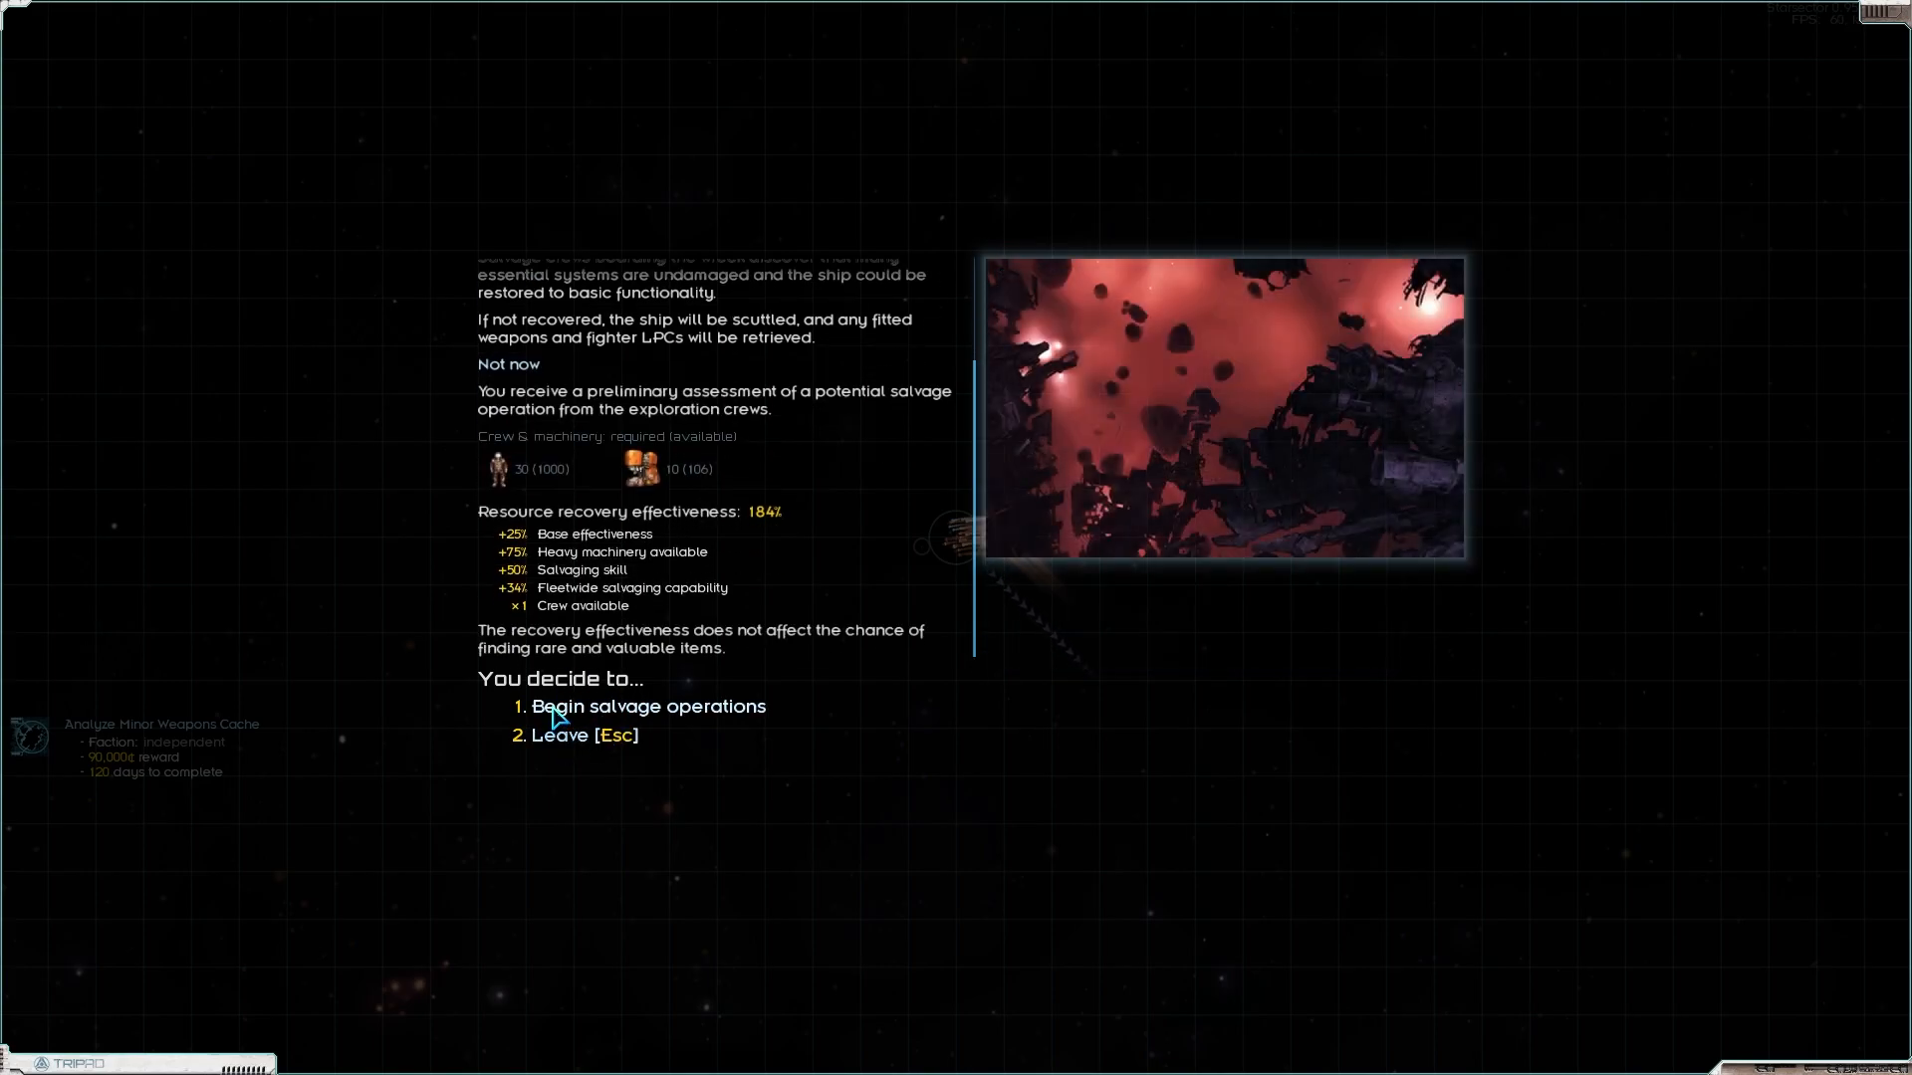
pyautogui.click(647, 704)
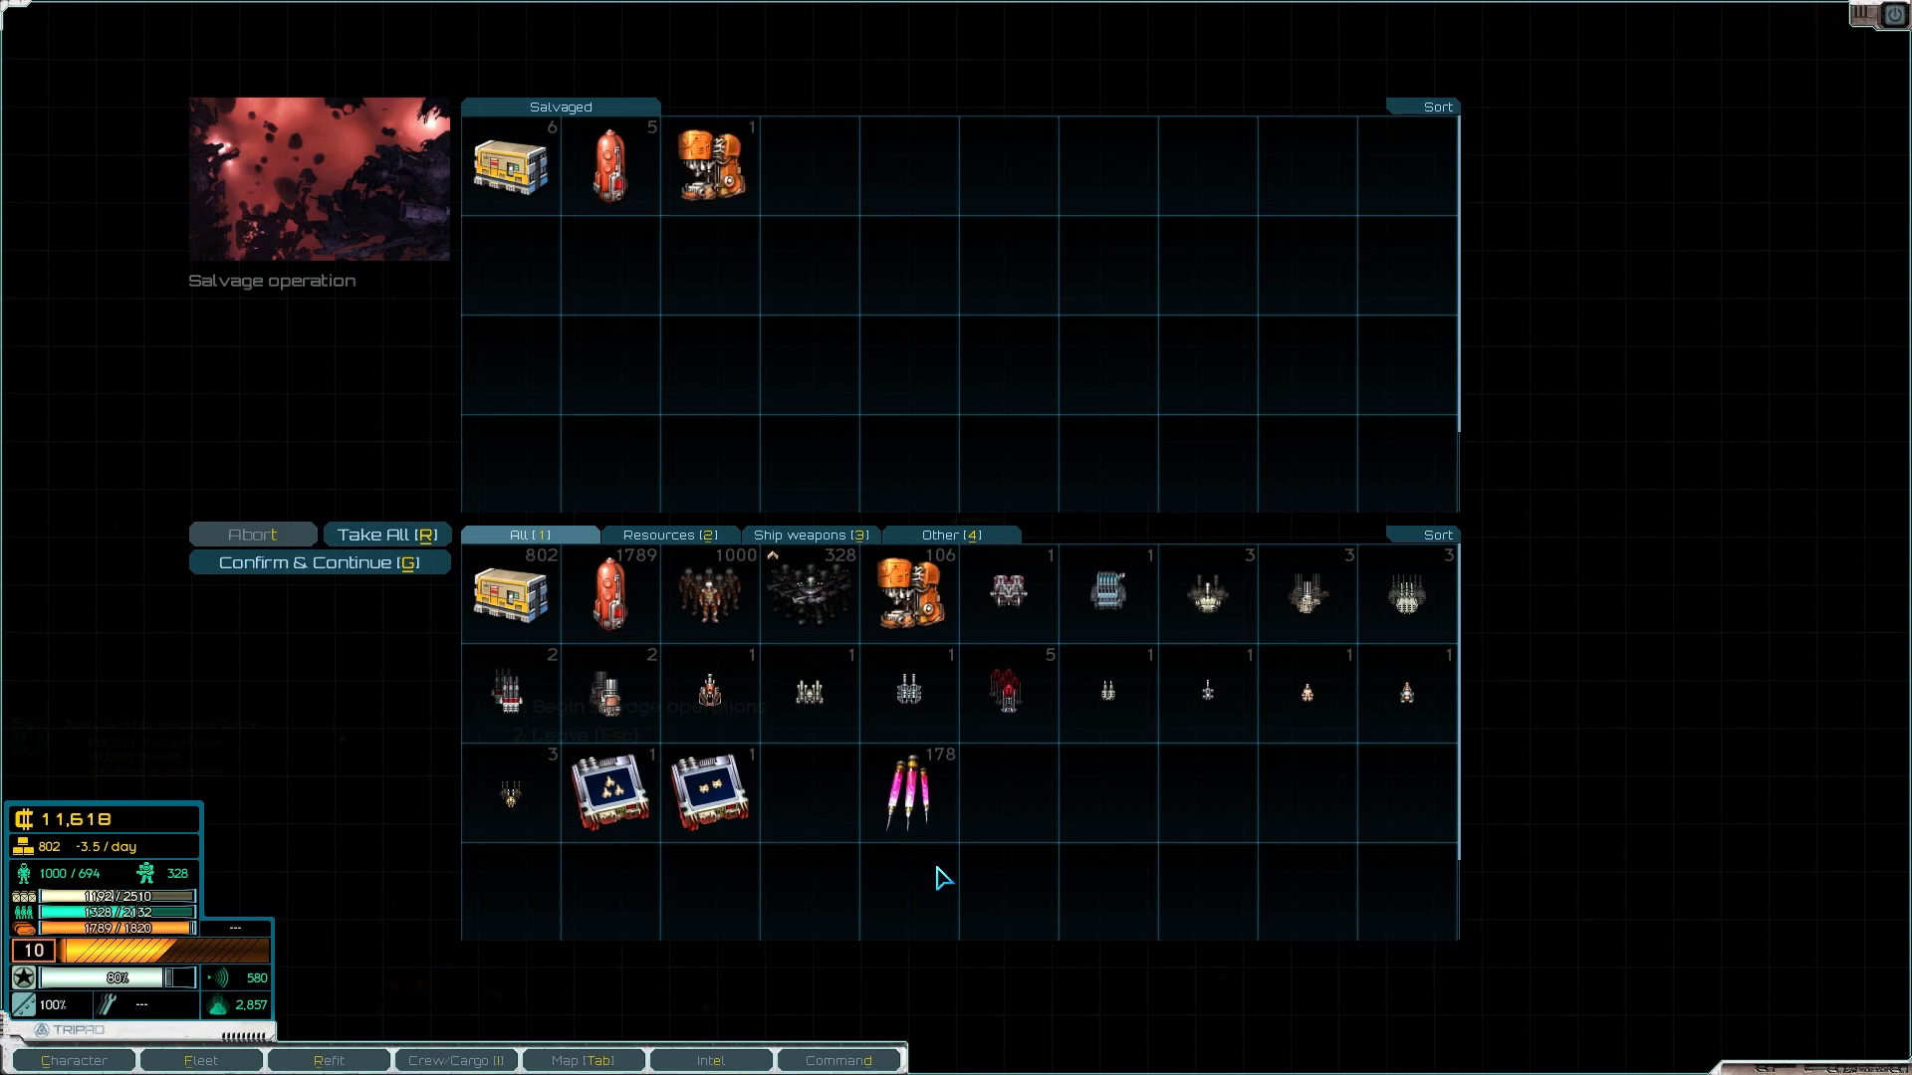
pyautogui.click(386, 534)
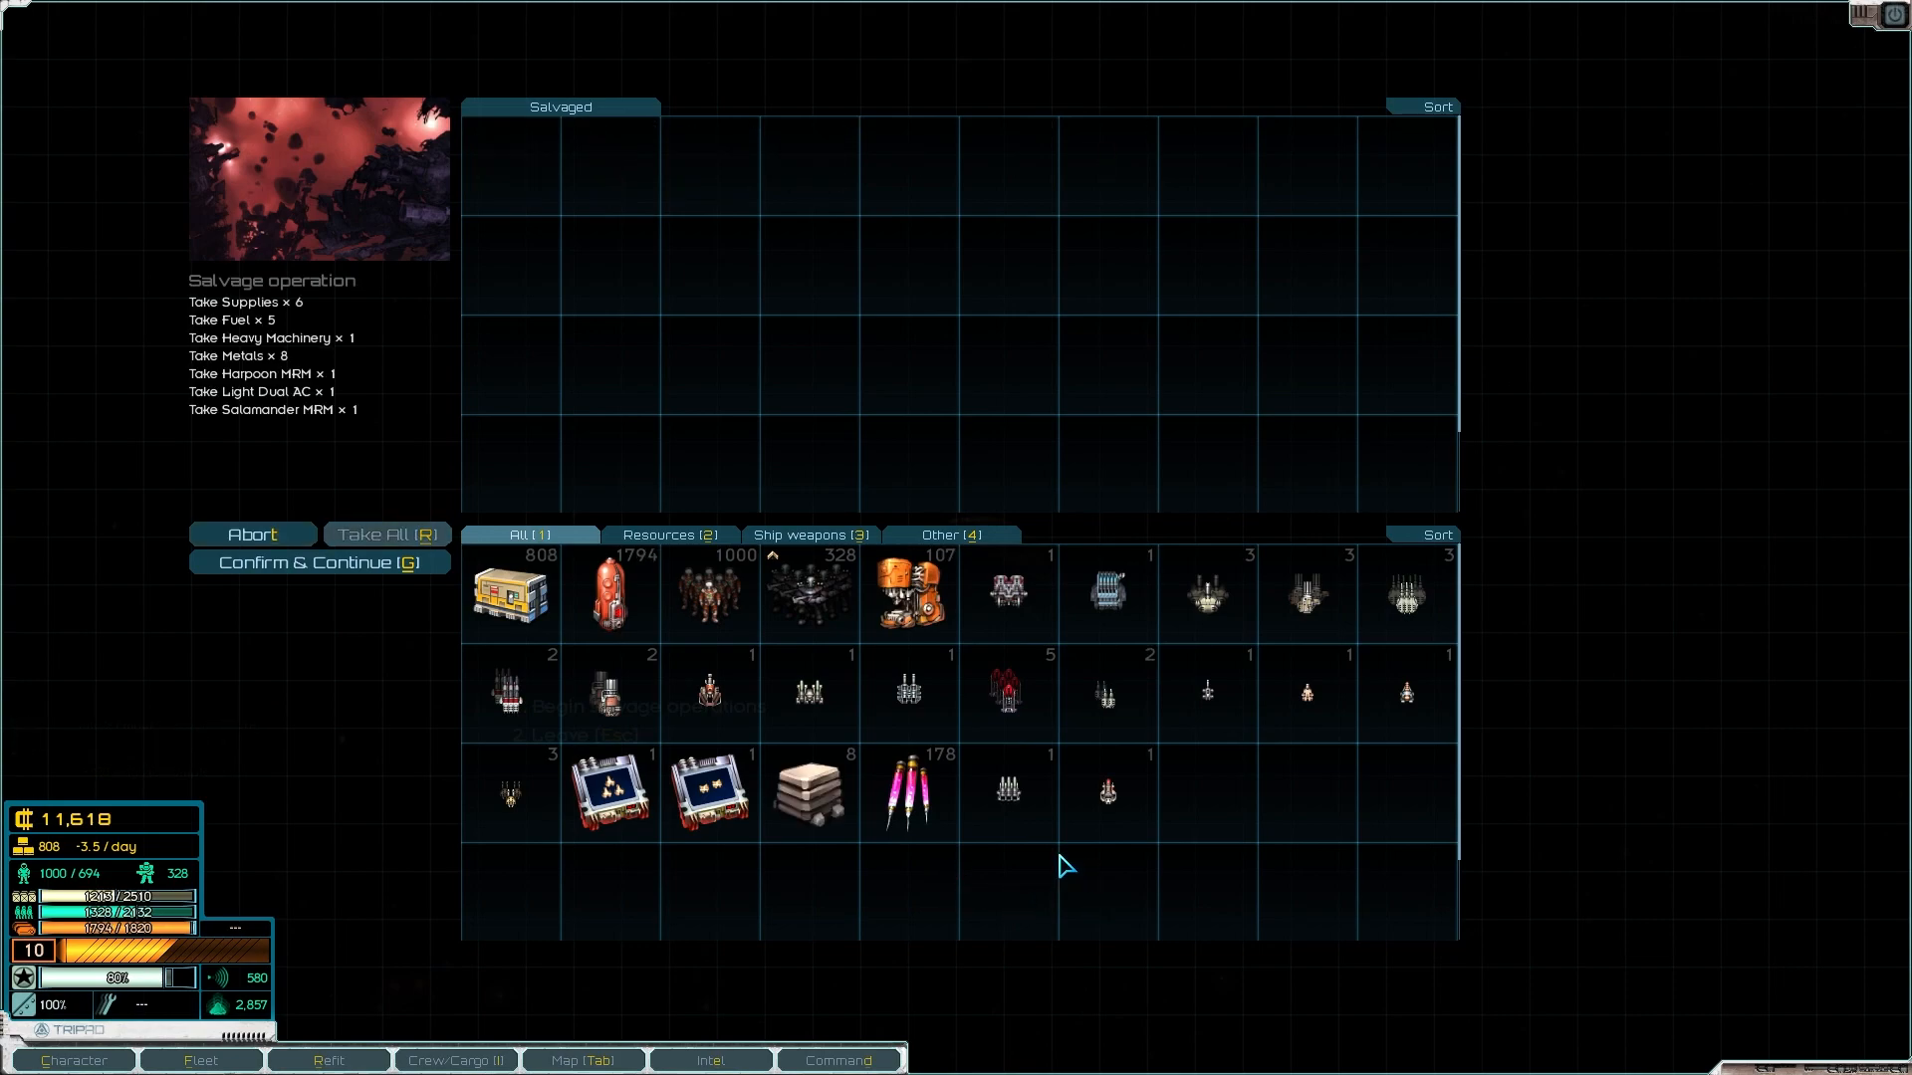
pyautogui.click(319, 561)
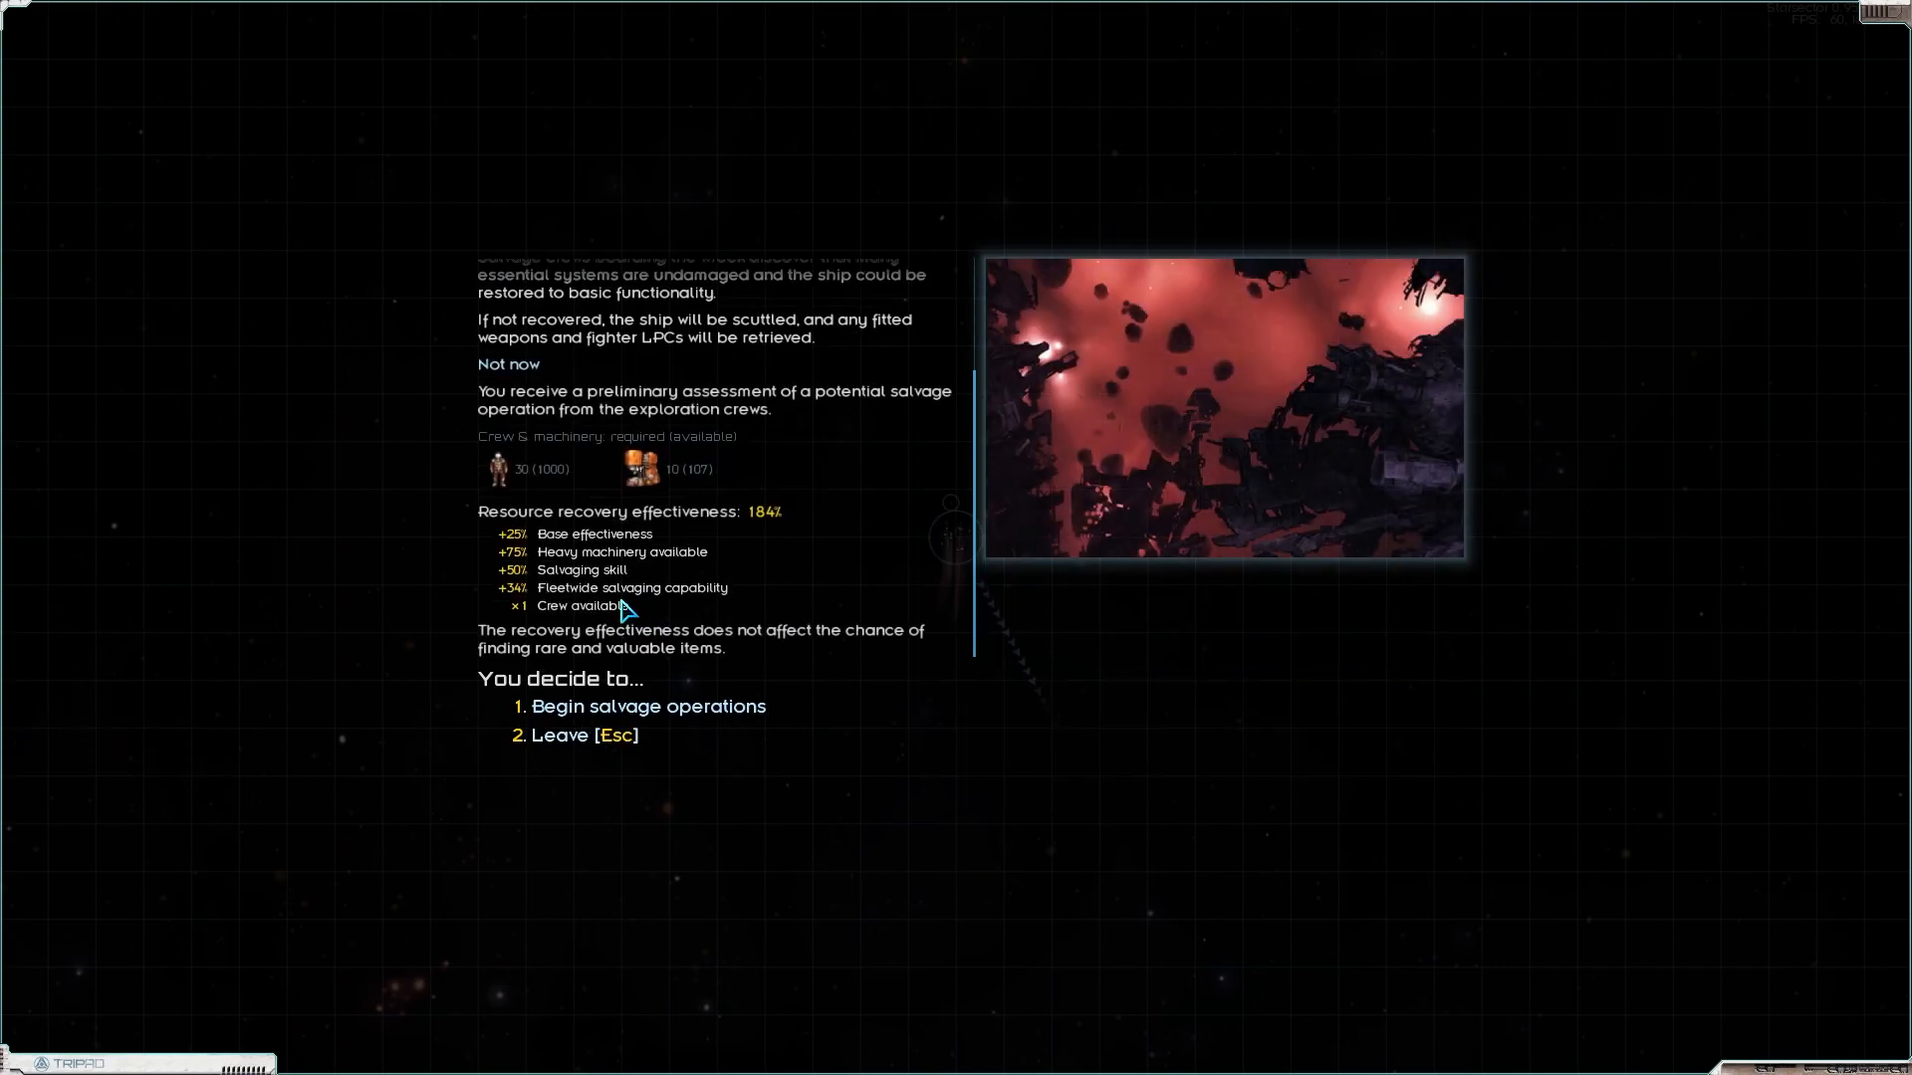
# Step: Salvage the second wreck and take all its supplies, fuel, metals and weapons
pyautogui.click(649, 705)
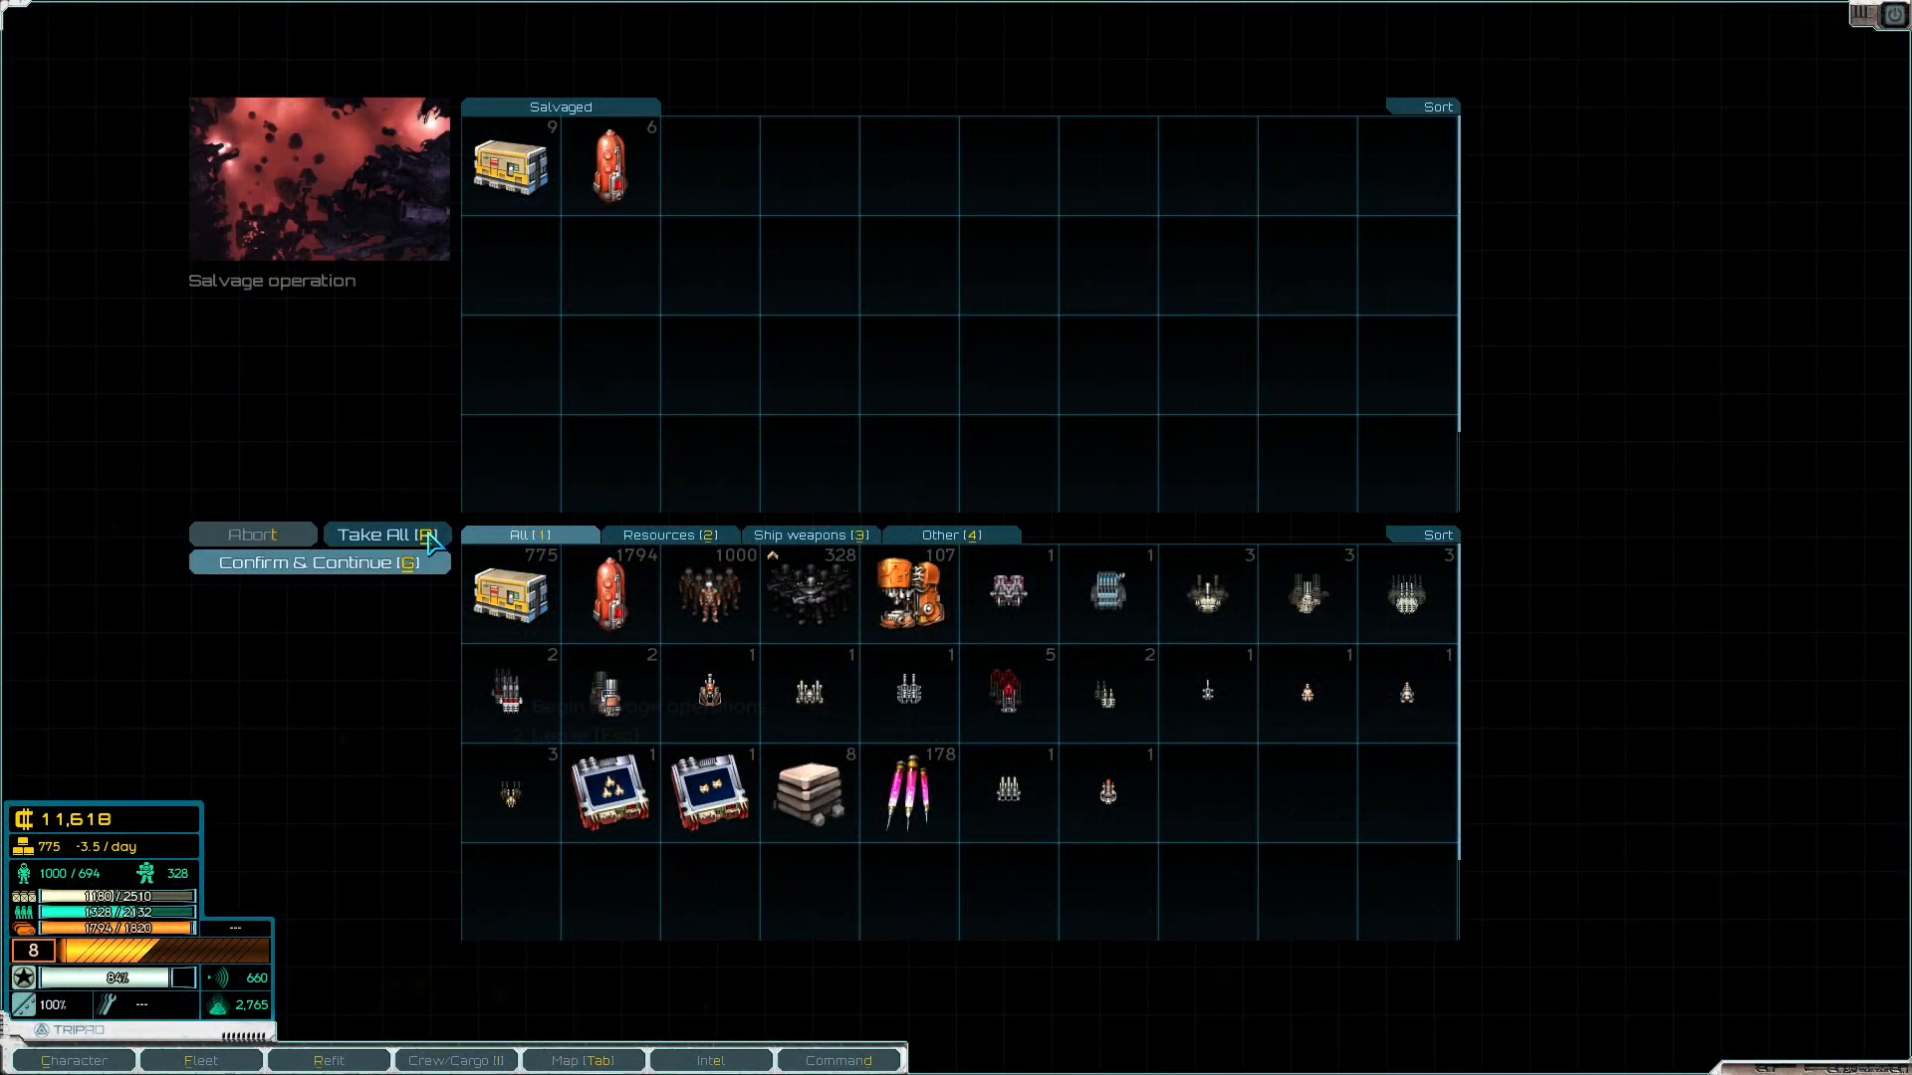
pyautogui.click(384, 533)
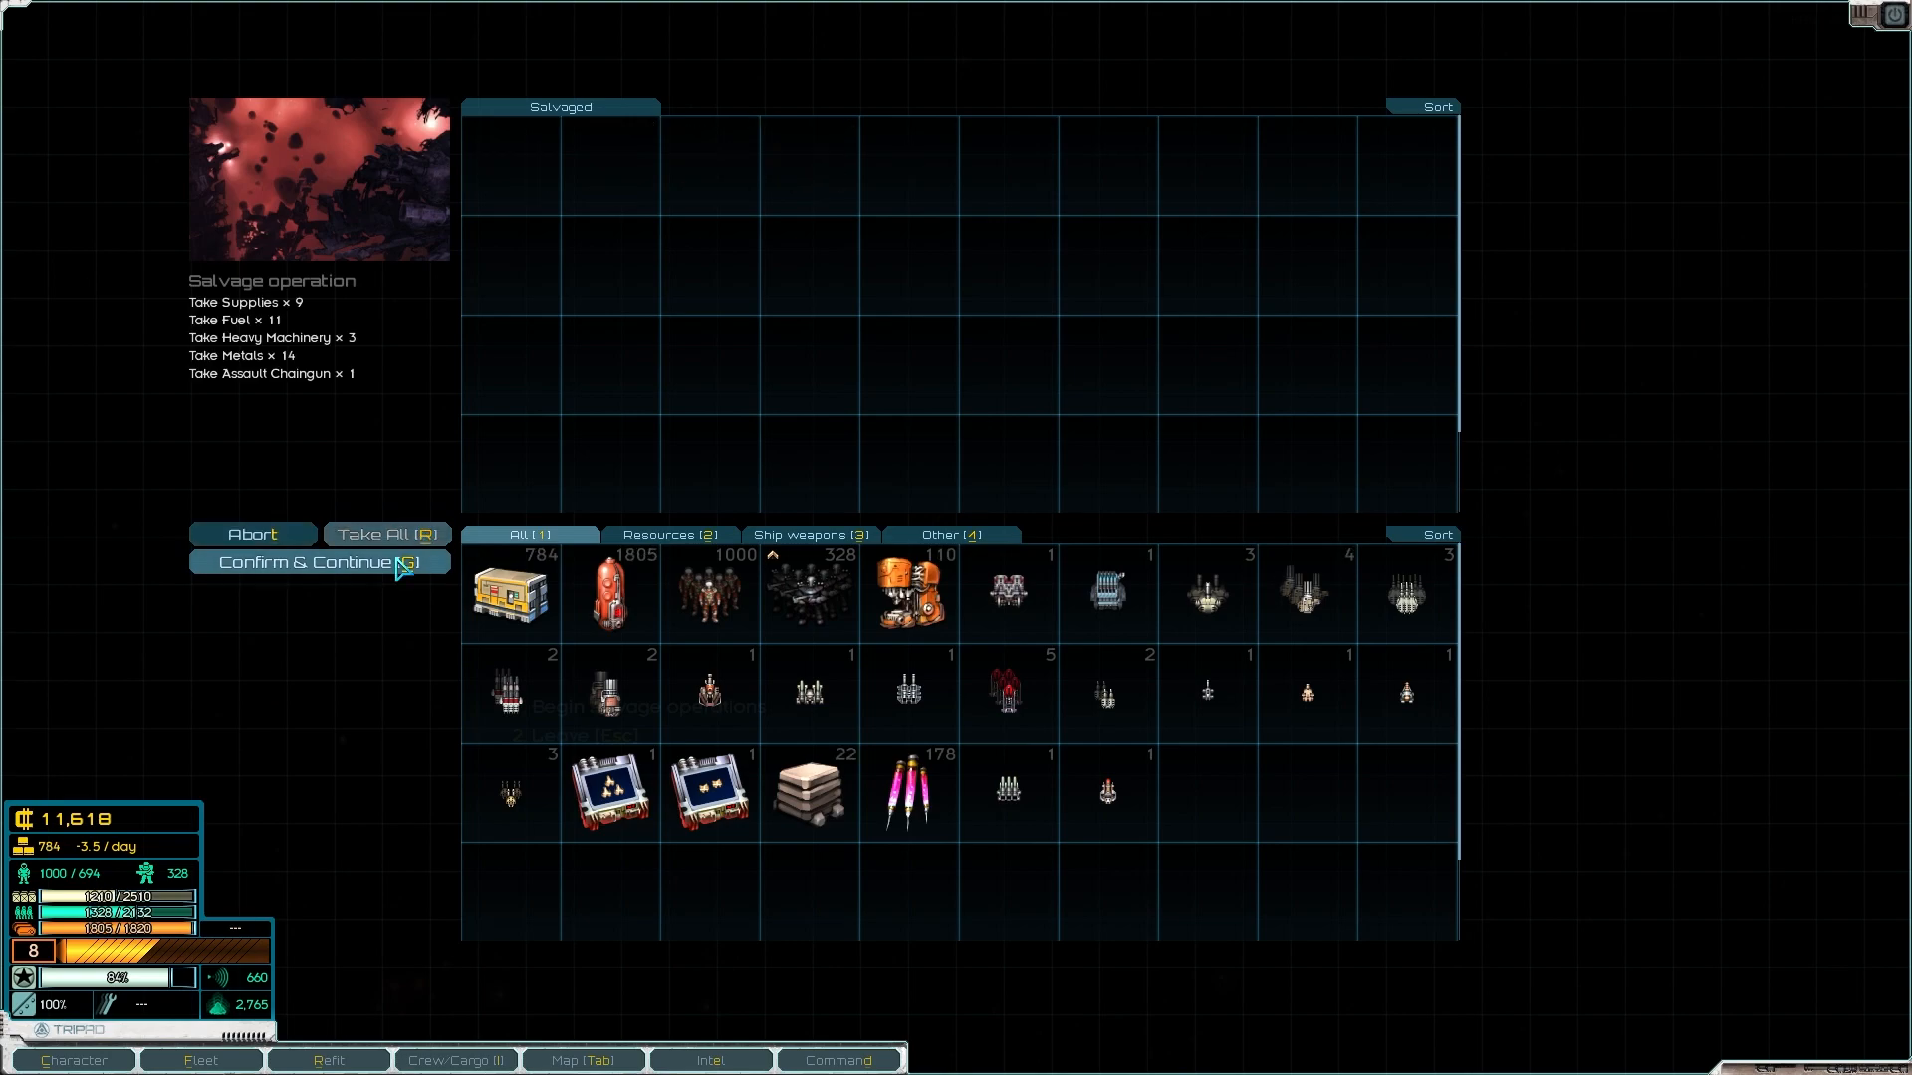
pyautogui.click(317, 561)
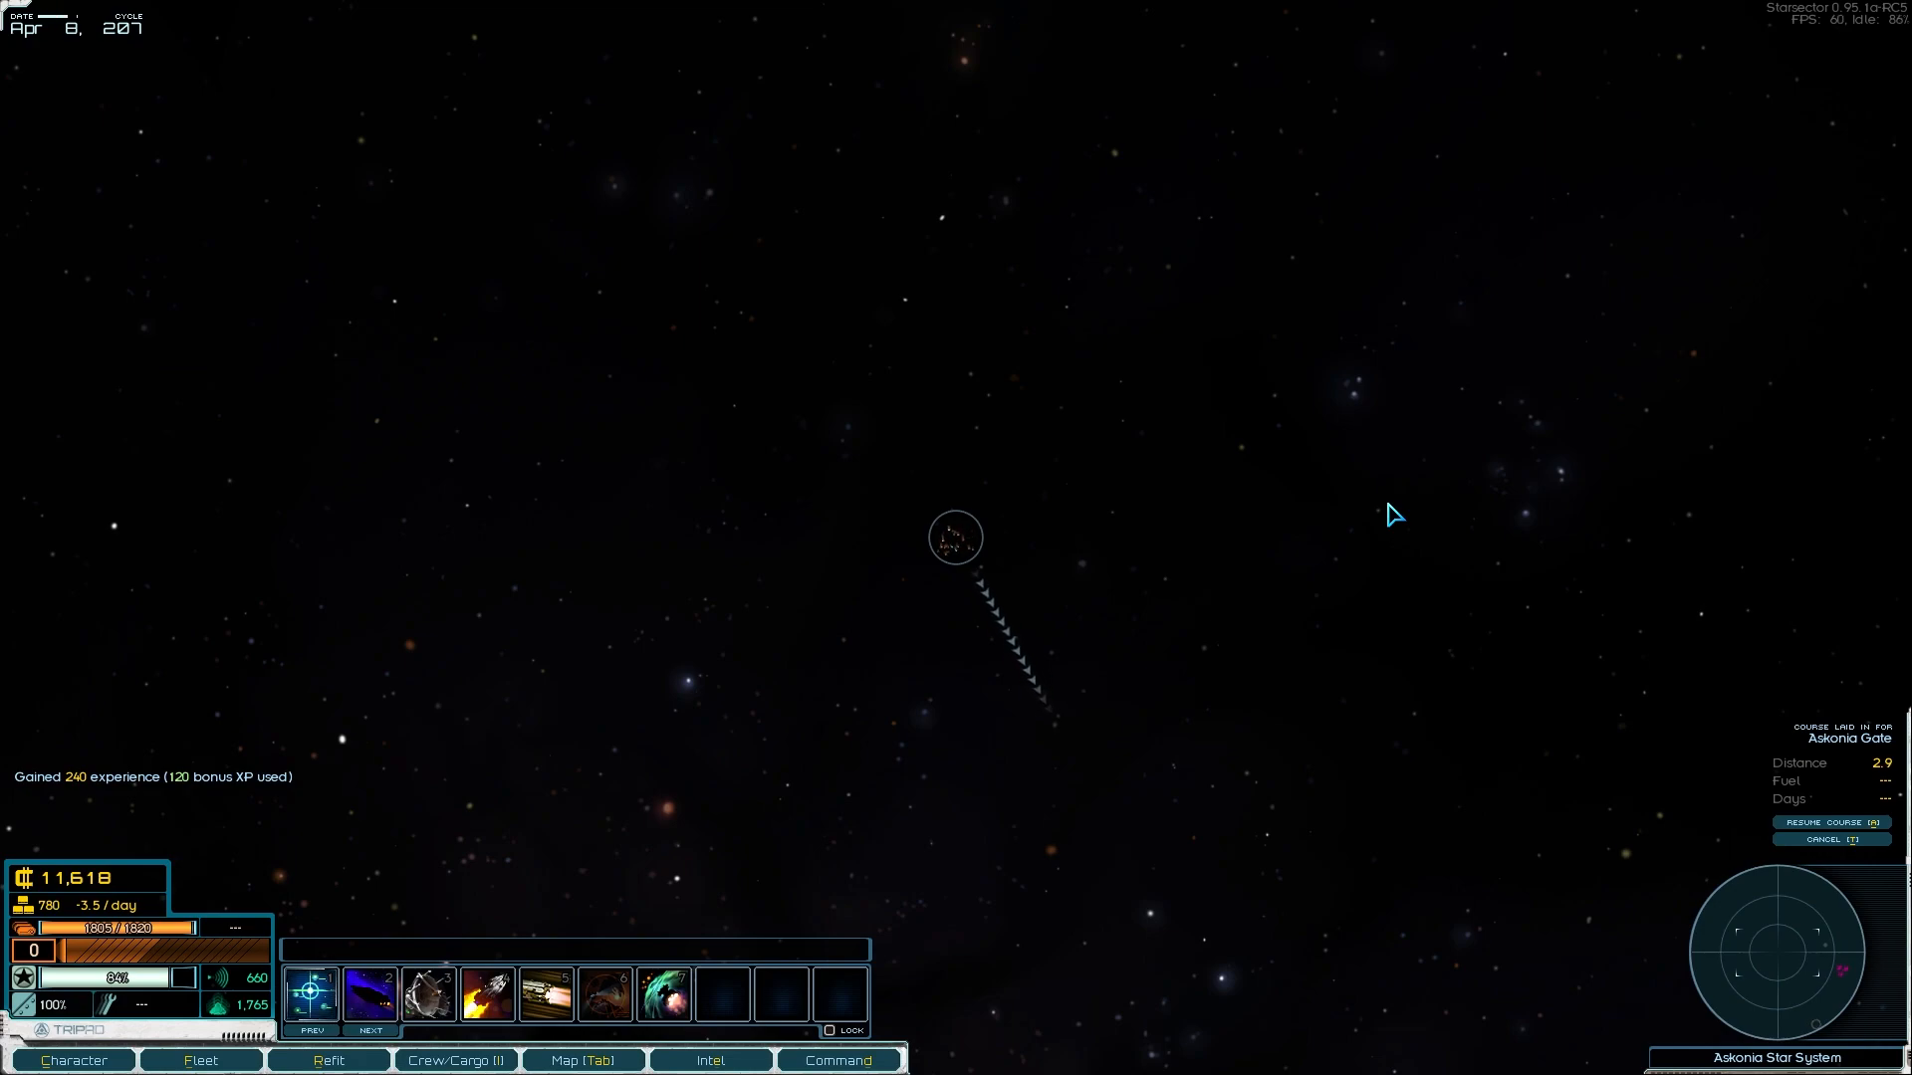
pyautogui.moveTo(1211, 374)
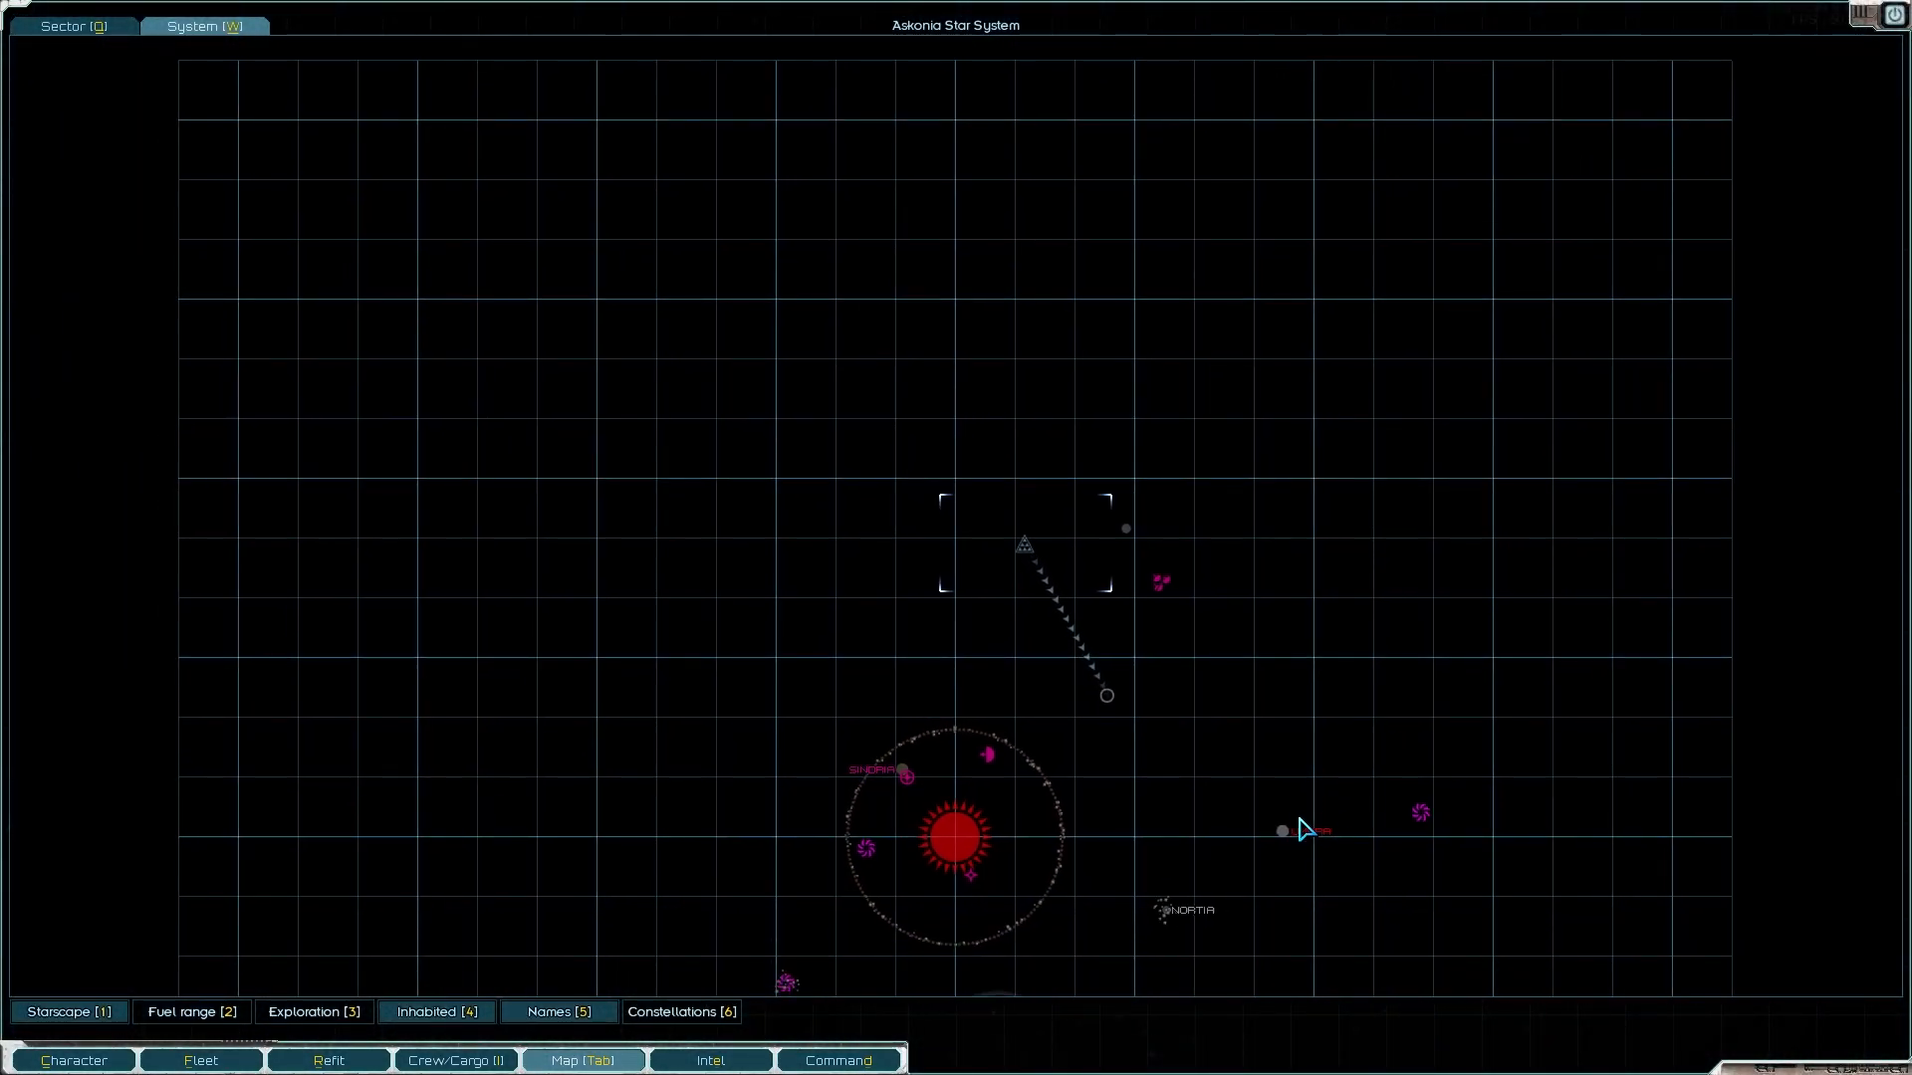
# Step: Lay in a course for Umbra from the map and view the intel mission list
pyautogui.click(1281, 830)
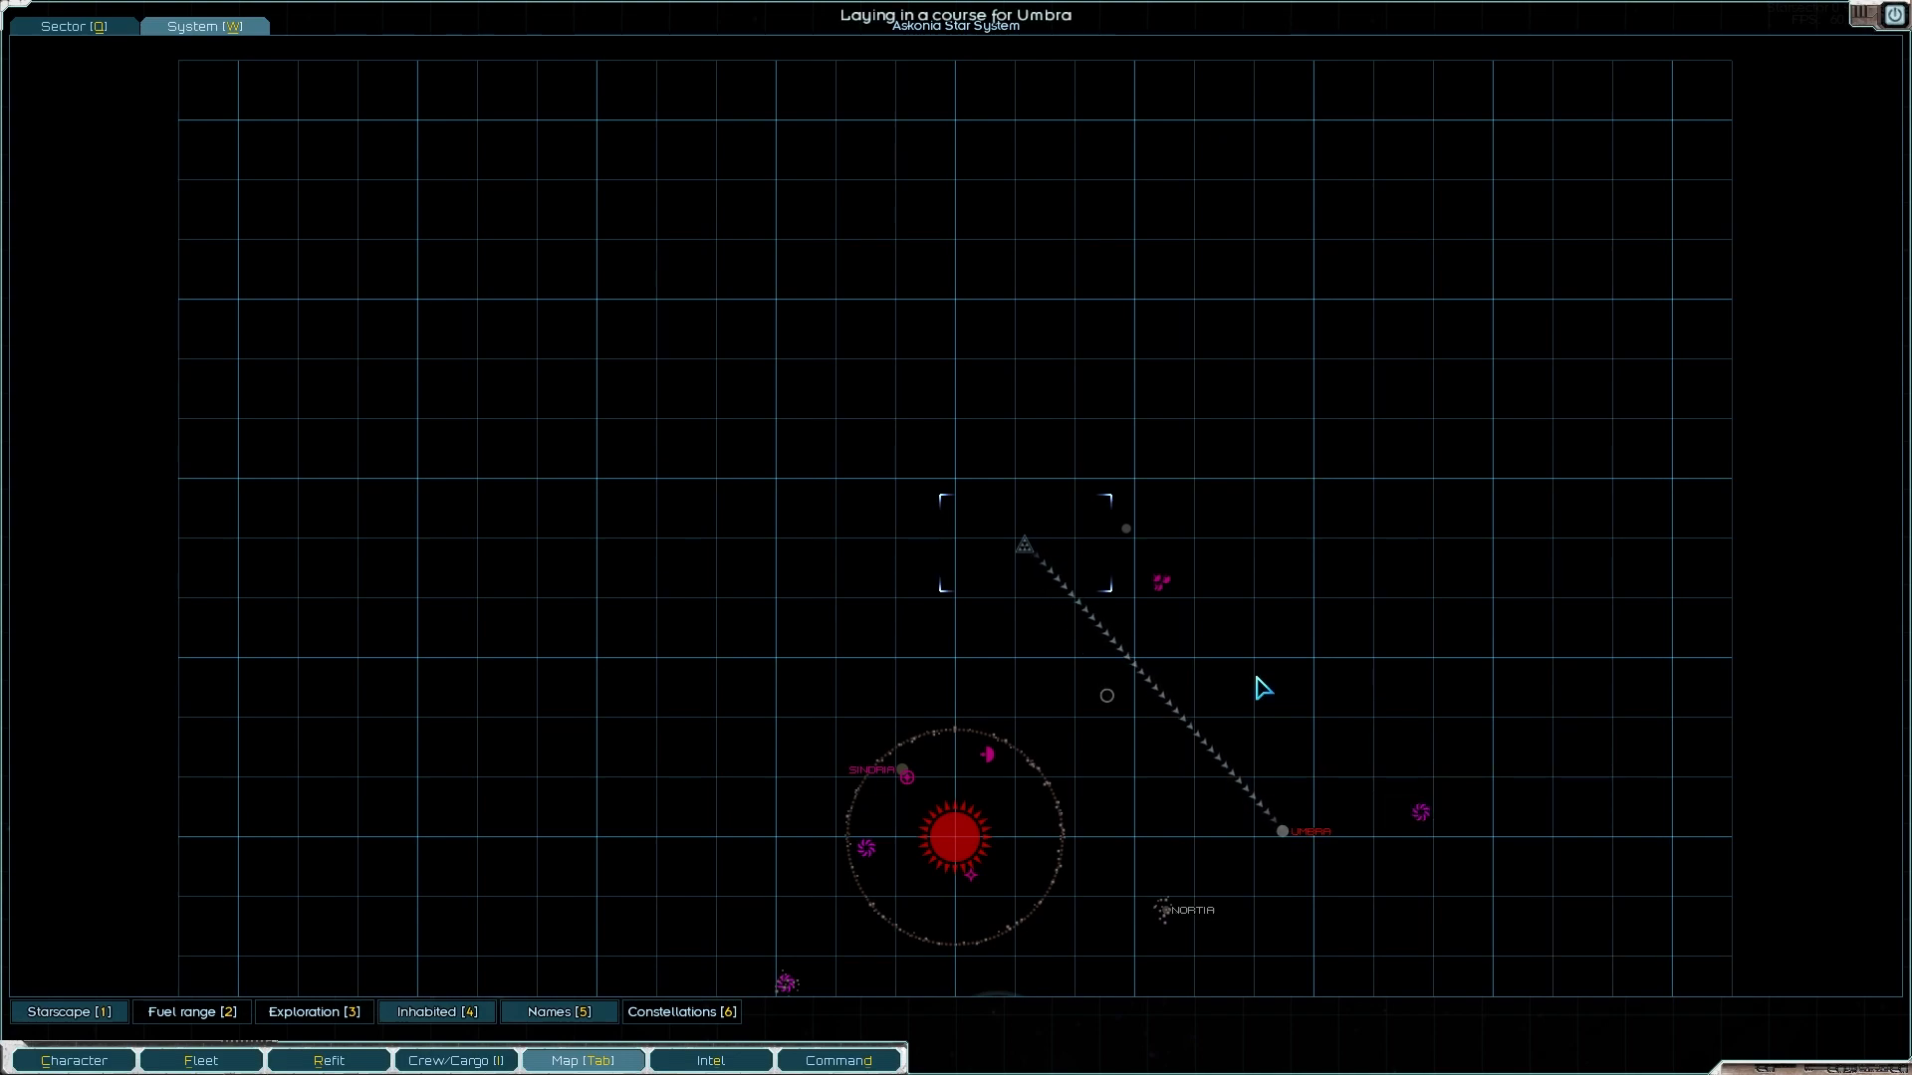
pyautogui.click(582, 1059)
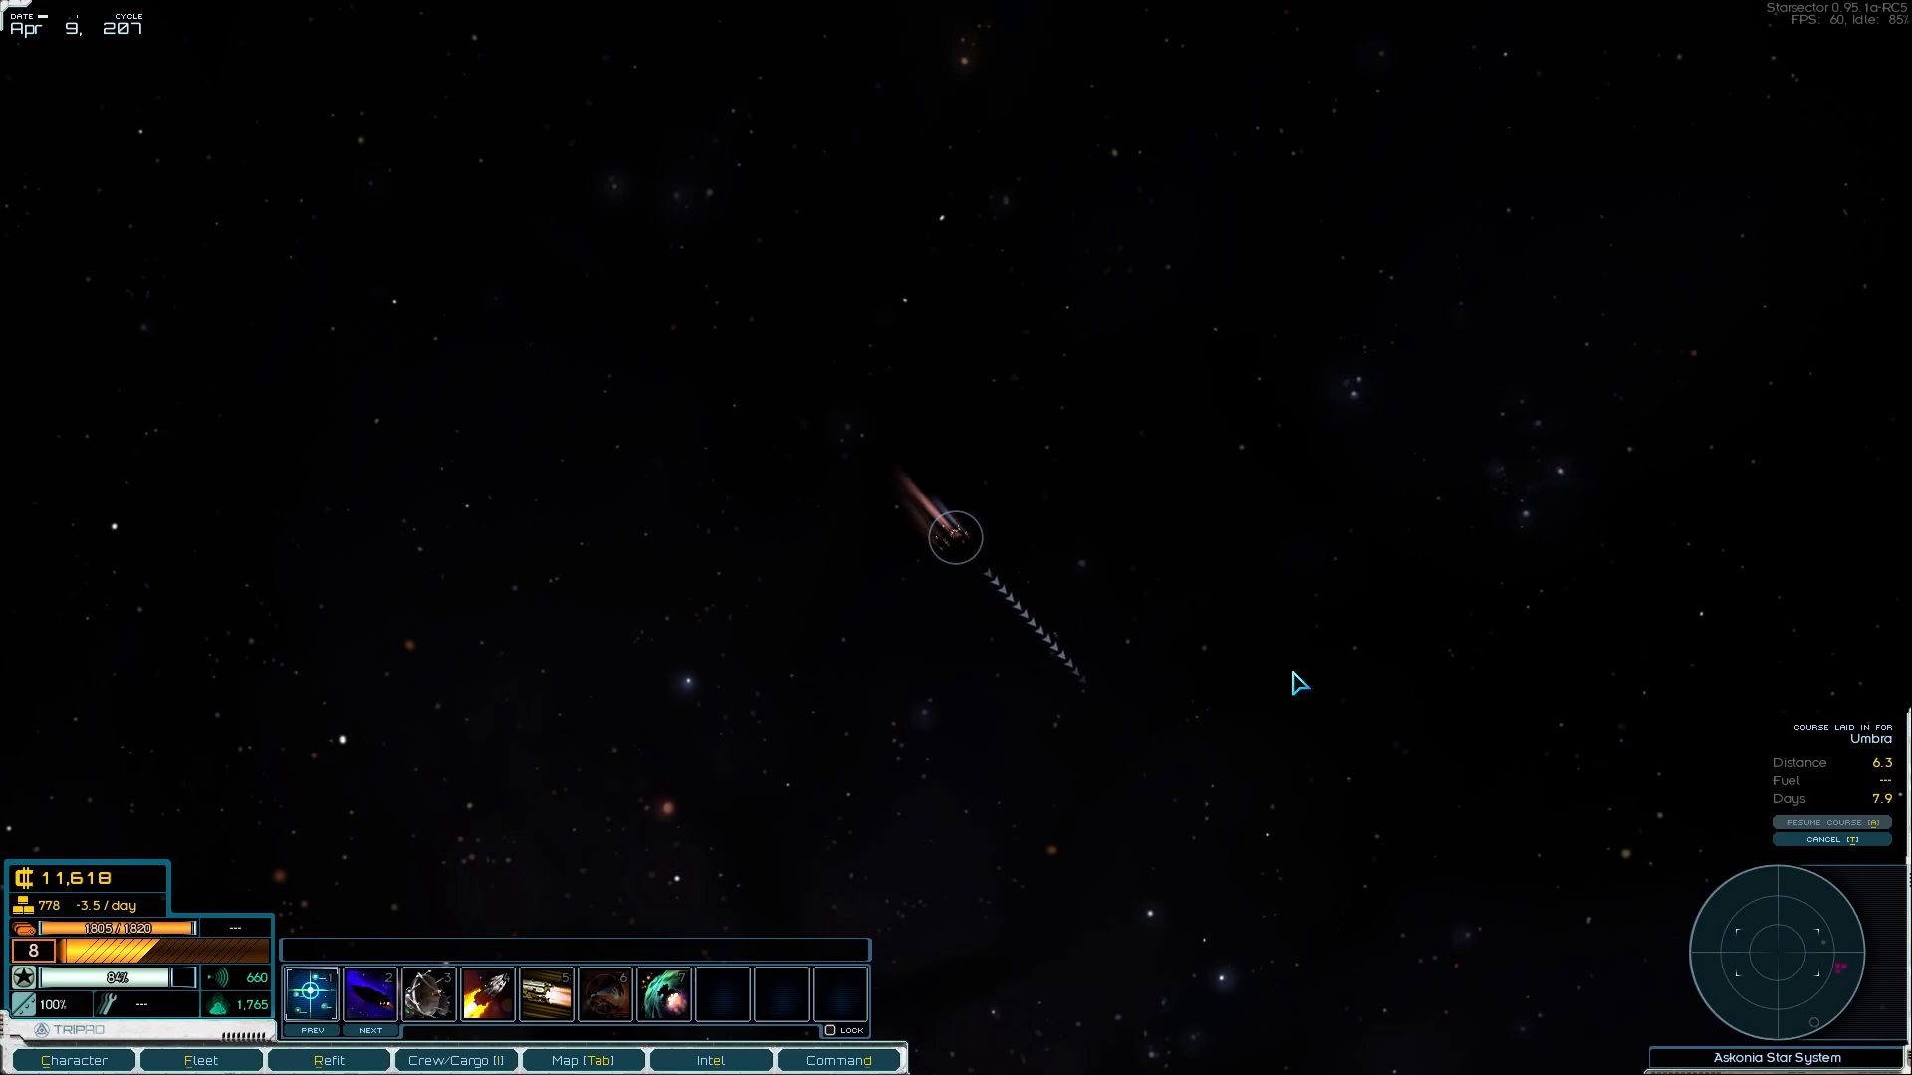
pyautogui.click(709, 1059)
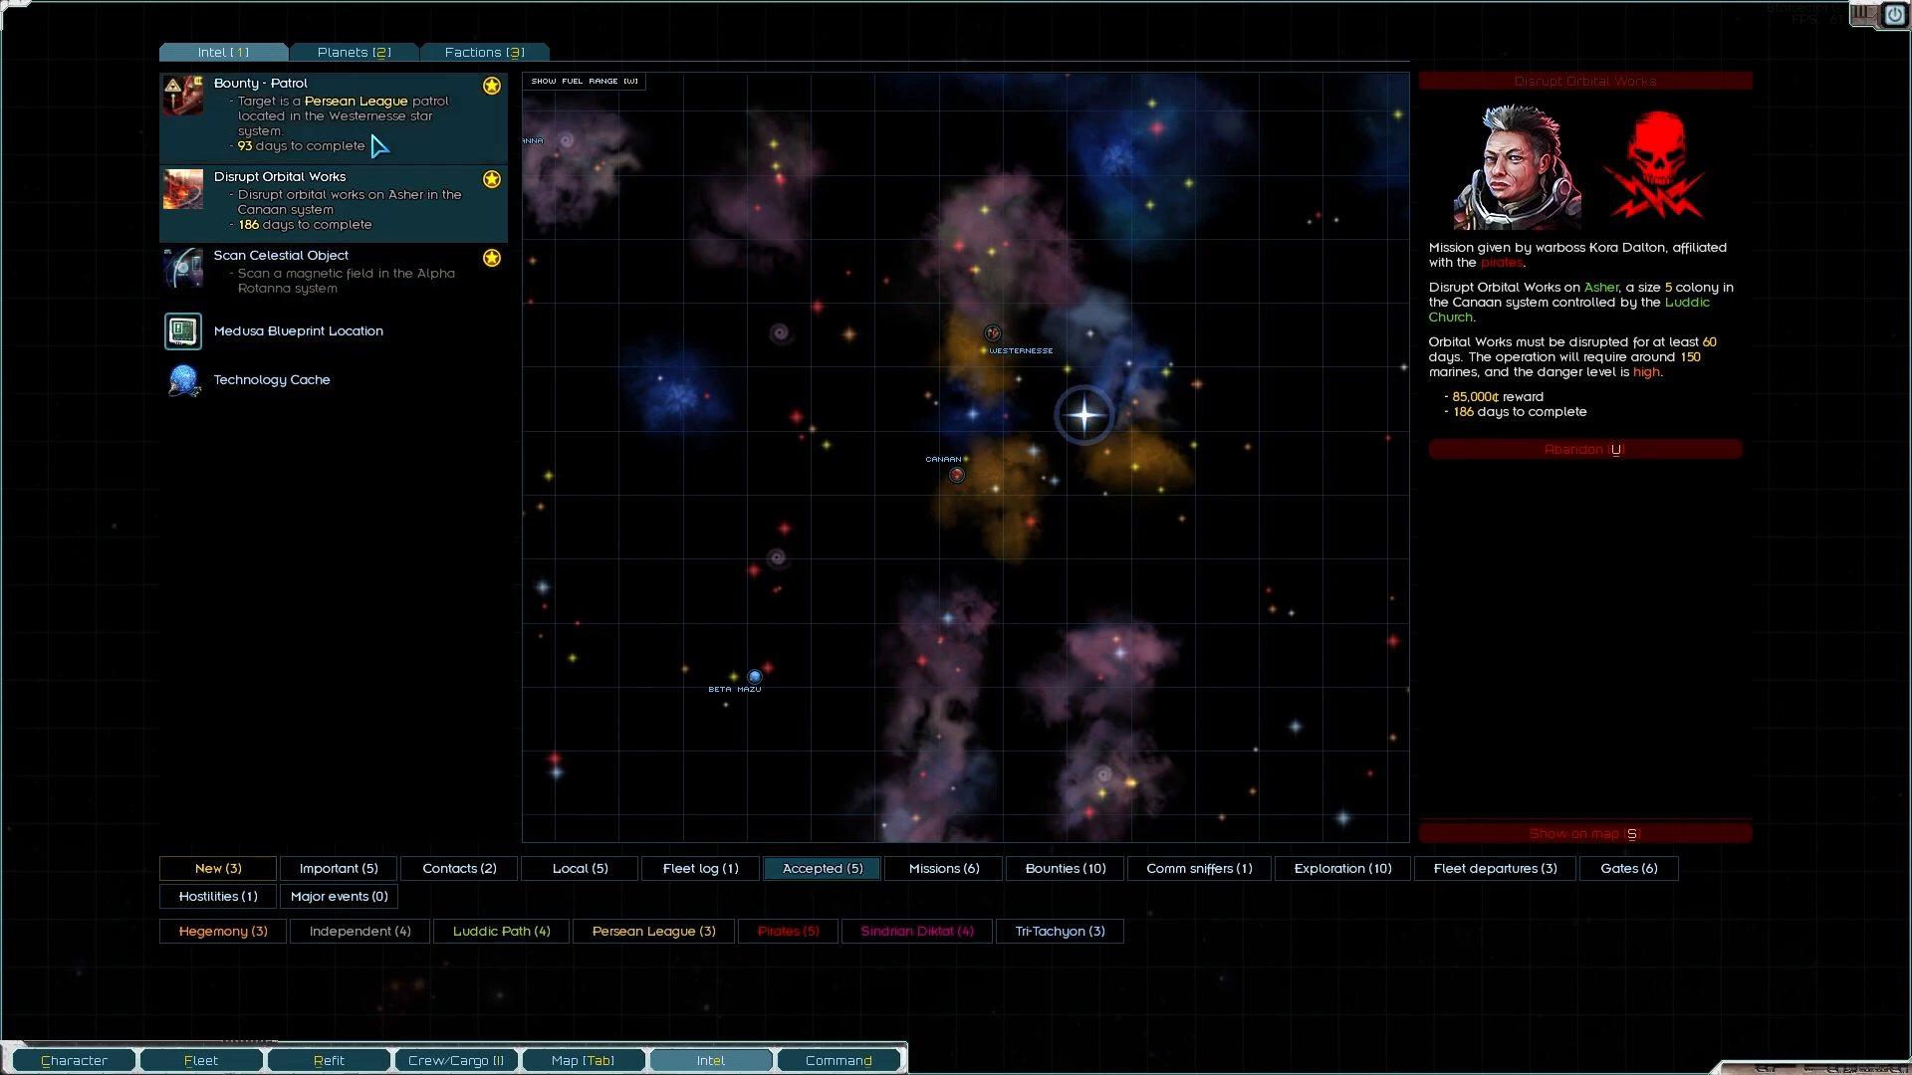
pyautogui.click(328, 118)
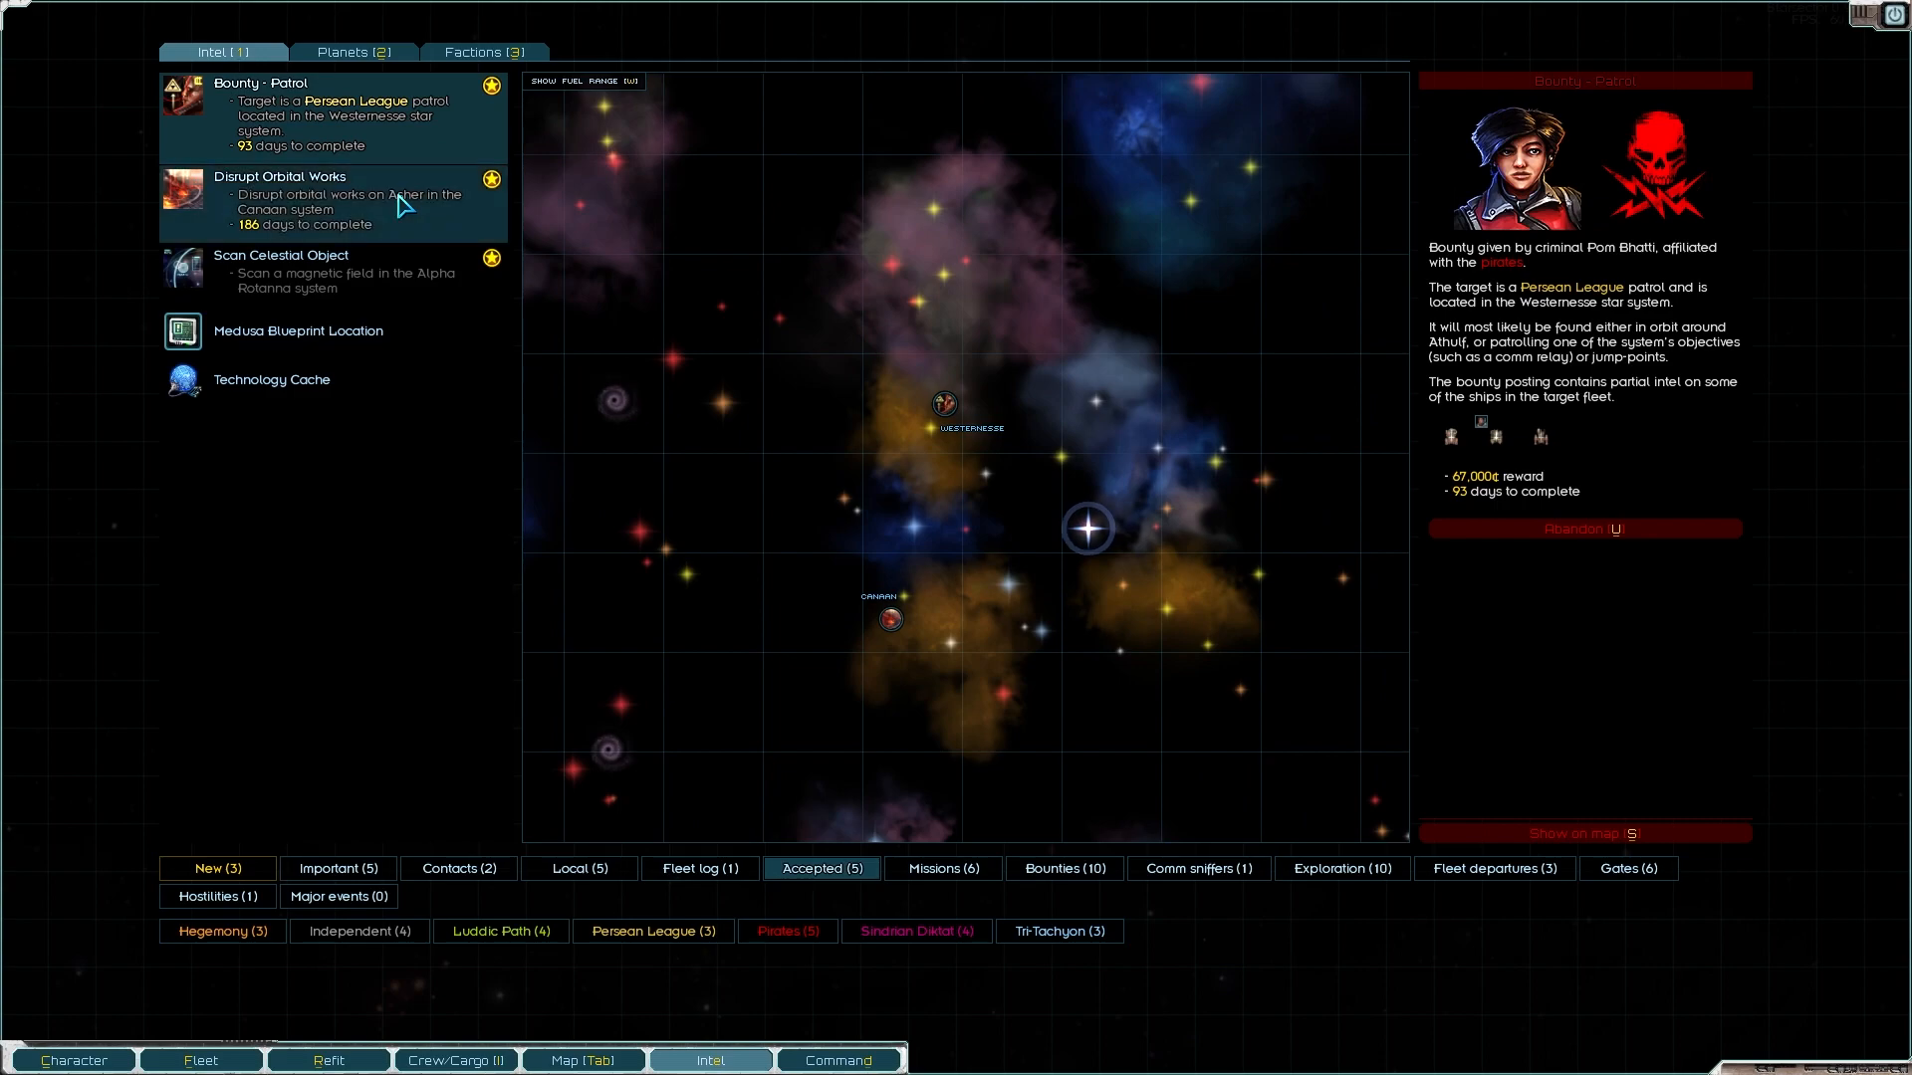
pyautogui.click(328, 199)
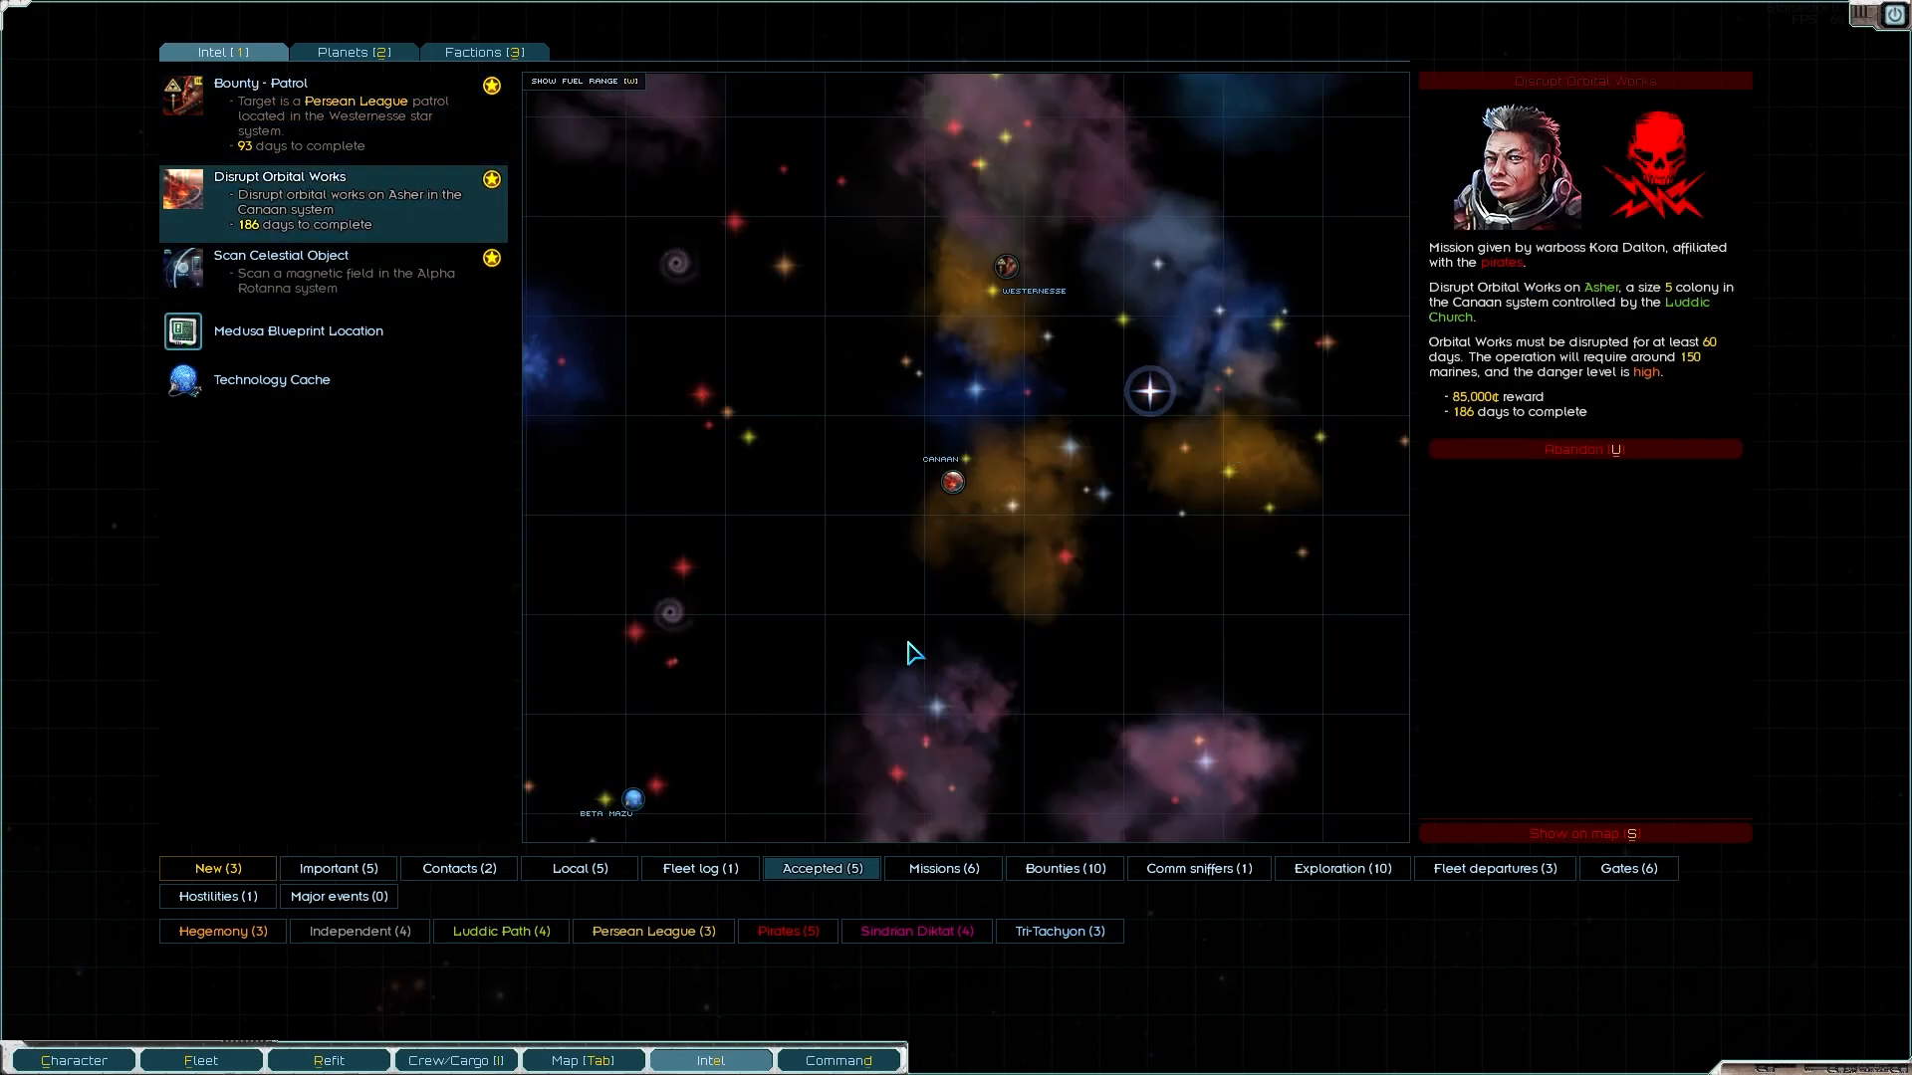
pyautogui.click(328, 271)
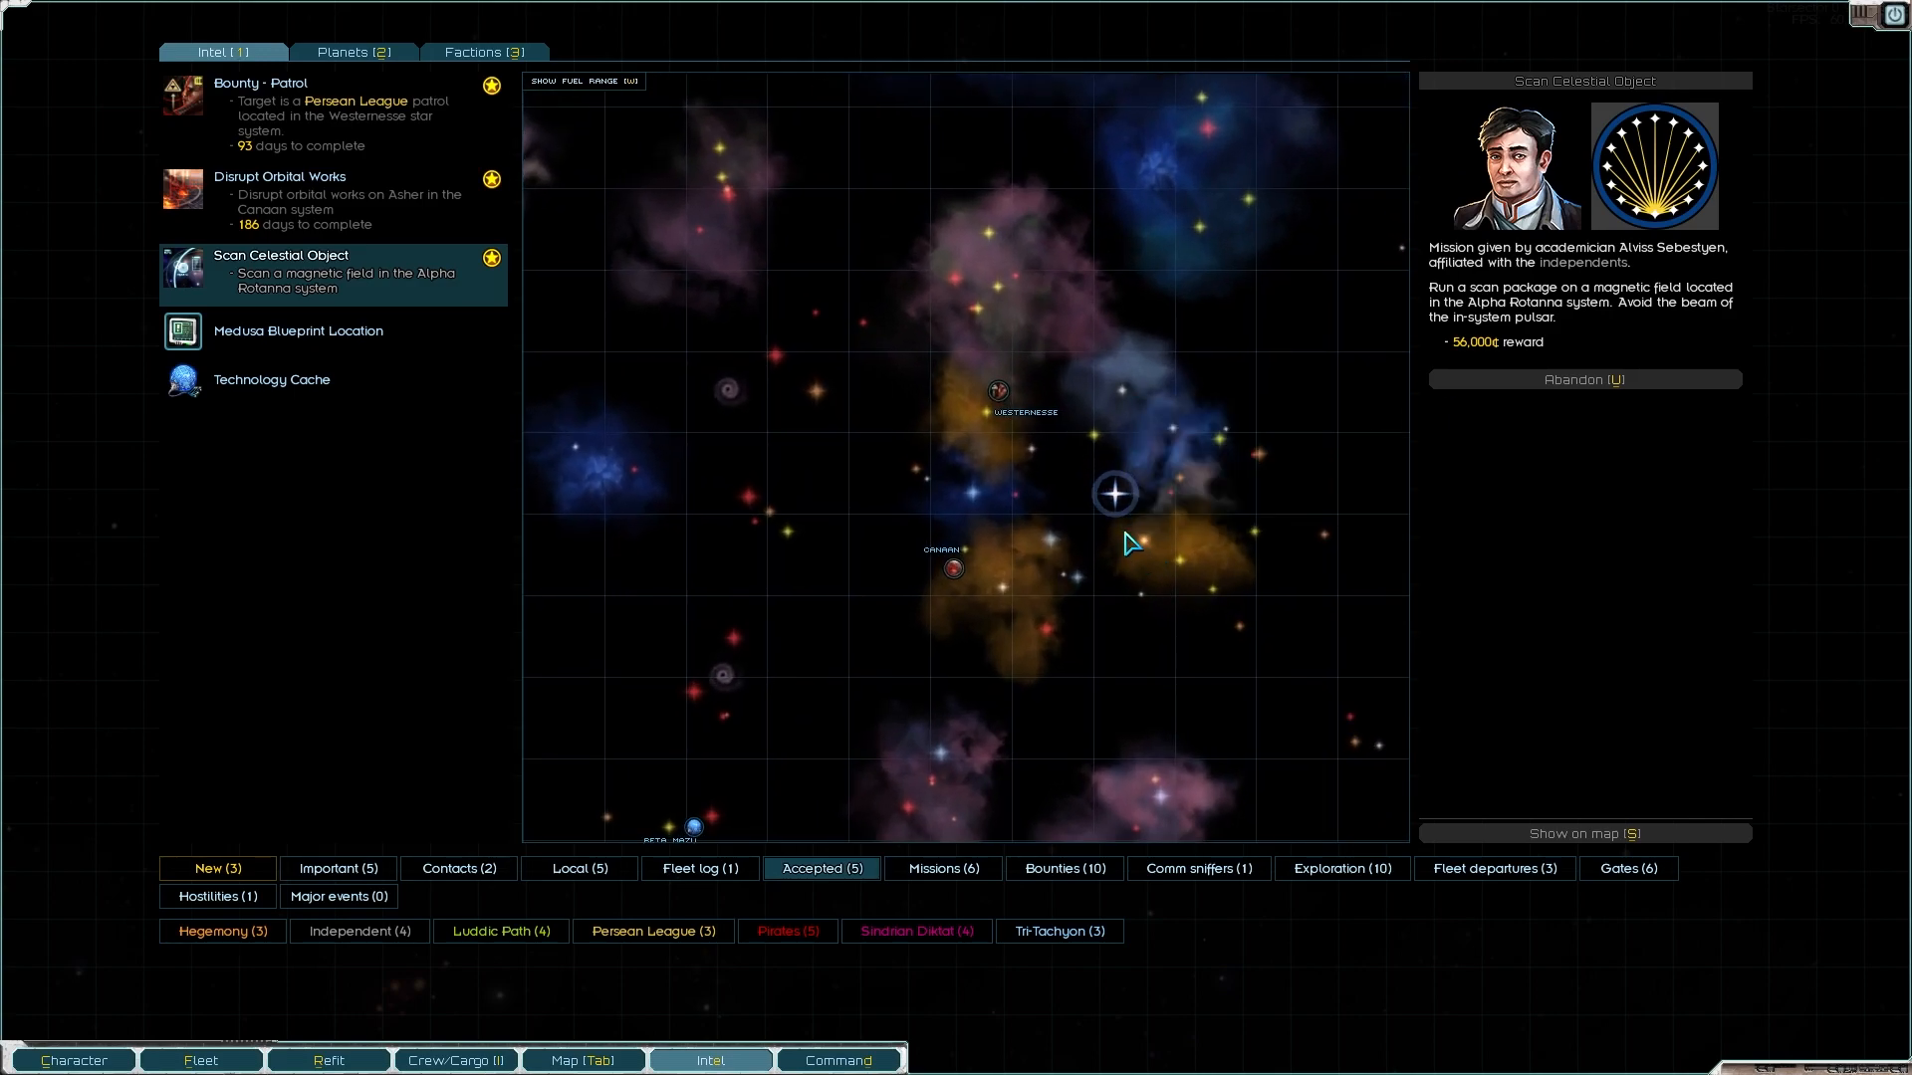
pyautogui.click(273, 379)
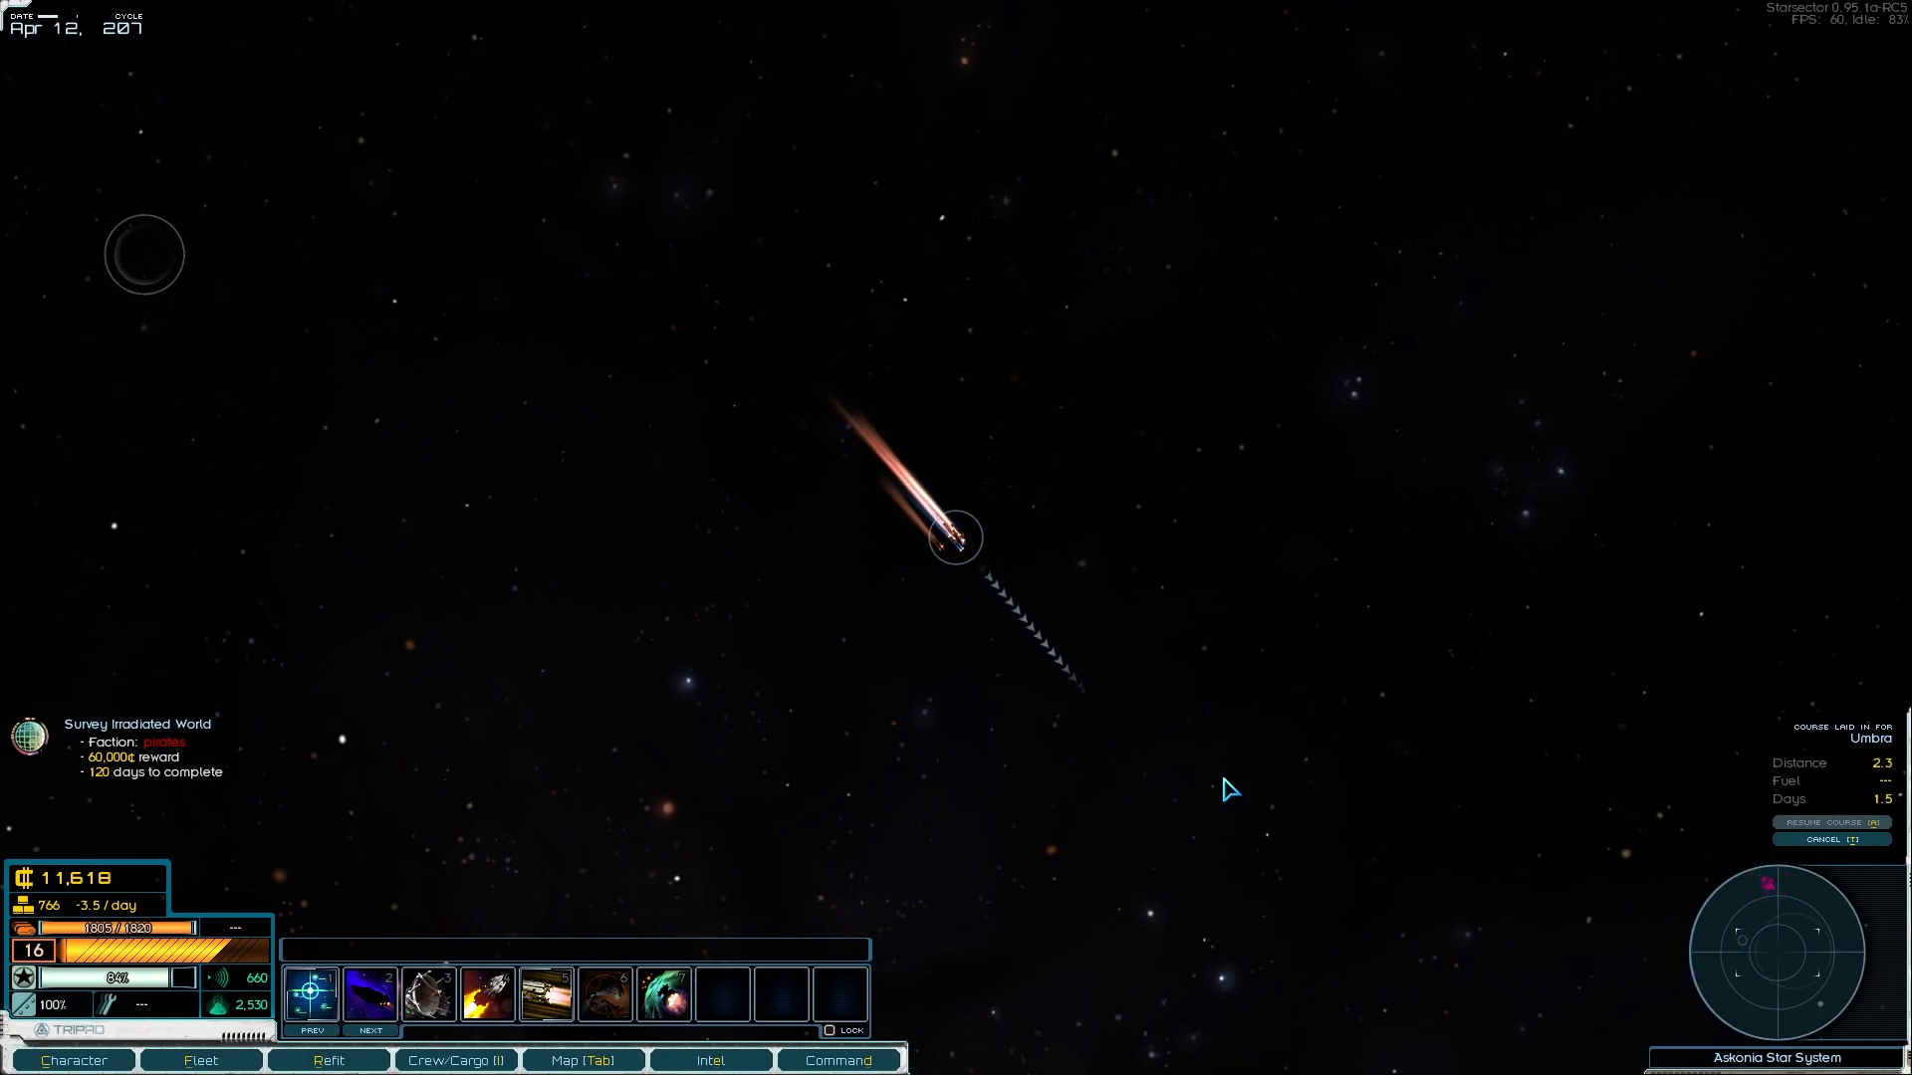
# Step: Pause to inspect the unidentified fleet, then resume travelling toward Umbra
pyautogui.press('space')
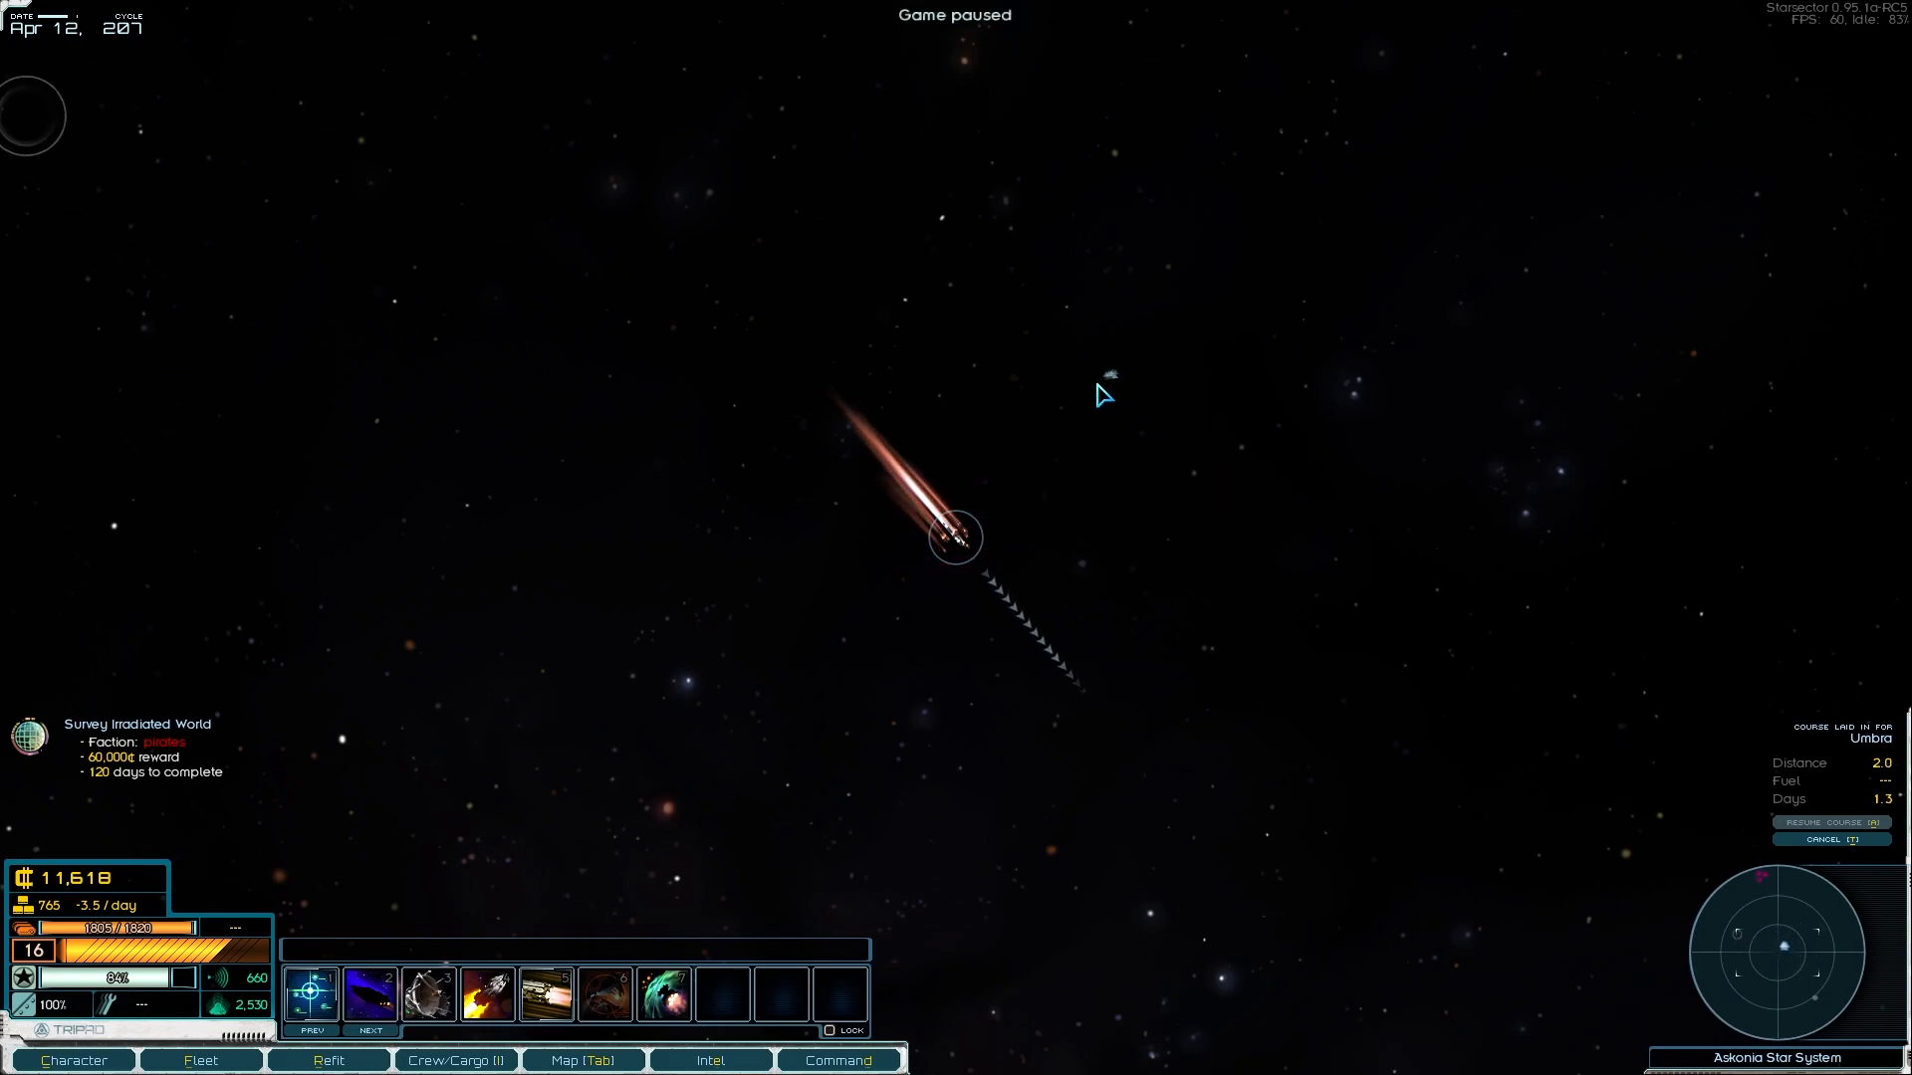
pyautogui.press('space')
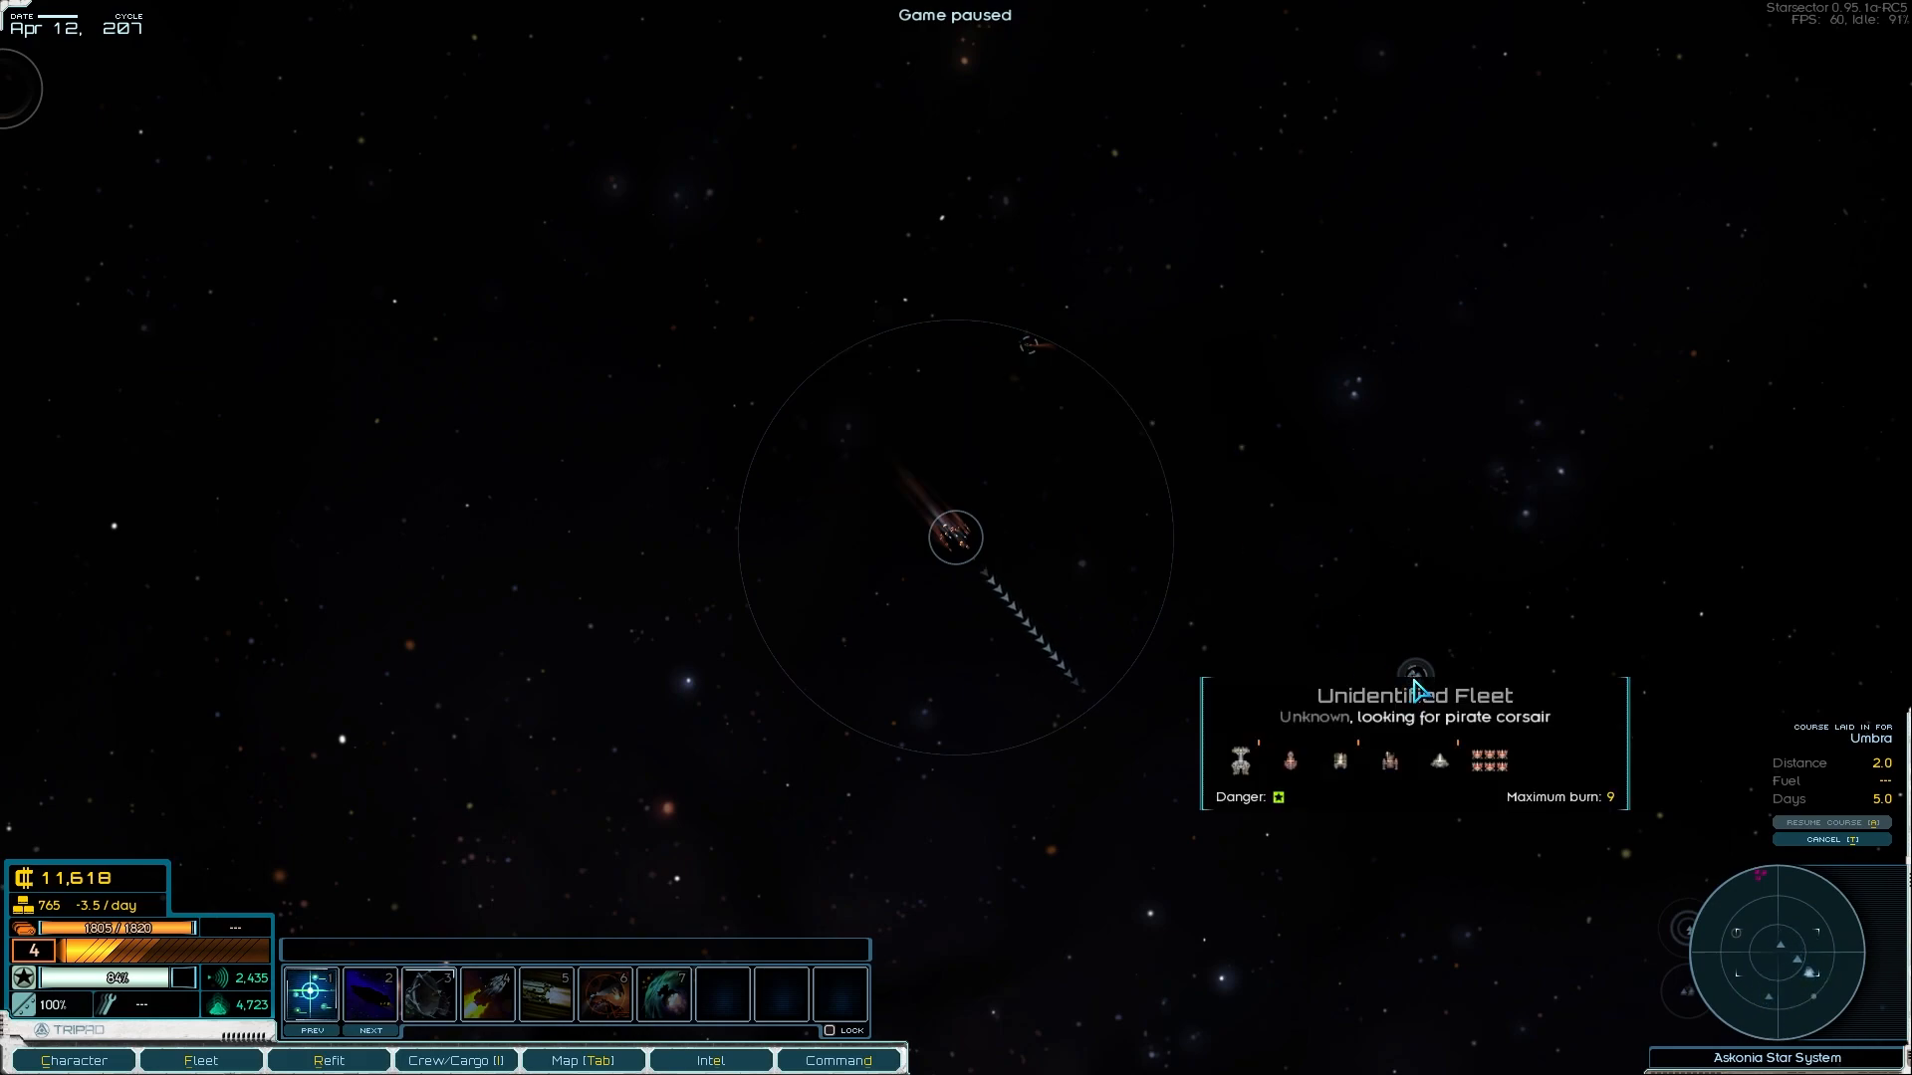
pyautogui.moveTo(1017, 367)
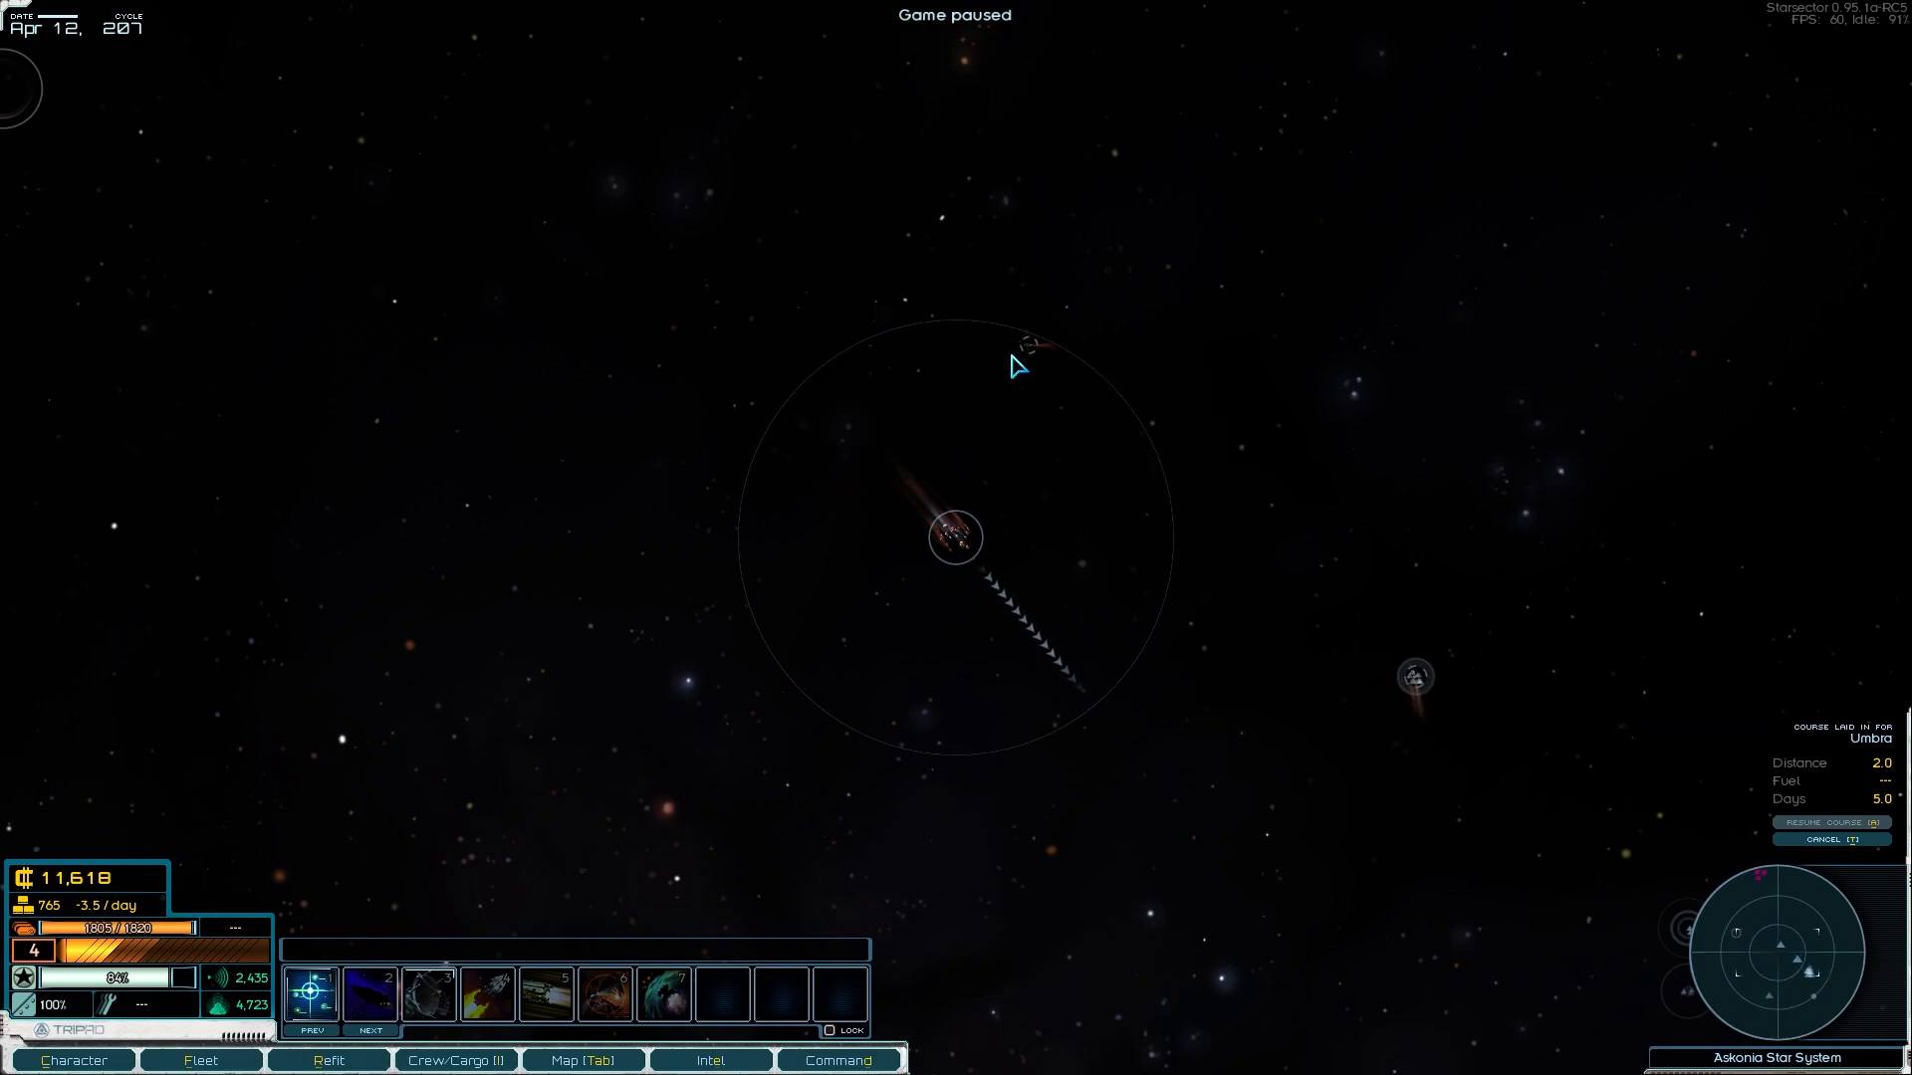
pyautogui.moveTo(1195, 639)
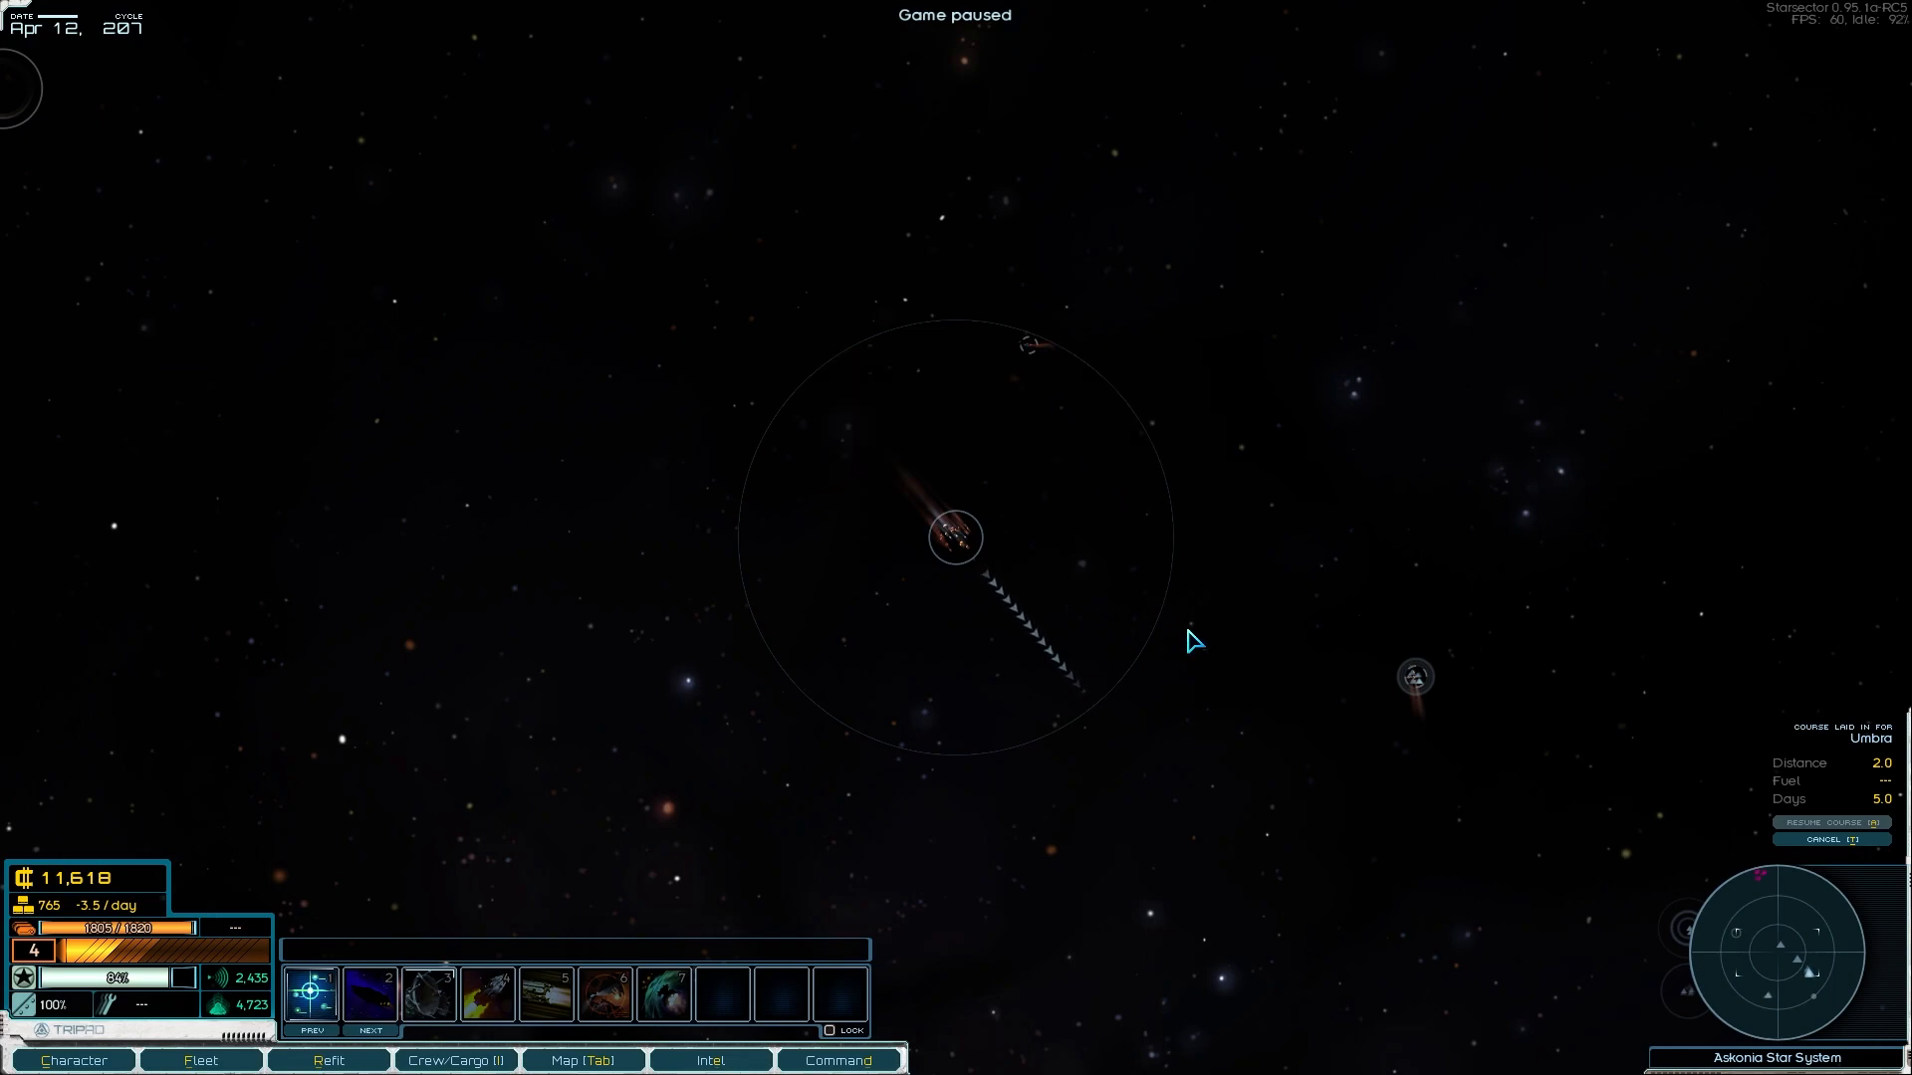
pyautogui.press('space')
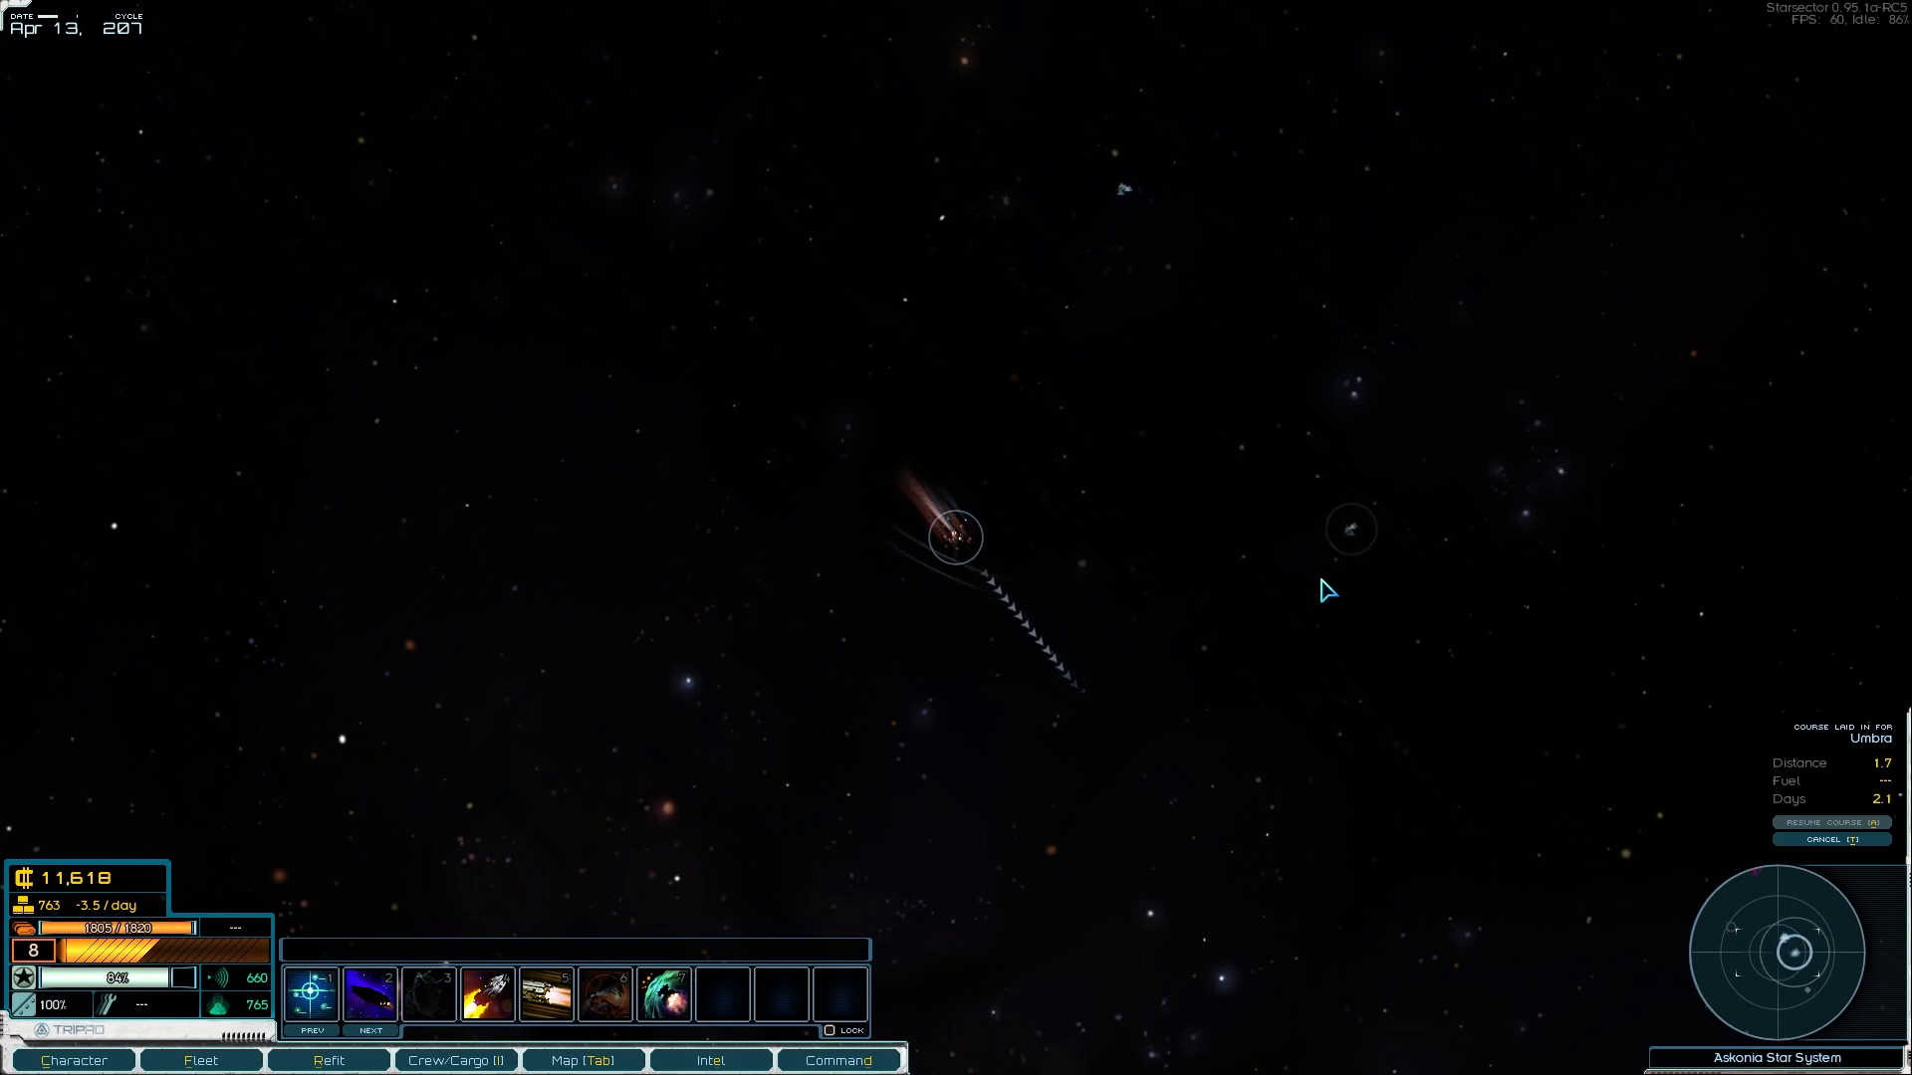
pyautogui.moveTo(1224, 350)
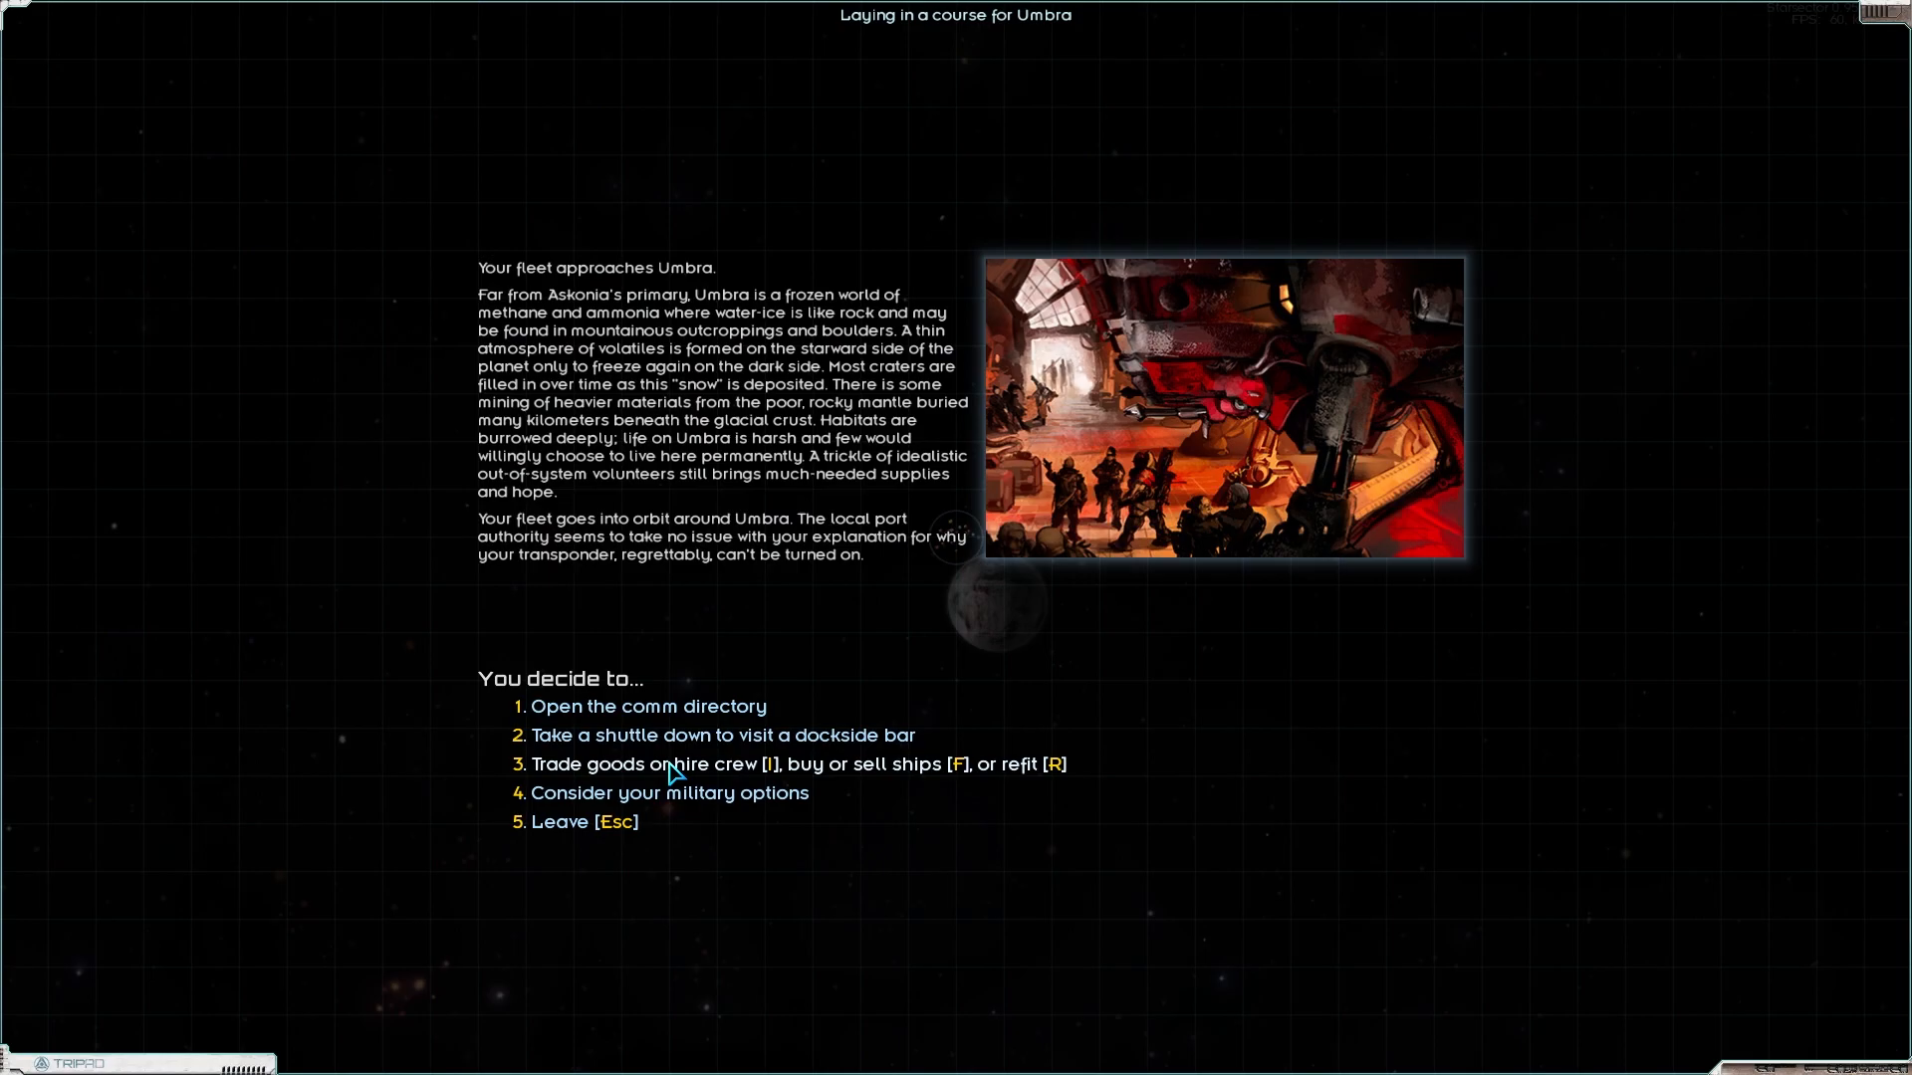
# Step: Sell 178 recreational drugs and 22 metals at Umbra, then queue 25 fuel for sale
pyautogui.click(649, 765)
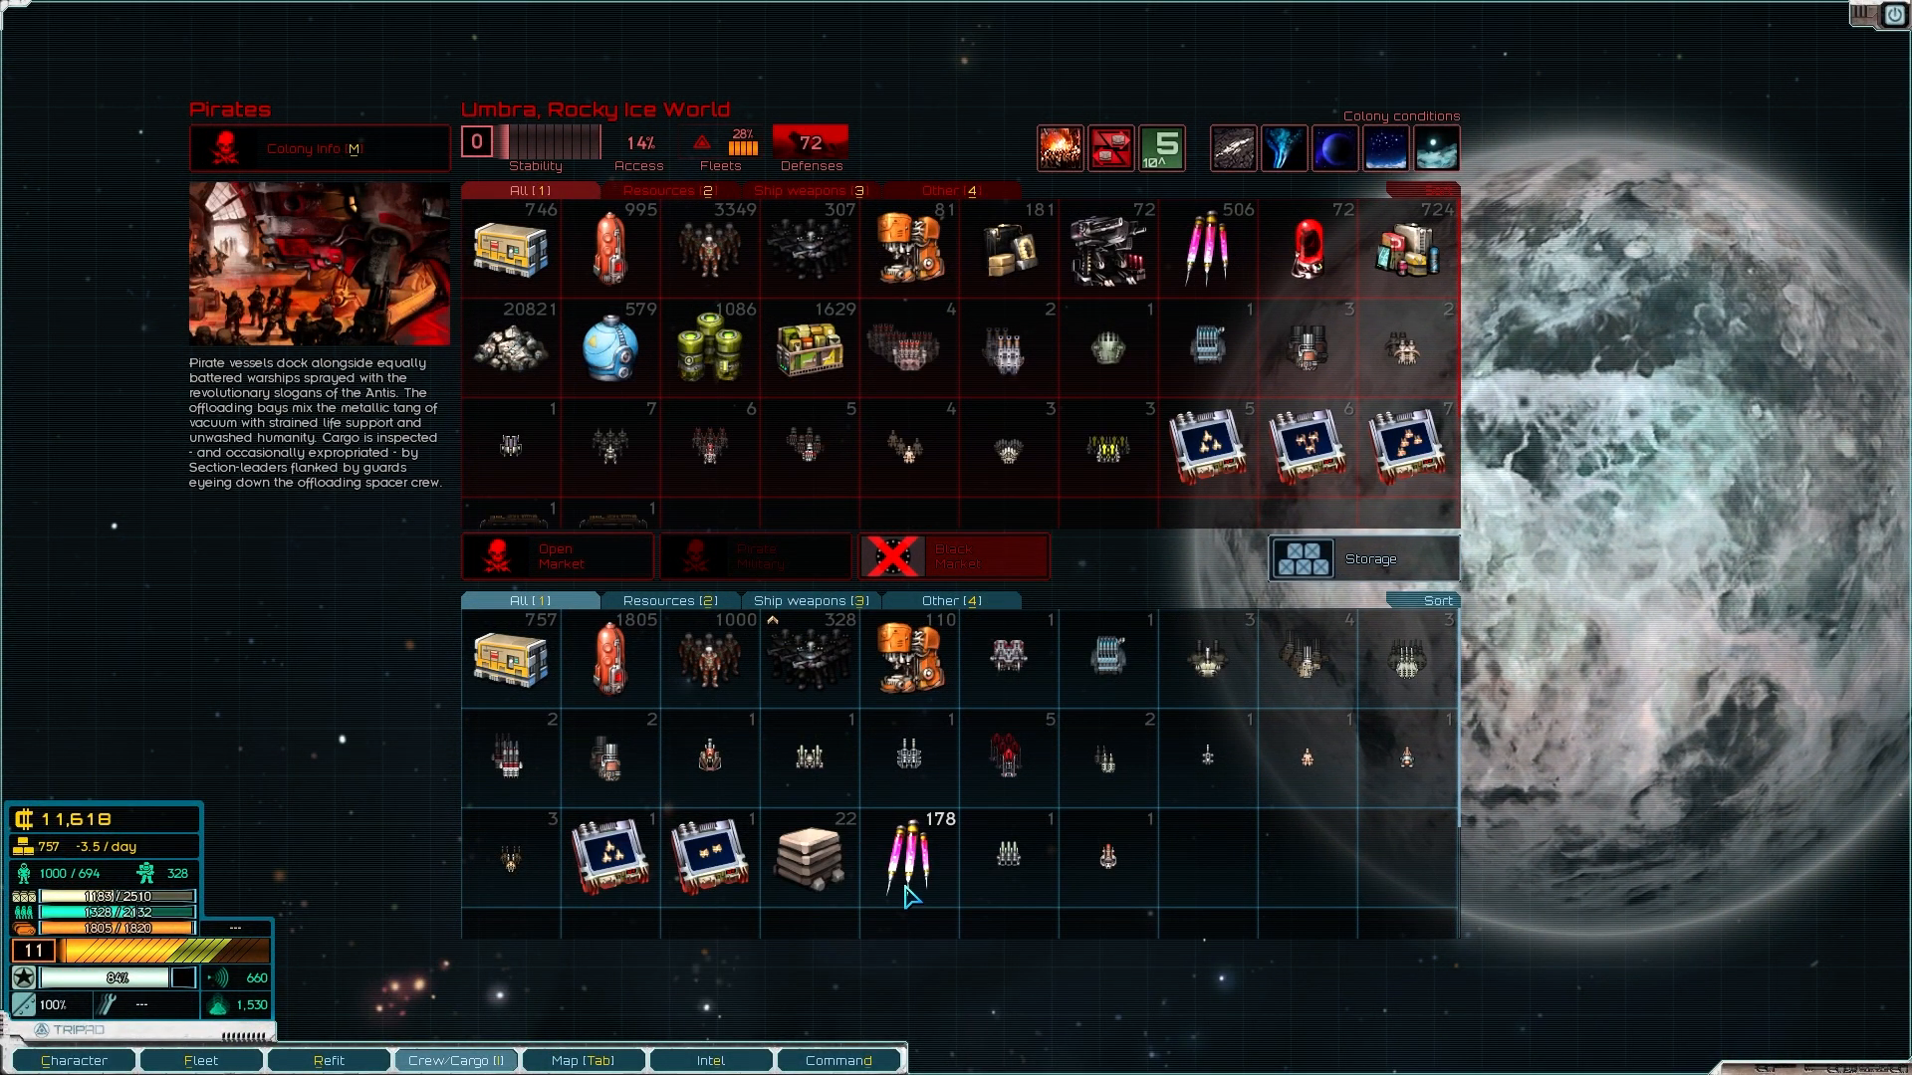
pyautogui.click(908, 854)
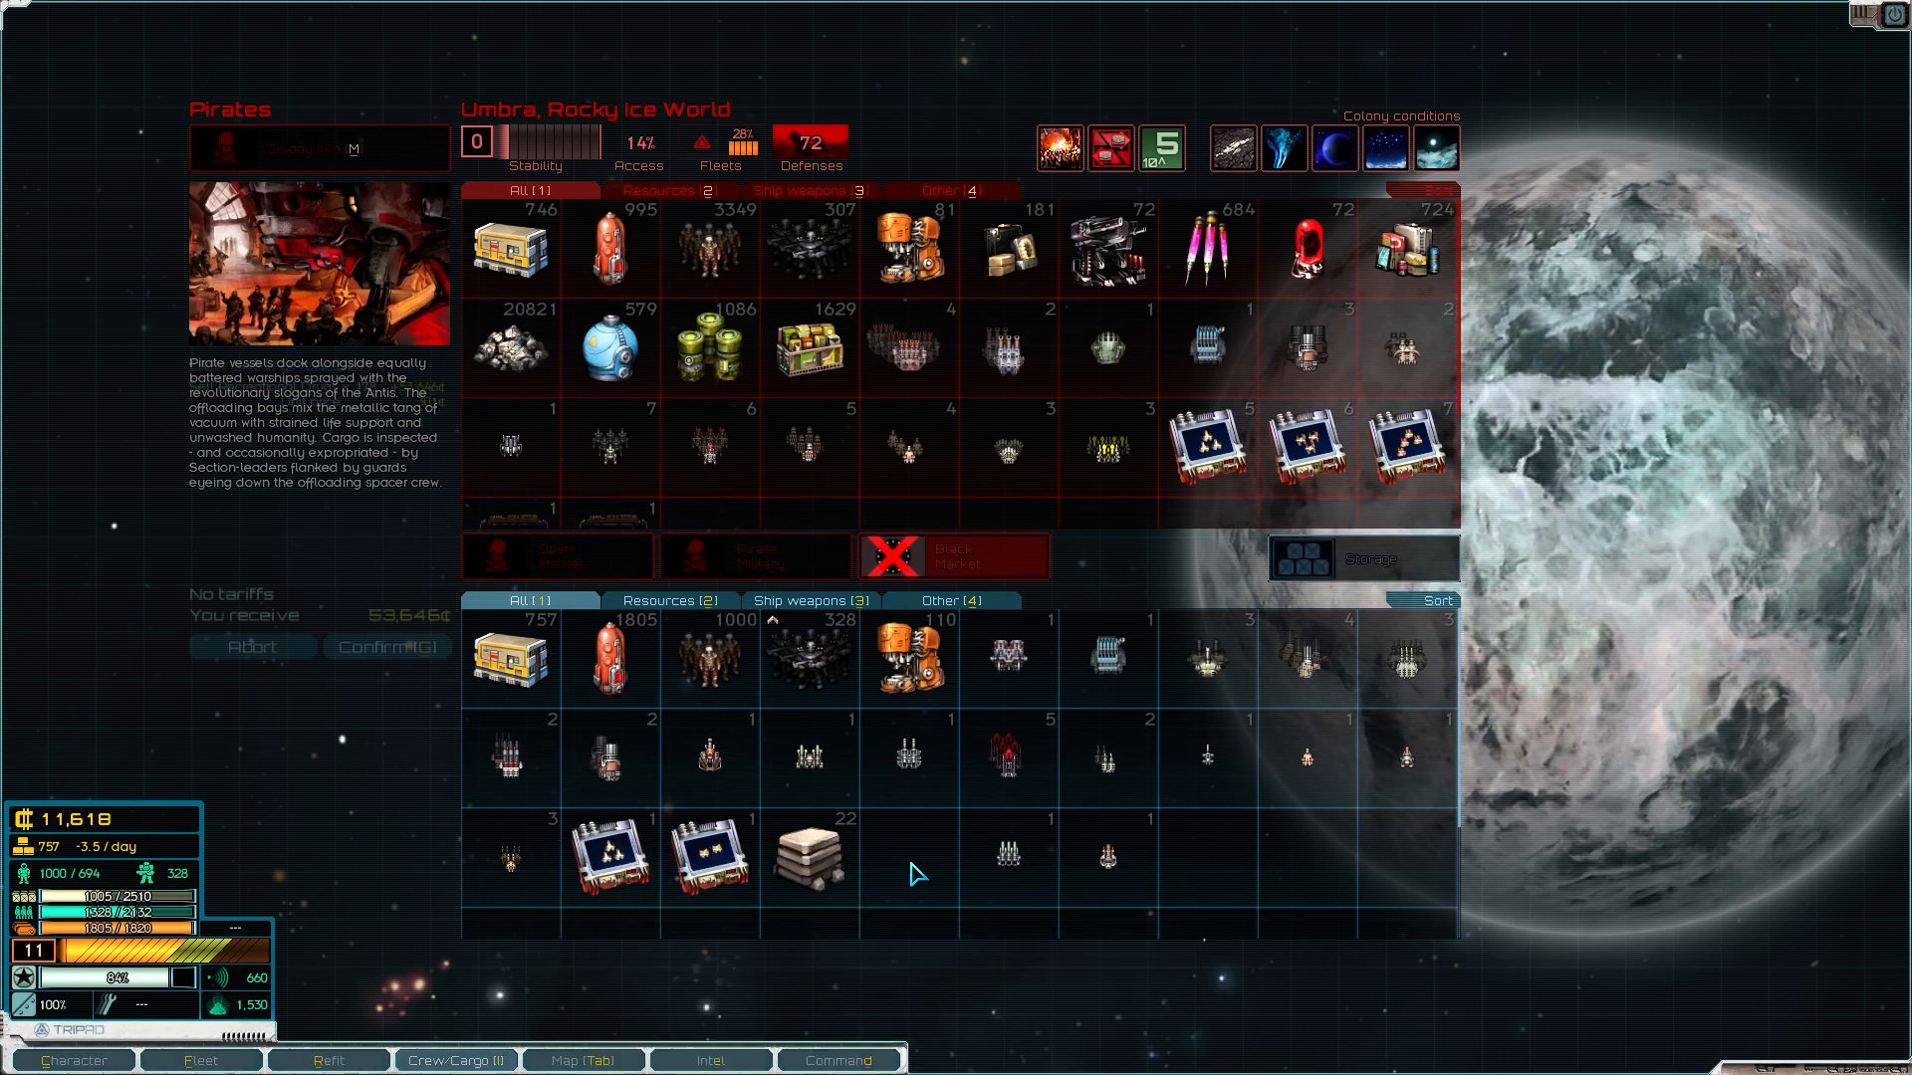
pyautogui.click(808, 856)
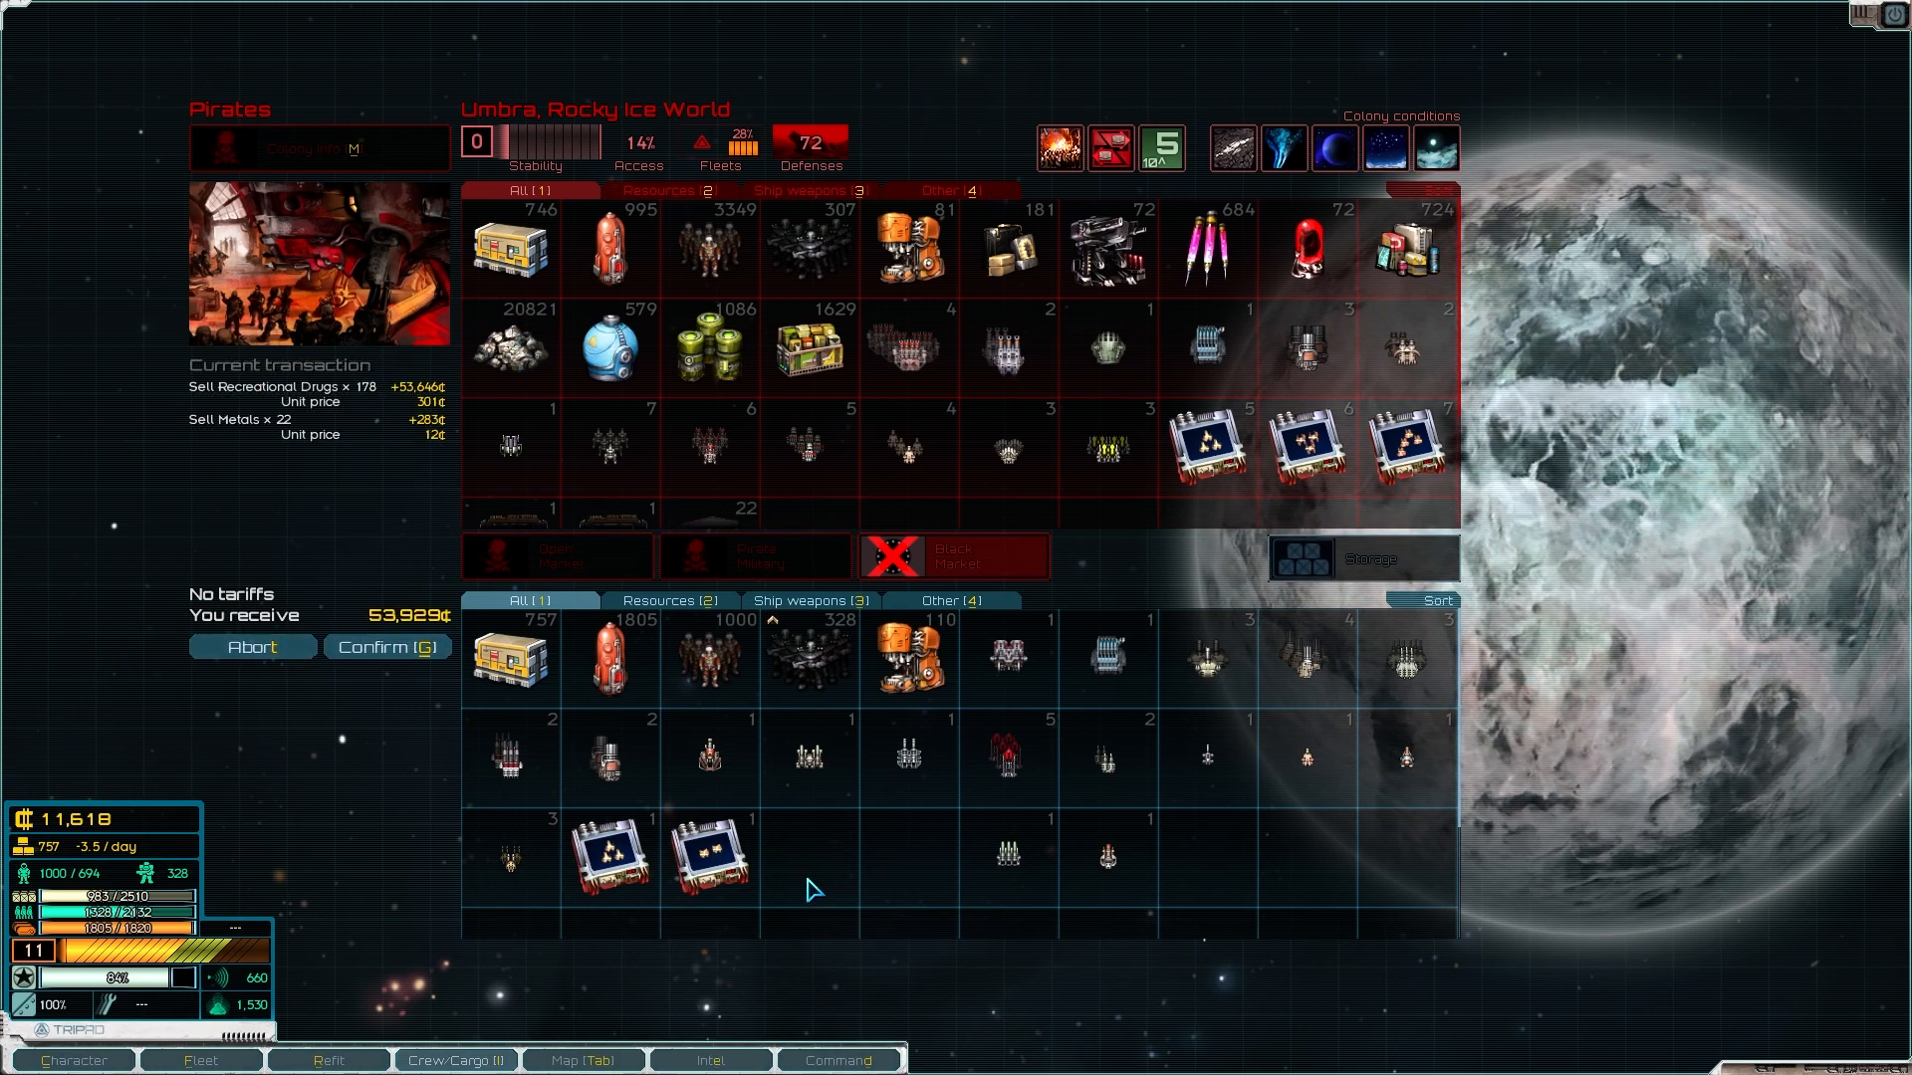
pyautogui.click(386, 645)
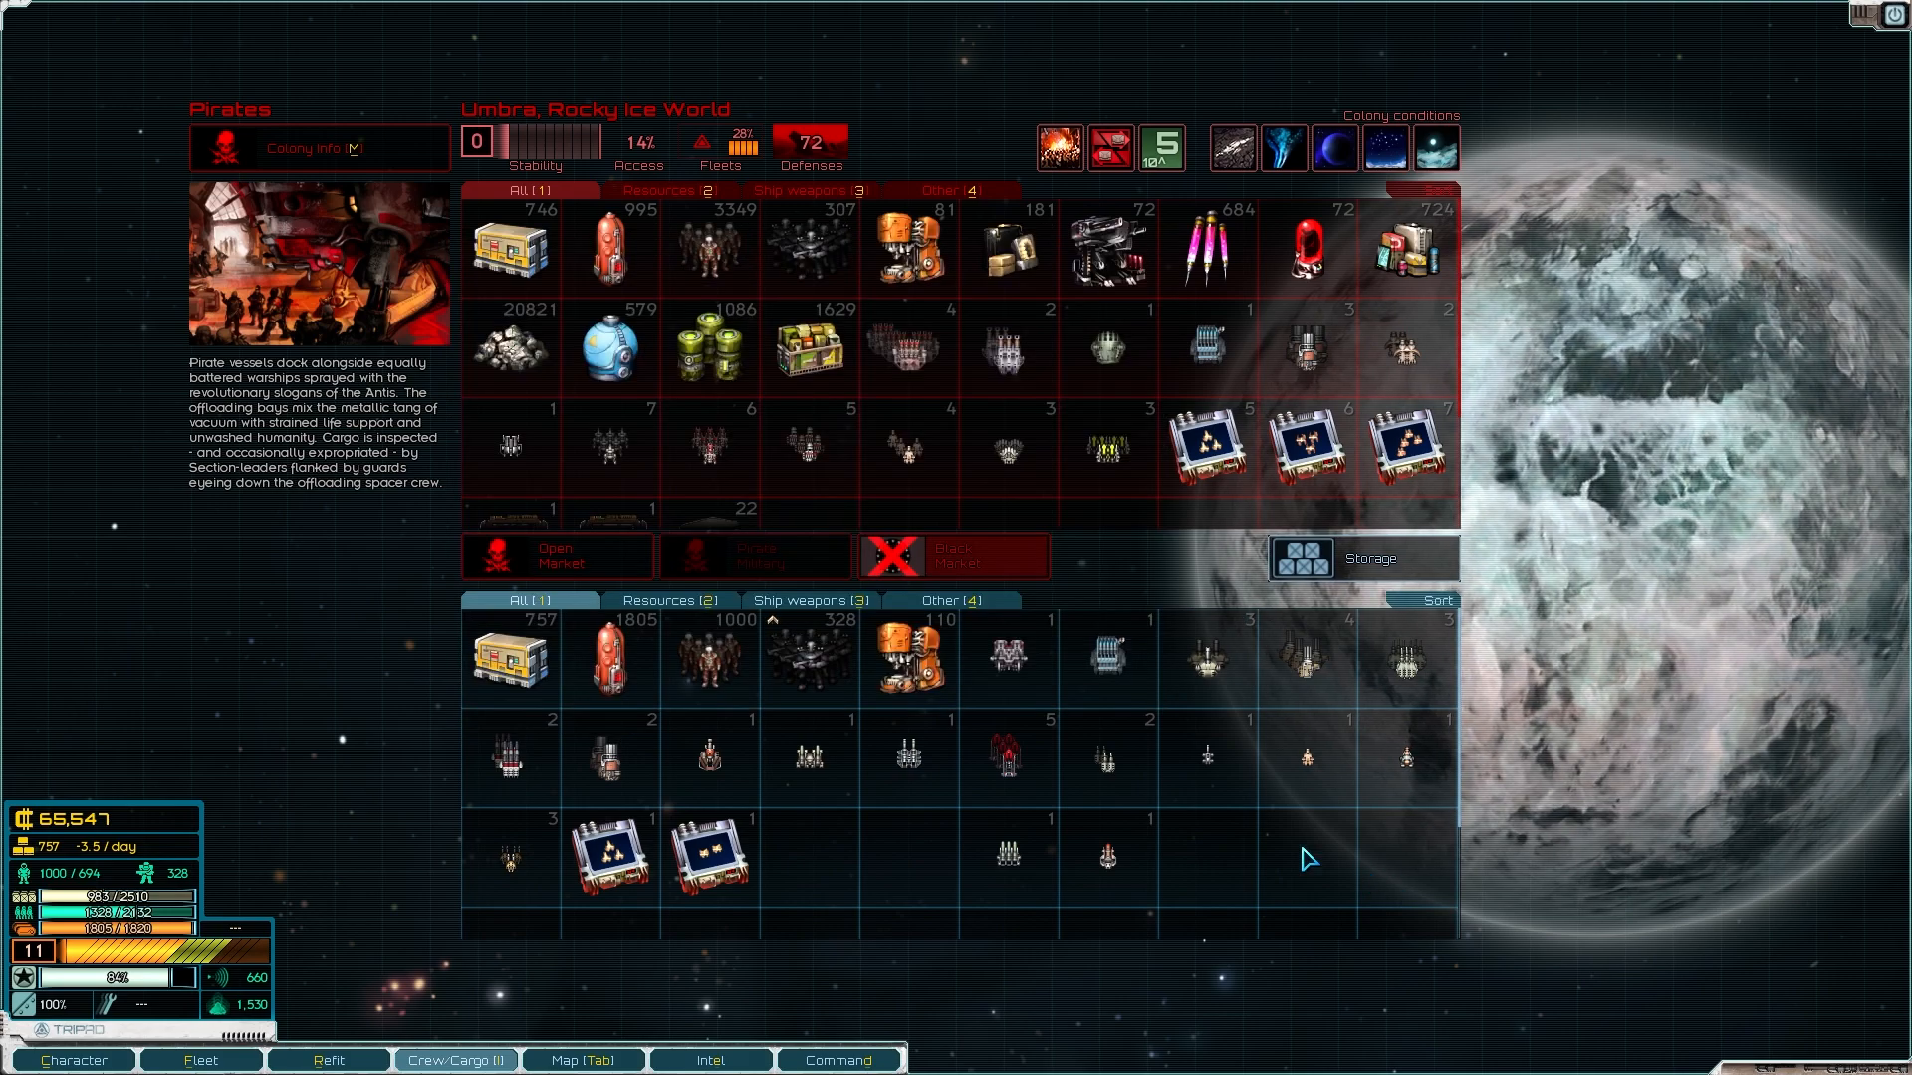
pyautogui.moveTo(609, 659)
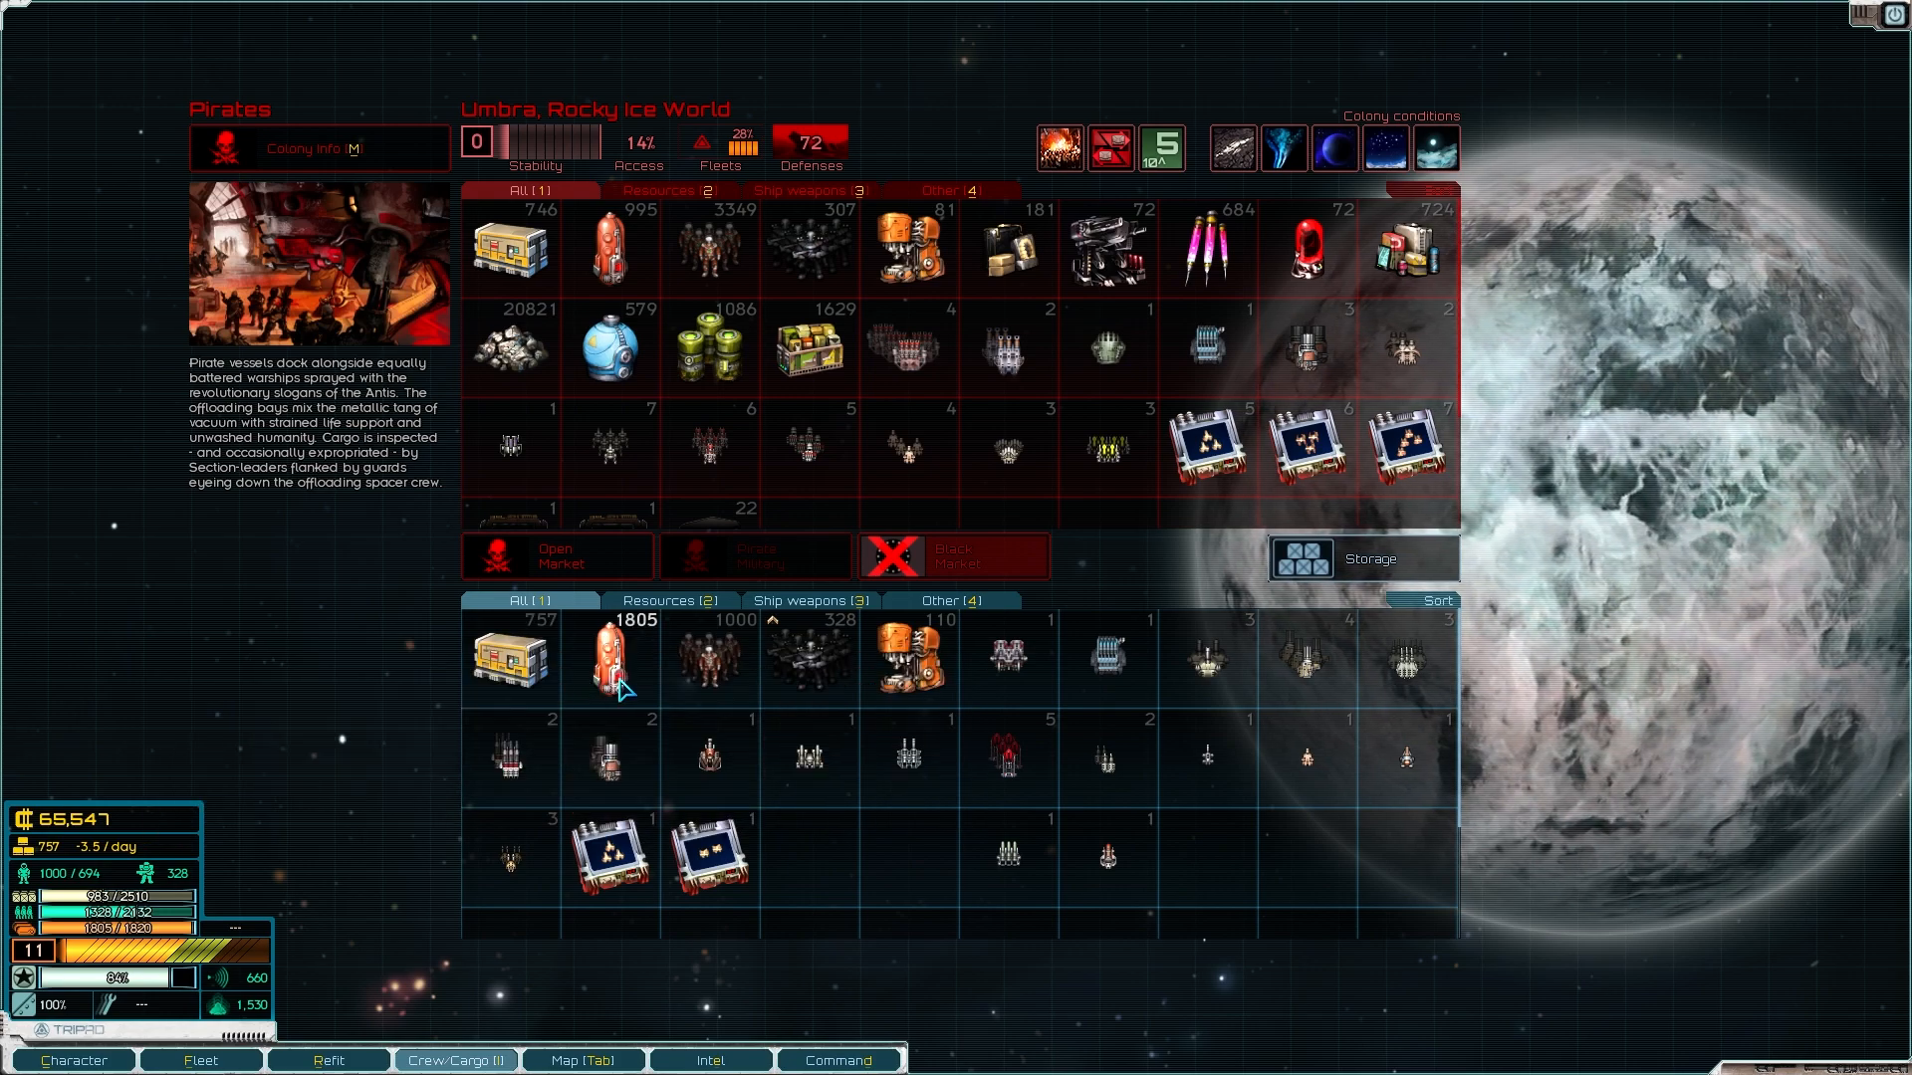
pyautogui.click(609, 660)
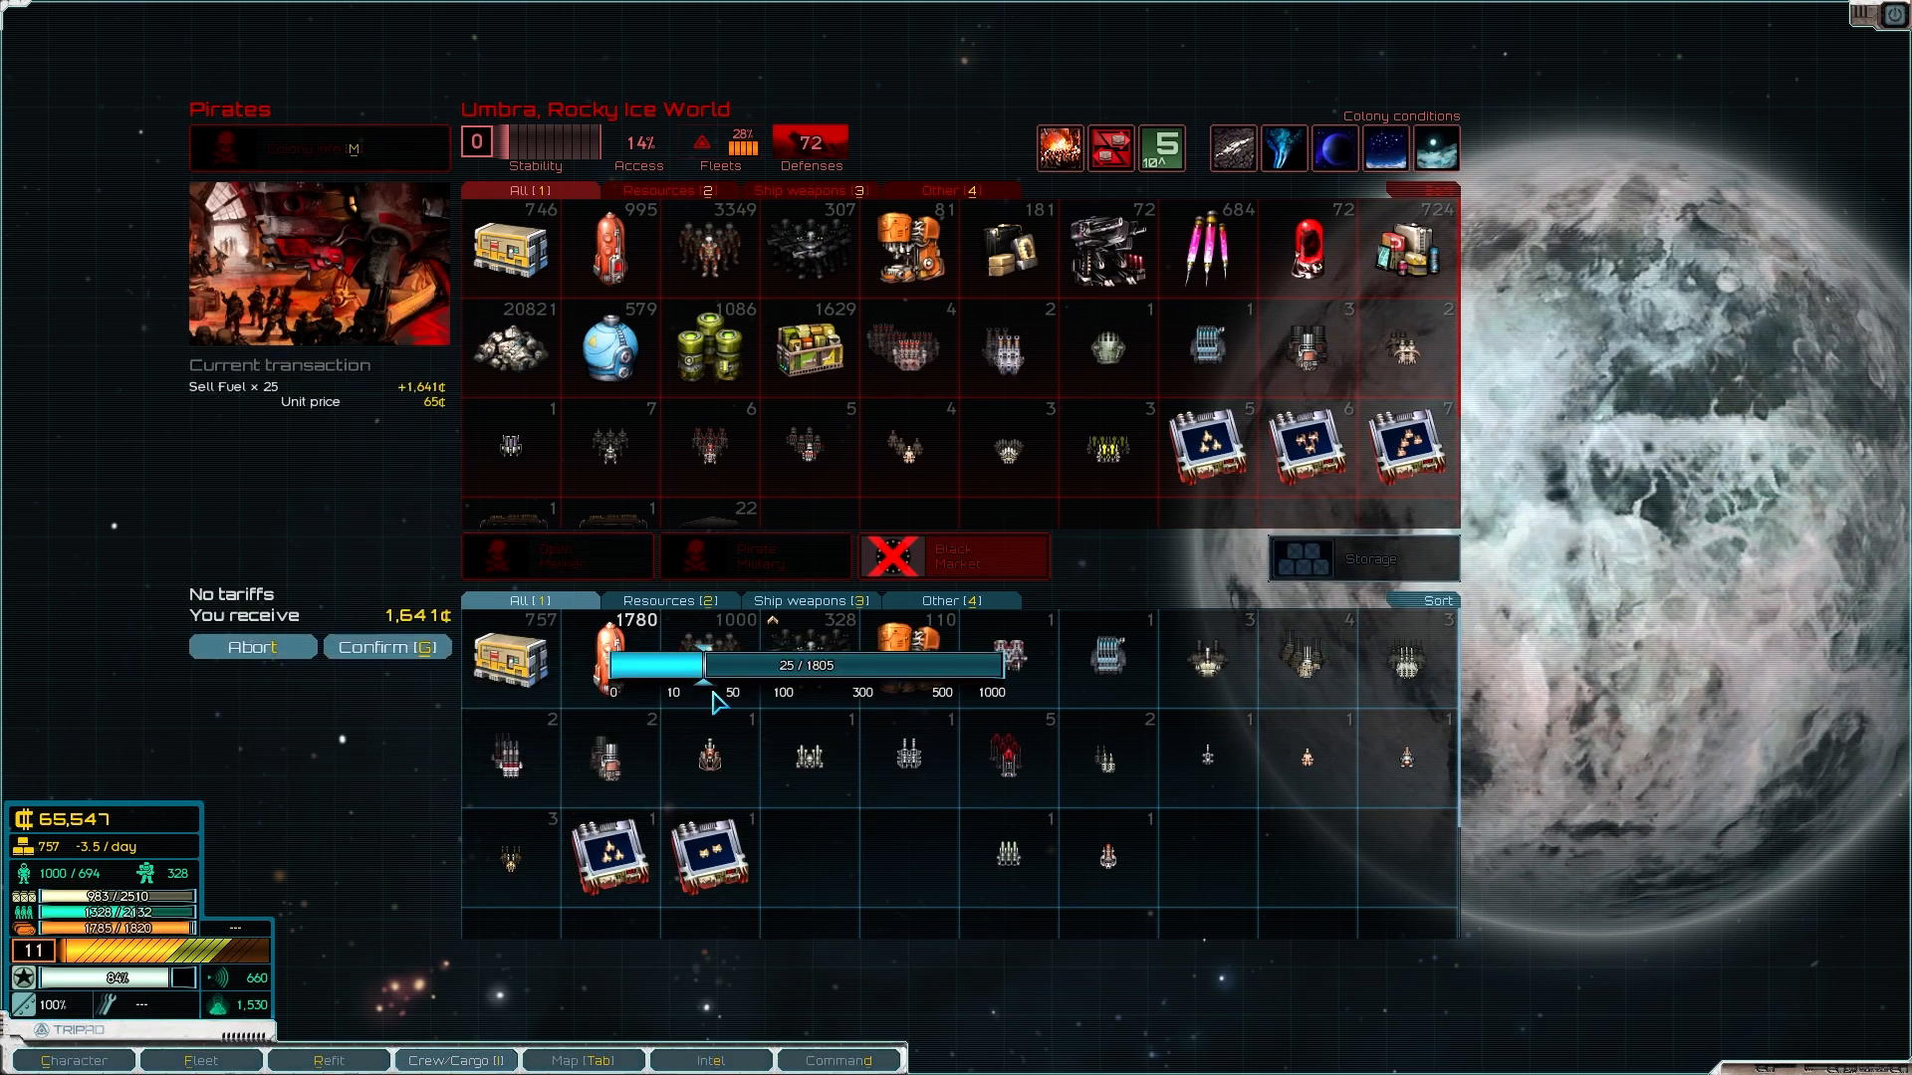